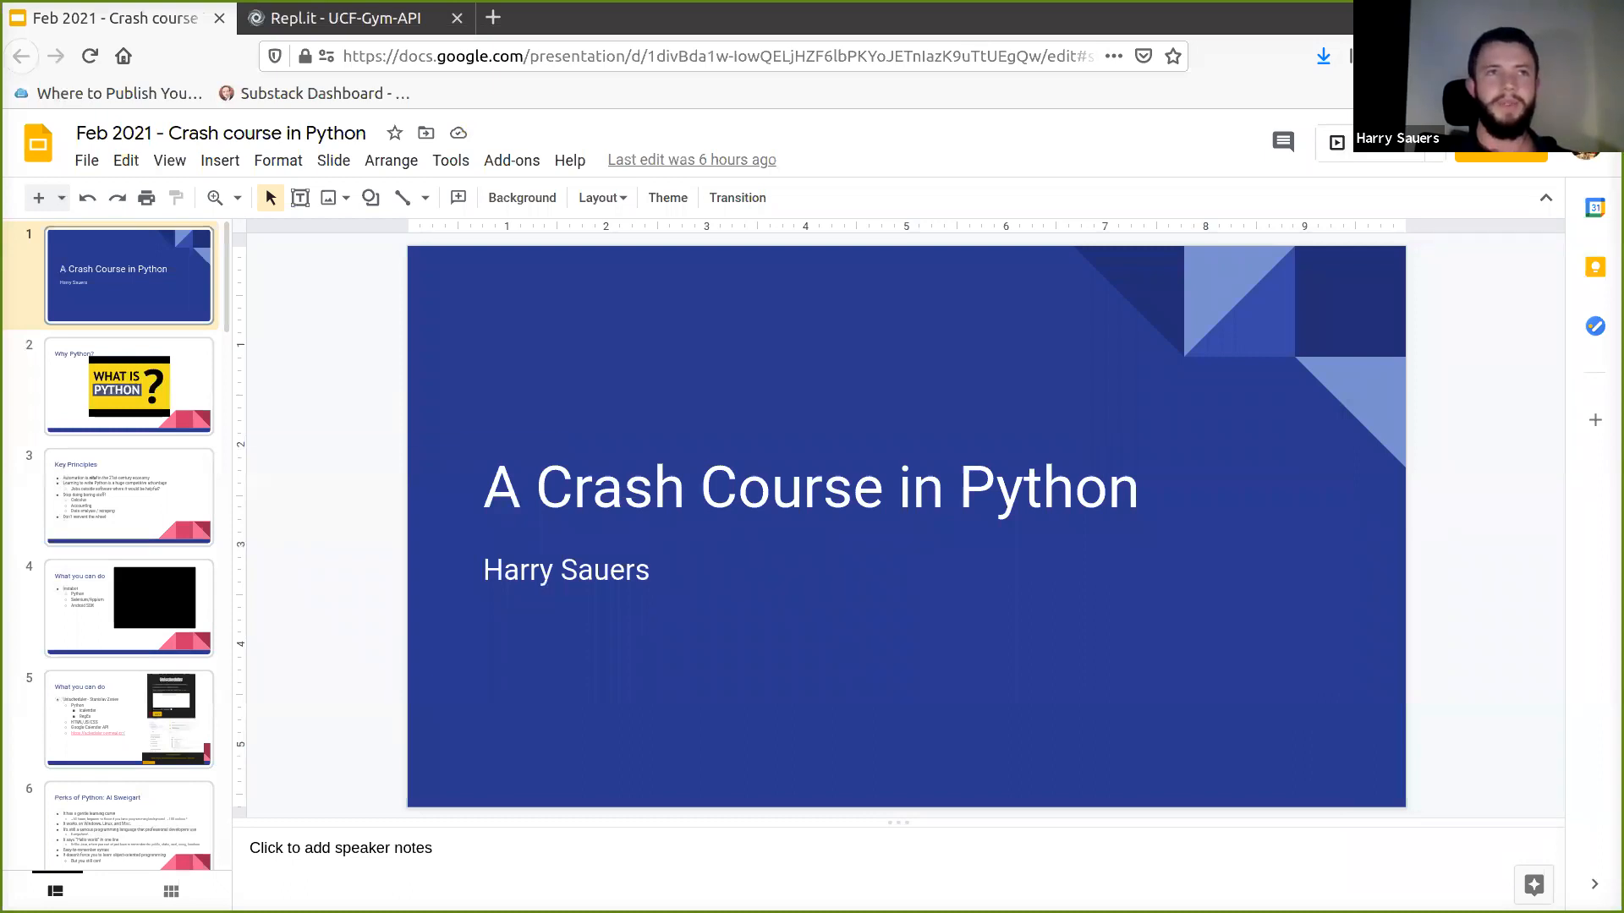
pyautogui.moveTo(398, 458)
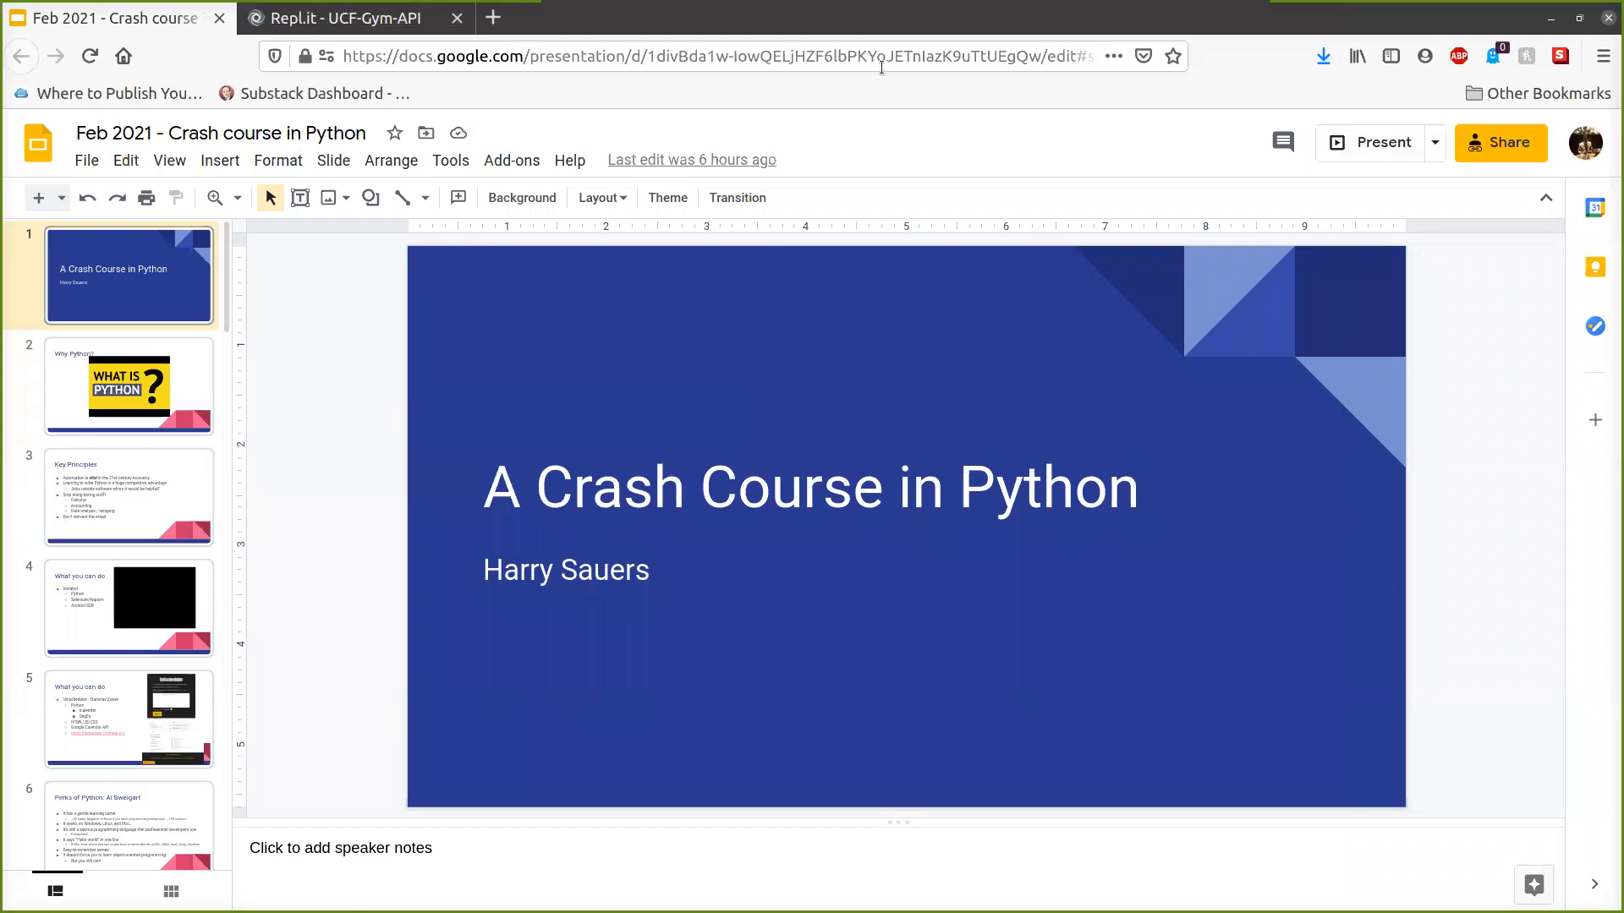
# Present the Python crash course deck and reach the 'Why Python?' slide
pyautogui.click(1381, 142)
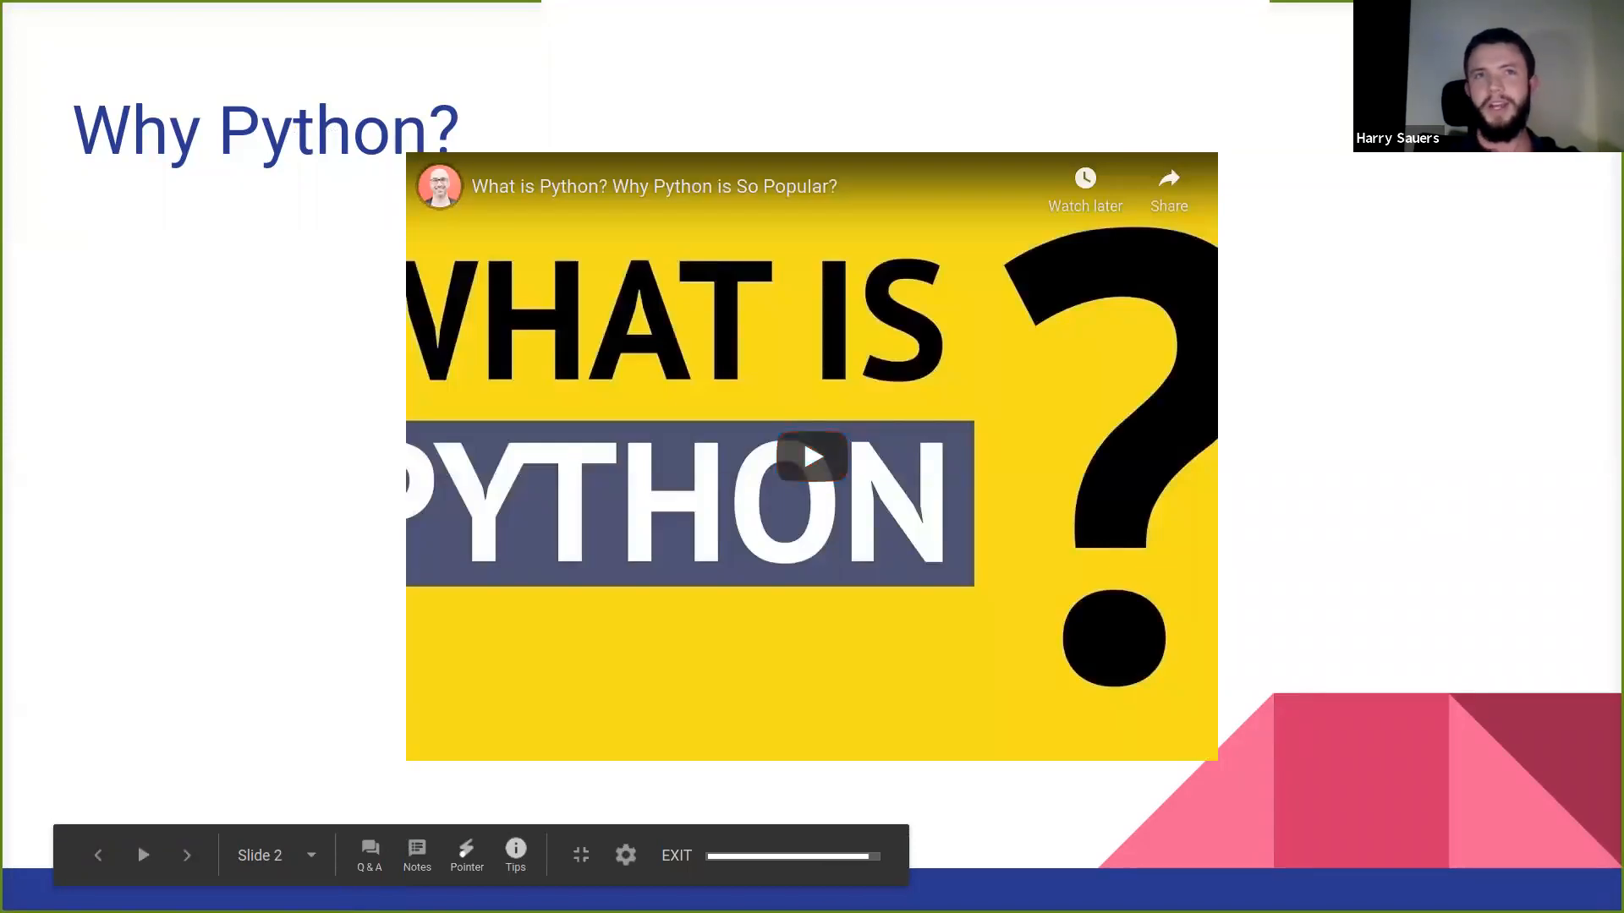
# Play the 'What is Python?' video, then move on to the 'Key Principles' slide
pyautogui.click(811, 457)
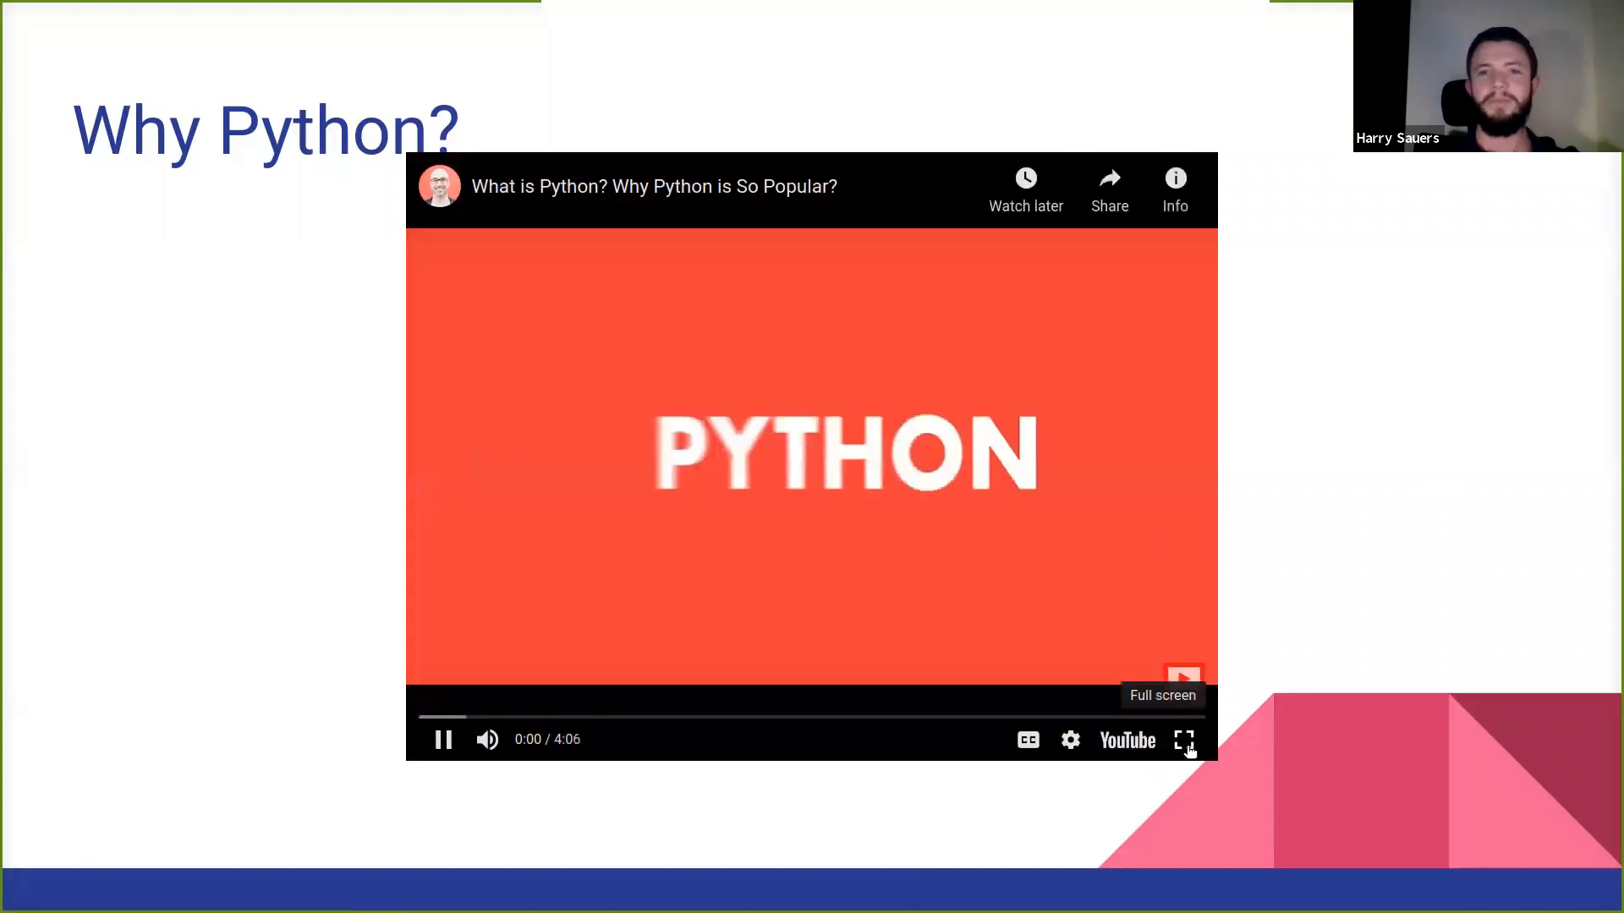
pyautogui.click(1182, 739)
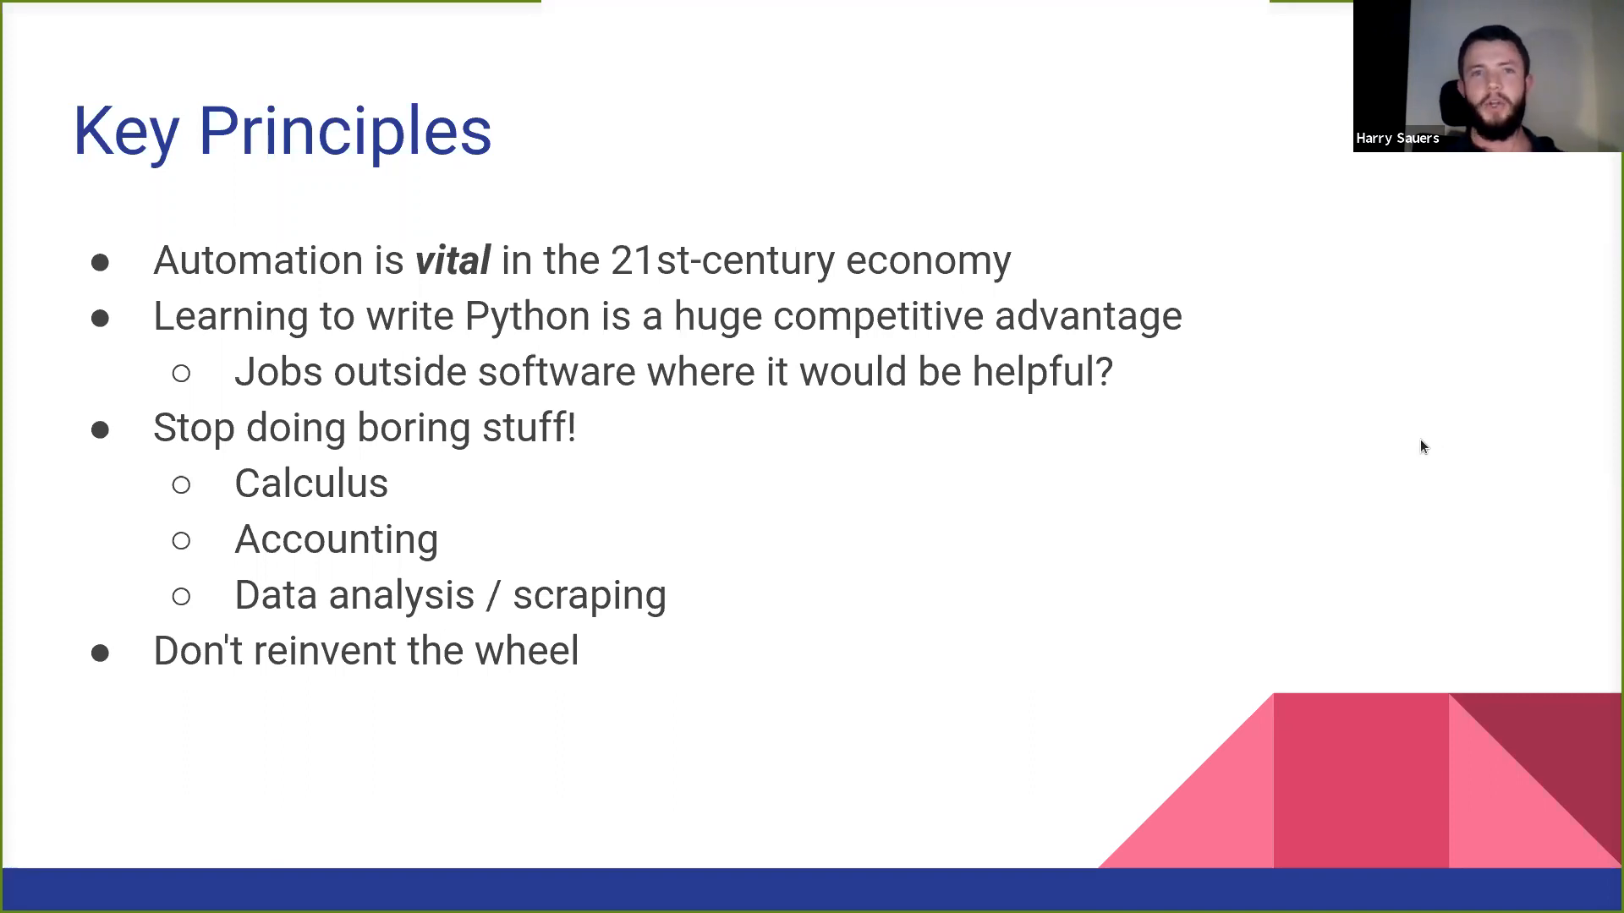
pyautogui.moveTo(1116, 434)
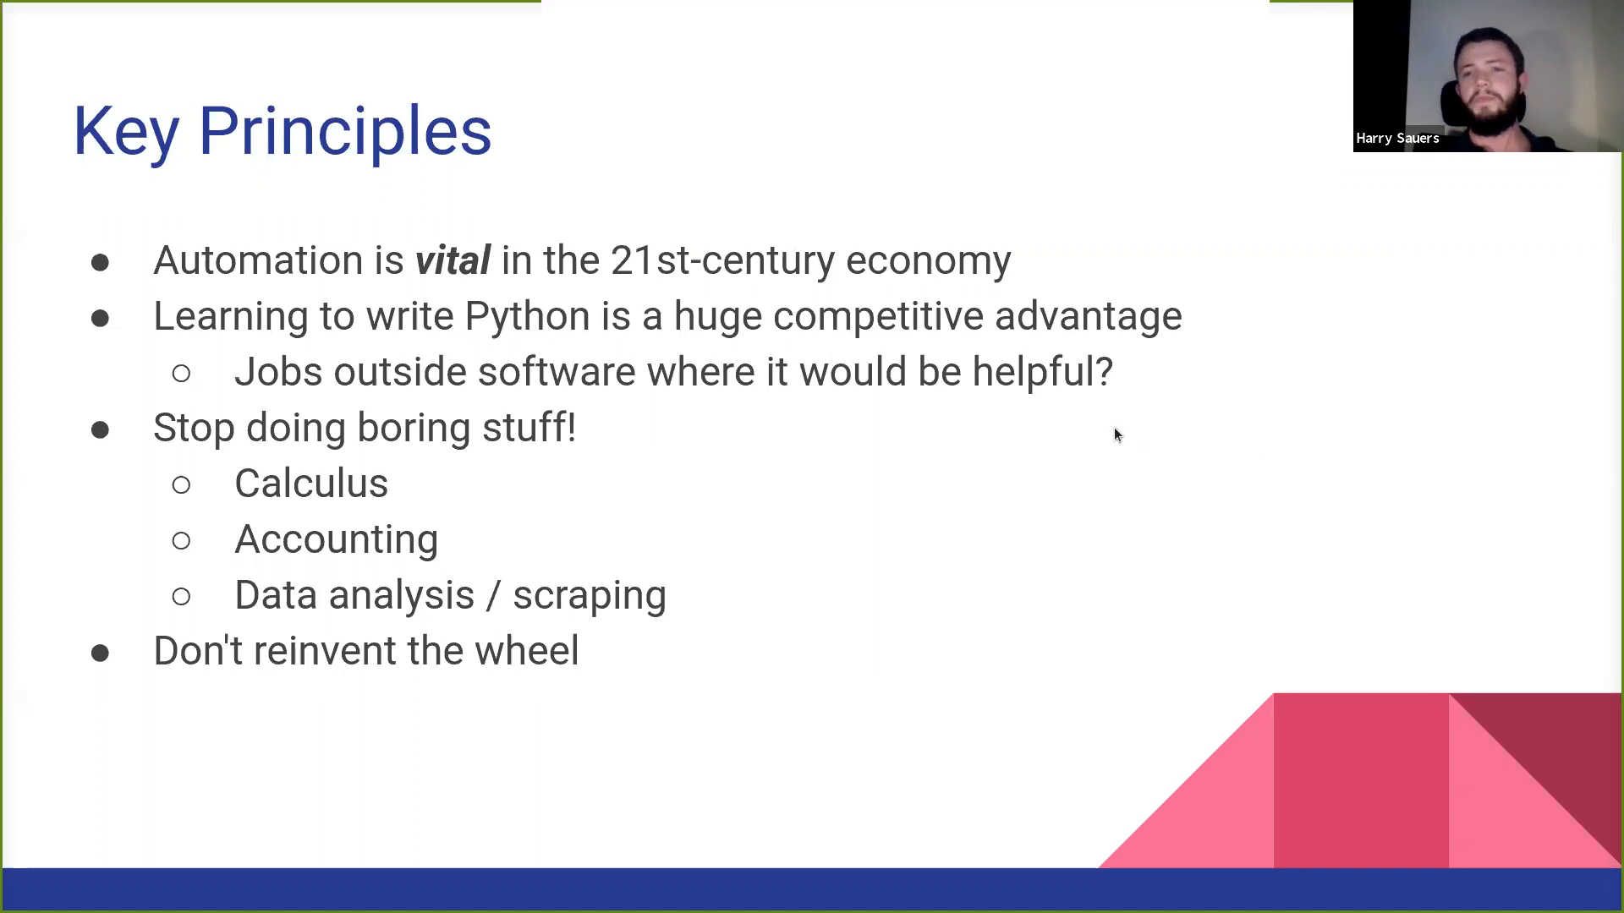
pyautogui.moveTo(1148, 474)
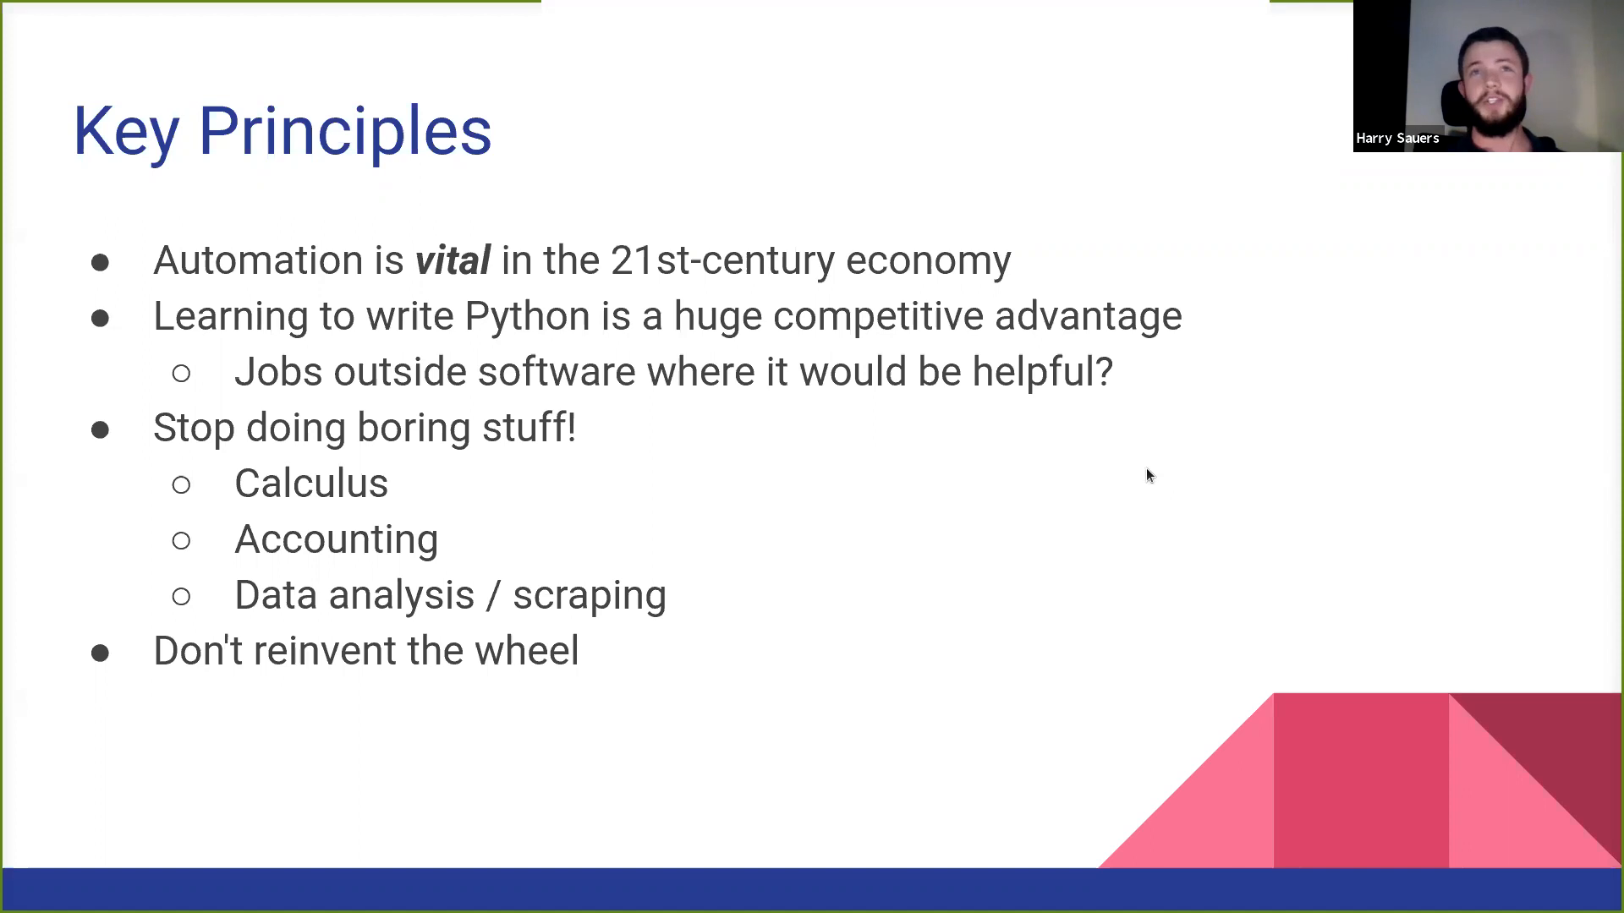
pyautogui.moveTo(1184, 488)
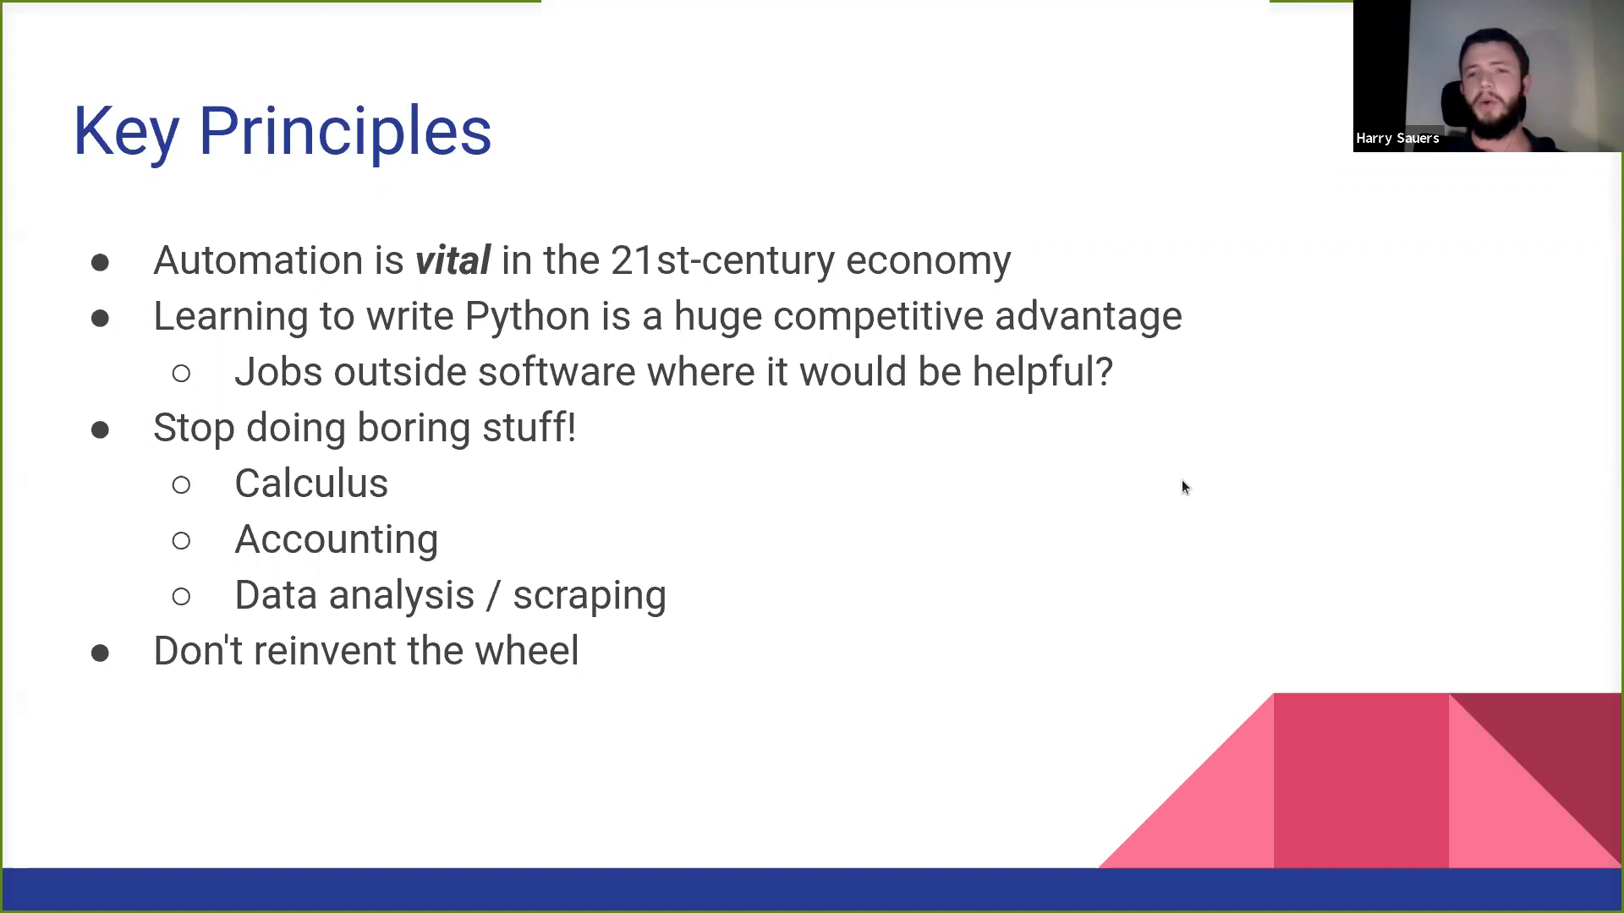
pyautogui.moveTo(1232, 491)
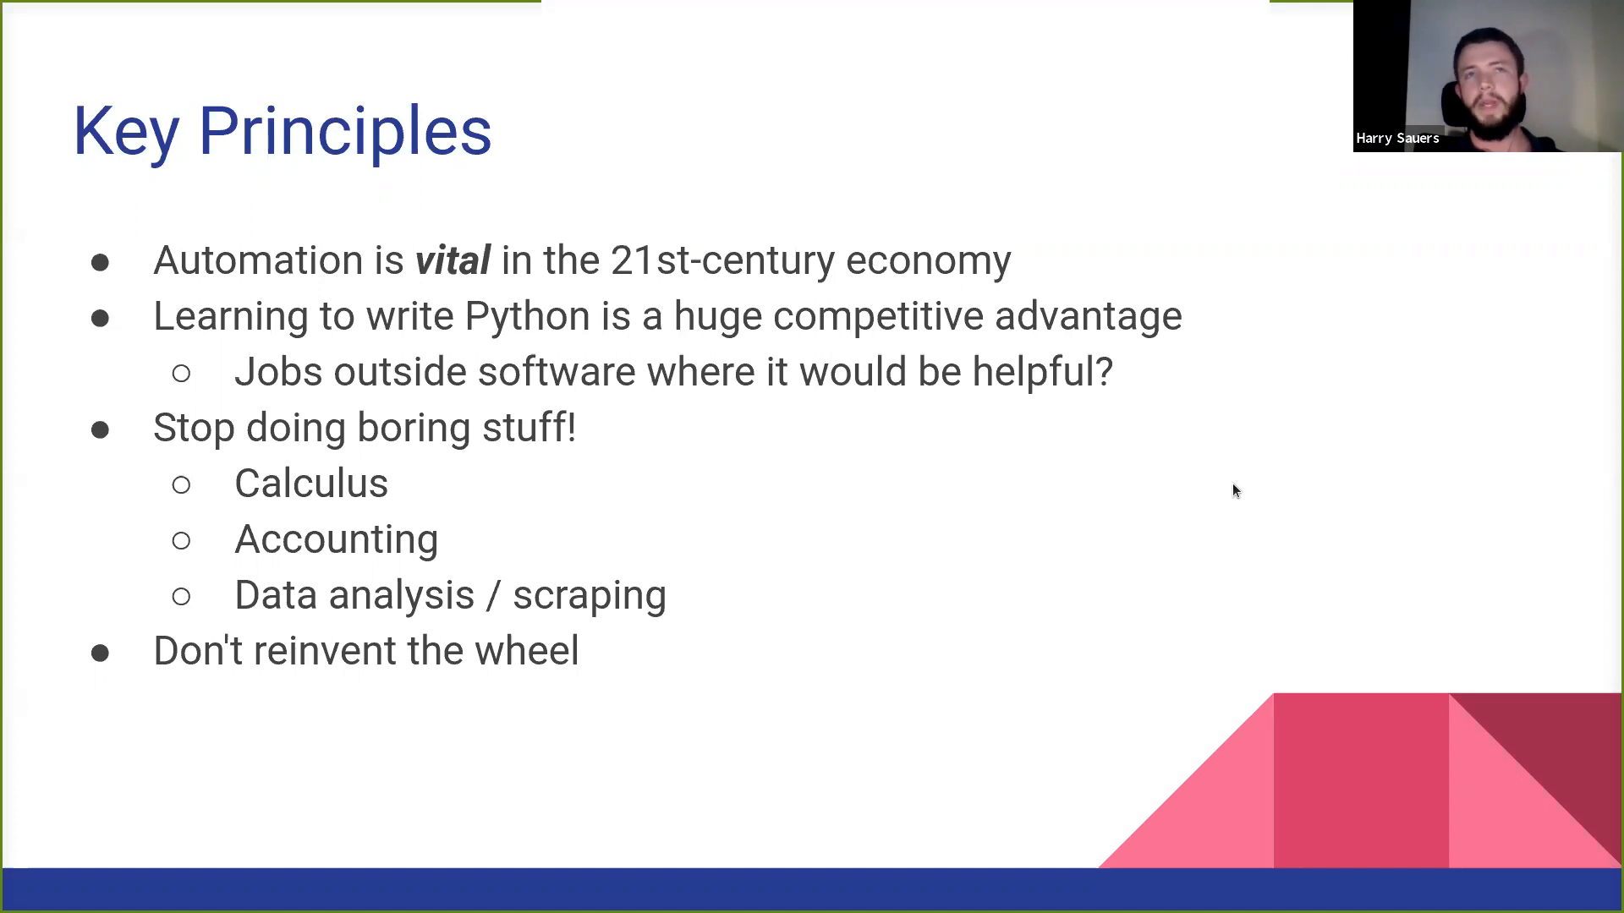
pyautogui.moveTo(1229, 502)
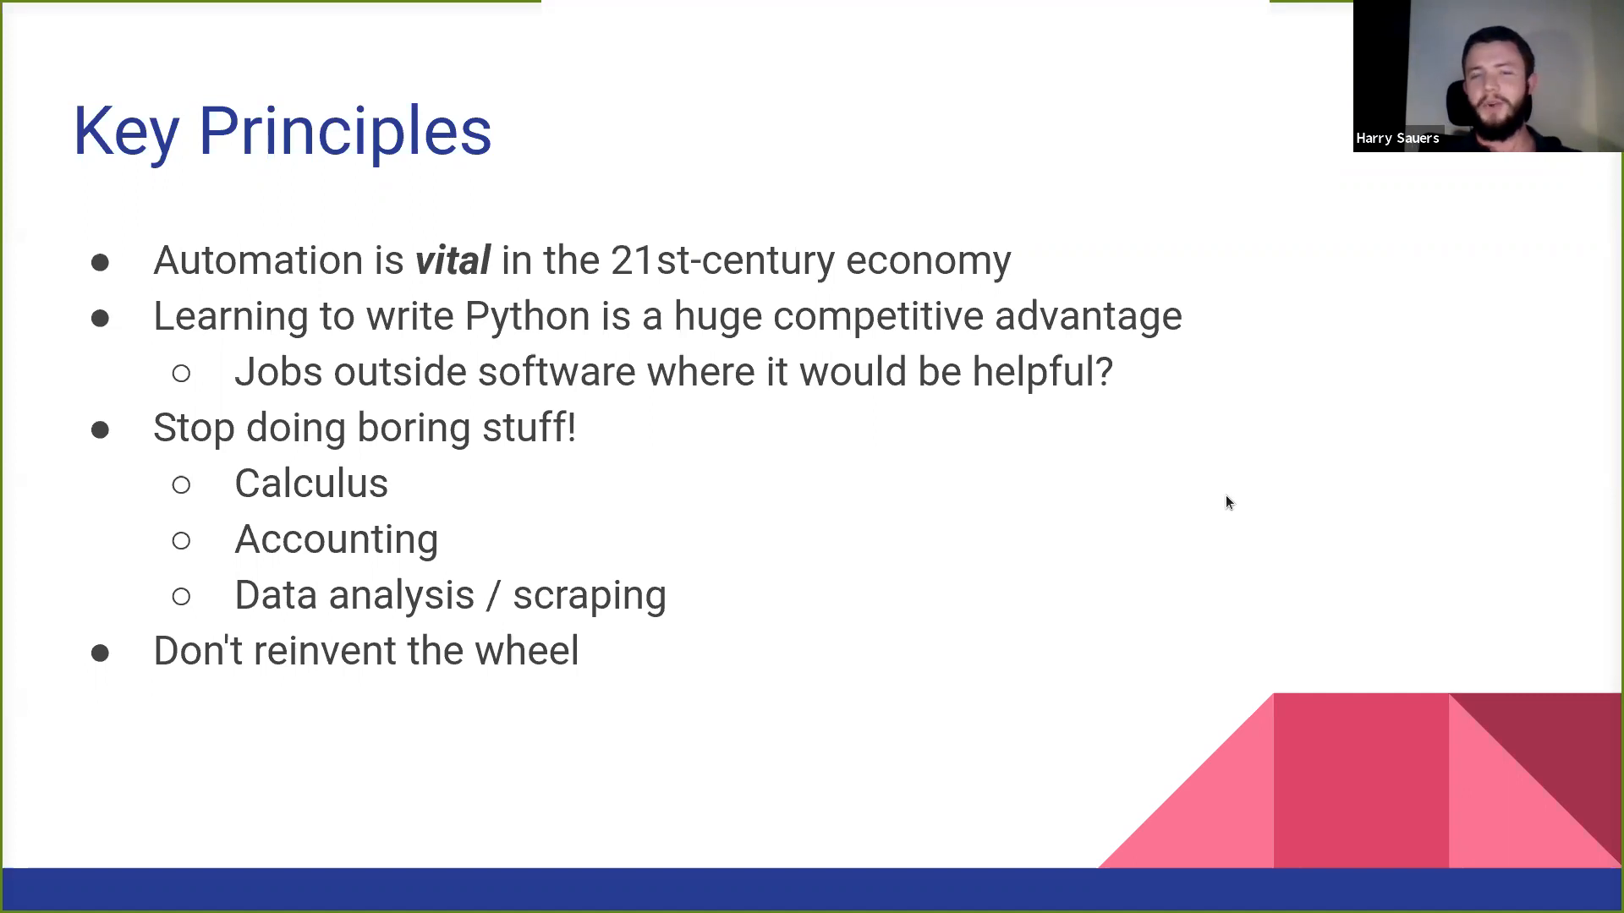
pyautogui.moveTo(1429, 629)
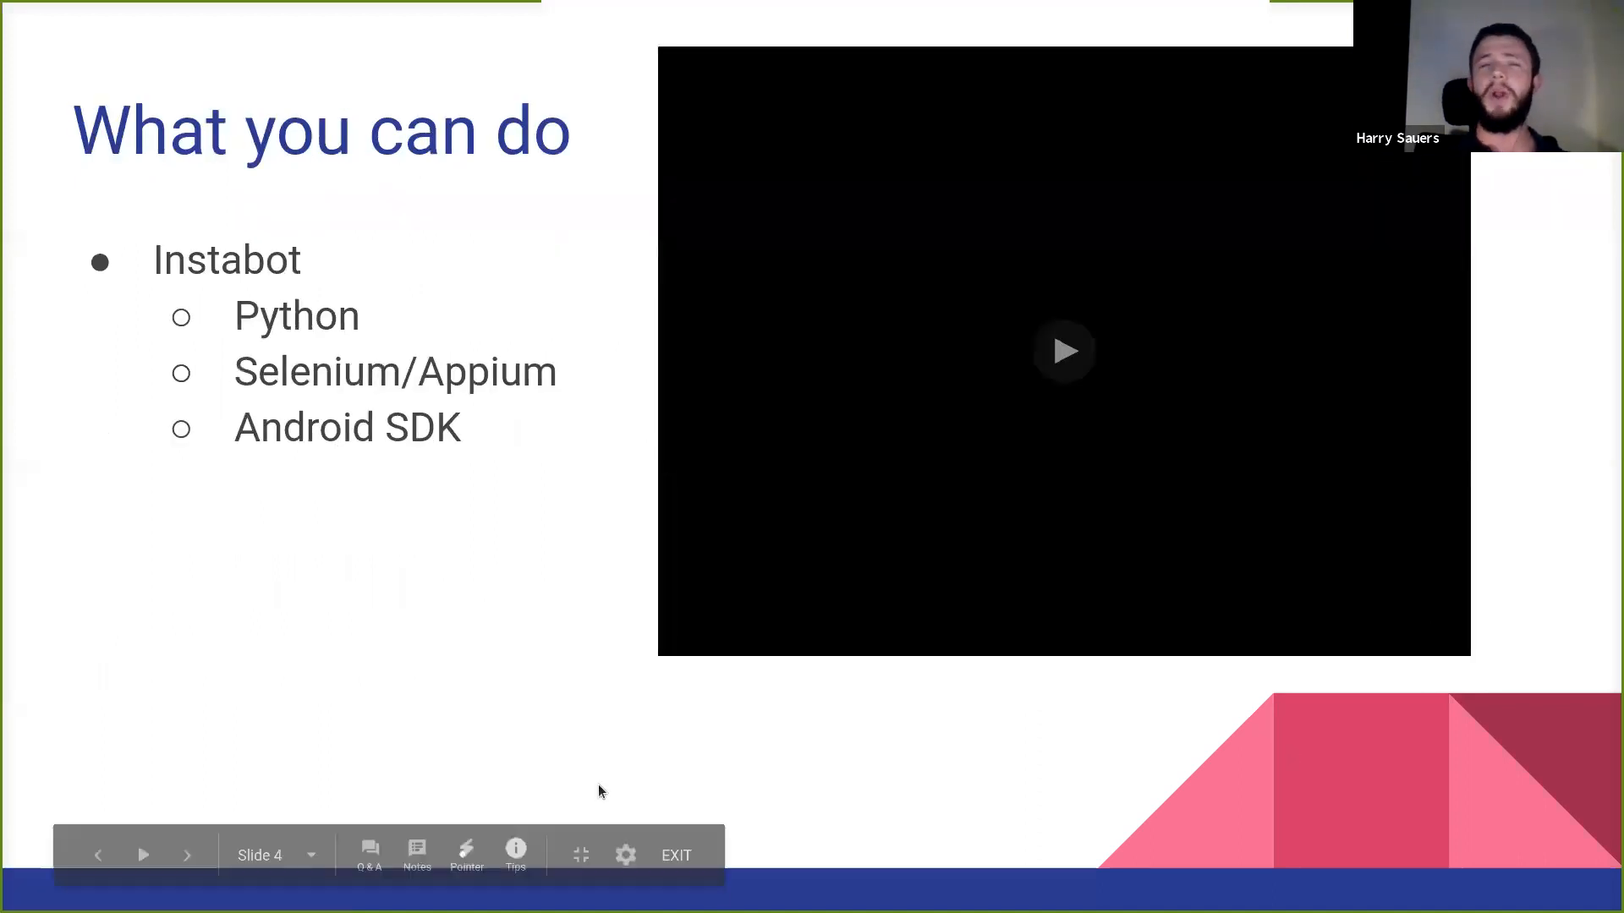
# Start the Instabot demo, try double speed, and return to its slide after overshooting
pyautogui.click(1063, 350)
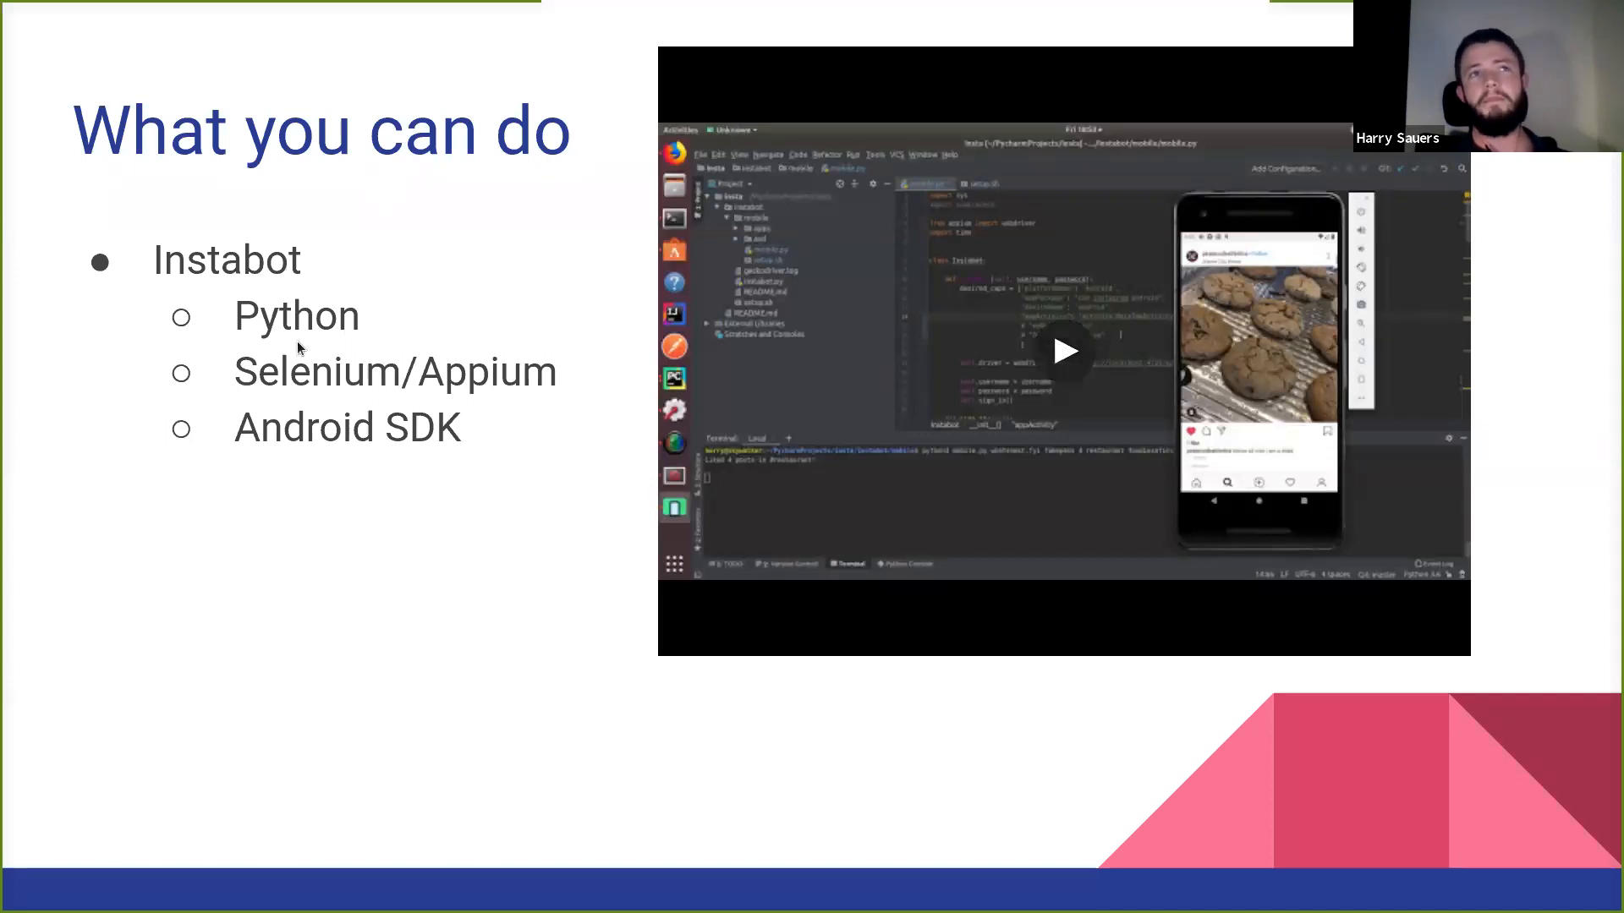
pyautogui.moveTo(378, 467)
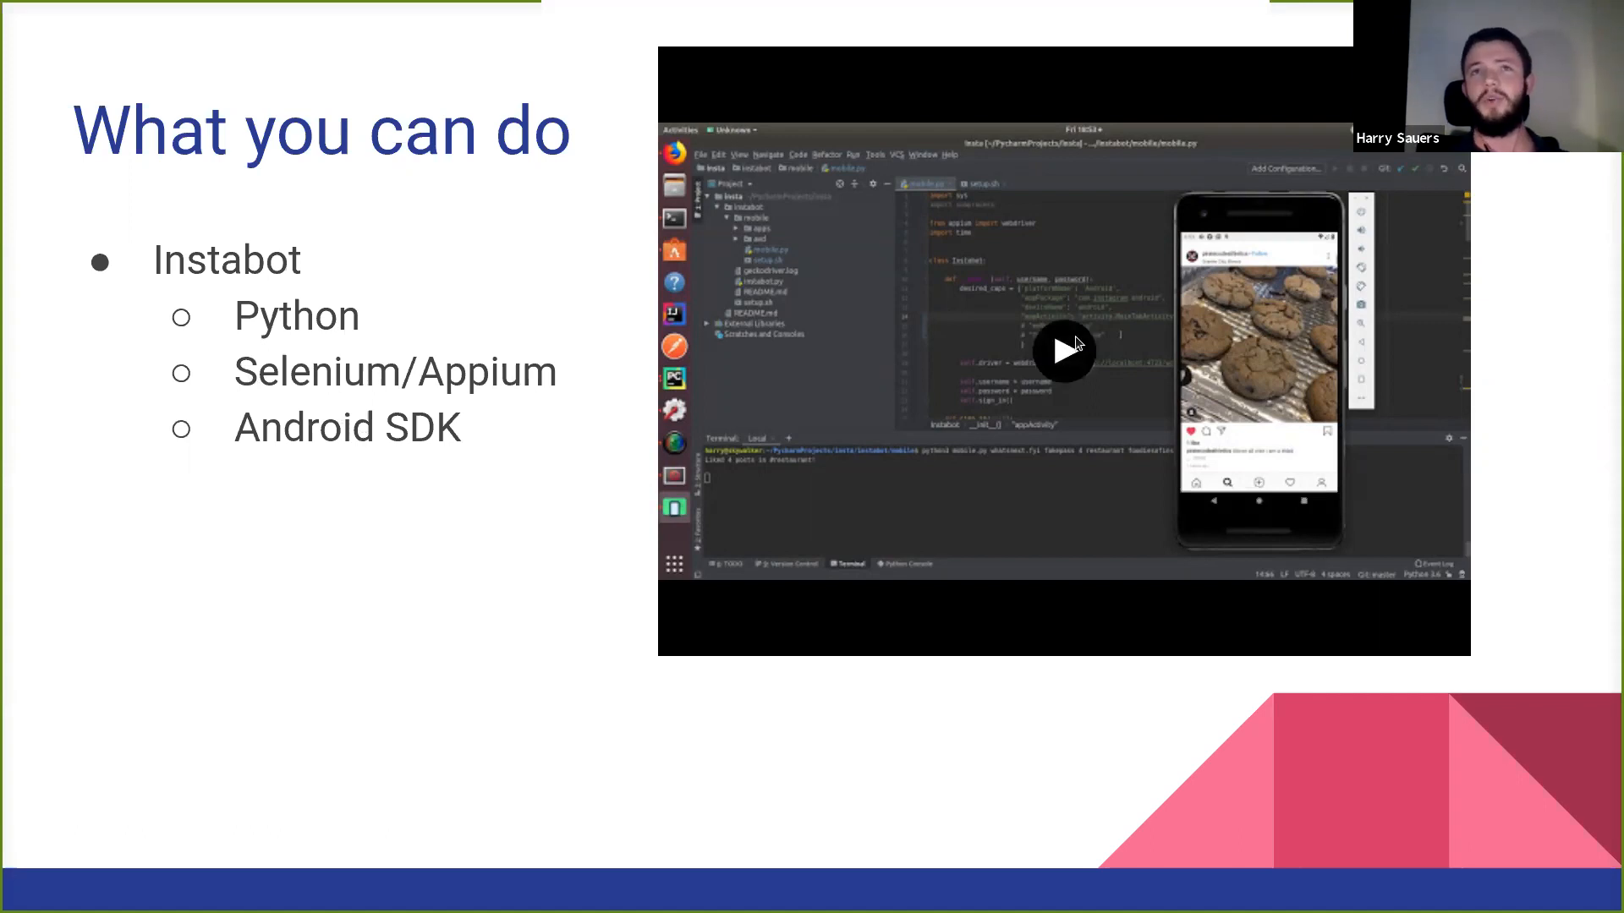
pyautogui.click(1064, 351)
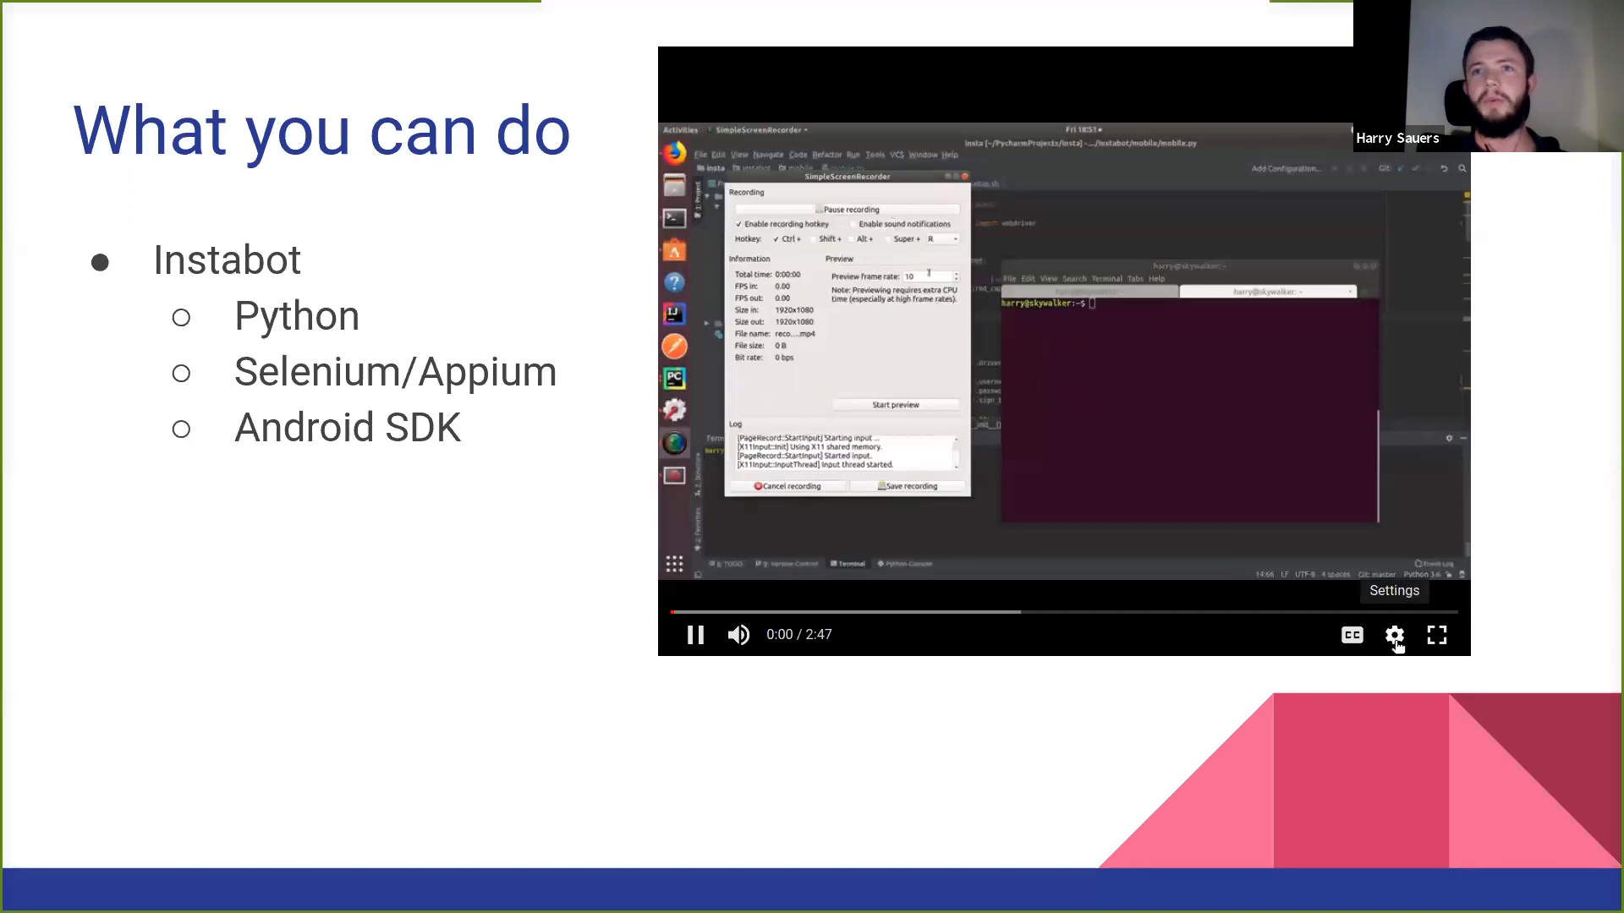
pyautogui.click(1393, 635)
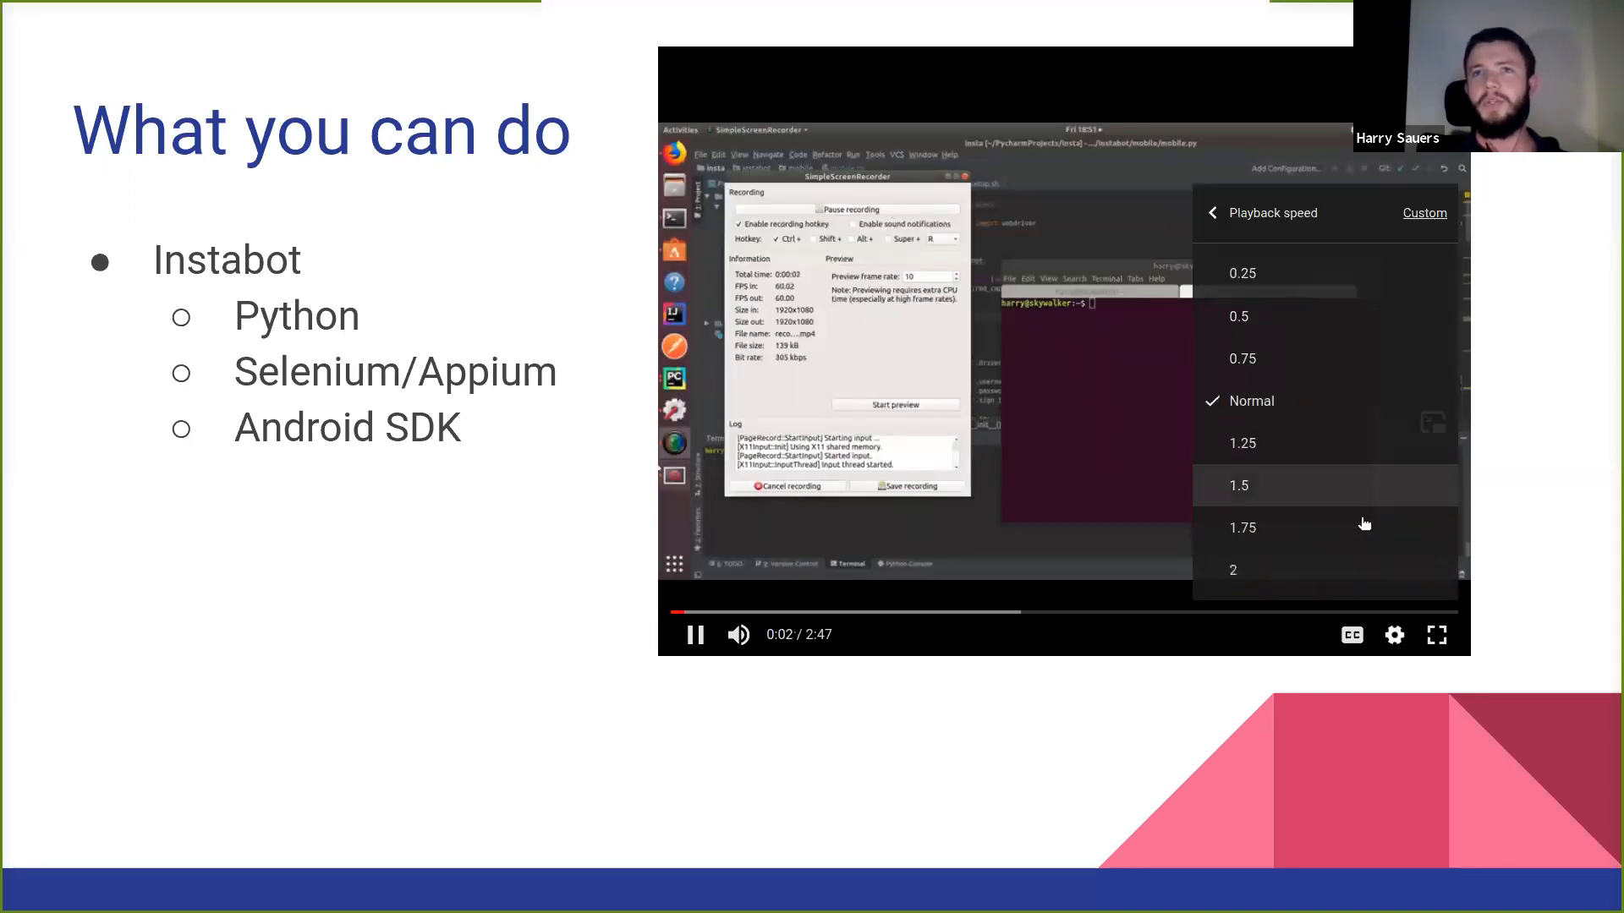
pyautogui.click(1232, 570)
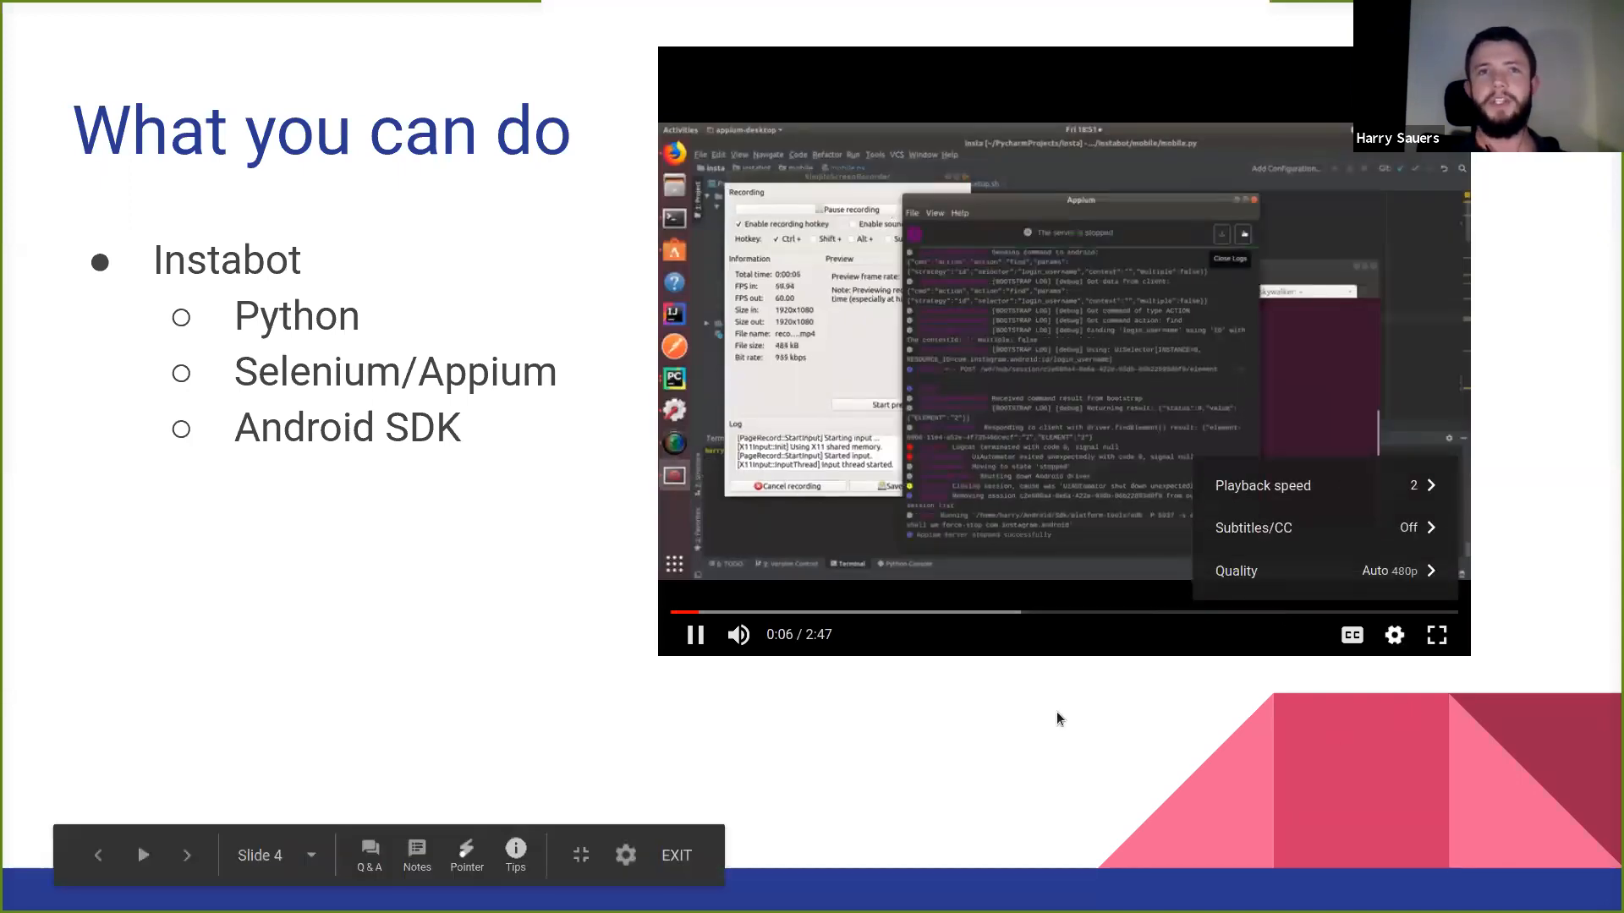
pyautogui.click(186, 854)
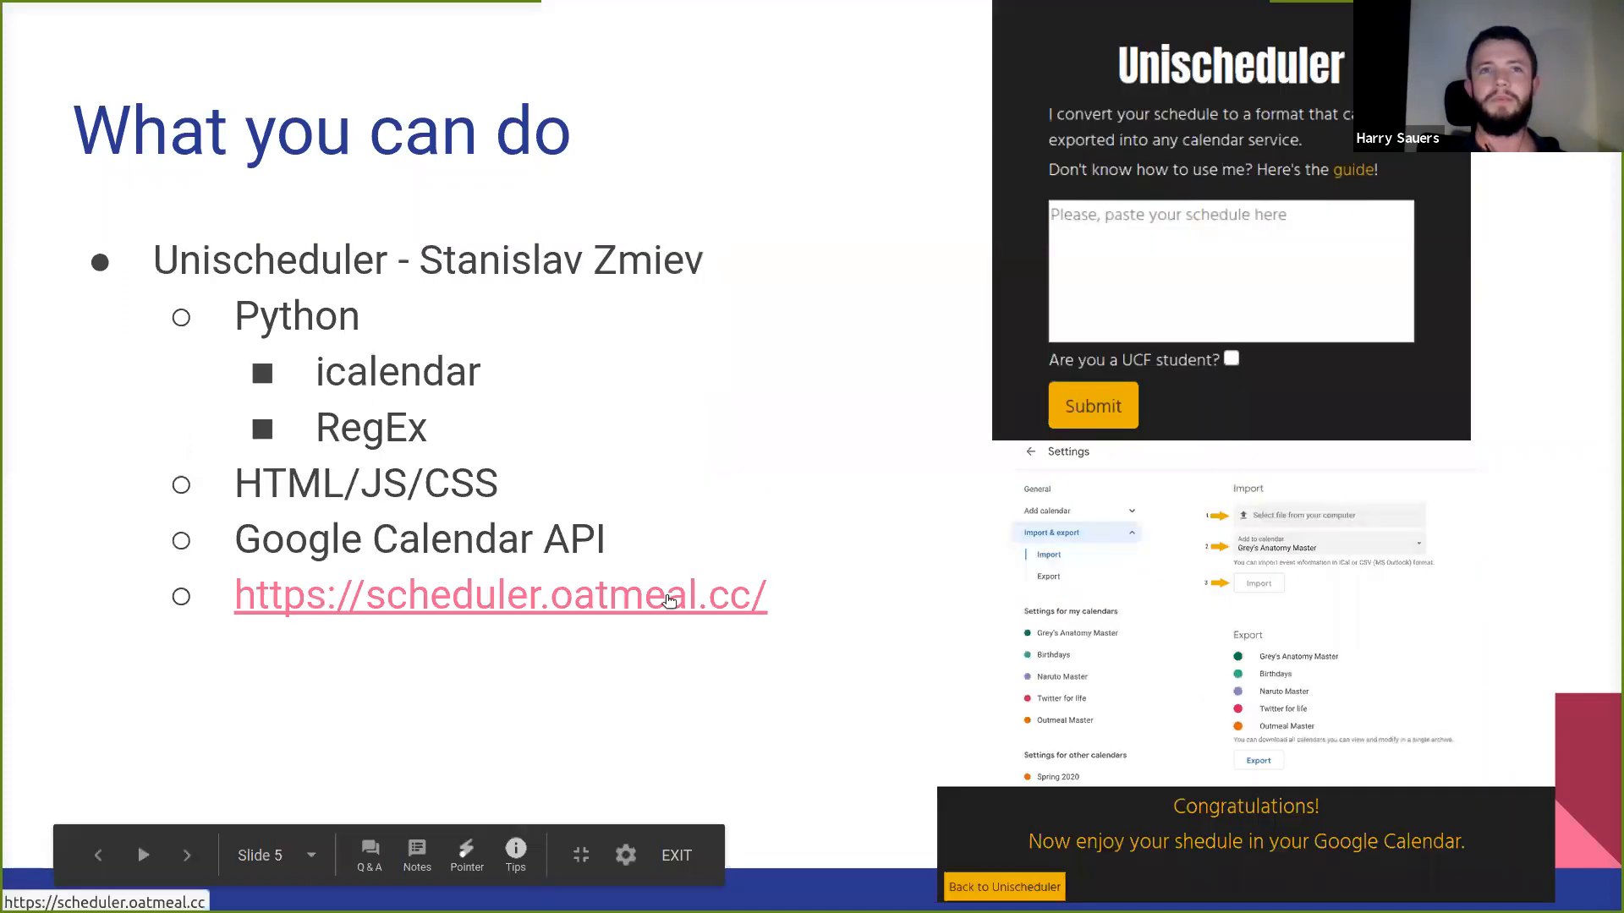
pyautogui.click(98, 854)
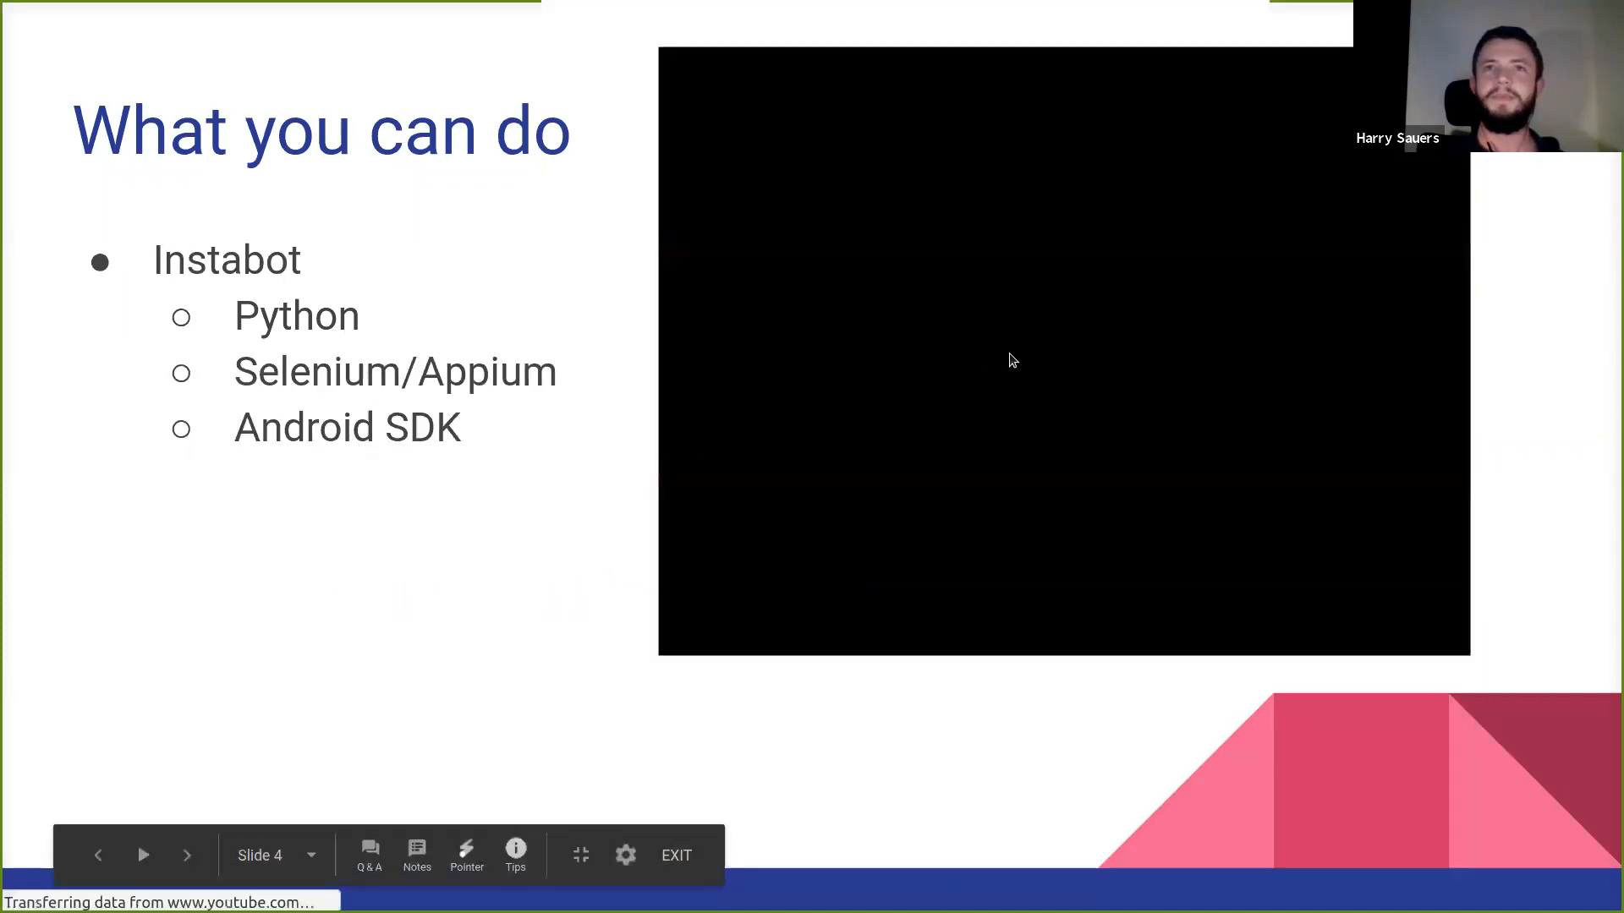
pyautogui.moveTo(1080, 366)
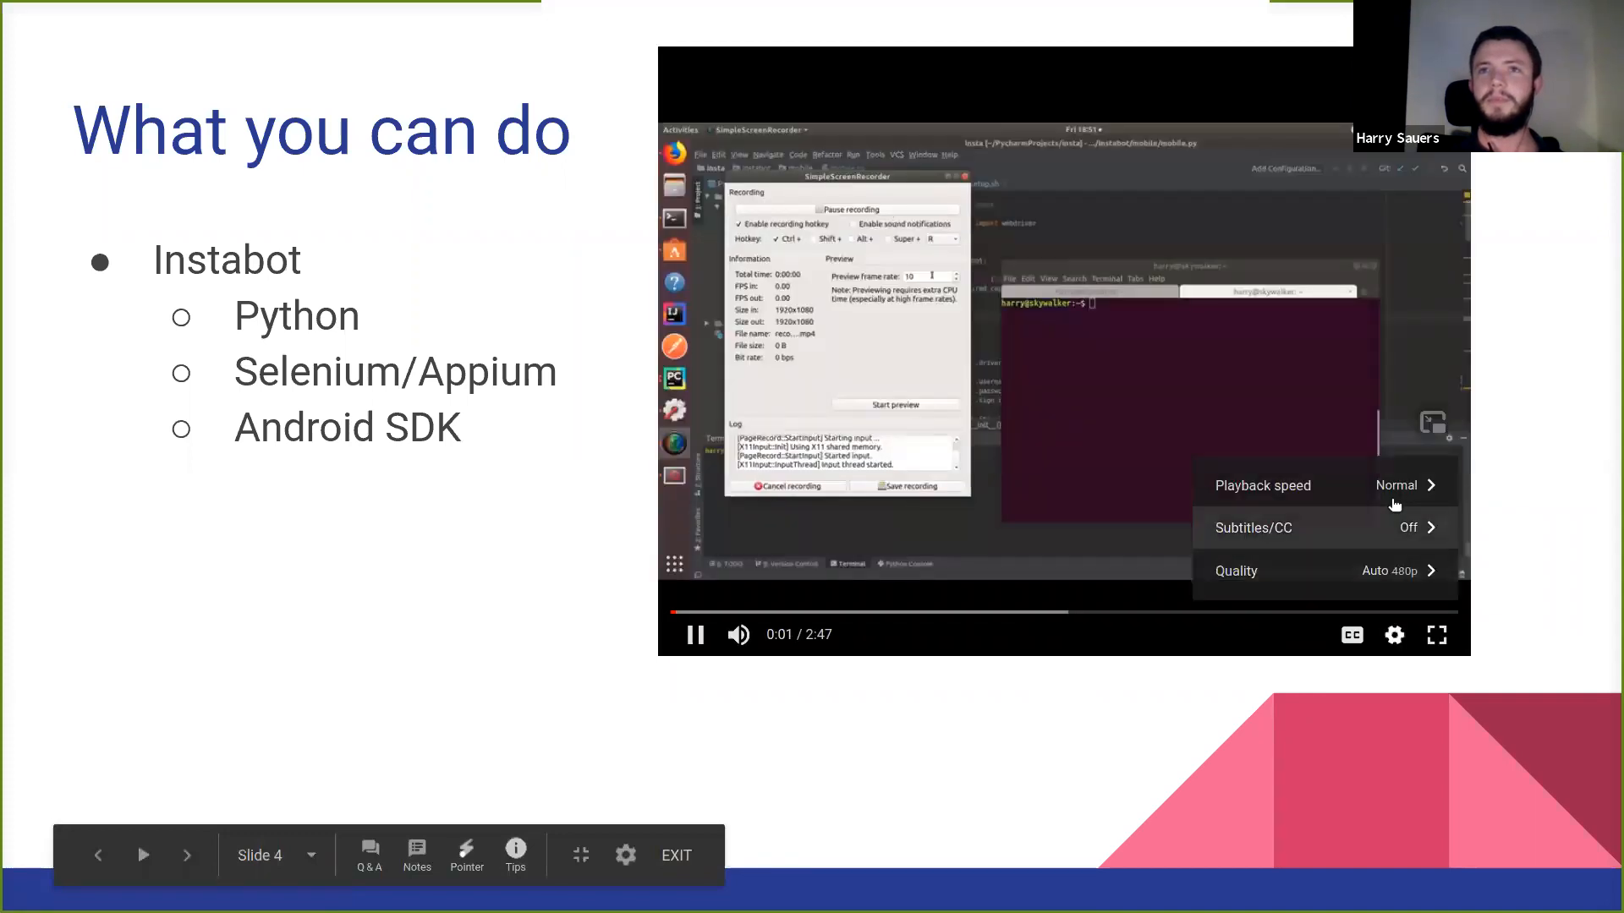
# Watch the Instabot demo at double speed until about 2:18, then stop it
pyautogui.click(1321, 485)
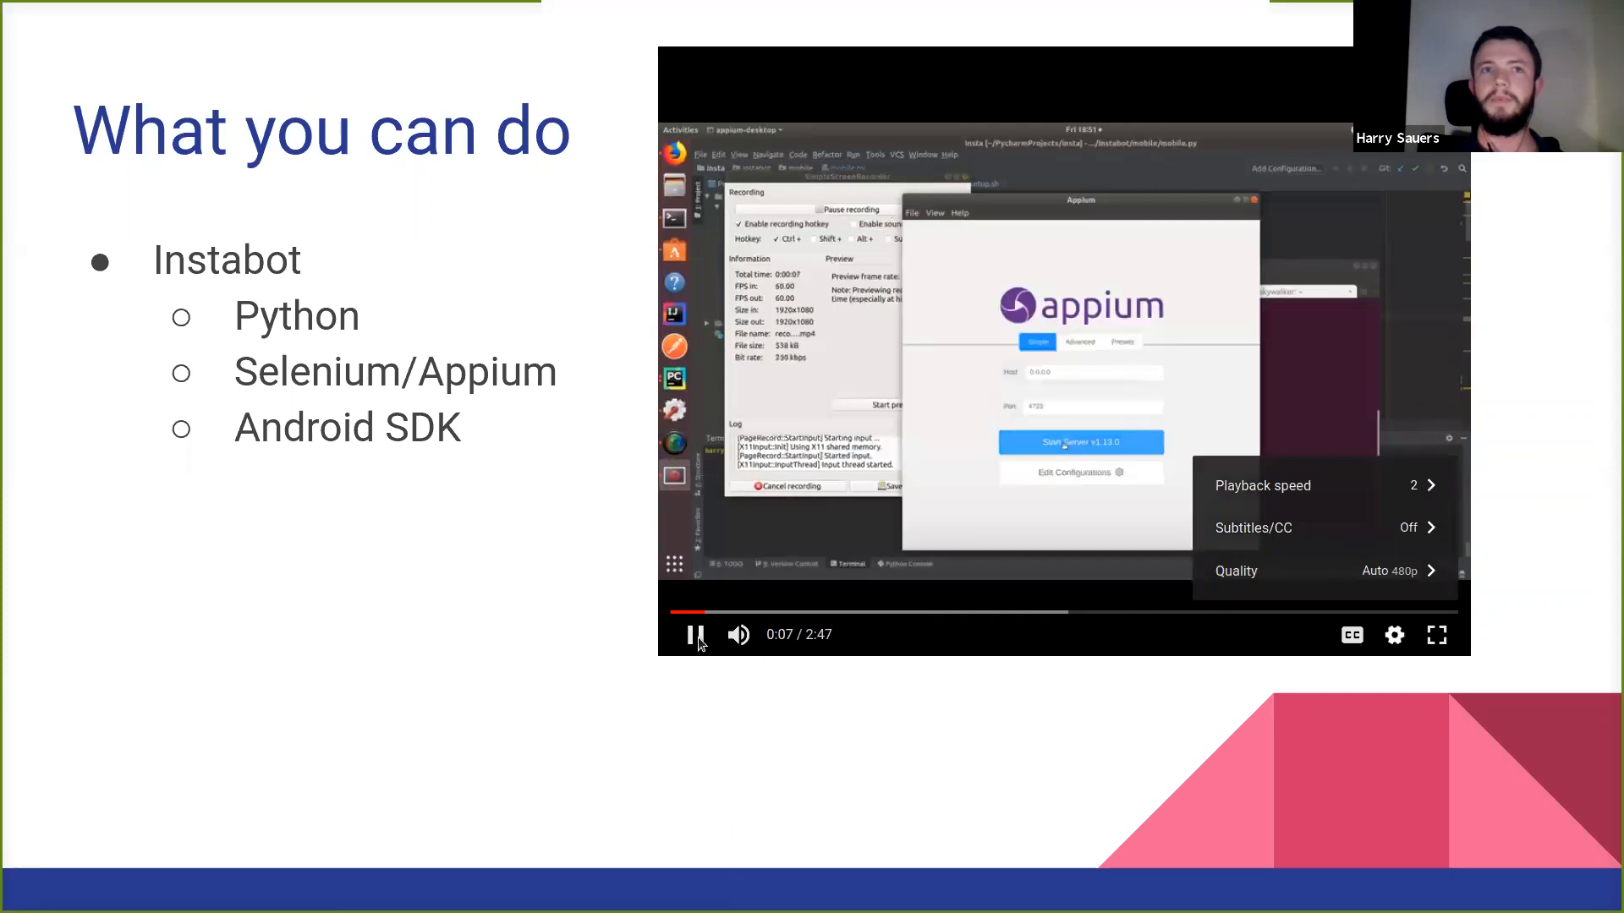
pyautogui.click(693, 635)
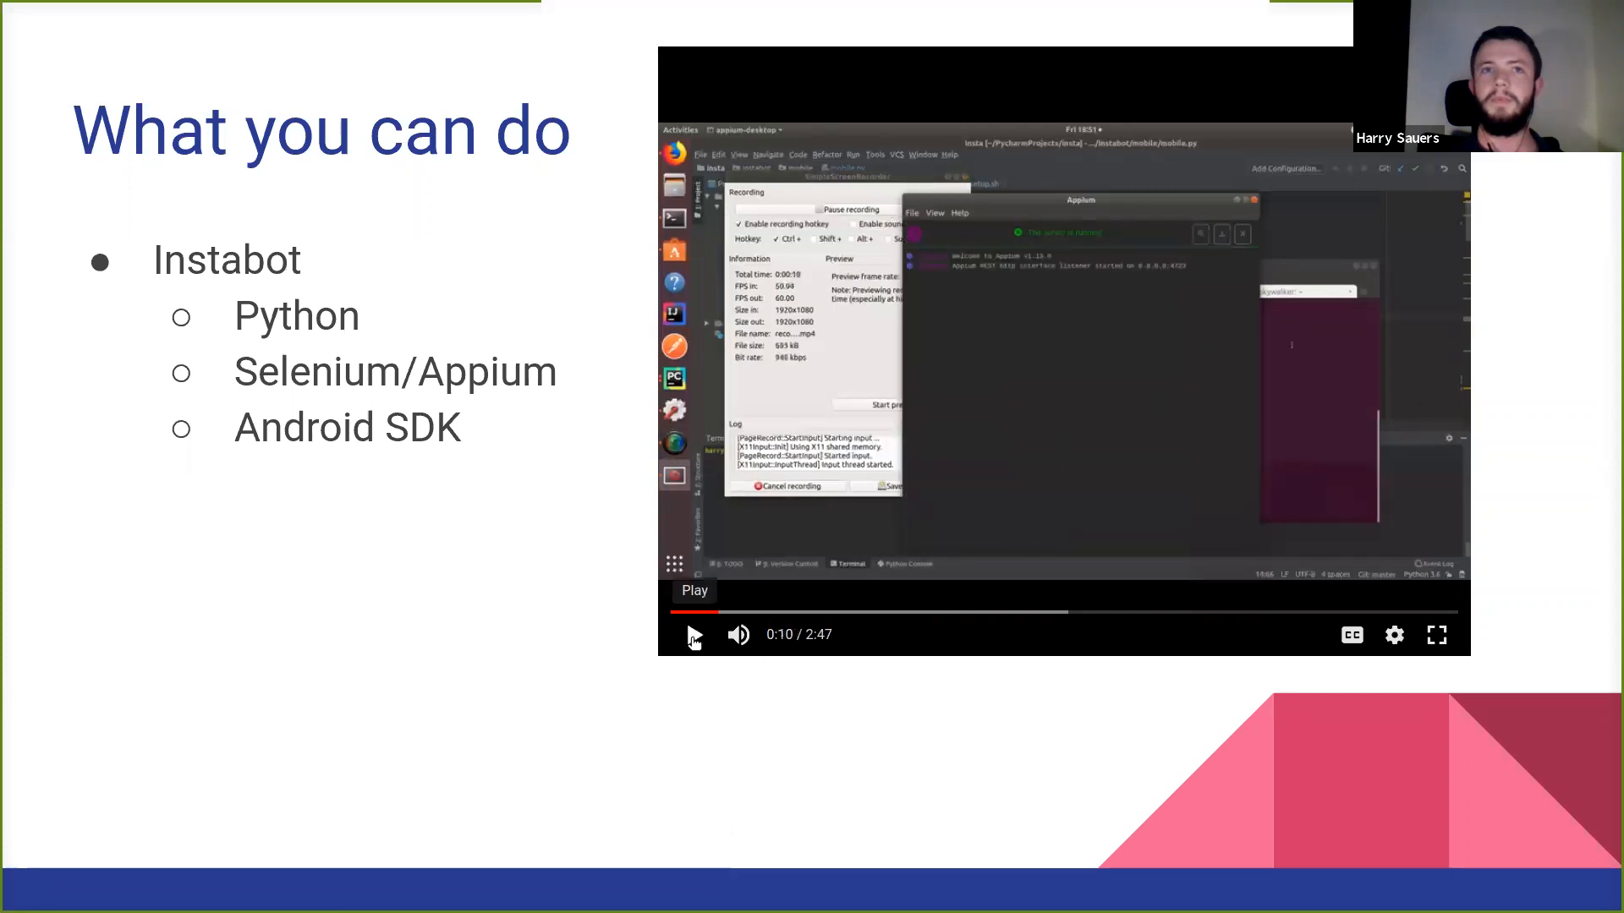
pyautogui.click(693, 635)
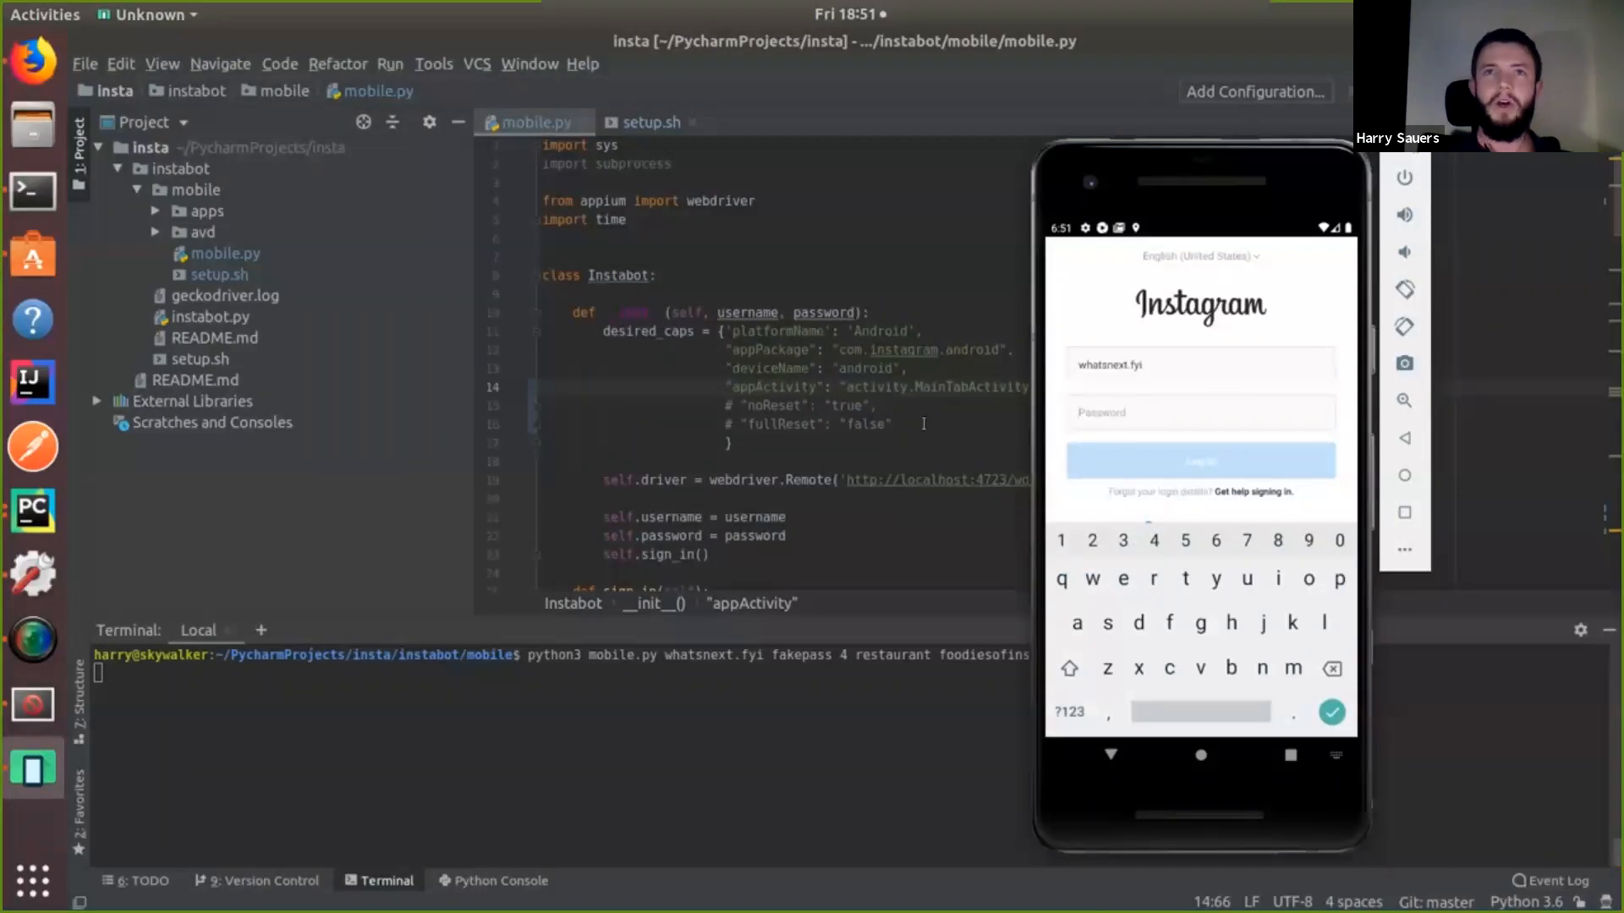
pyautogui.click(1199, 460)
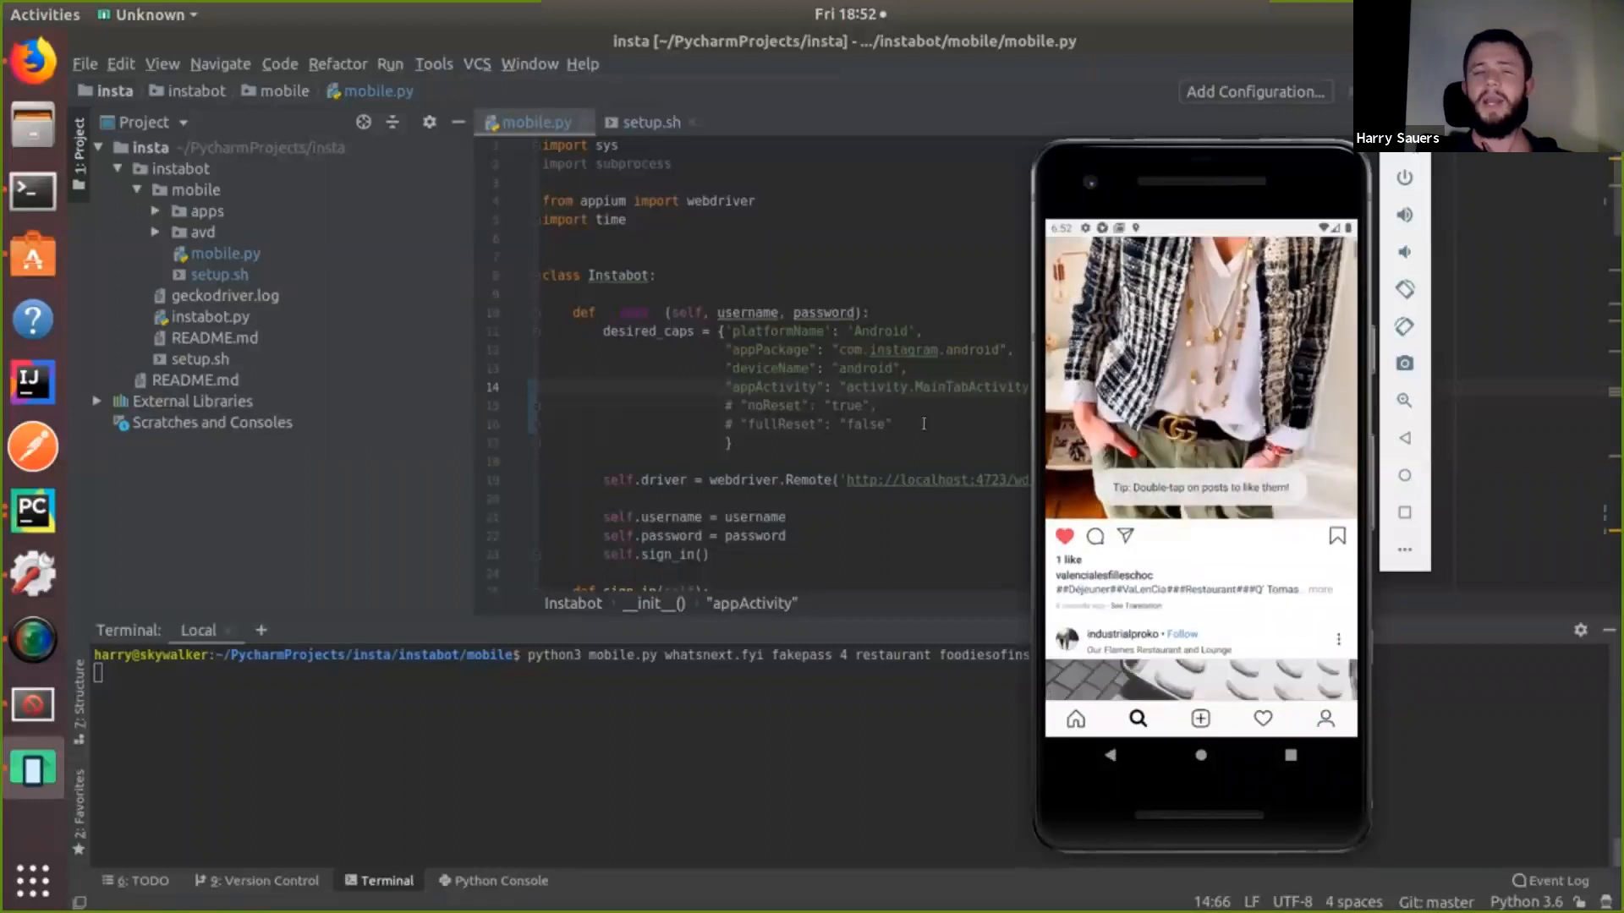
pyautogui.scroll(-3)
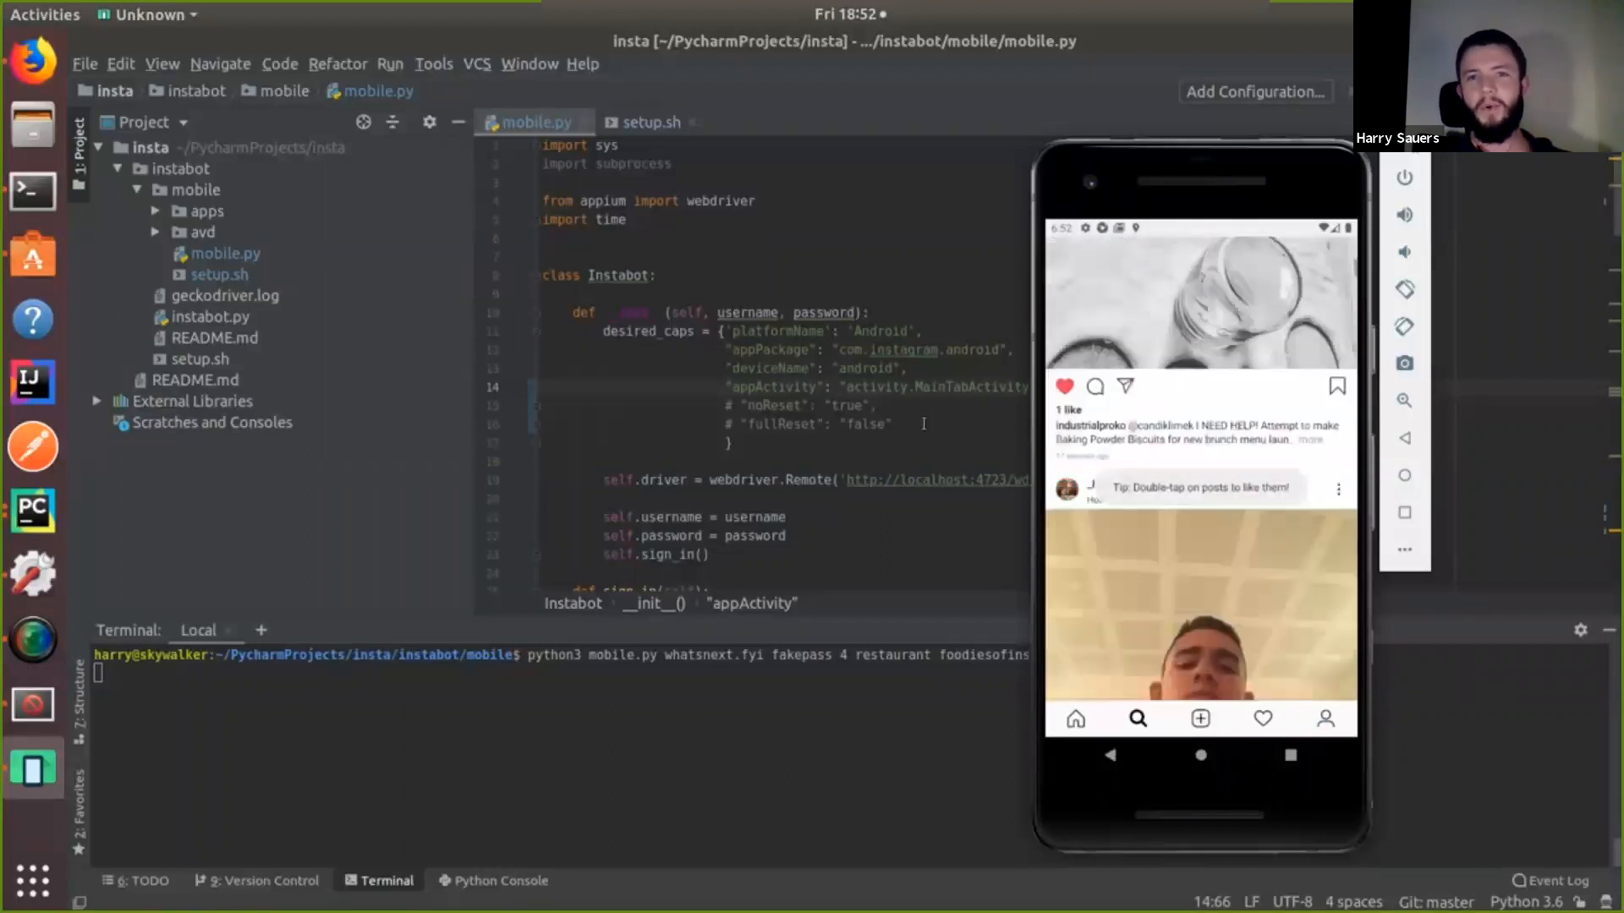
pyautogui.scroll(-3)
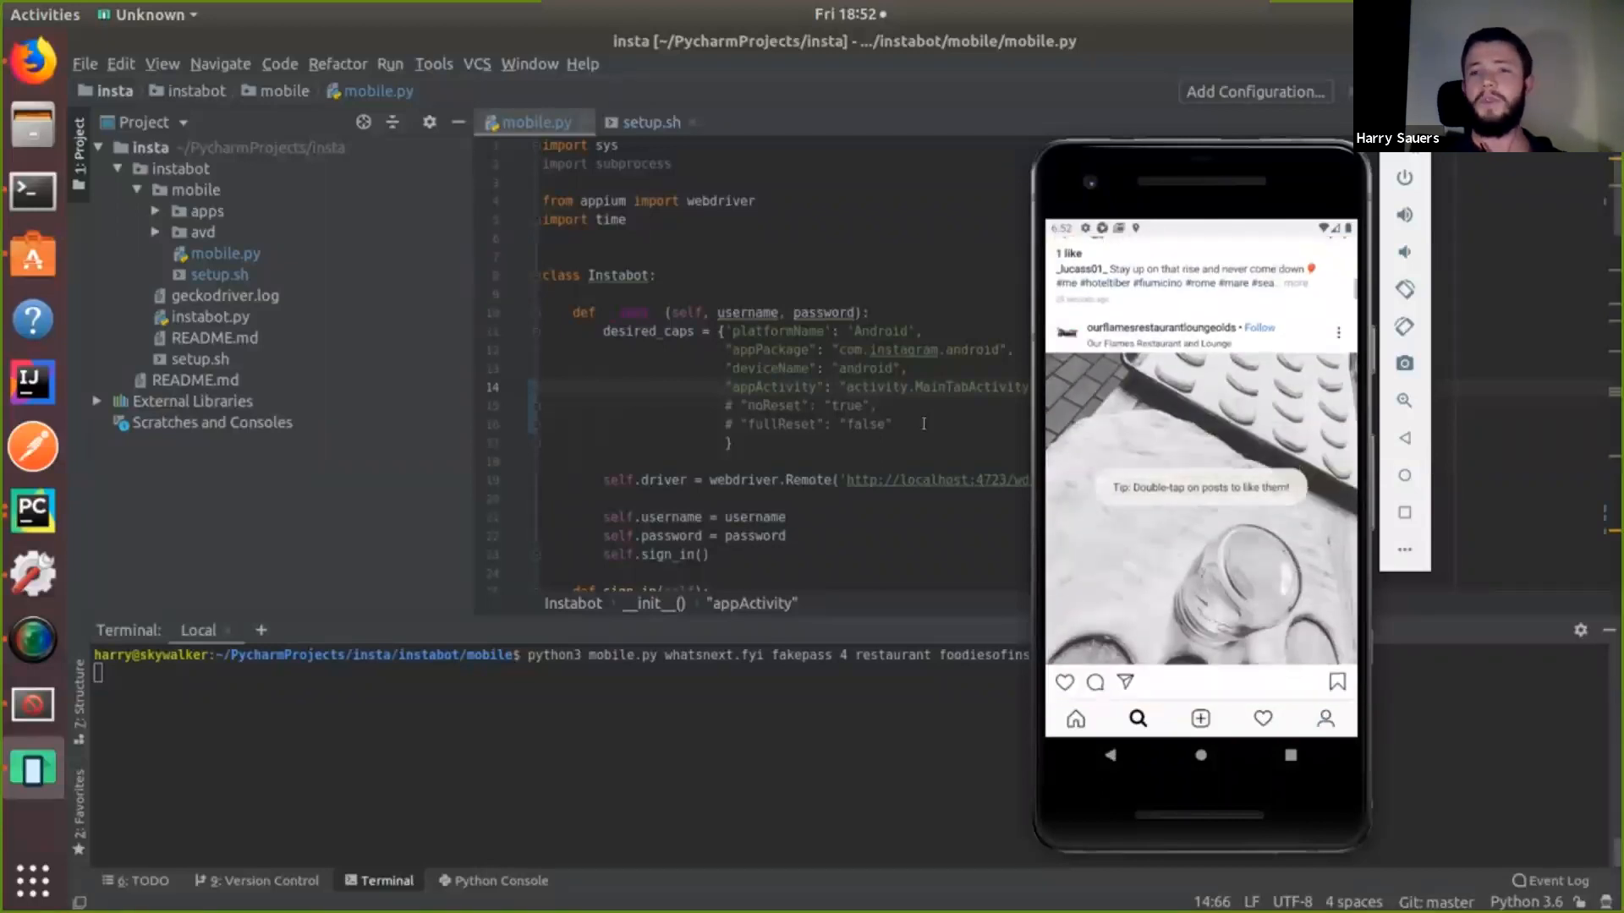
pyautogui.scroll(-3)
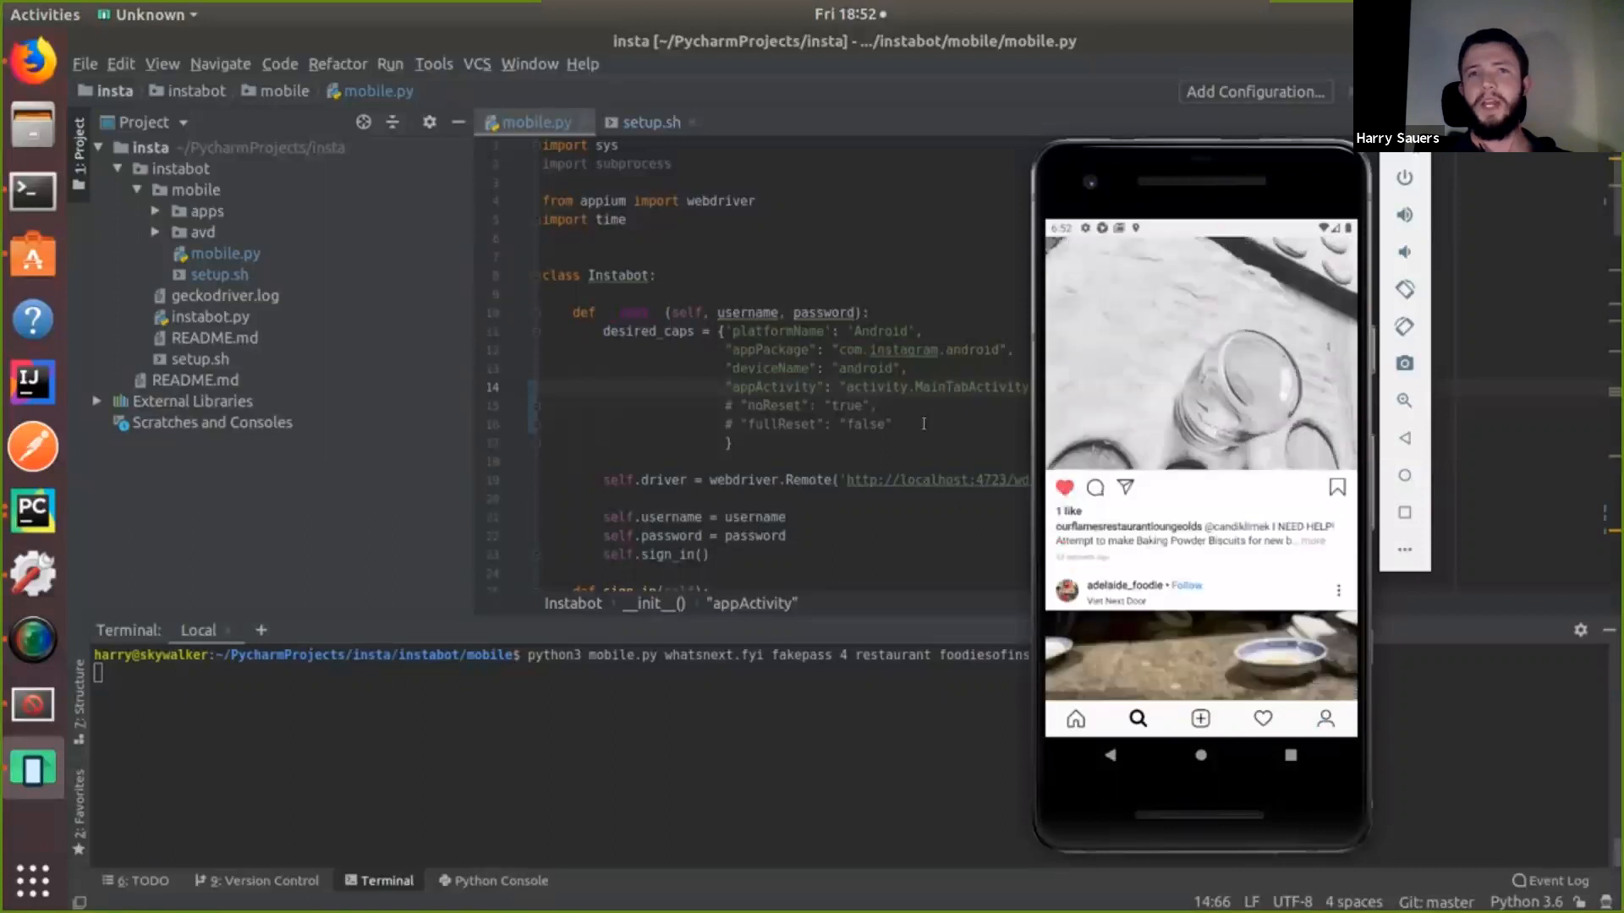
pyautogui.scroll(-3)
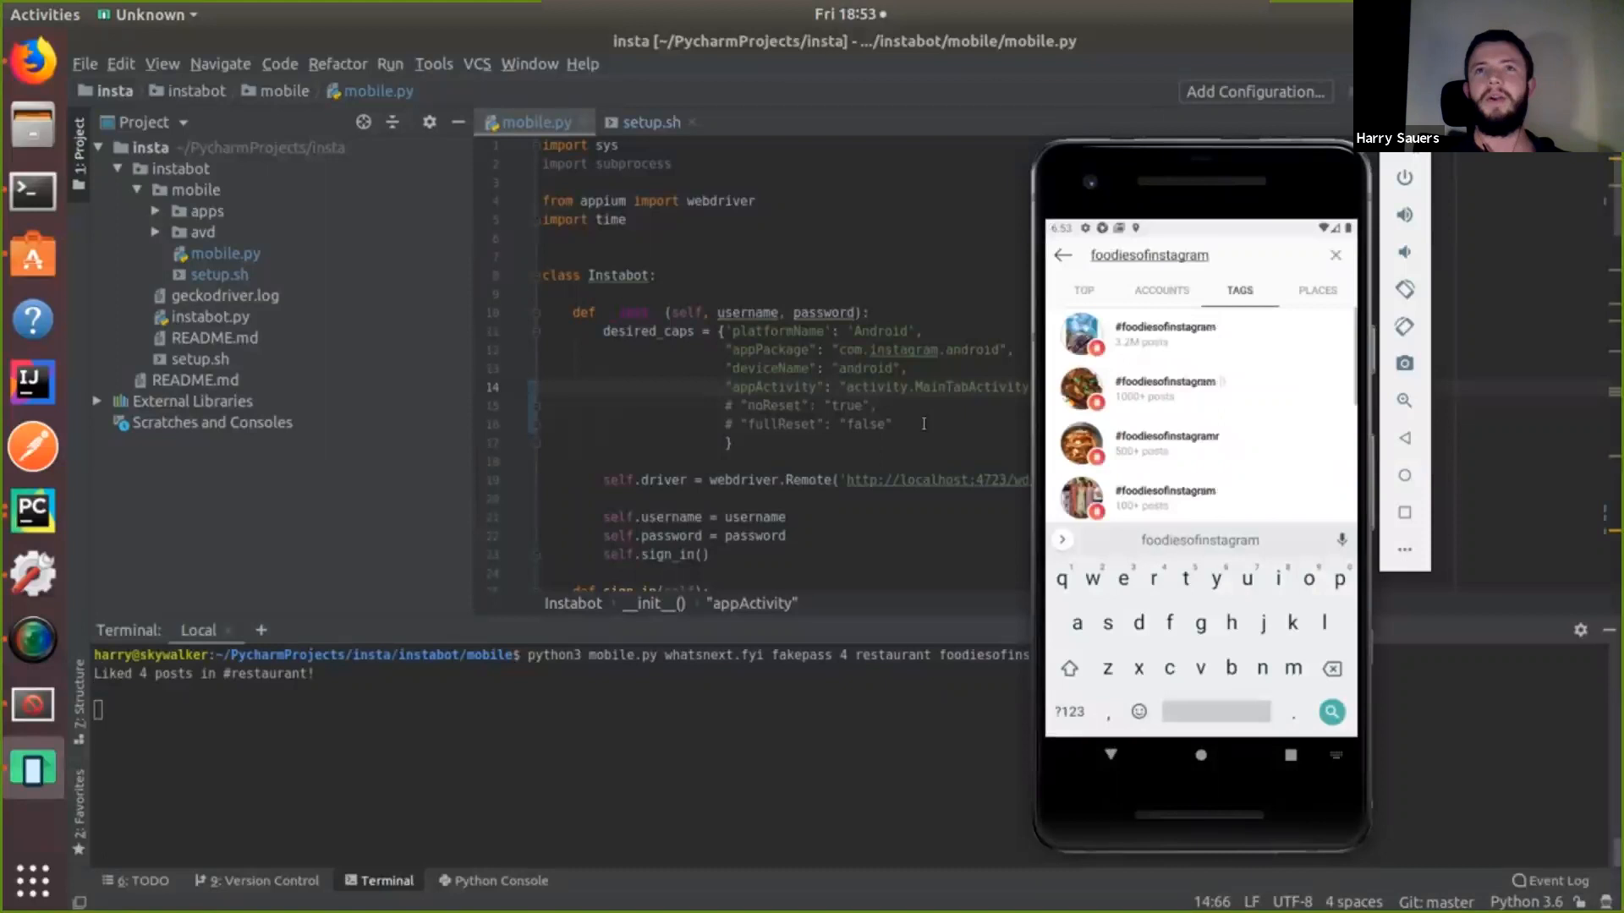
pyautogui.click(1163, 333)
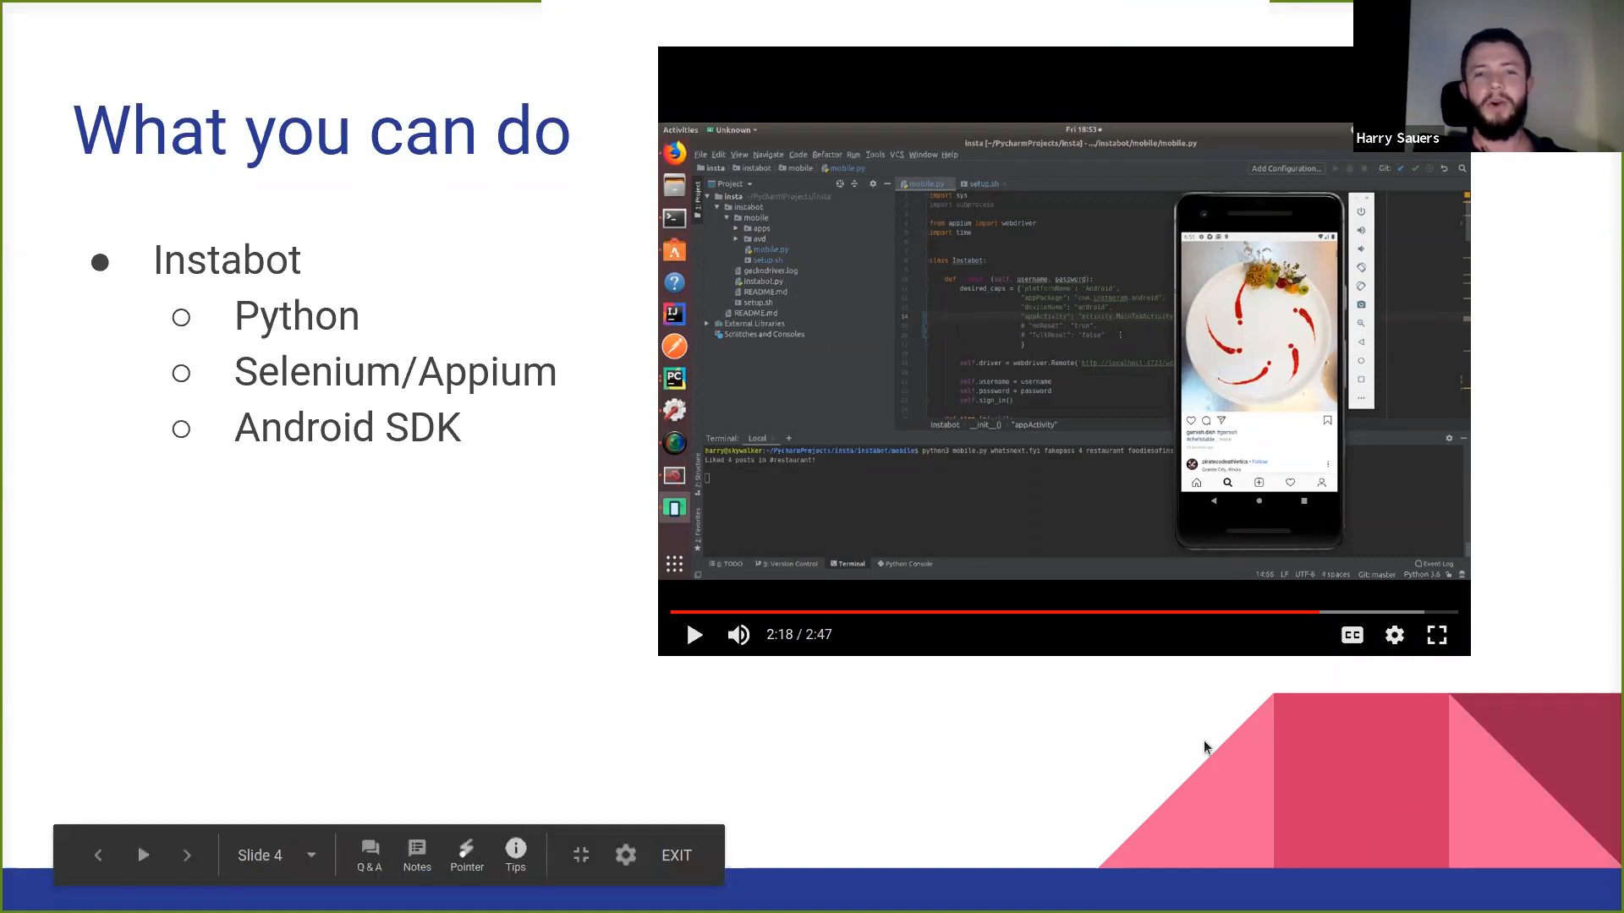
pyautogui.moveTo(1292, 743)
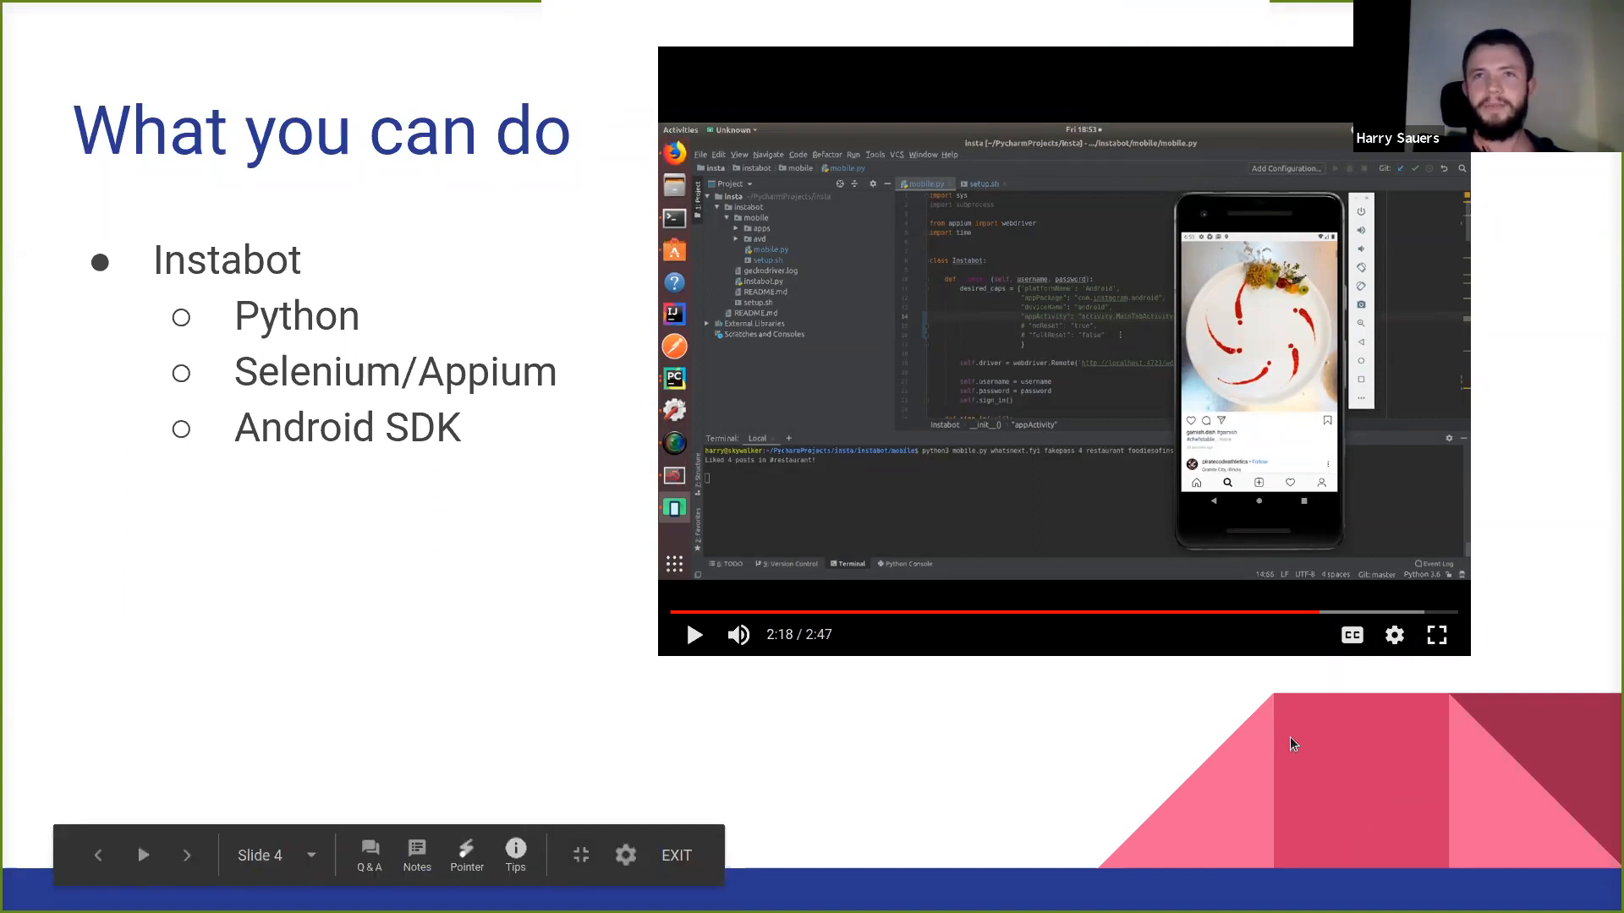
pyautogui.click(187, 854)
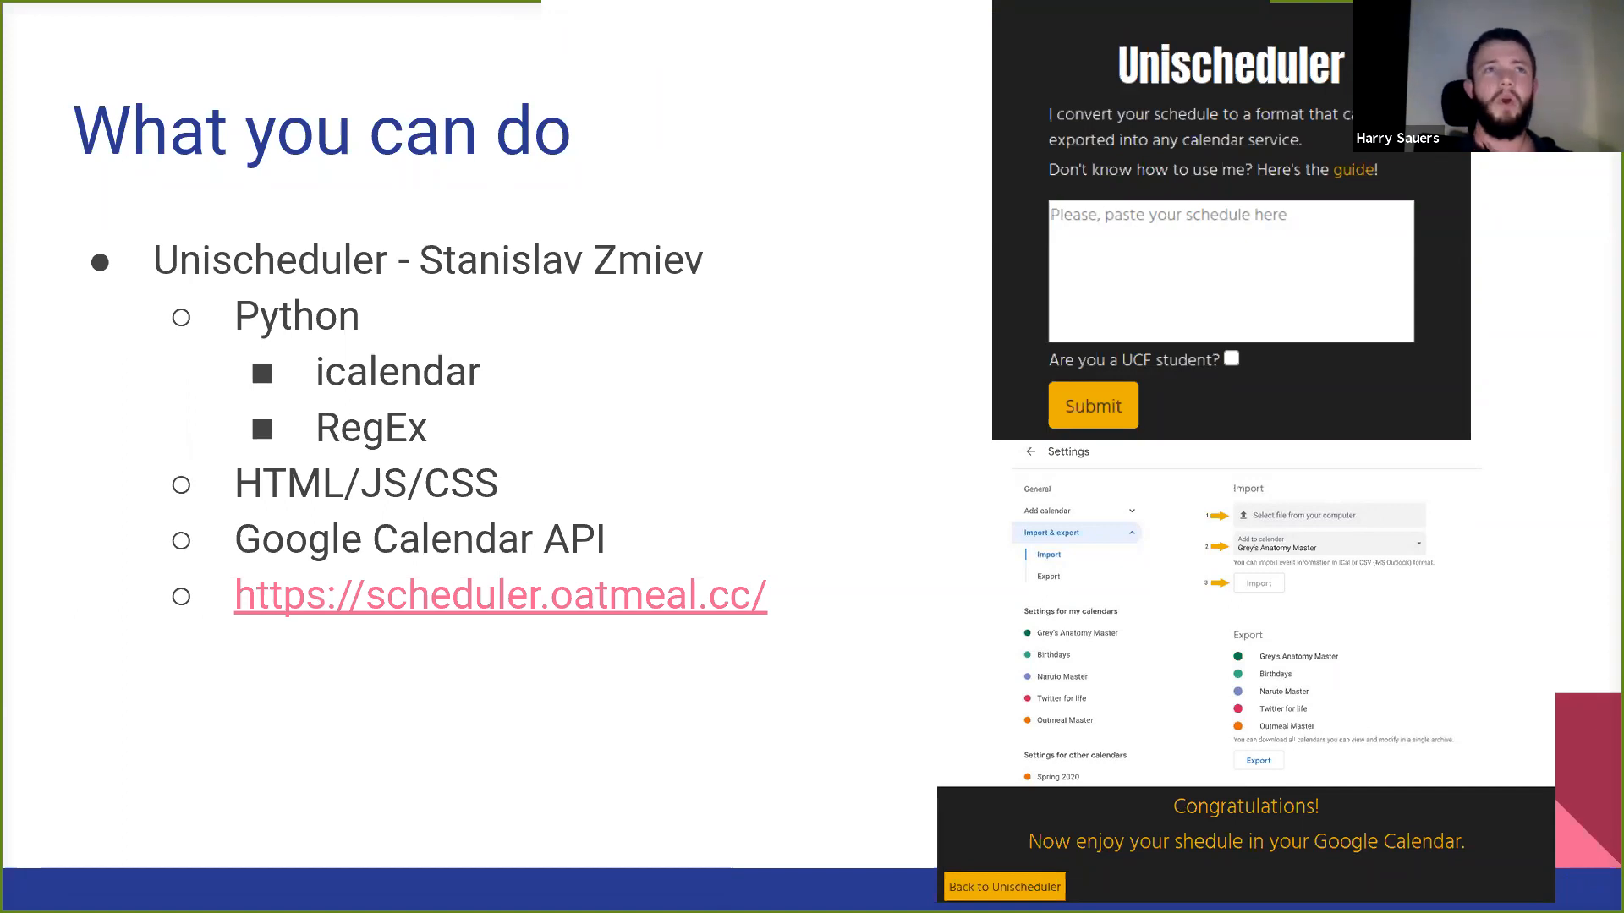
pyautogui.moveTo(712, 647)
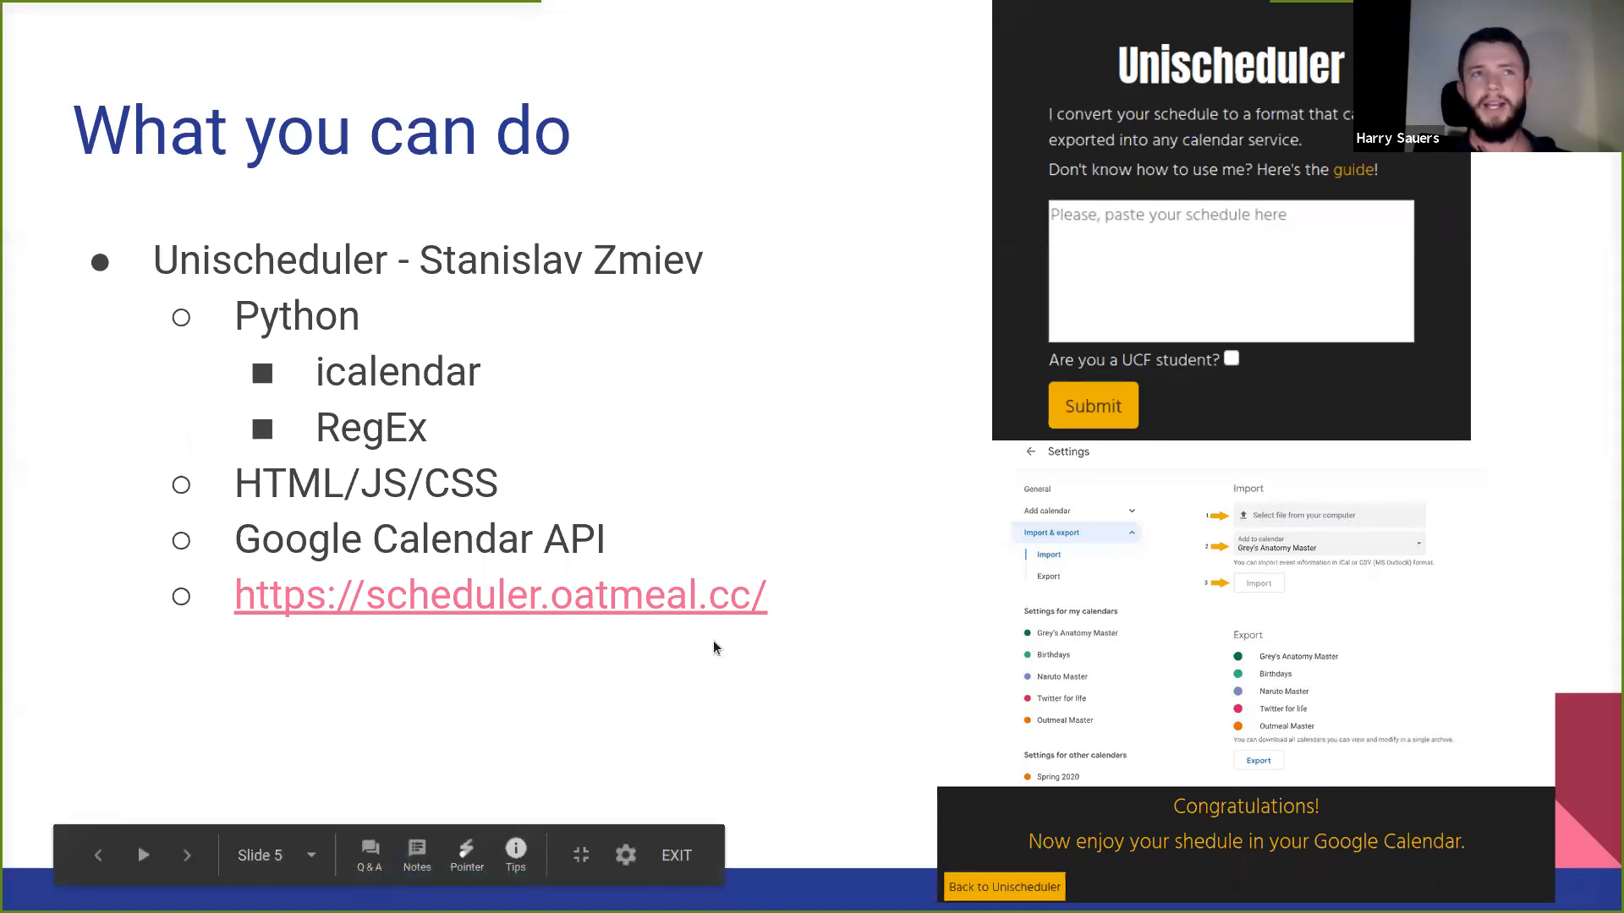
pyautogui.moveTo(690, 775)
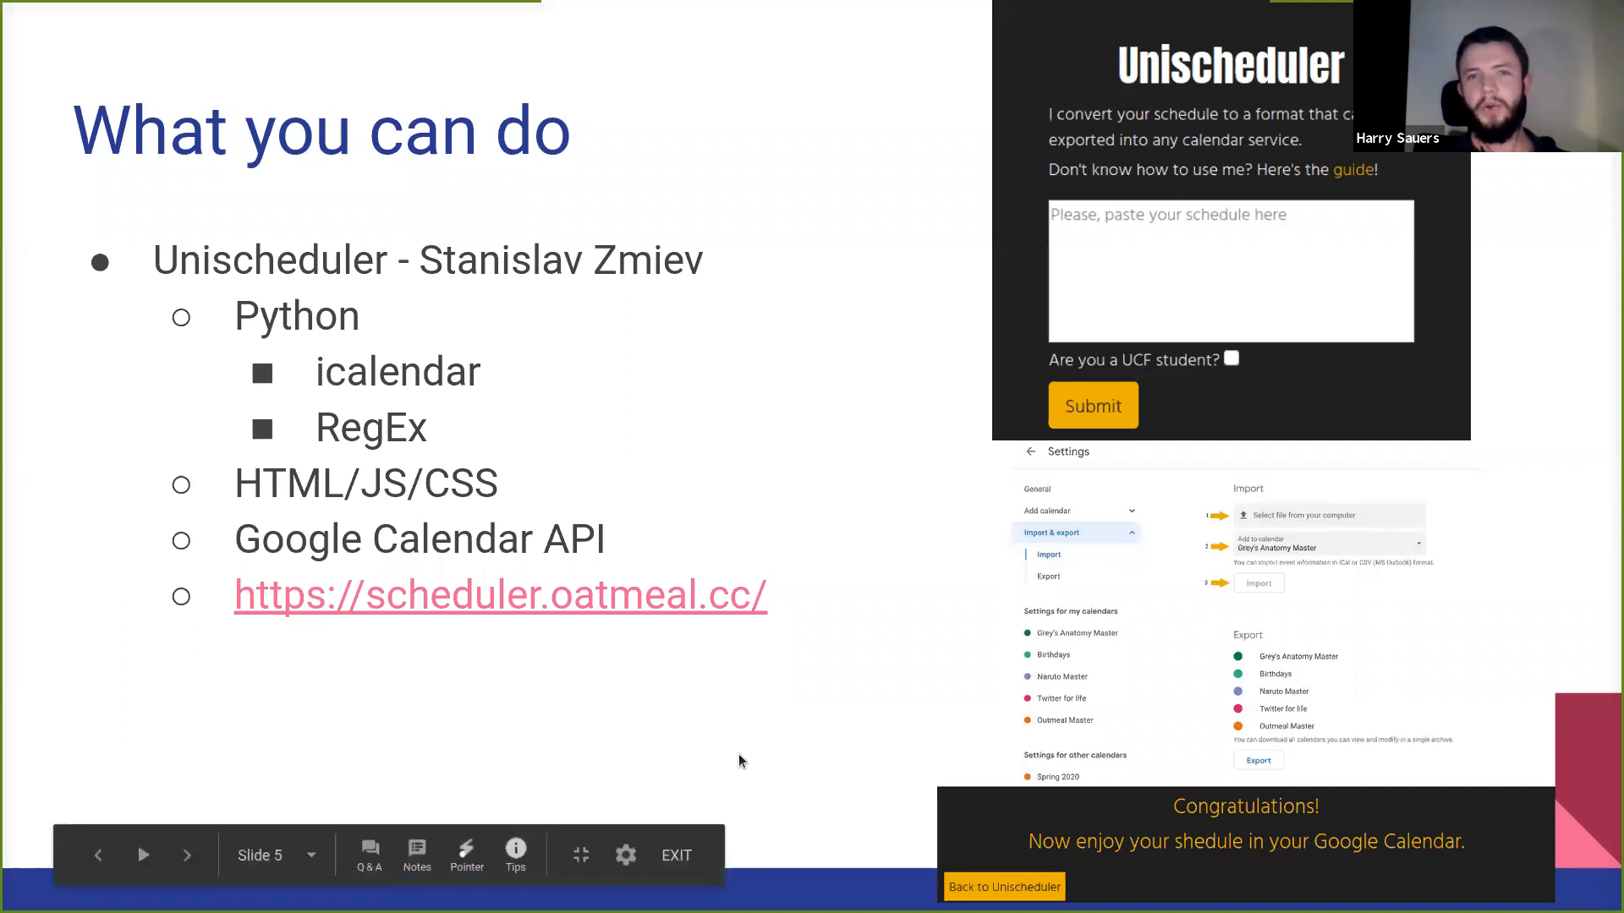
pyautogui.moveTo(893, 603)
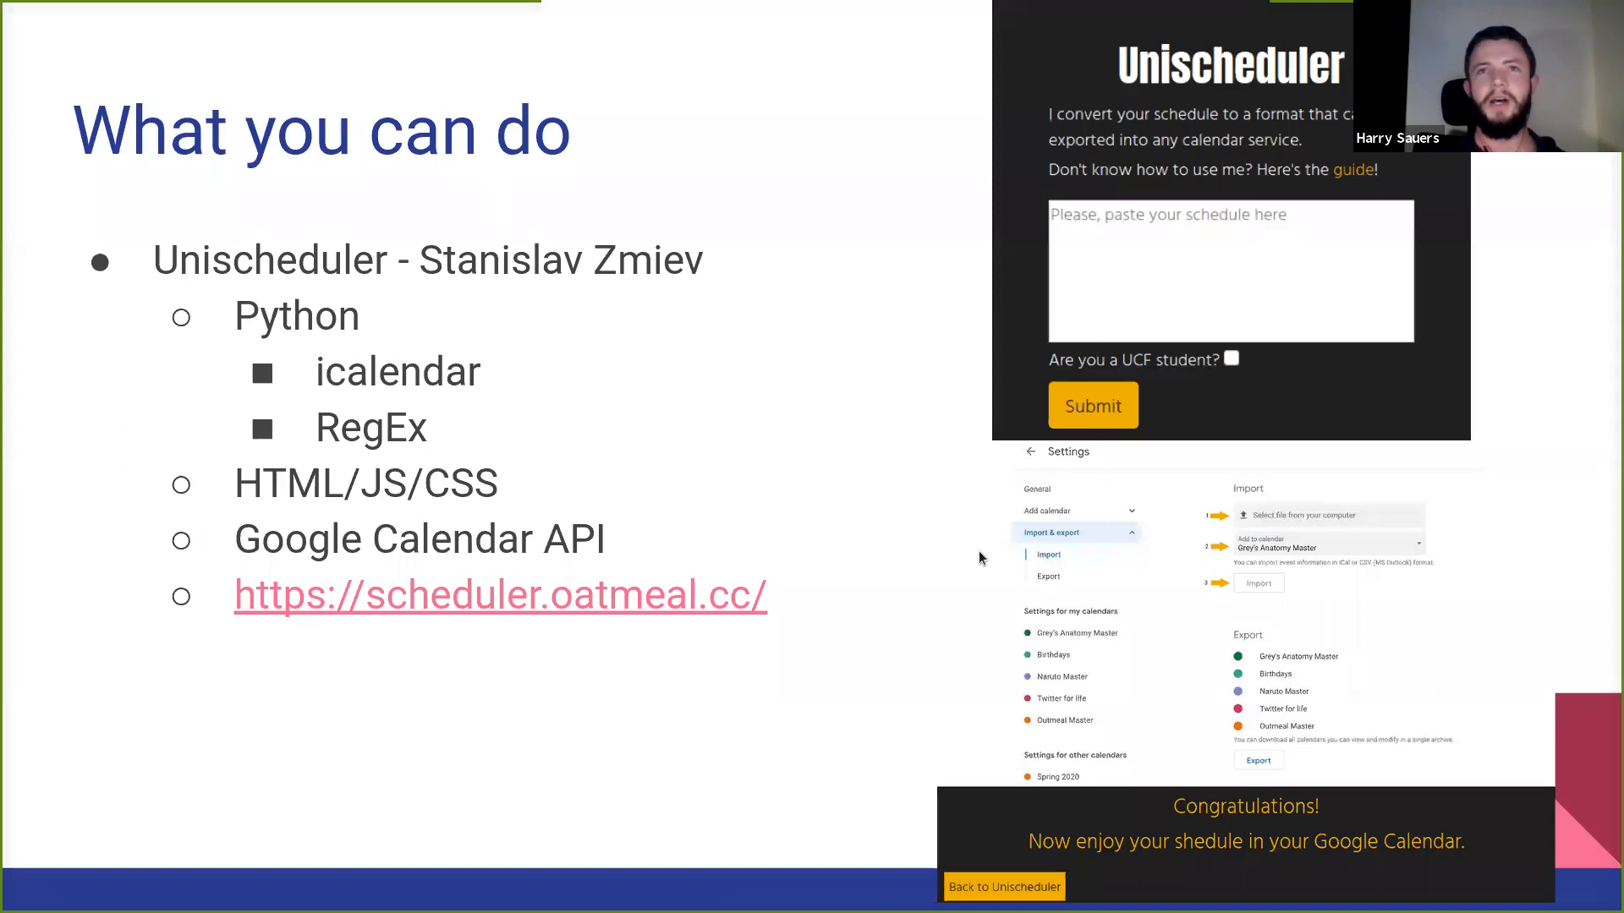
pyautogui.moveTo(944, 613)
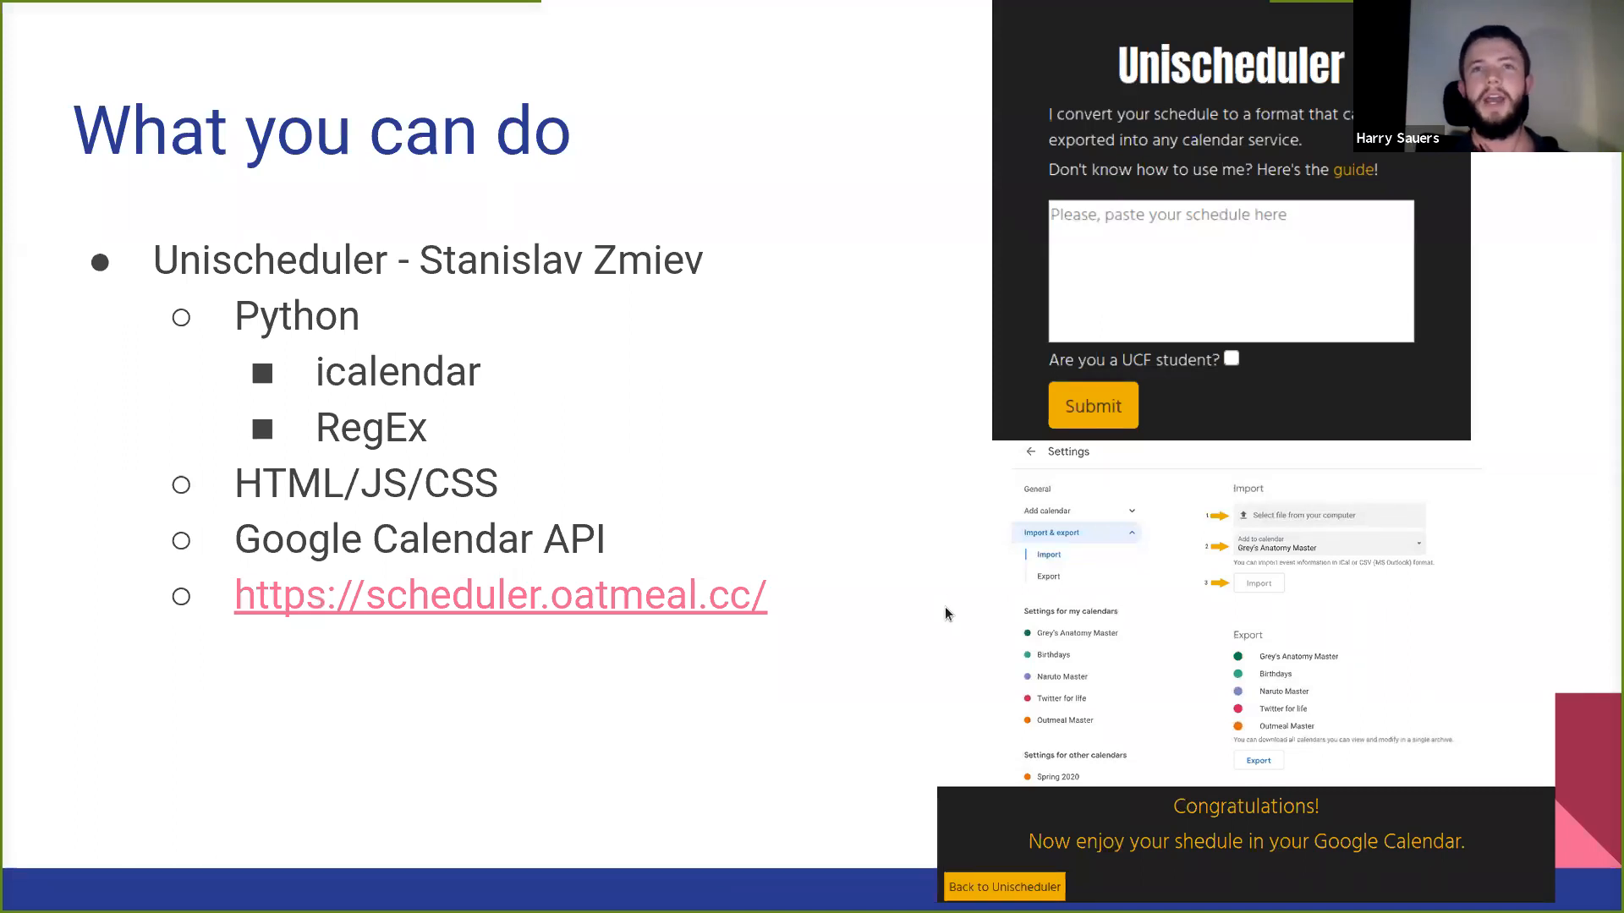
pyautogui.moveTo(930, 636)
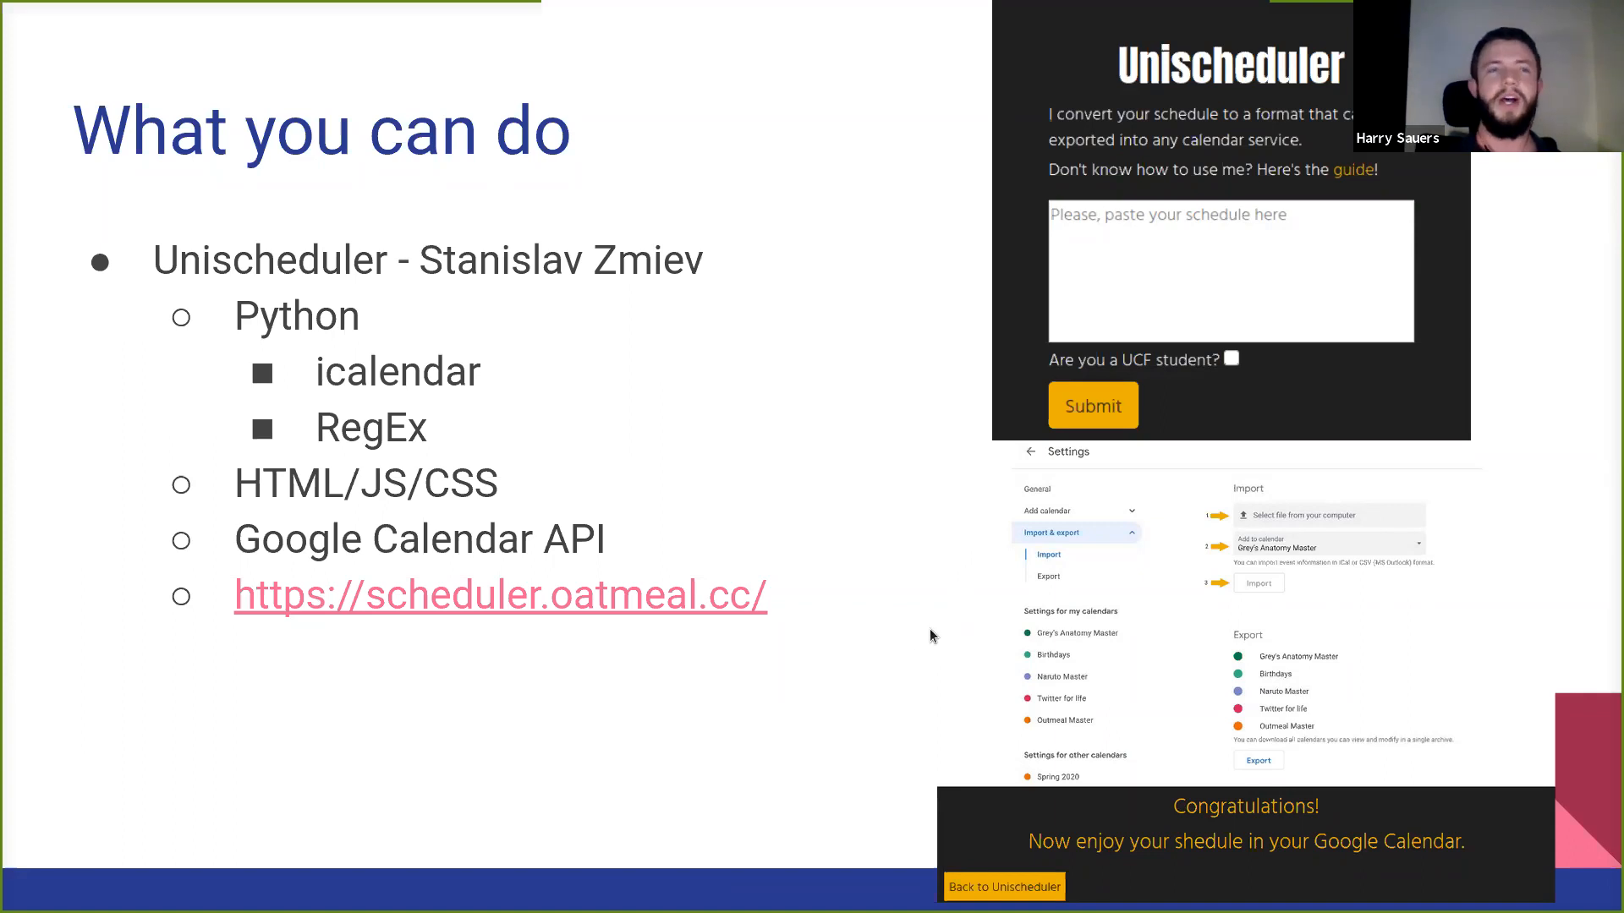
pyautogui.moveTo(864, 691)
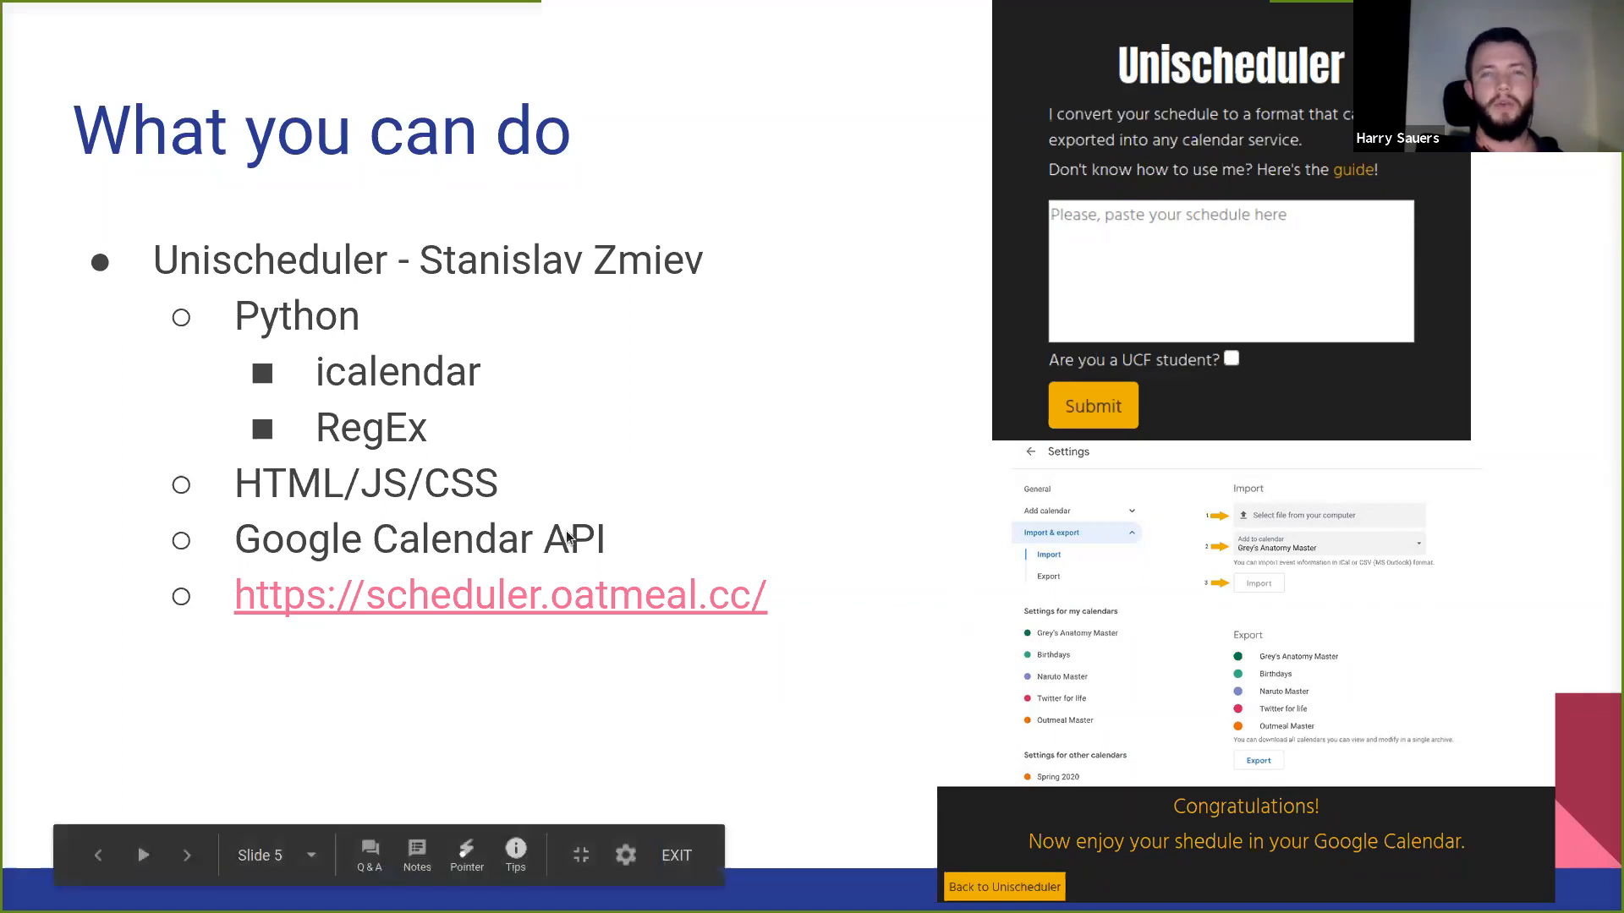
pyautogui.moveTo(999, 567)
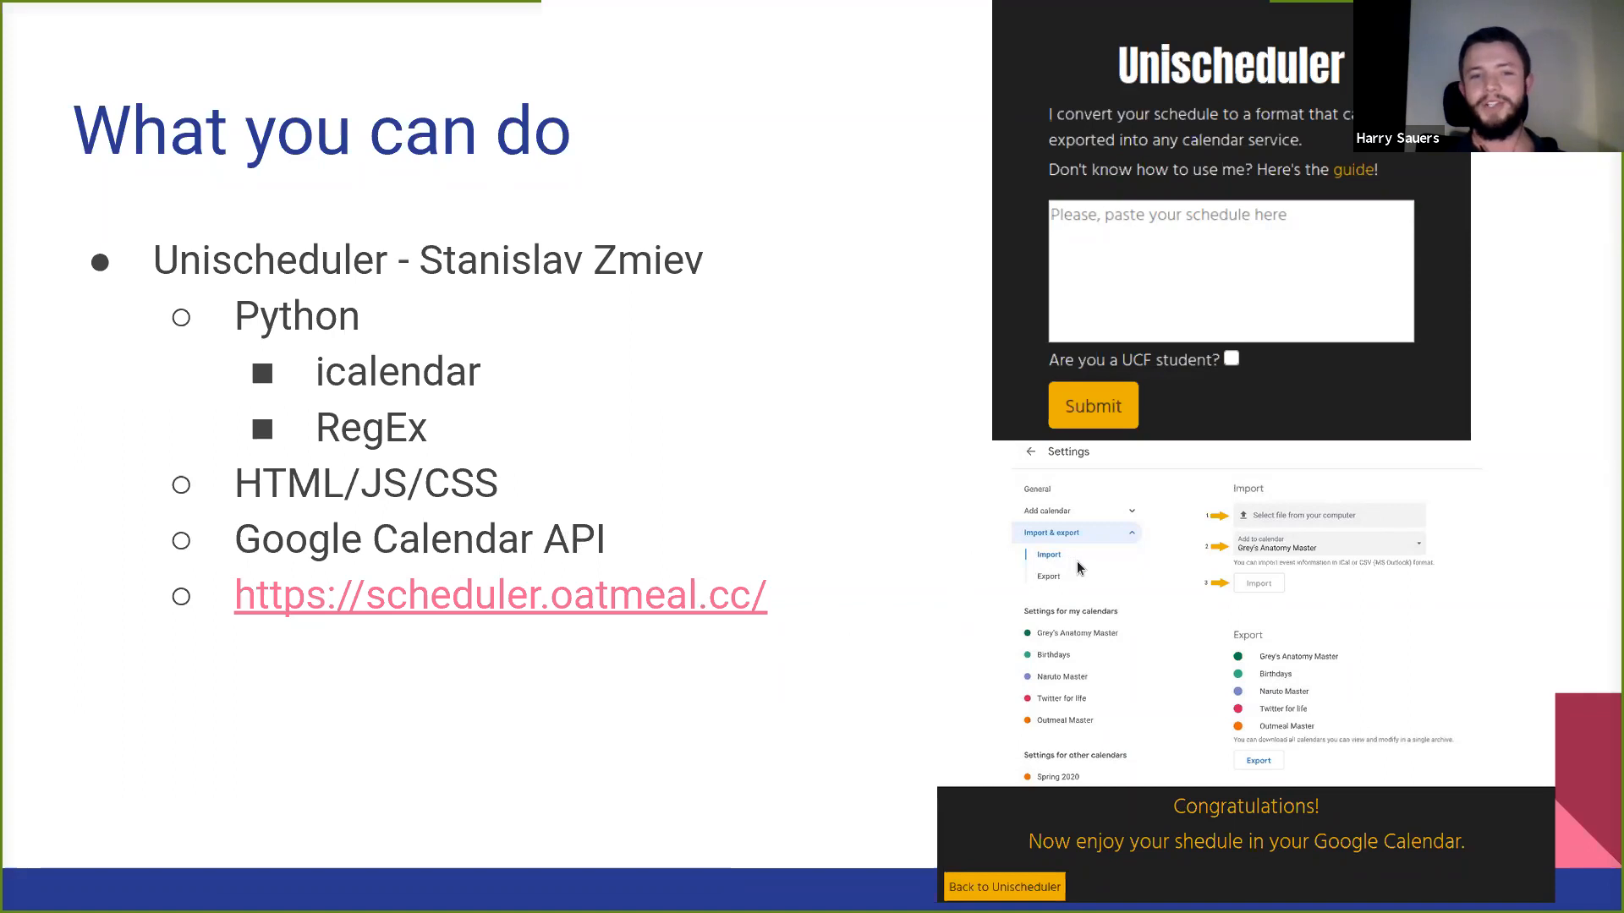
pyautogui.moveTo(1539, 684)
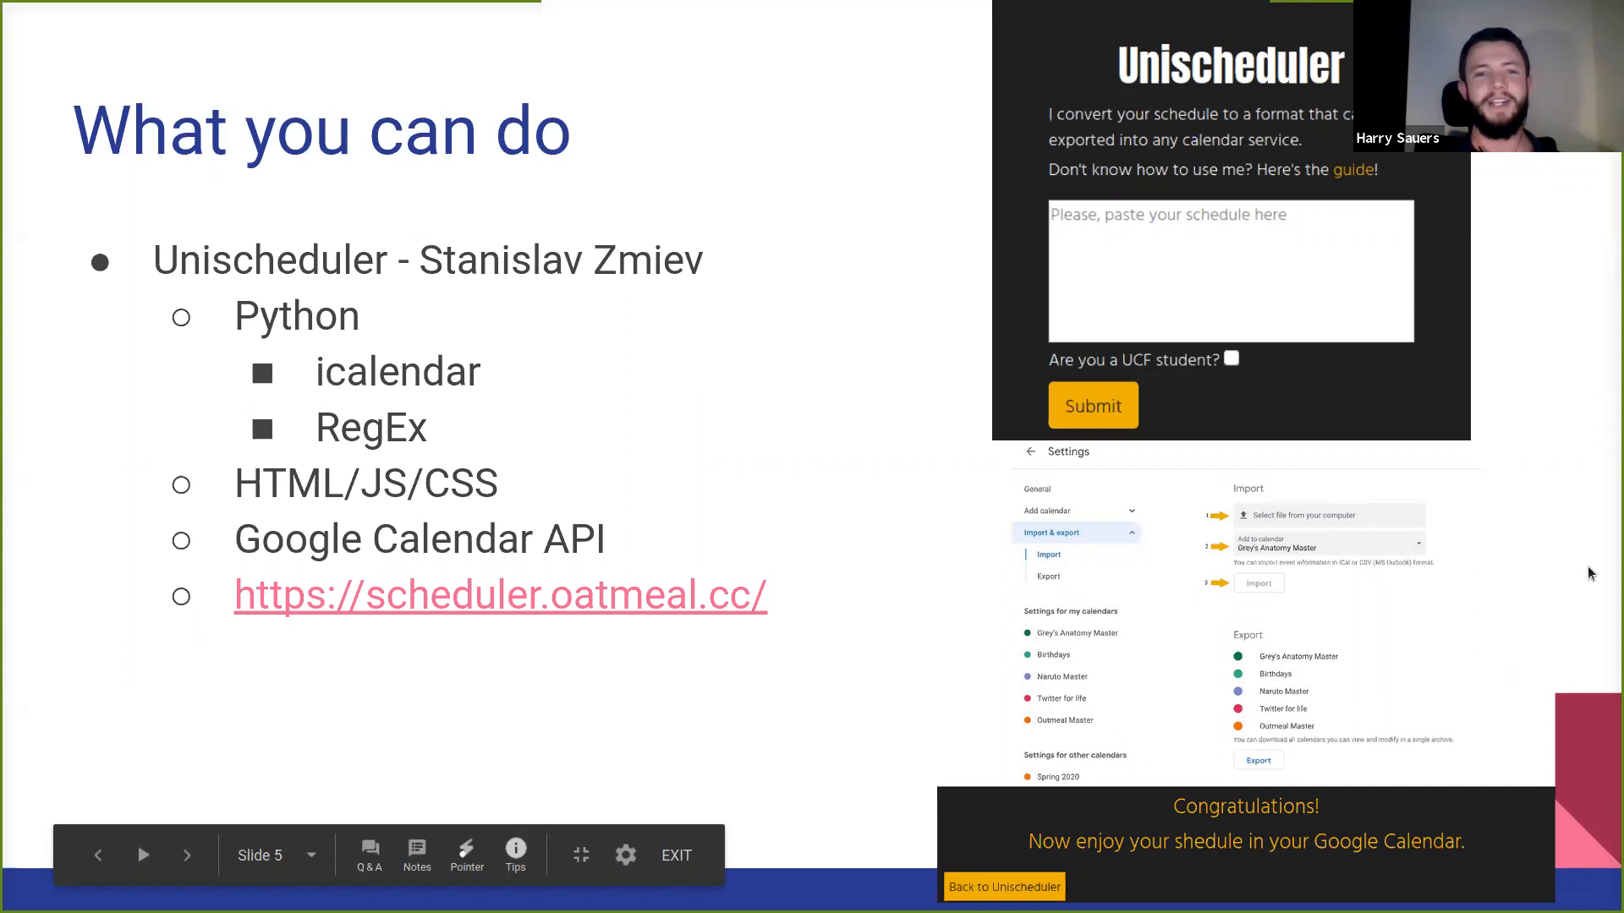
pyautogui.moveTo(1553, 660)
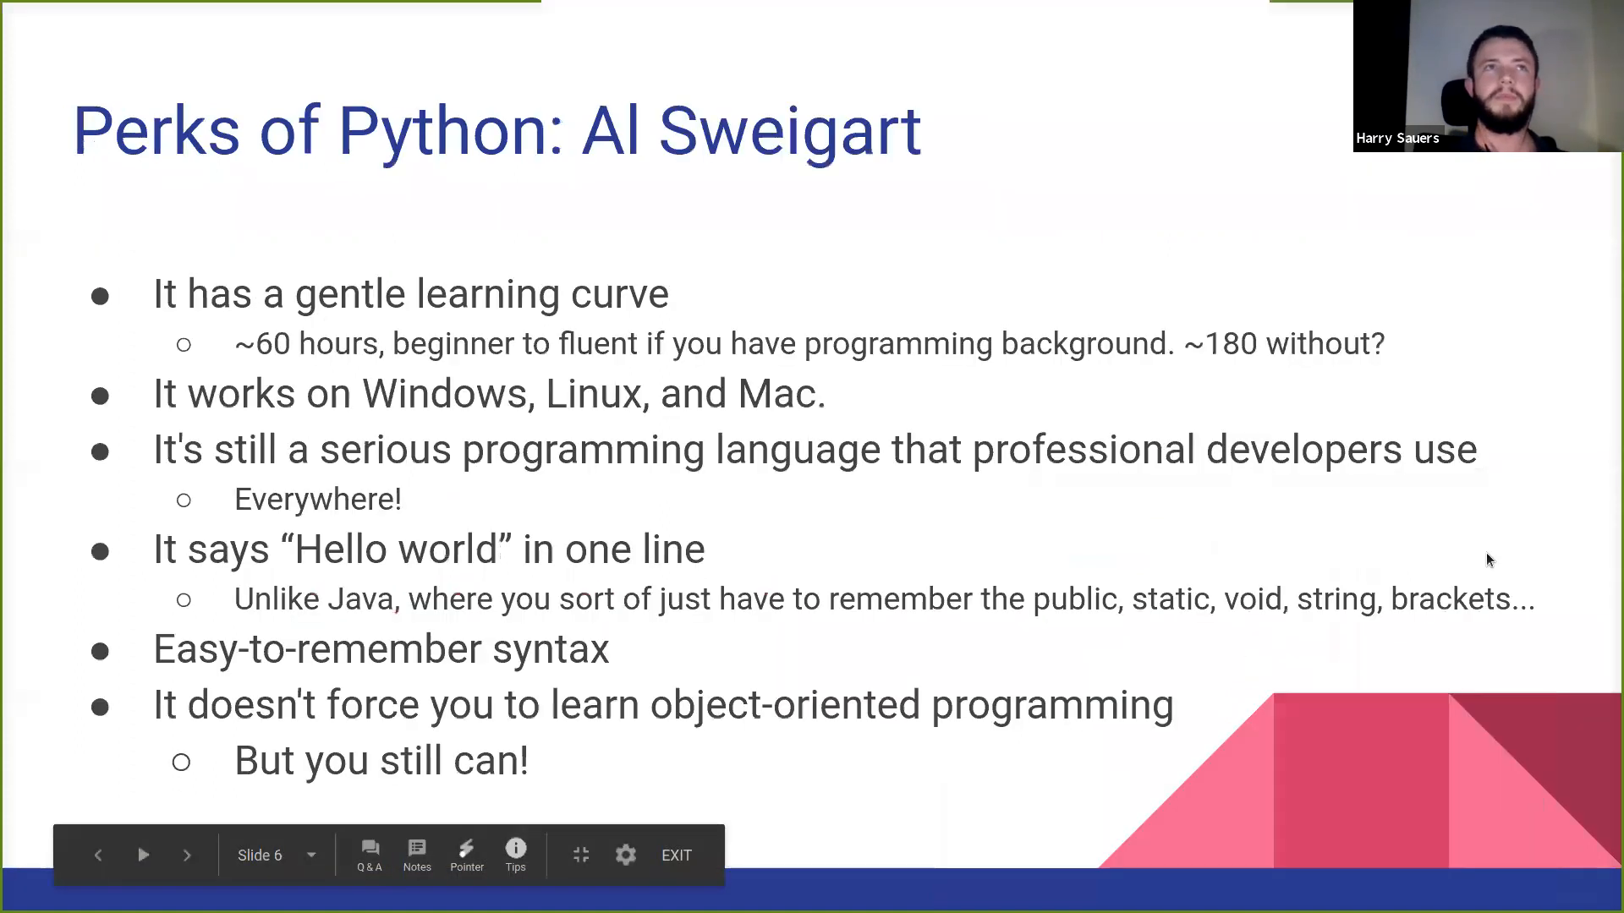
pyautogui.moveTo(1591, 622)
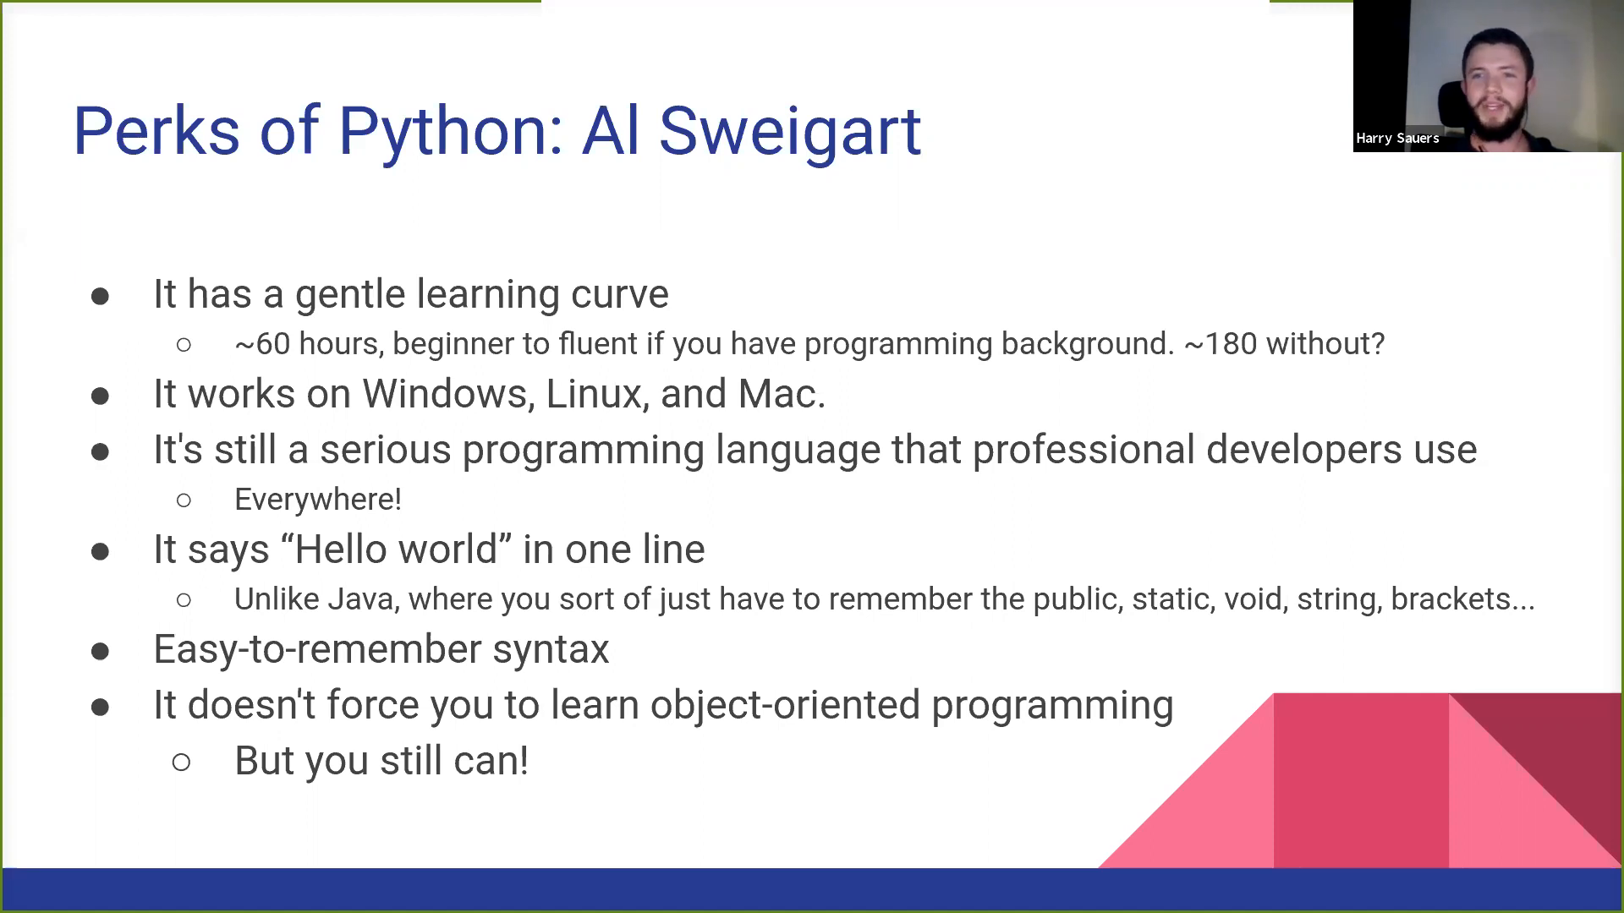
pyautogui.moveTo(1571, 573)
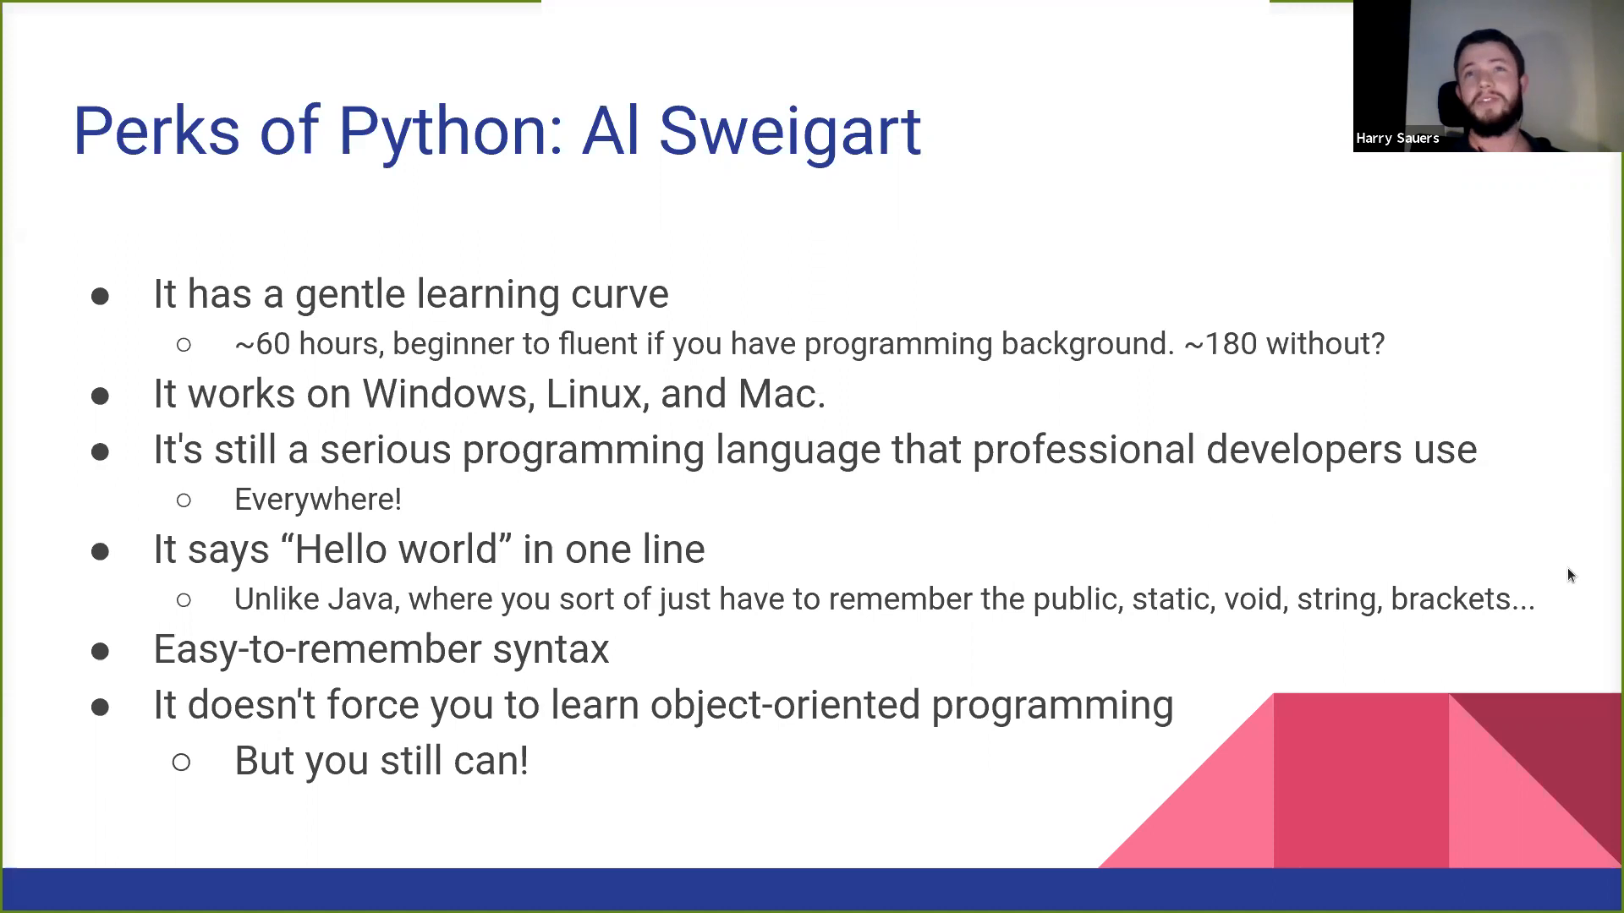
pyautogui.moveTo(1535, 566)
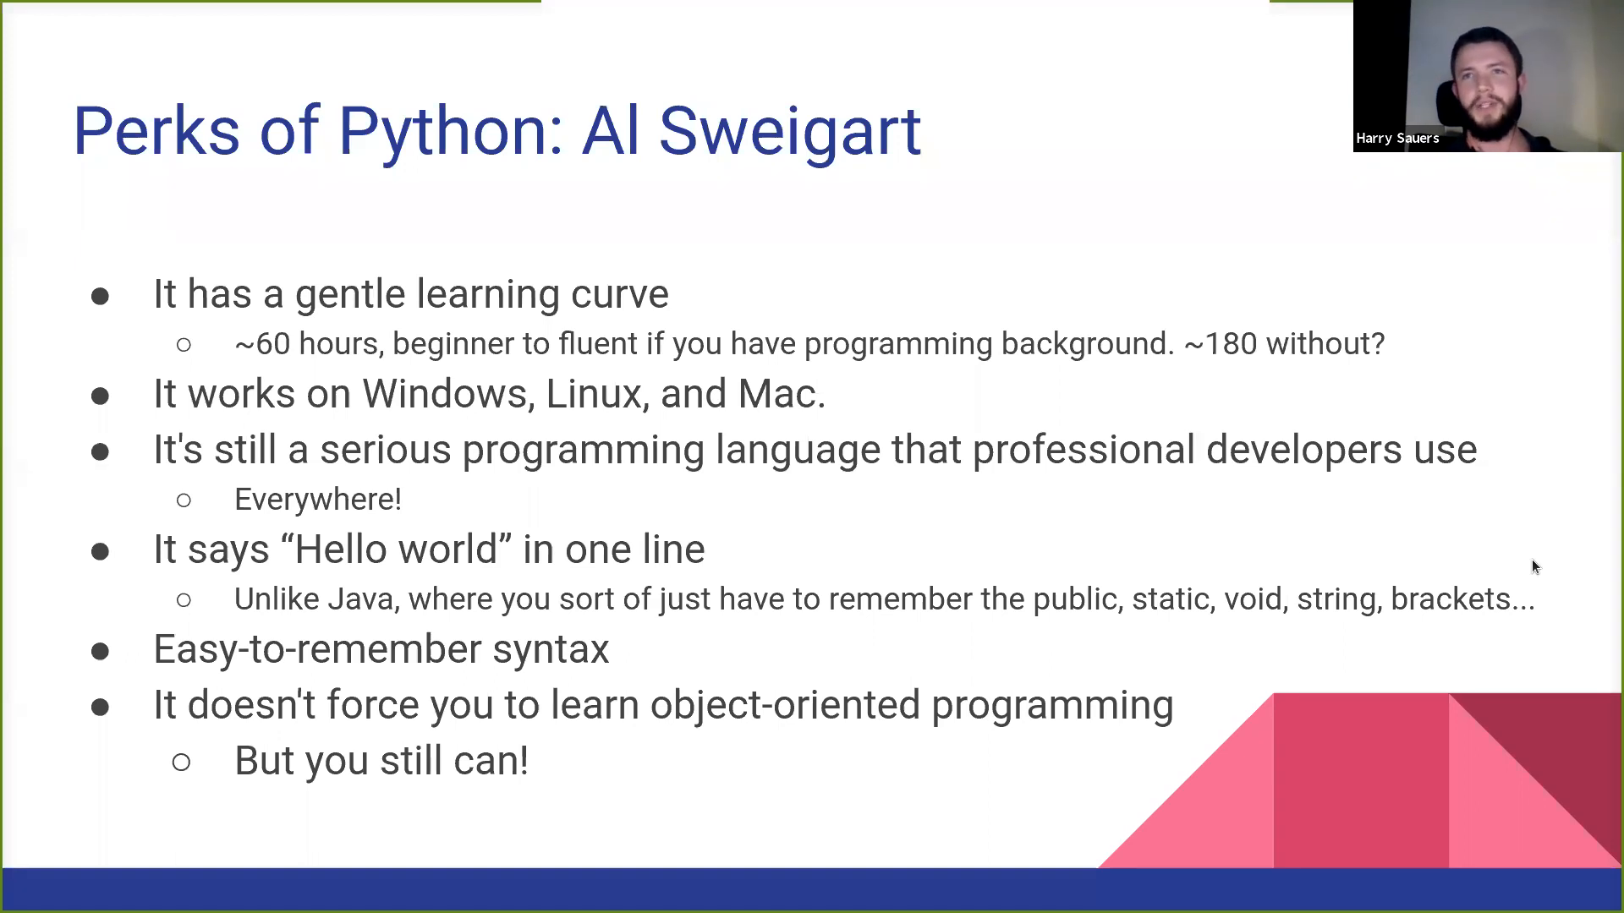
pyautogui.moveTo(1494, 733)
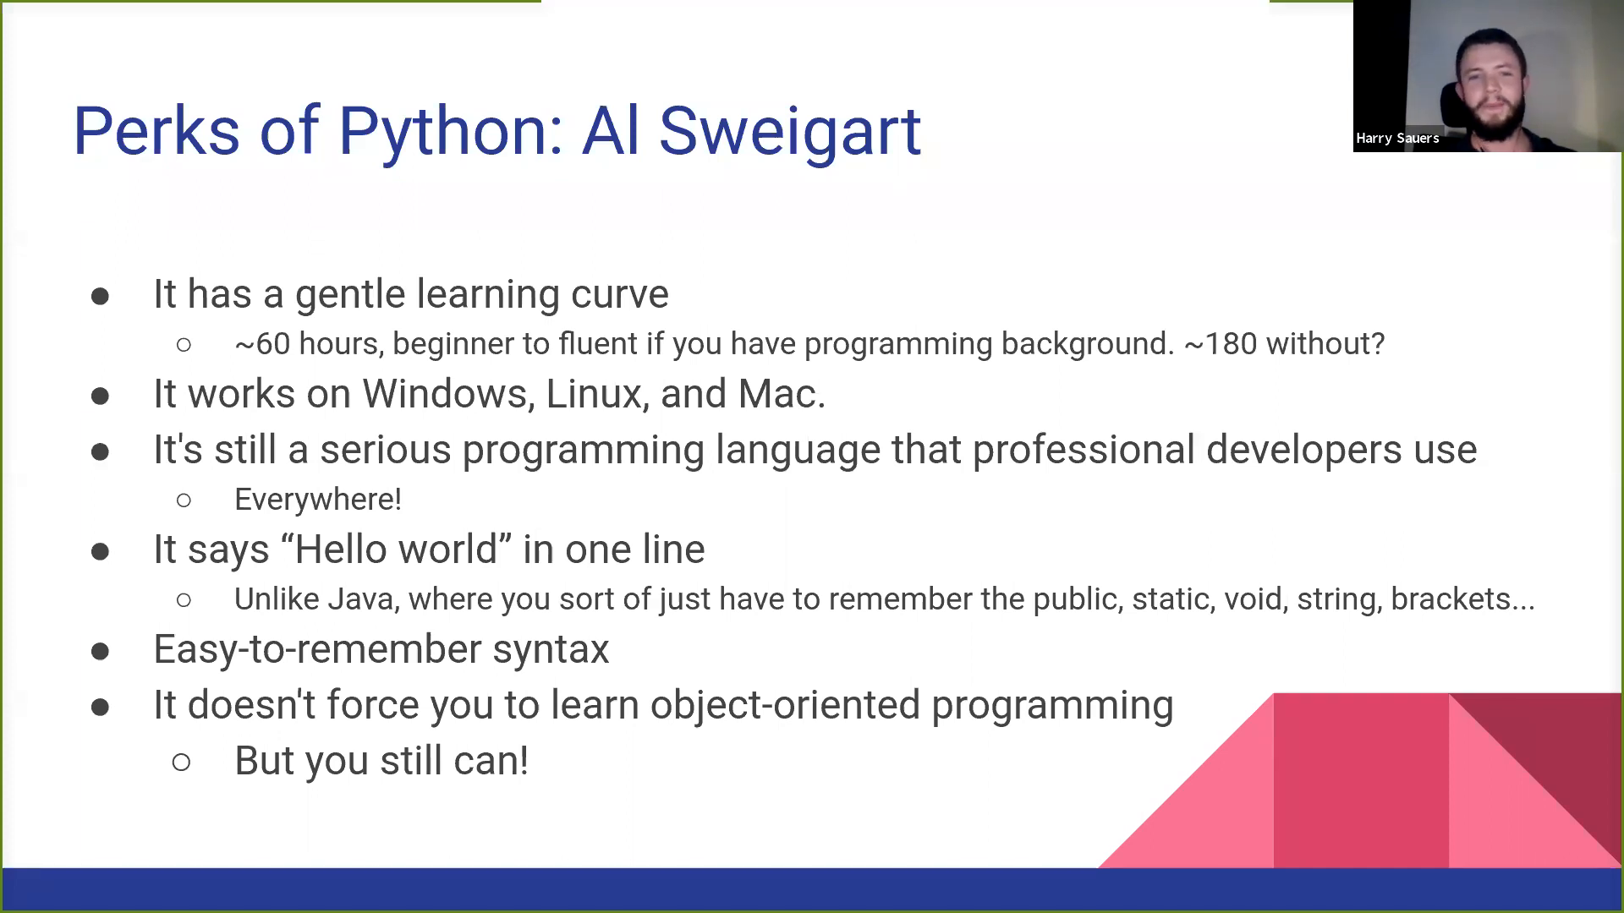
pyautogui.moveTo(388, 854)
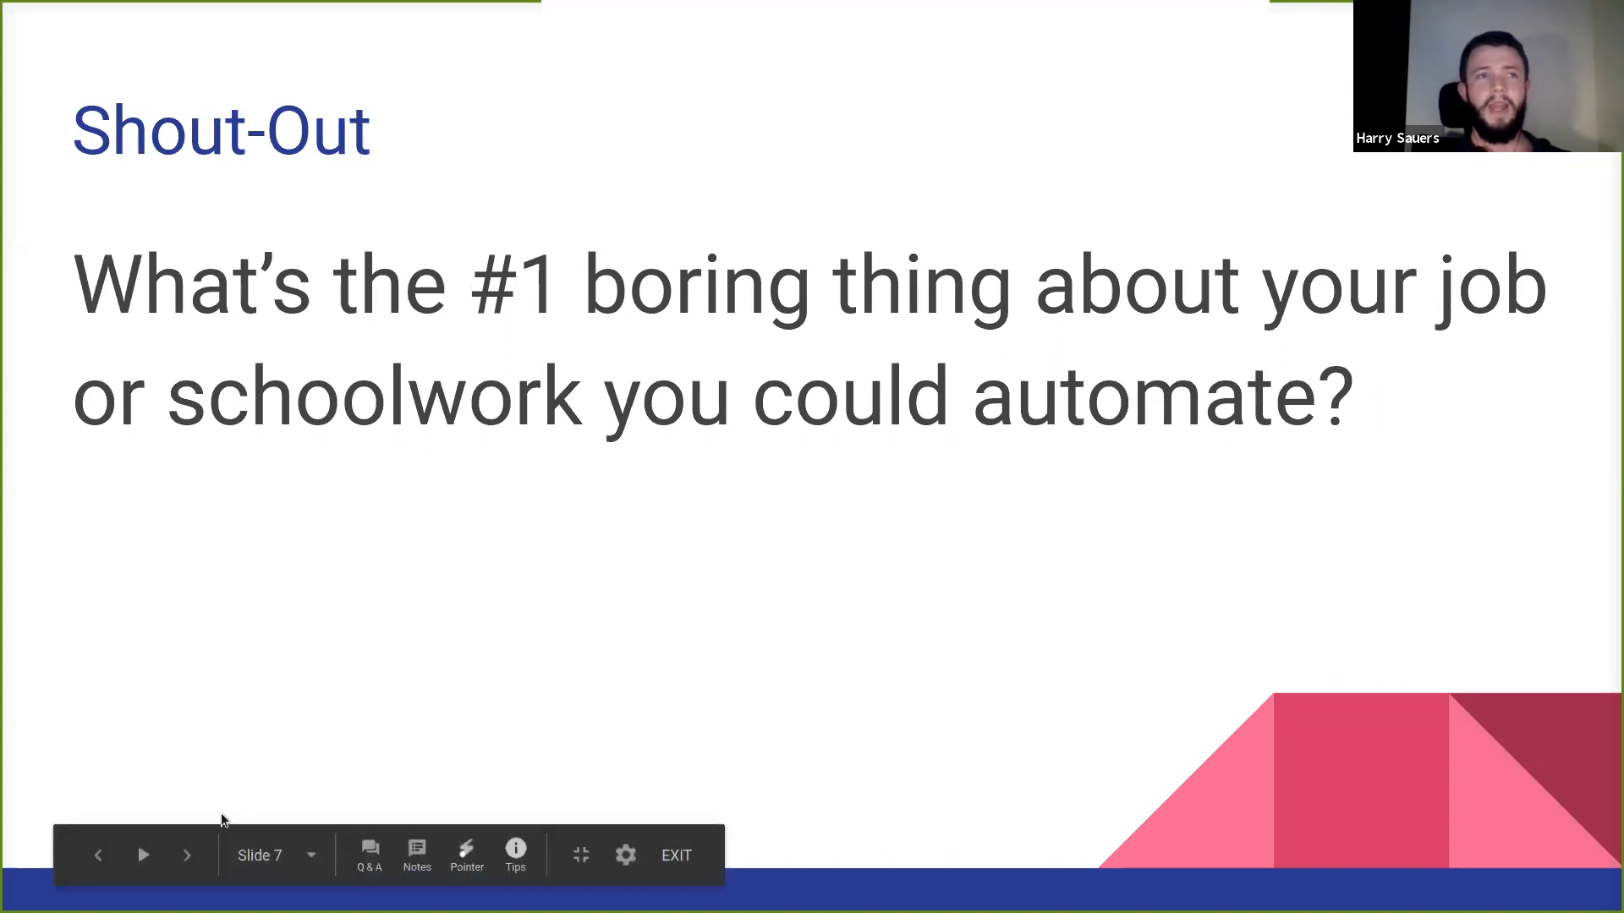
pyautogui.moveTo(188, 855)
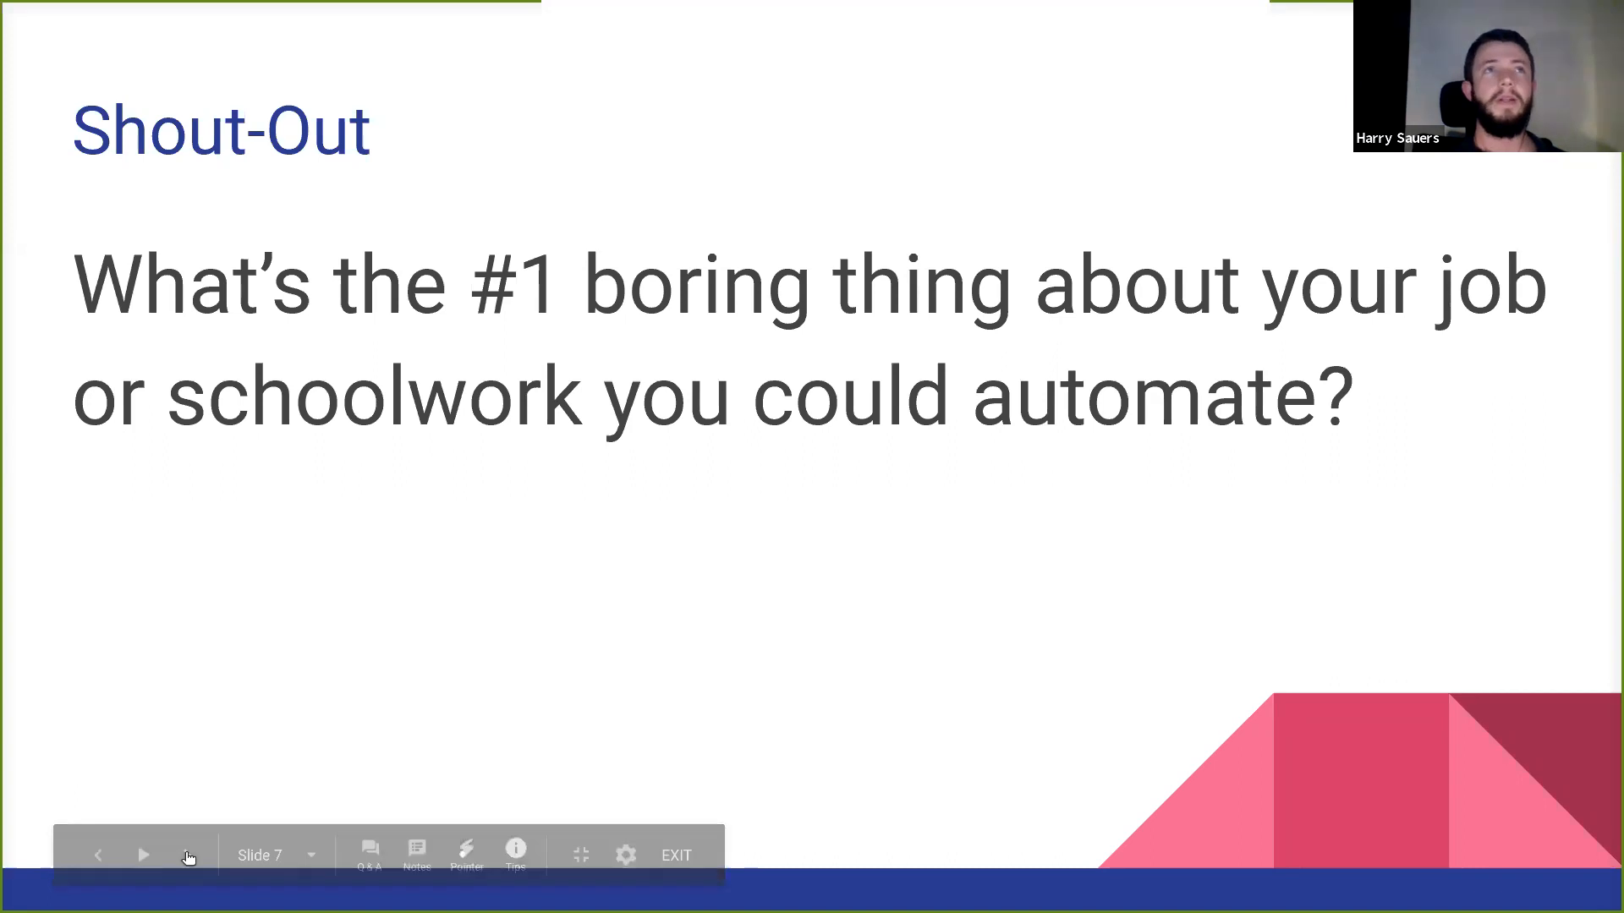
# Advance to slide 8, 'Who uses Python?', with the Spot Launch video
pyautogui.click(143, 854)
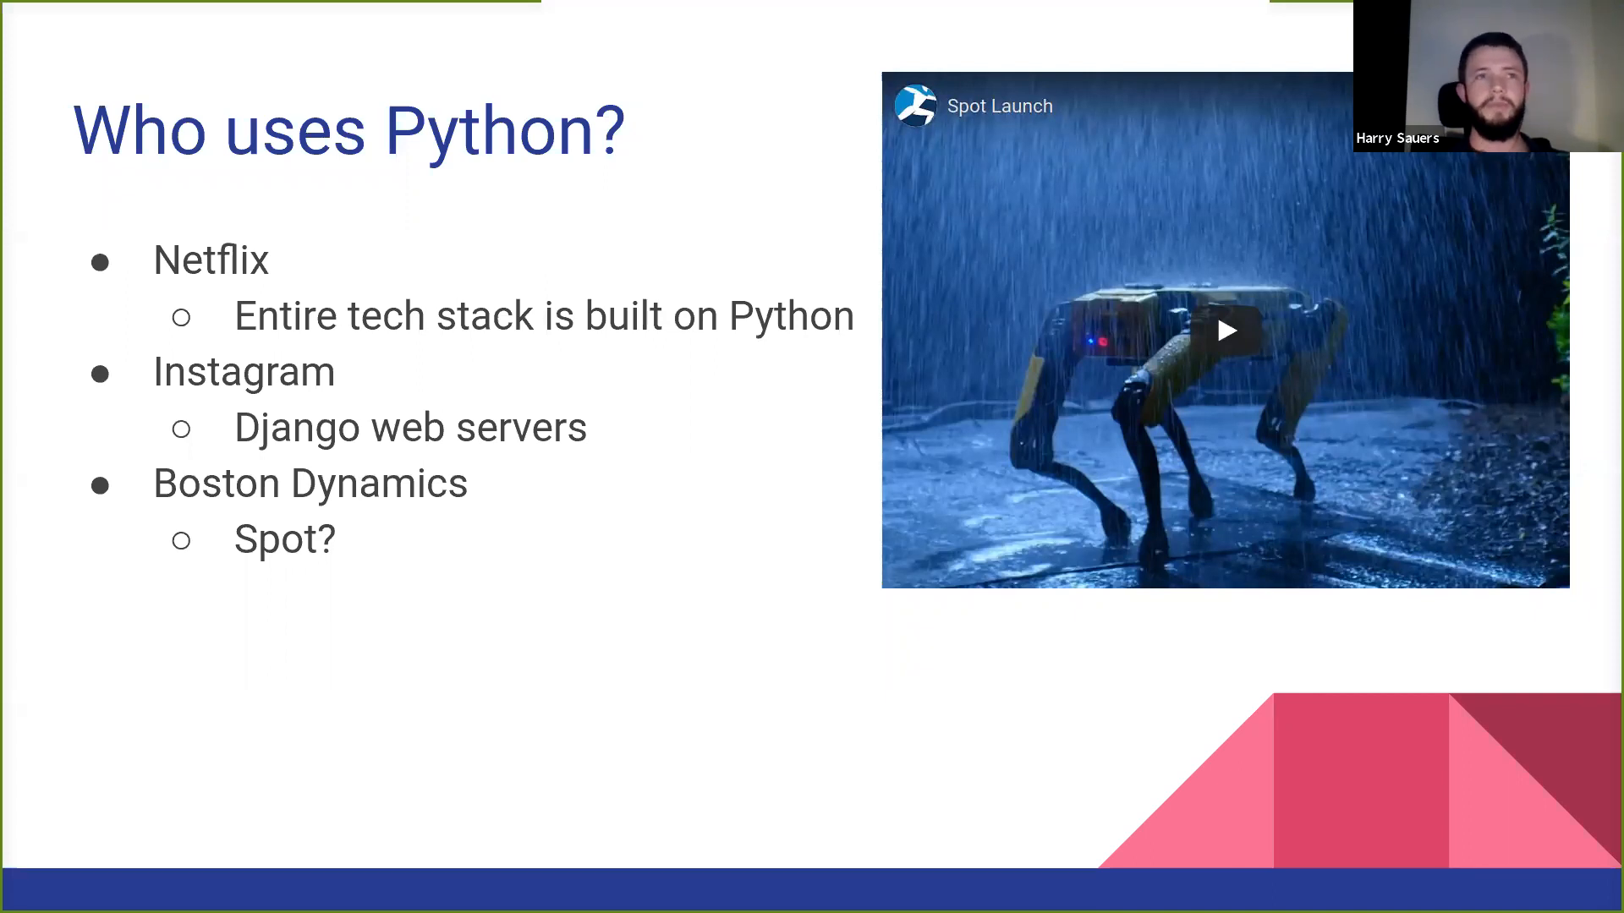
pyautogui.moveTo(988, 628)
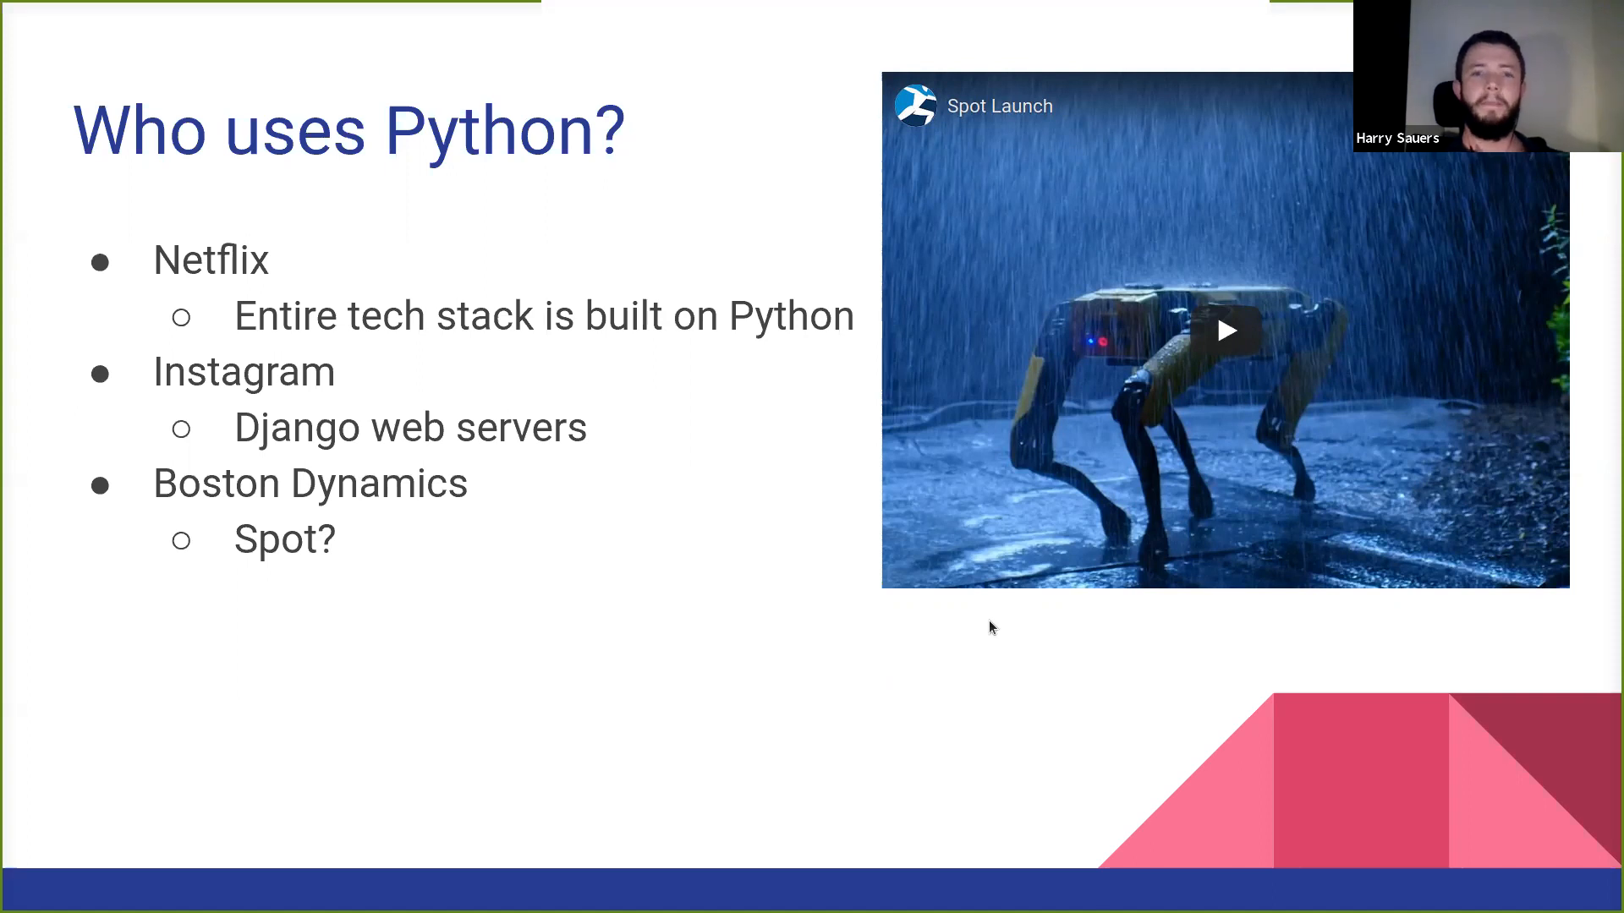
pyautogui.moveTo(1225, 330)
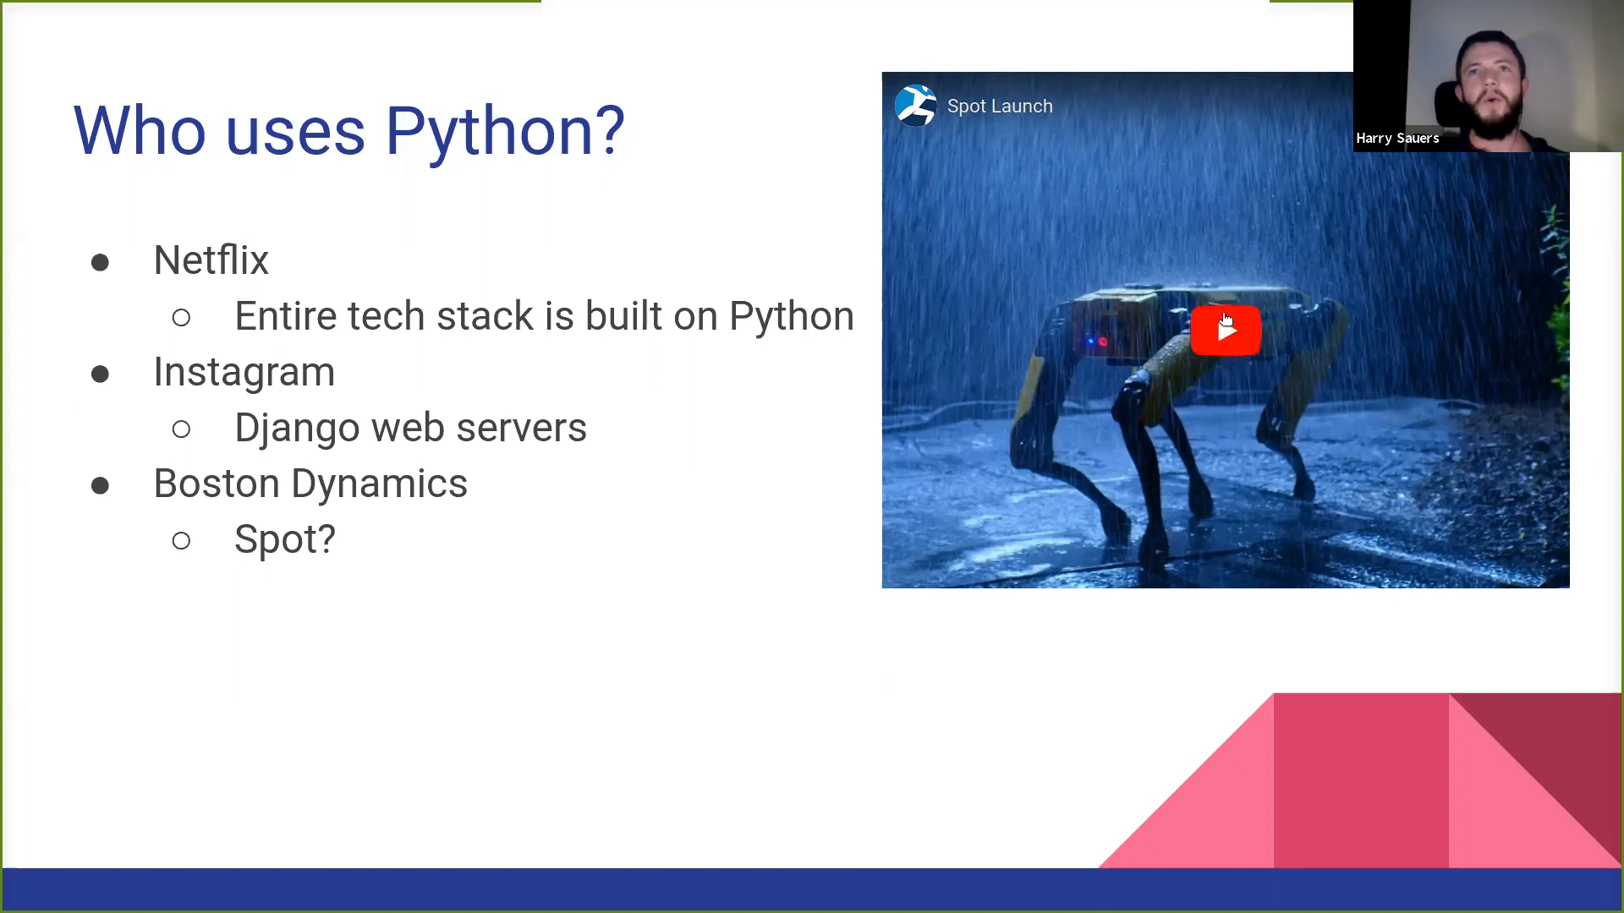
pyautogui.click(1226, 329)
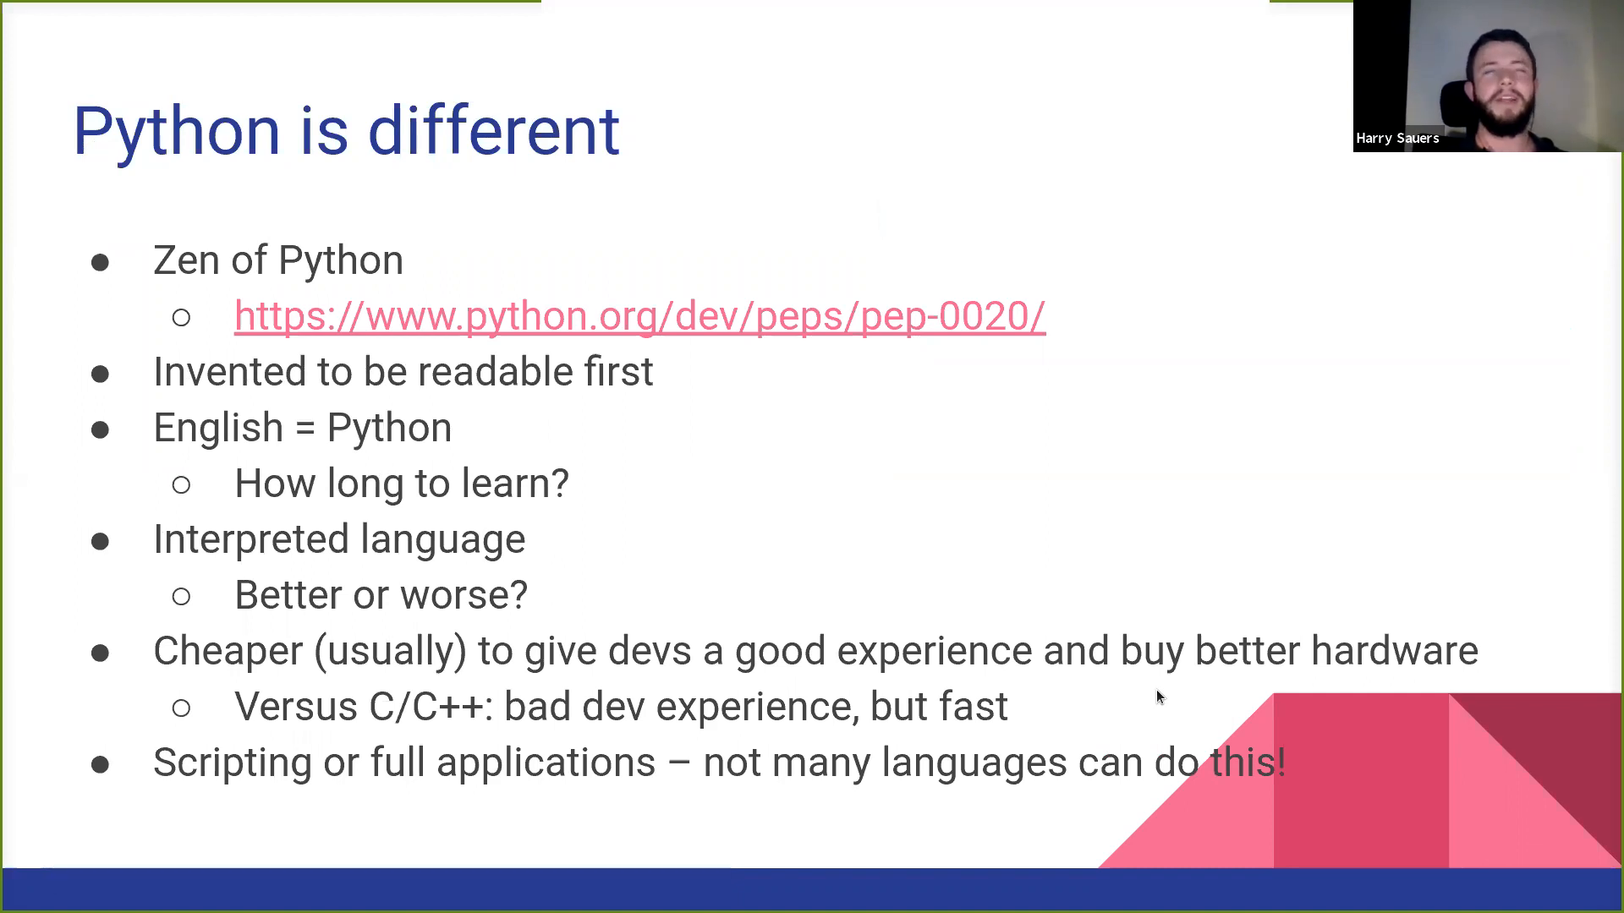
pyautogui.moveTo(1071, 629)
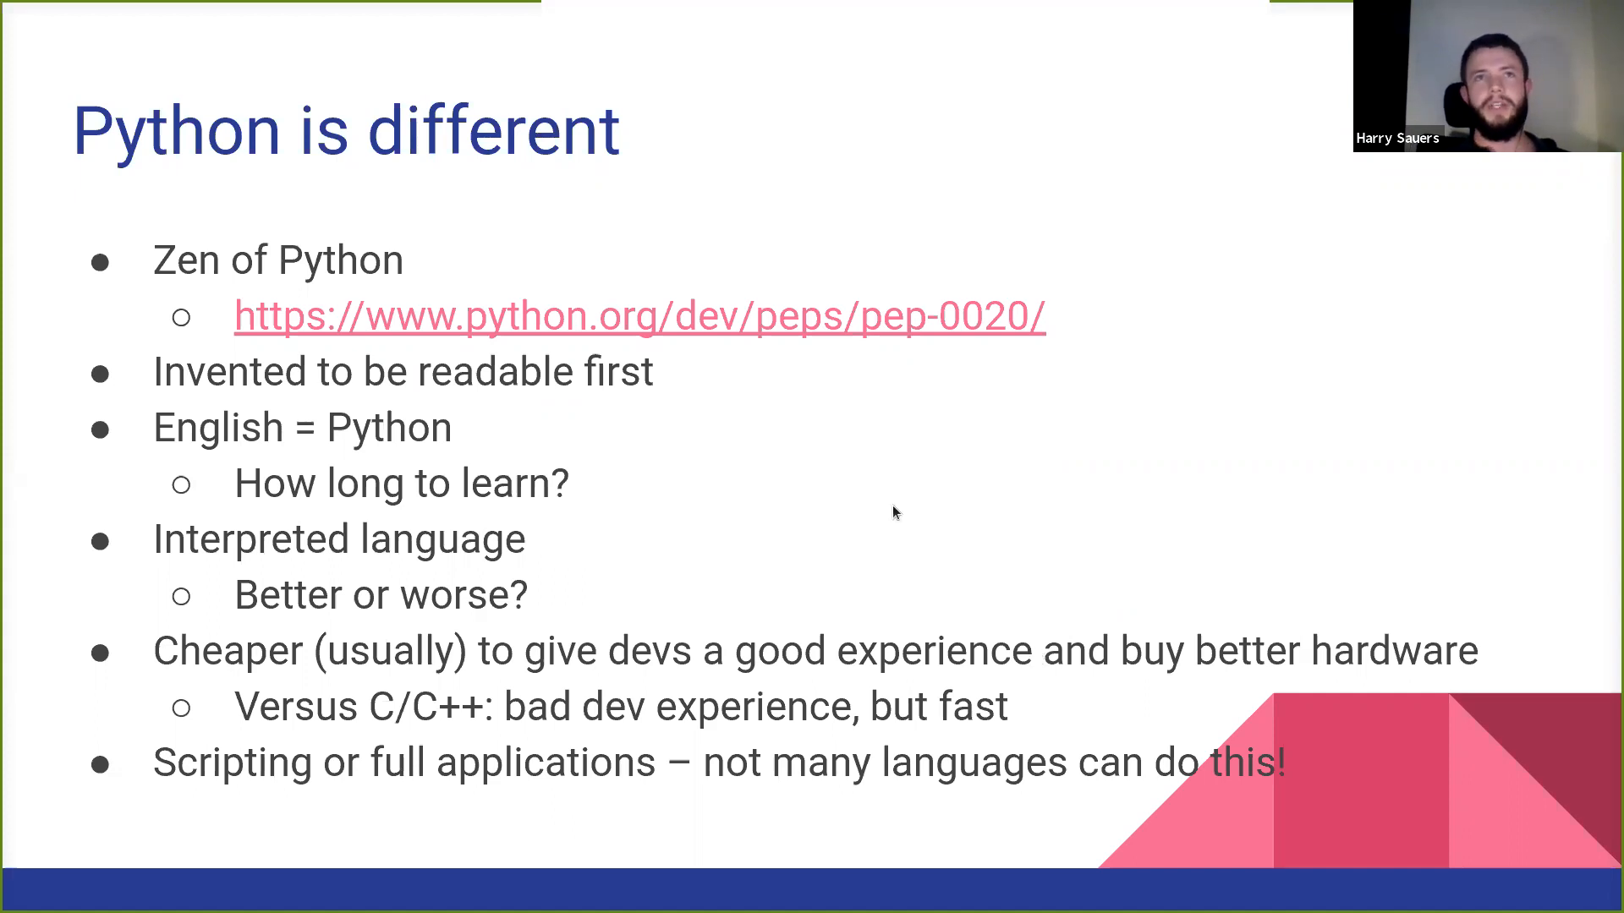
pyautogui.moveTo(1025, 425)
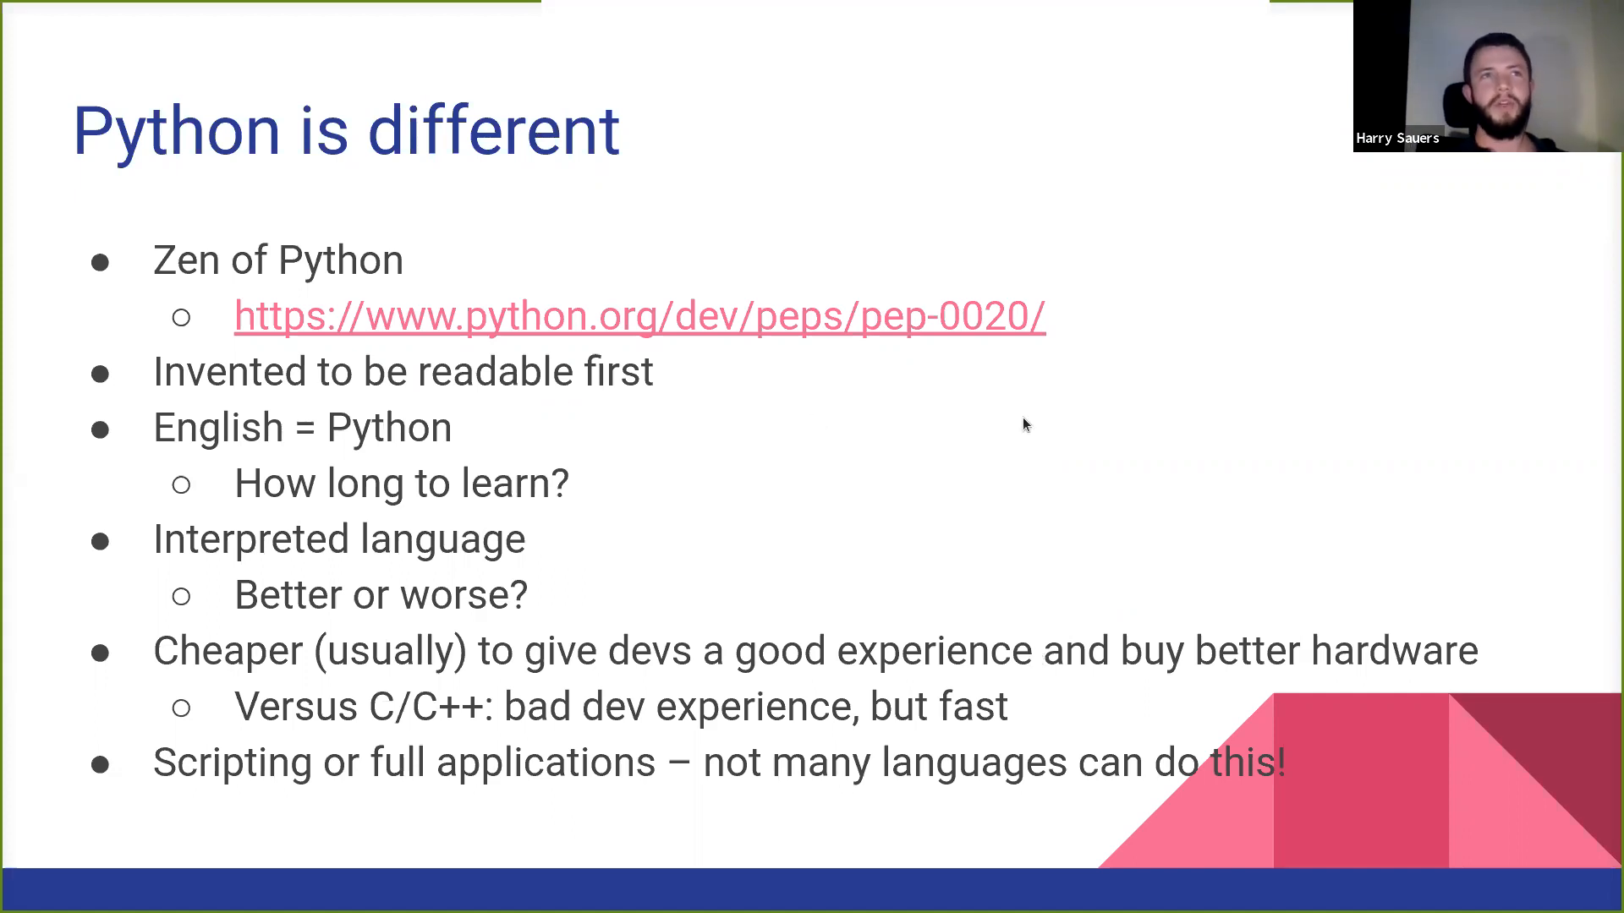
pyautogui.moveTo(1049, 402)
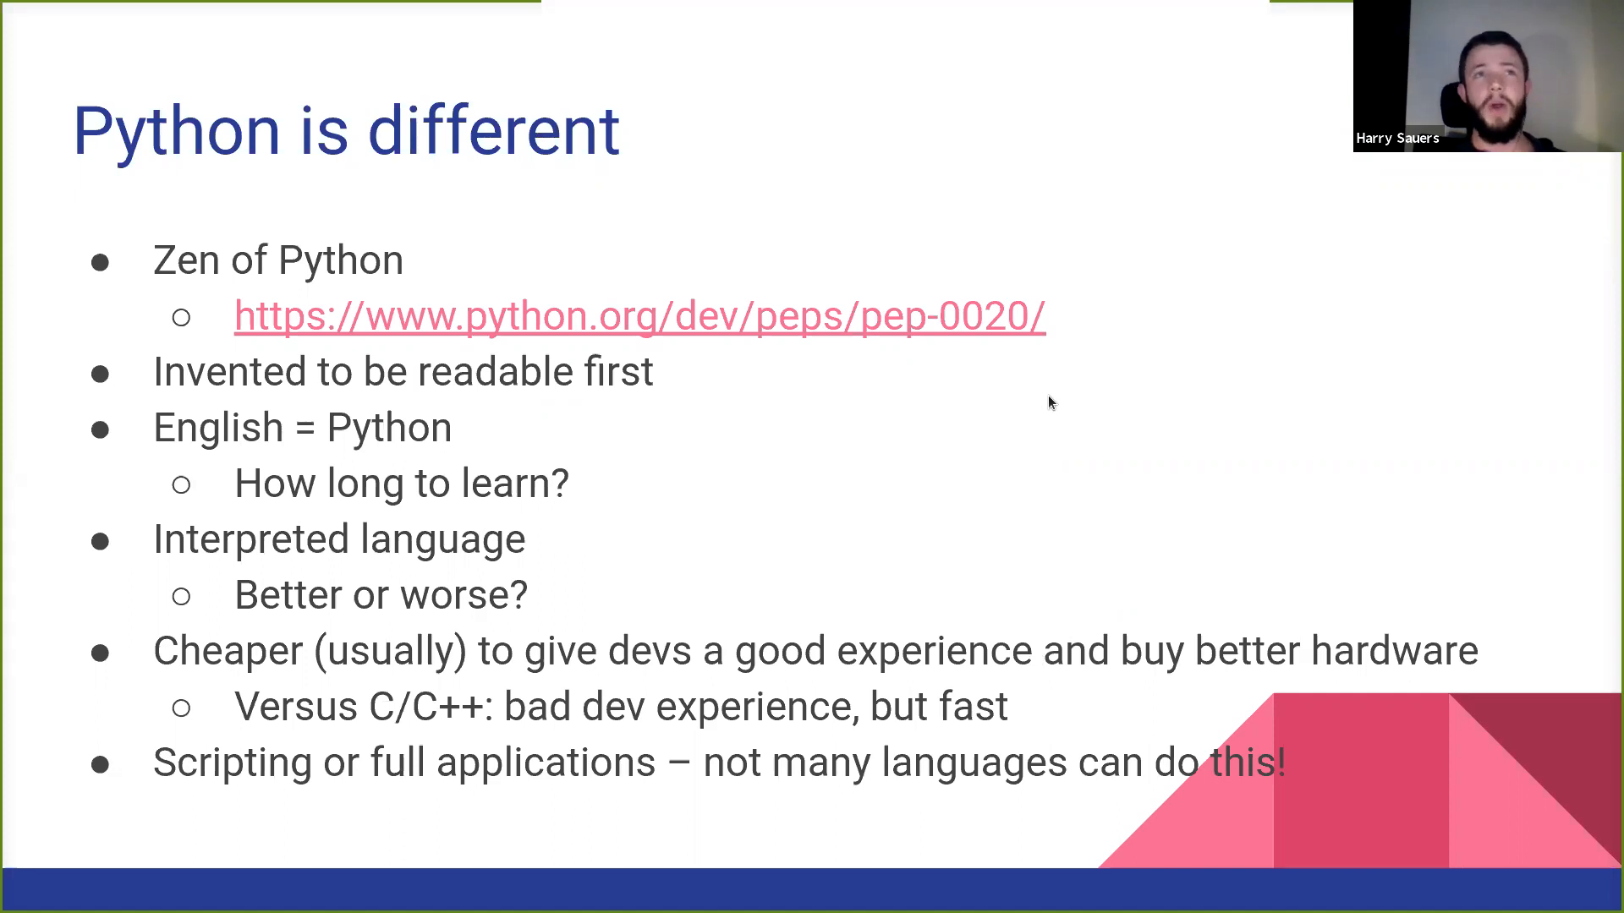
pyautogui.moveTo(1088, 421)
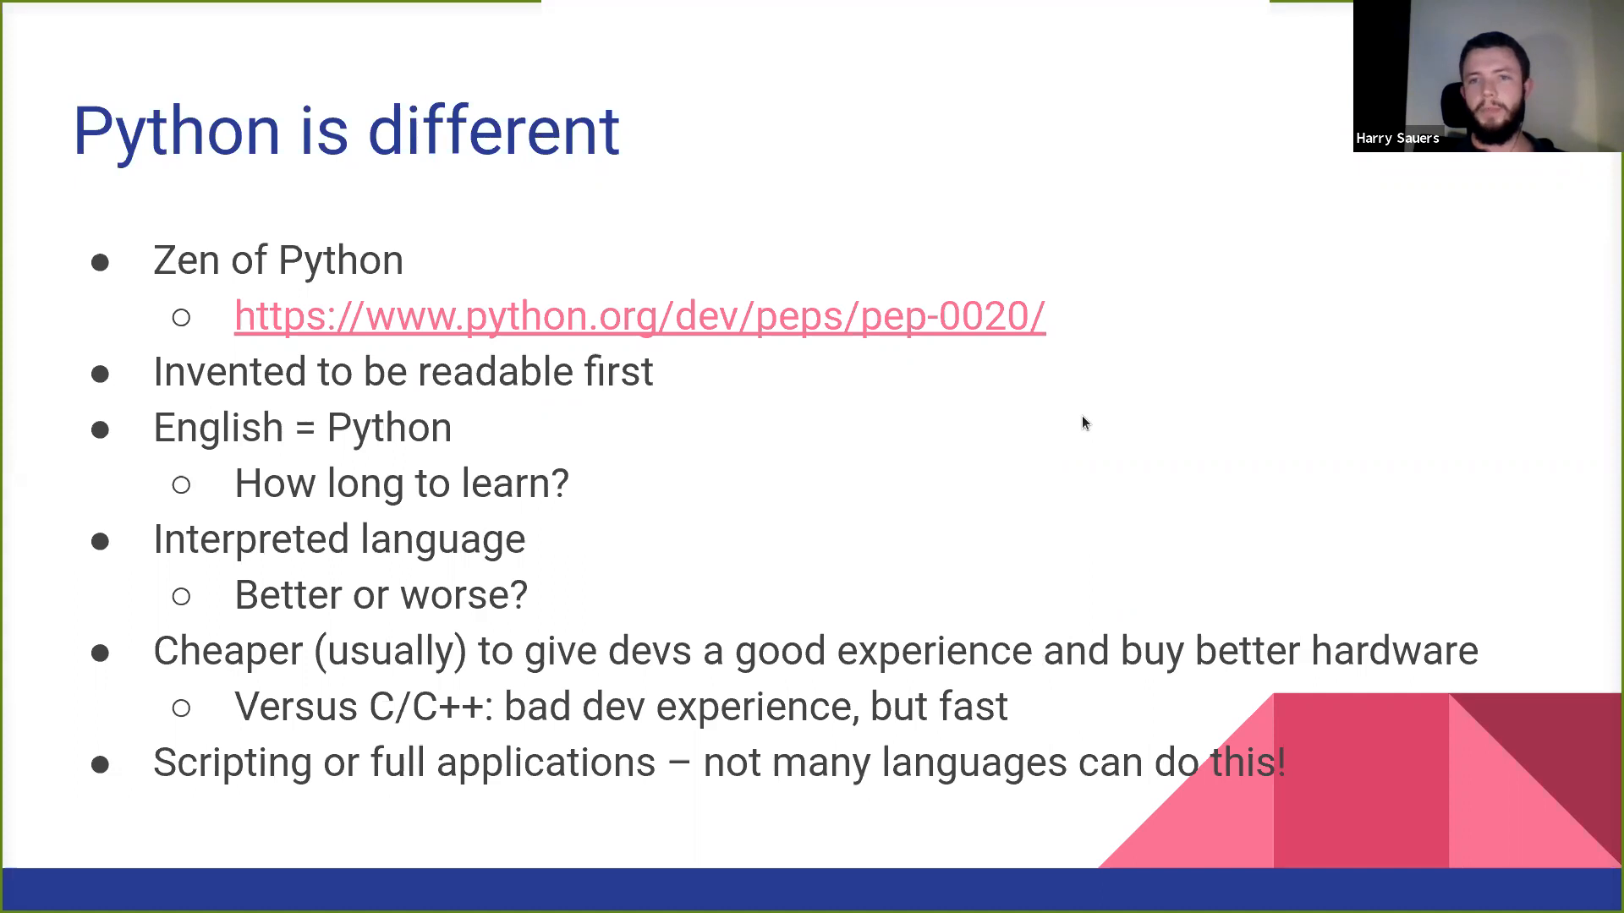
pyautogui.moveTo(1110, 428)
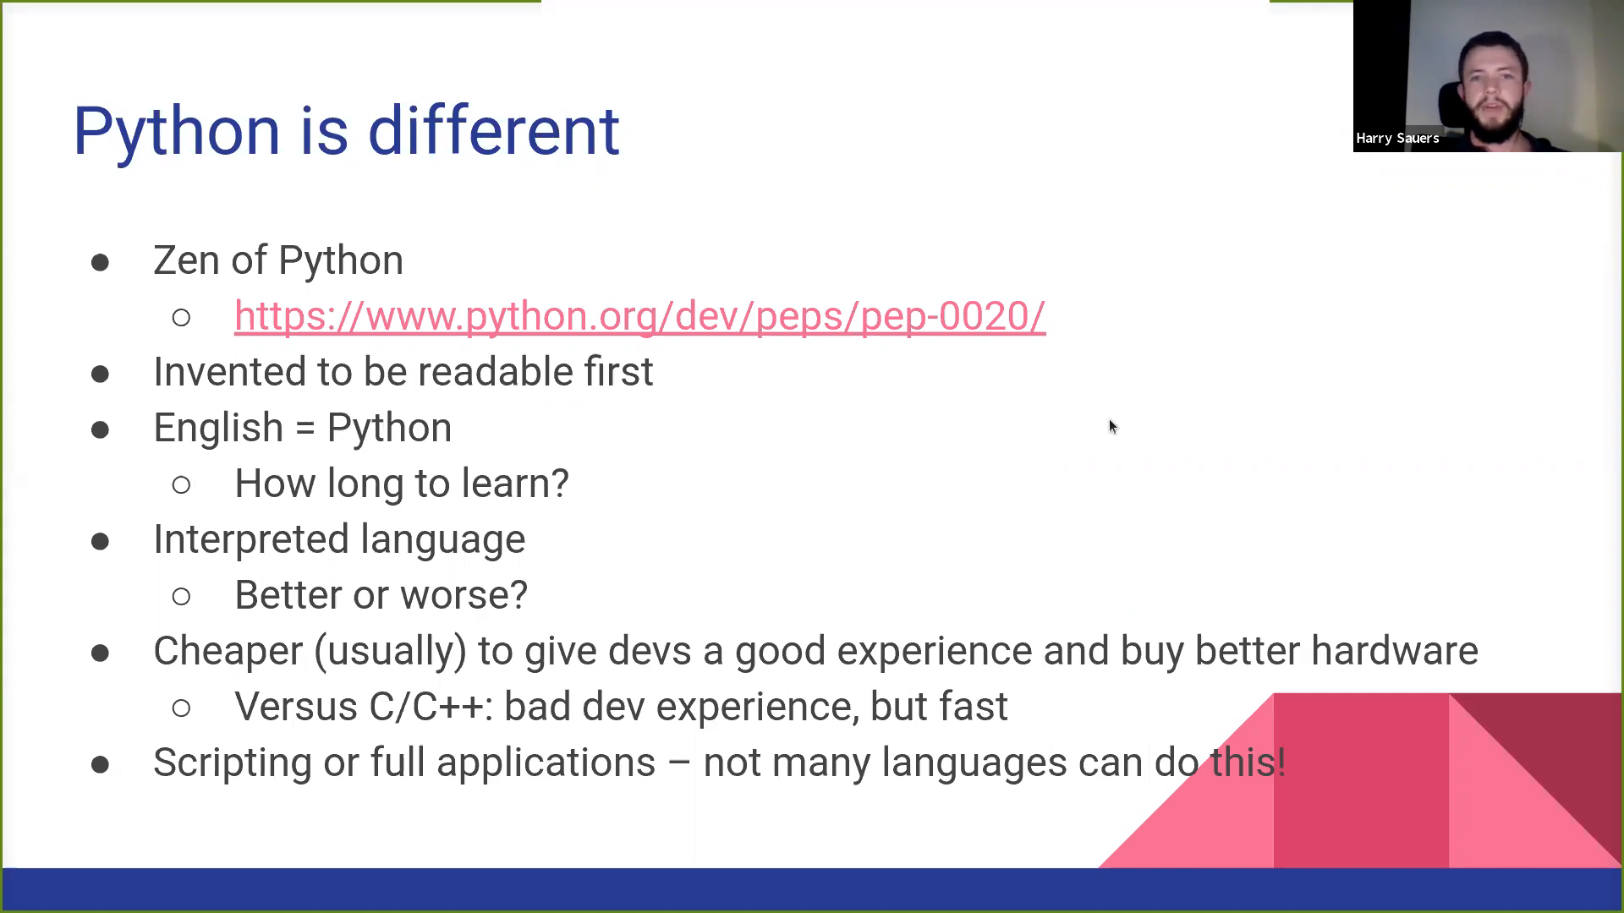
pyautogui.moveTo(1130, 455)
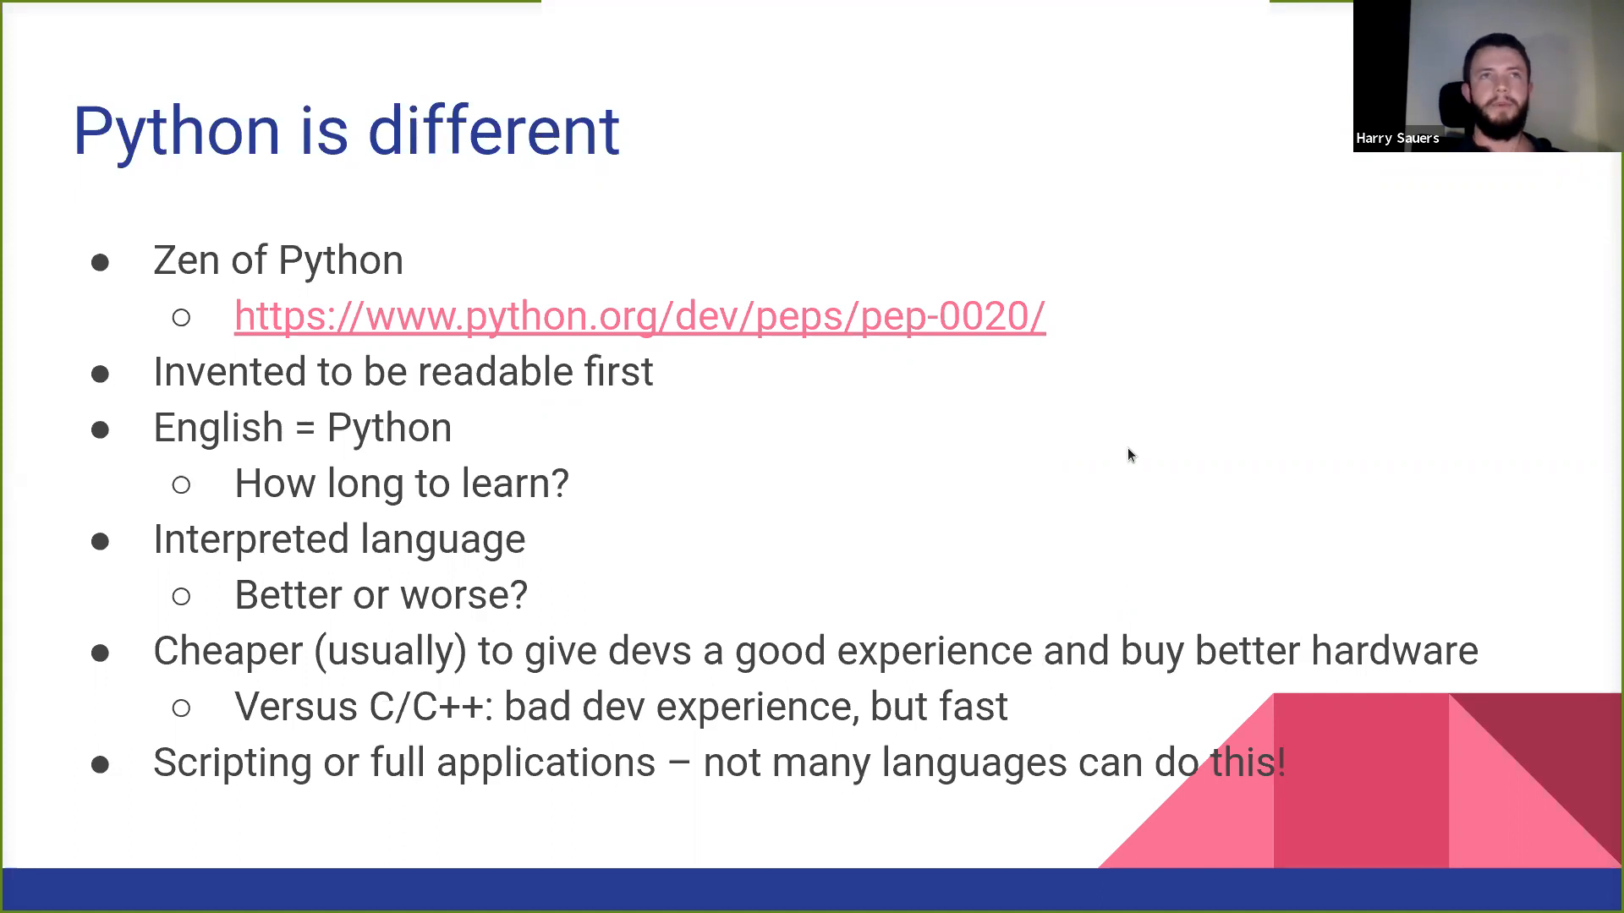
pyautogui.moveTo(1140, 442)
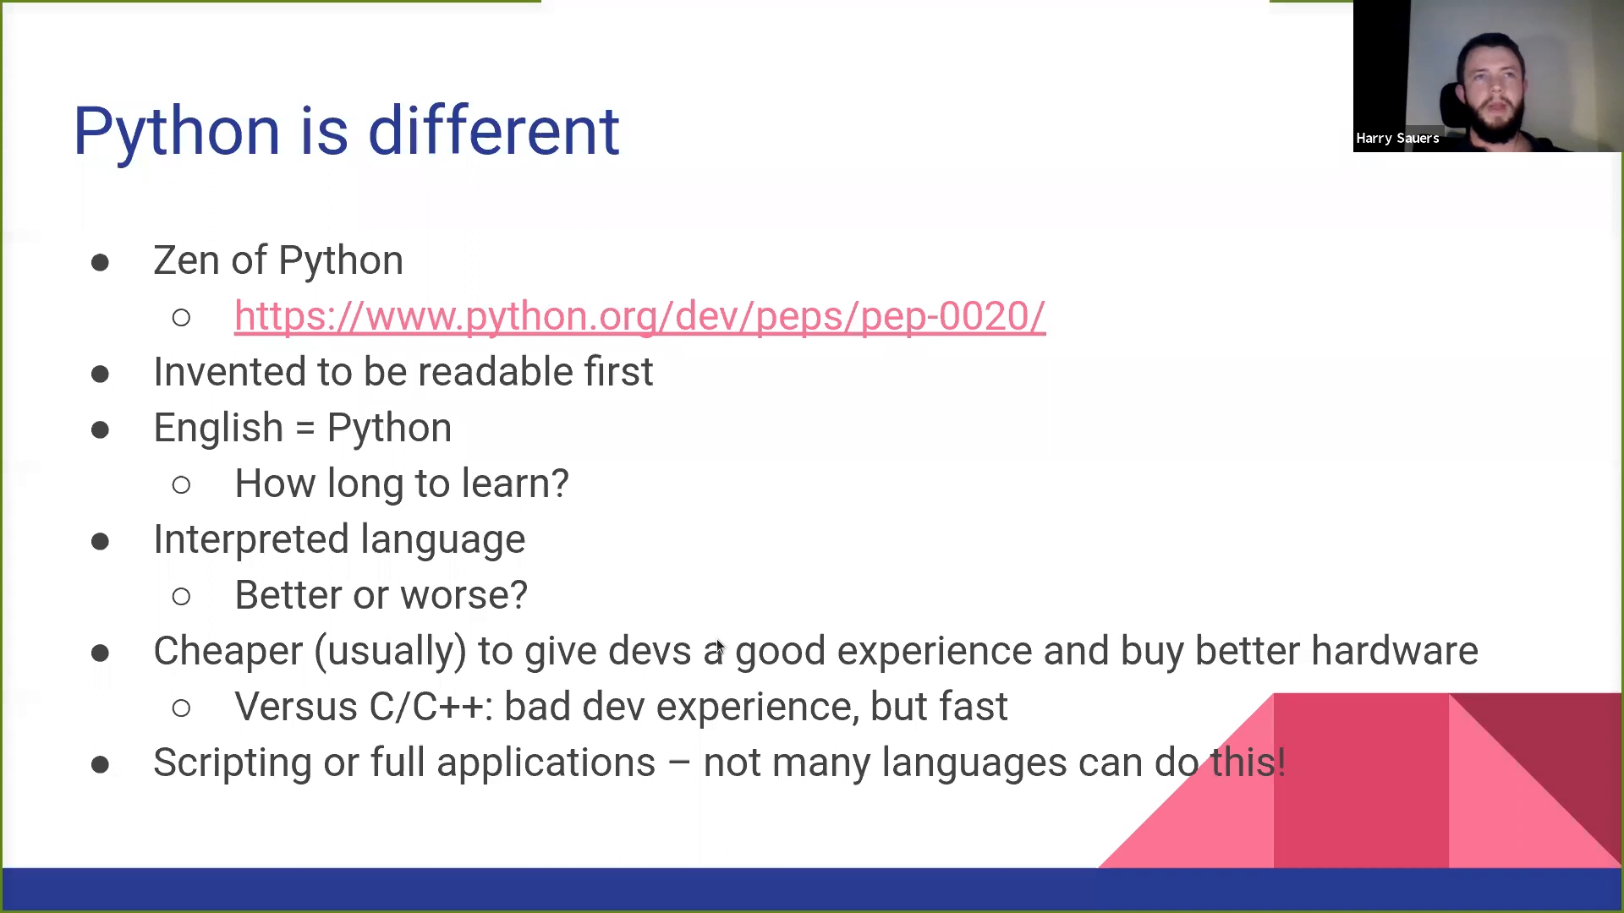
pyautogui.moveTo(710, 521)
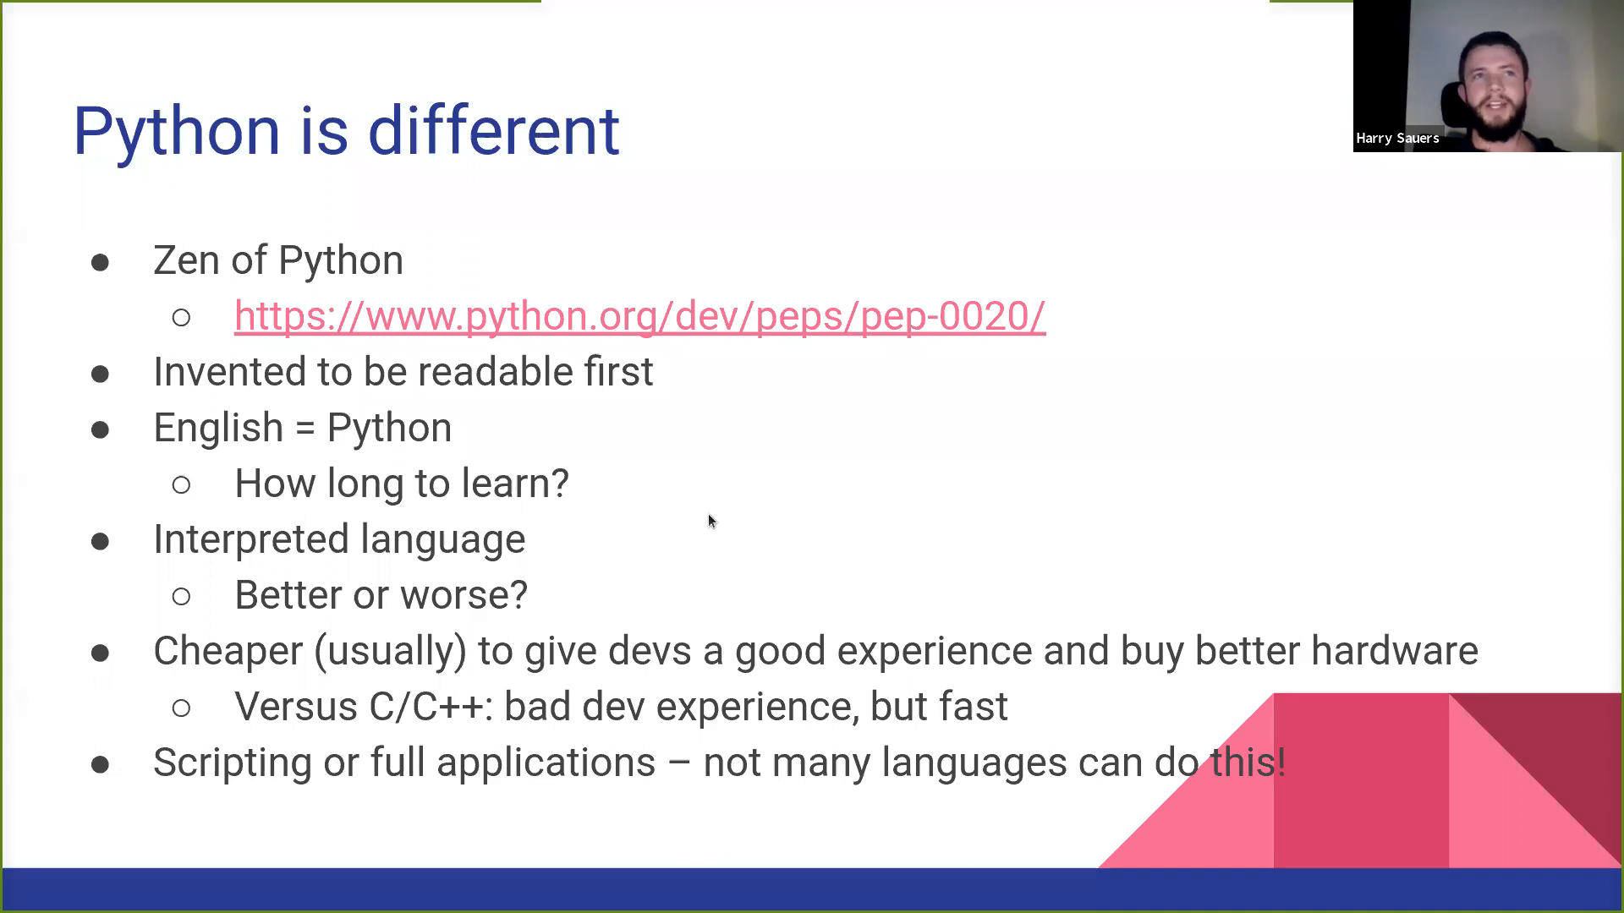
pyautogui.moveTo(739, 497)
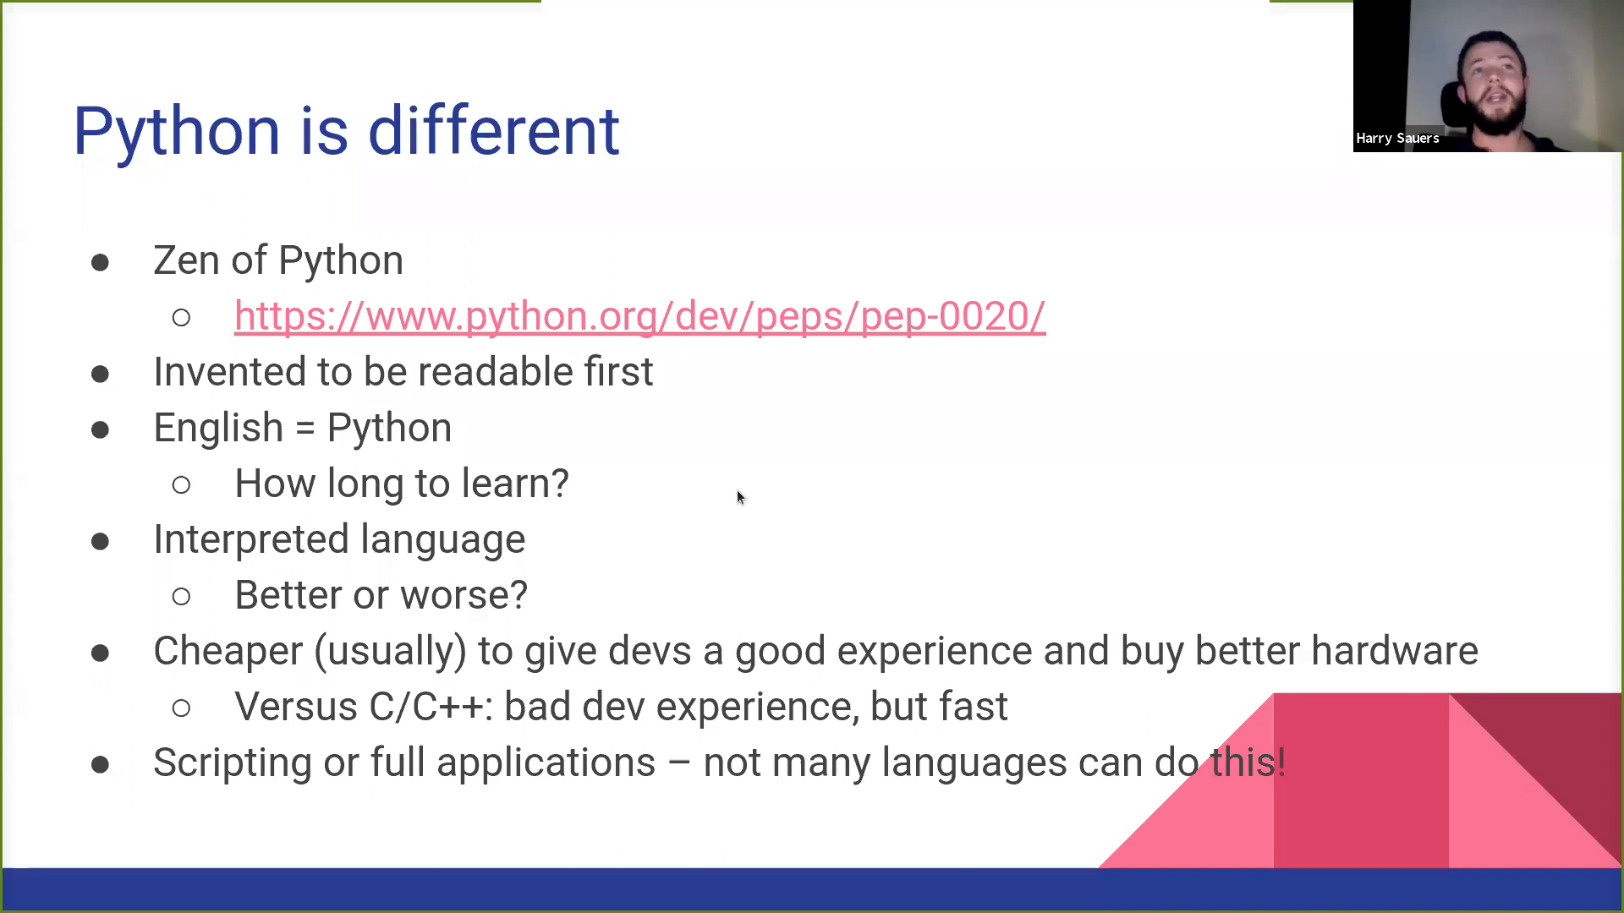
pyautogui.moveTo(759, 531)
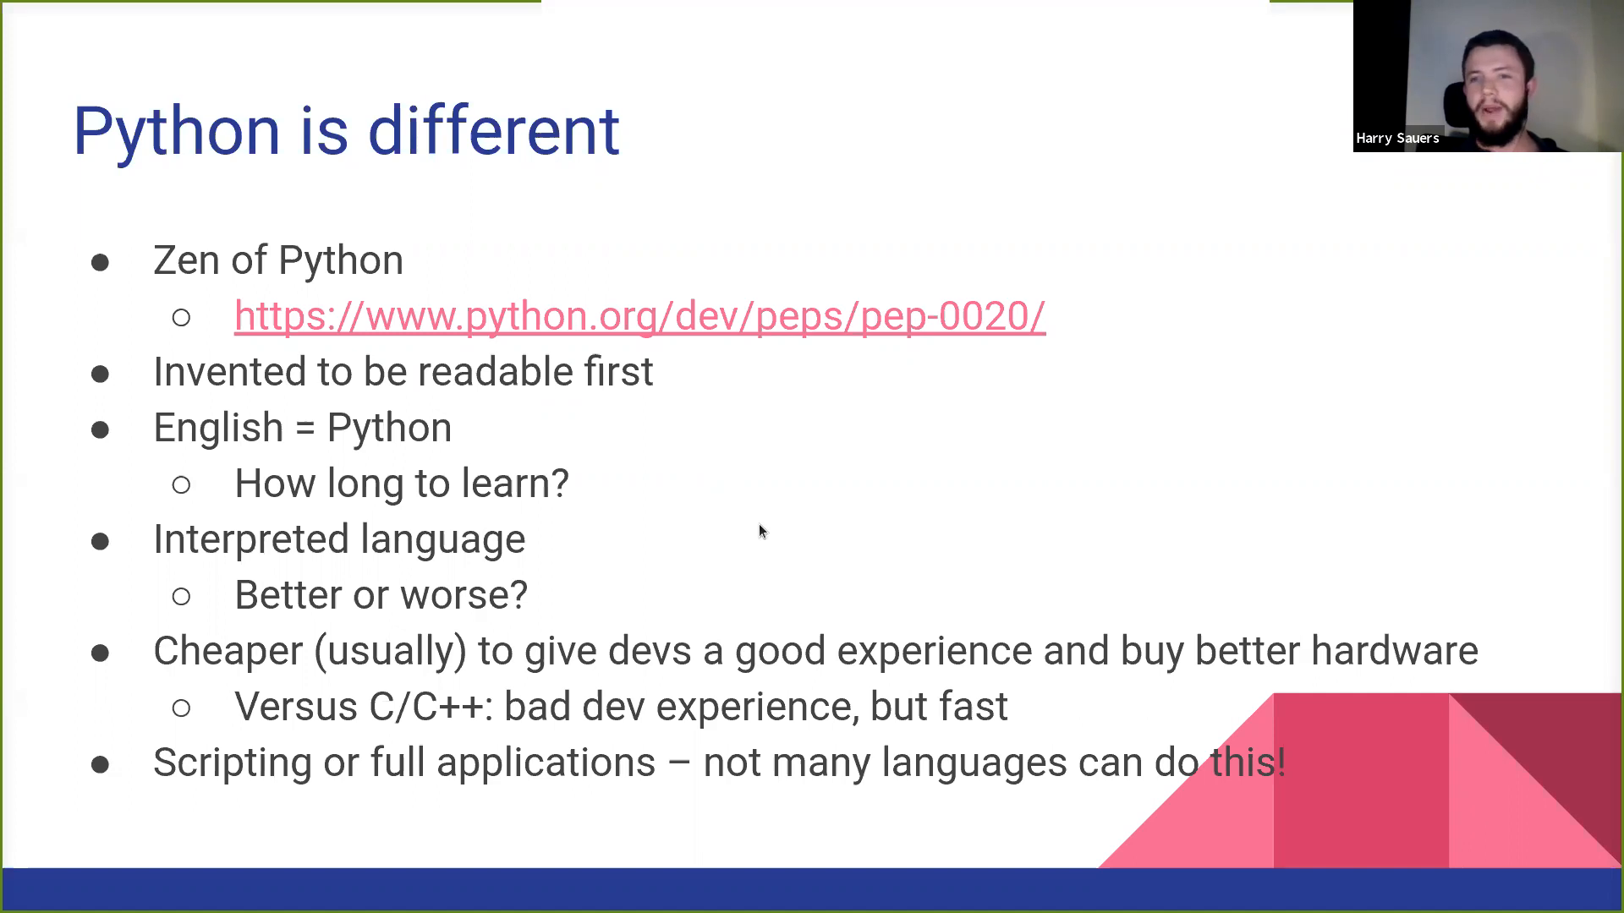
pyautogui.moveTo(611, 523)
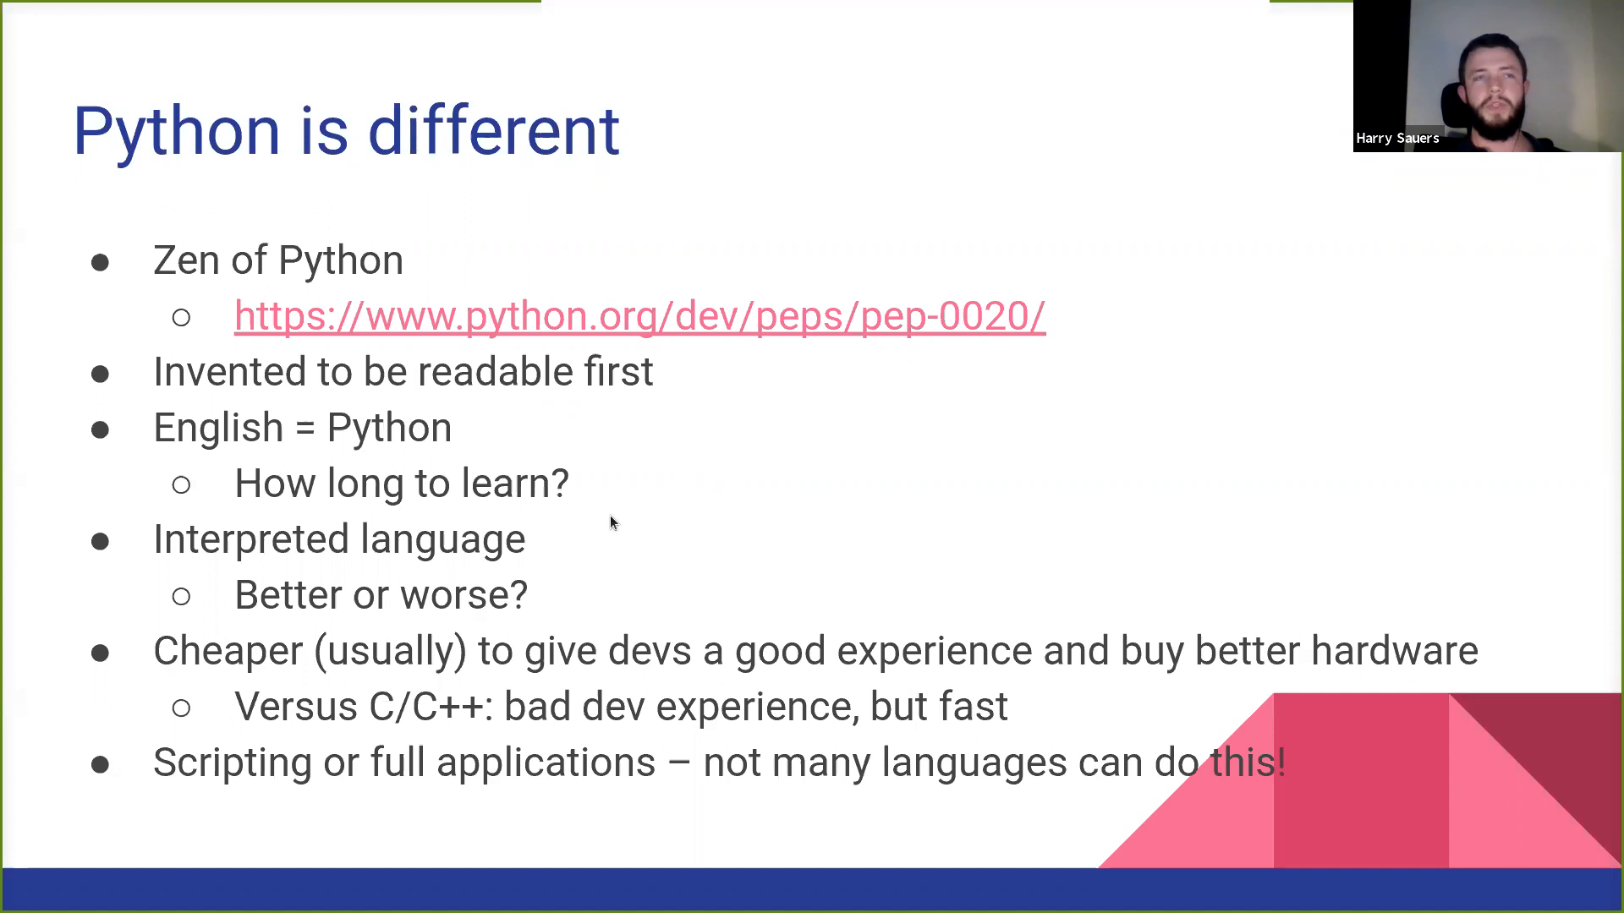
pyautogui.moveTo(636, 554)
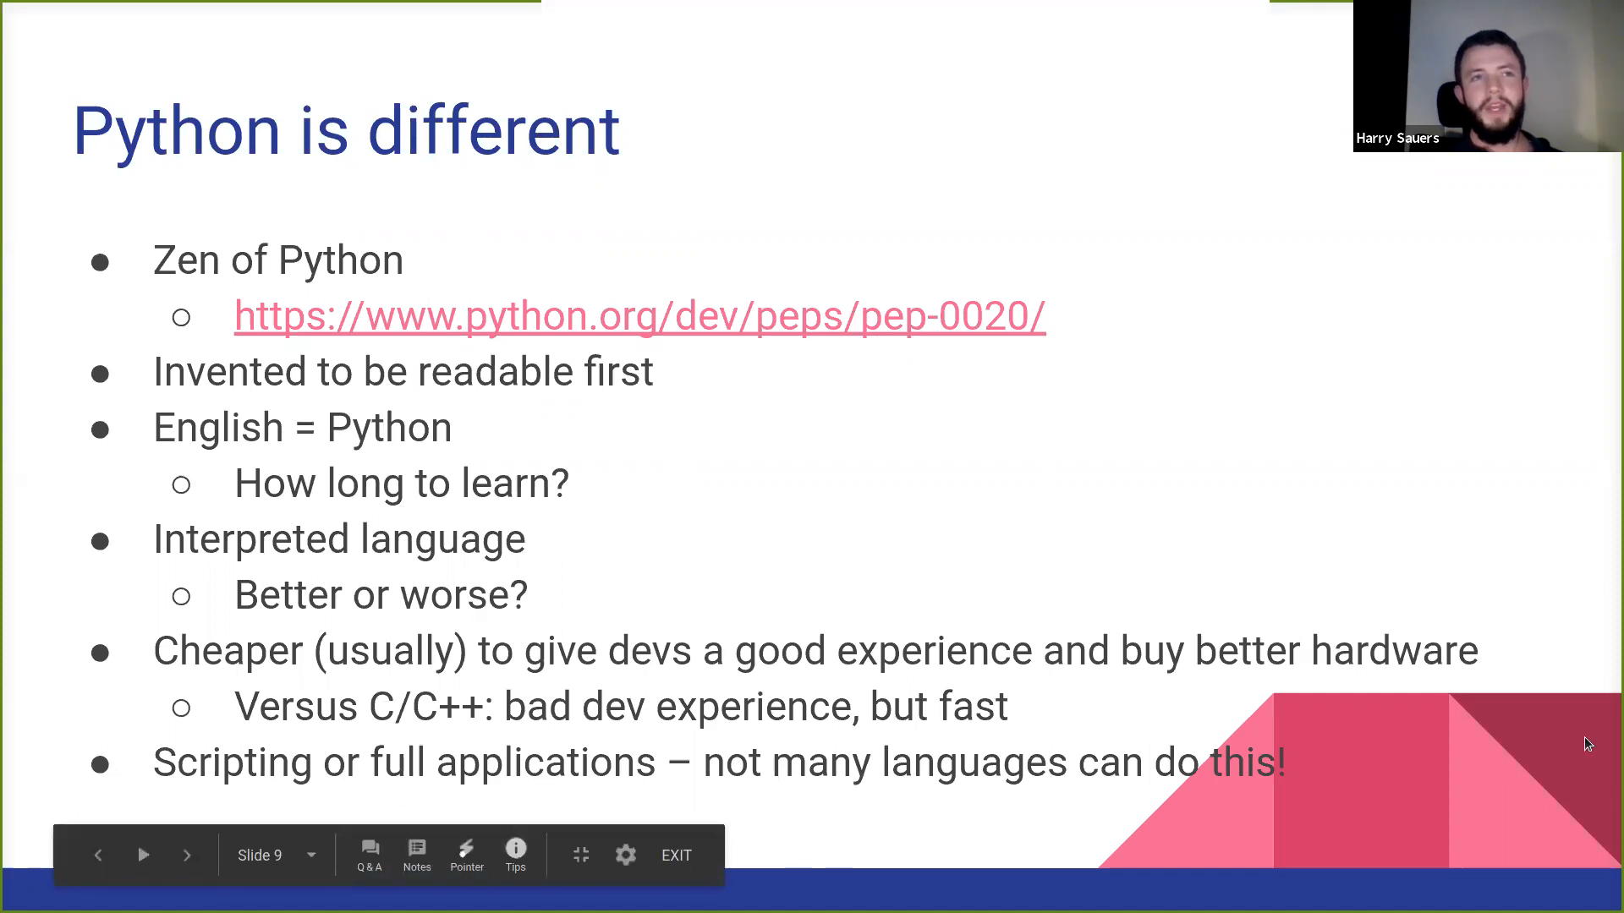
pyautogui.moveTo(1542, 656)
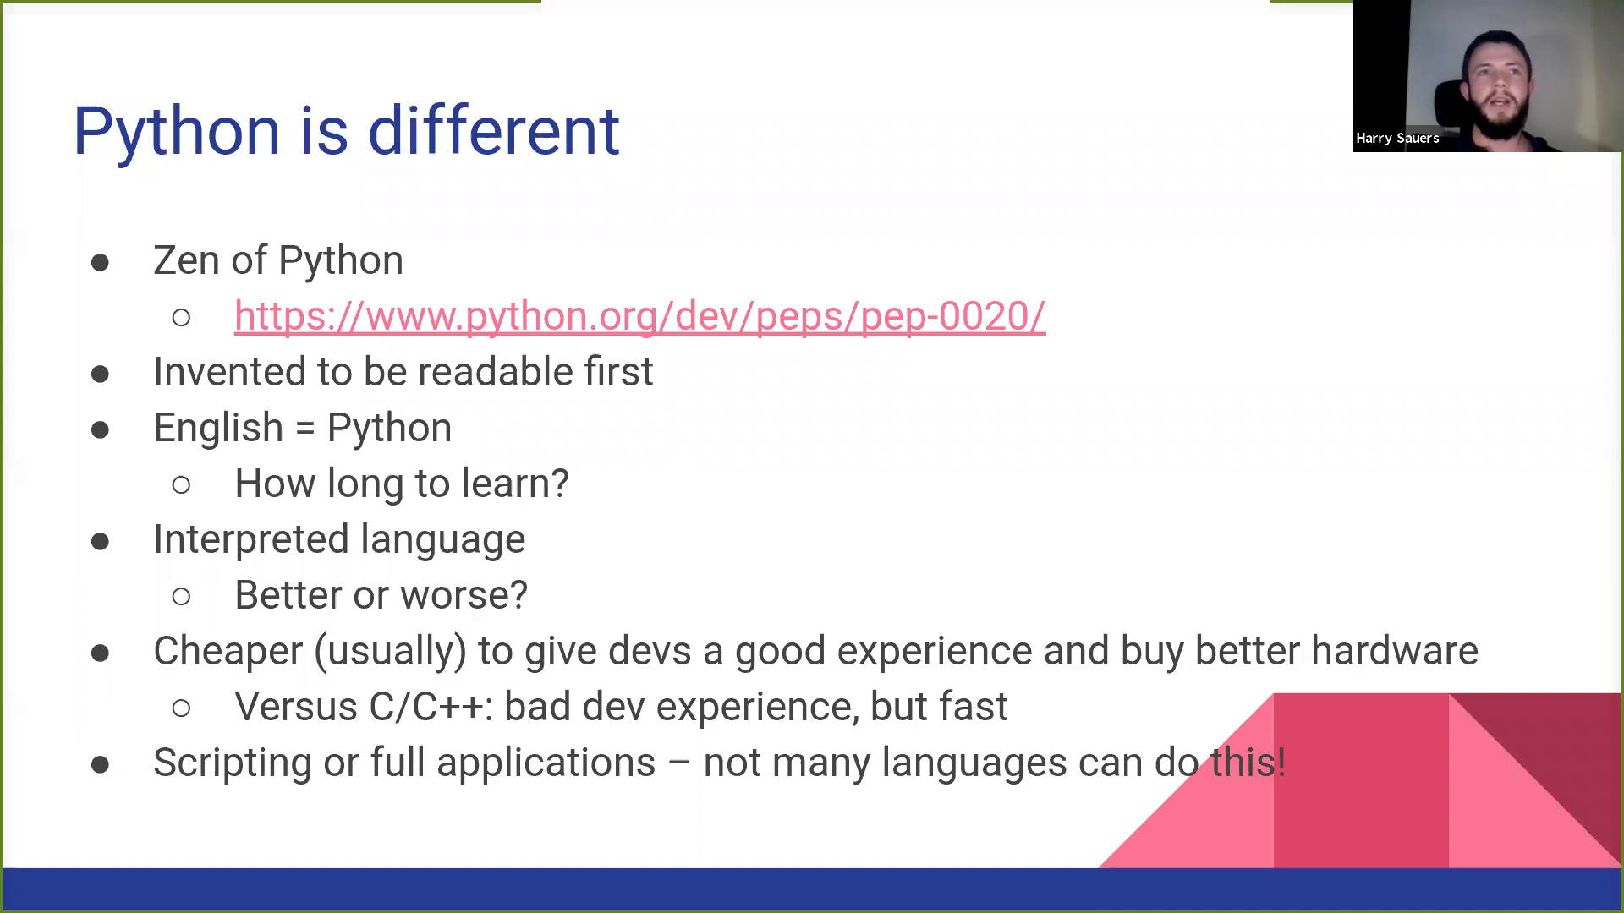
pyautogui.moveTo(1483, 683)
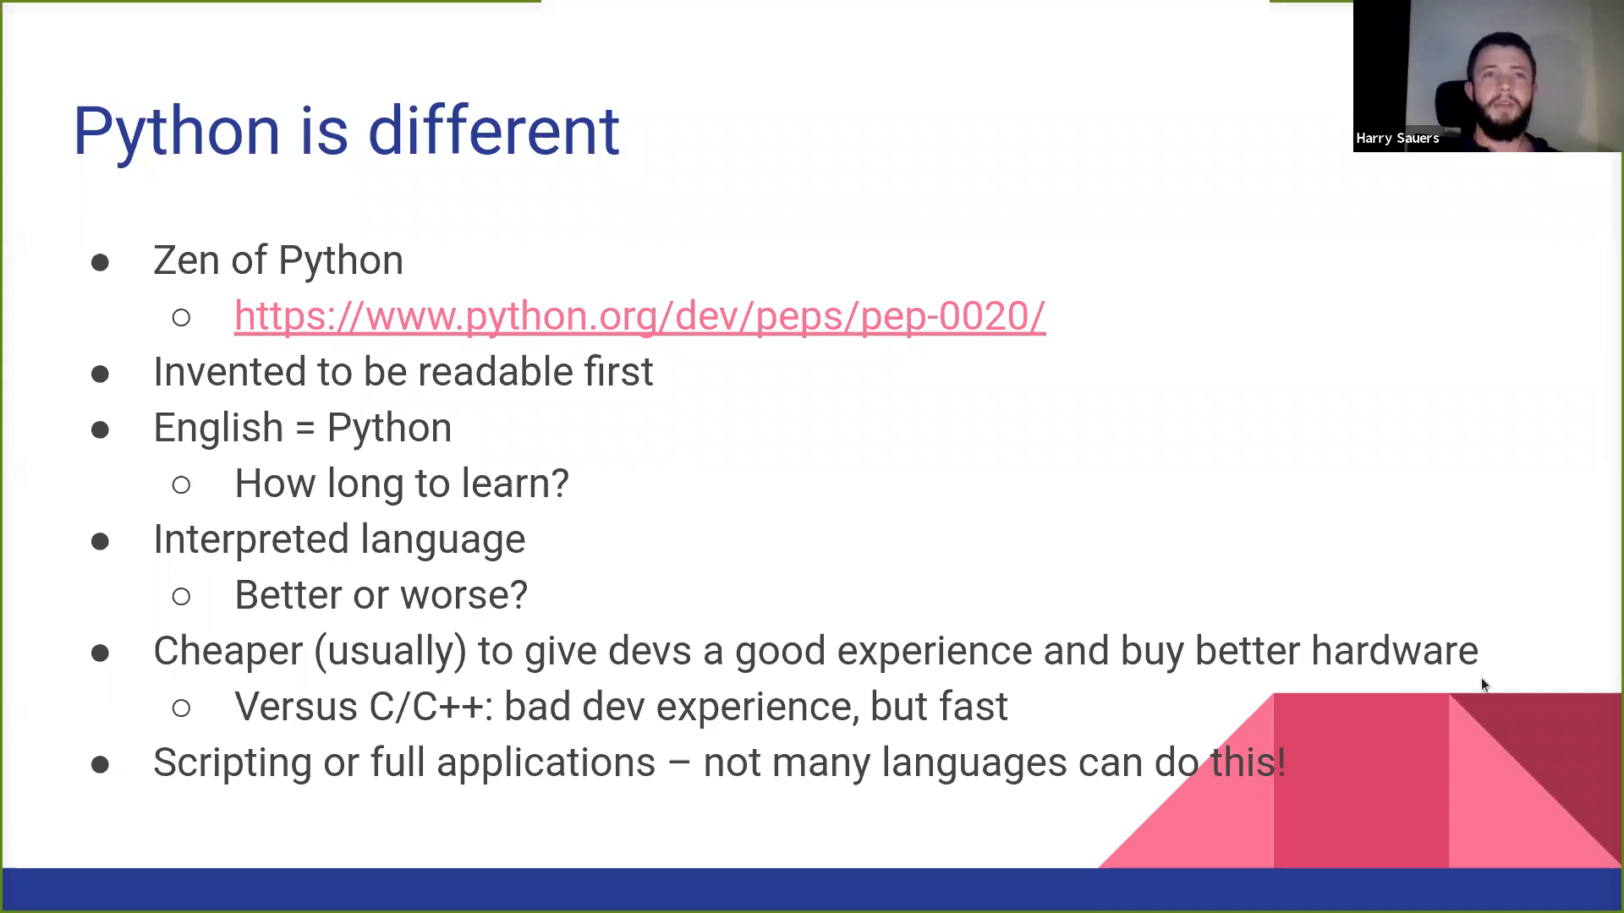
pyautogui.moveTo(1453, 721)
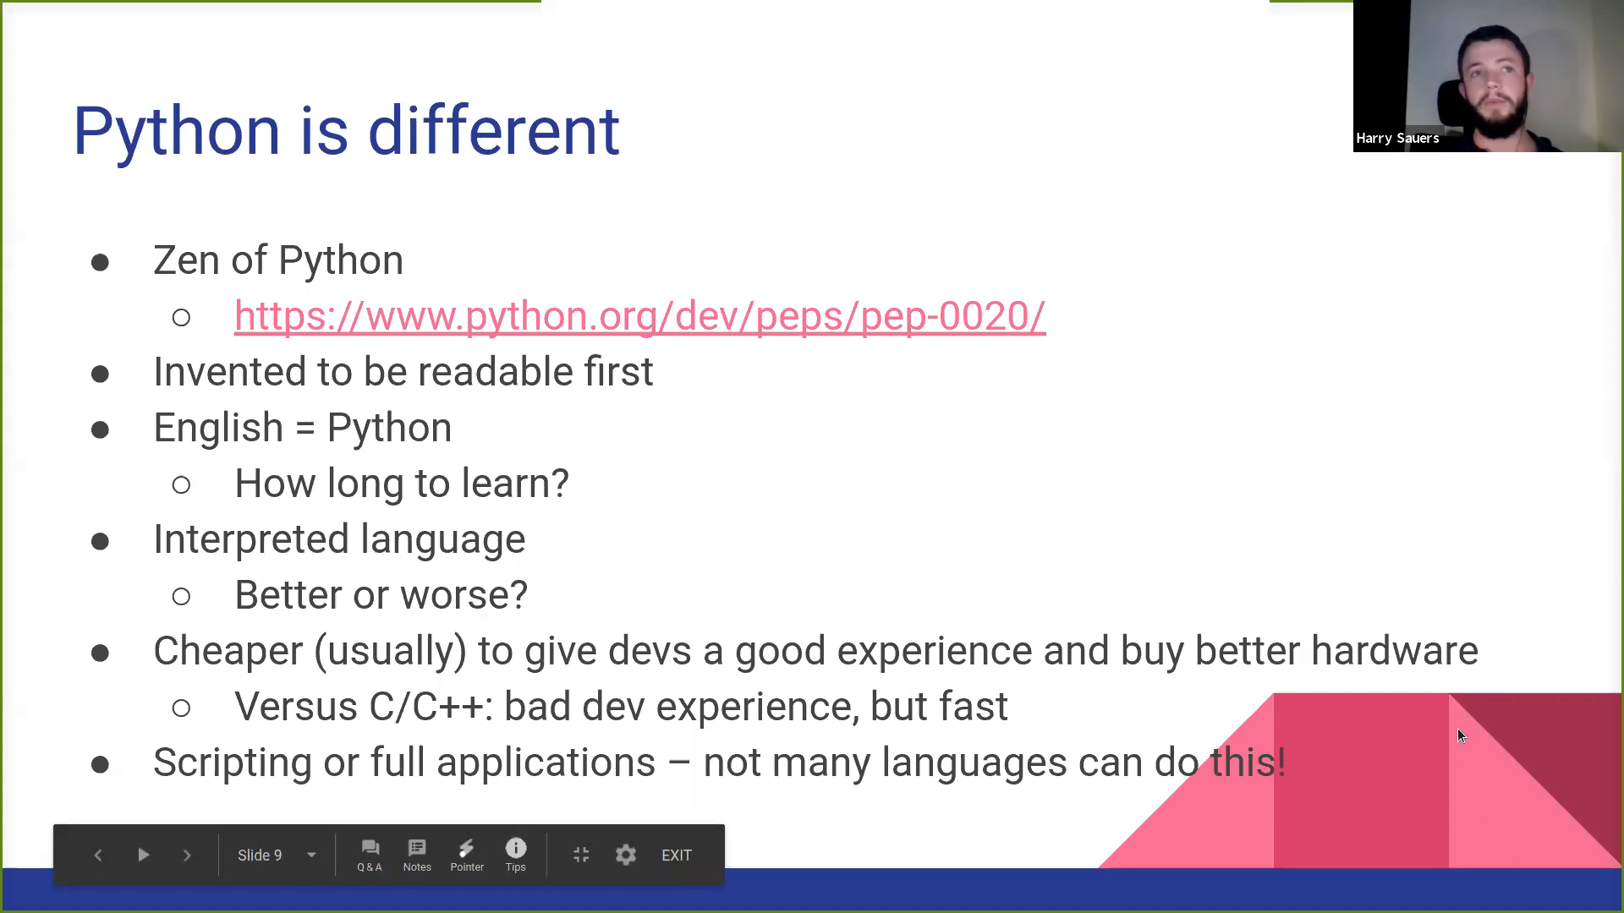
pyautogui.moveTo(1454, 725)
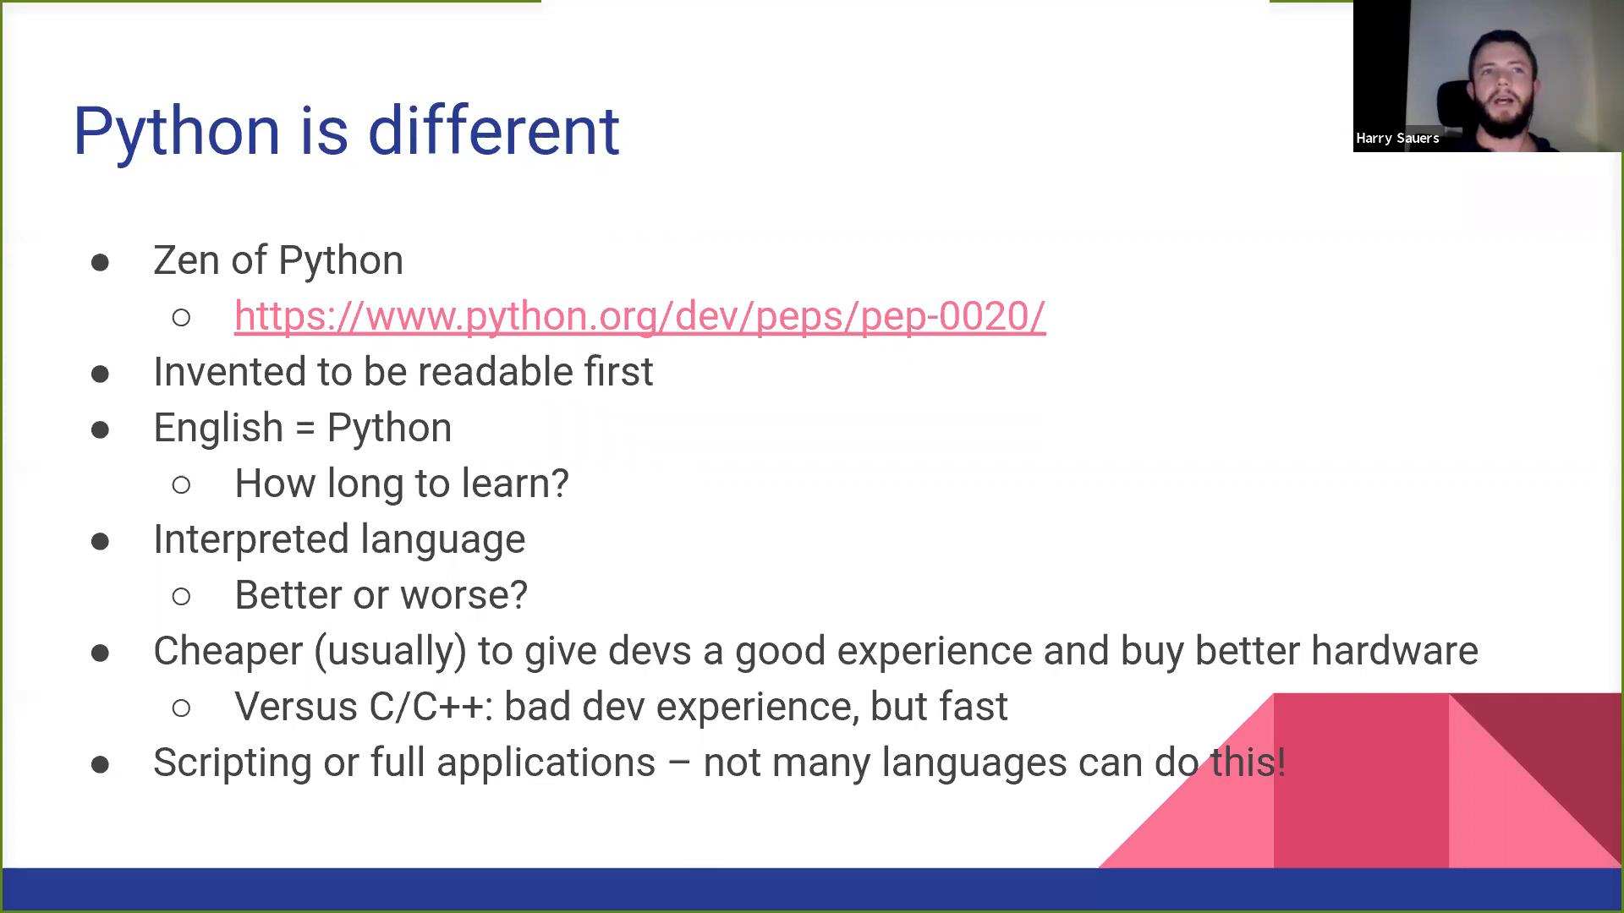
pyautogui.moveTo(383, 854)
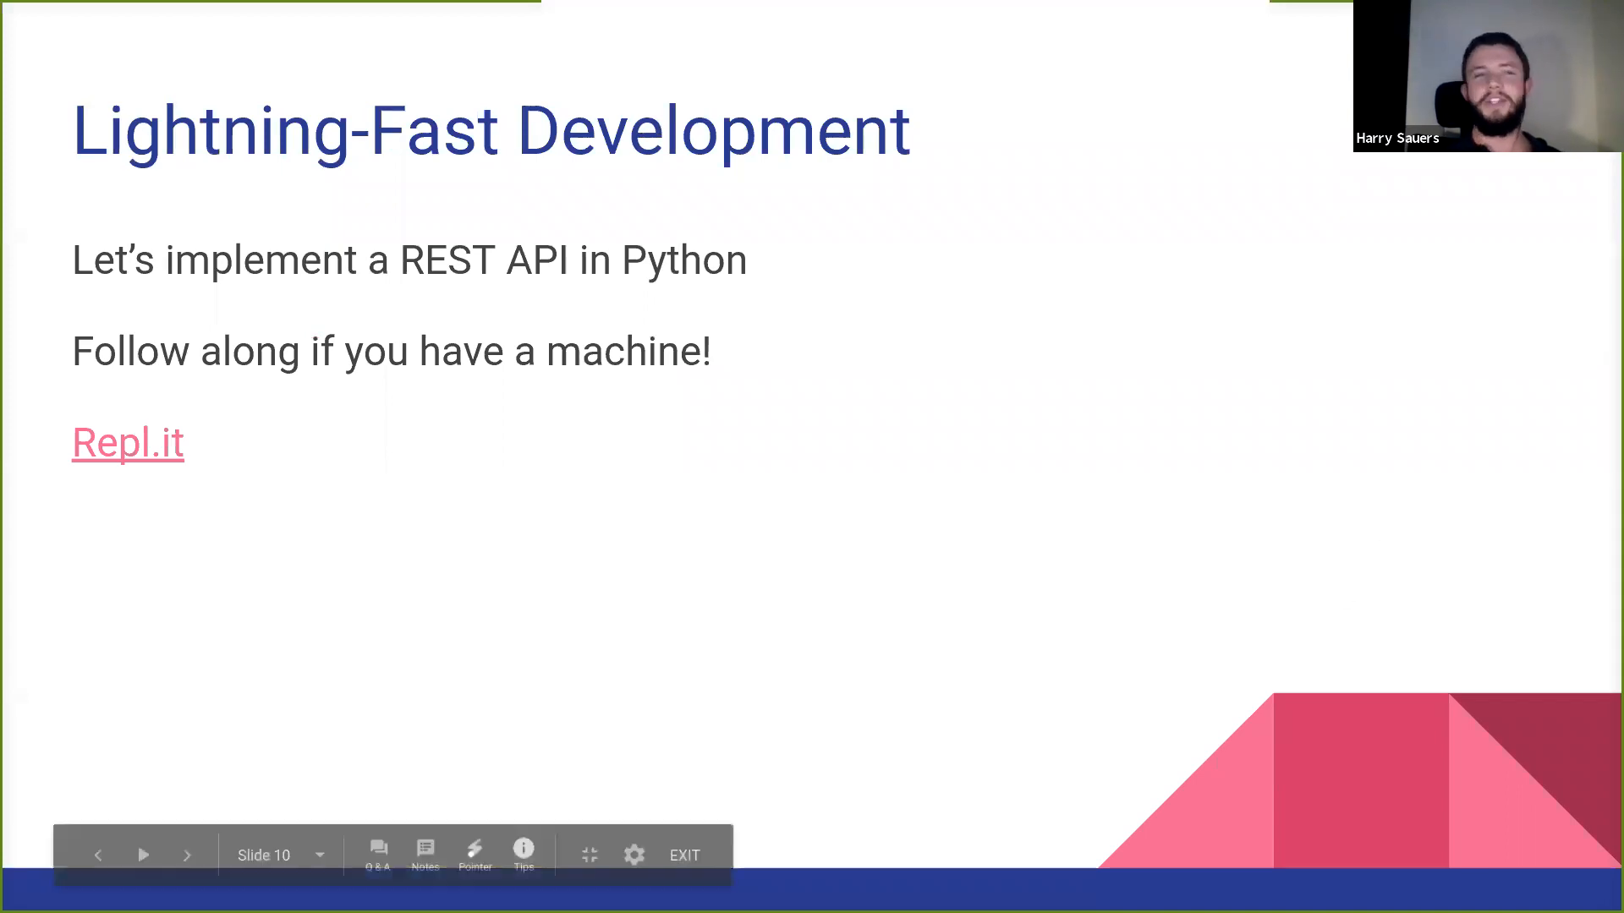
pyautogui.moveTo(959, 564)
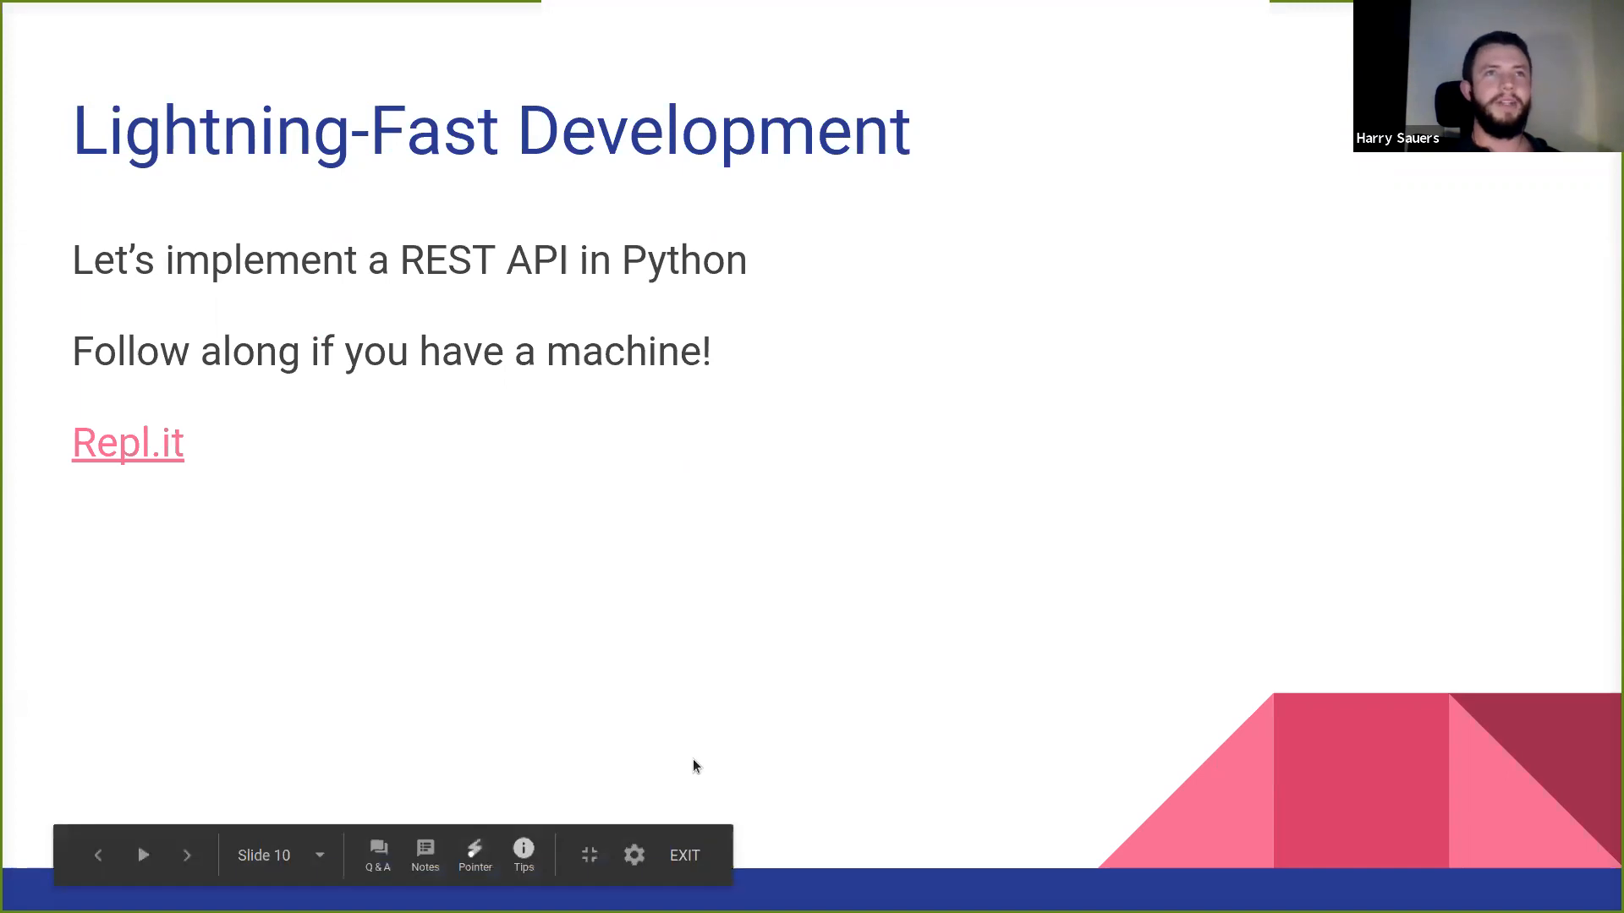
pyautogui.moveTo(728, 759)
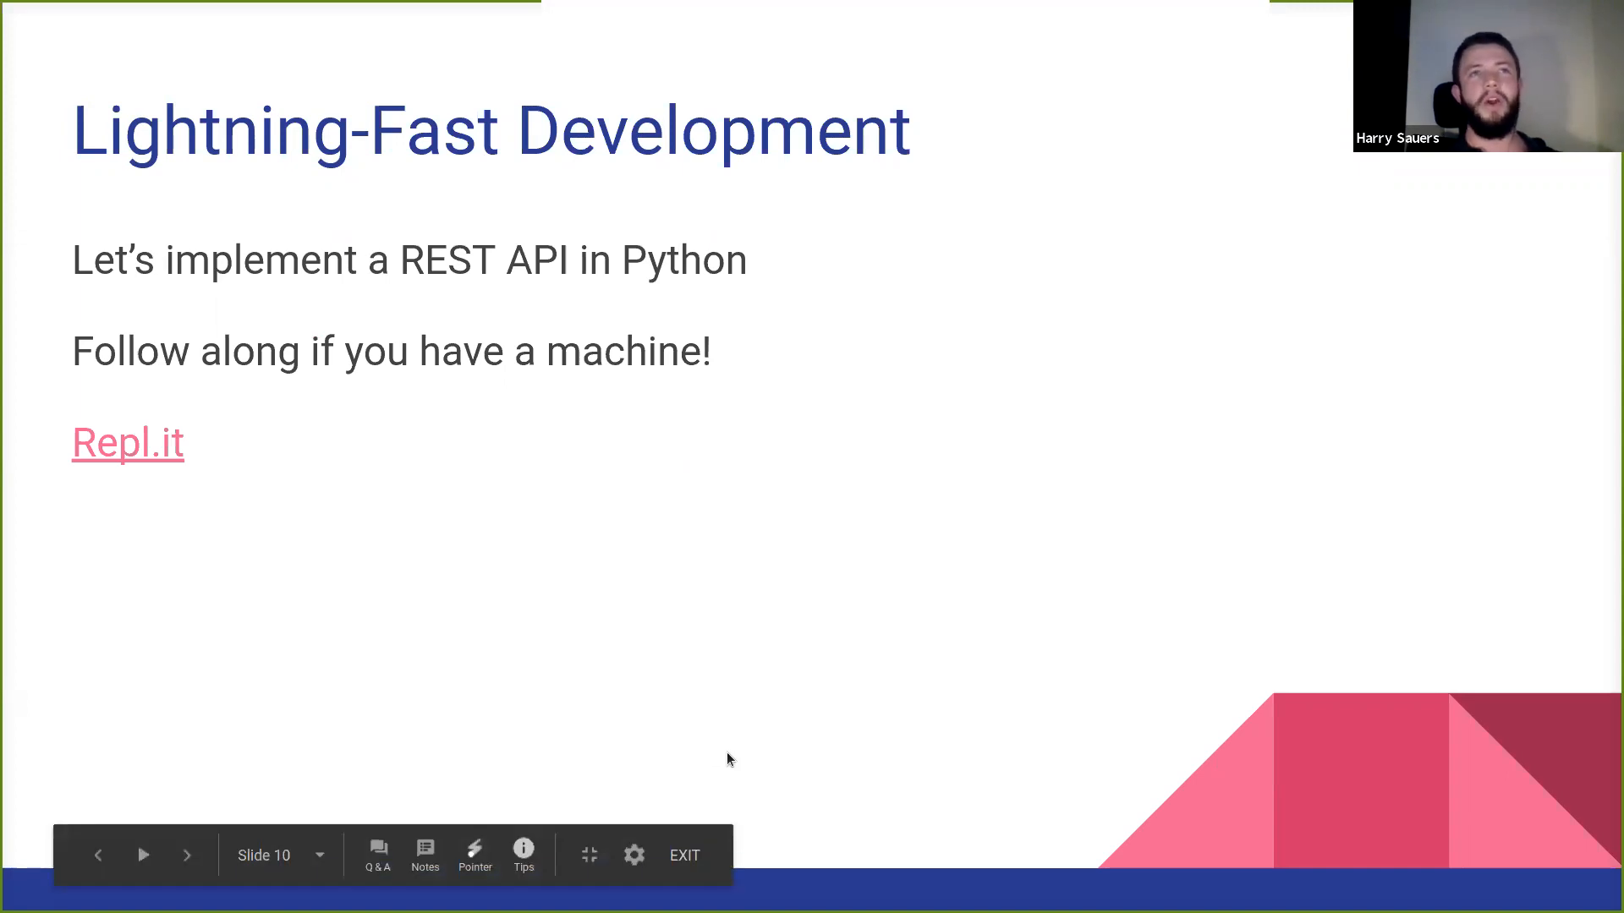
pyautogui.moveTo(728, 723)
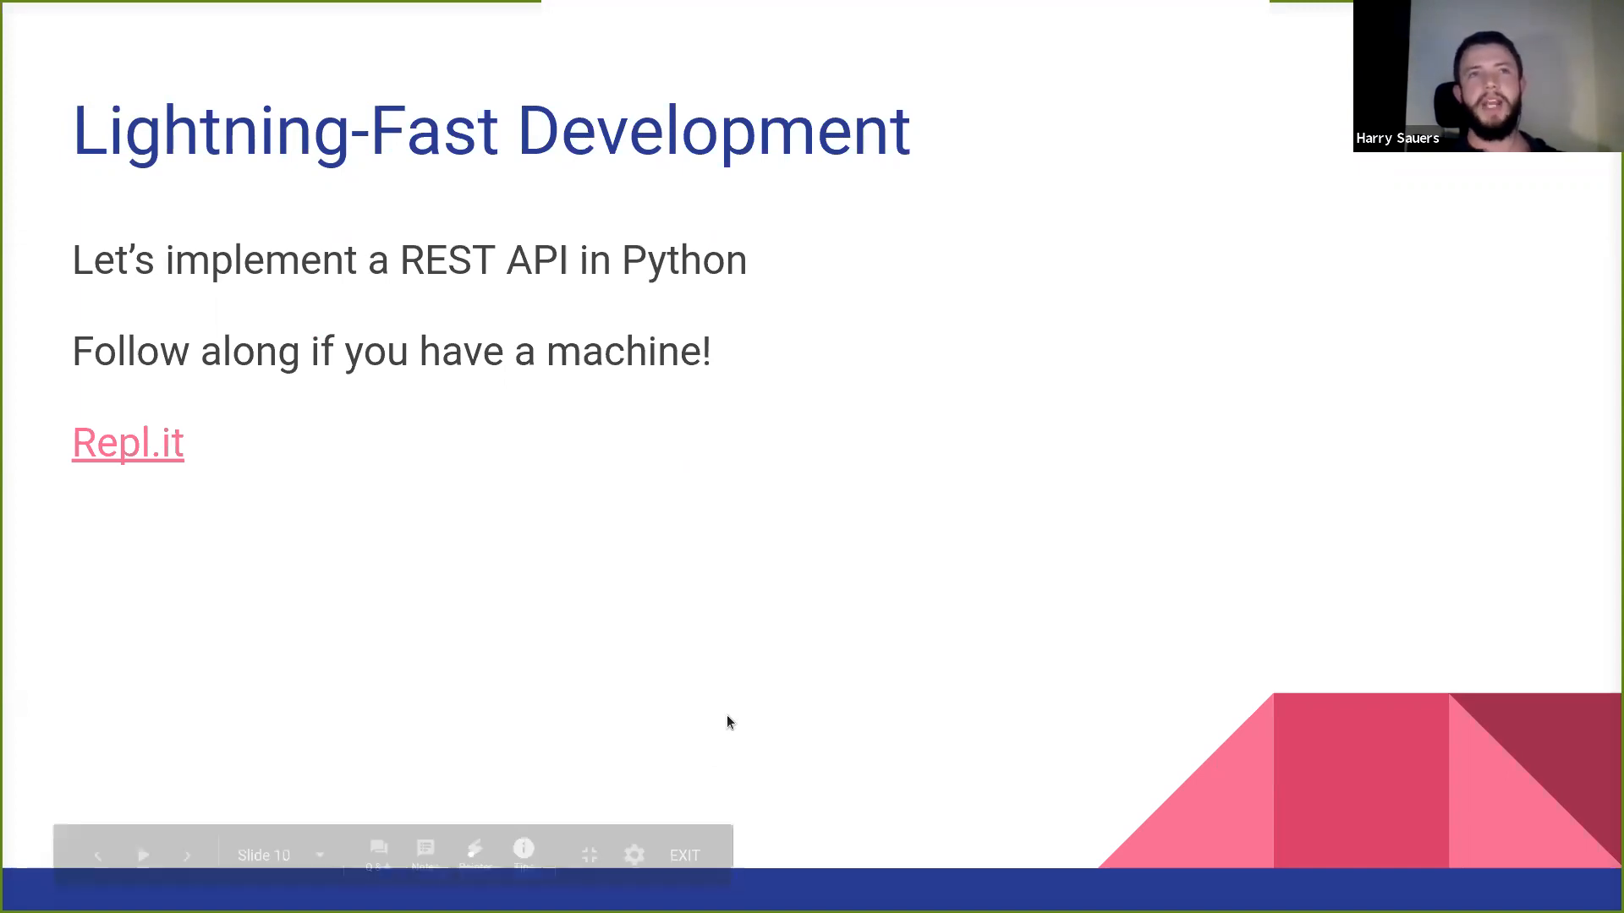
pyautogui.moveTo(623, 786)
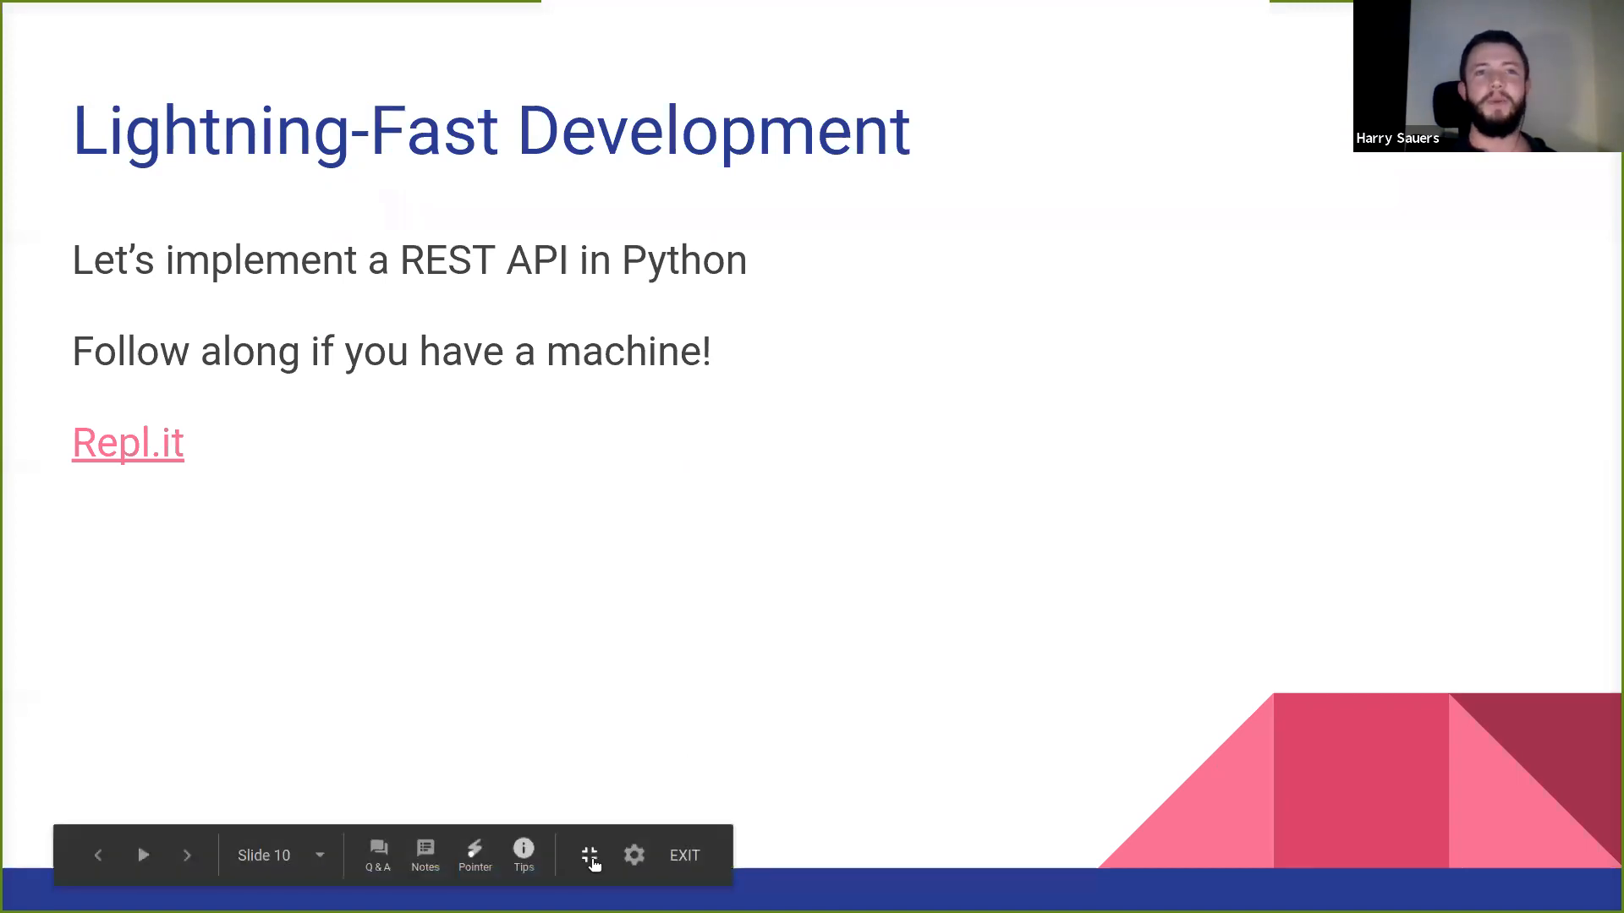
pyautogui.moveTo(590, 855)
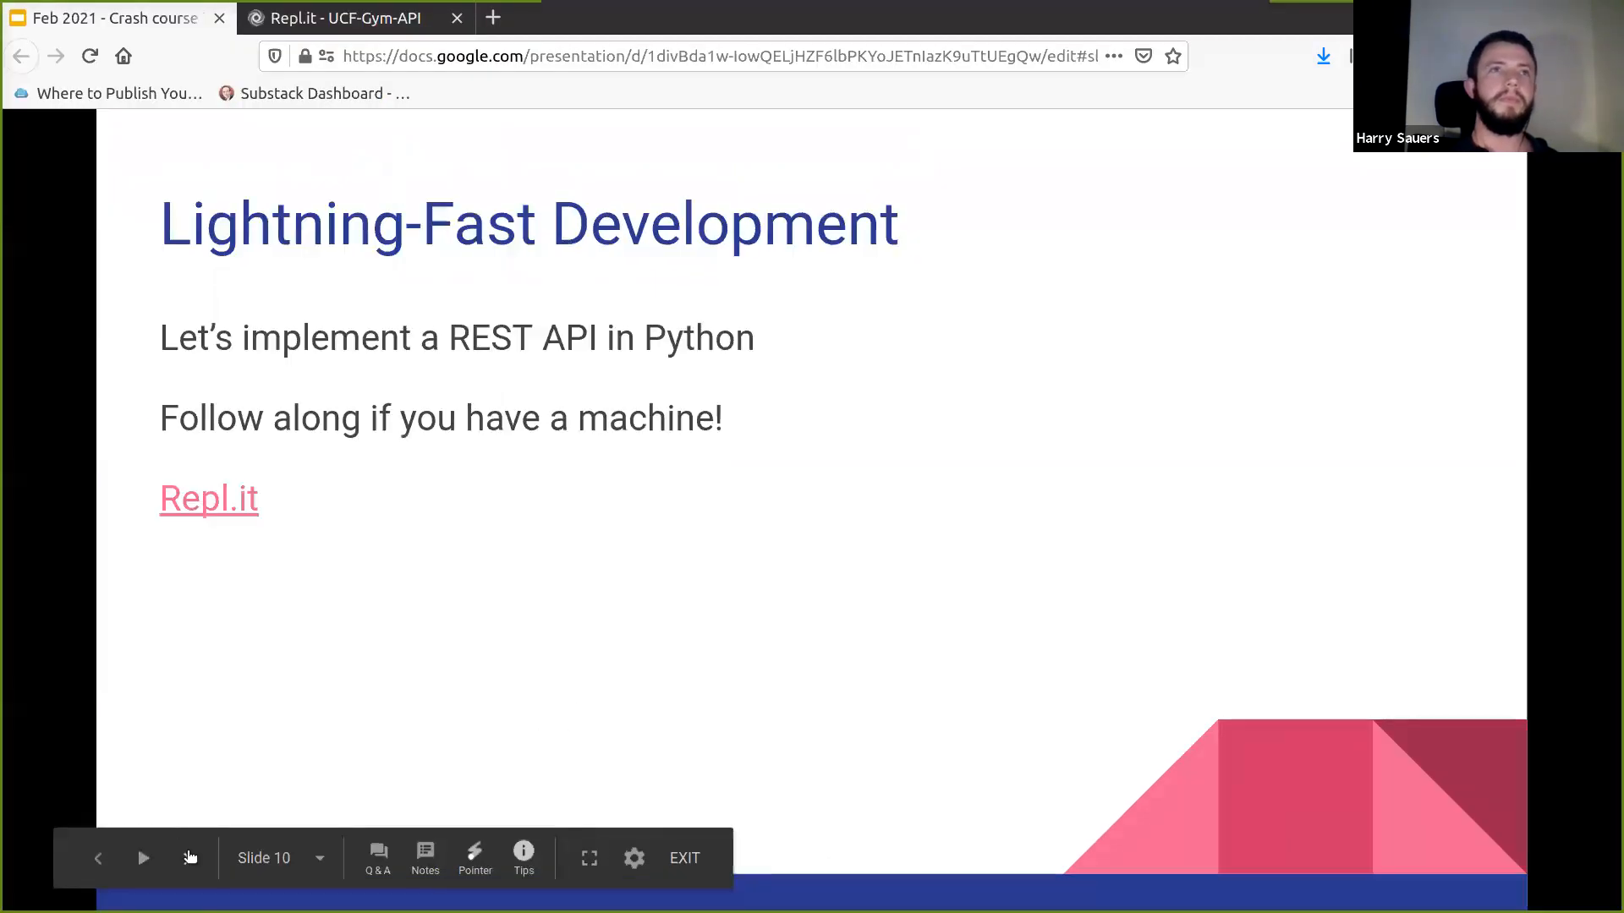
# Advance to 'What's an API?', glance at the empty UCF-Gym-API repl, then return
pyautogui.click(142, 857)
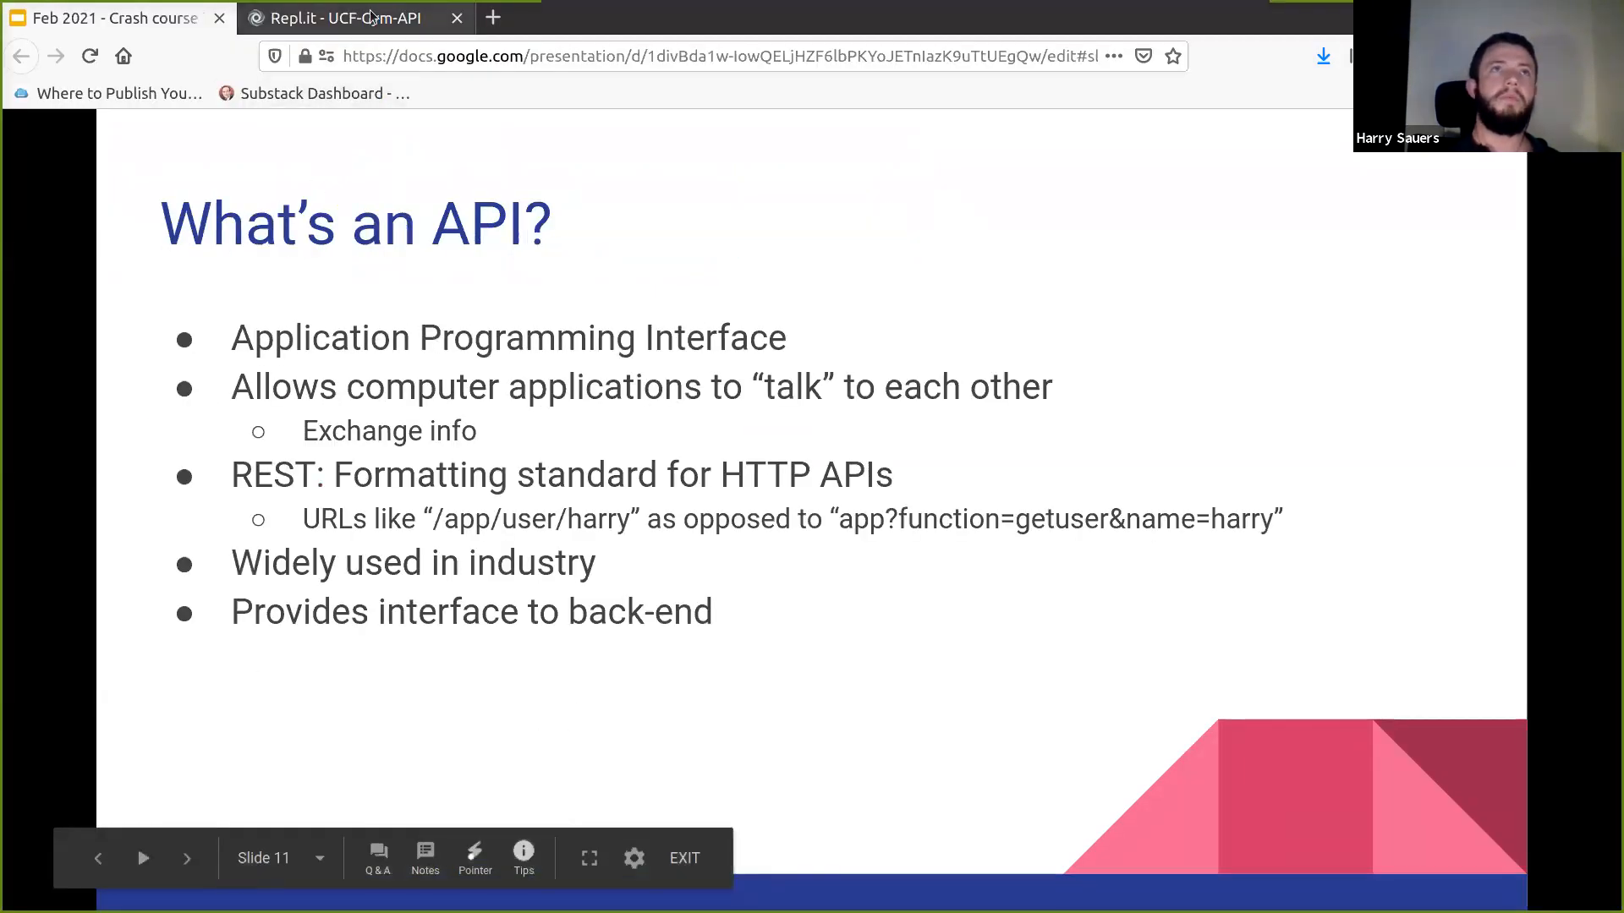
pyautogui.click(342, 18)
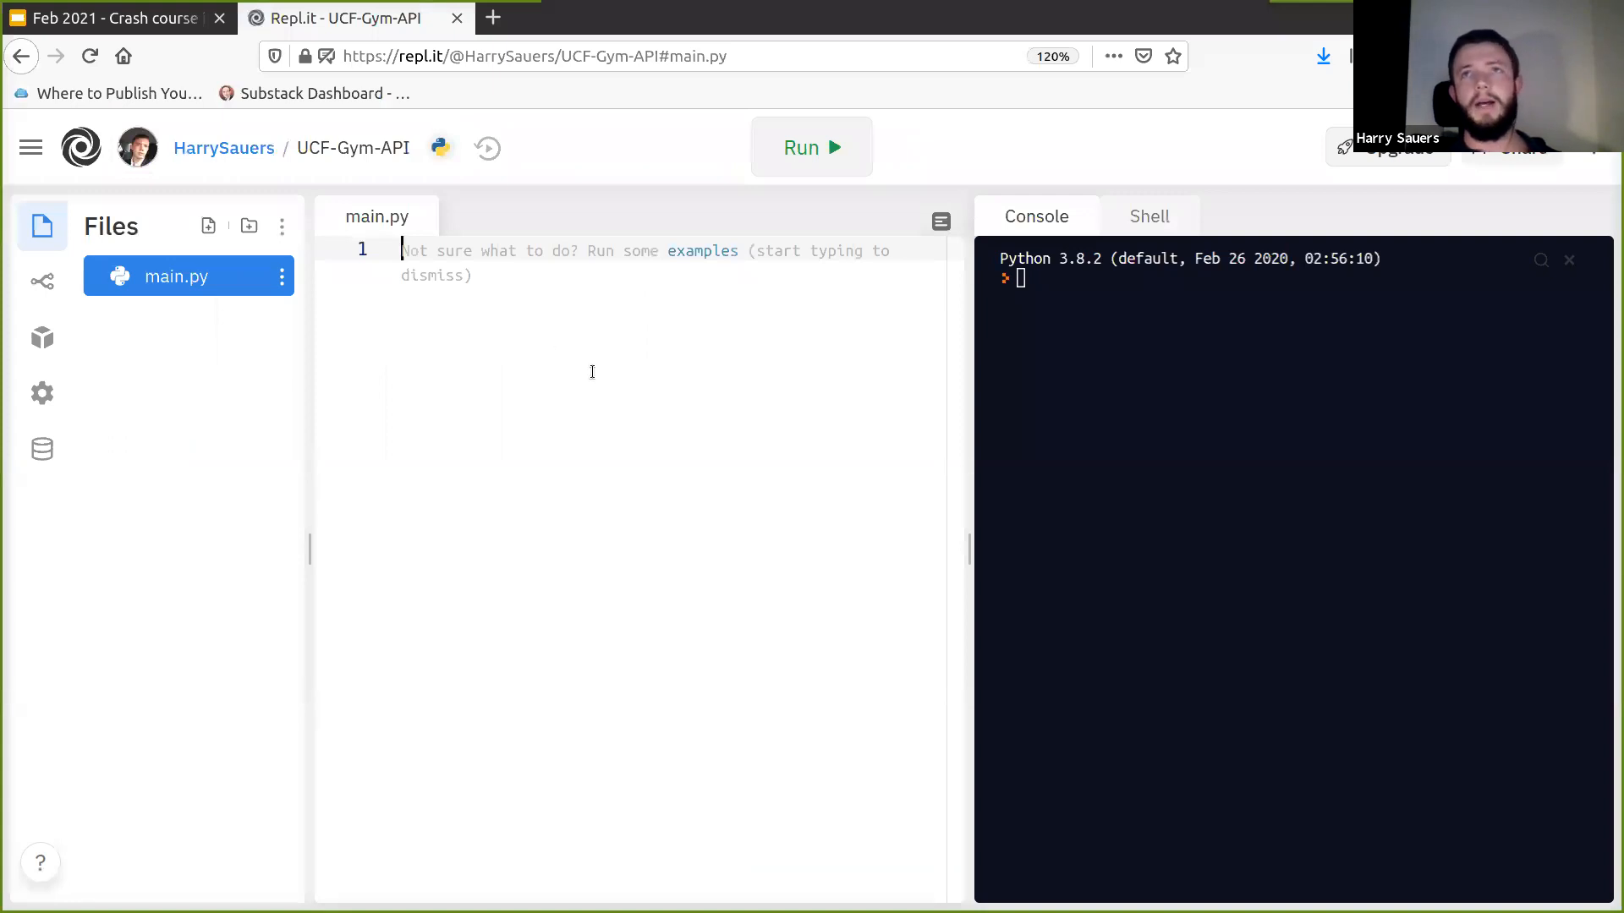
pyautogui.moveTo(627, 398)
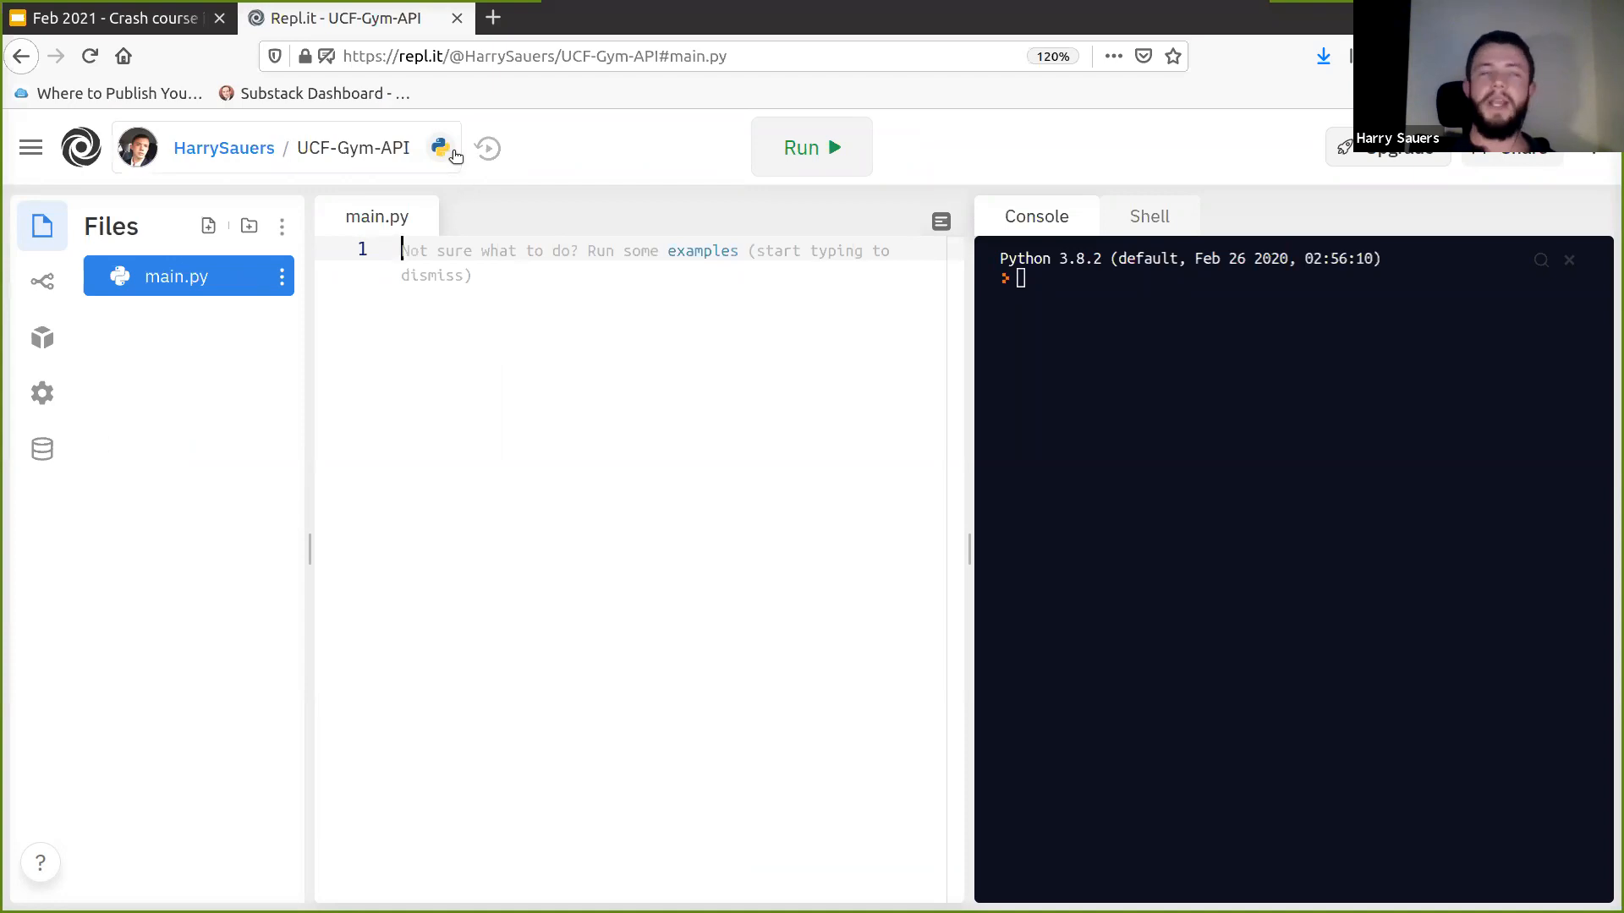
pyautogui.click(534, 56)
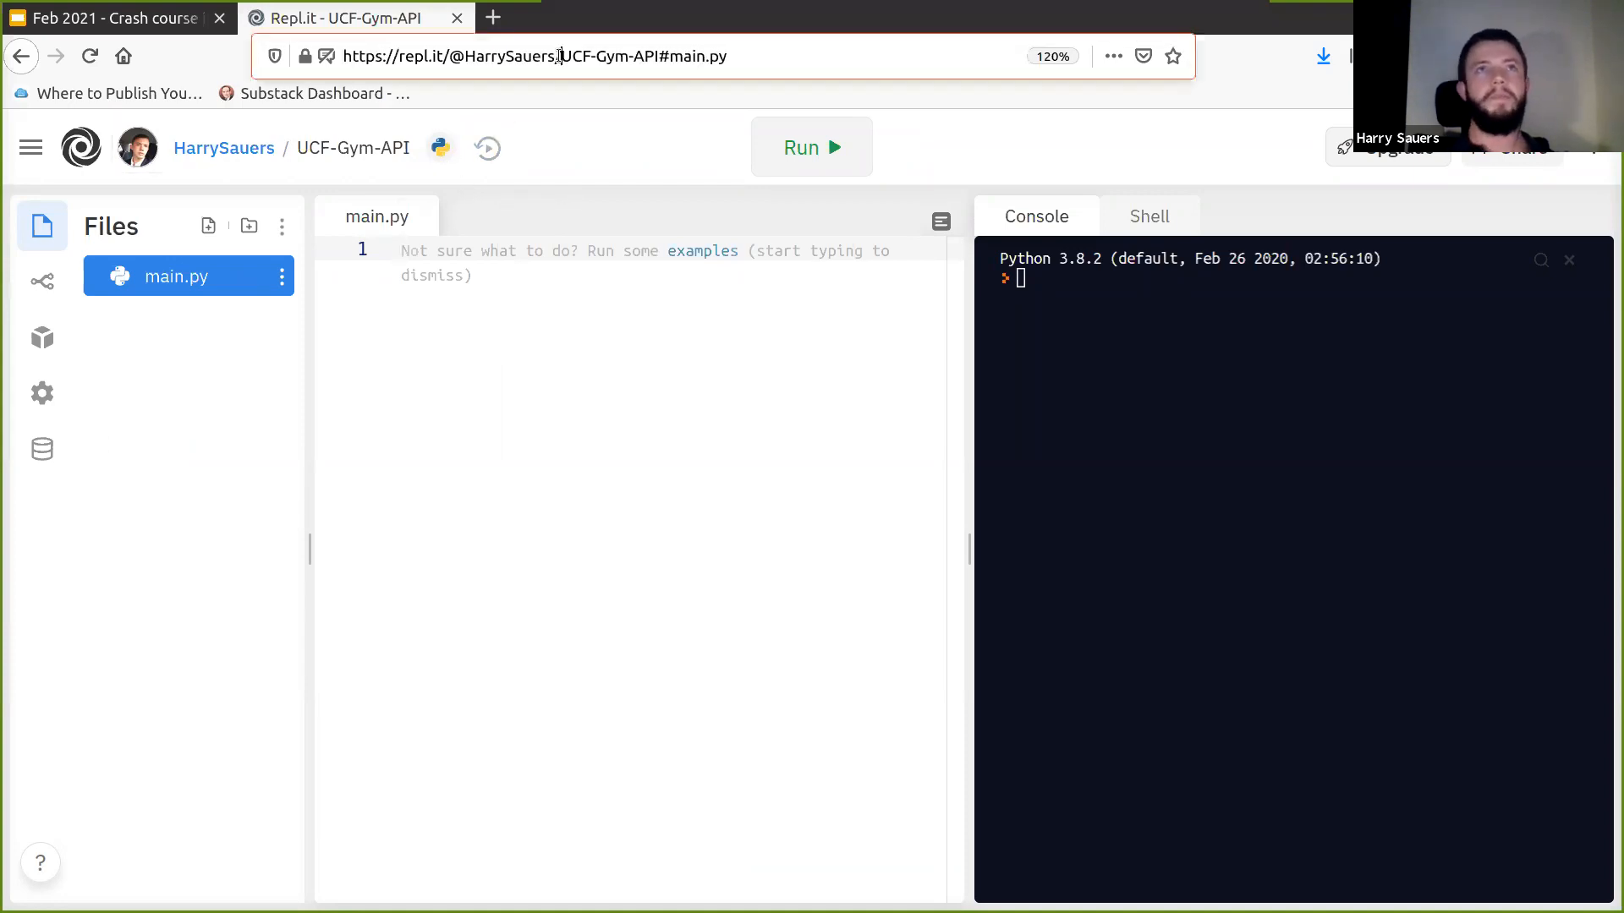
pyautogui.click(660, 652)
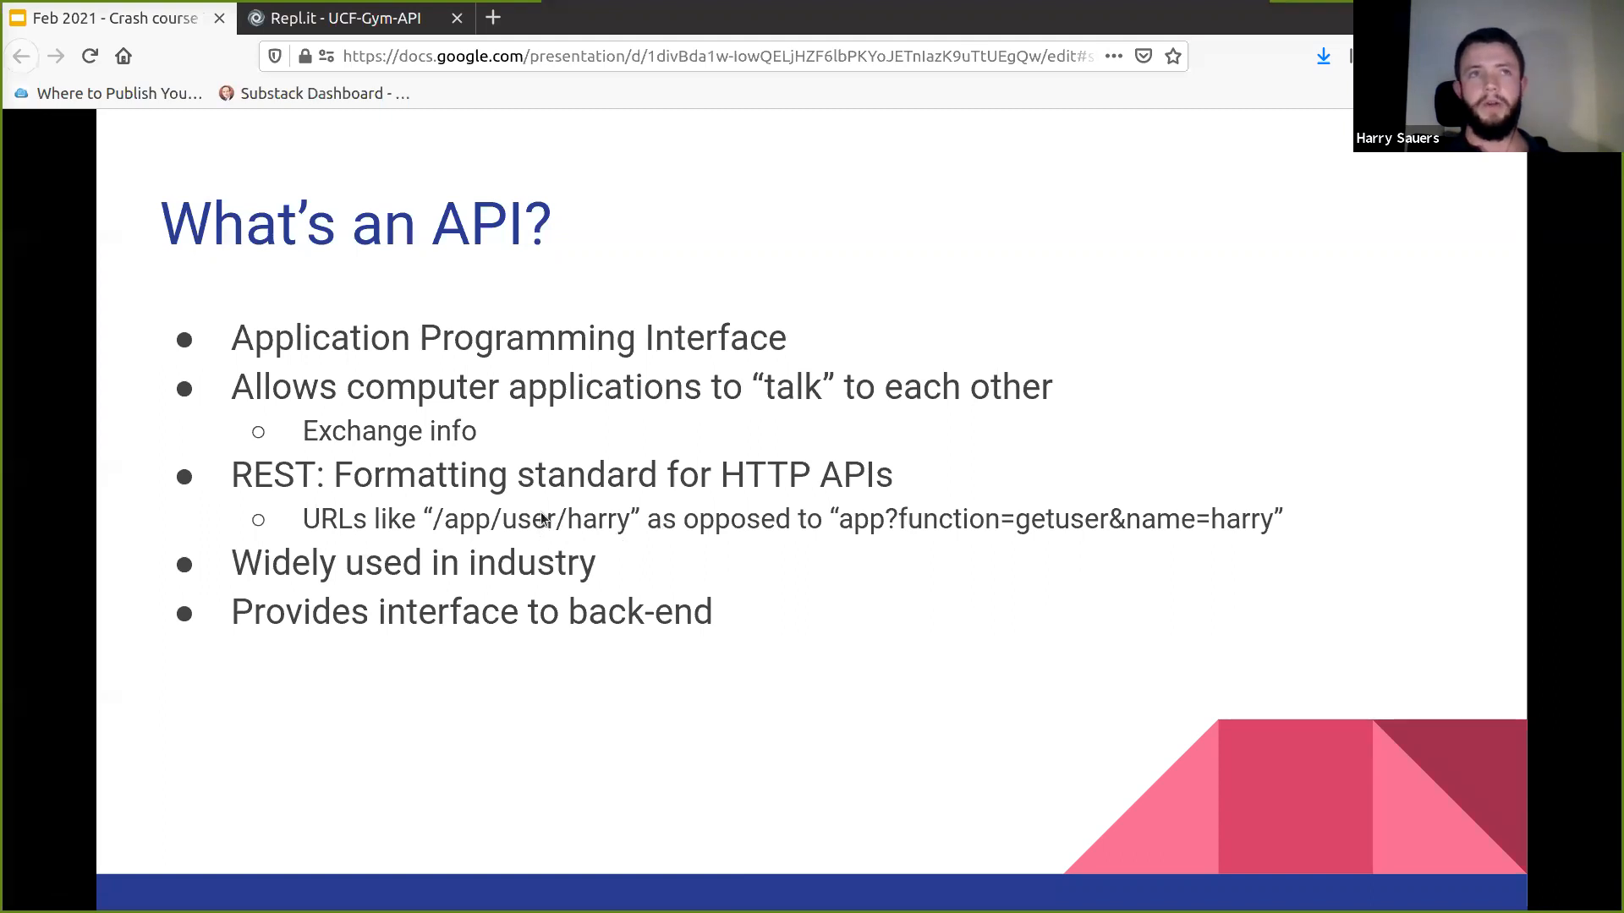
pyautogui.moveTo(456, 528)
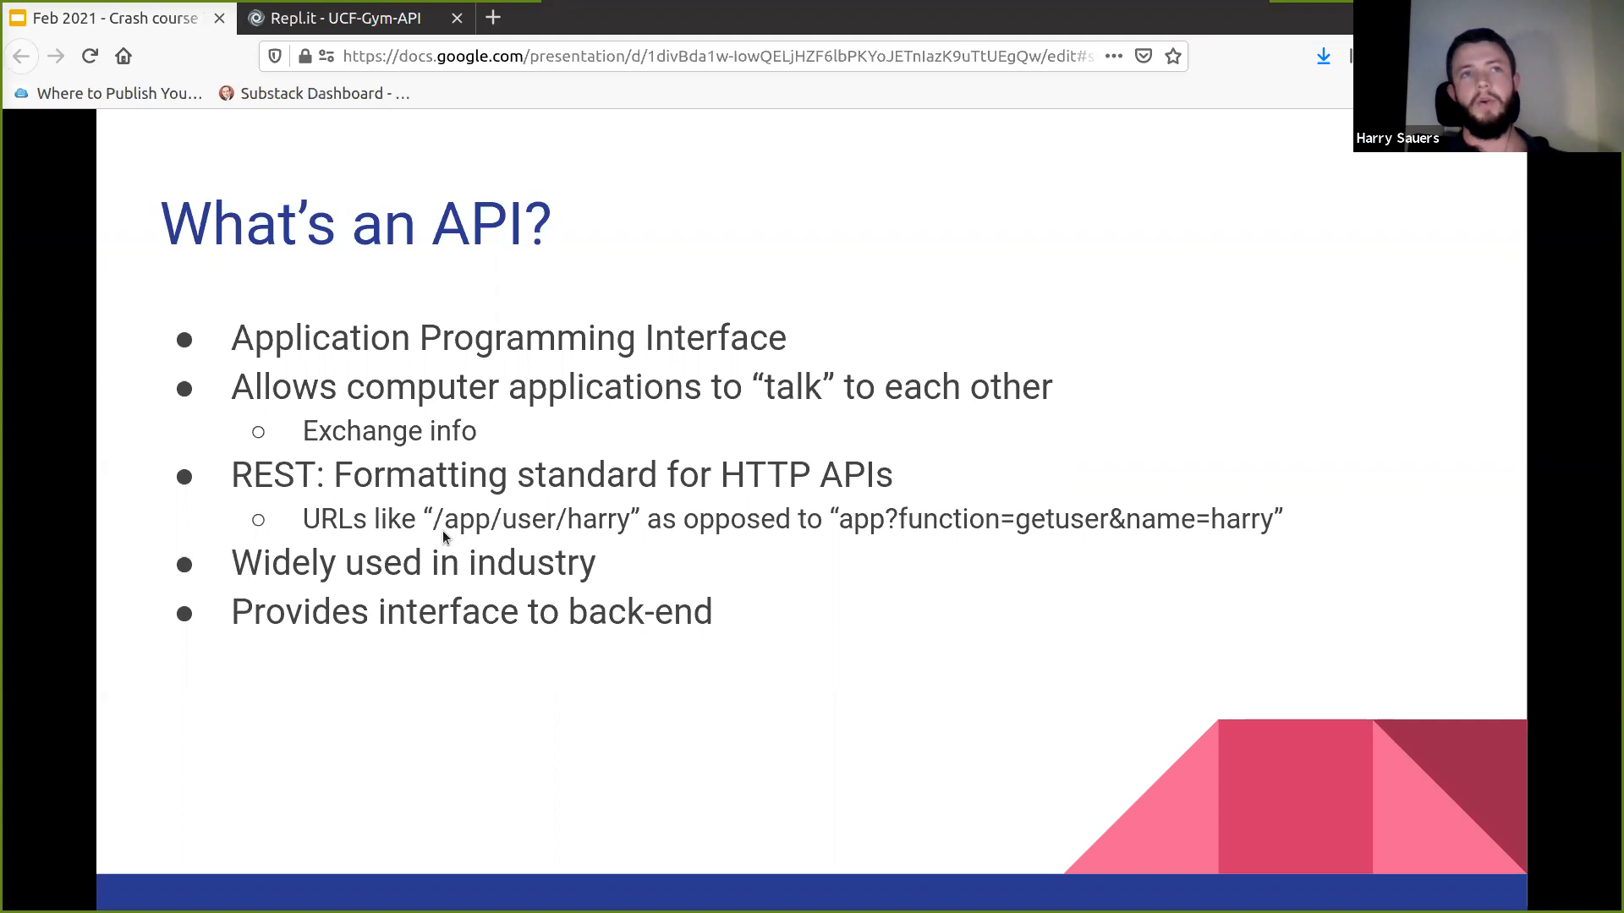
pyautogui.moveTo(617, 537)
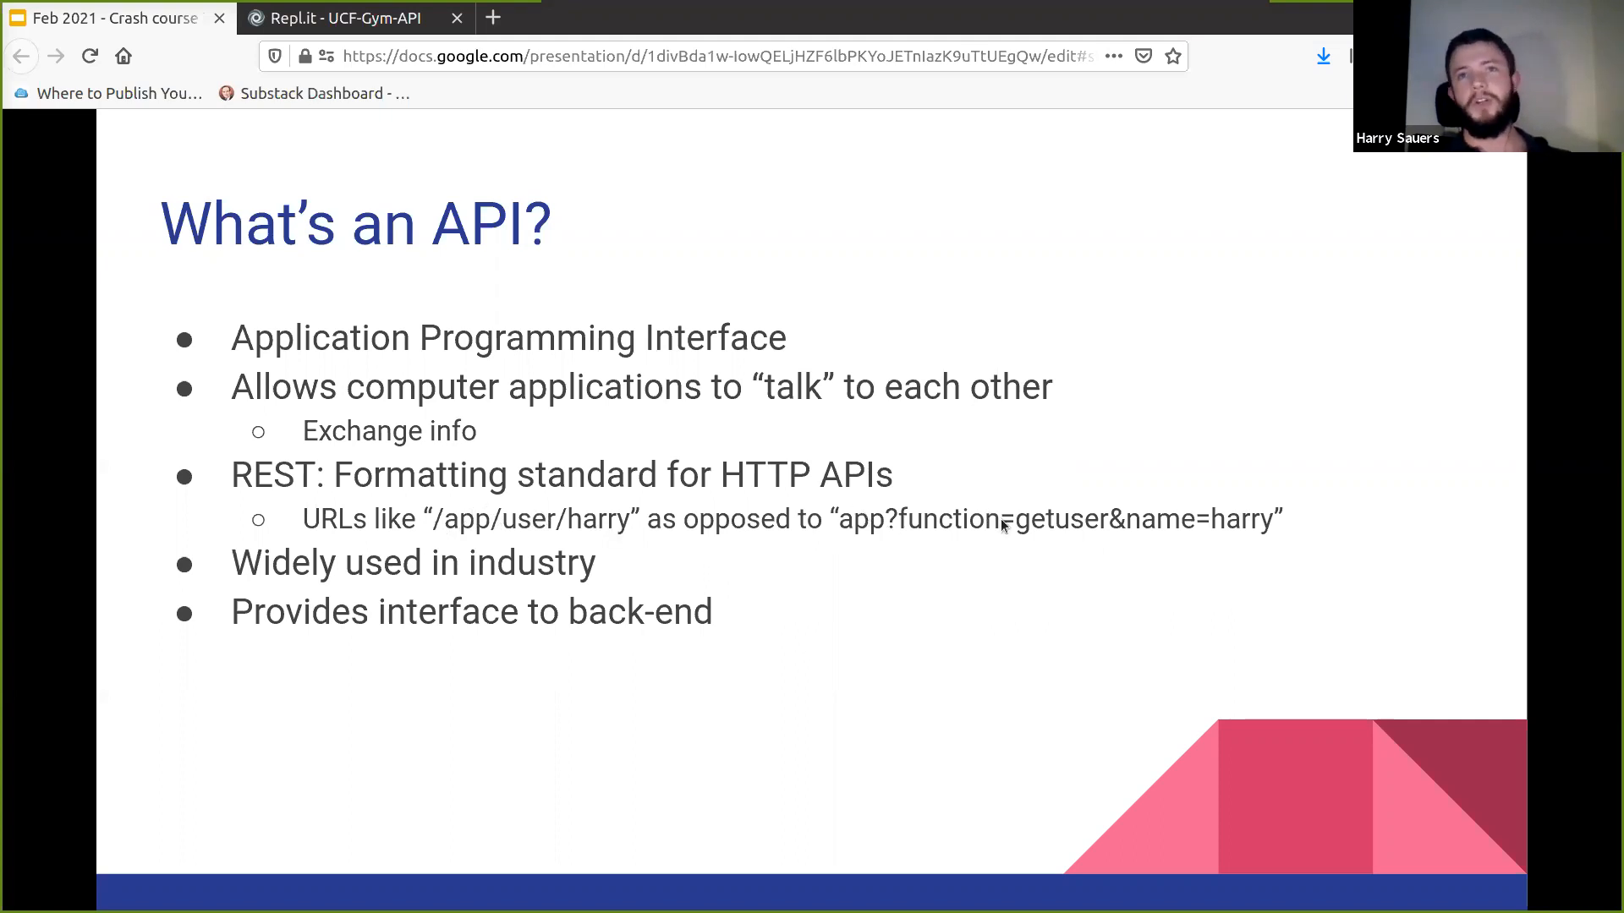
pyautogui.moveTo(1199, 508)
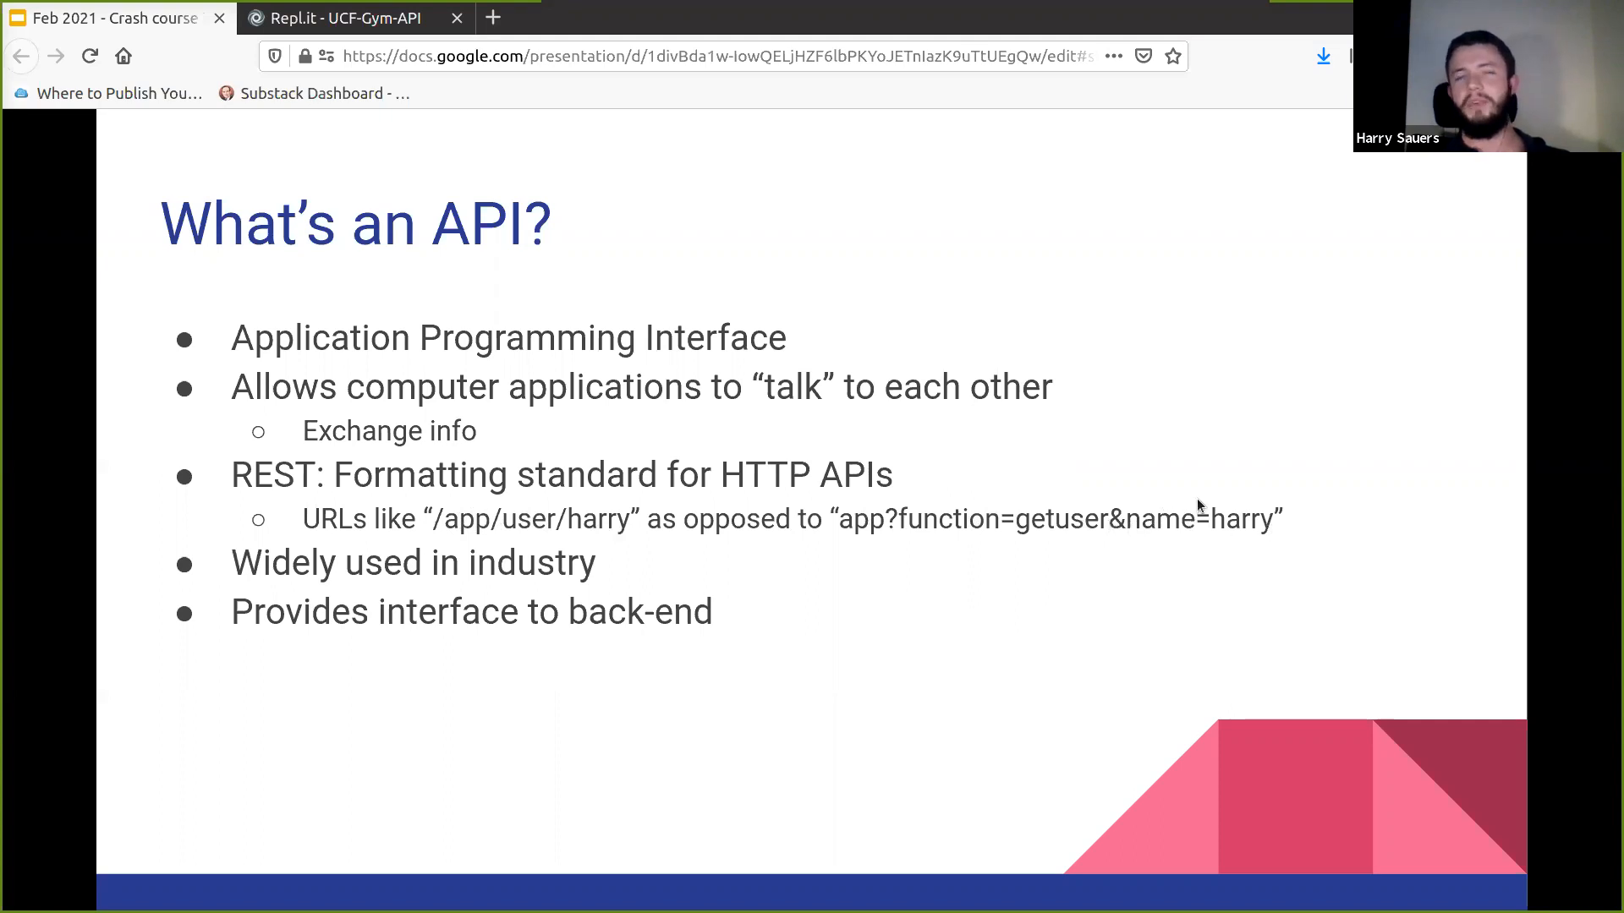
pyautogui.moveTo(1001, 536)
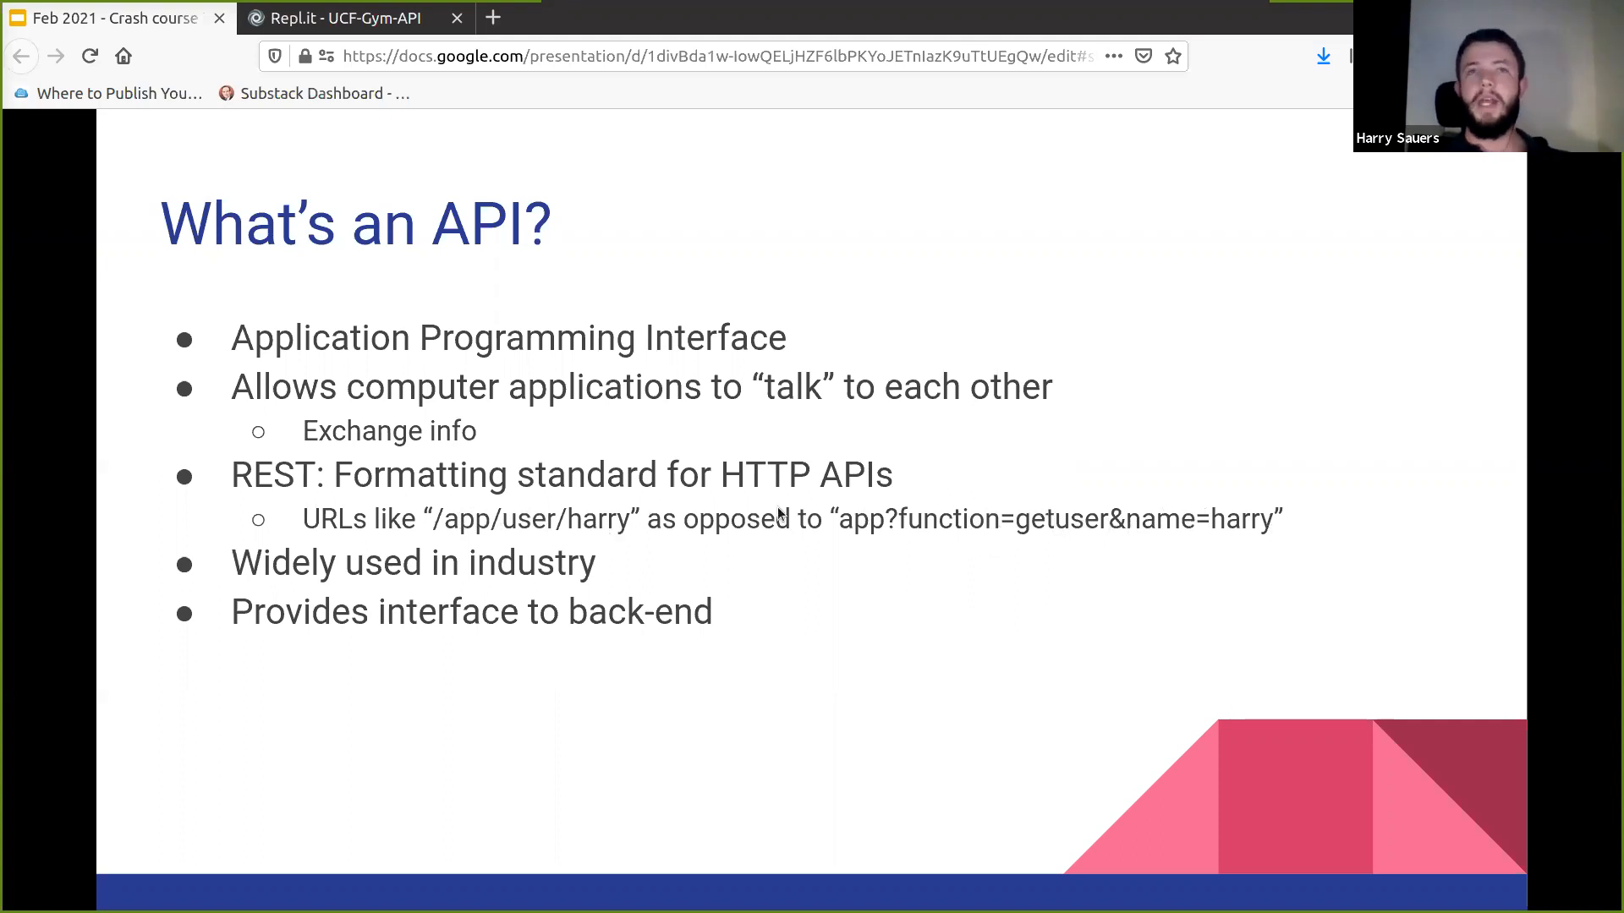
pyautogui.moveTo(961, 526)
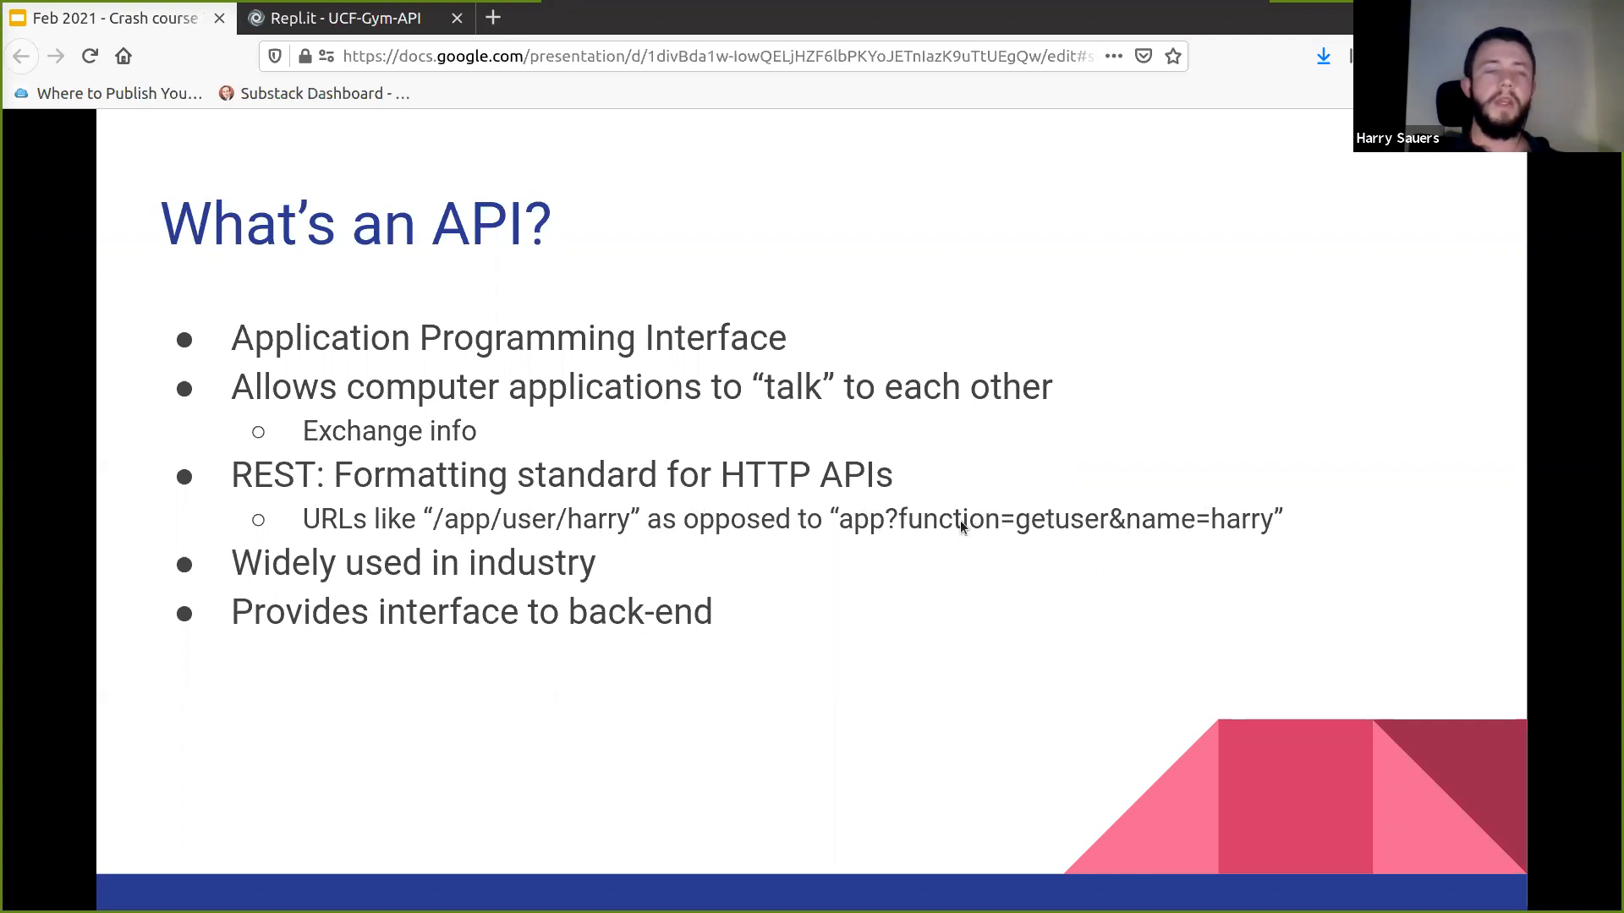
pyautogui.moveTo(546, 497)
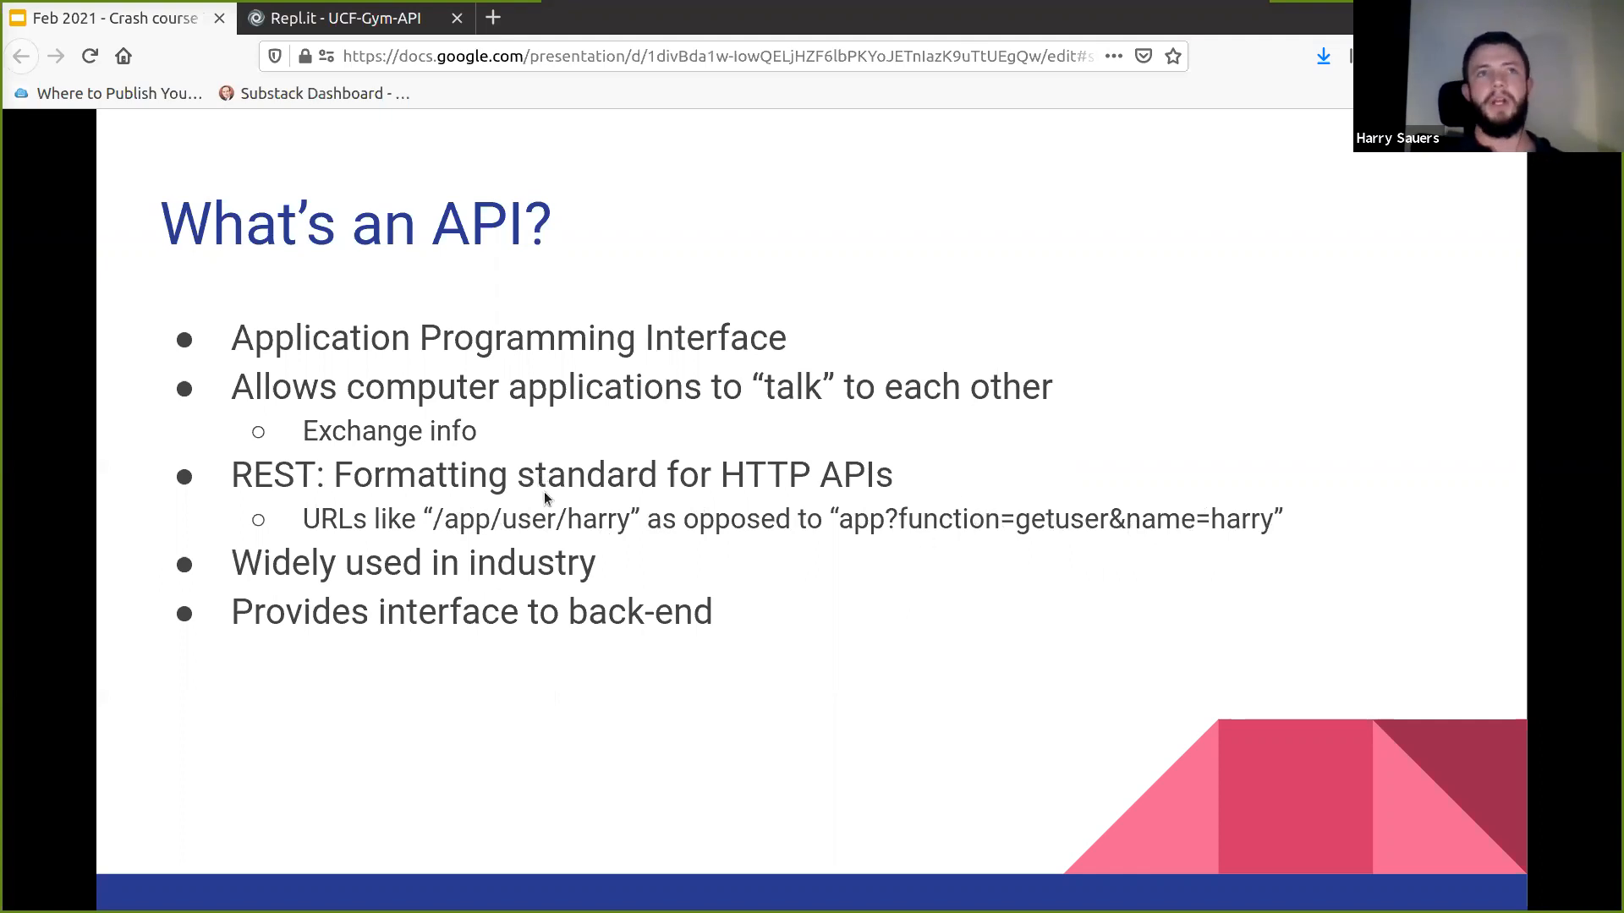
pyautogui.moveTo(715, 596)
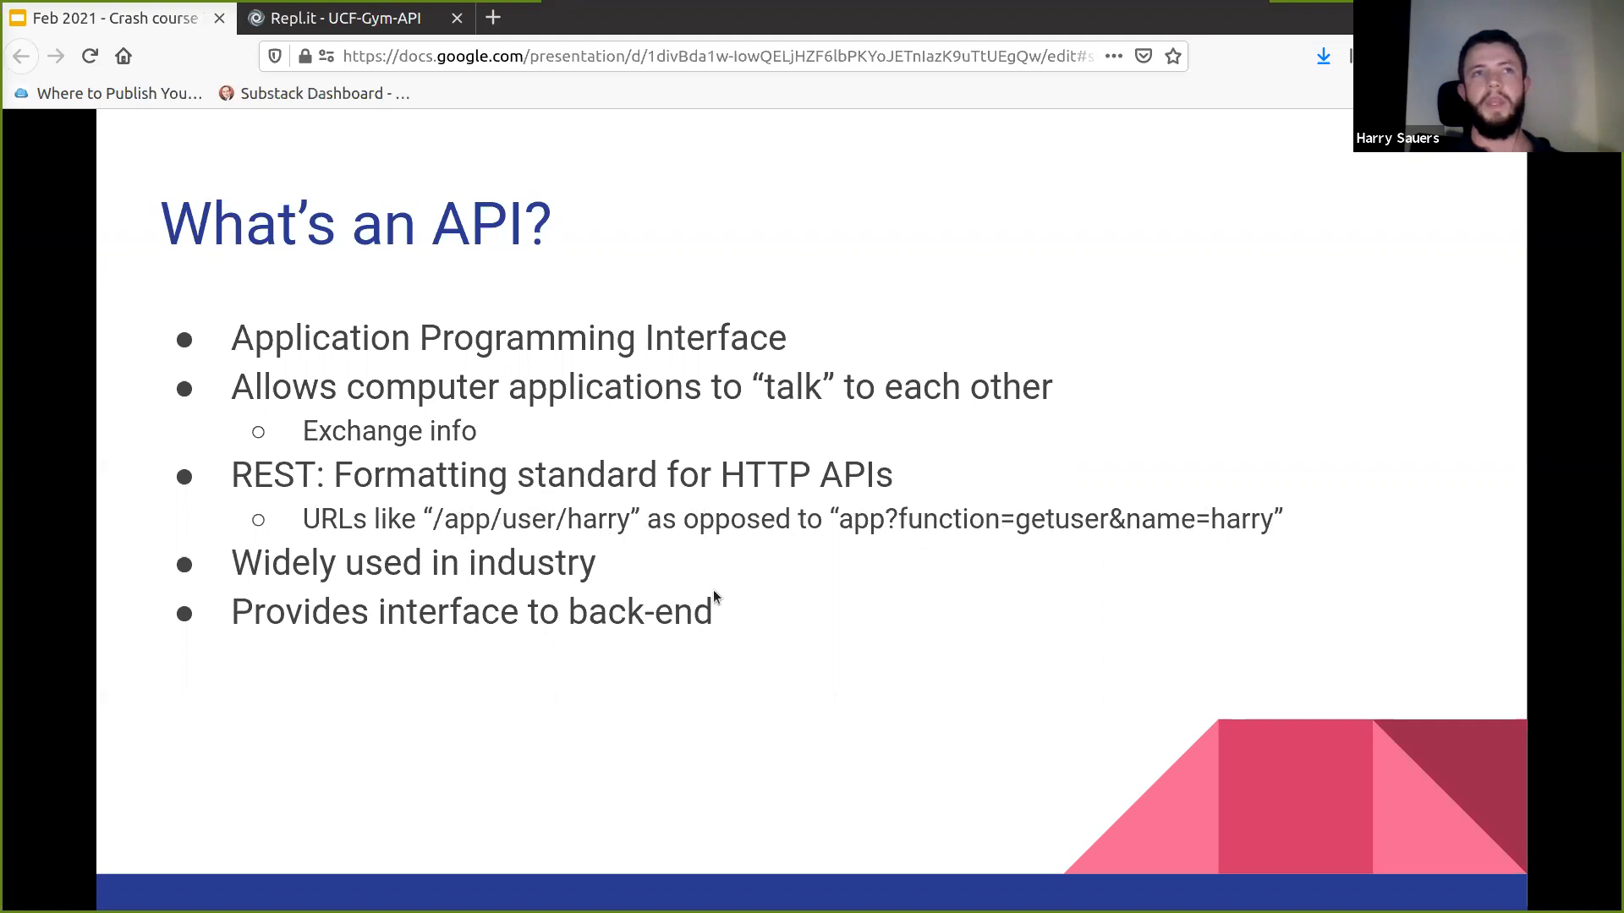
pyautogui.moveTo(789, 603)
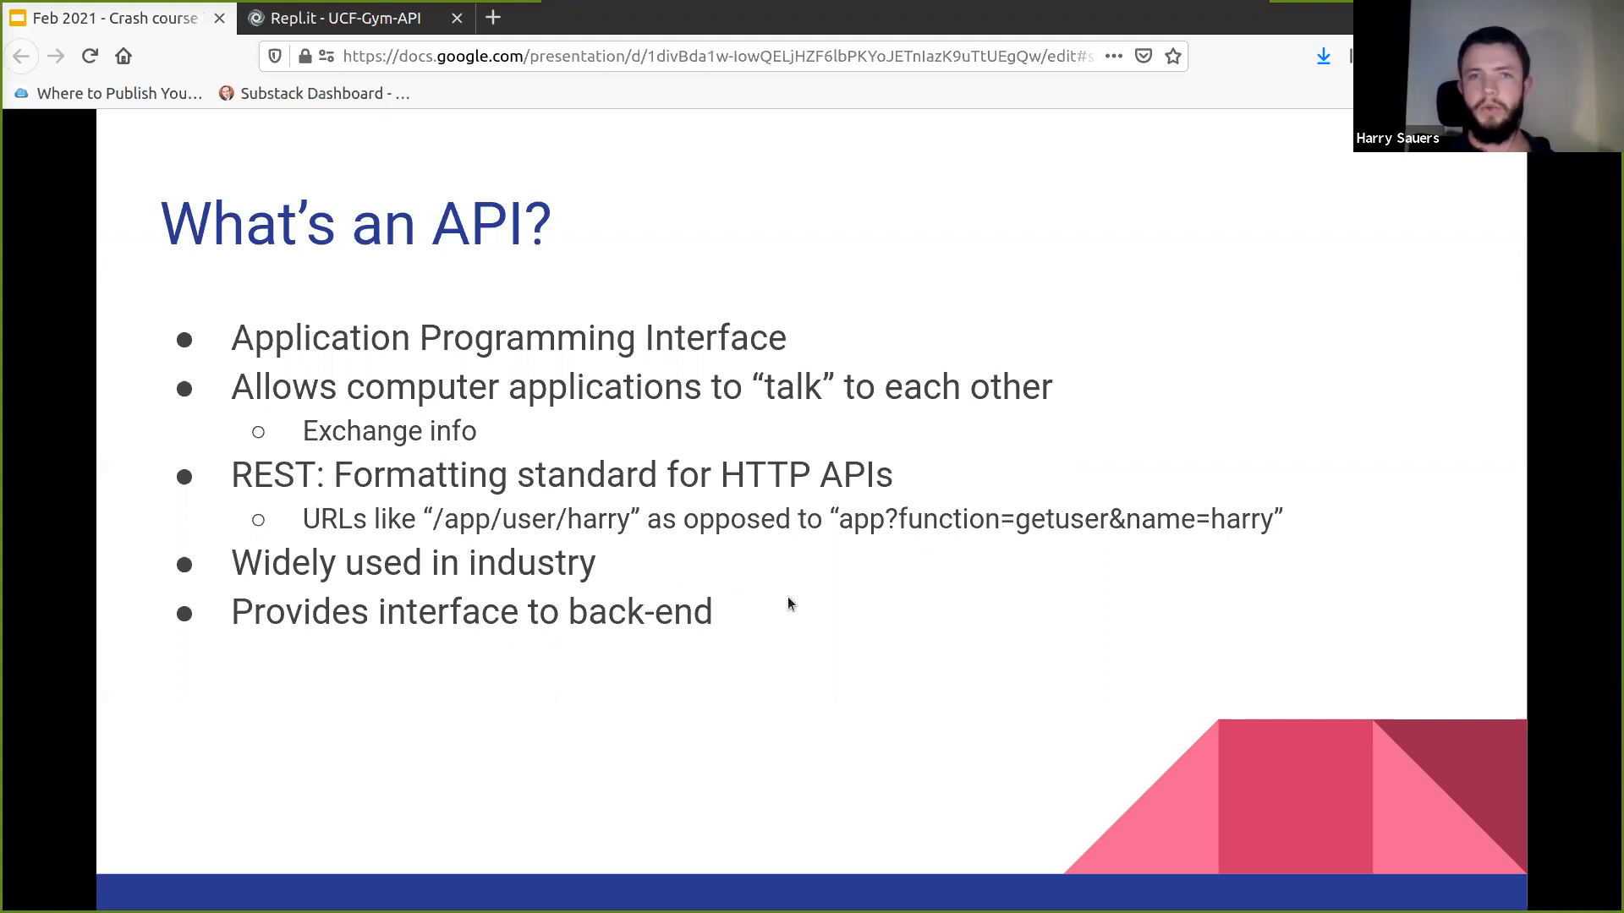
pyautogui.moveTo(1015, 598)
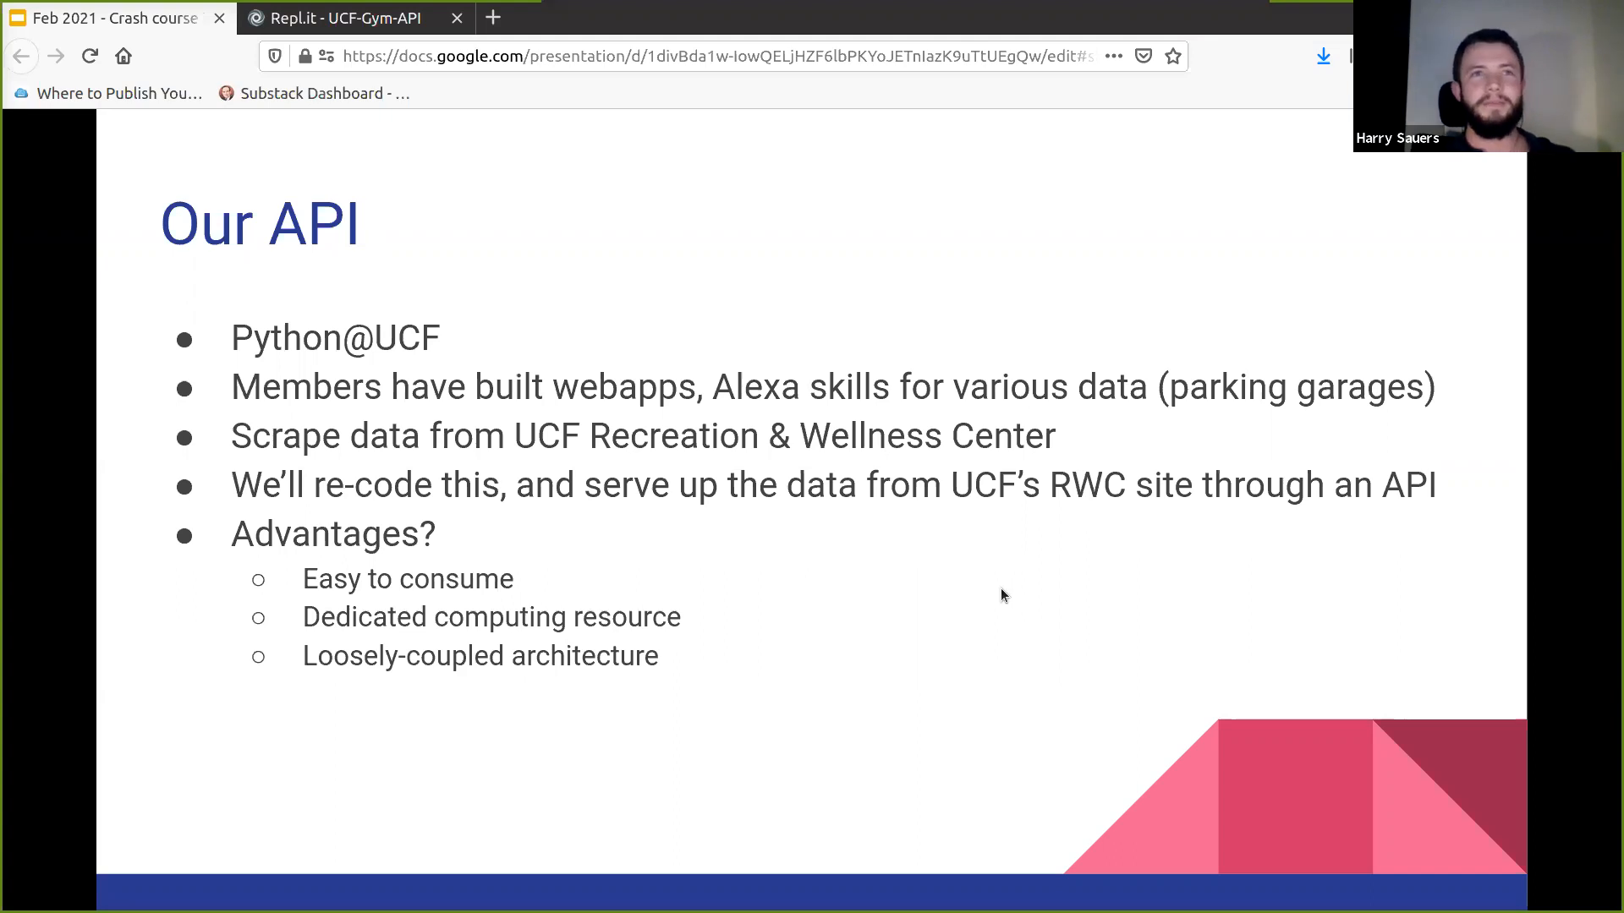
pyautogui.moveTo(955, 593)
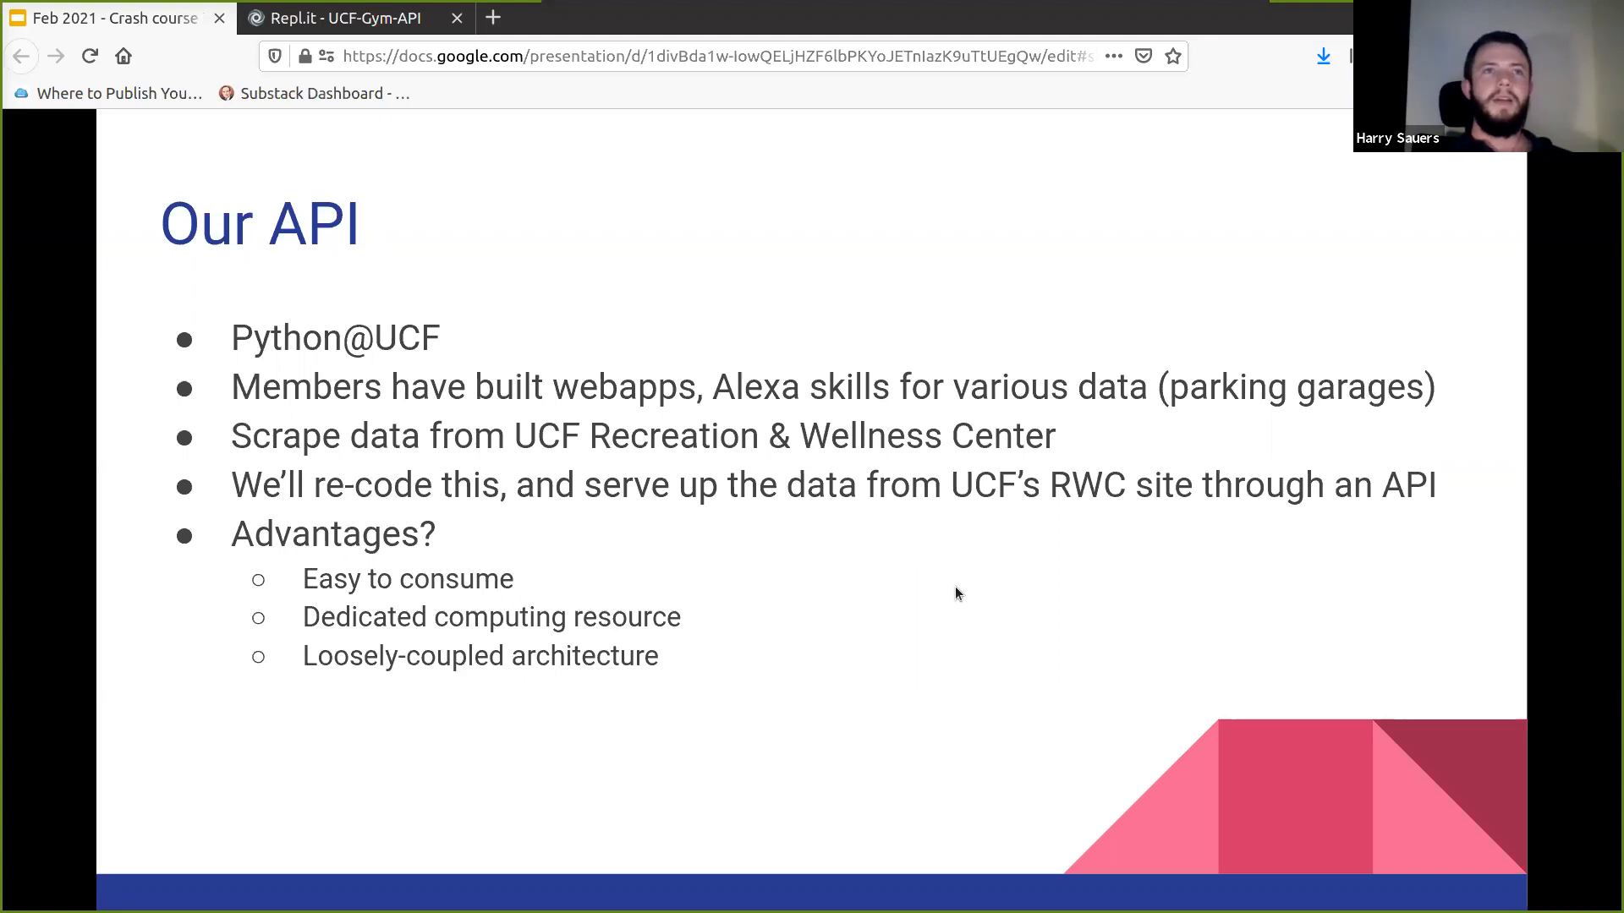
pyautogui.moveTo(996, 598)
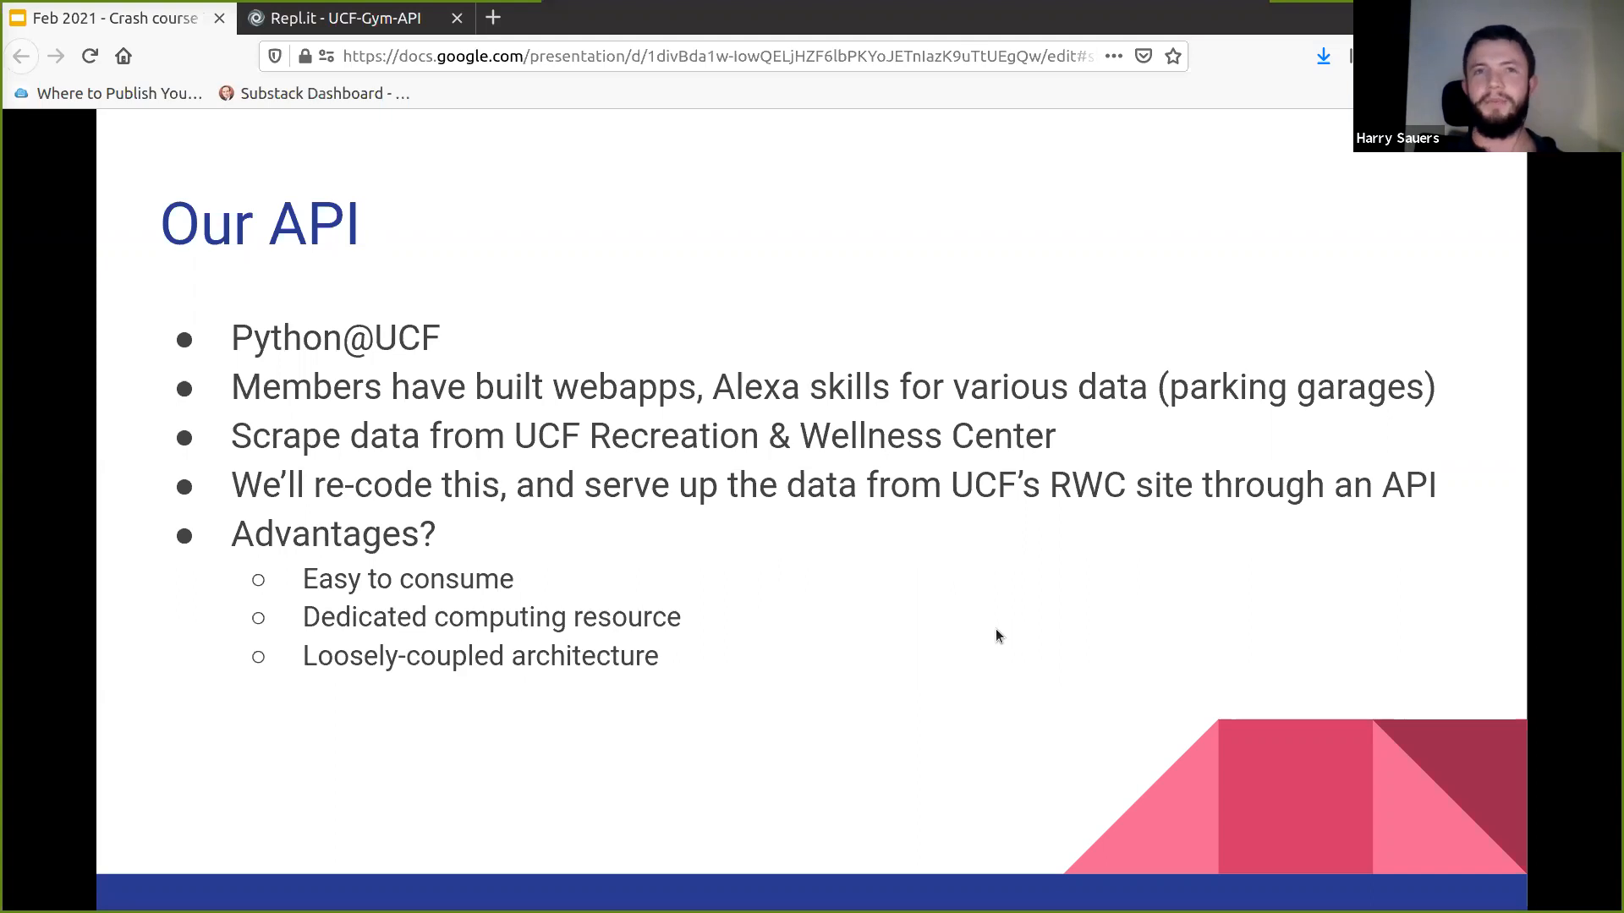
pyautogui.moveTo(856, 618)
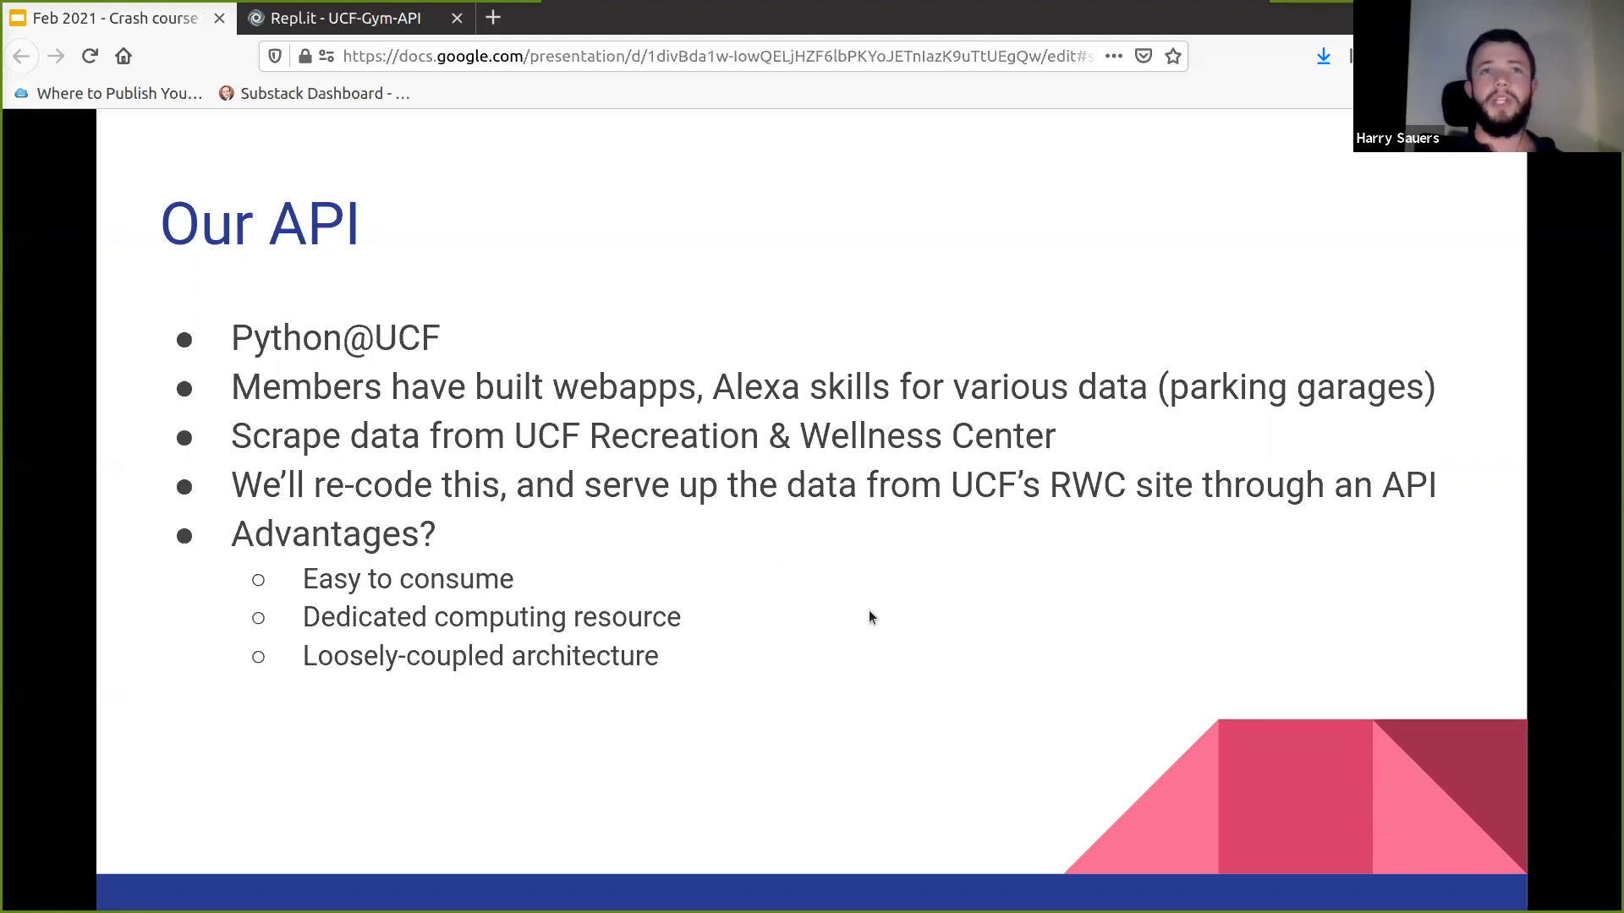
pyautogui.moveTo(970, 627)
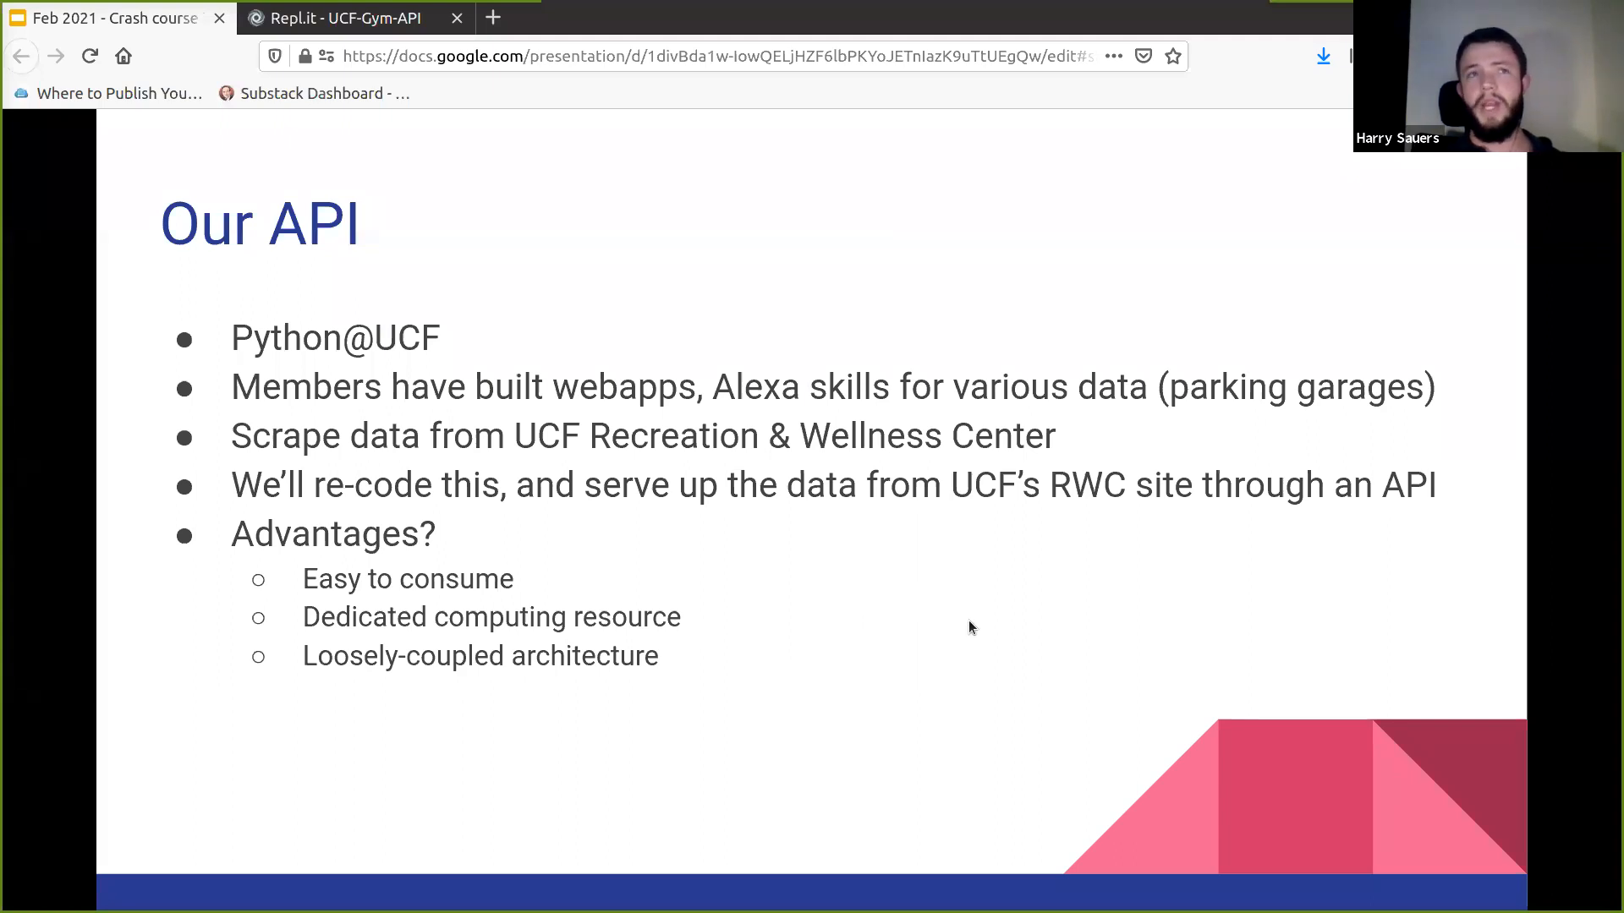
pyautogui.moveTo(899, 652)
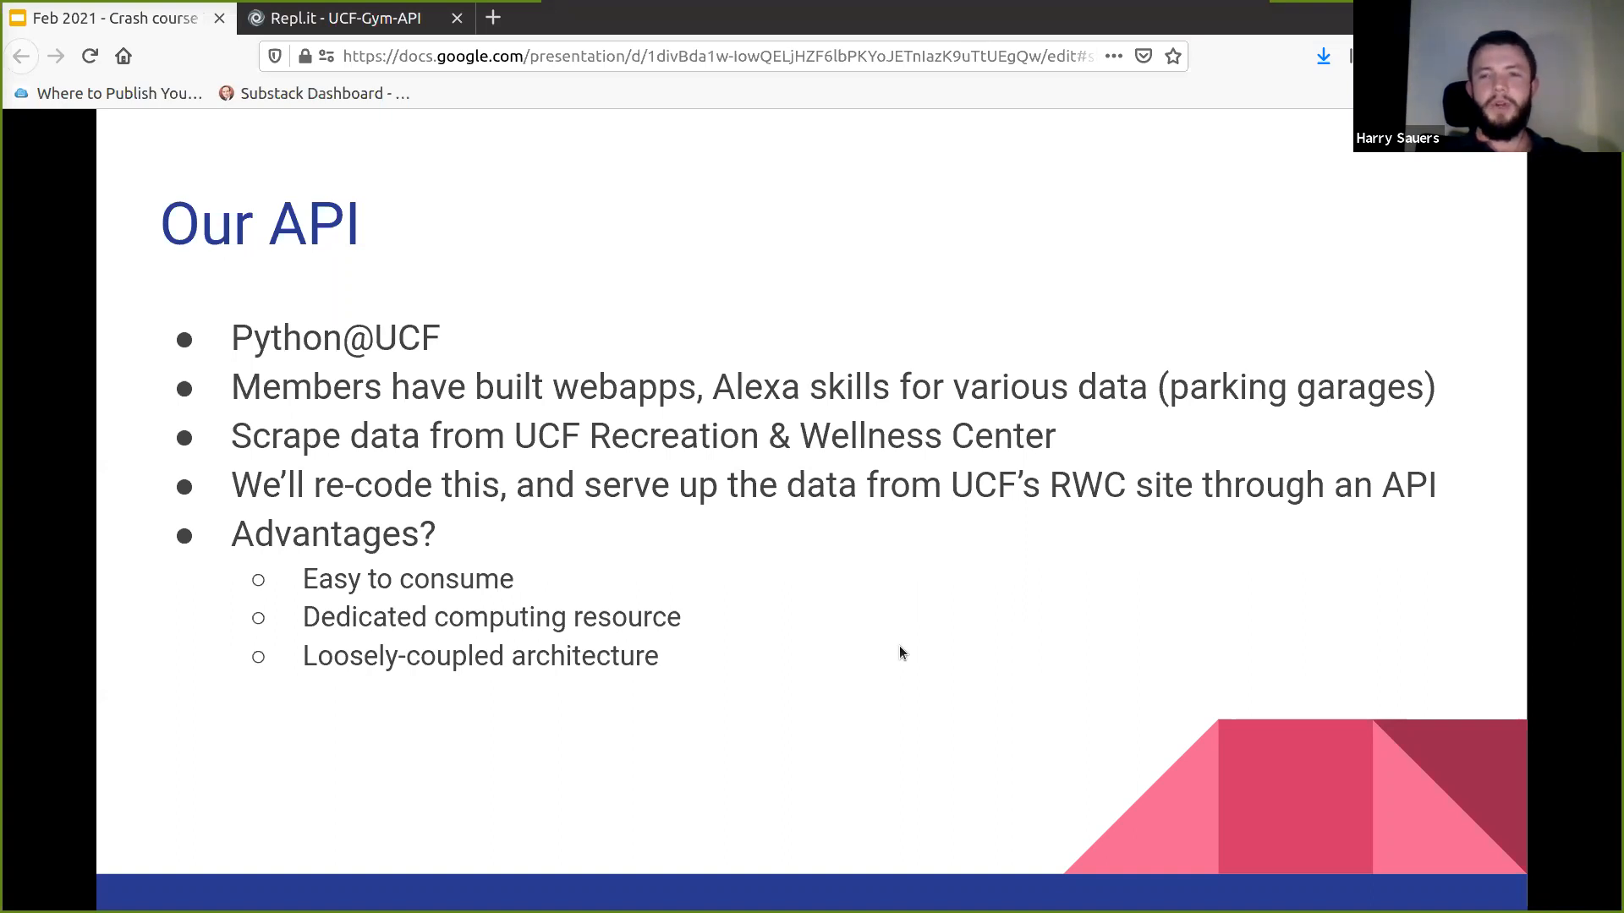
pyautogui.moveTo(981, 680)
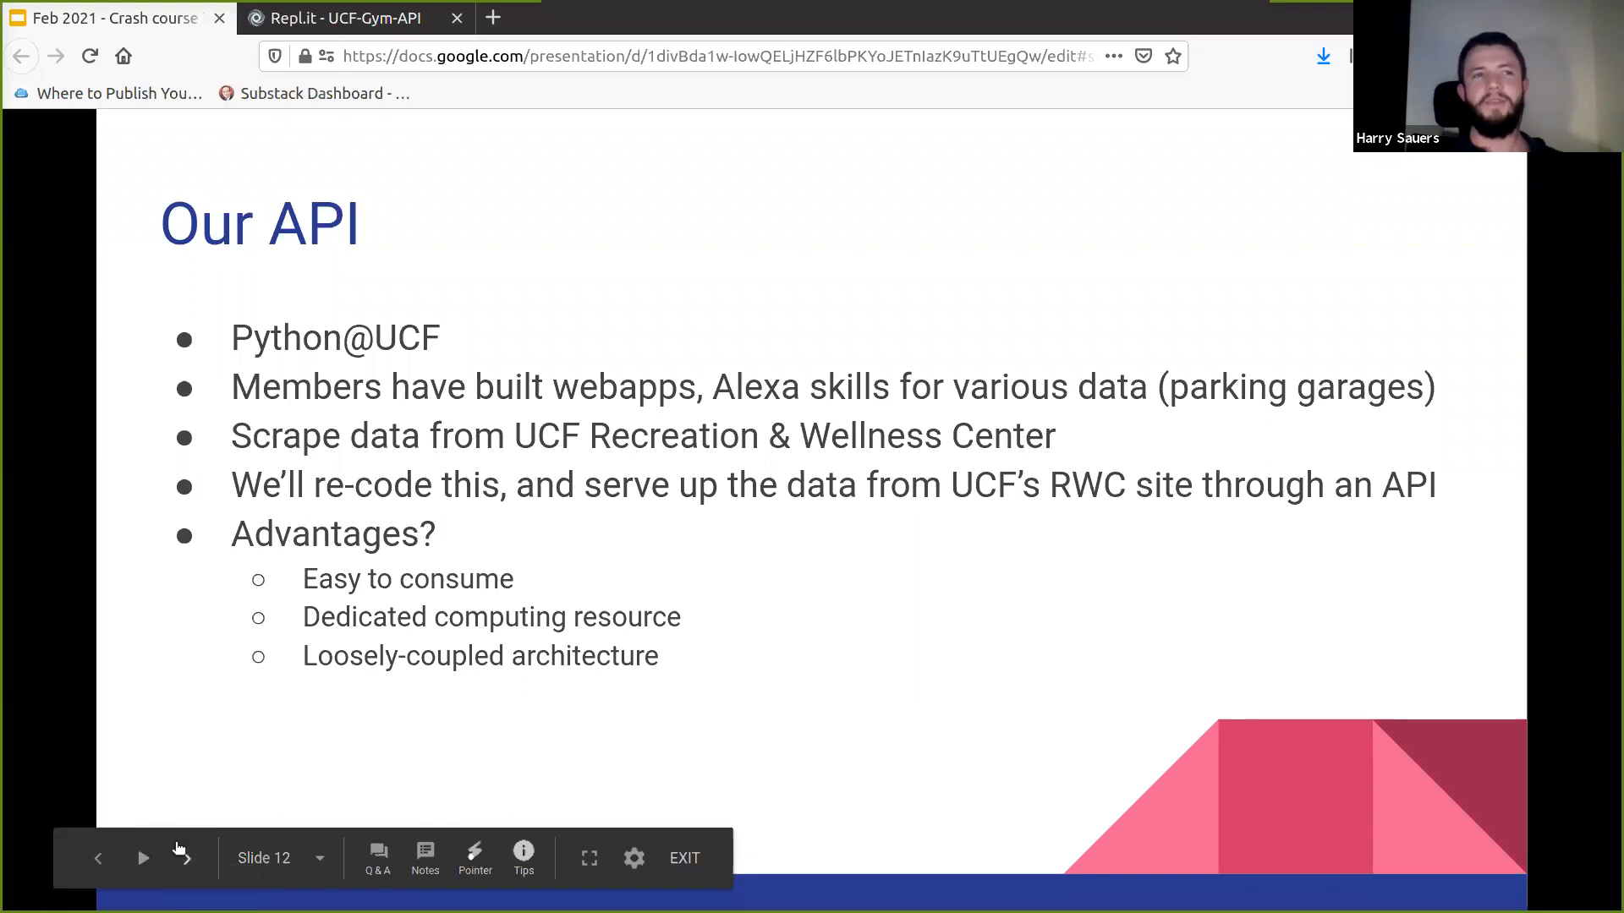
pyautogui.moveTo(189, 857)
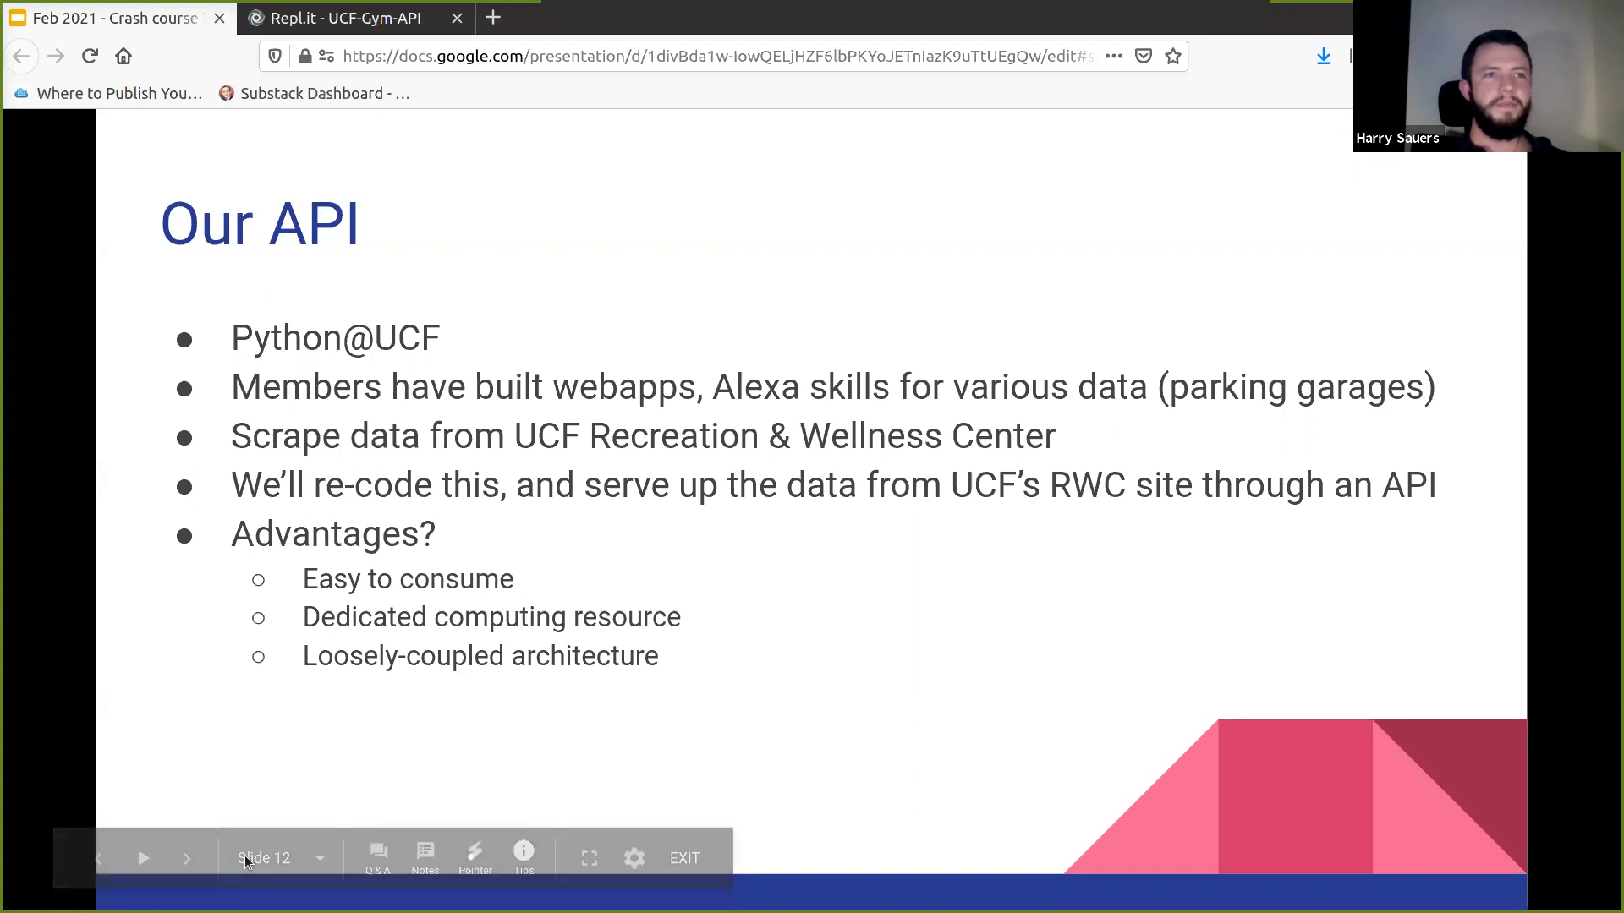
pyautogui.moveTo(187, 857)
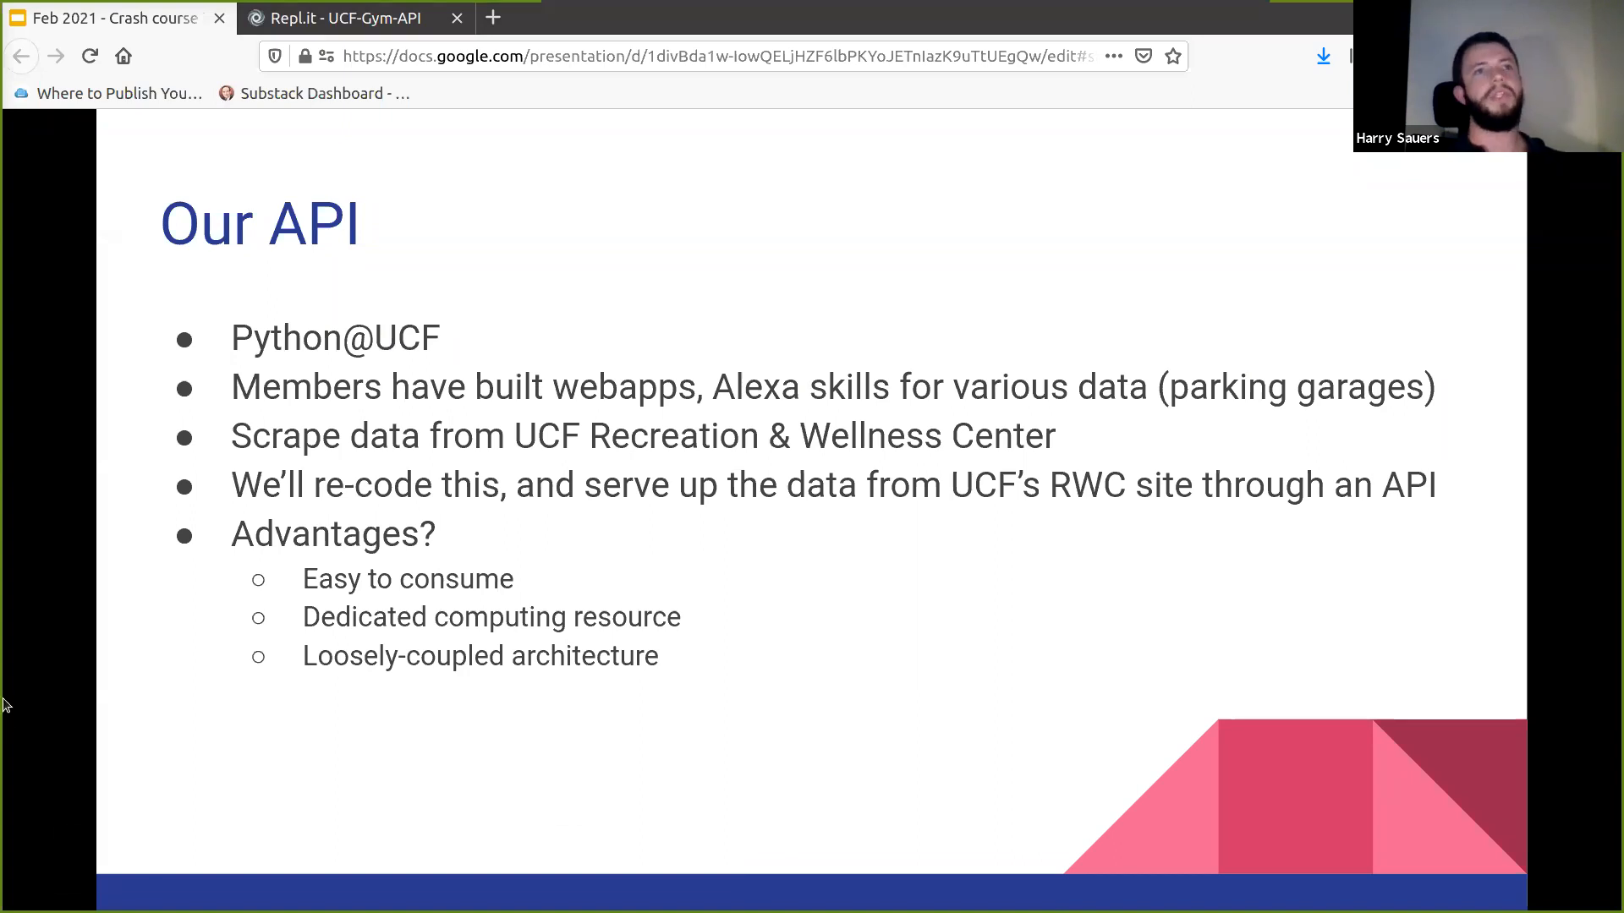
pyautogui.moveTo(189, 859)
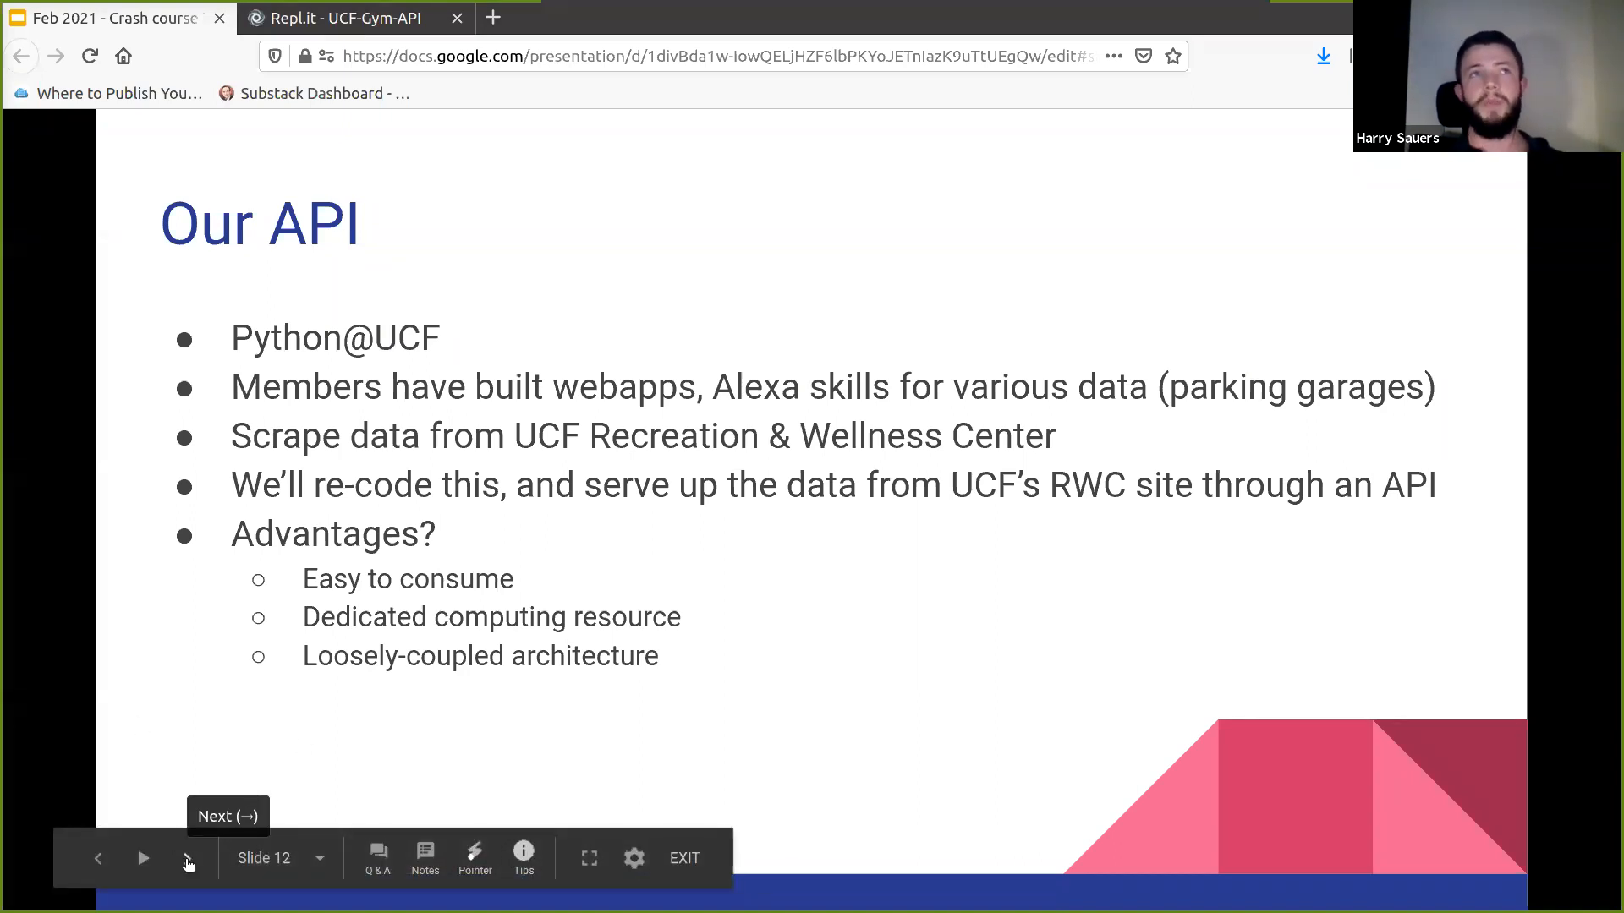
# Advance to slide 13, Setup, then switch to the UCF-Gym-API repl
pyautogui.click(188, 857)
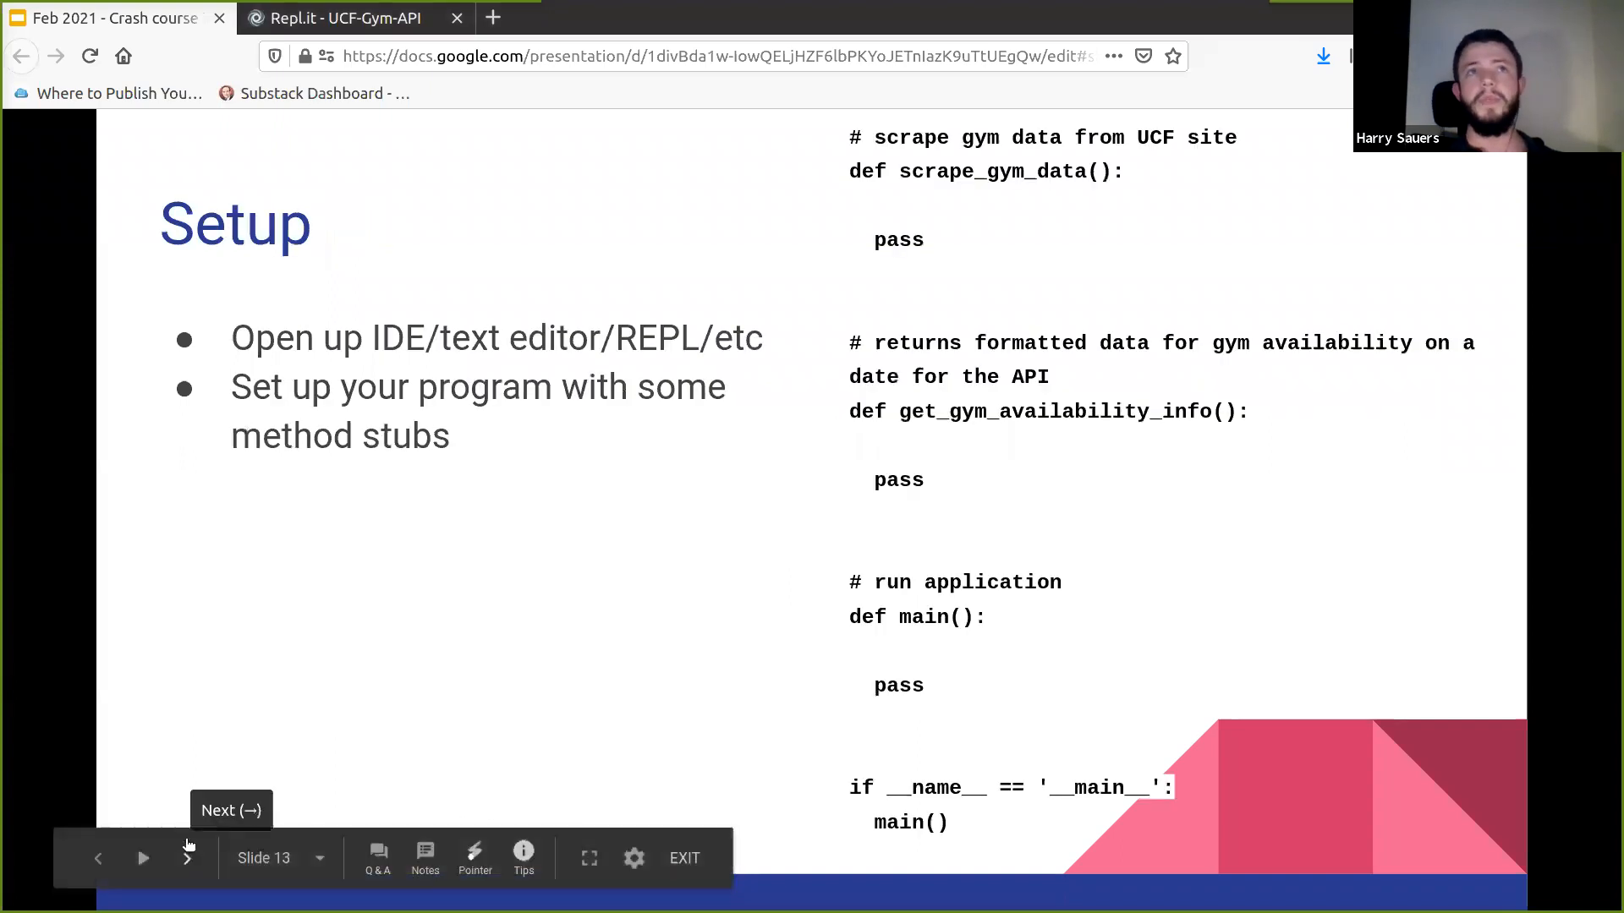
pyautogui.moveTo(407, 620)
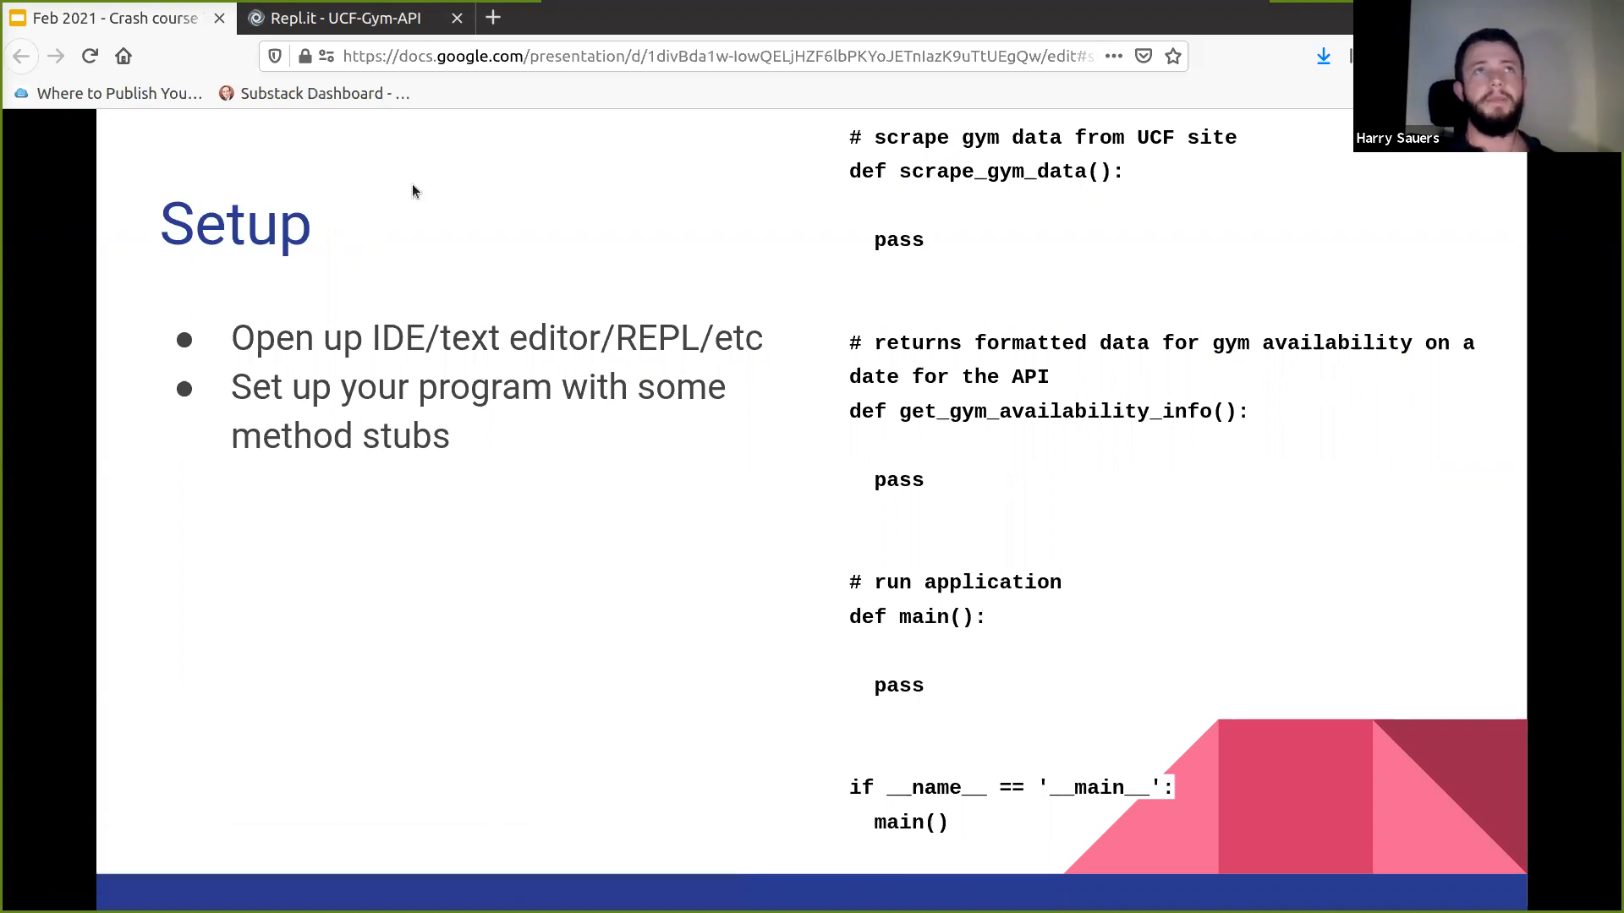
pyautogui.moveTo(451, 262)
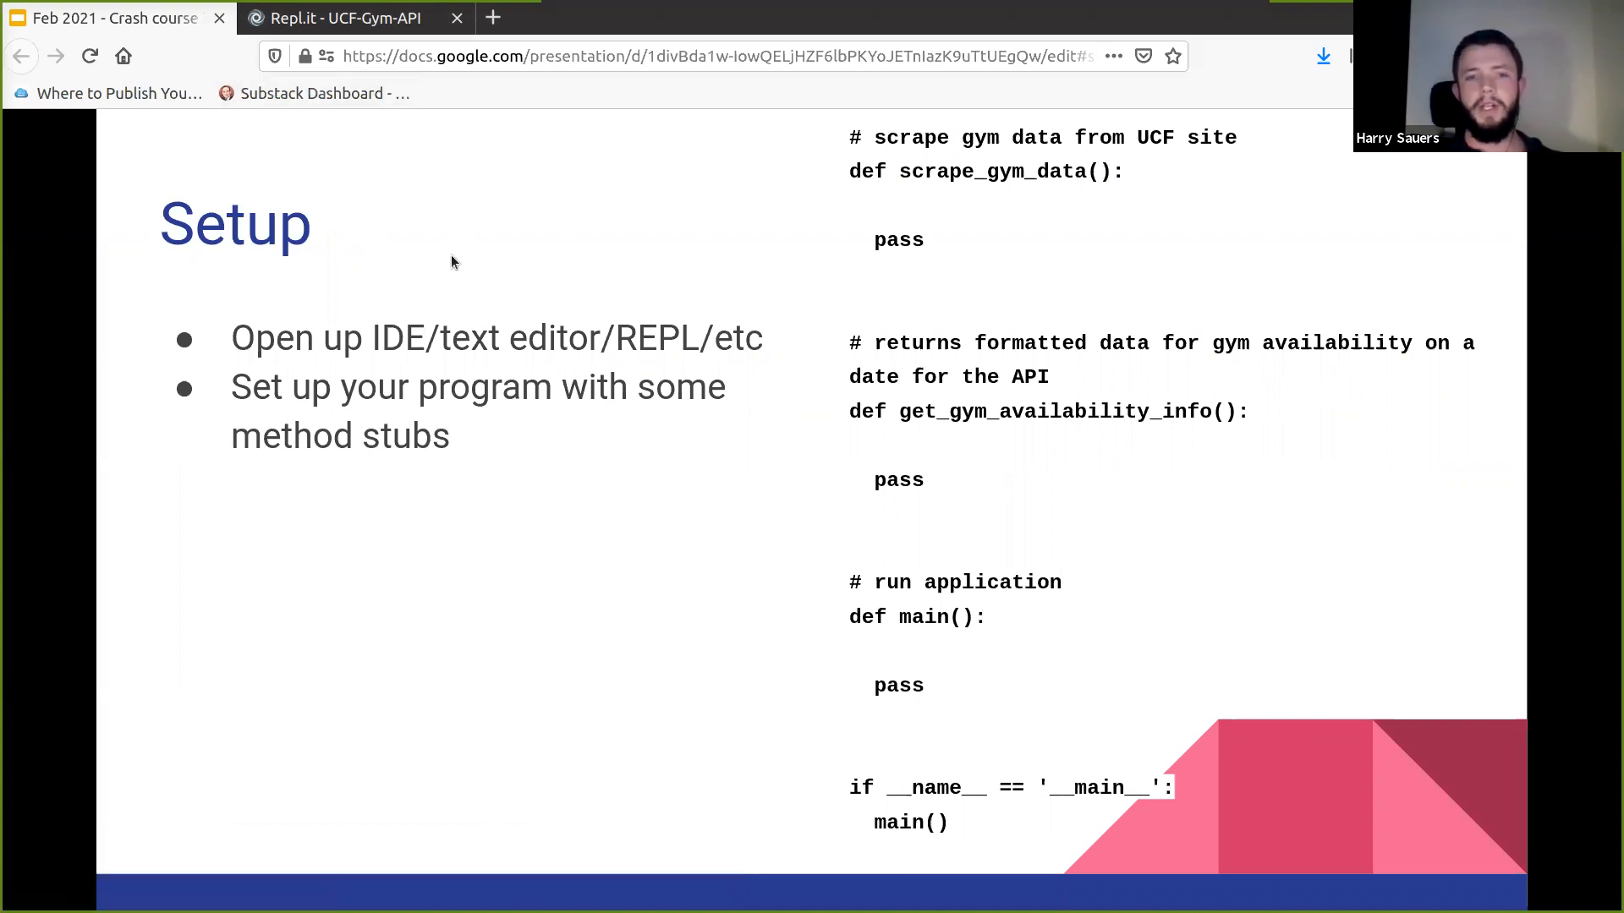
pyautogui.moveTo(970, 671)
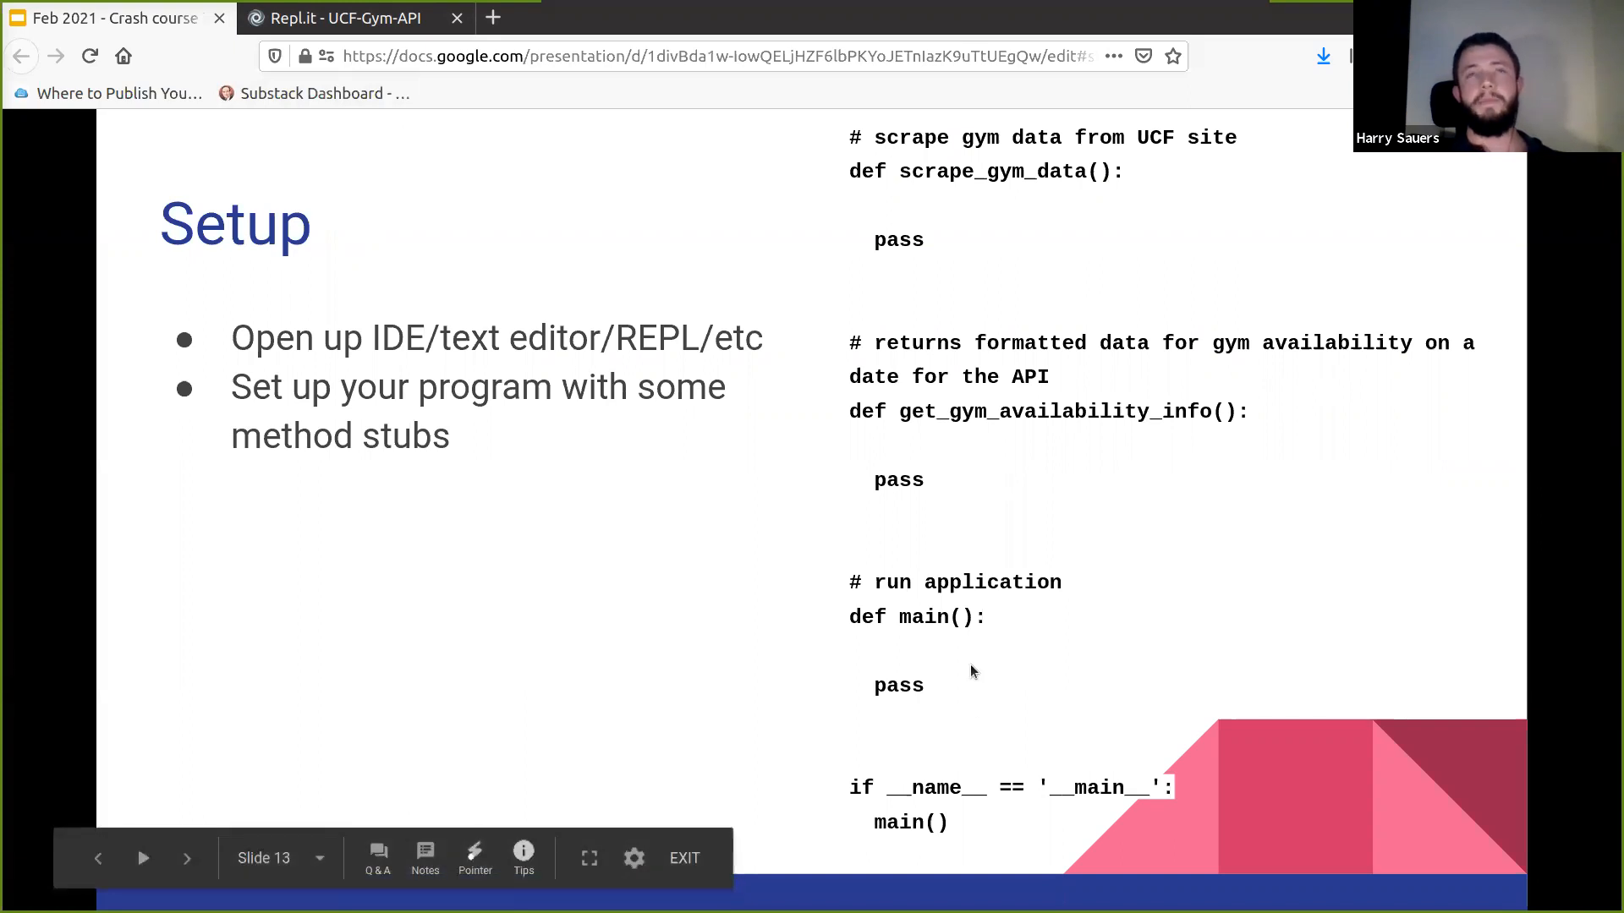
pyautogui.moveTo(610, 236)
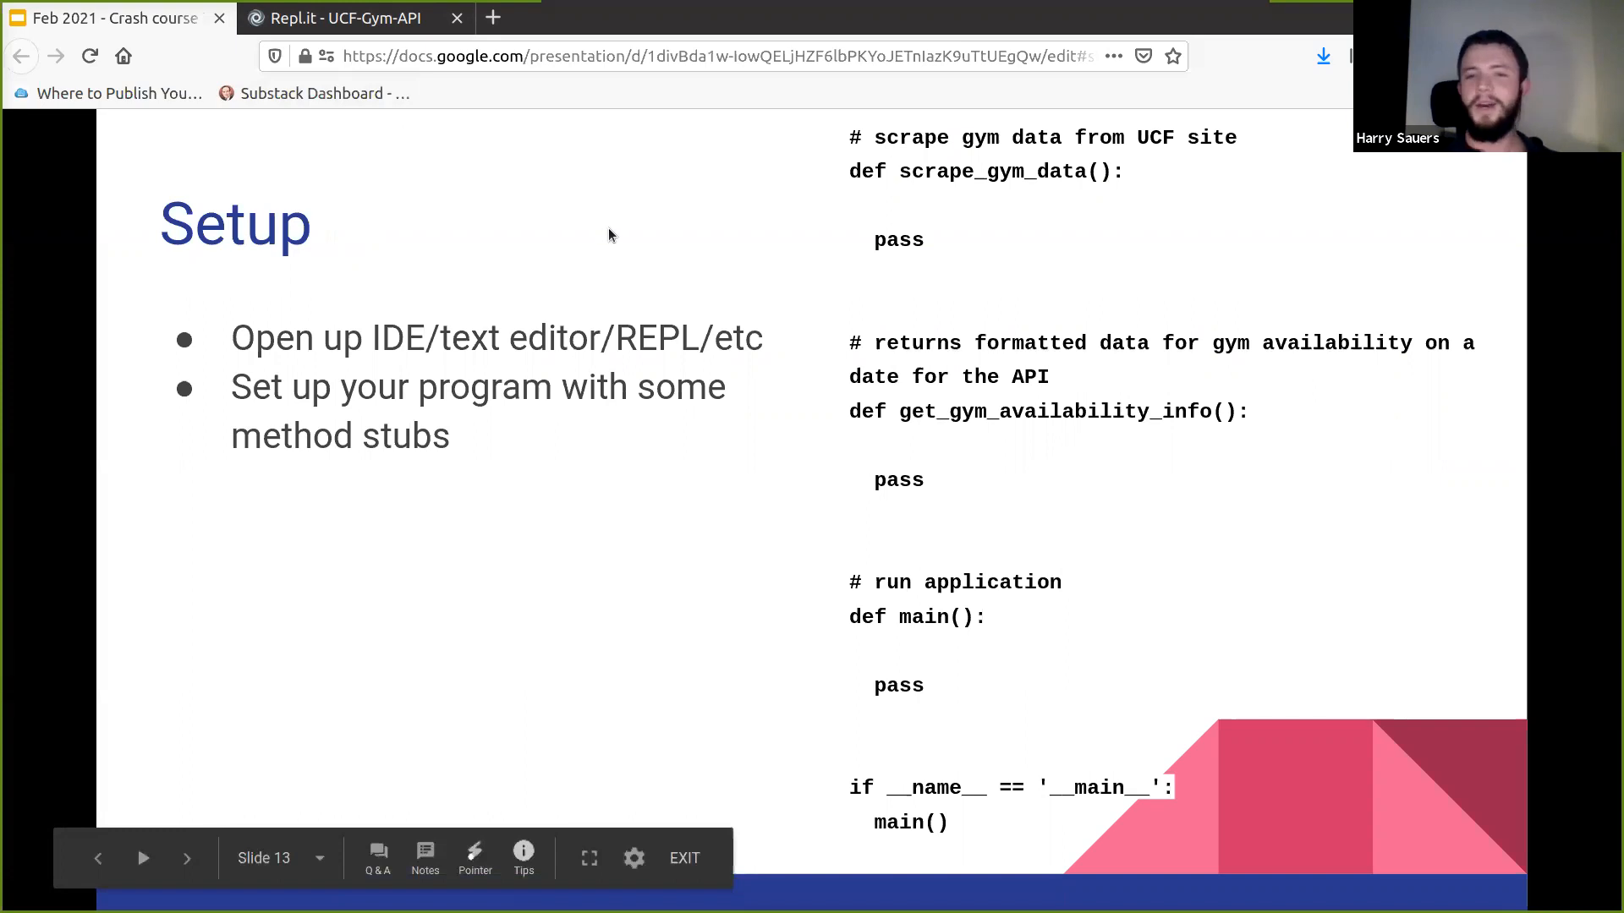
pyautogui.click(352, 17)
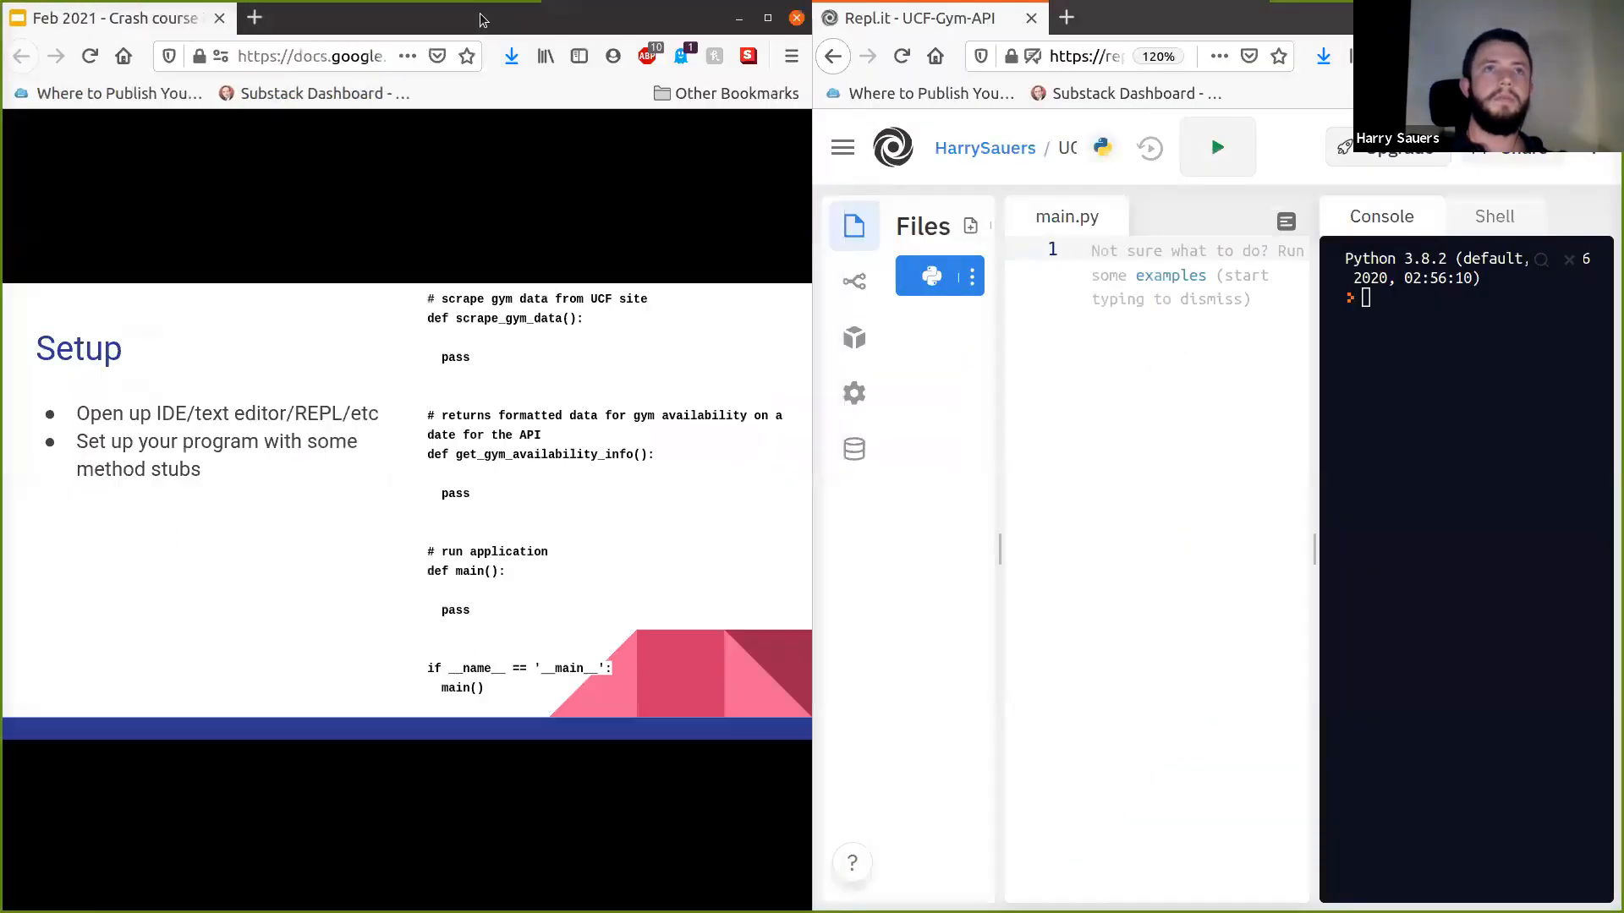
pyautogui.moveTo(854, 280)
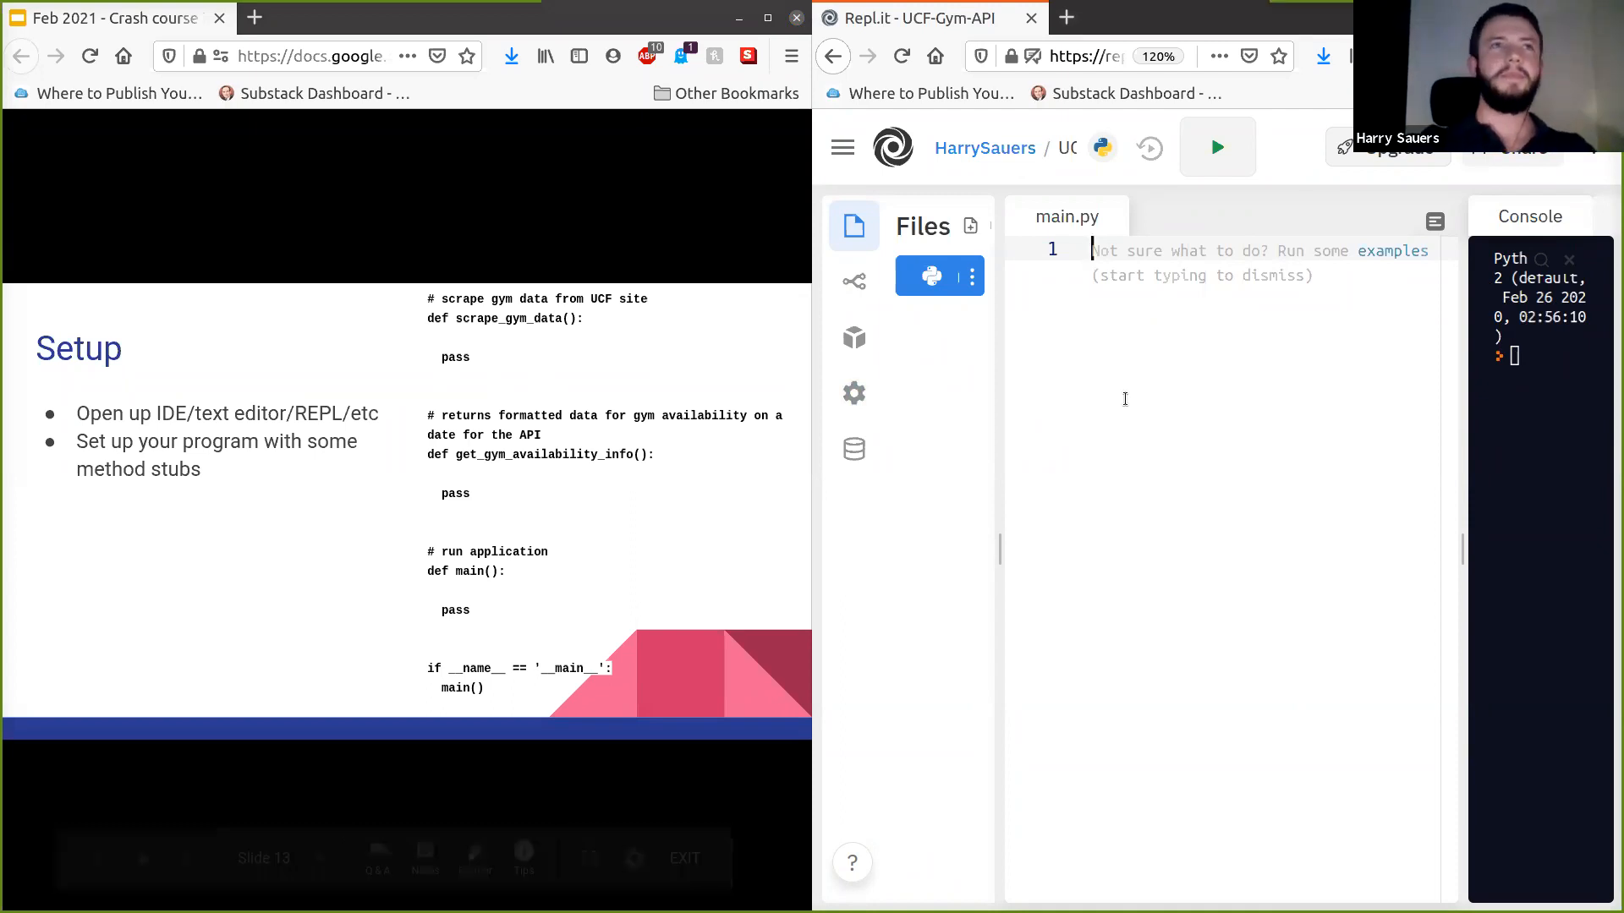
# Write '# scrape gym data from ucf' and a scrape_gym_data() stub, clearing its body line
pyautogui.write('# scrape gym dat')
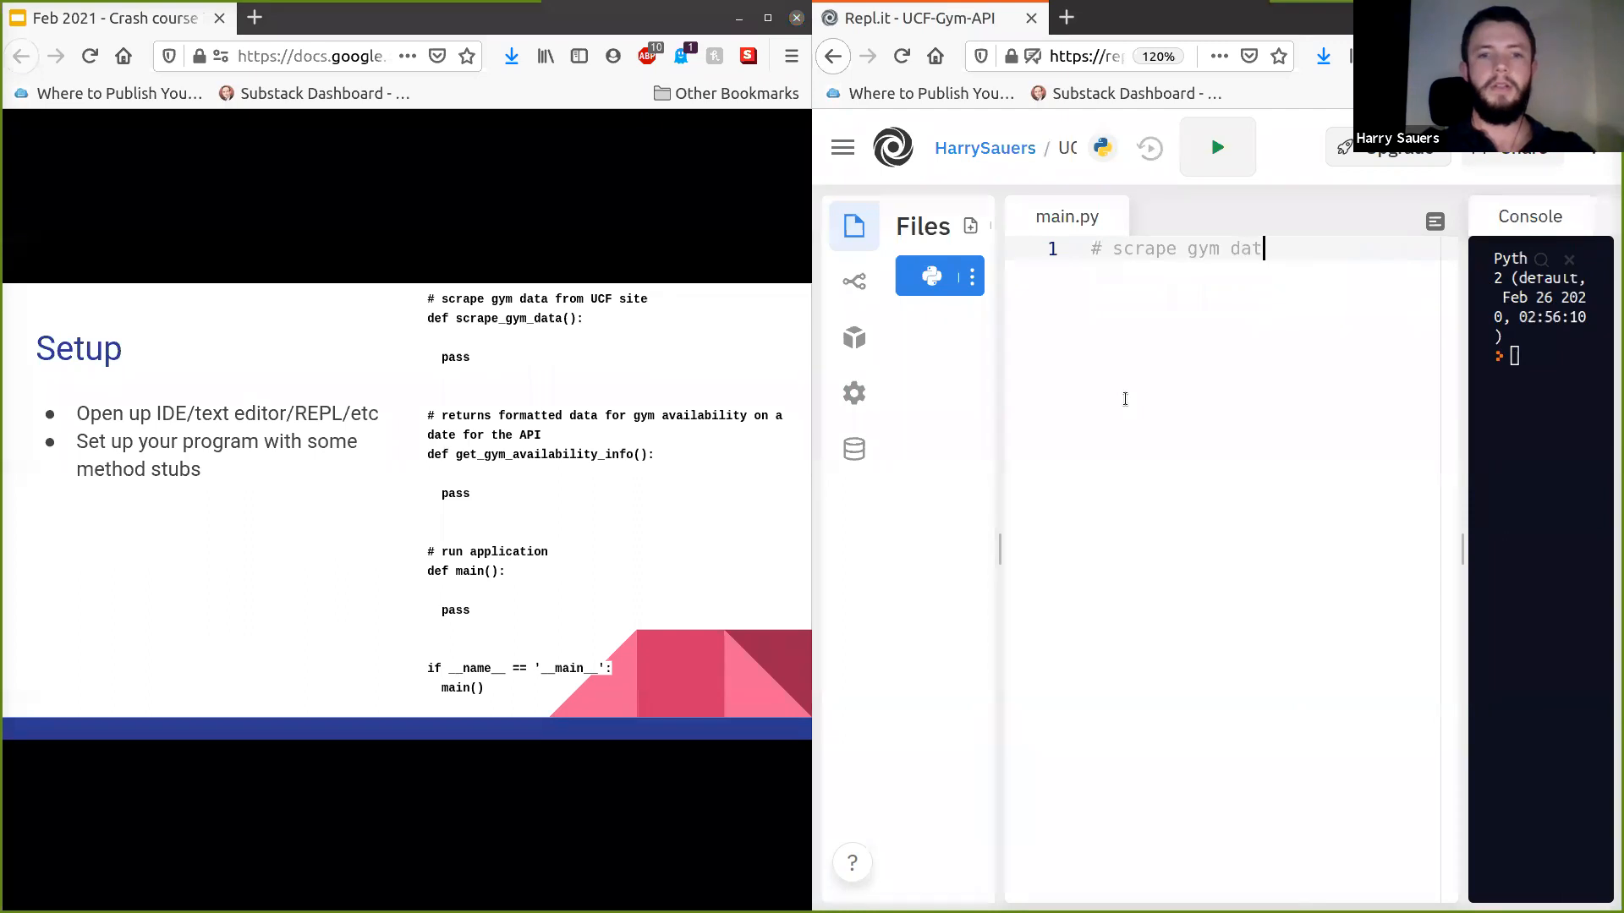
pyautogui.write('a from ucf')
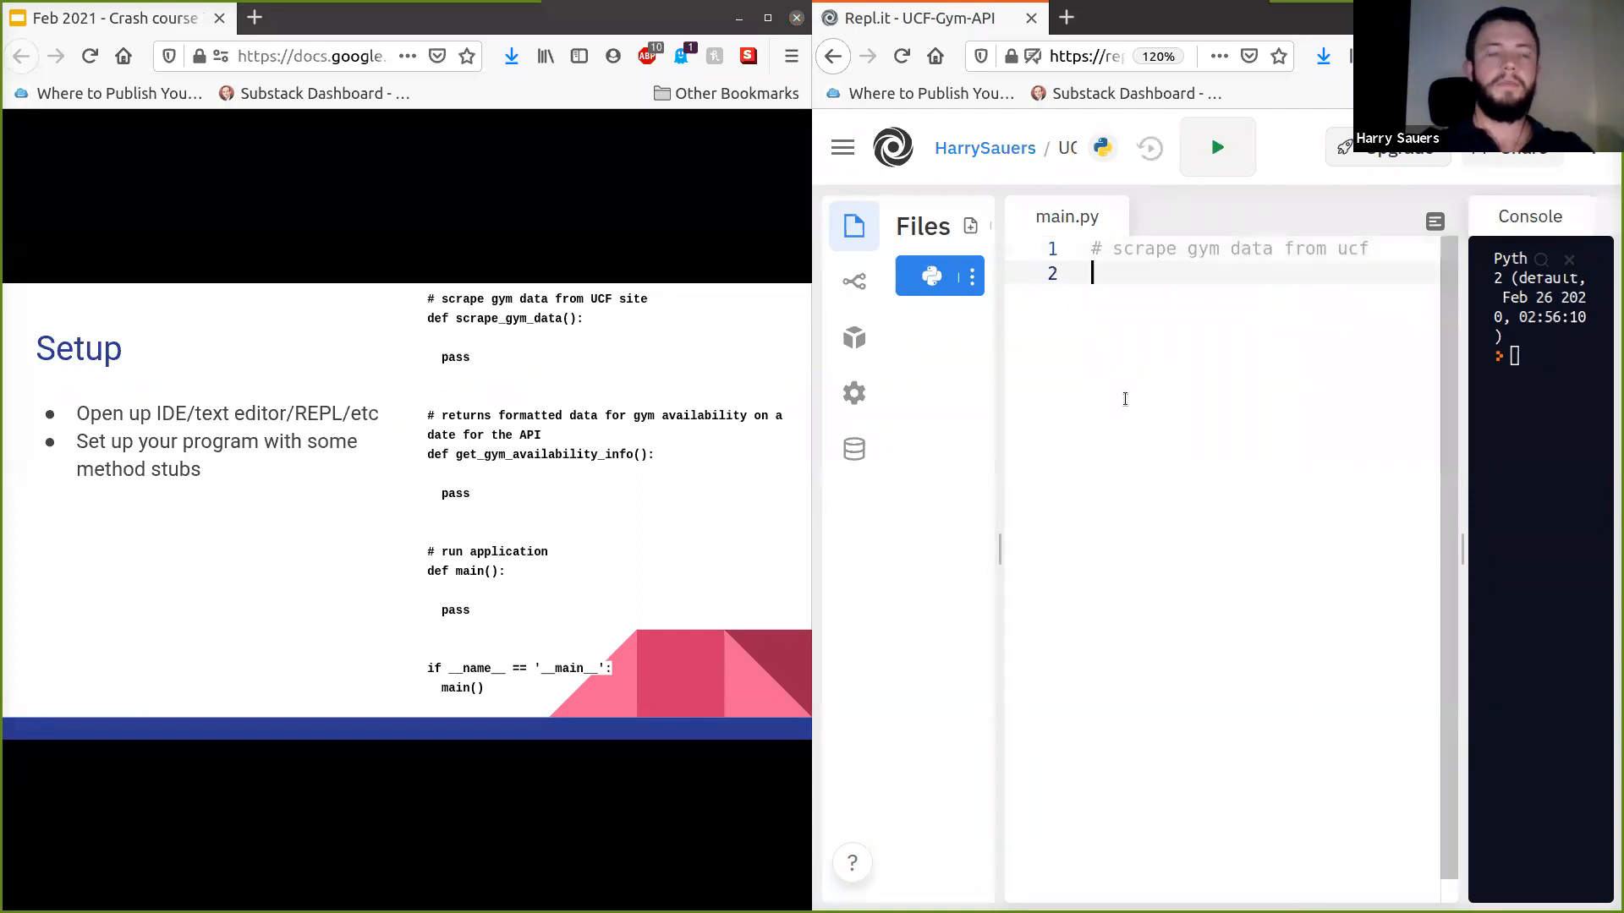
pyautogui.write('def scrape gy')
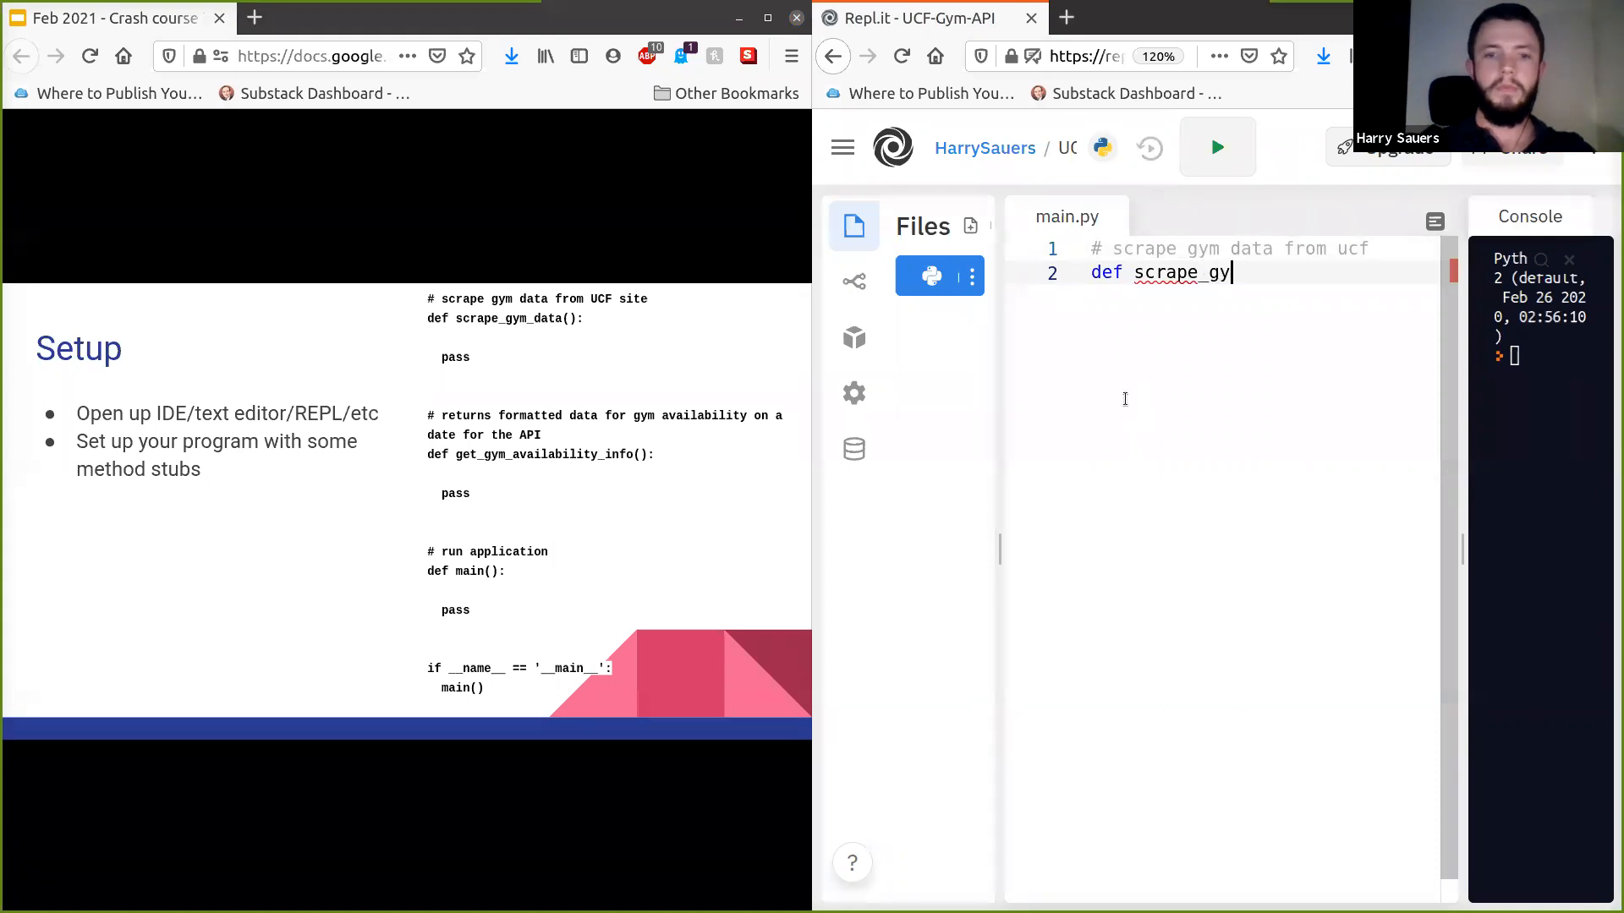
pyautogui.write('m_data():')
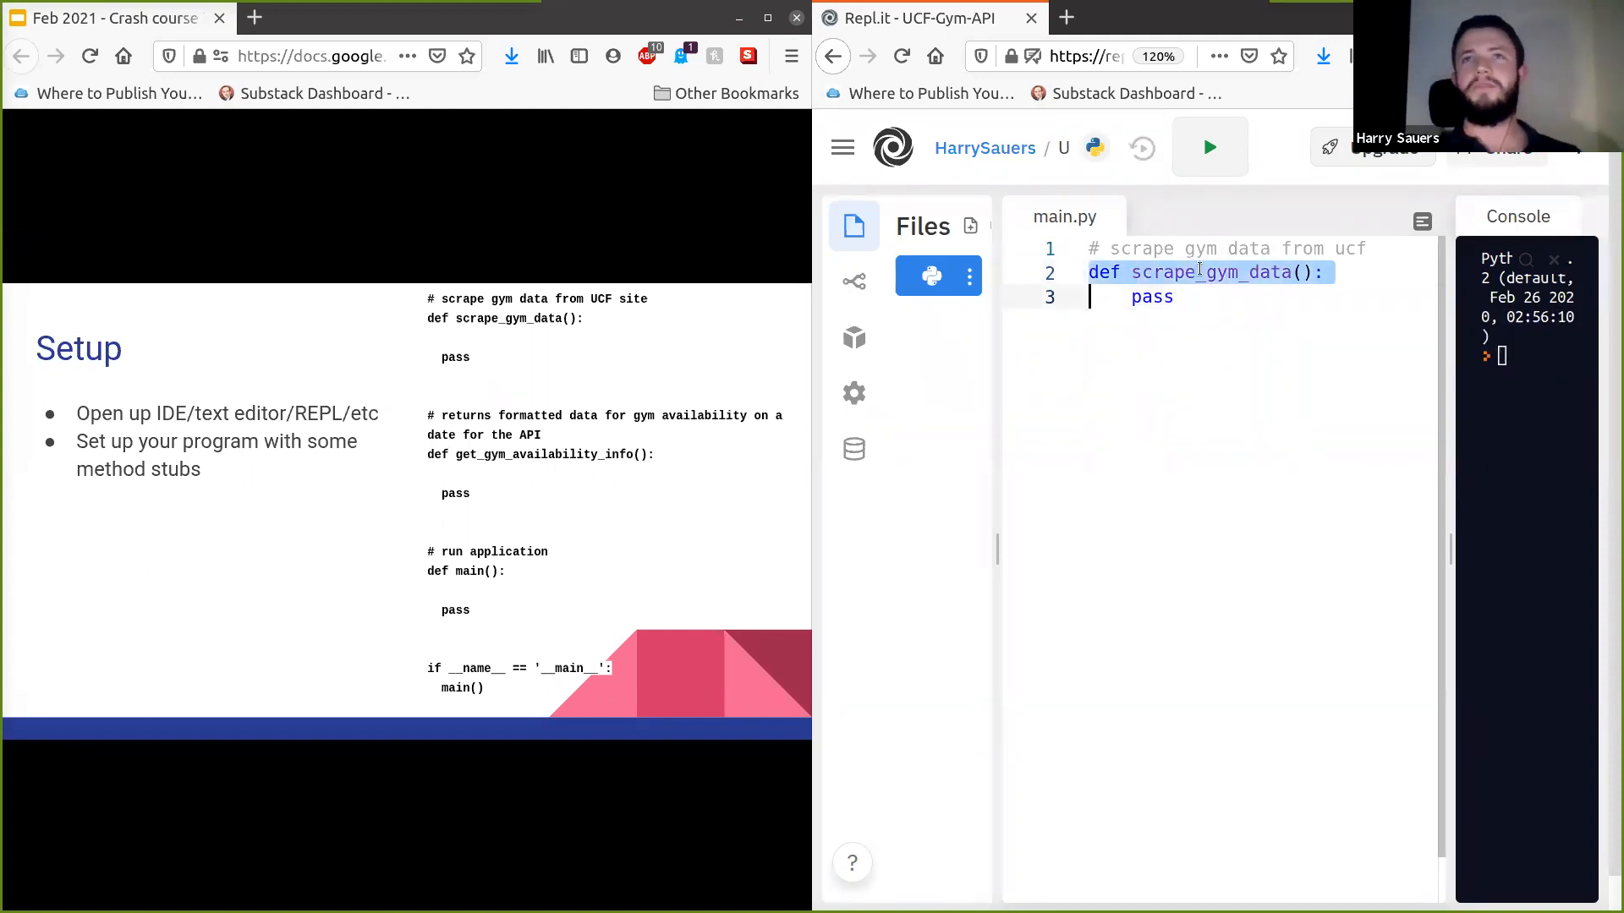
pyautogui.click(1174, 297)
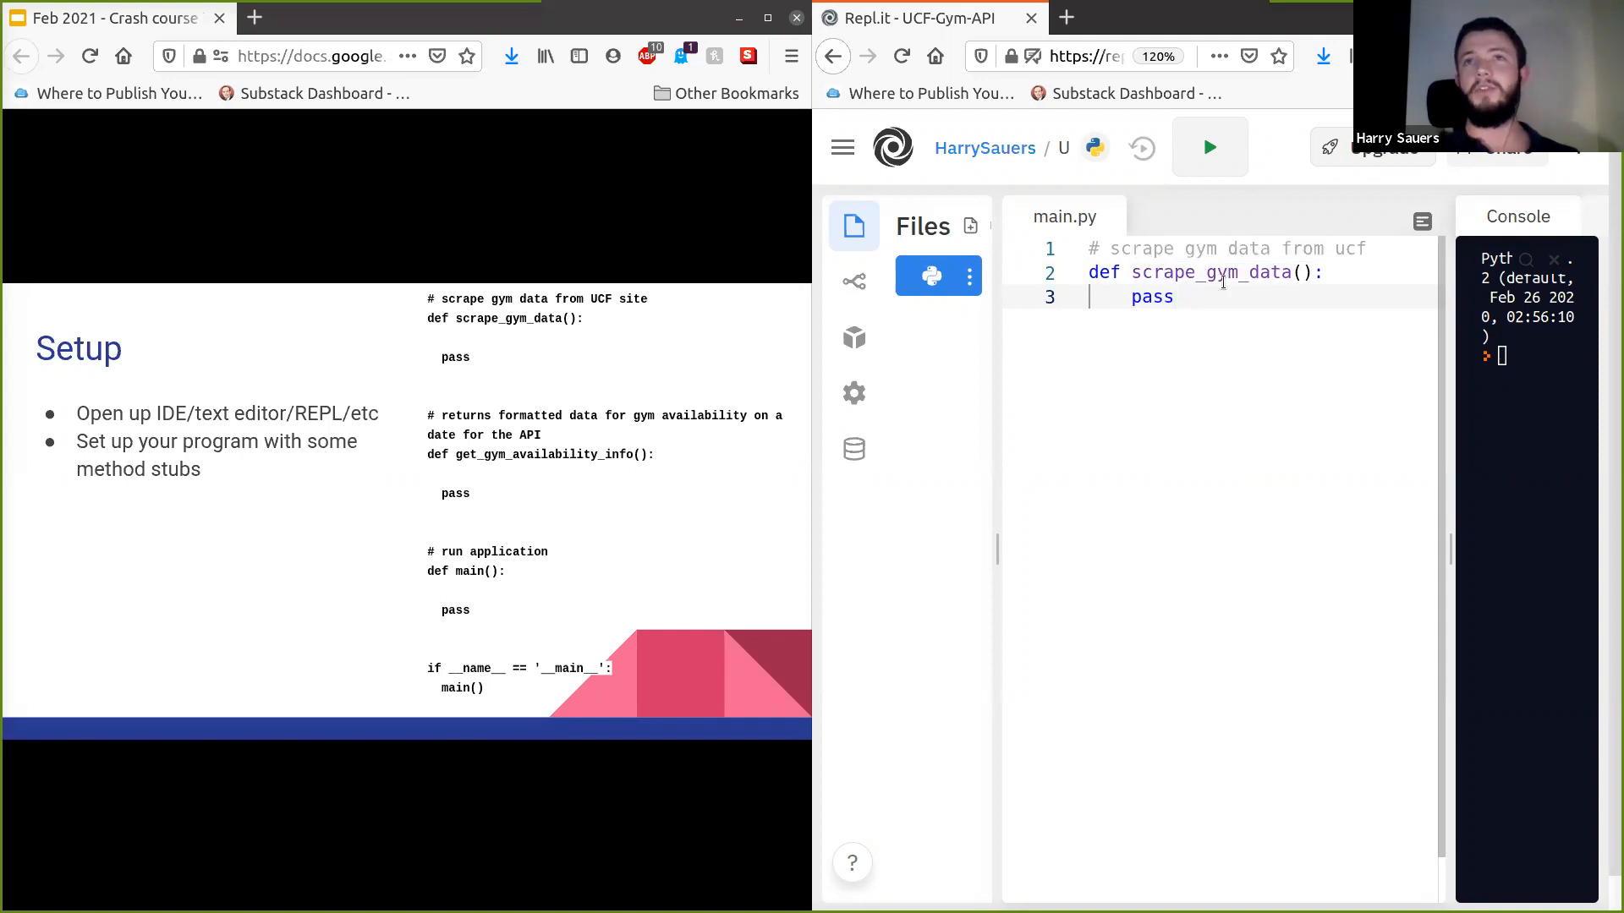
pyautogui.click(1175, 297)
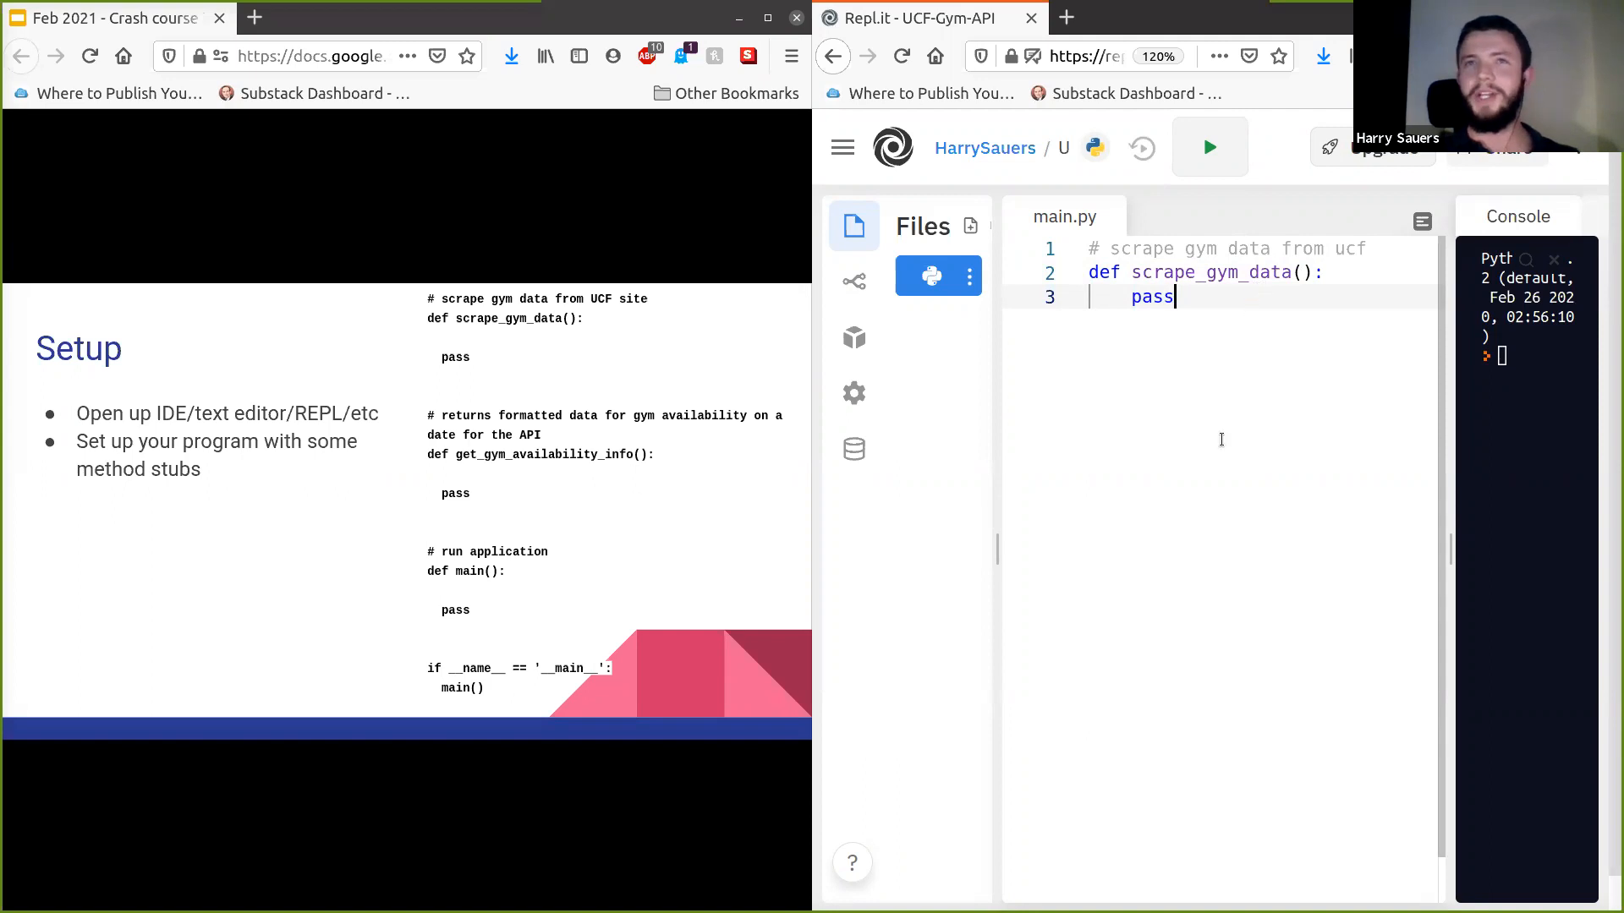
pyautogui.moveTo(1175, 474)
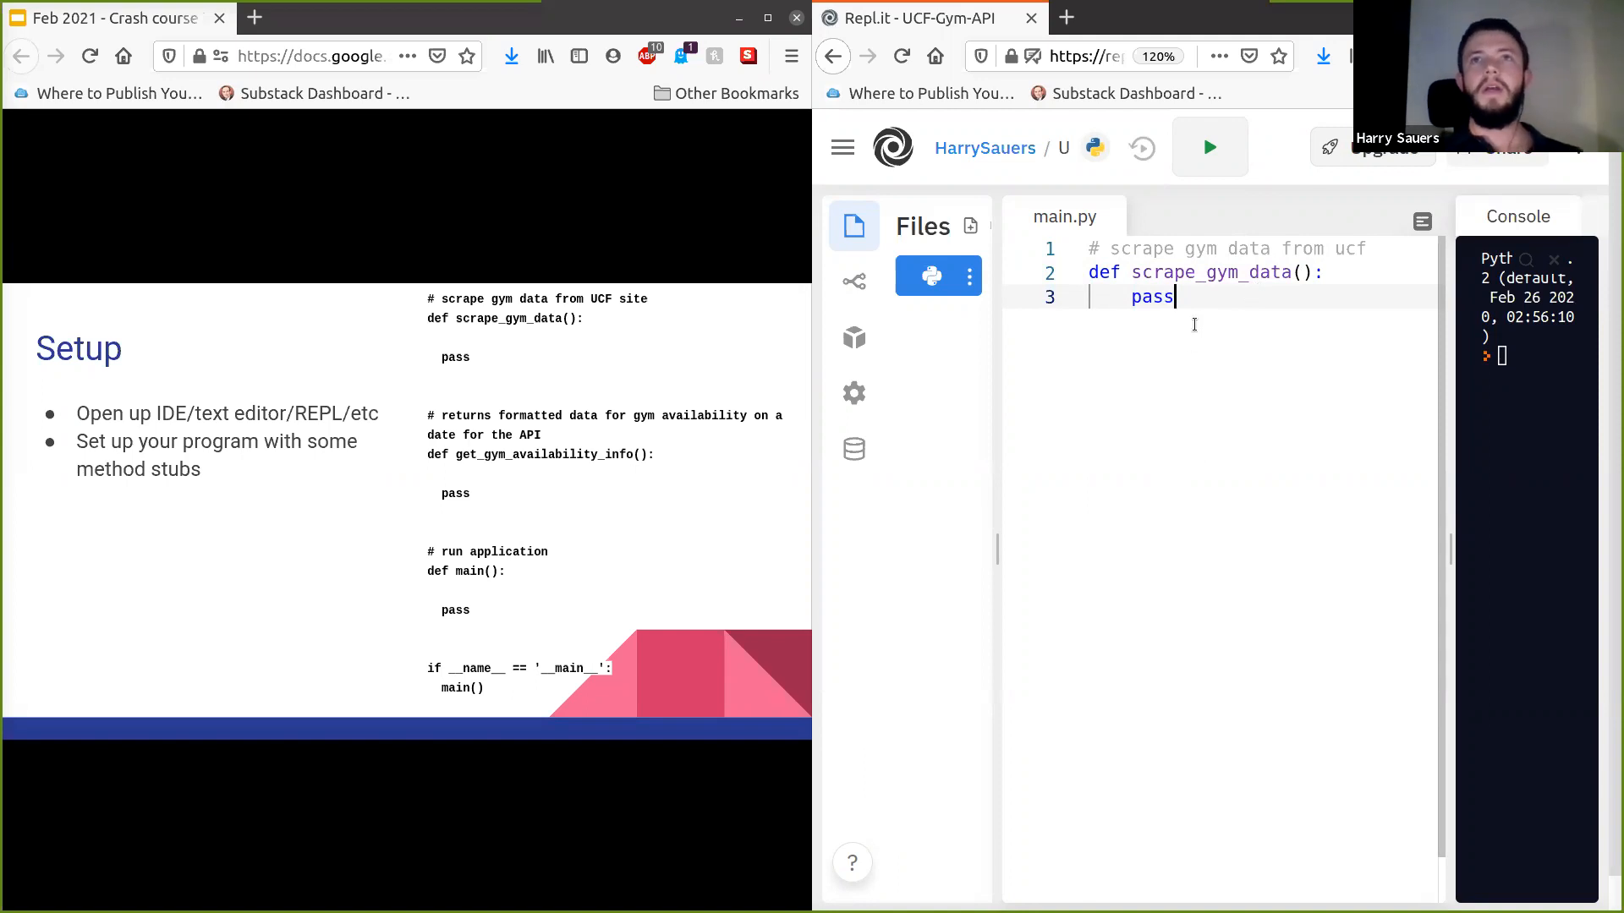
pyautogui.doubleClick(1152, 297)
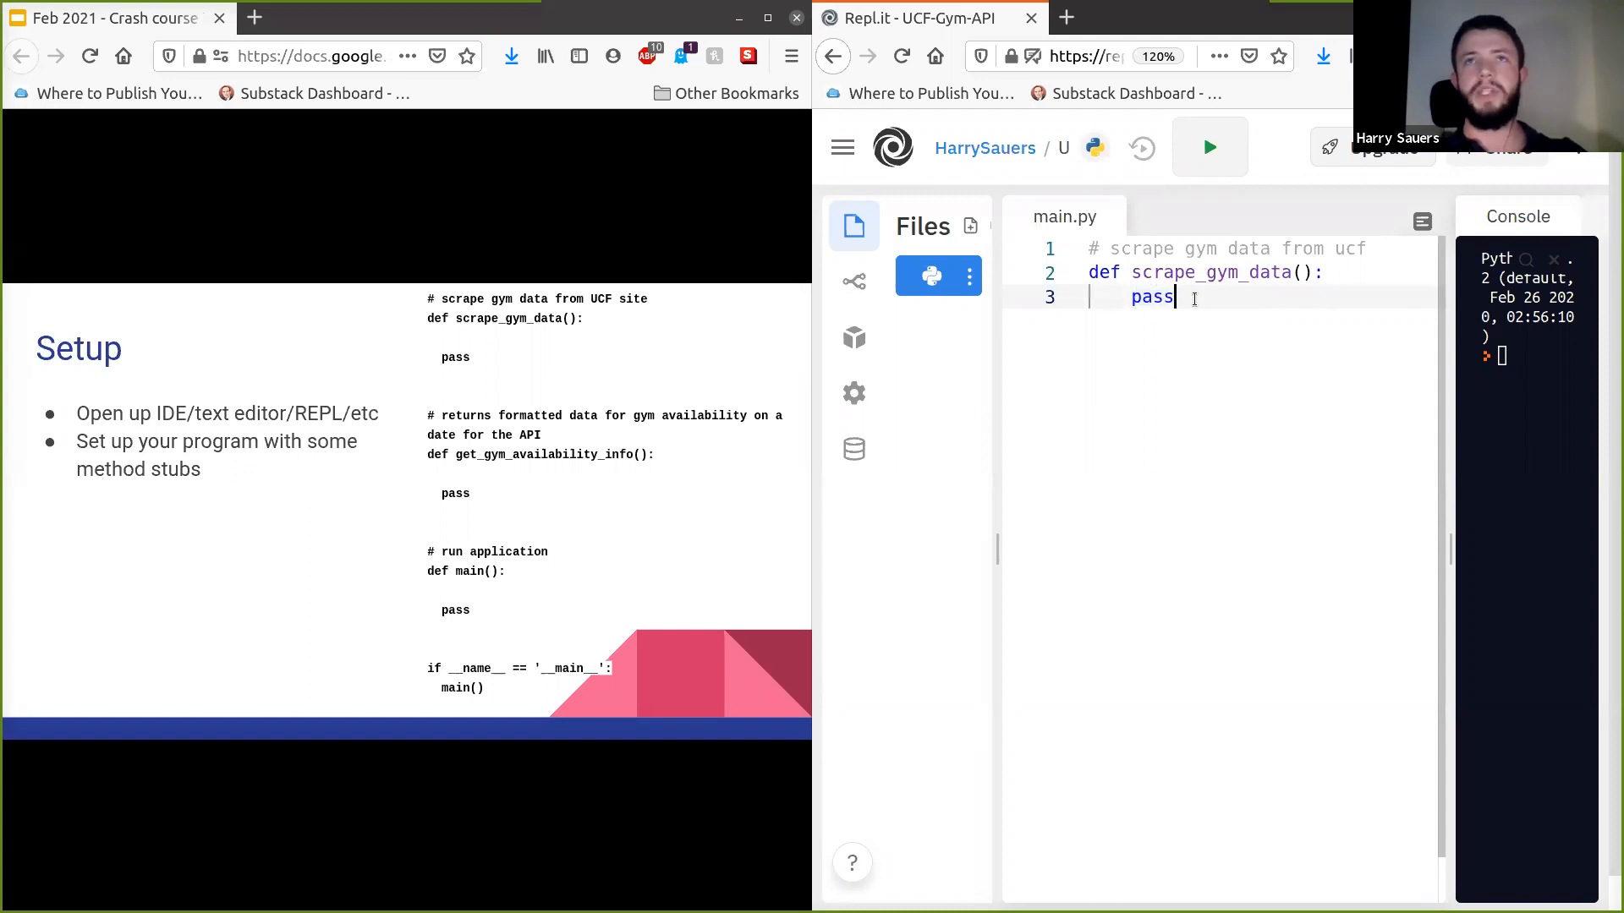
pyautogui.press('Enter')
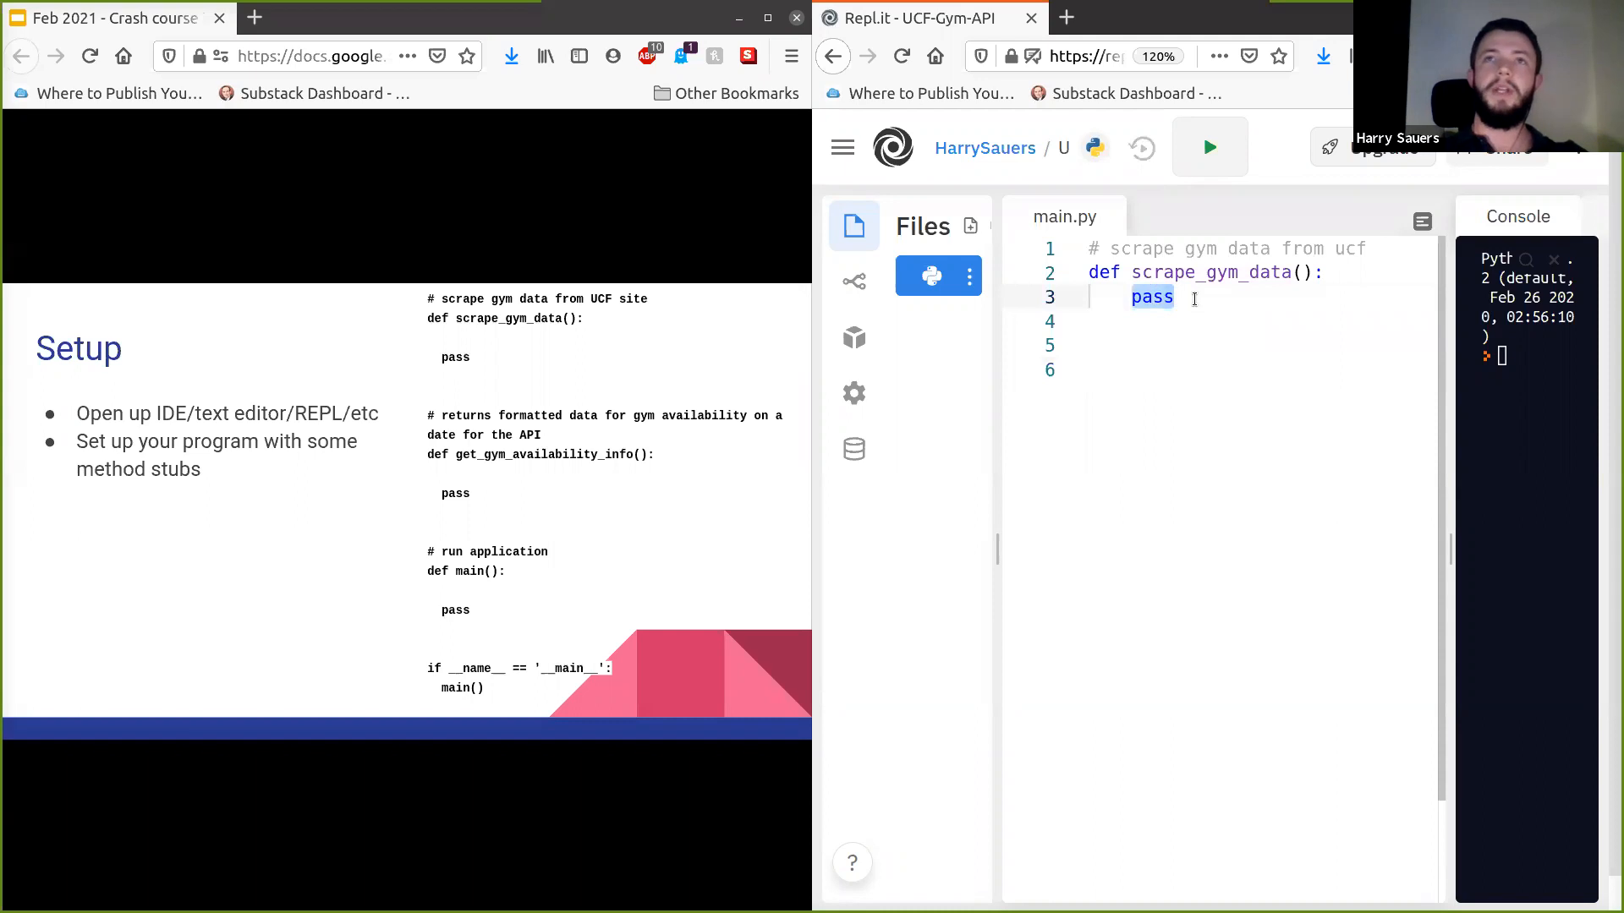
pyautogui.press('Backspace')
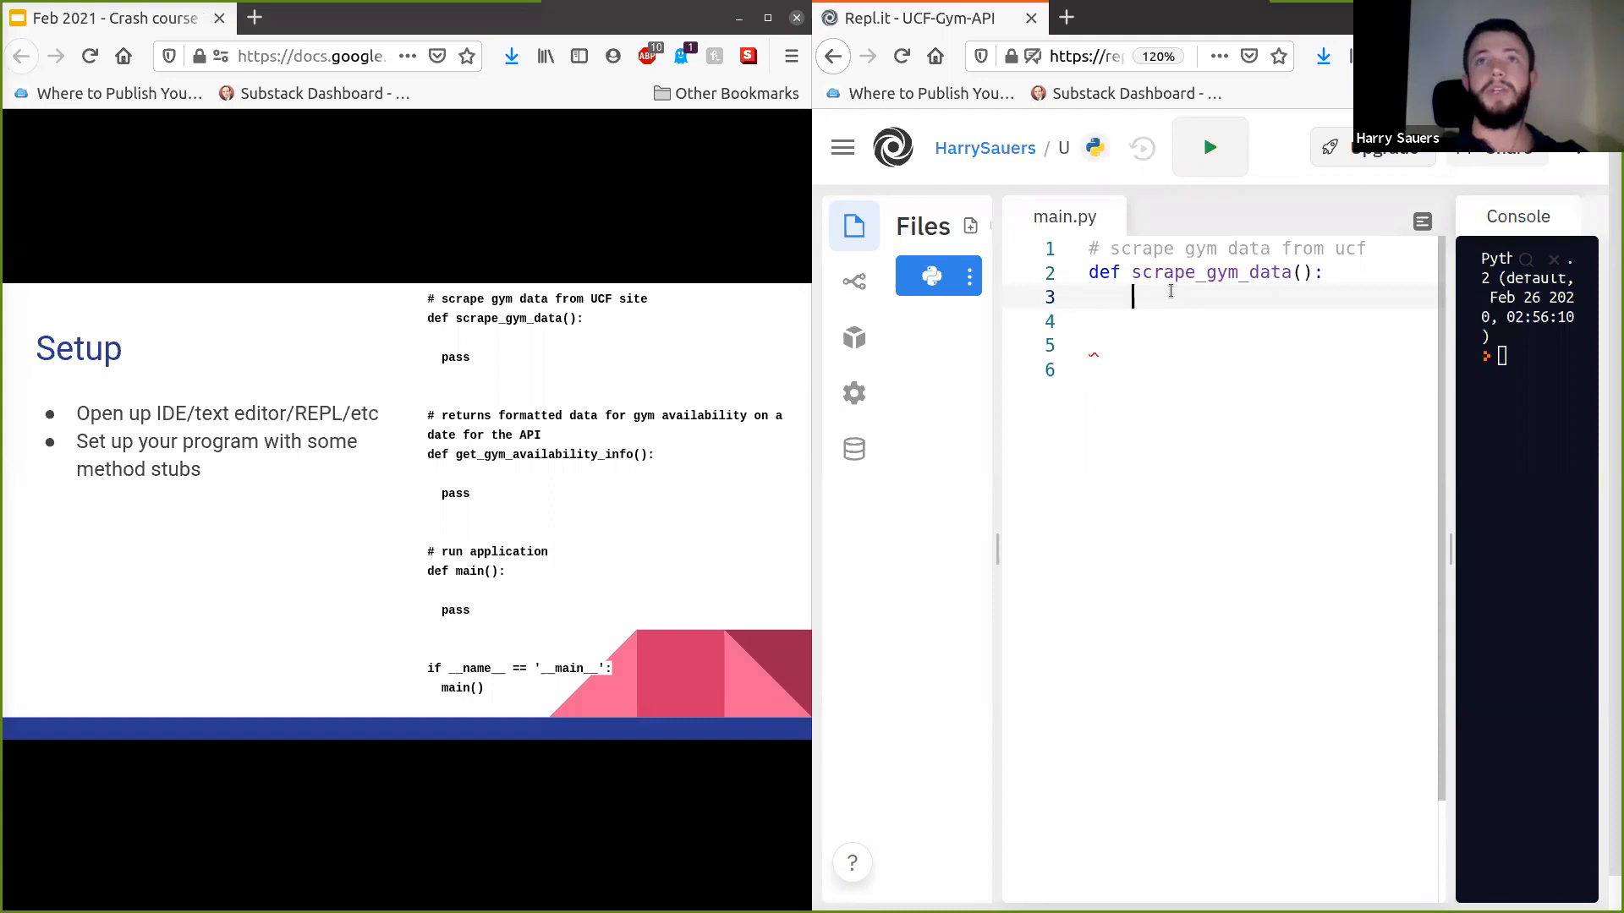
# Add pass to scrape_gym_data, plus a '# returns formatted data' get_gym_availability_info() stub
pyautogui.write('pass')
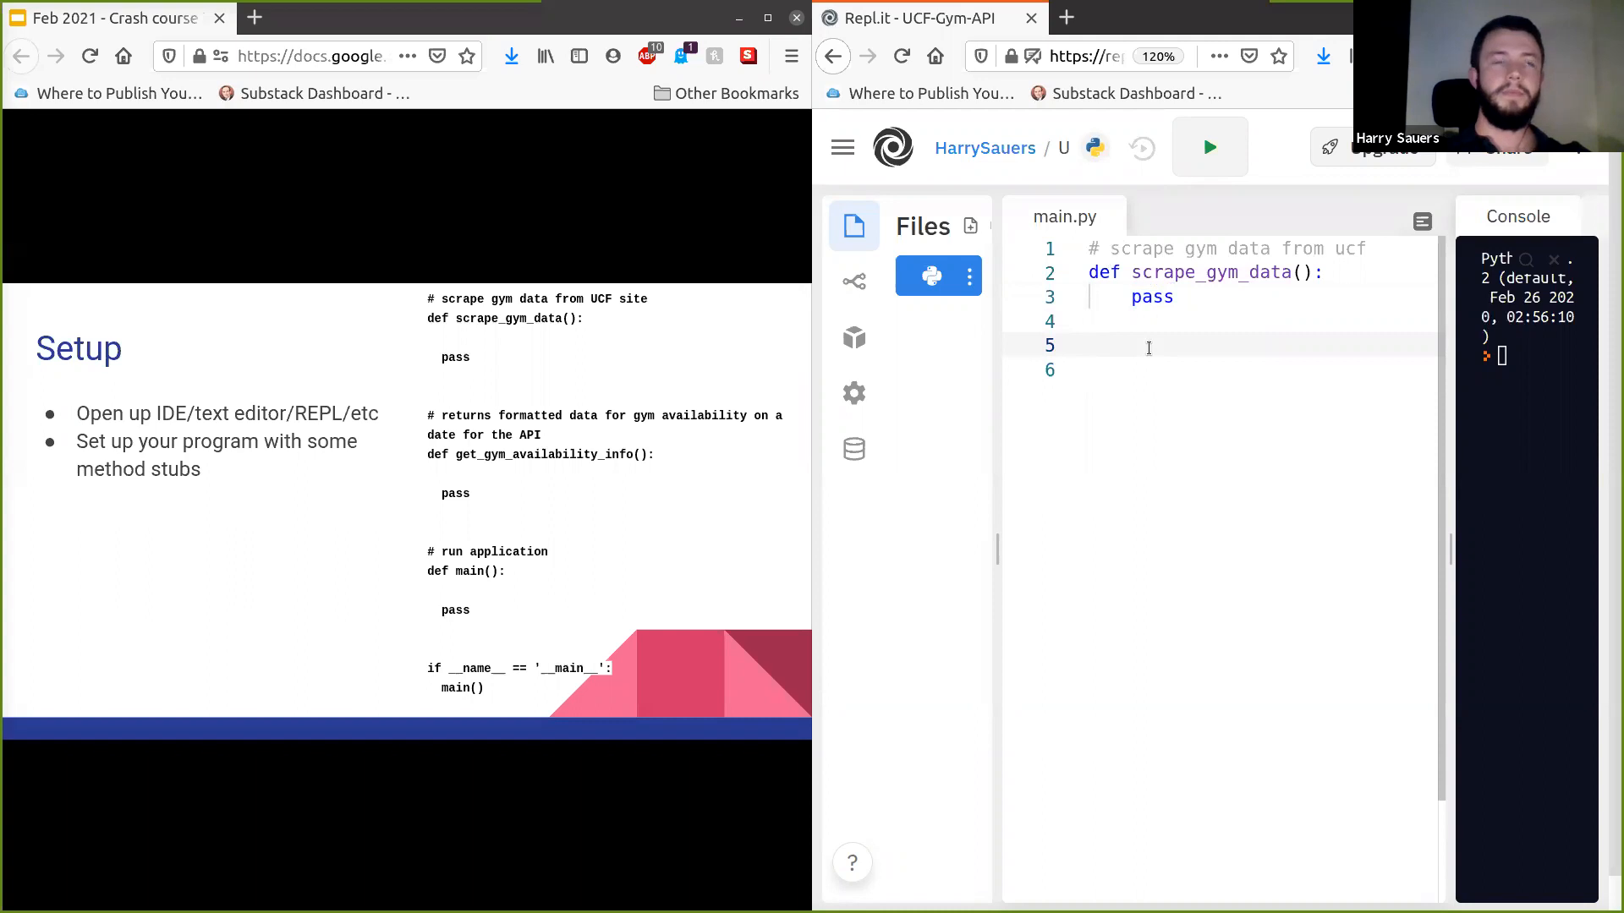
pyautogui.write('#')
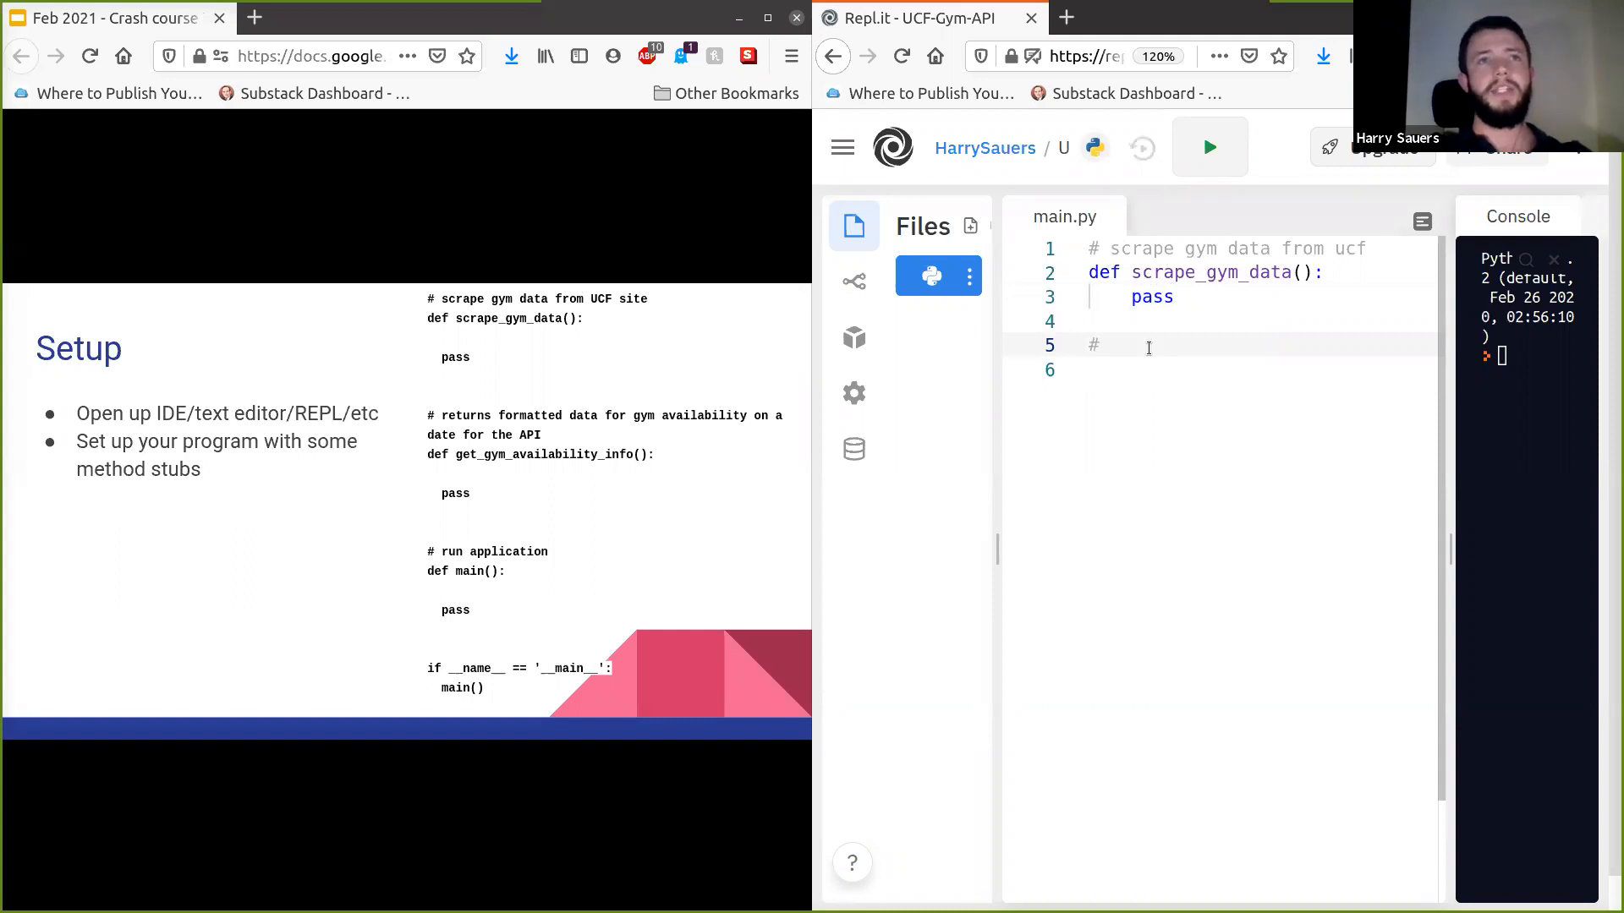
pyautogui.write('returns formatted f')
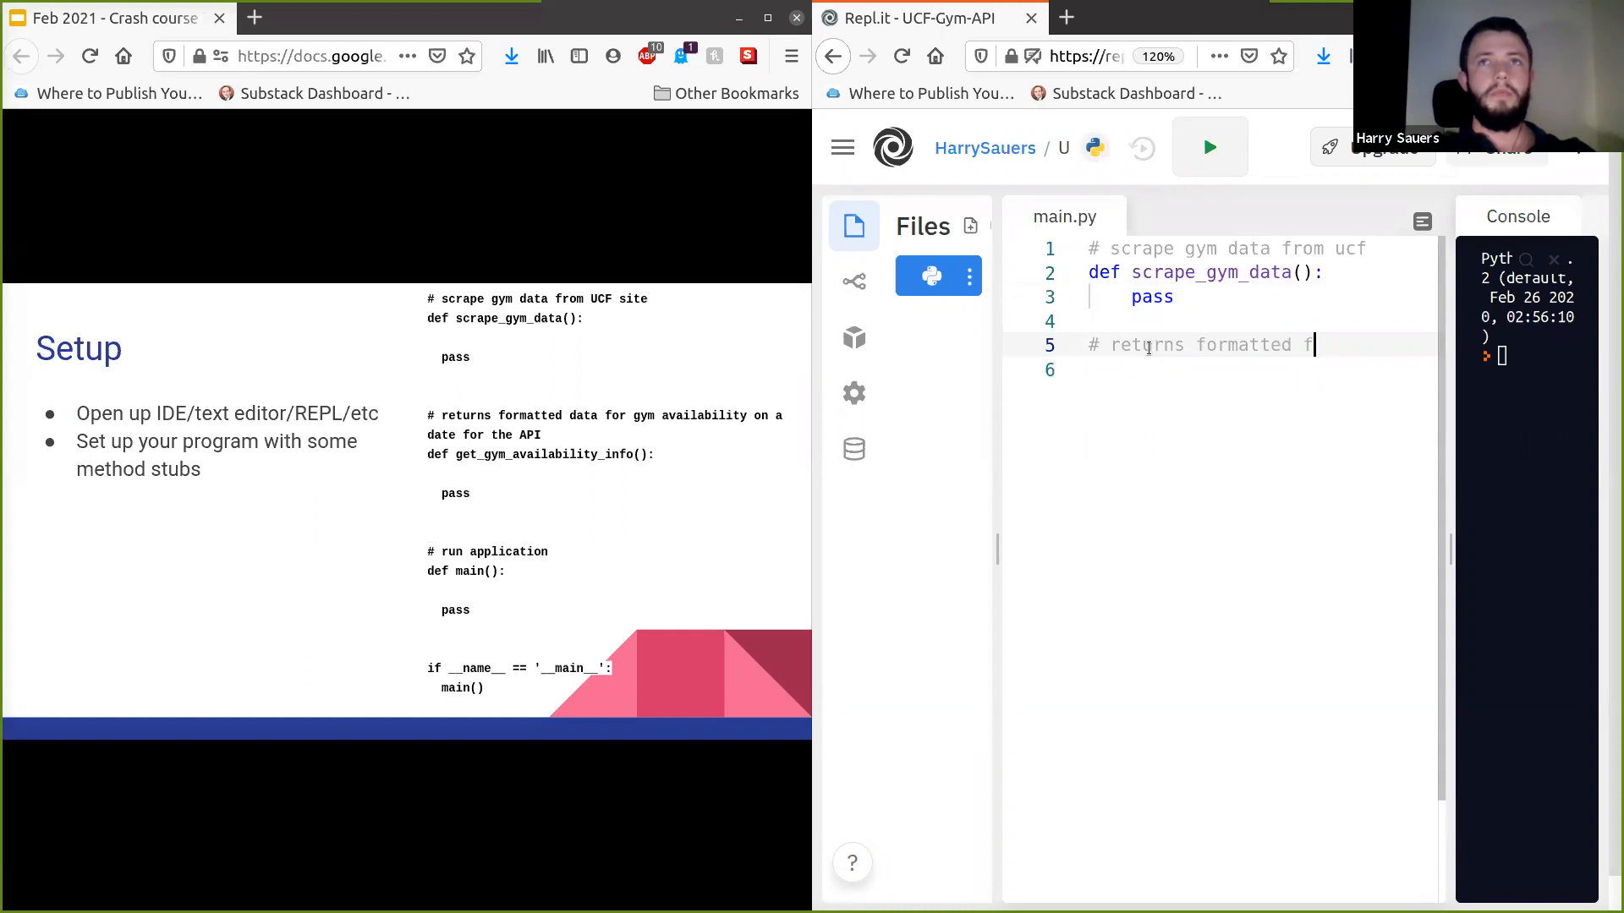
pyautogui.write('de')
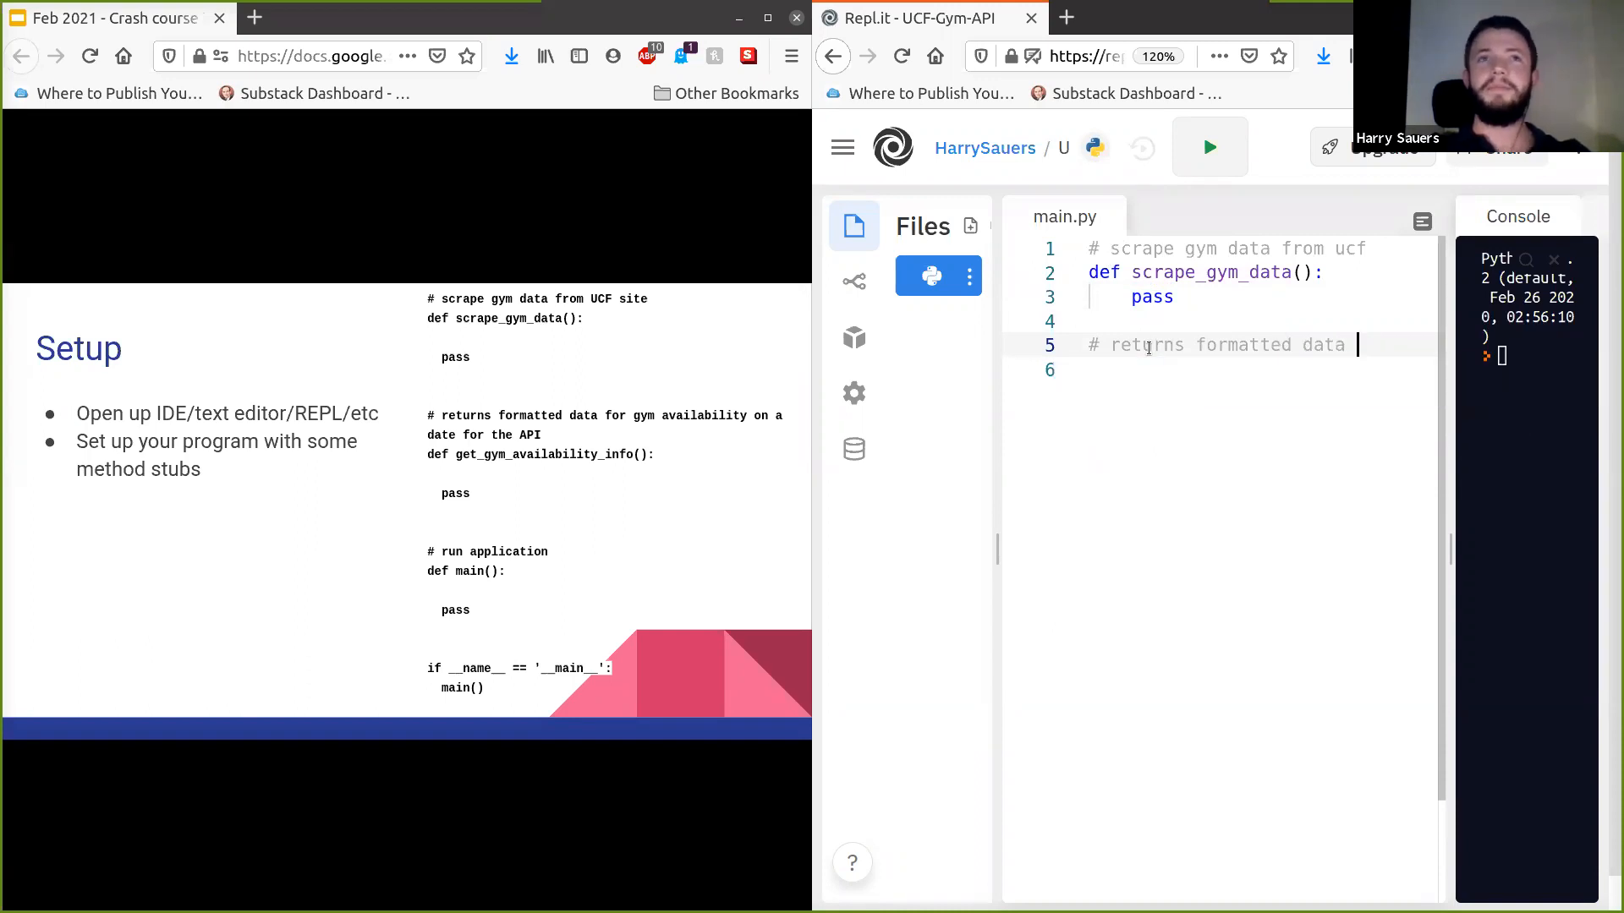
pyautogui.write('def')
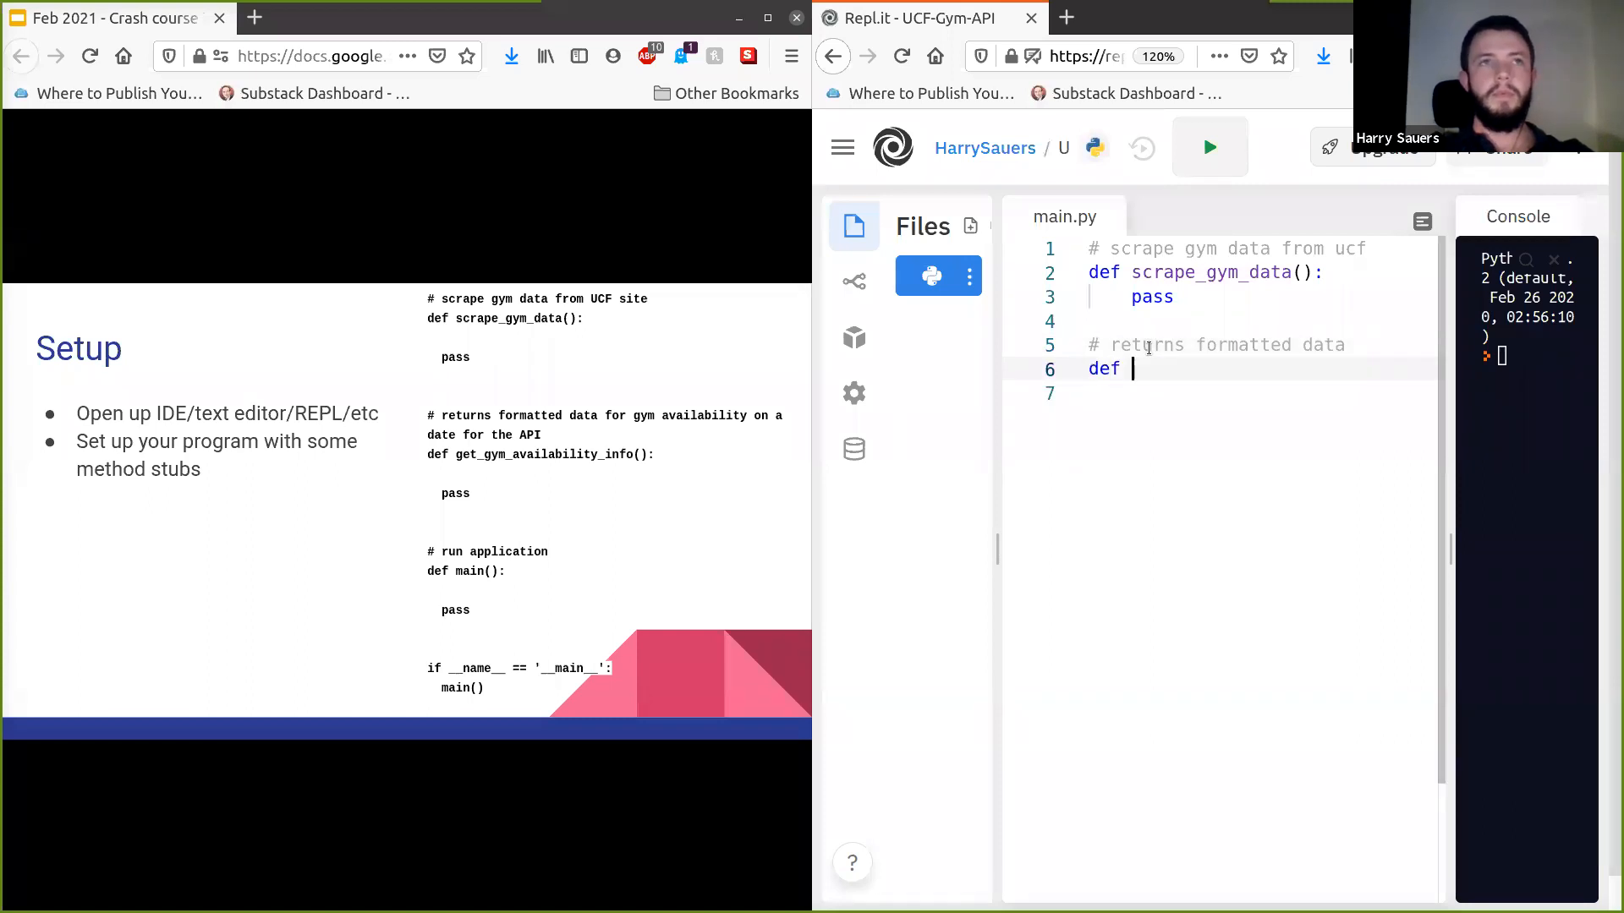
pyautogui.write('get_gym')
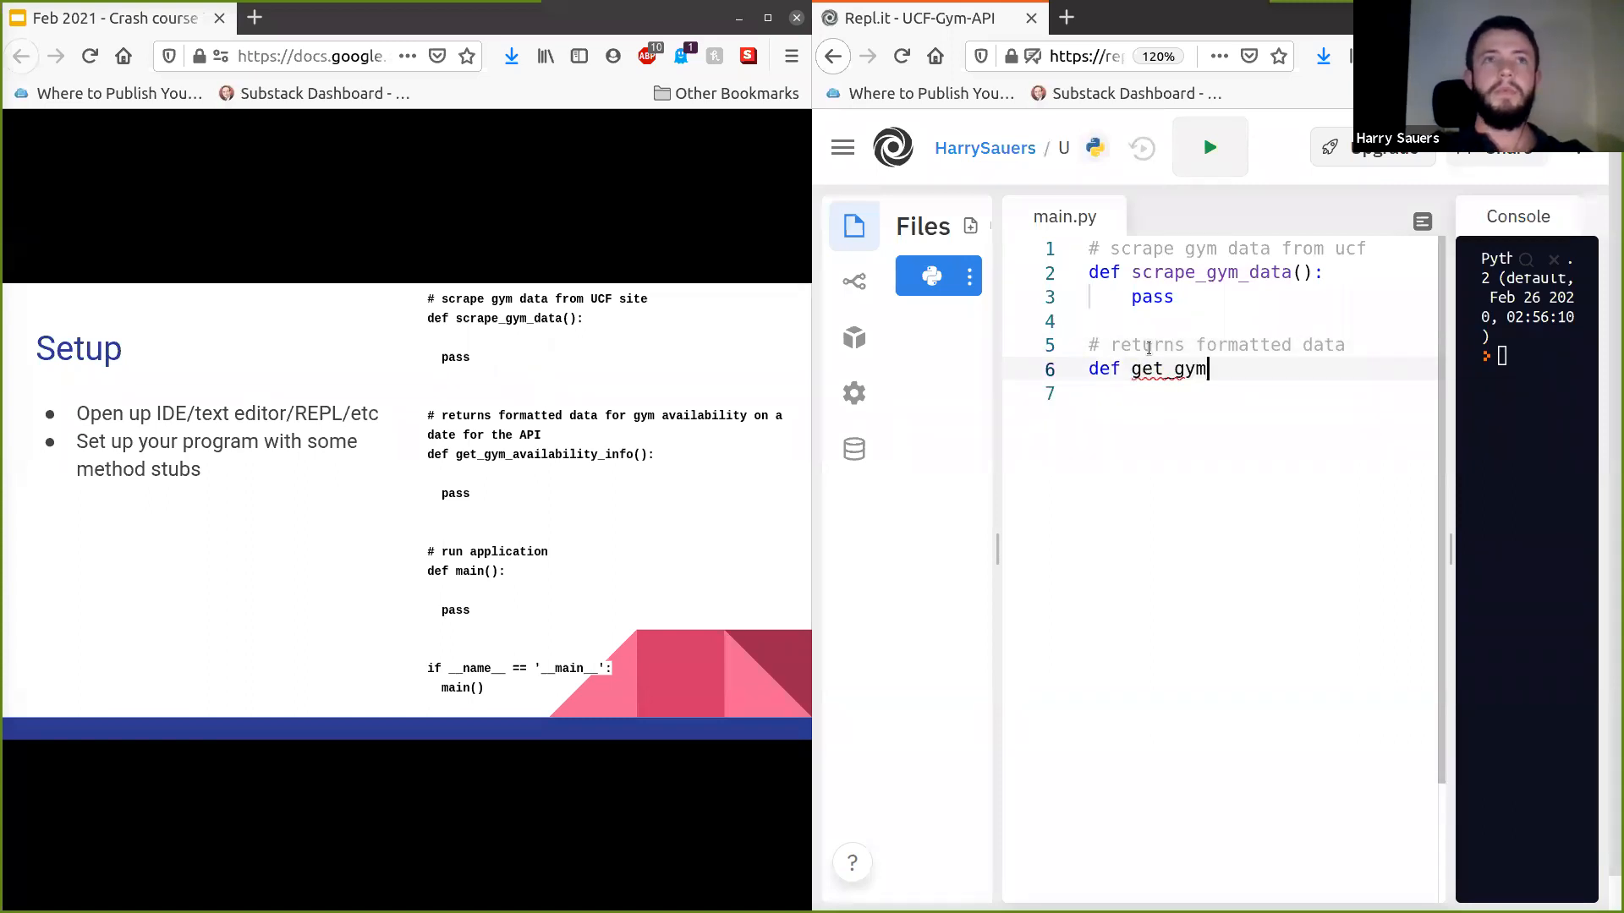
pyautogui.write('_availability')
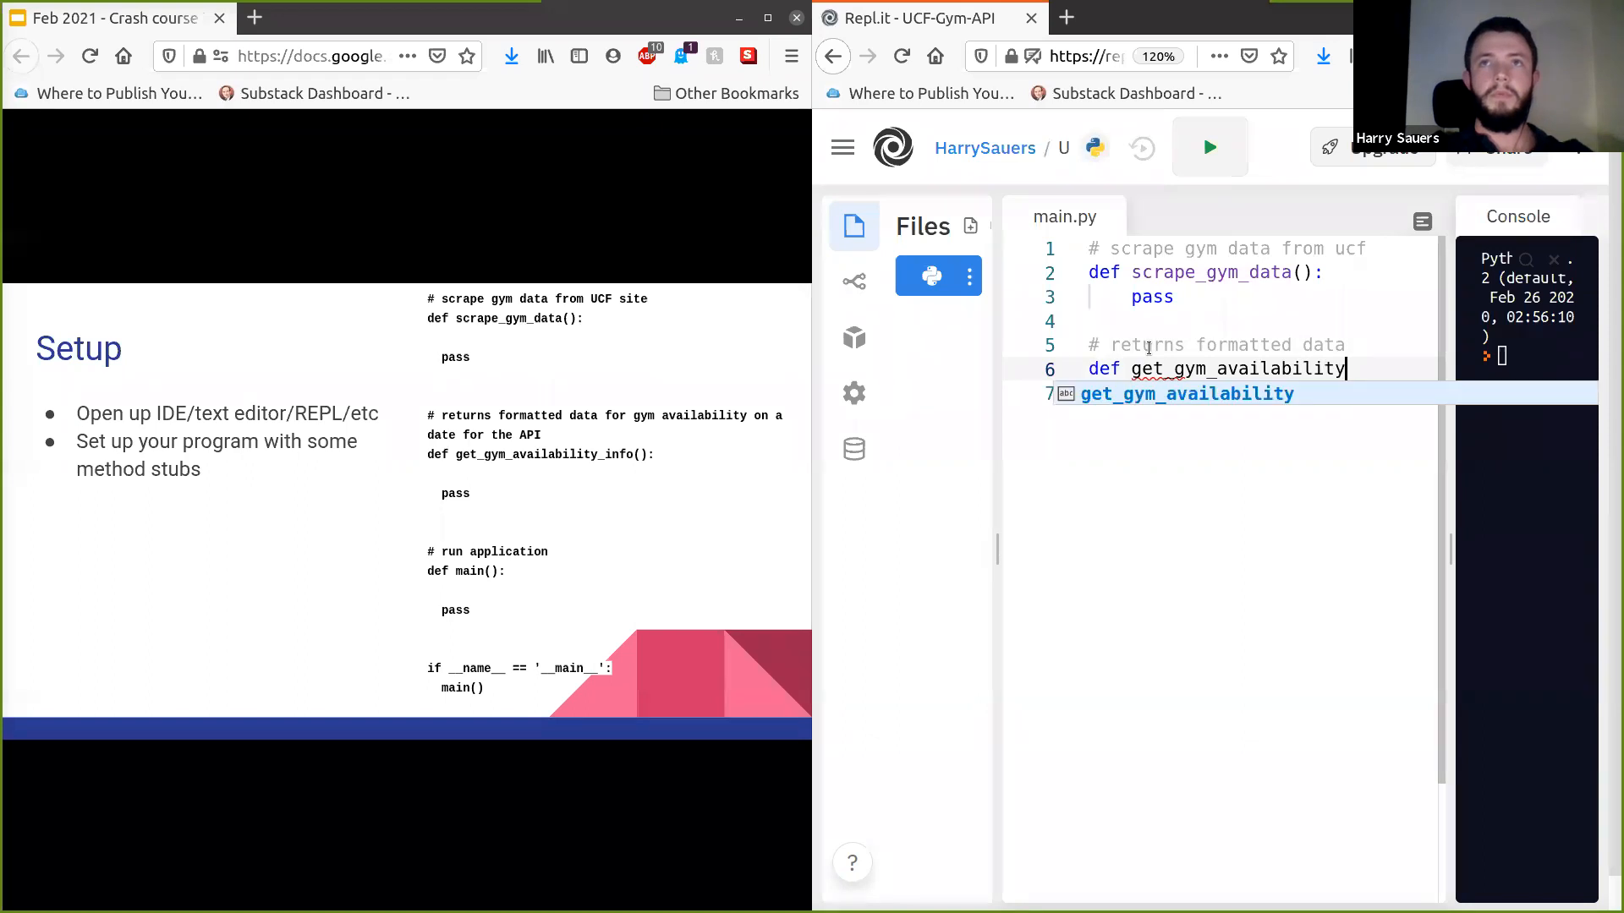
pyautogui.write('_info')
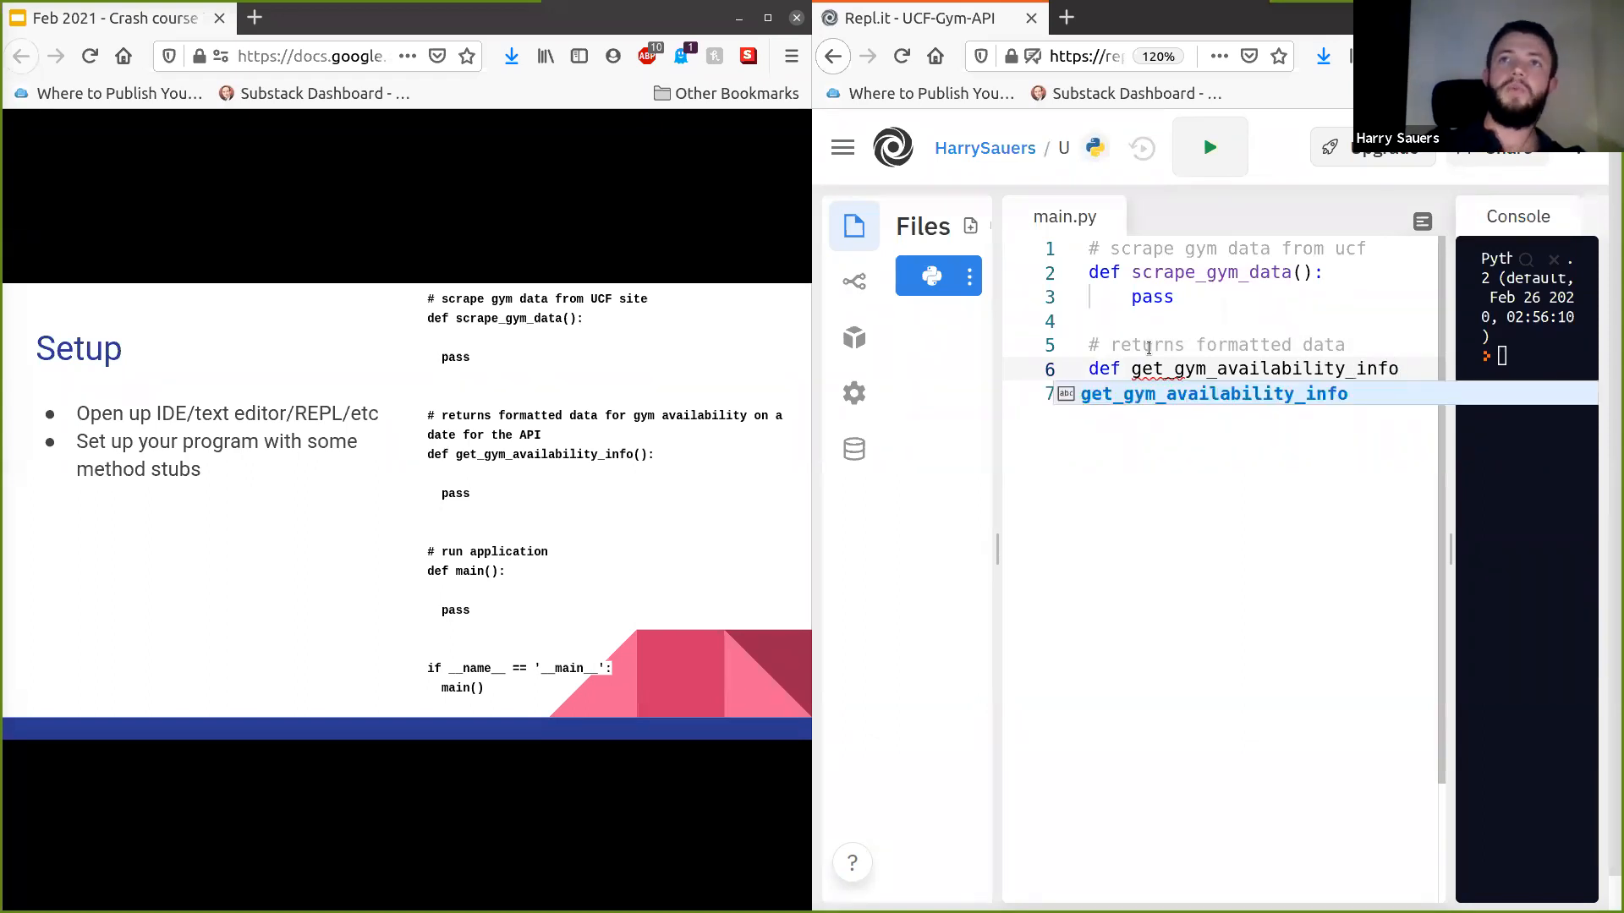
pyautogui.write('():')
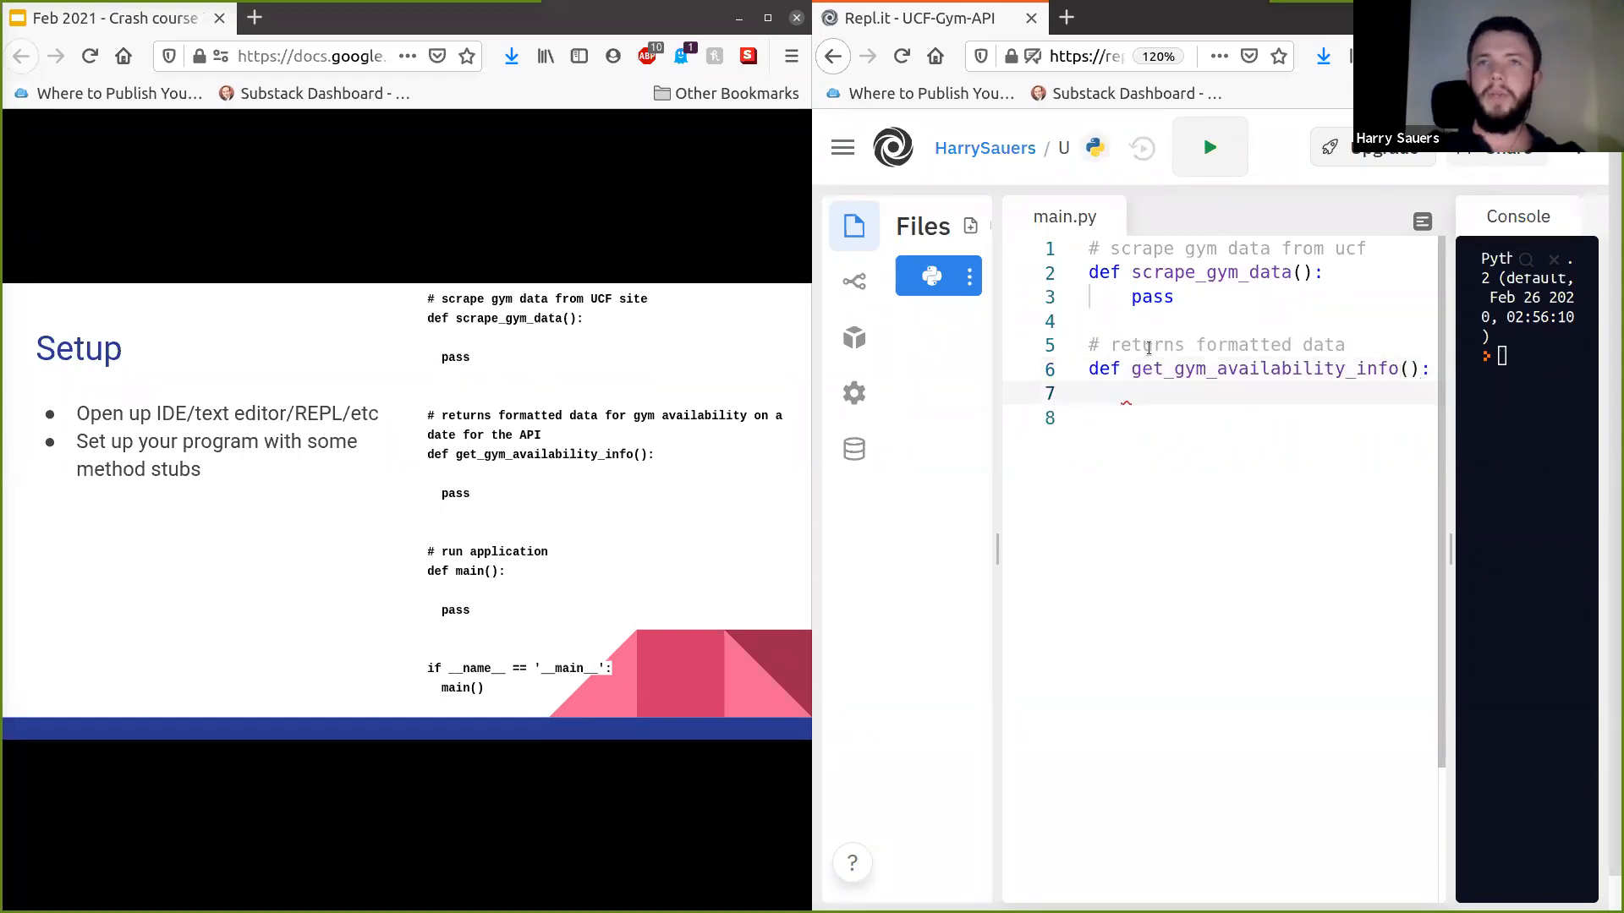
pyautogui.write('pass')
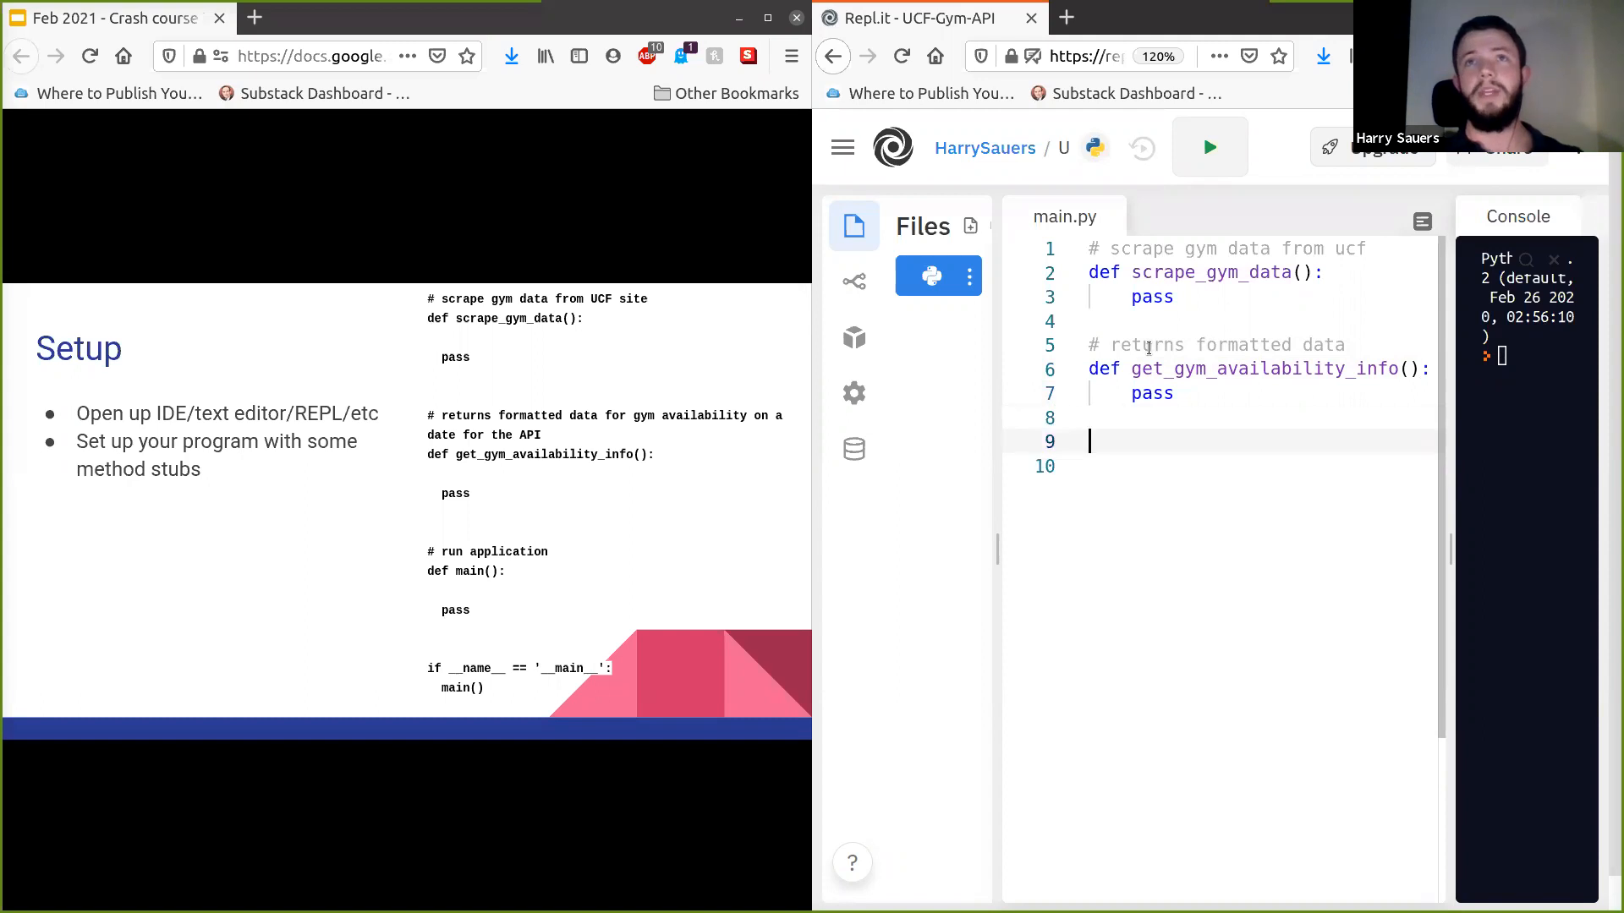
pyautogui.doubleClick(1249, 248)
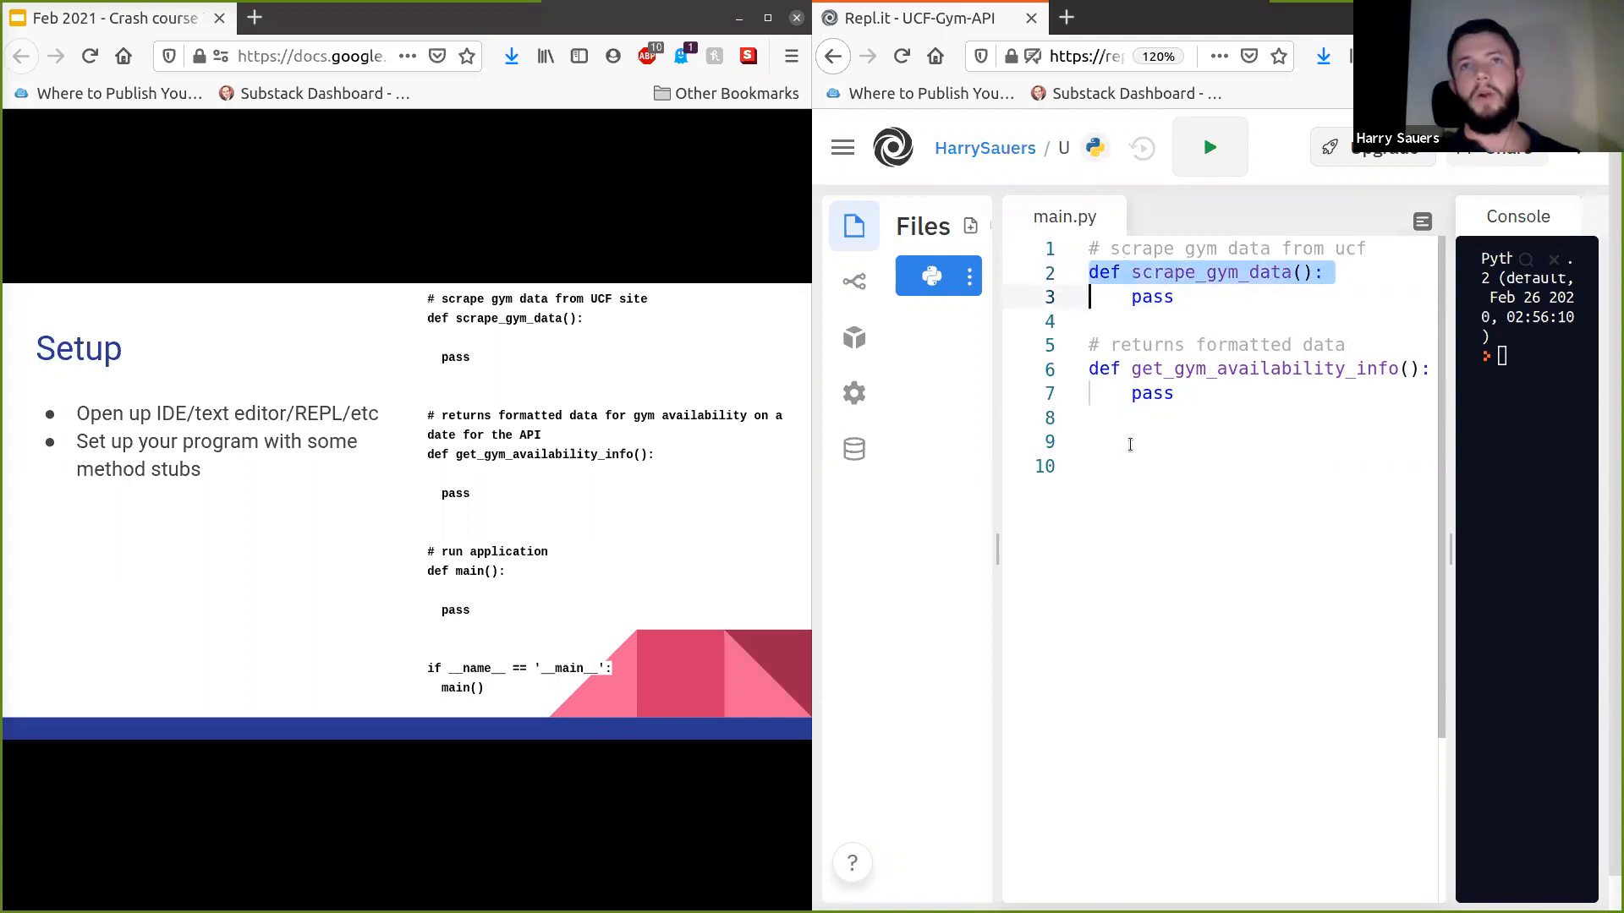
pyautogui.click(1129, 444)
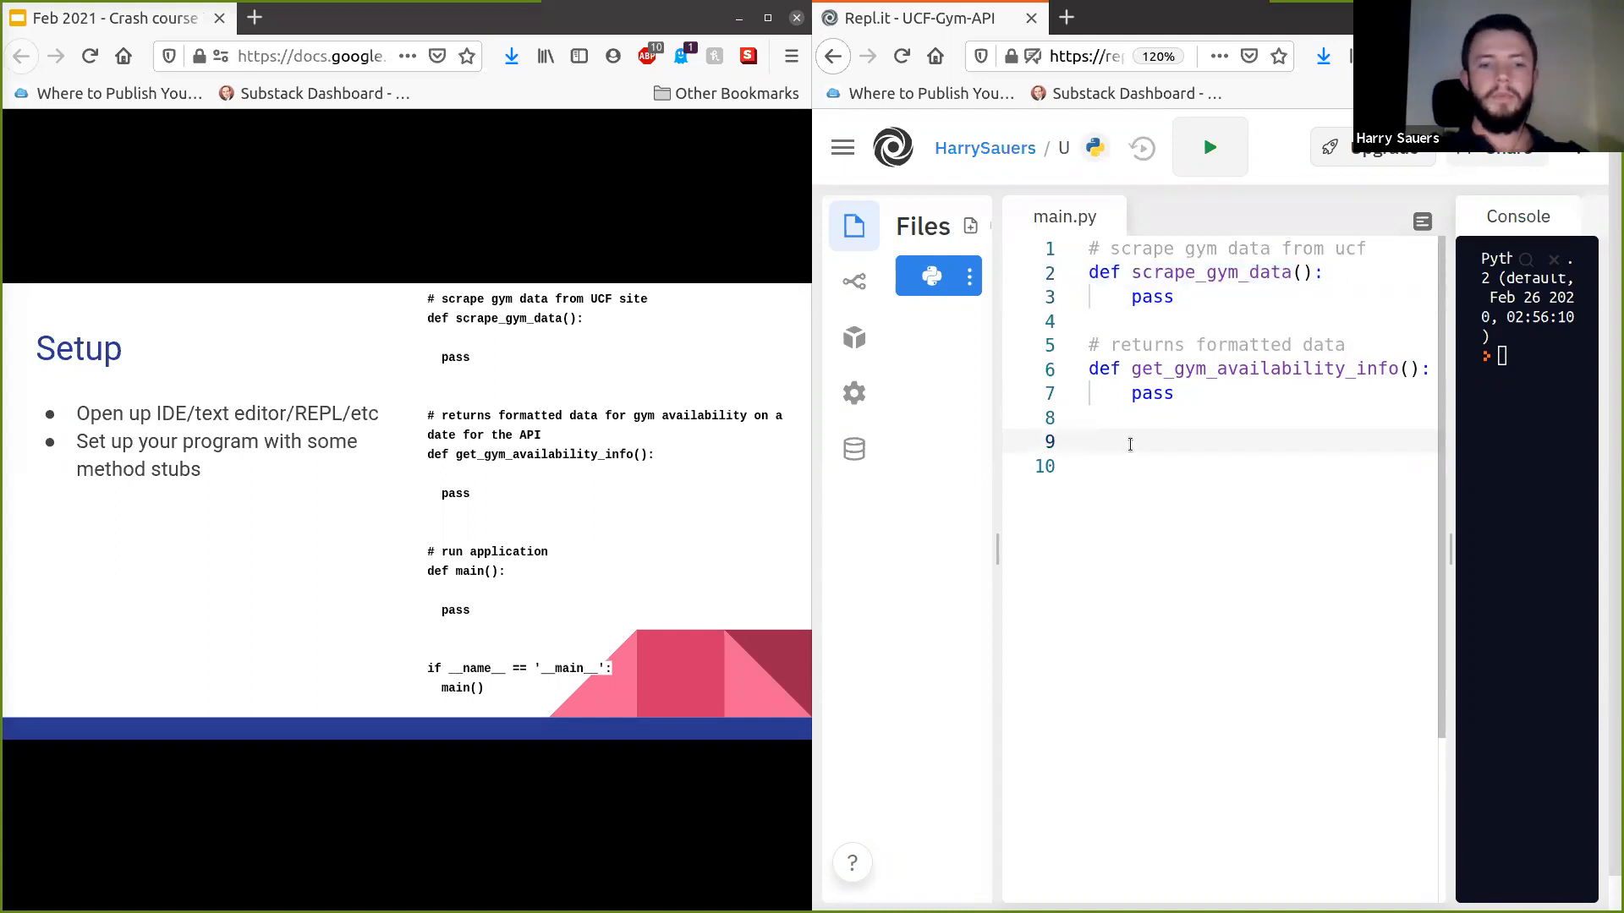
# Type '# run app', def main(): pass, and if __name__ == '__main__': main()
pyautogui.write('# run app')
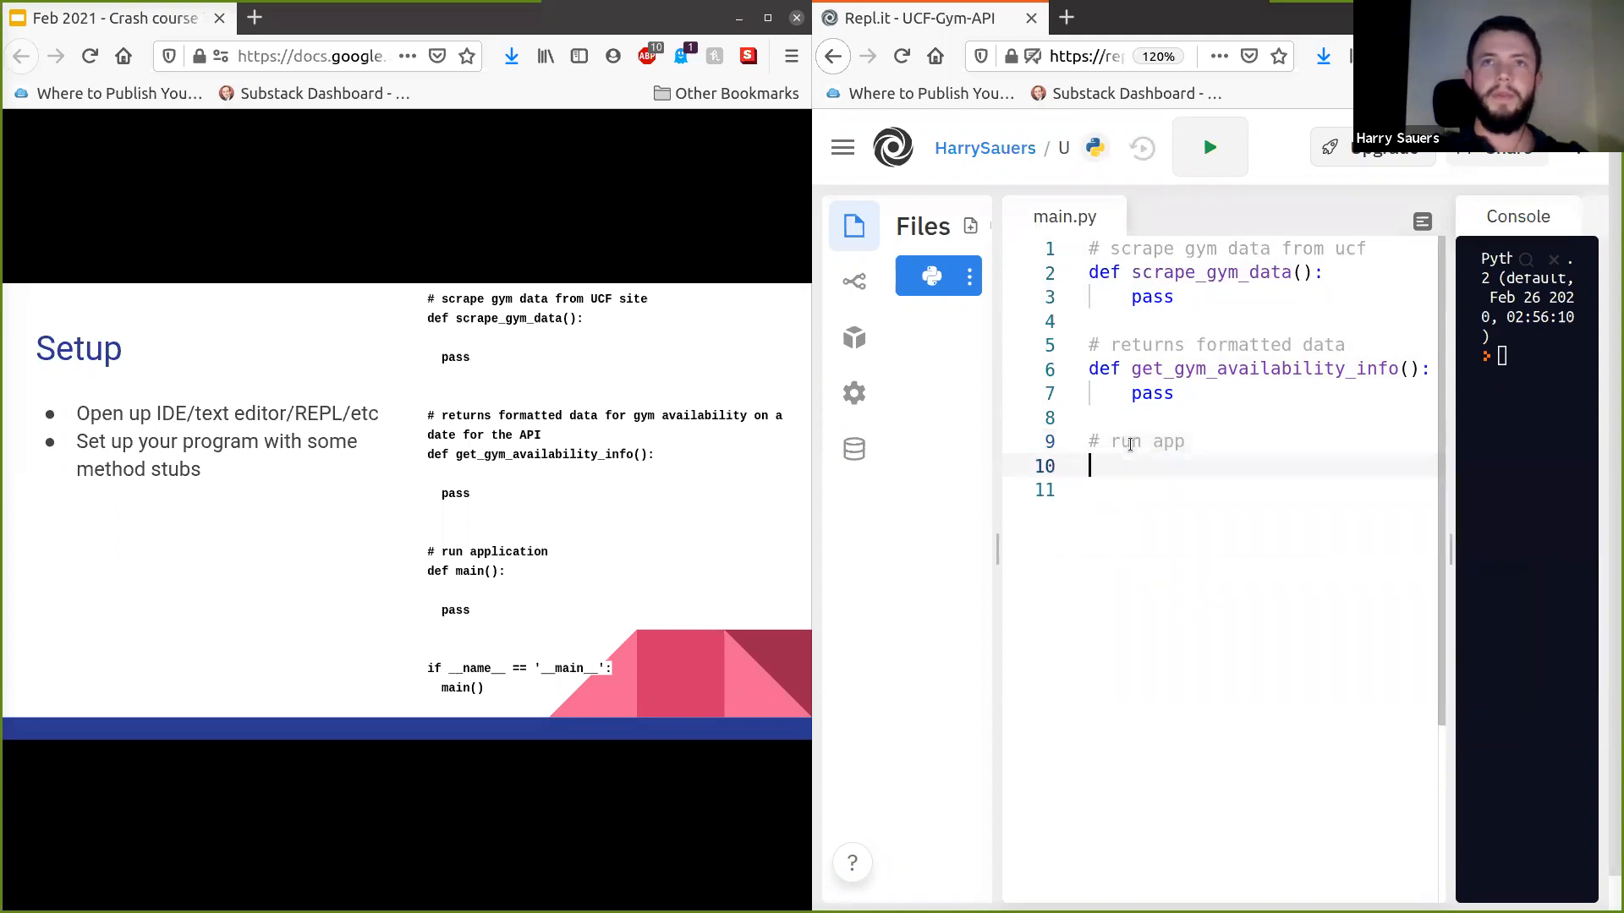
pyautogui.write('def main()')
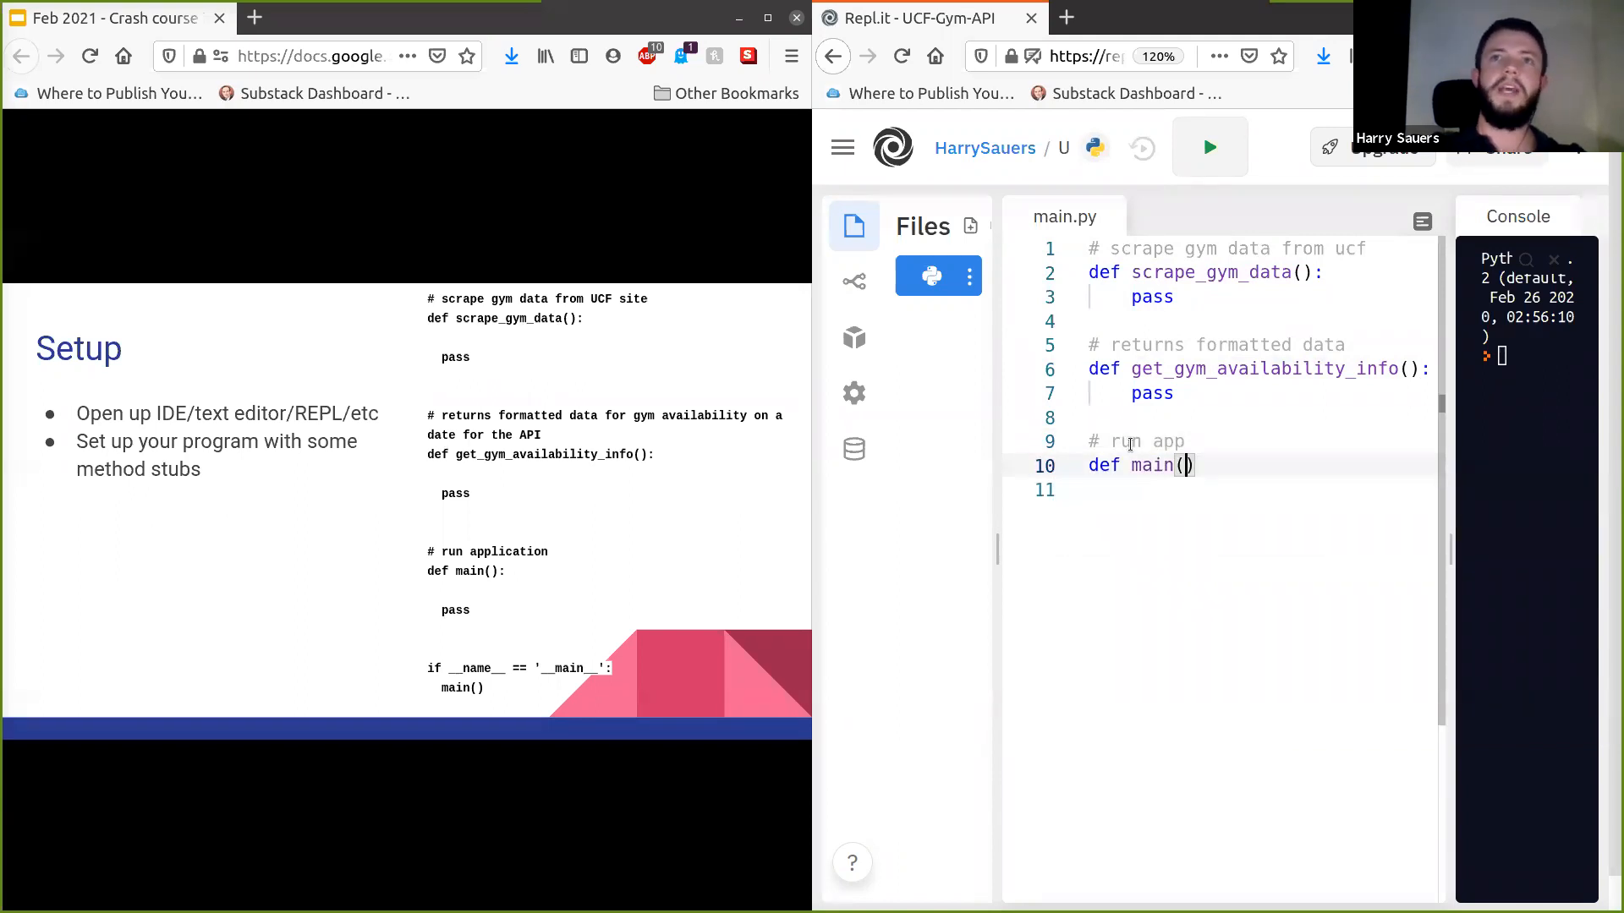
pyautogui.write(':')
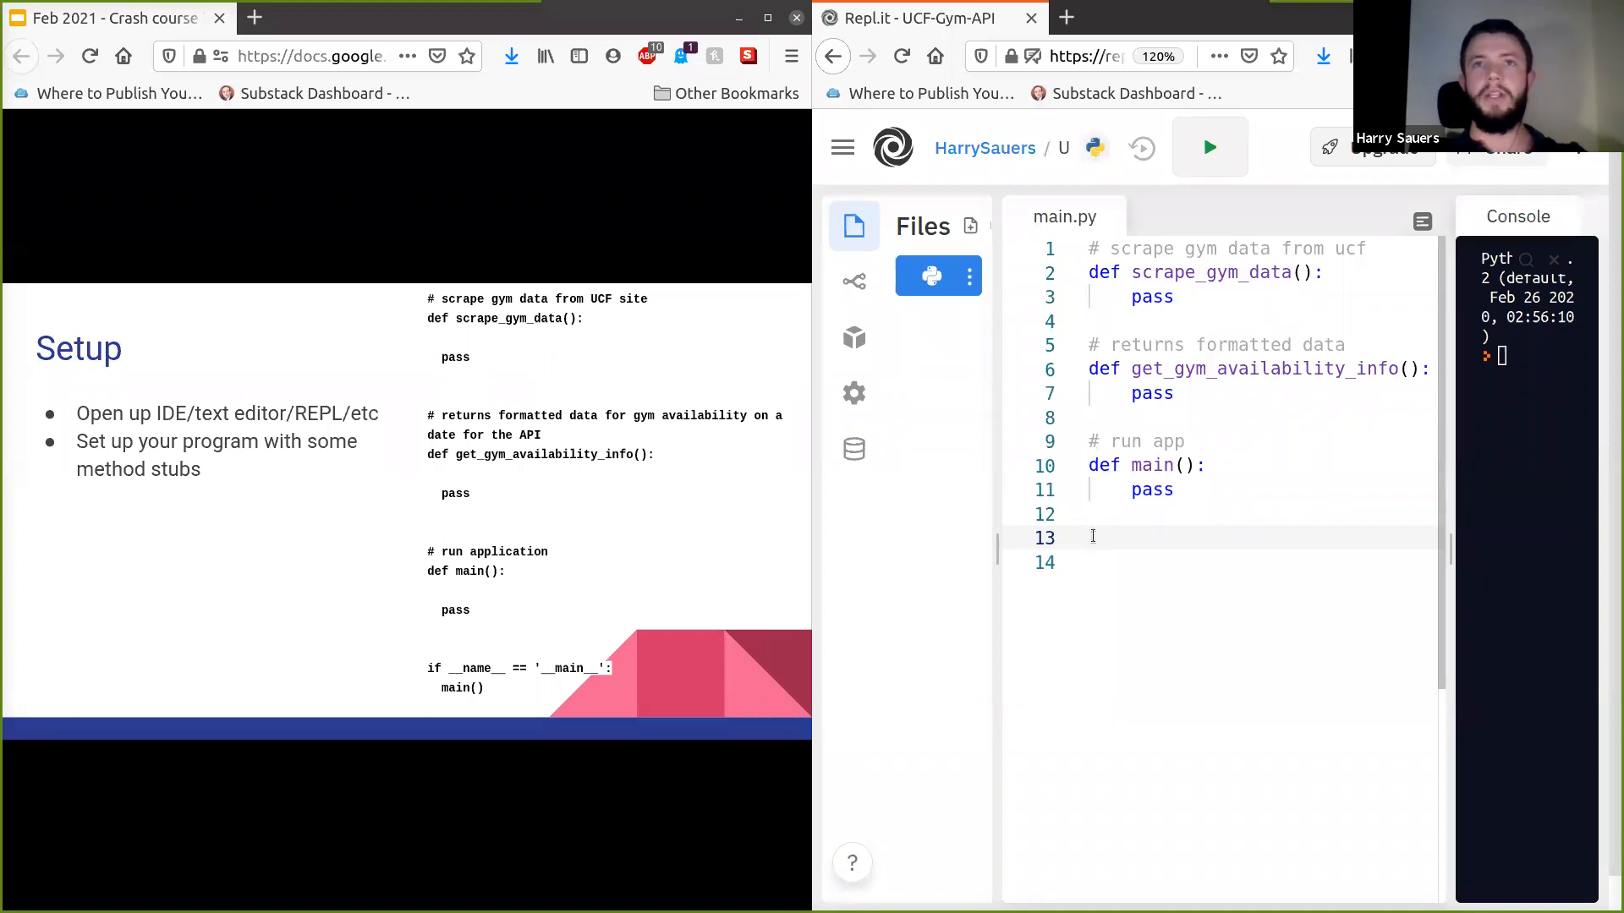
pyautogui.moveTo(576, 691)
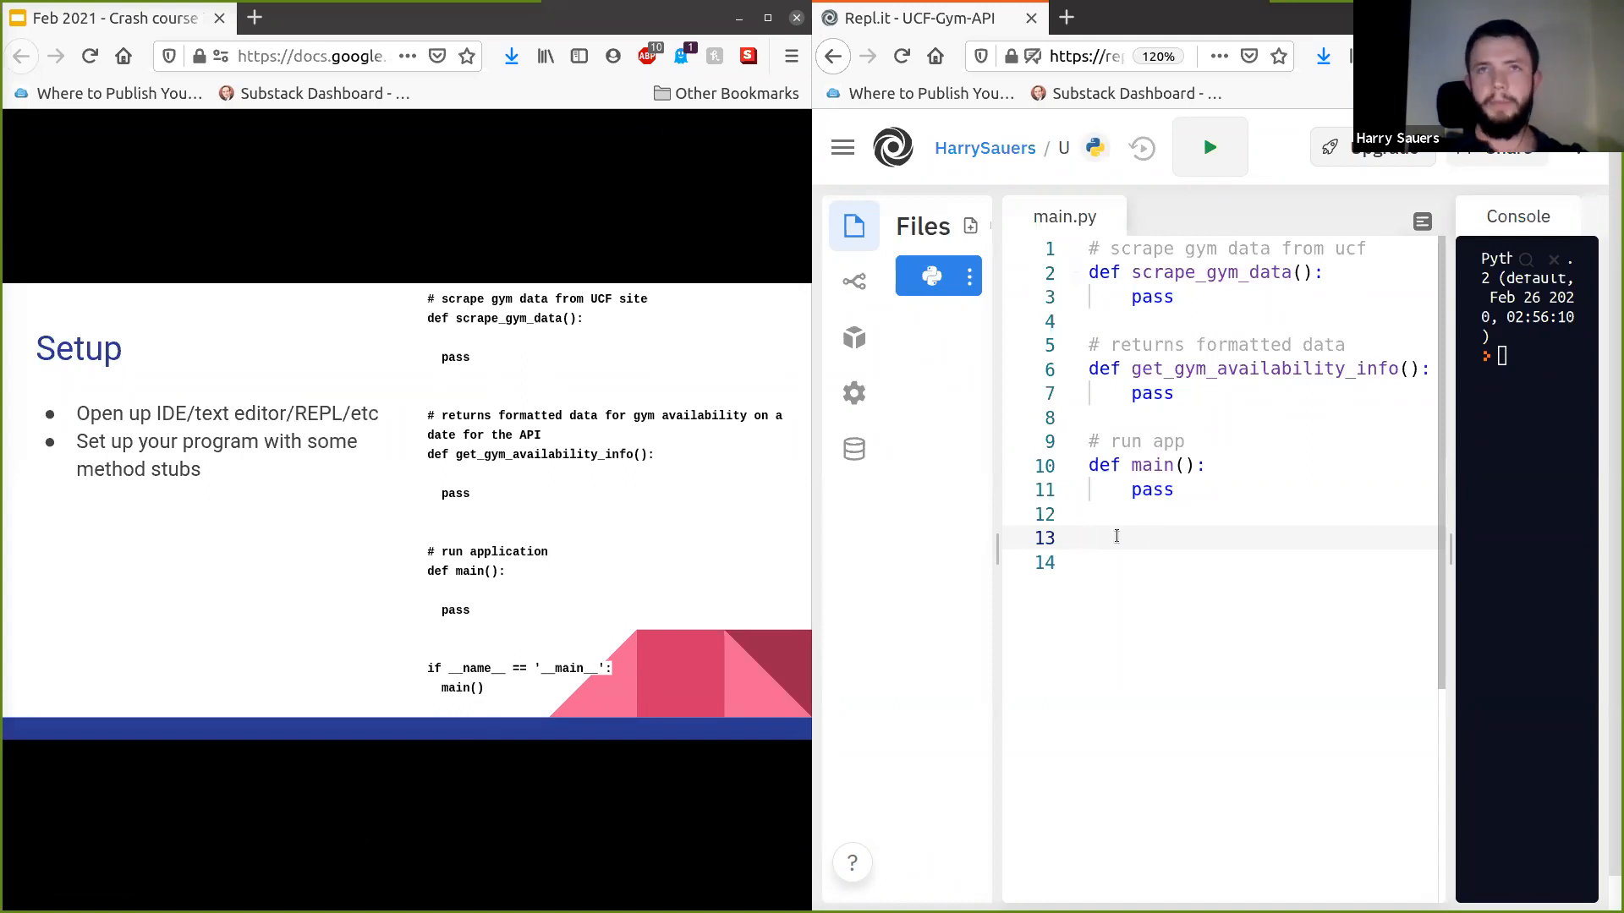
pyautogui.moveTo(1089, 614)
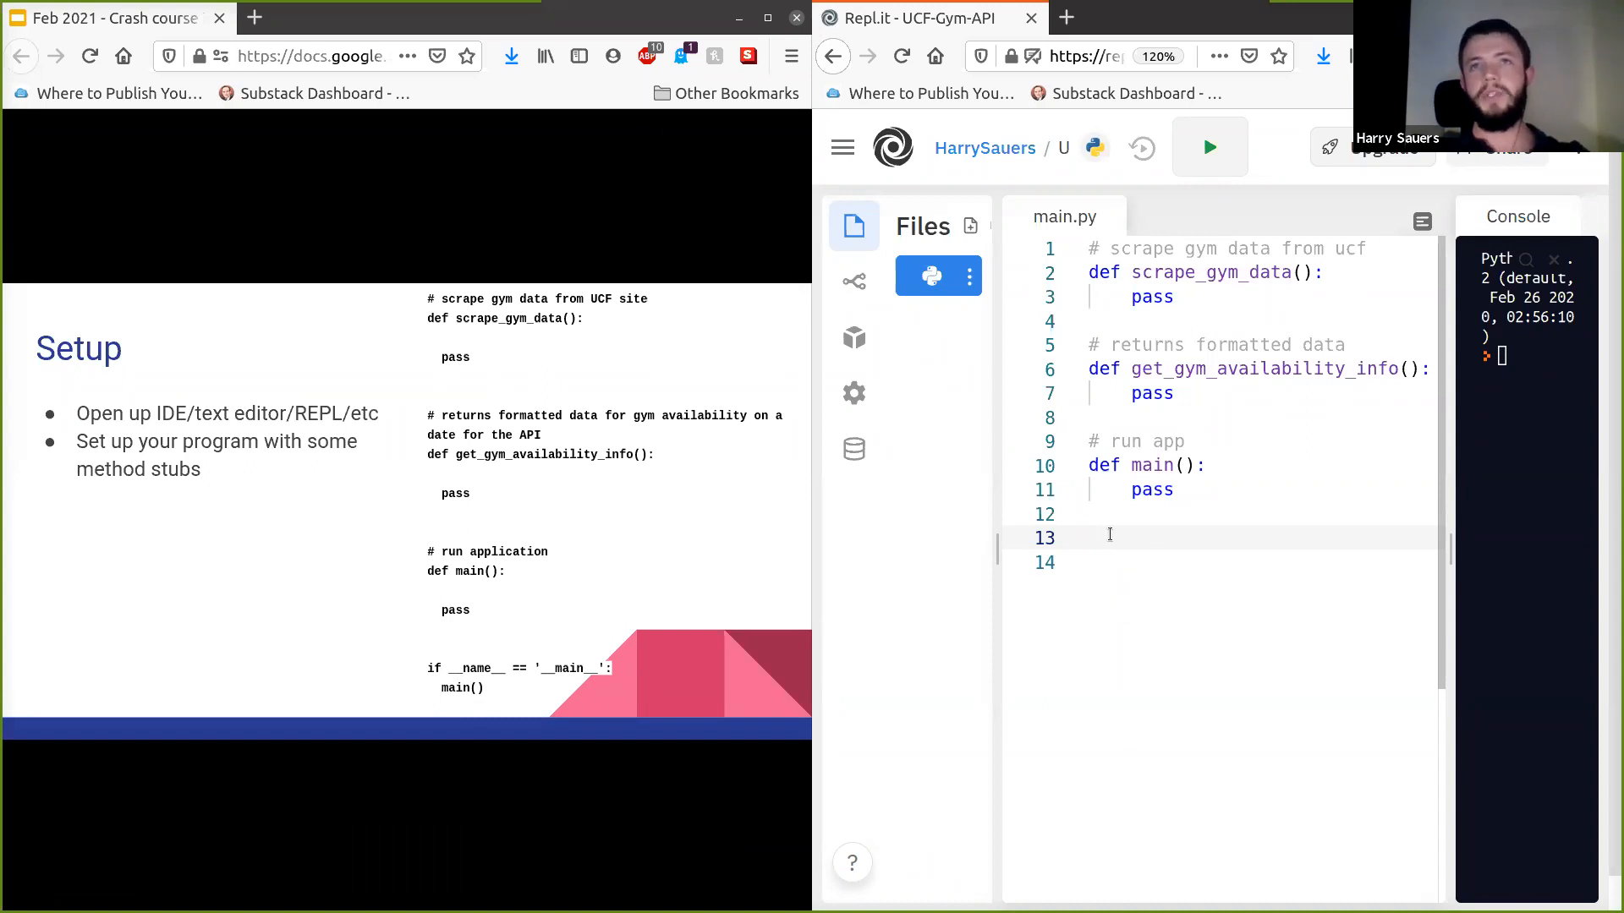
pyautogui.write('if __name__')
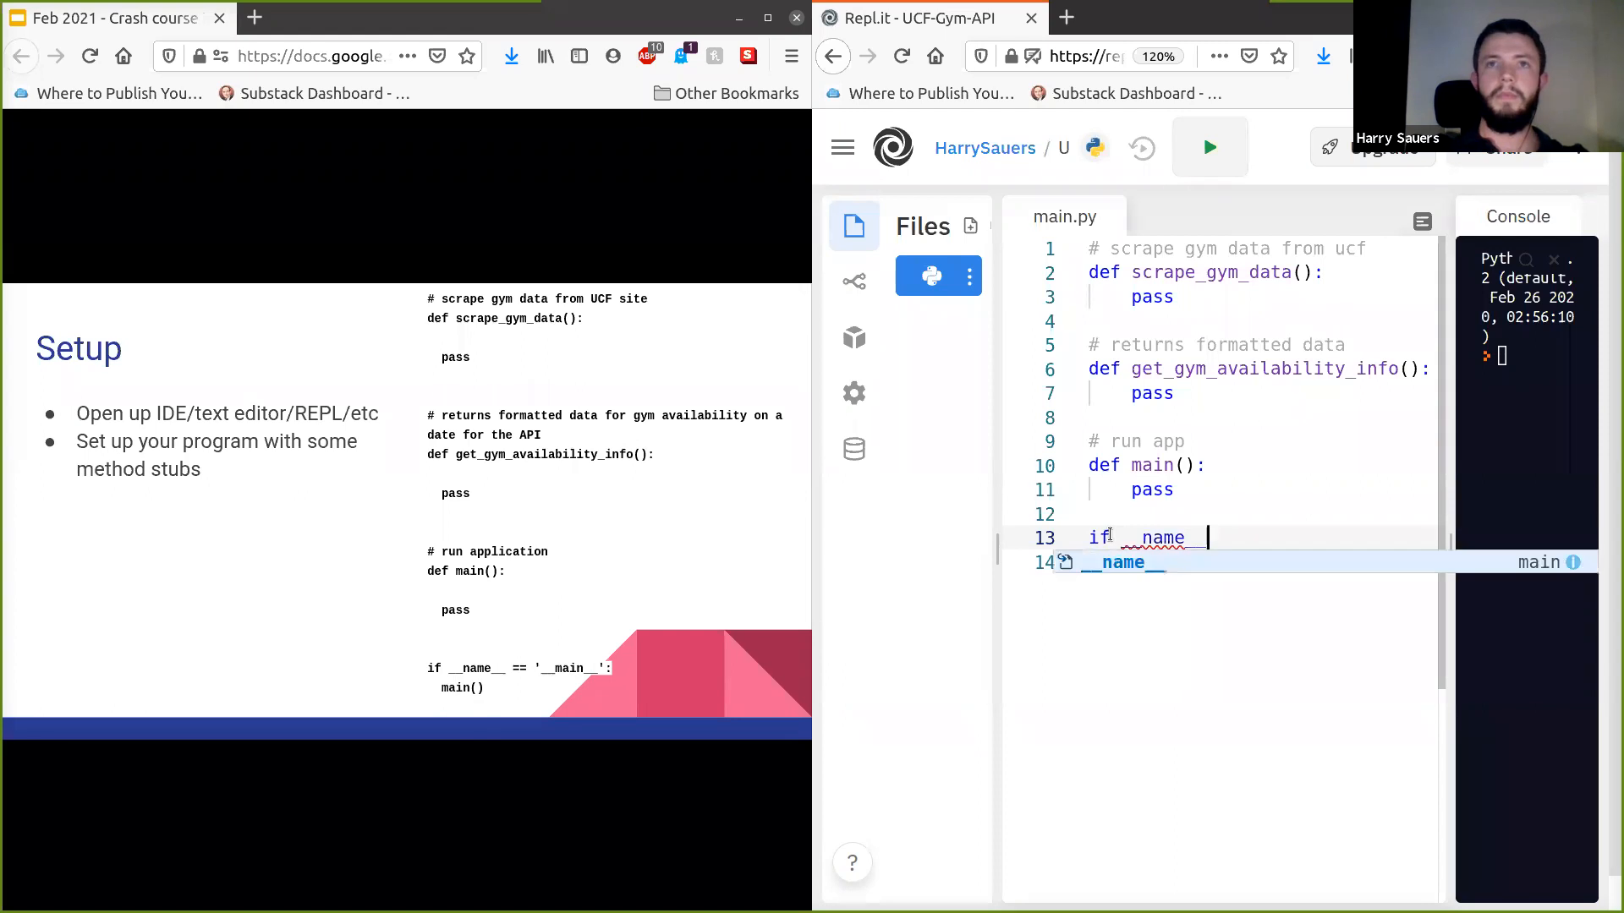
pyautogui.write("== '__main__':")
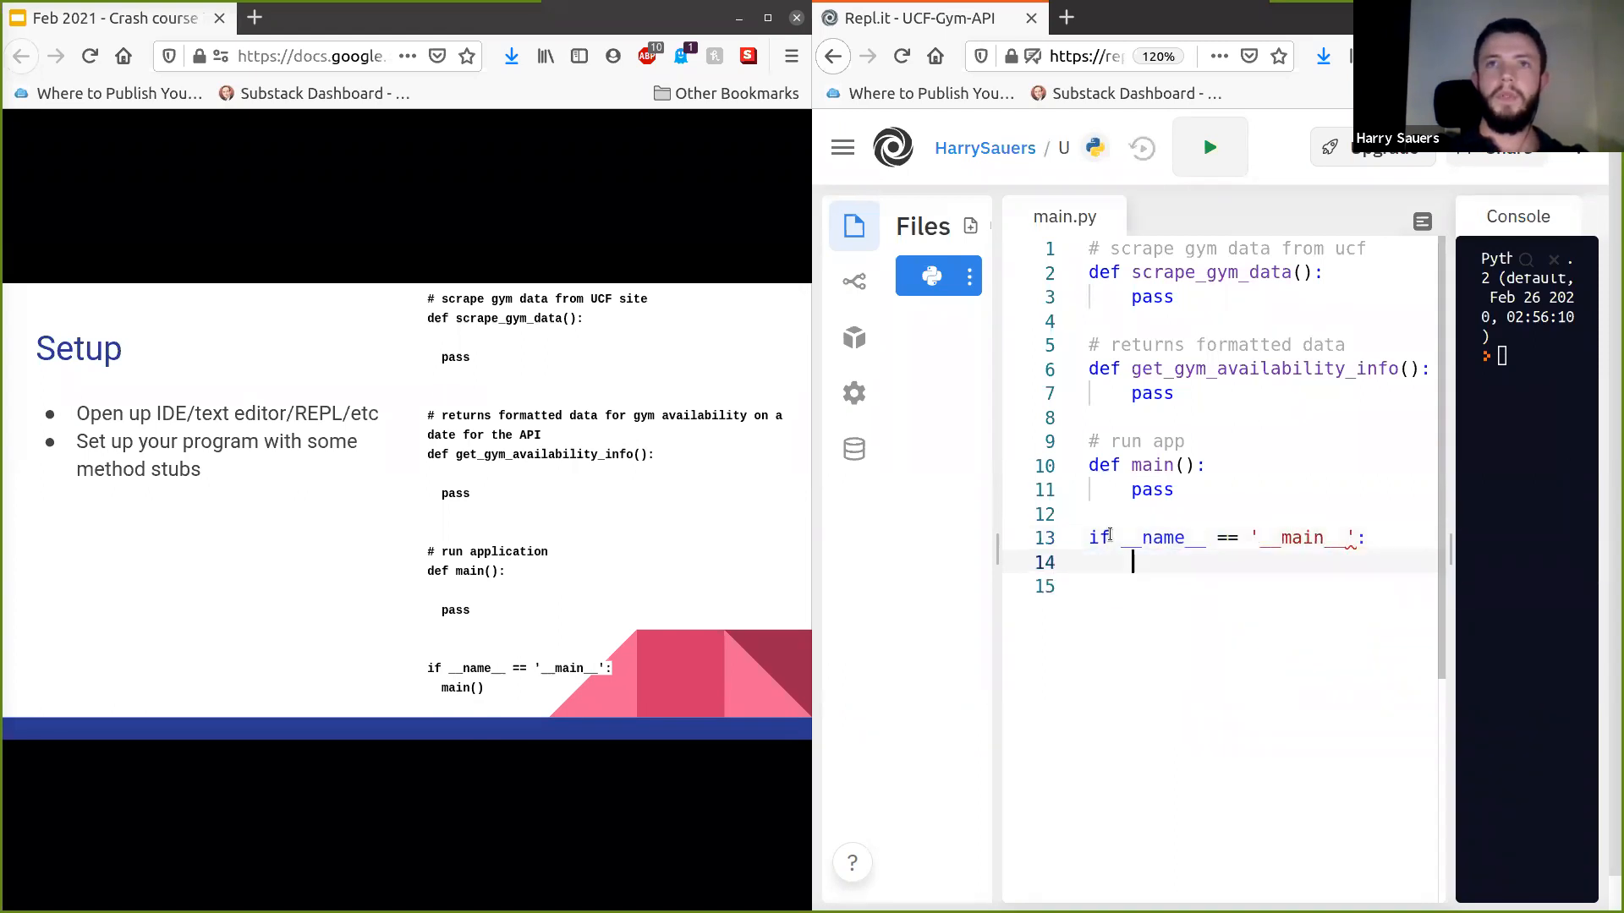
pyautogui.write('main()')
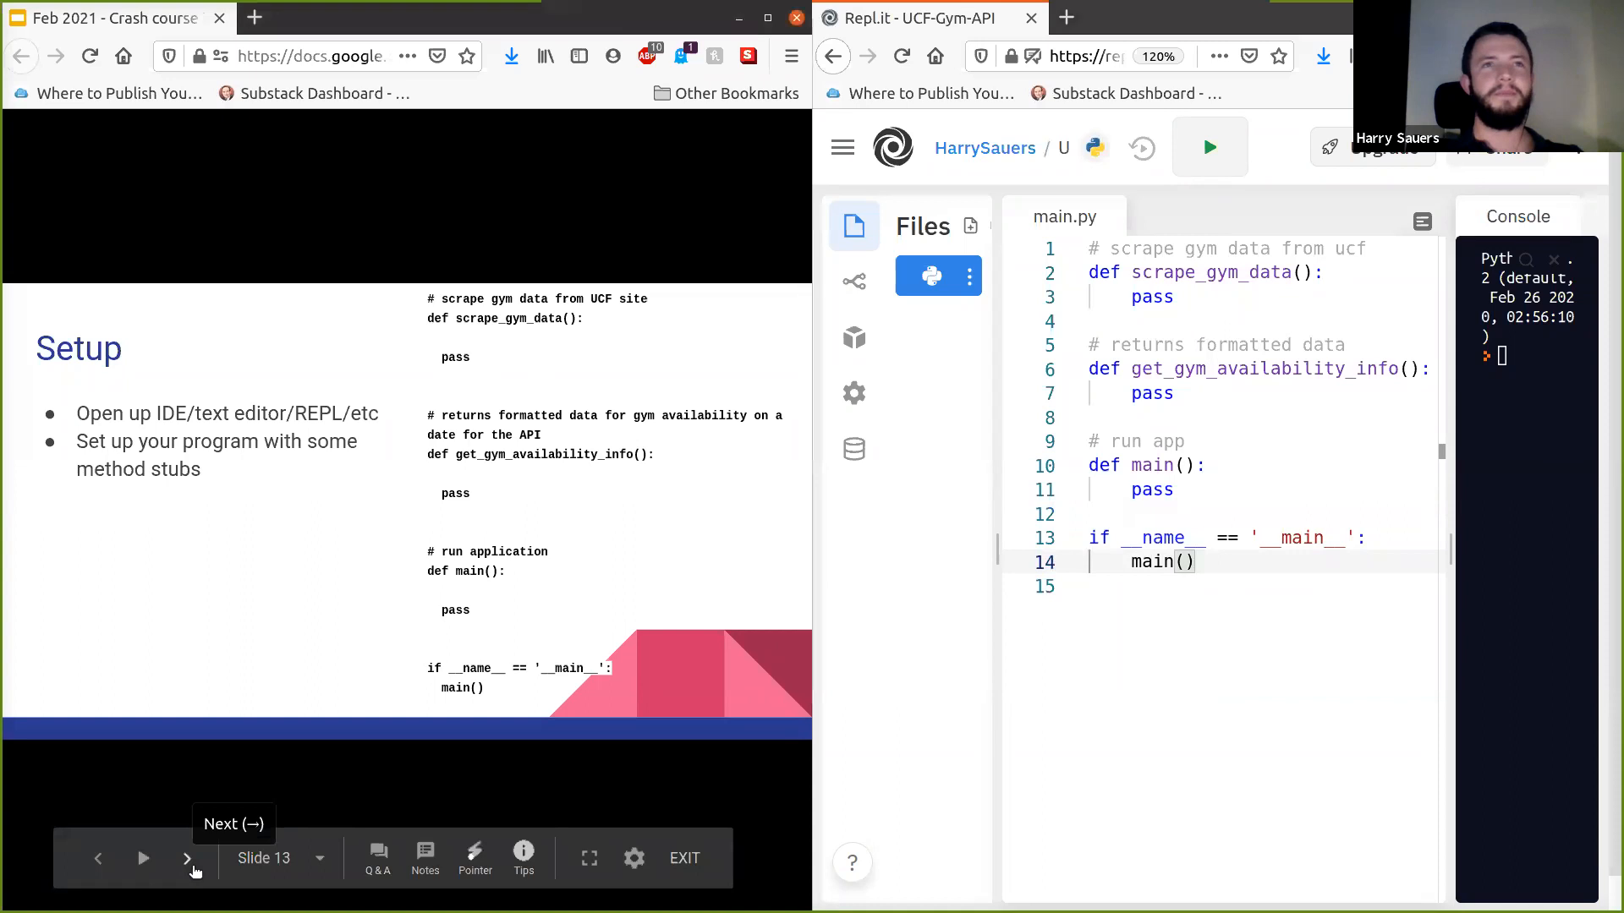
# Advance to slide 14, 'Libraries', then right-click on the slide
pyautogui.click(186, 858)
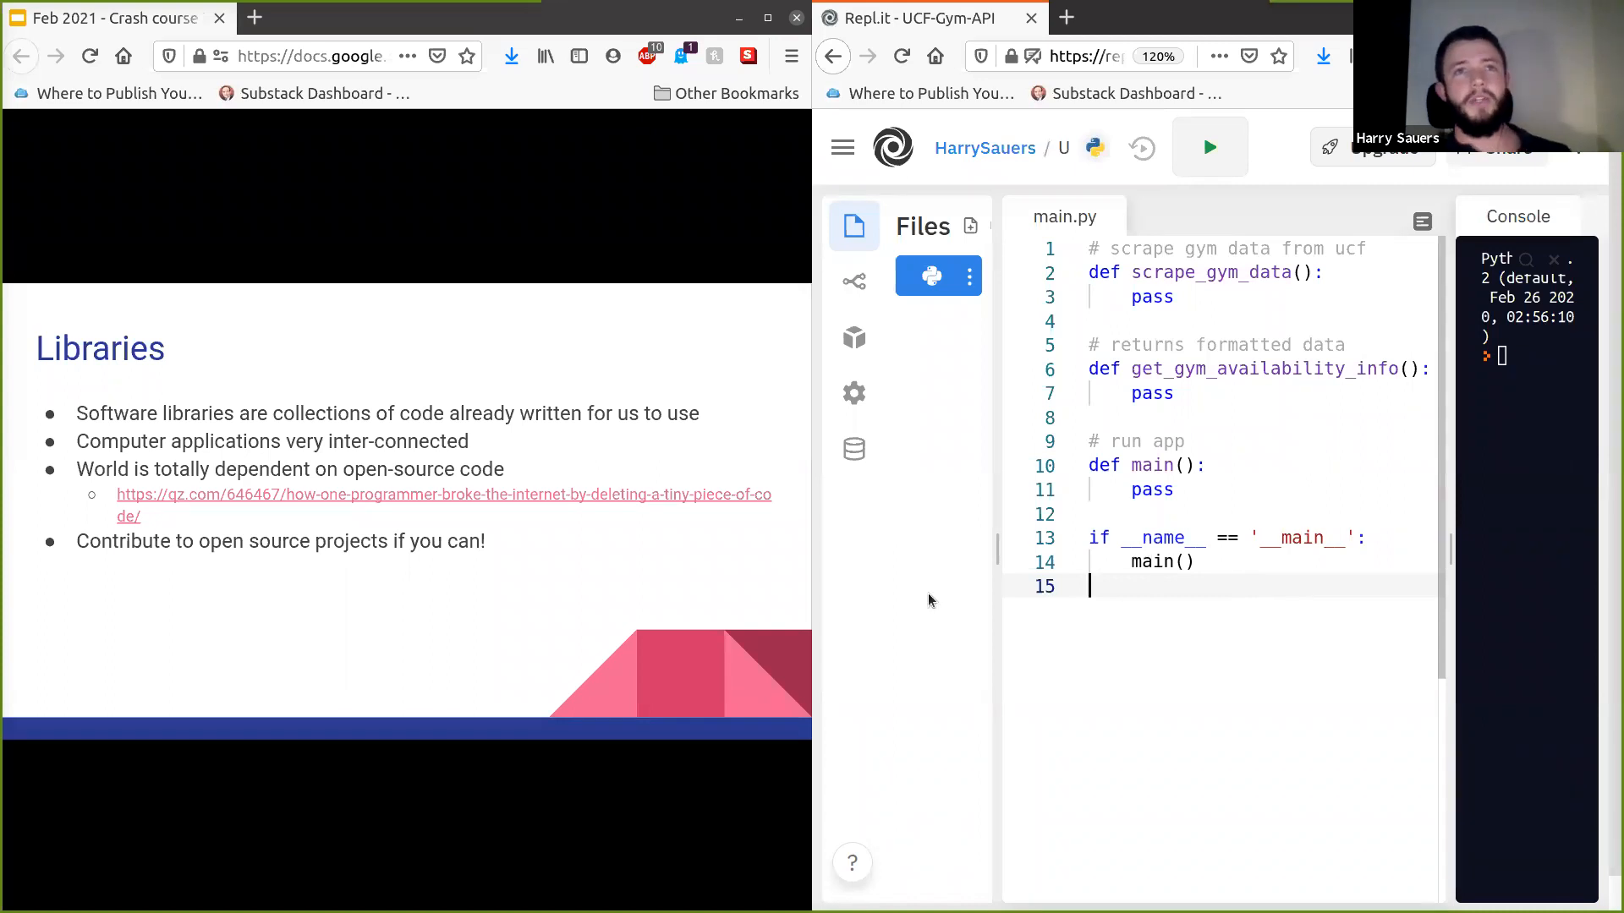
pyautogui.rightClick(580, 498)
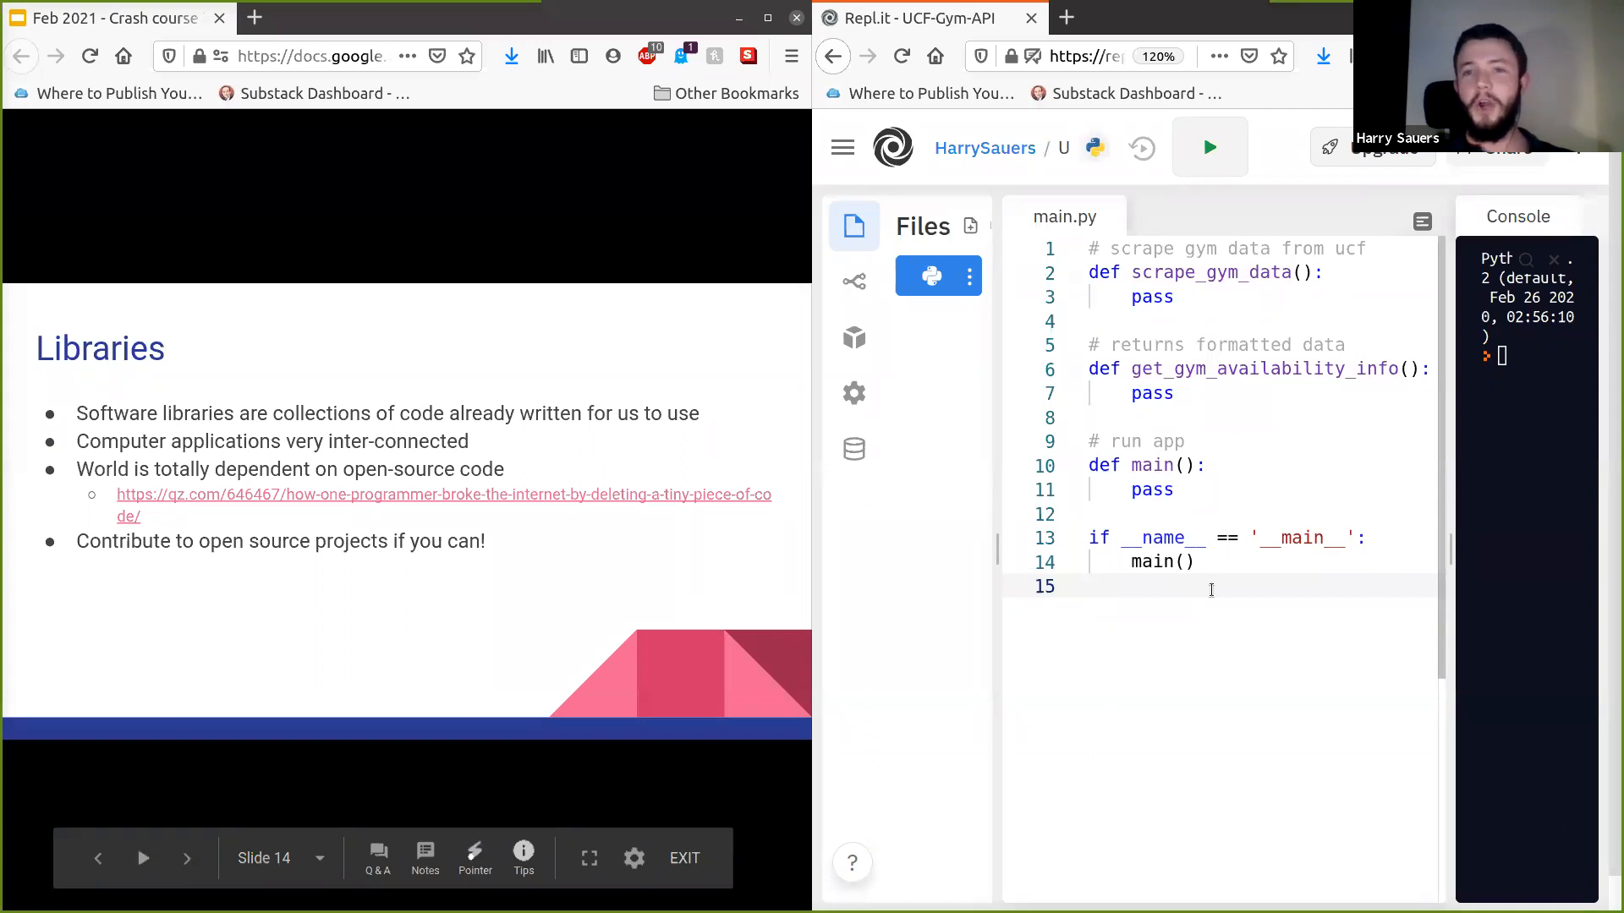
pyautogui.moveTo(1096, 652)
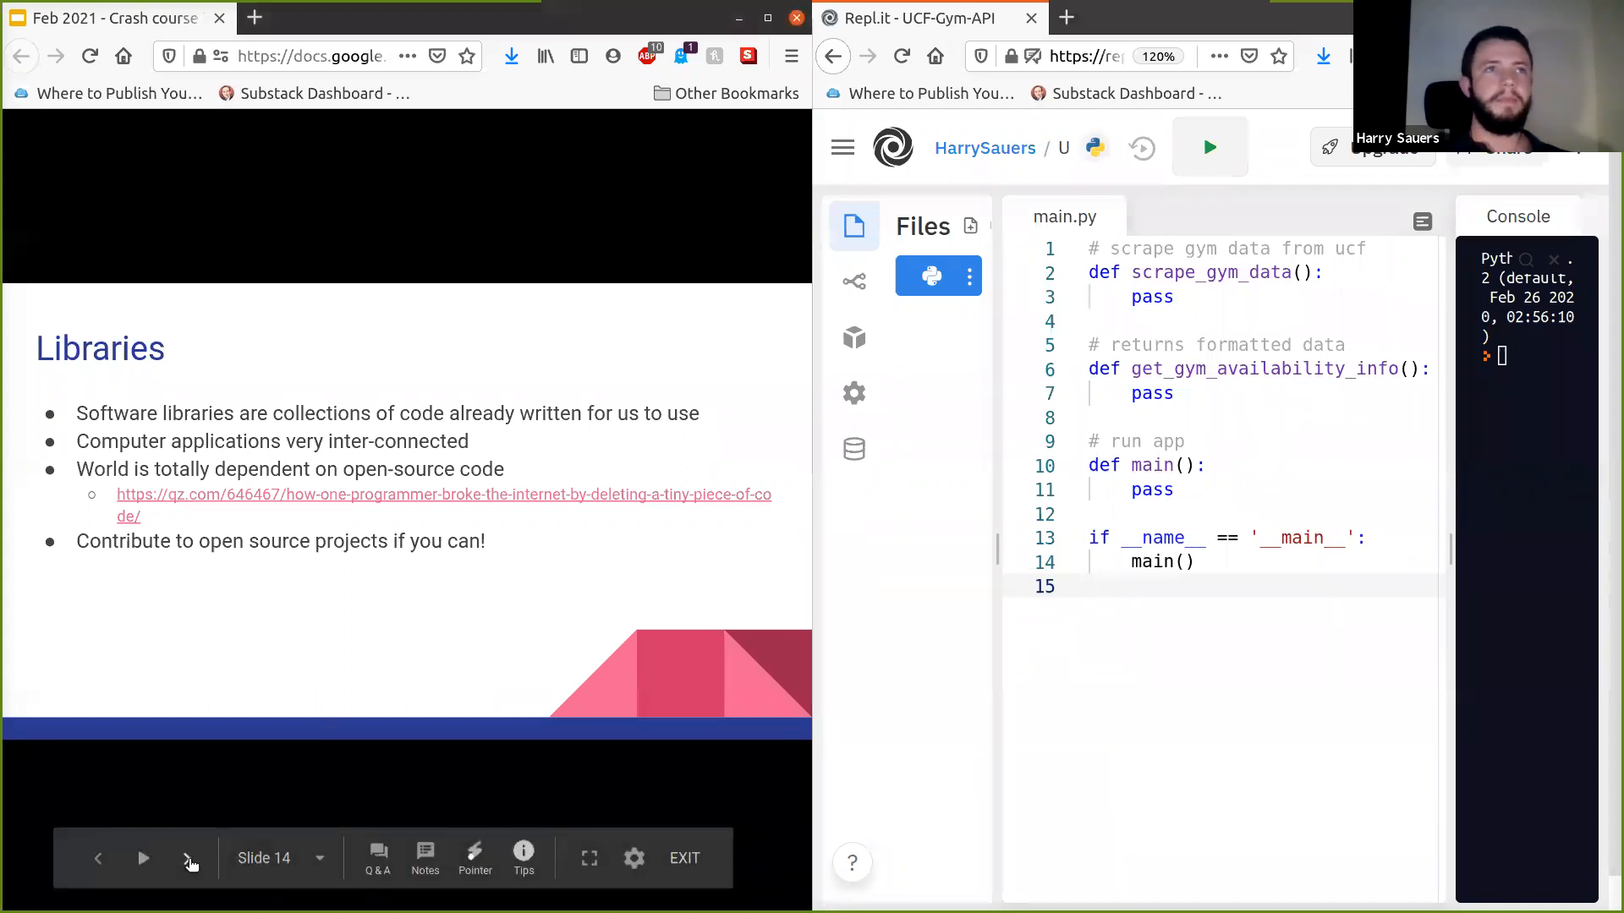
# Advance the slideshow to slide 15, 'We need a few to build our app'
pyautogui.click(190, 857)
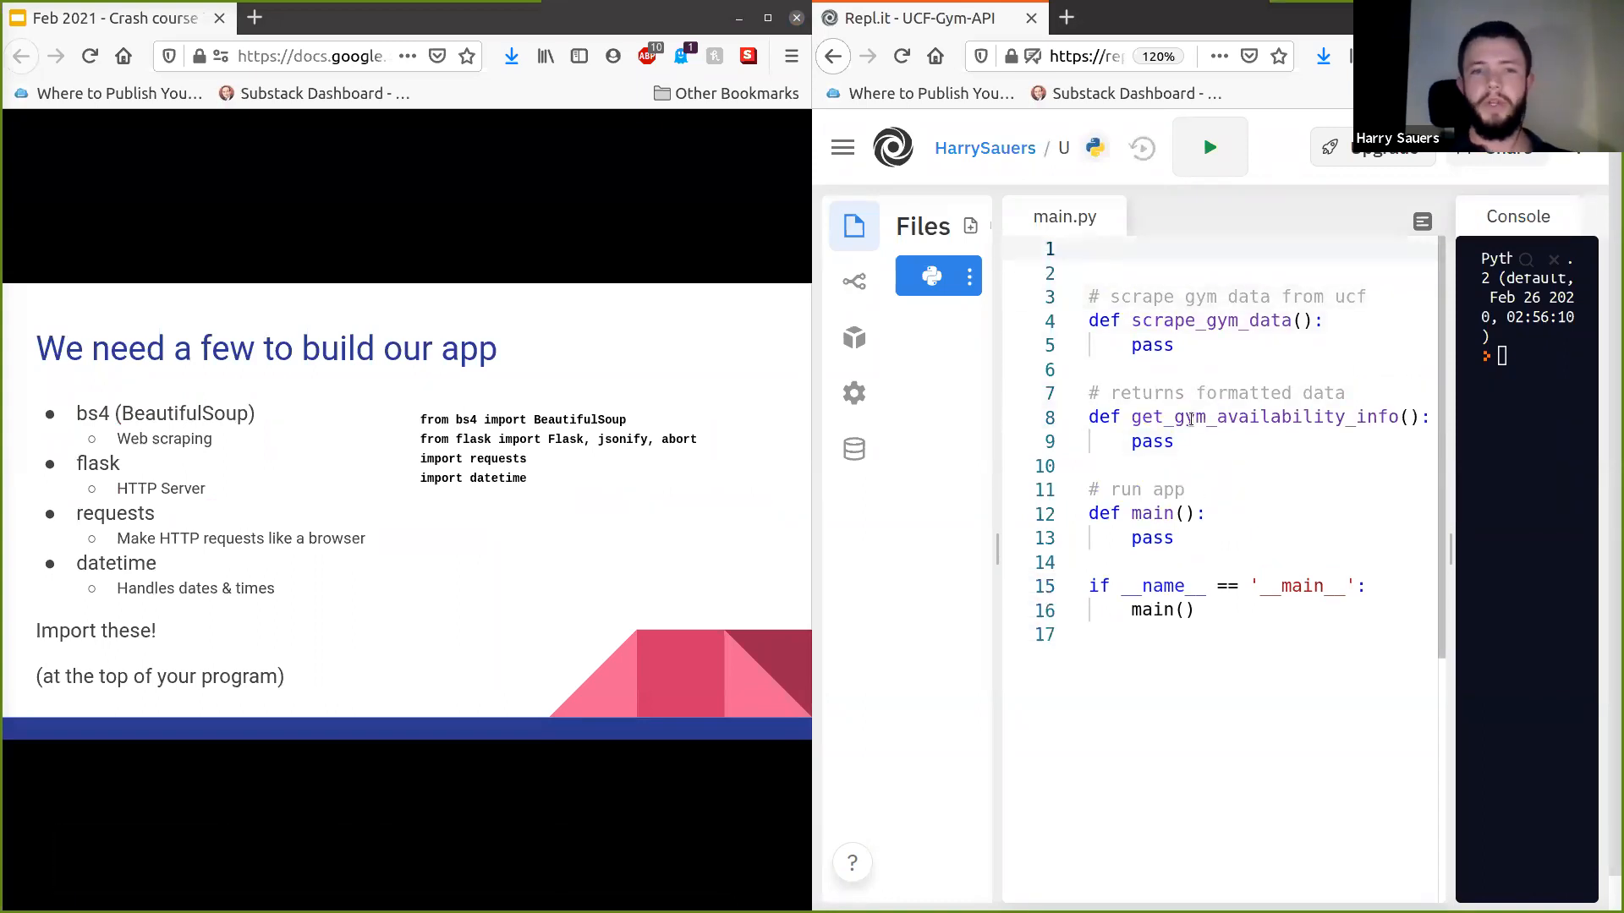
pyautogui.click(1093, 248)
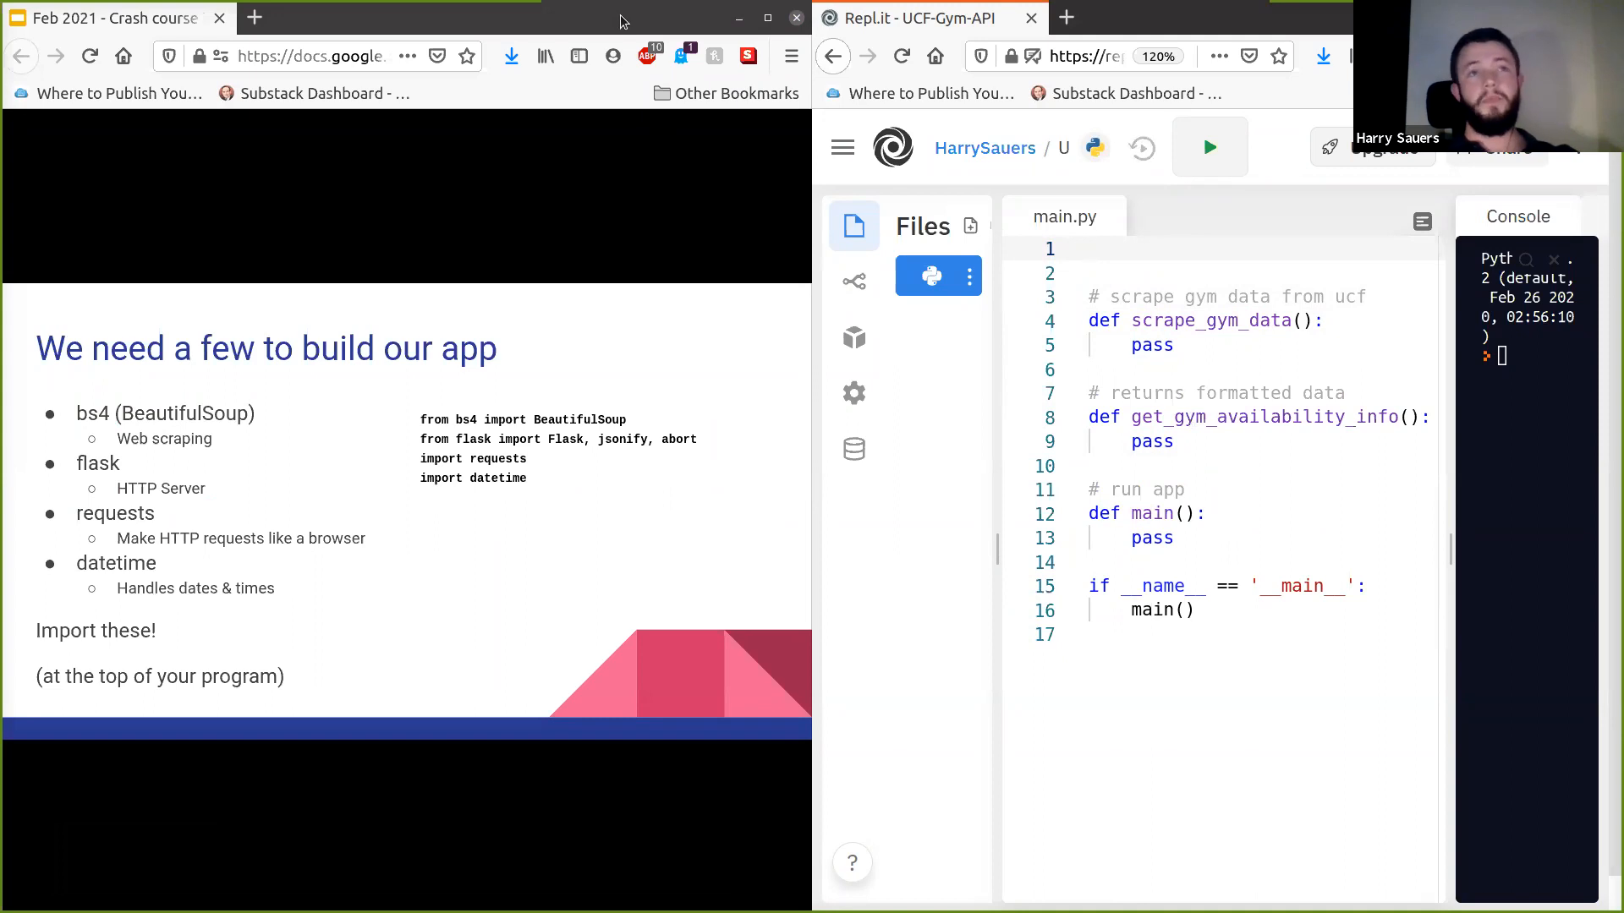
pyautogui.moveTo(619, 513)
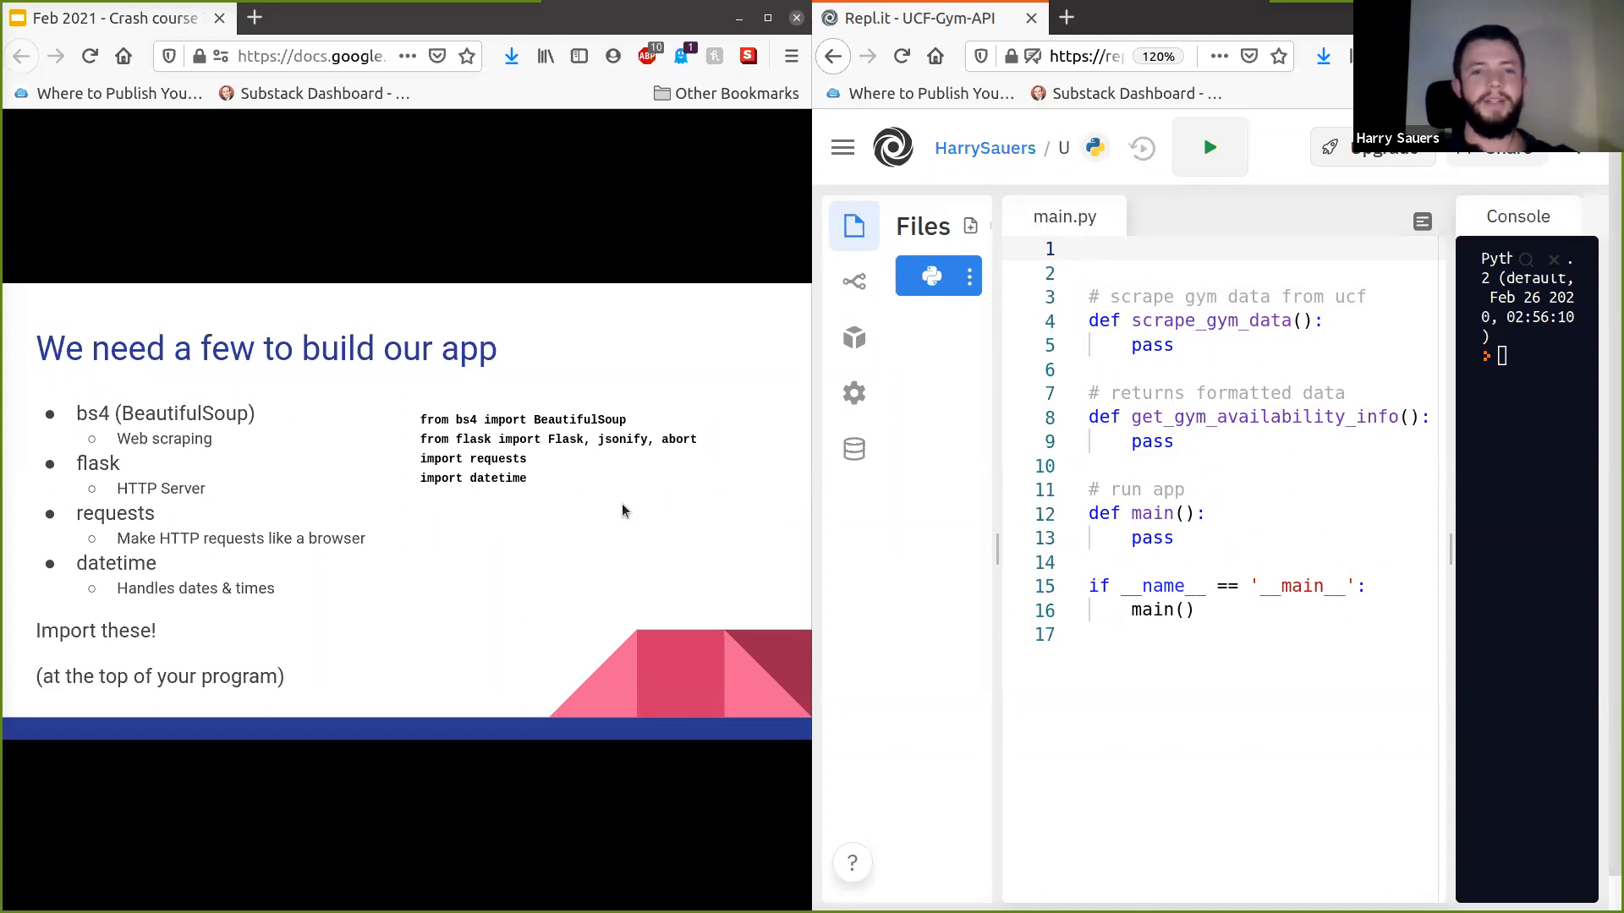
pyautogui.click(1138, 248)
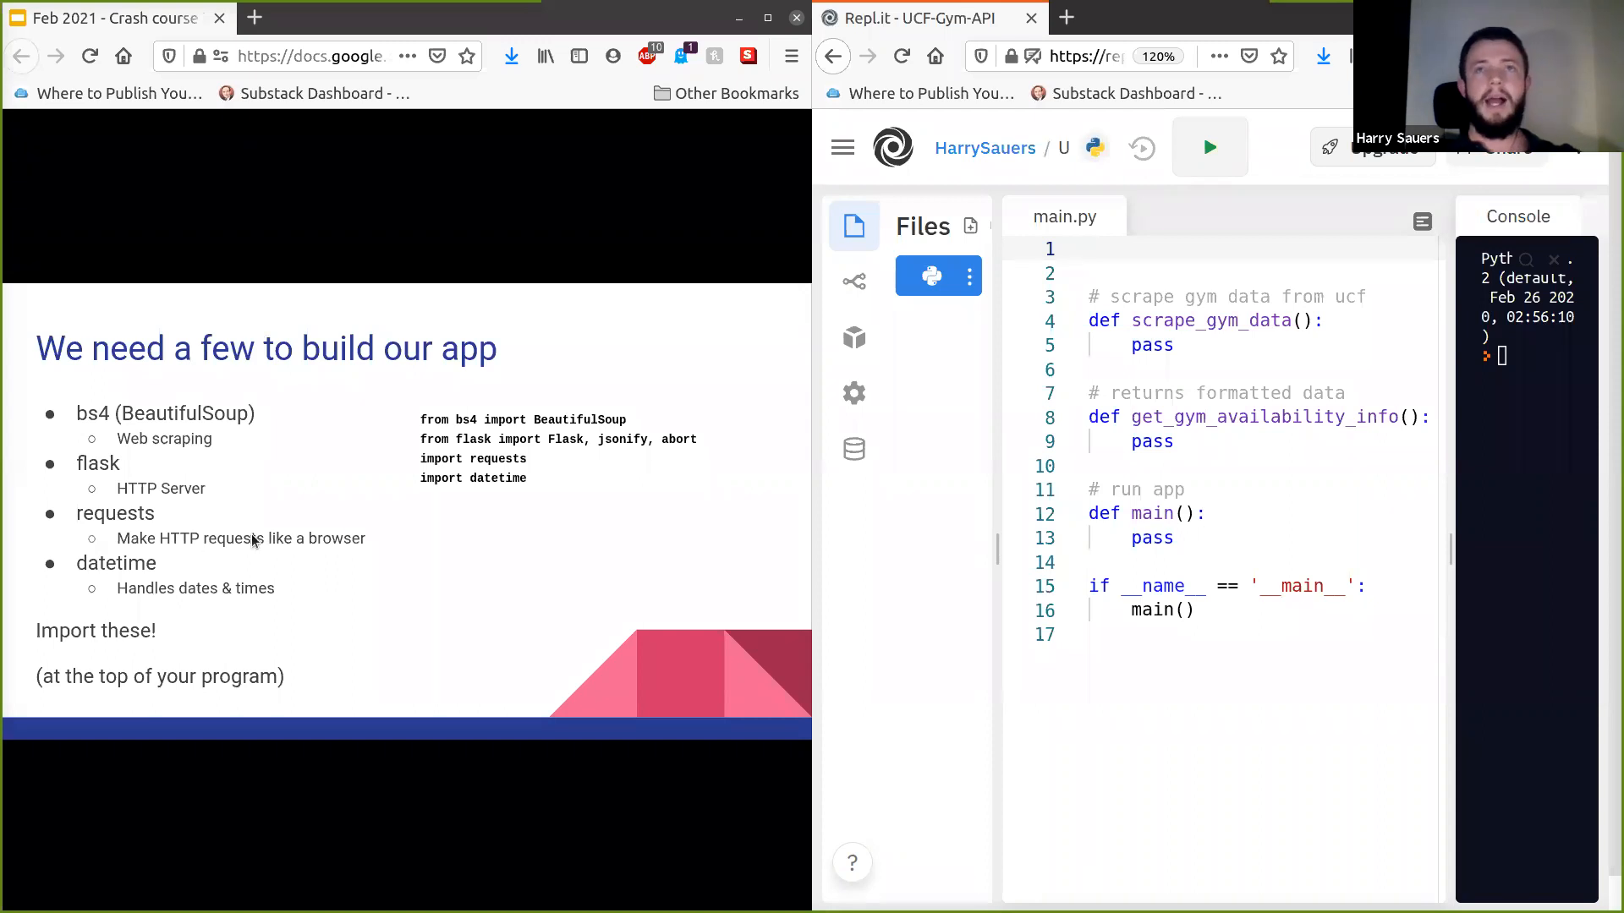
pyautogui.click(1092, 248)
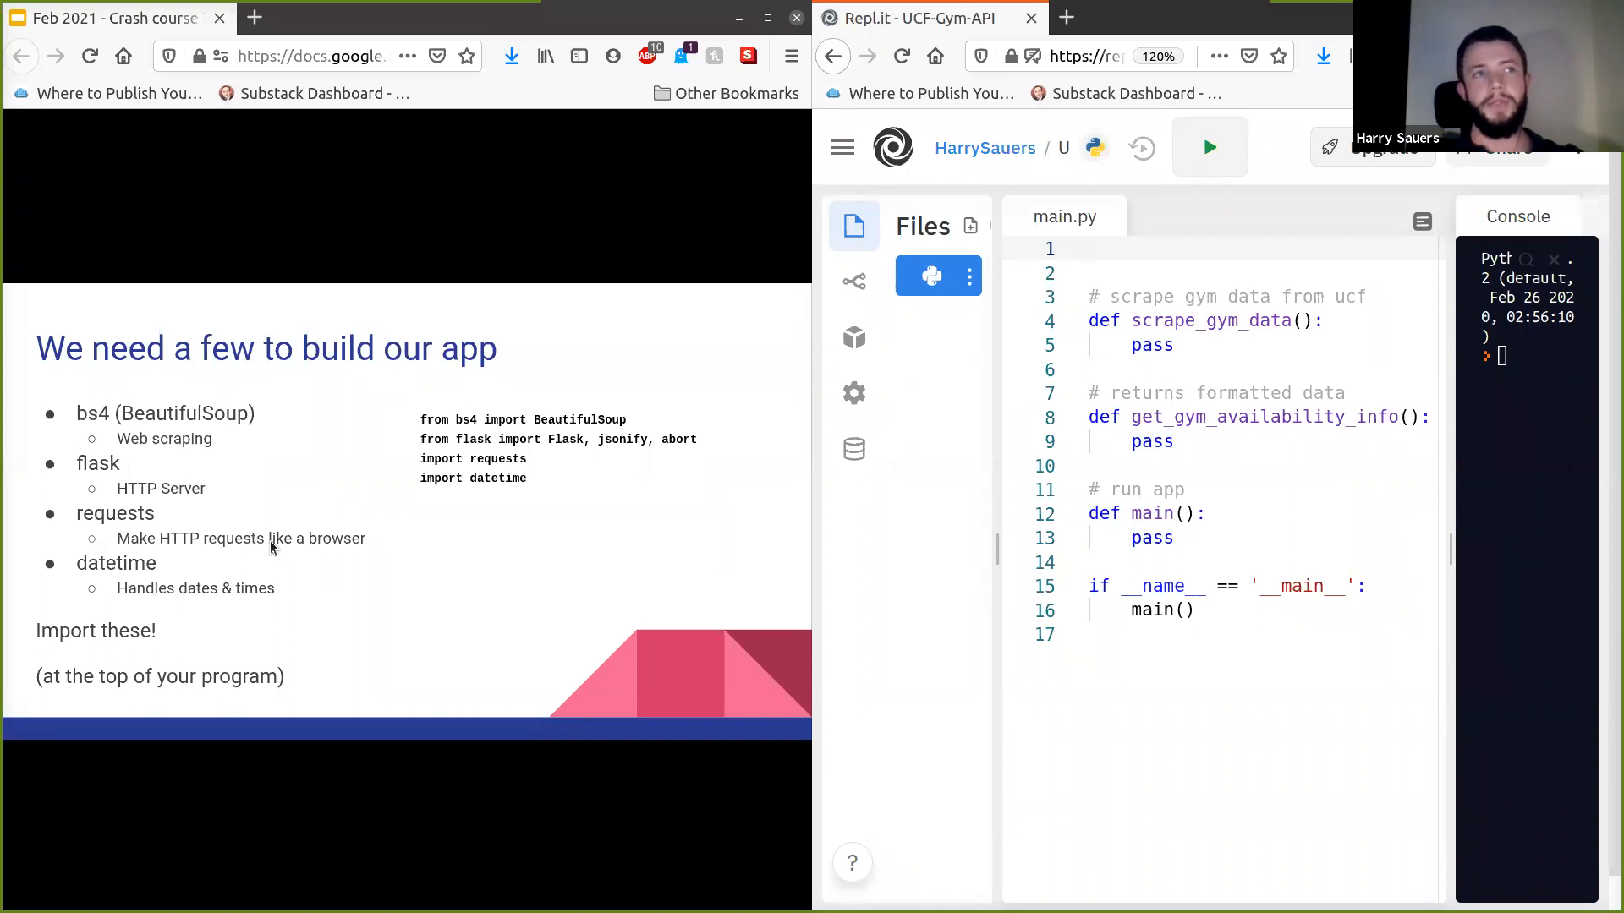
pyautogui.moveTo(585, 599)
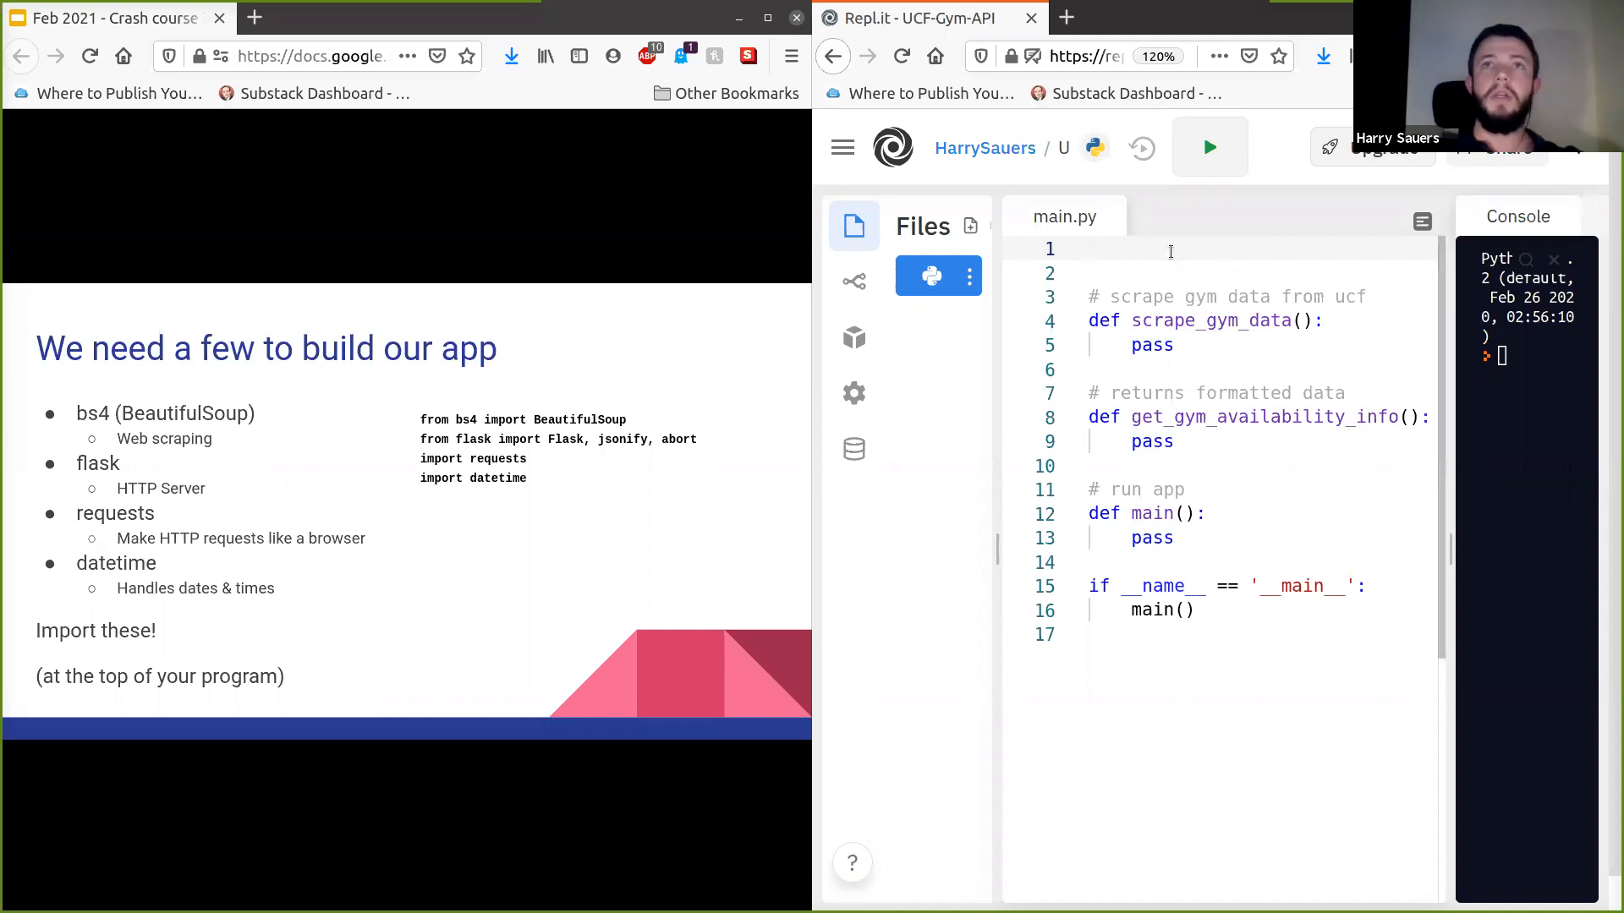
# Type the bs4, flask (Flask, jsonify, abort), requests and datetime imports into main.py
pyautogui.write('from b')
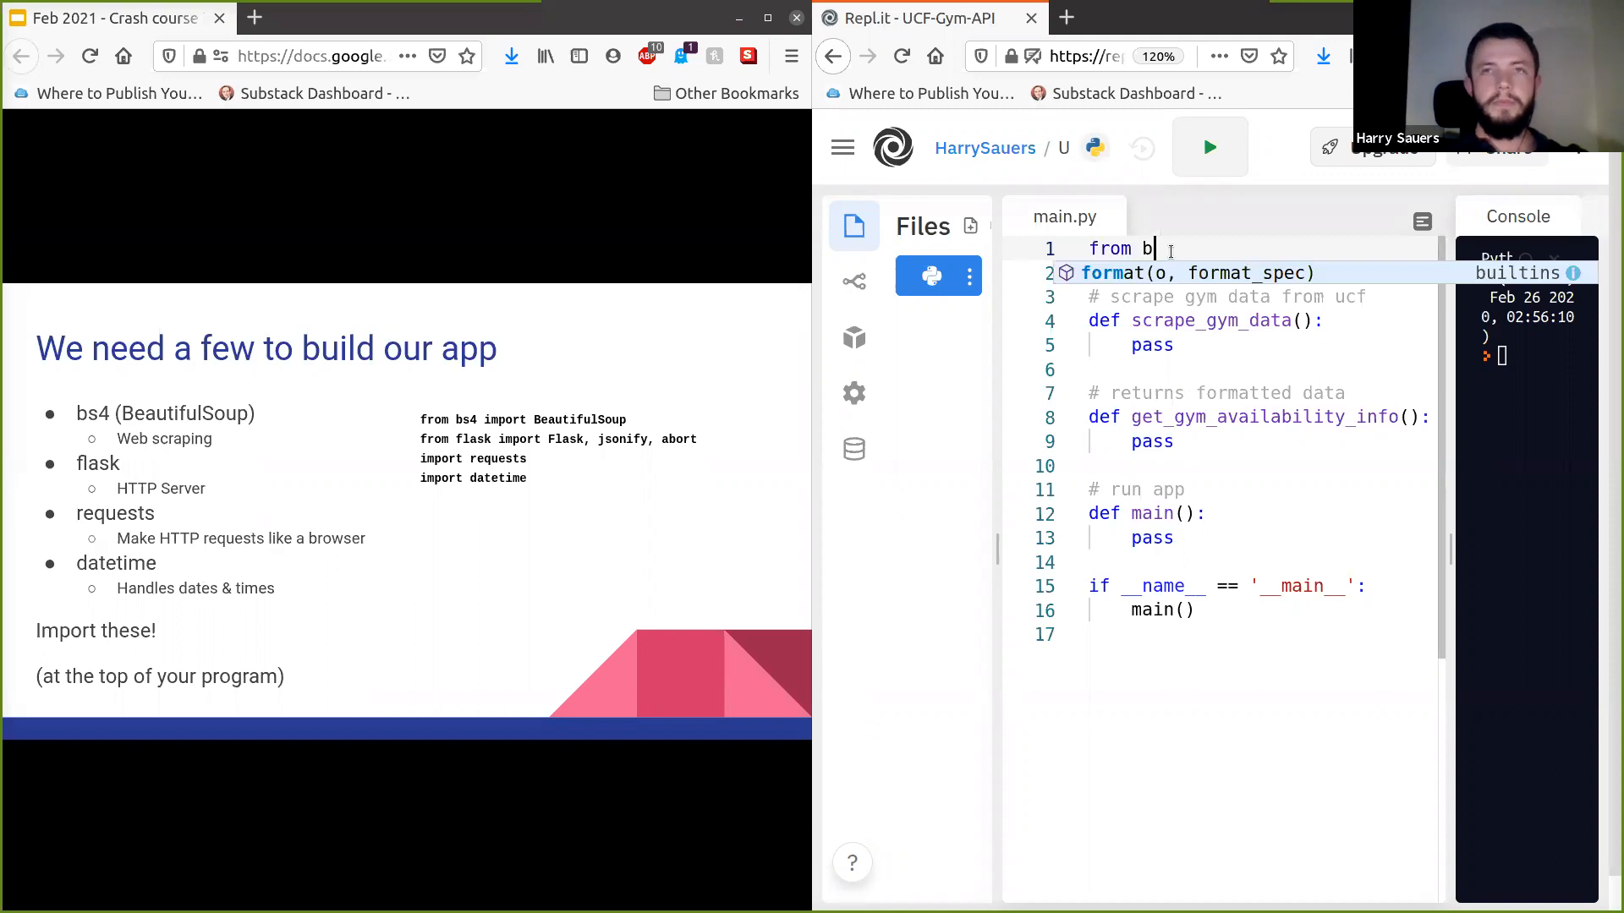
pyautogui.write('s4_impr')
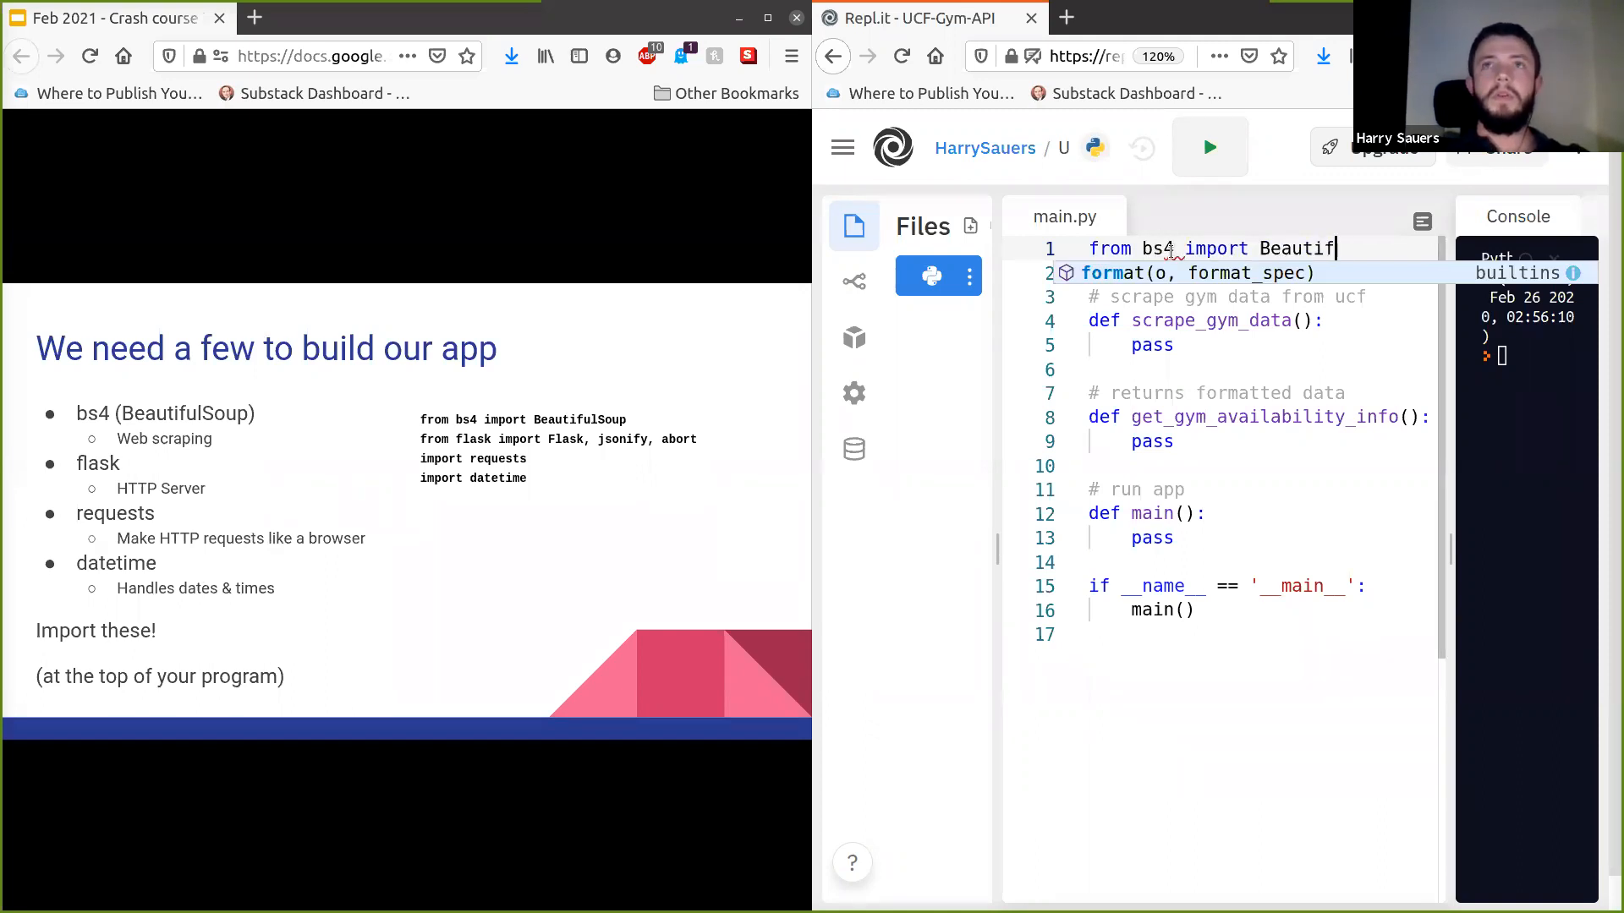
pyautogui.press('Enter')
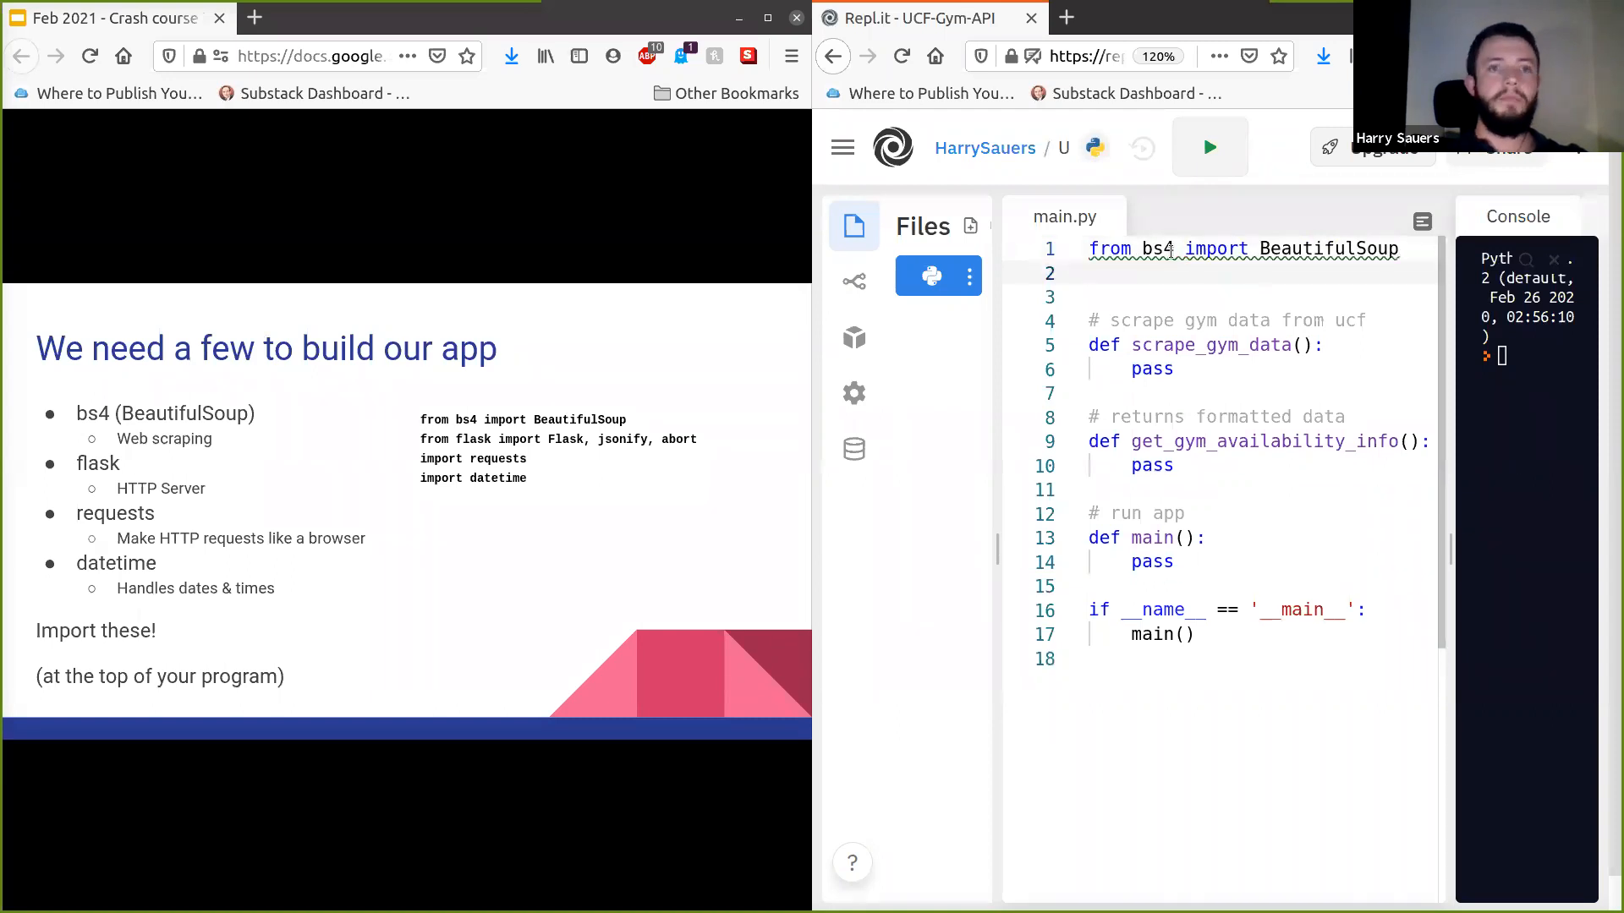
pyautogui.write('from flask im')
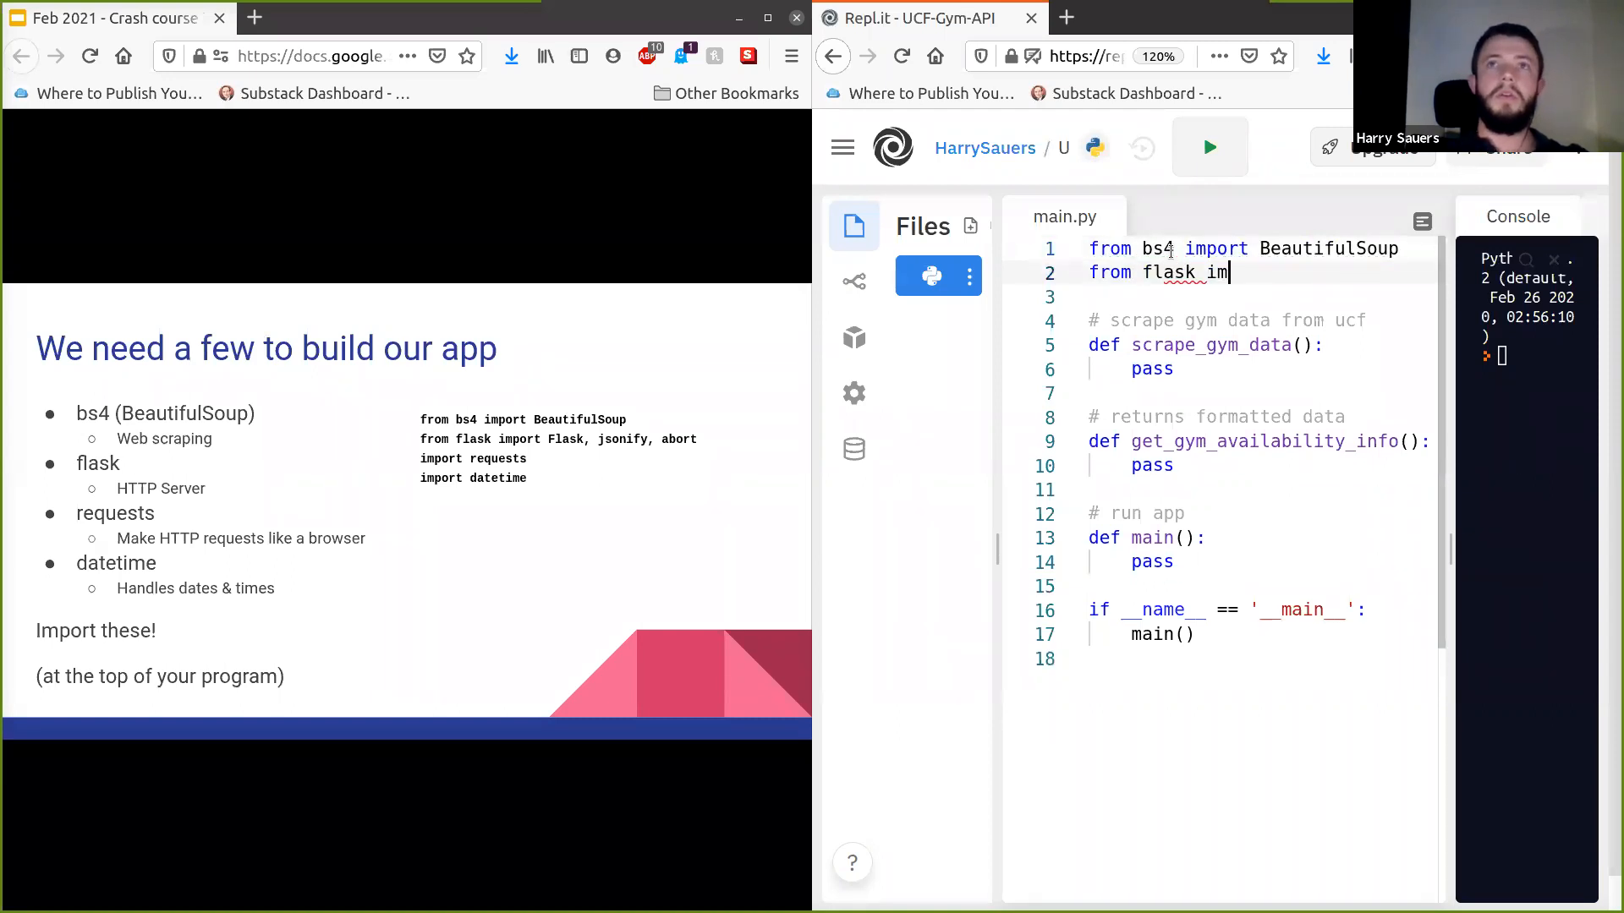
pyautogui.write('port Flask,')
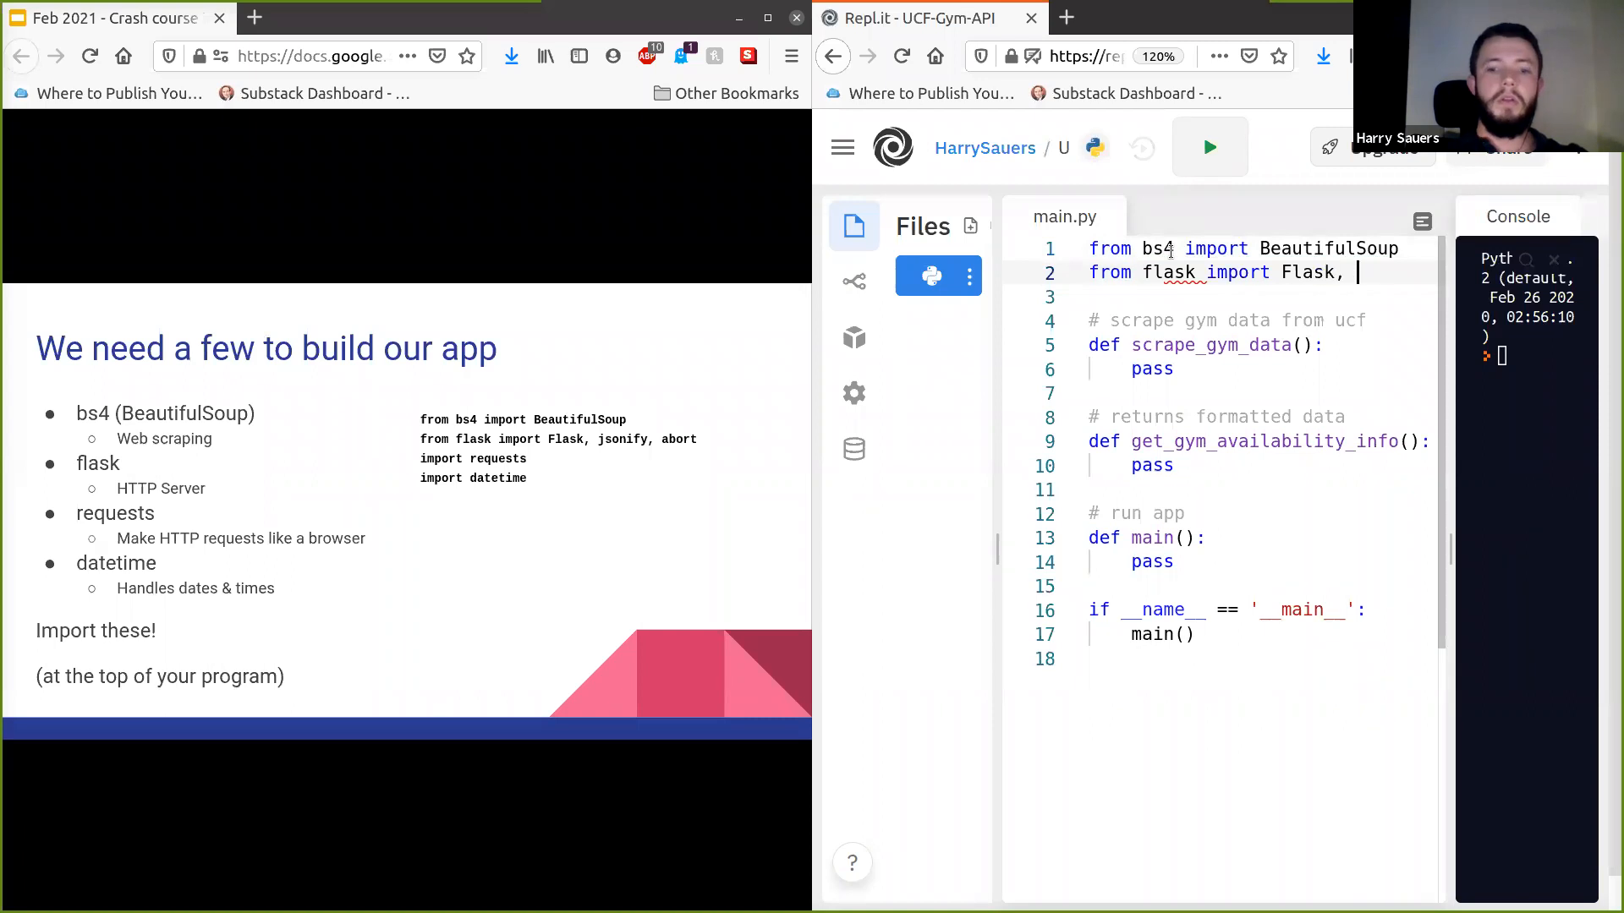
pyautogui.write('jsonify, abort')
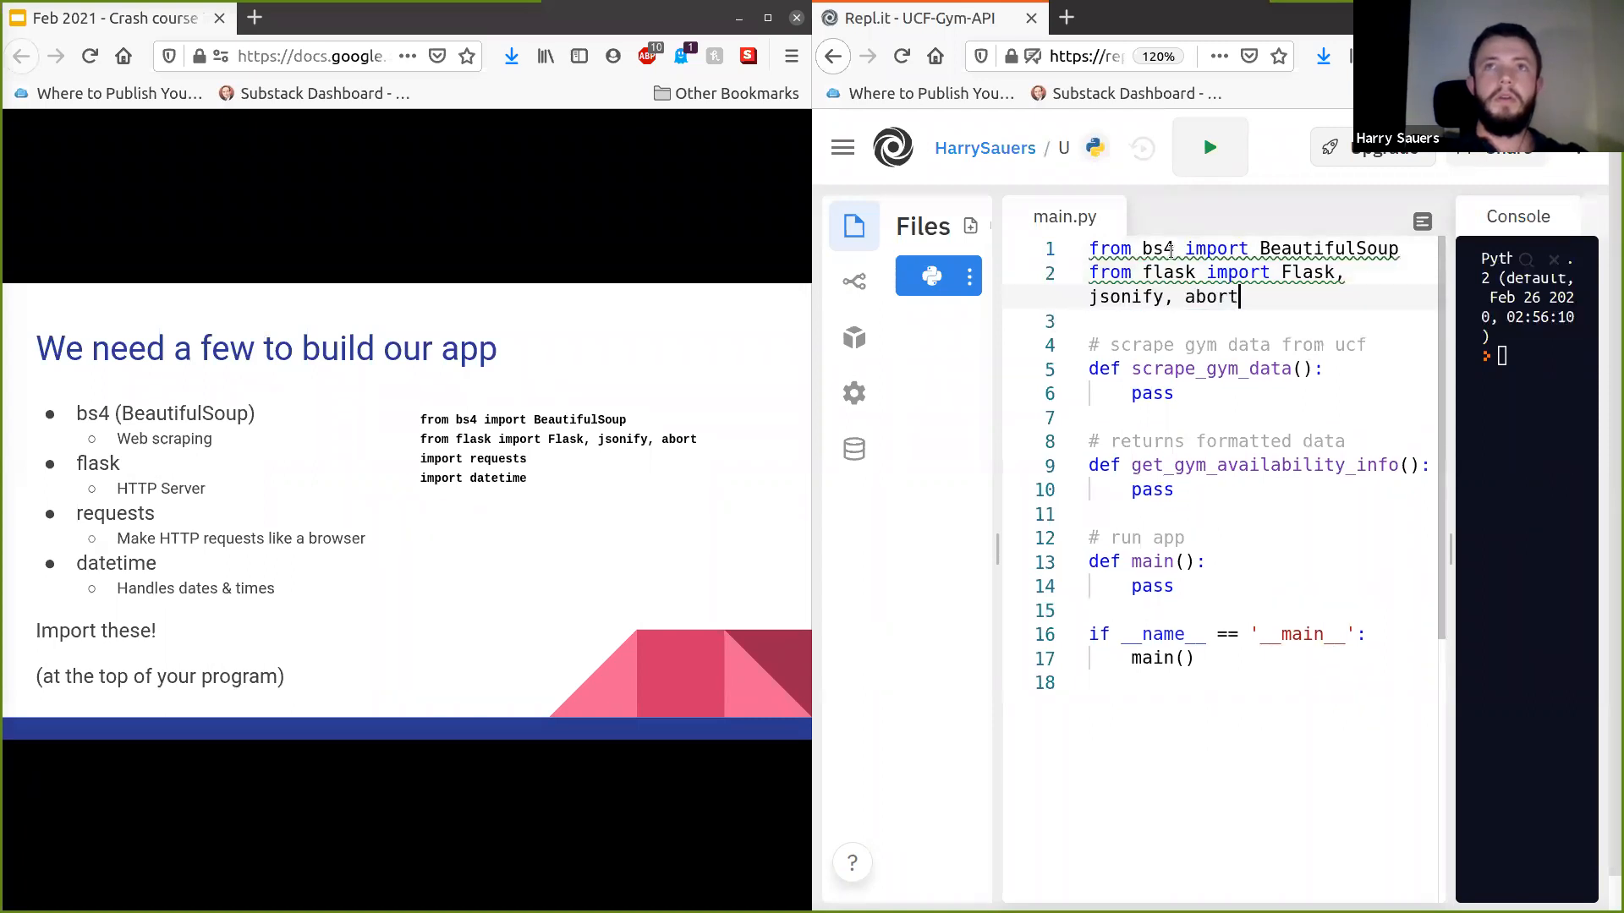
pyautogui.write('impot')
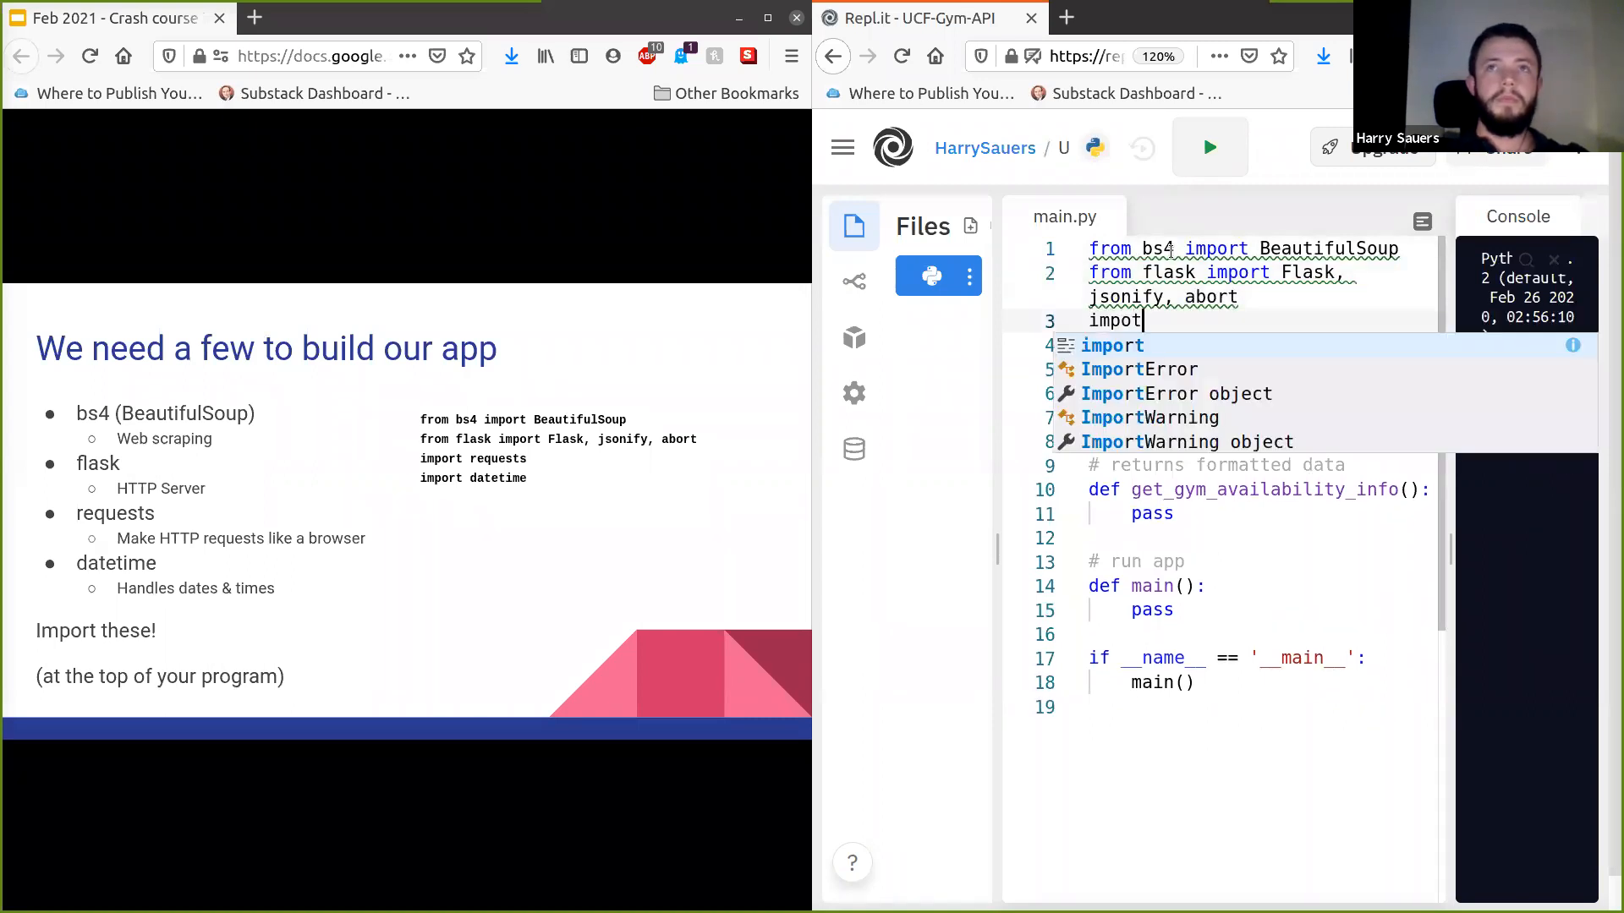
pyautogui.write('requests')
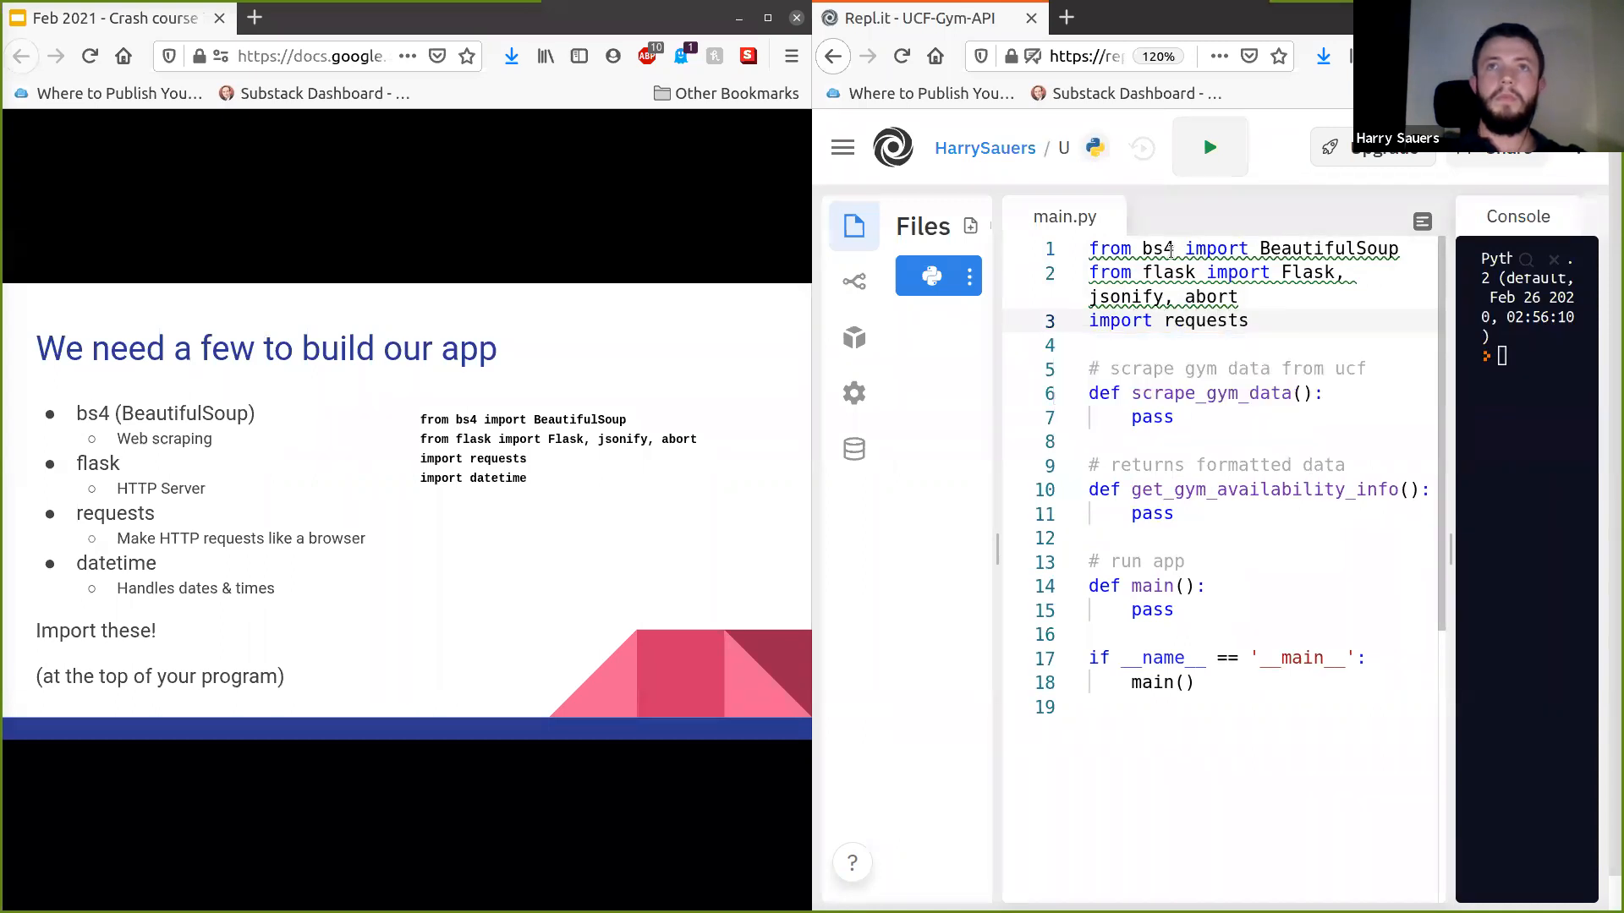
pyautogui.write('impoe')
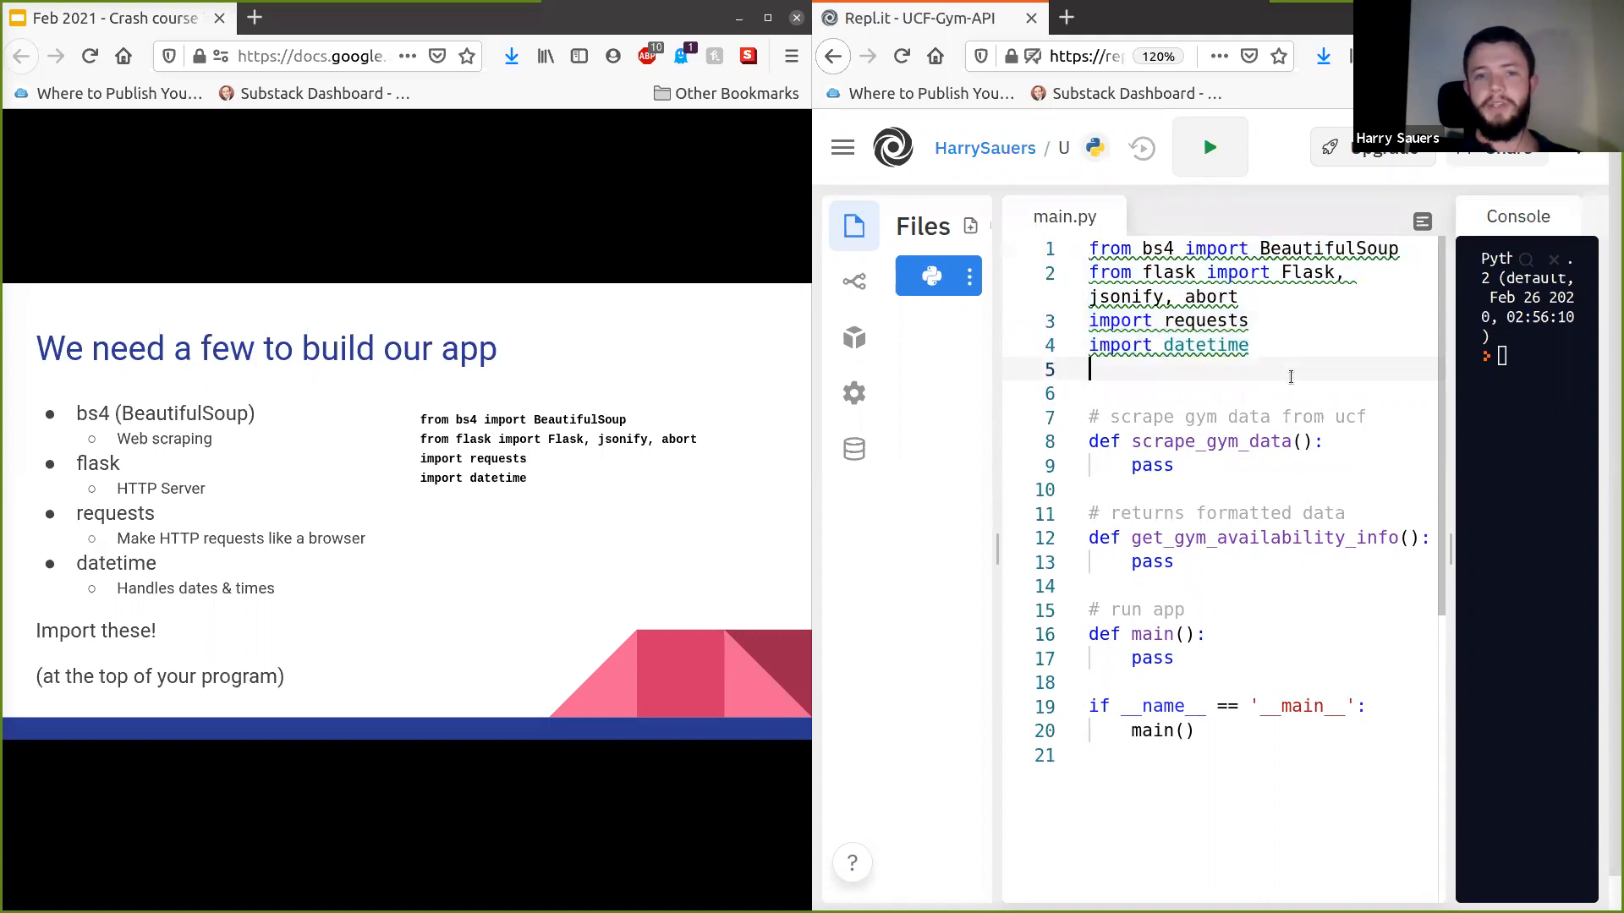
pyautogui.moveTo(1240, 443)
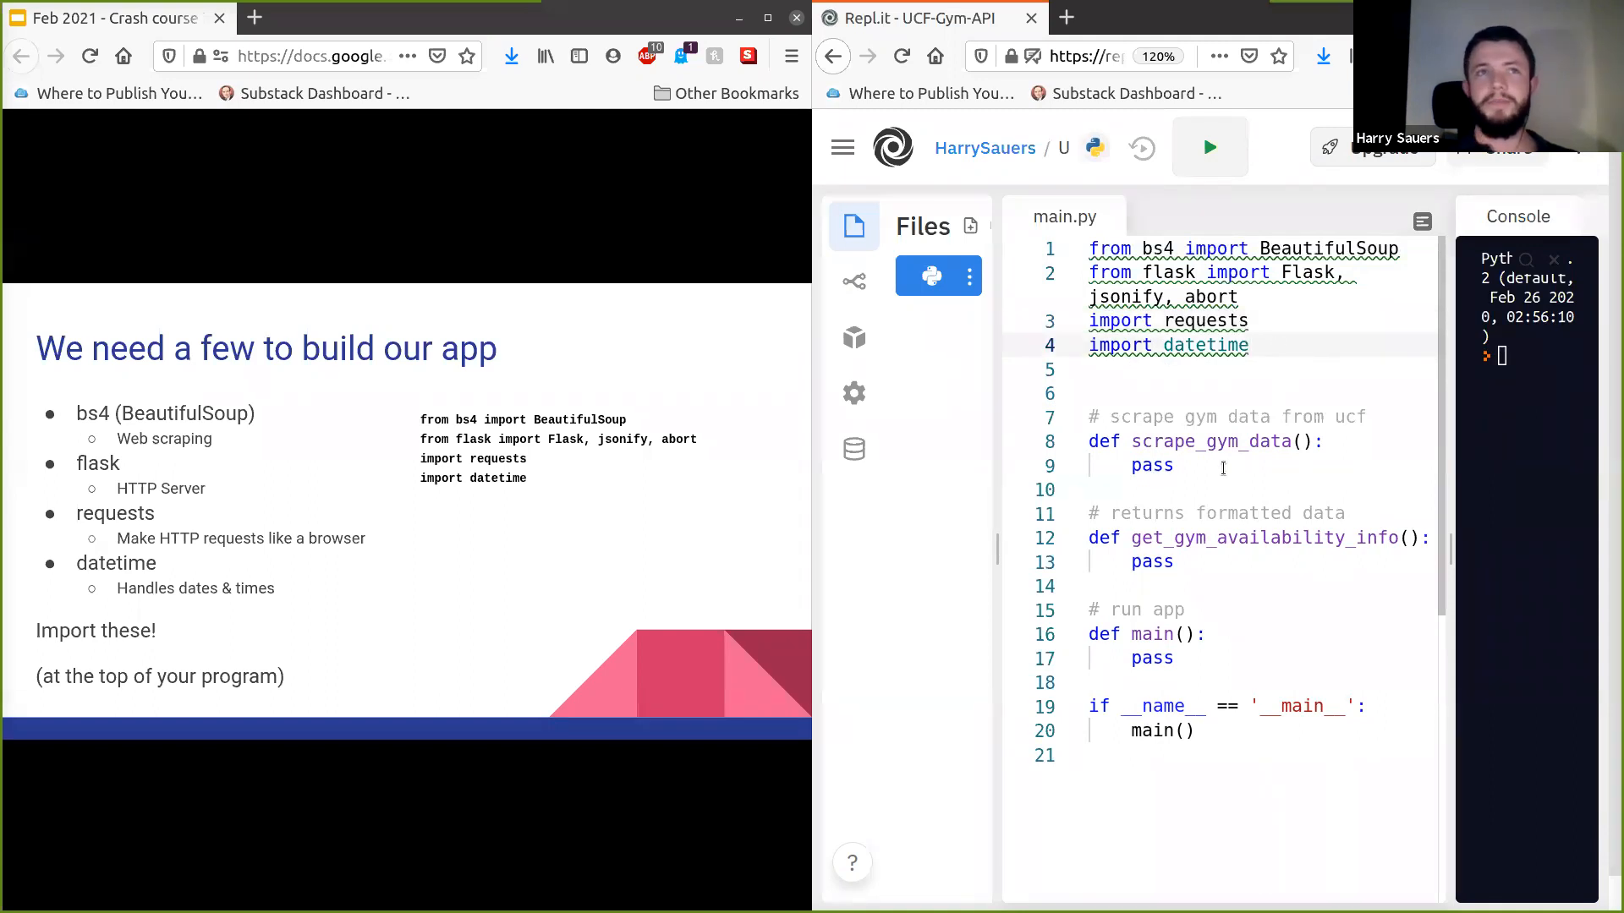
pyautogui.click(190, 858)
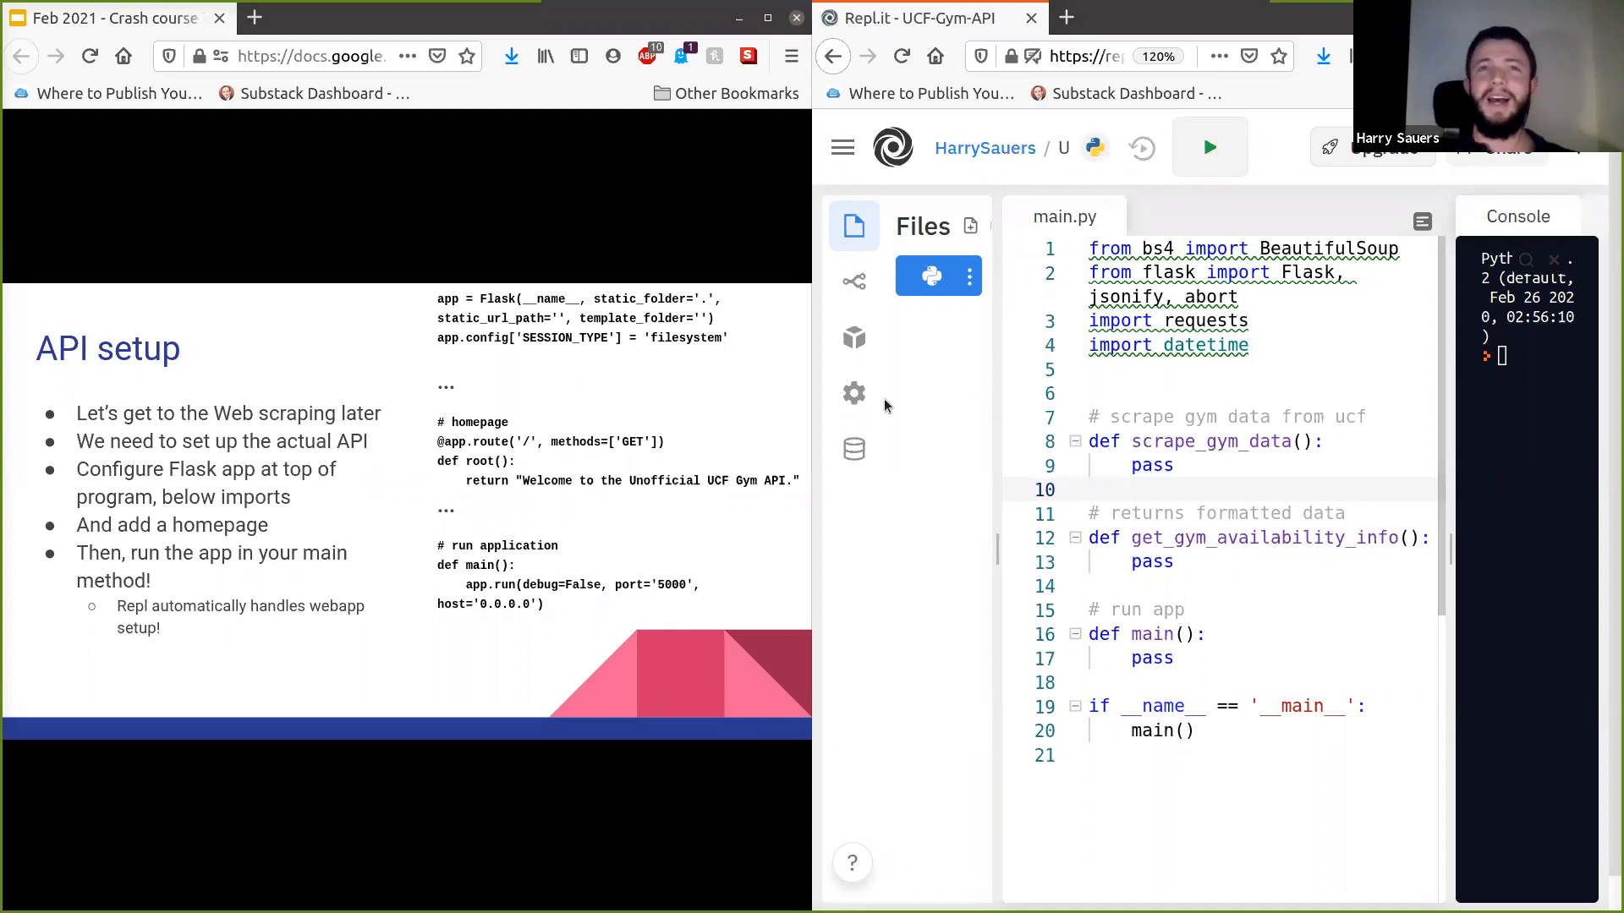
# Set Code intelligence to disabled in the Repl.it workspace settings
pyautogui.click(853, 393)
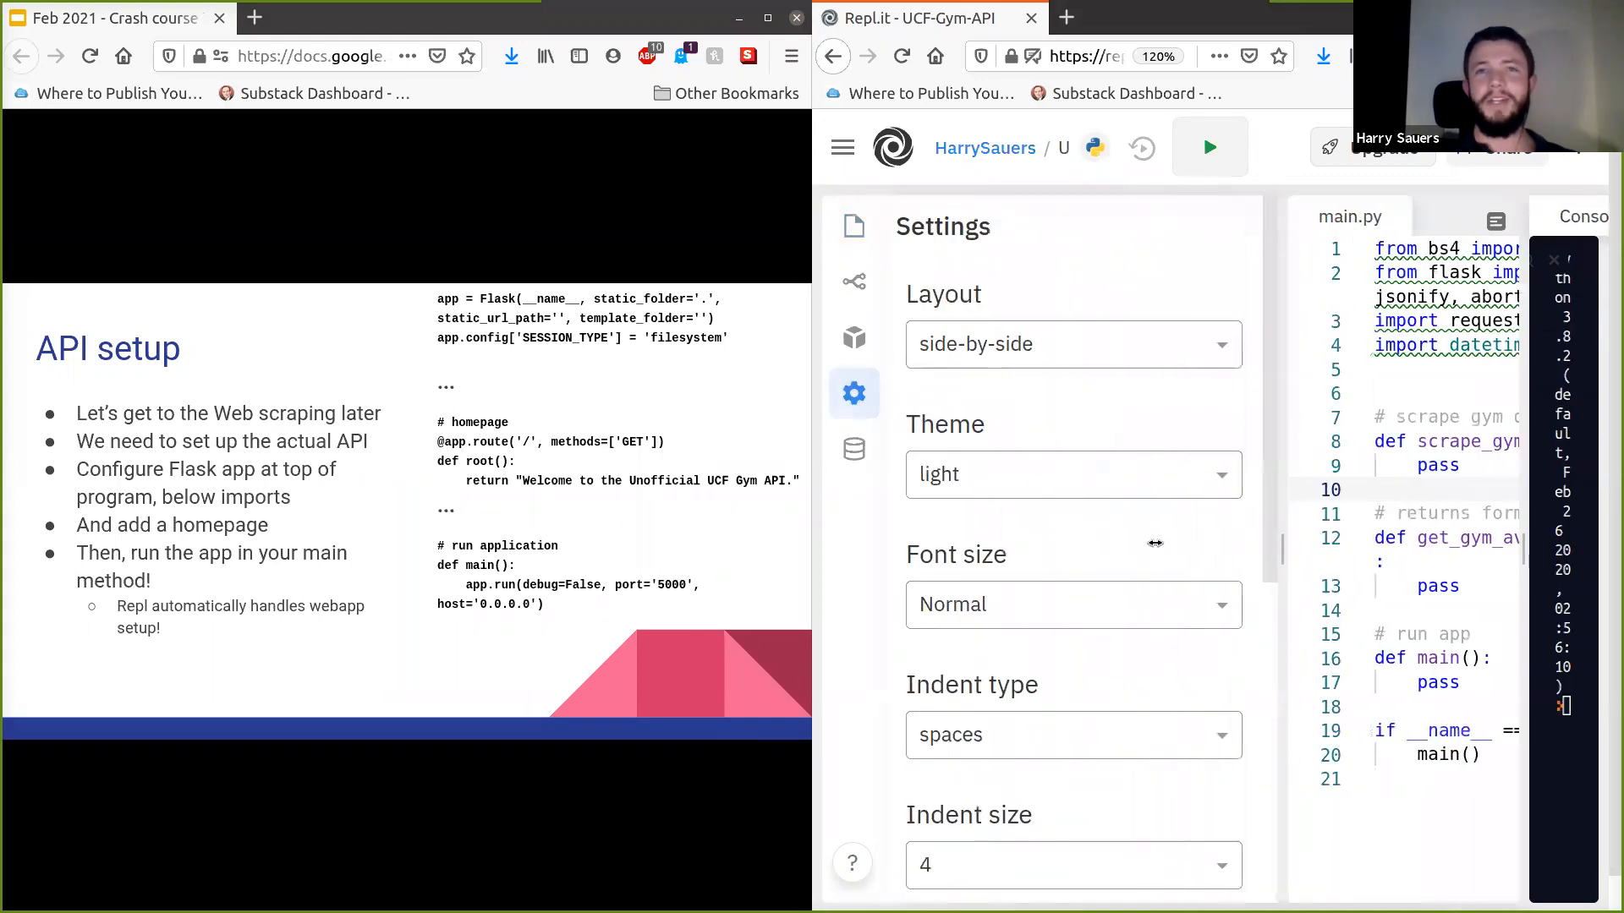
pyautogui.scroll(-3)
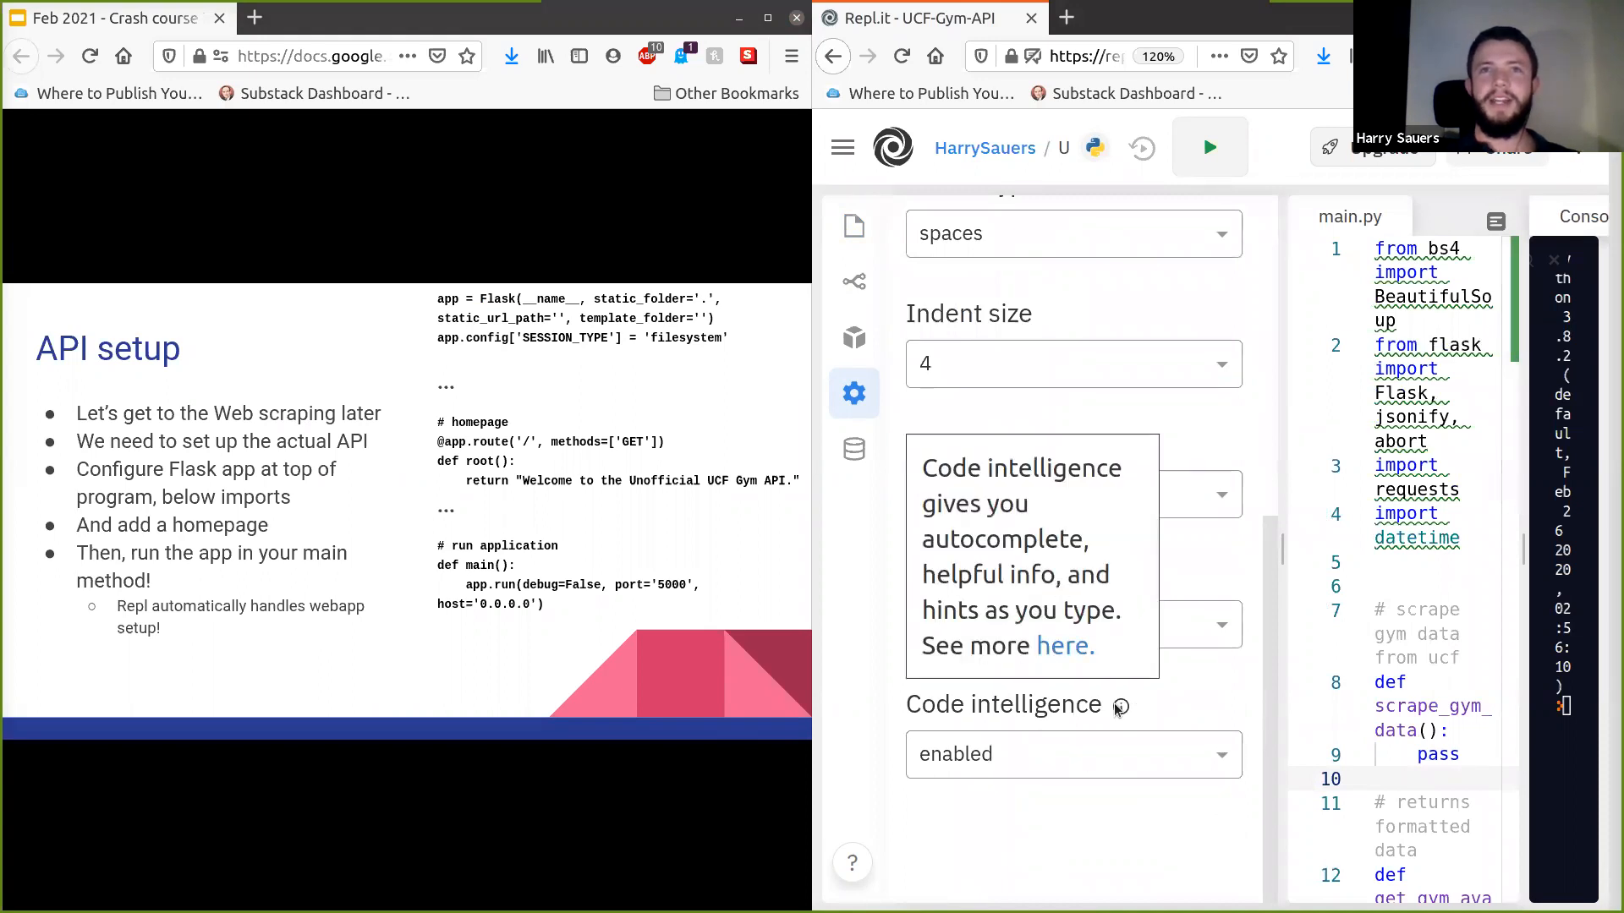
pyautogui.click(1072, 754)
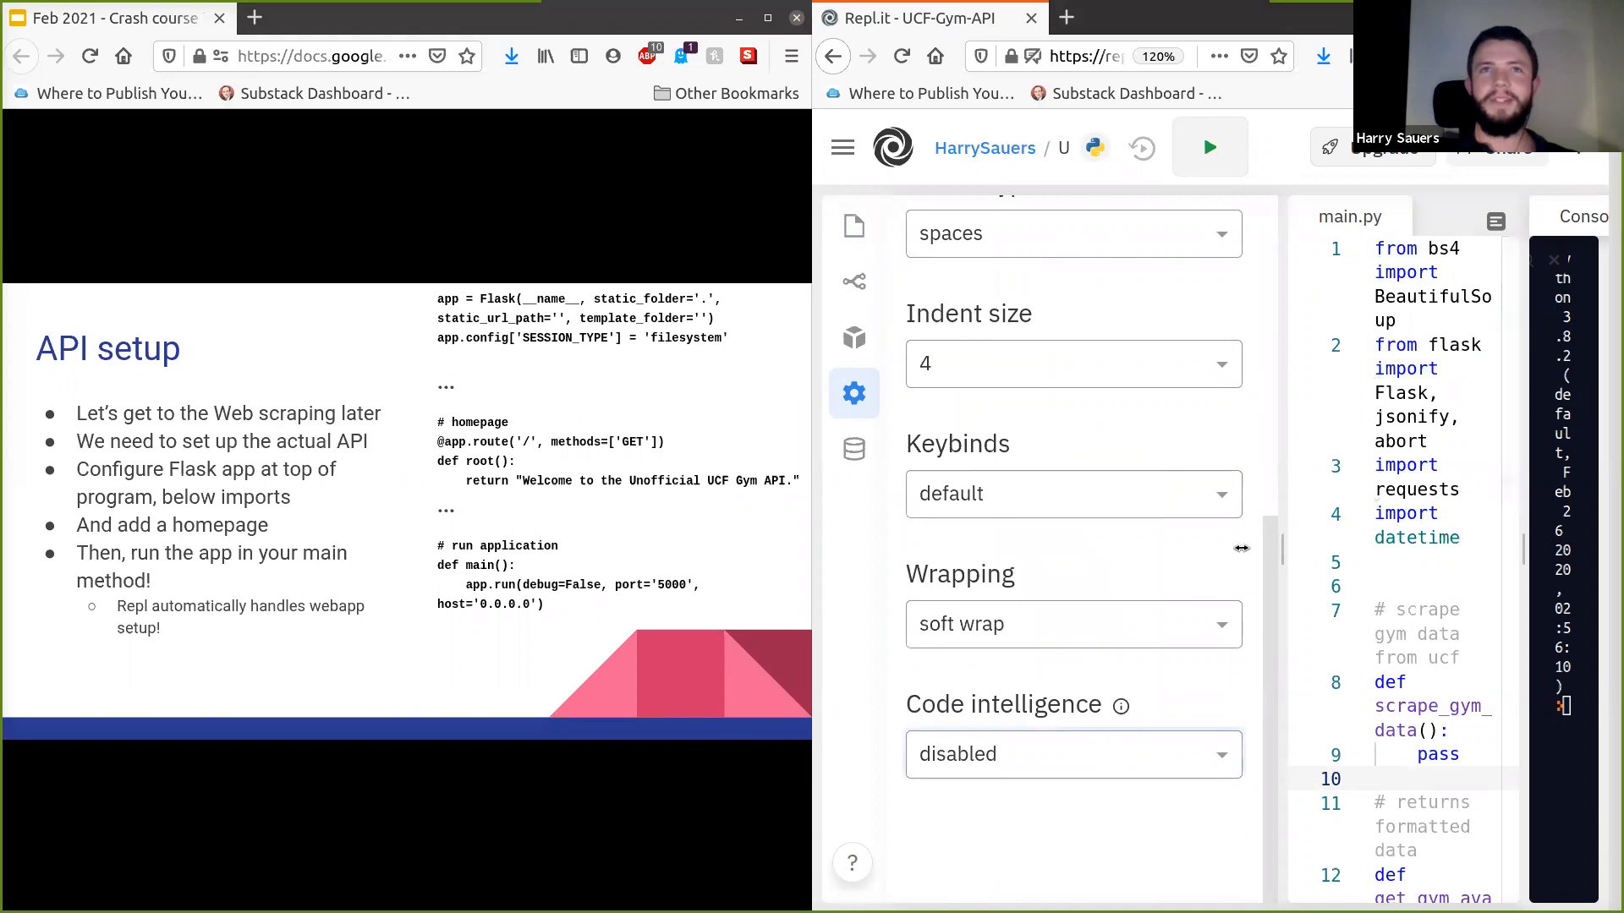
pyautogui.click(854, 226)
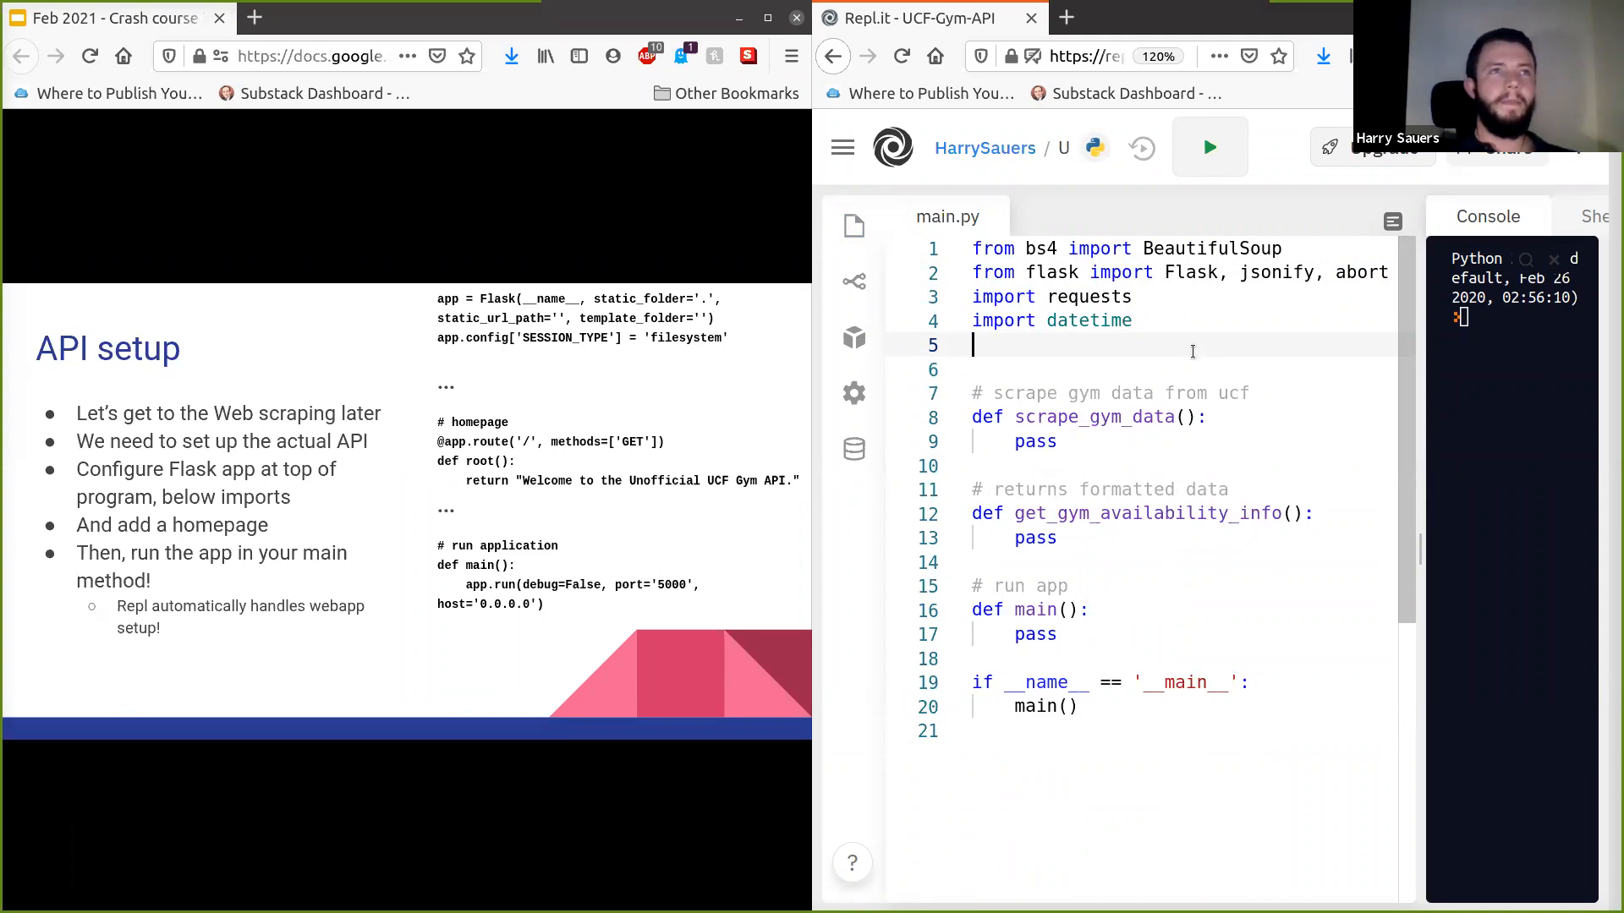
# Create app = Flask(__name__, static, static_url_path='', template_folder='') below the imports
pyautogui.press('Return')
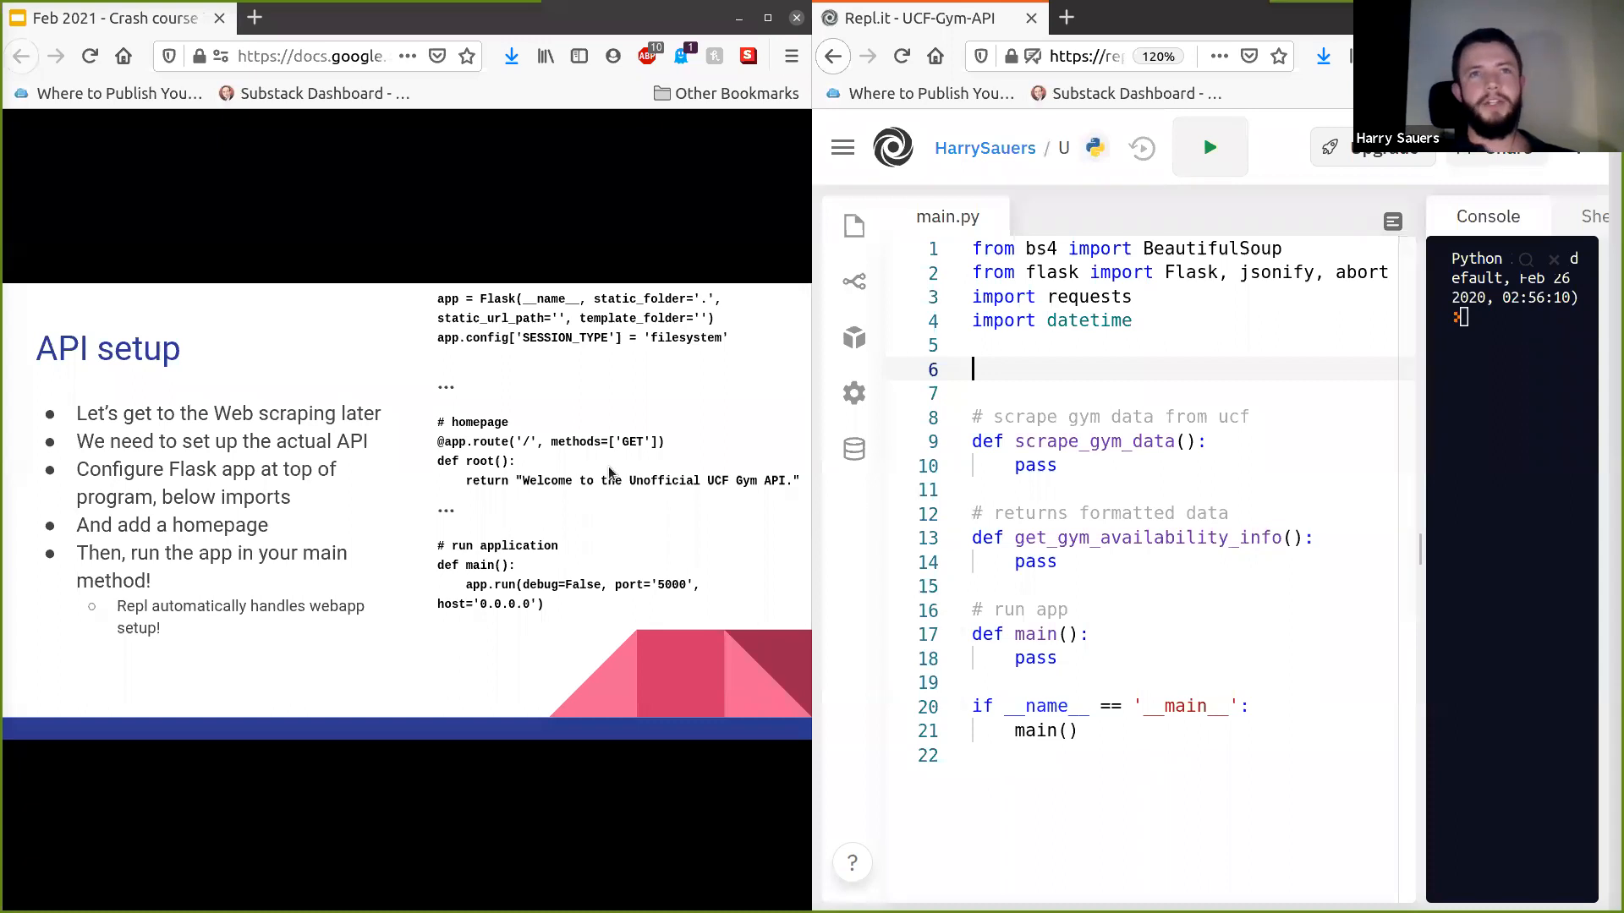
pyautogui.moveTo(648, 500)
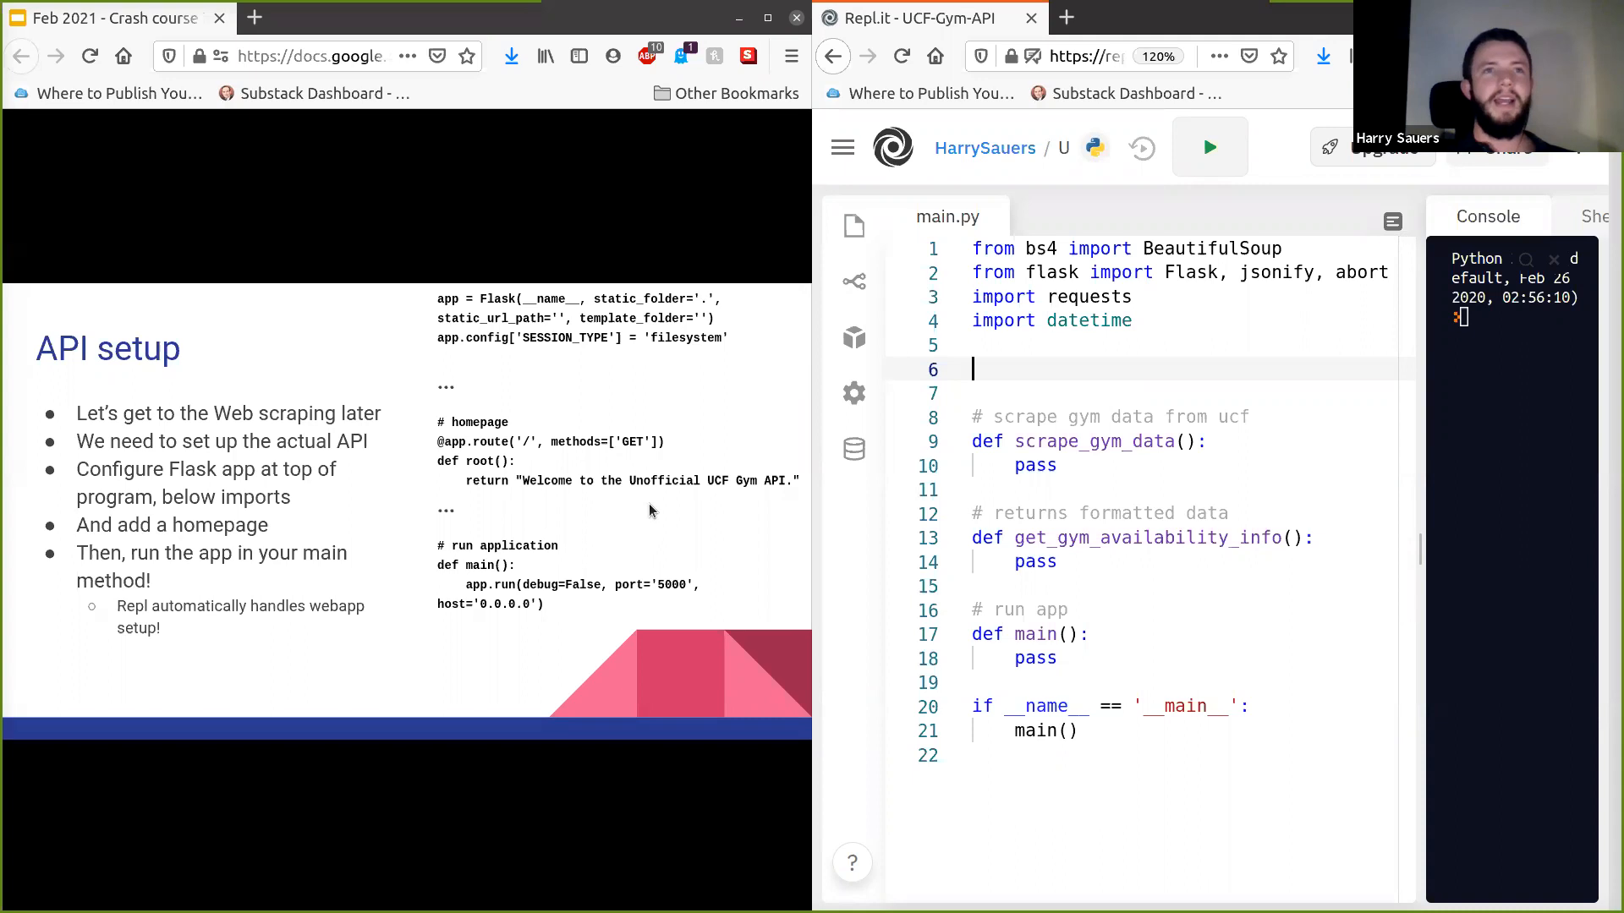
pyautogui.moveTo(604, 617)
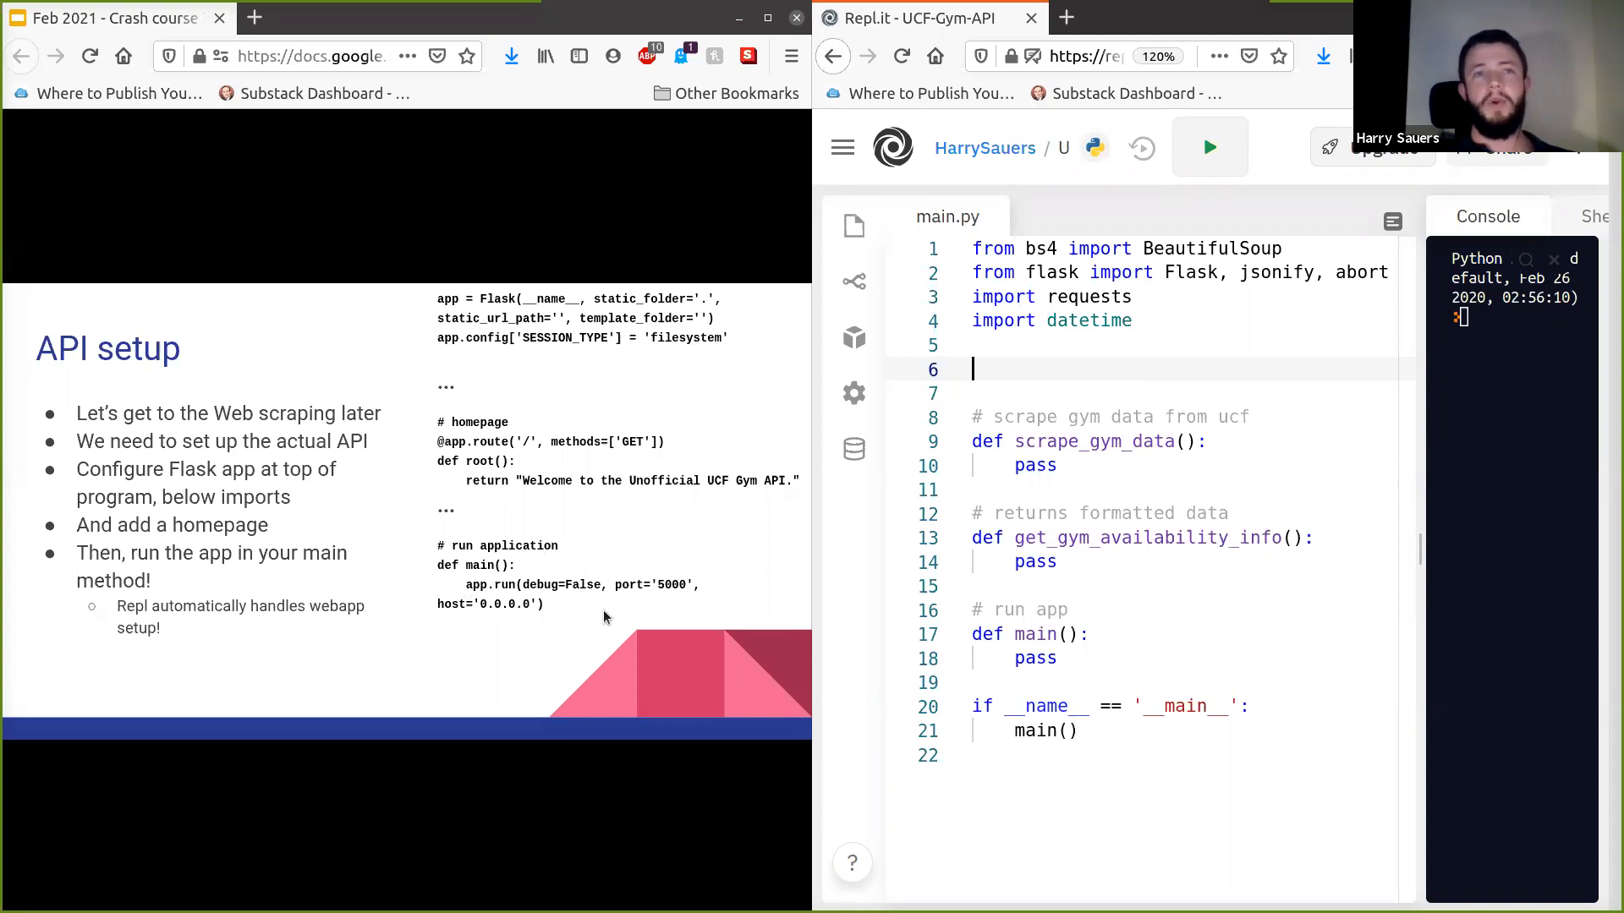
pyautogui.moveTo(553, 603)
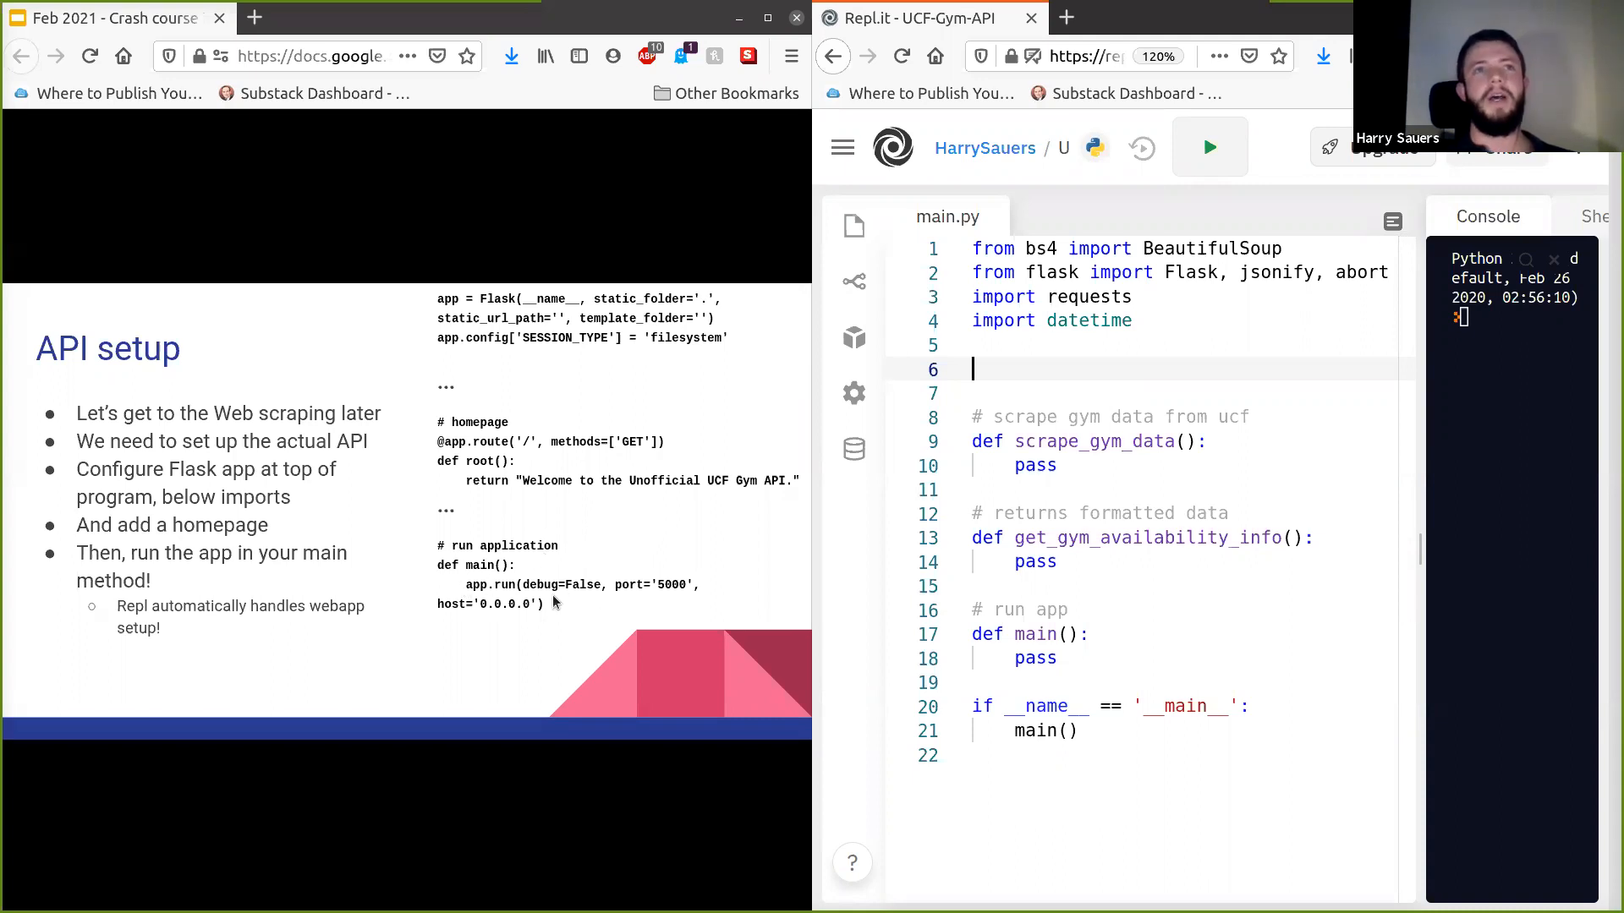
pyautogui.moveTo(633, 580)
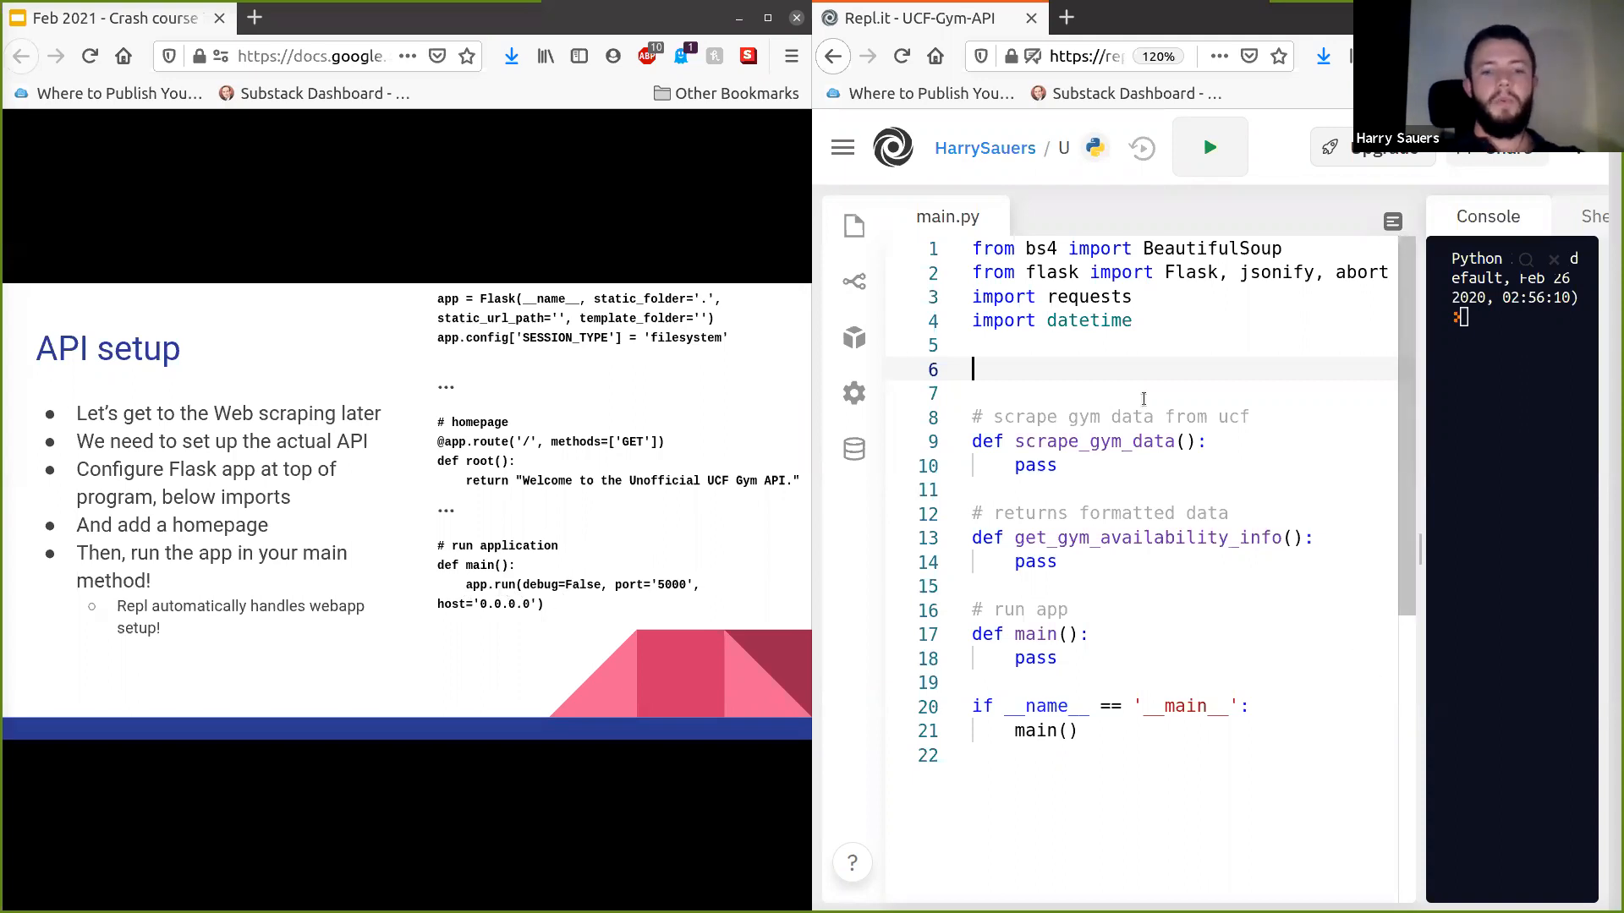
pyautogui.write('app =')
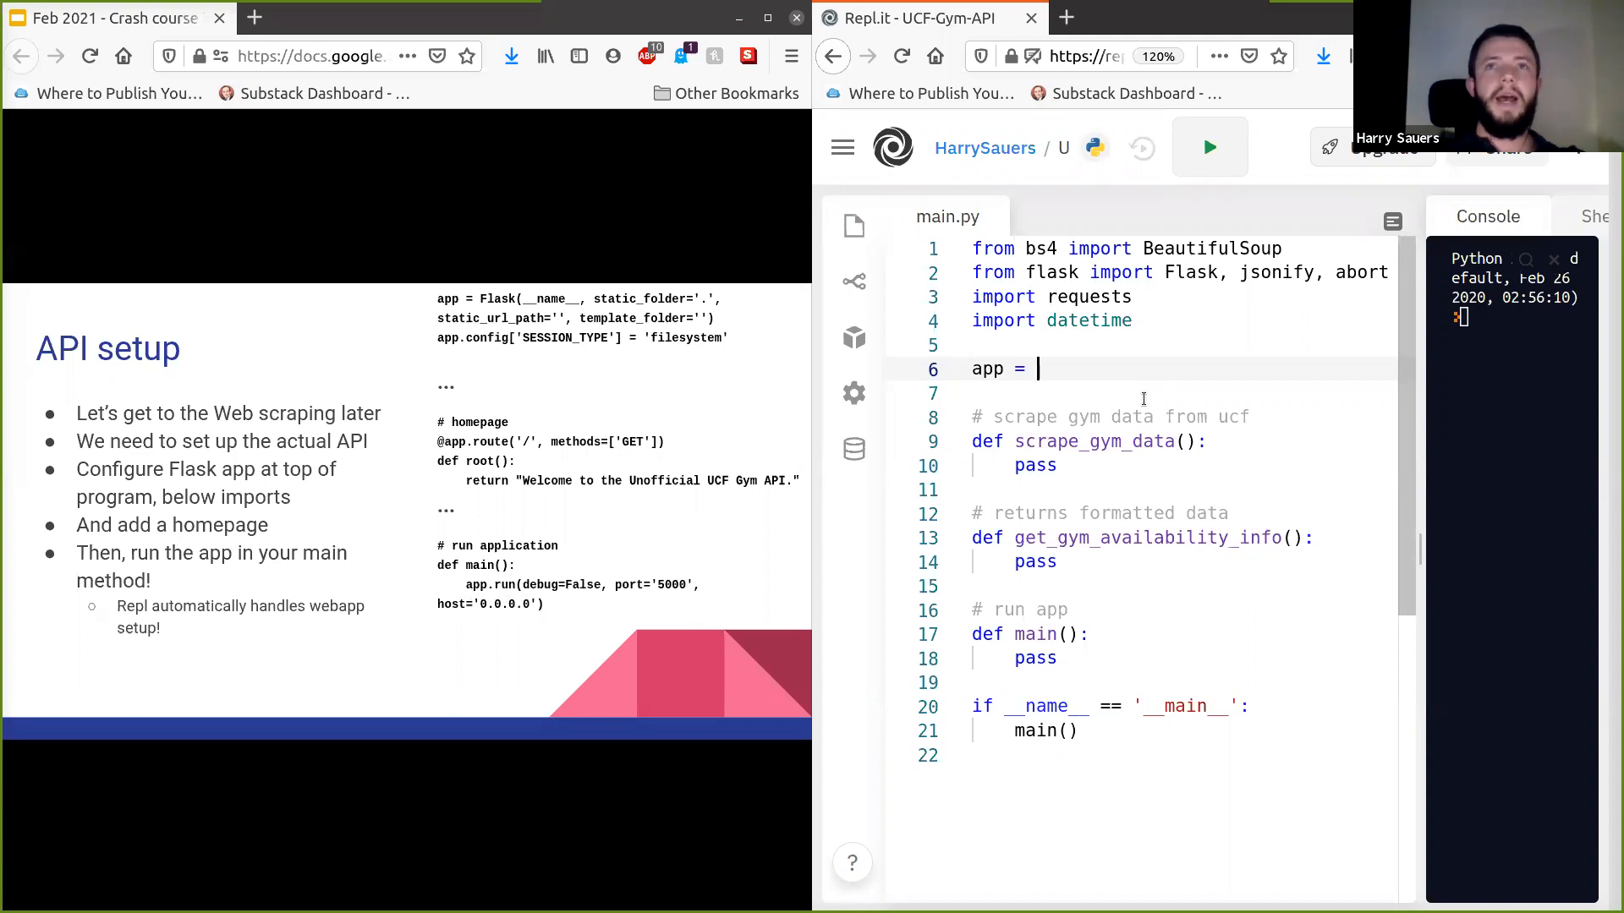
pyautogui.write('Flask')
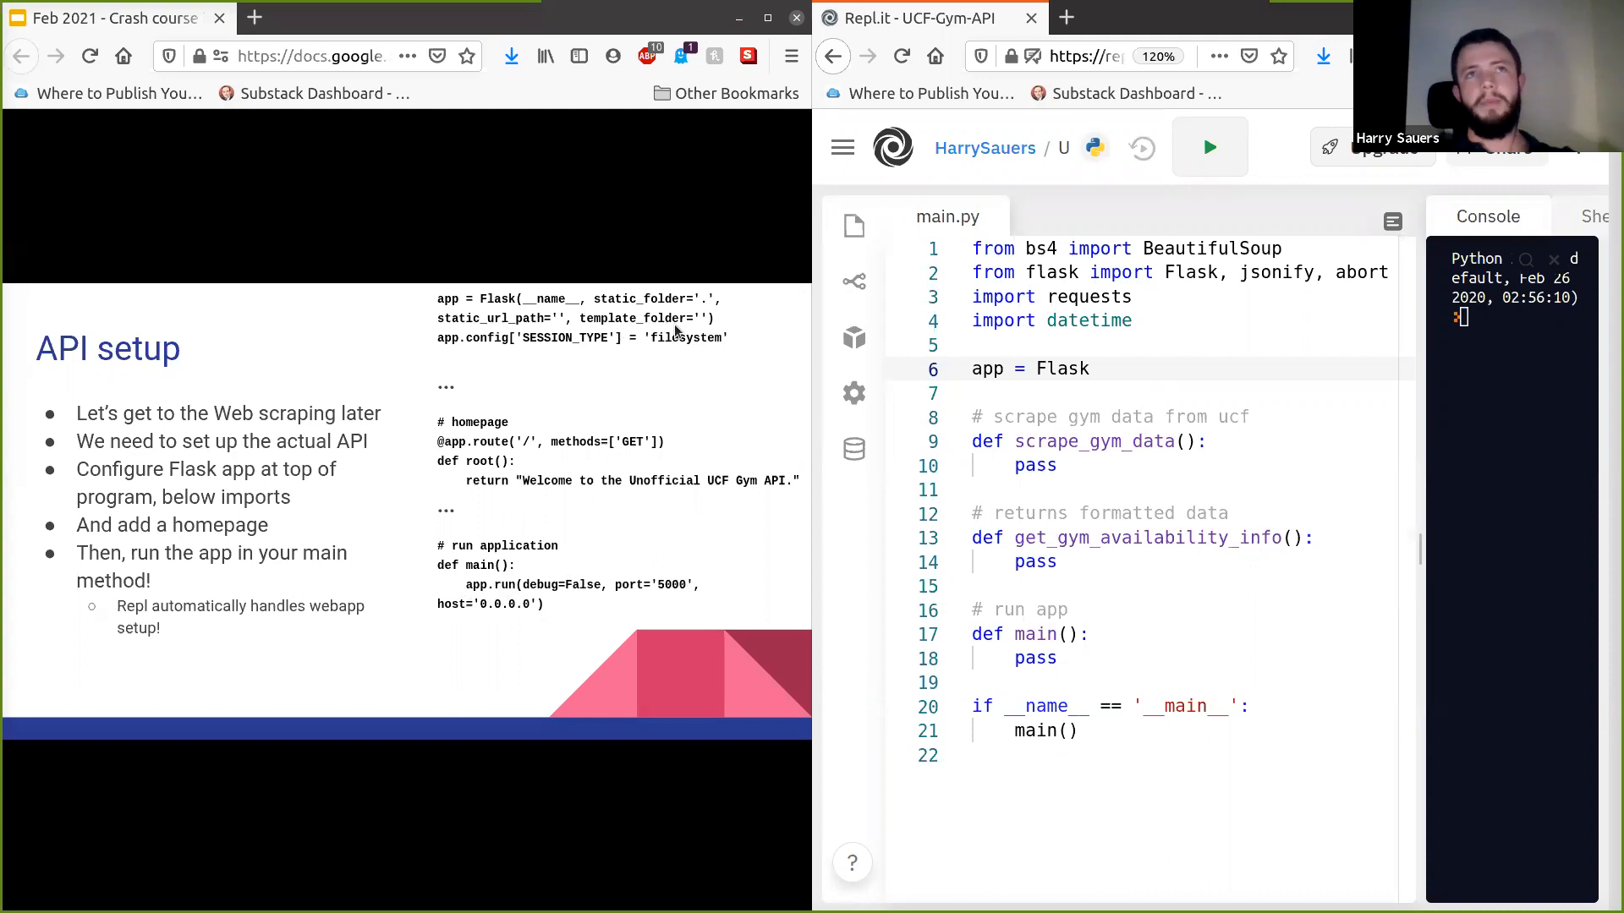
pyautogui.moveTo(854, 338)
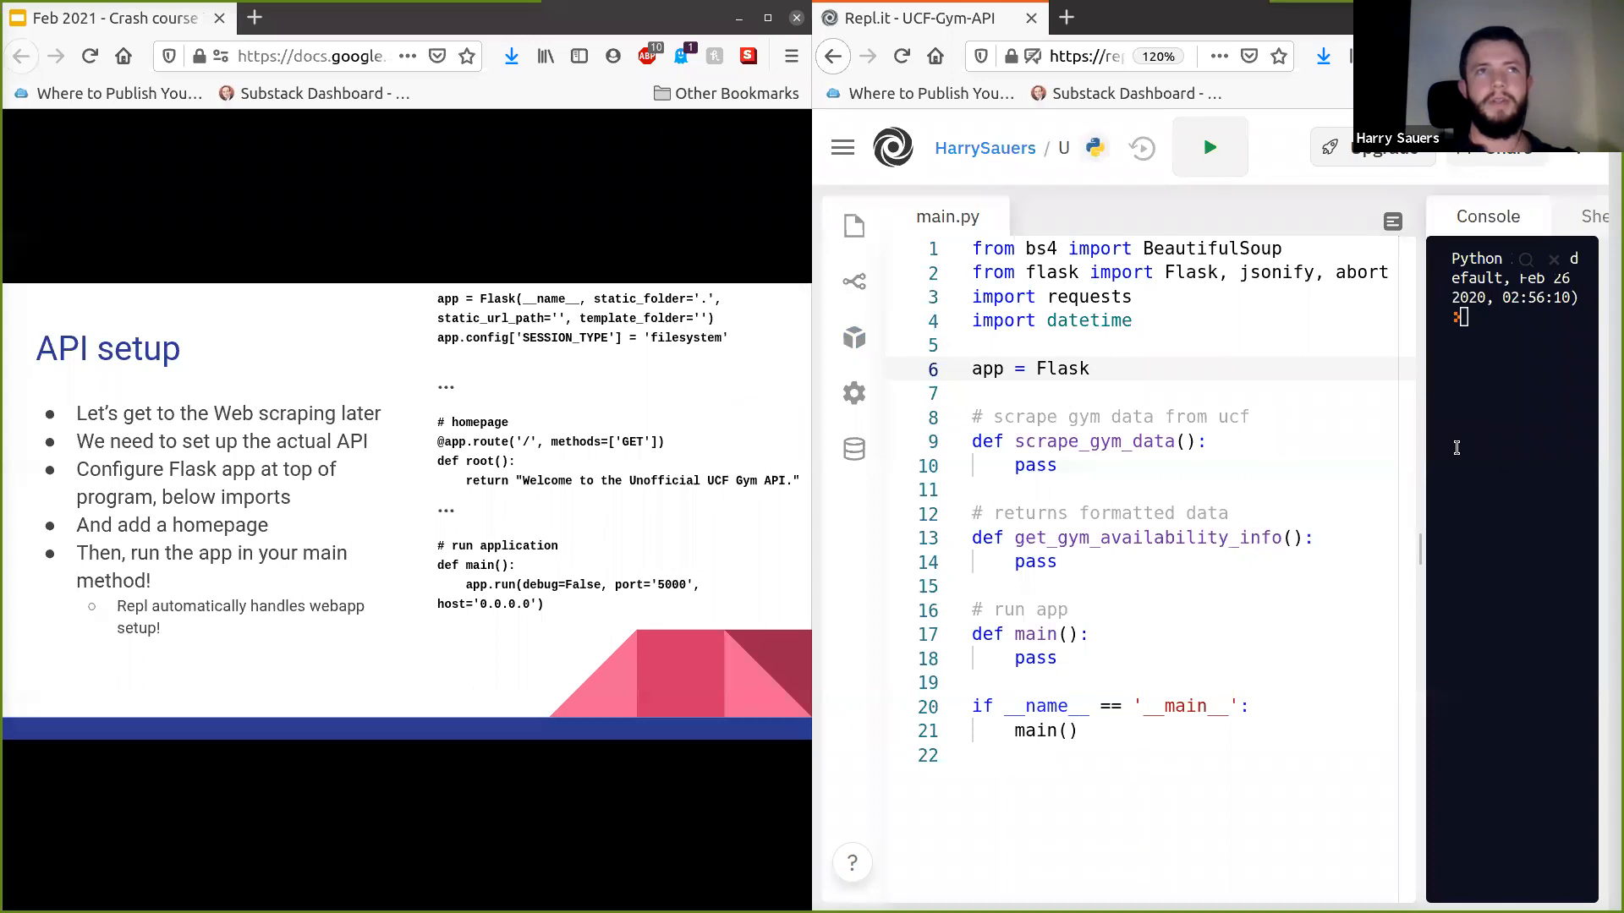
pyautogui.write('()')
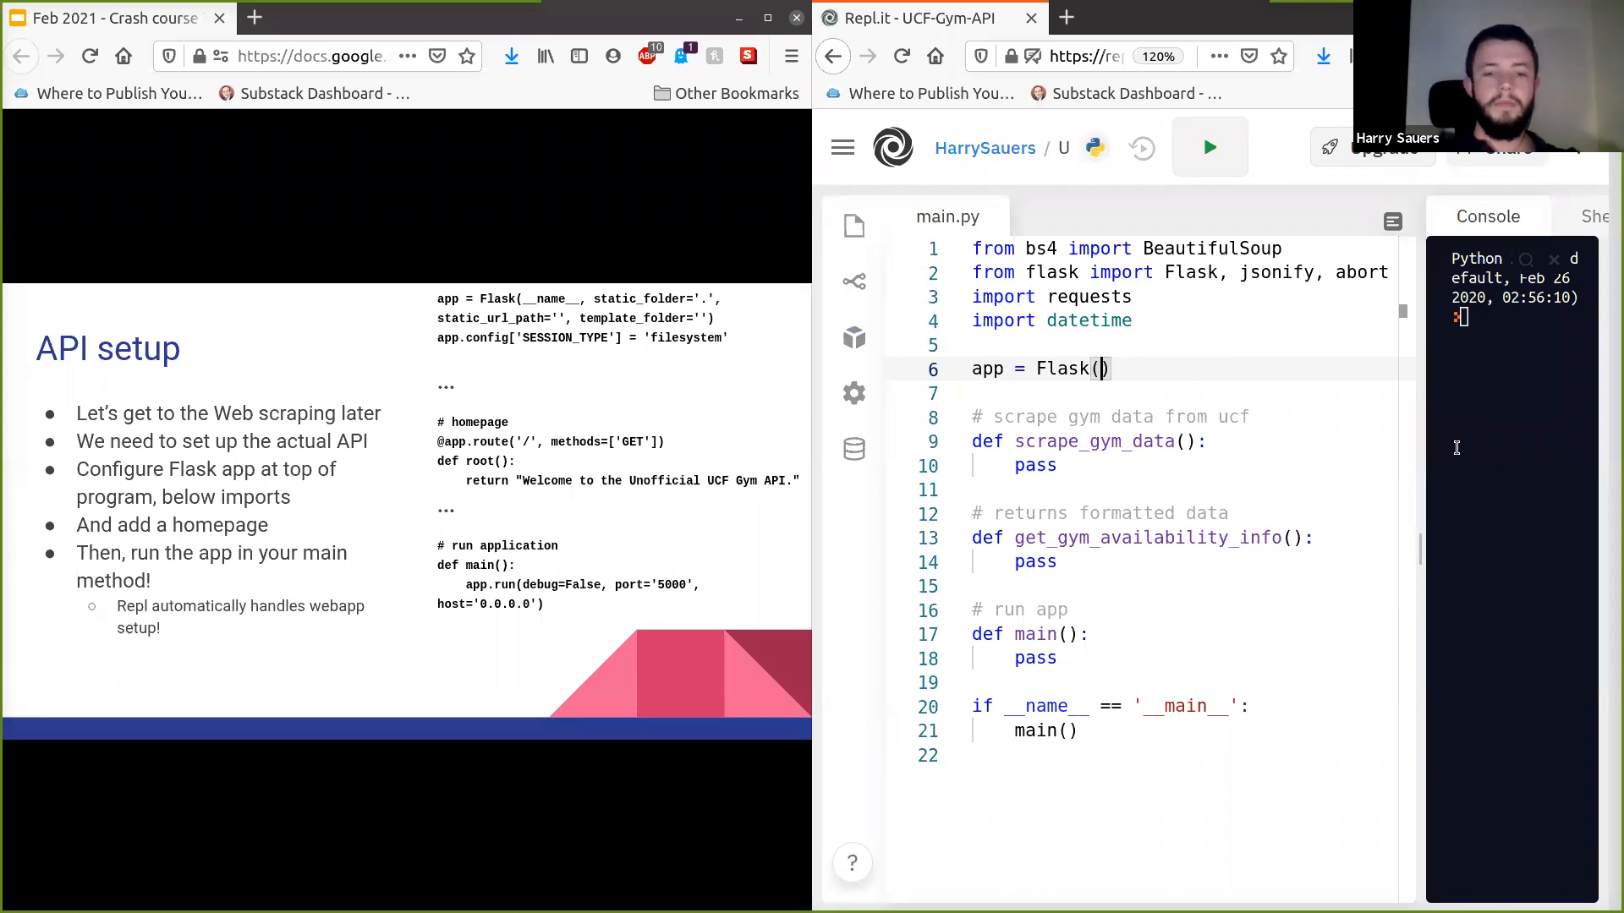
pyautogui.write('__name__')
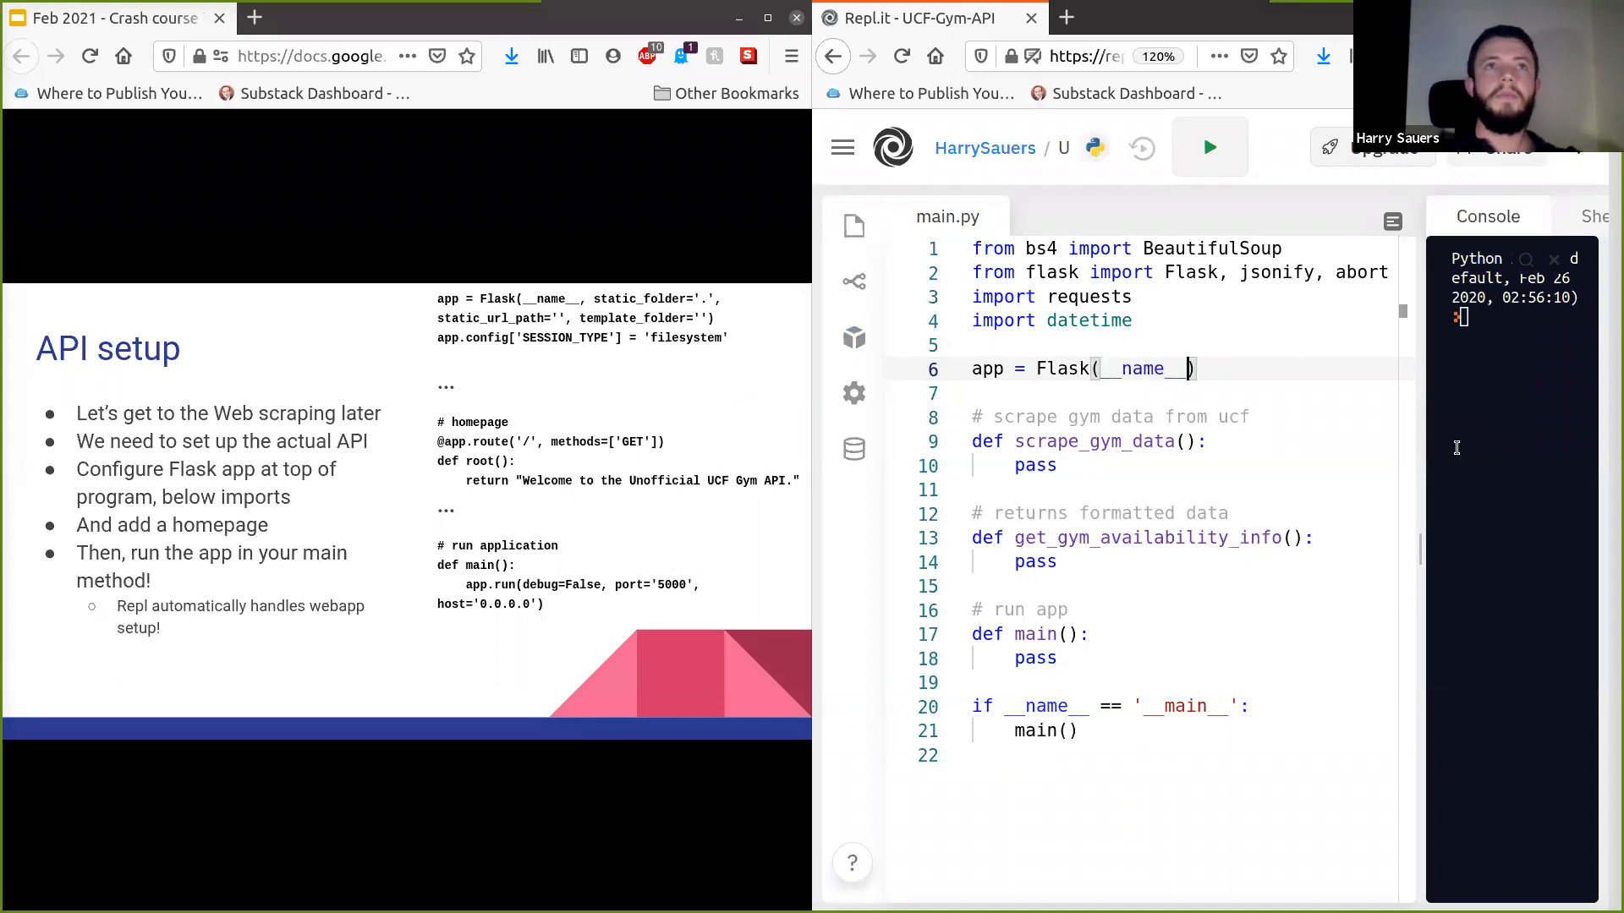
pyautogui.write(', statu')
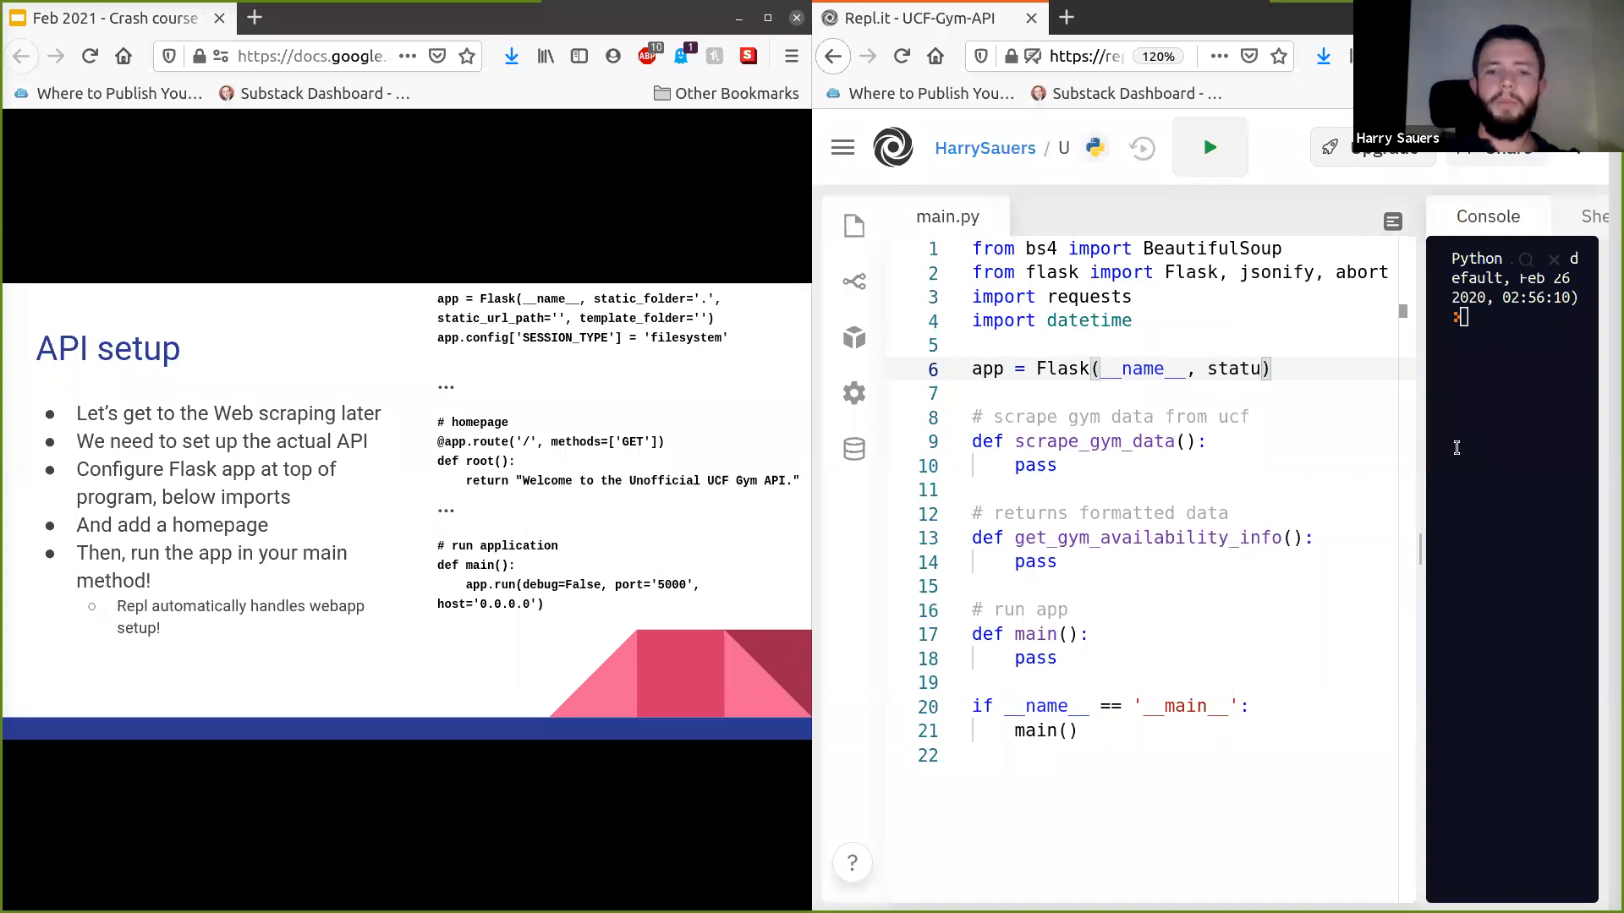
pyautogui.write("static=''")
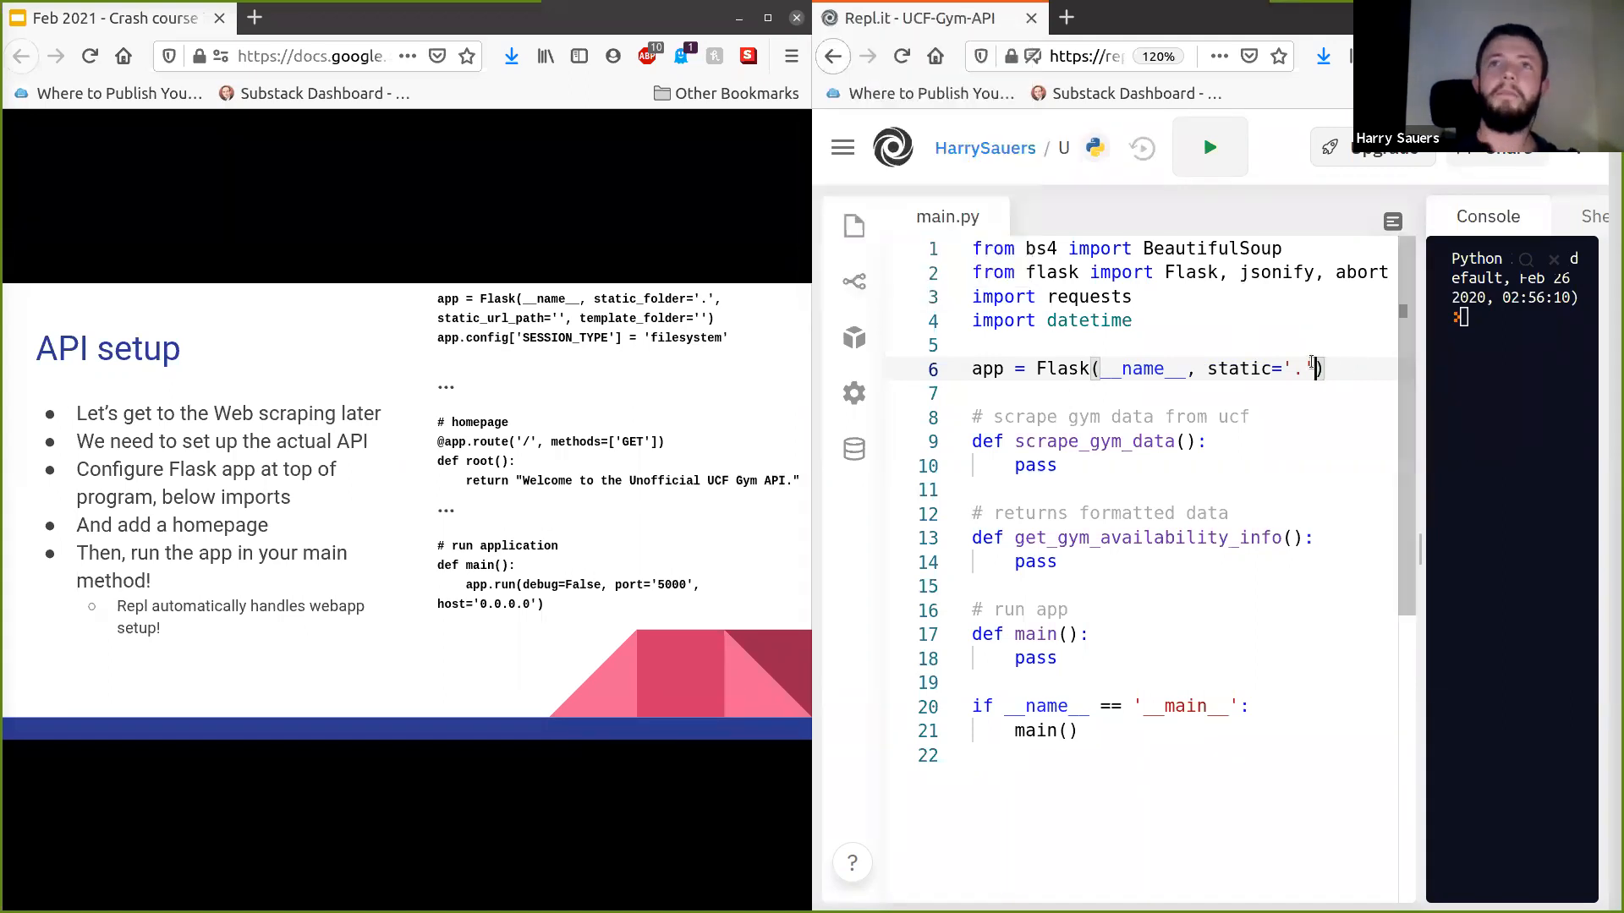
pyautogui.write(', s')
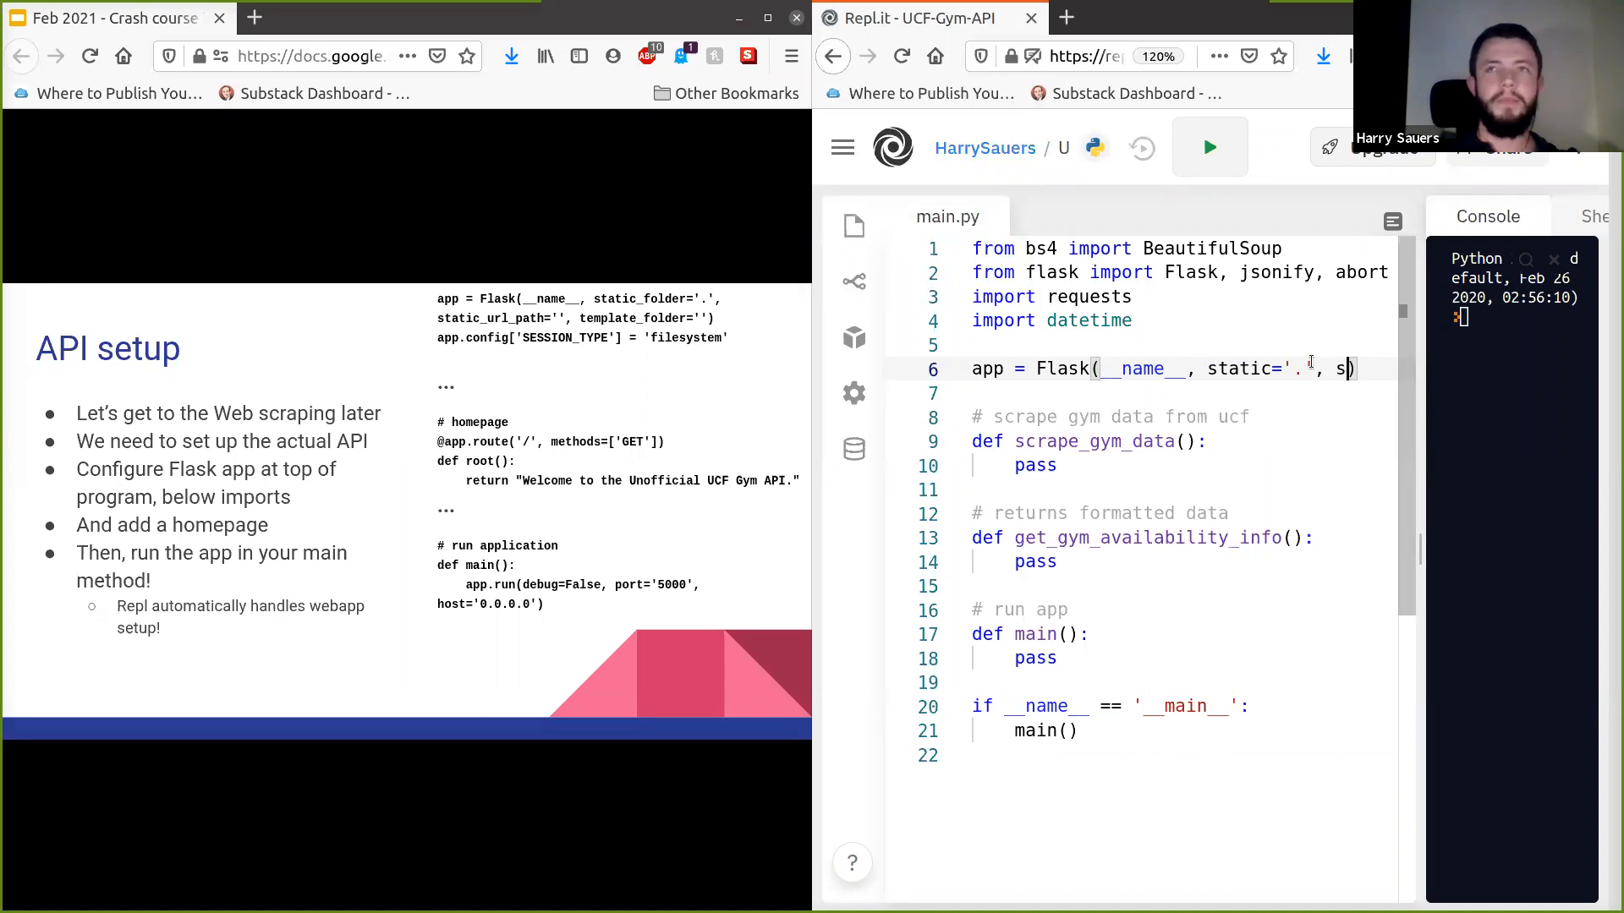
pyautogui.write('tatic_url_')
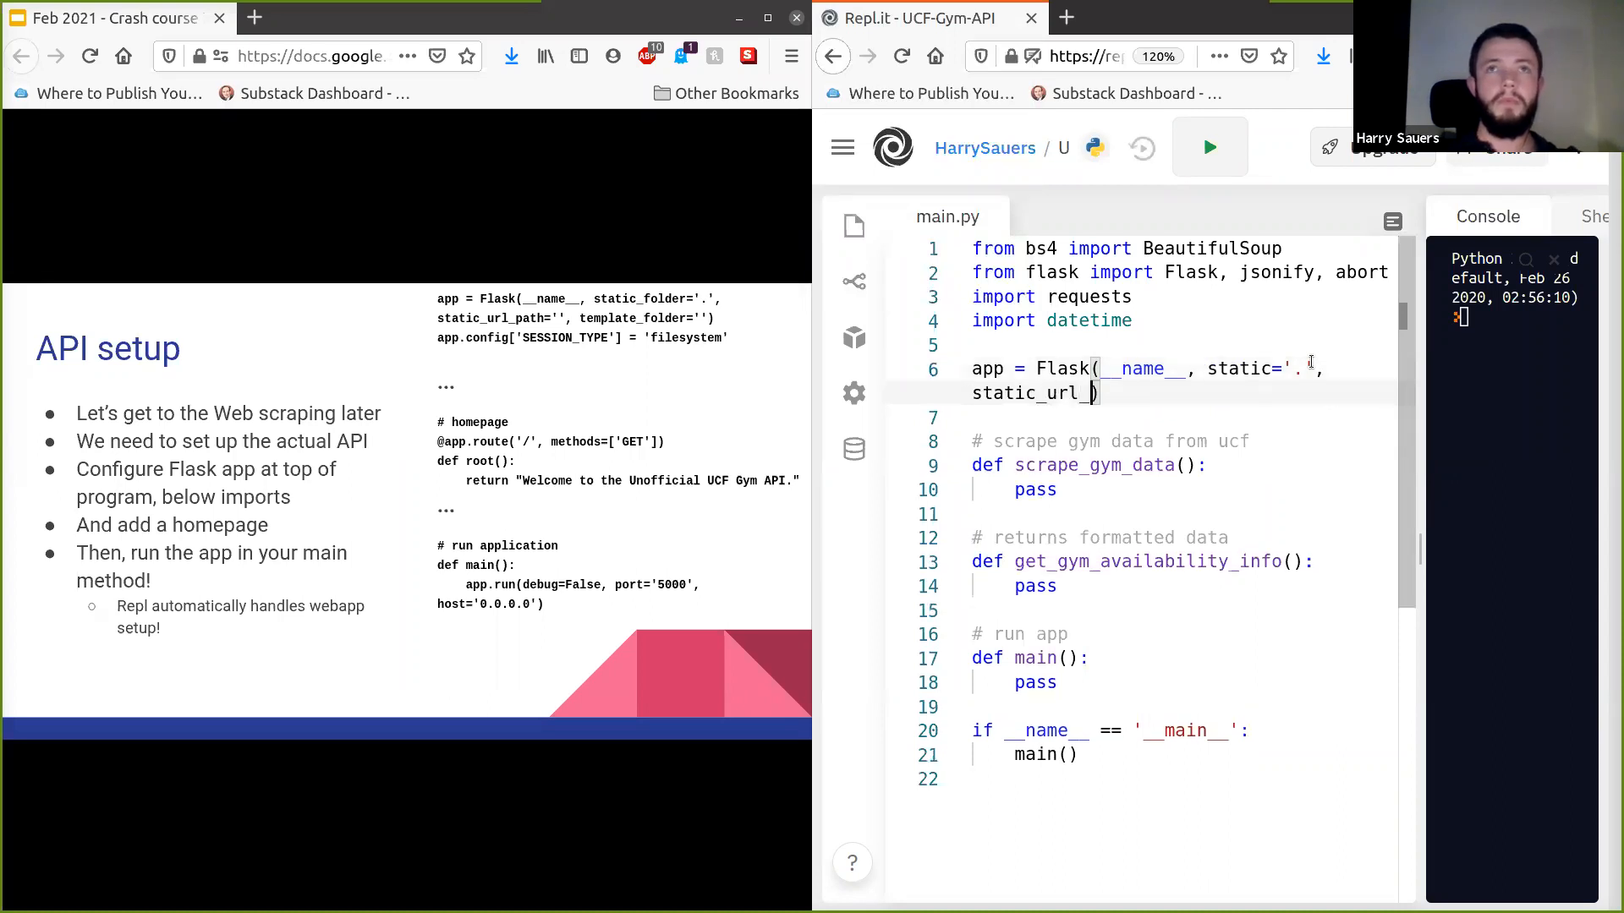
pyautogui.write("path=''")
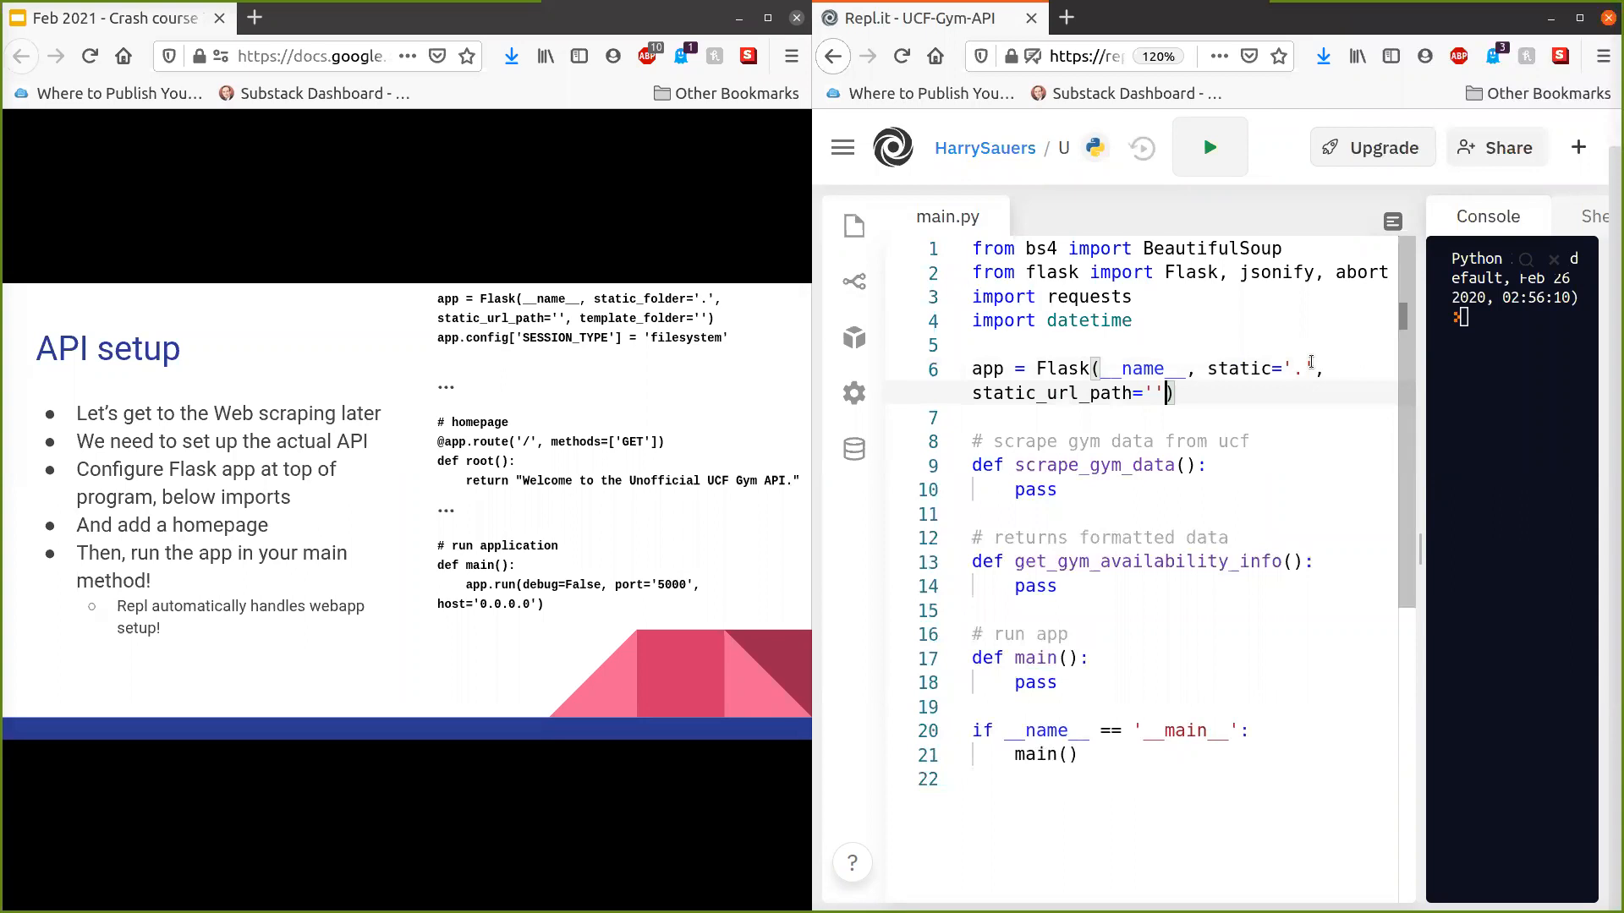
pyautogui.write(', tempalte')
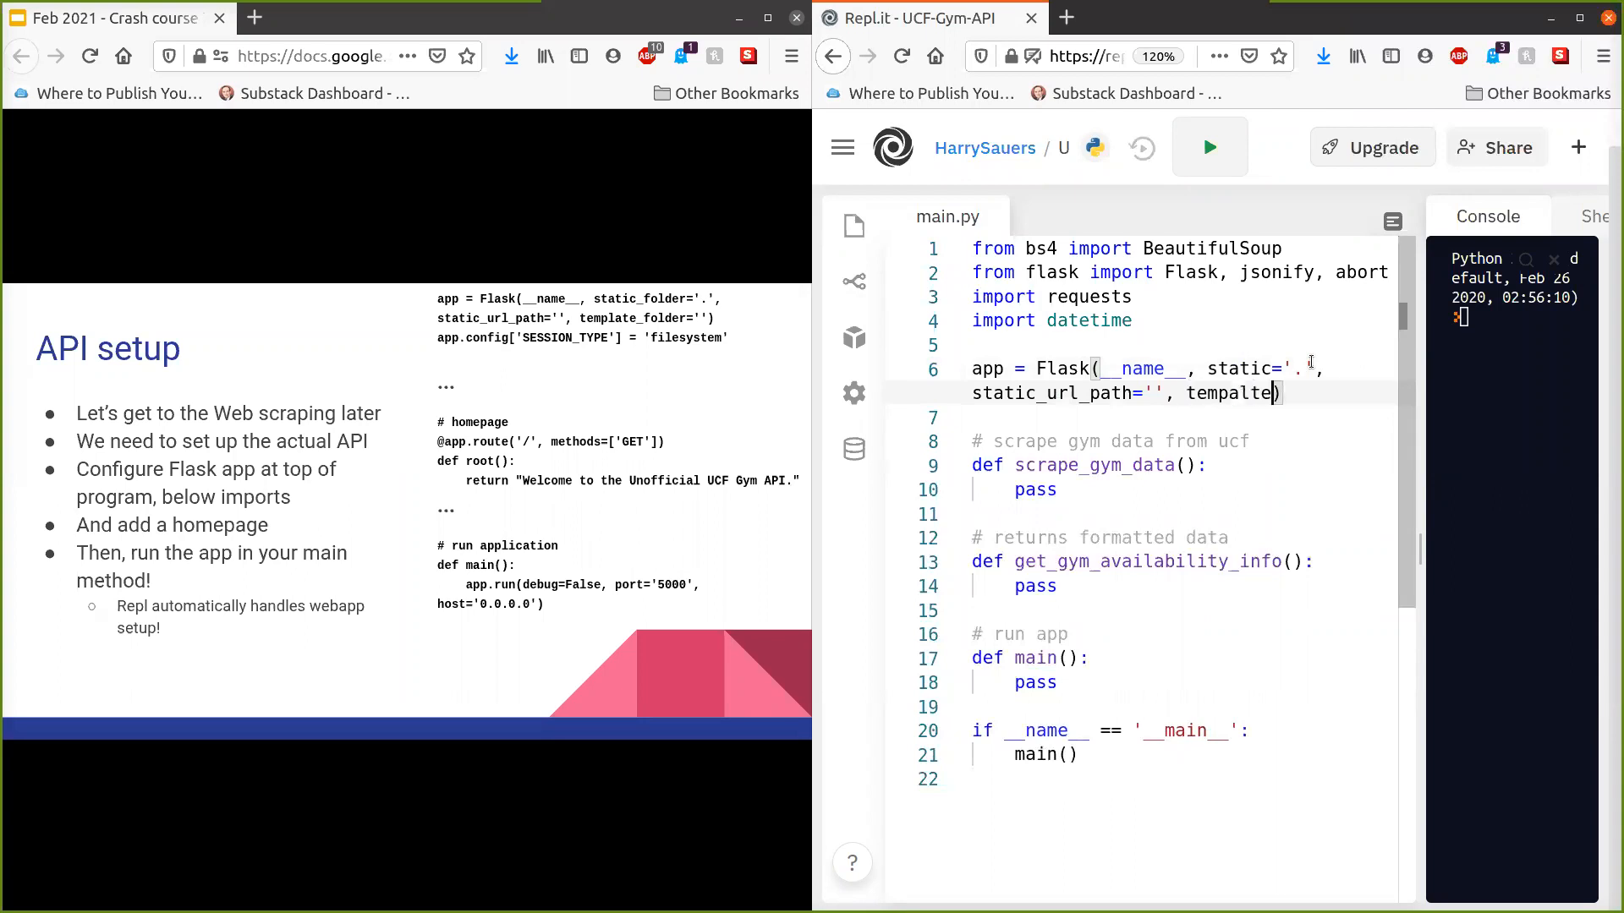
pyautogui.press('BackSpace')
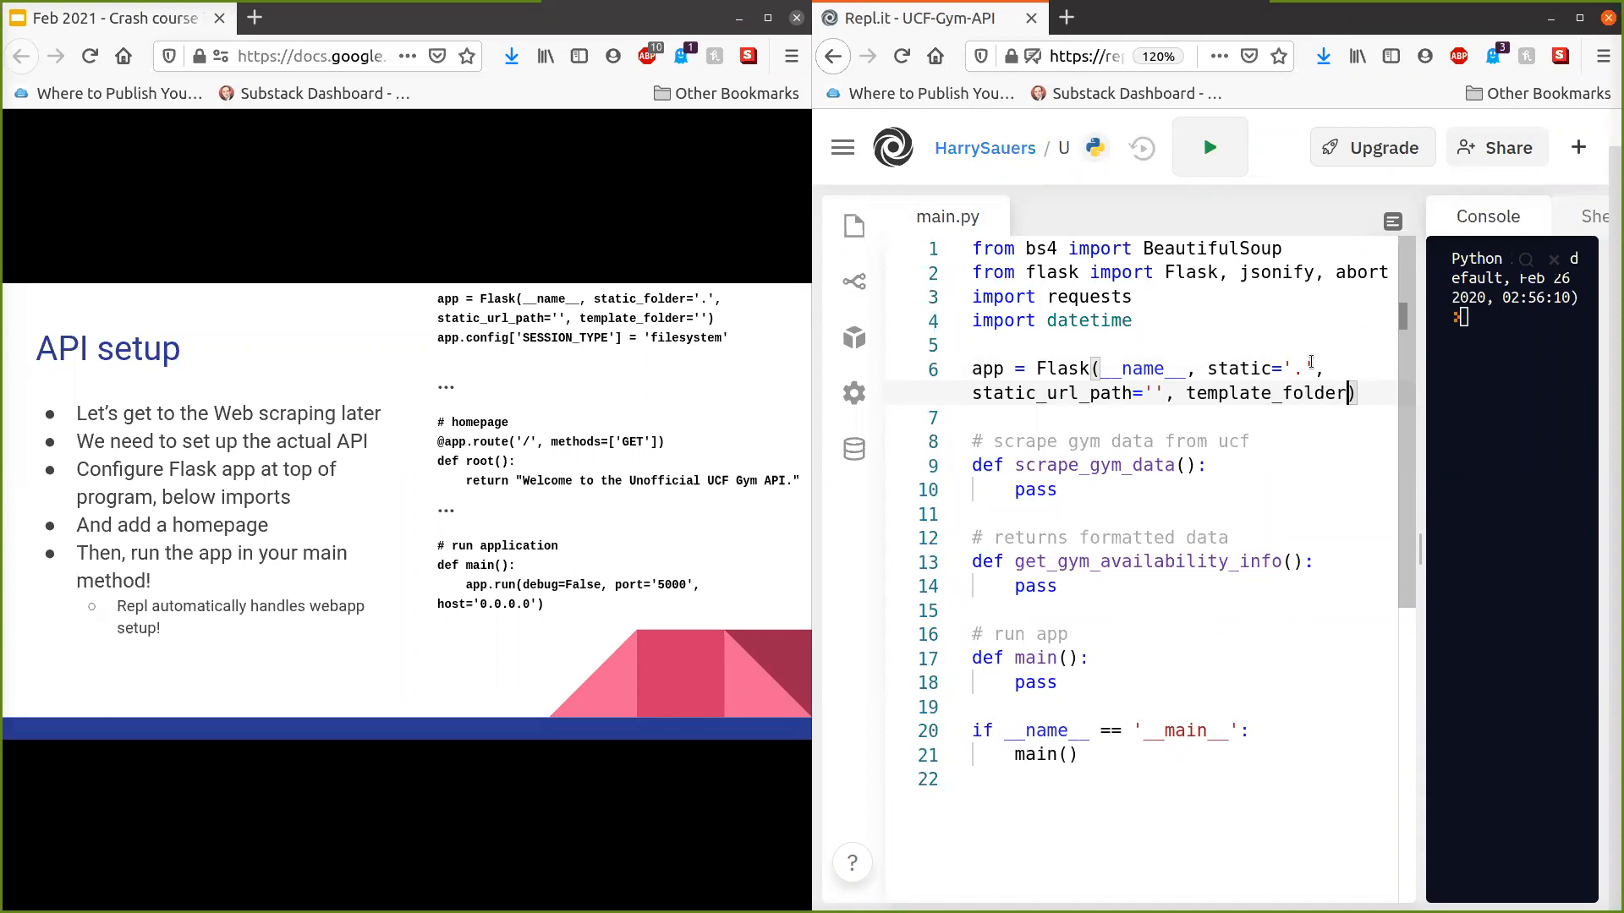
pyautogui.write("''")
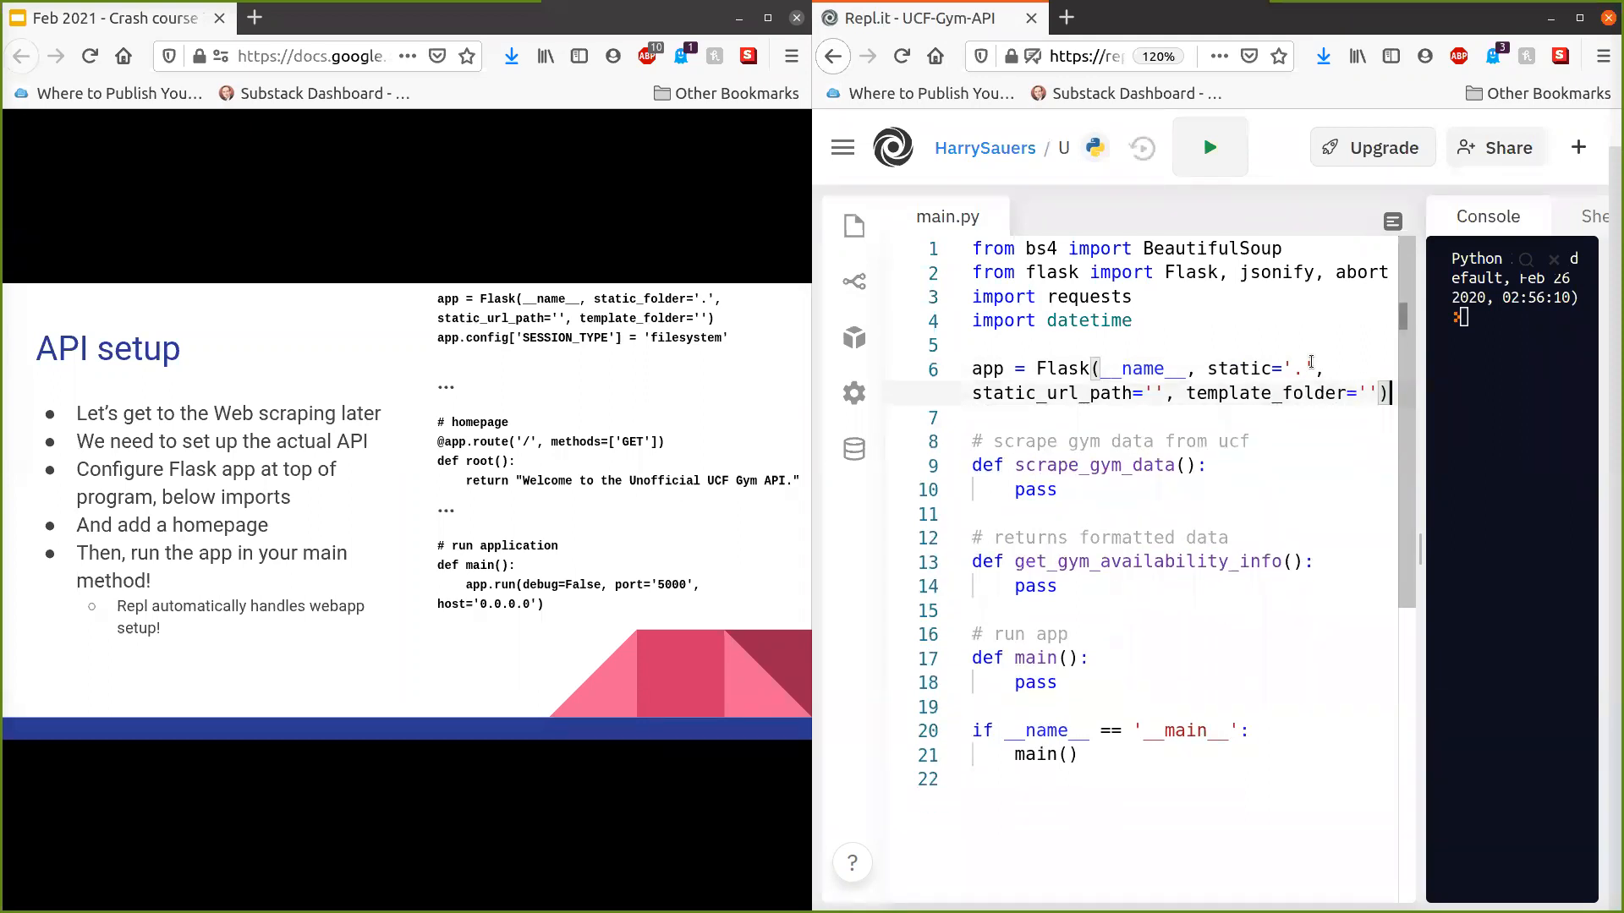
# Set app.config['SESSION_TYPE'] to 'filesystem'
pyautogui.write('app.co')
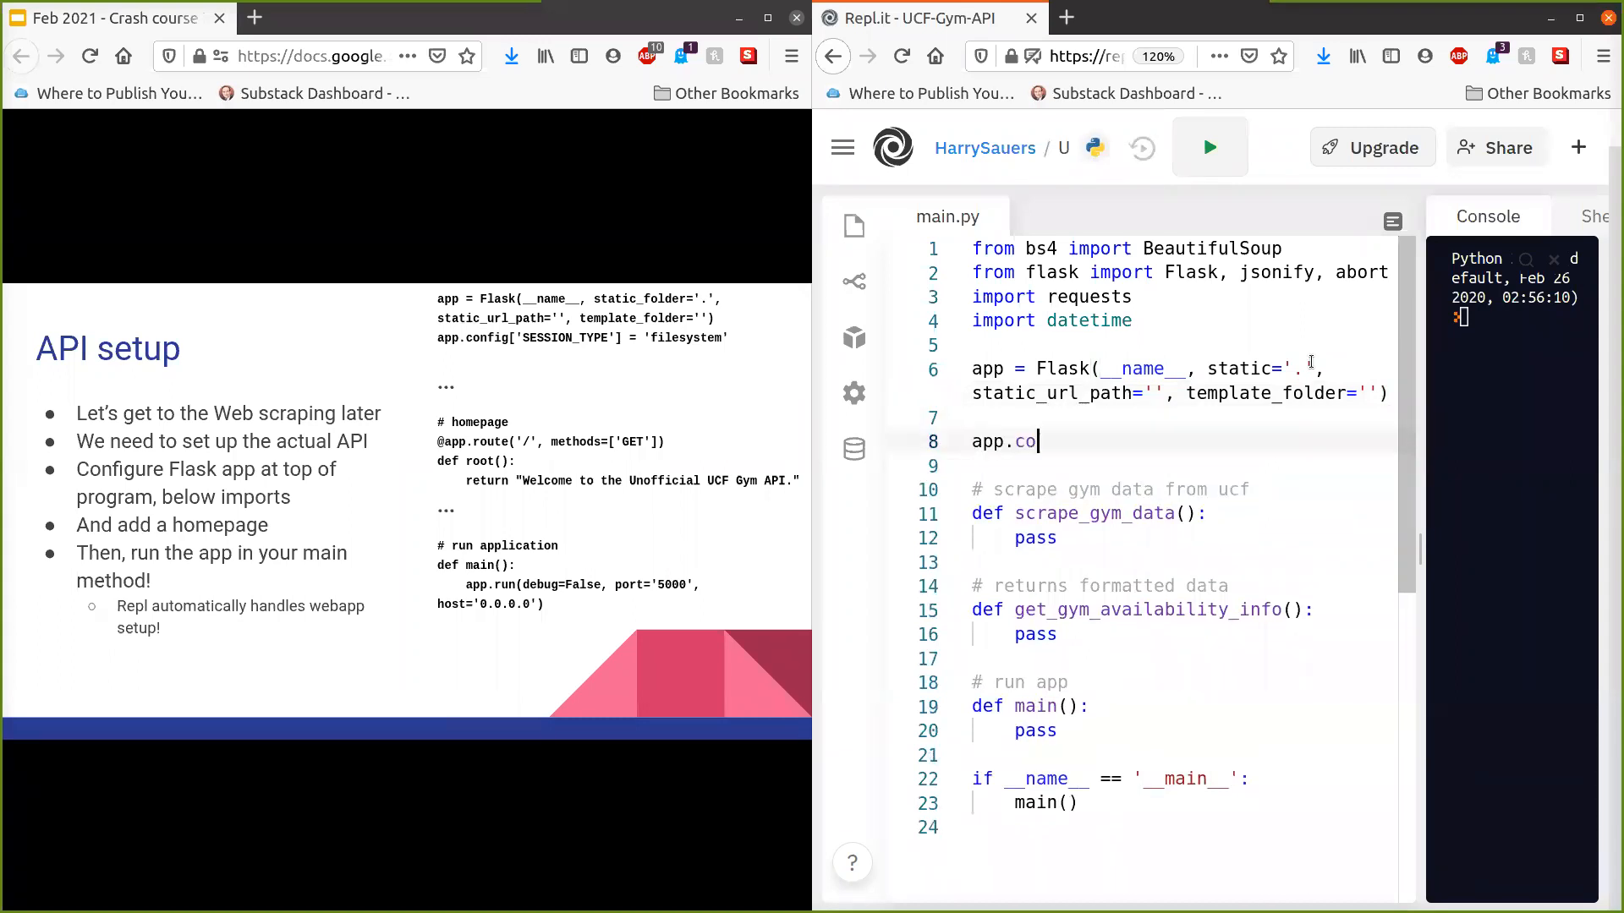
pyautogui.write("nfig['S'")
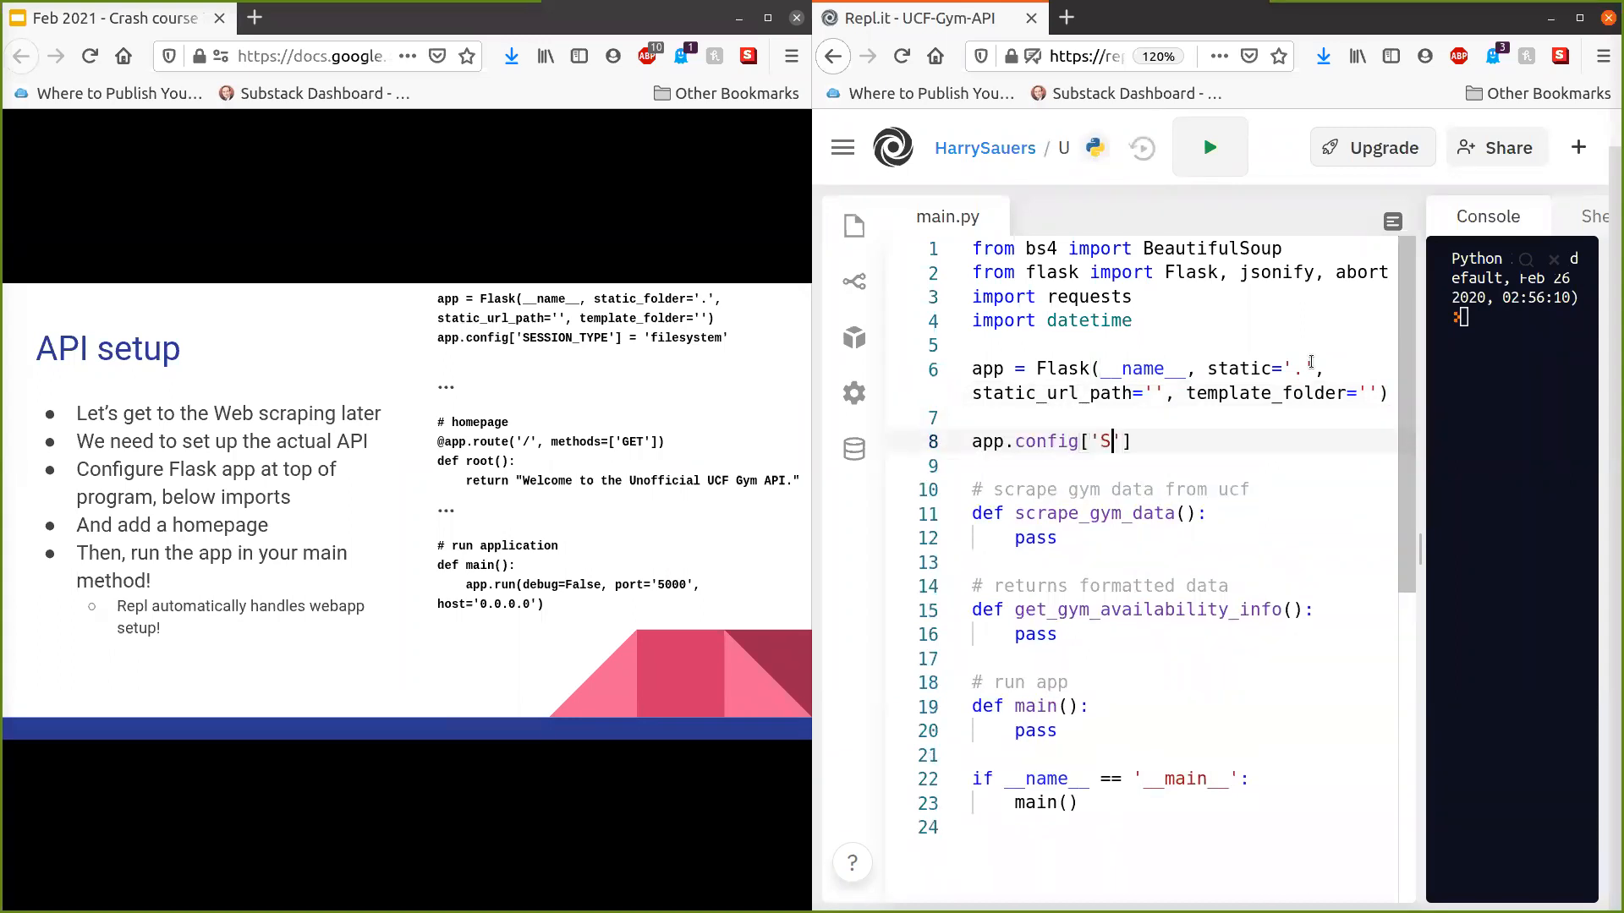
pyautogui.write('ESSION_T')
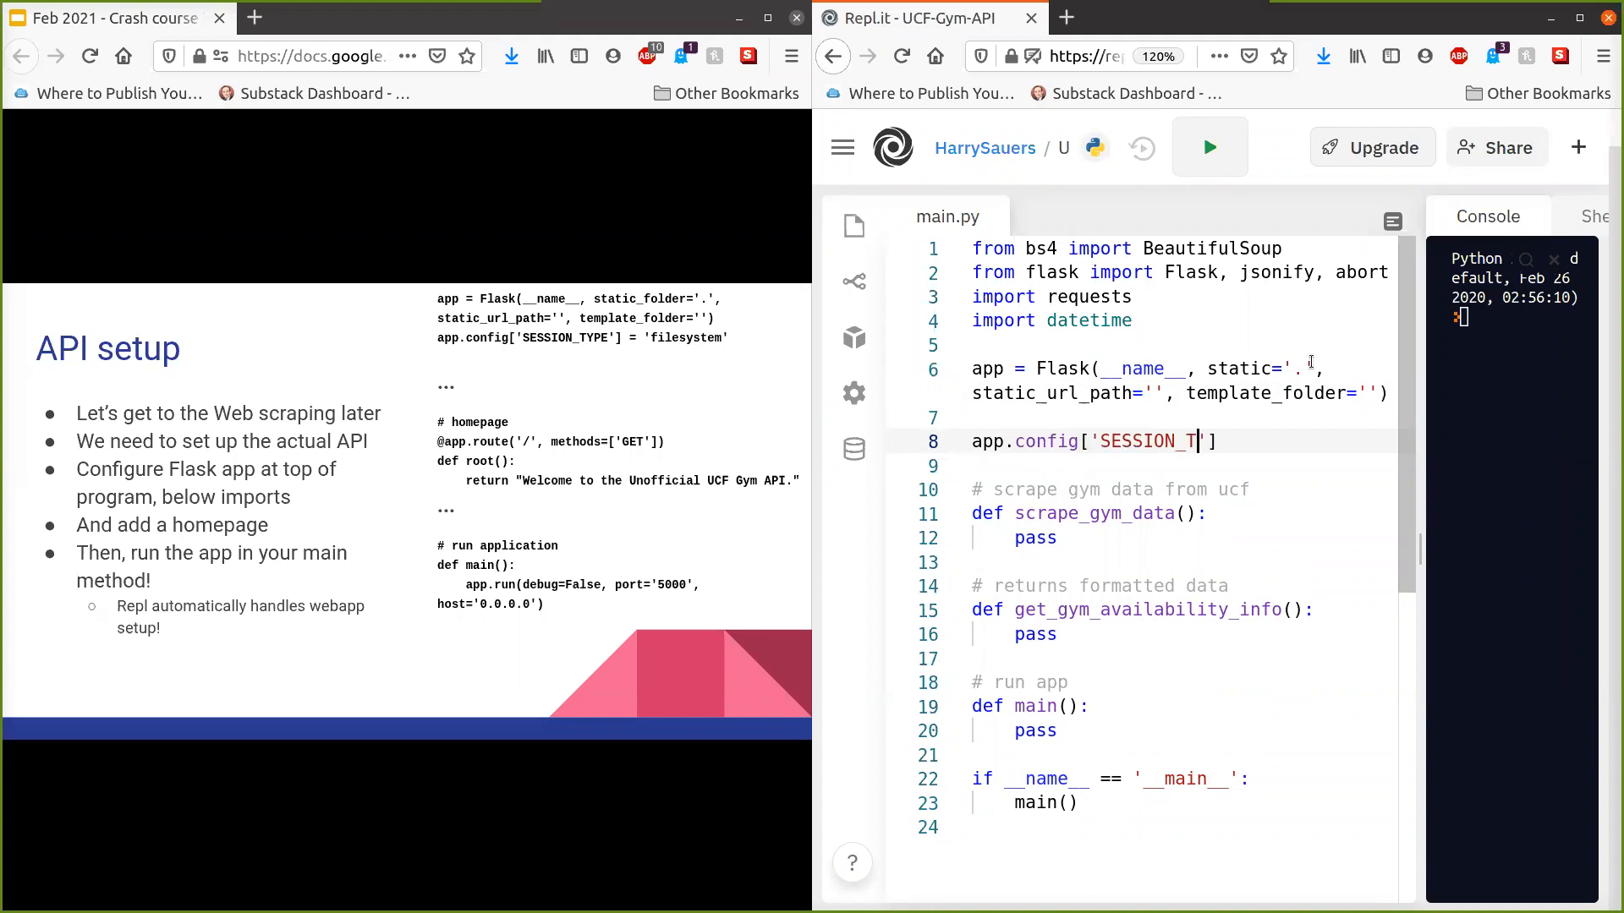
pyautogui.write("YPE'")
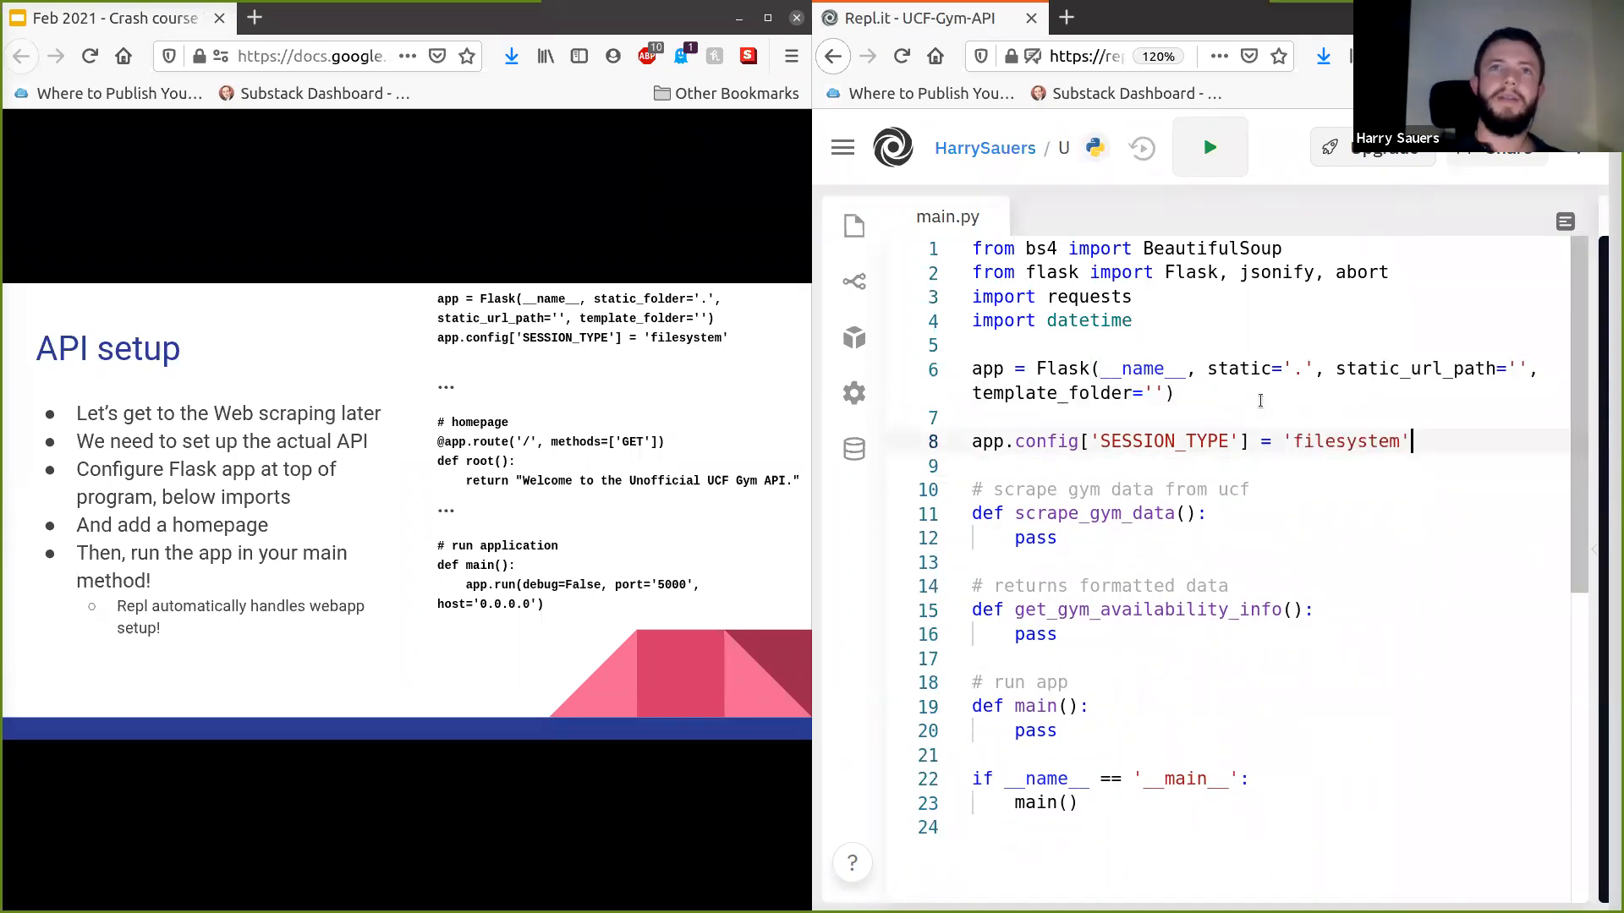
pyautogui.moveTo(1370, 414)
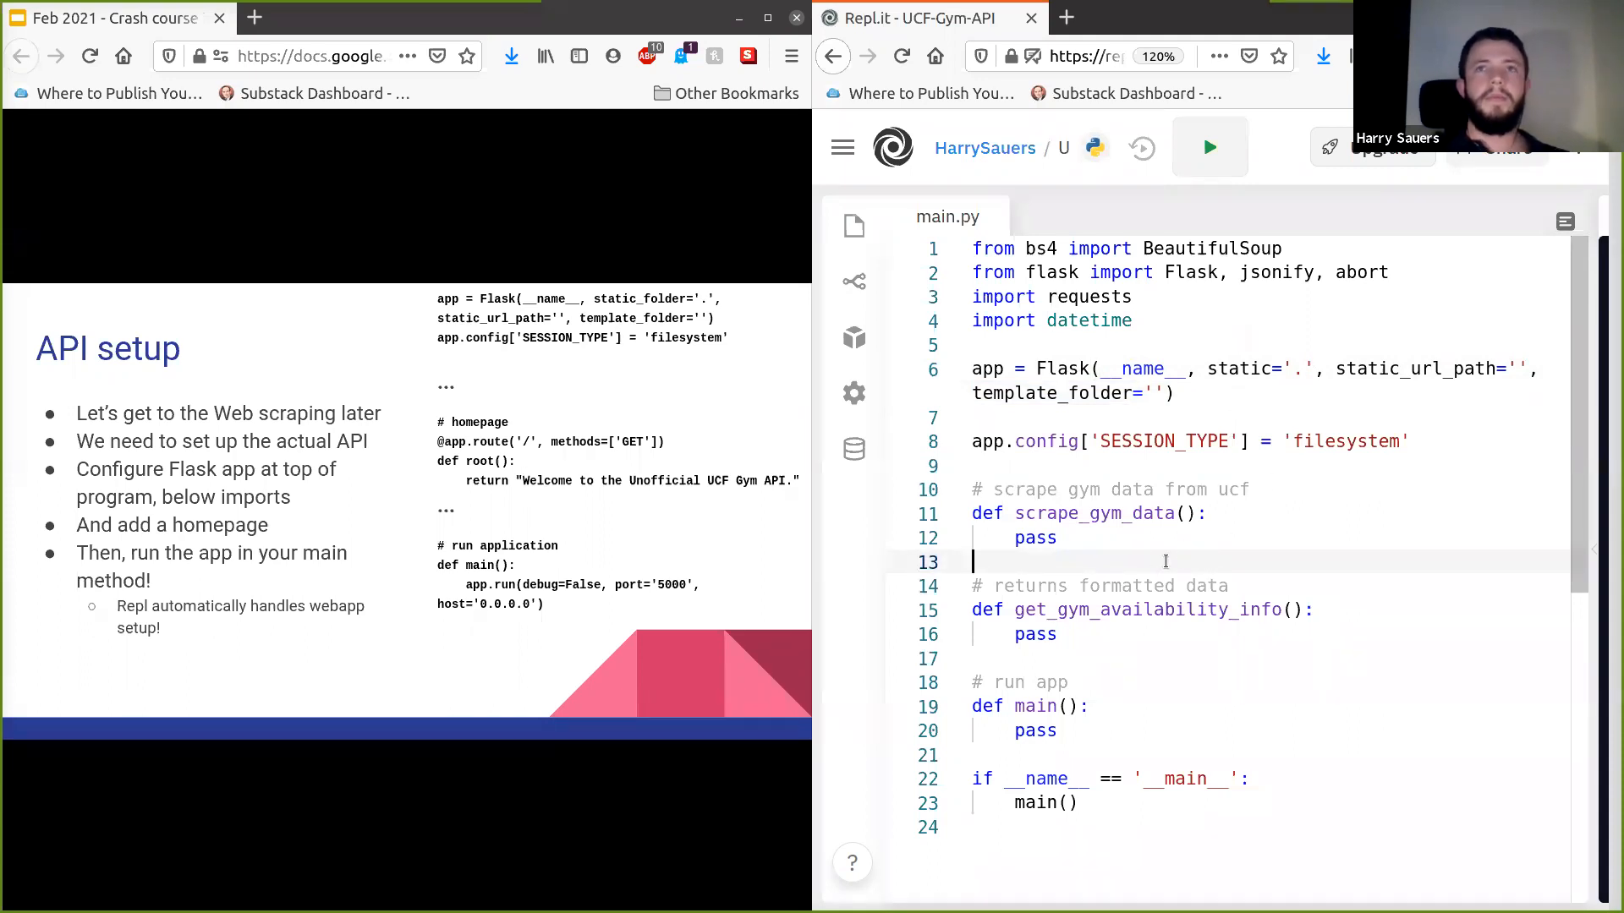
pyautogui.click(1429, 441)
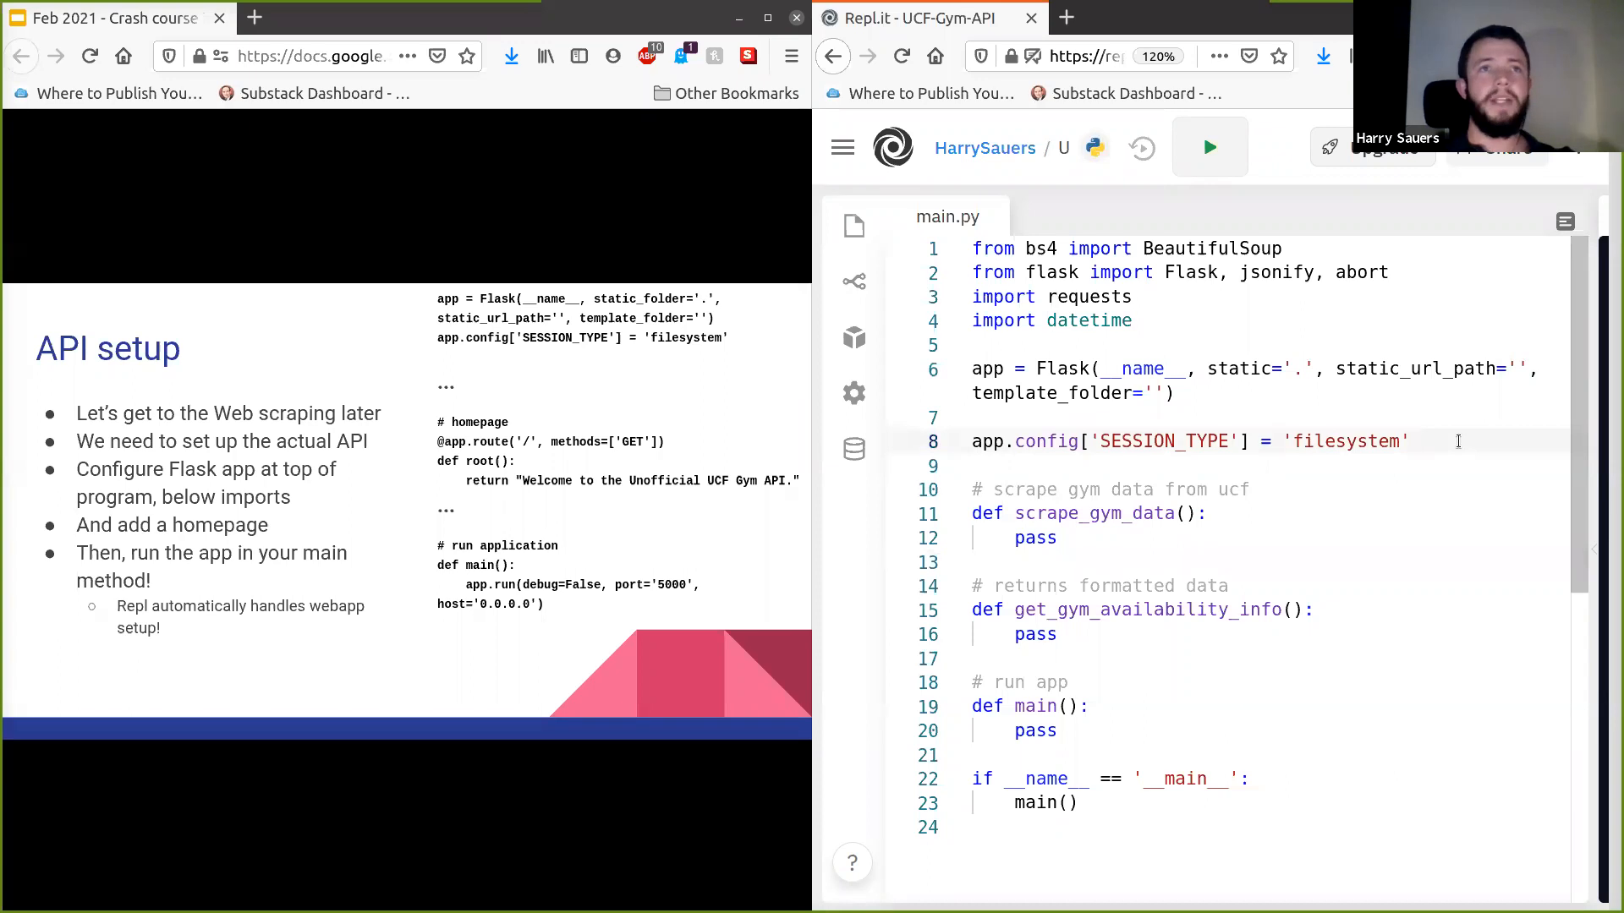
pyautogui.press('Return')
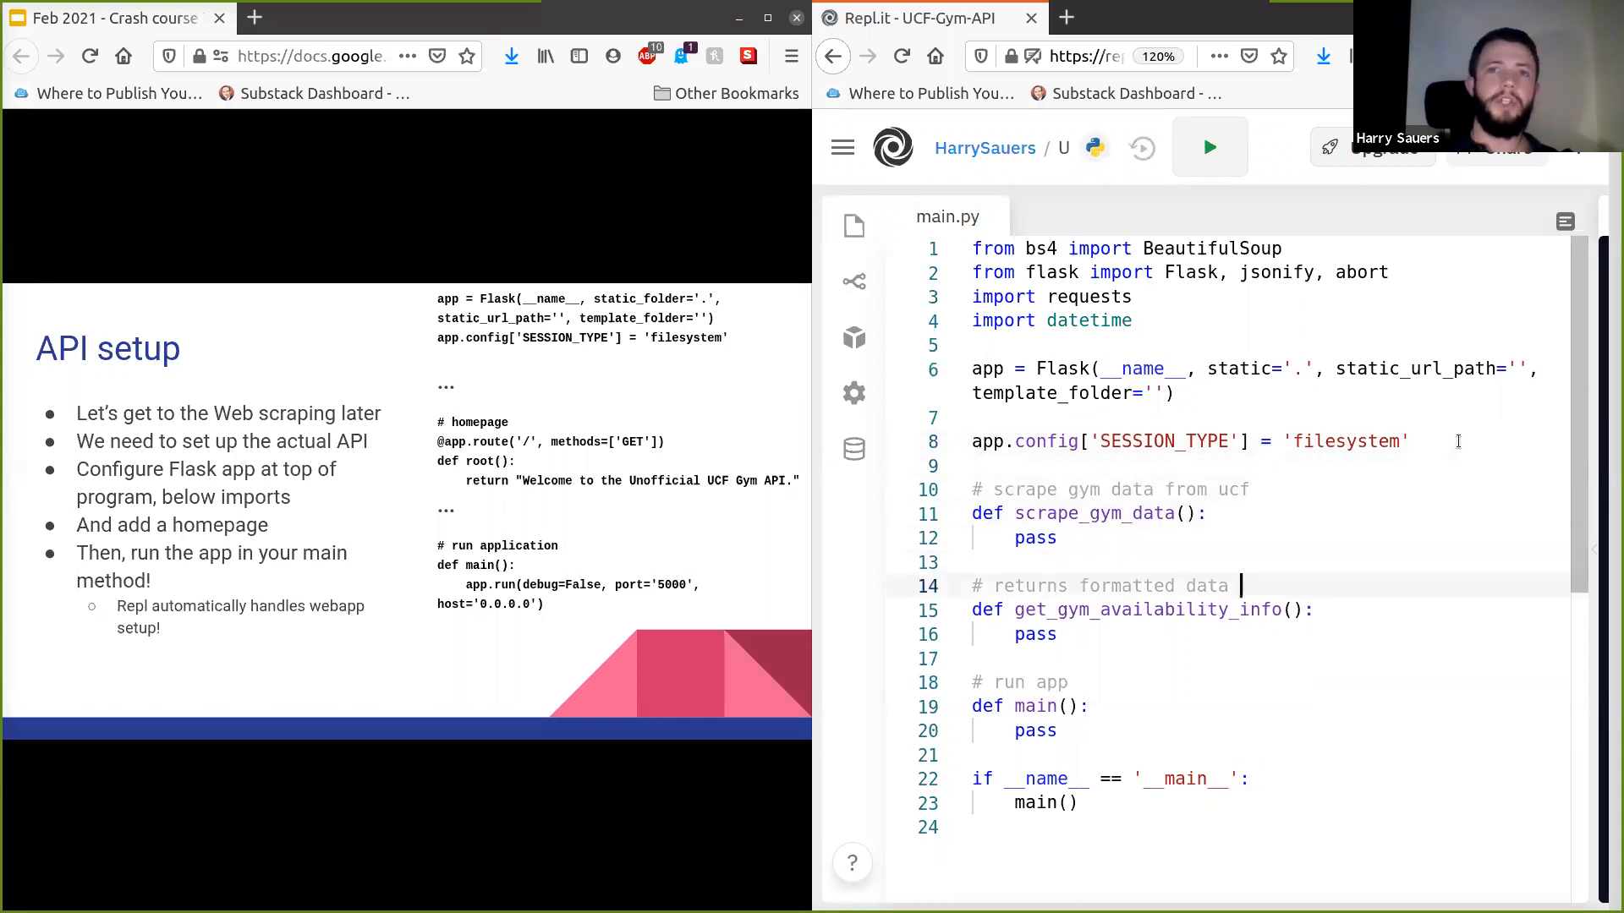
pyautogui.press('Return')
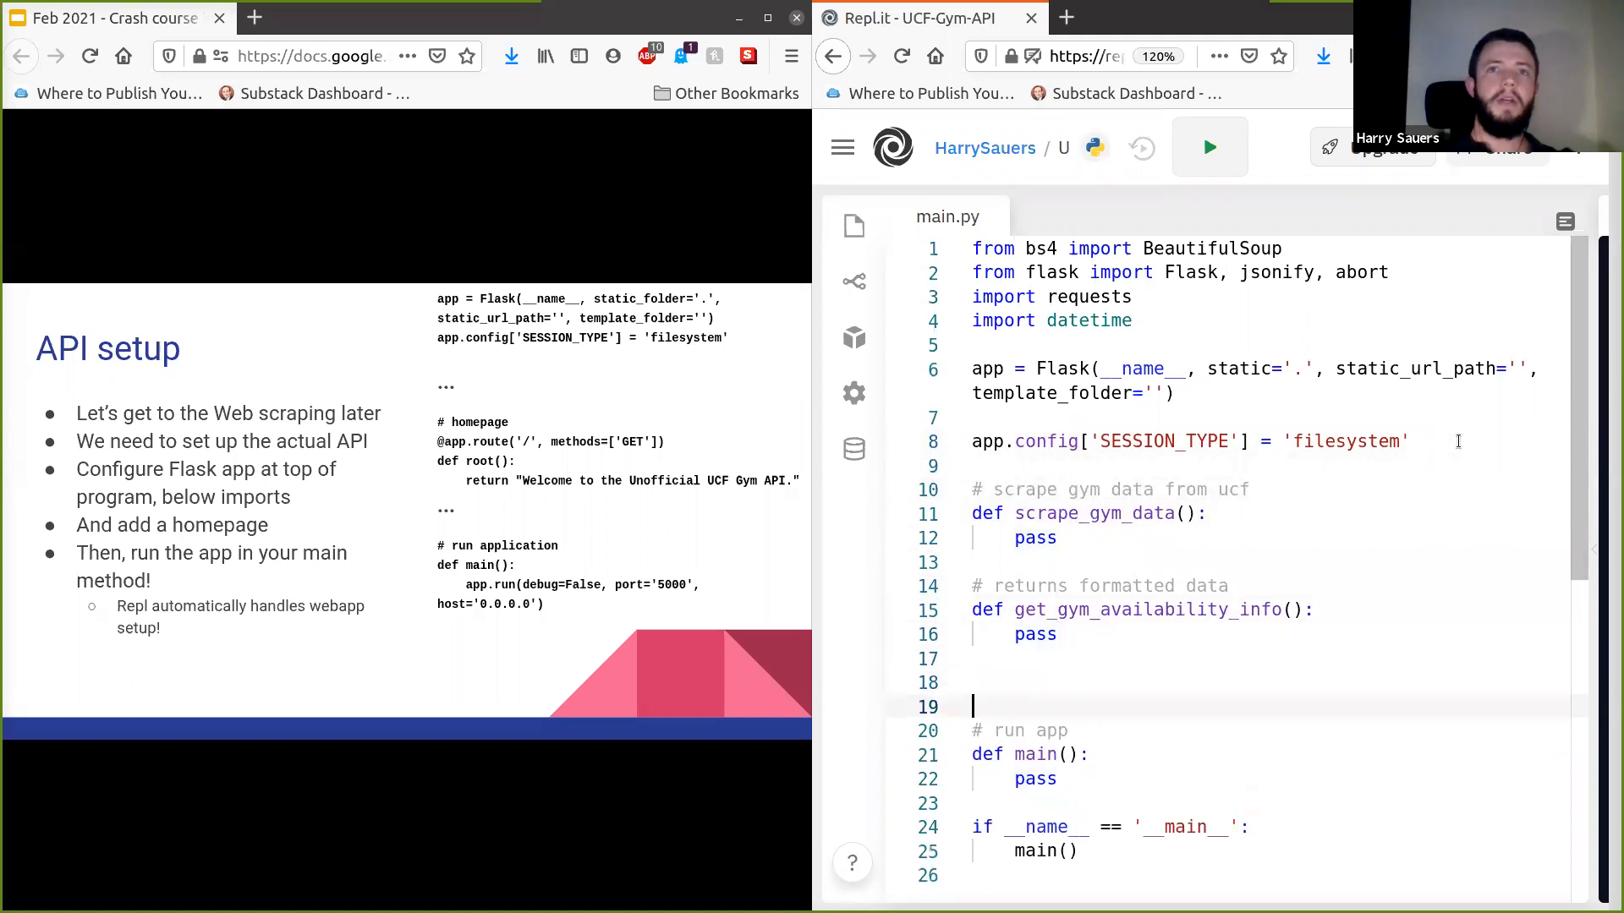
pyautogui.write('# homep')
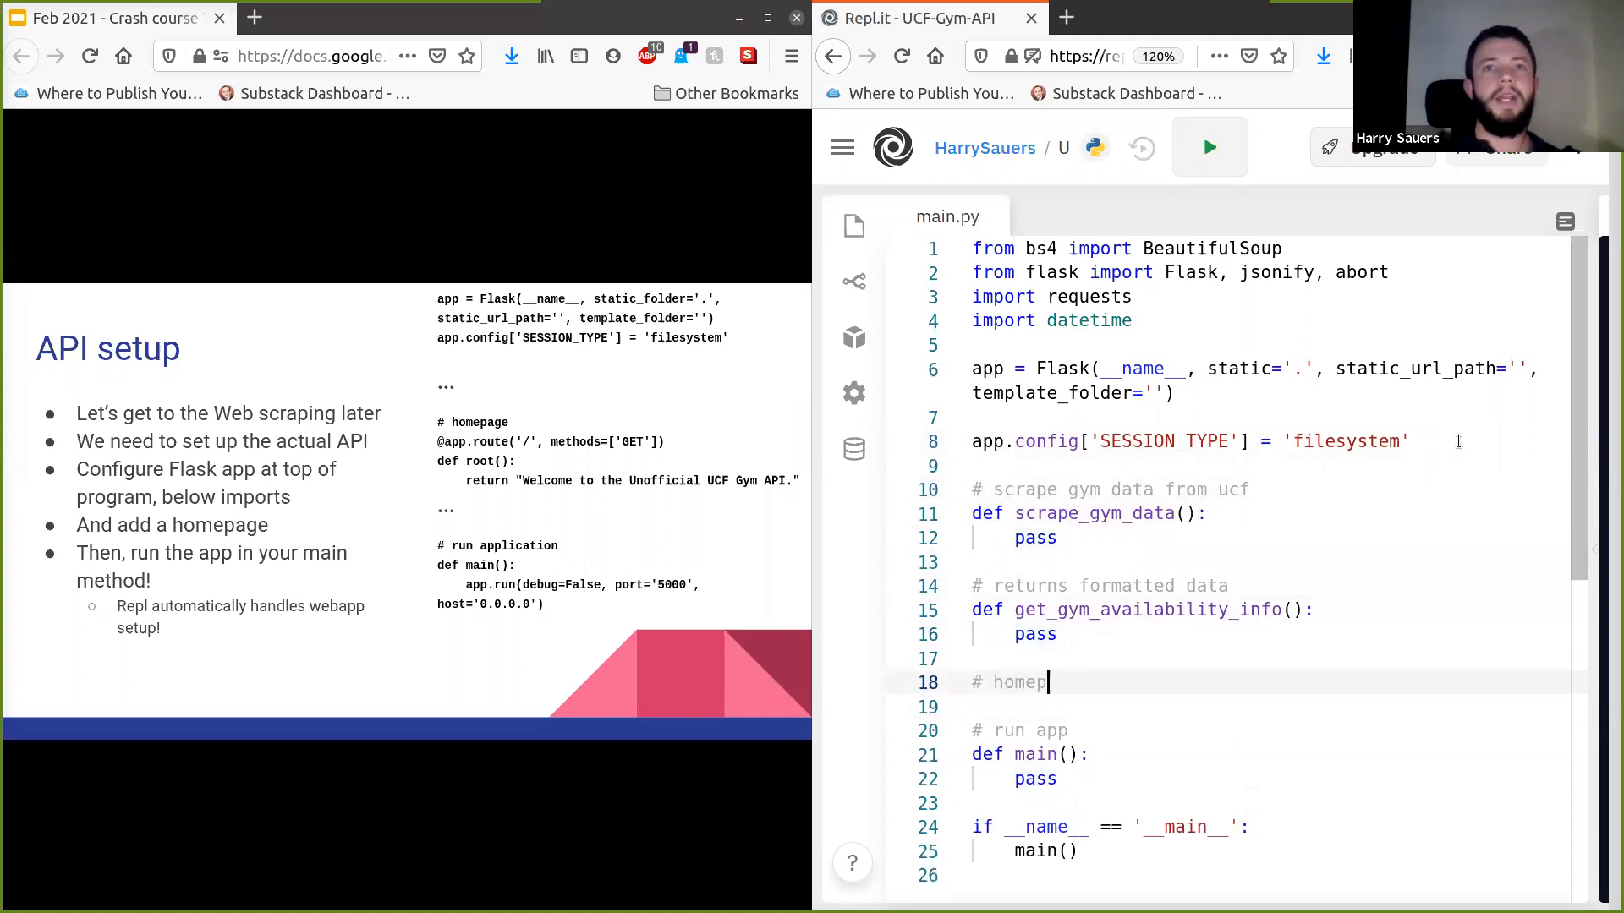
pyautogui.press('Enter')
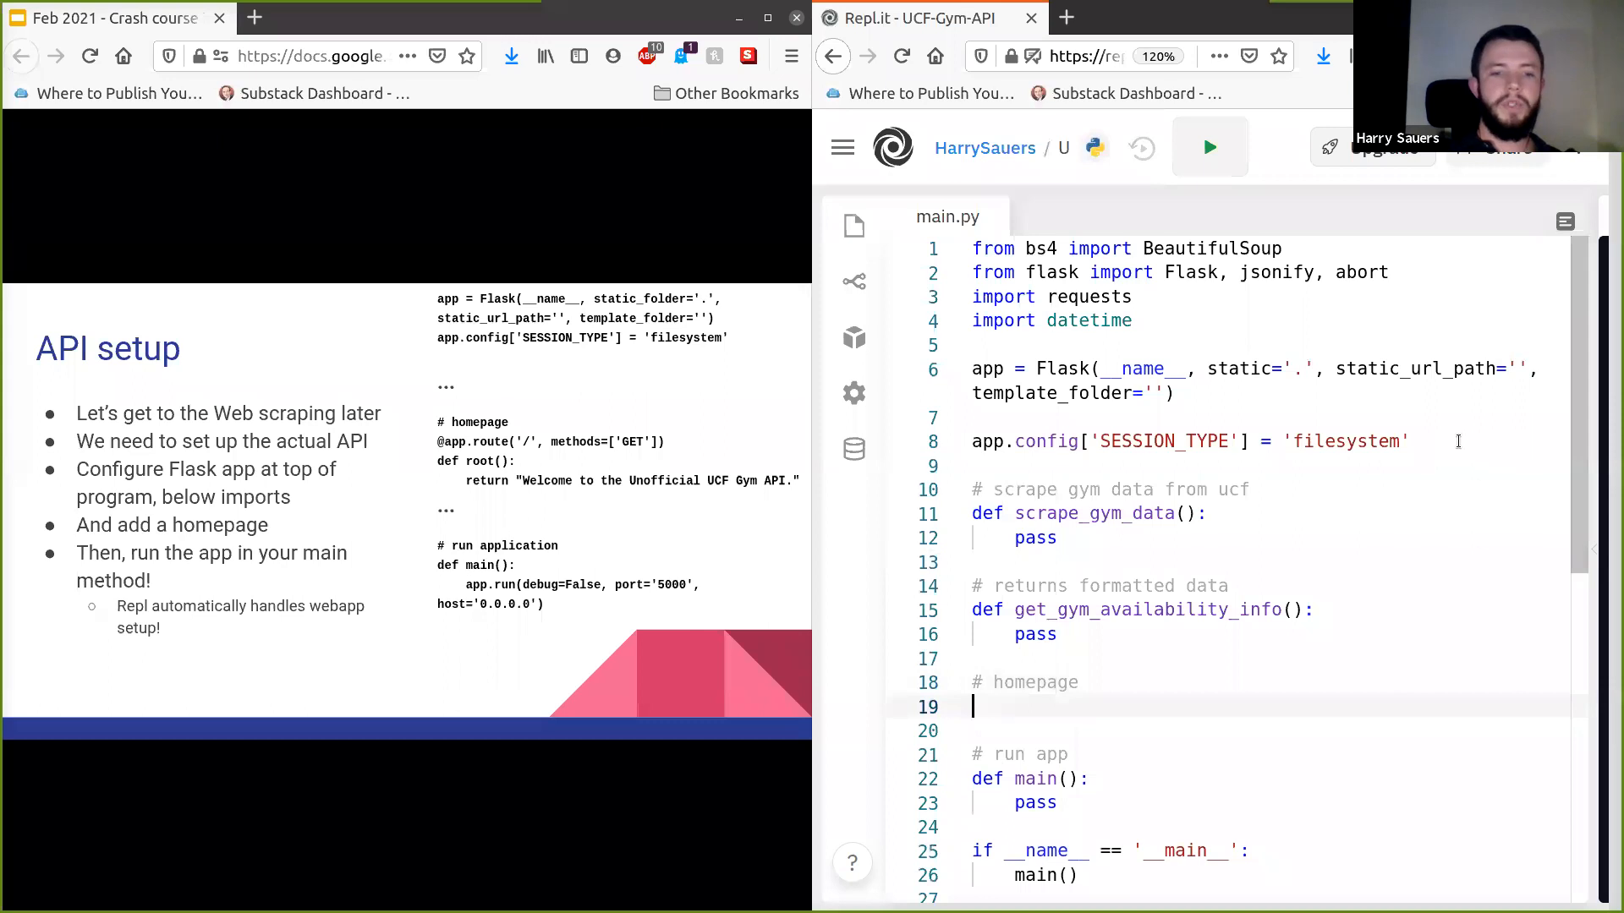
pyautogui.write('@app.route')
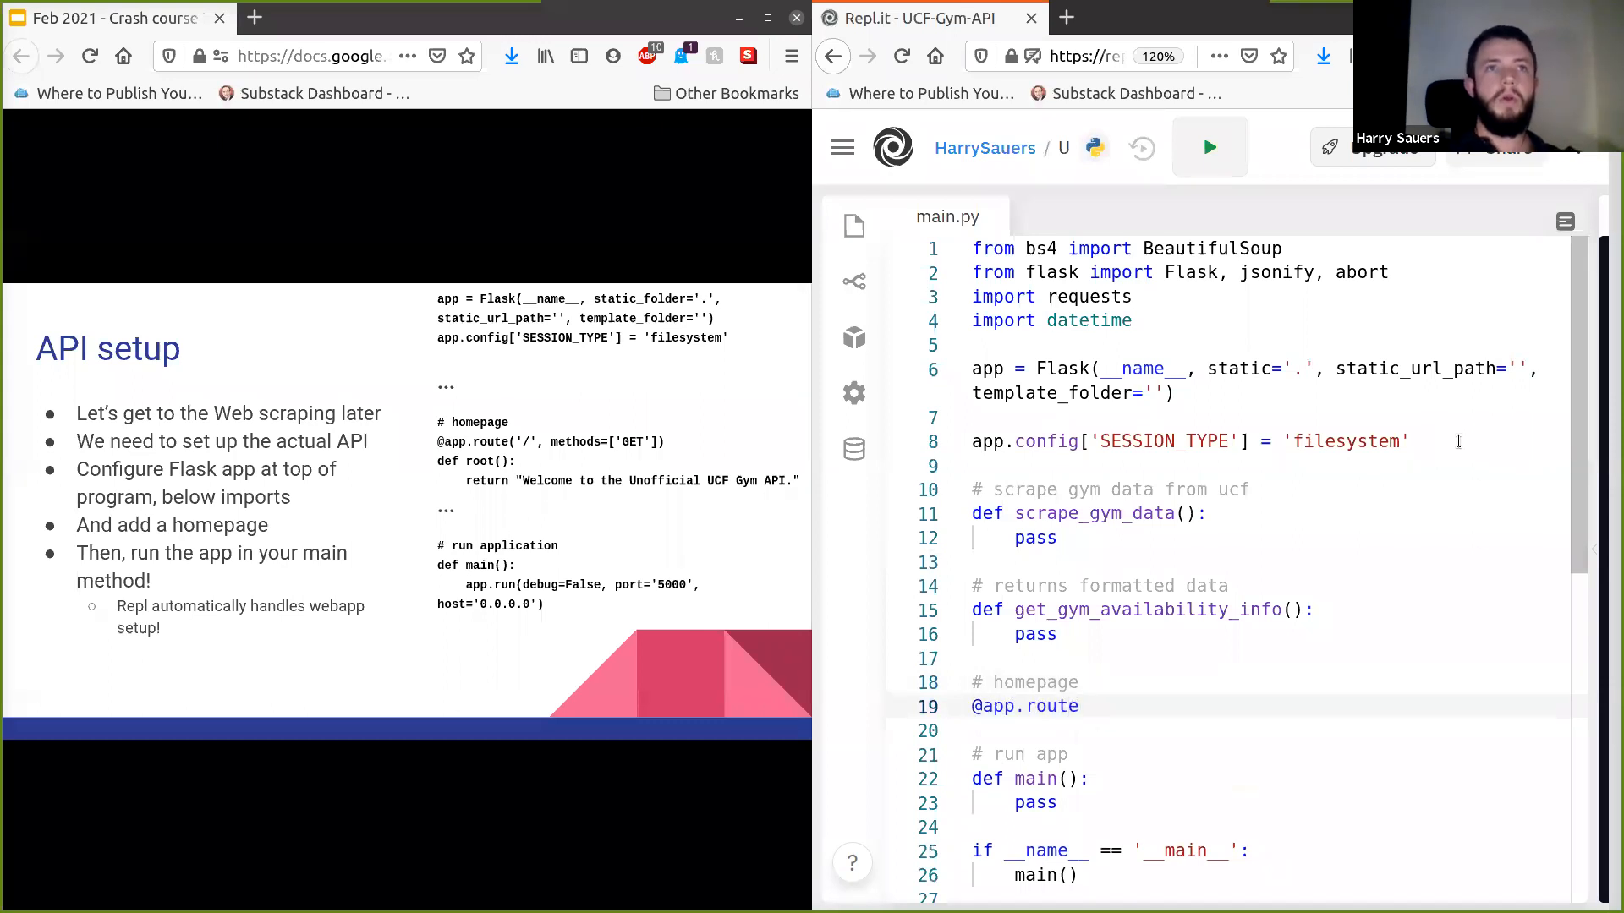
pyautogui.write("('')")
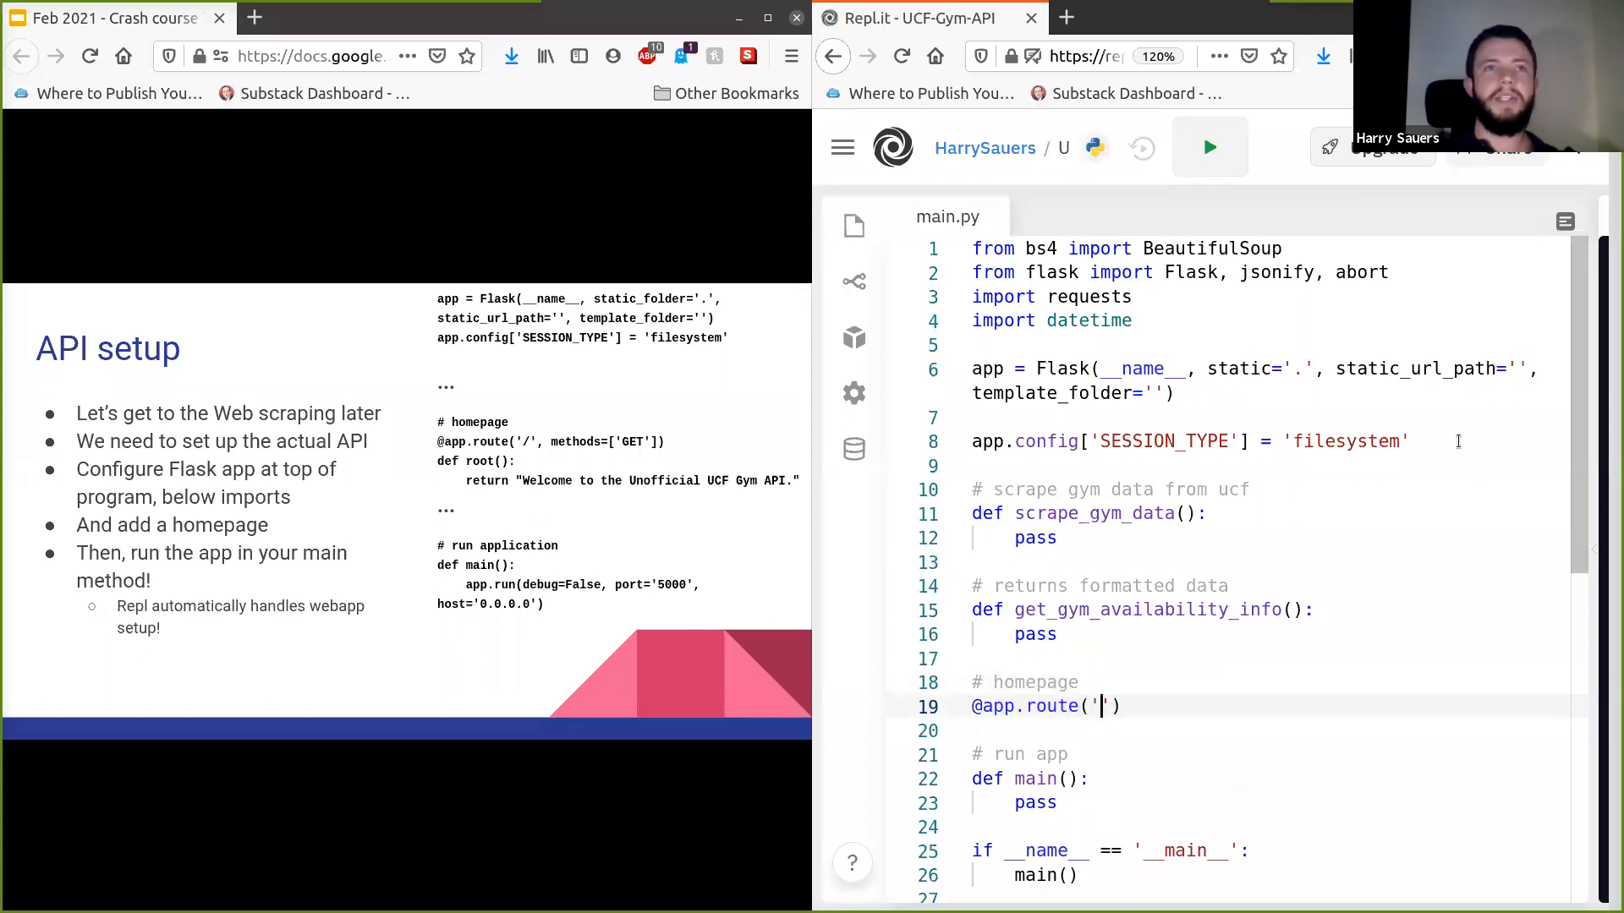
pyautogui.write('/')
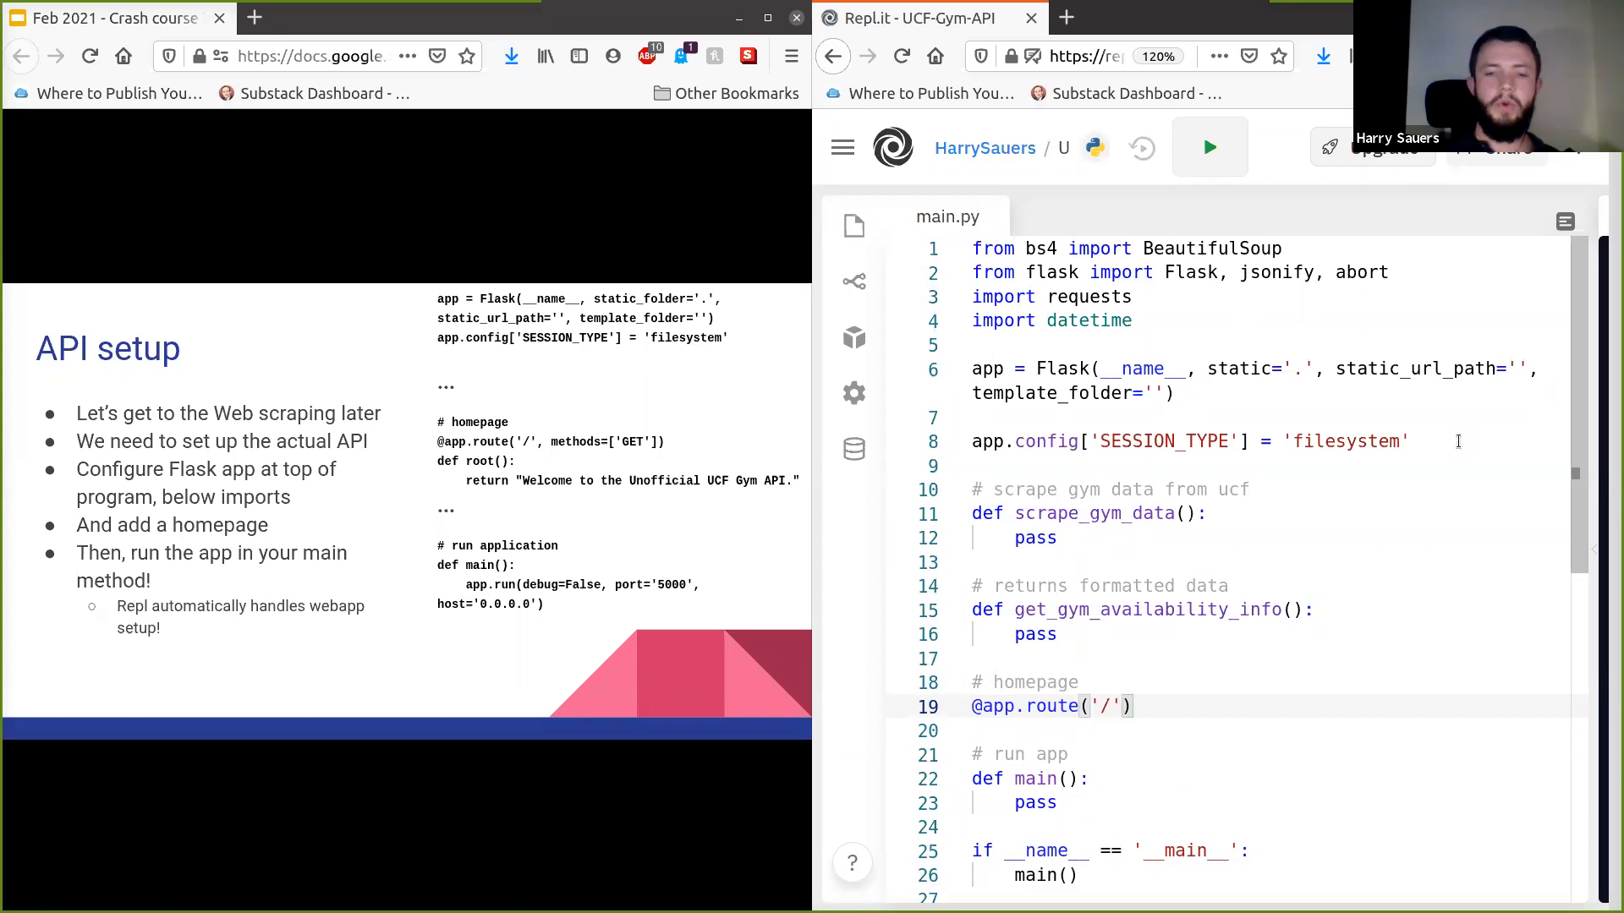
pyautogui.write(', meth')
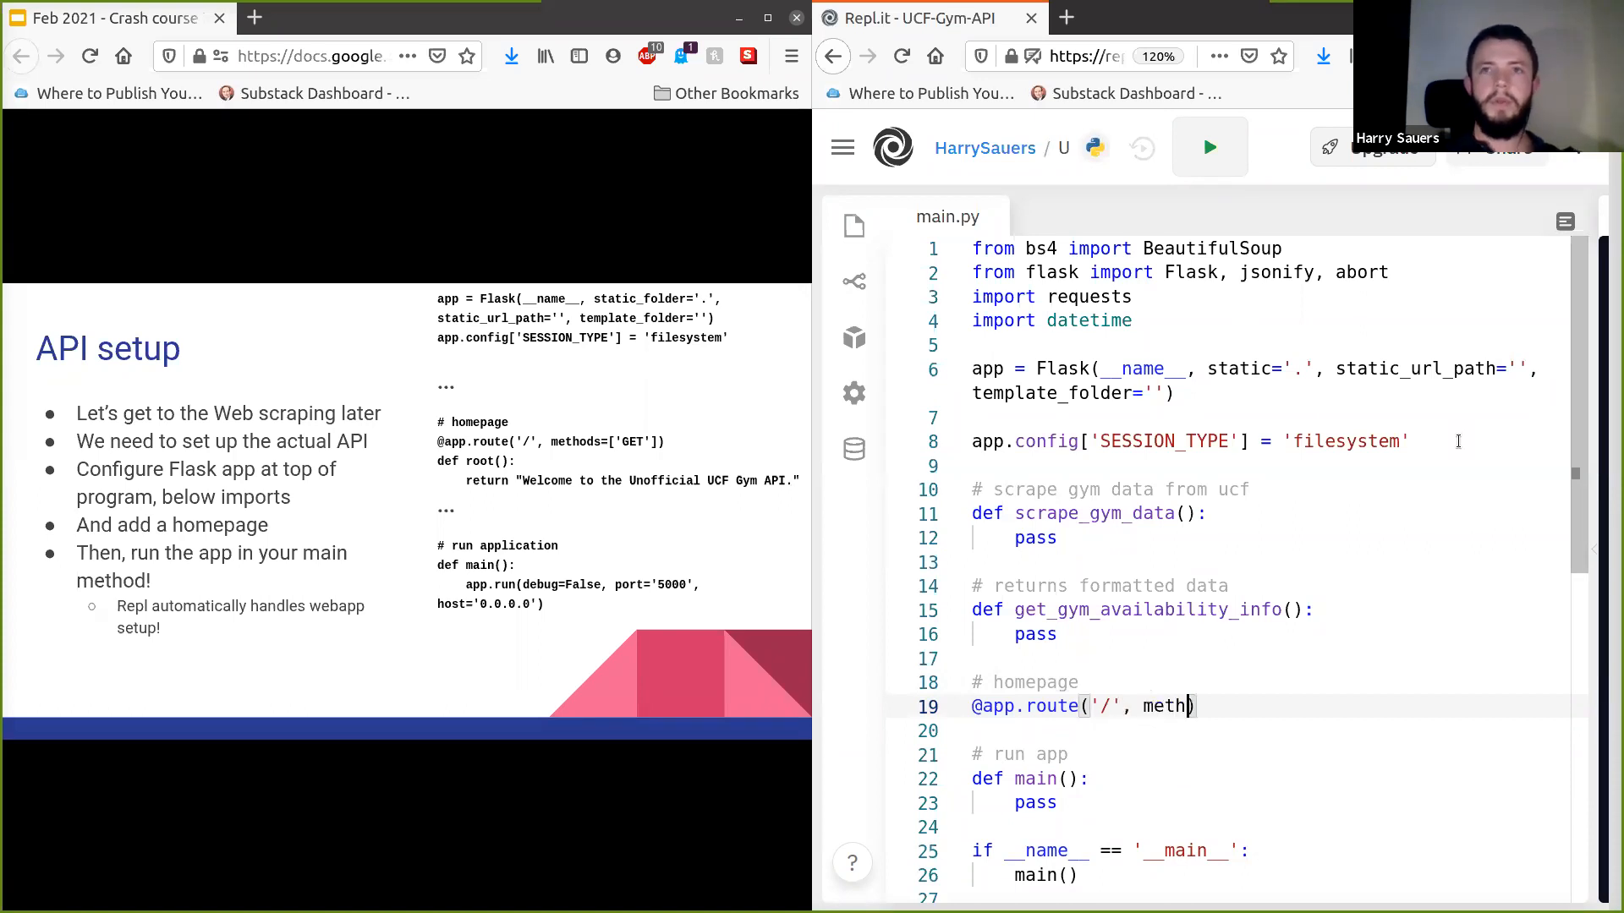
pyautogui.write('ods=')
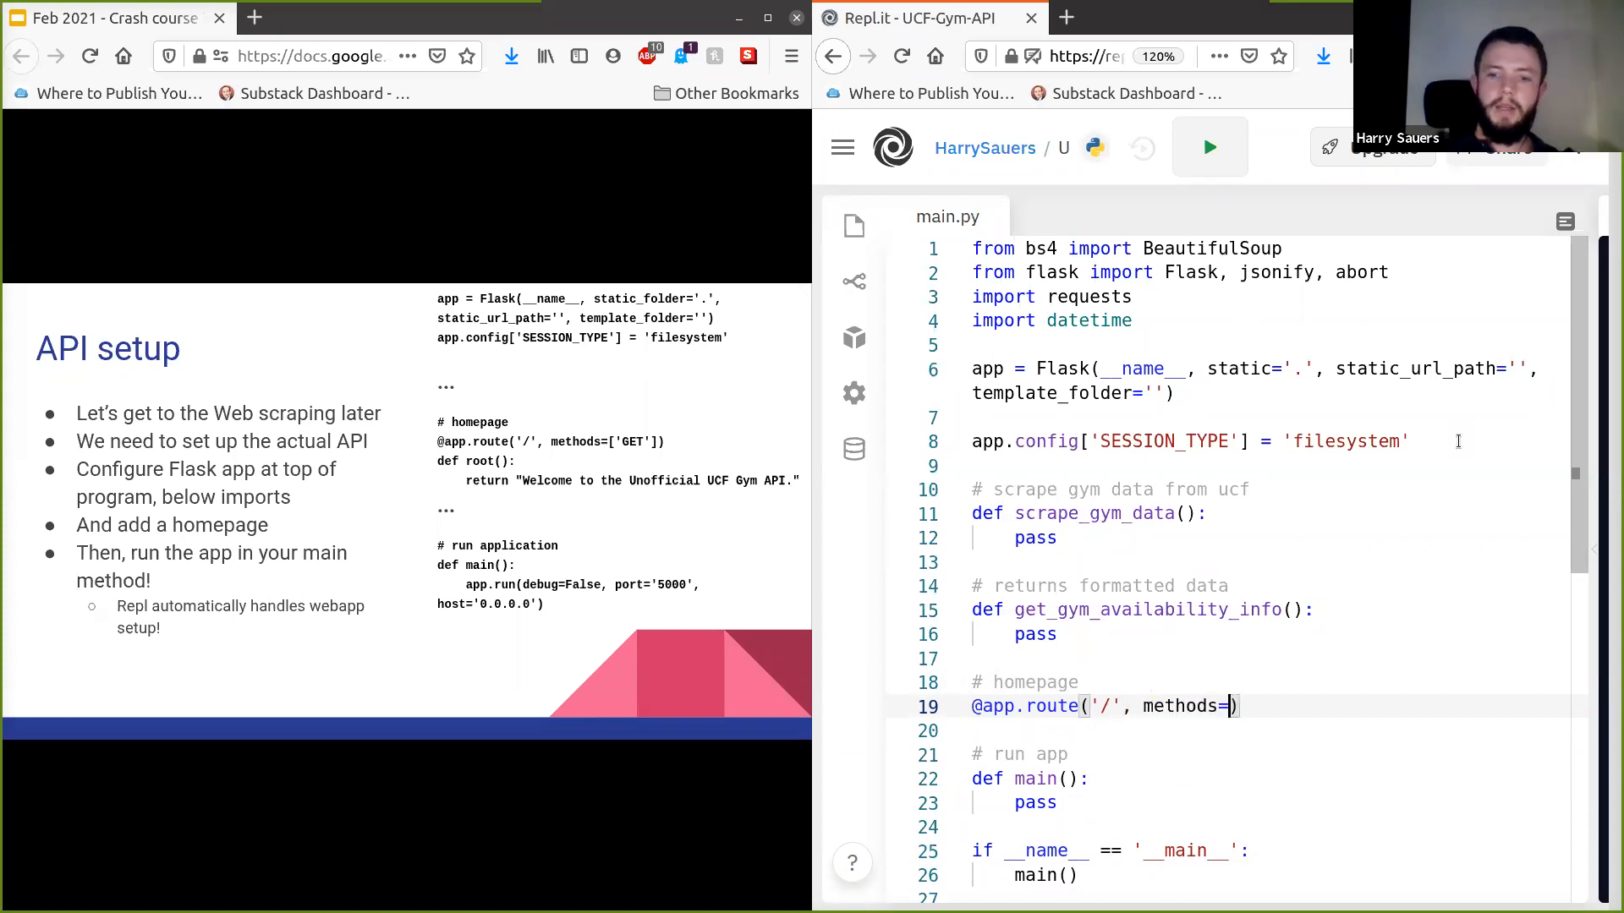
pyautogui.write("['GET'")
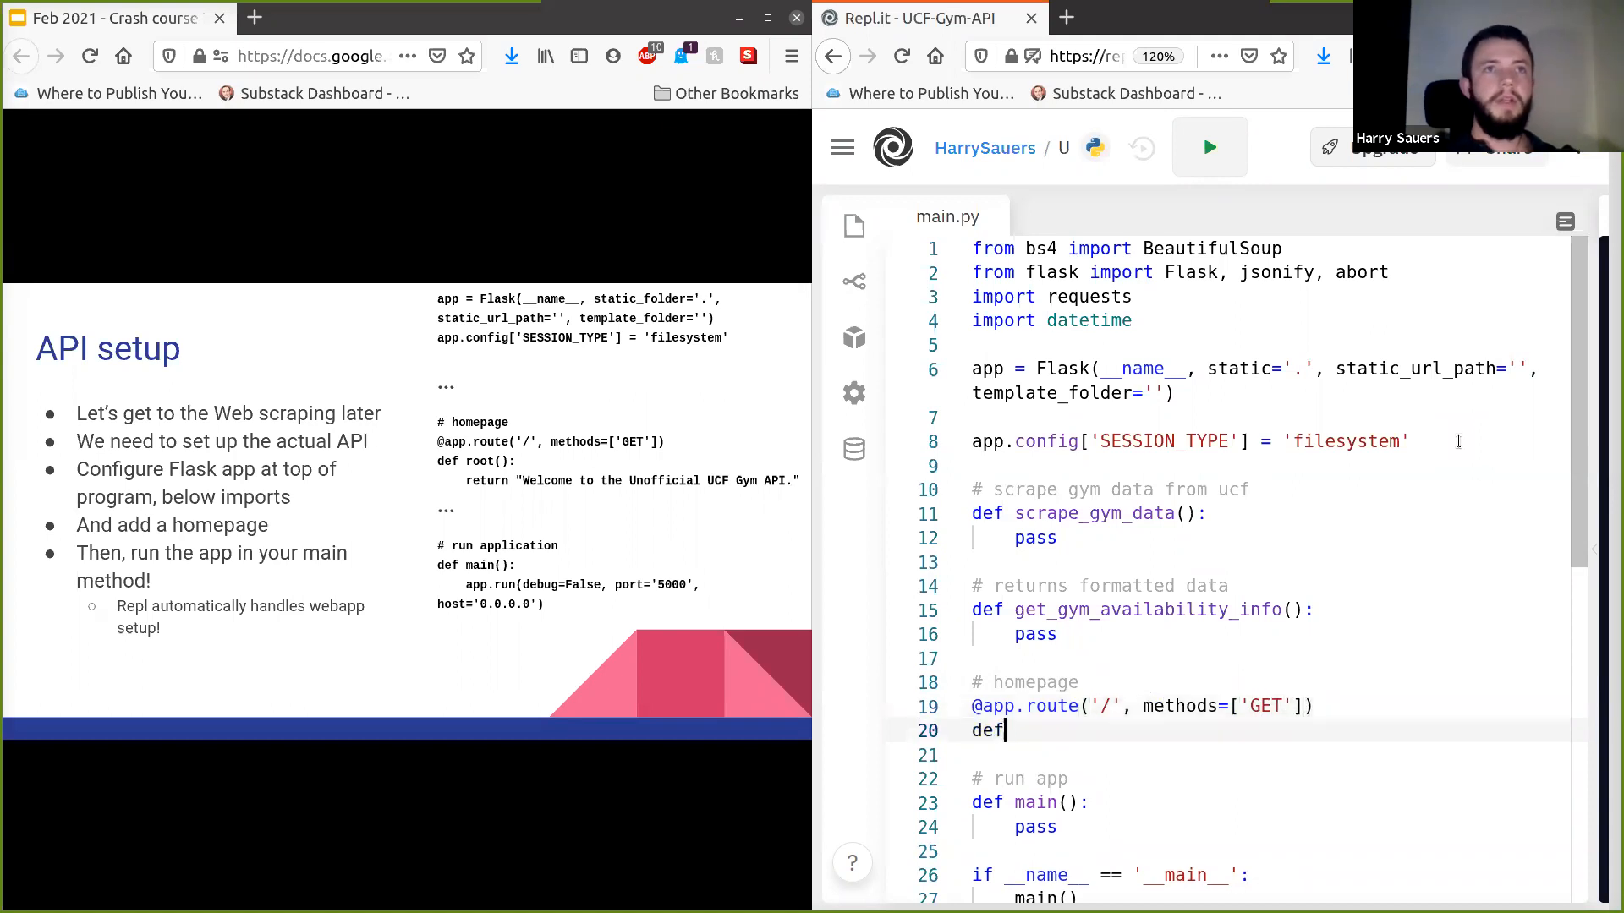
# Define root() returning 'Welcome to the unofficial UCF Gym API.'
pyautogui.write('root():')
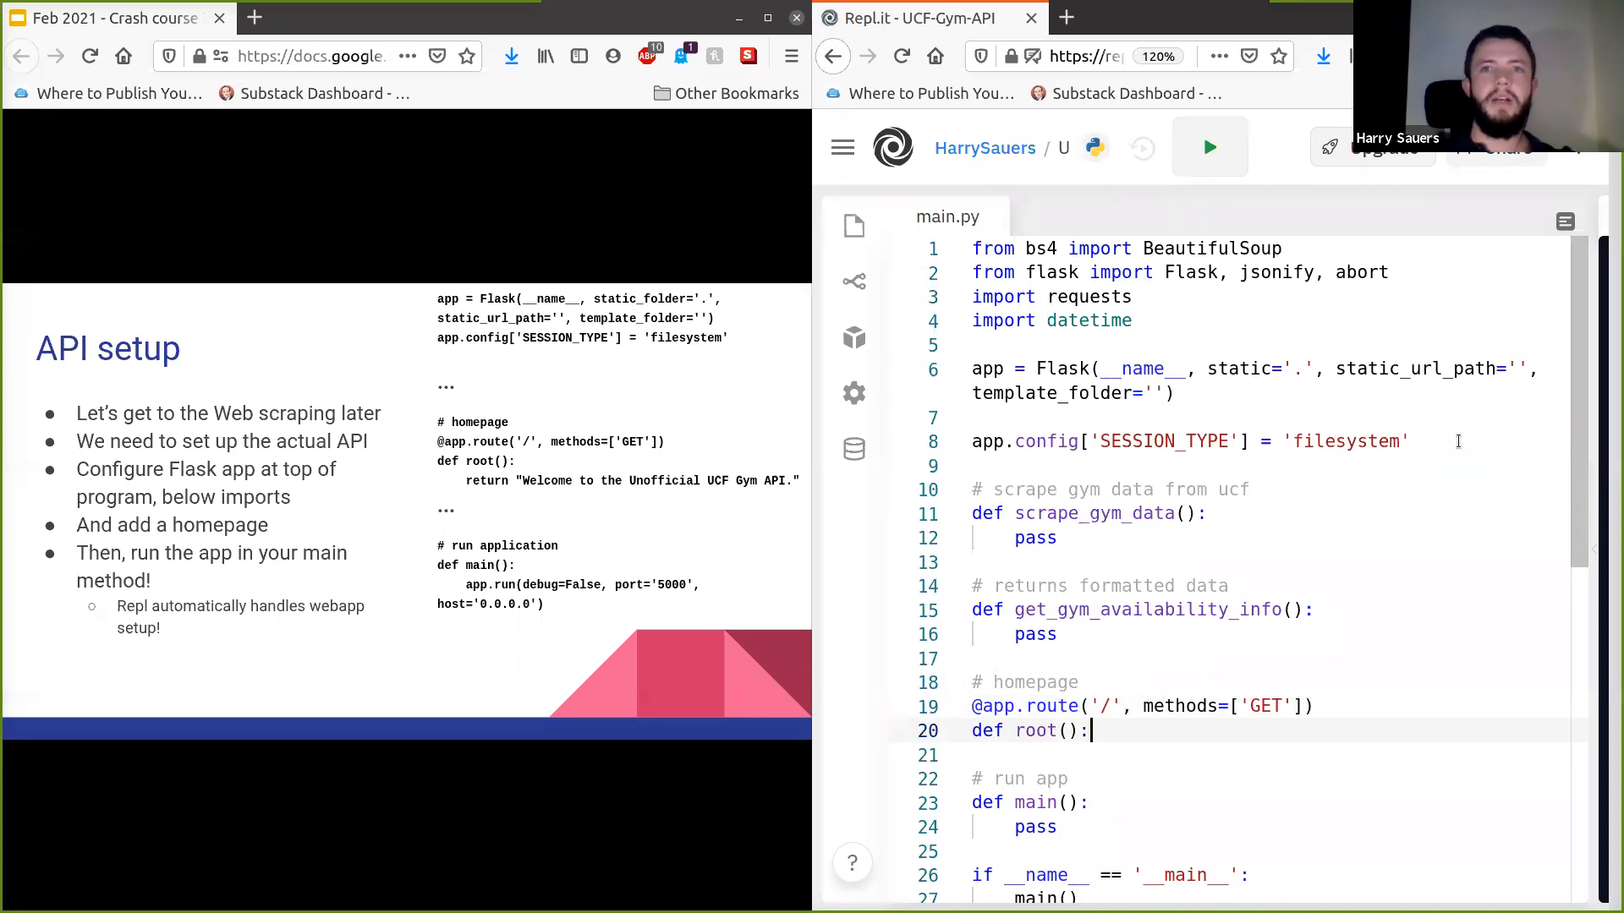
pyautogui.write('return')
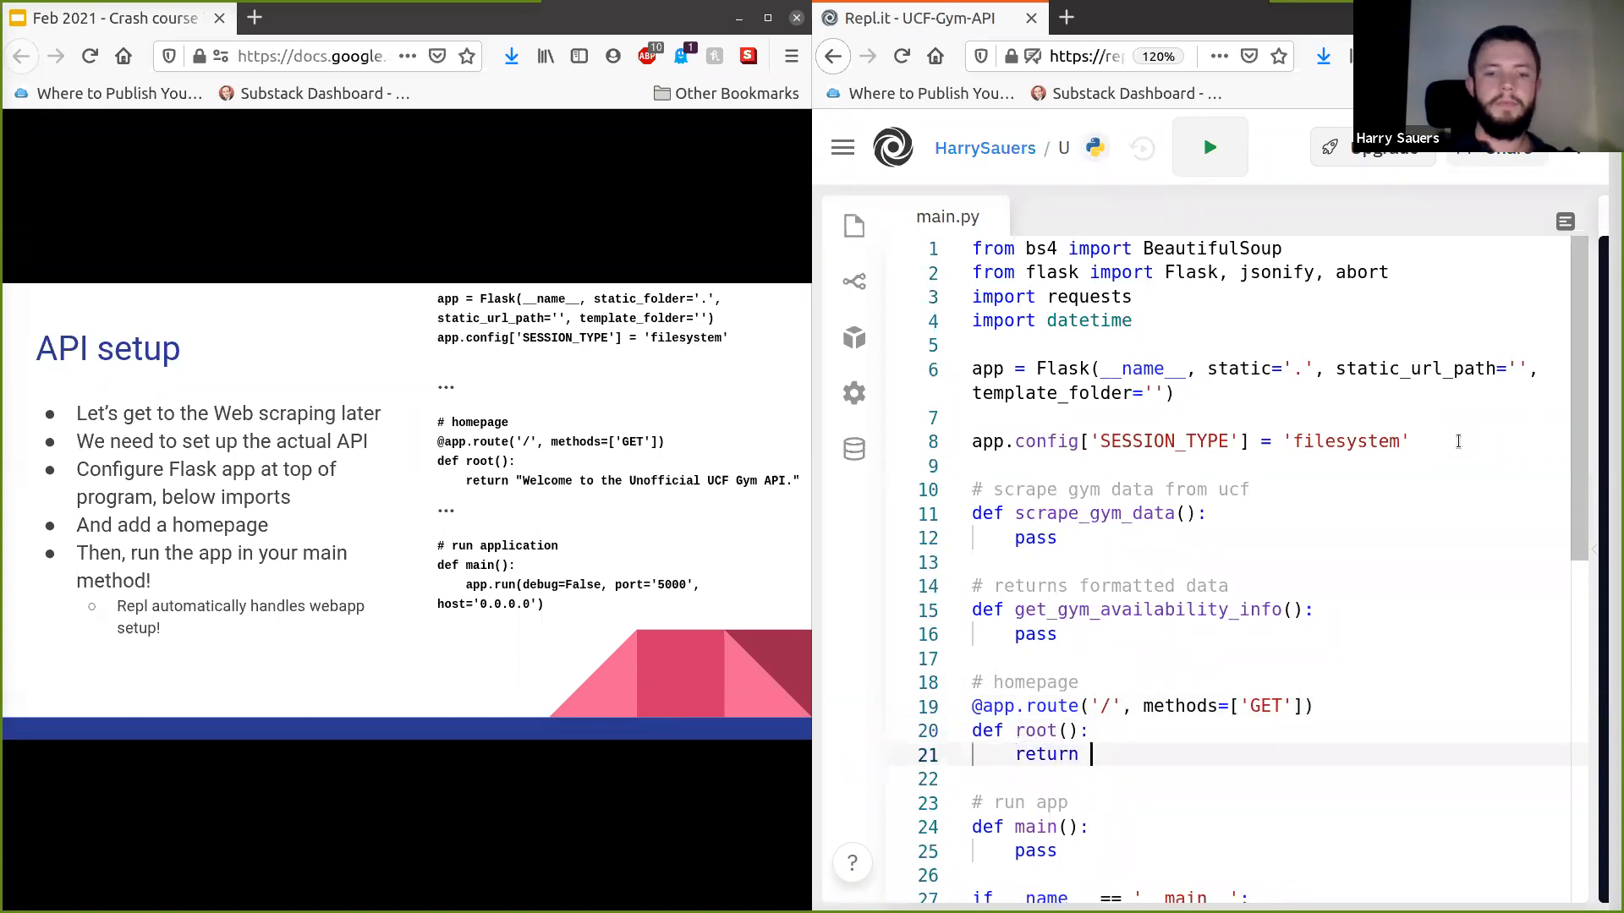
pyautogui.write("'Welcome to the unoffi")
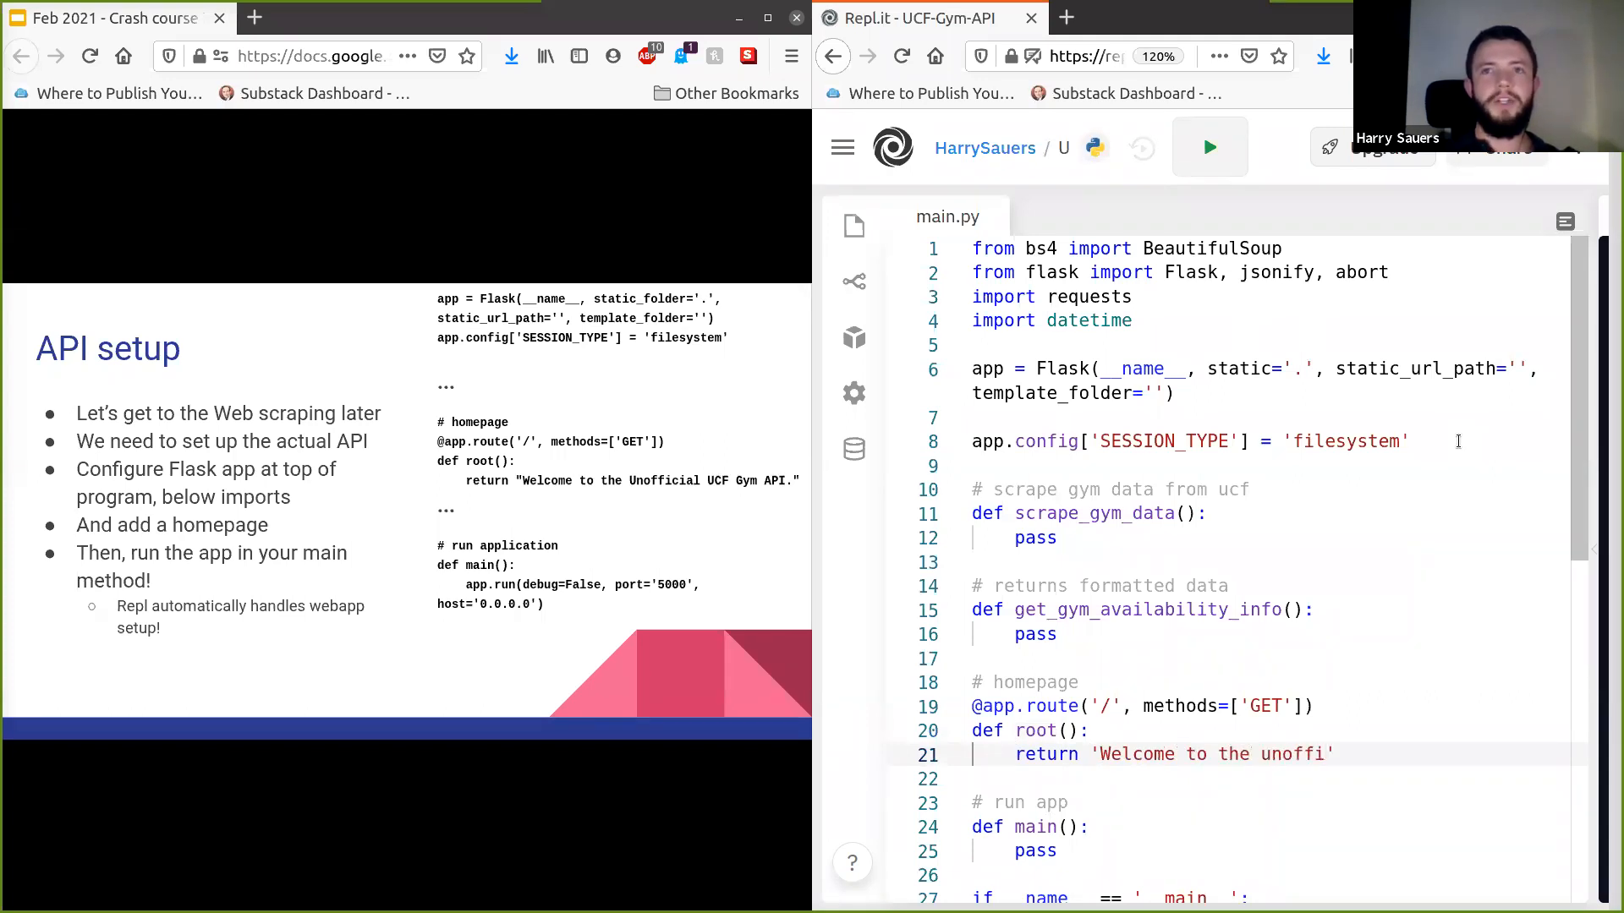
pyautogui.write('cial UCF G')
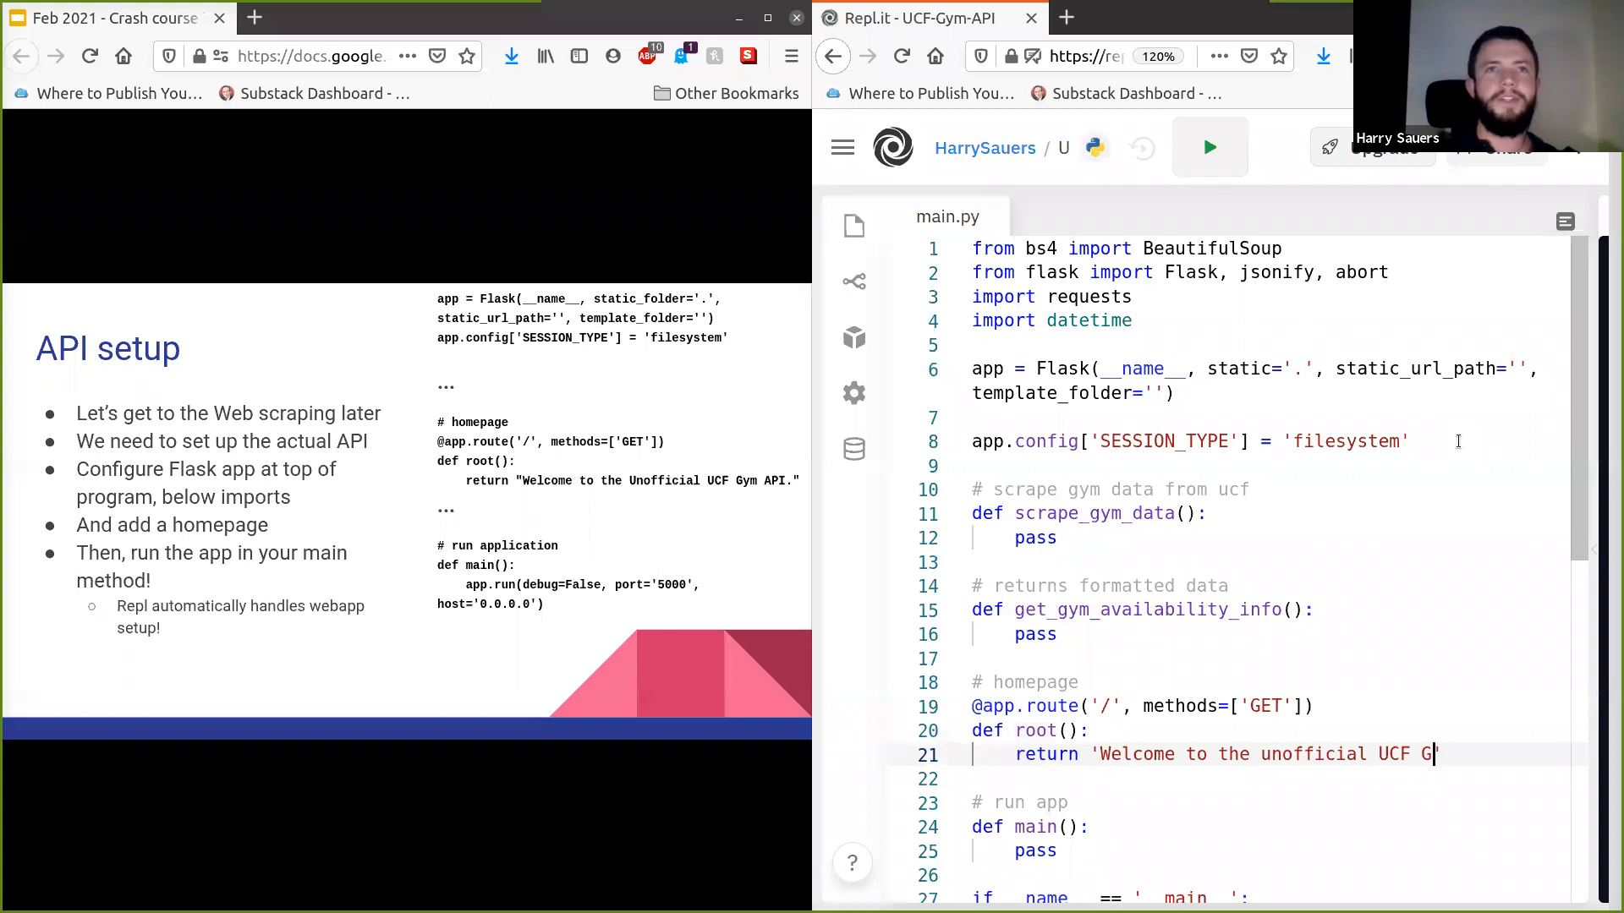
pyautogui.write('ym API.')
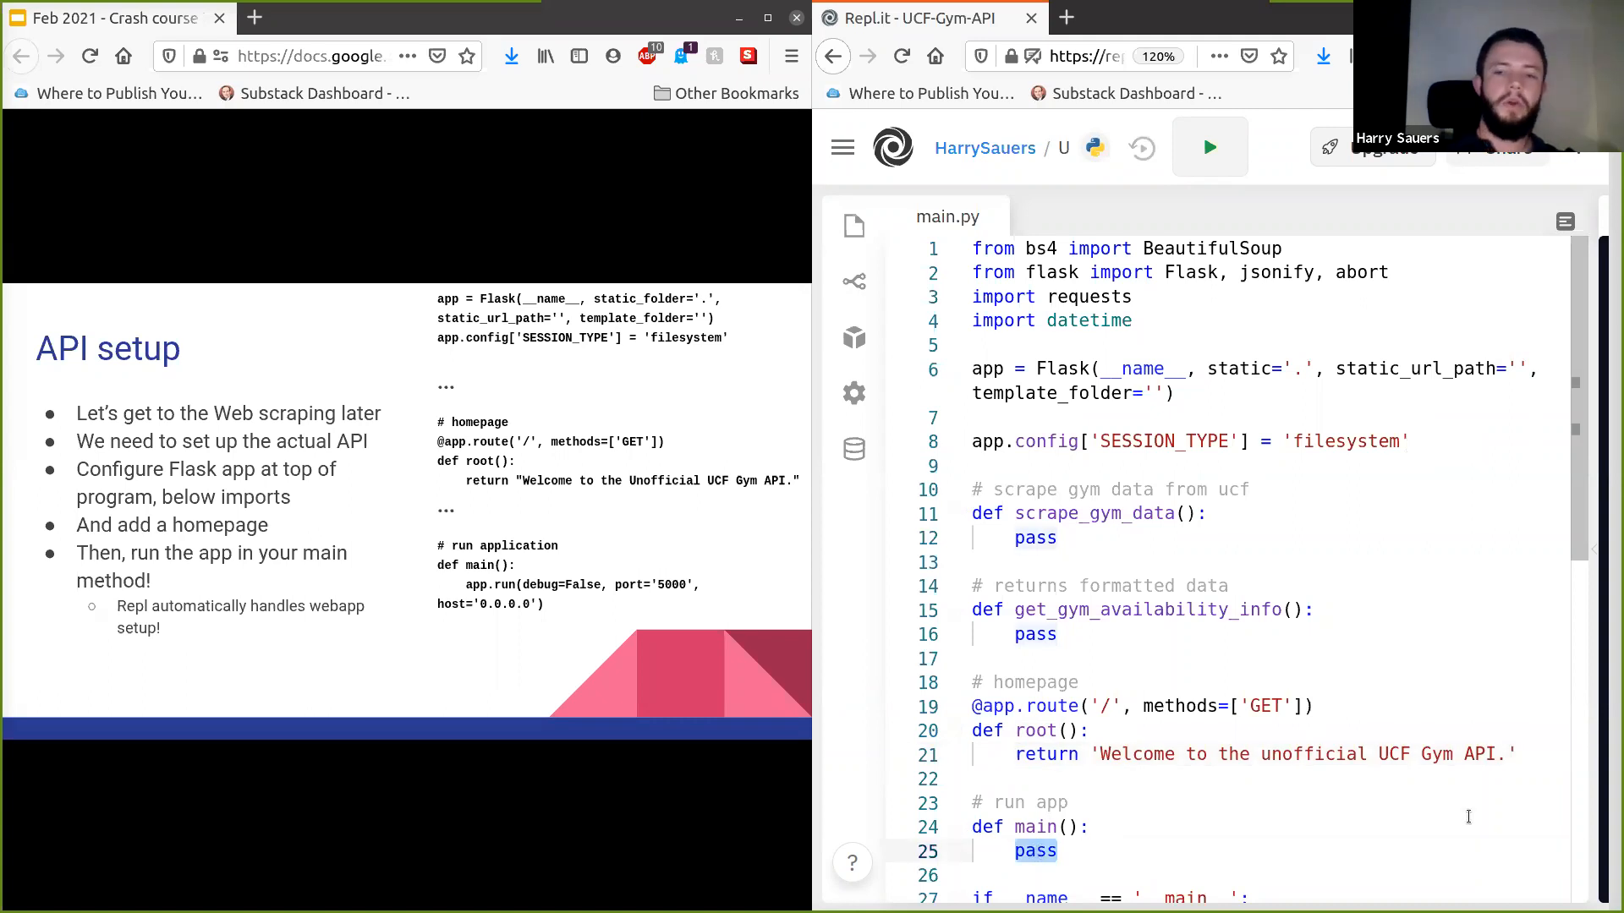
# Replace pass in main() with app.run(debug=False, port='5000', host='0.0.0.0')
pyautogui.write('app')
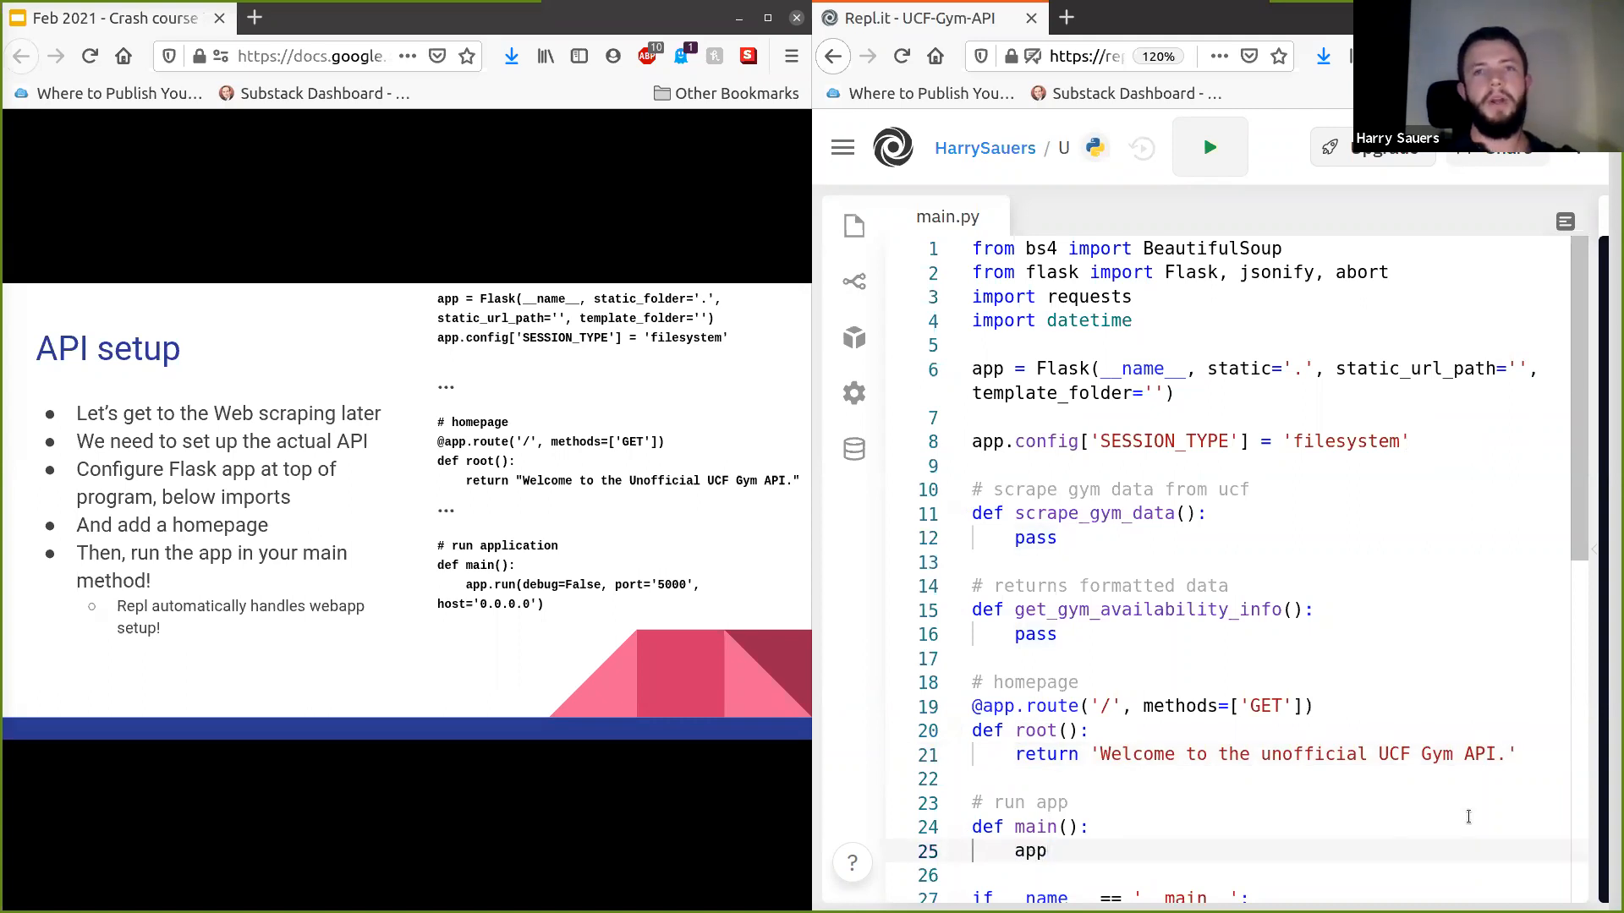
pyautogui.write('.ru')
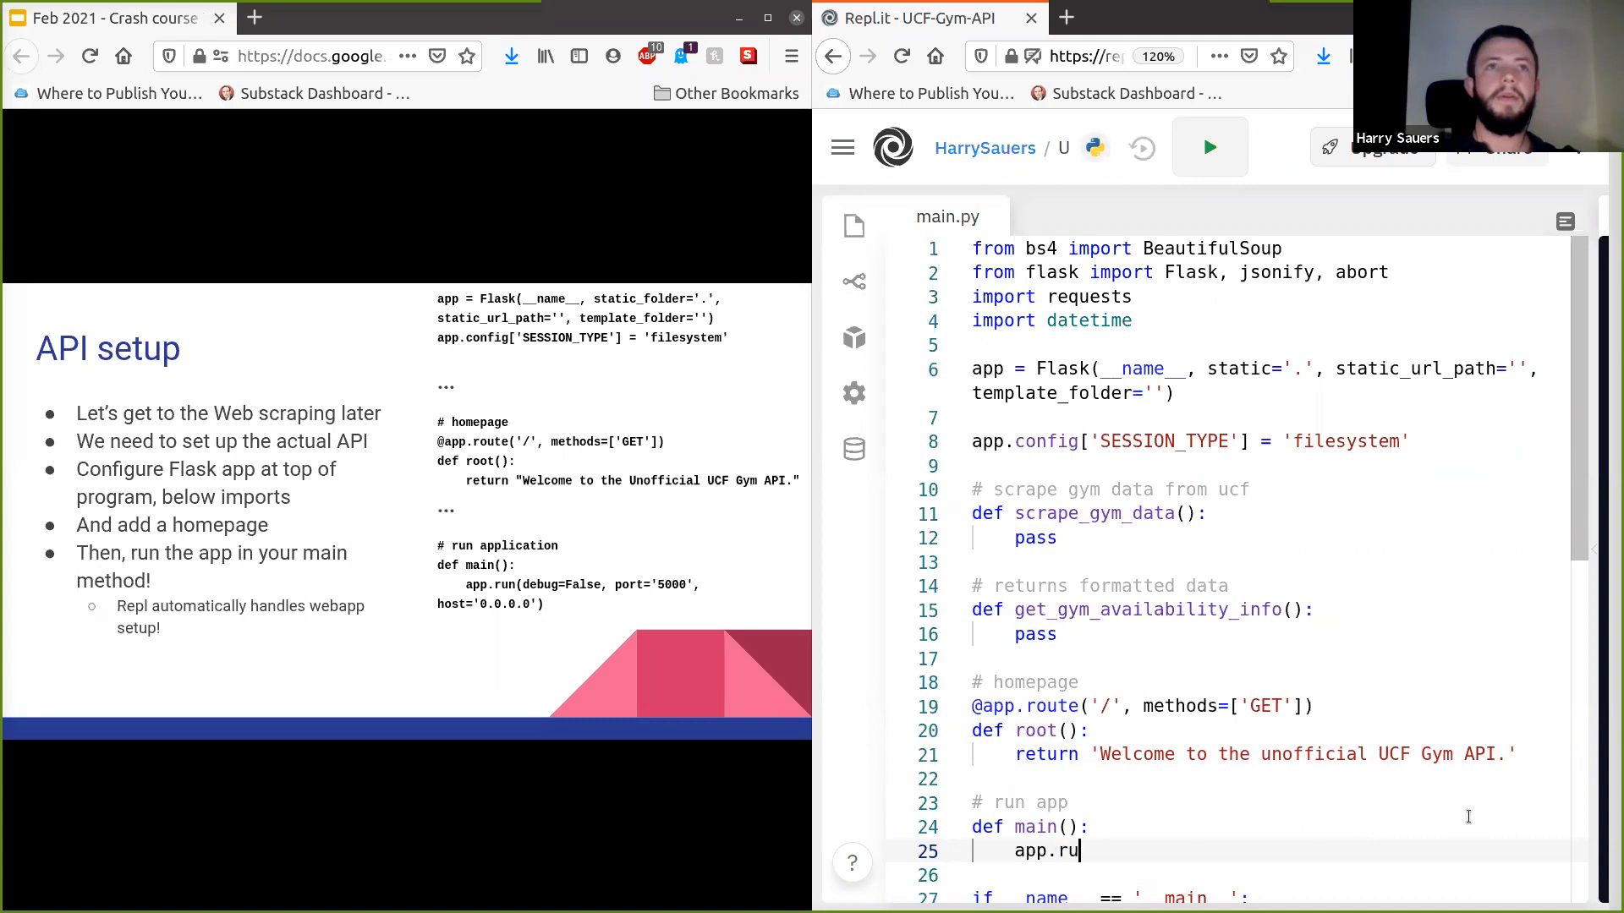
pyautogui.write('n(debug=F')
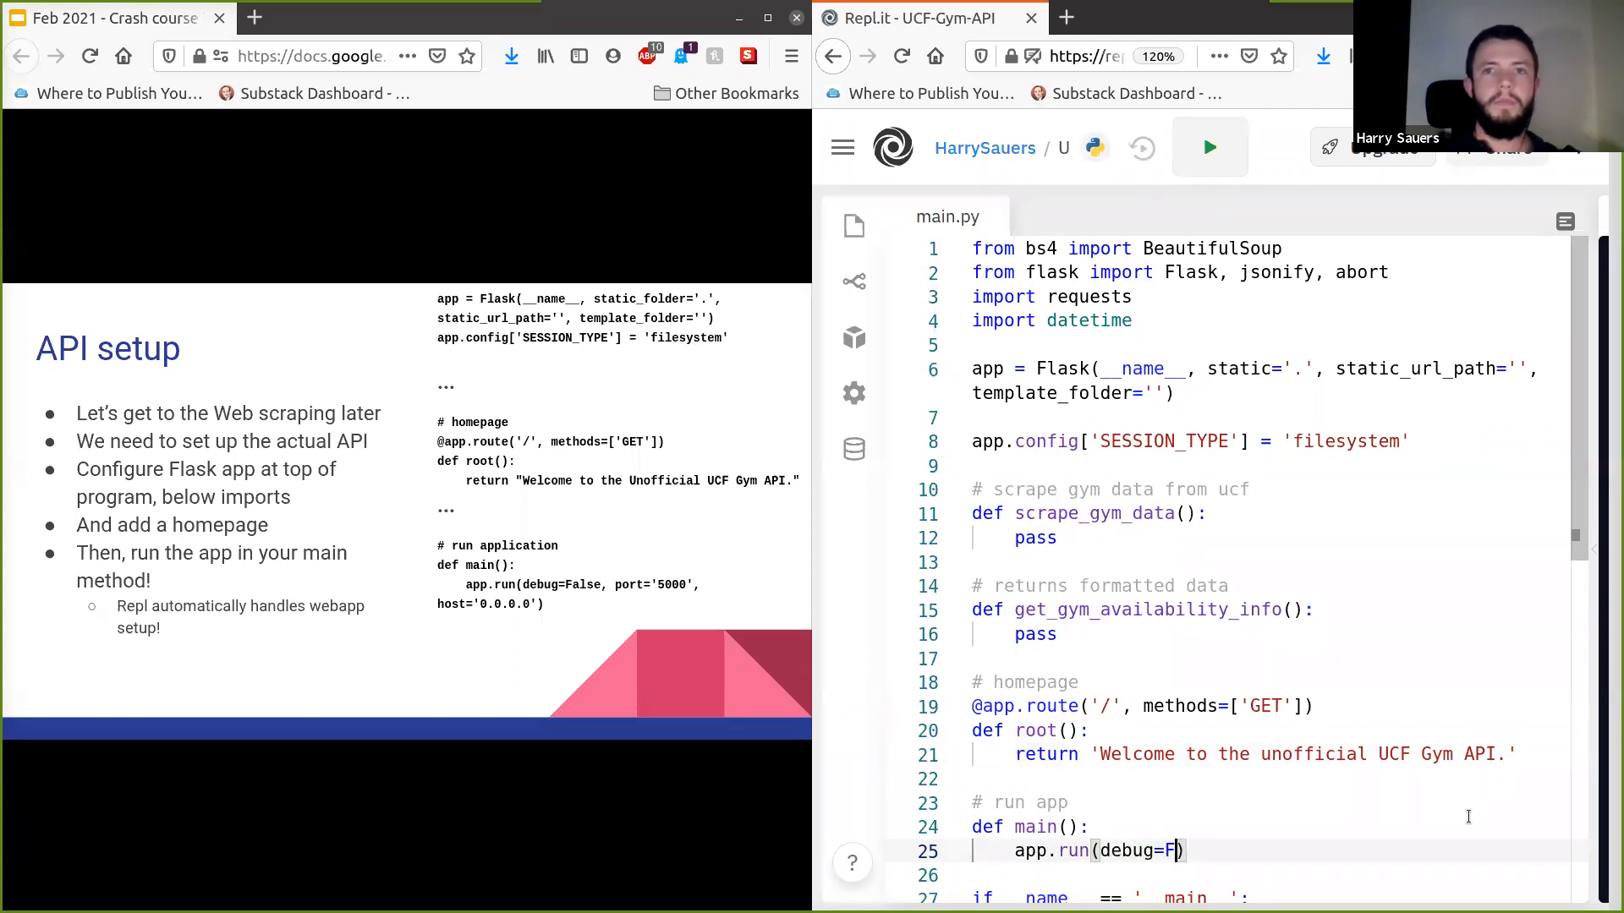
pyautogui.write('alse, po')
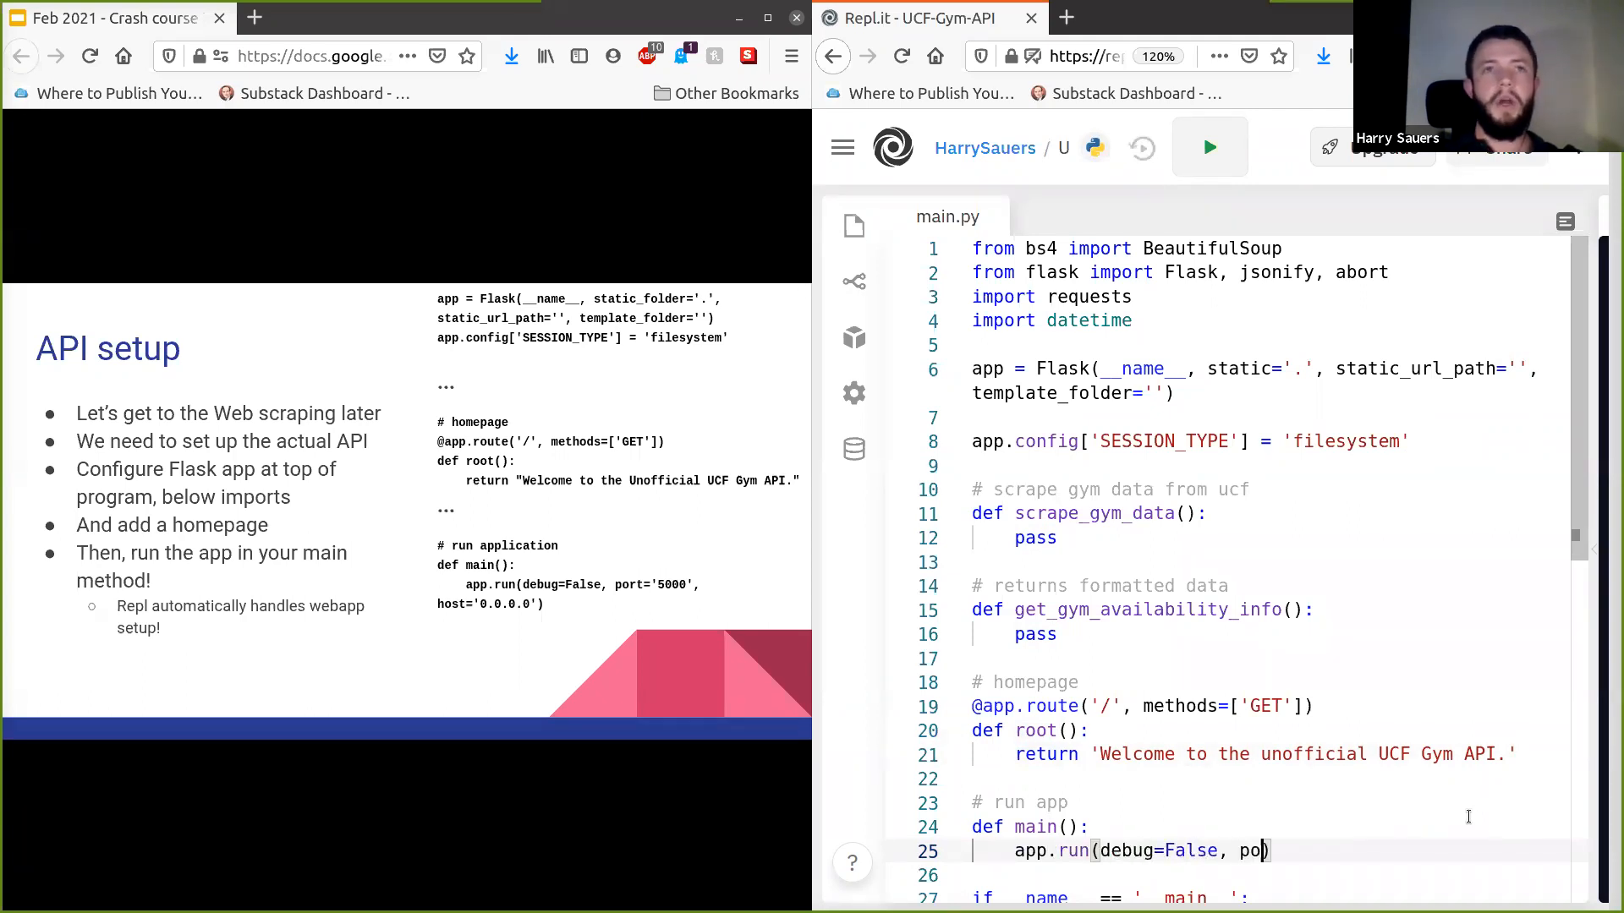
pyautogui.write("rt='5000',")
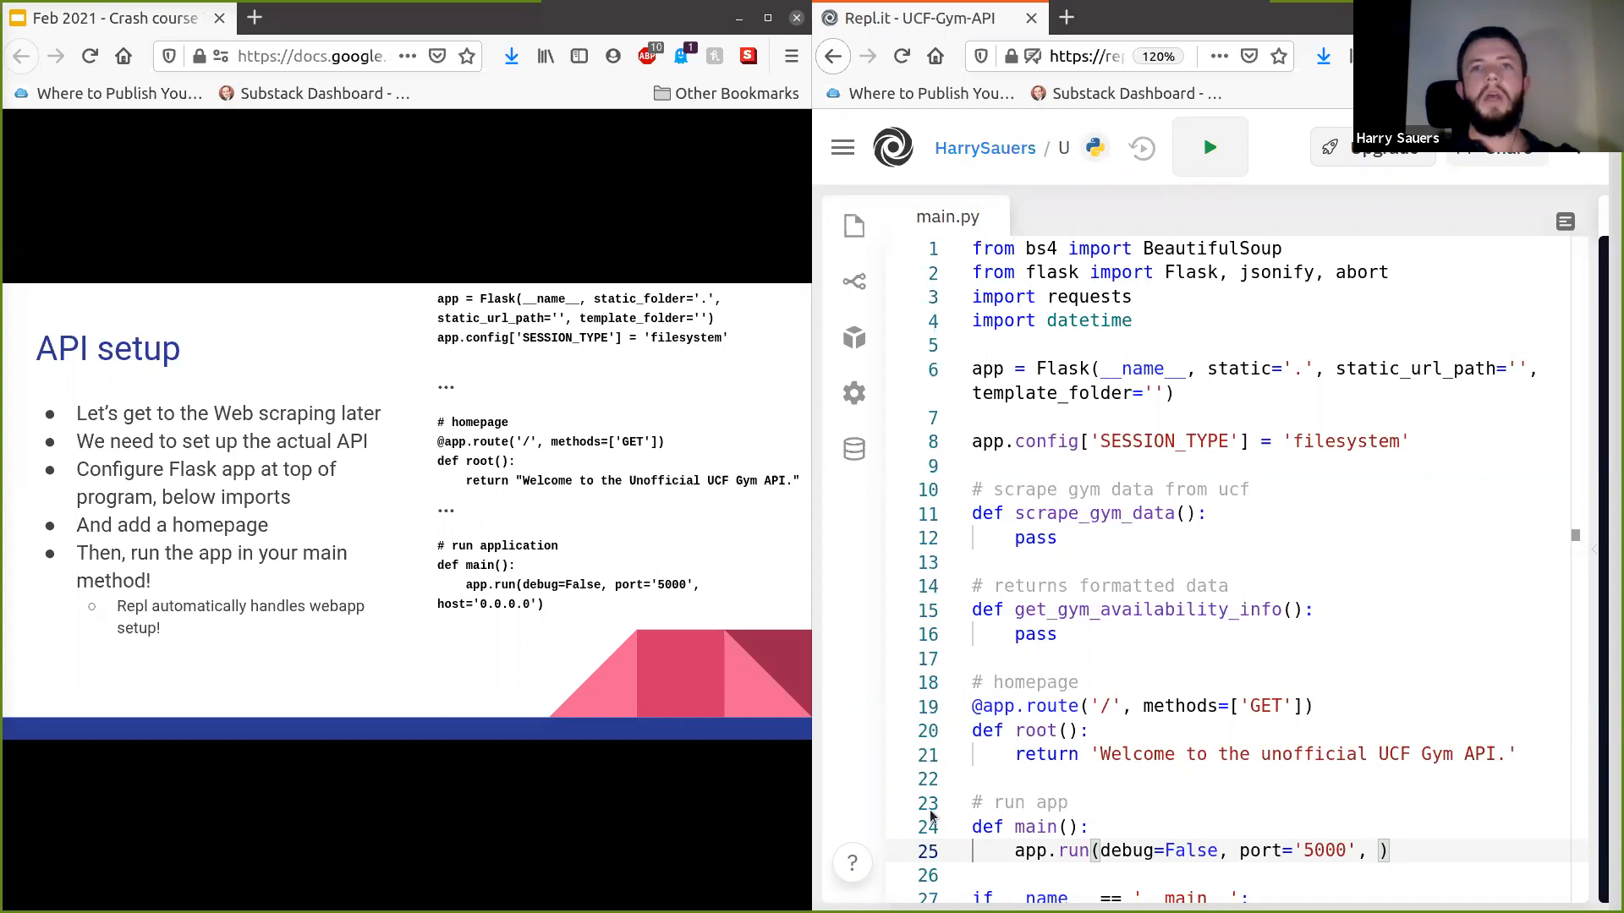
pyautogui.doubleClick(1033, 730)
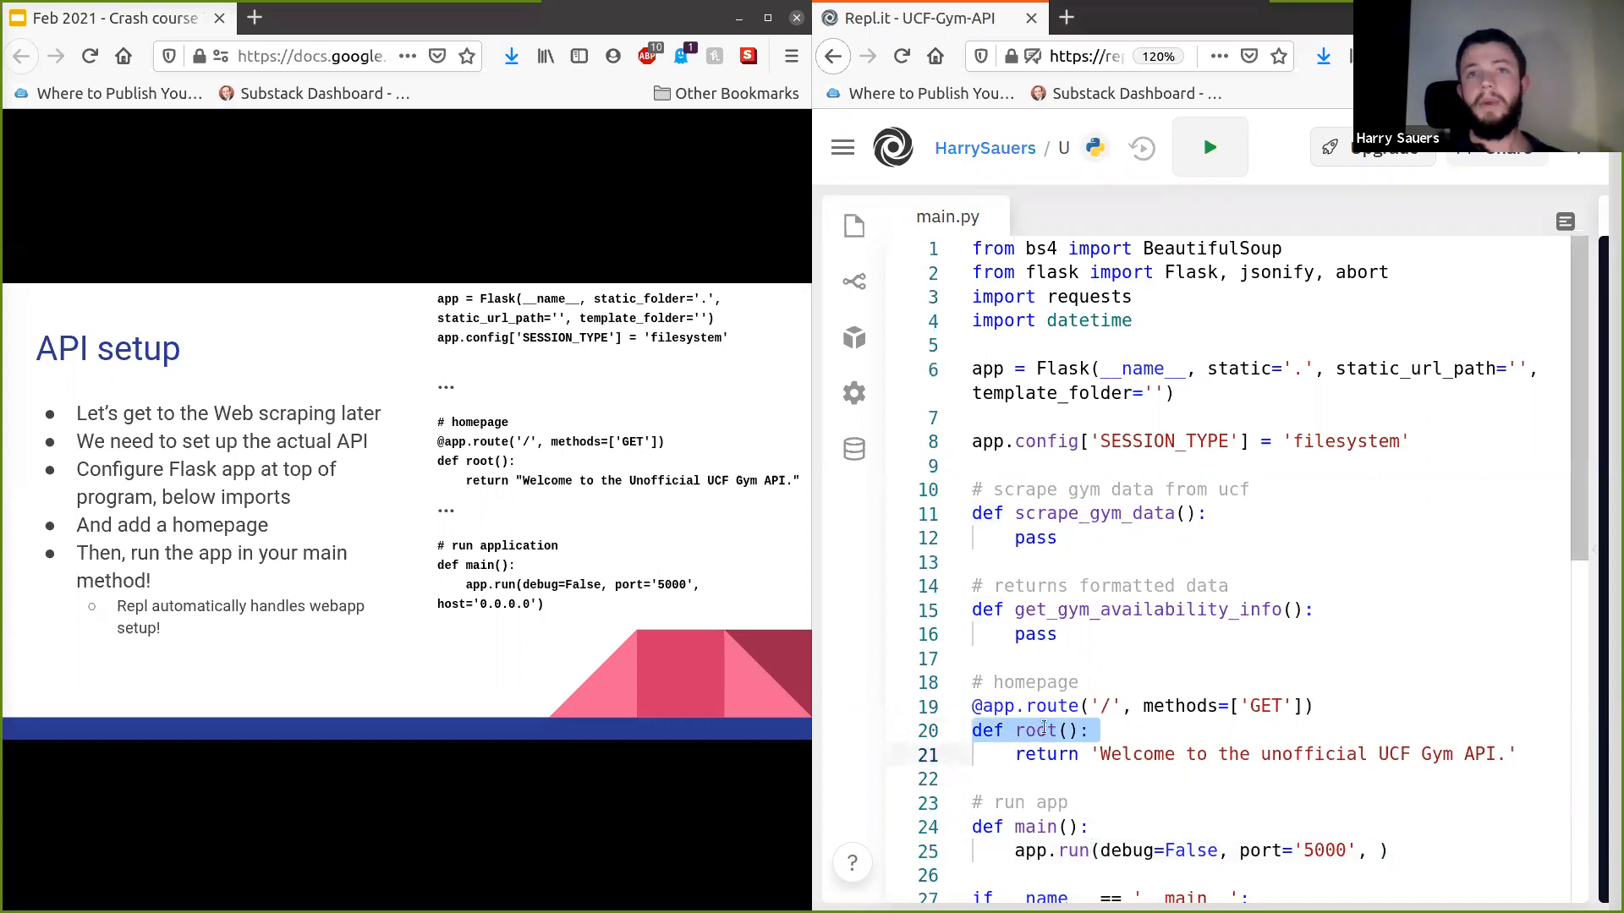
pyautogui.click(1089, 730)
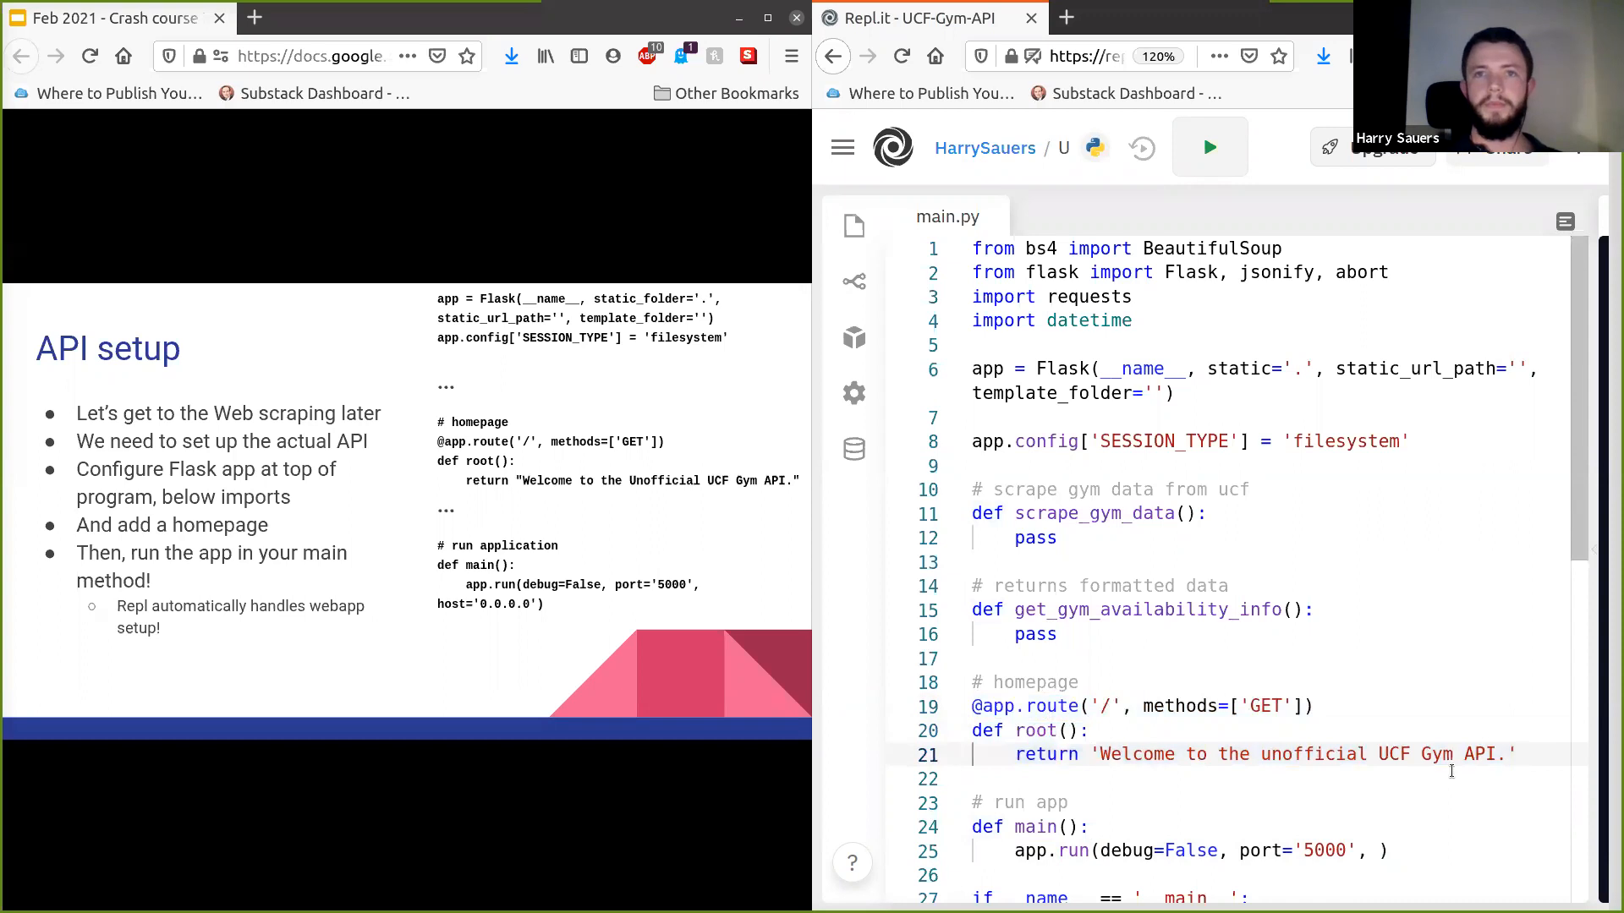
pyautogui.scroll(-3)
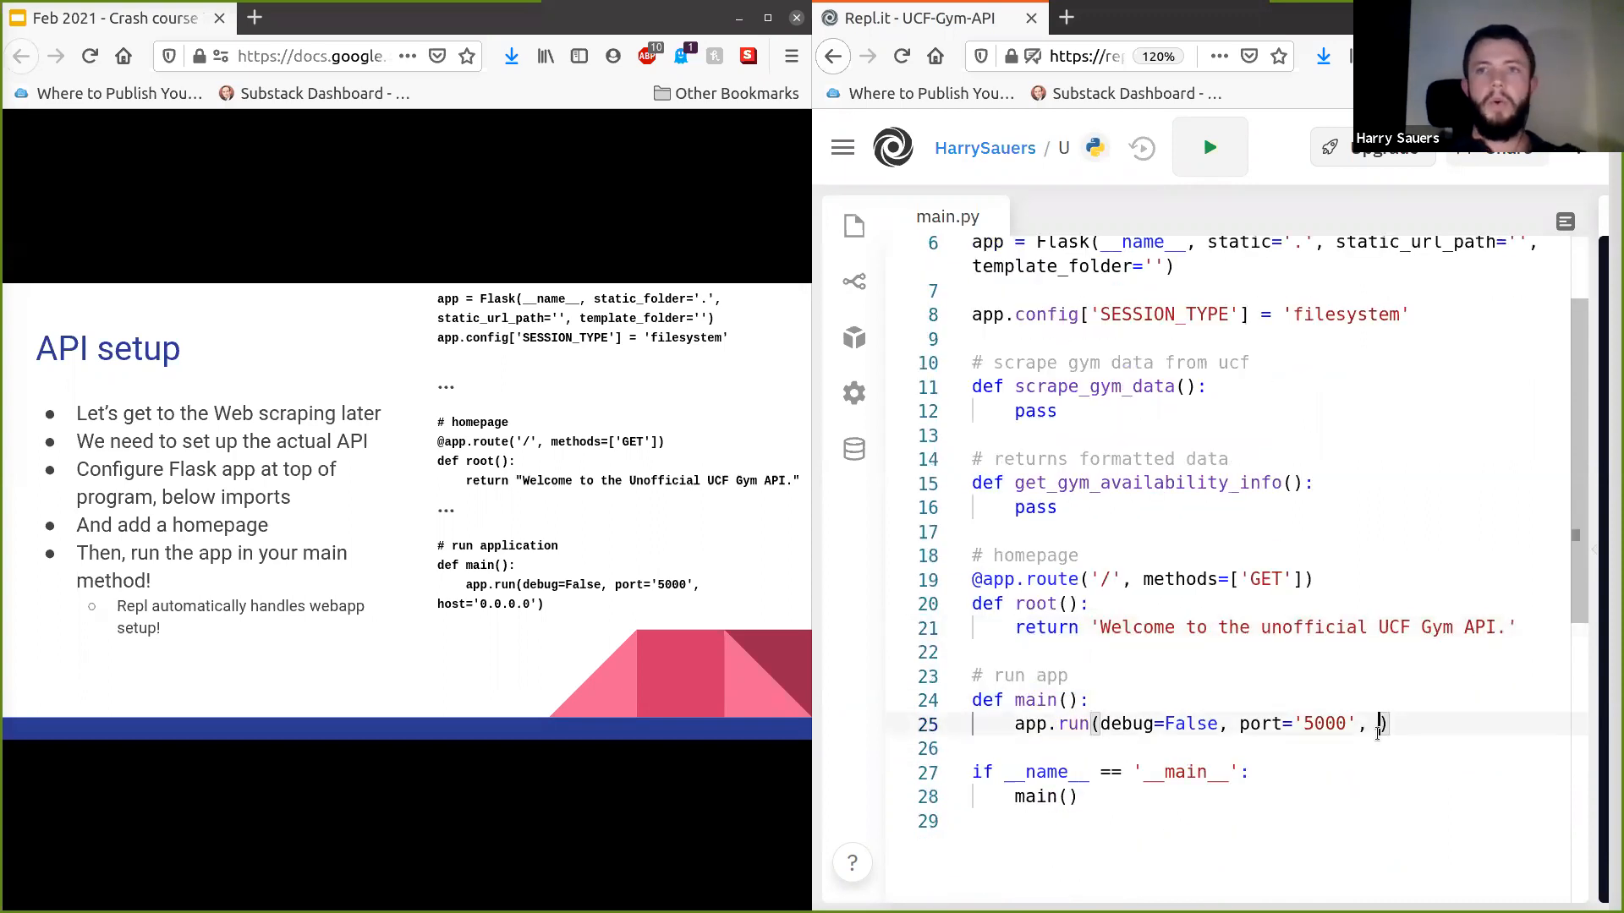
pyautogui.write('host=')
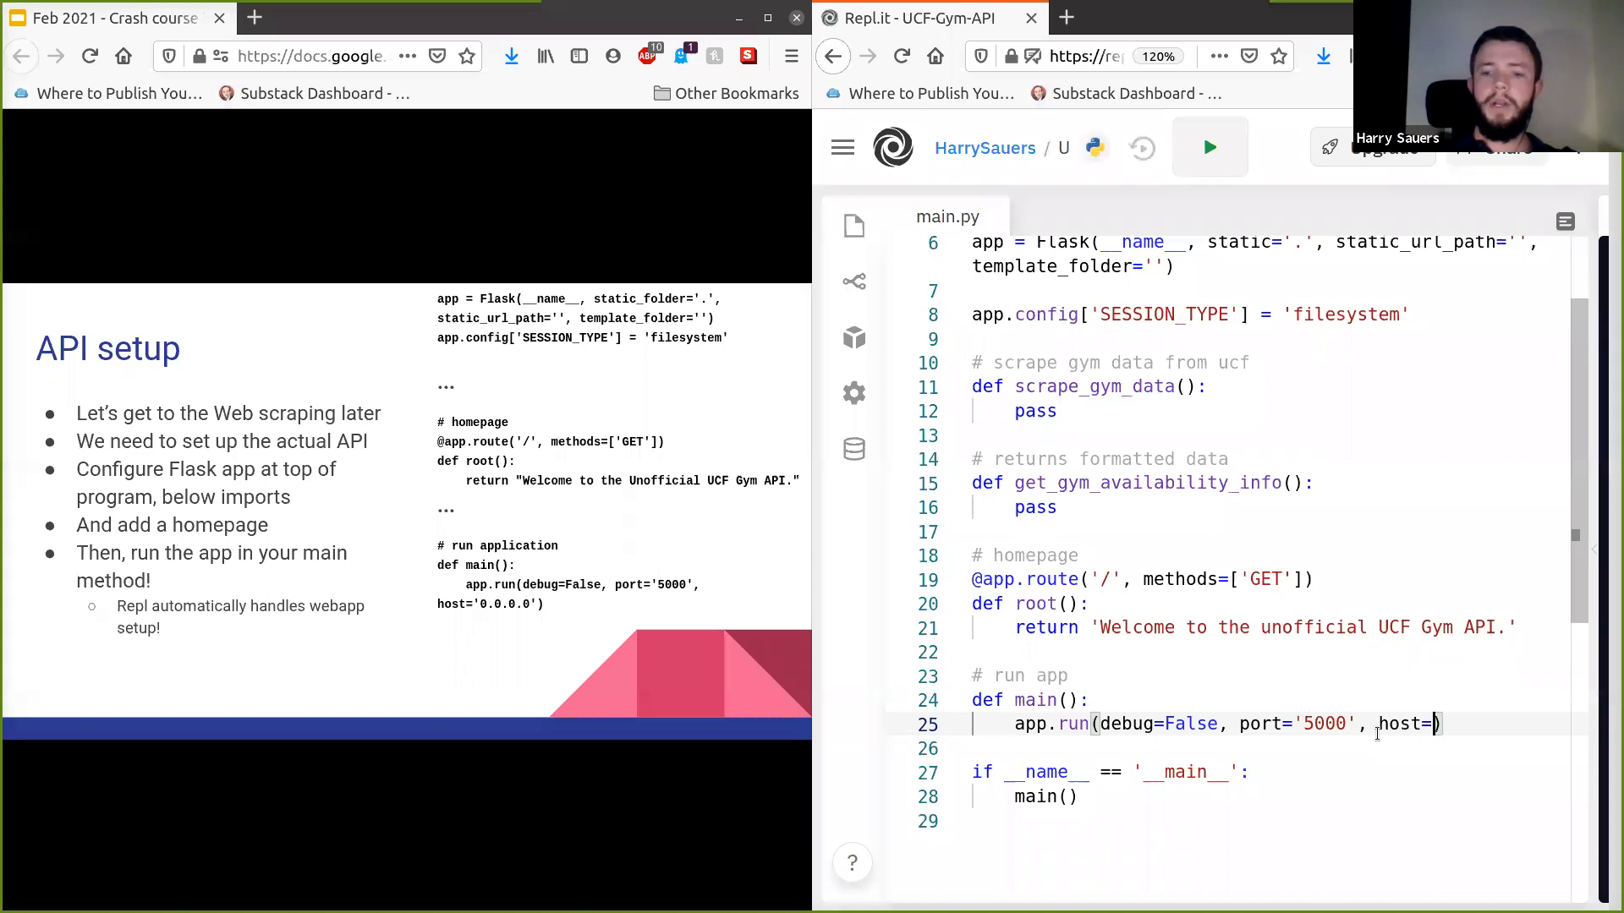
pyautogui.write("'")
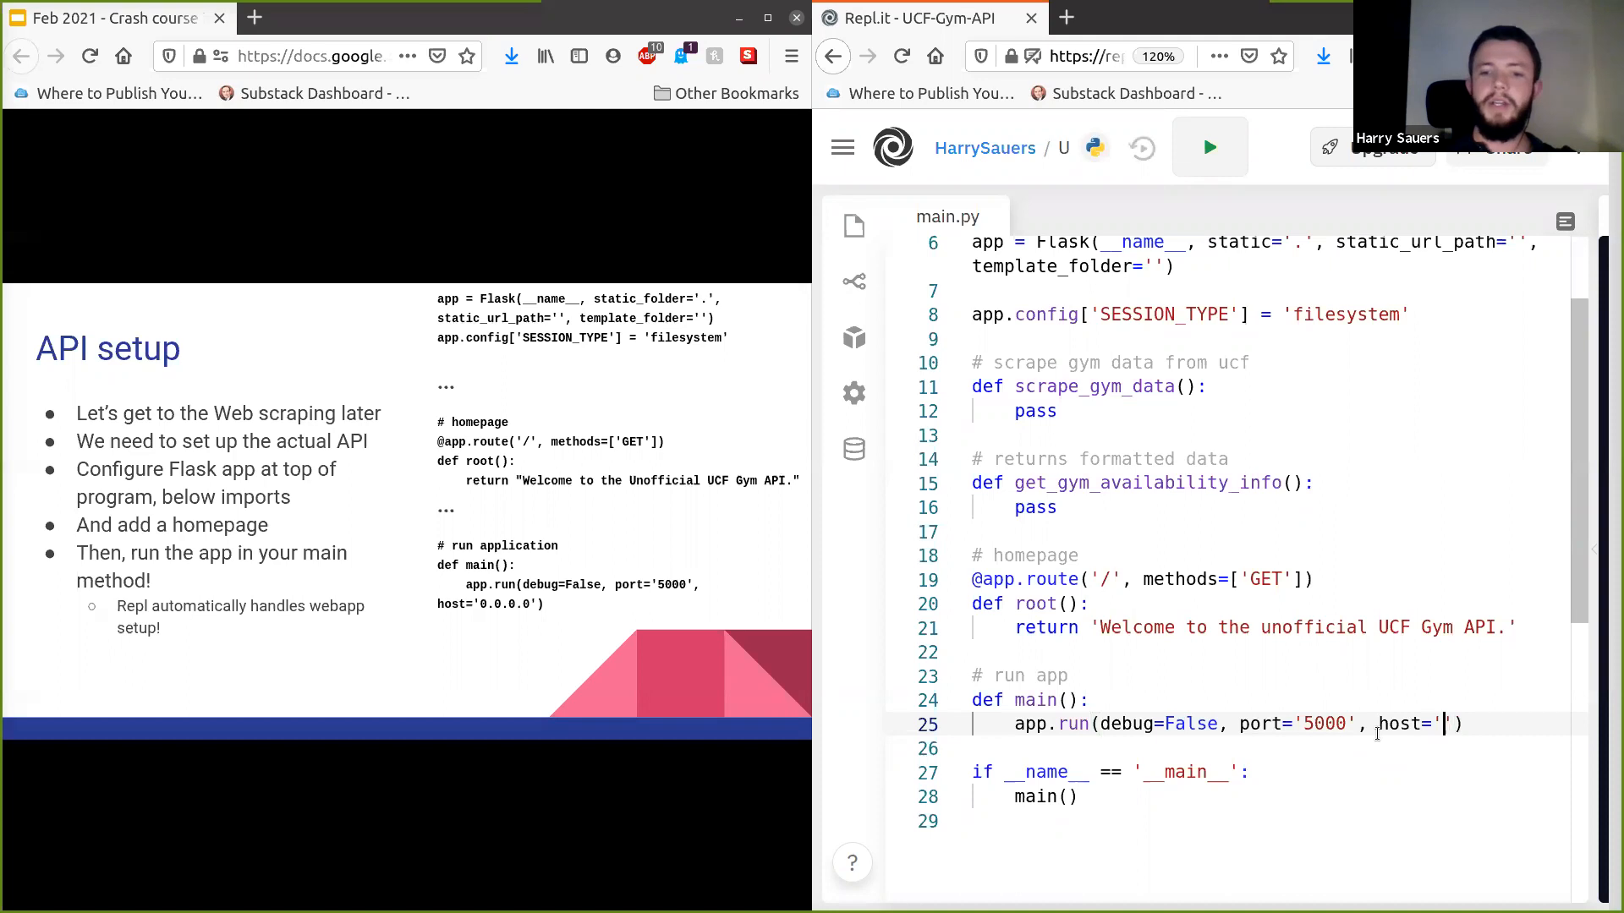
pyautogui.write('0.0.0.0')
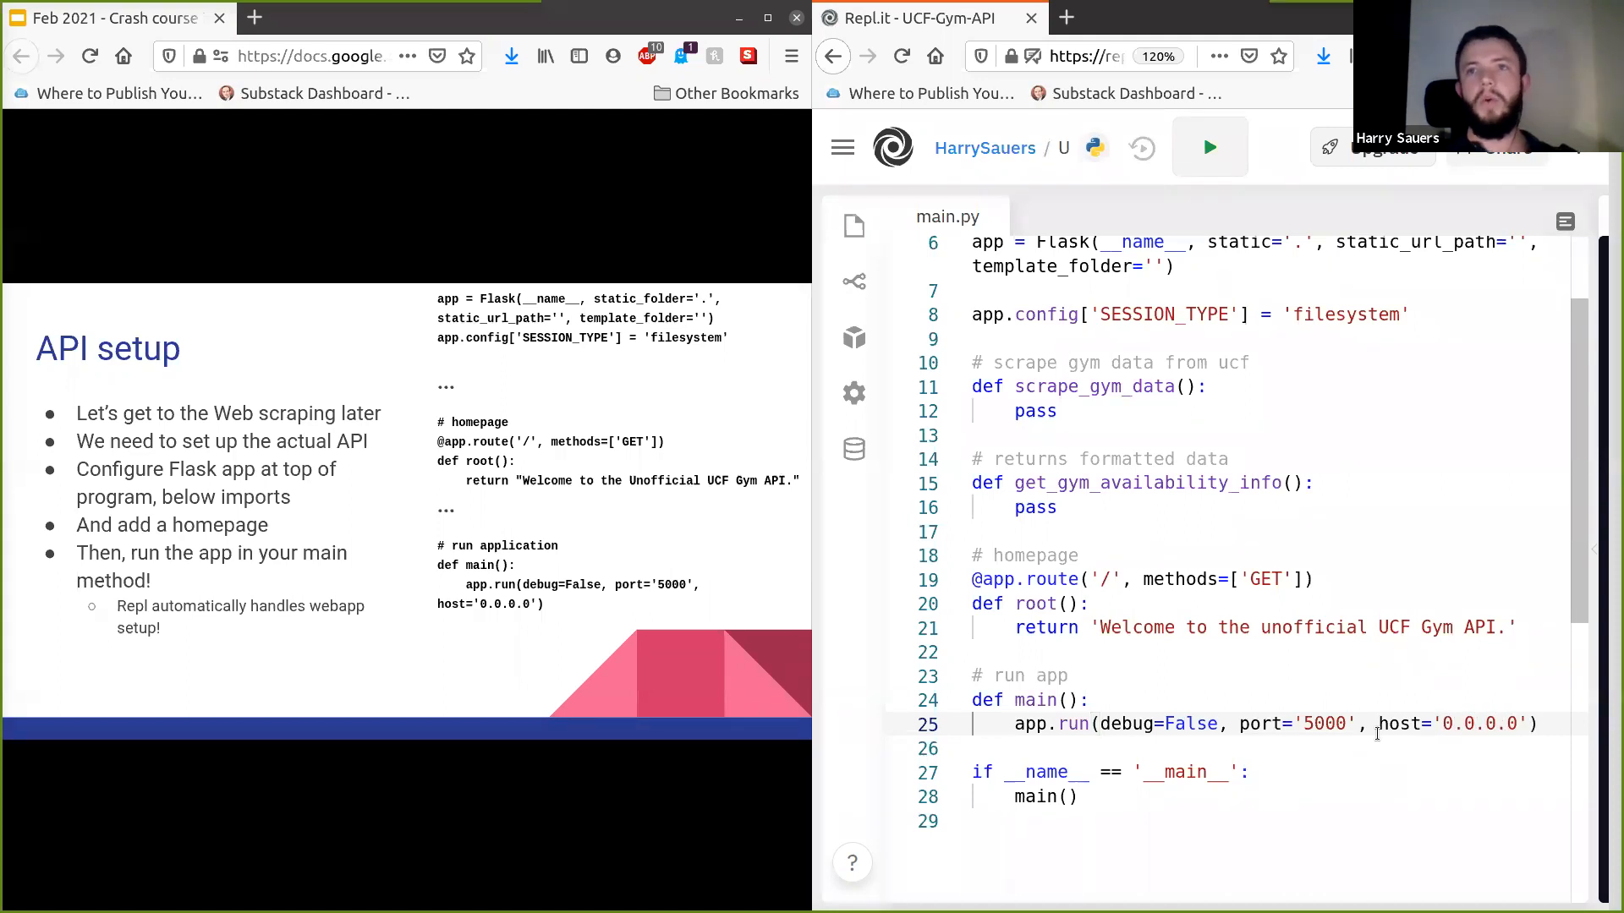
pyautogui.doubleClick(1461, 724)
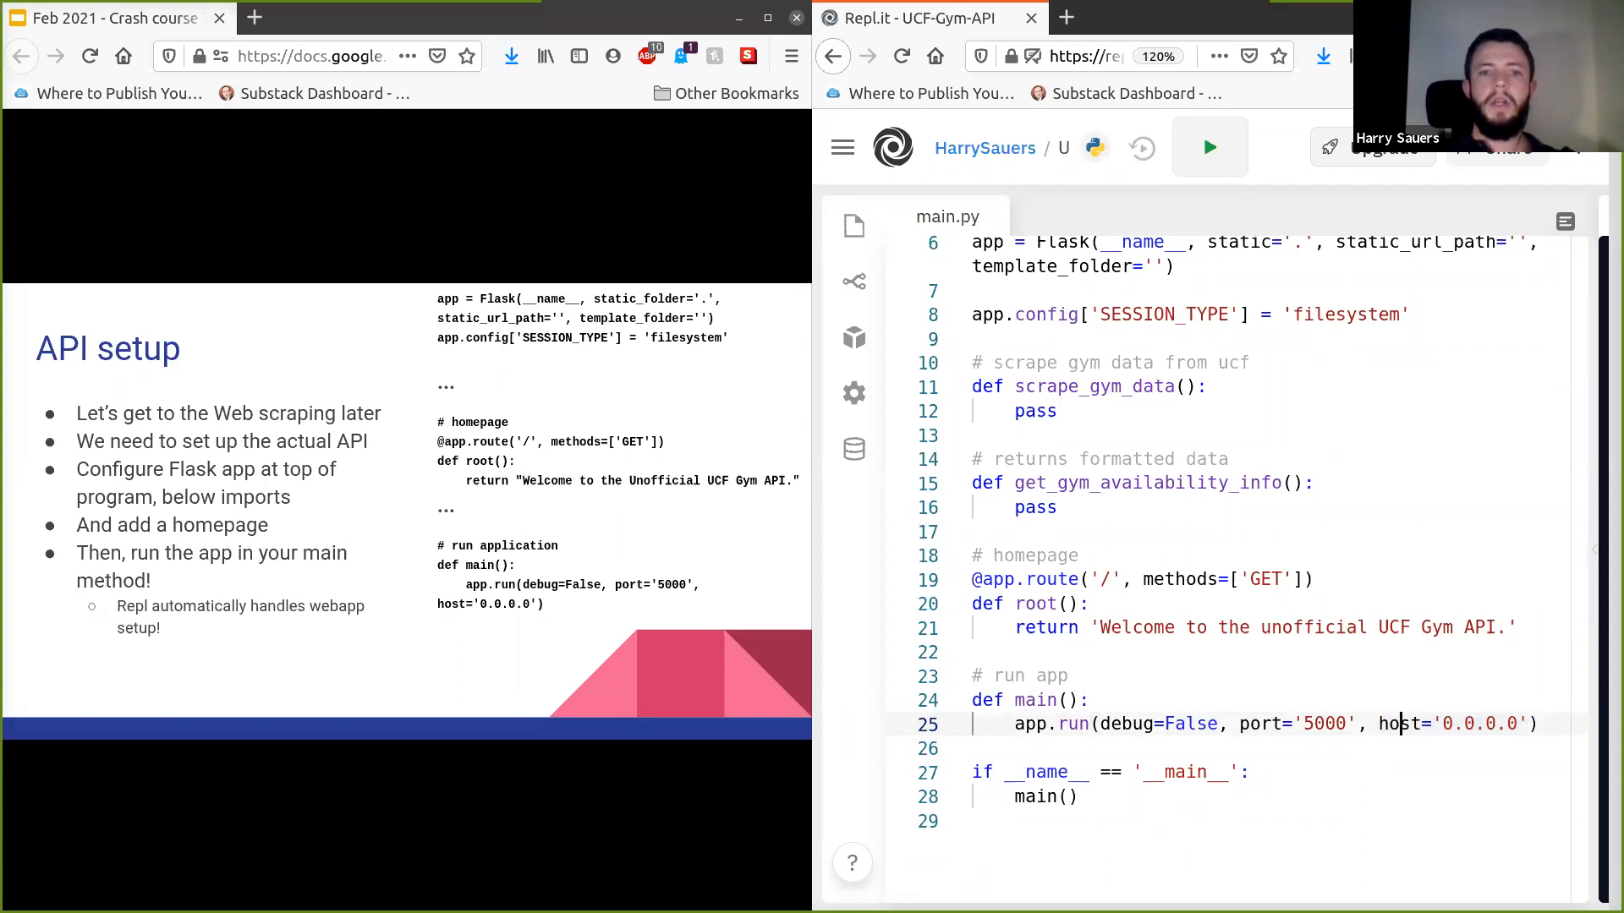
pyautogui.moveTo(885, 842)
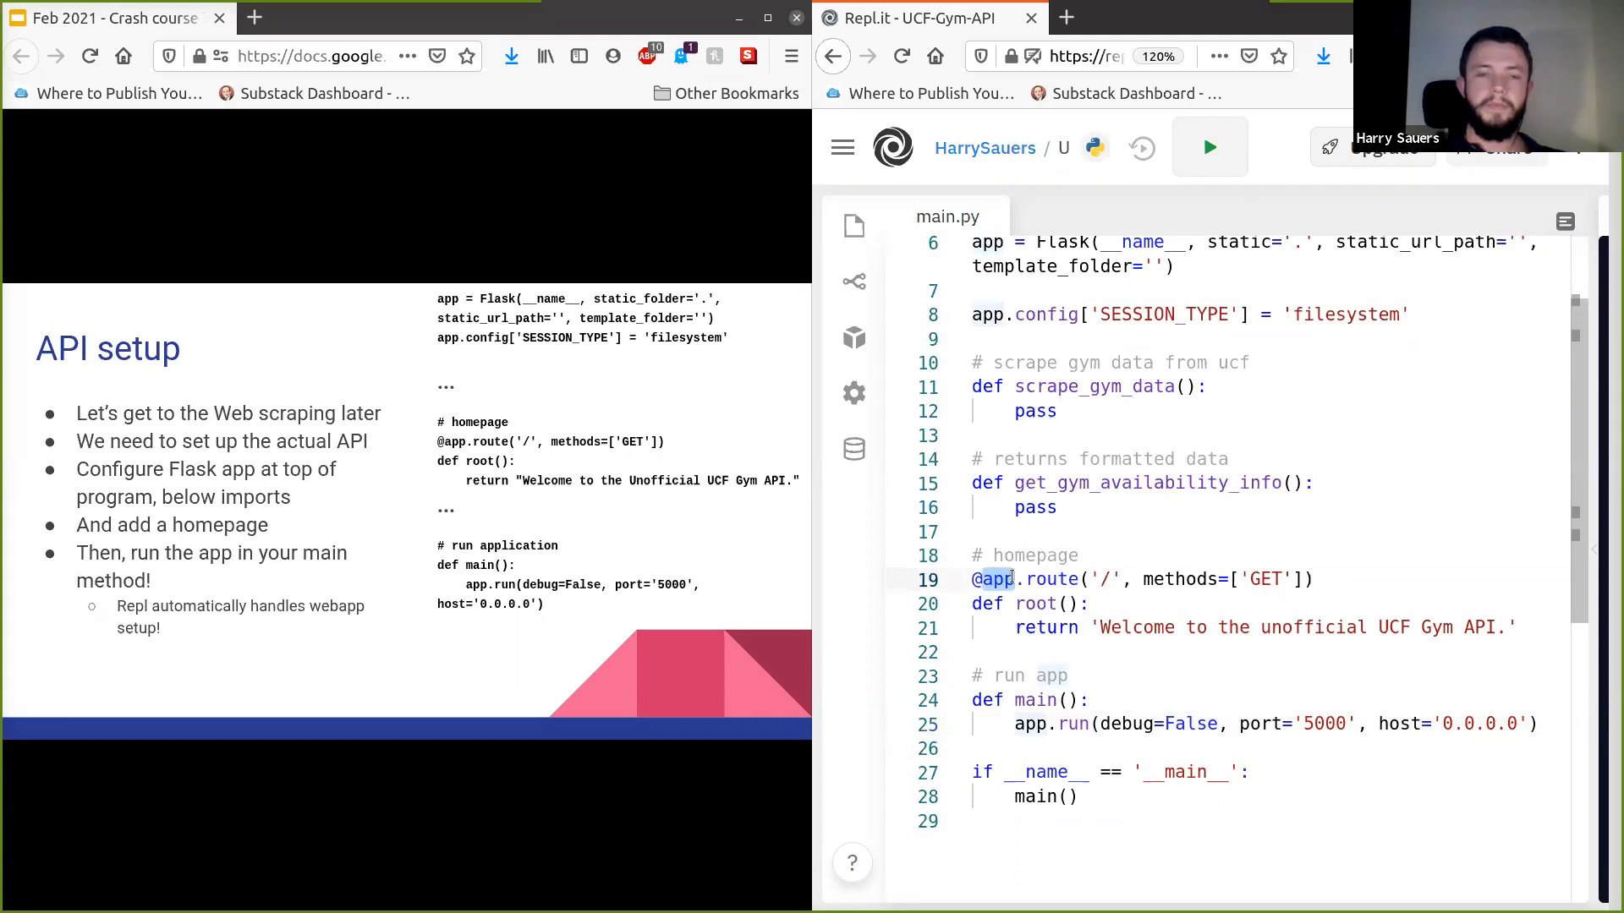
pyautogui.click(1315, 578)
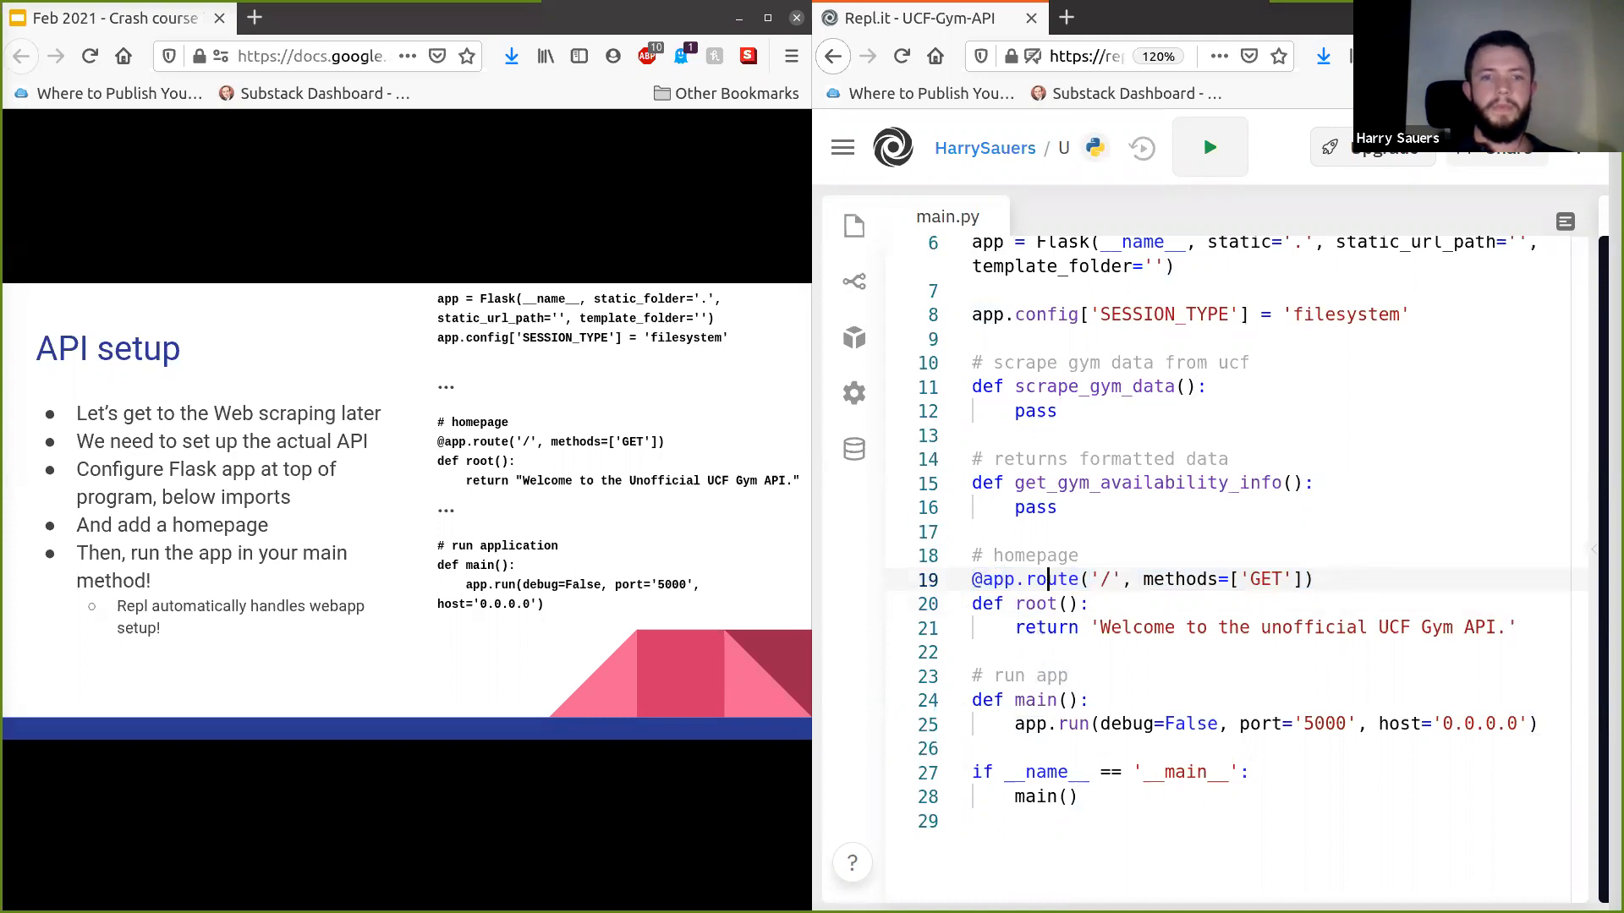
pyautogui.moveTo(183, 857)
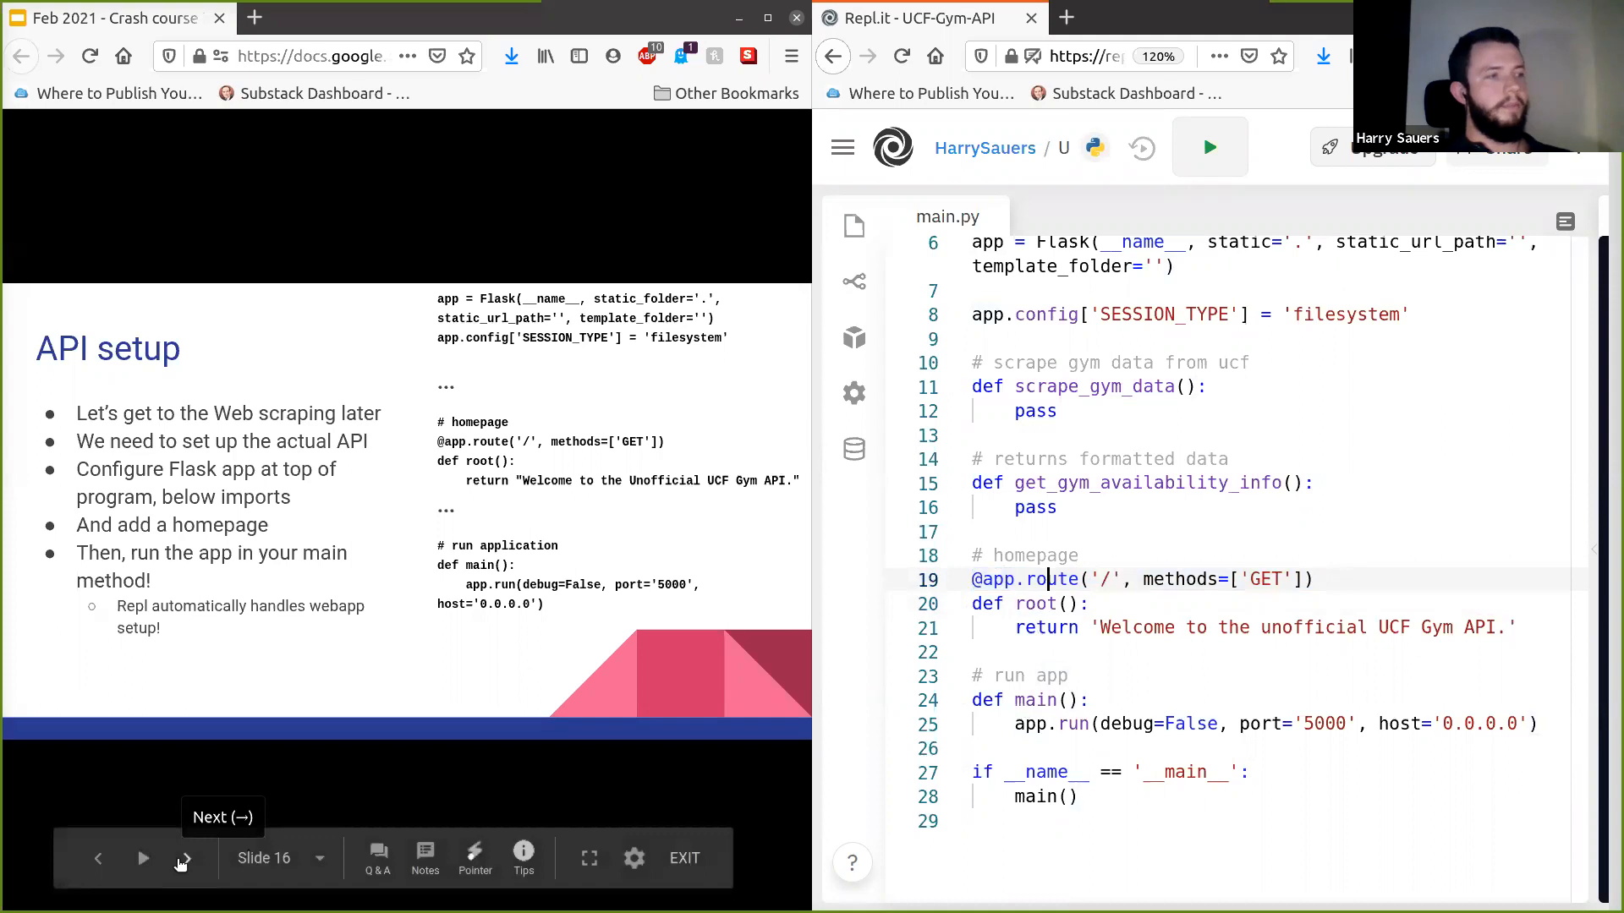
pyautogui.moveTo(490, 635)
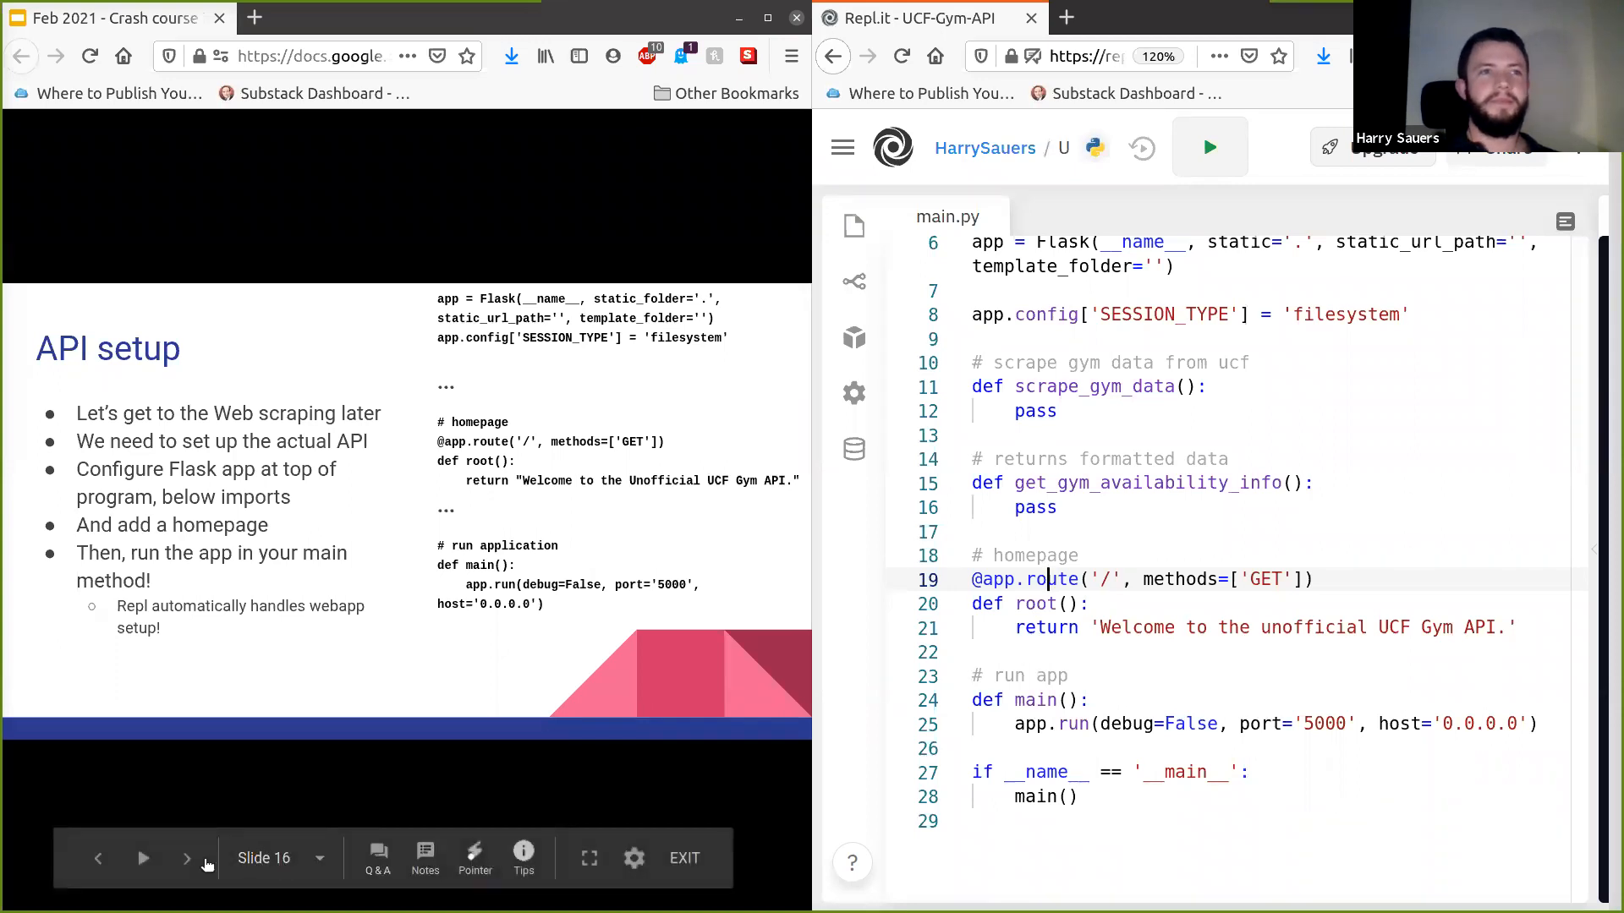
pyautogui.click(186, 857)
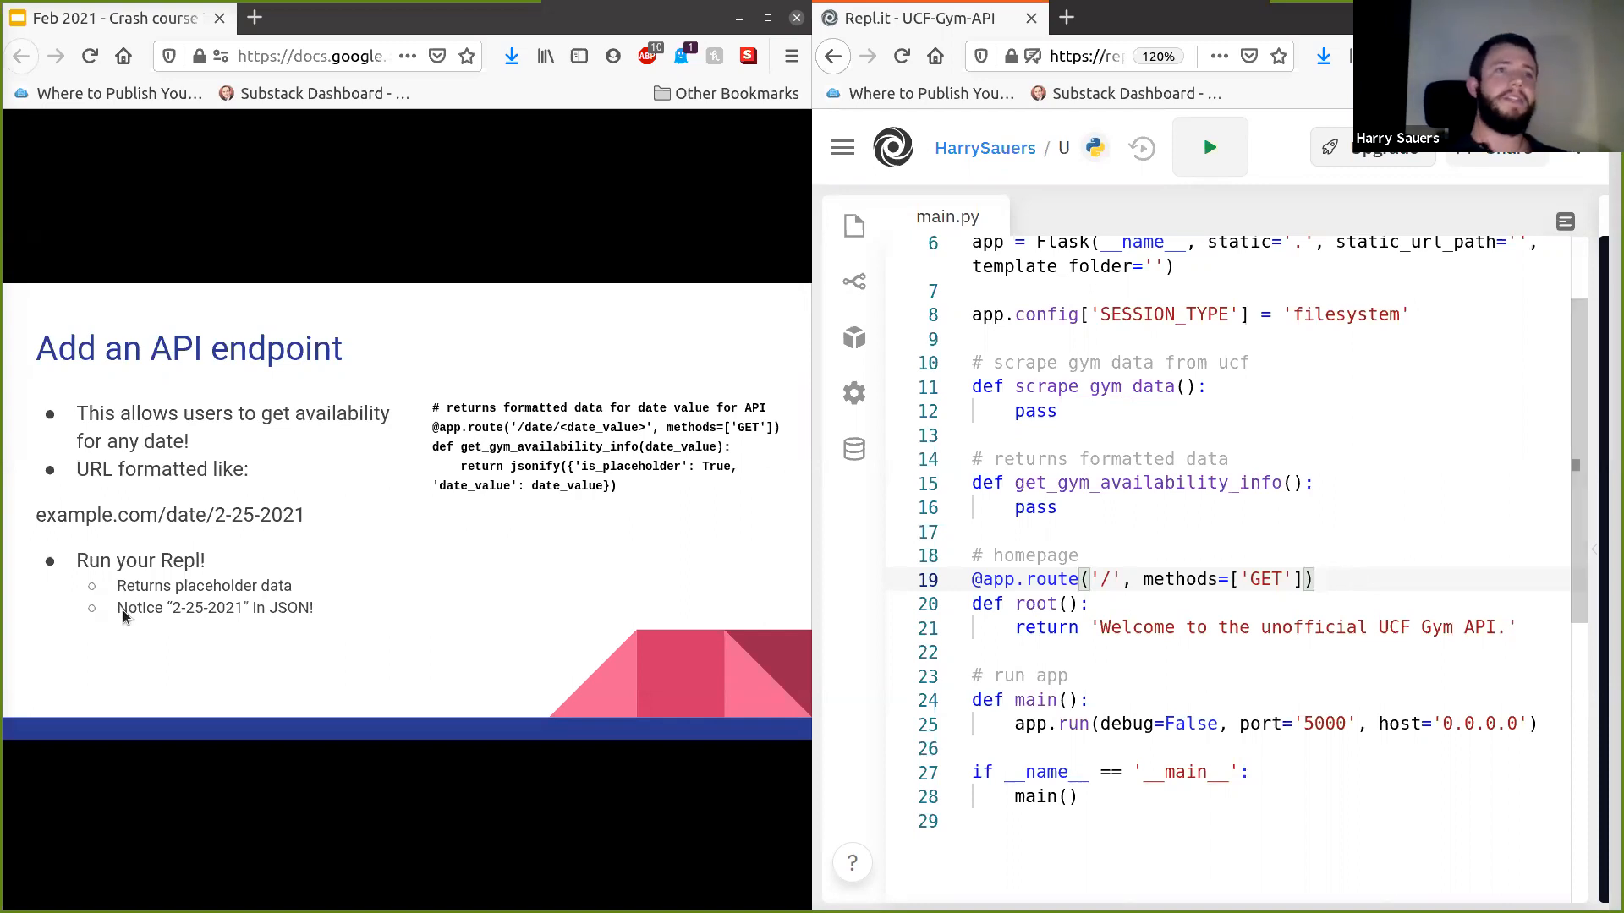
pyautogui.moveTo(220, 523)
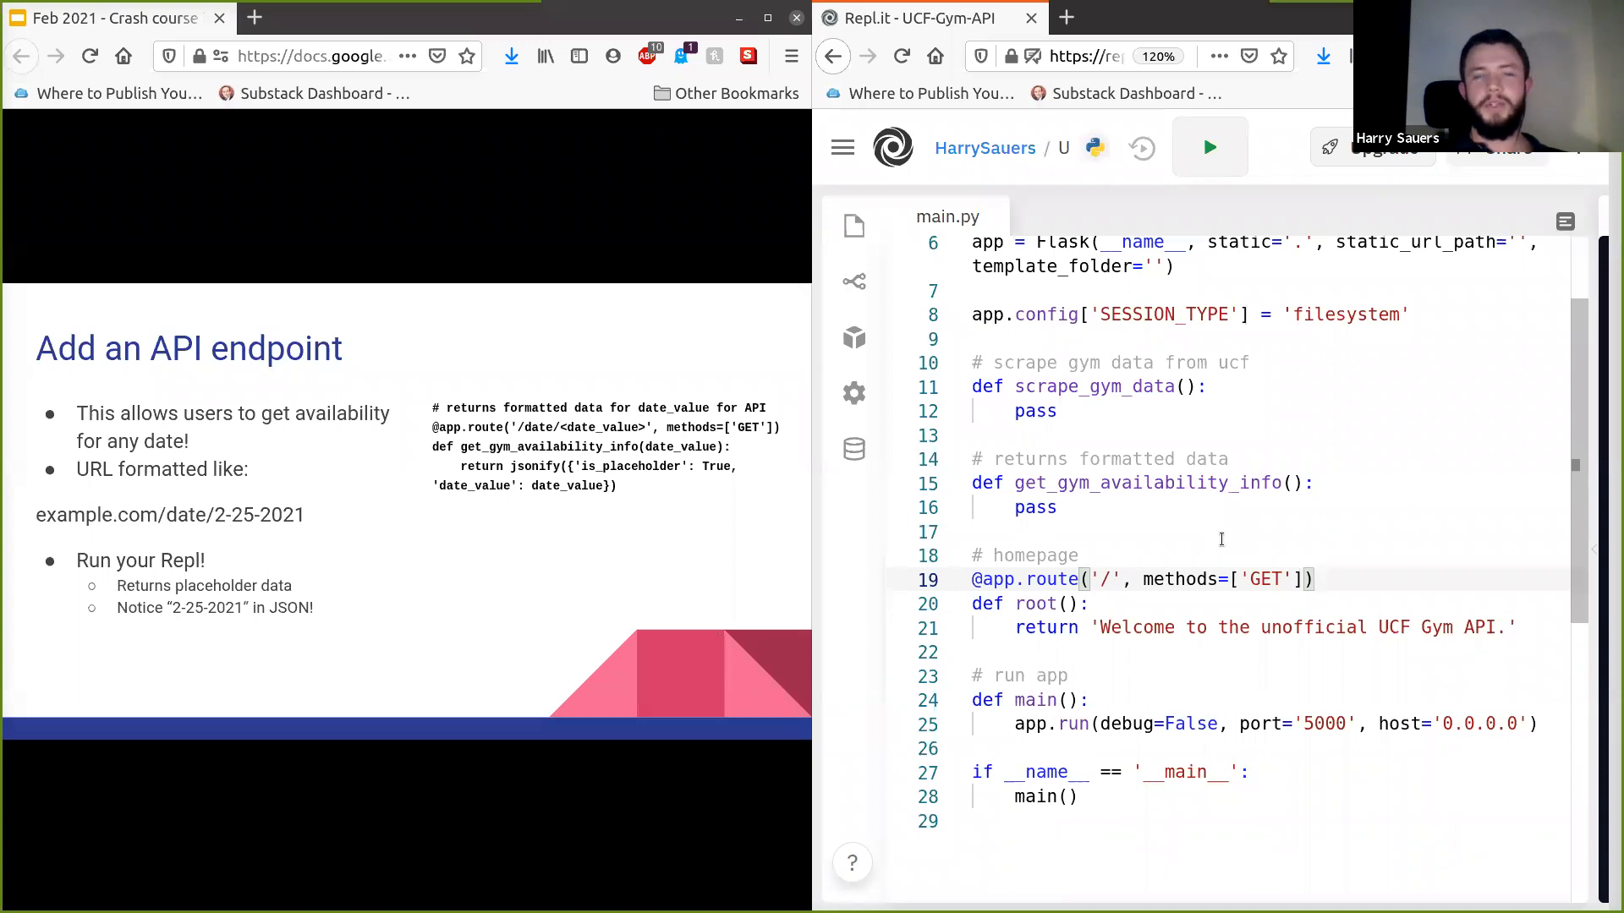
# Scroll main.py to the '# returns formatted data' comment above get_gym_availability_info()
pyautogui.scroll(-3)
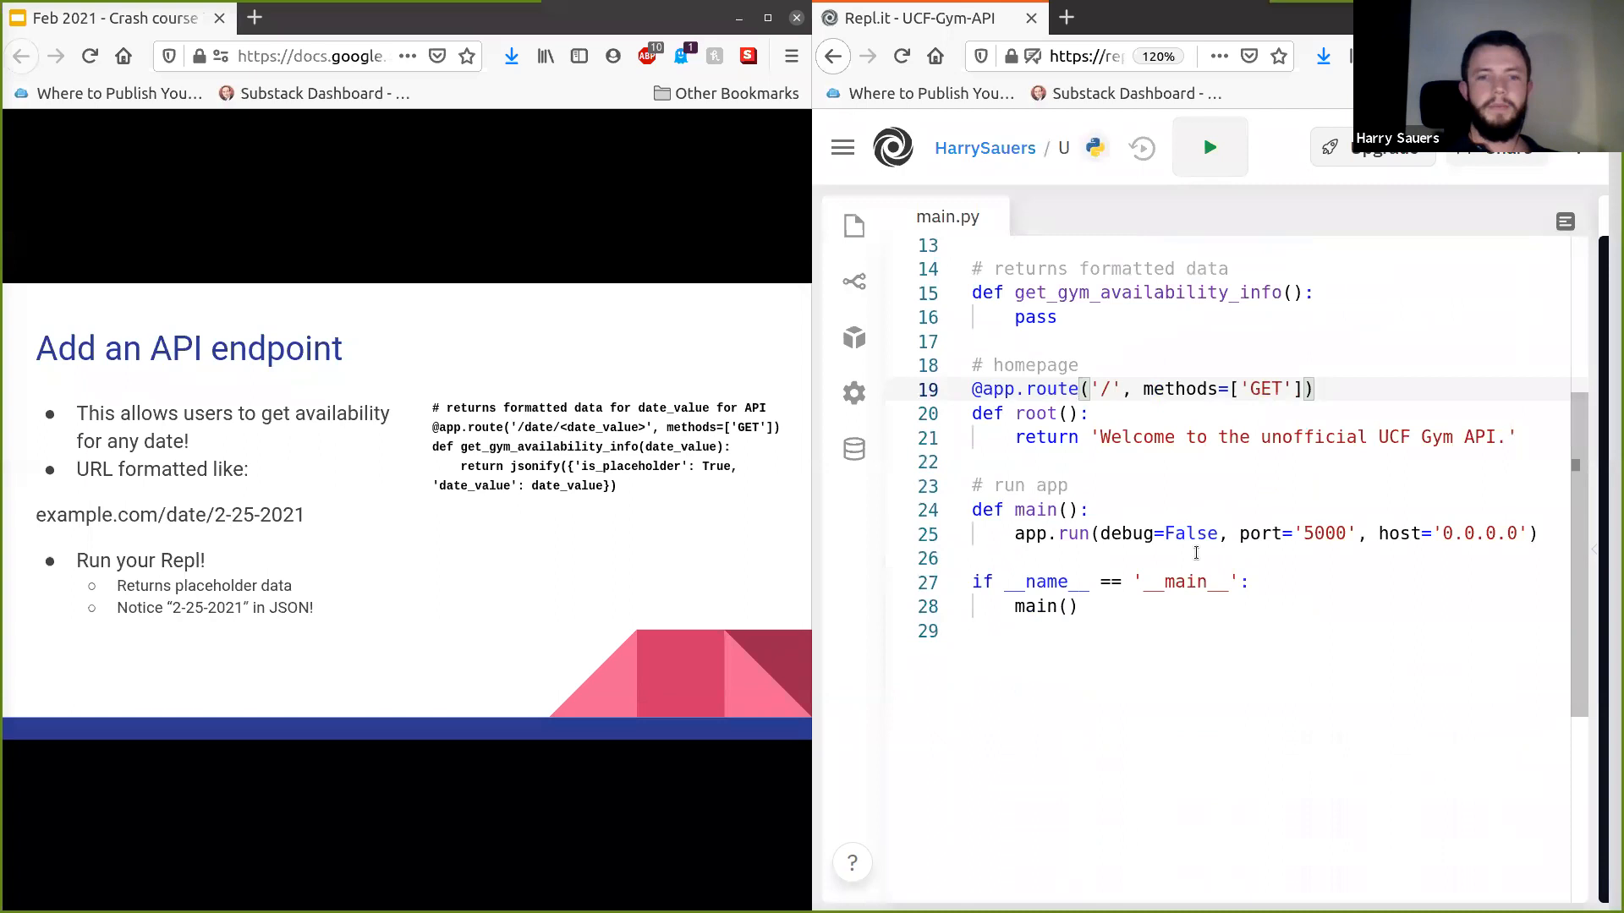
pyautogui.moveTo(1186, 501)
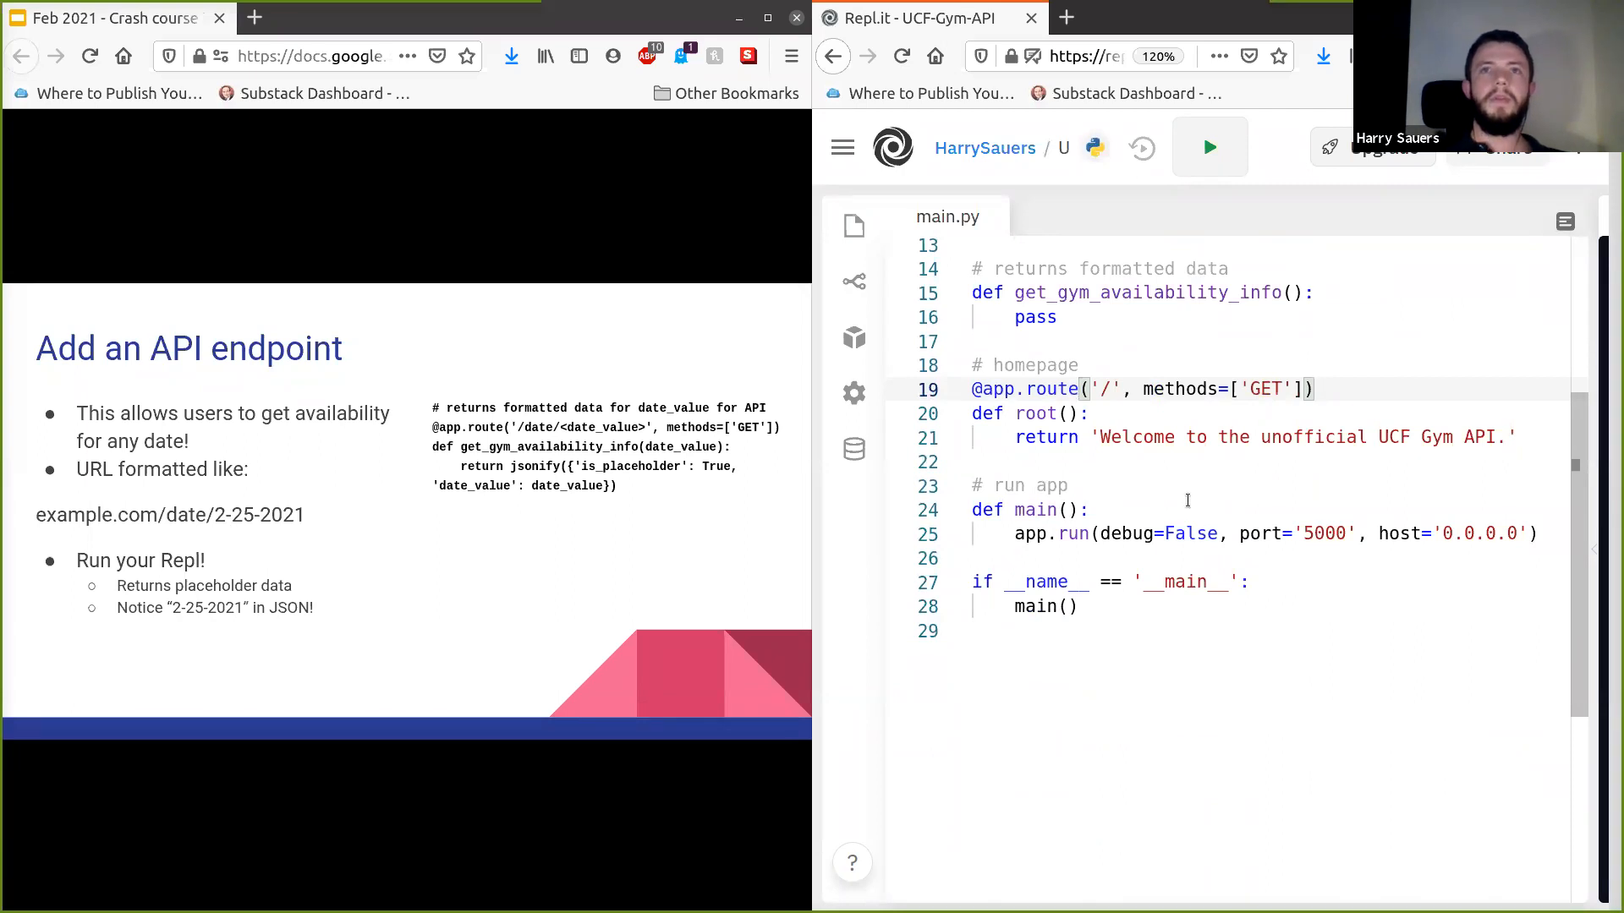
pyautogui.scroll(3)
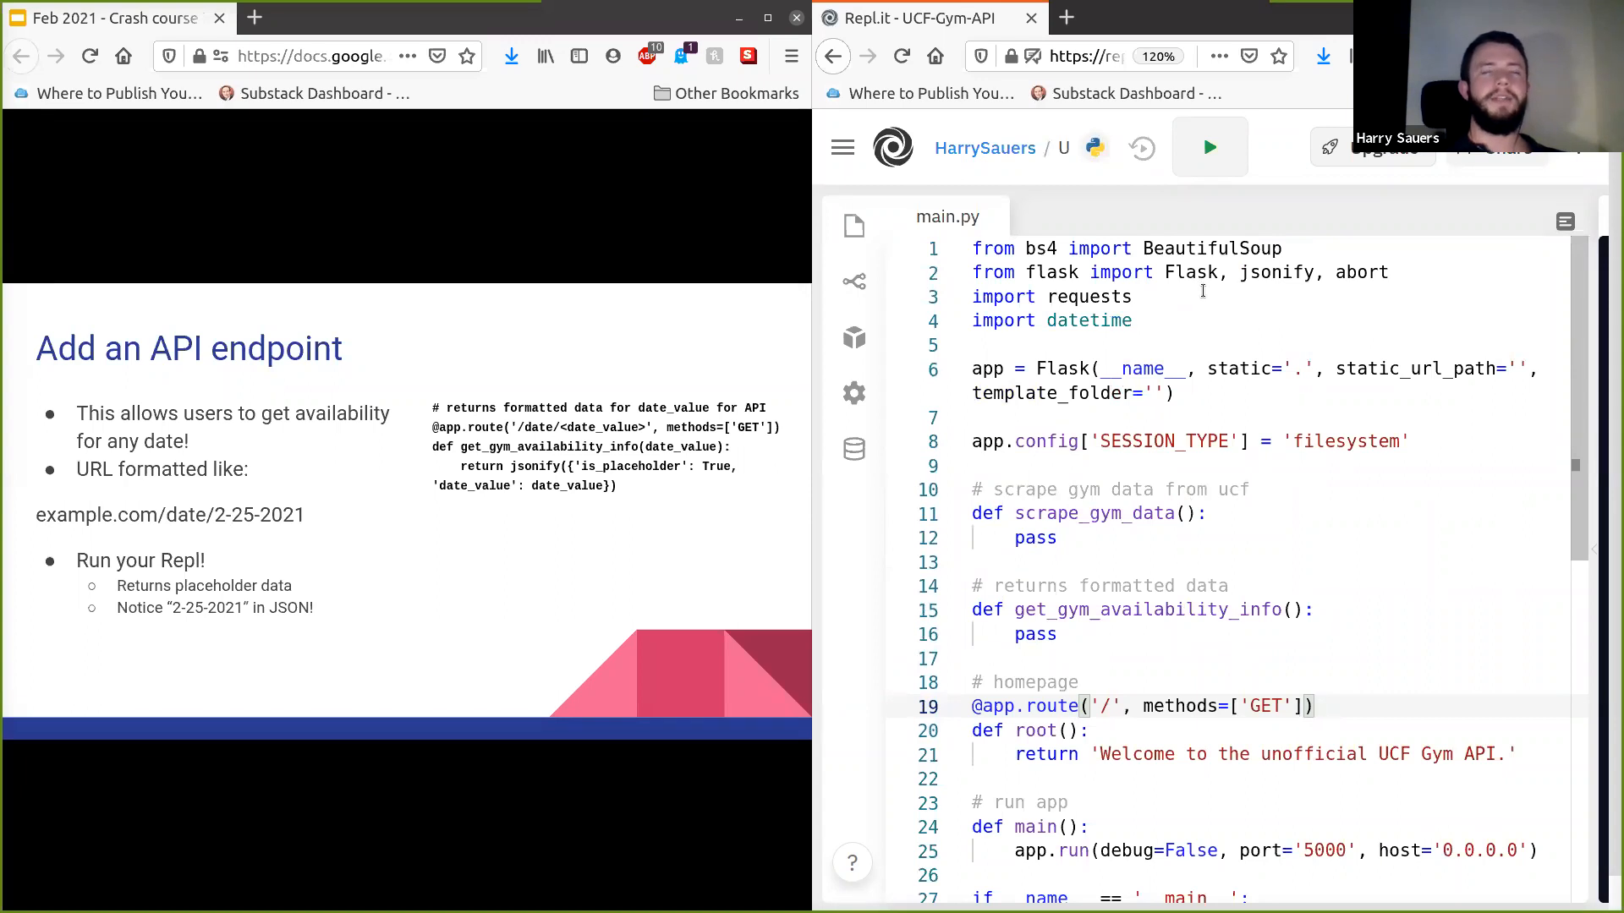
pyautogui.moveTo(1328, 506)
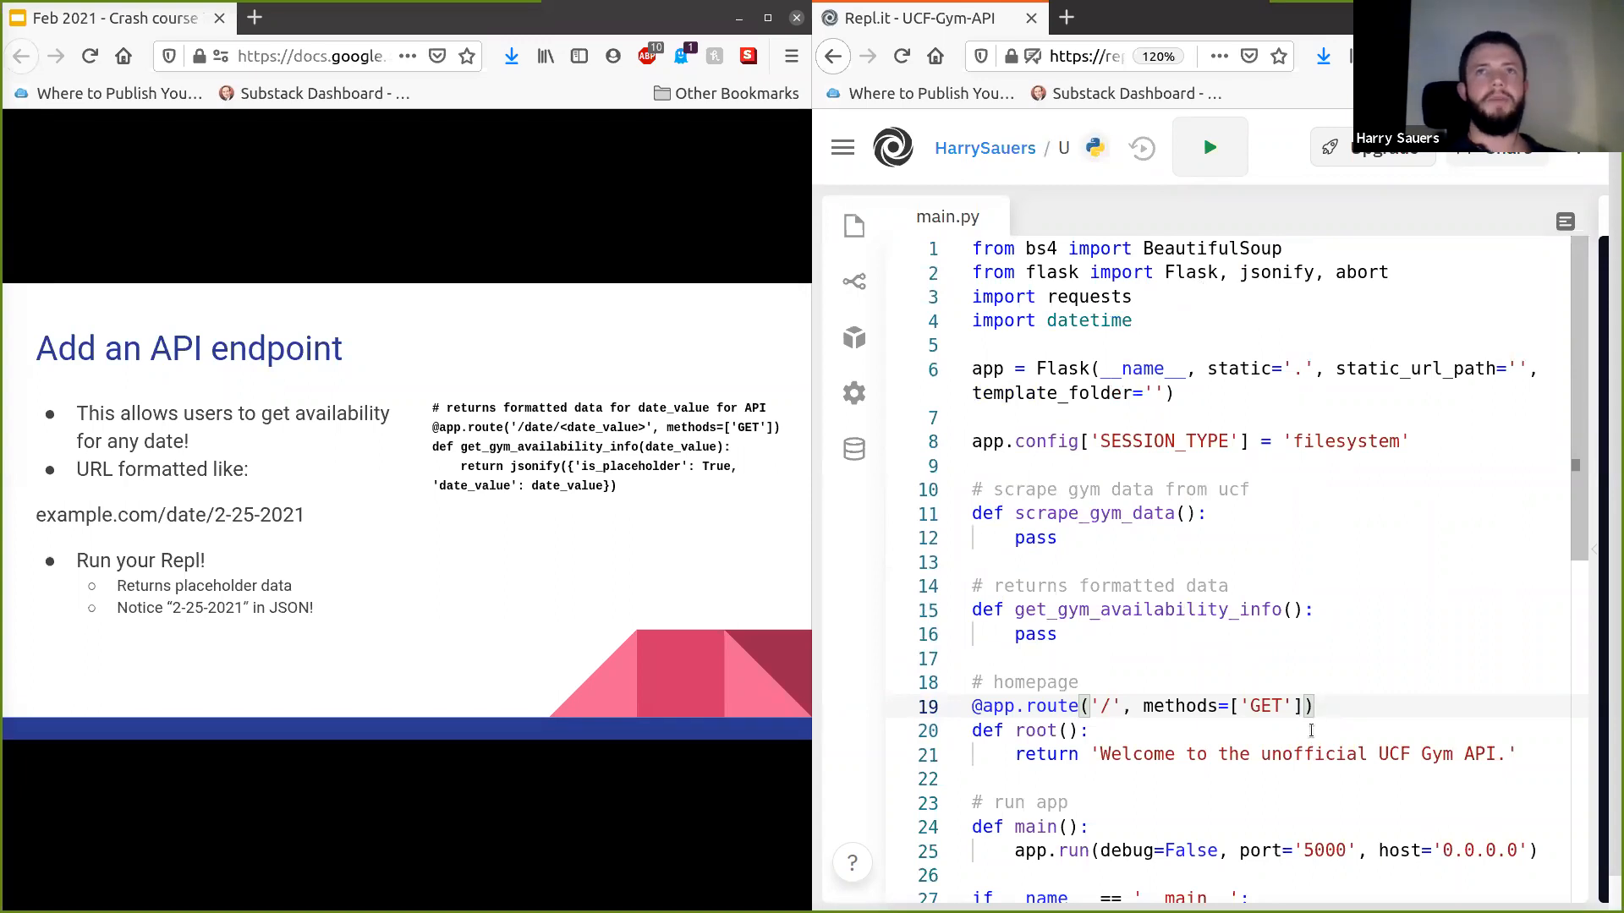
pyautogui.scroll(-3)
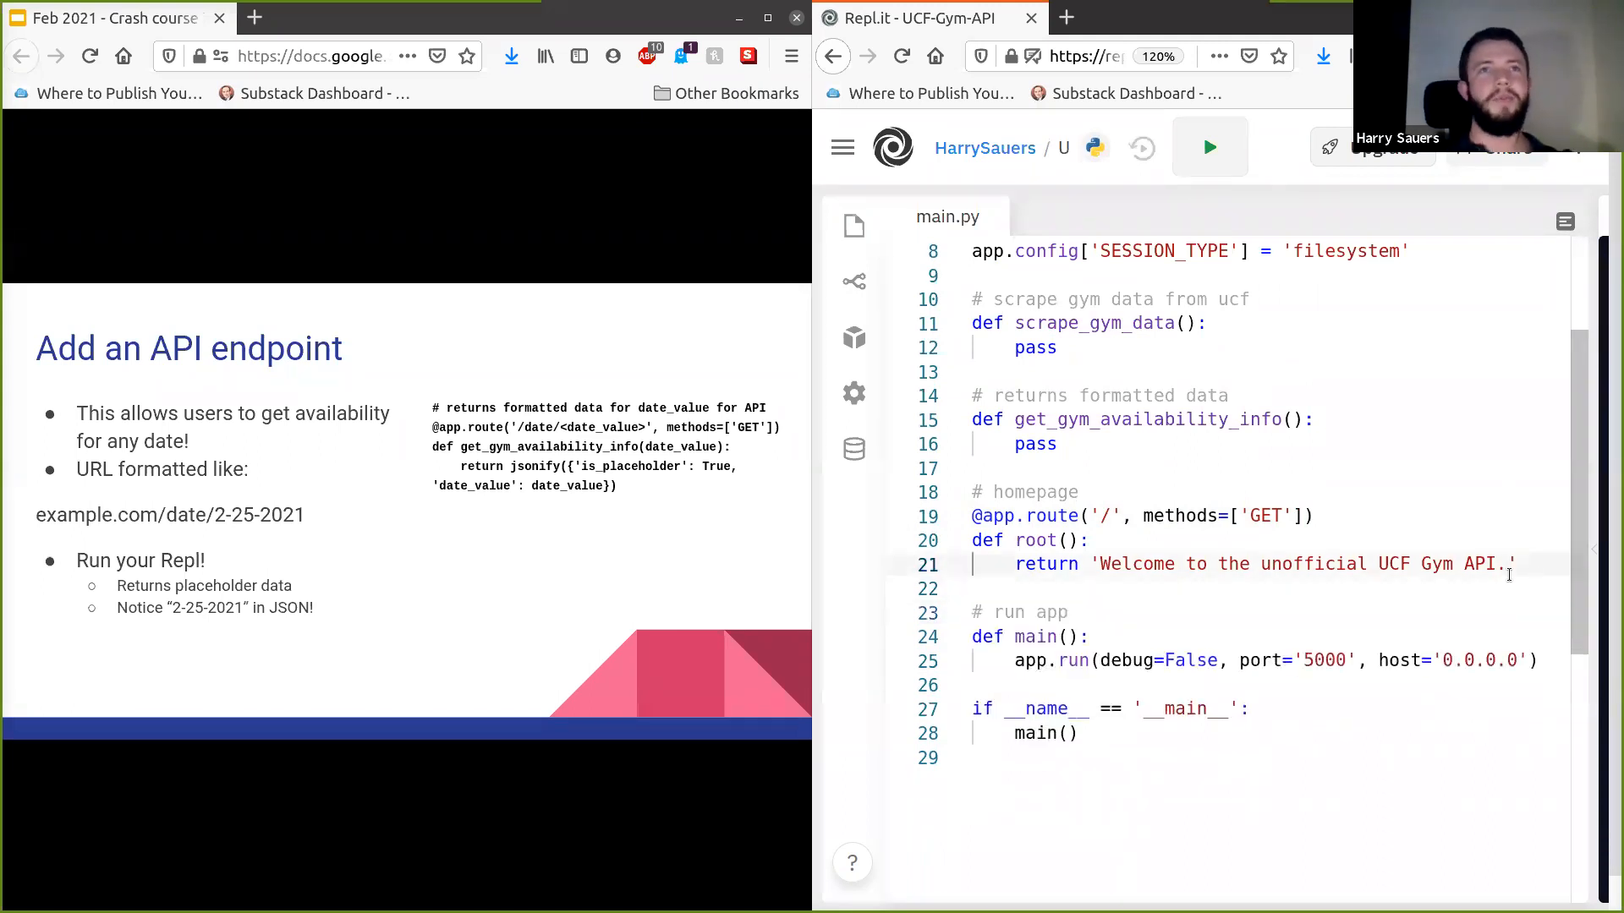
pyautogui.scroll(3)
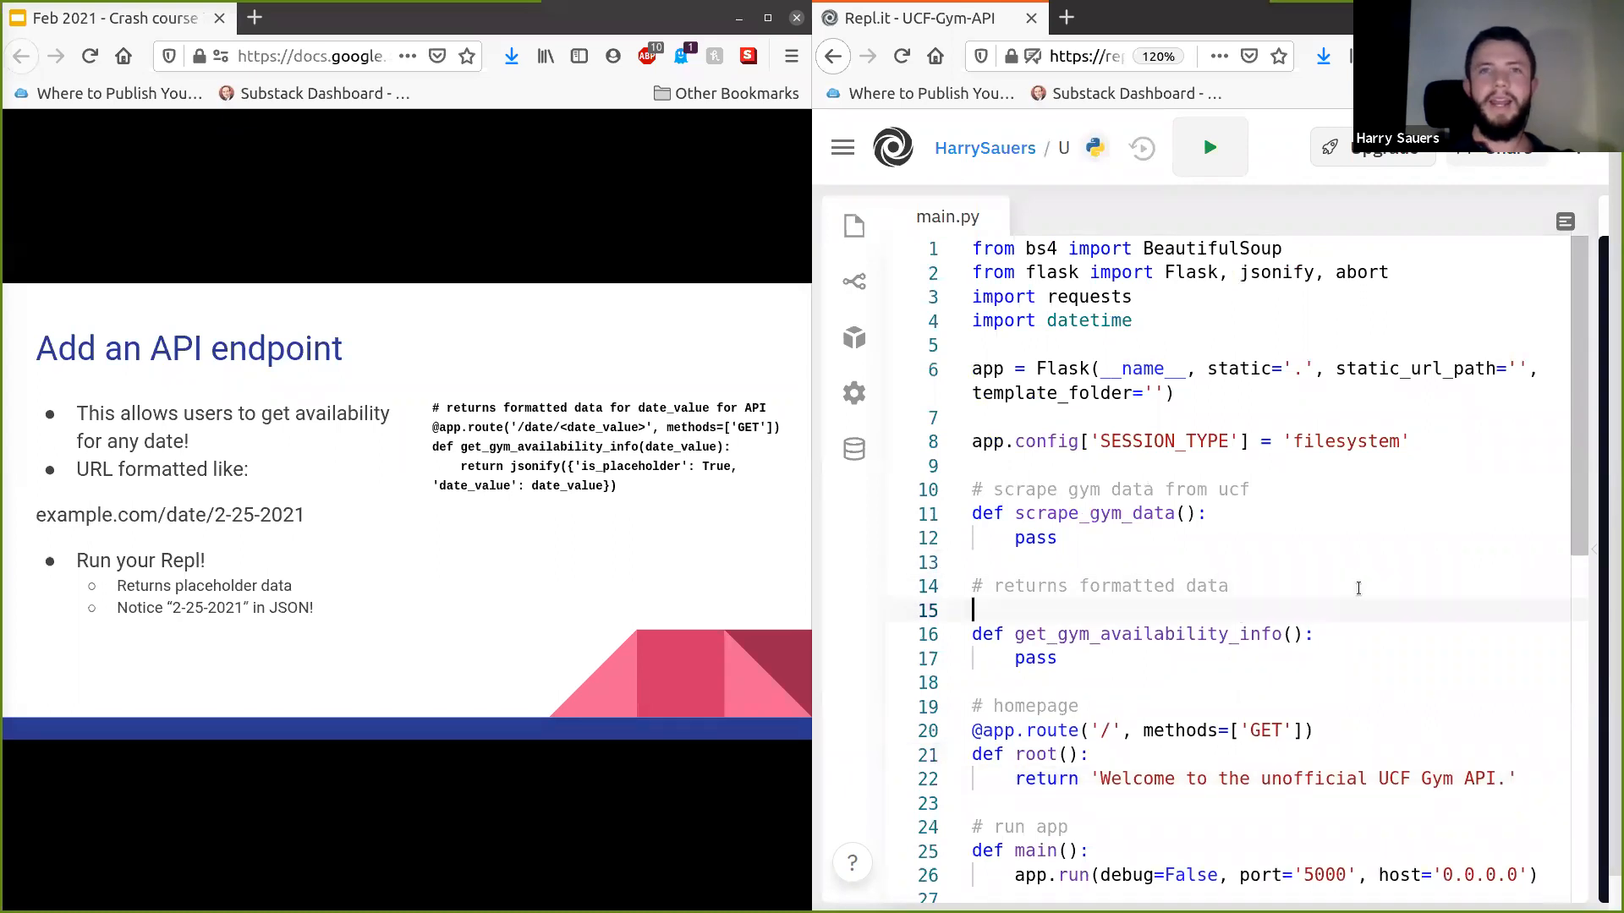
pyautogui.write('@')
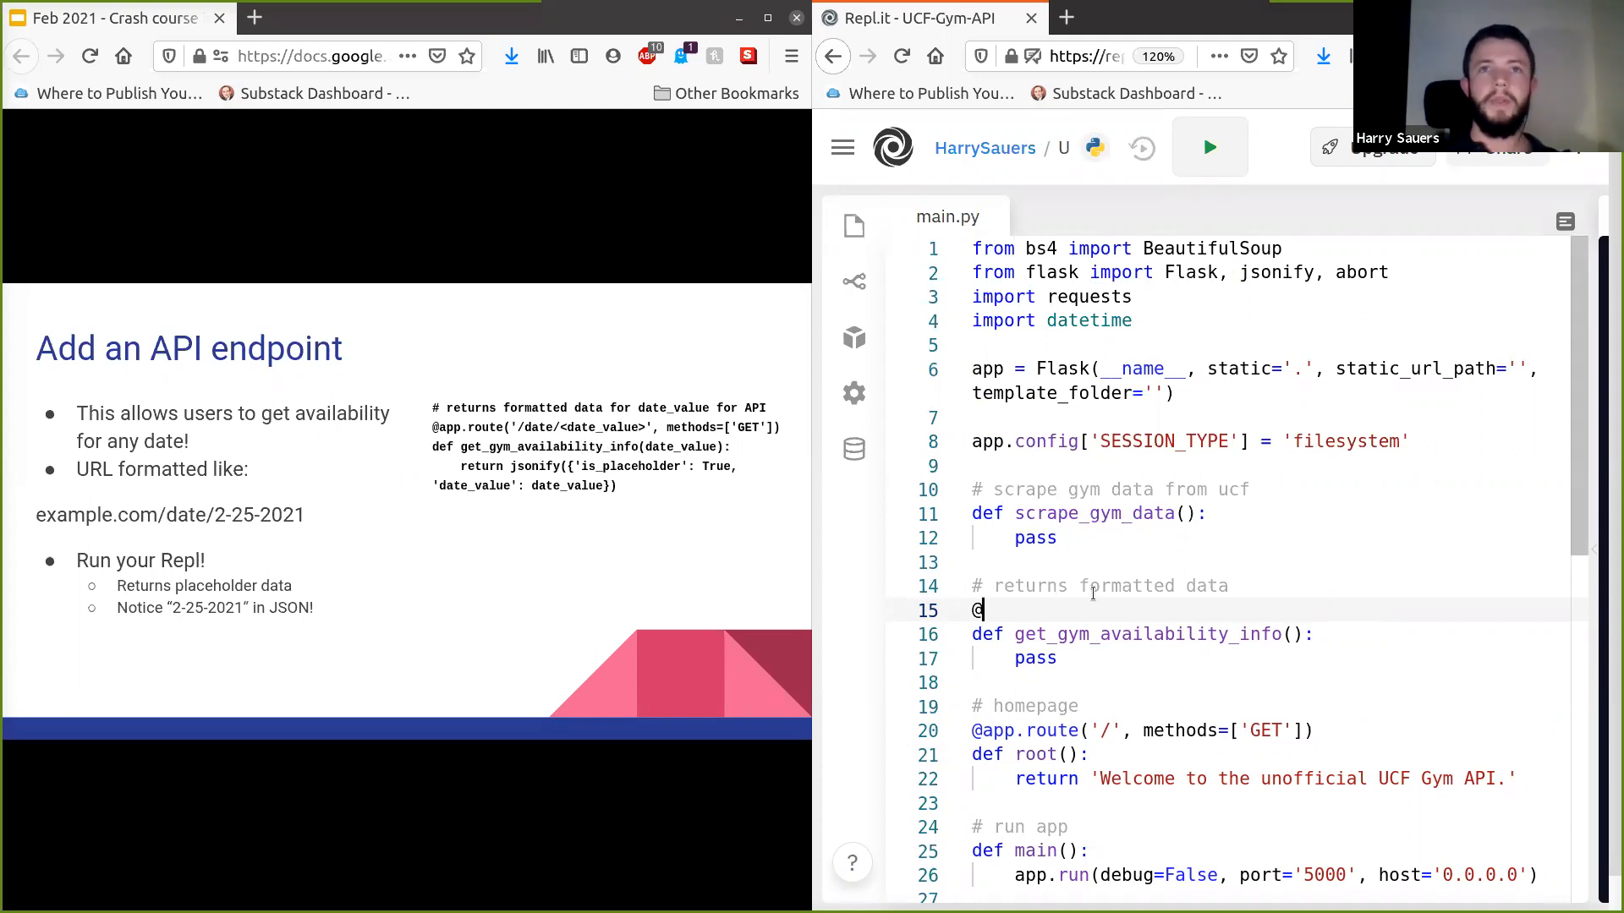
pyautogui.write('app.ro')
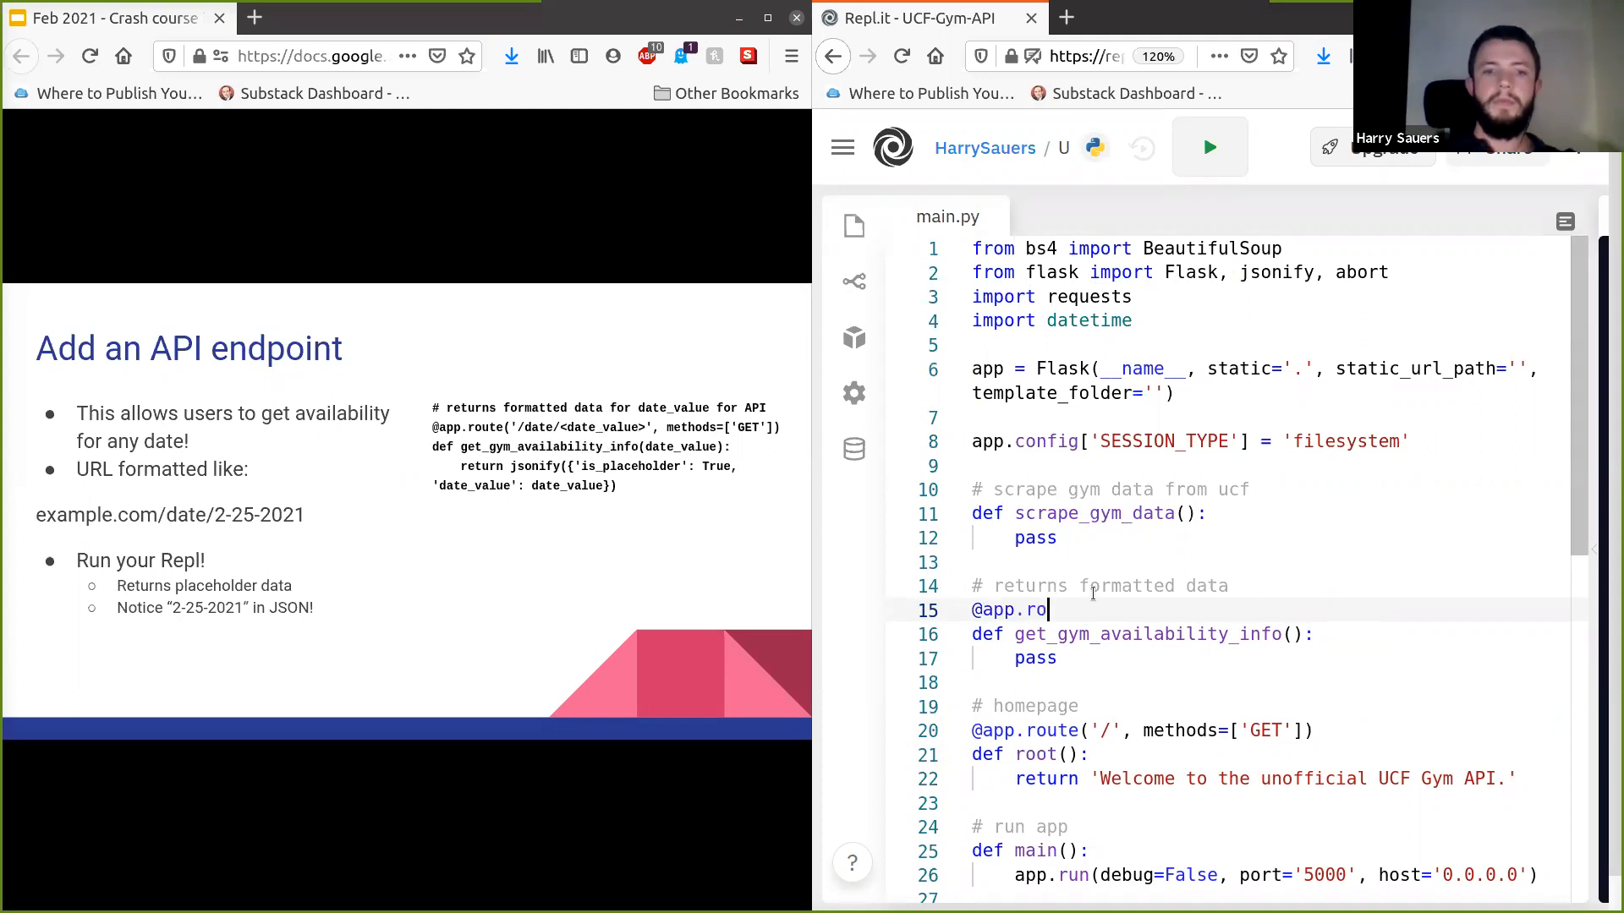
pyautogui.write('ute')
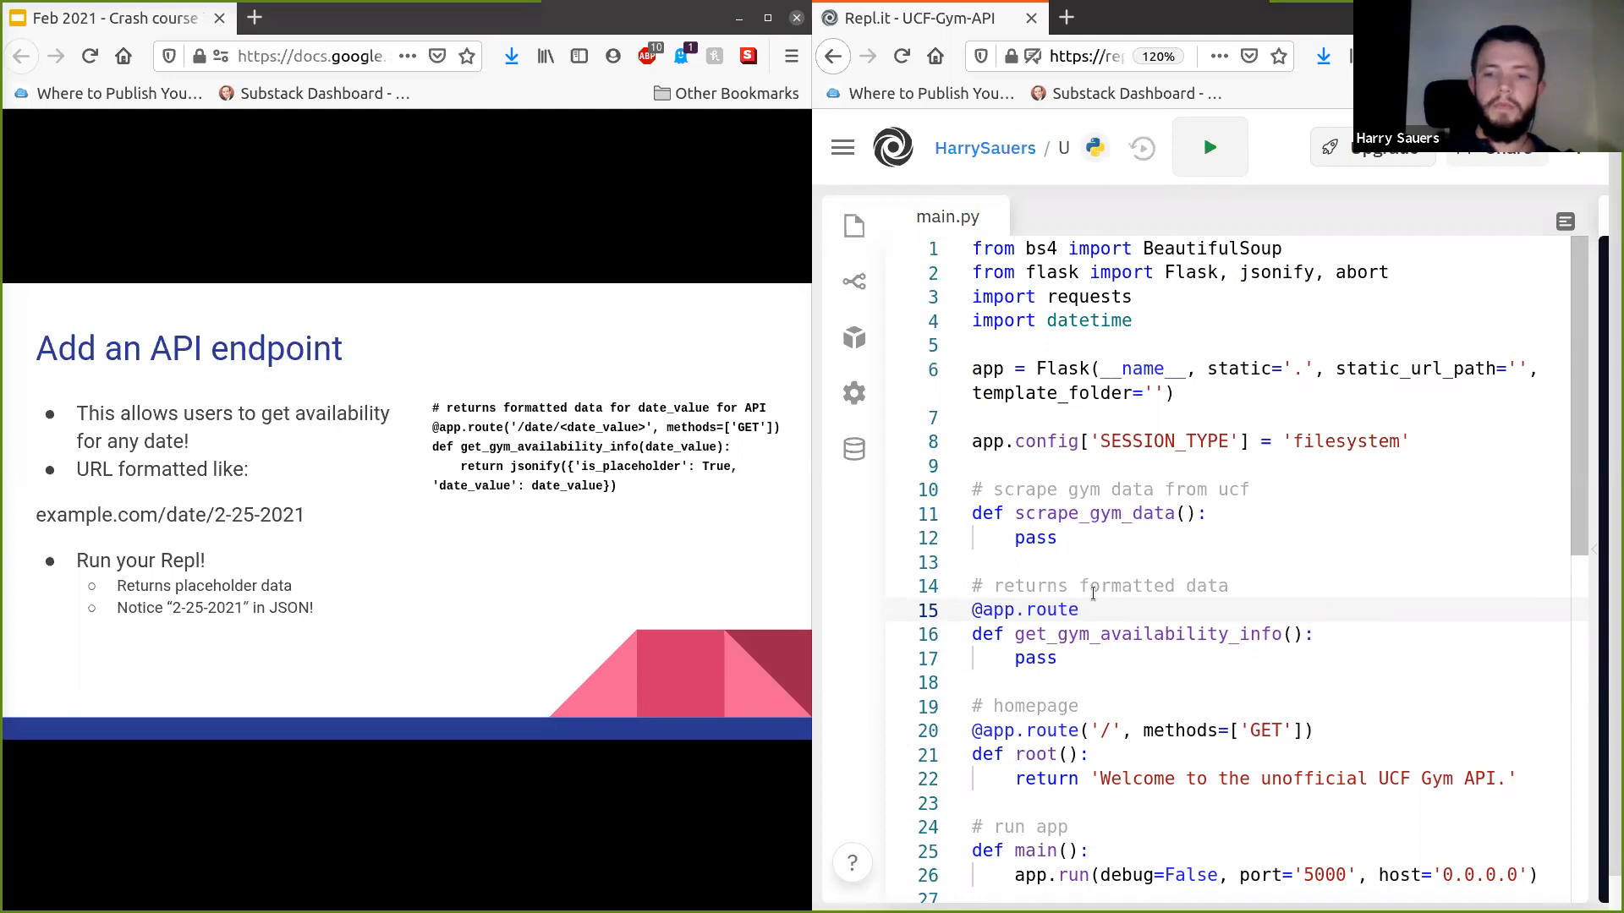
pyautogui.write("('date')")
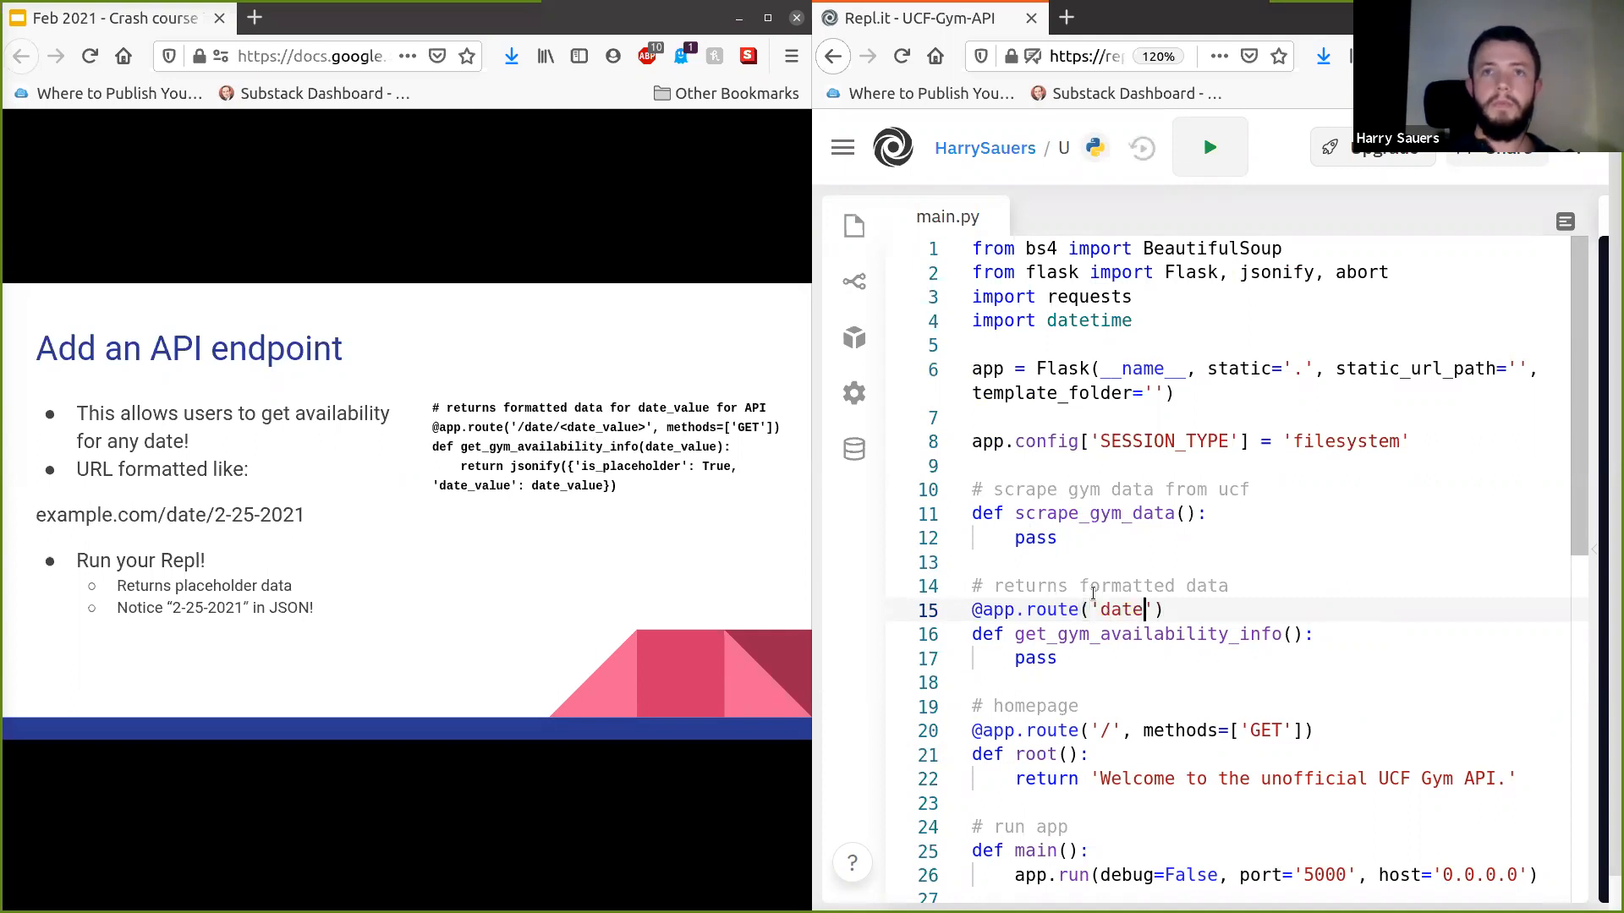
pyautogui.write('/date/')
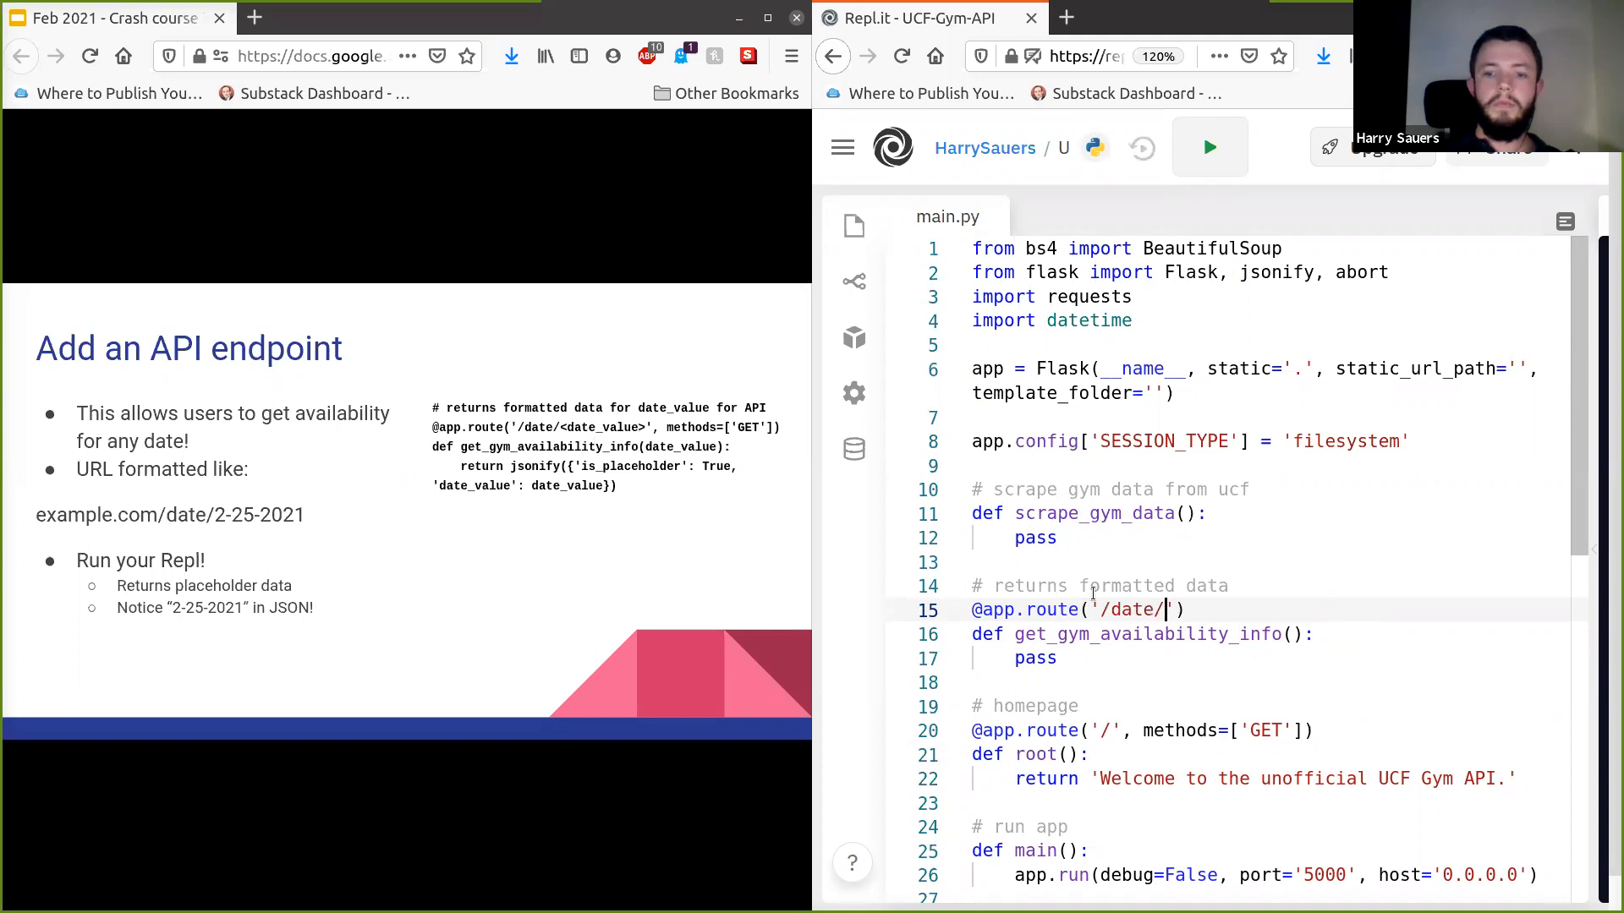
pyautogui.write('<')
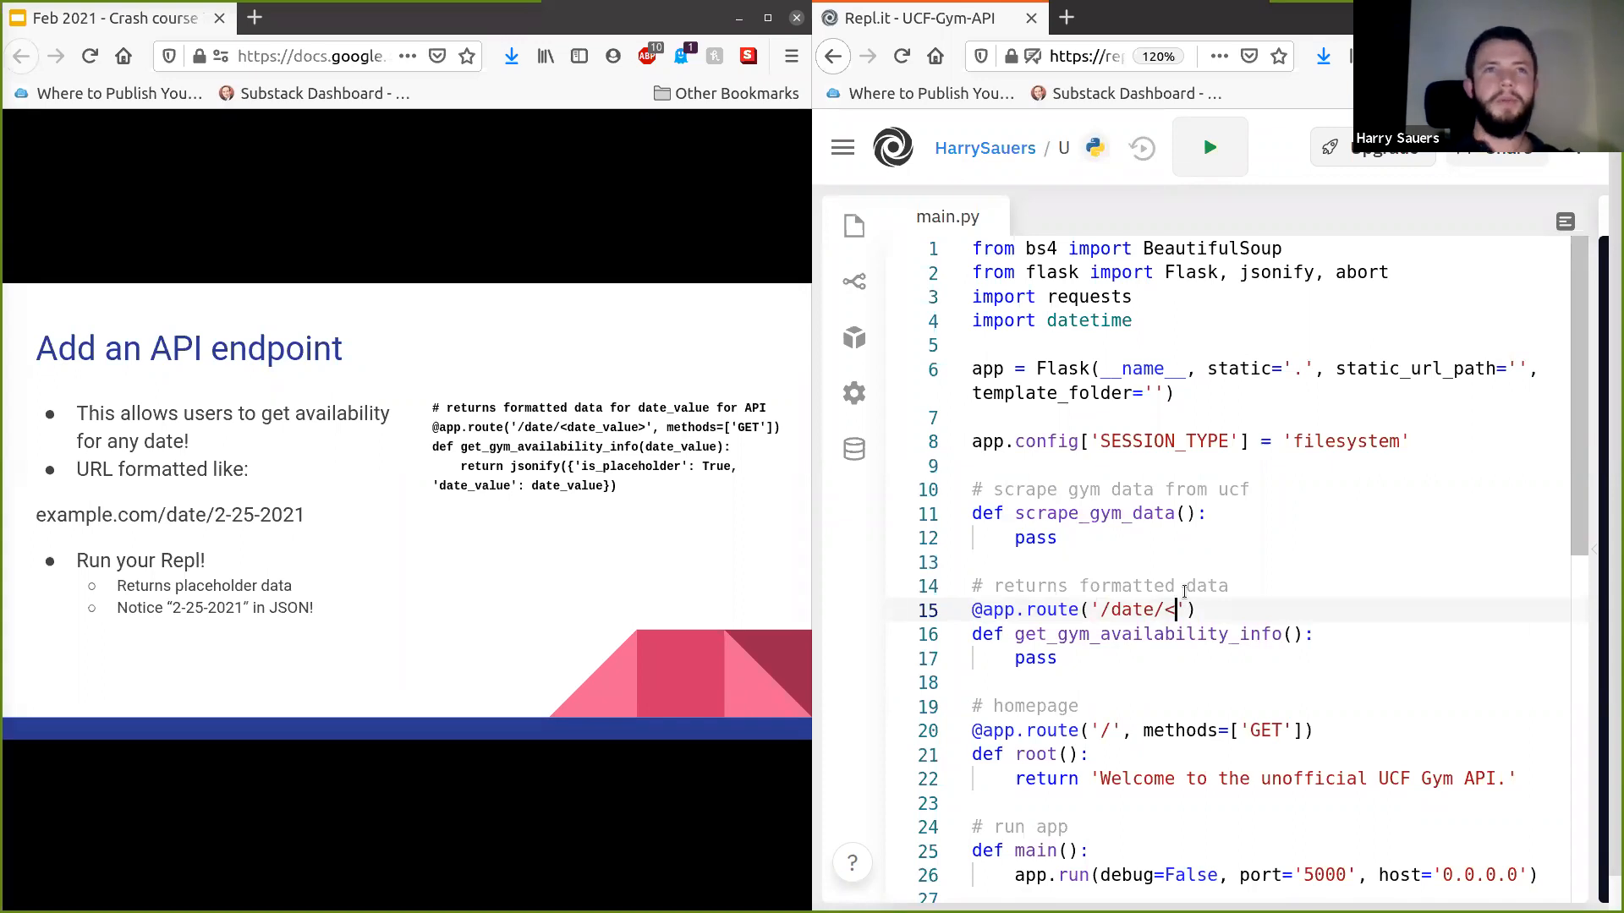
pyautogui.write('date_')
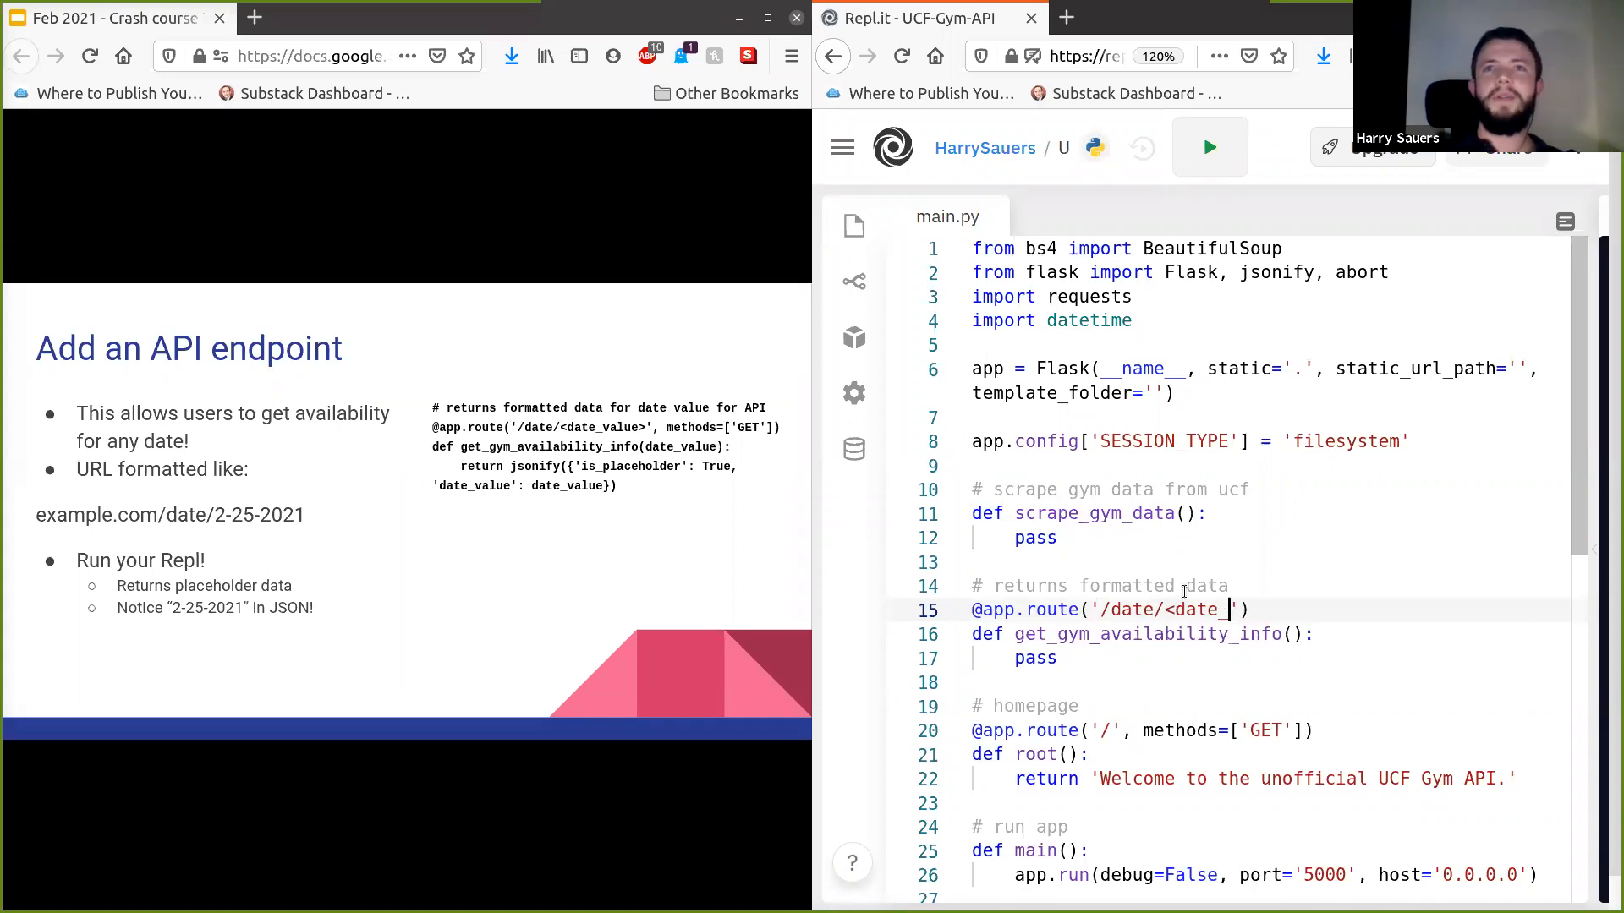
pyautogui.write('value>')
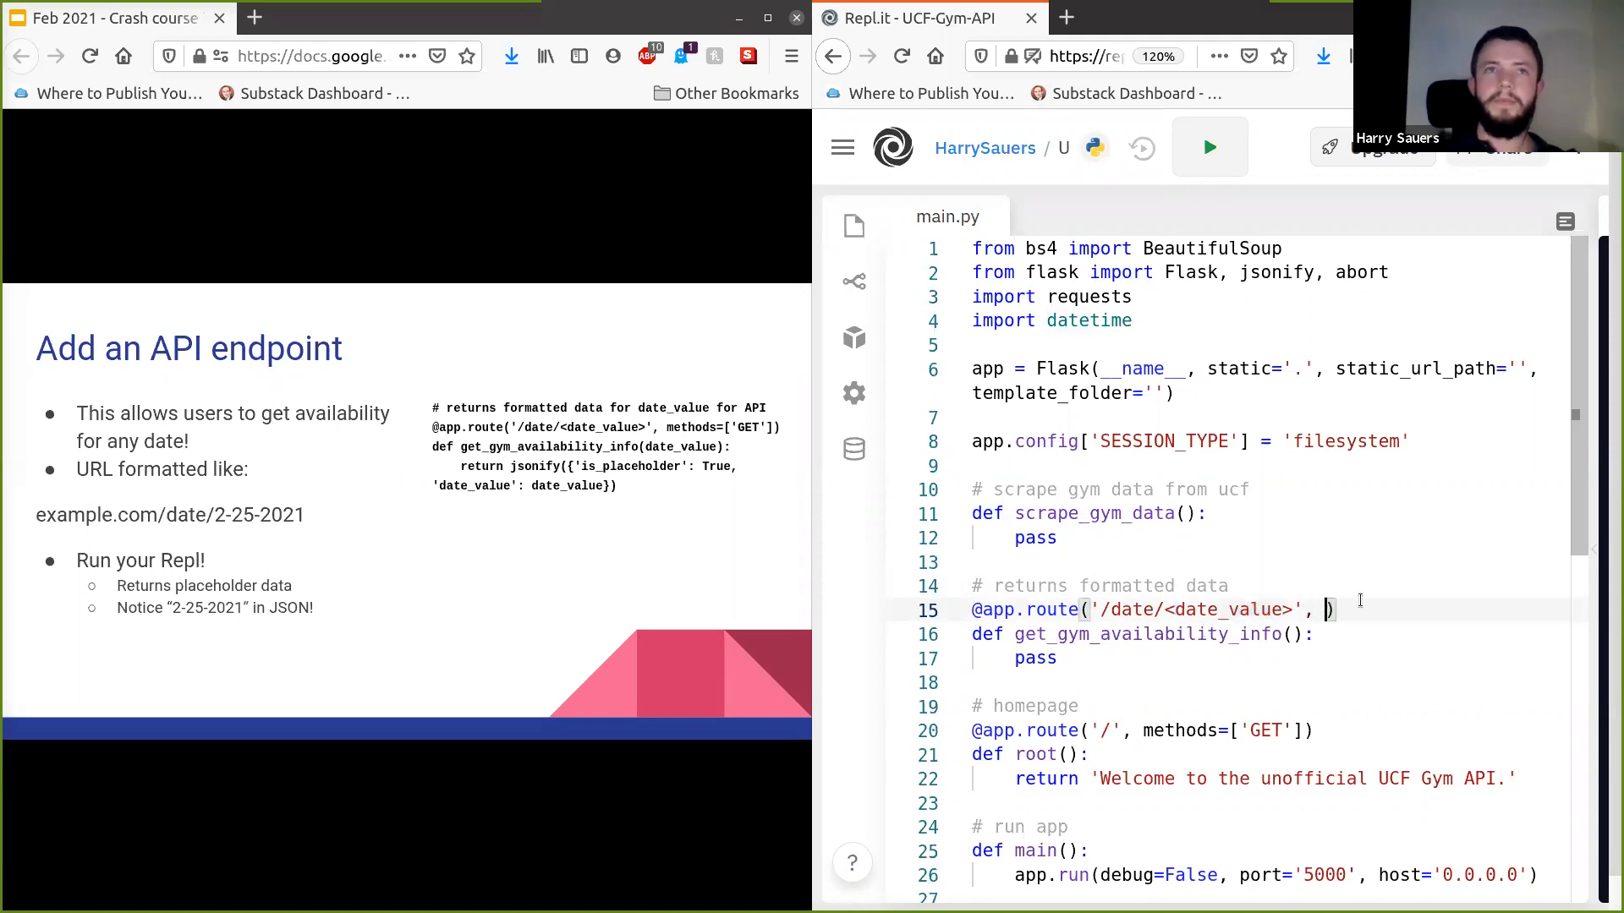
pyautogui.write('methods')
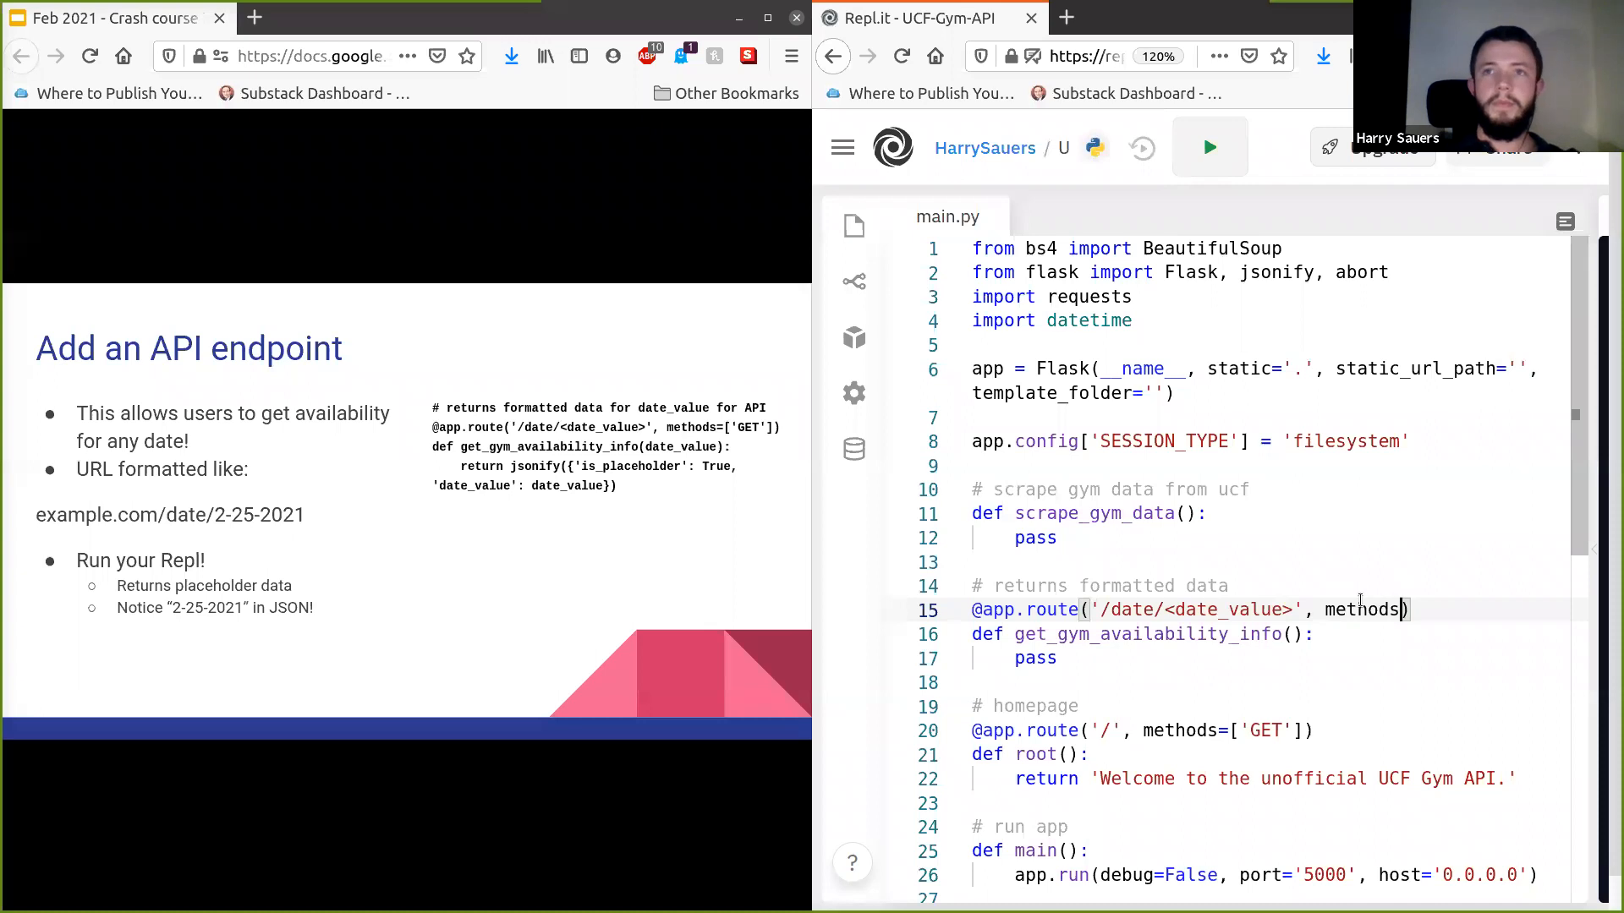
pyautogui.write('=')
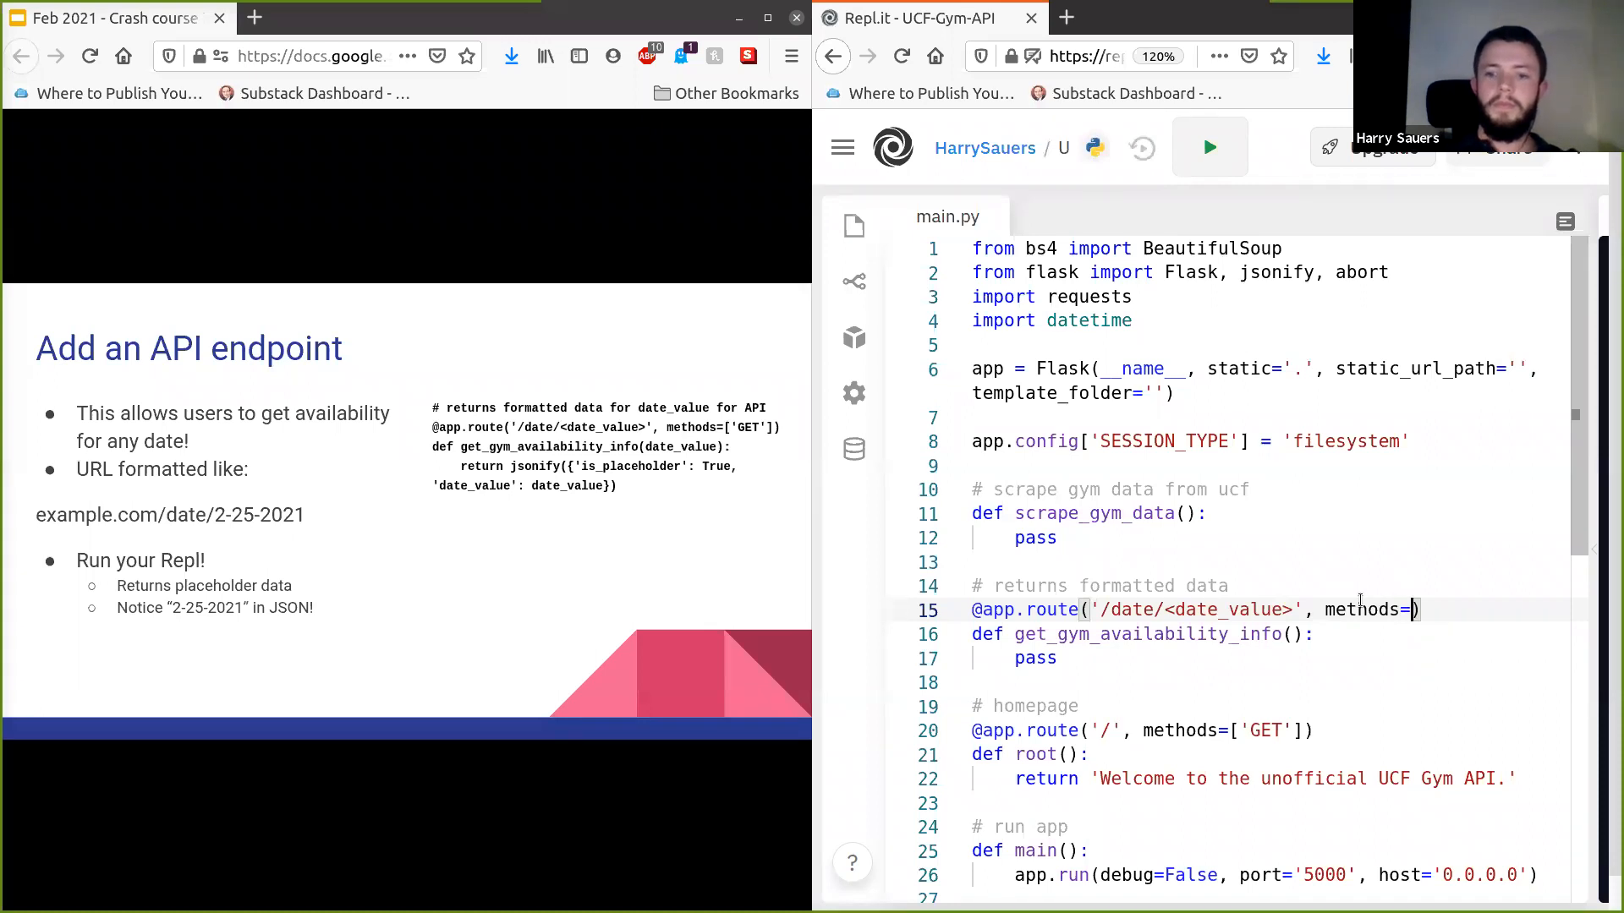
pyautogui.write("['GET']")
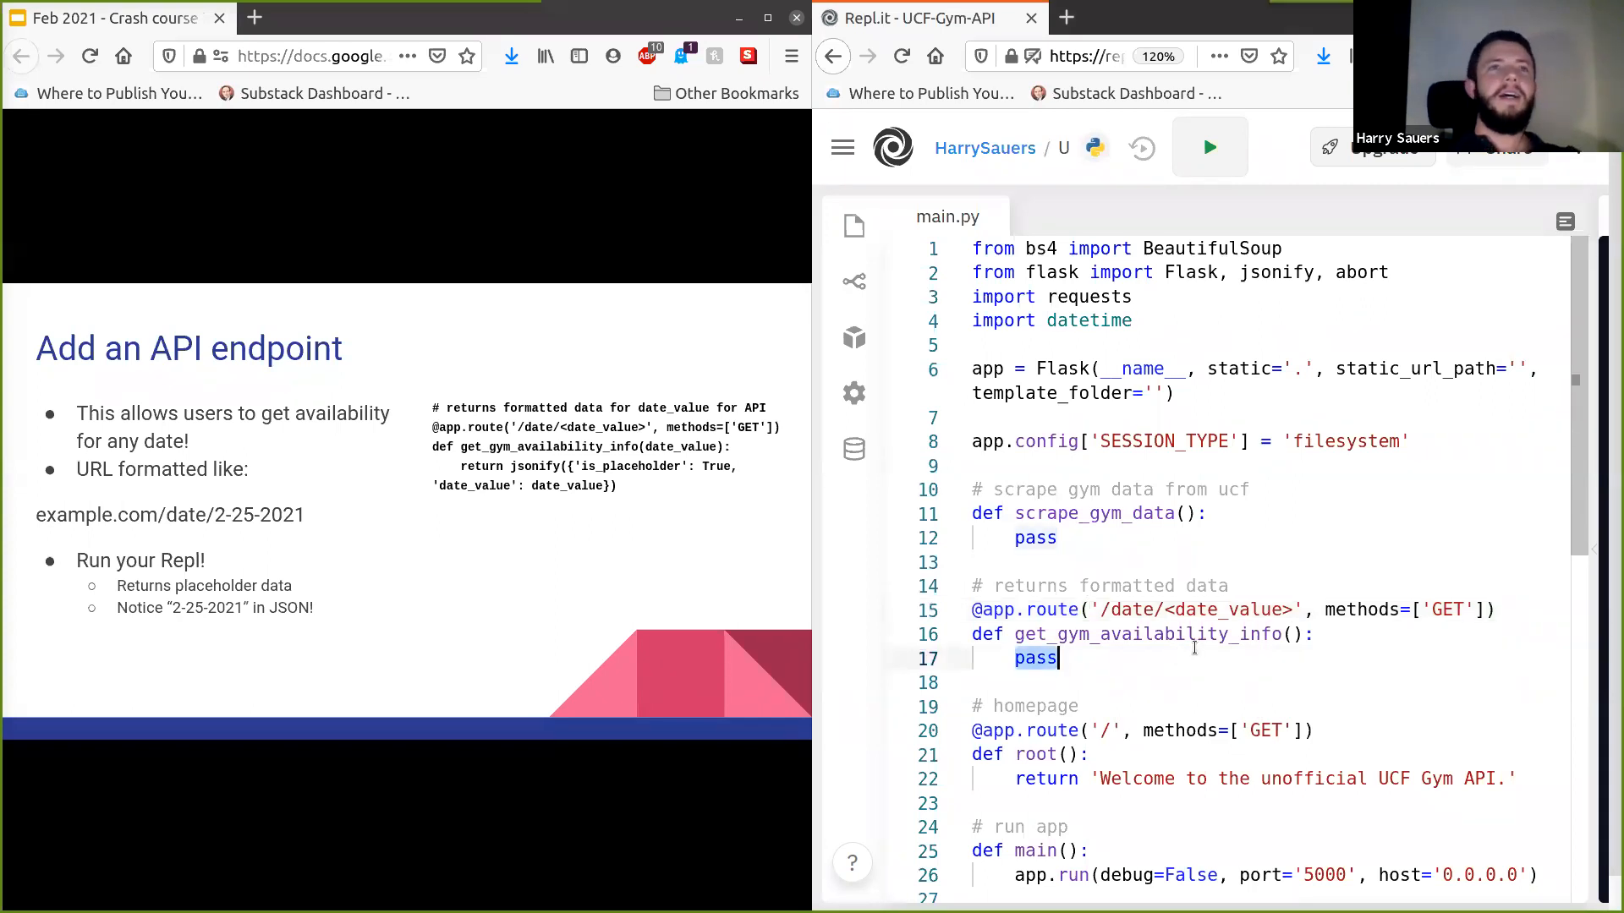
# Replace pass with return jsonify('placeholder': True, 'date_value': date_value)
pyautogui.write('r')
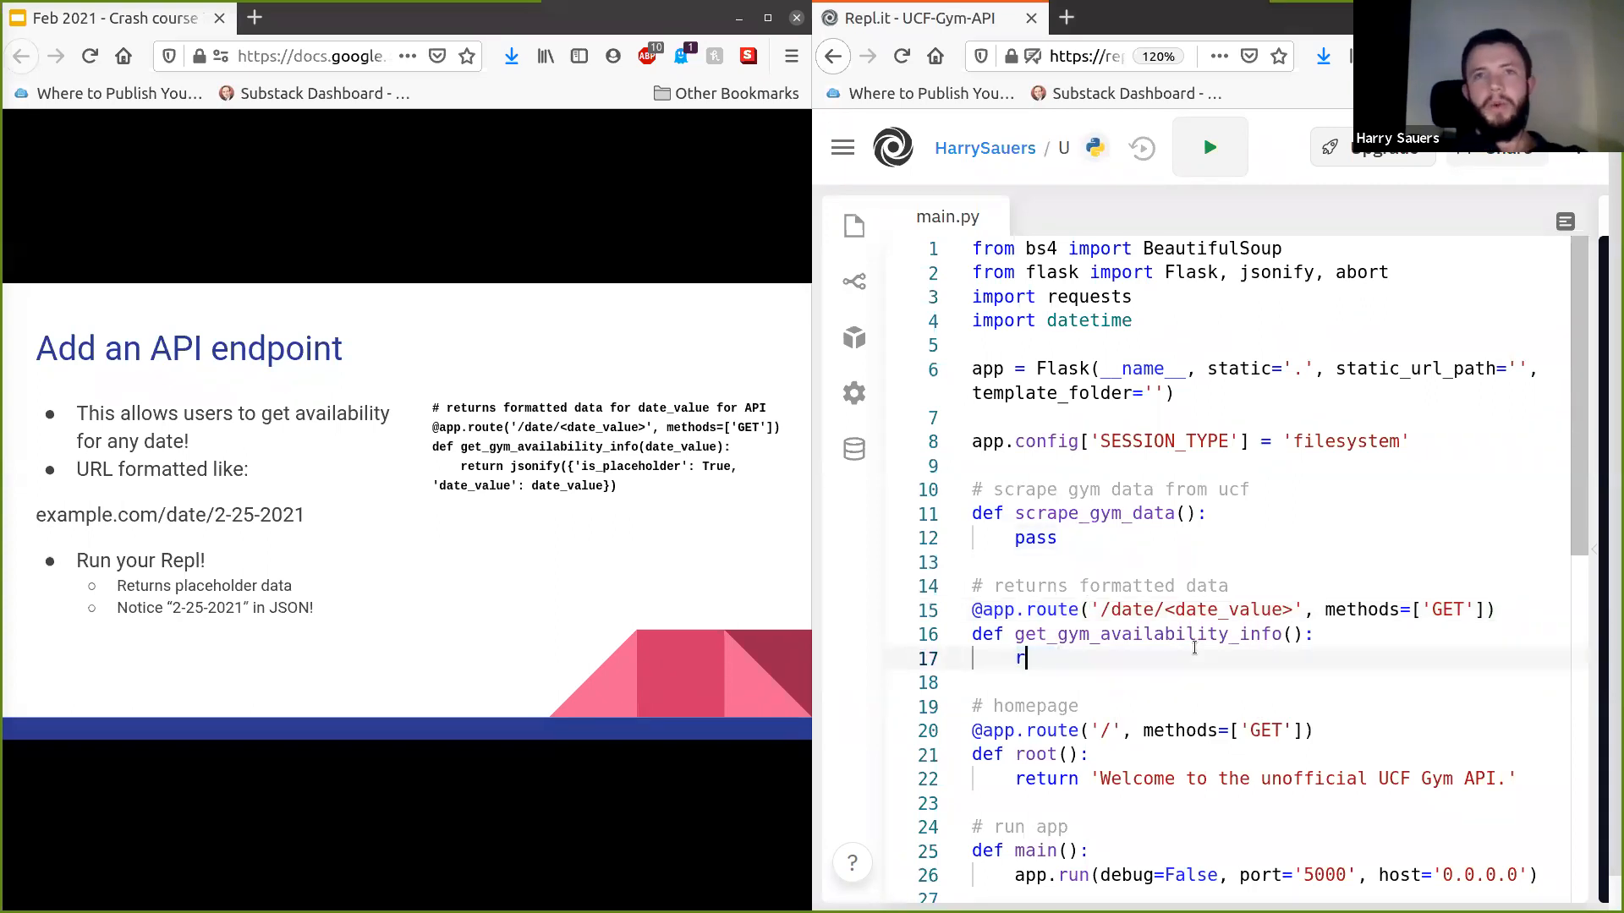
pyautogui.write('e')
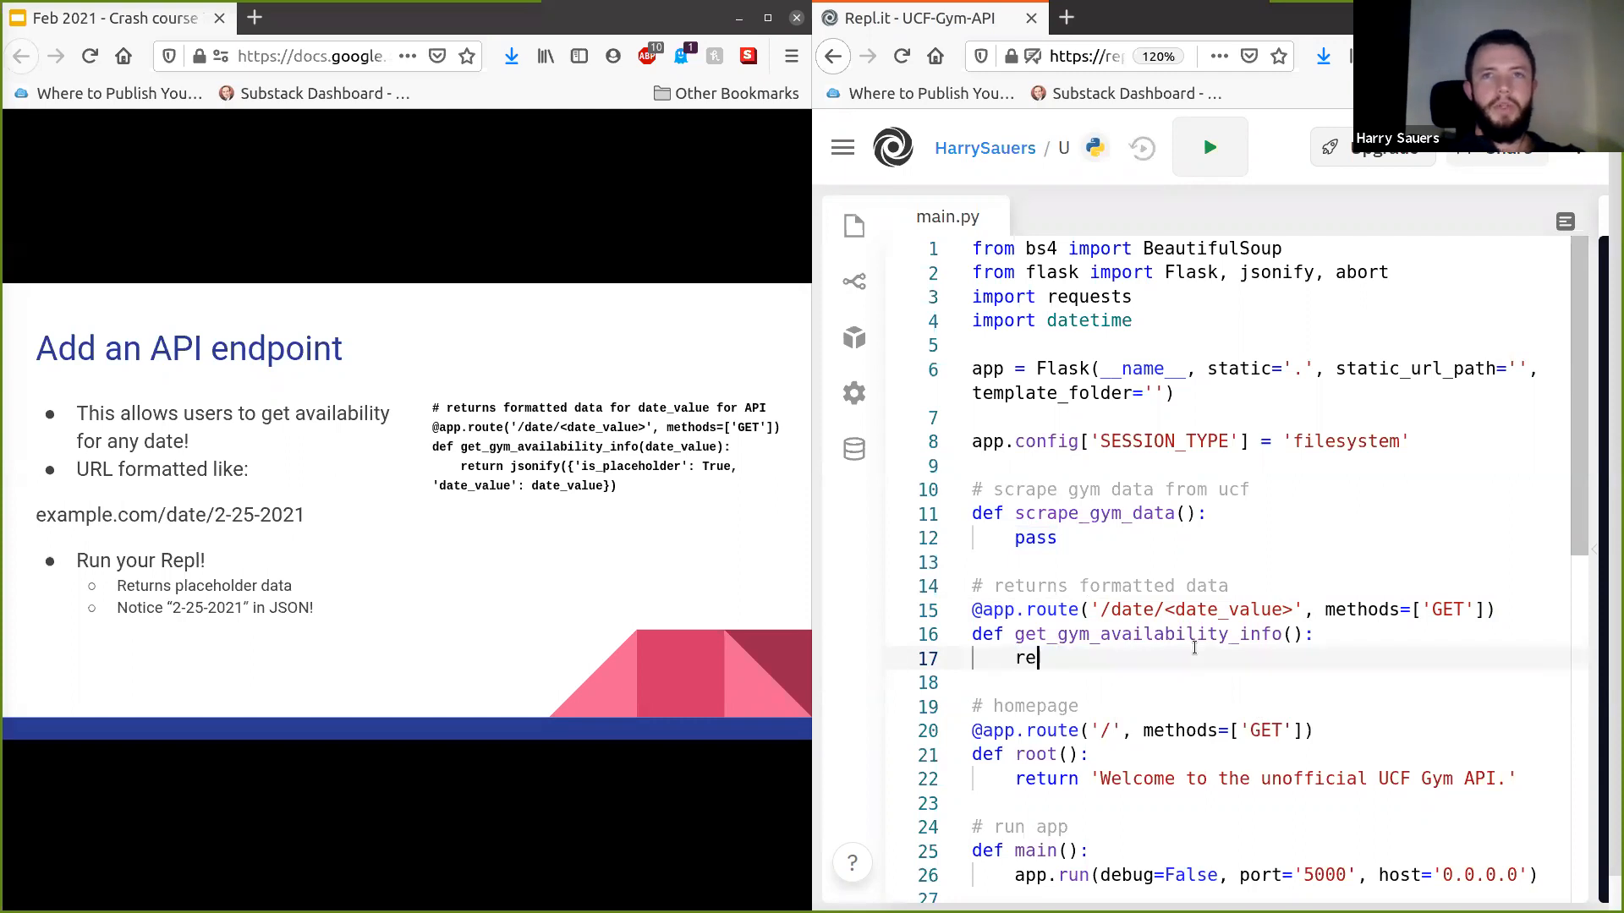
pyautogui.write('turn')
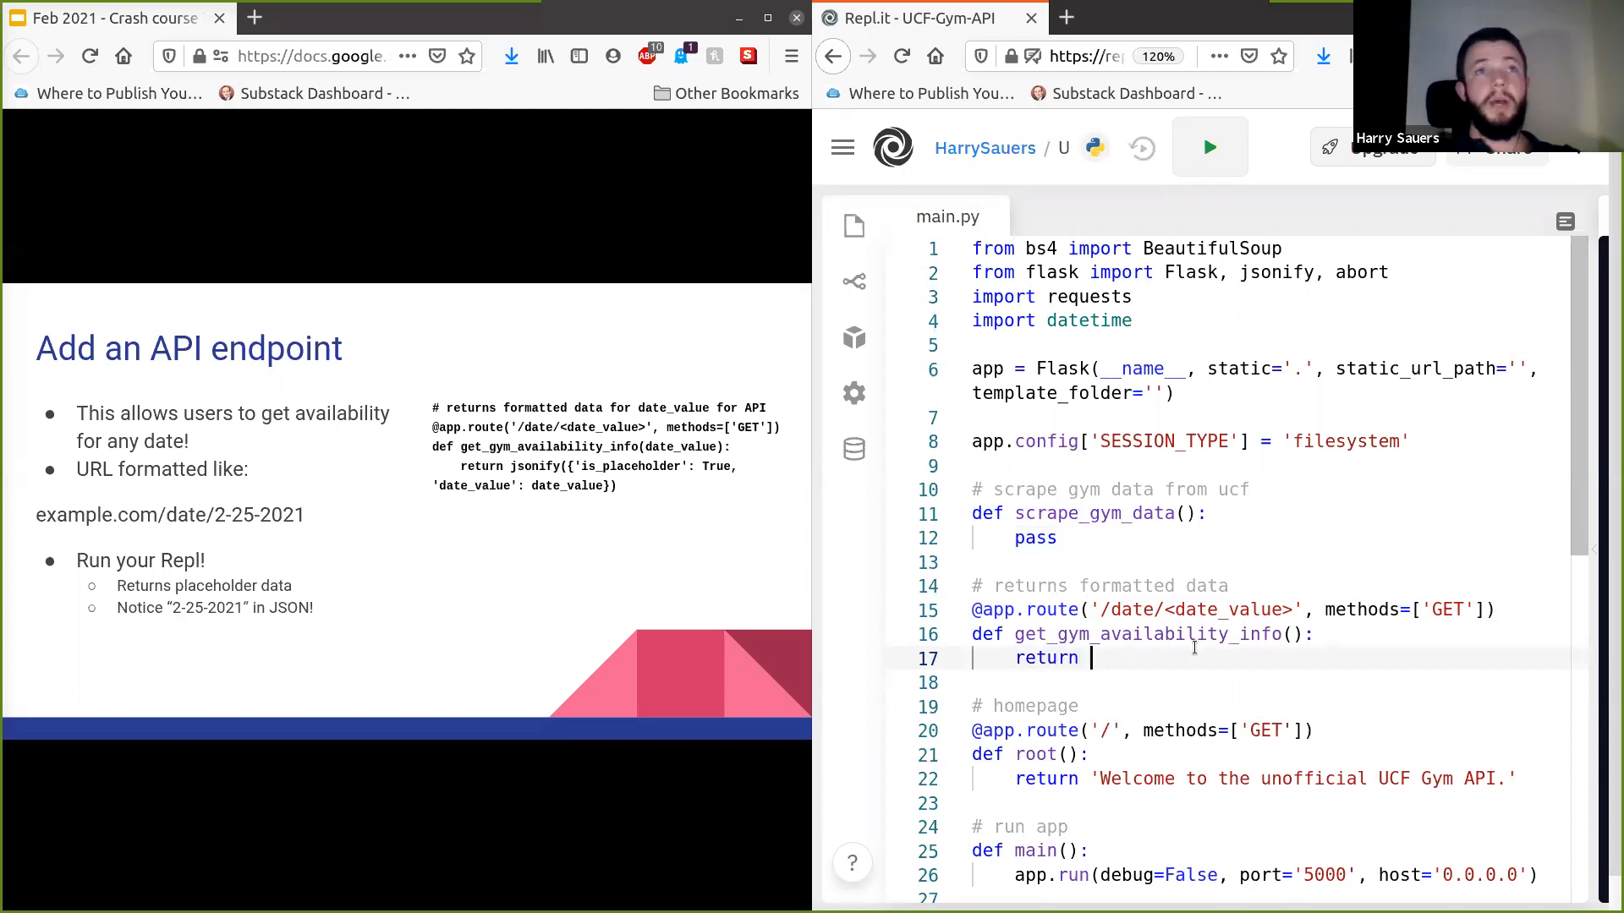
pyautogui.write('jsonify')
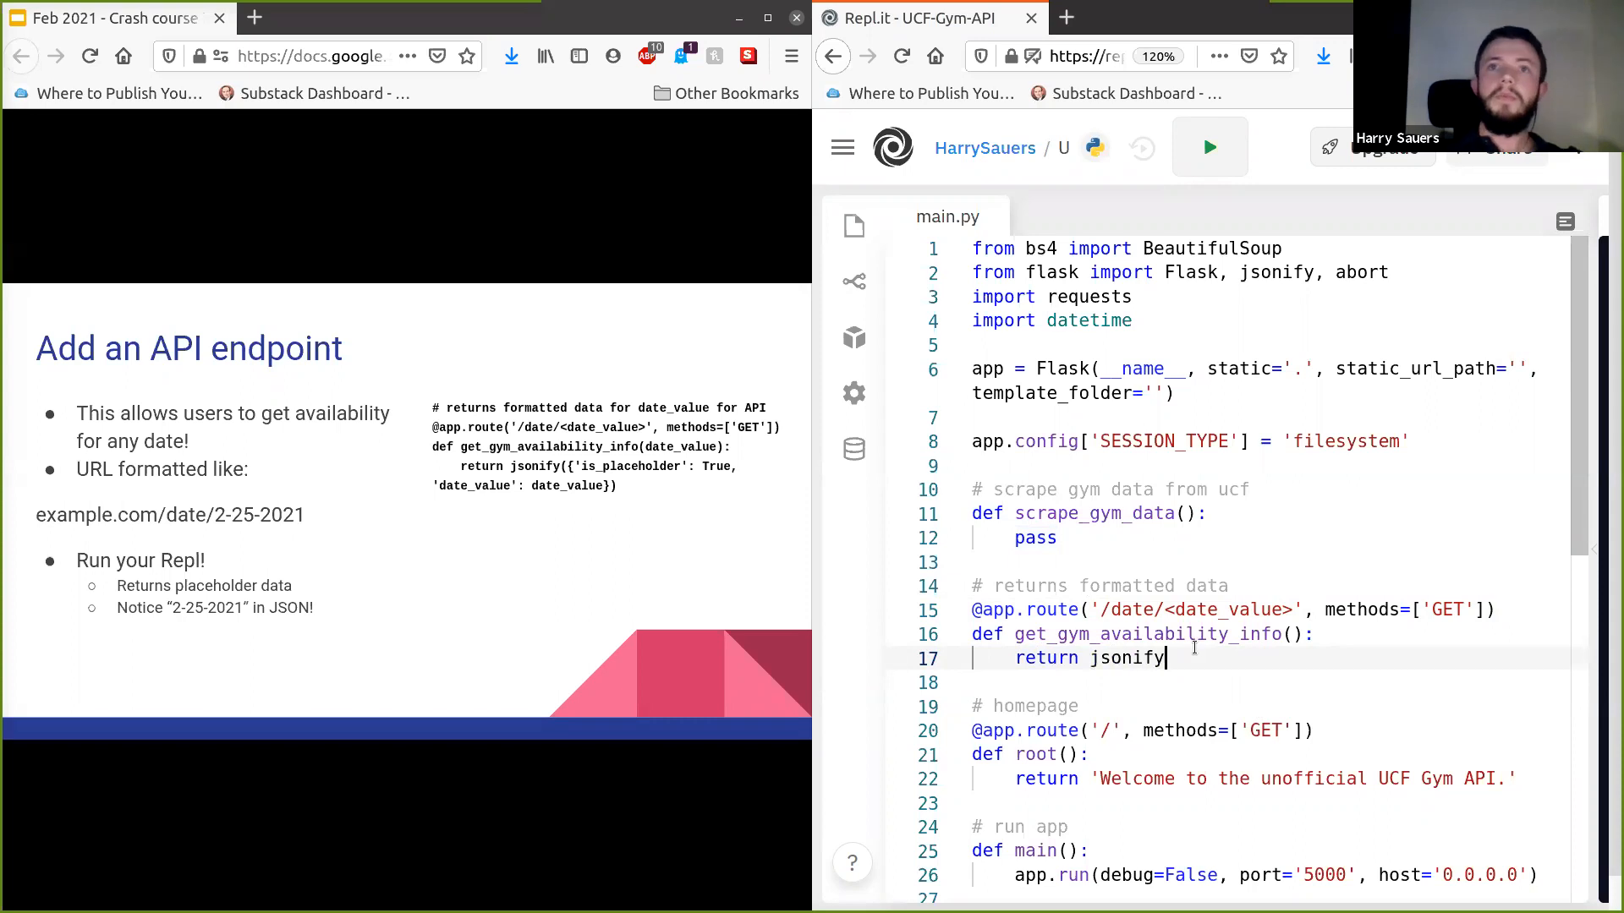
pyautogui.write('()')
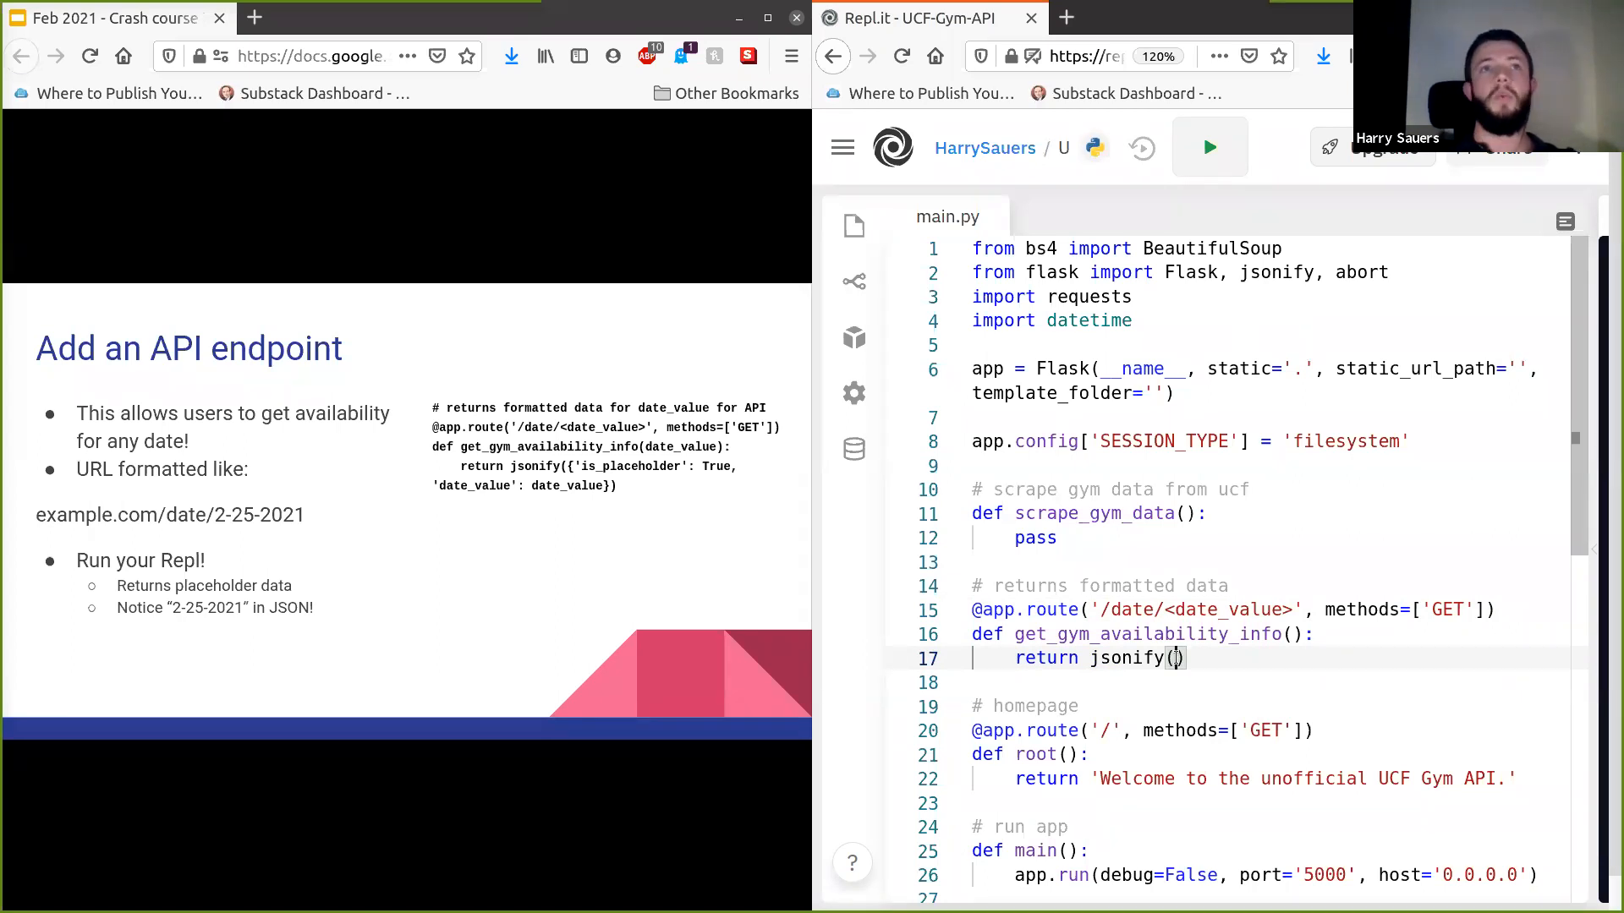
pyautogui.write("'placeholder':")
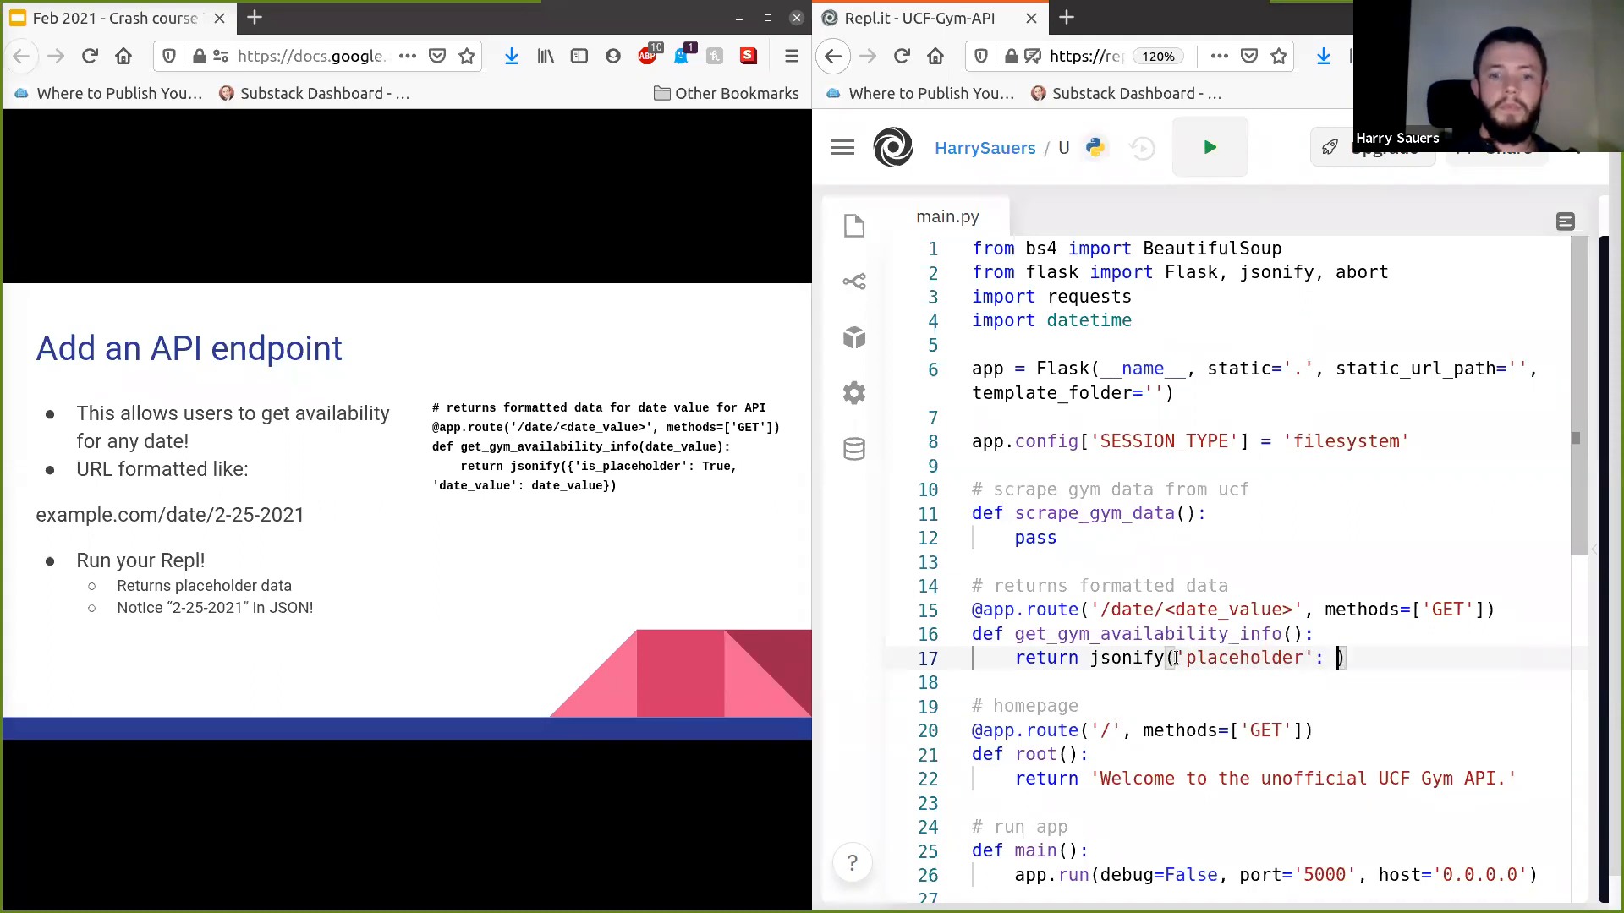
pyautogui.write('Tru')
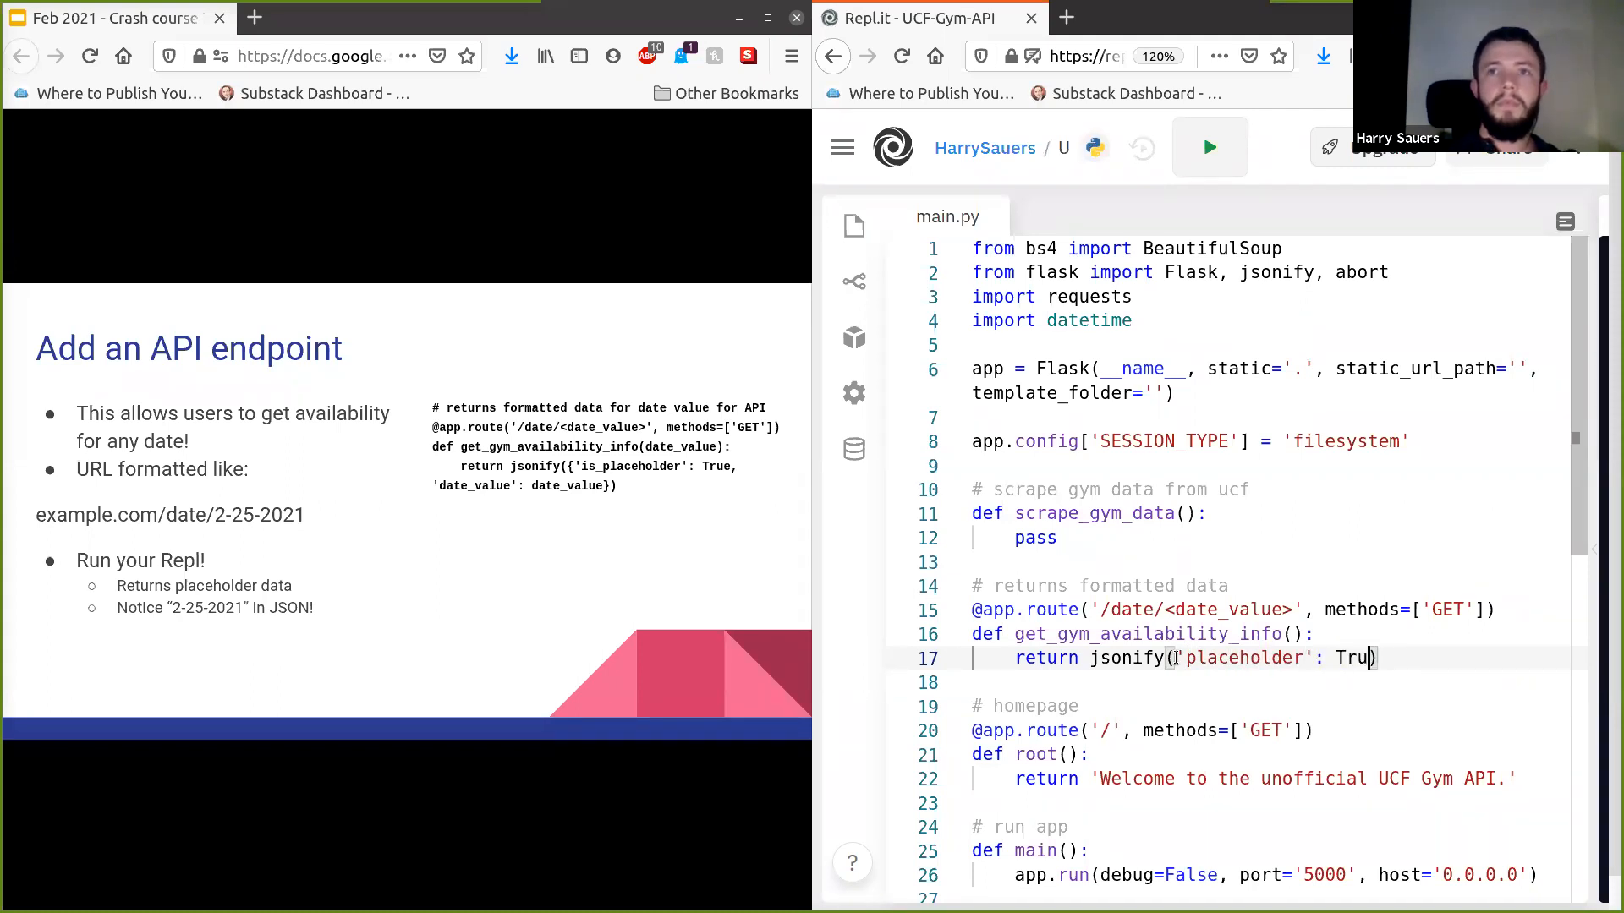
pyautogui.write("e, 'date'")
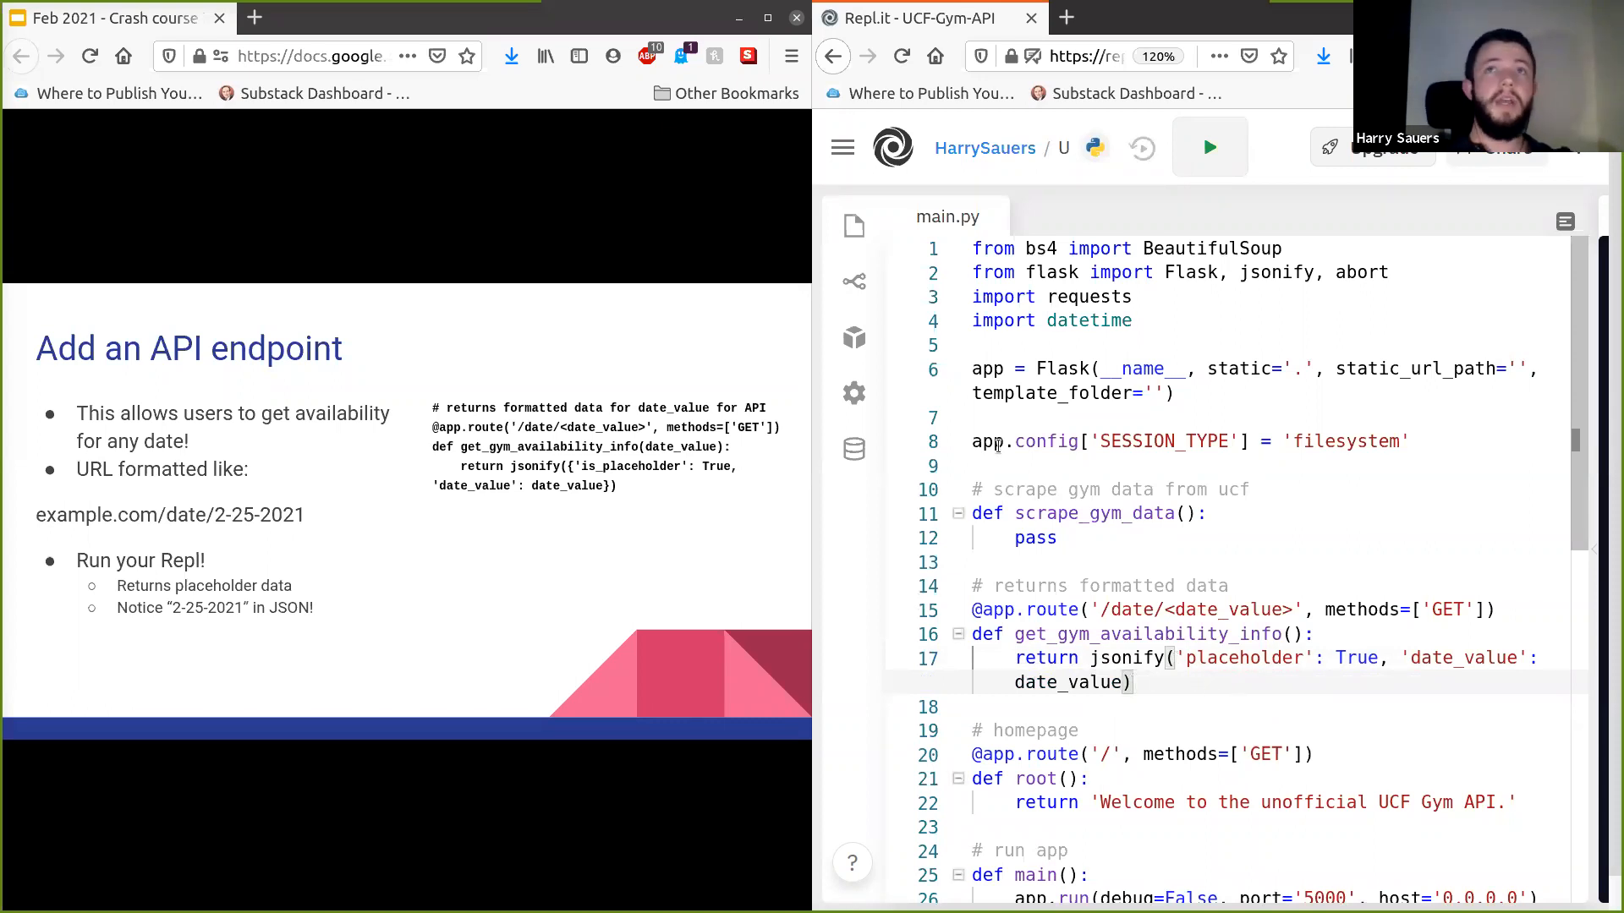
pyautogui.moveTo(1601, 771)
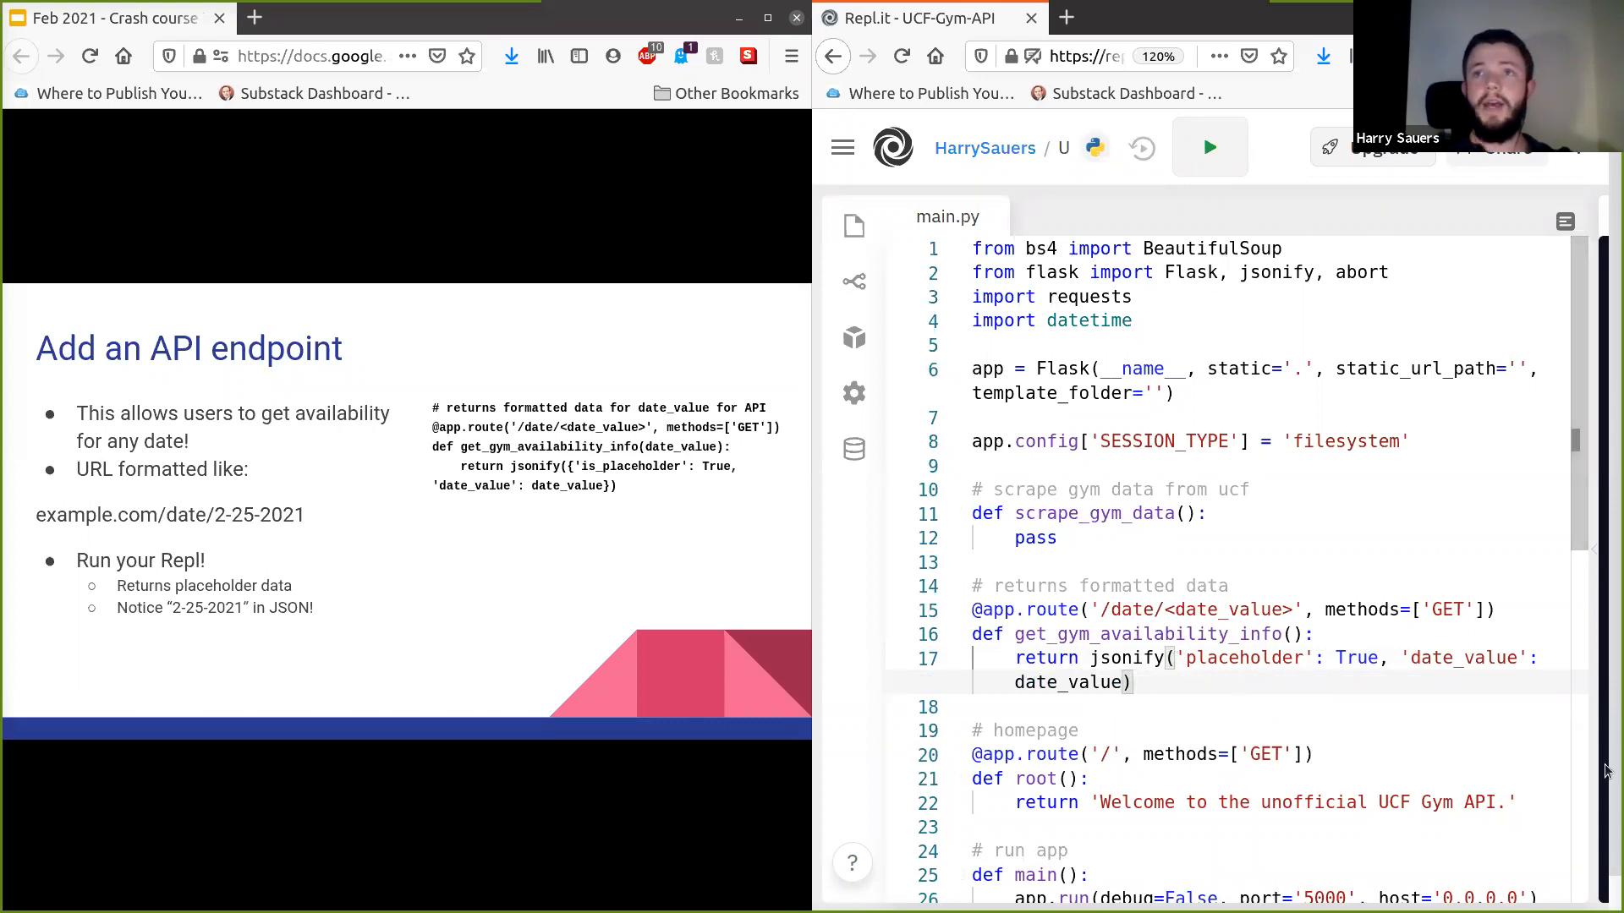
# Run the app and read the SyntaxError on line 17's jsonify return
pyautogui.click(1208, 147)
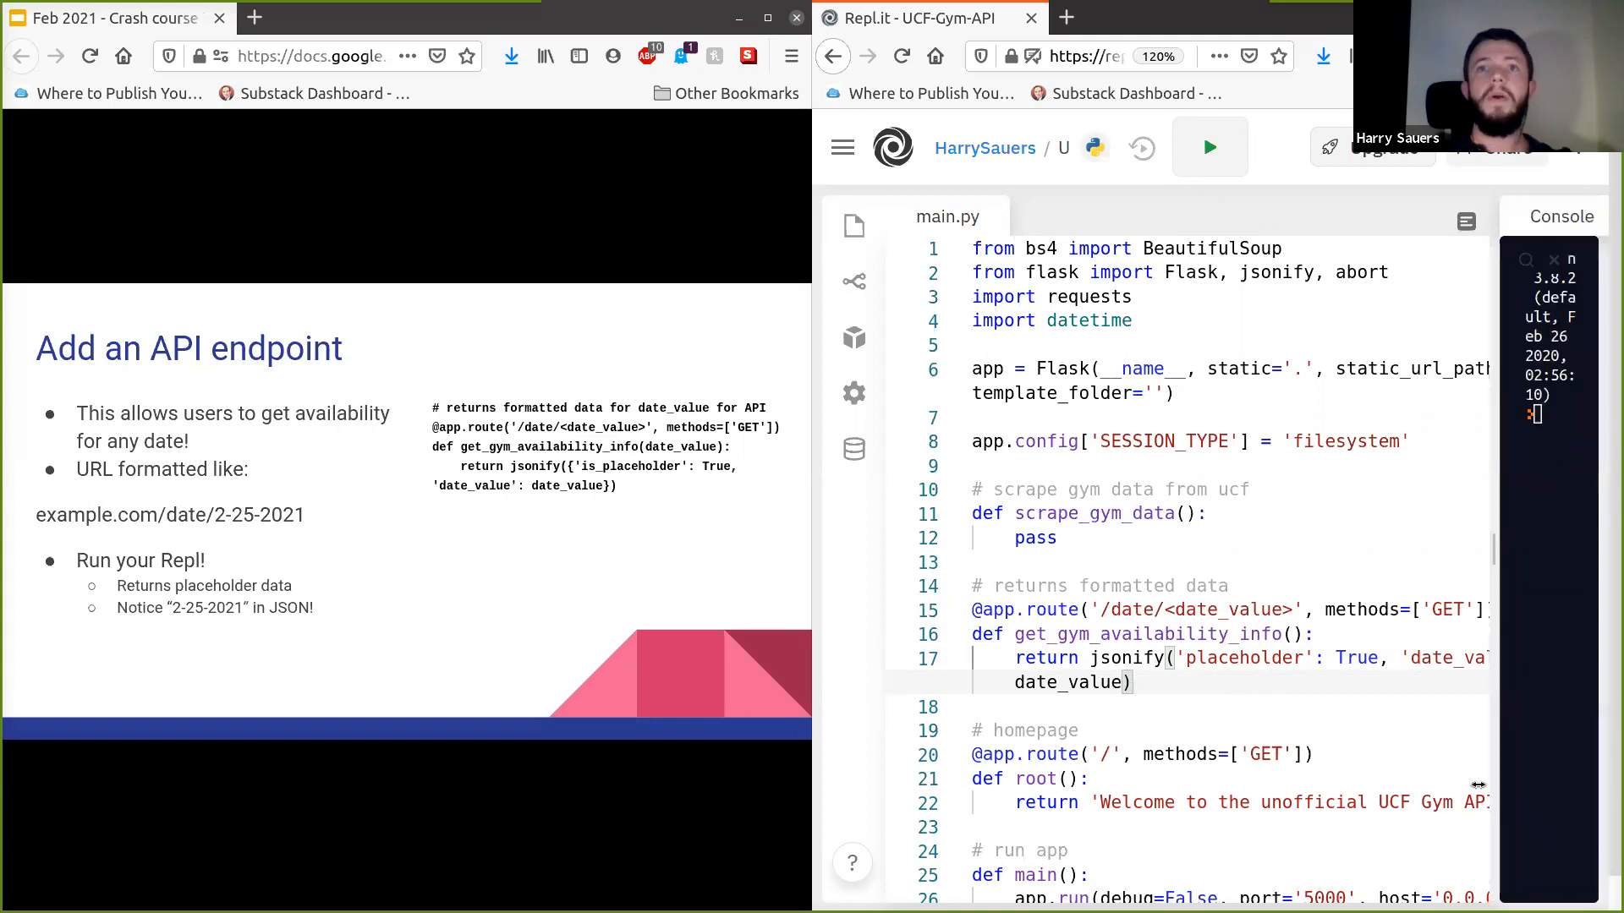
pyautogui.scroll(-3)
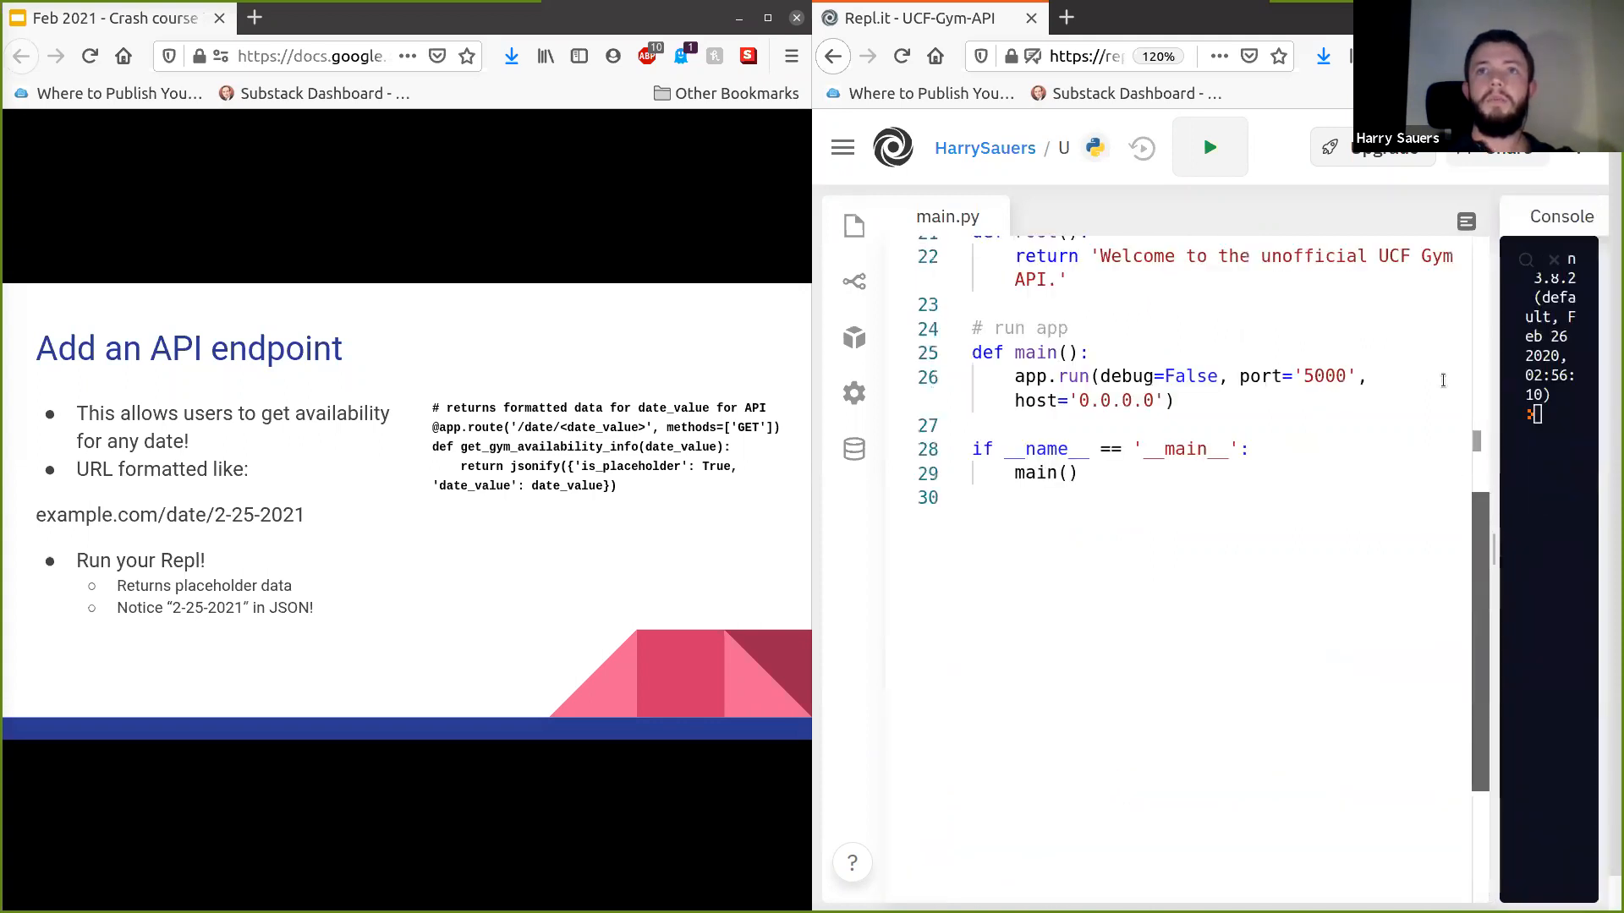
pyautogui.scroll(3)
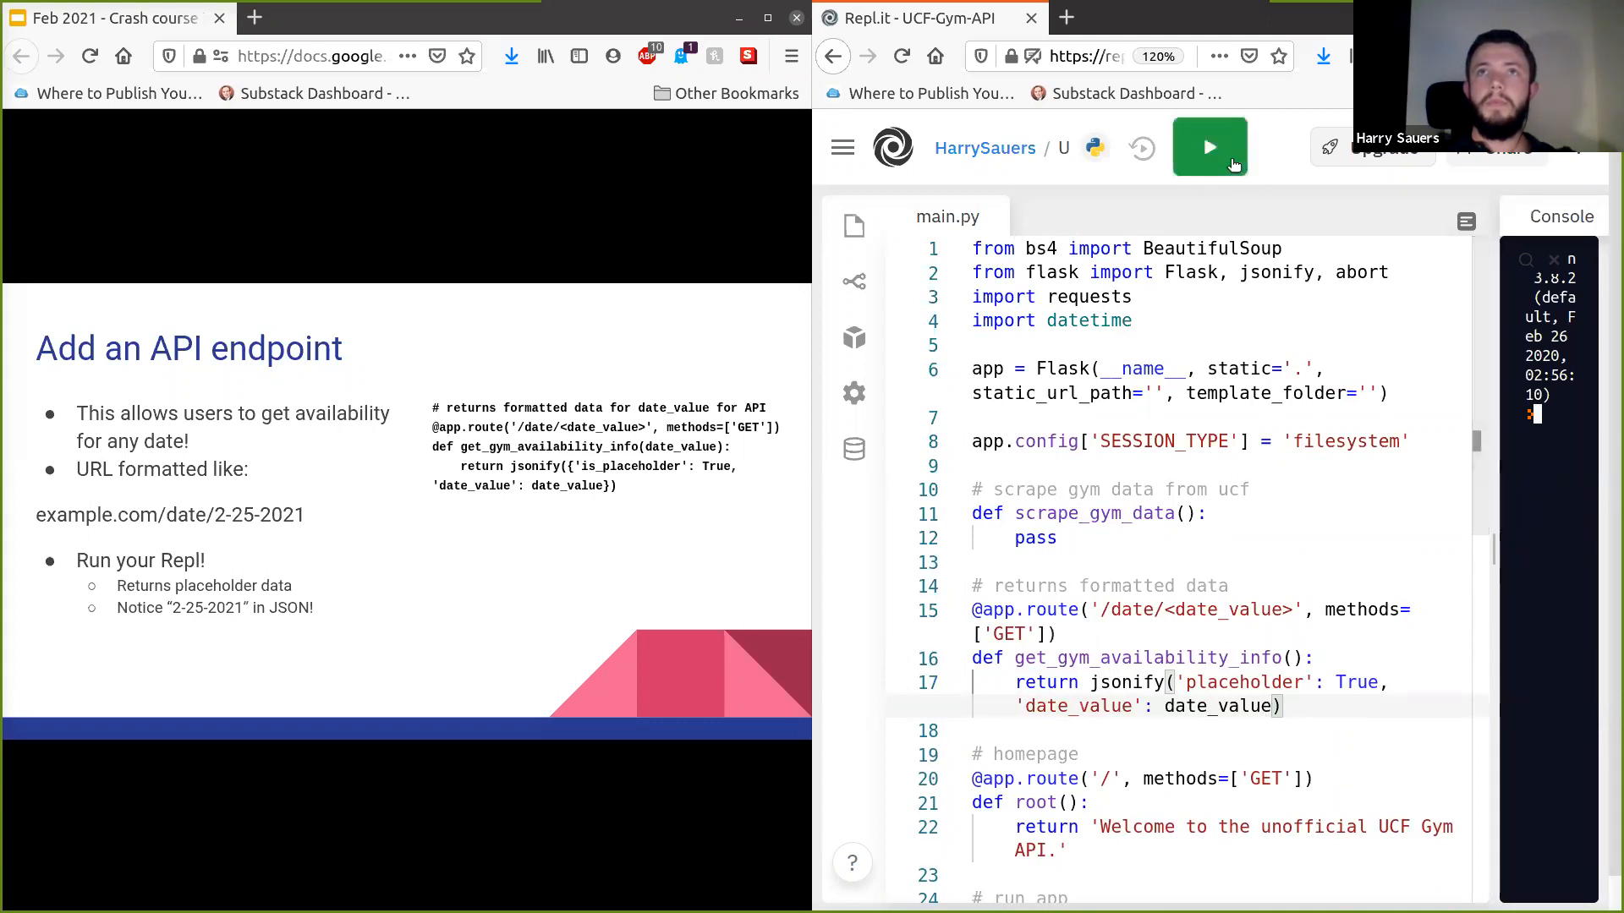
pyautogui.click(1209, 147)
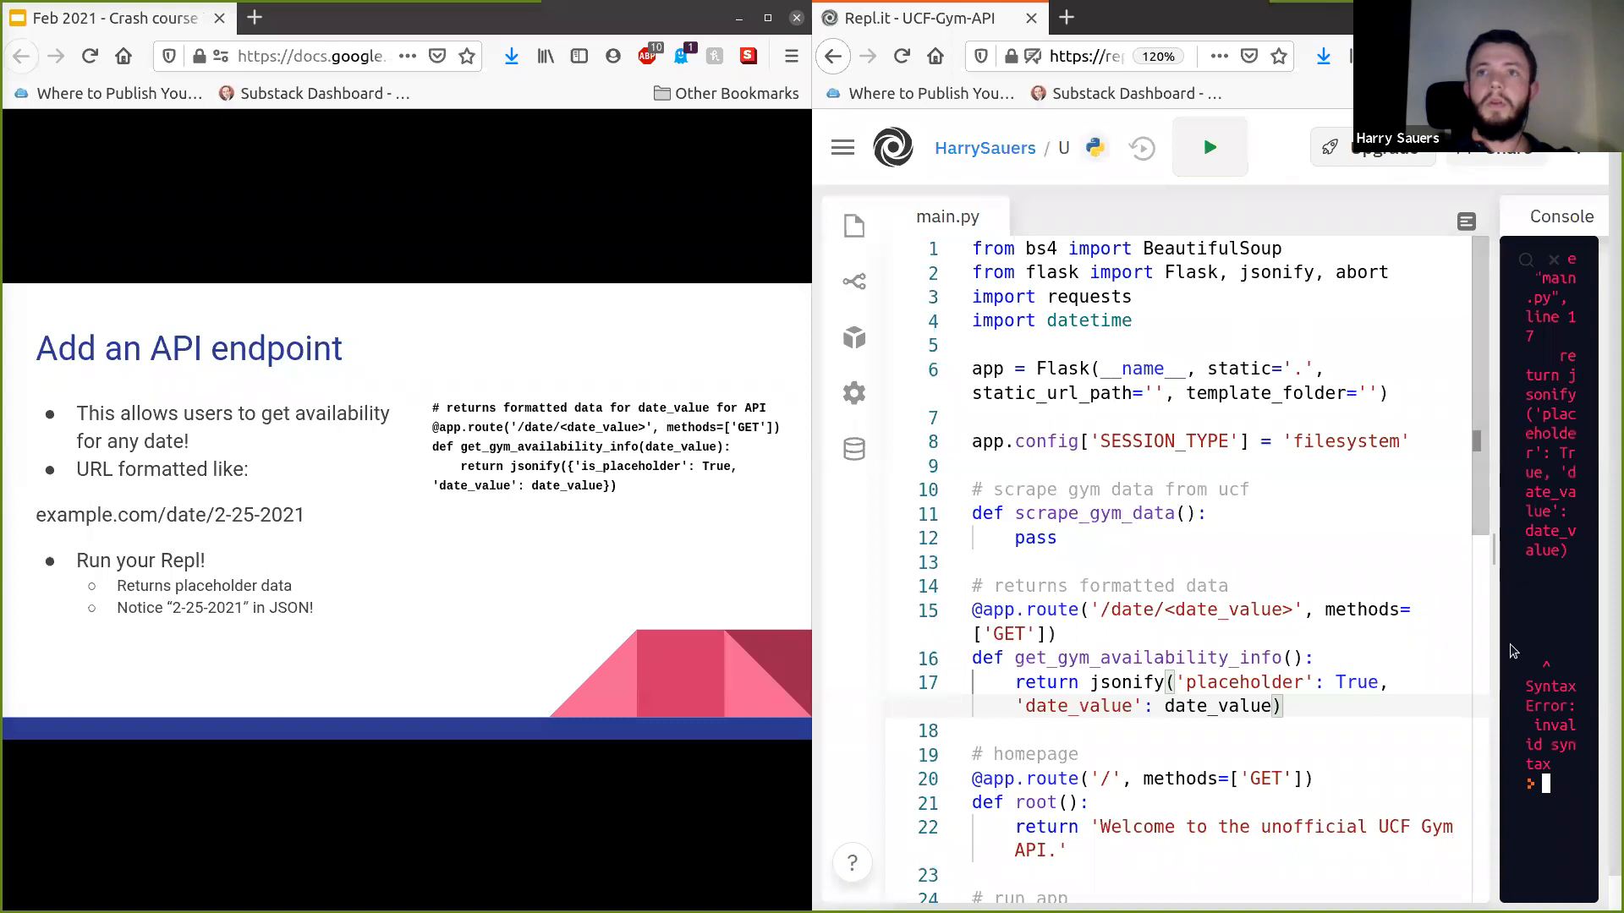
pyautogui.moveTo(1557, 585)
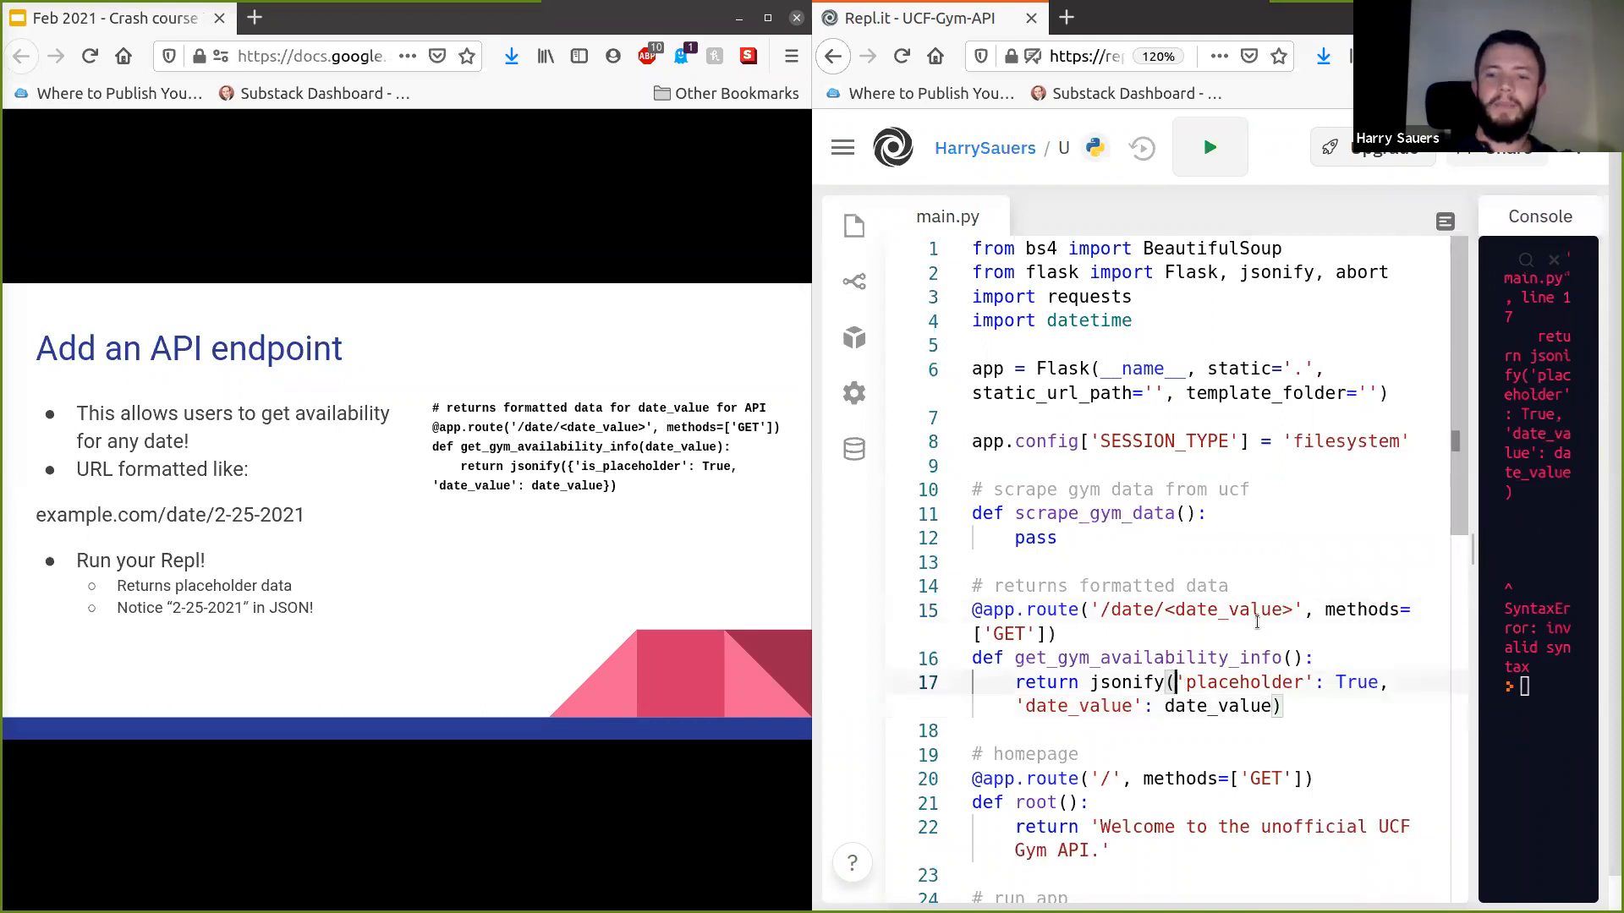
# Wrap line 17 as jsonify({'placeholder': True, 'date_value': date_value}) using curly braces
pyautogui.write('{')
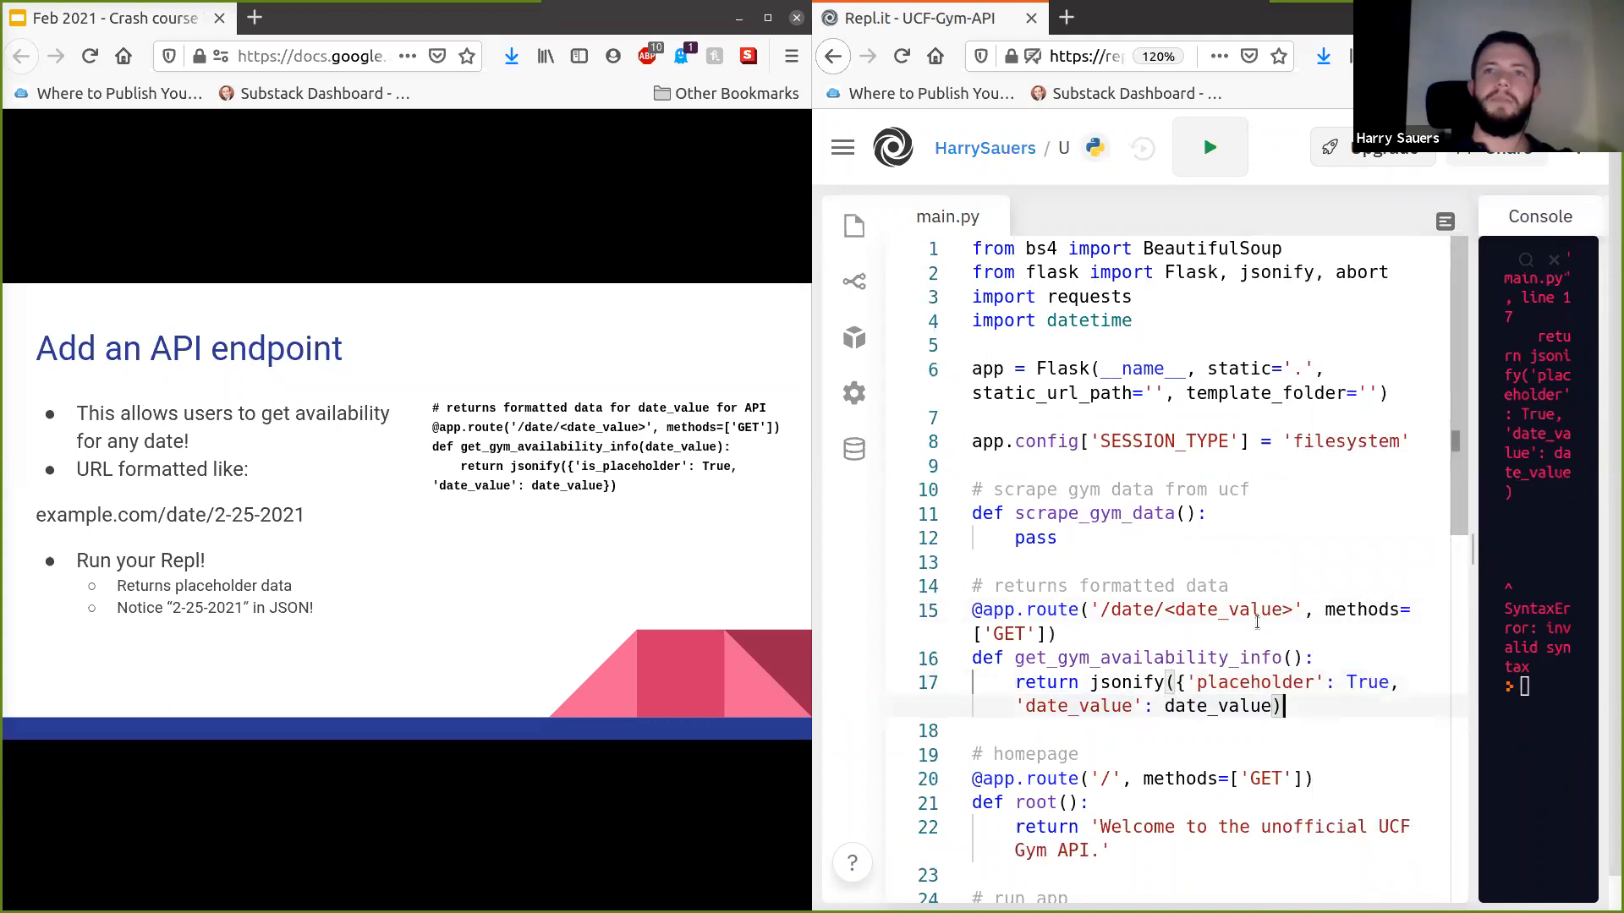
pyautogui.write('}')
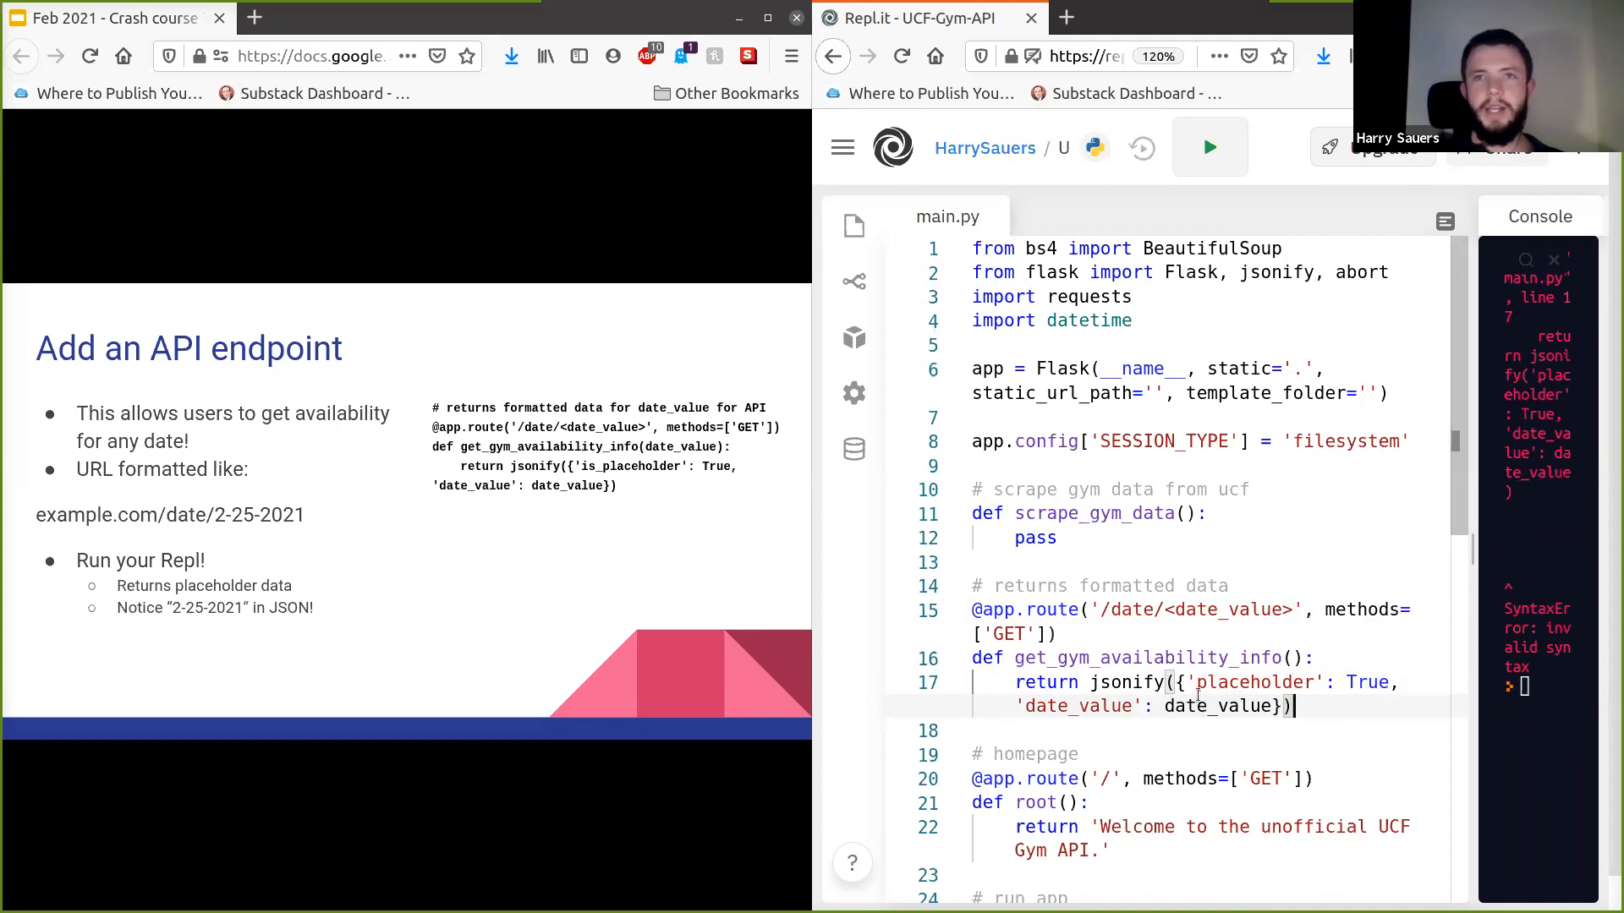
pyautogui.doubleClick(1255, 683)
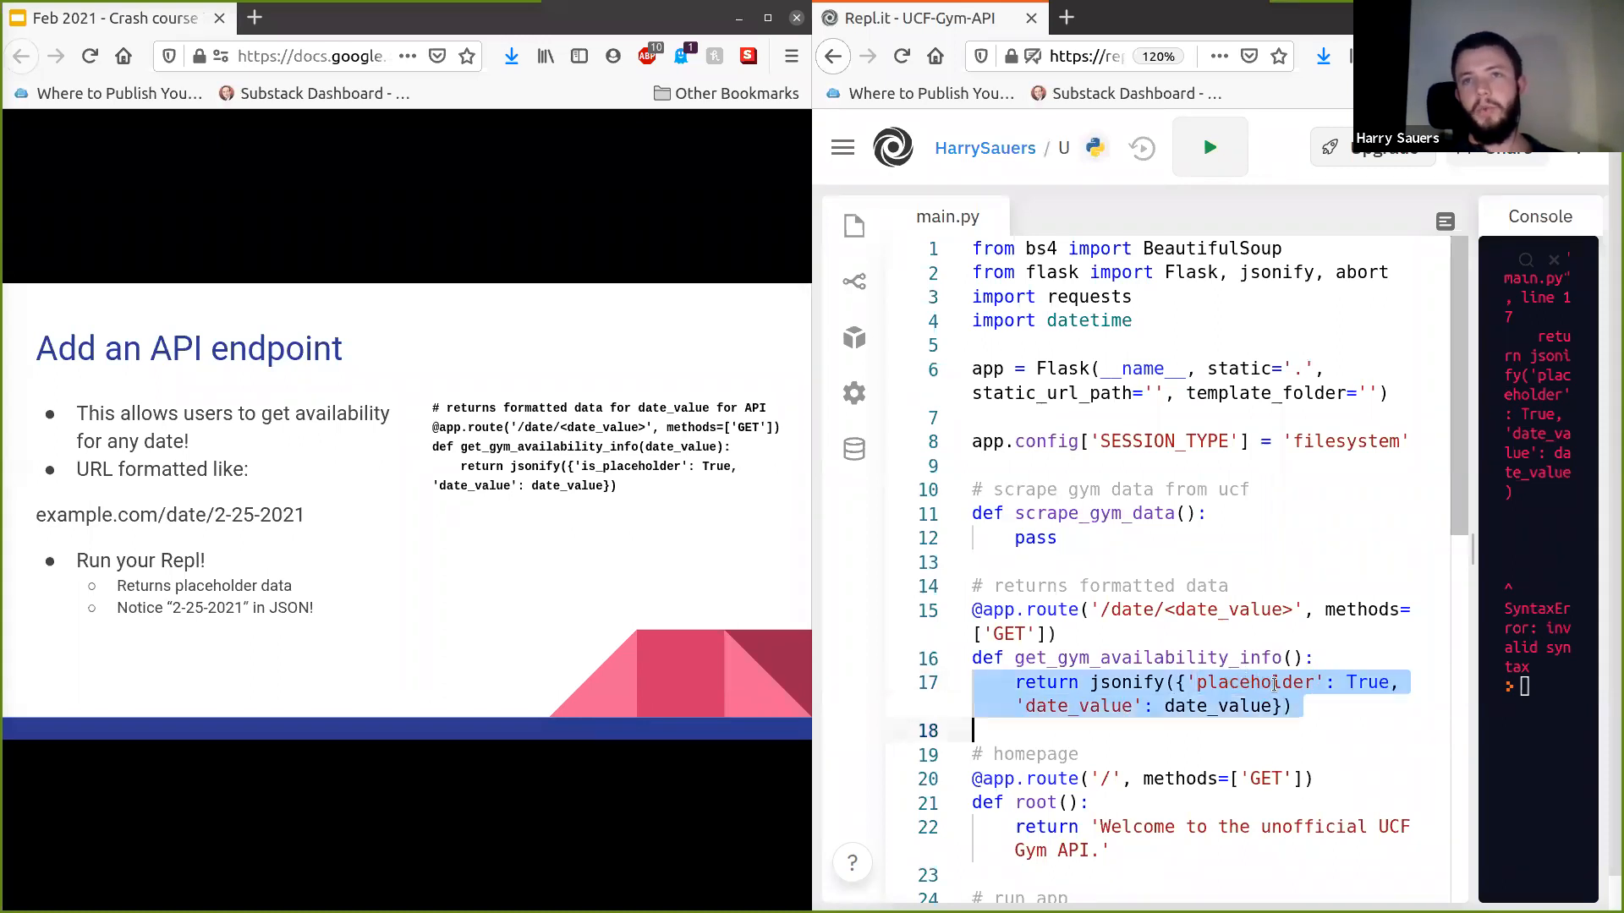
pyautogui.doubleClick(1368, 682)
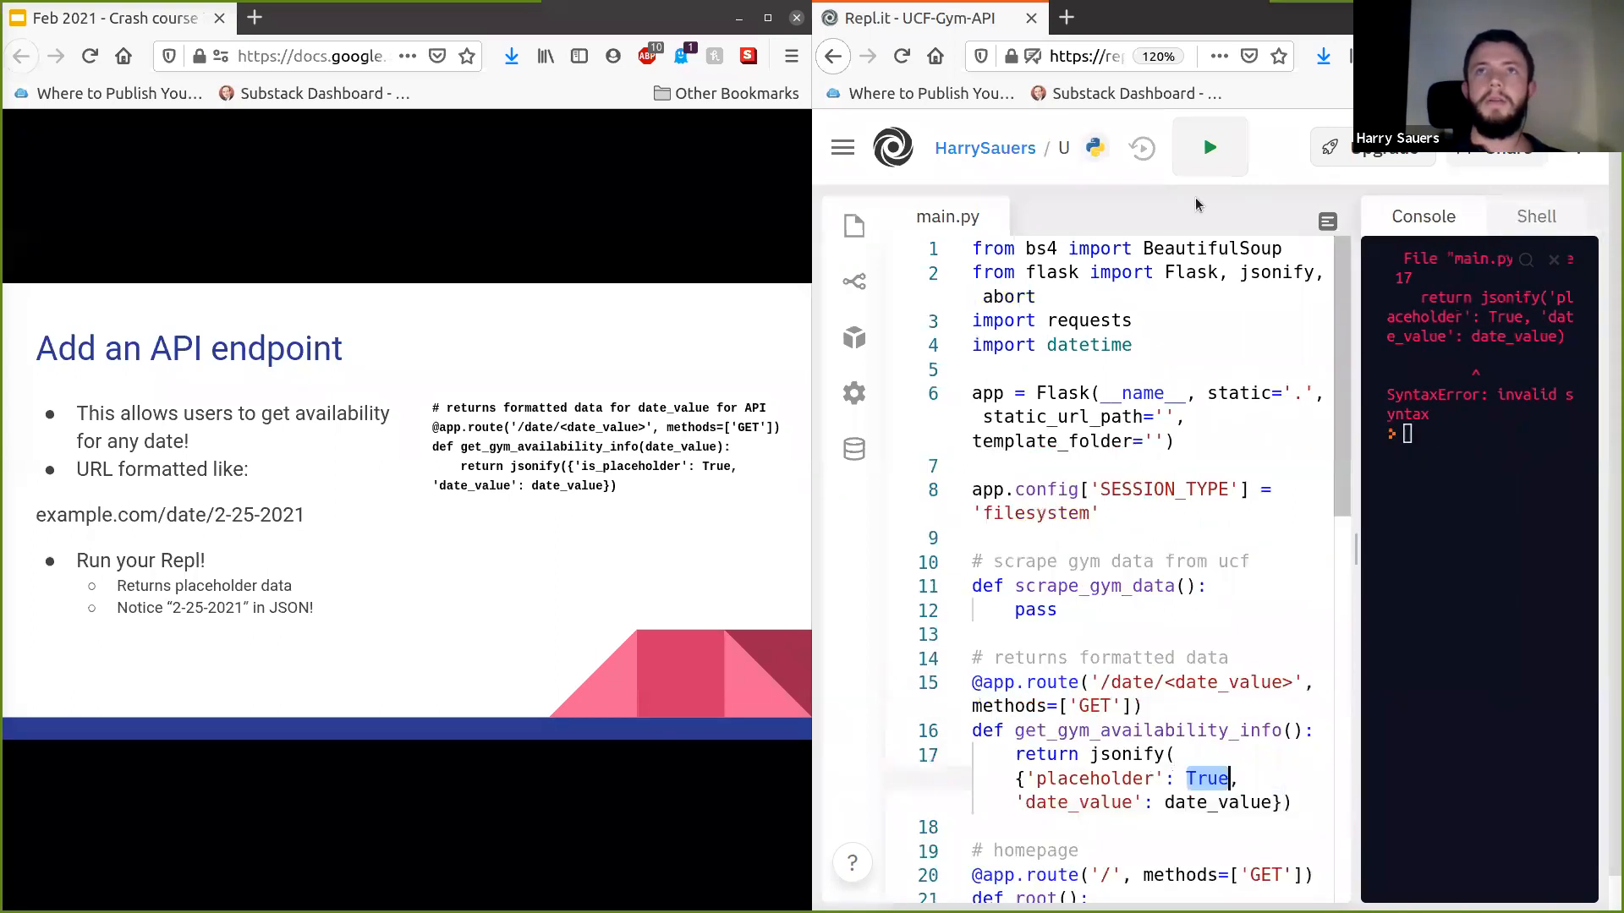
# Rerun the app, which installs bs4 and flask, then hits TypeError about 'static'
pyautogui.click(1209, 147)
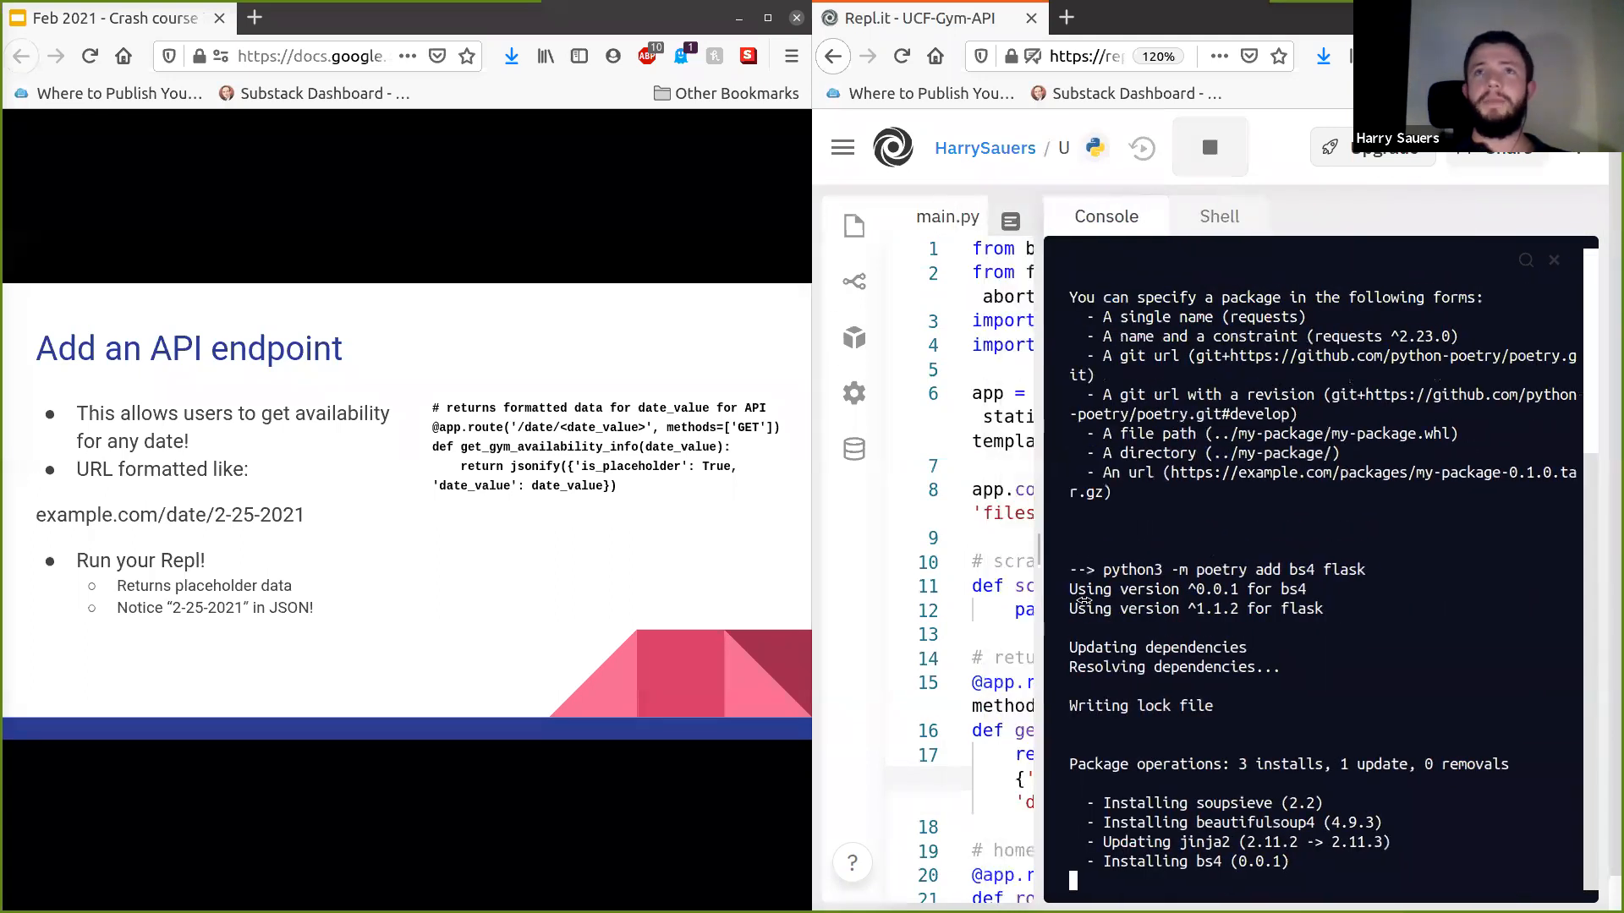
pyautogui.click(1208, 147)
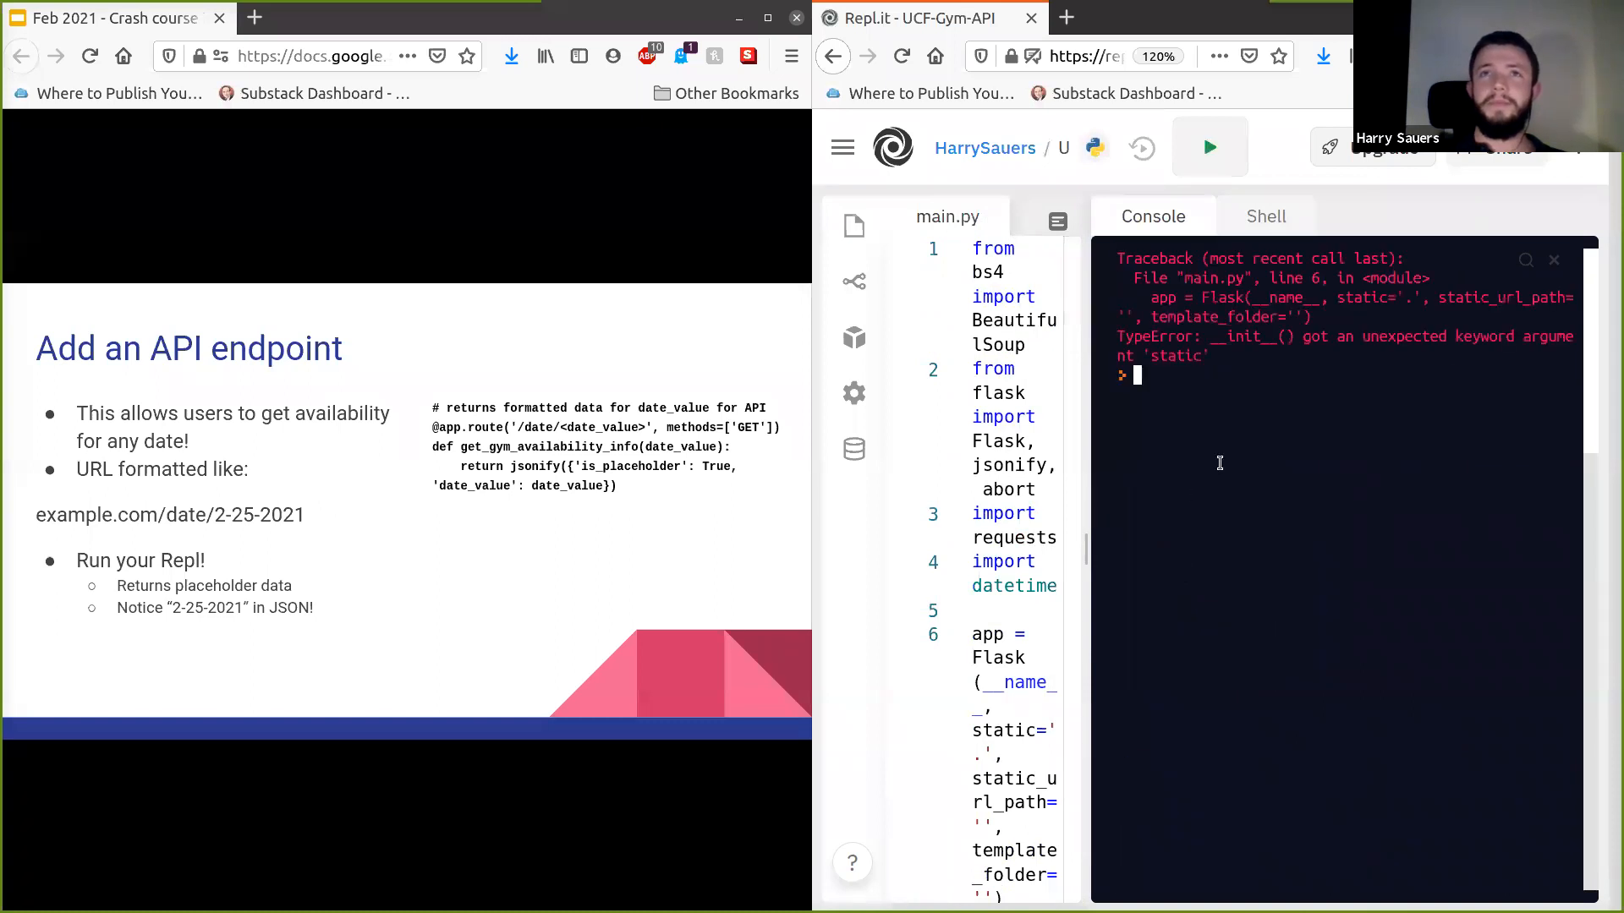
pyautogui.moveTo(1116, 430)
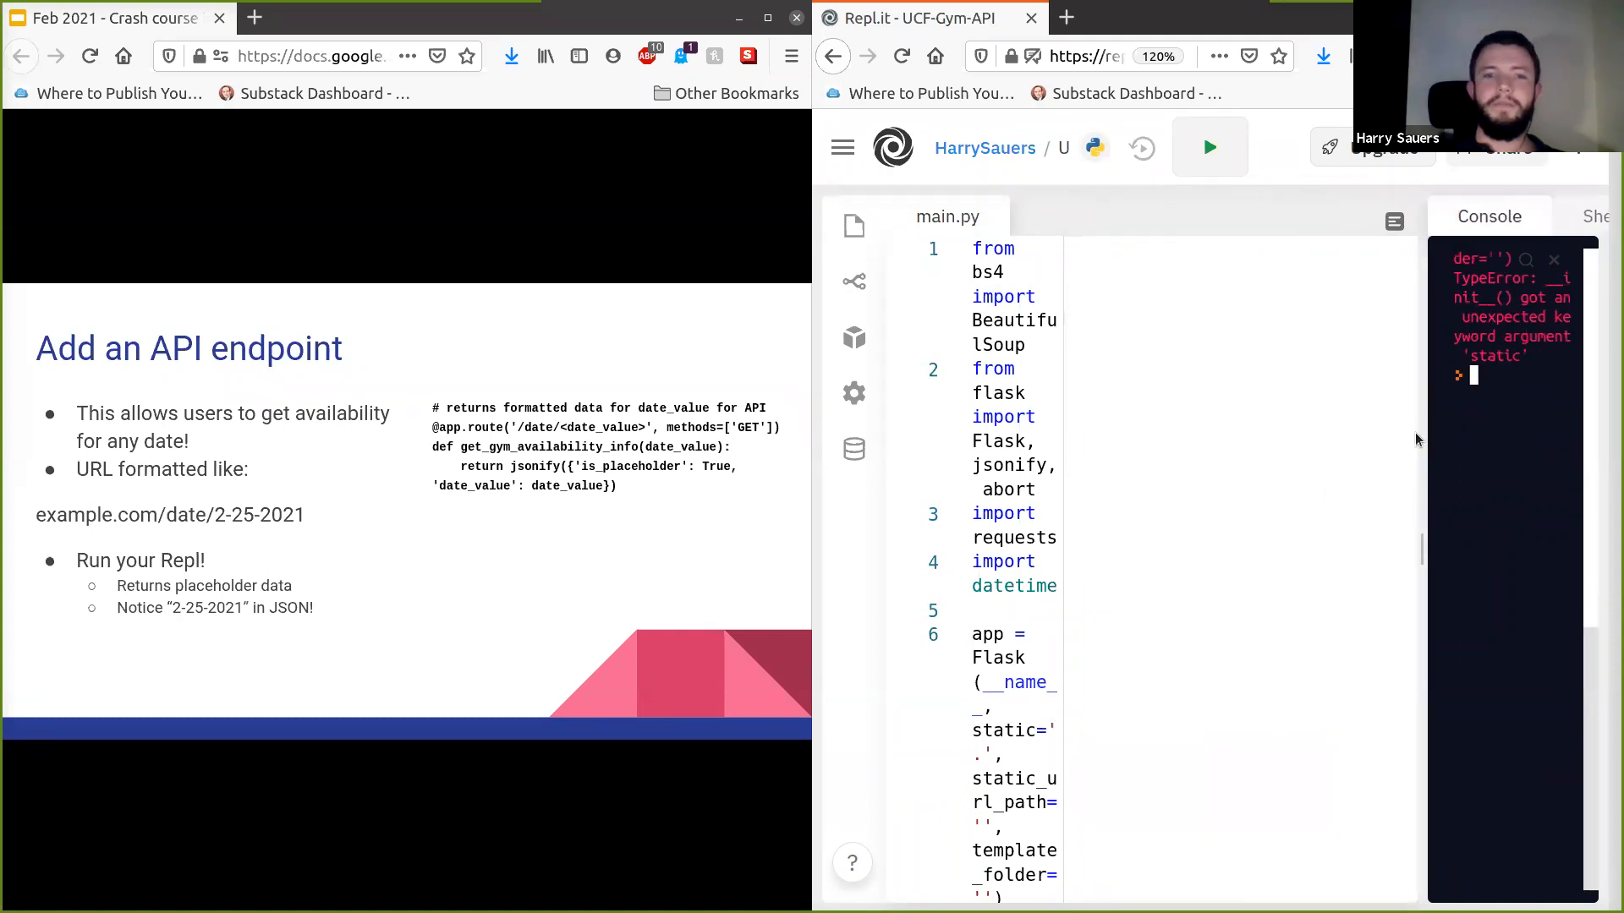
pyautogui.scroll(-3)
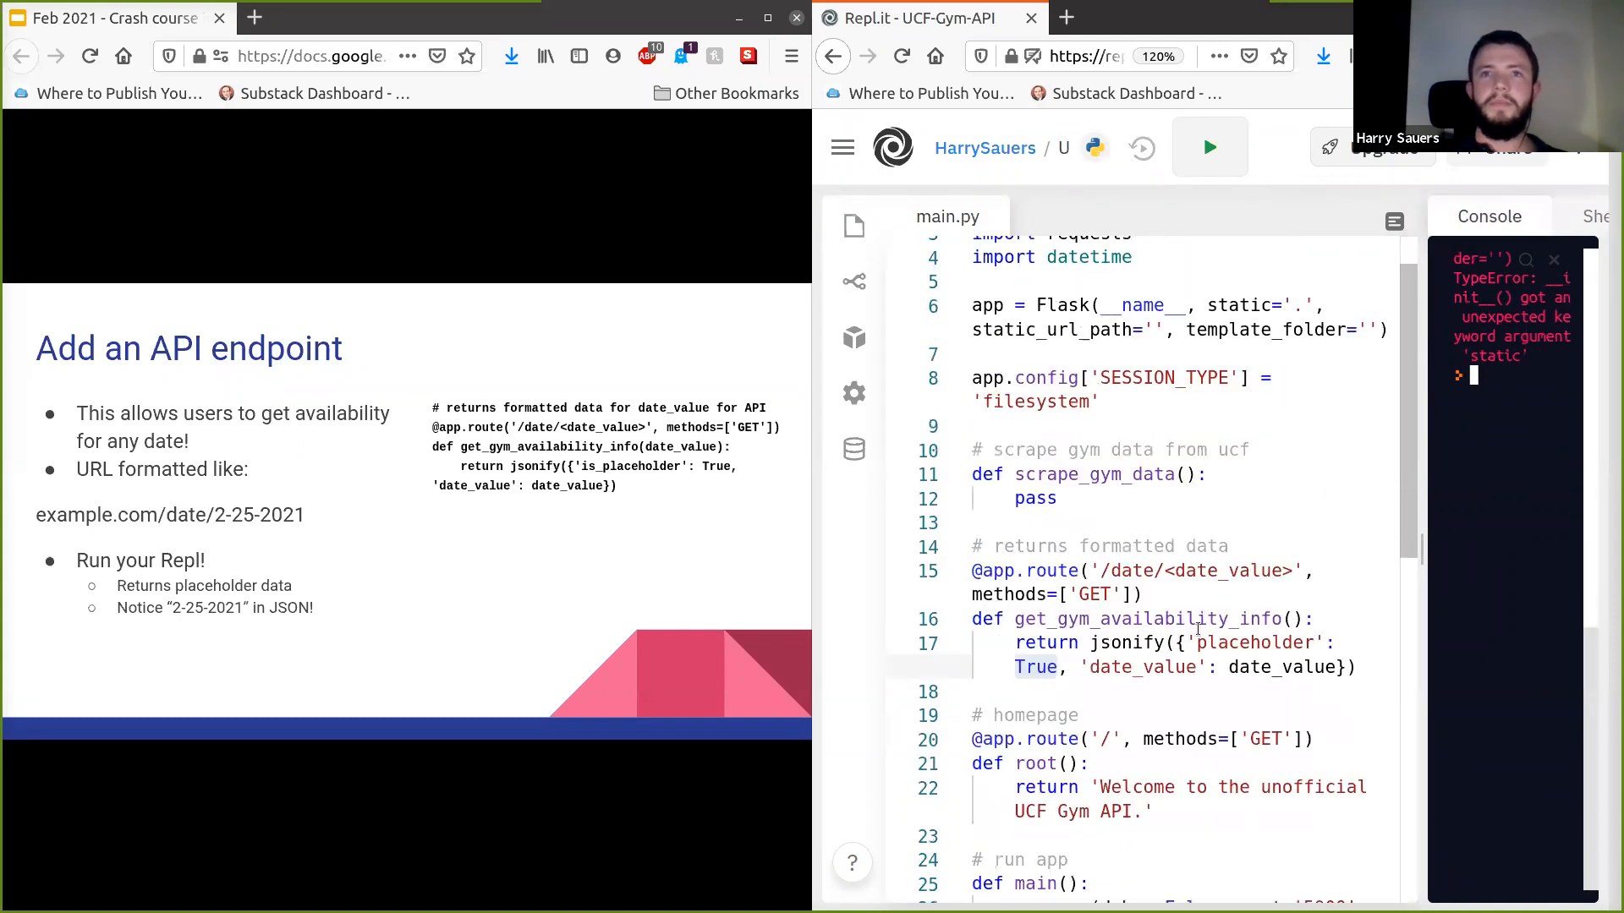
# Add a date_value parameter to get_gym_availability_info and remove static='.' from Flask()
pyautogui.doubleClick(1140, 667)
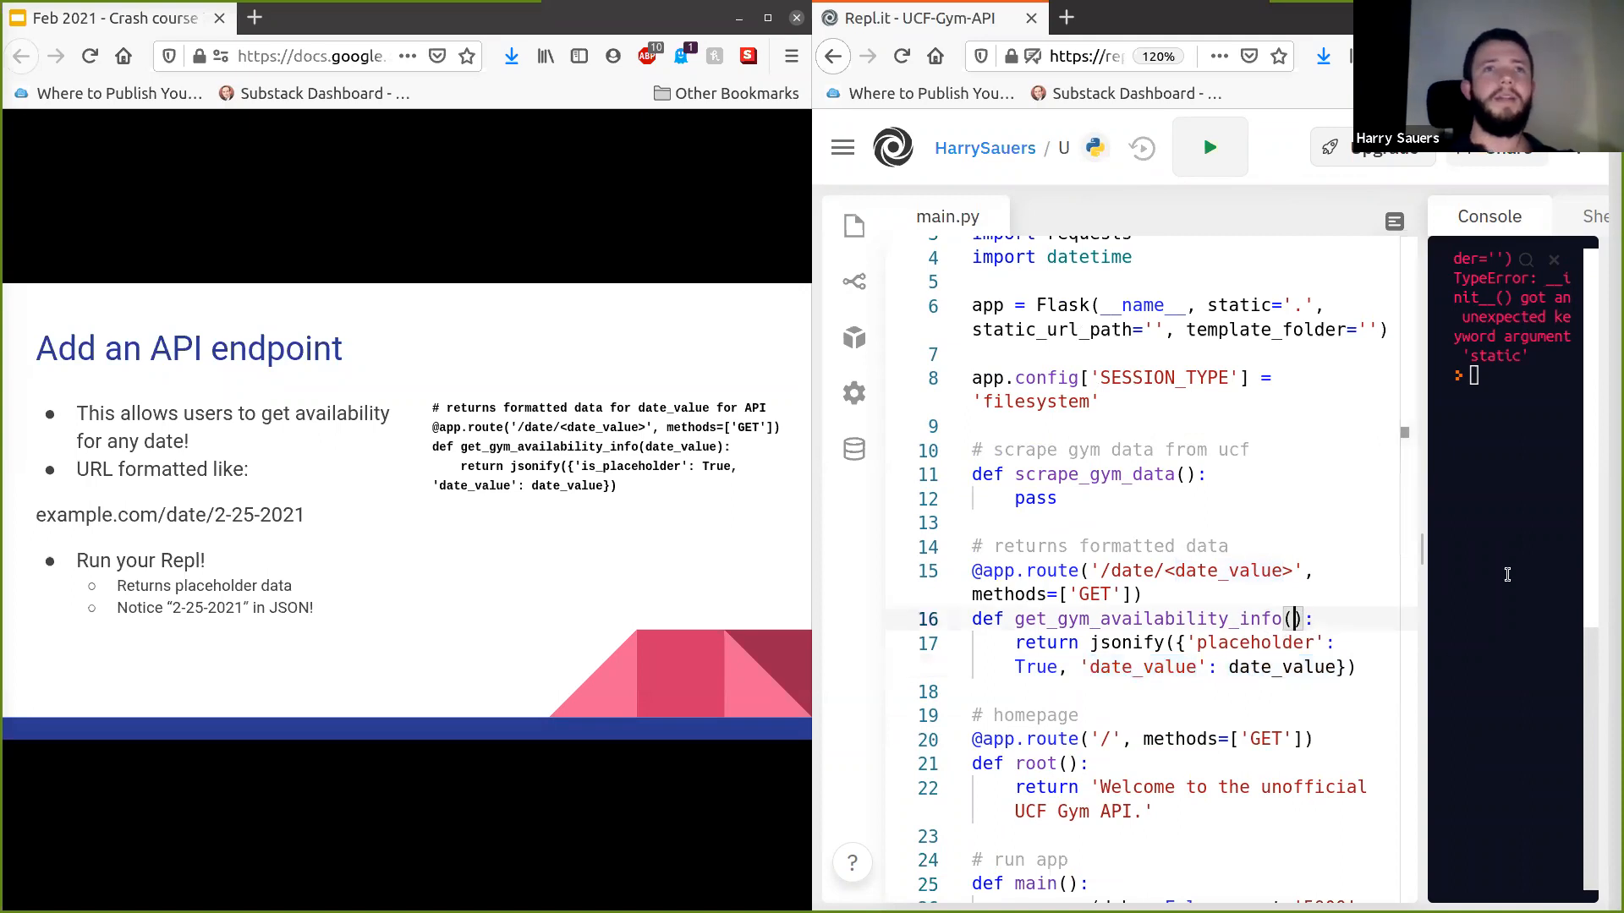
pyautogui.write('date_value')
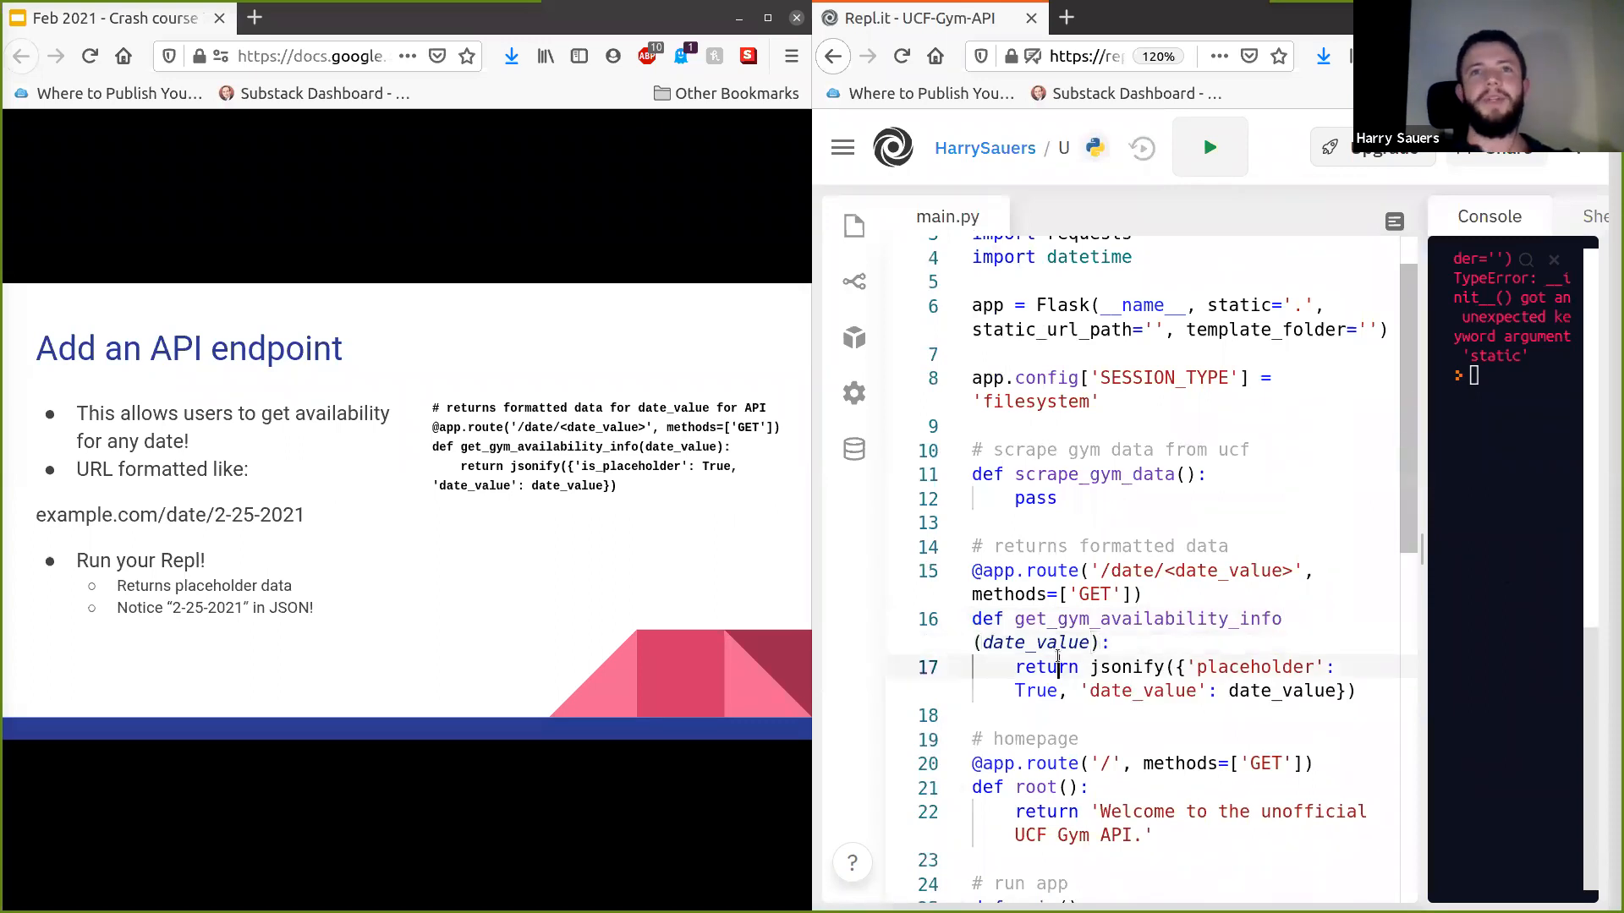
pyautogui.doubleClick(1037, 642)
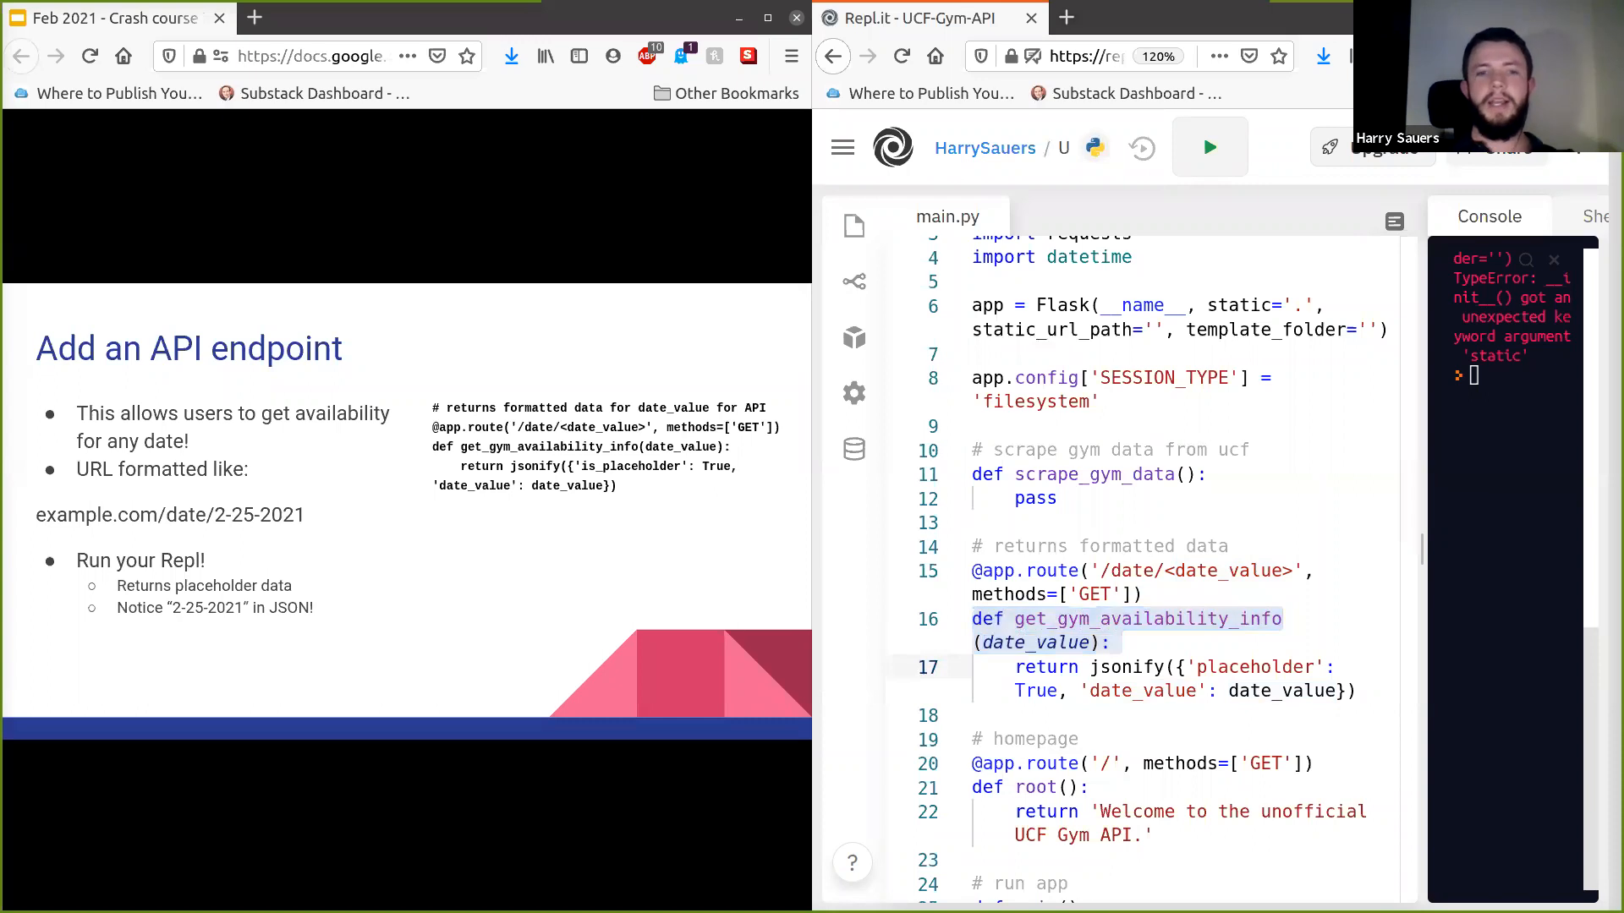
pyautogui.moveTo(1226, 553)
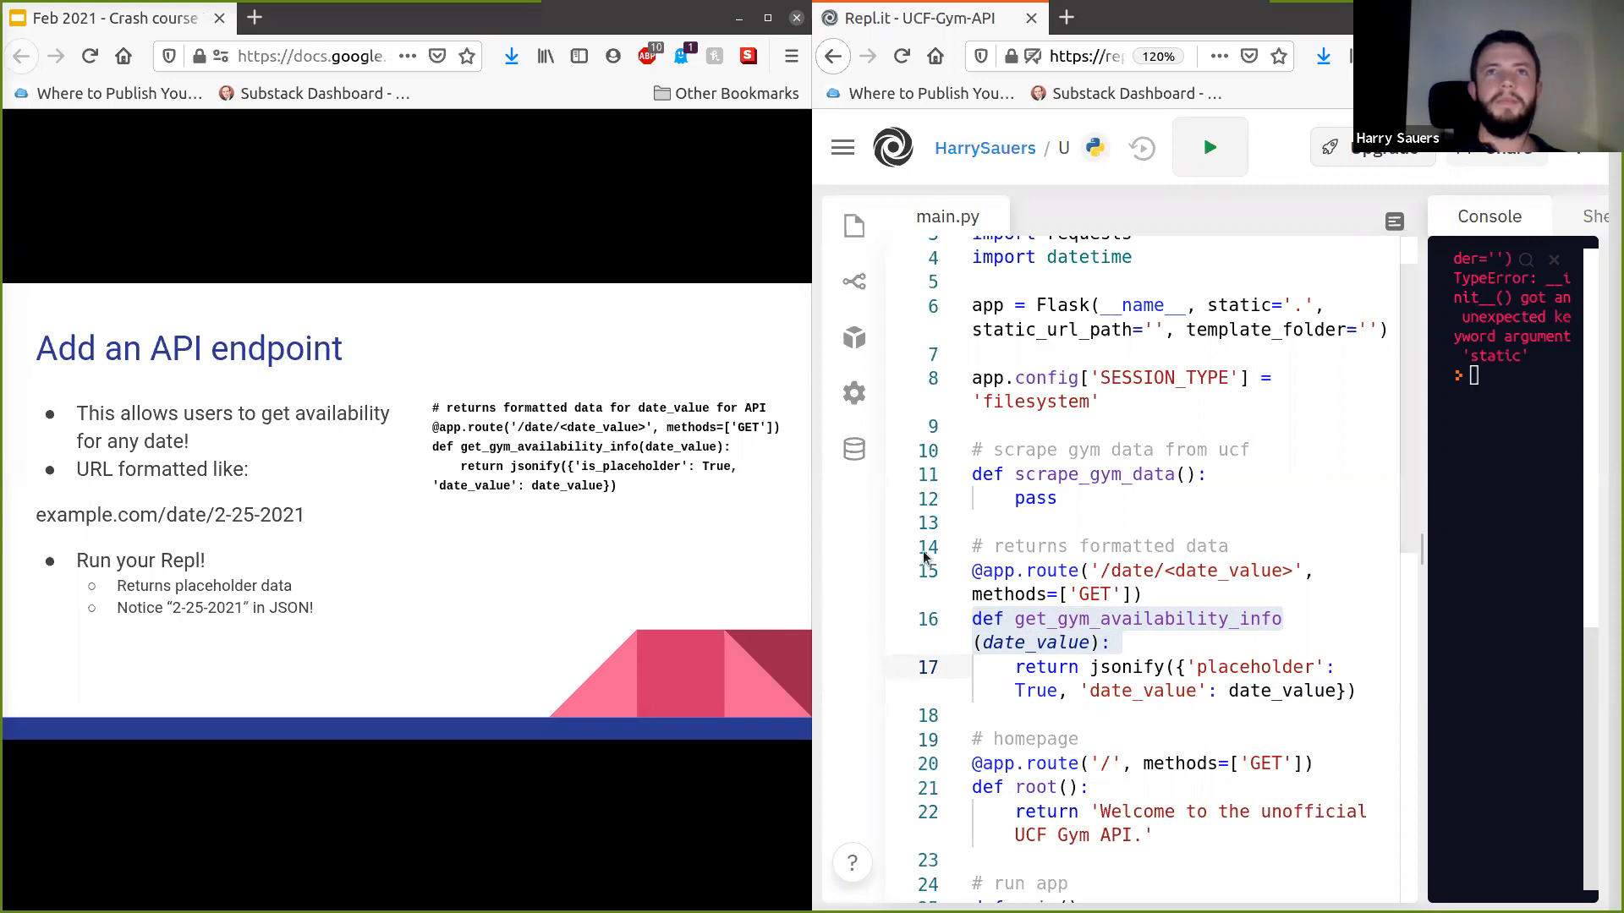
pyautogui.scroll(3)
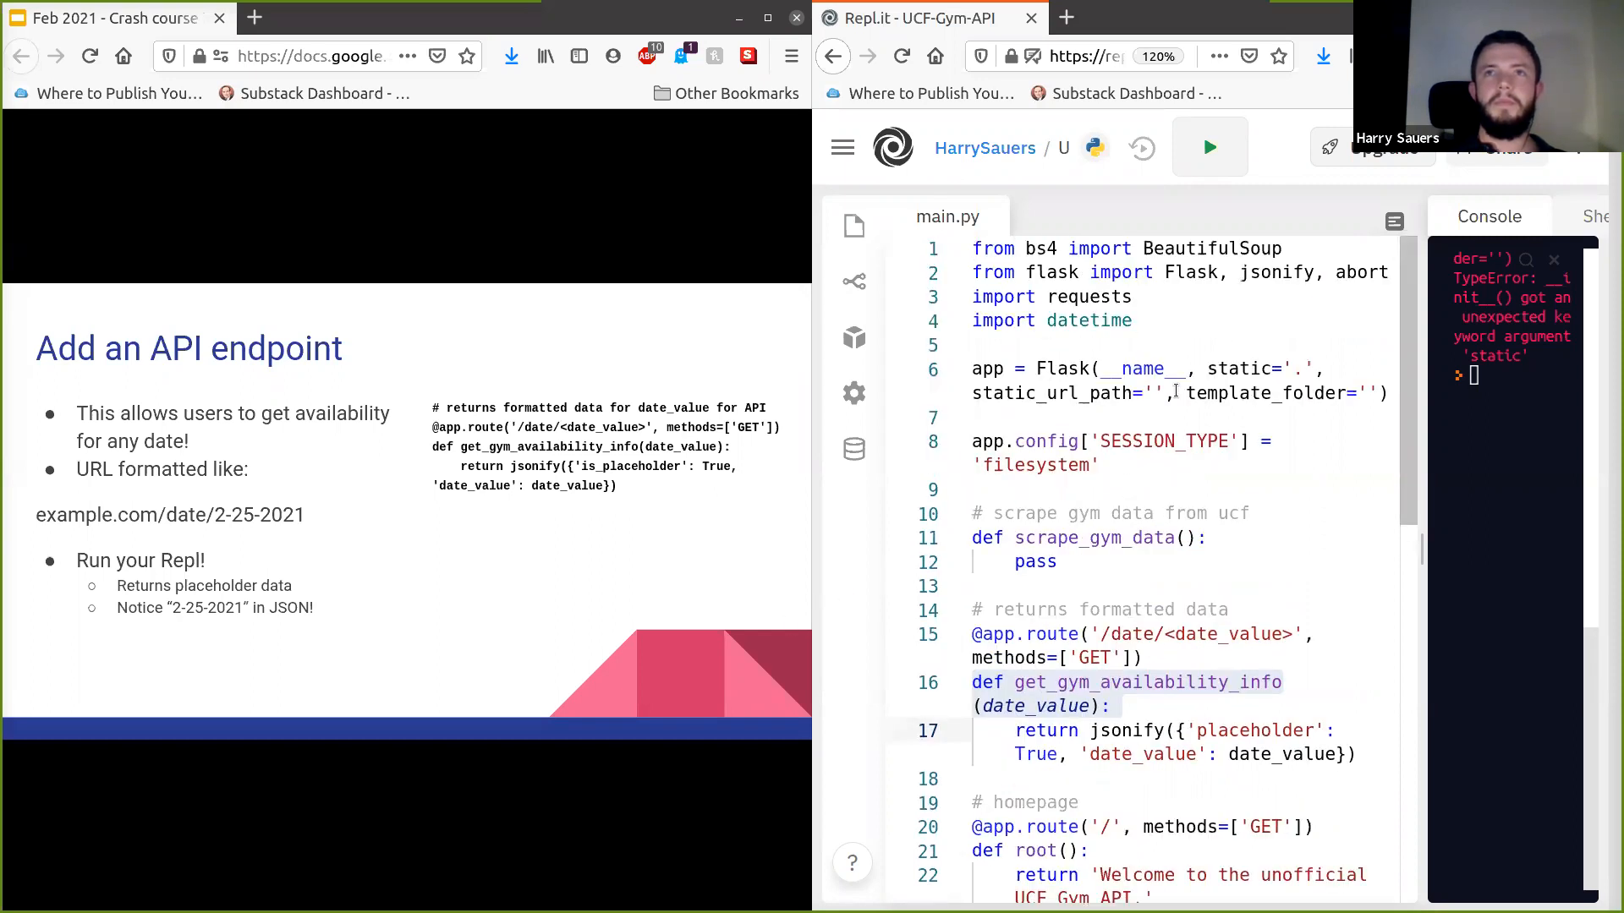
pyautogui.doubleClick(1241, 368)
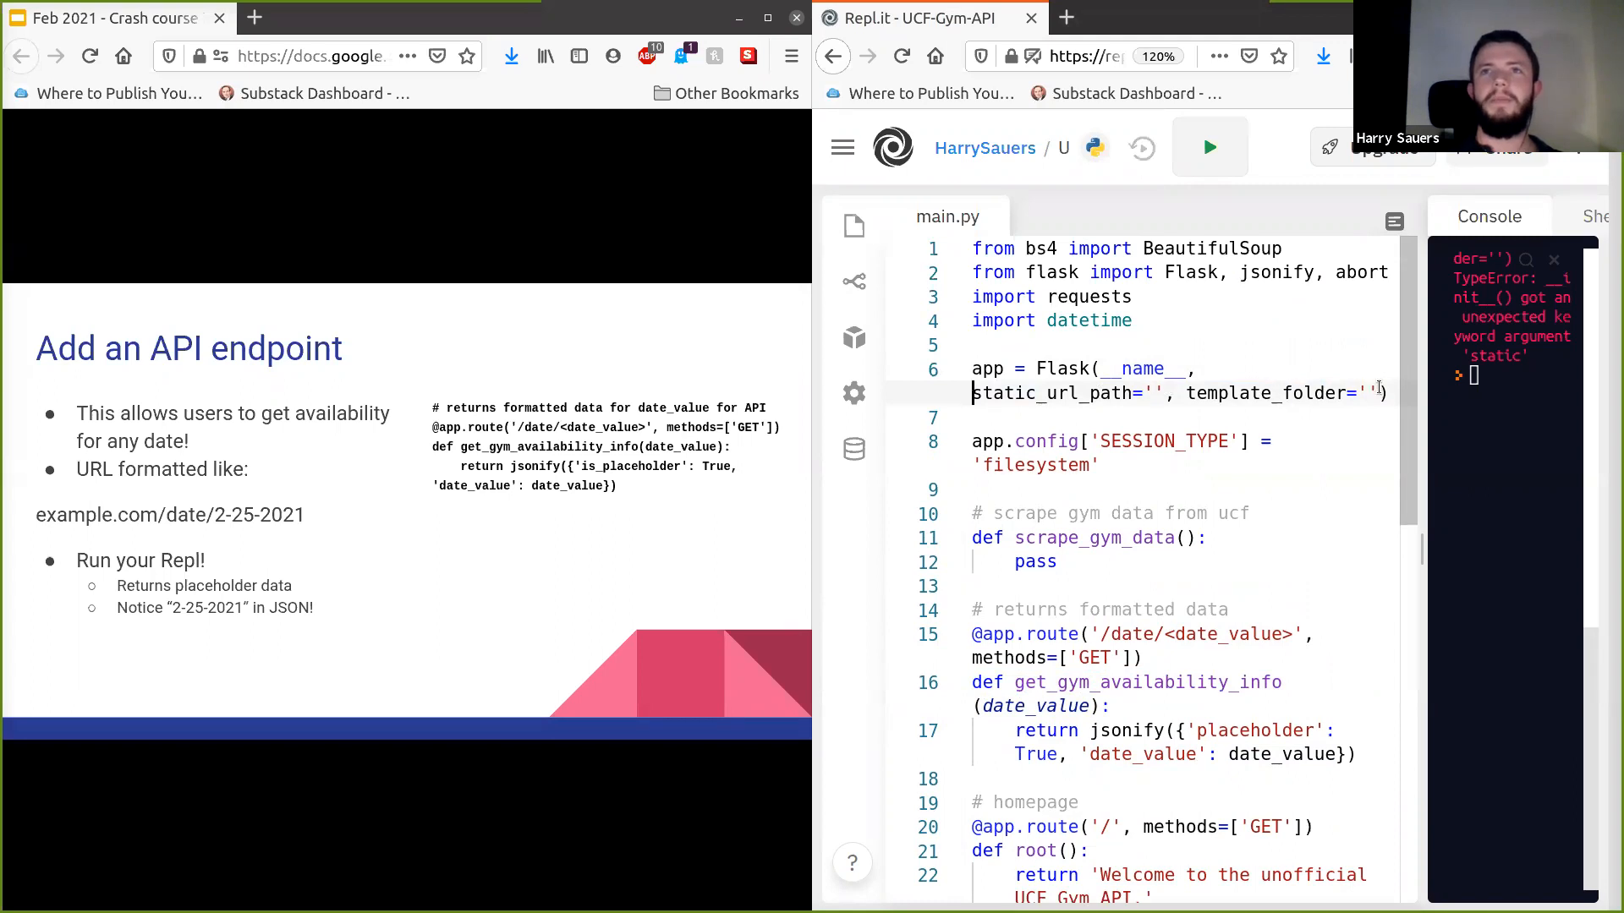
# Run the fixed app, open its 'Welcome to the unofficial UCF Gym API.' page separately, and return
pyautogui.click(1208, 147)
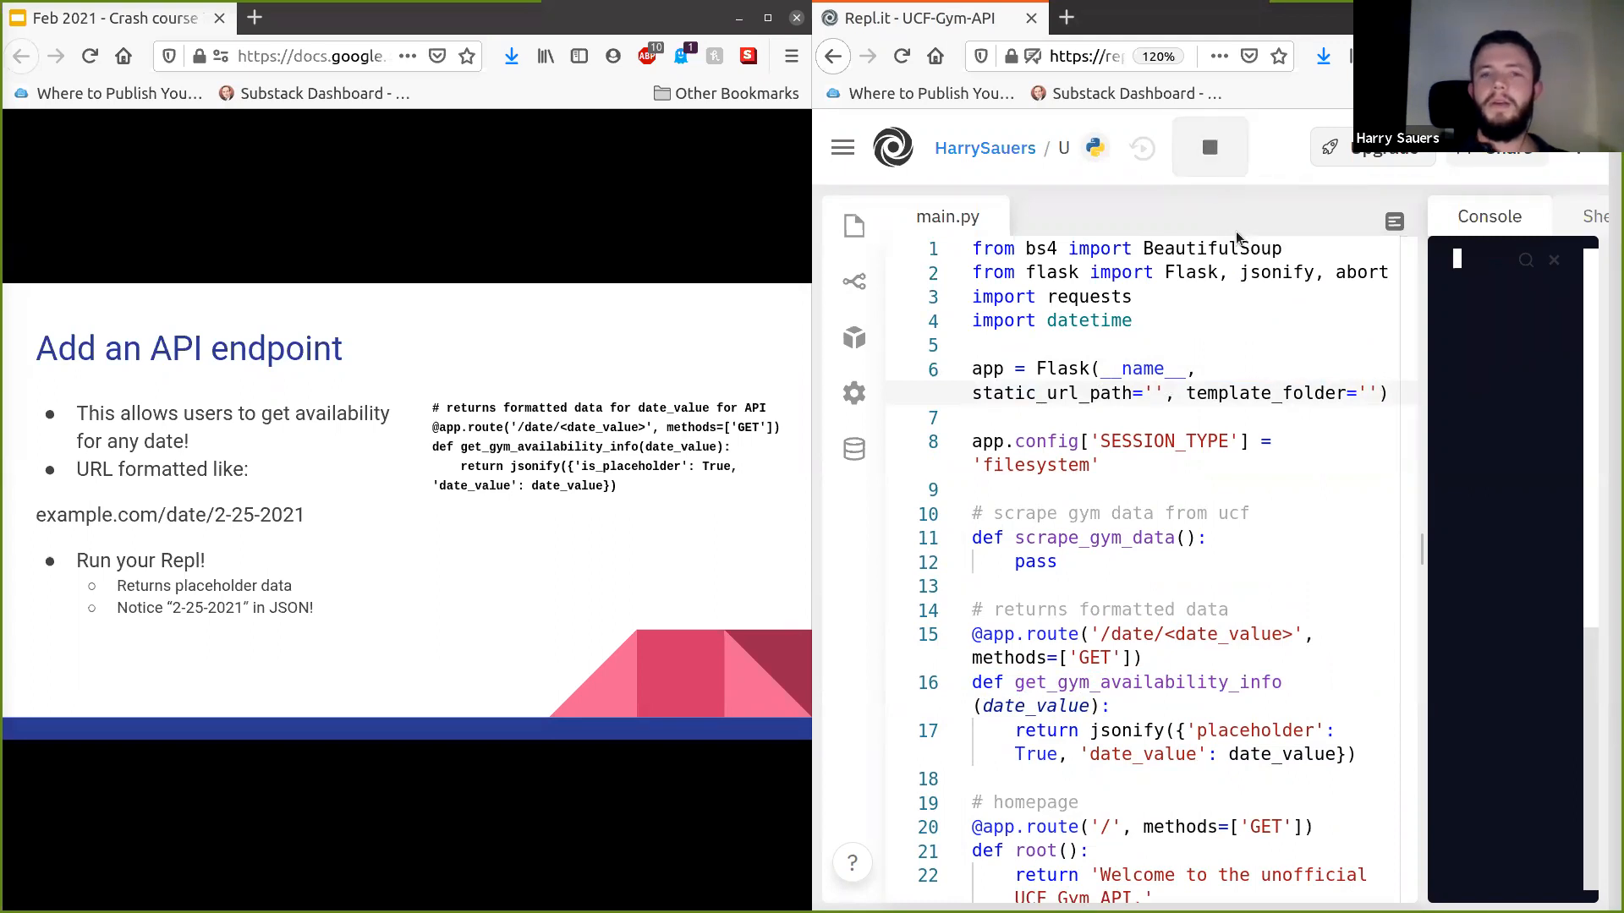
pyautogui.click(1209, 147)
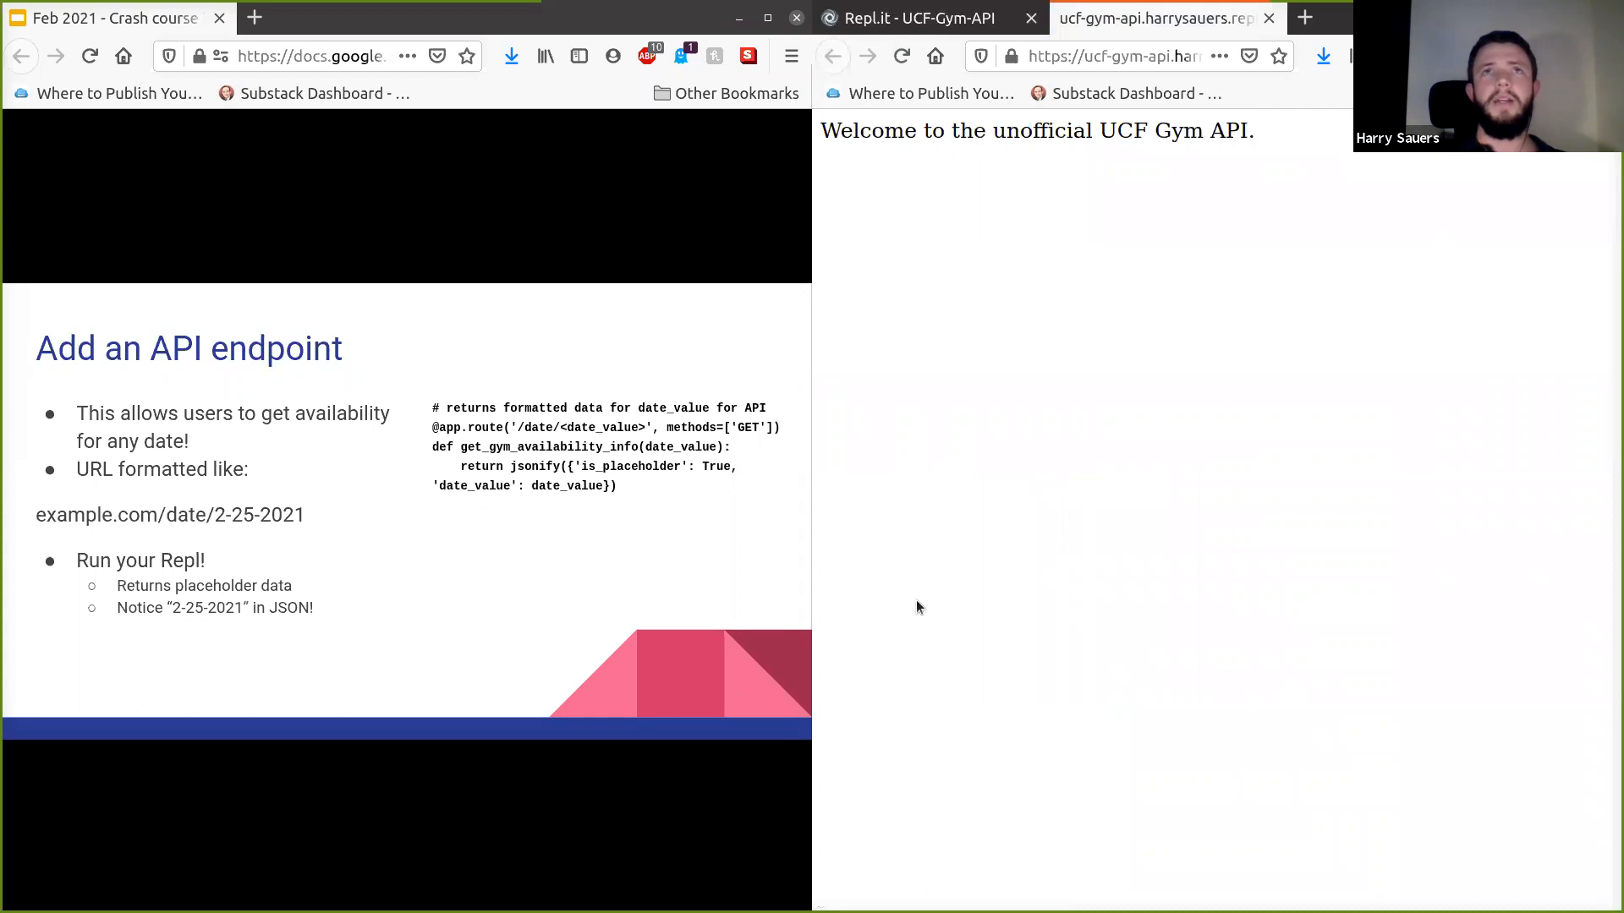
pyautogui.moveTo(1130, 493)
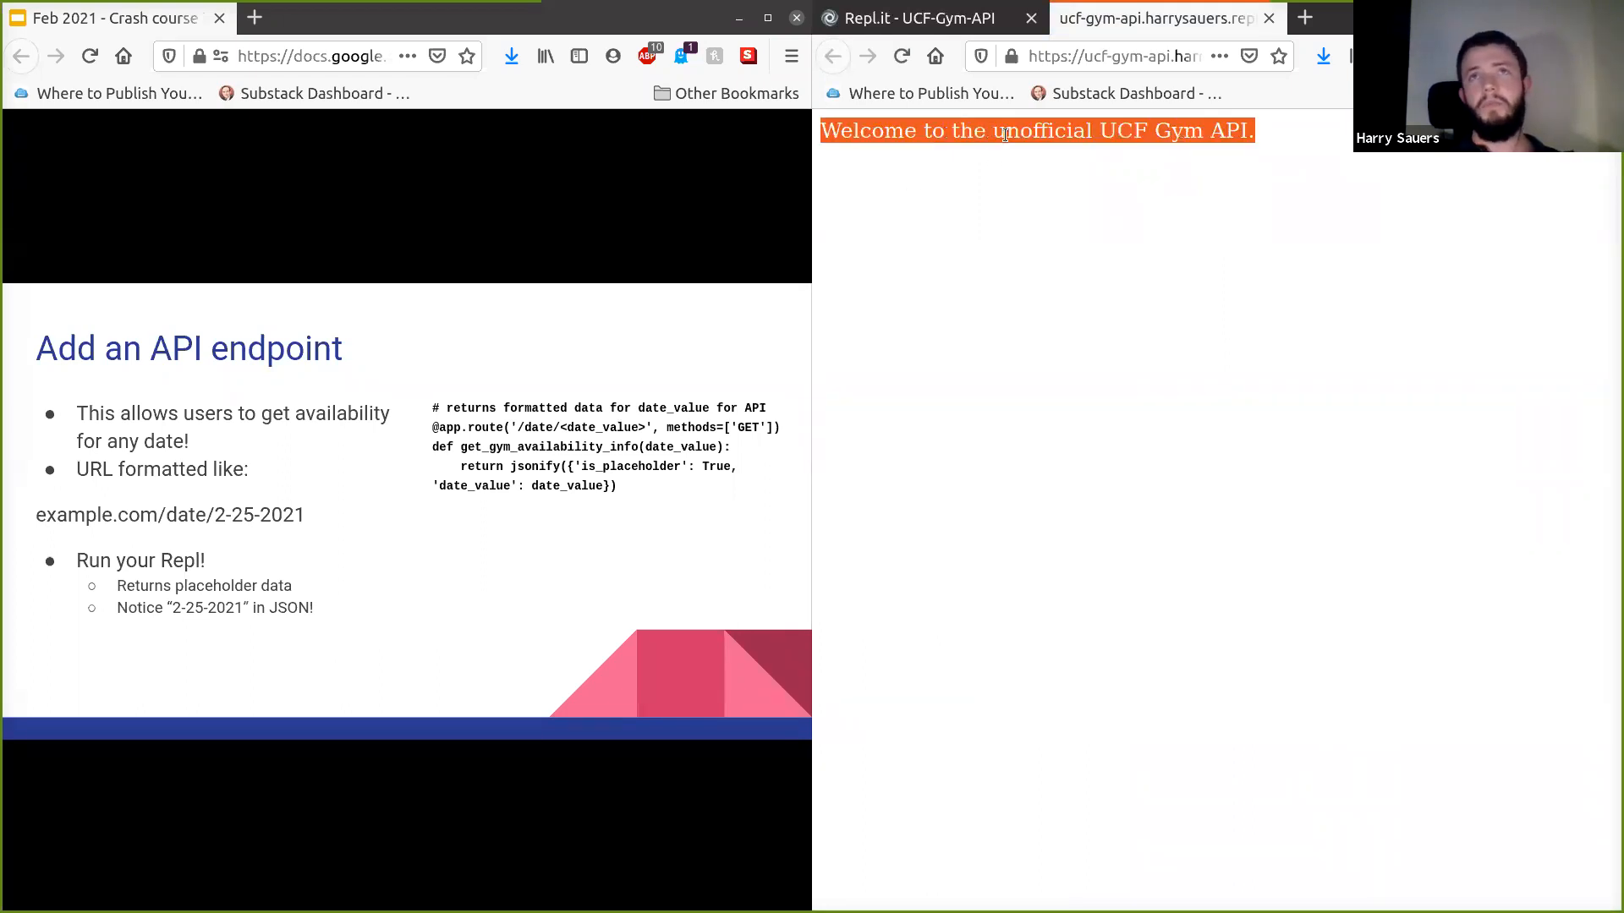
pyautogui.click(912, 19)
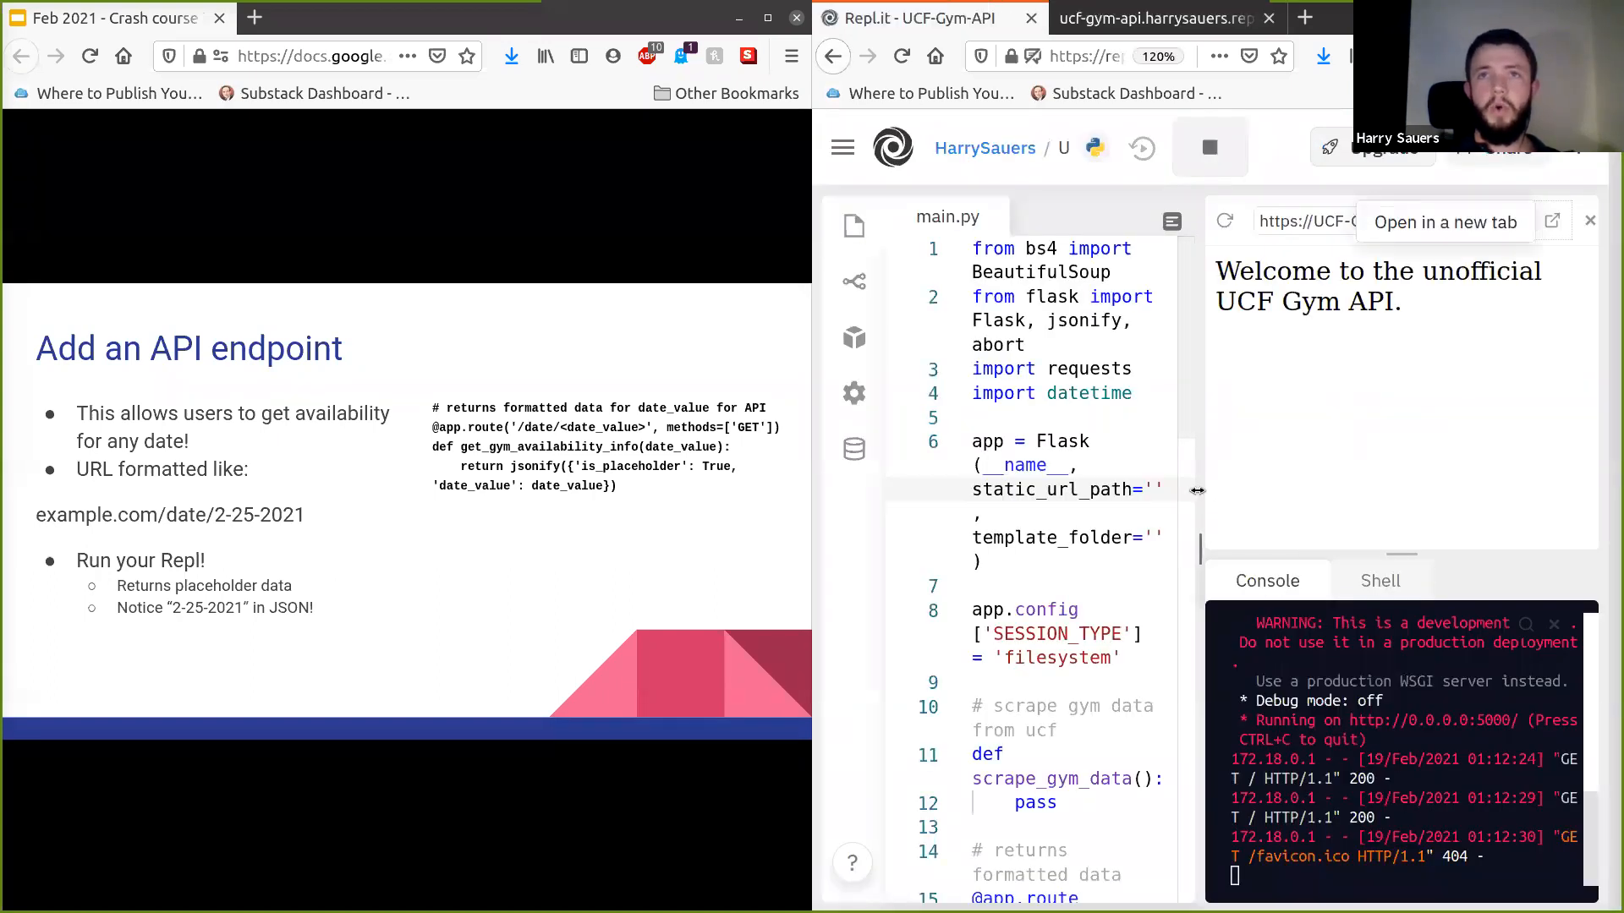
# Close the web preview, then go to the ucf-gym-api tab's address bar
pyautogui.click(1590, 220)
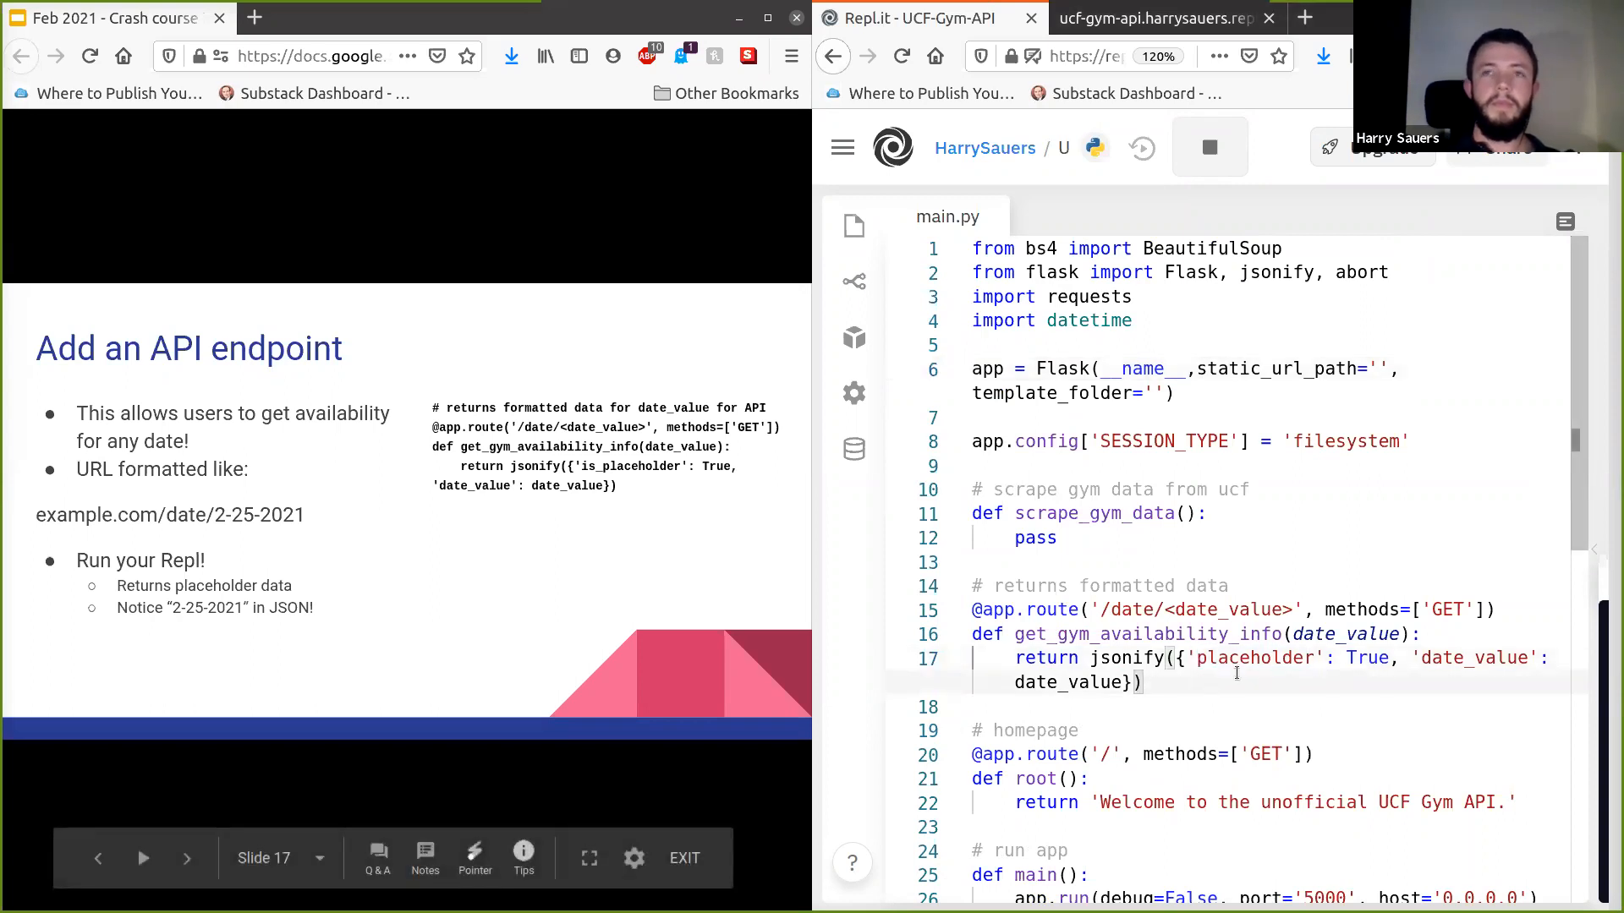
pyautogui.moveTo(1277, 640)
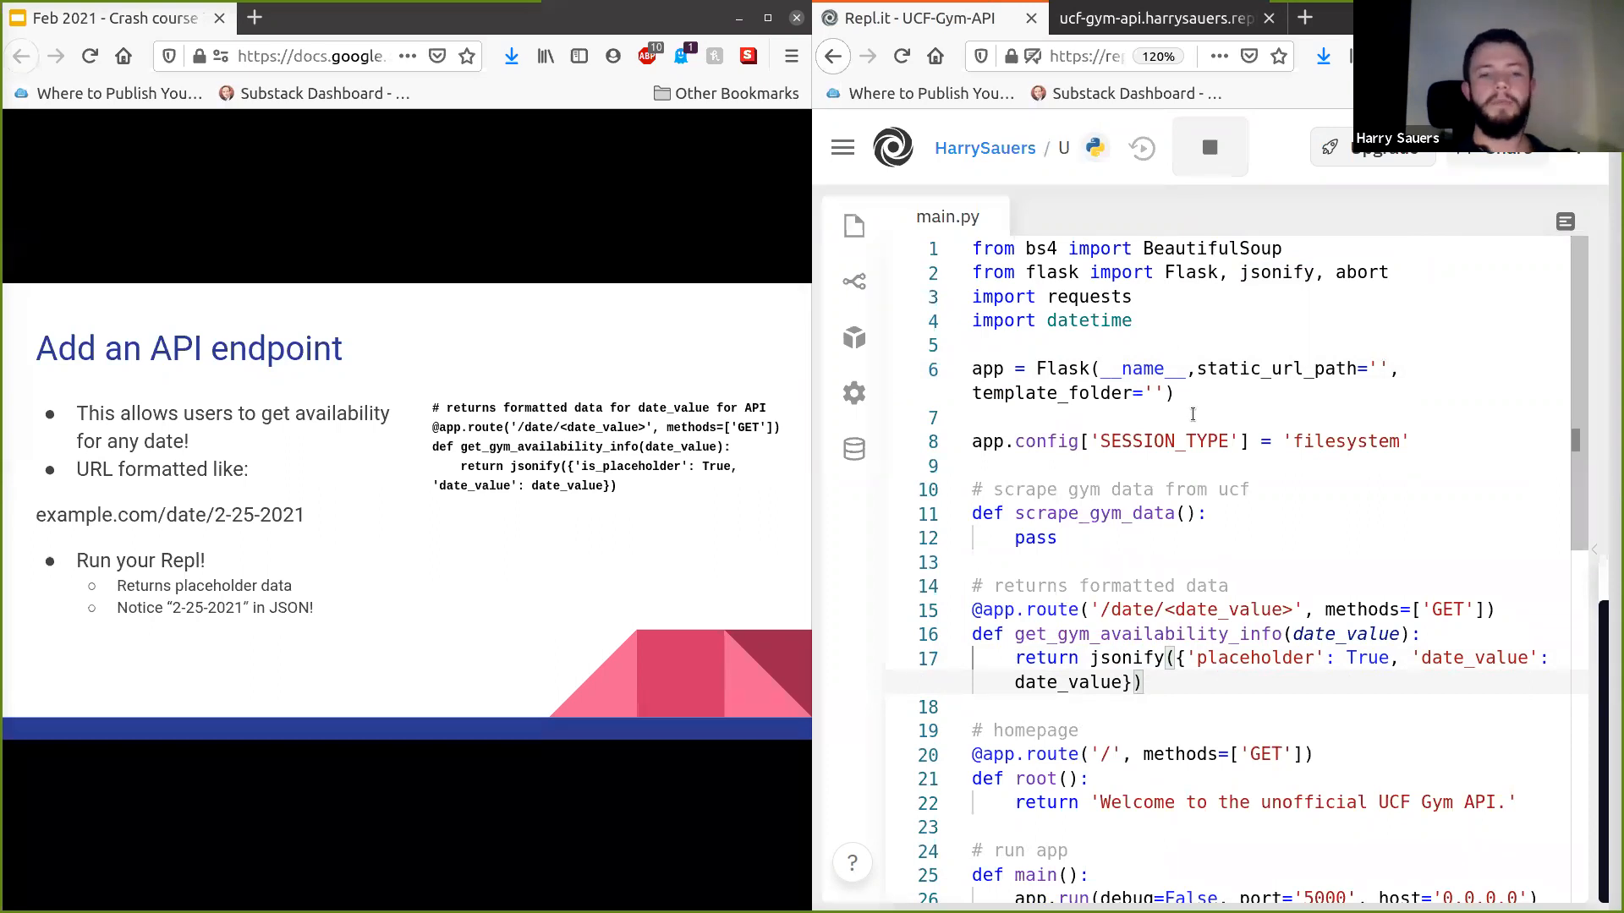
pyautogui.click(1157, 19)
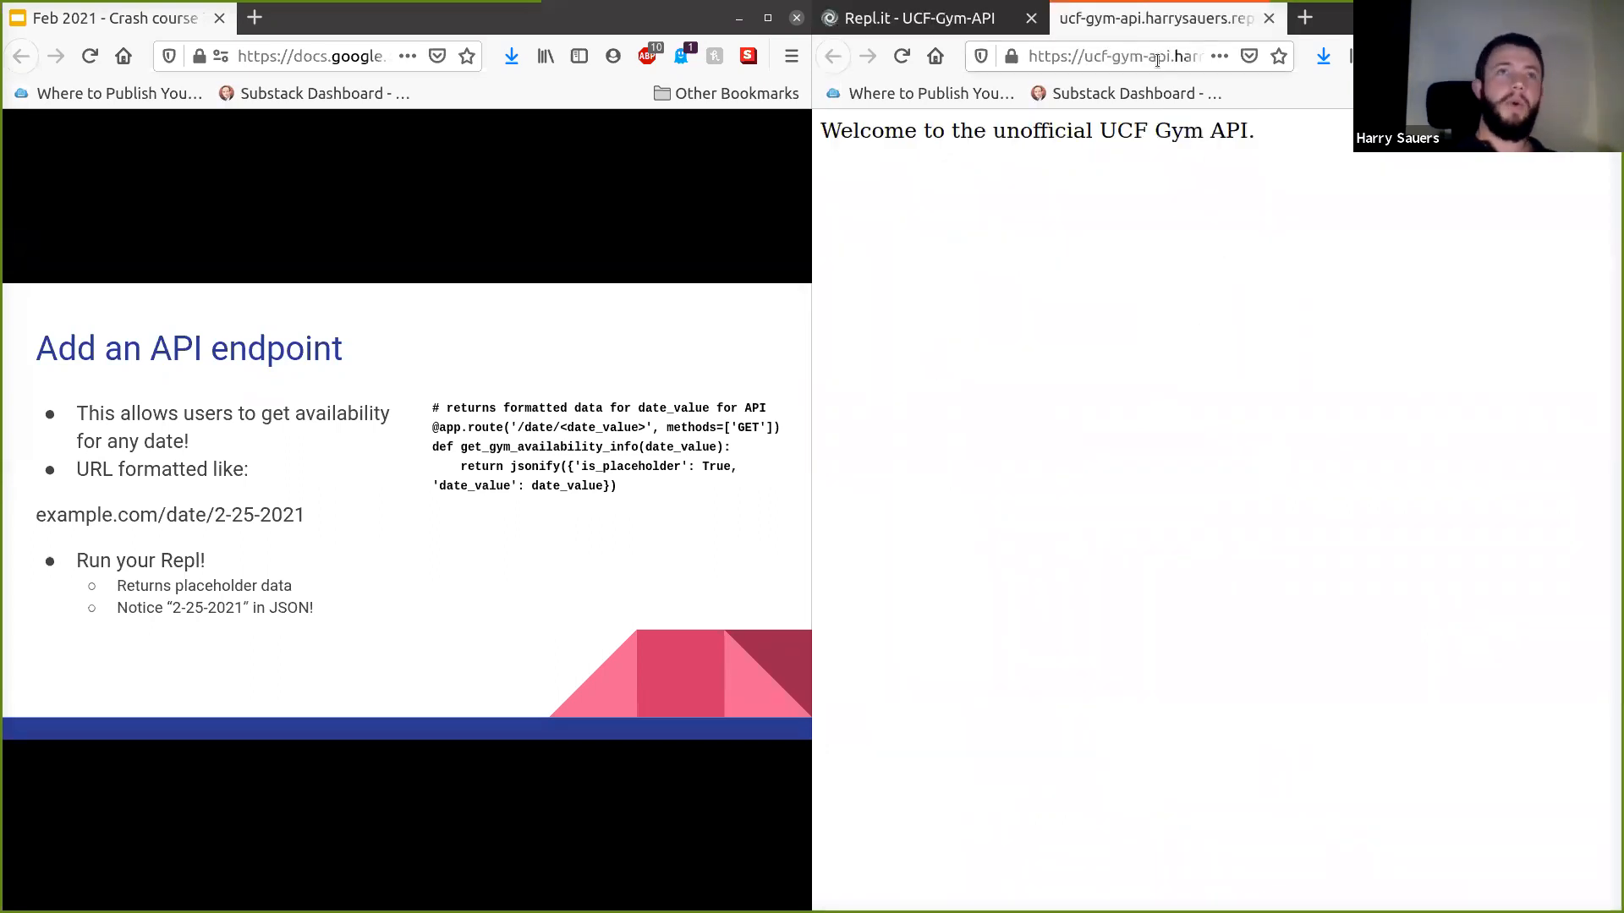
pyautogui.click(1108, 56)
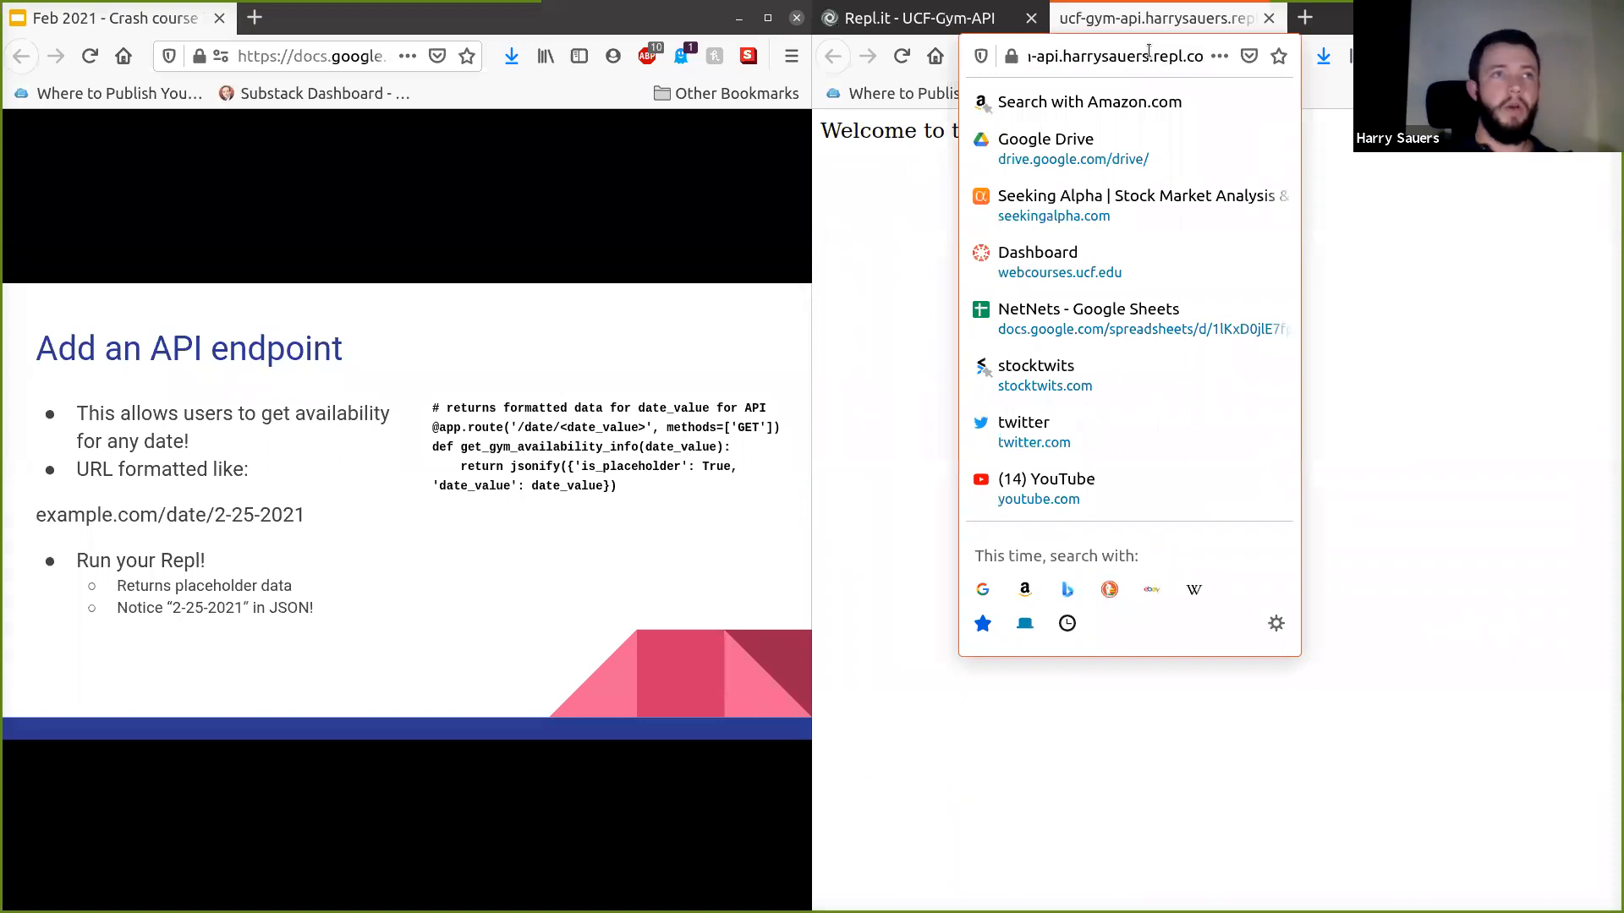
# Load the /date/ route, then /date/02-19-2021, in the app's address bar
pyautogui.write('/date/')
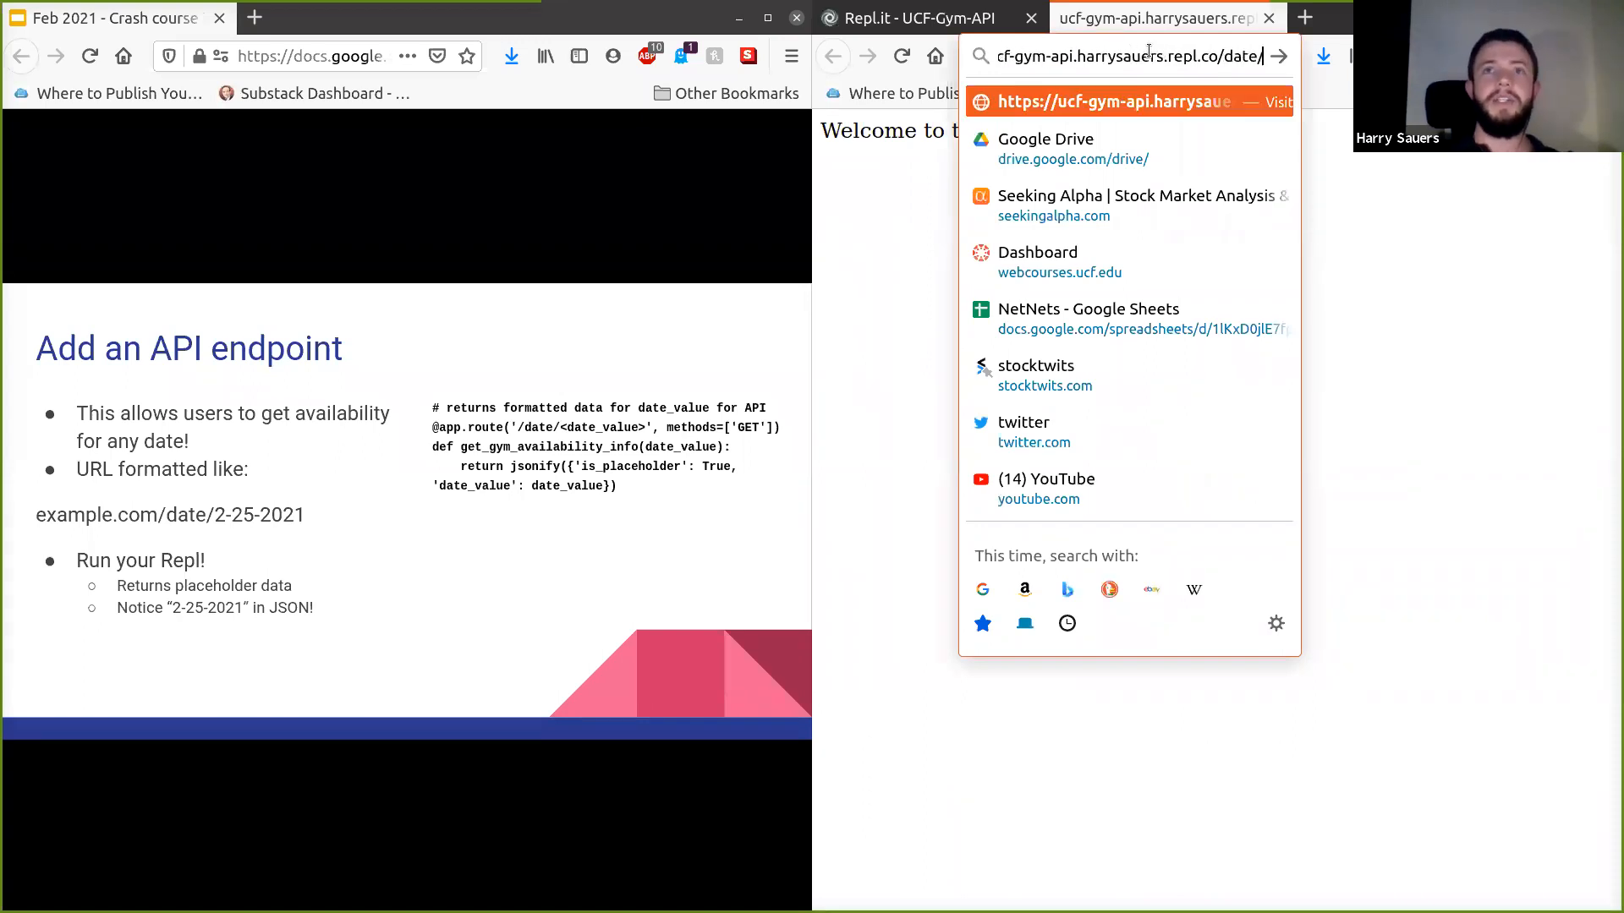
pyautogui.press('Return')
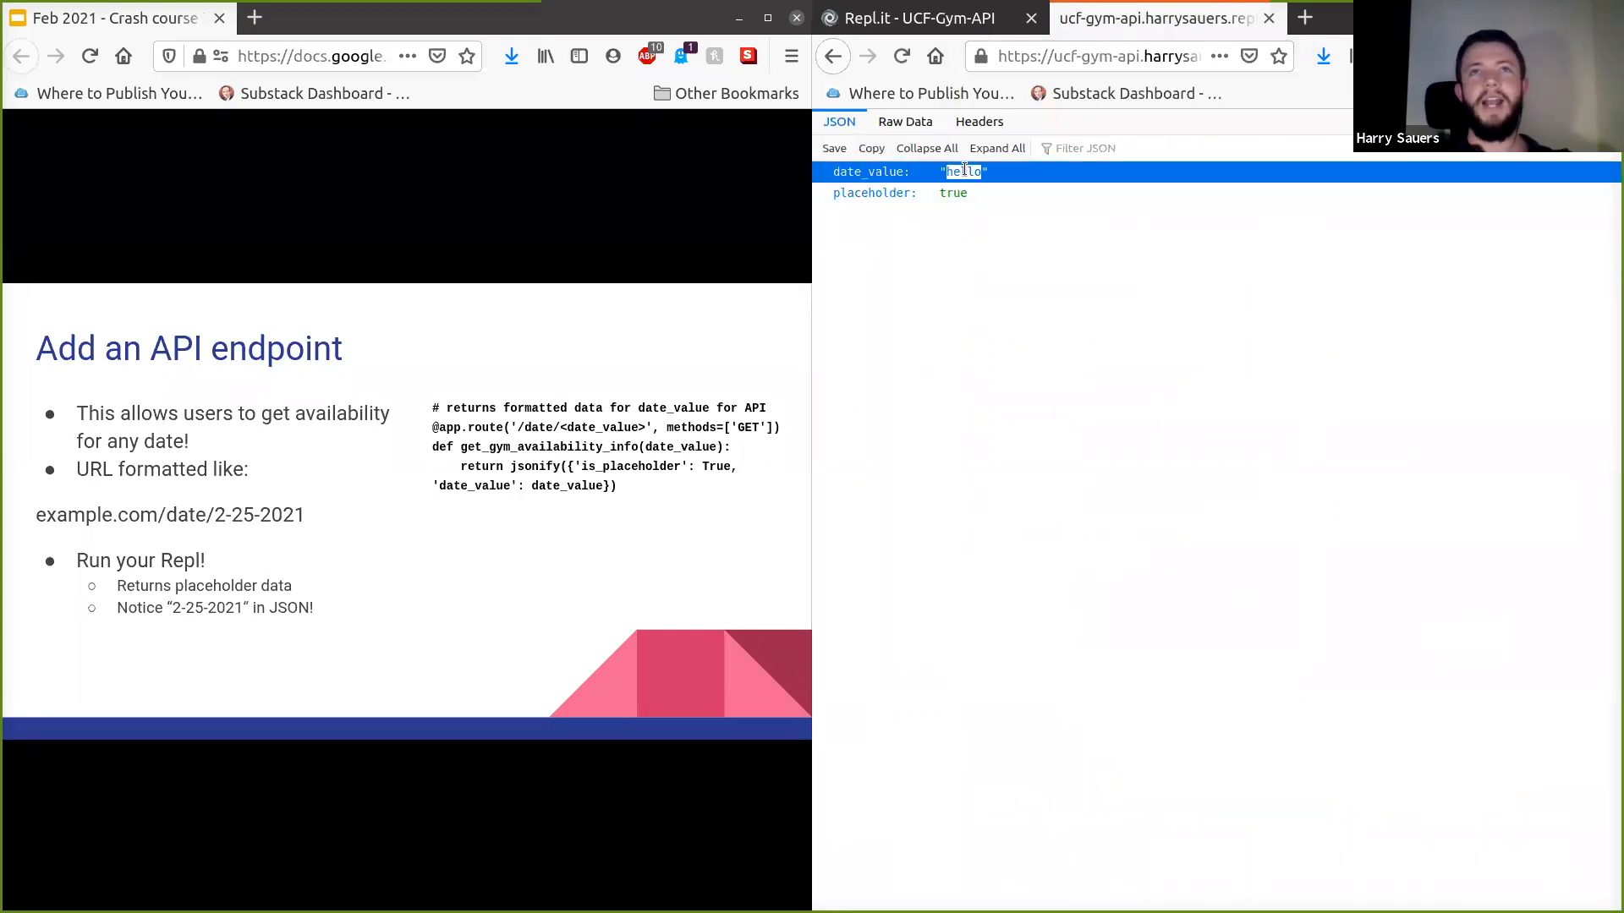
pyautogui.click(1097, 56)
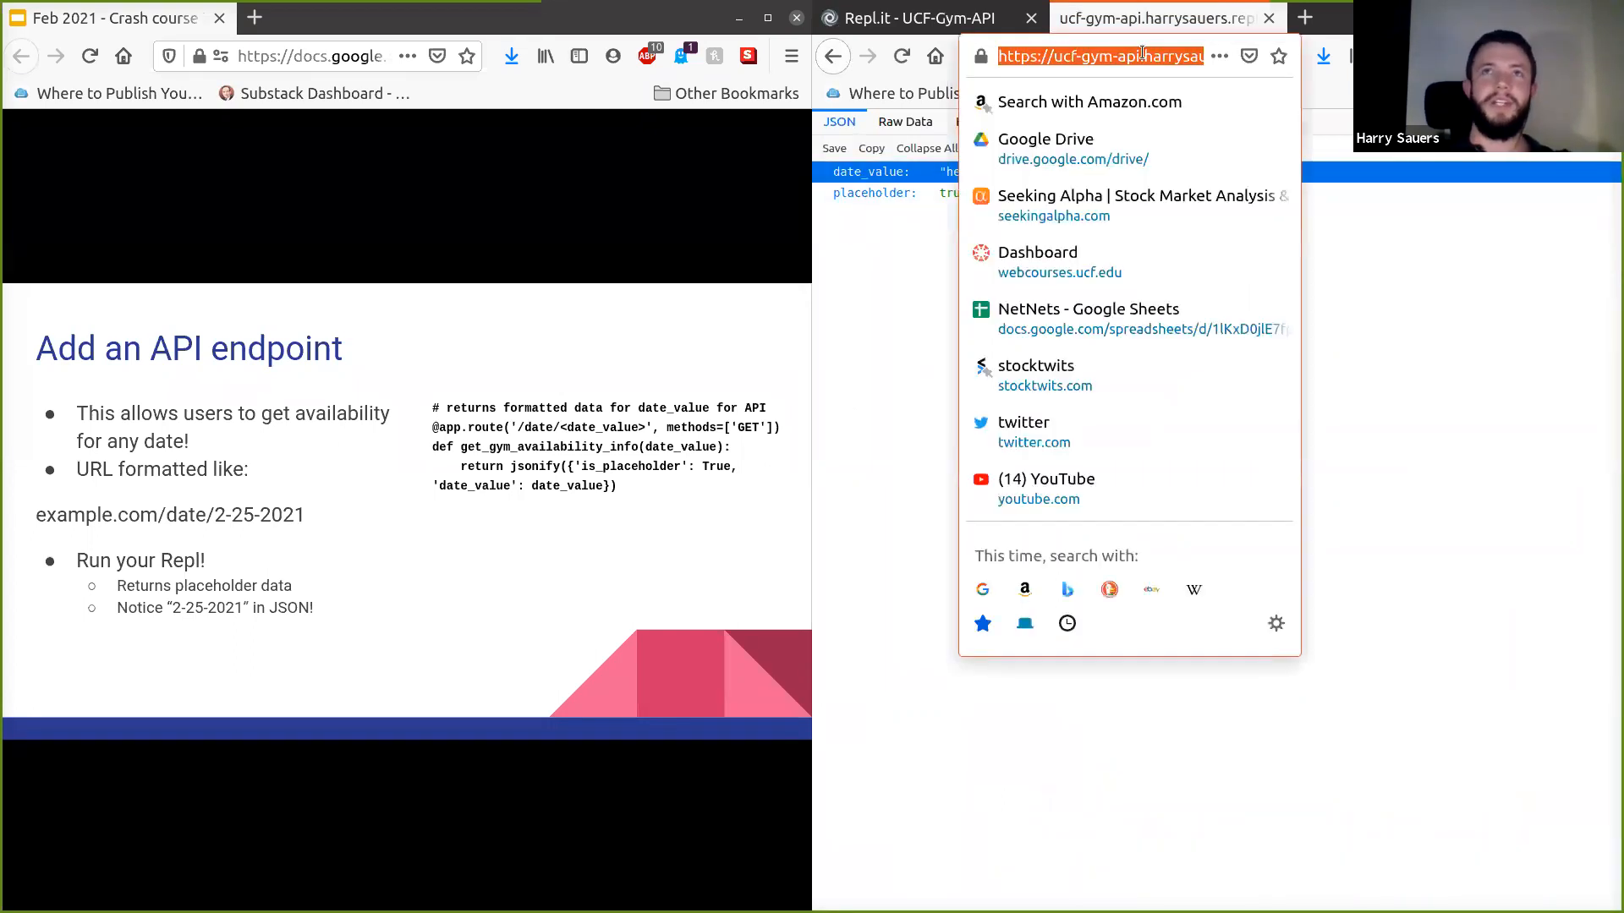
pyautogui.write('/date/')
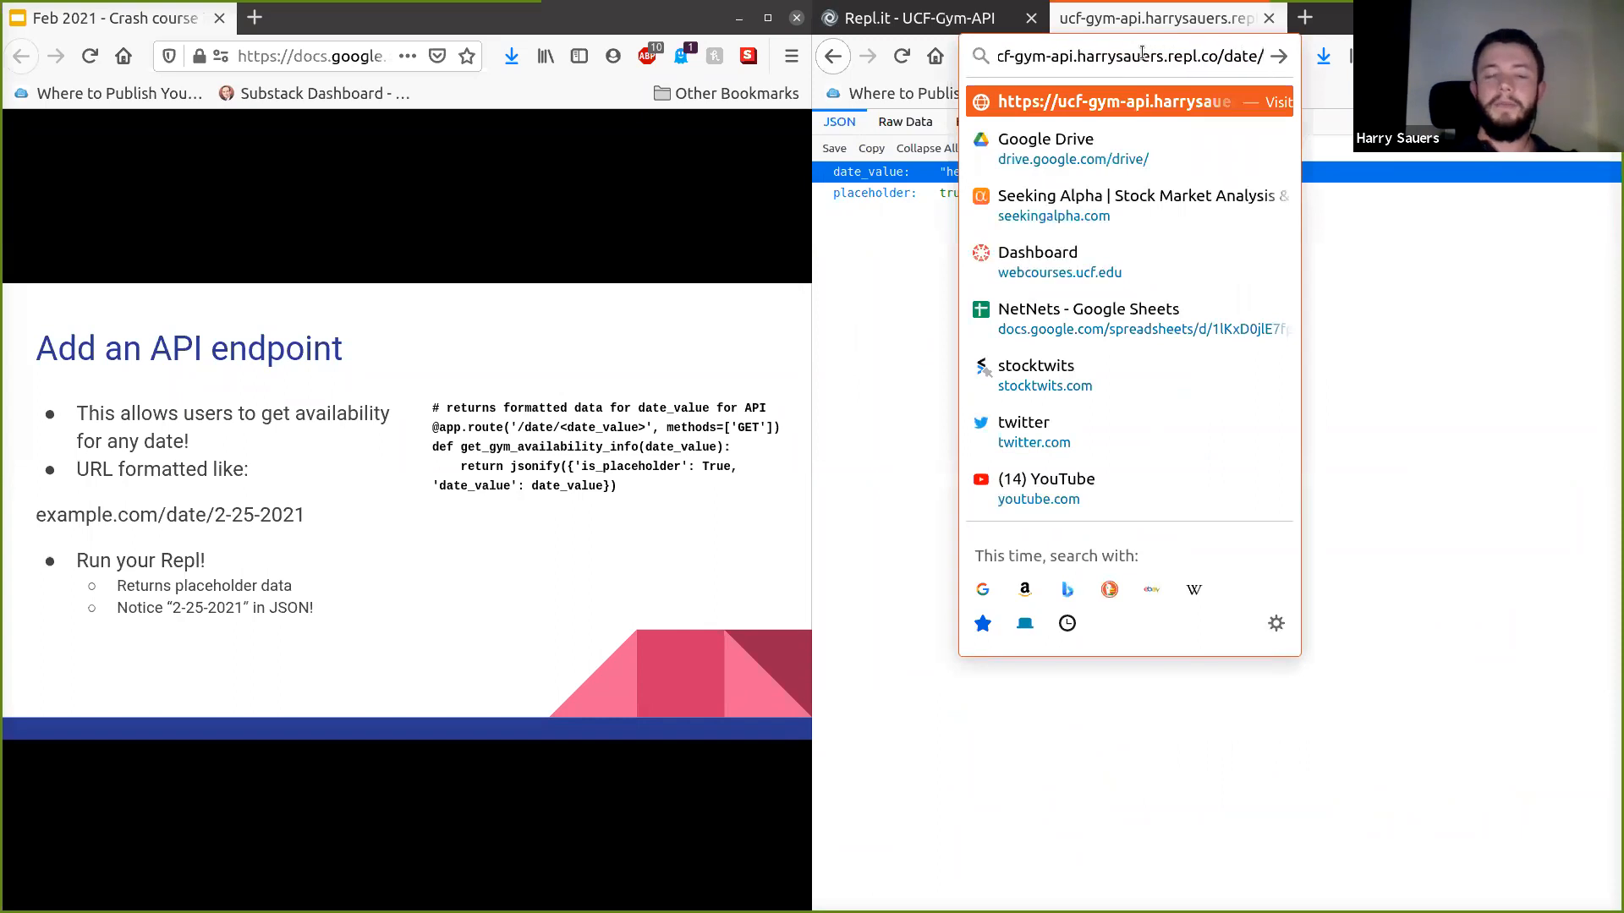
pyautogui.write('02')
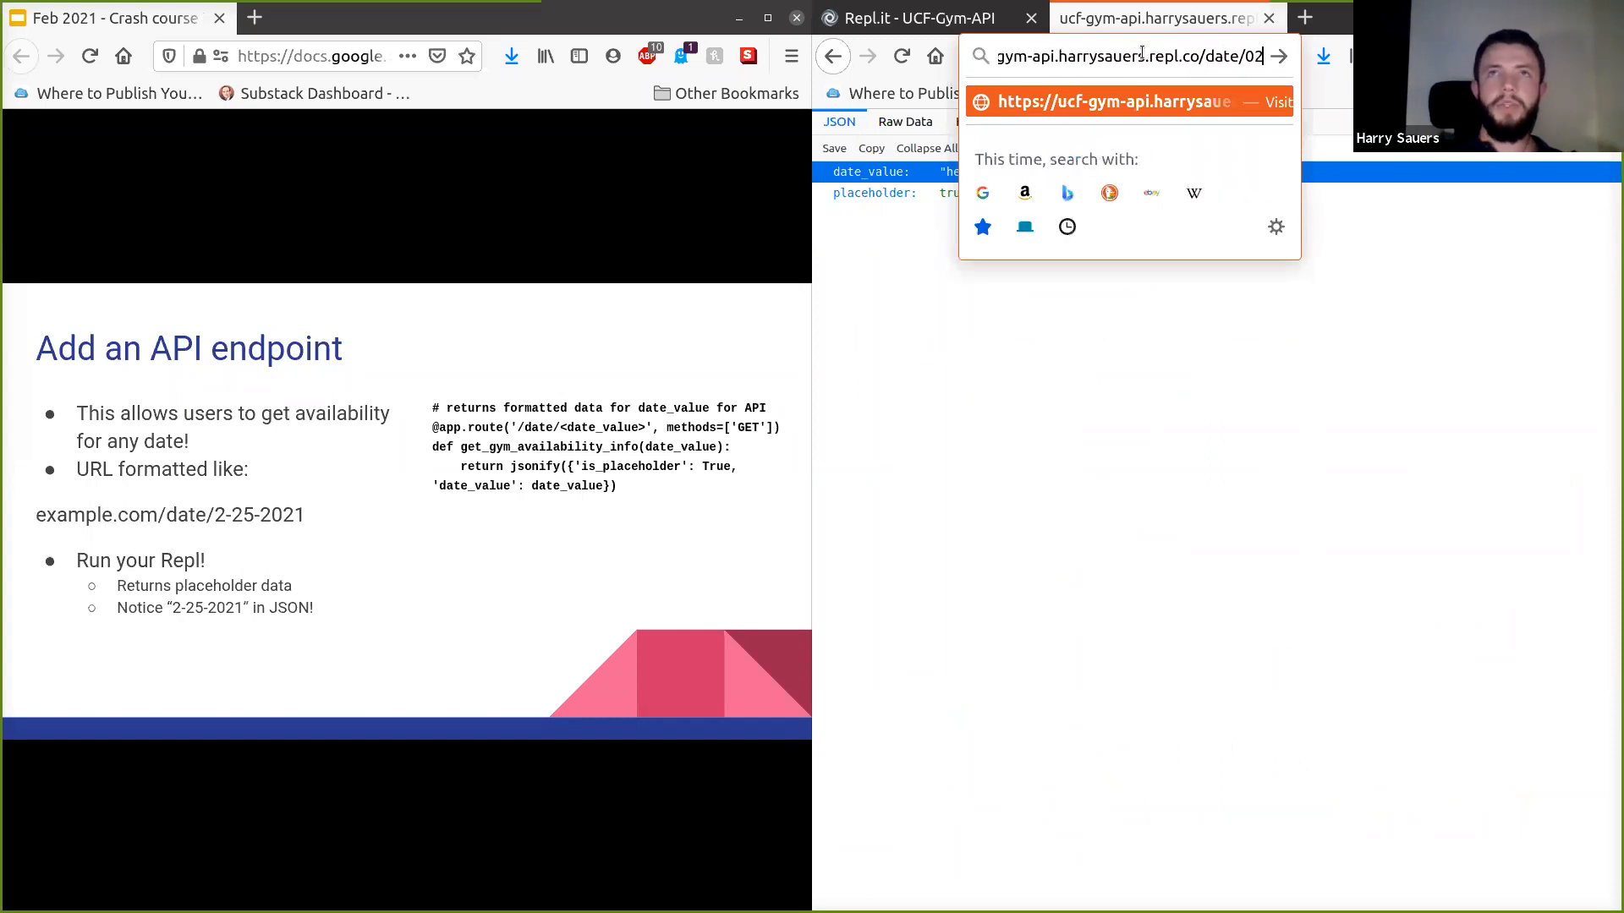
pyautogui.write('-19-2')
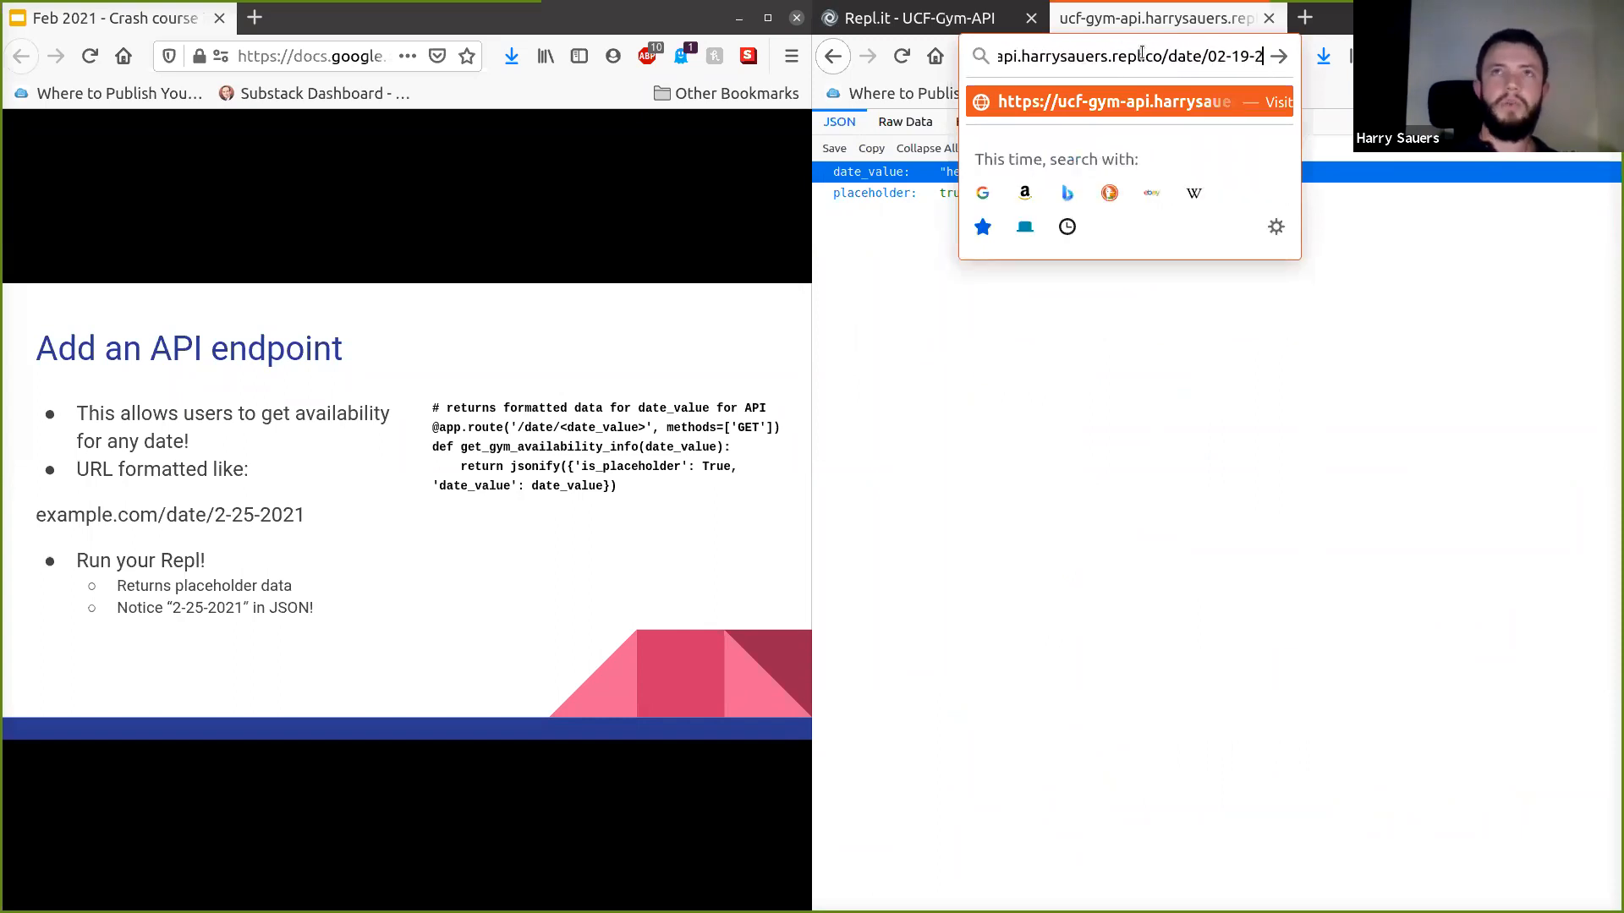
pyautogui.press('Return')
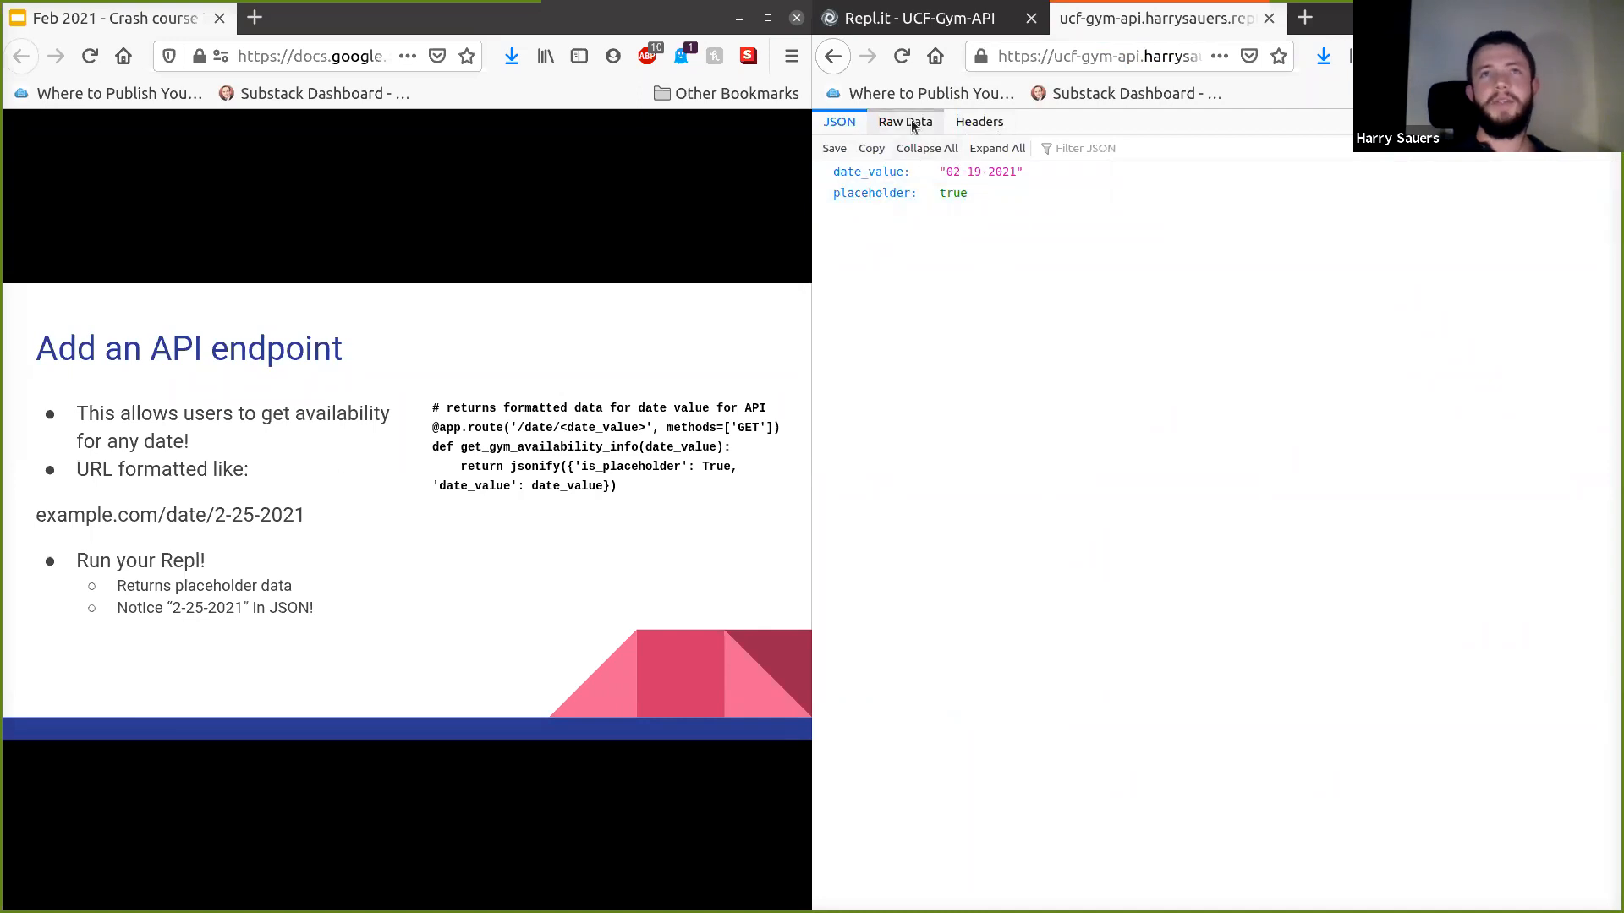
# View the 02-19-2021 response as Raw Data JSON, then go back to the Repl
pyautogui.click(904, 121)
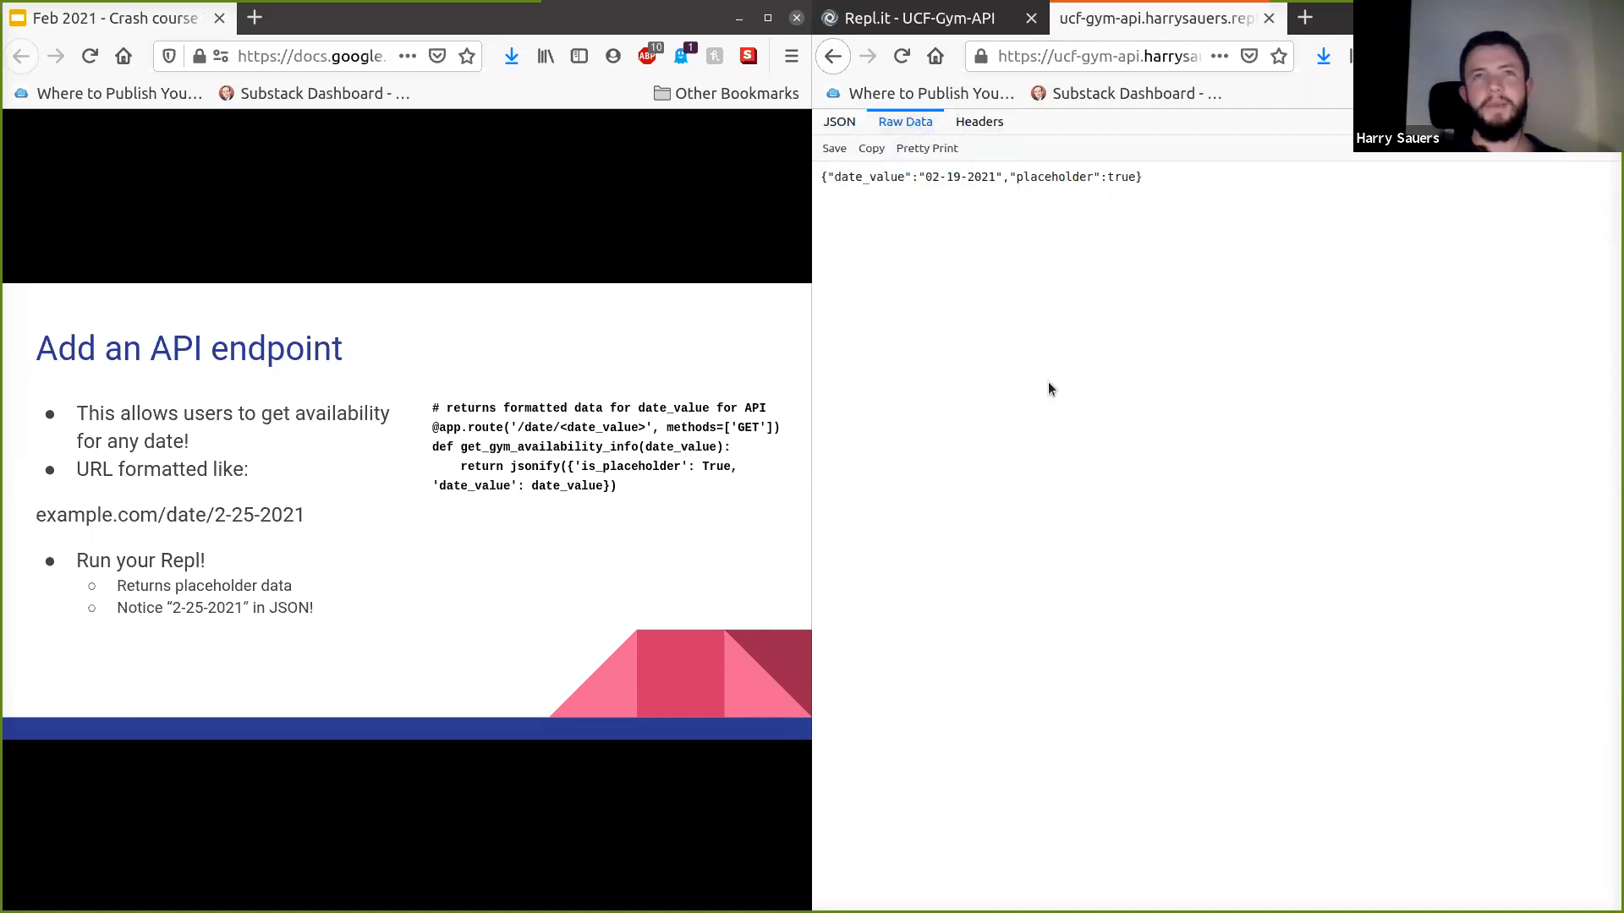
pyautogui.moveTo(1048, 163)
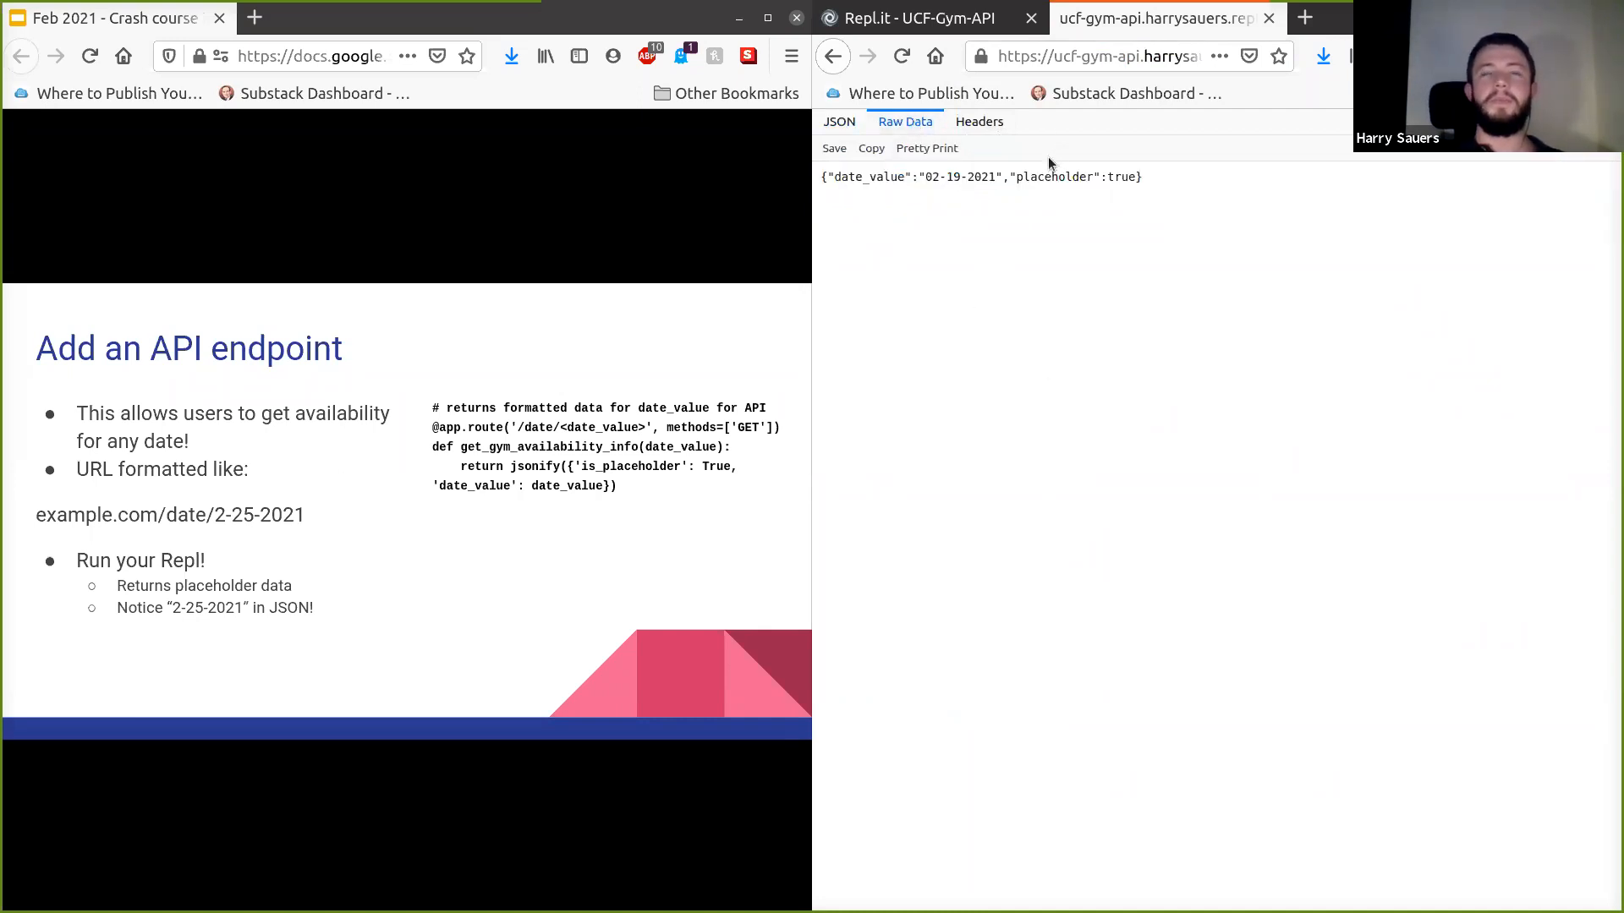
pyautogui.moveTo(927, 199)
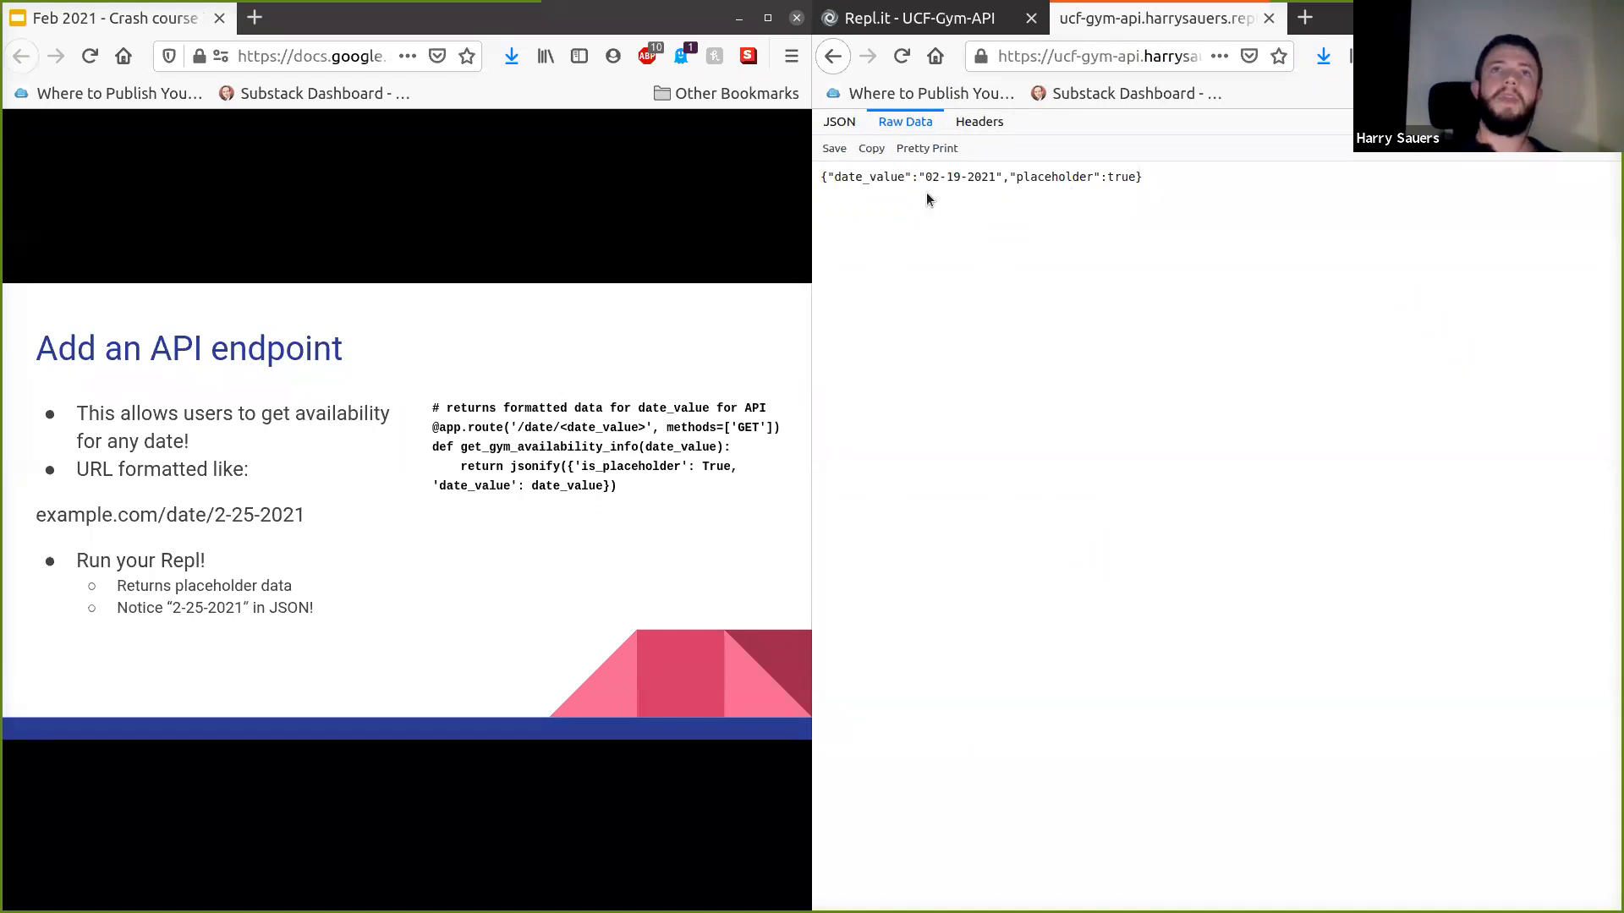
pyautogui.doubleClick(953, 177)
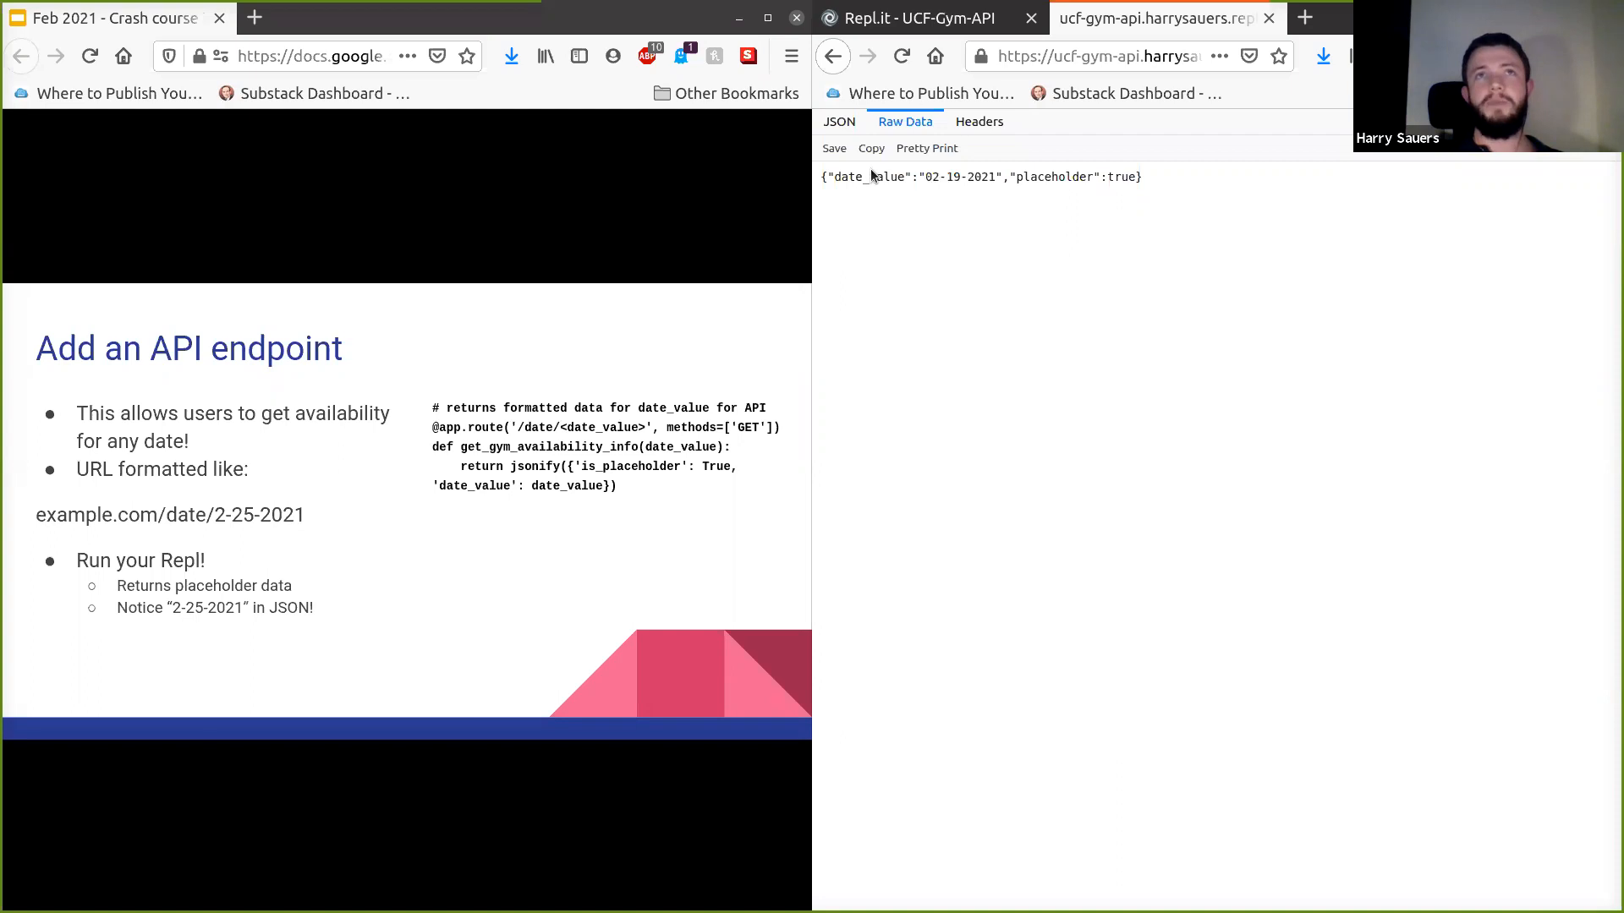
pyautogui.click(912, 19)
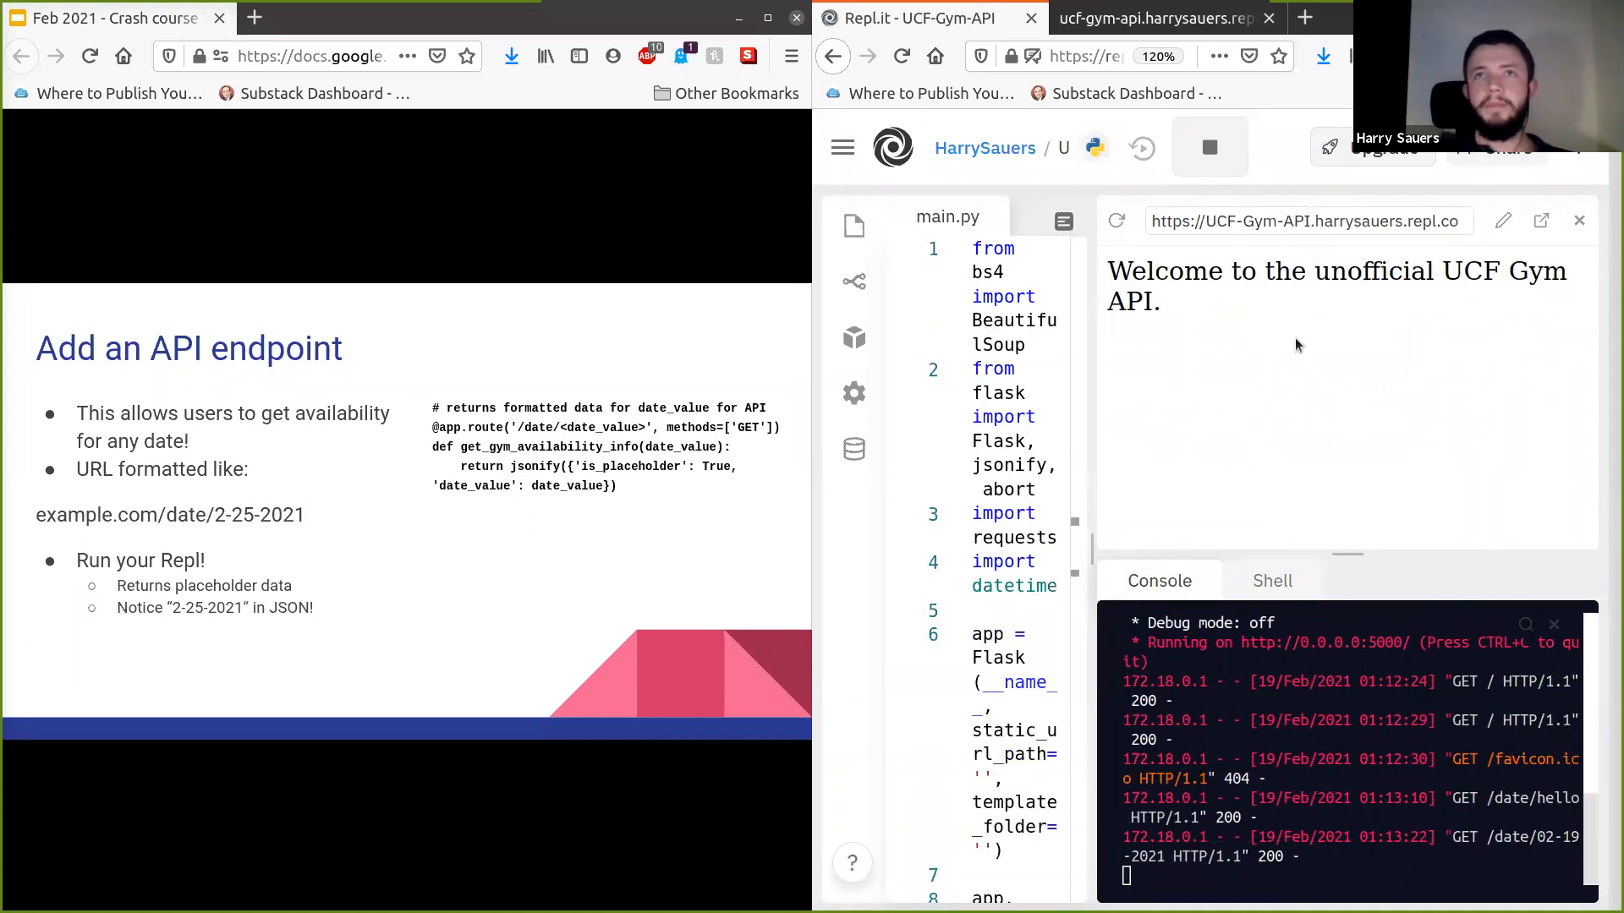
pyautogui.moveTo(1541, 220)
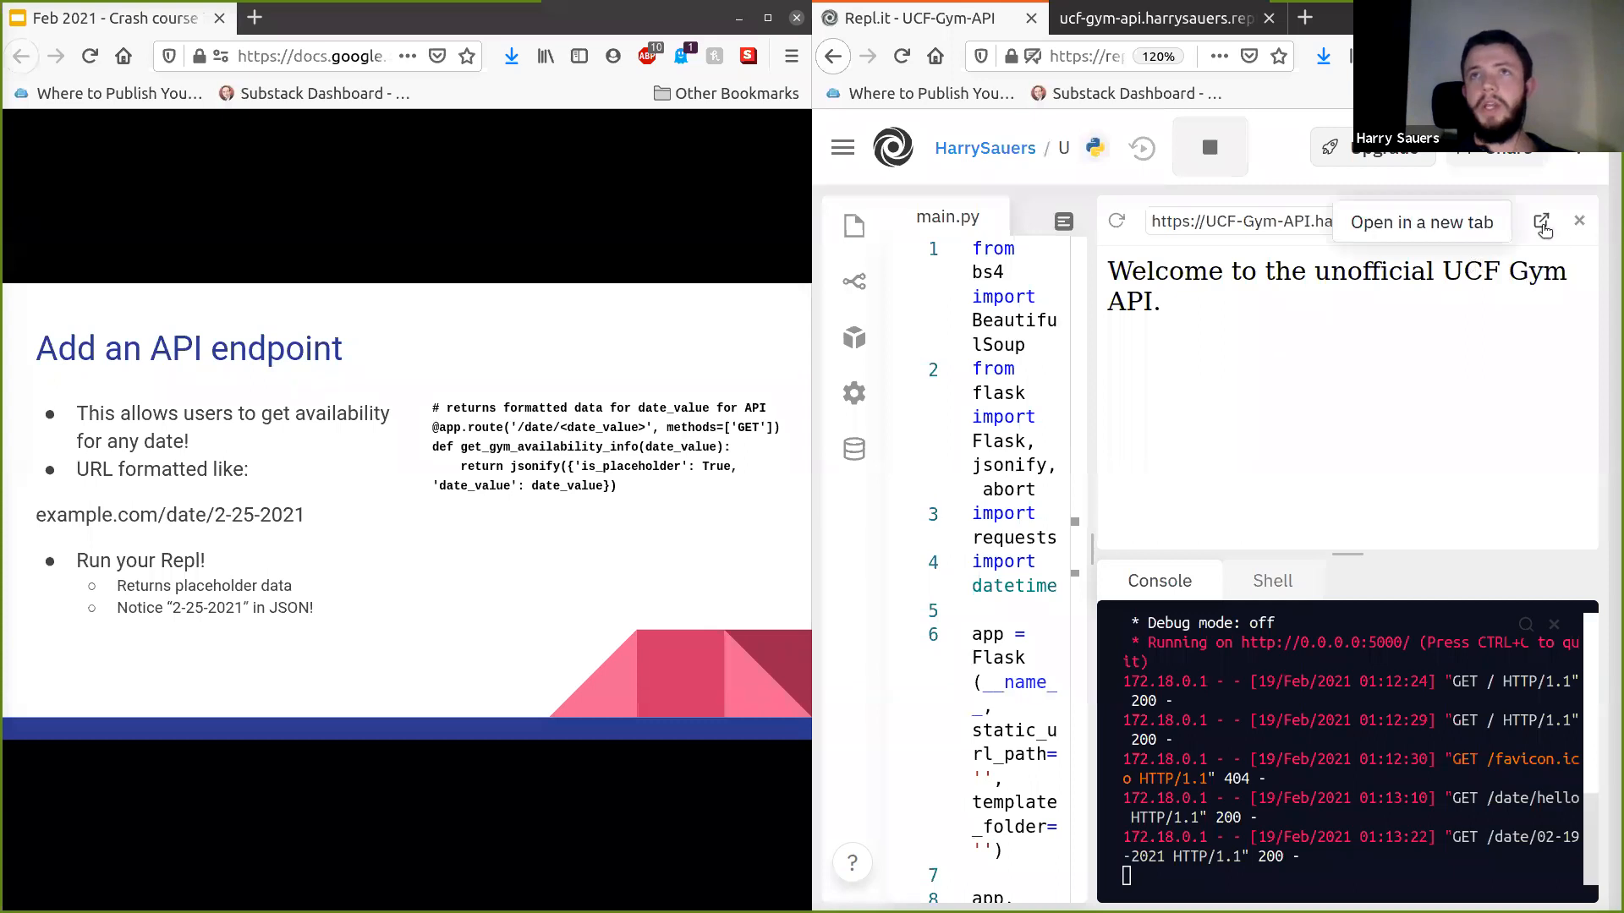
# Open the homepage in its own tab, then hide the preview and console panes
pyautogui.click(1541, 222)
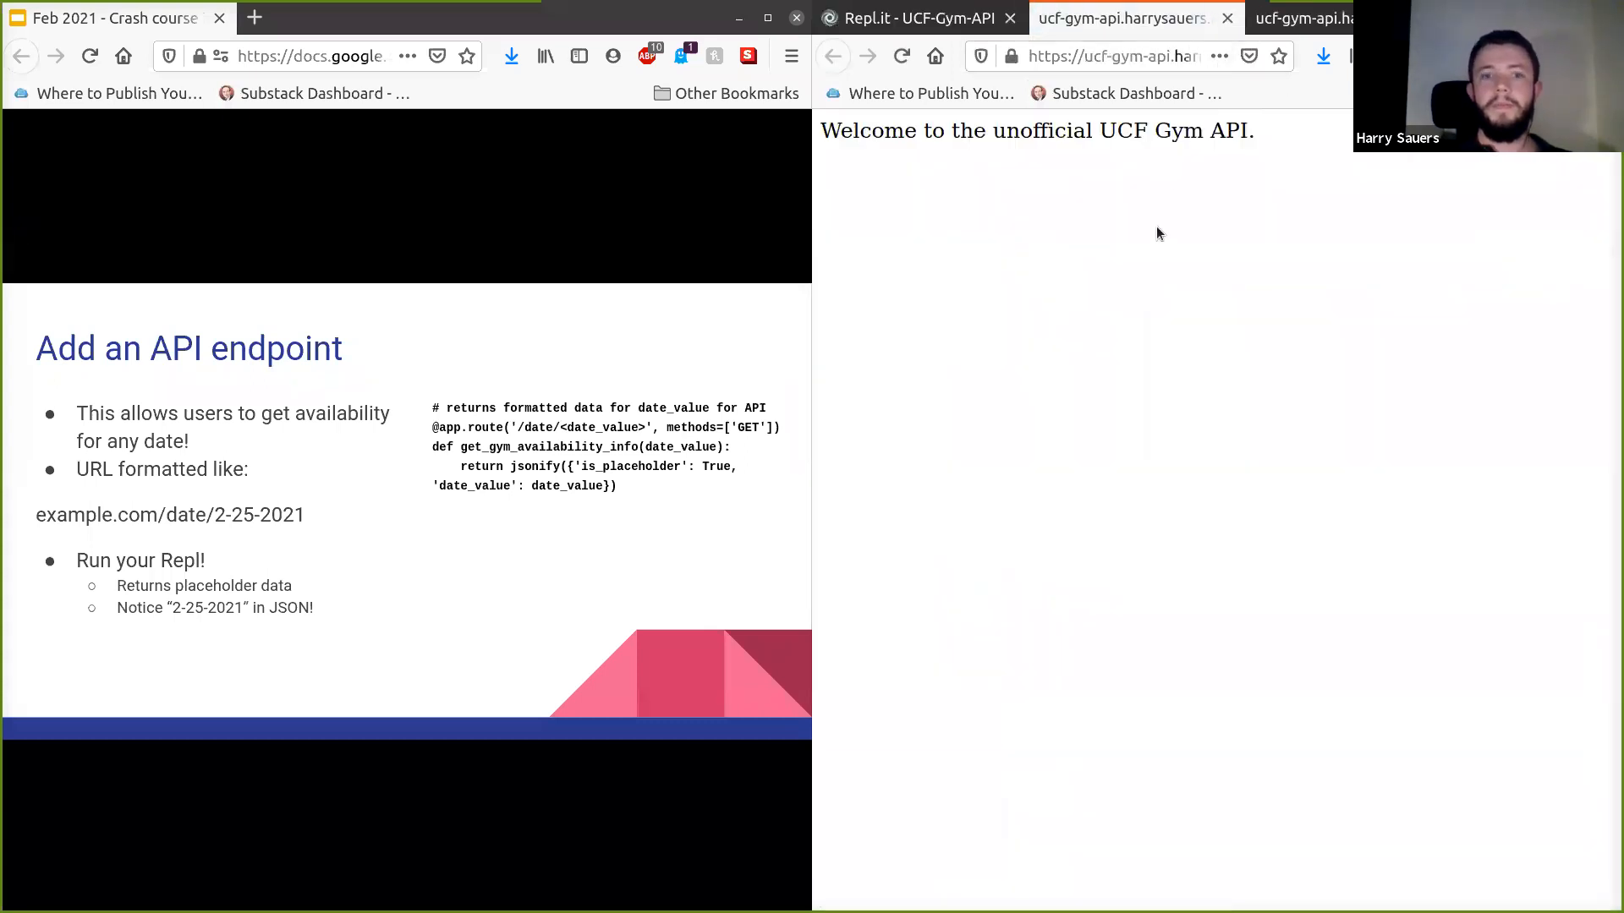
pyautogui.moveTo(1202, 252)
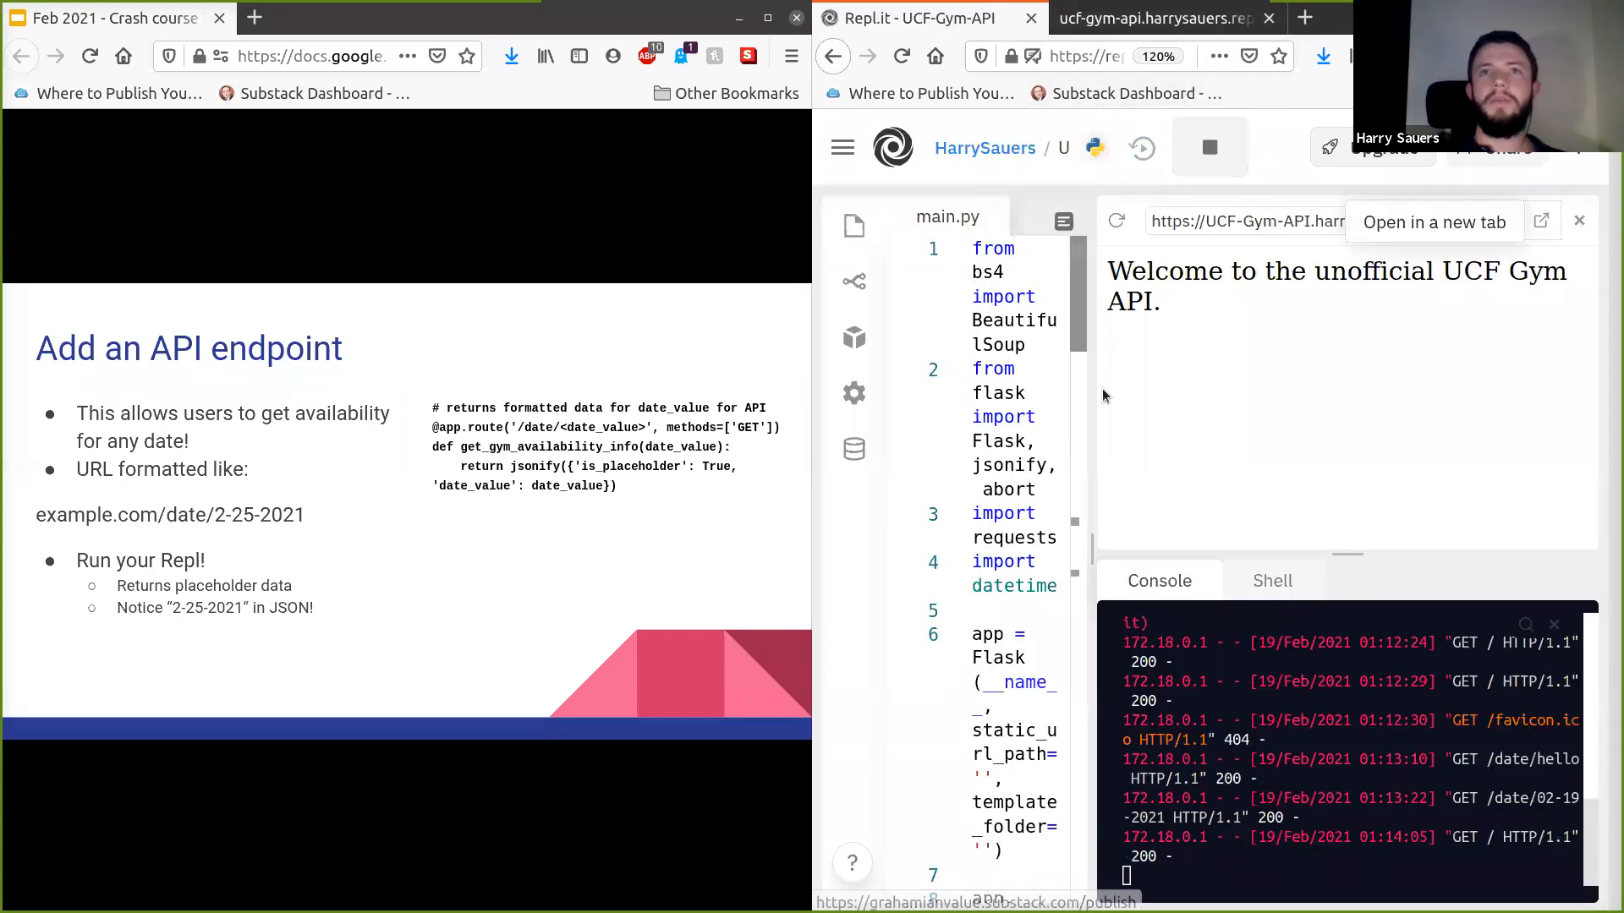
pyautogui.click(1579, 221)
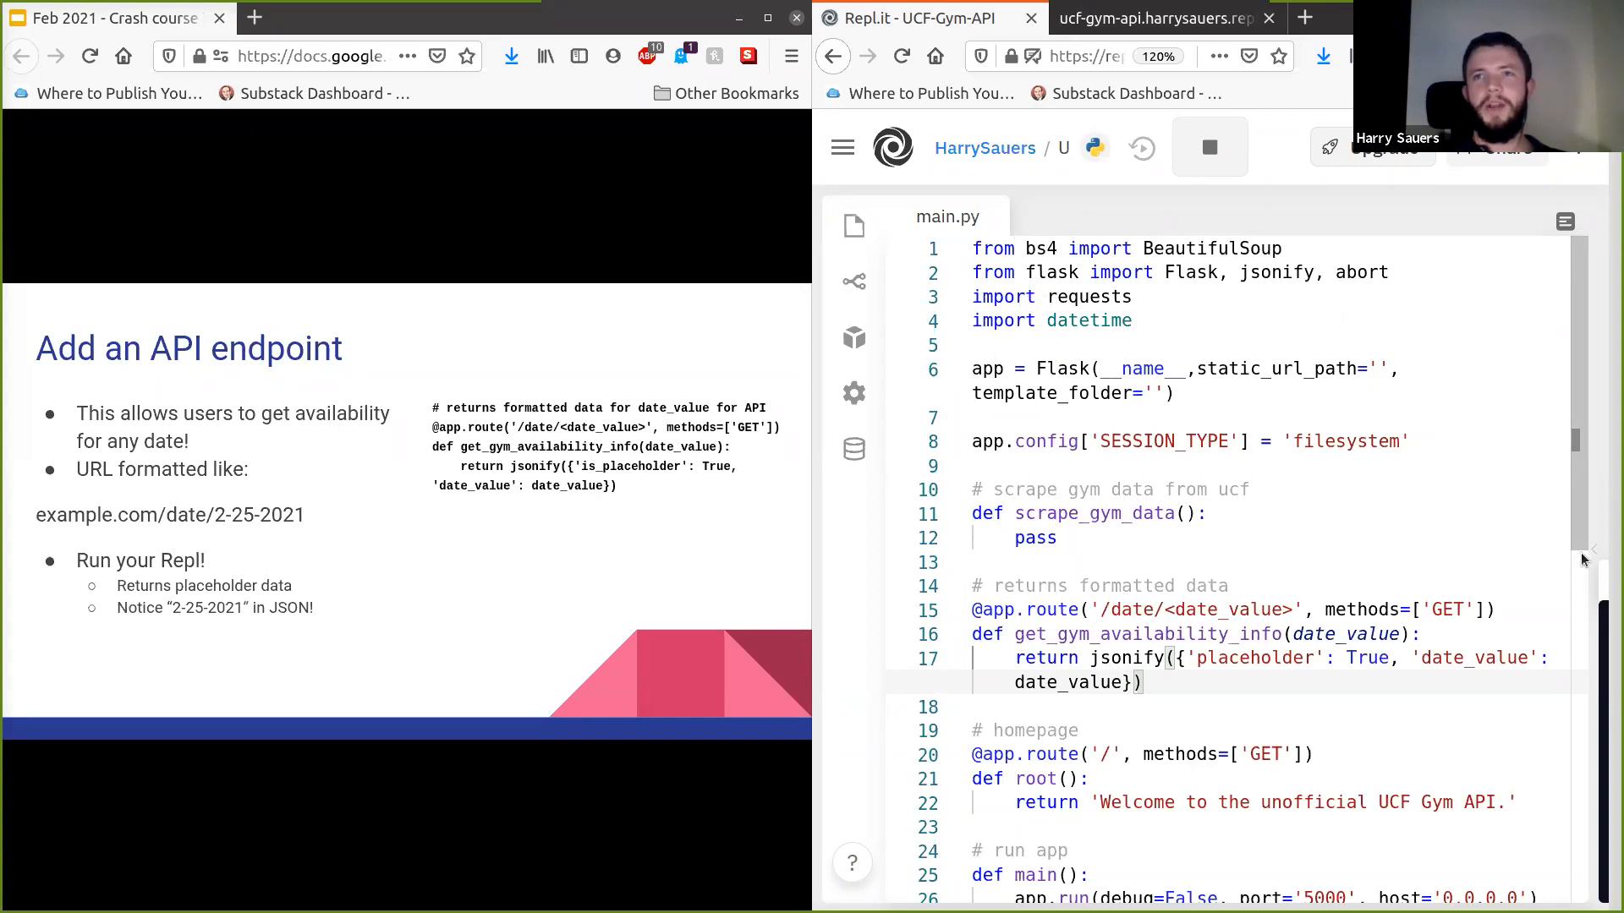
pyautogui.moveTo(859, 526)
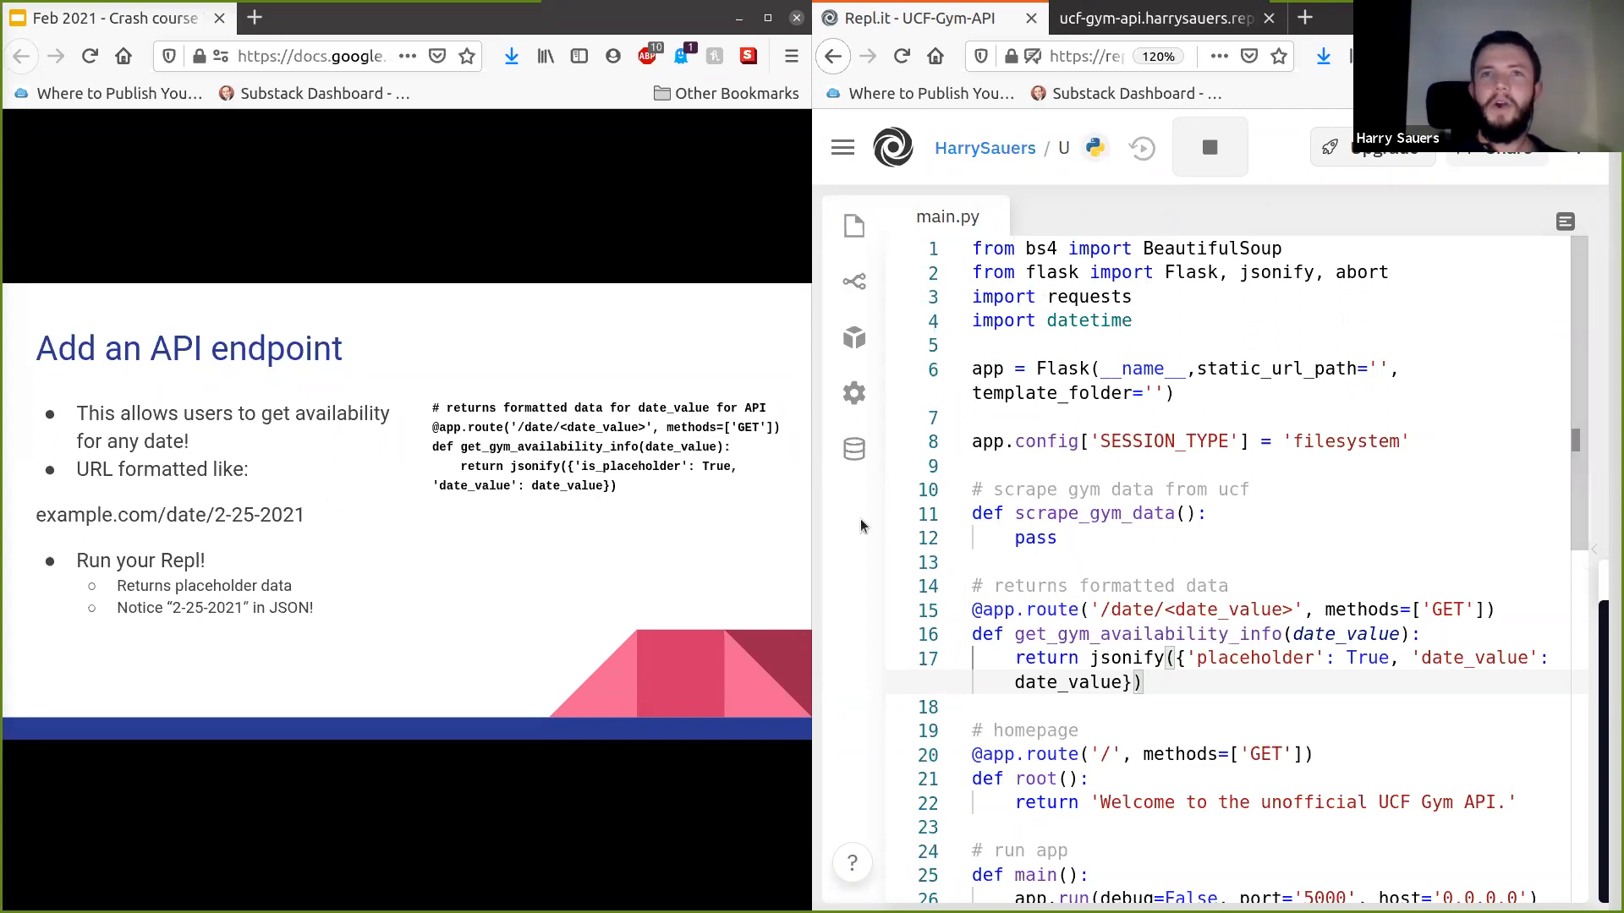
pyautogui.moveTo(688, 591)
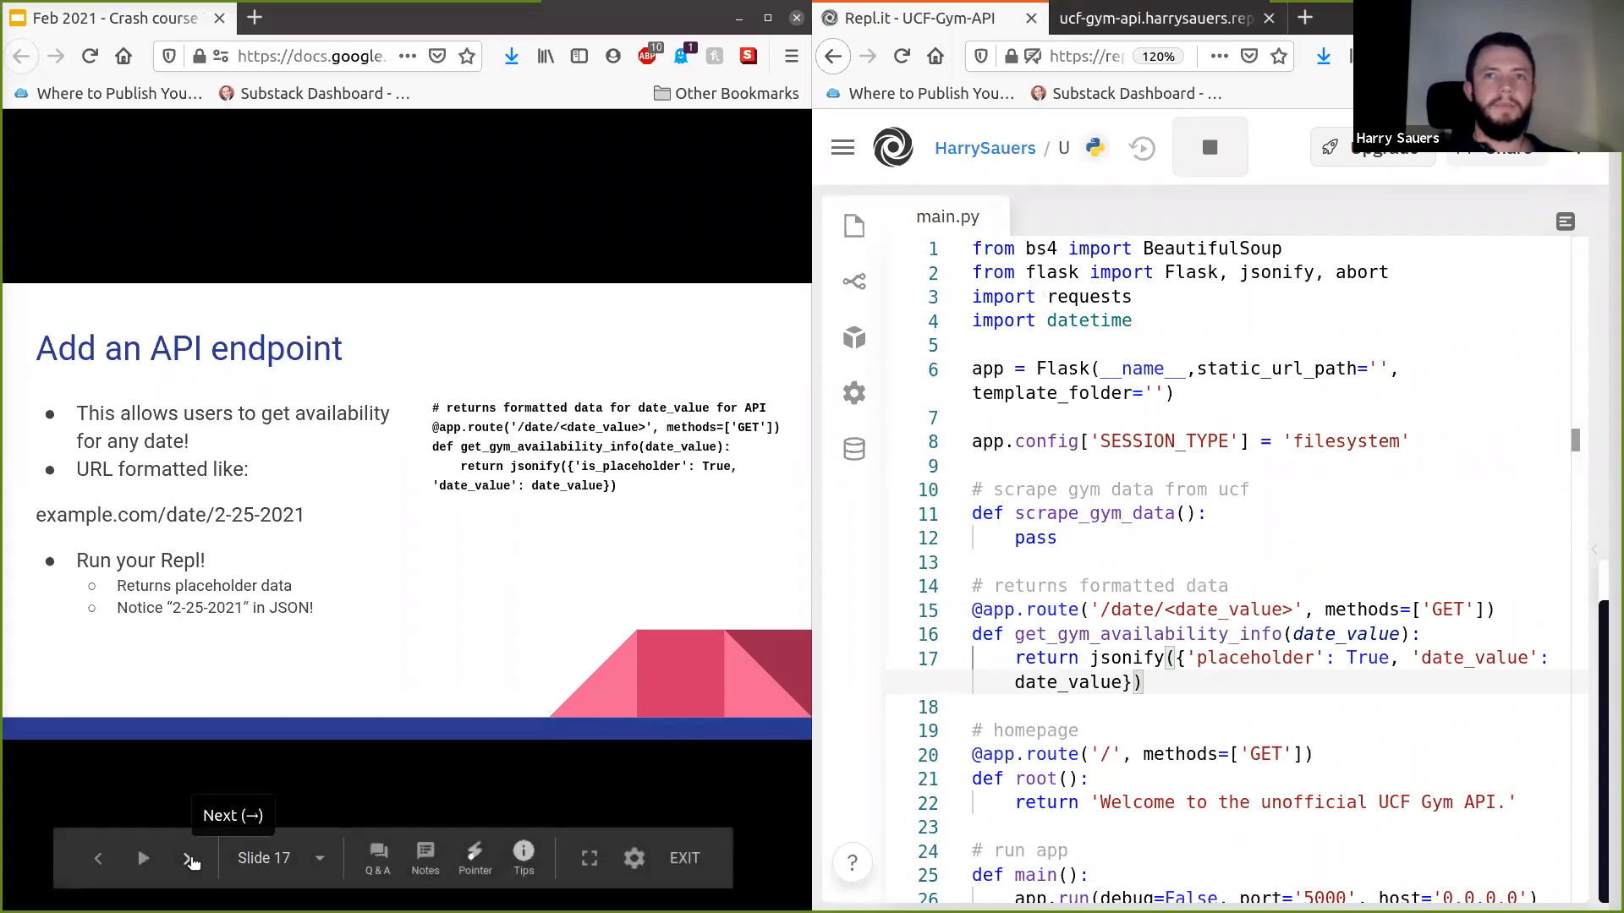
# Advance from slide 17 to 'Now, onto the fun part' on web scraping
pyautogui.click(192, 857)
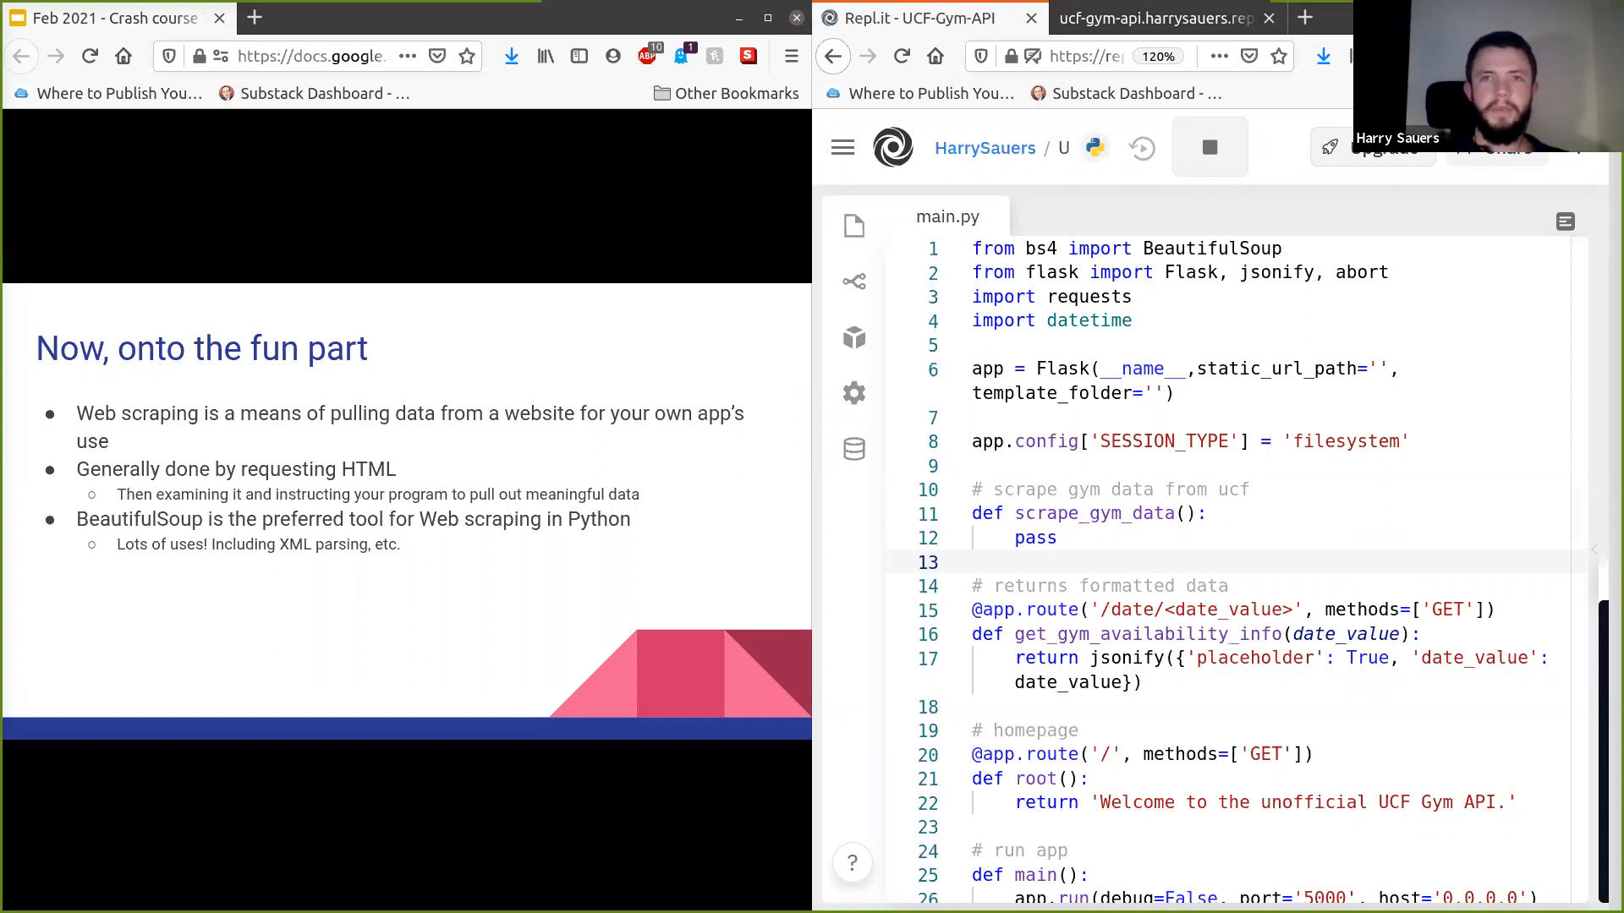
# Review main.py, then advance the slideshow to slide 19, 'Write scrape_gym_data()'
pyautogui.scroll(-3)
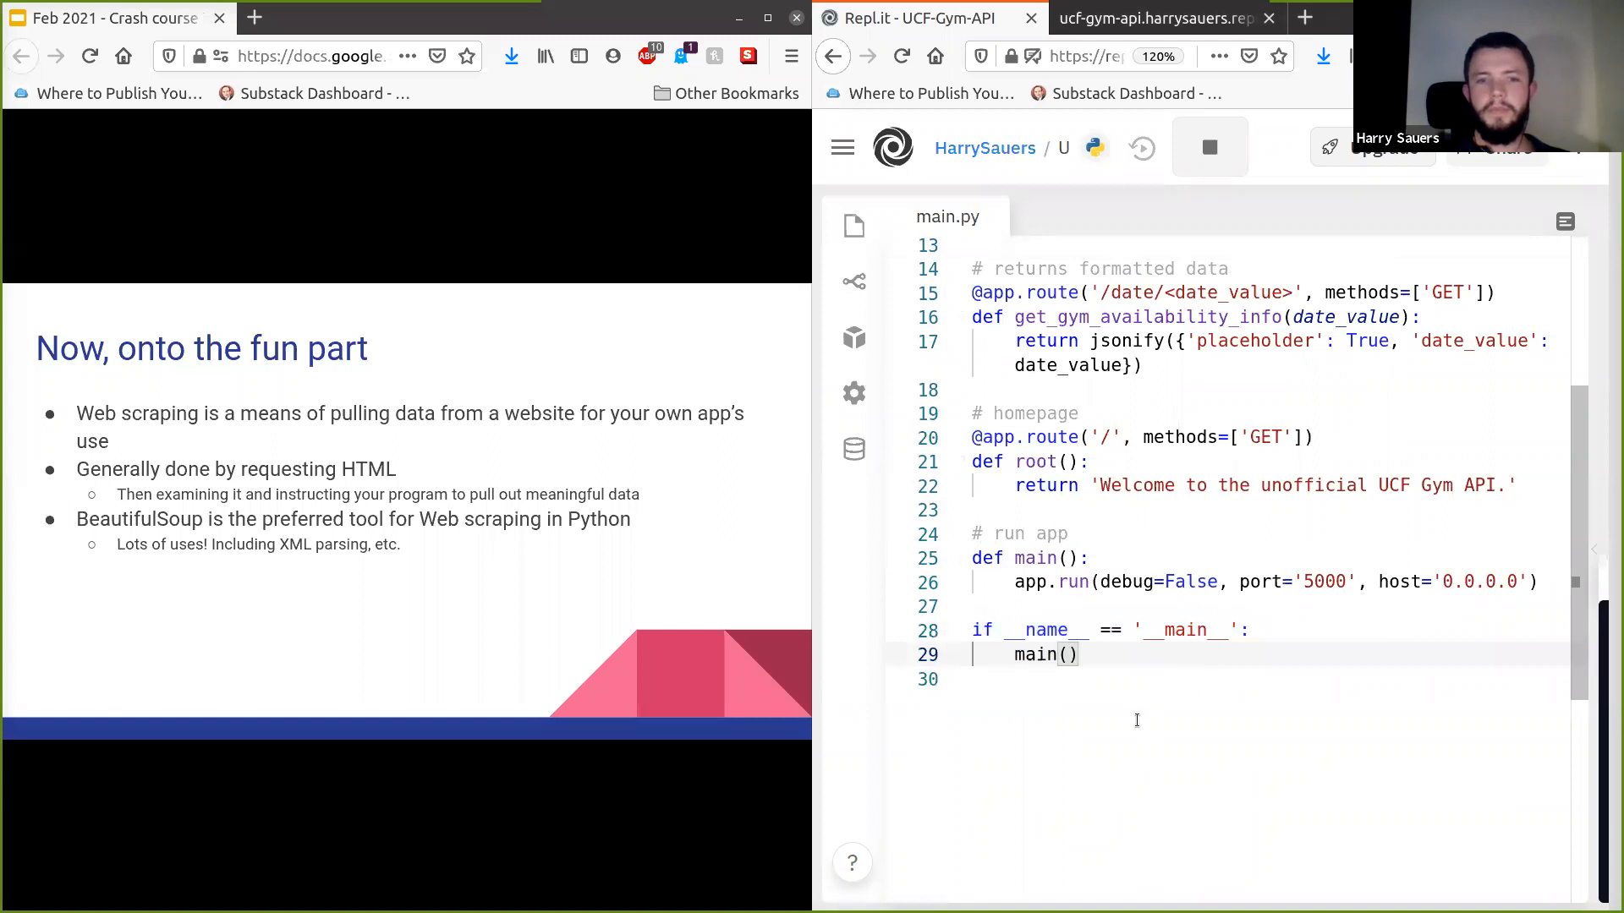
pyautogui.moveTo(1125, 780)
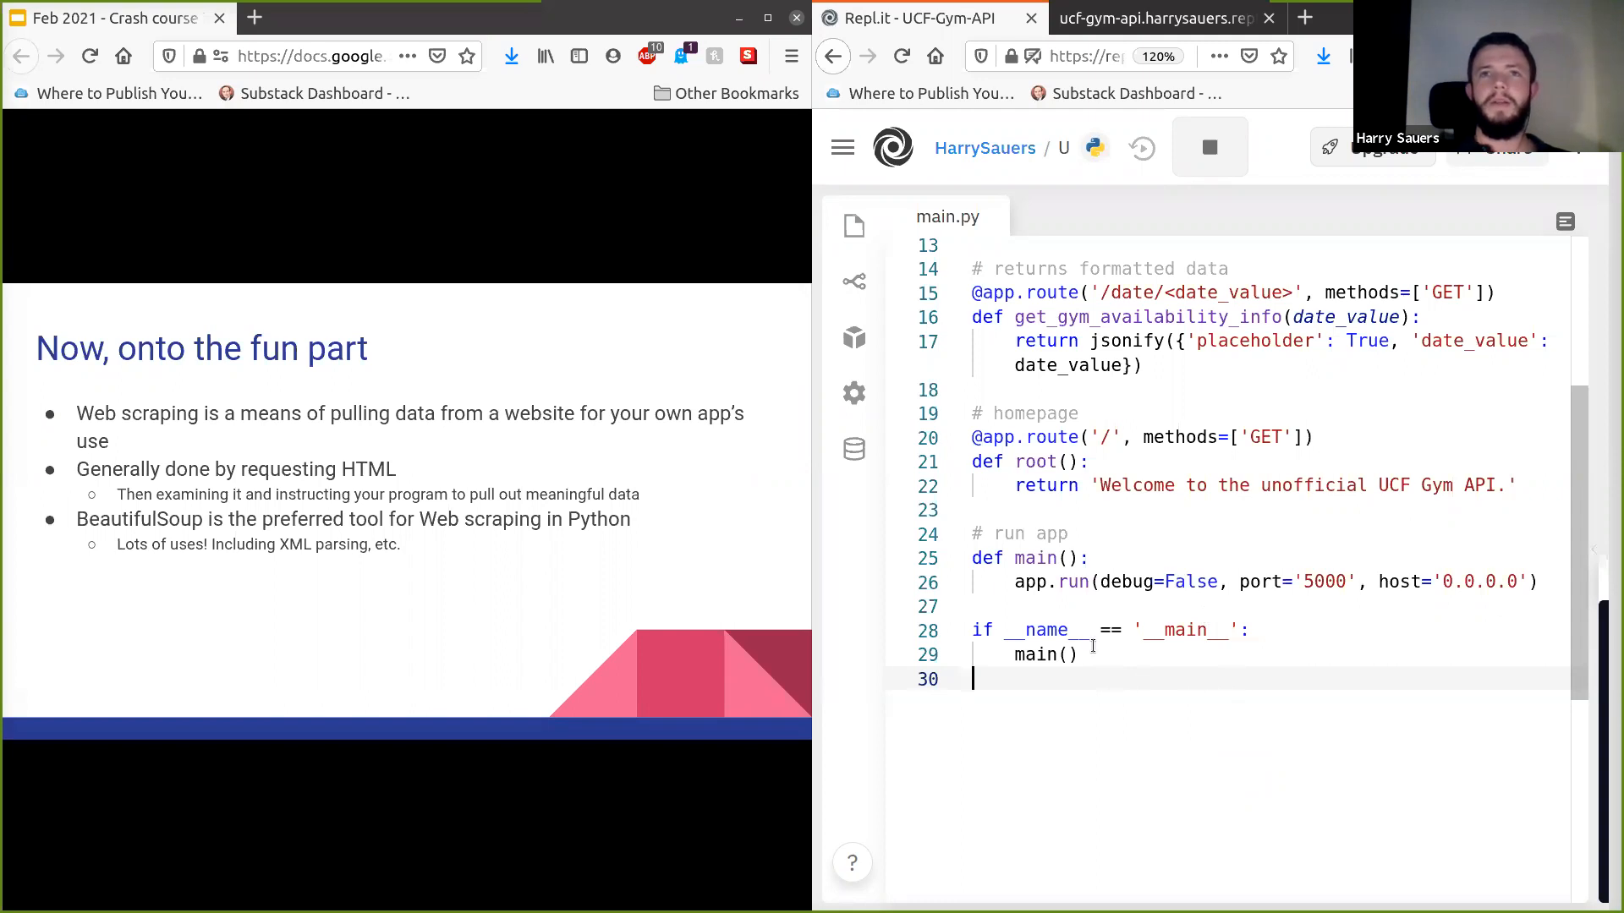
pyautogui.scroll(3)
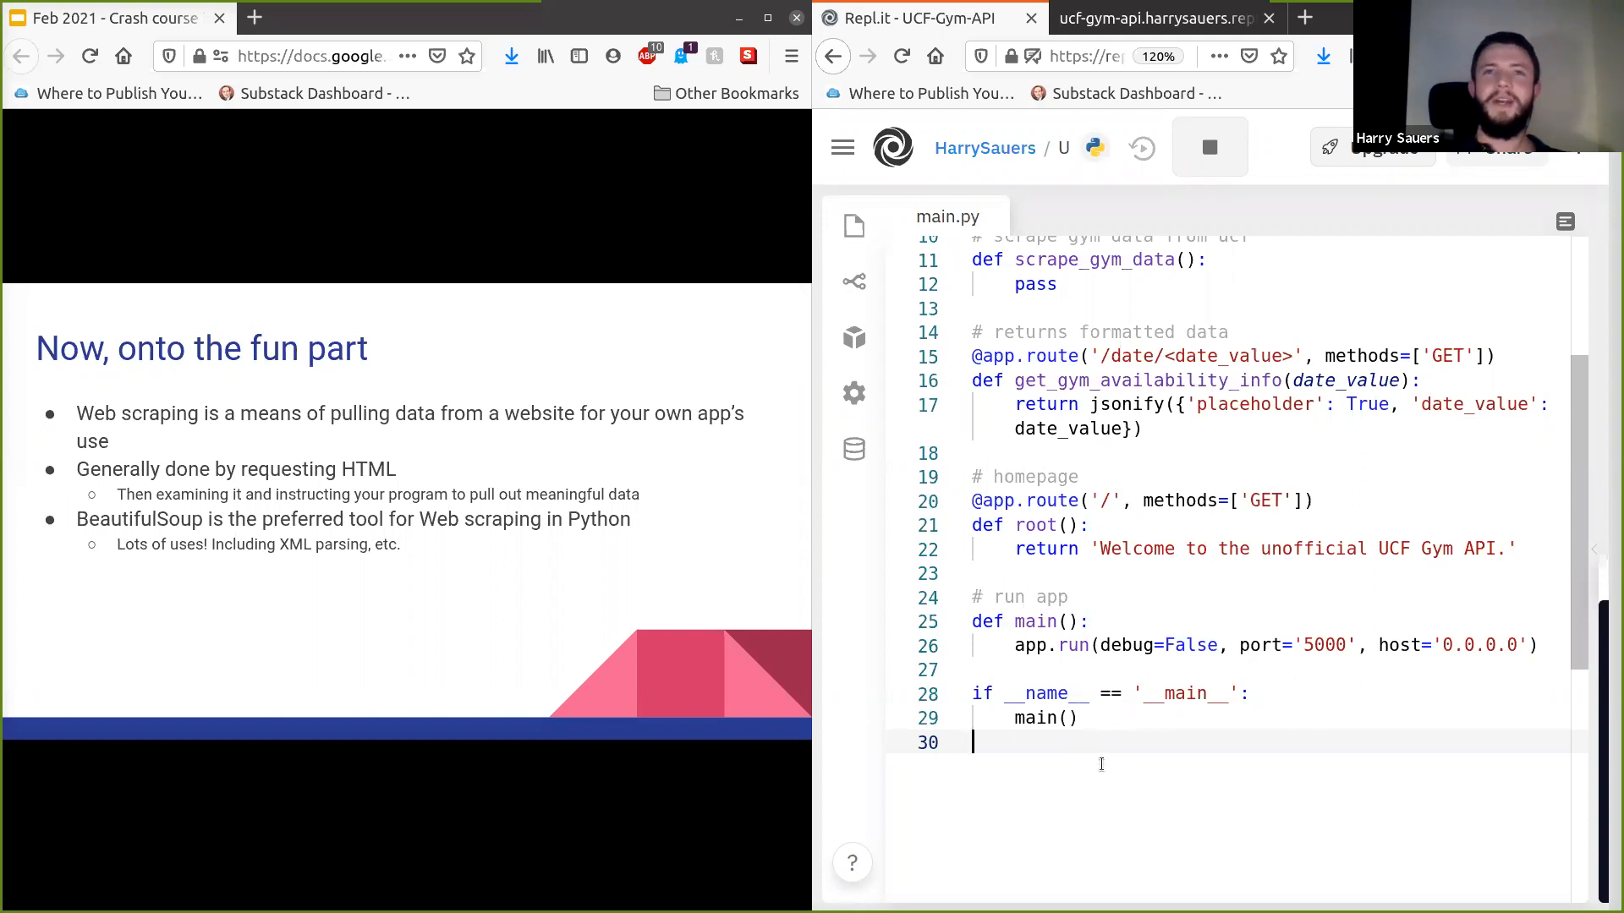
pyautogui.moveTo(1107, 753)
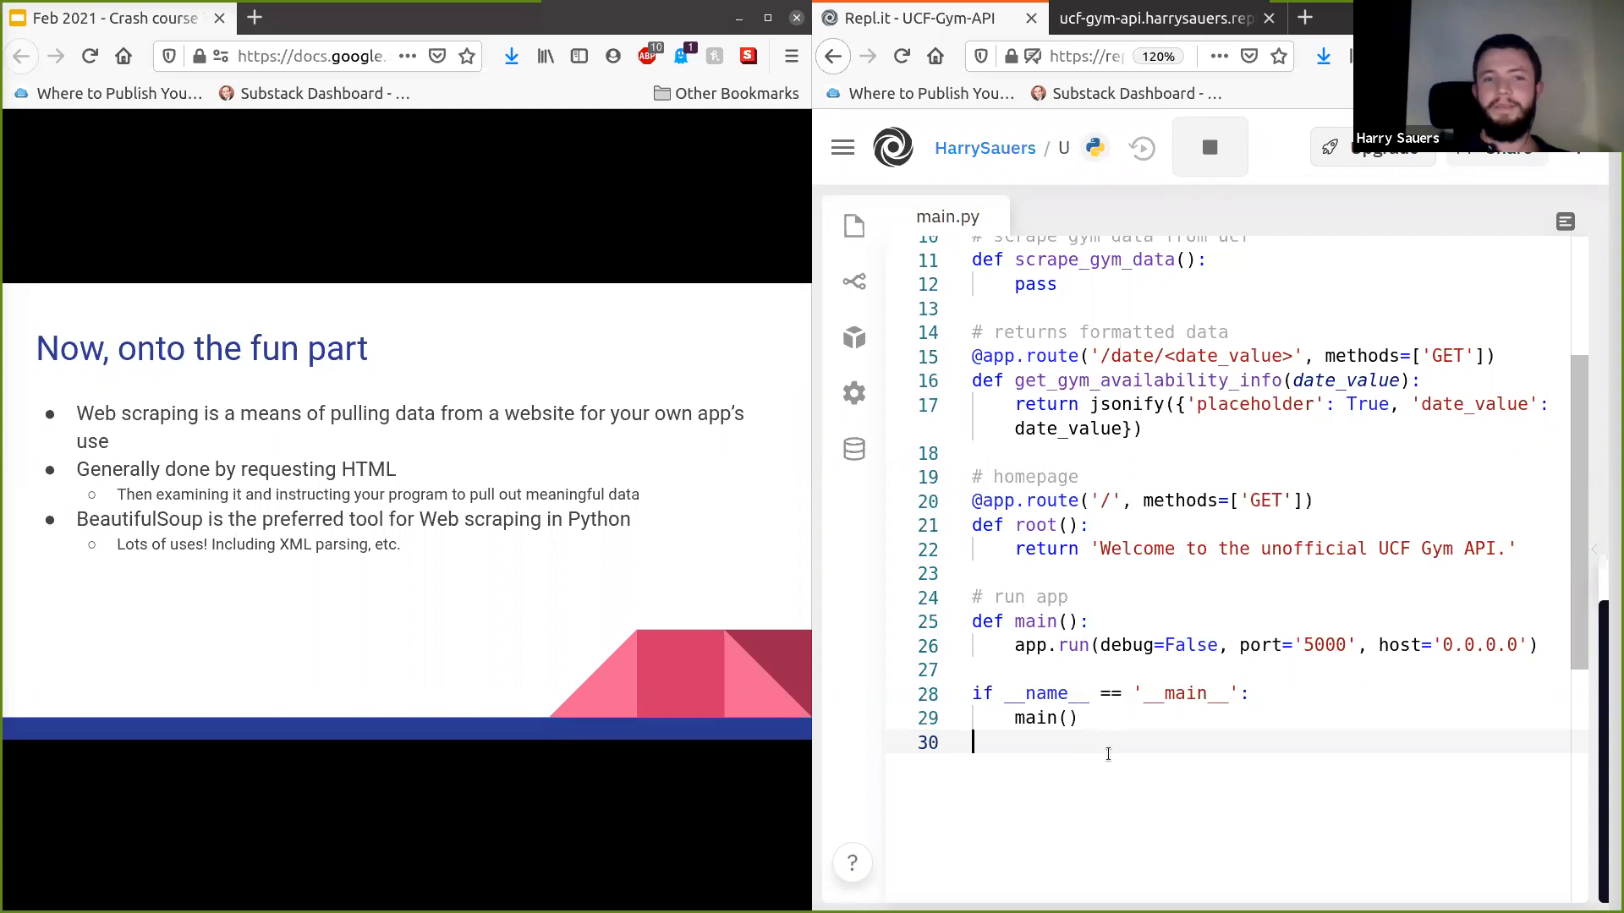
pyautogui.moveTo(160, 868)
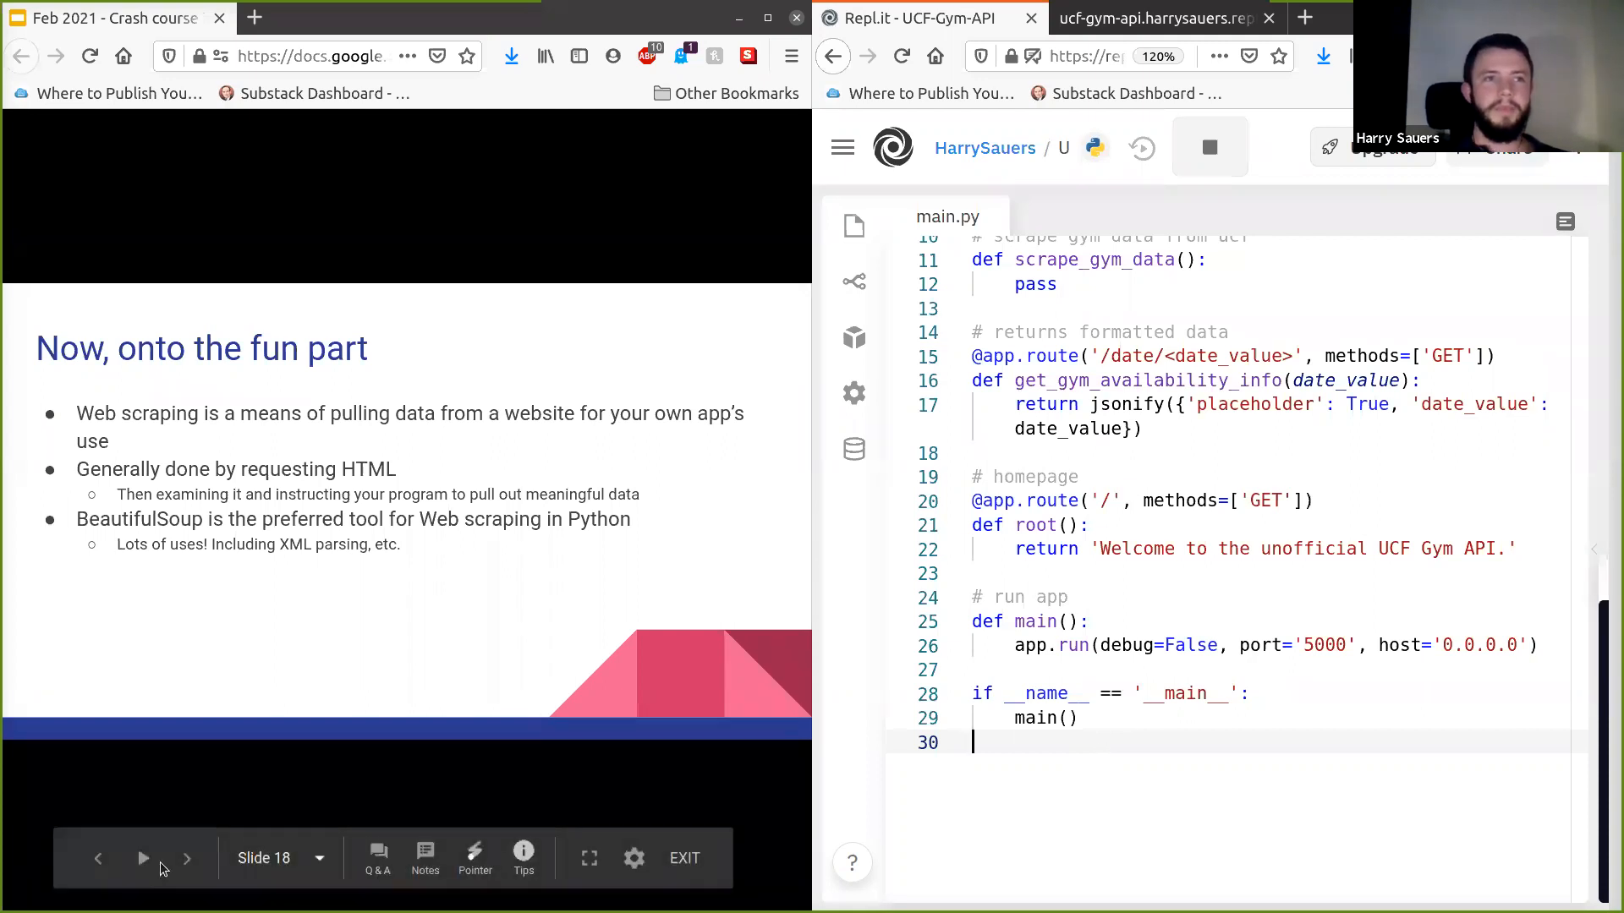
pyautogui.click(186, 857)
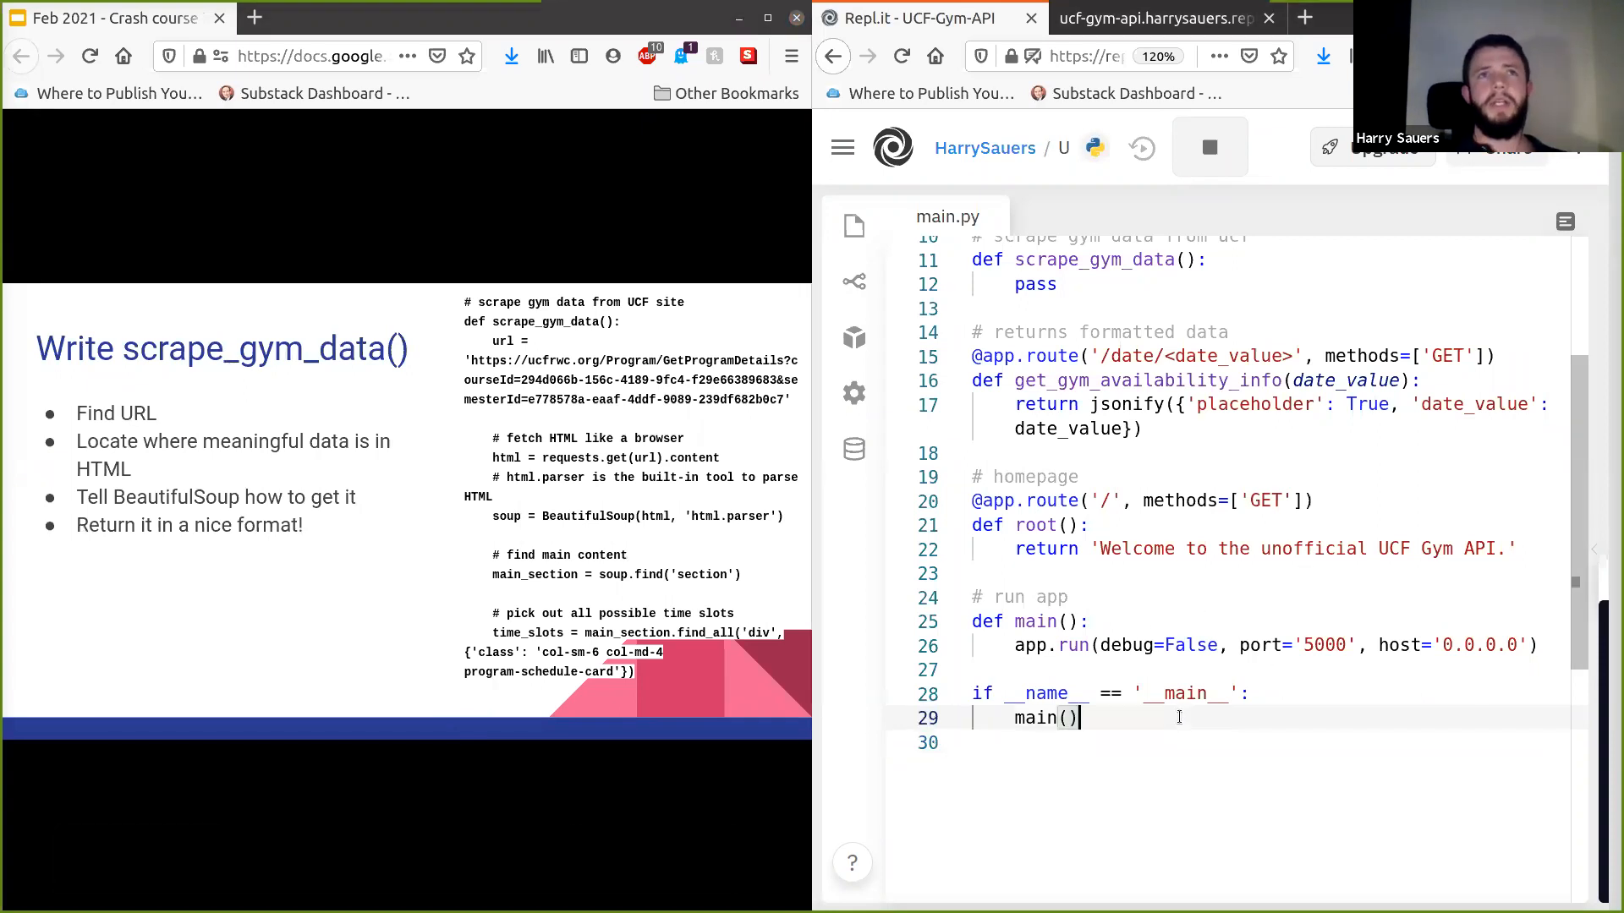
# Exit the slideshow, select slide 19 'Write scrape_gym_data()', and present it
pyautogui.scroll(3)
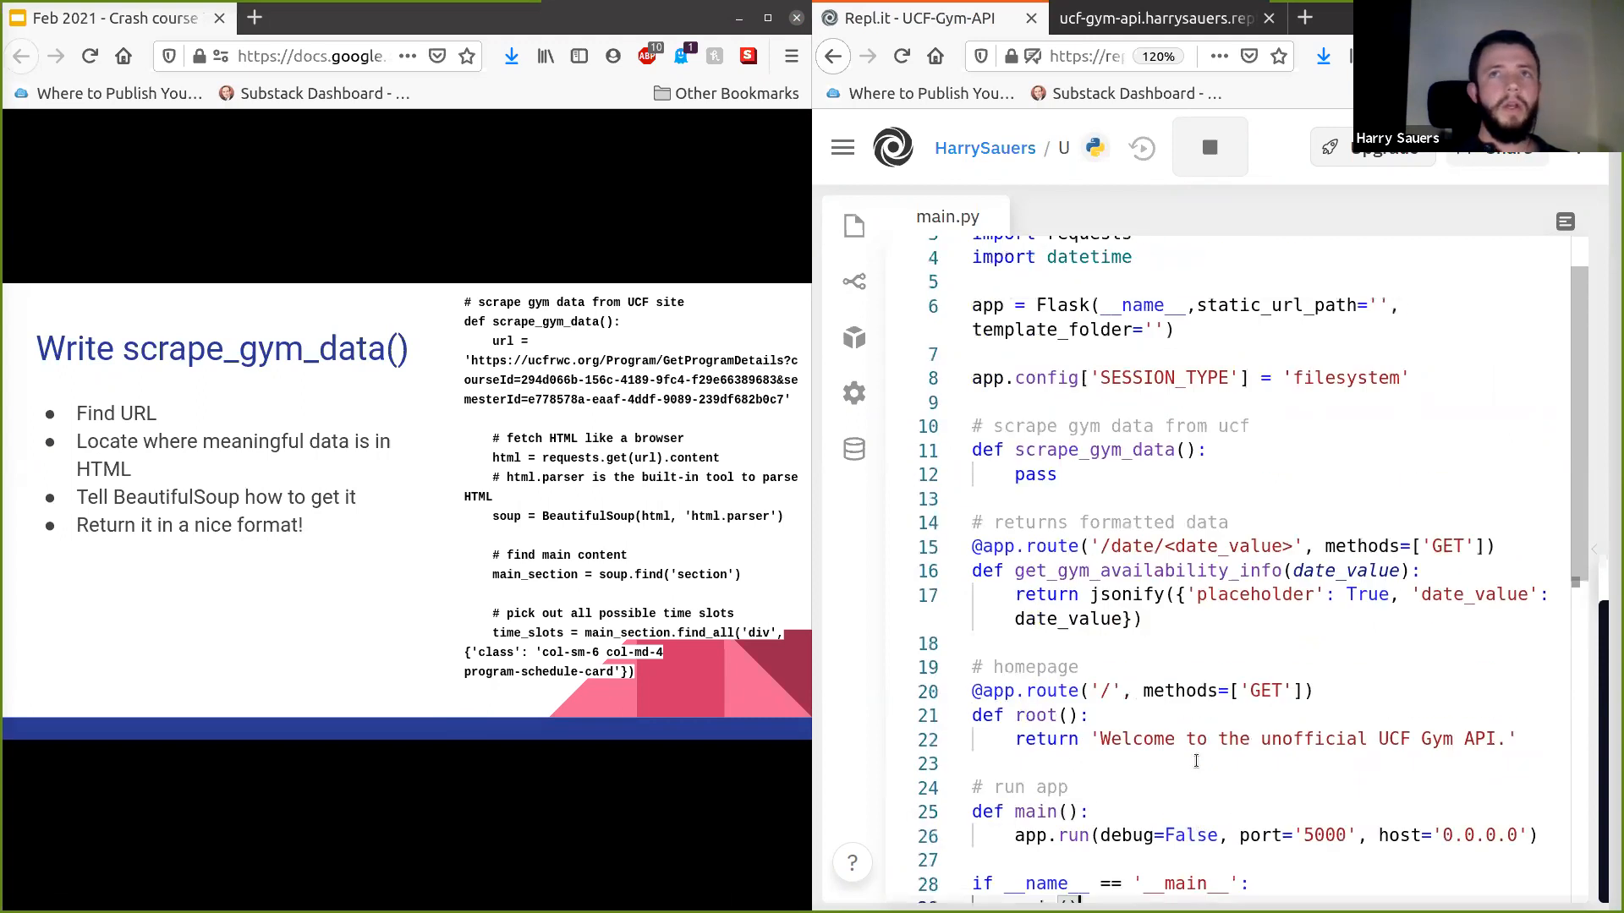
pyautogui.click(1208, 449)
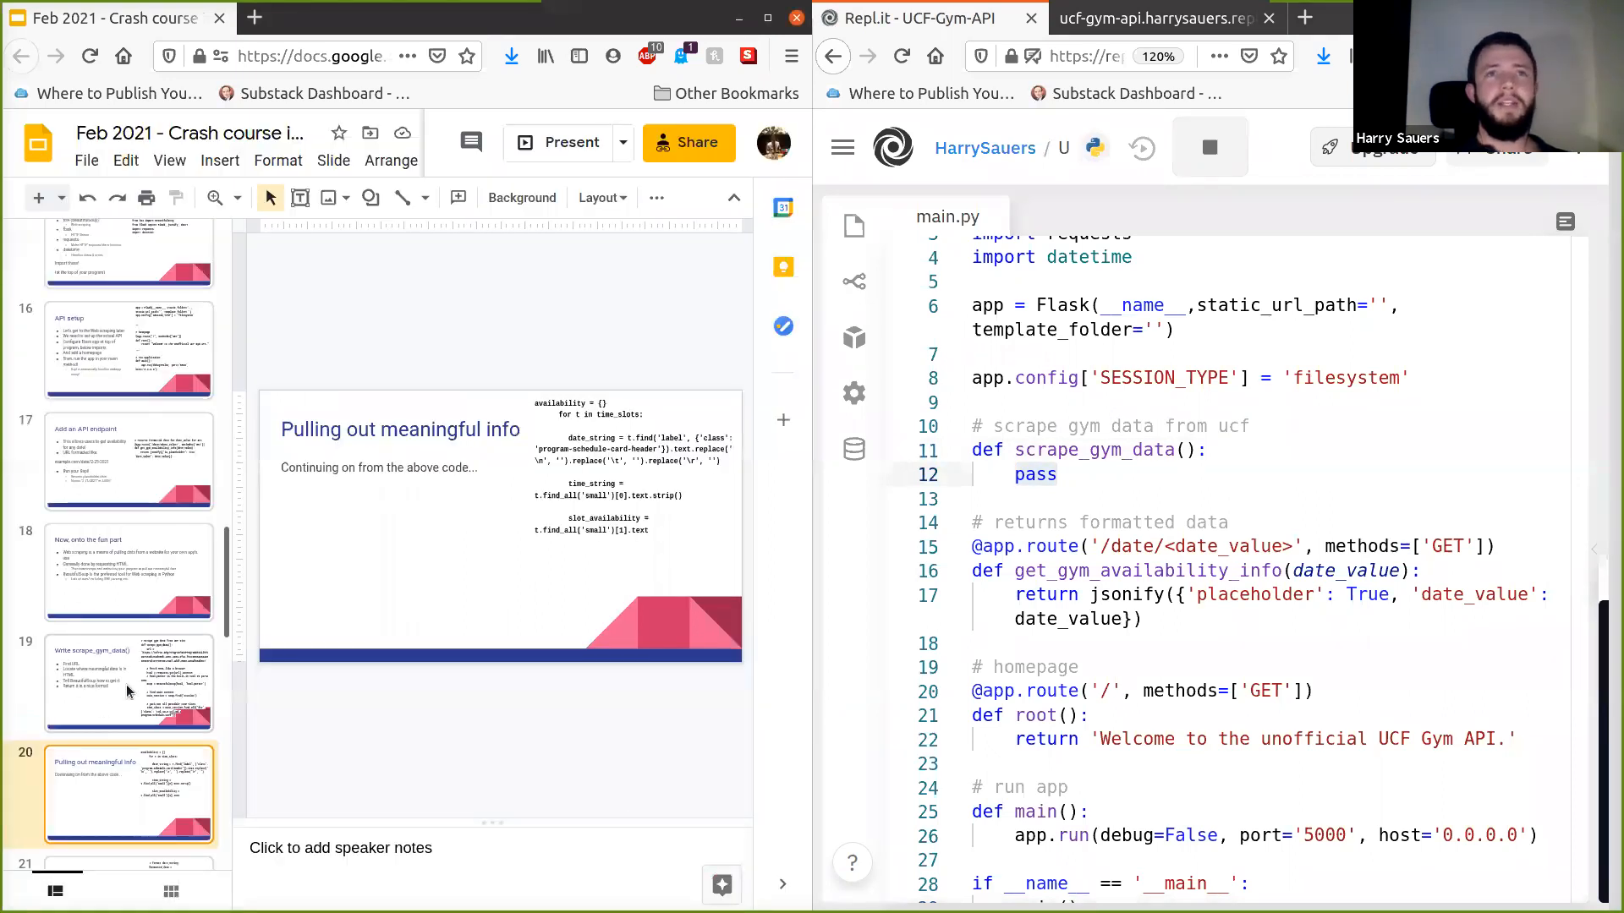
pyautogui.click(128, 682)
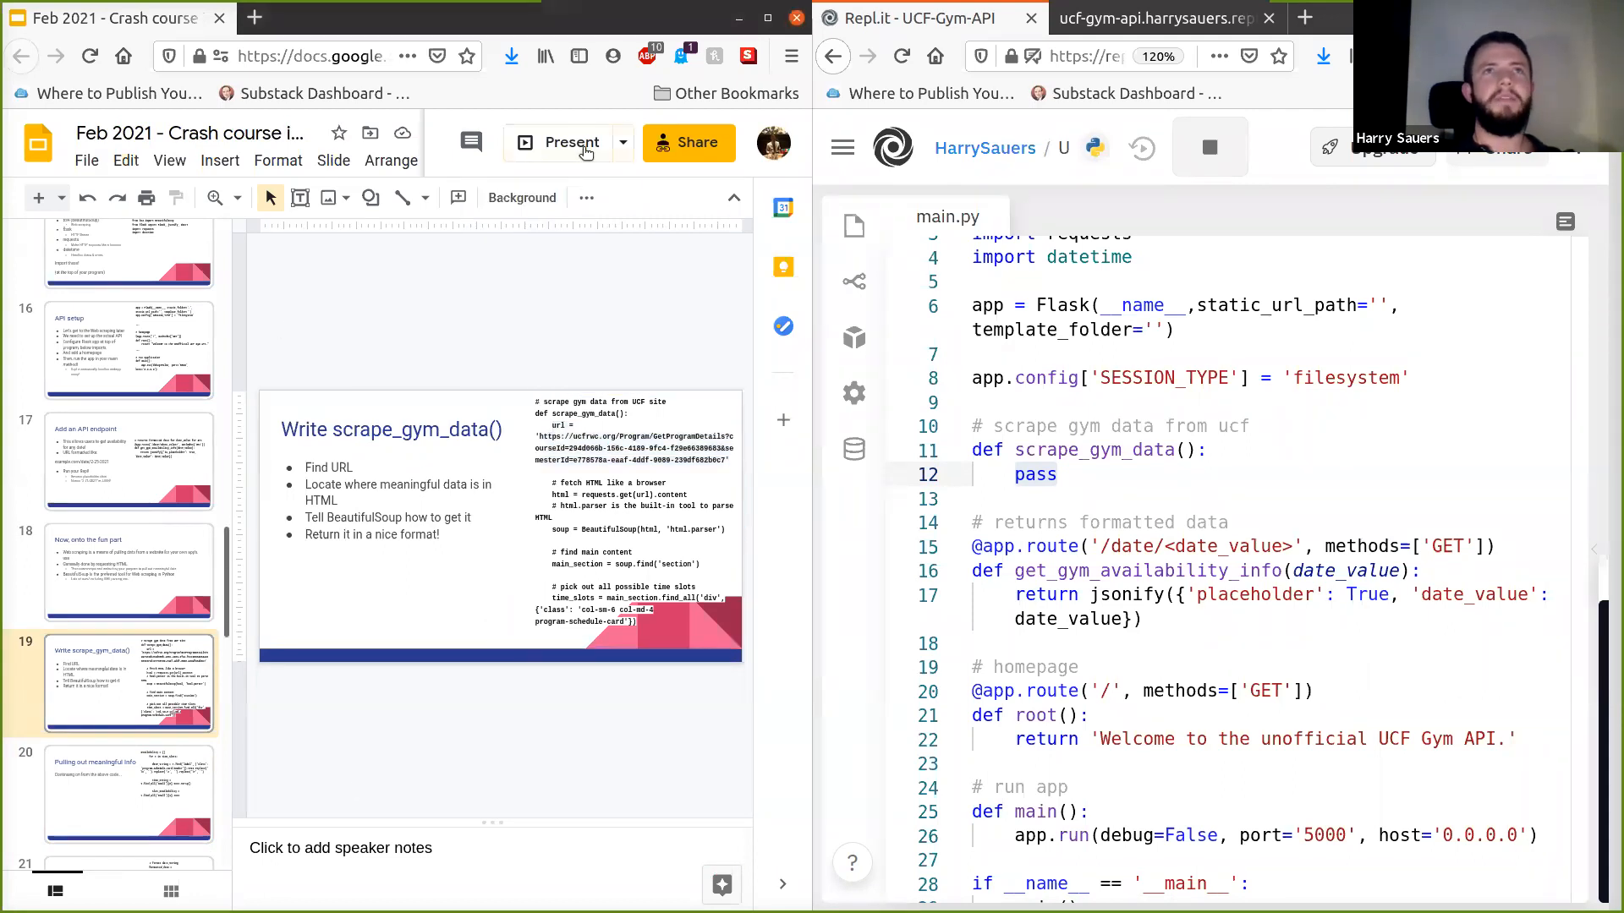
pyautogui.click(571, 142)
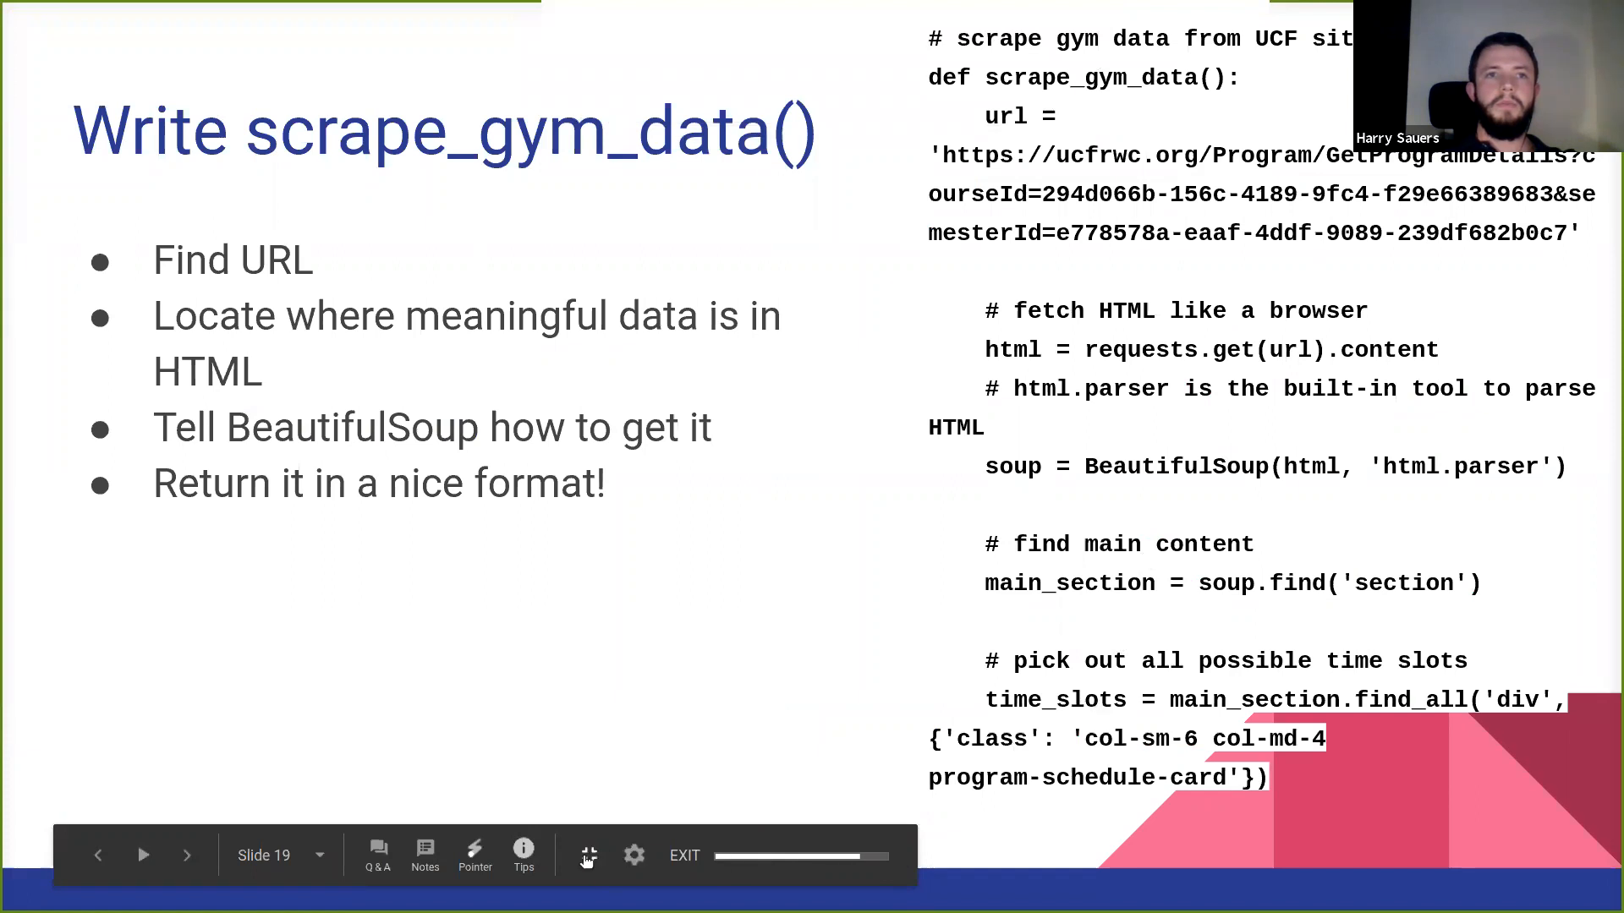
# Replace the pass placeholder in scrape_gym_data with the UCF GetProgramDetails url assignment
pyautogui.click(587, 855)
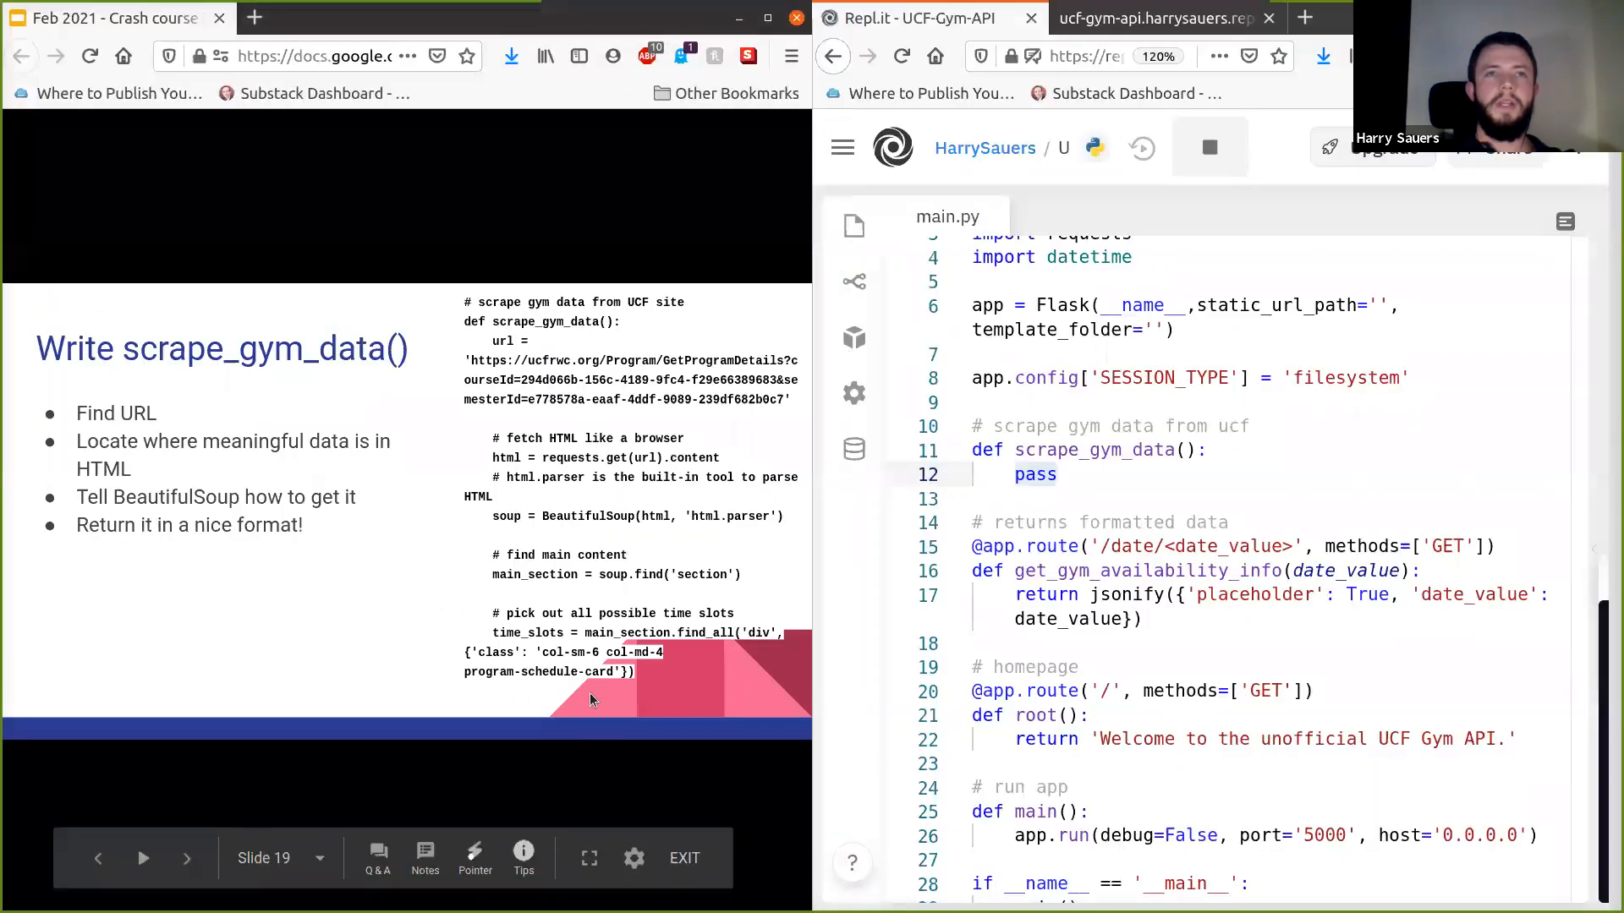
pyautogui.click(1062, 474)
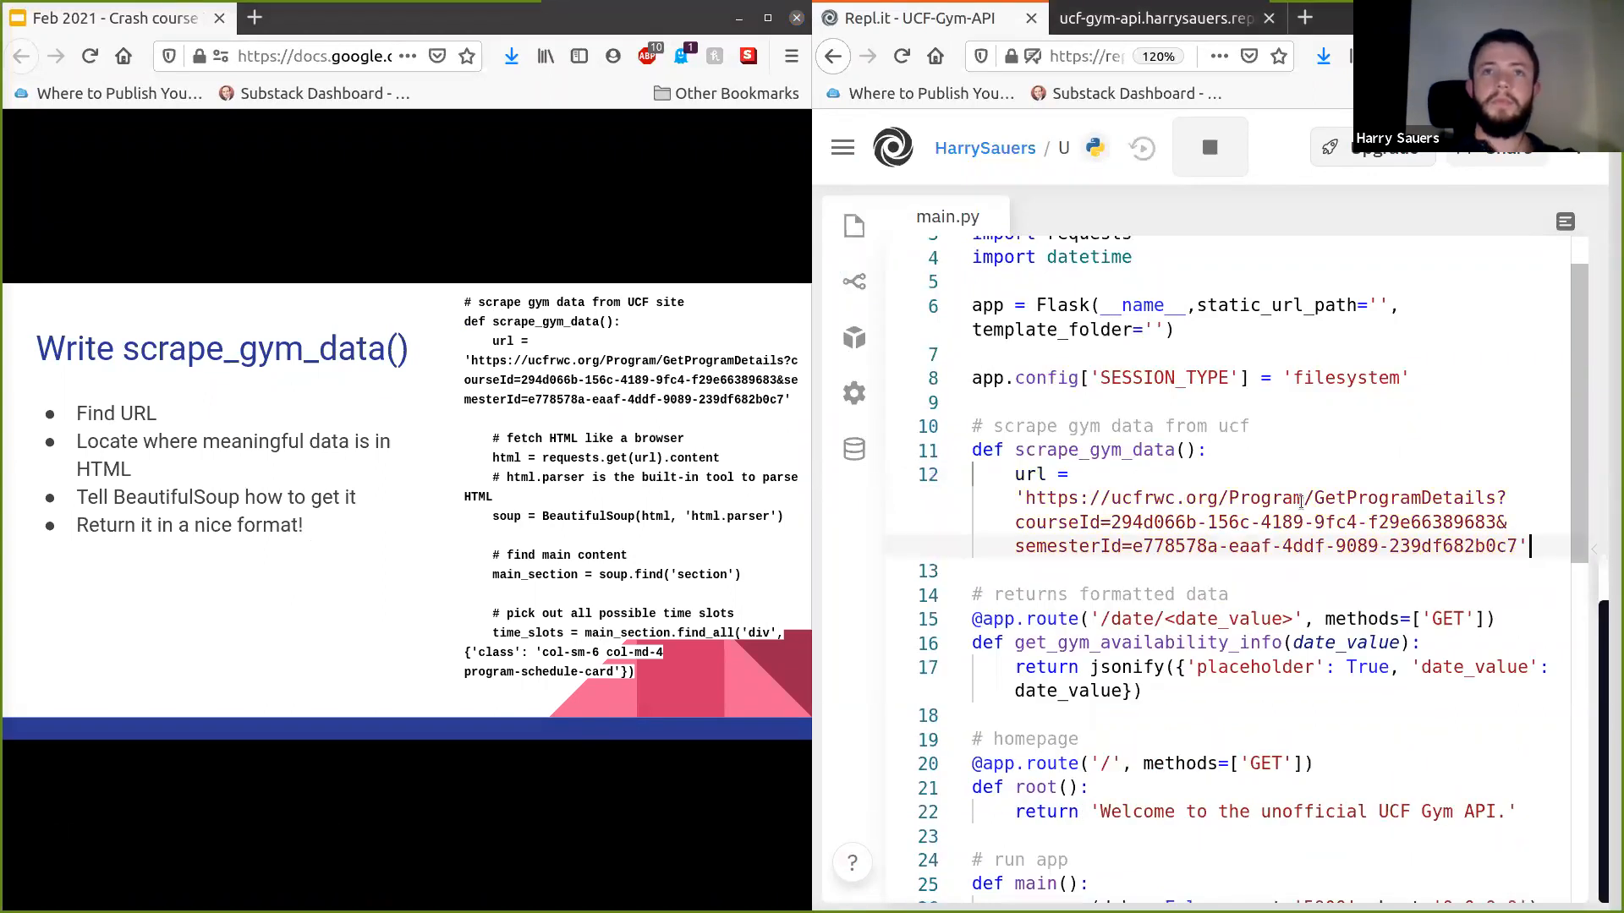
pyautogui.press('Return')
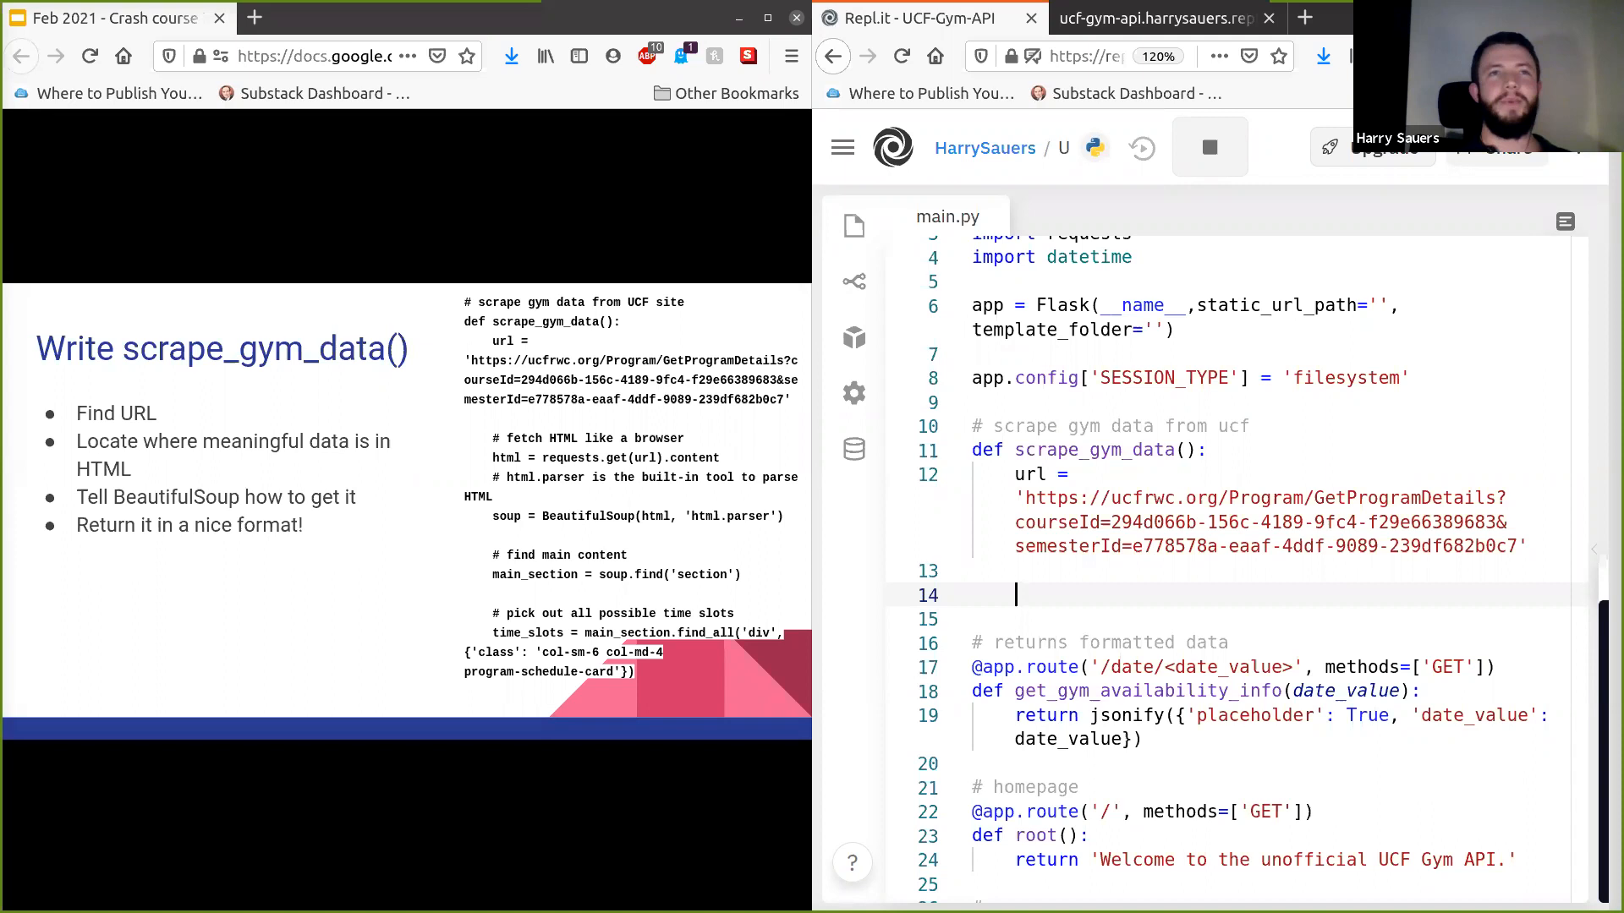
# Add a '# fetch html like a browser' comment below the url
pyautogui.write('#')
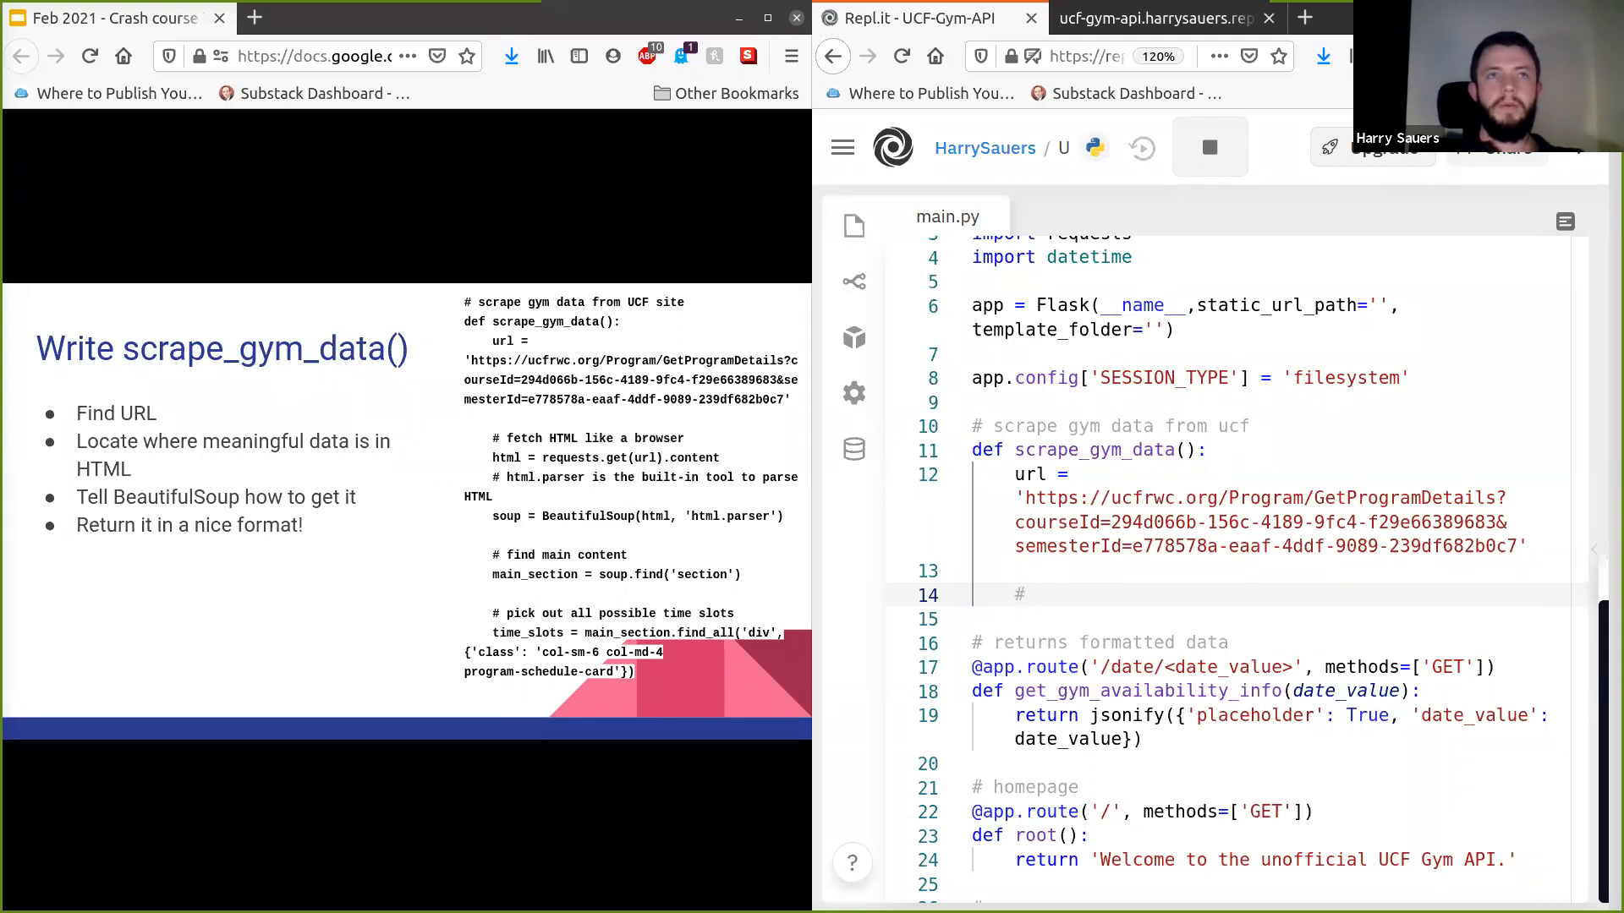
pyautogui.write('fe')
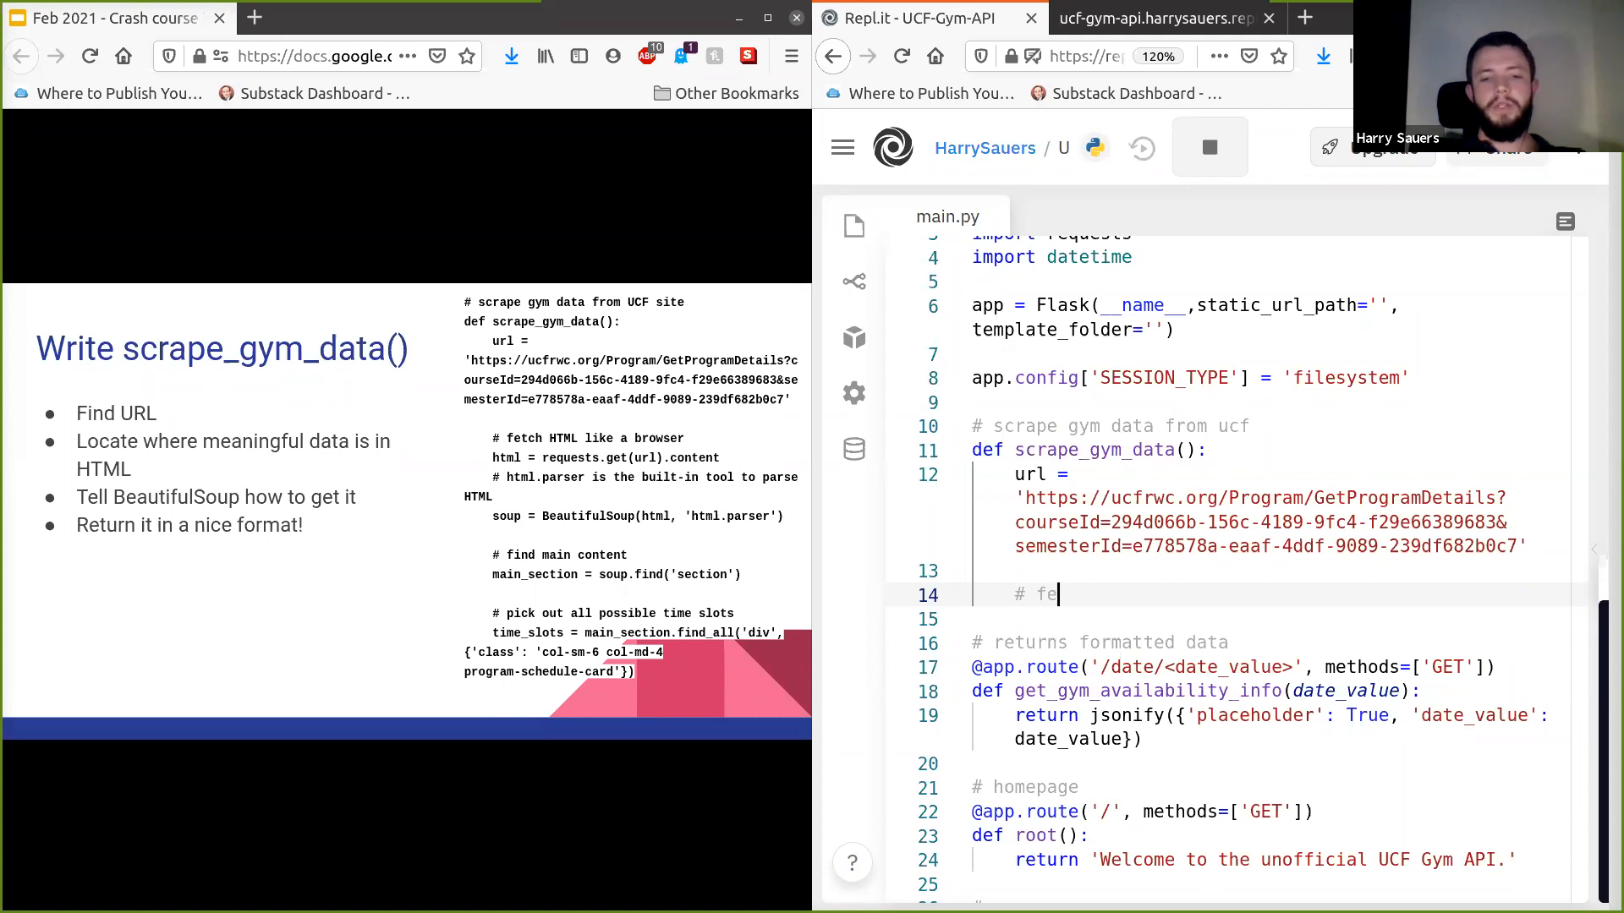
pyautogui.write('tch html like')
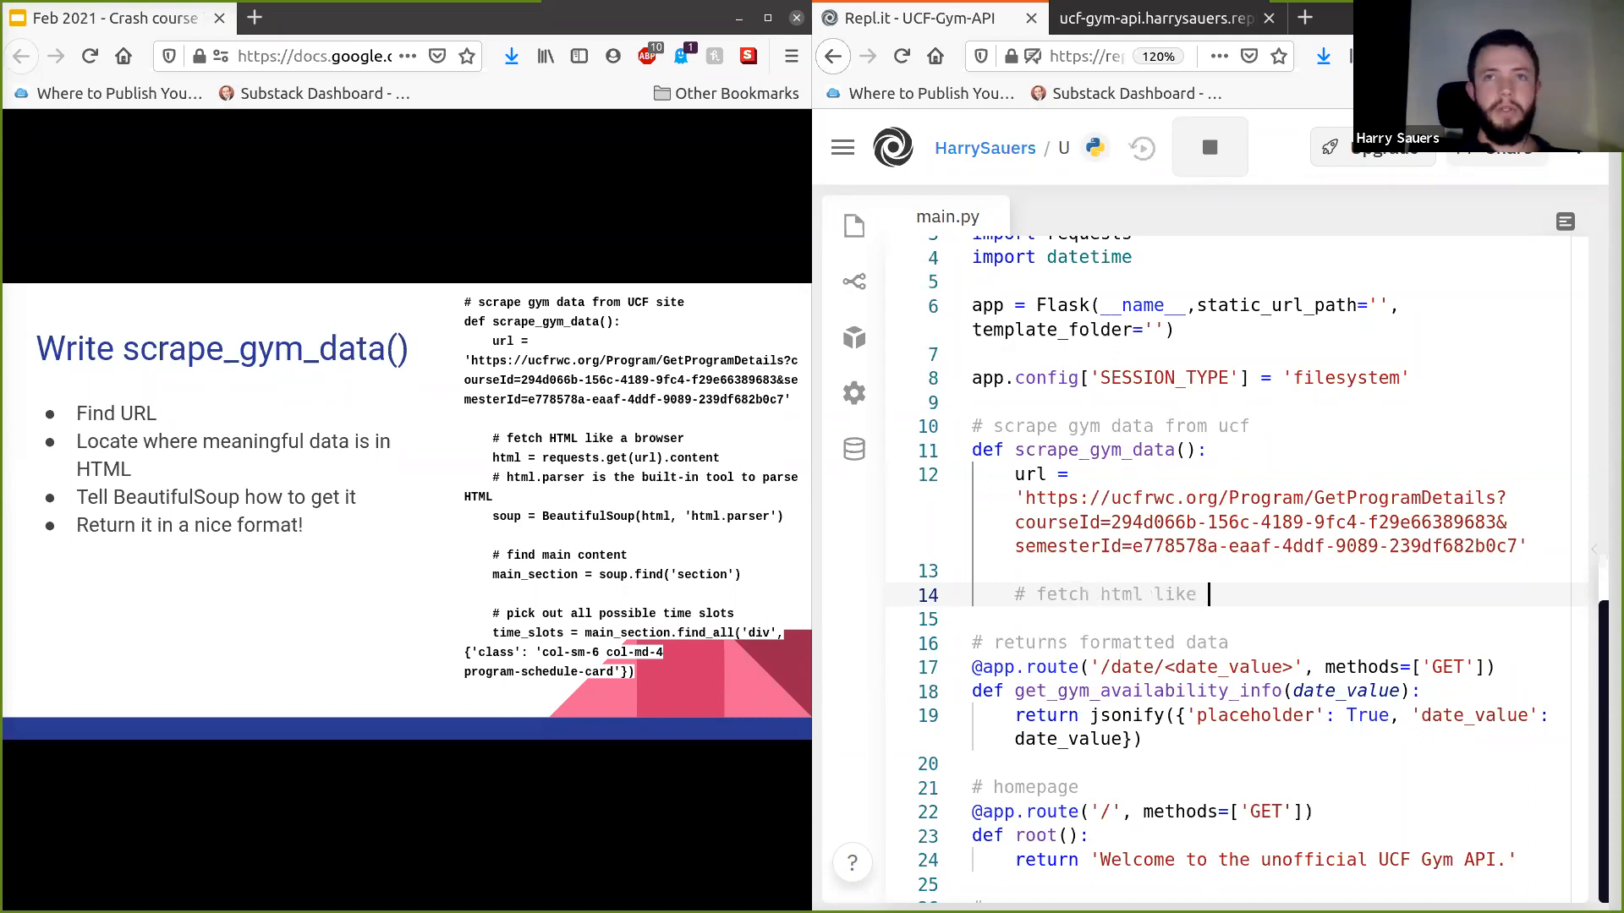
pyautogui.write('a browswe')
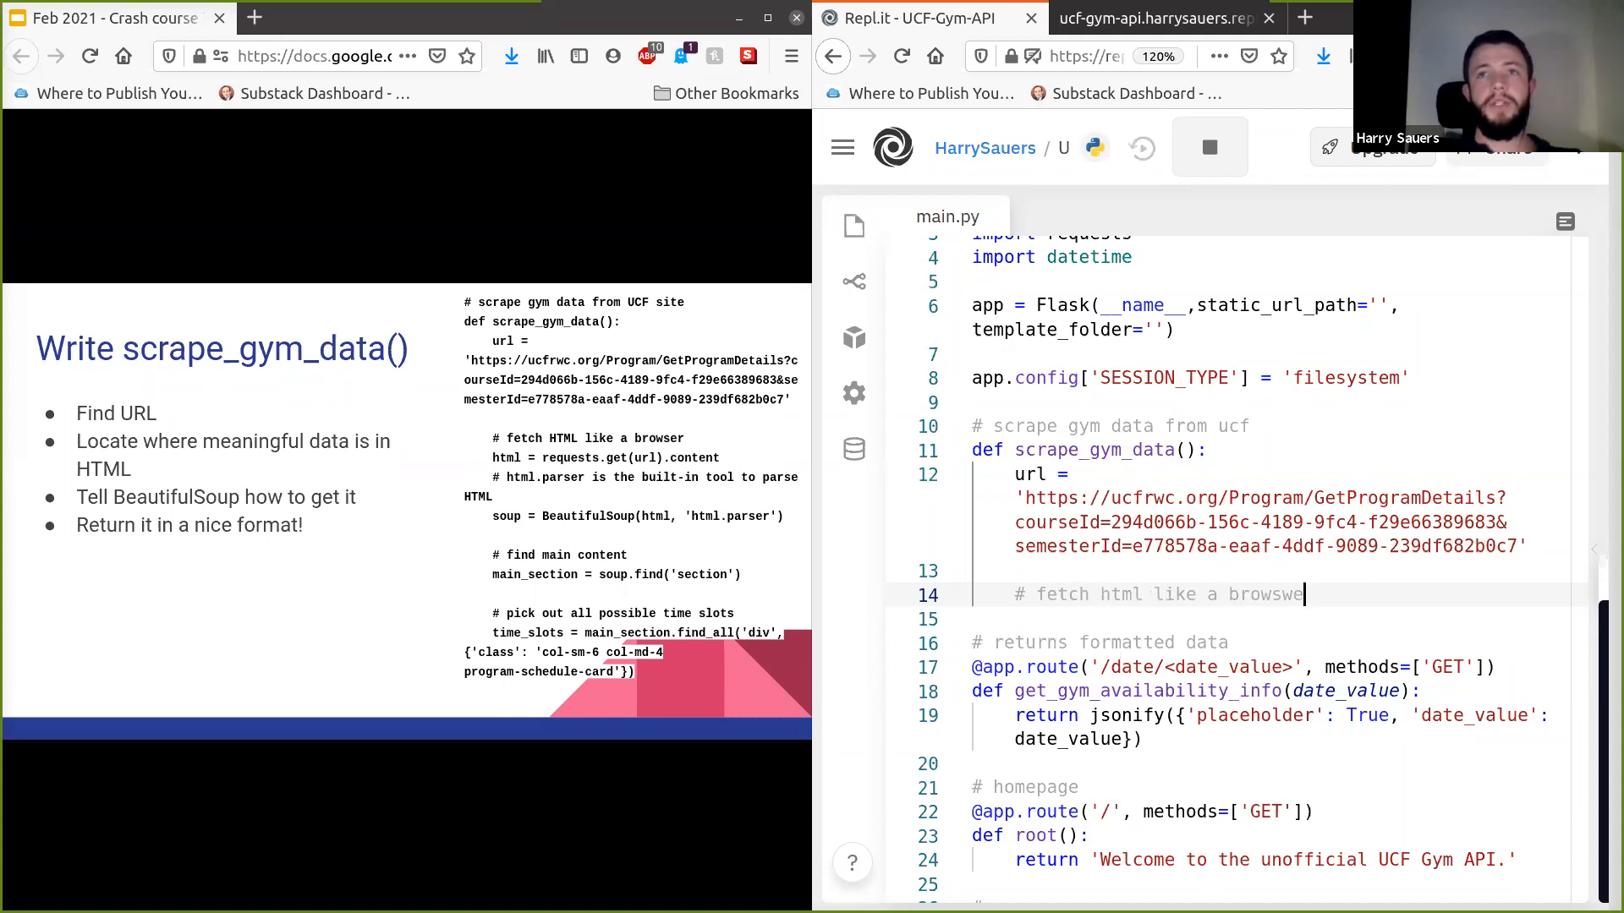
pyautogui.press('Return')
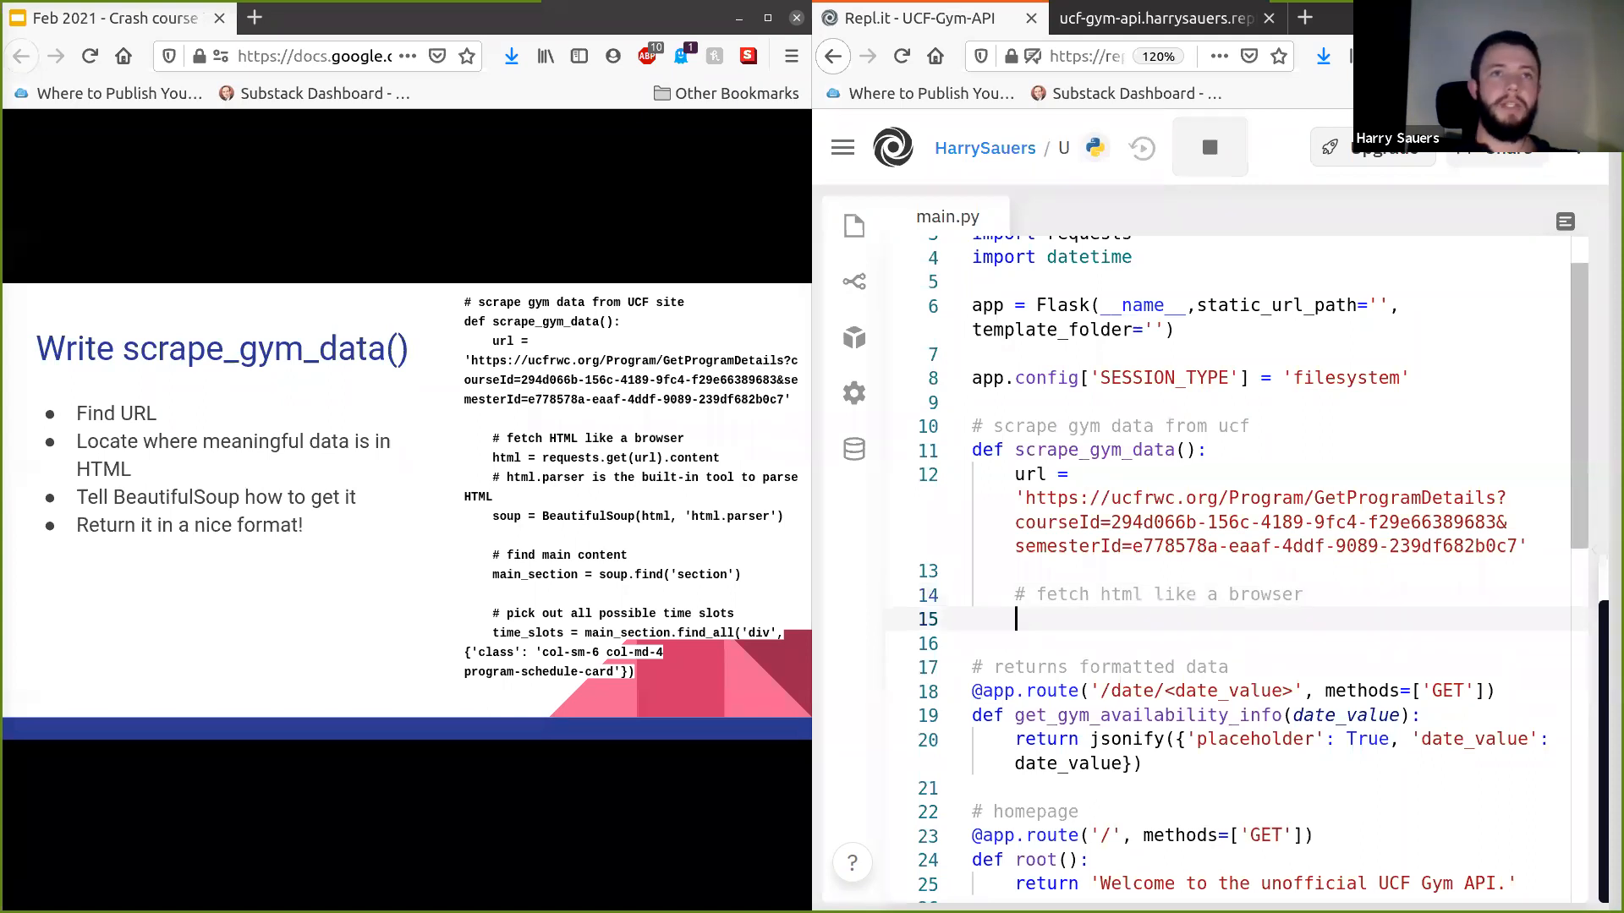
# Add html = requests.get(url).content, then highlight the semesterId in the url
pyautogui.write('html =')
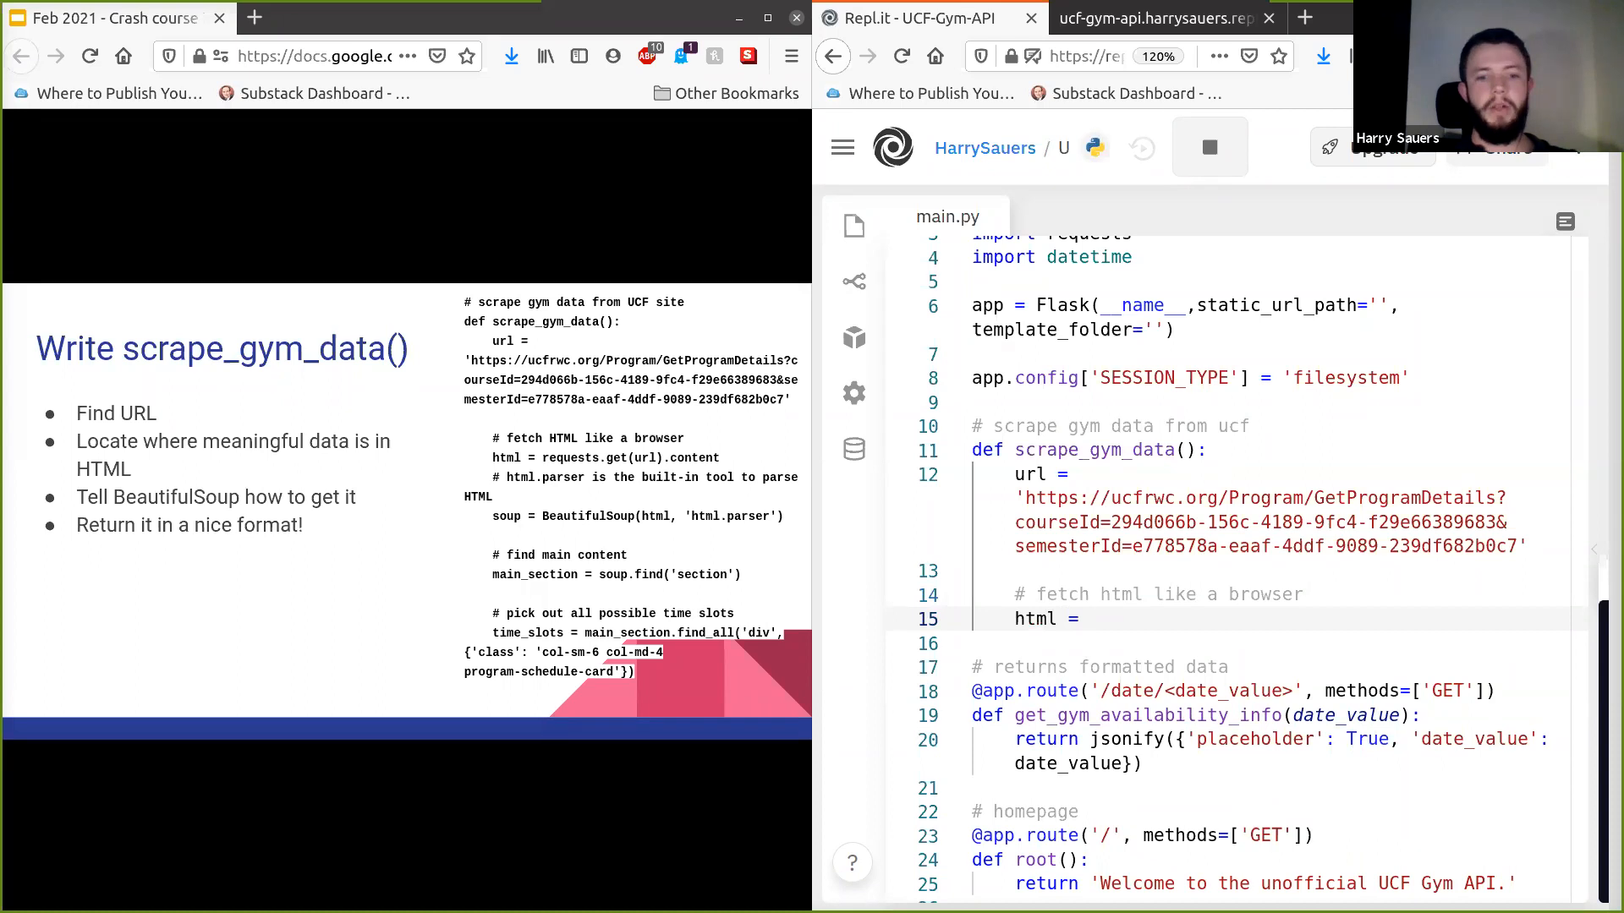
pyautogui.write('requests')
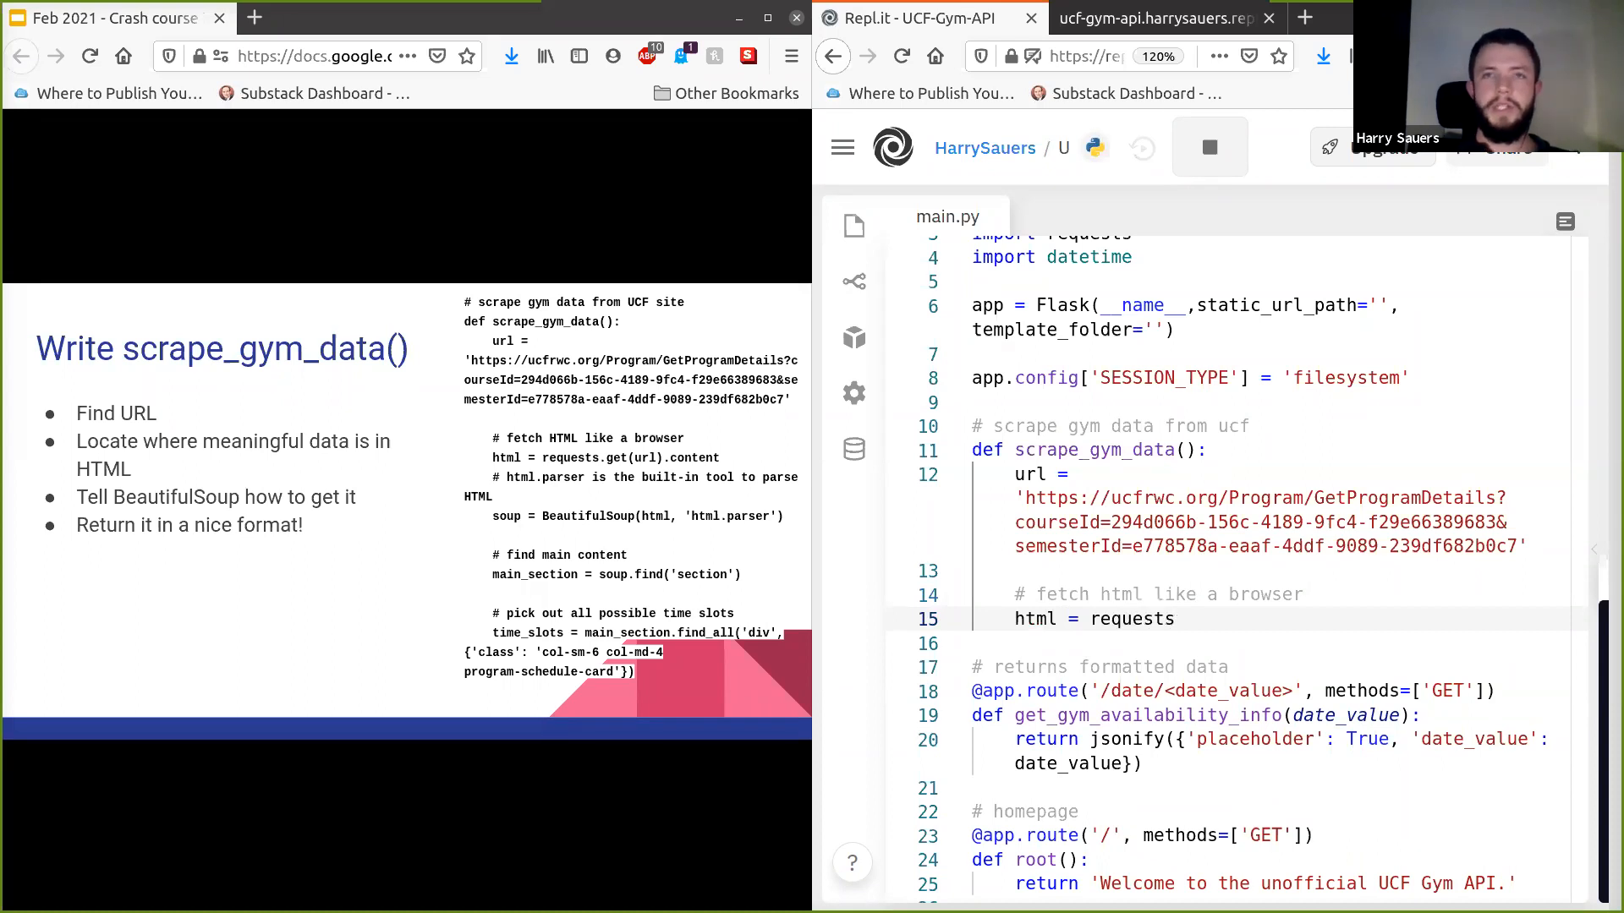
pyautogui.write('.get(url)')
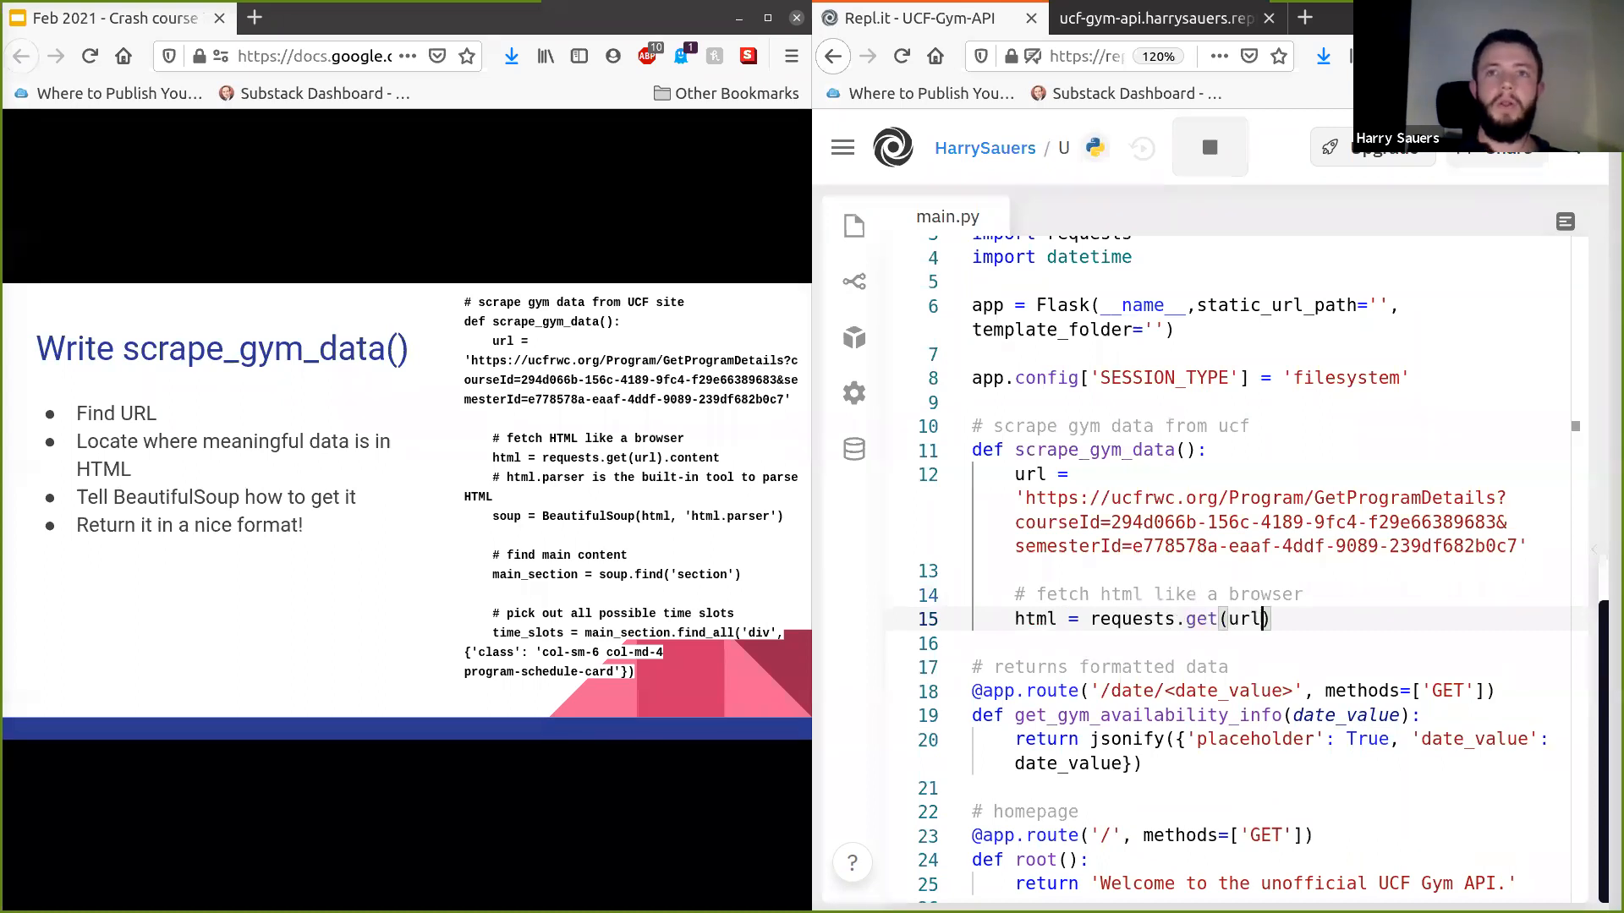
pyautogui.write('.content')
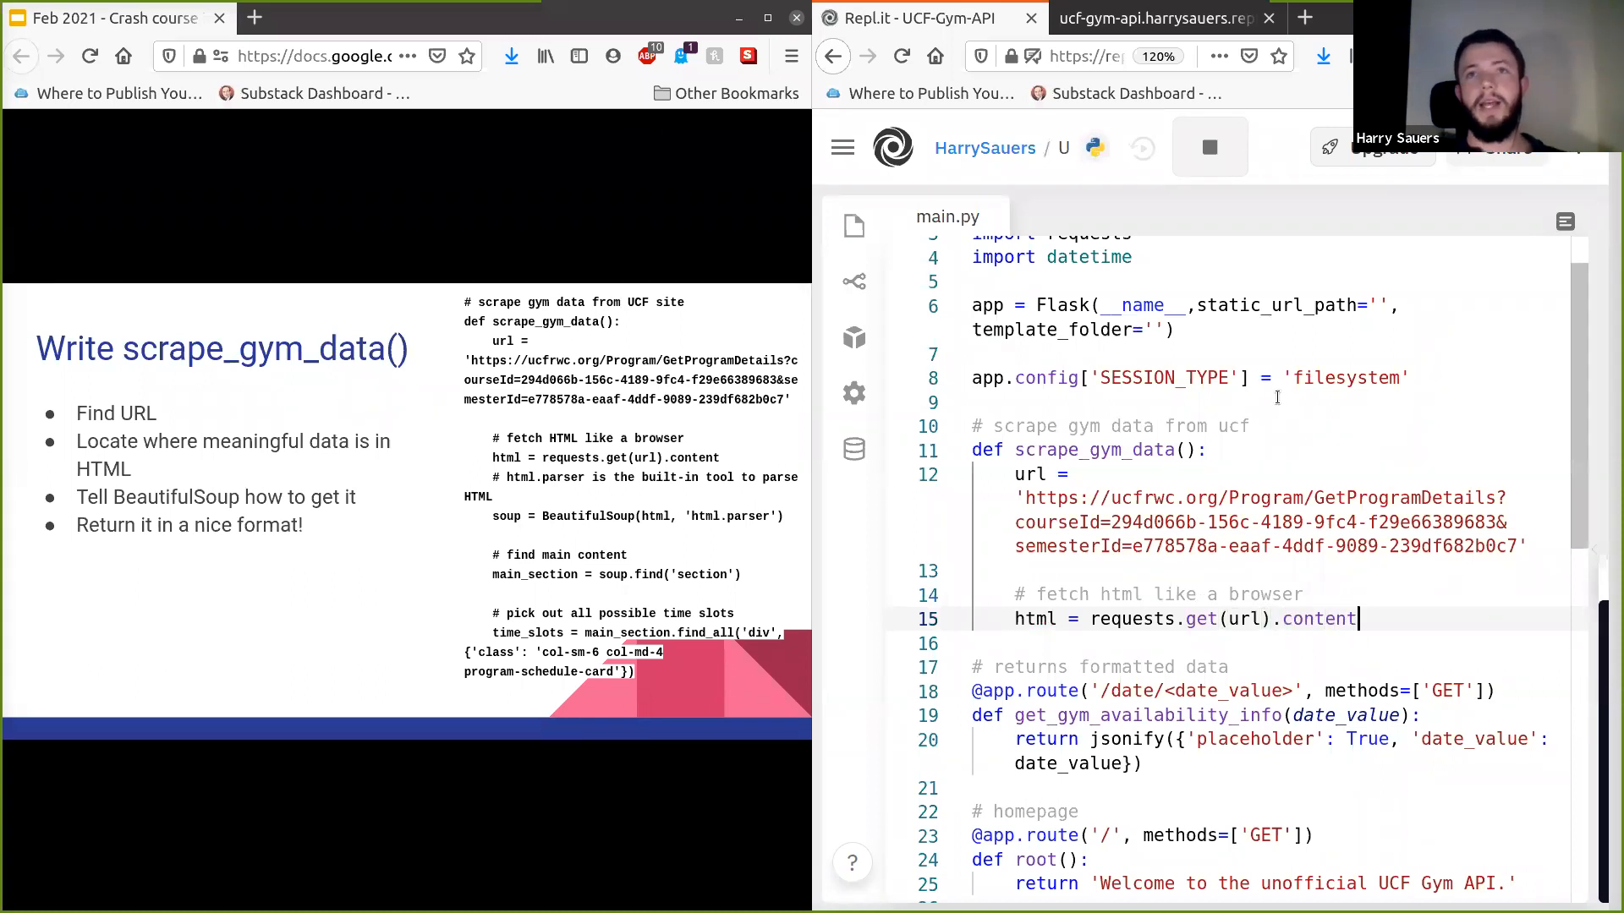
pyautogui.moveTo(1195, 618)
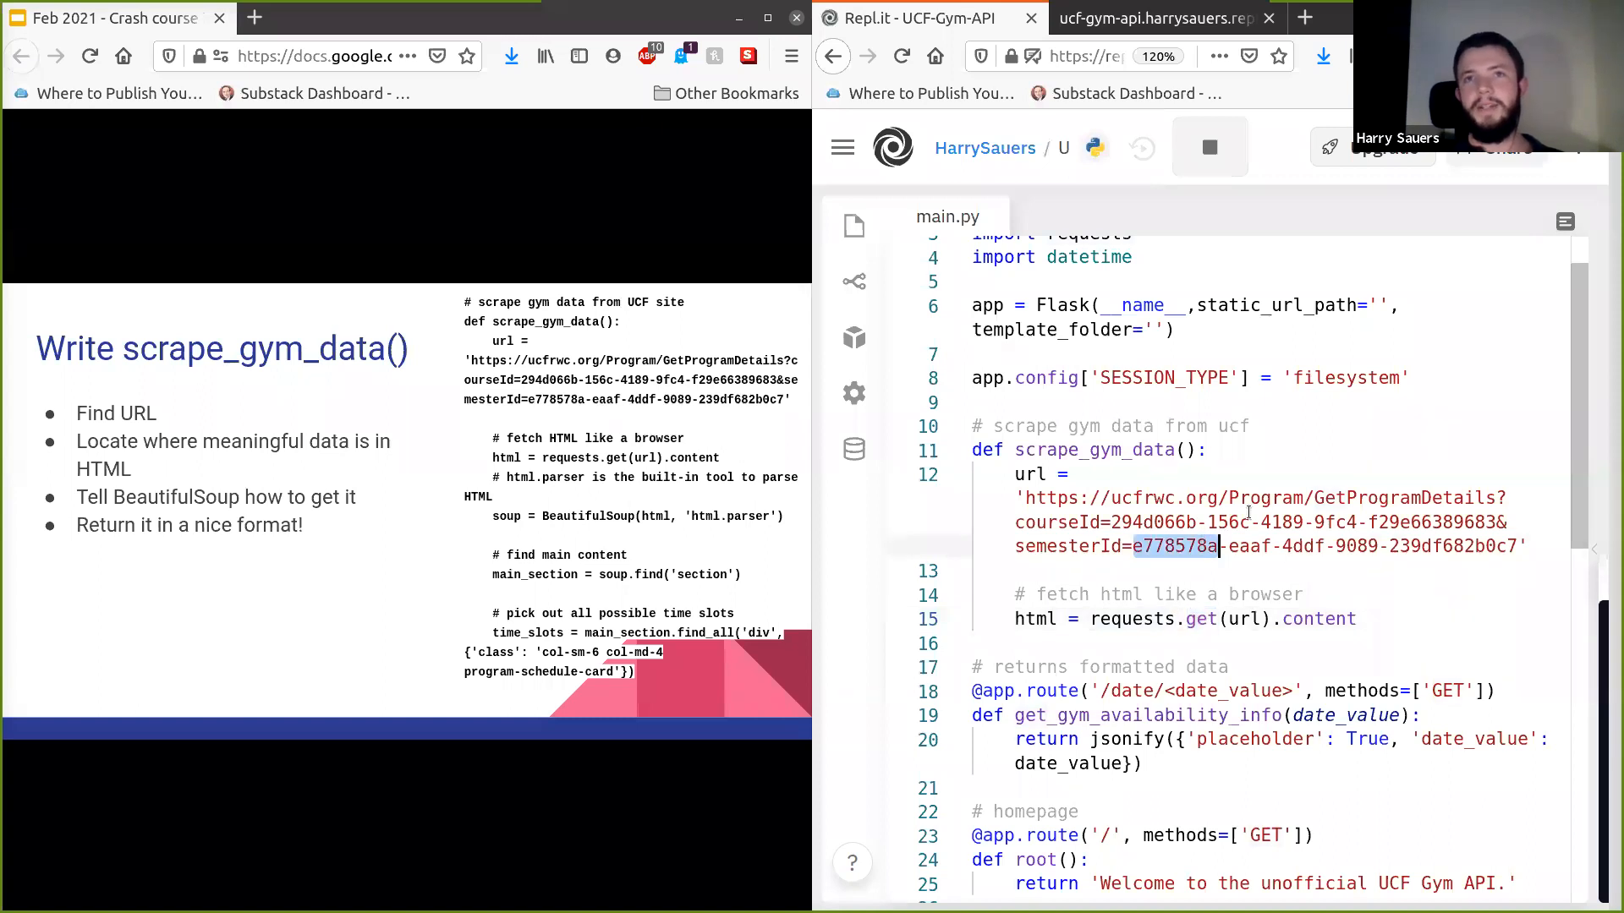
pyautogui.doubleClick(1319, 618)
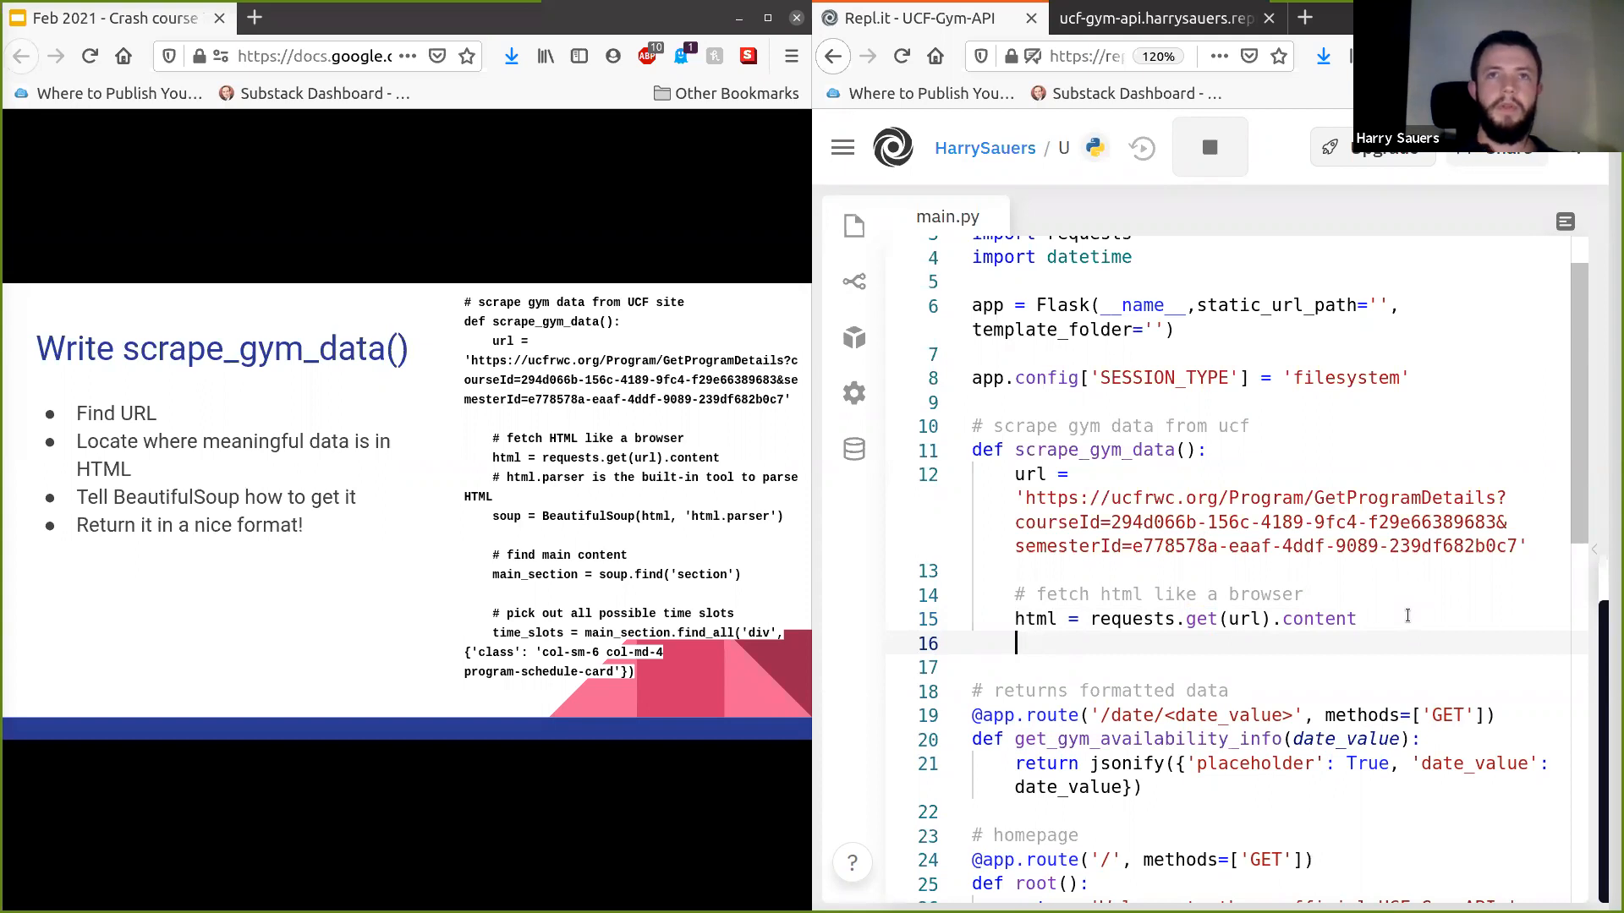
# Add soup = BeautifulSoup(html, 'html.parser') to parse the fetched page
pyautogui.write('soup =')
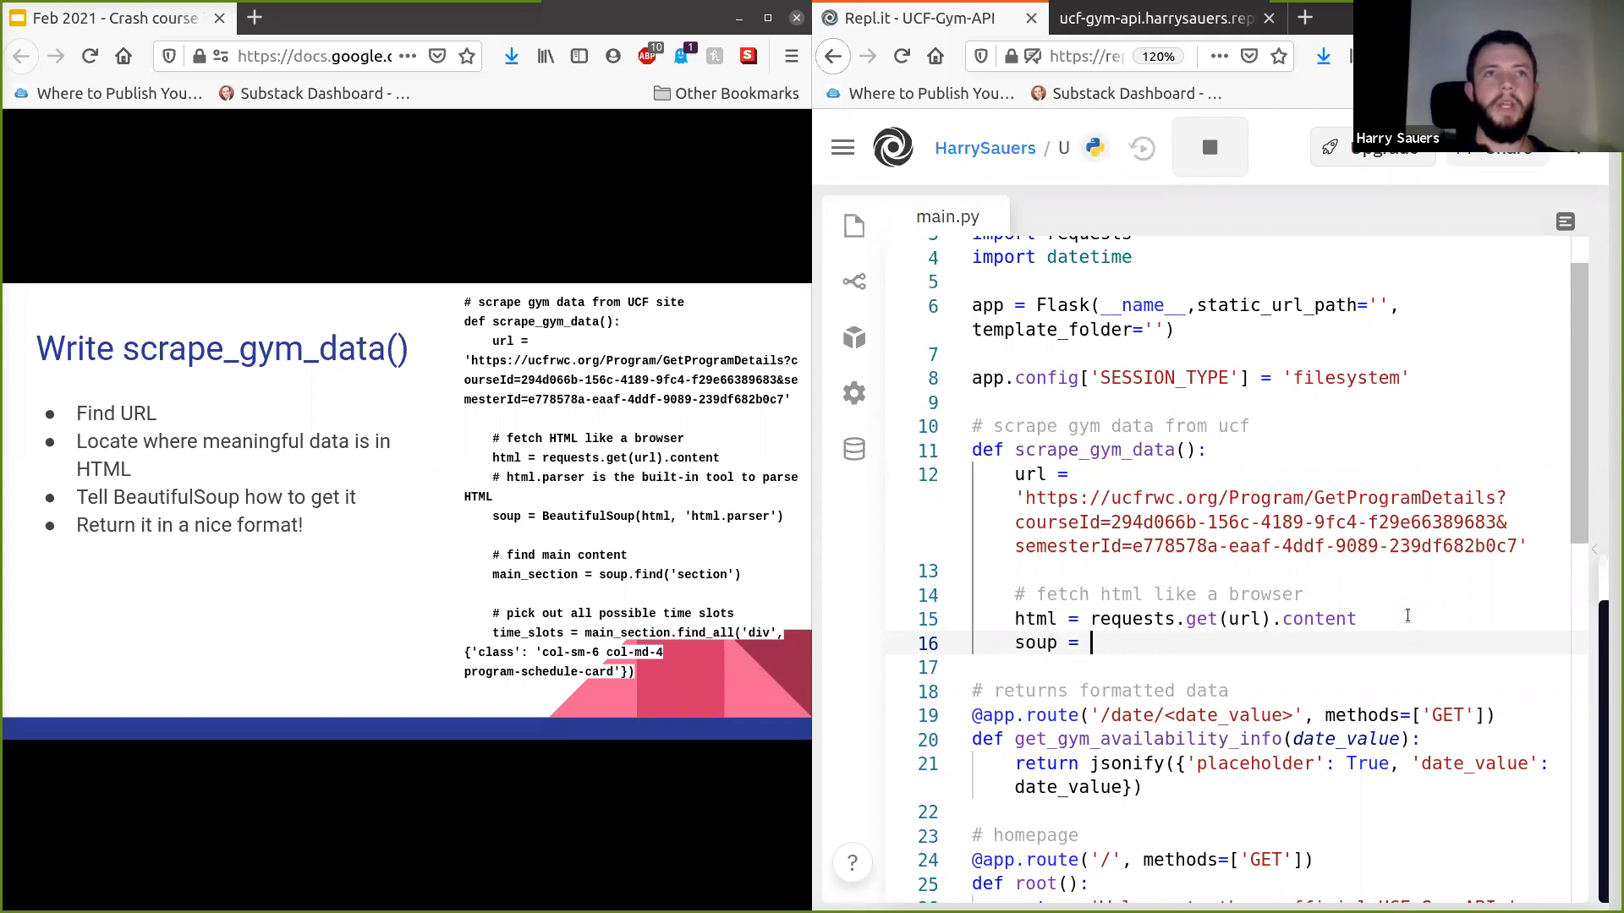
pyautogui.write('BeautifulSou')
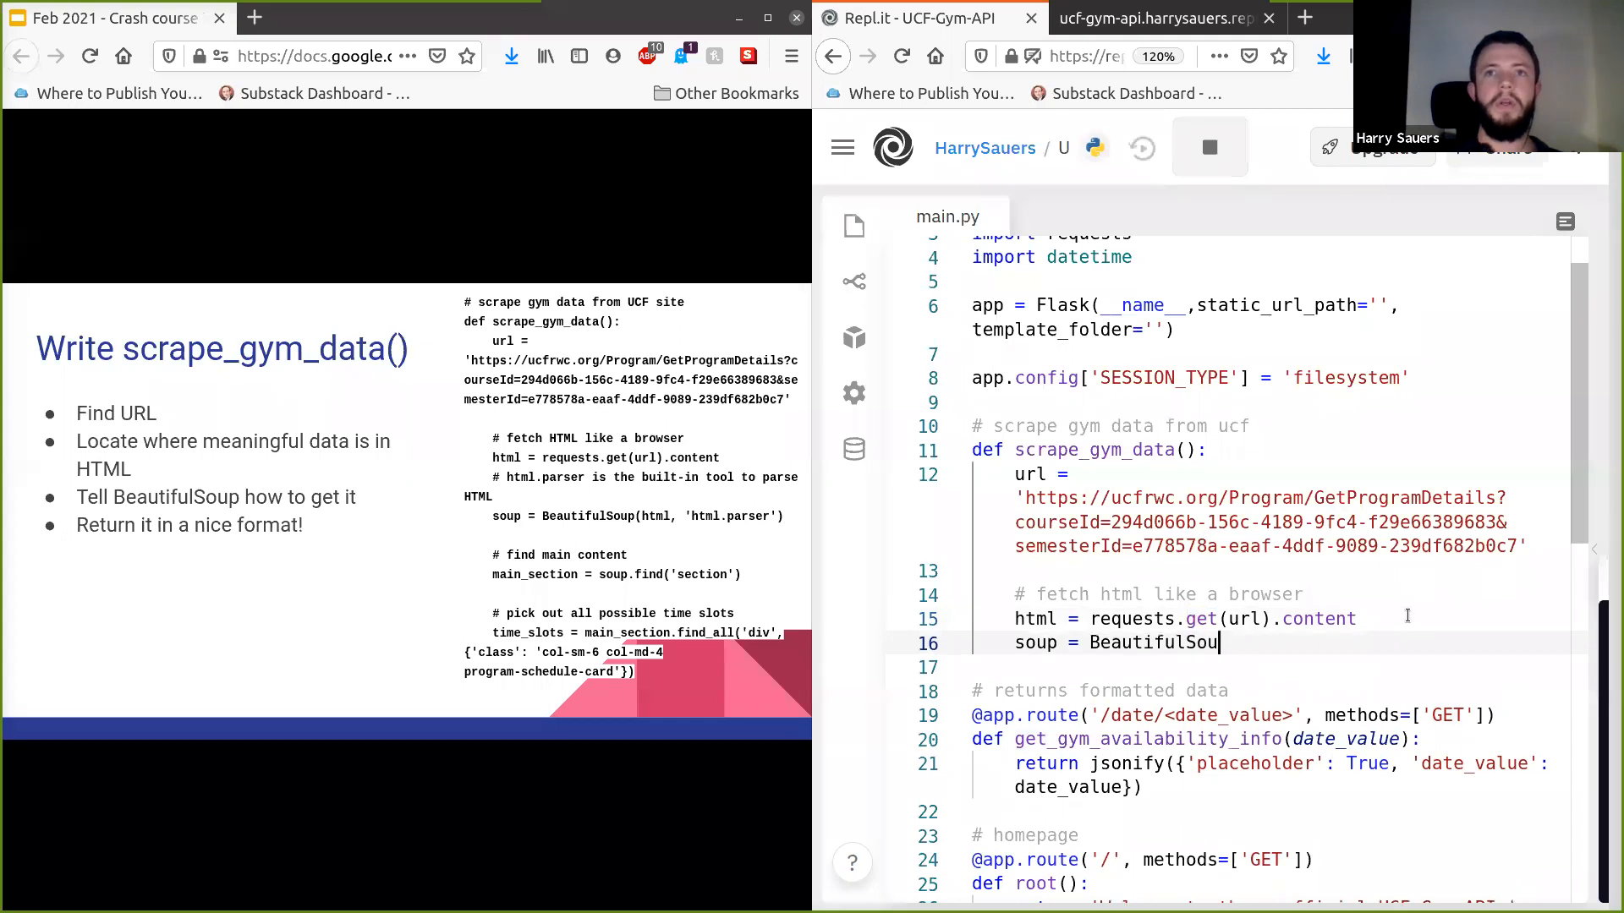
pyautogui.write('p()')
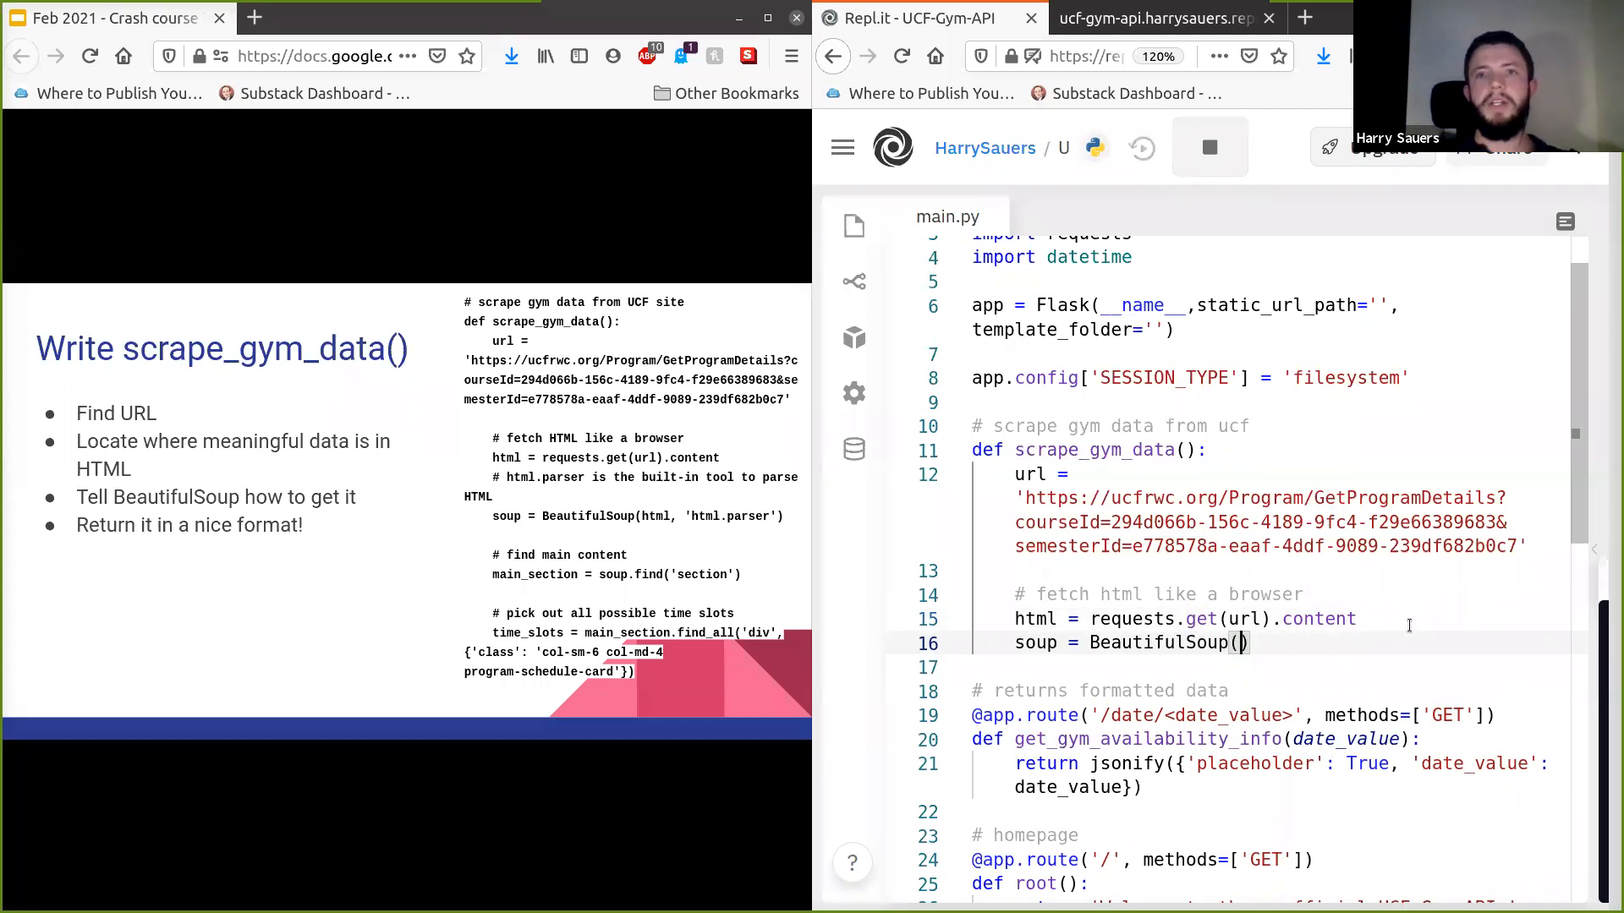
pyautogui.write('html,')
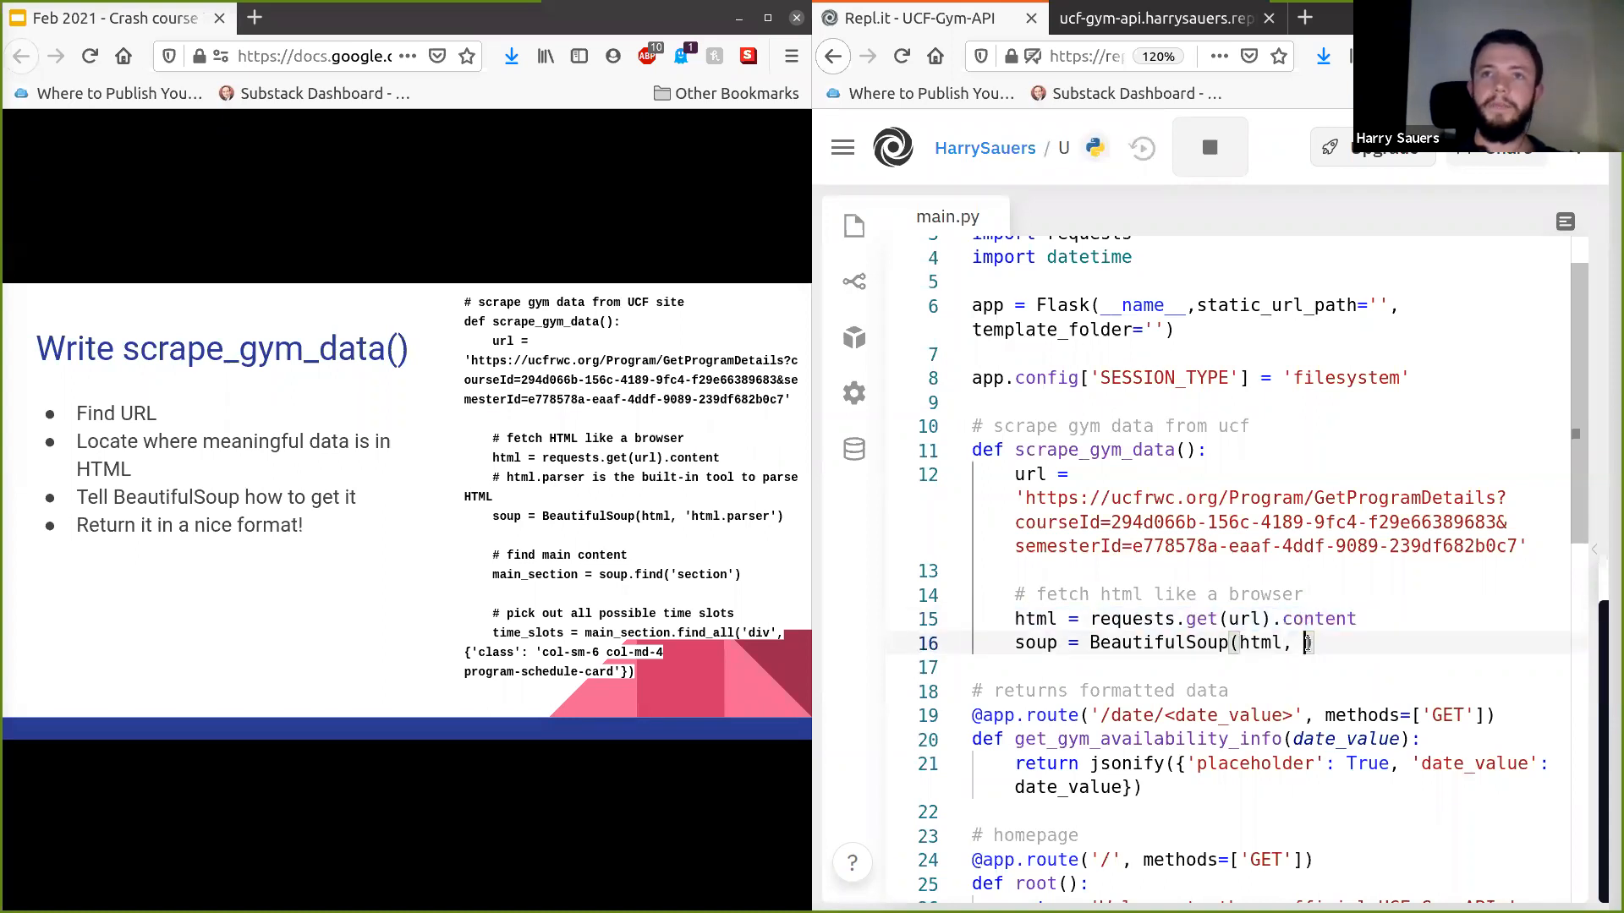
pyautogui.write("'html.")
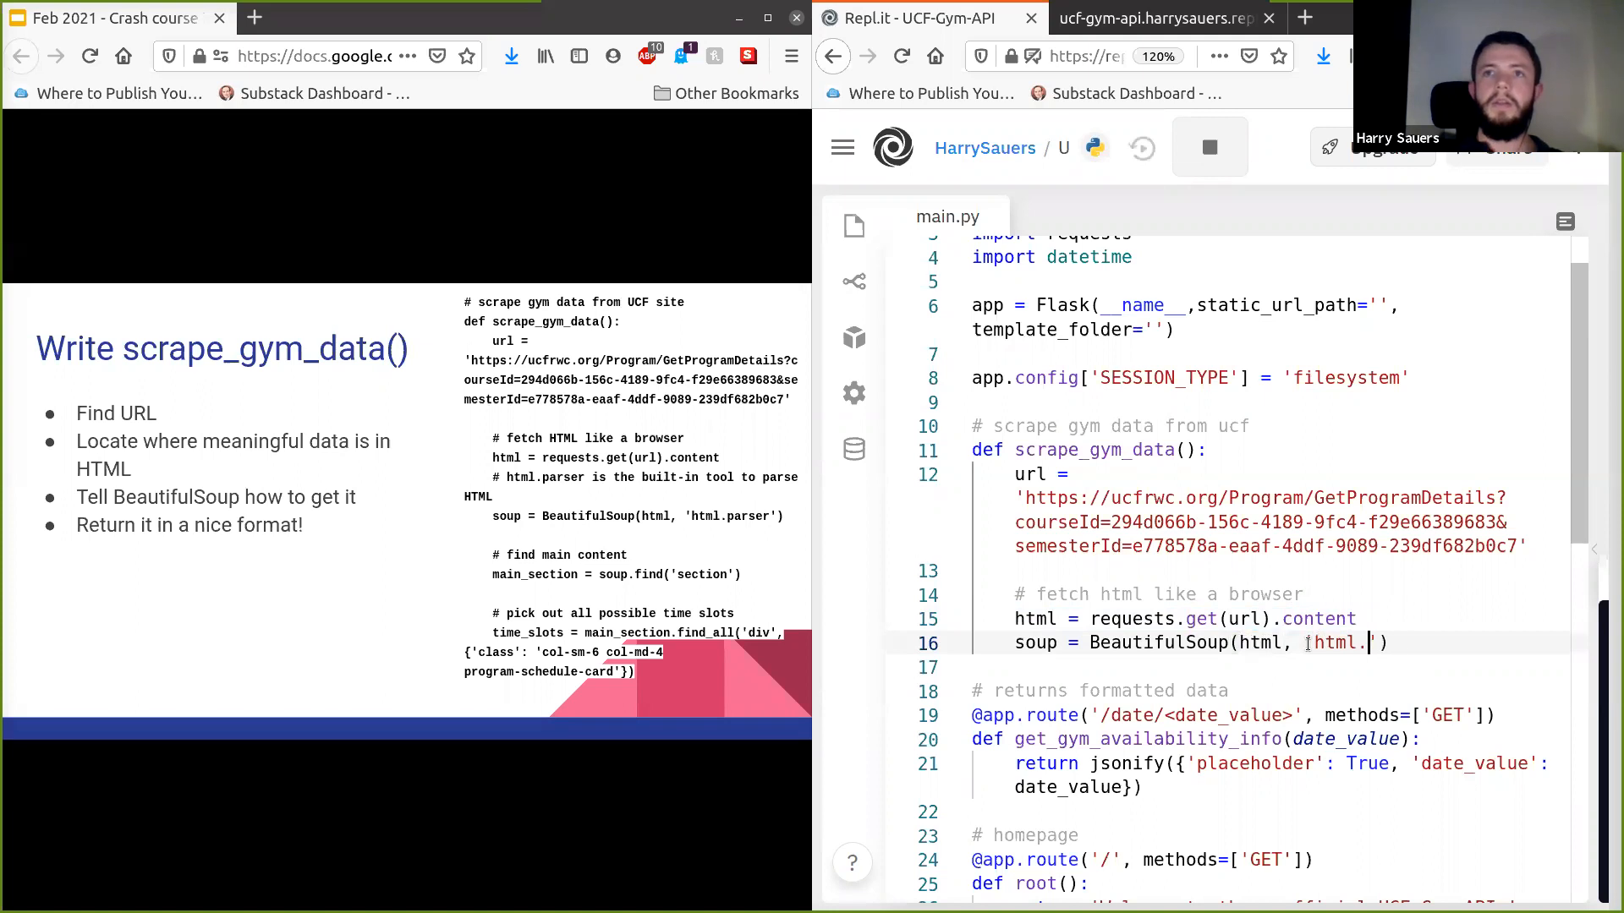
pyautogui.write('o')
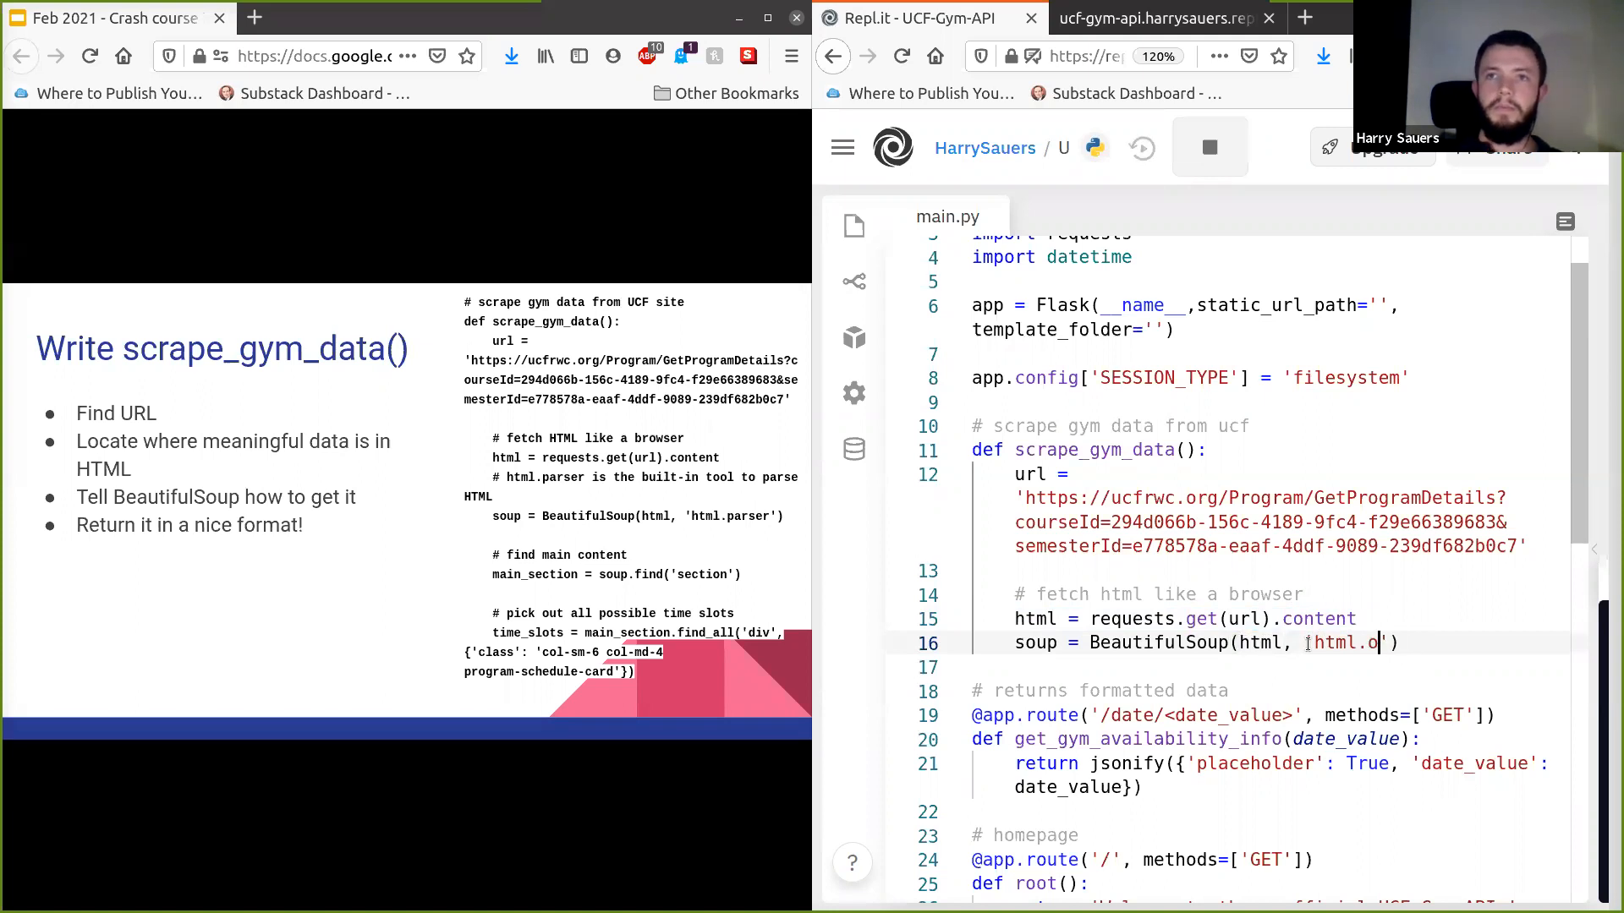
pyautogui.write('parser')
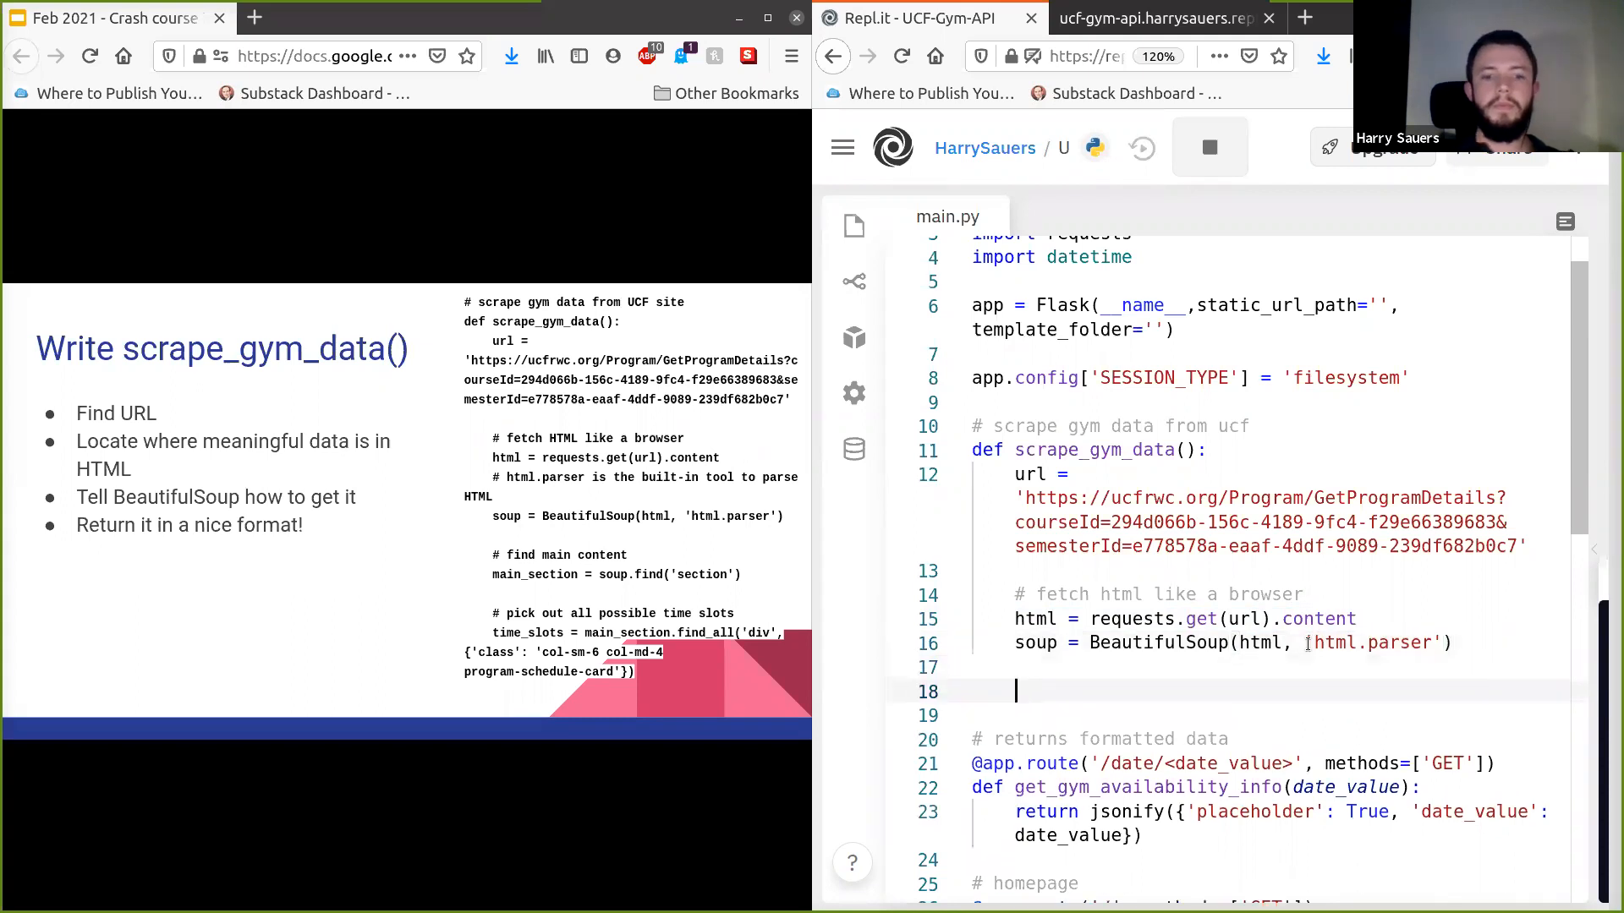
# Add the comment '# find main content' below the soup line
pyautogui.write('#')
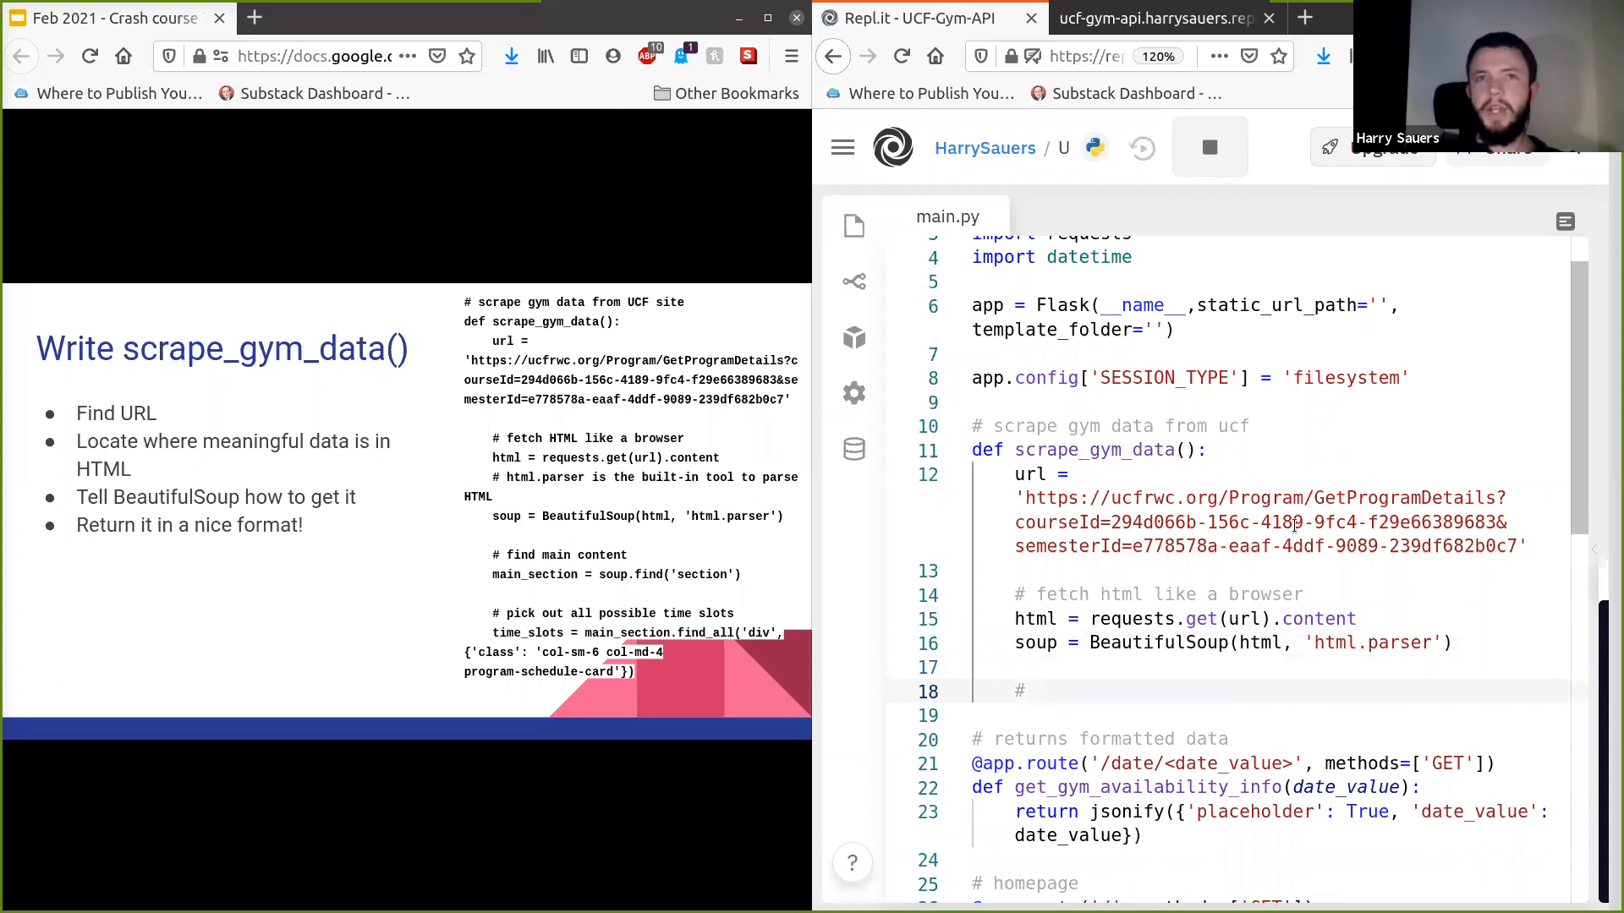
pyautogui.write('find')
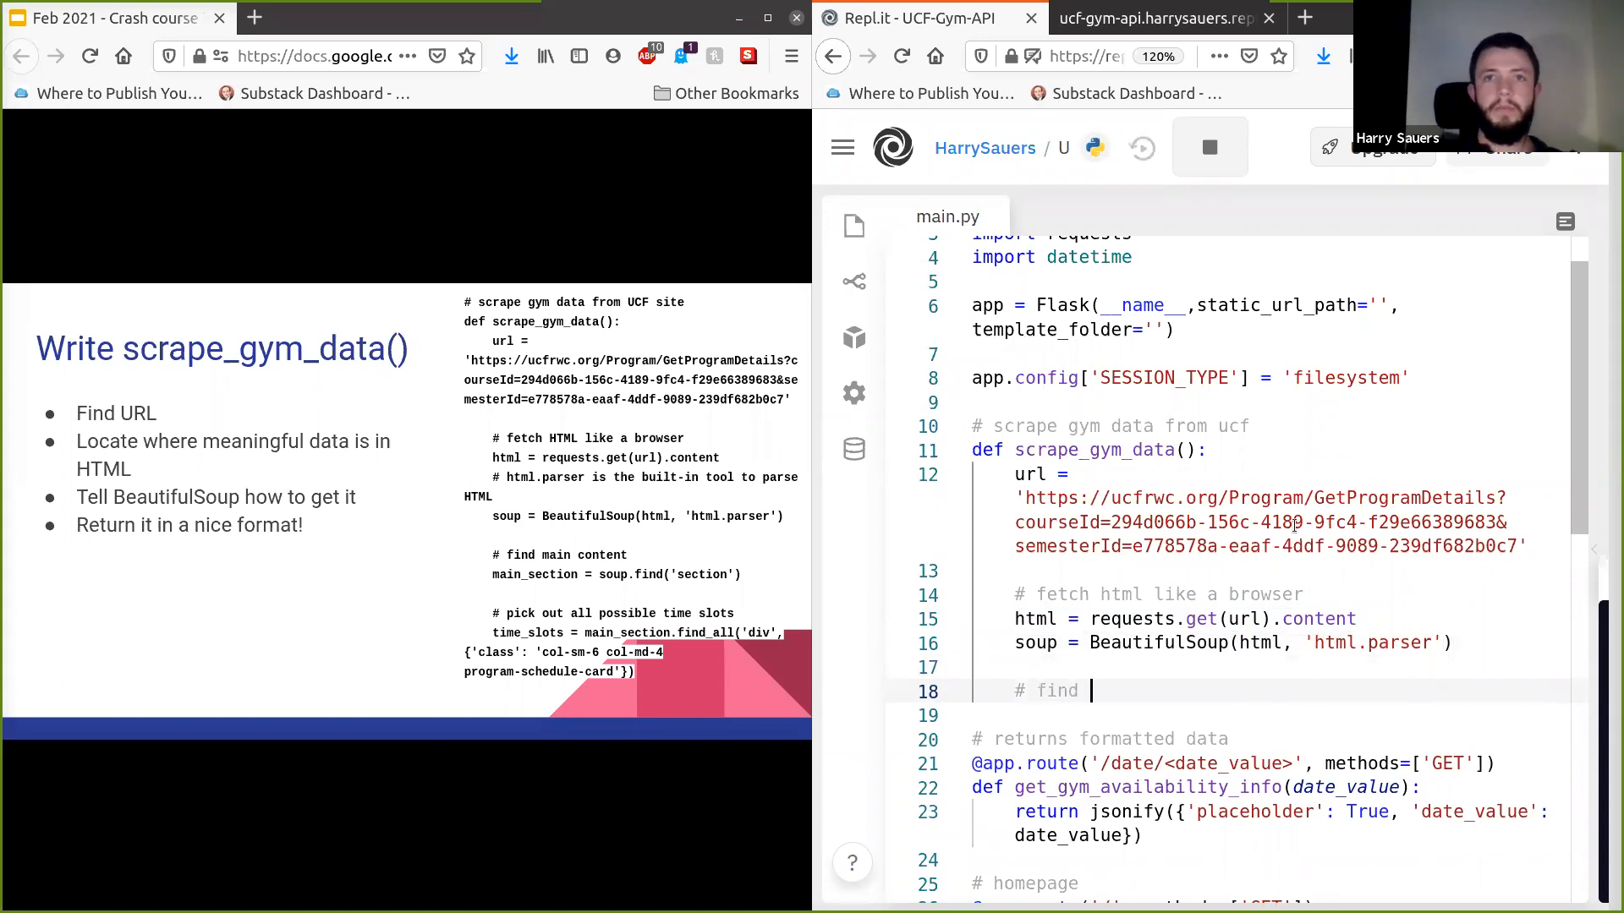
pyautogui.write('main content')
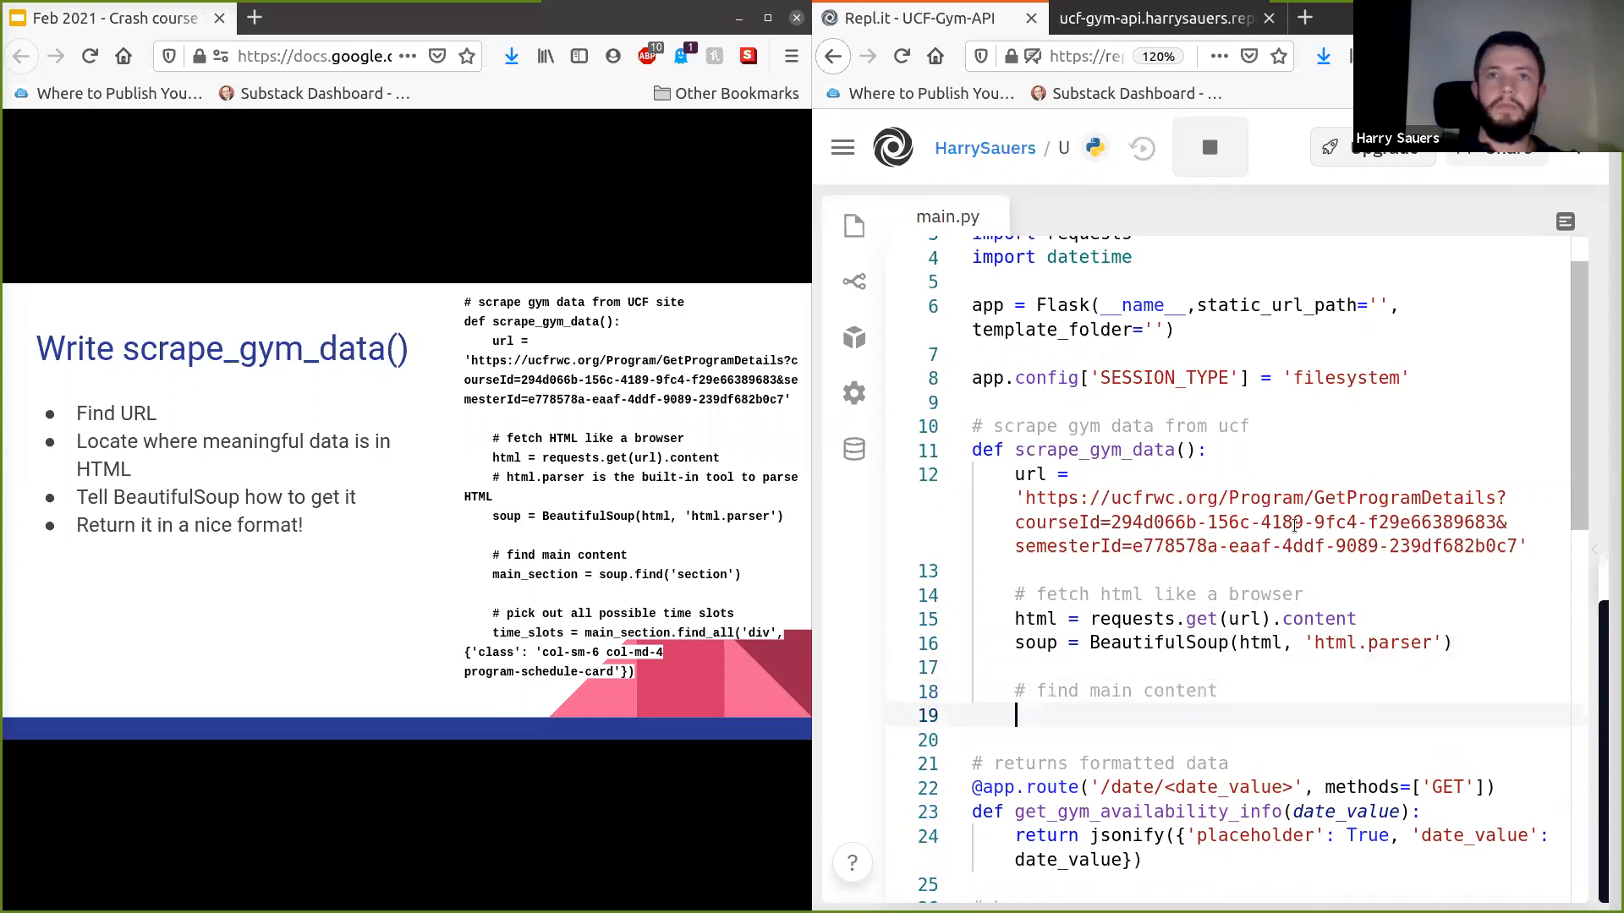
# Load the scraped UCF program details url in a new Firefox tab
pyautogui.click(1022, 497)
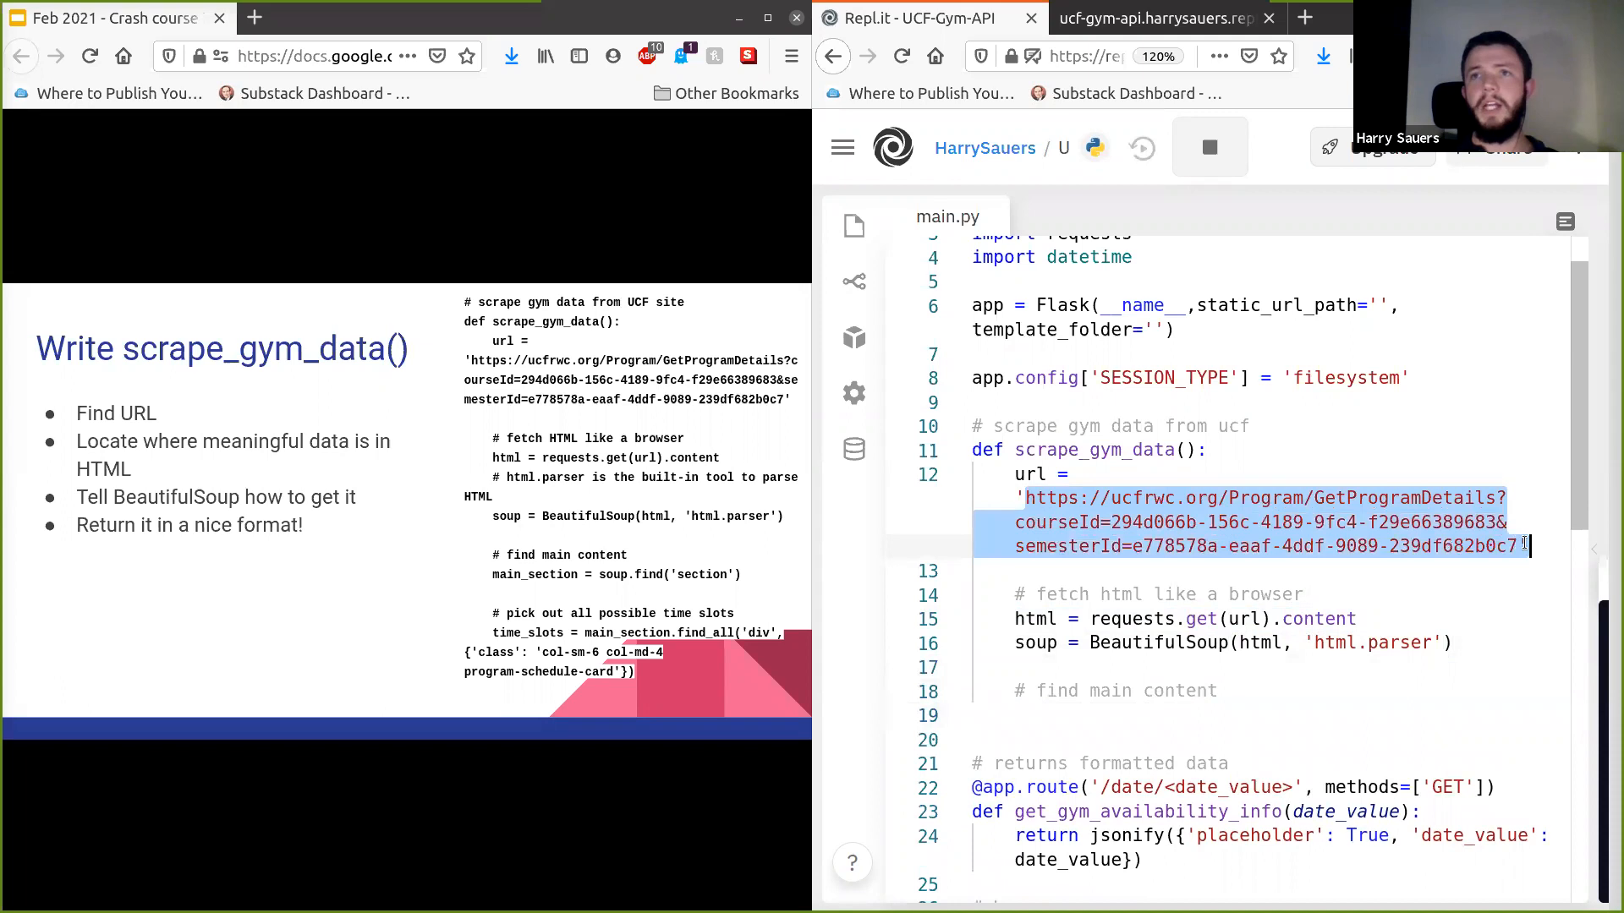
pyautogui.click(1304, 19)
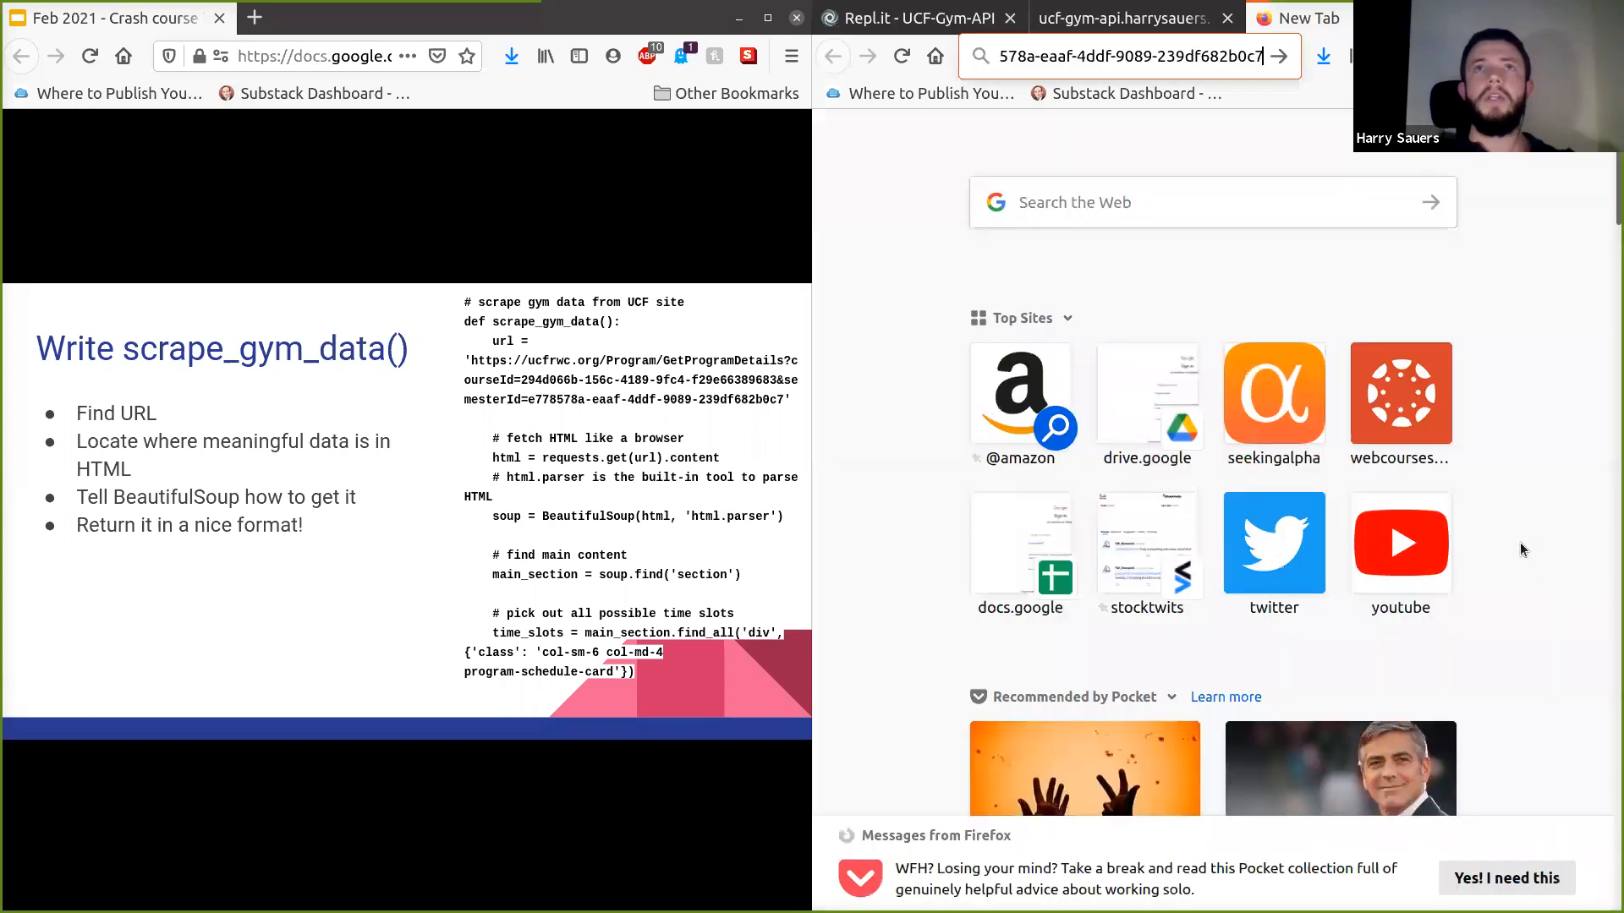
pyautogui.press('Return')
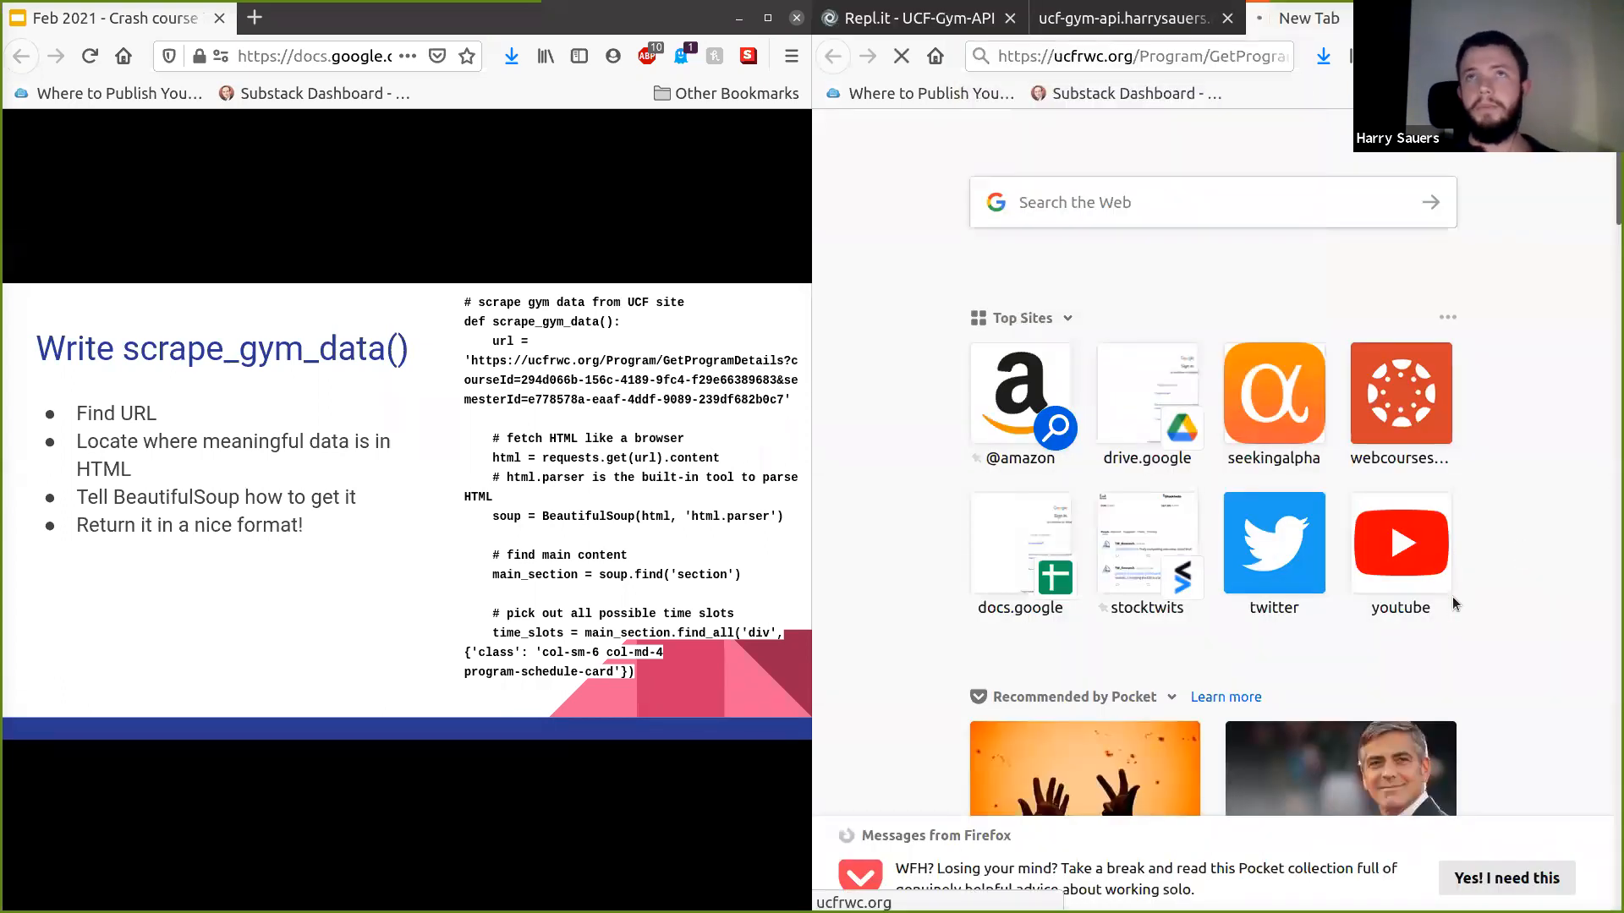
pyautogui.moveTo(1400, 586)
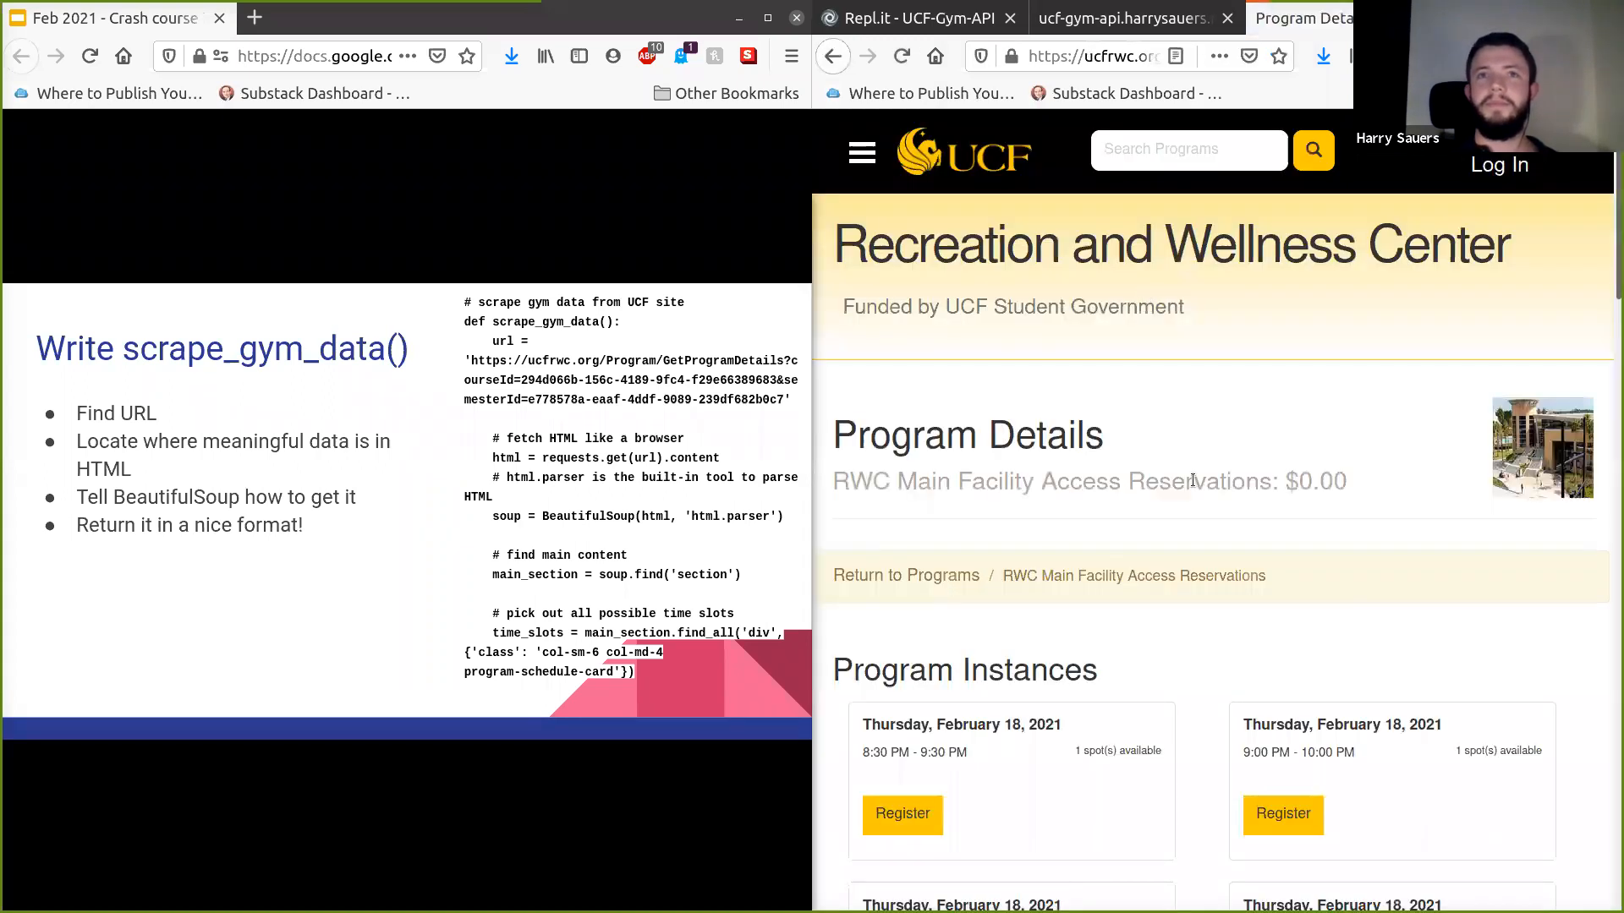
# Inspect the 8:30 PM time slot's HTML, then close DevTools and return to Repl.it
pyautogui.scroll(-3)
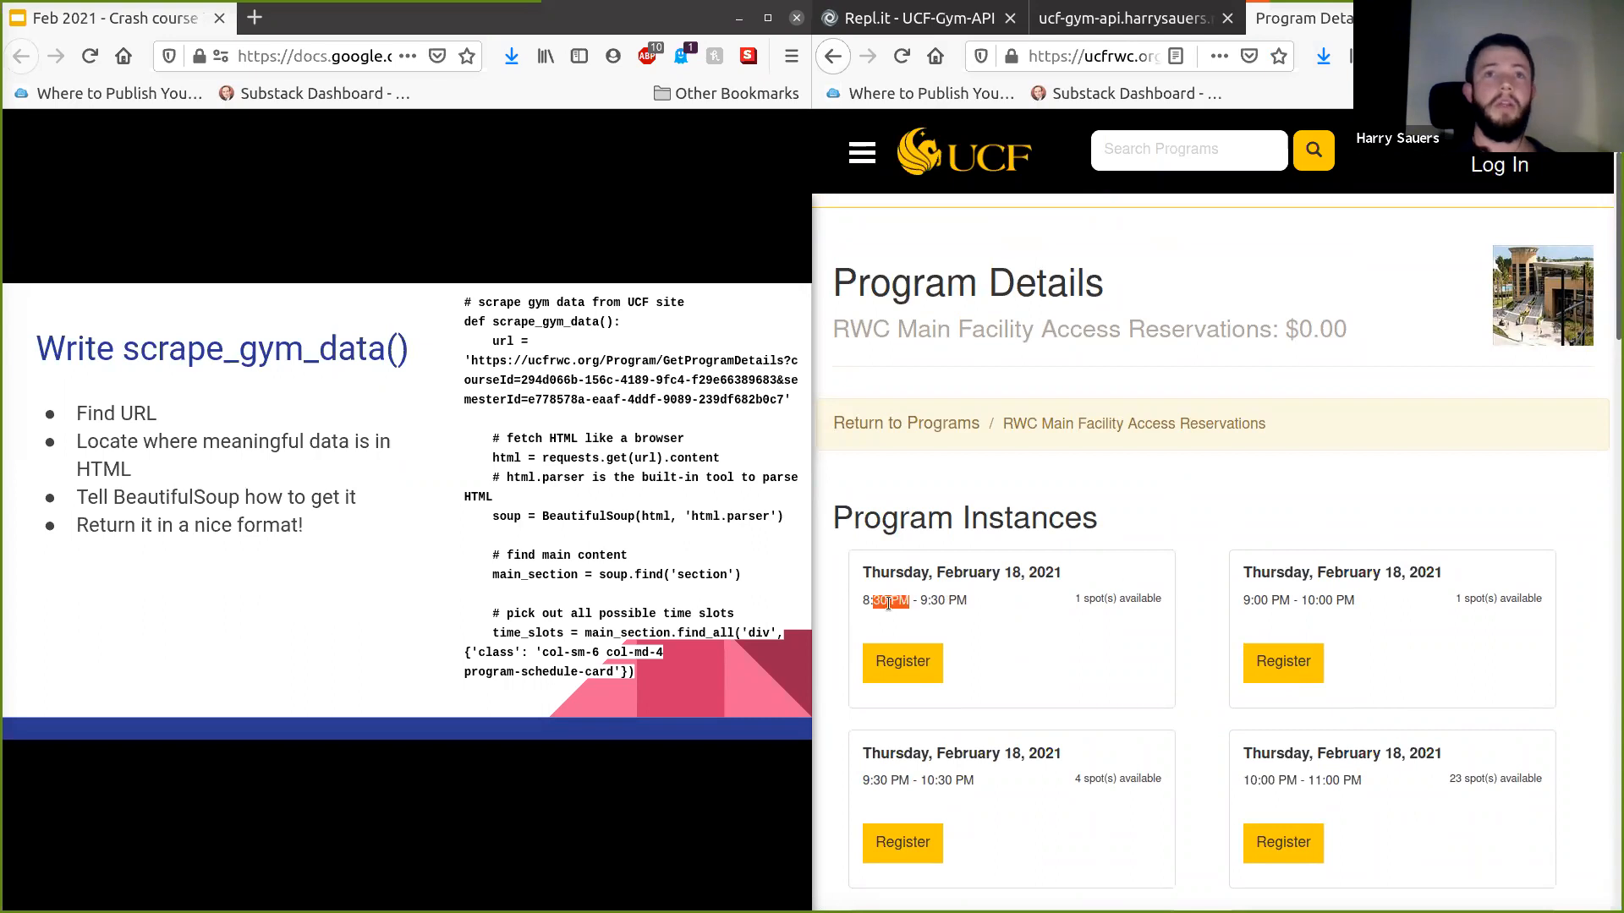
pyautogui.rightClick(915, 600)
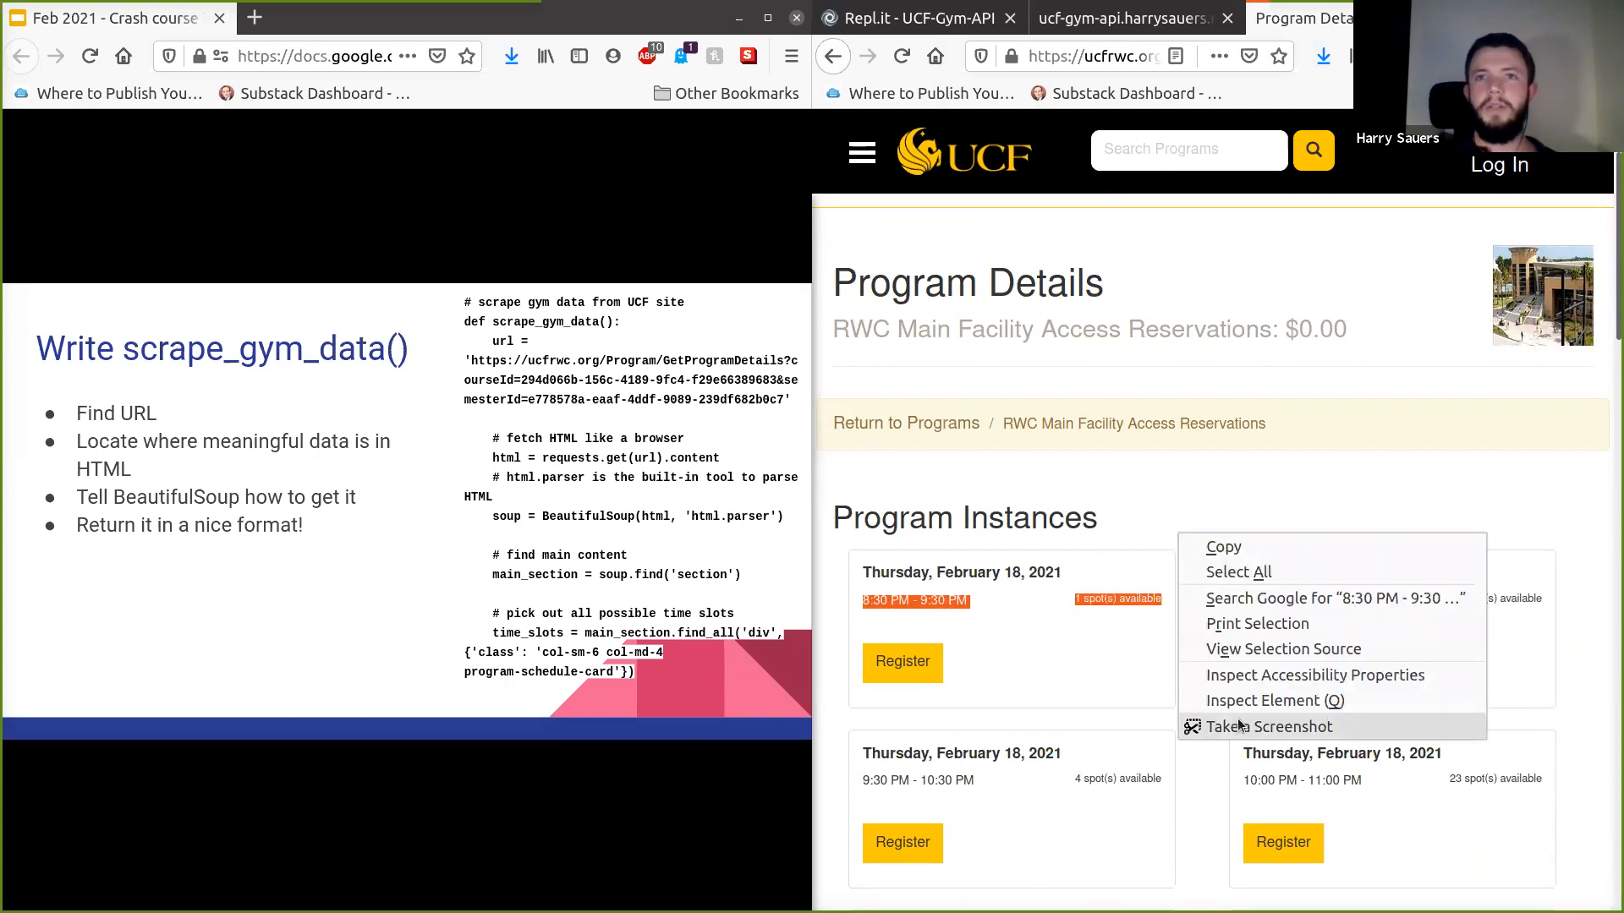
pyautogui.click(1274, 701)
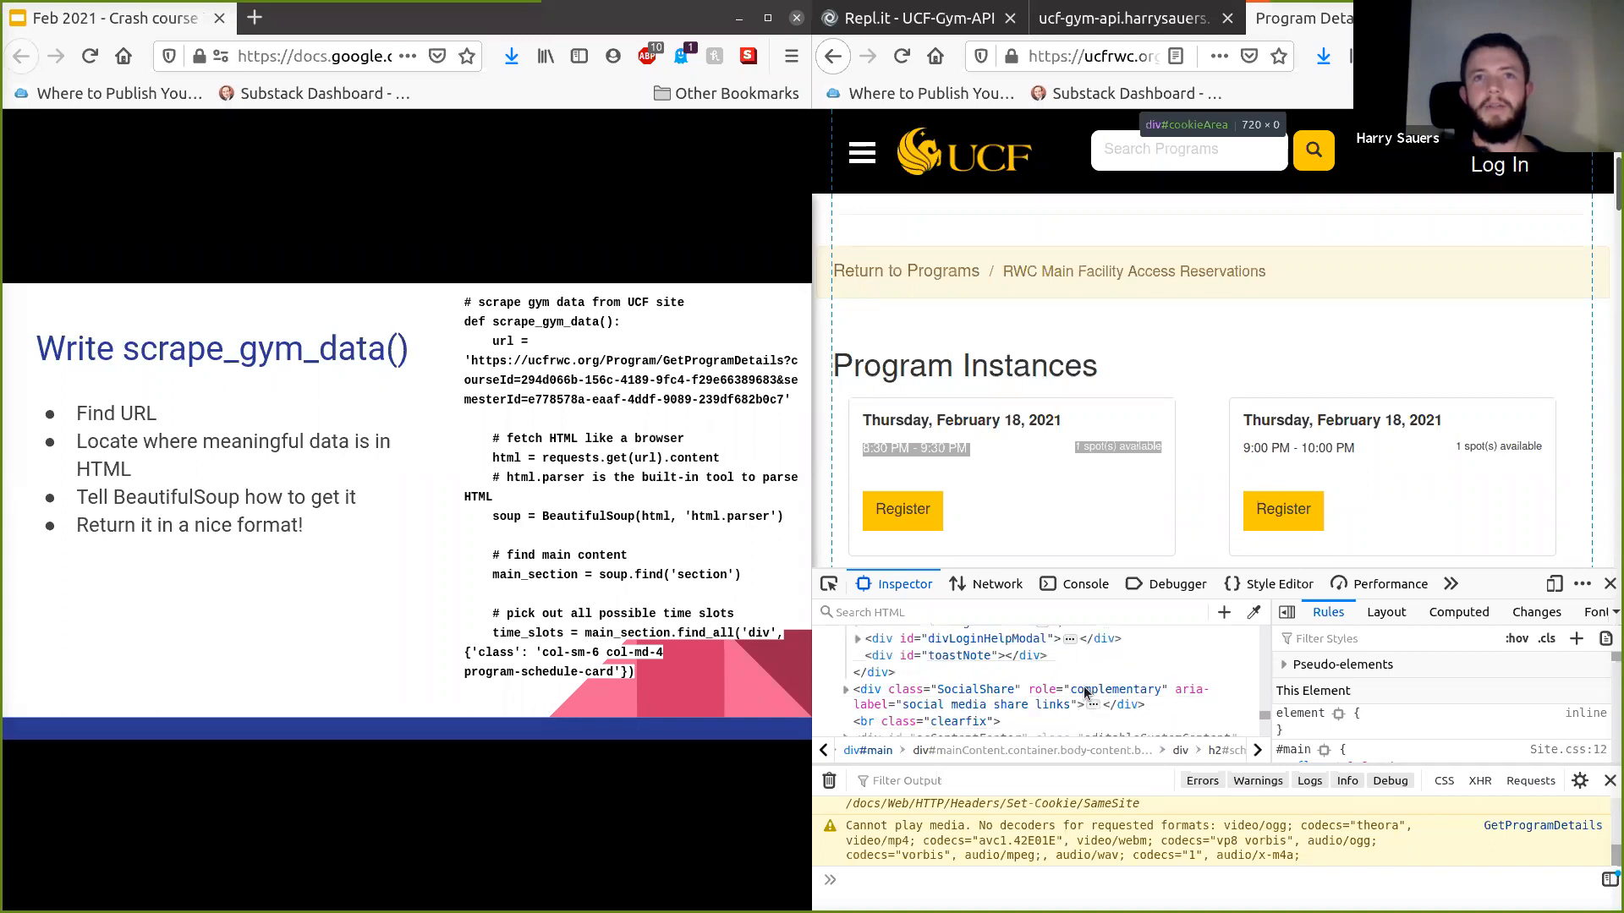
pyautogui.scroll(-3)
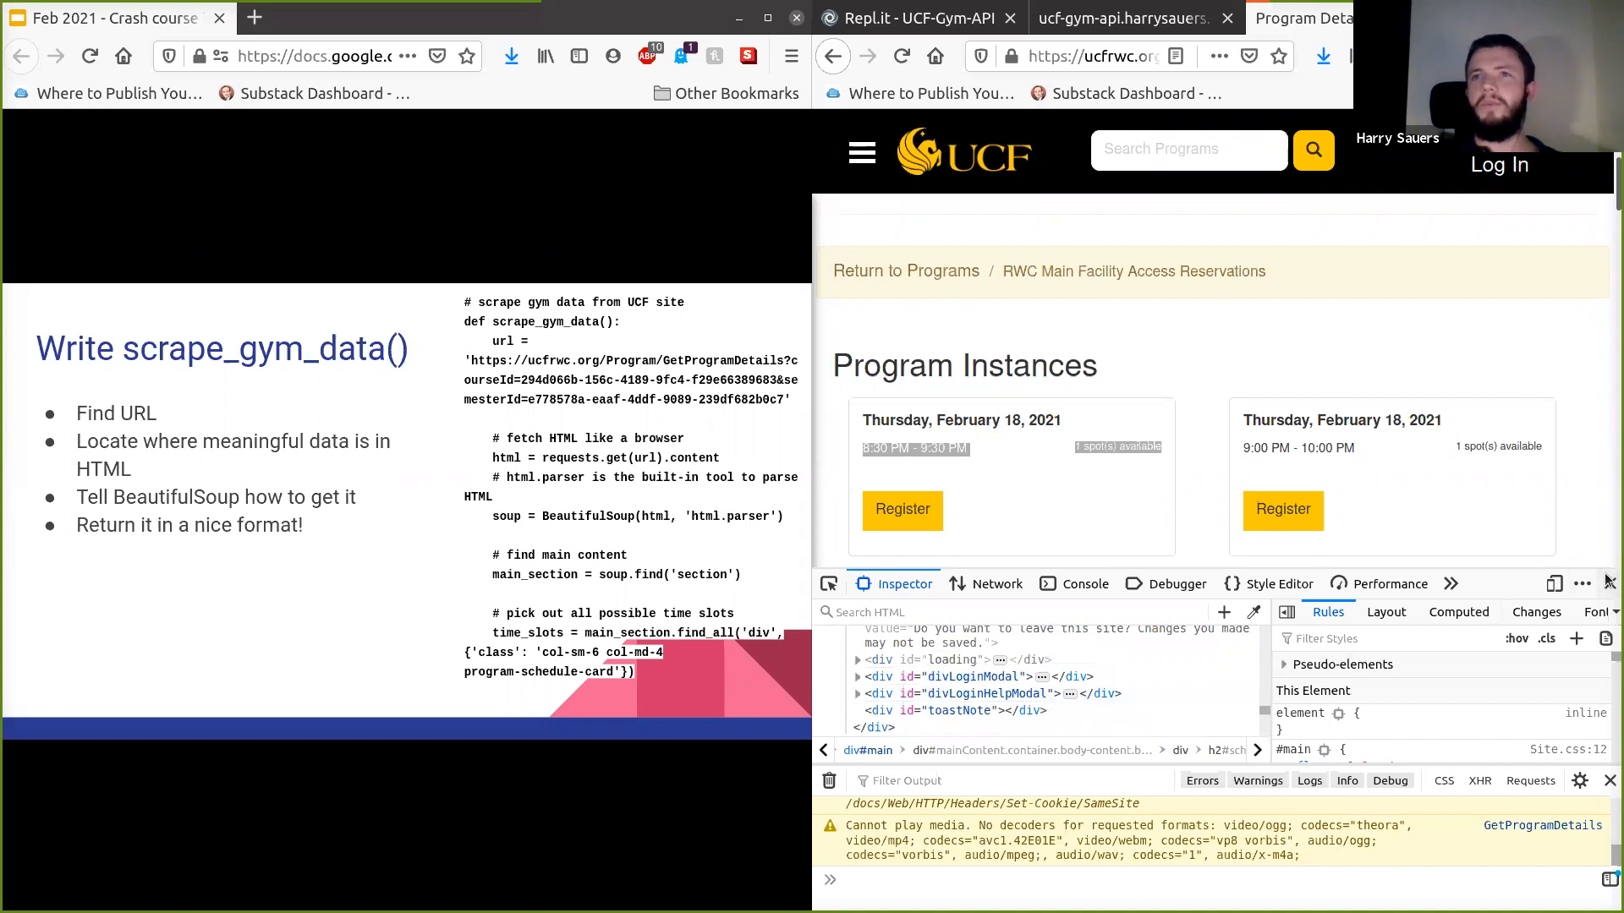
pyautogui.click(1609, 582)
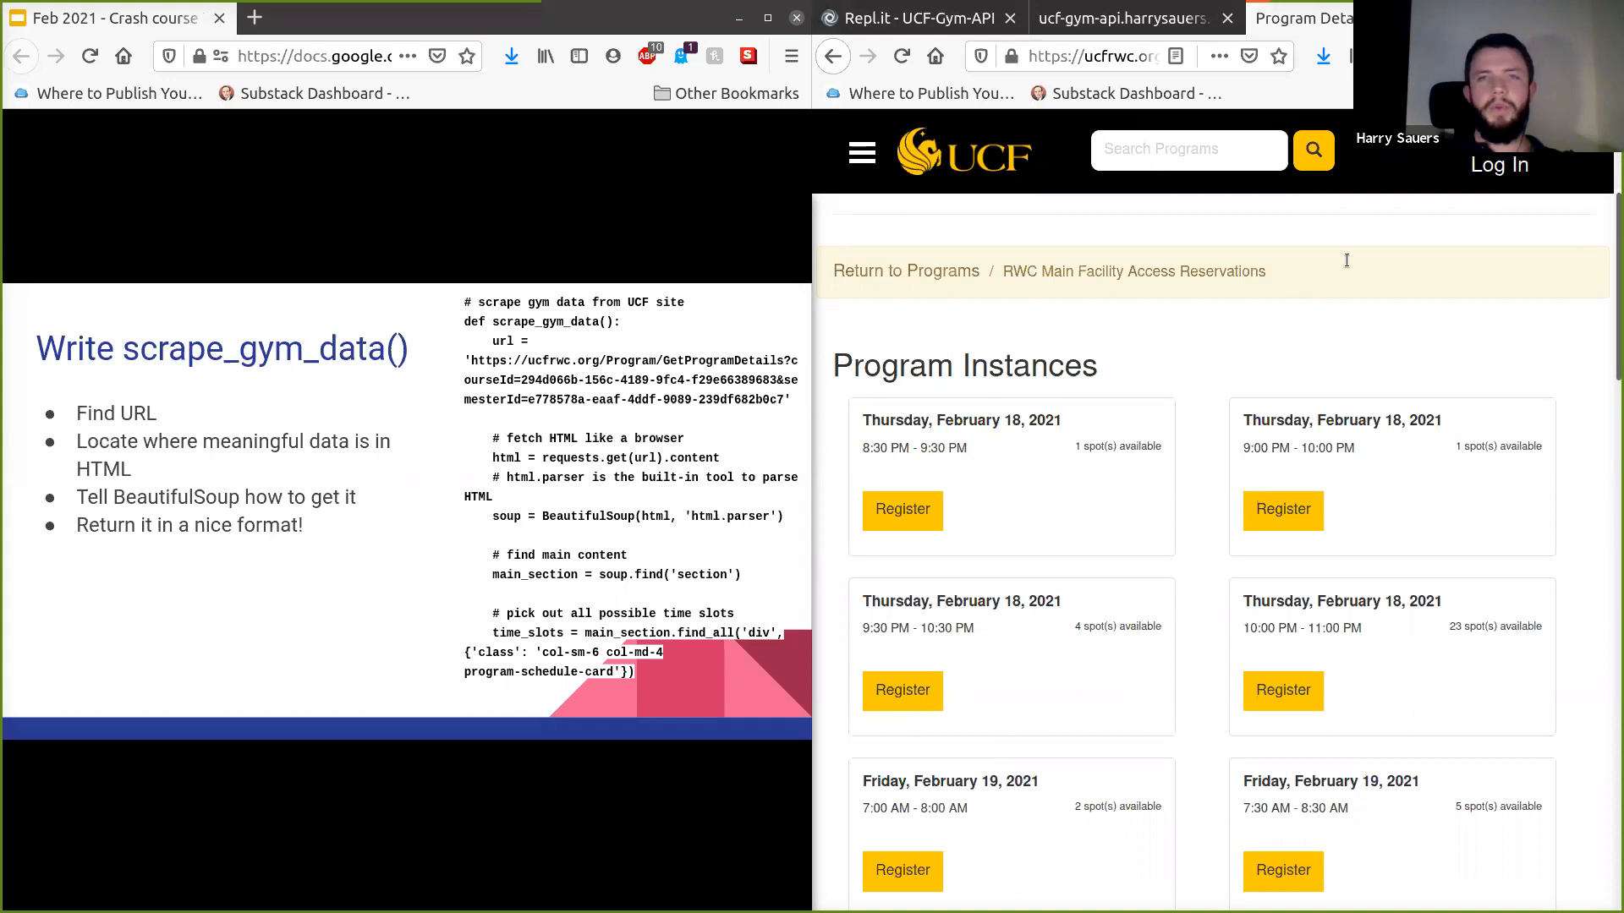
pyautogui.click(912, 18)
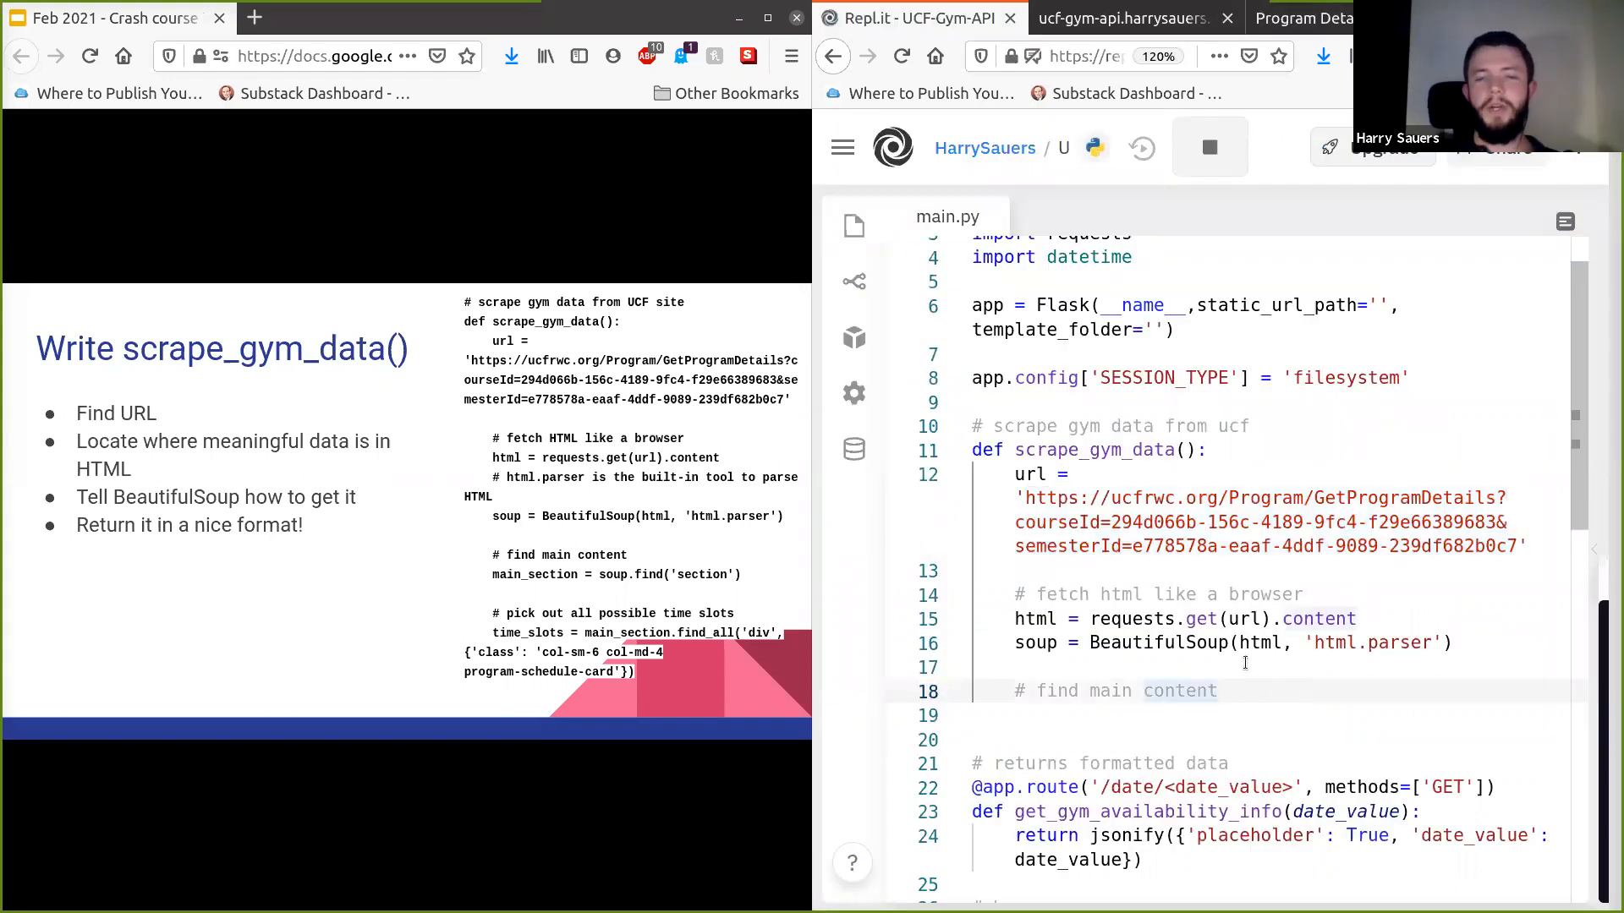
# Add main_section = soup.find('section') and begin a '# pick' comment below it
pyautogui.click(1217, 691)
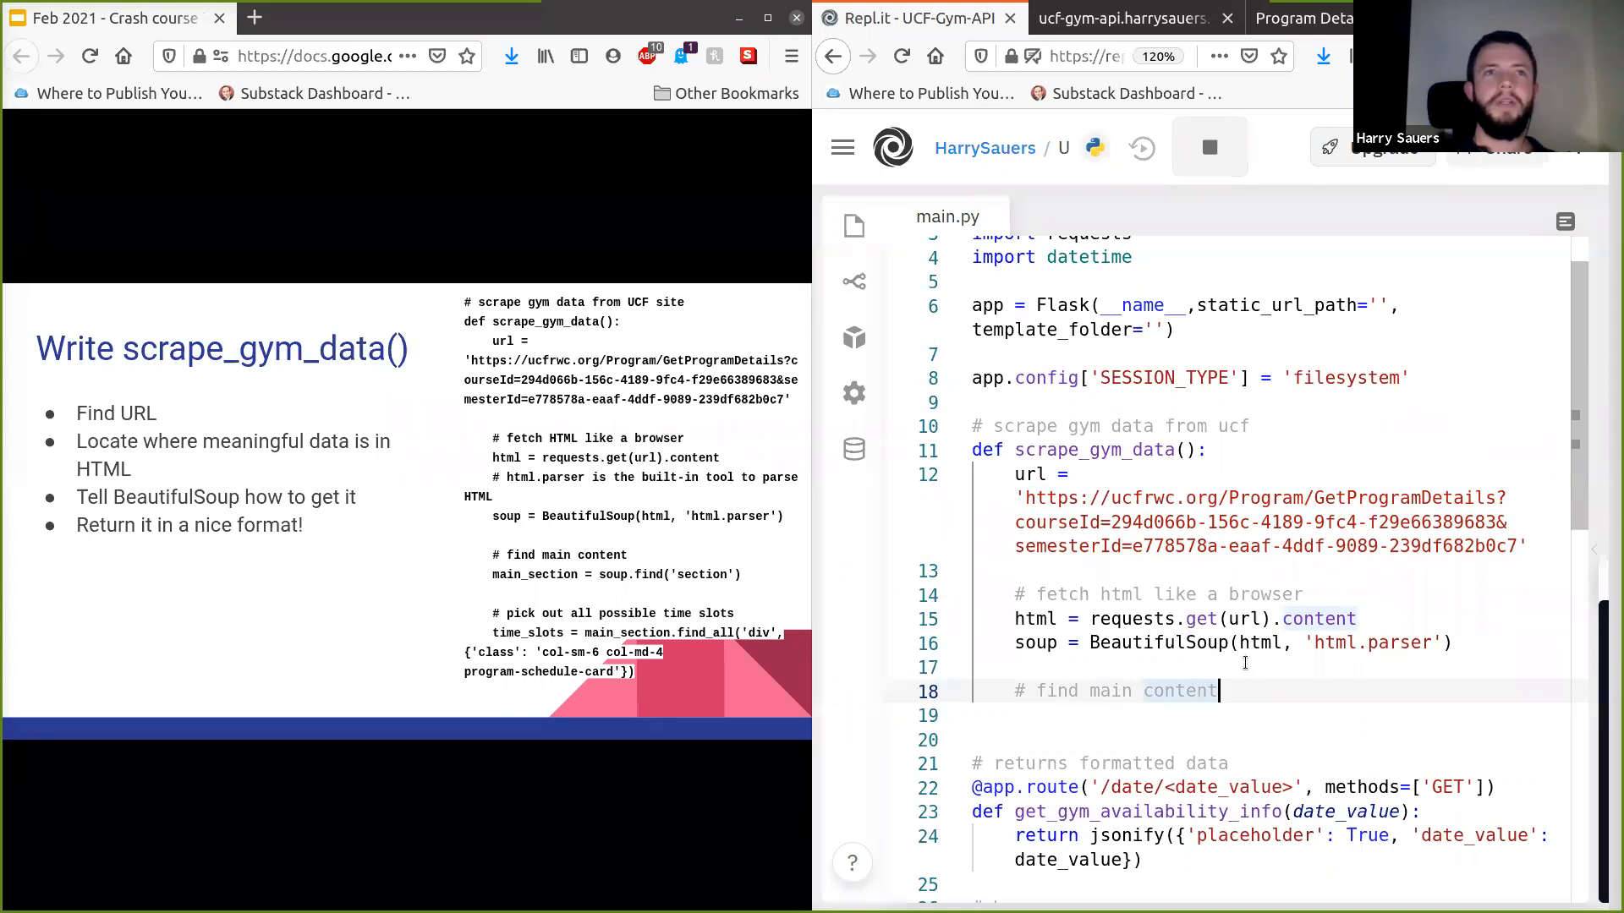
pyautogui.write('m')
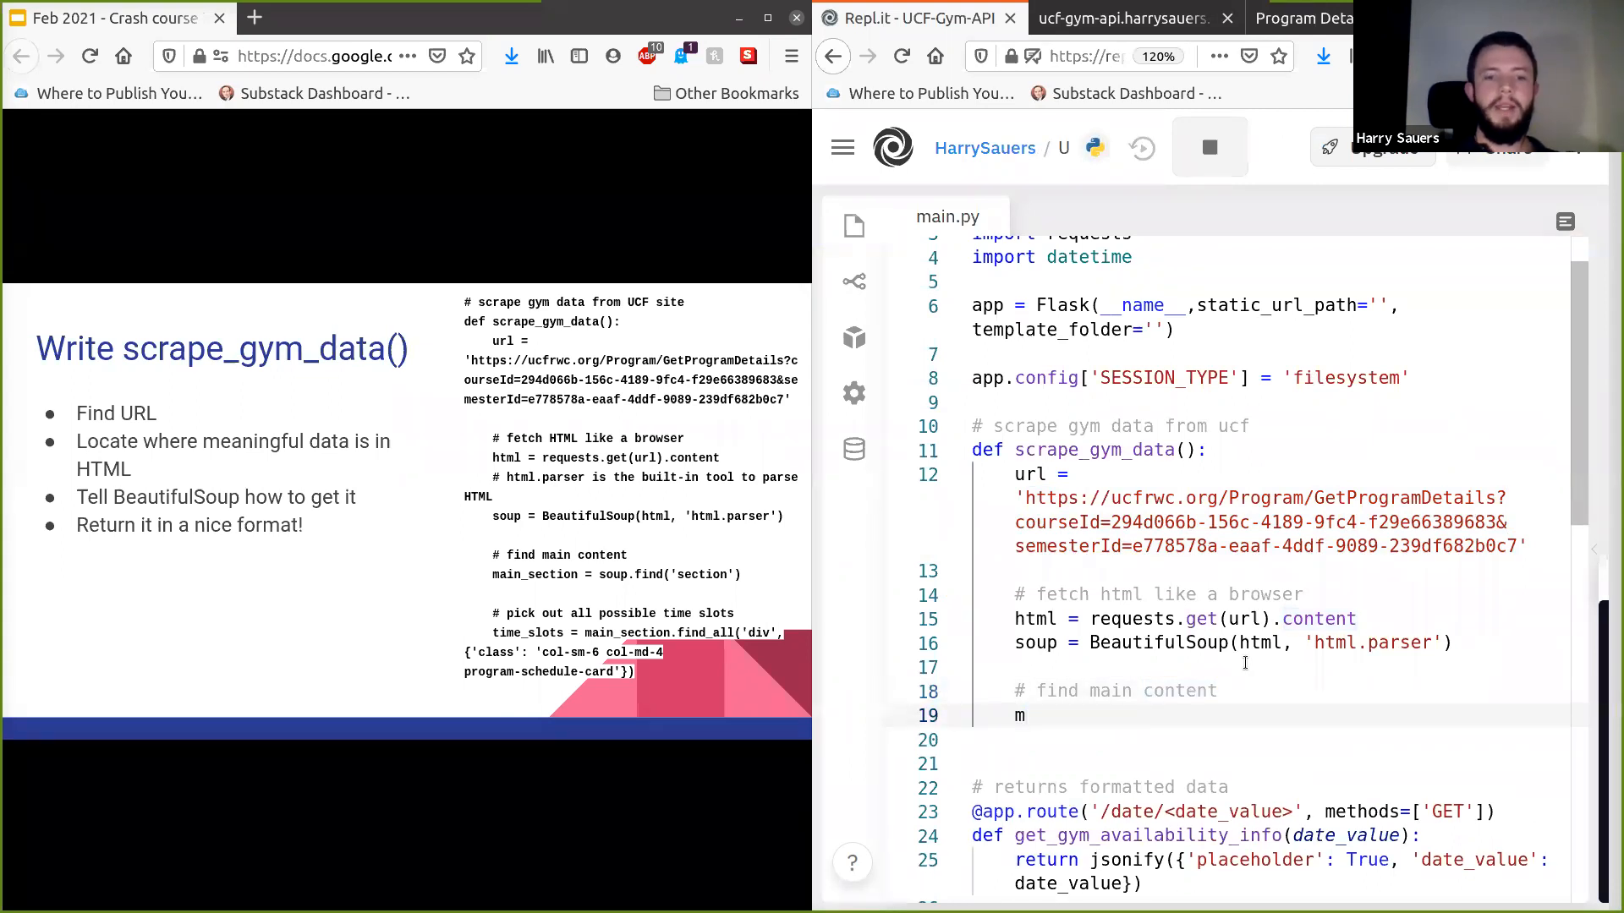
pyautogui.write('ain_section')
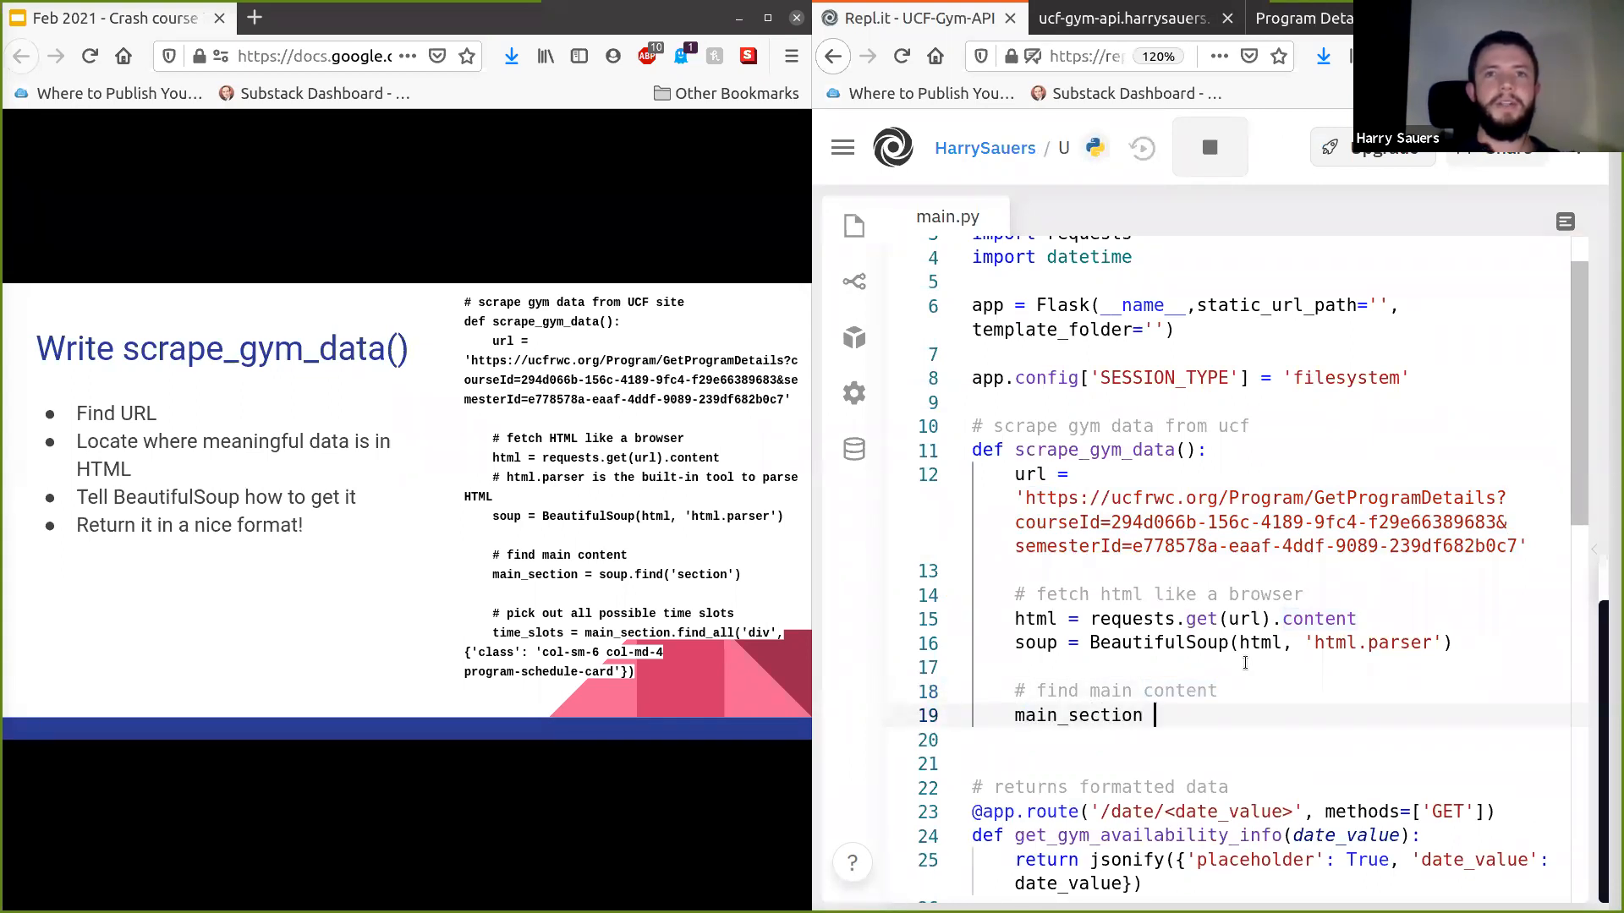
pyautogui.write('= soup.find(')
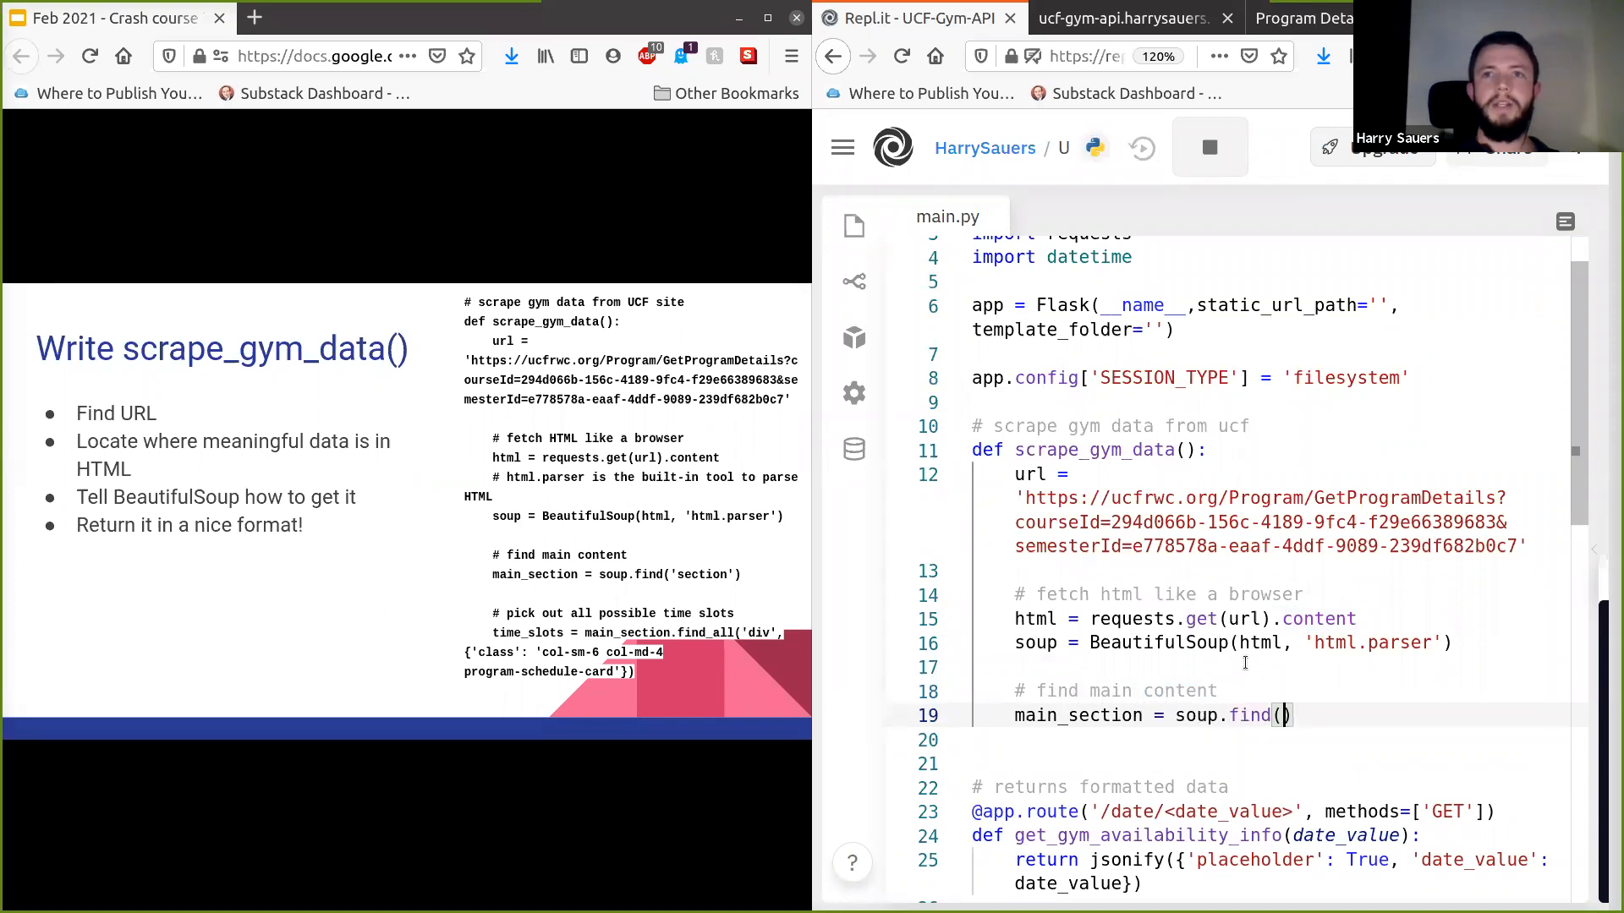
pyautogui.write("'sectio'")
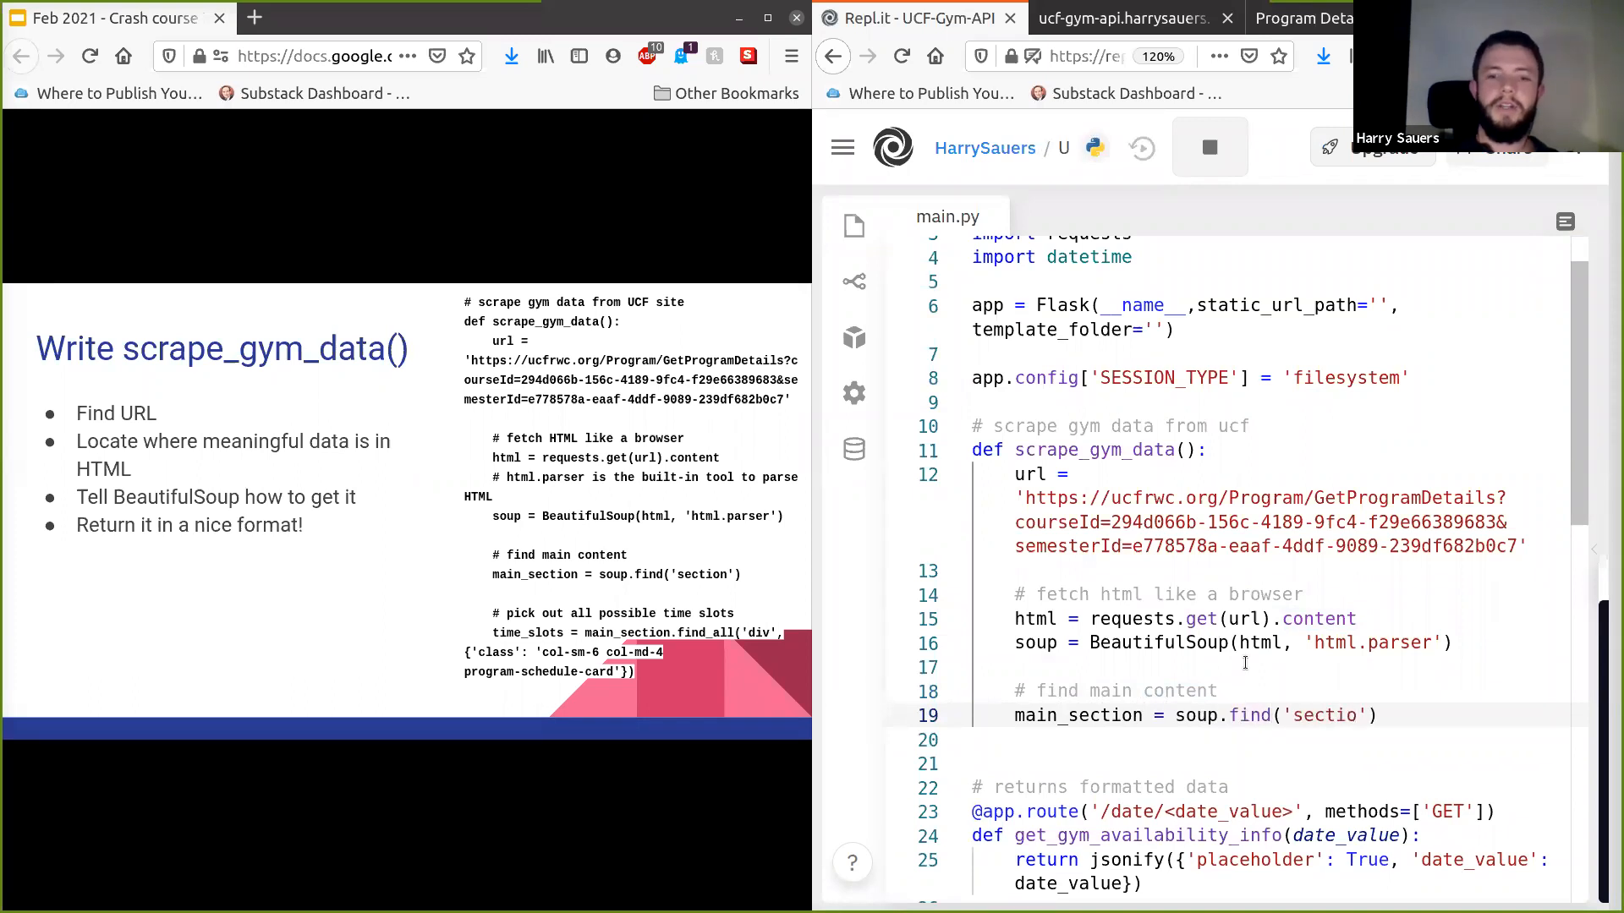
pyautogui.write('n)')
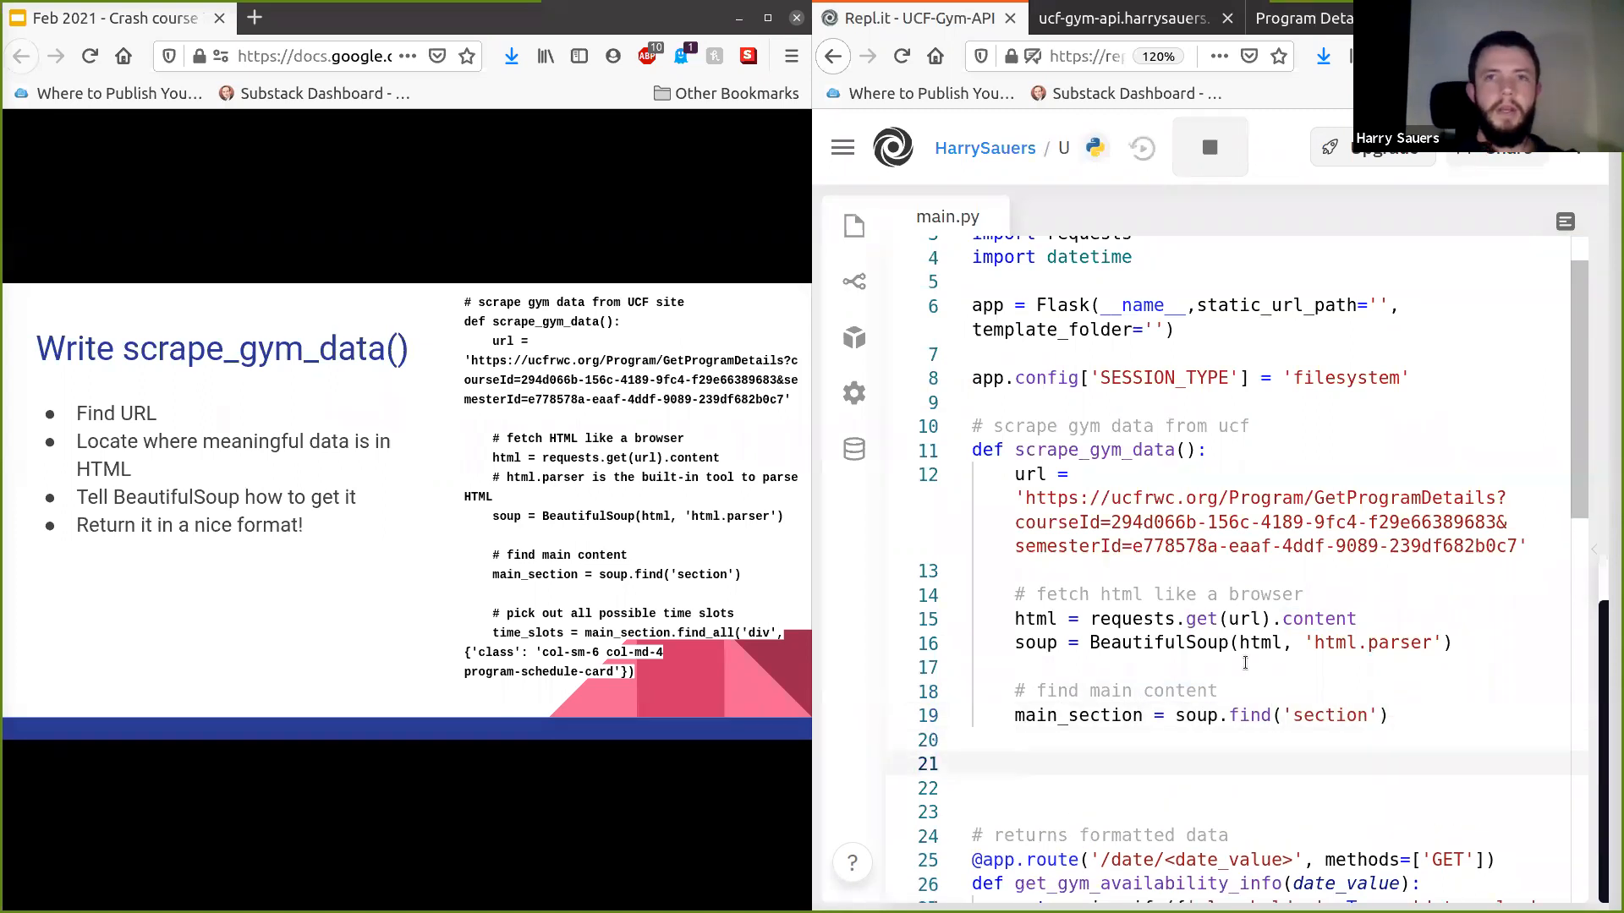
pyautogui.write('#')
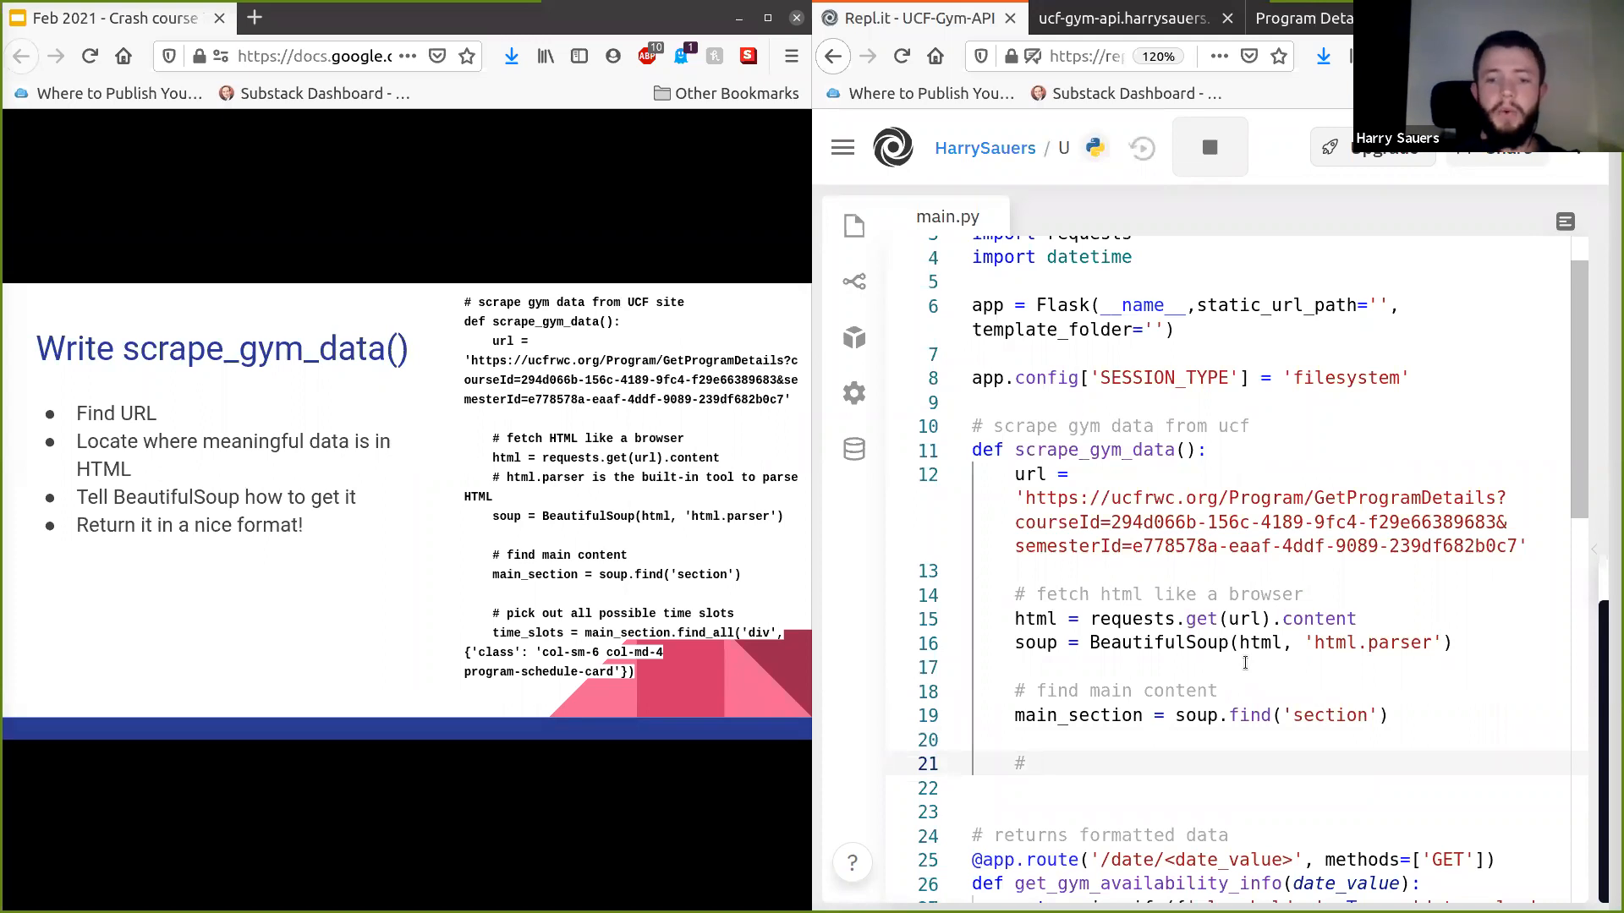
pyautogui.write('pick')
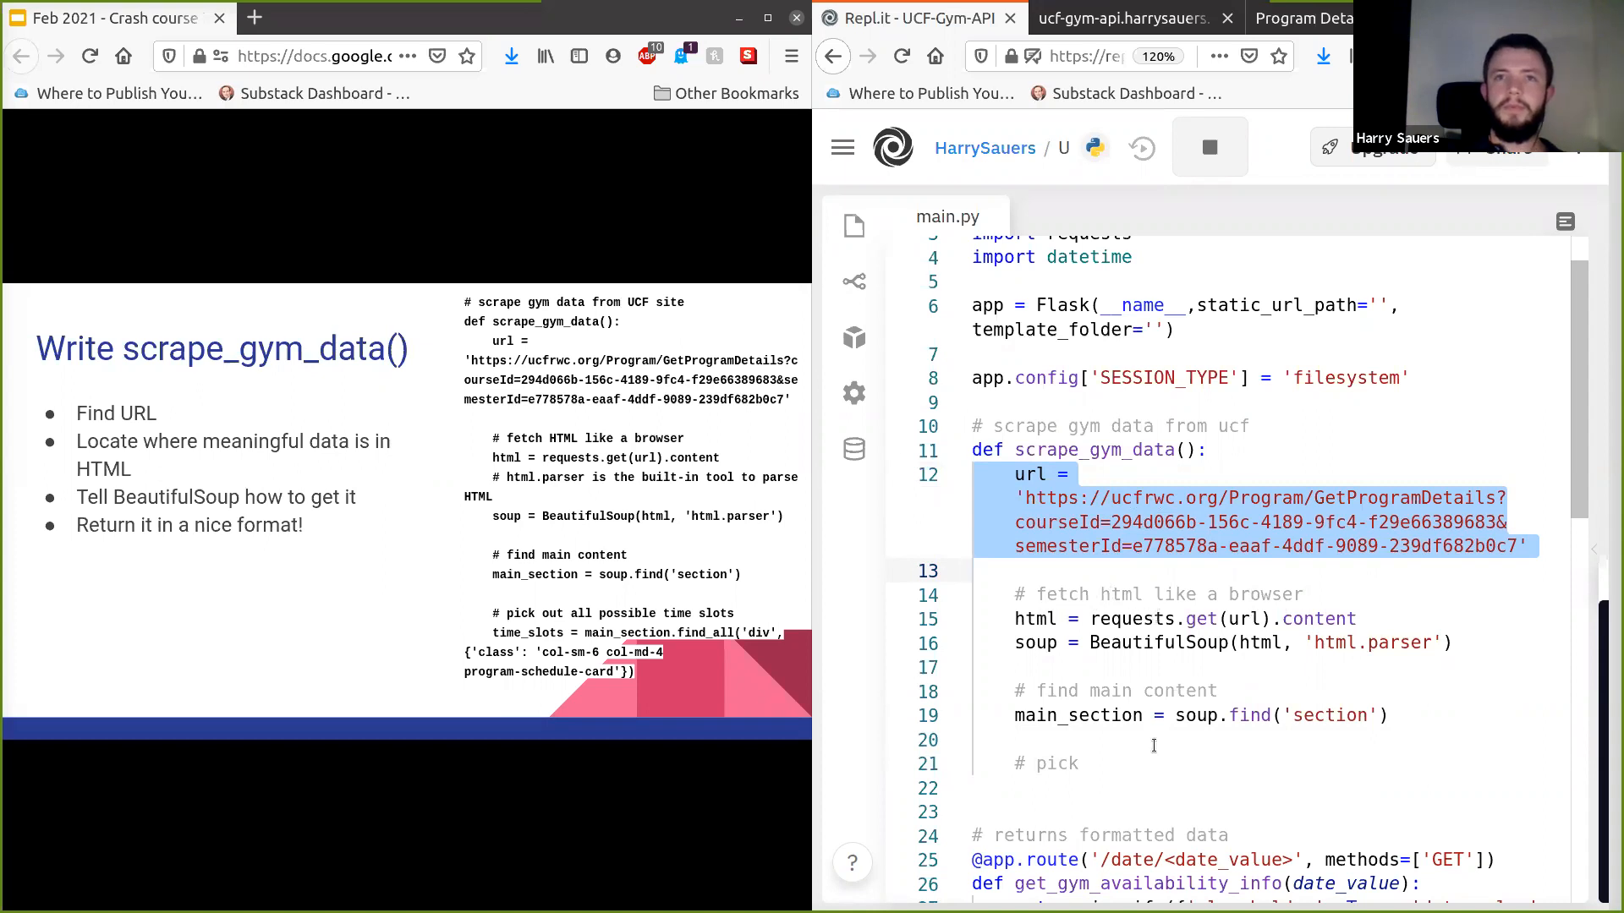
pyautogui.doubleClick(1055, 763)
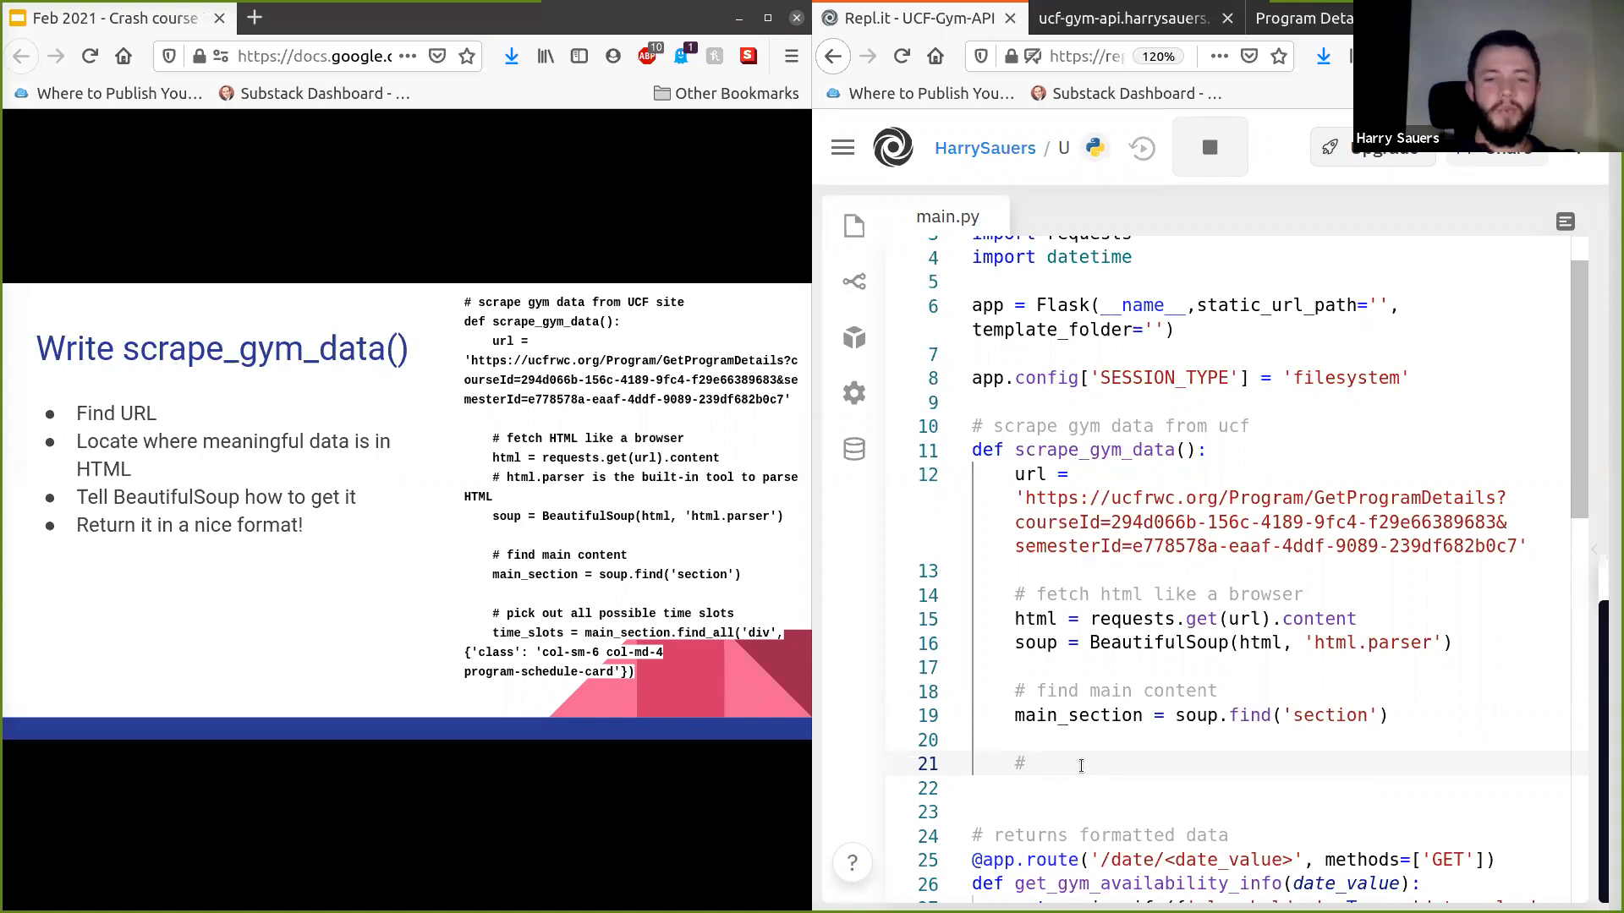
# Add the comment '# pick out all possible time slots'
pyautogui.write('pick out')
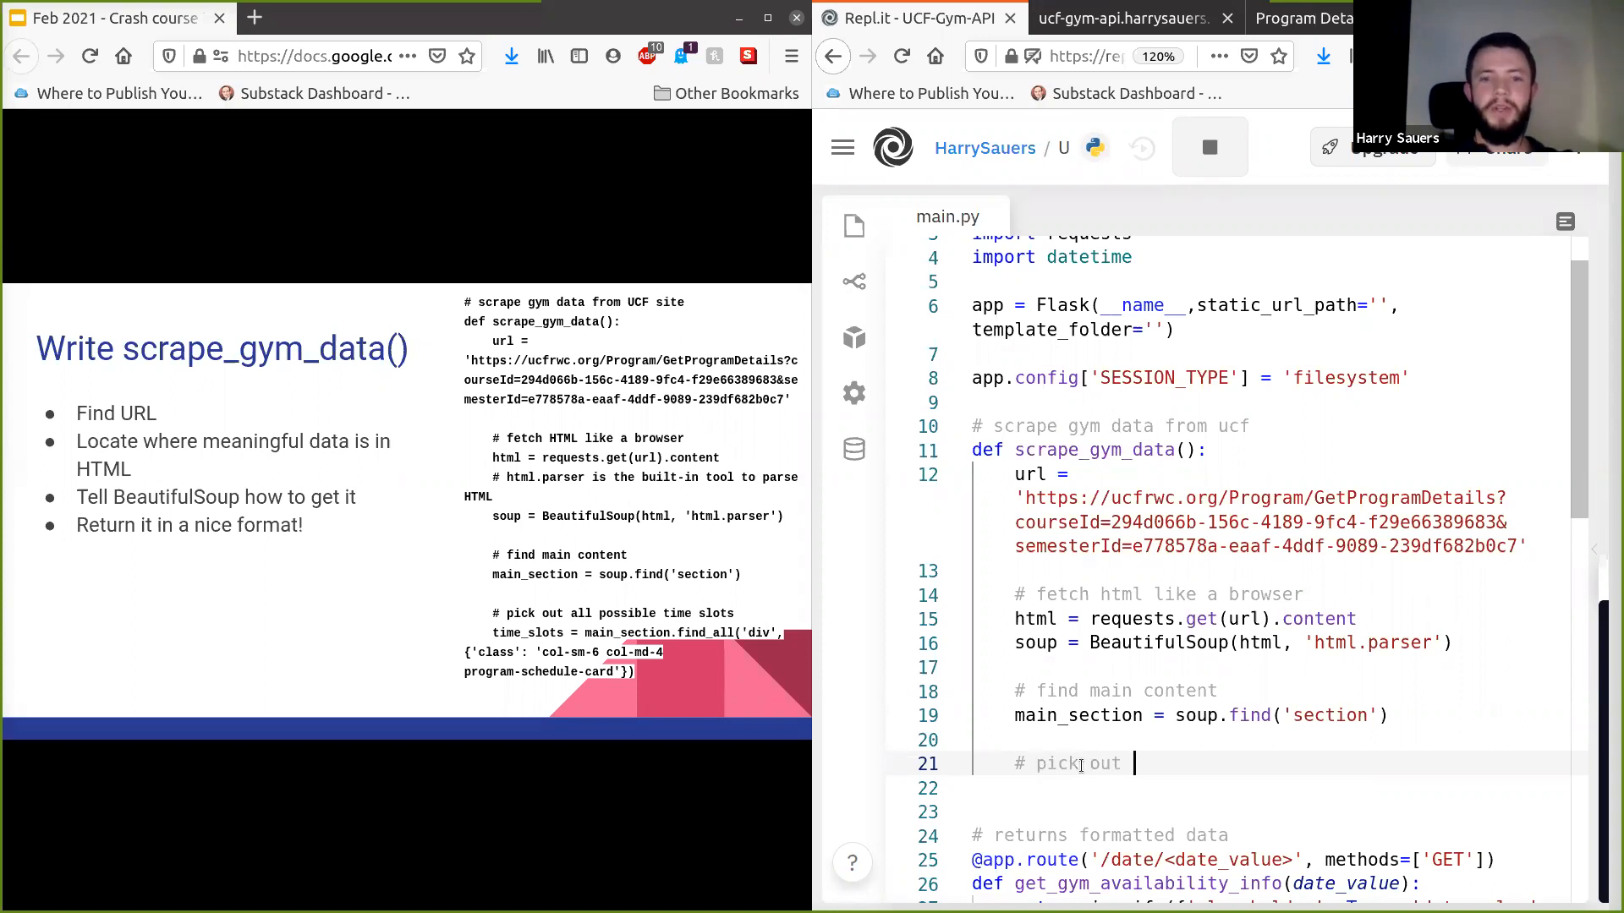
pyautogui.write('all possibl')
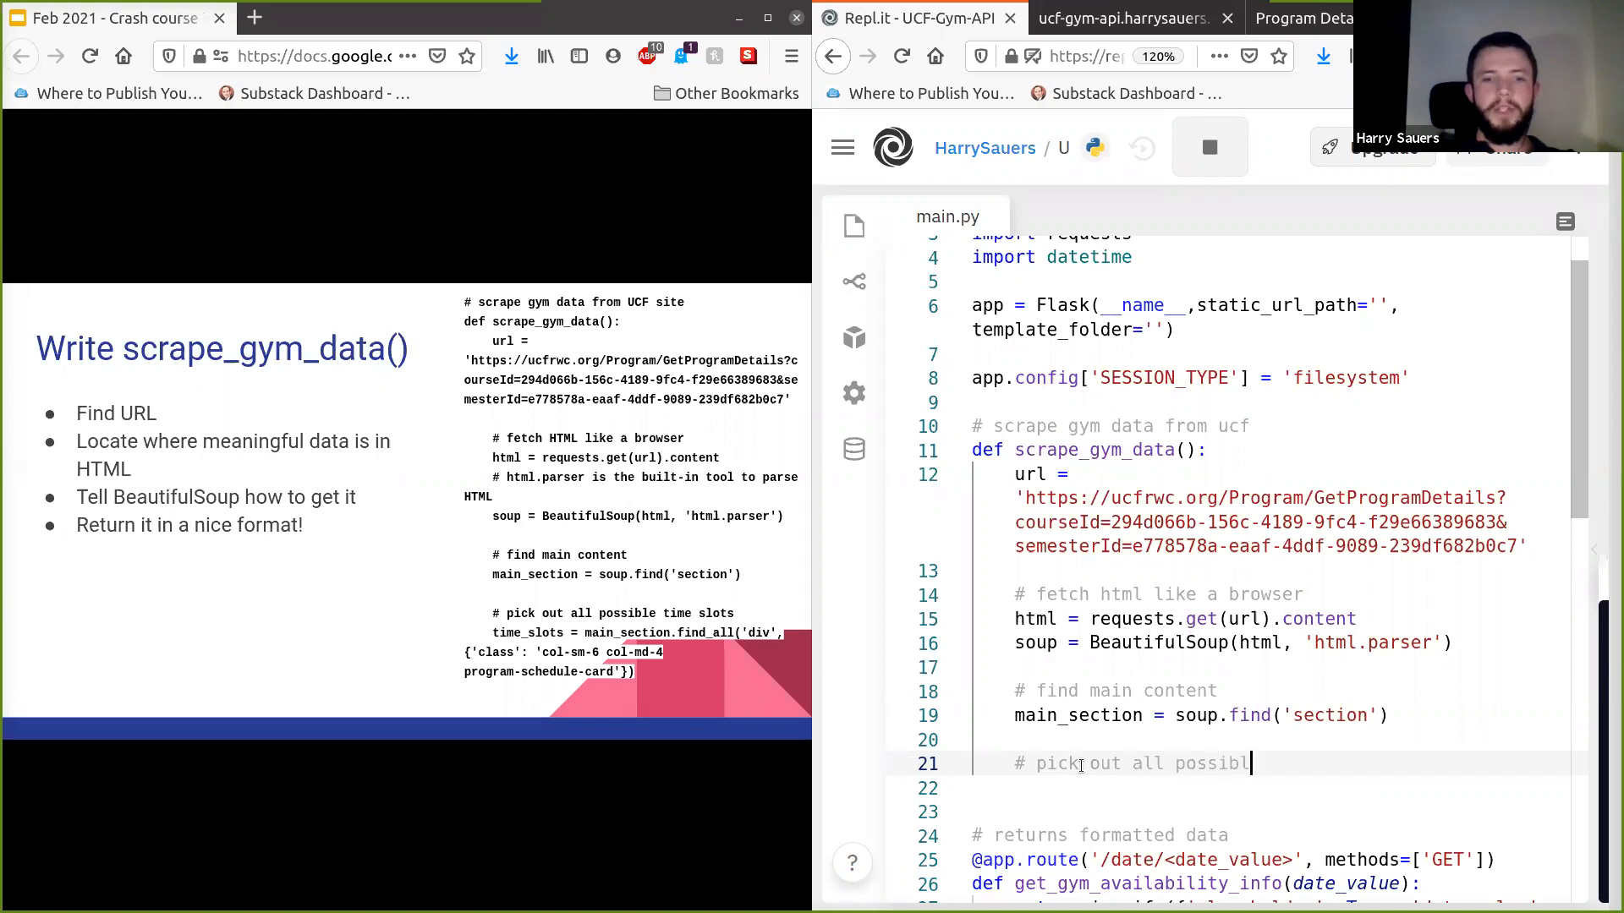
pyautogui.write('e time slots')
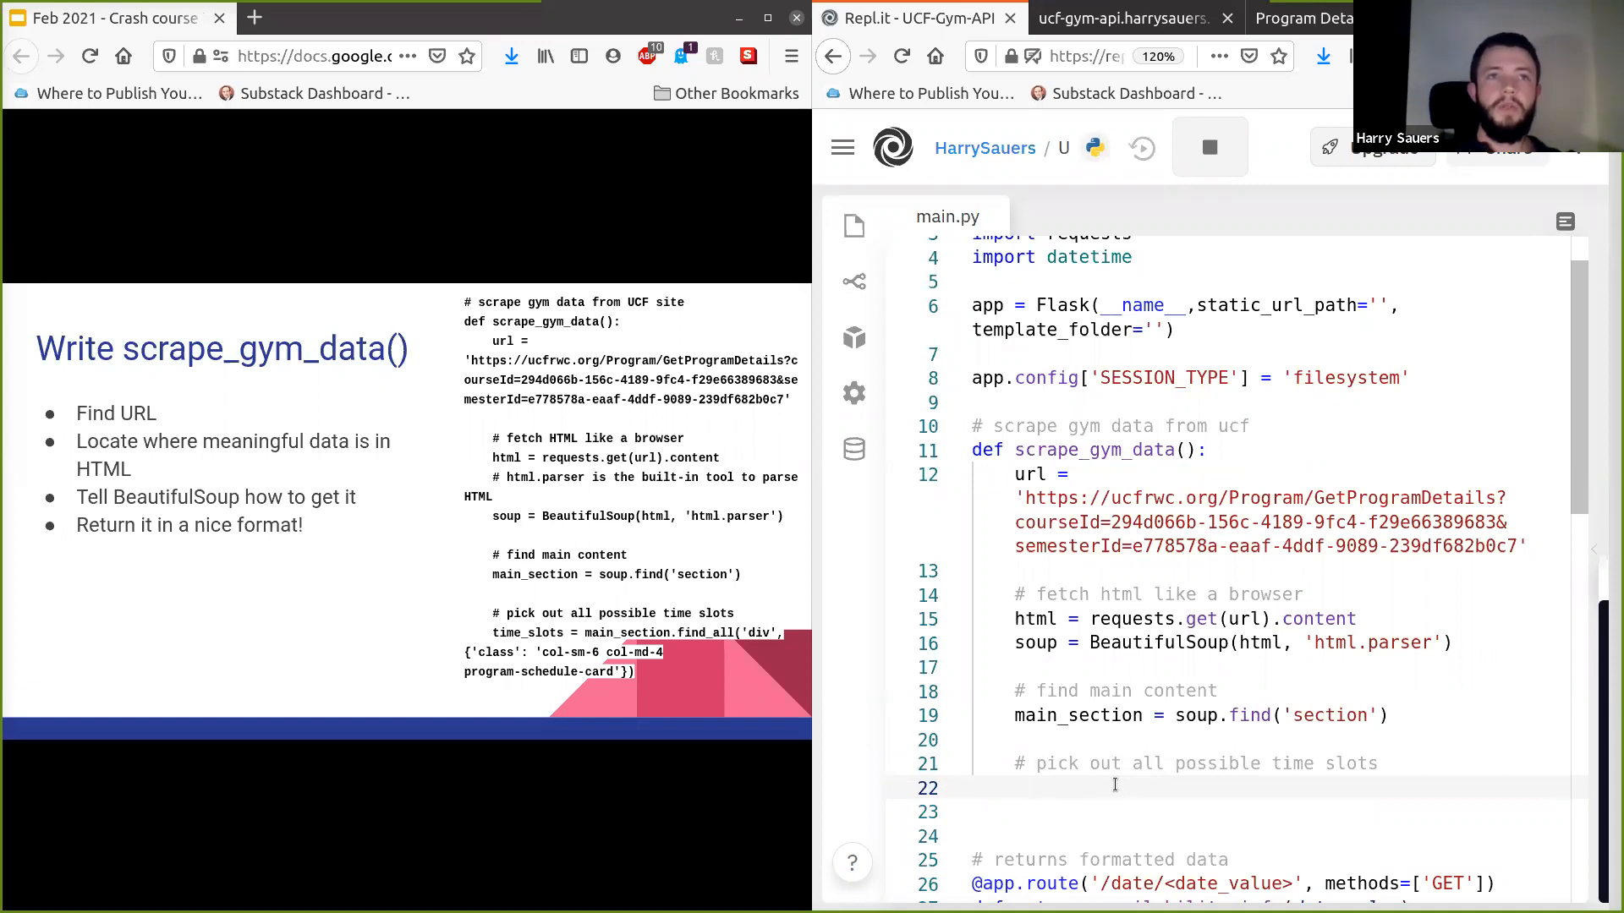
# Start the line time_slots = main_section.find_all() under the comment
pyautogui.write('time_')
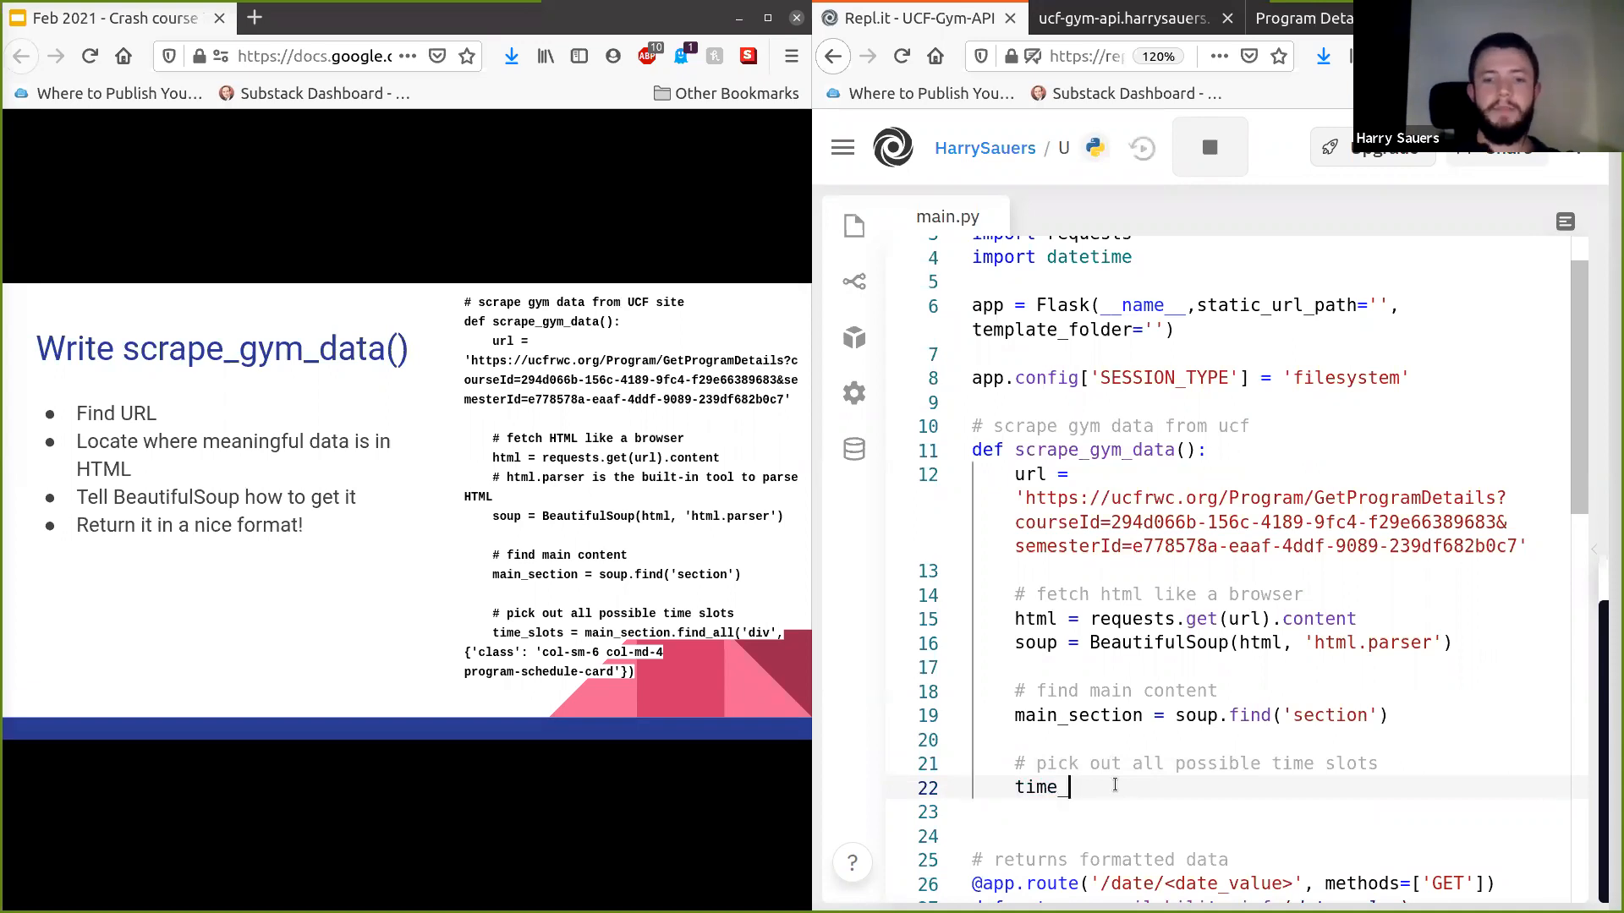
pyautogui.write('slots = ma')
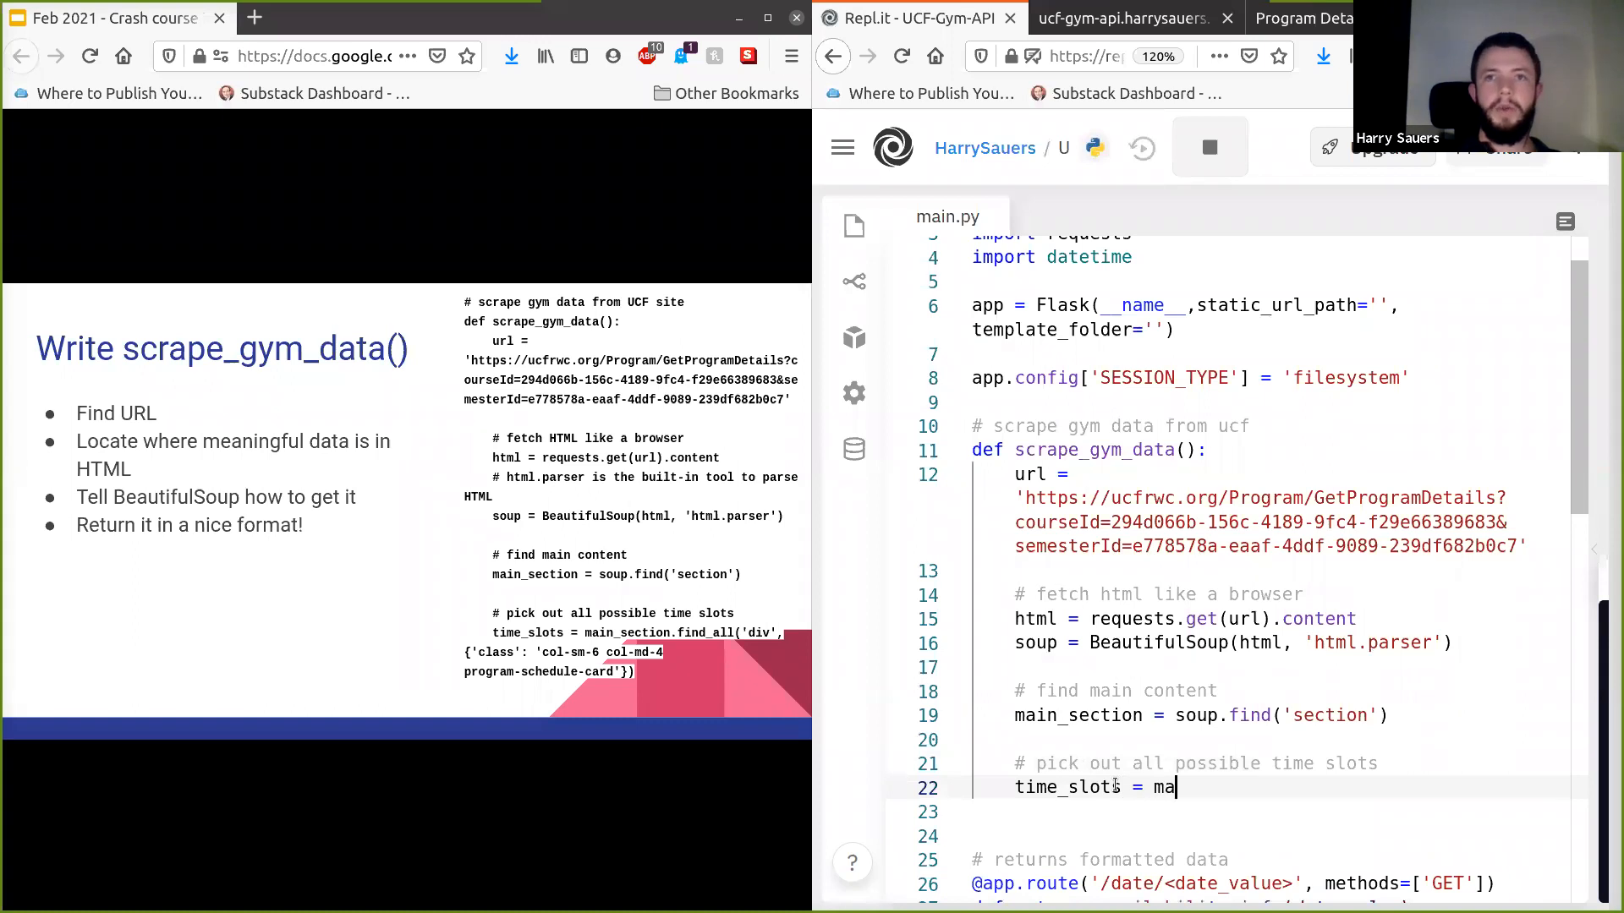
pyautogui.write('in_sectio')
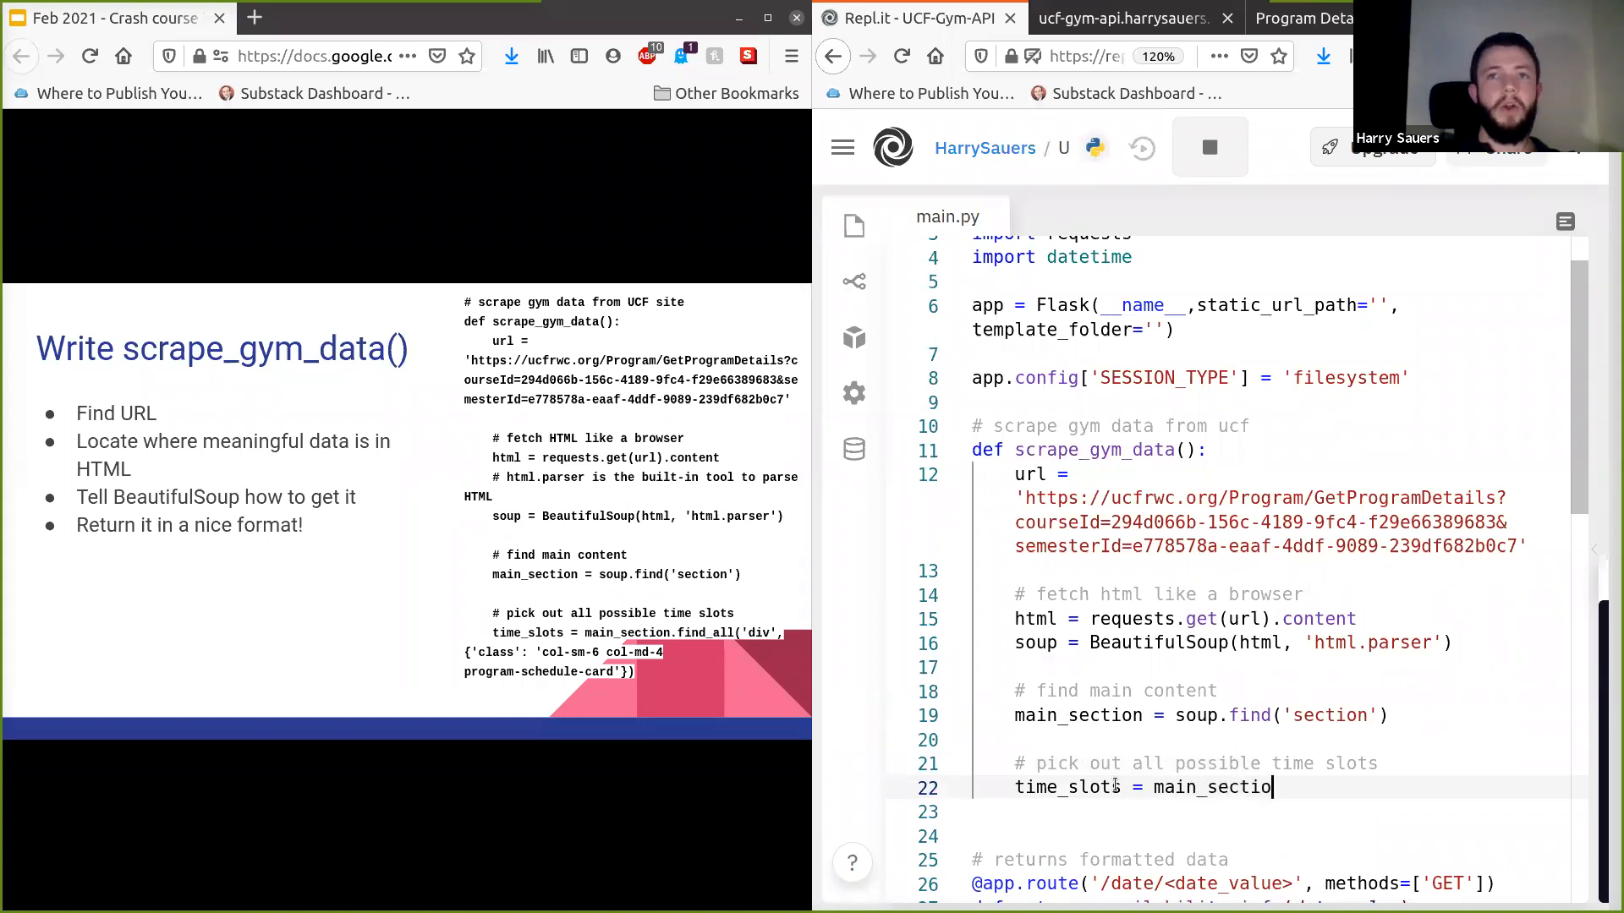
pyautogui.write('n.find')
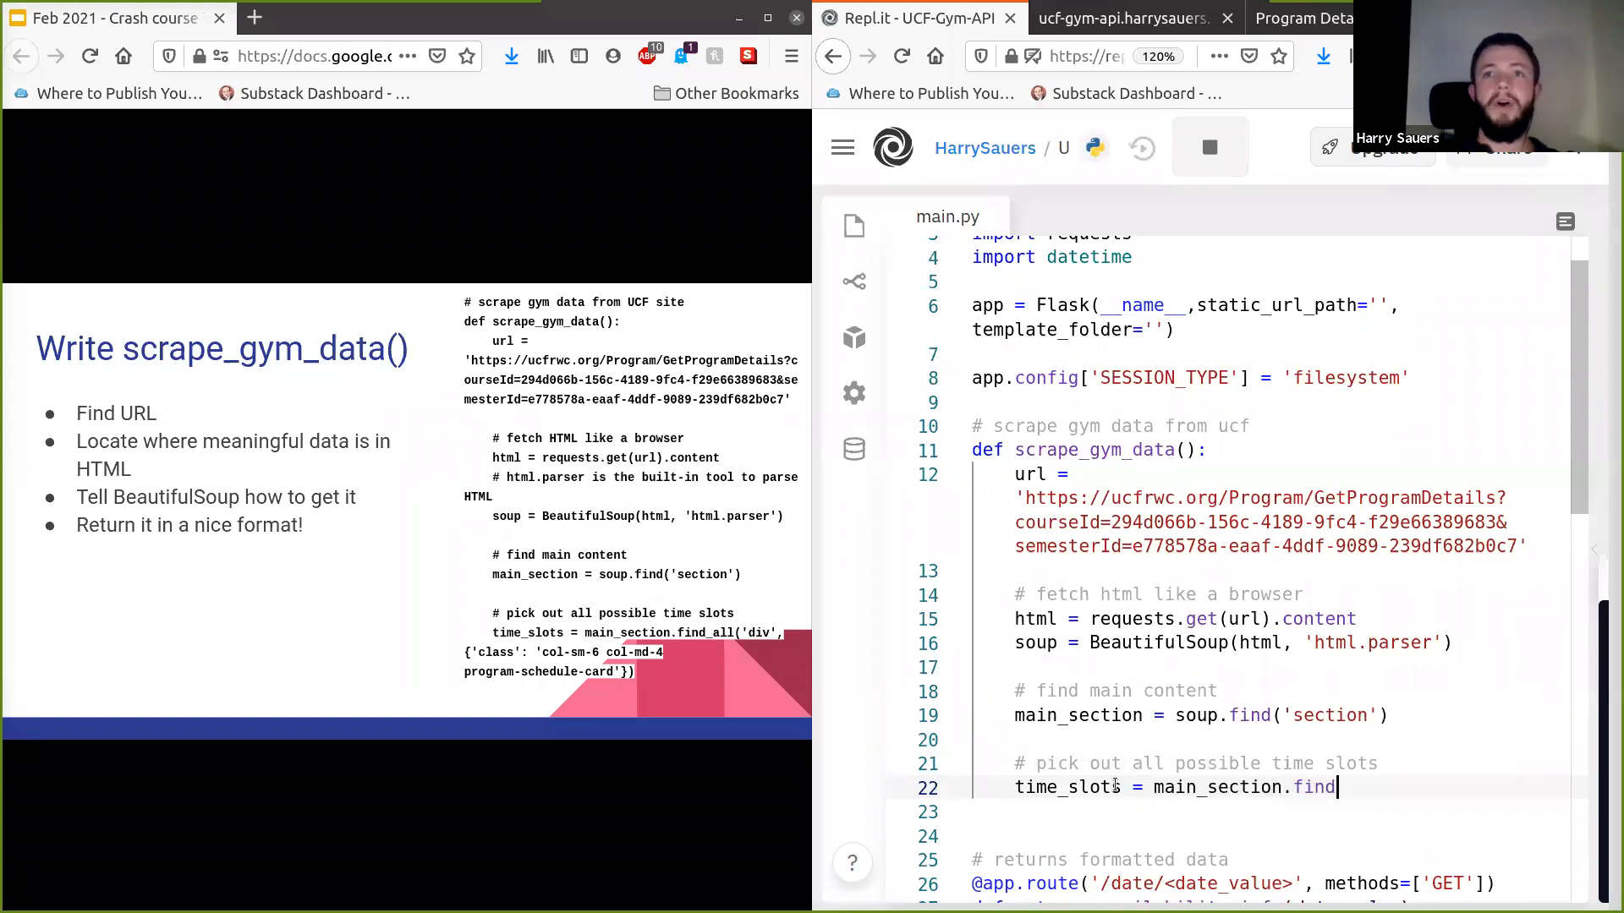
pyautogui.write('_all()')
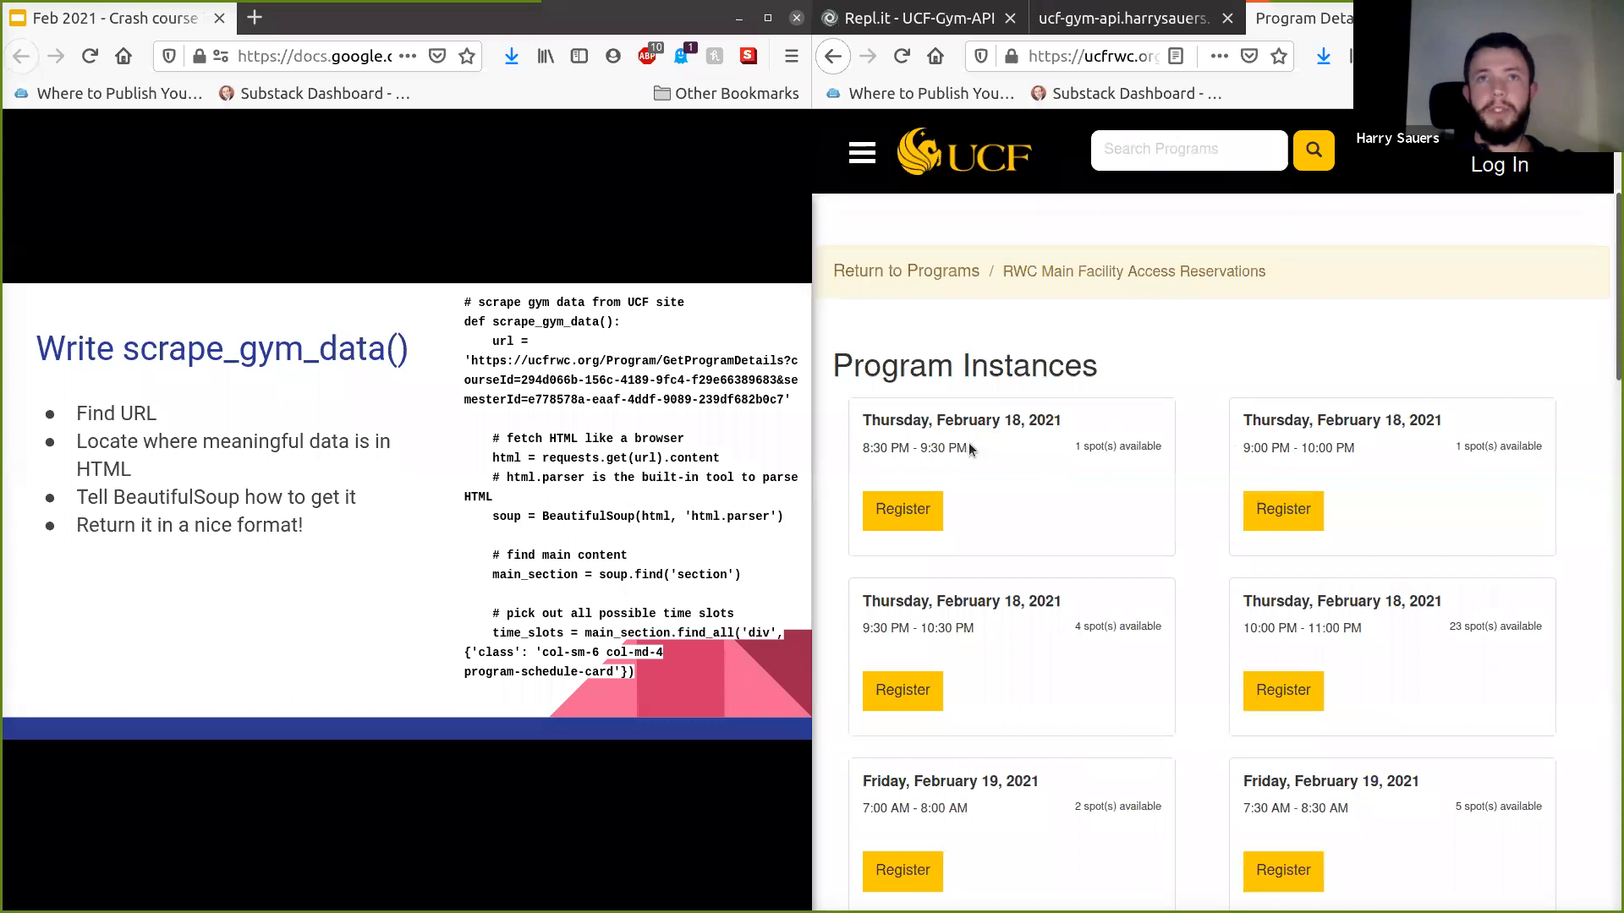
# Inspect a RecWell schedule card's outer div to read its class, then return to Repl.it
pyautogui.doubleClick(960, 420)
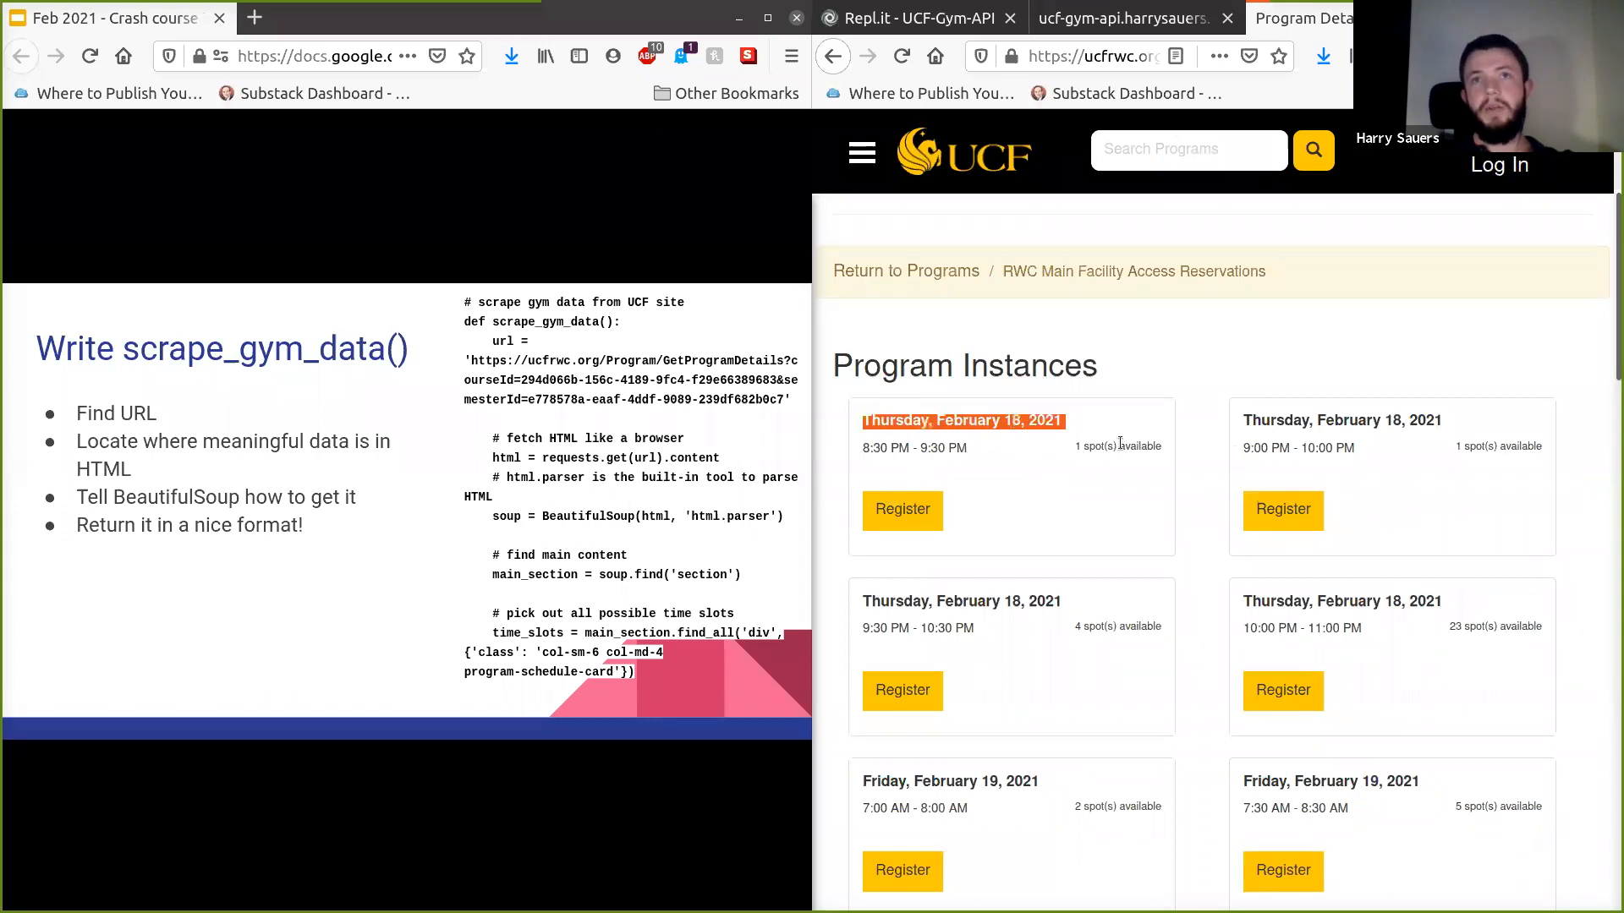
pyautogui.scroll(-3)
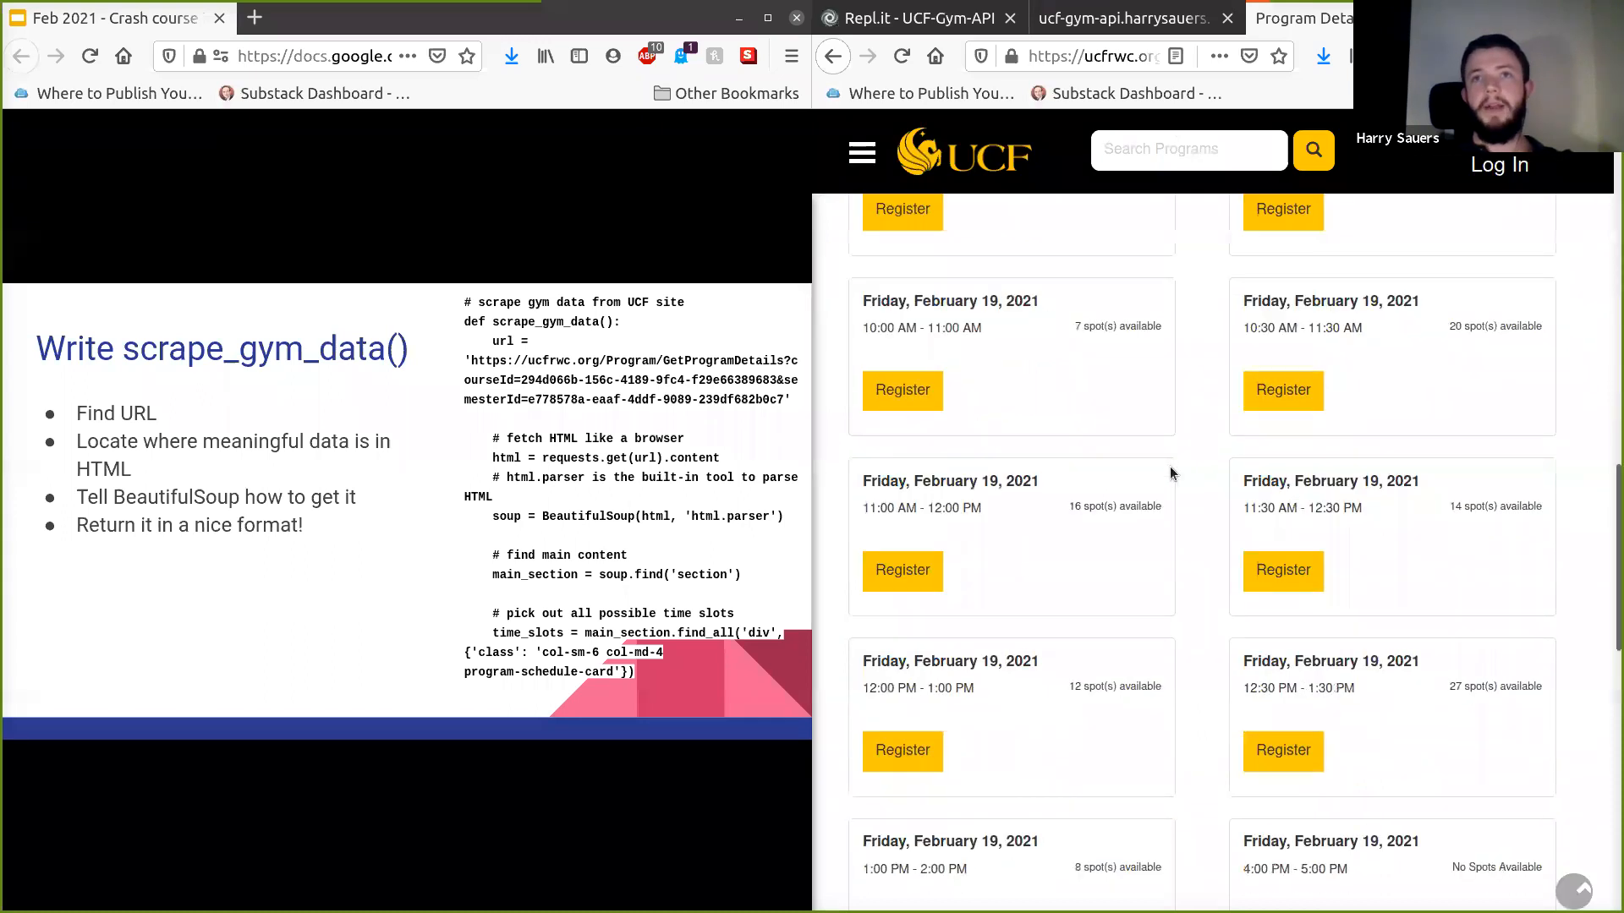
pyautogui.scroll(3)
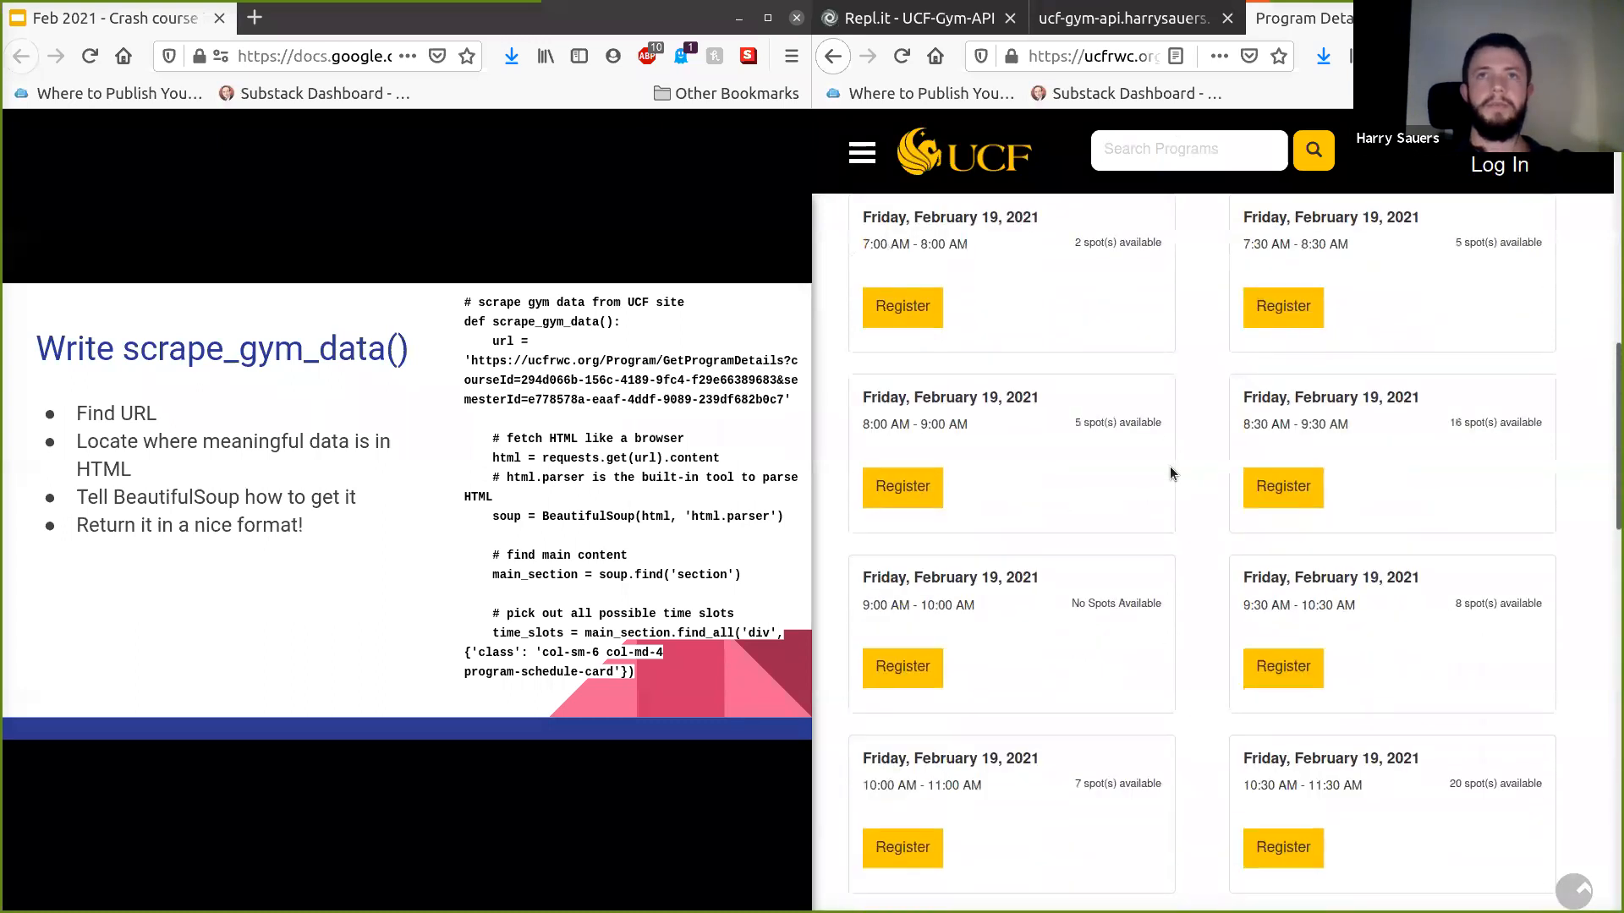
pyautogui.scroll(3)
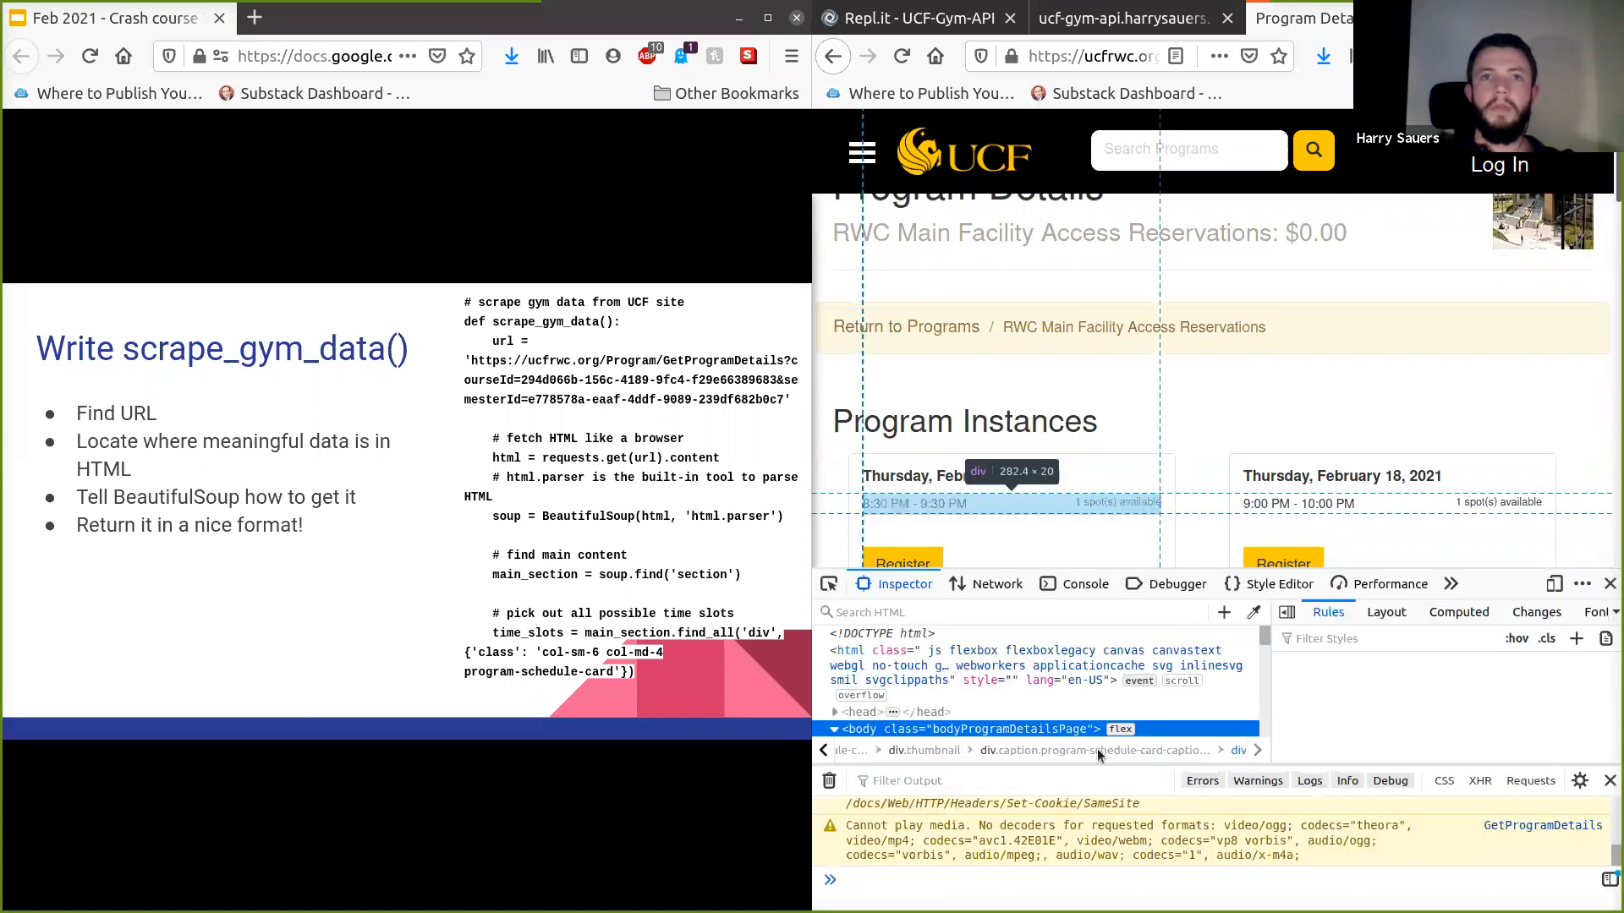
pyautogui.click(942, 682)
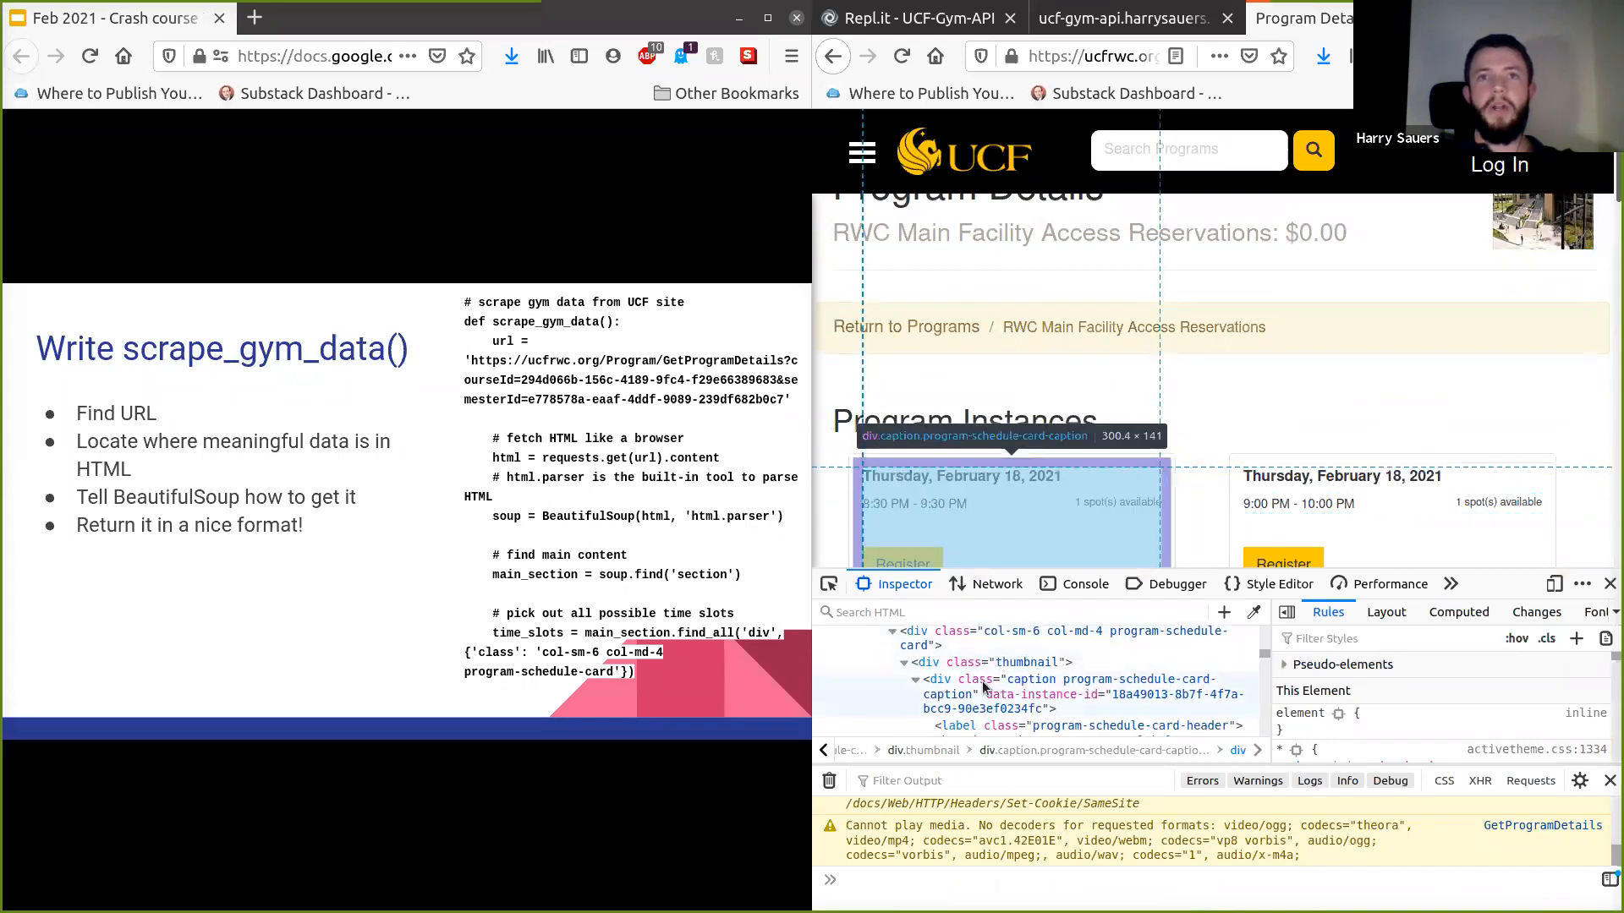
pyautogui.click(1066, 639)
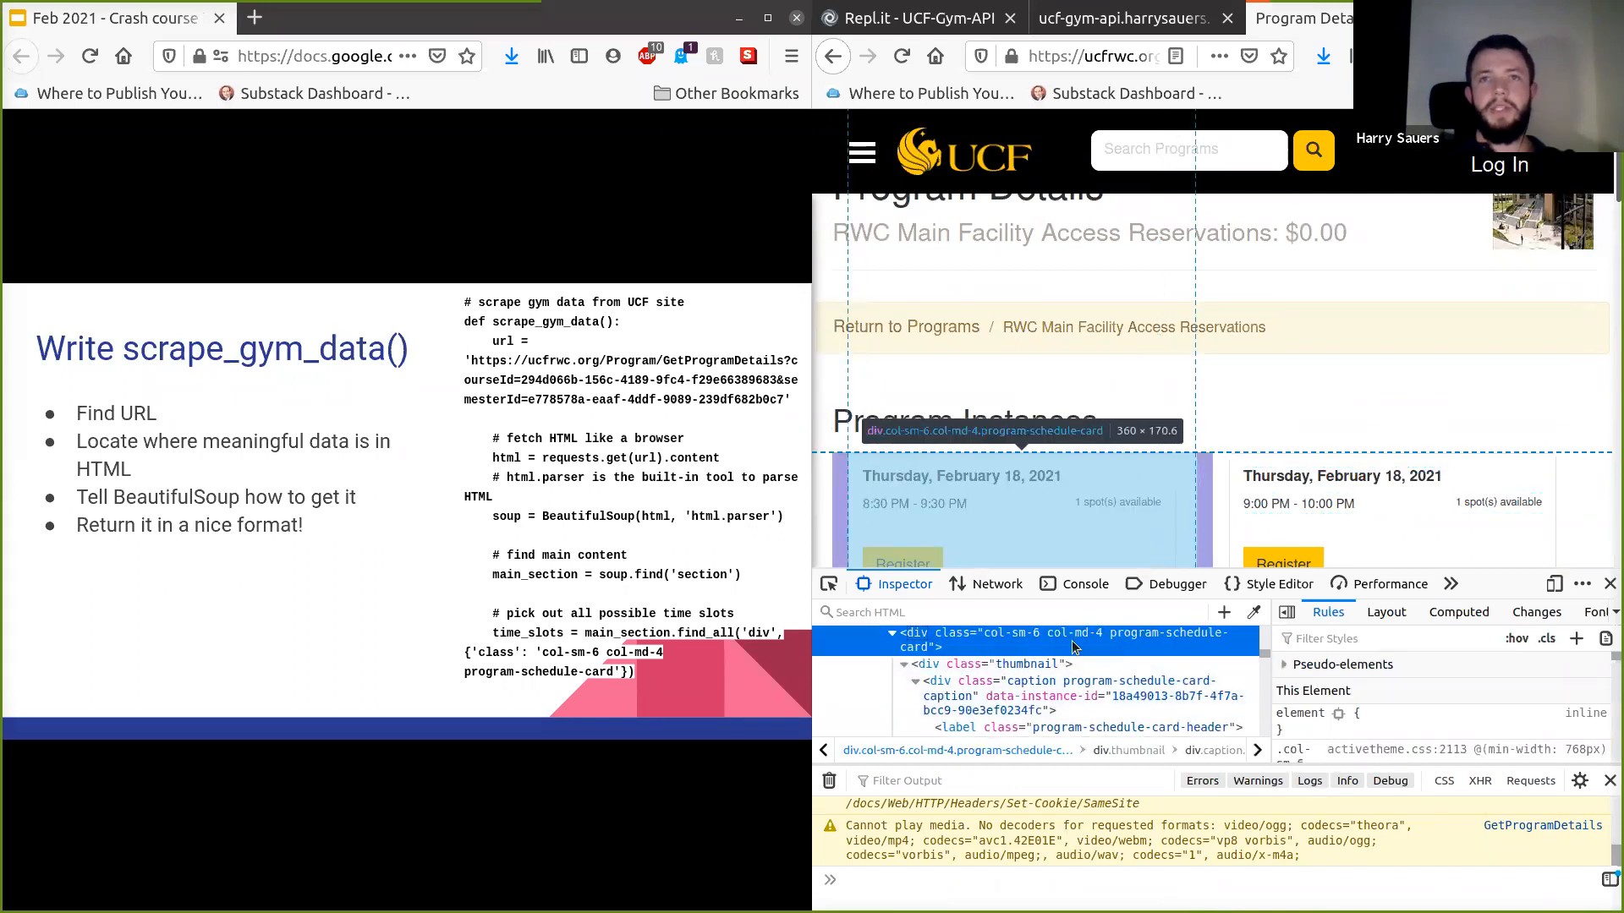
pyautogui.click(891, 633)
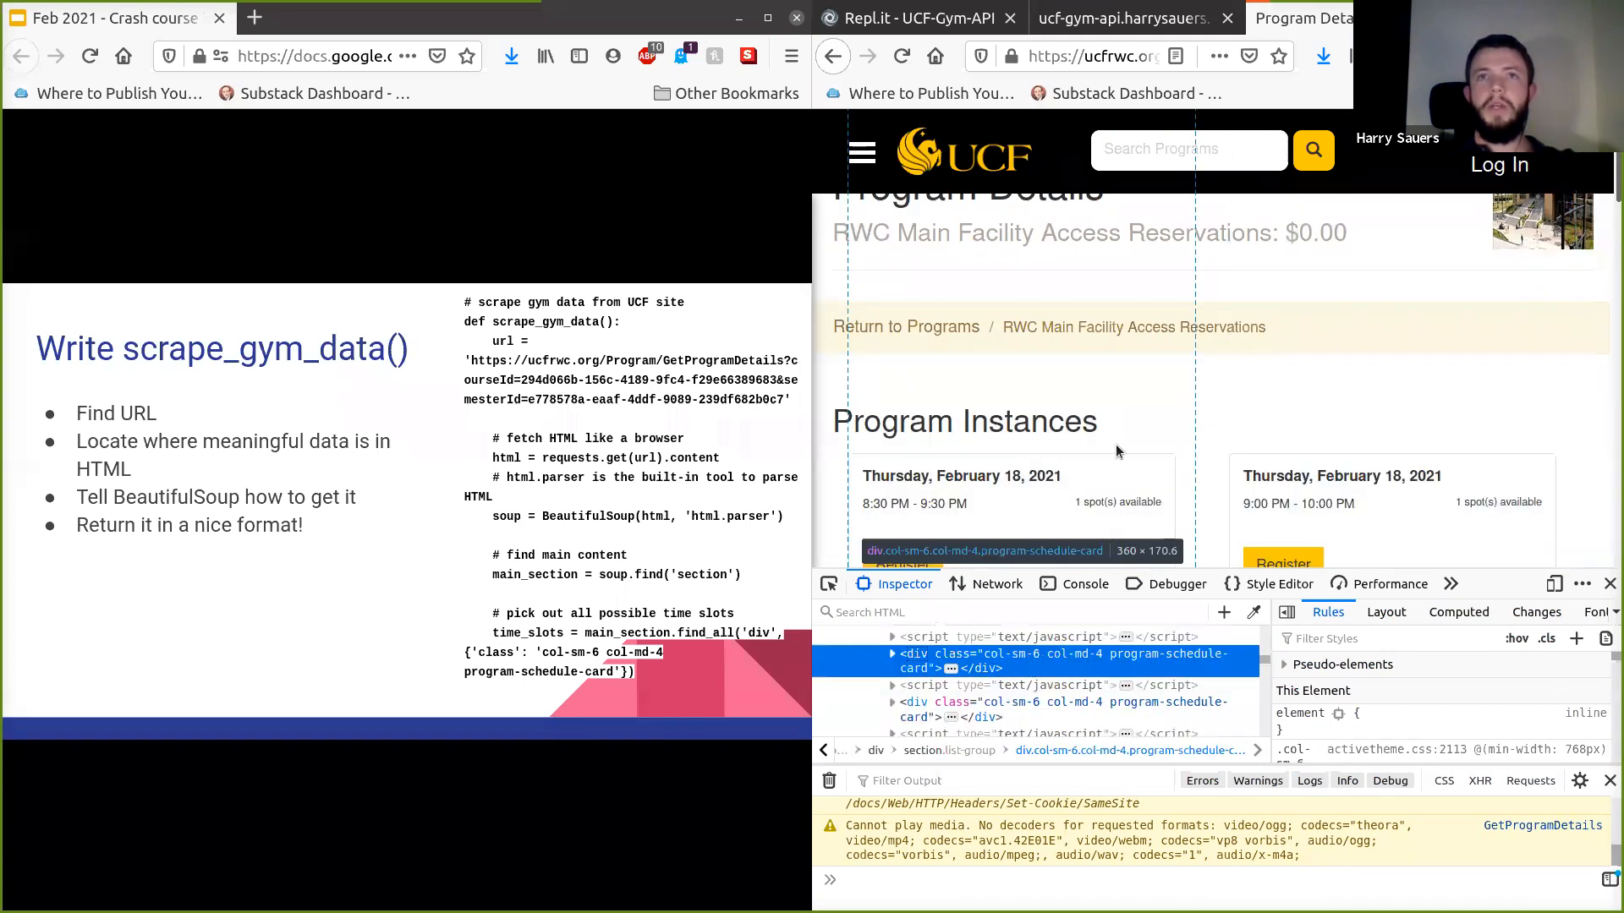
pyautogui.scroll(-3)
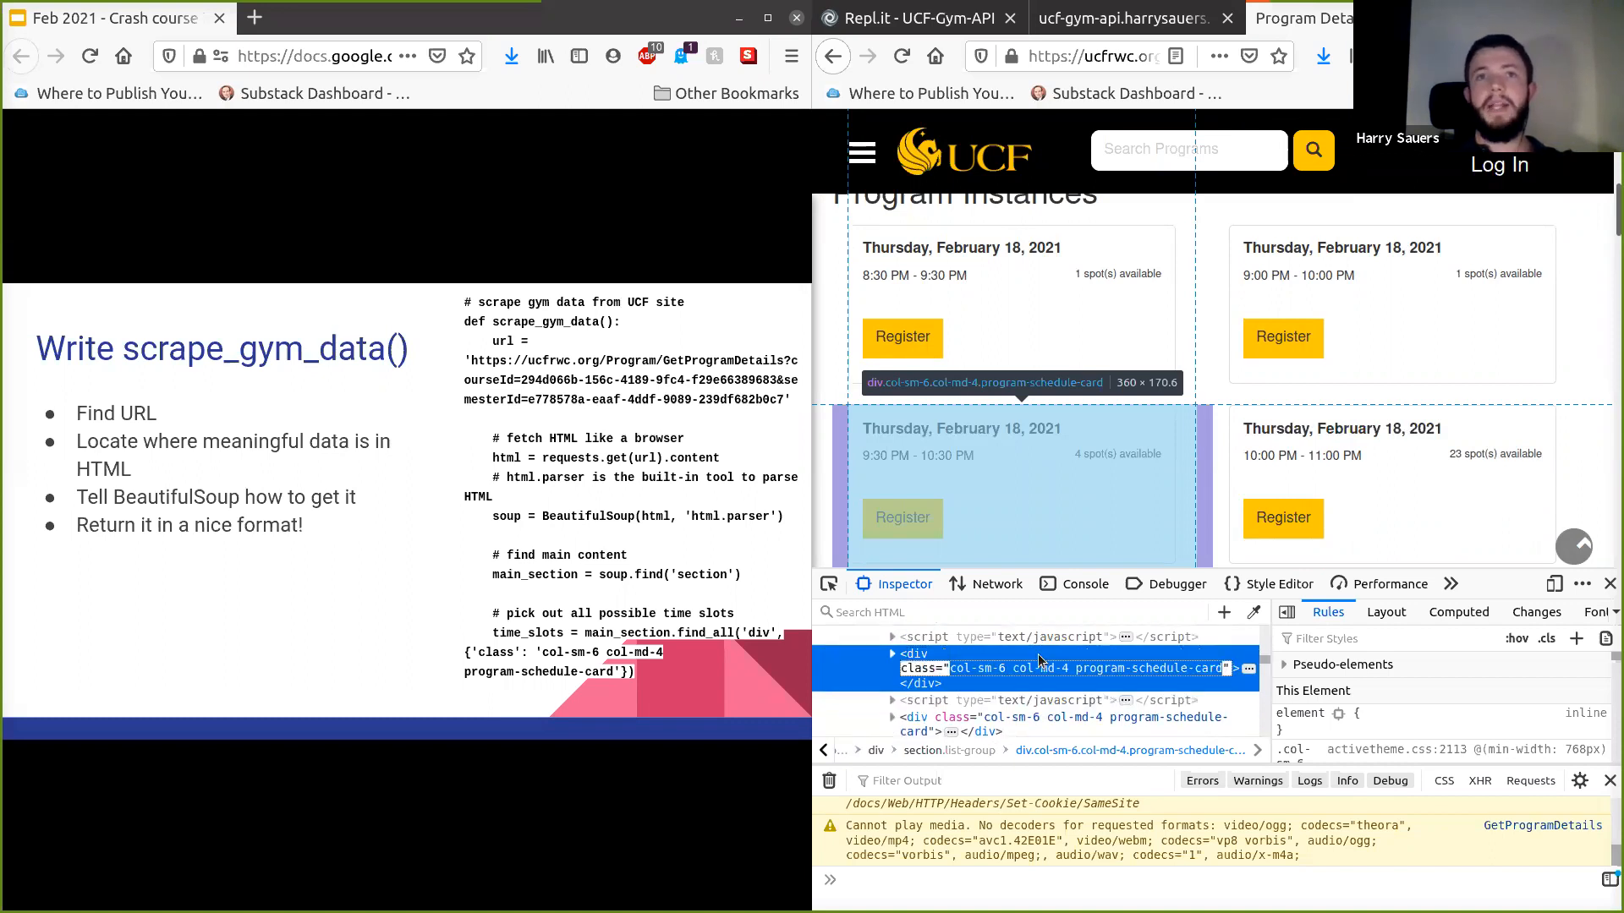
pyautogui.click(892, 652)
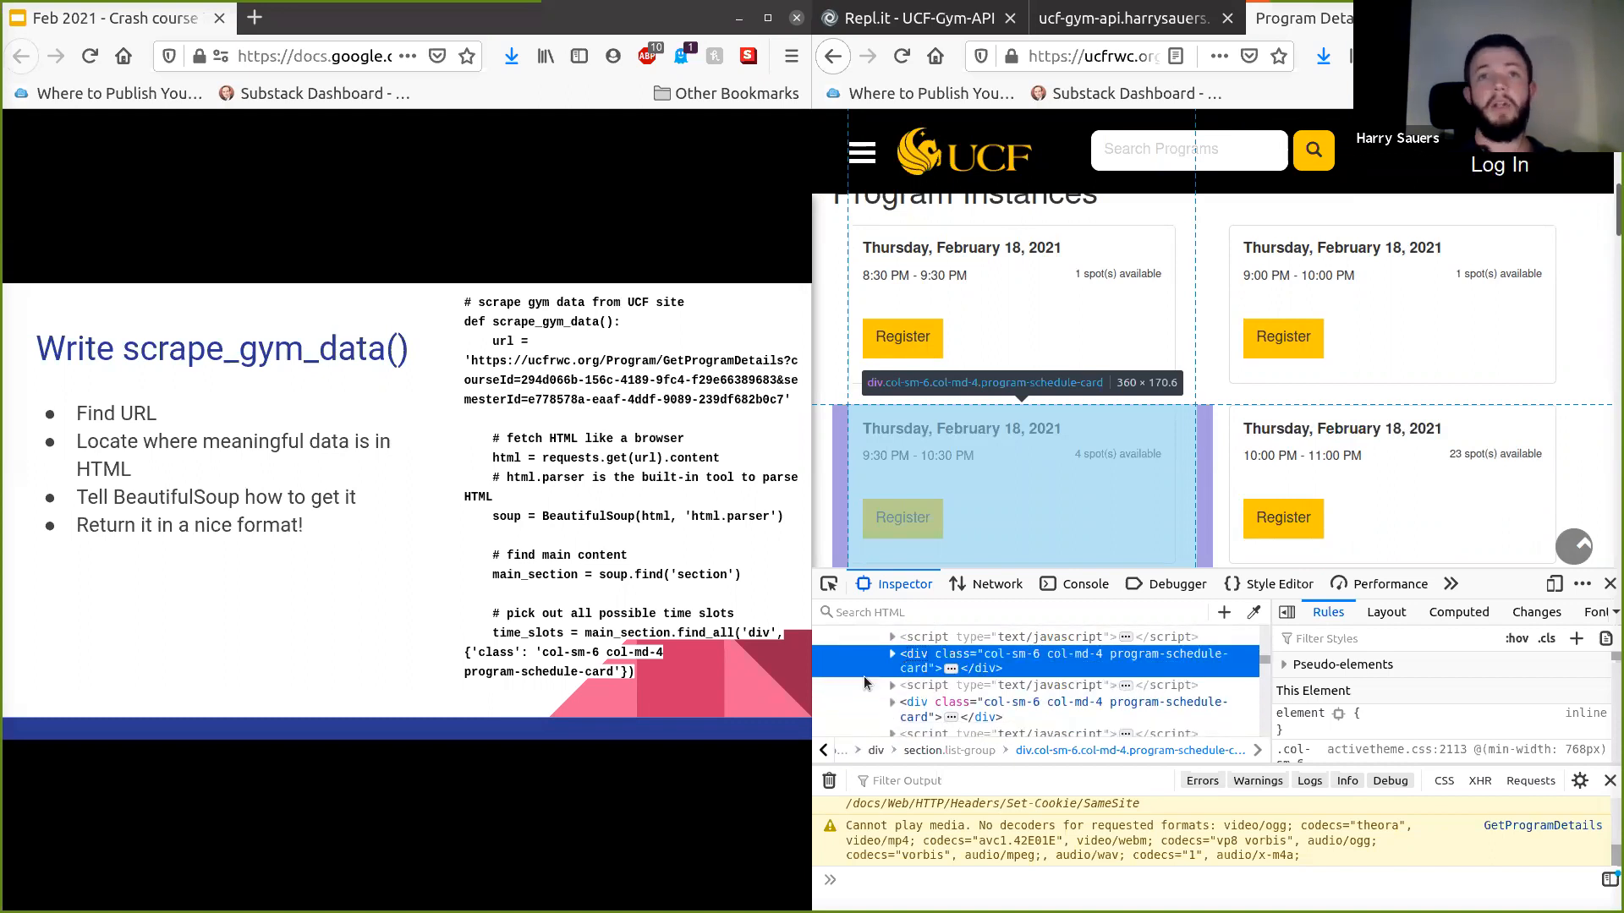
pyautogui.click(917, 19)
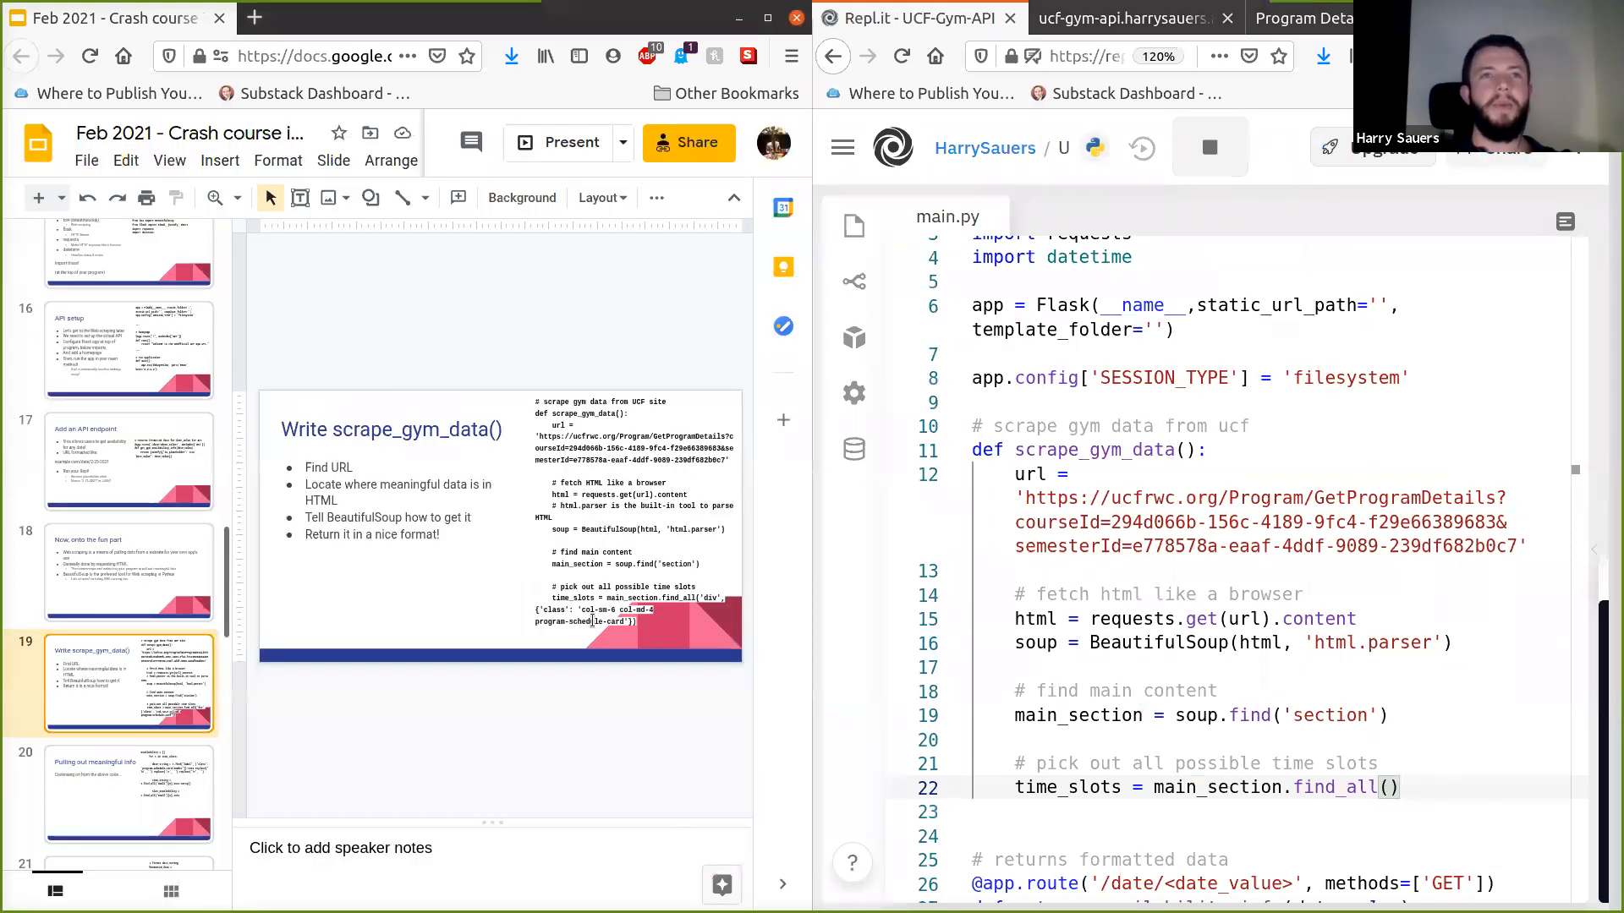
# Present the slide deck from the scrape_gym_data() slide, restarting after leaving full screen
pyautogui.click(632, 517)
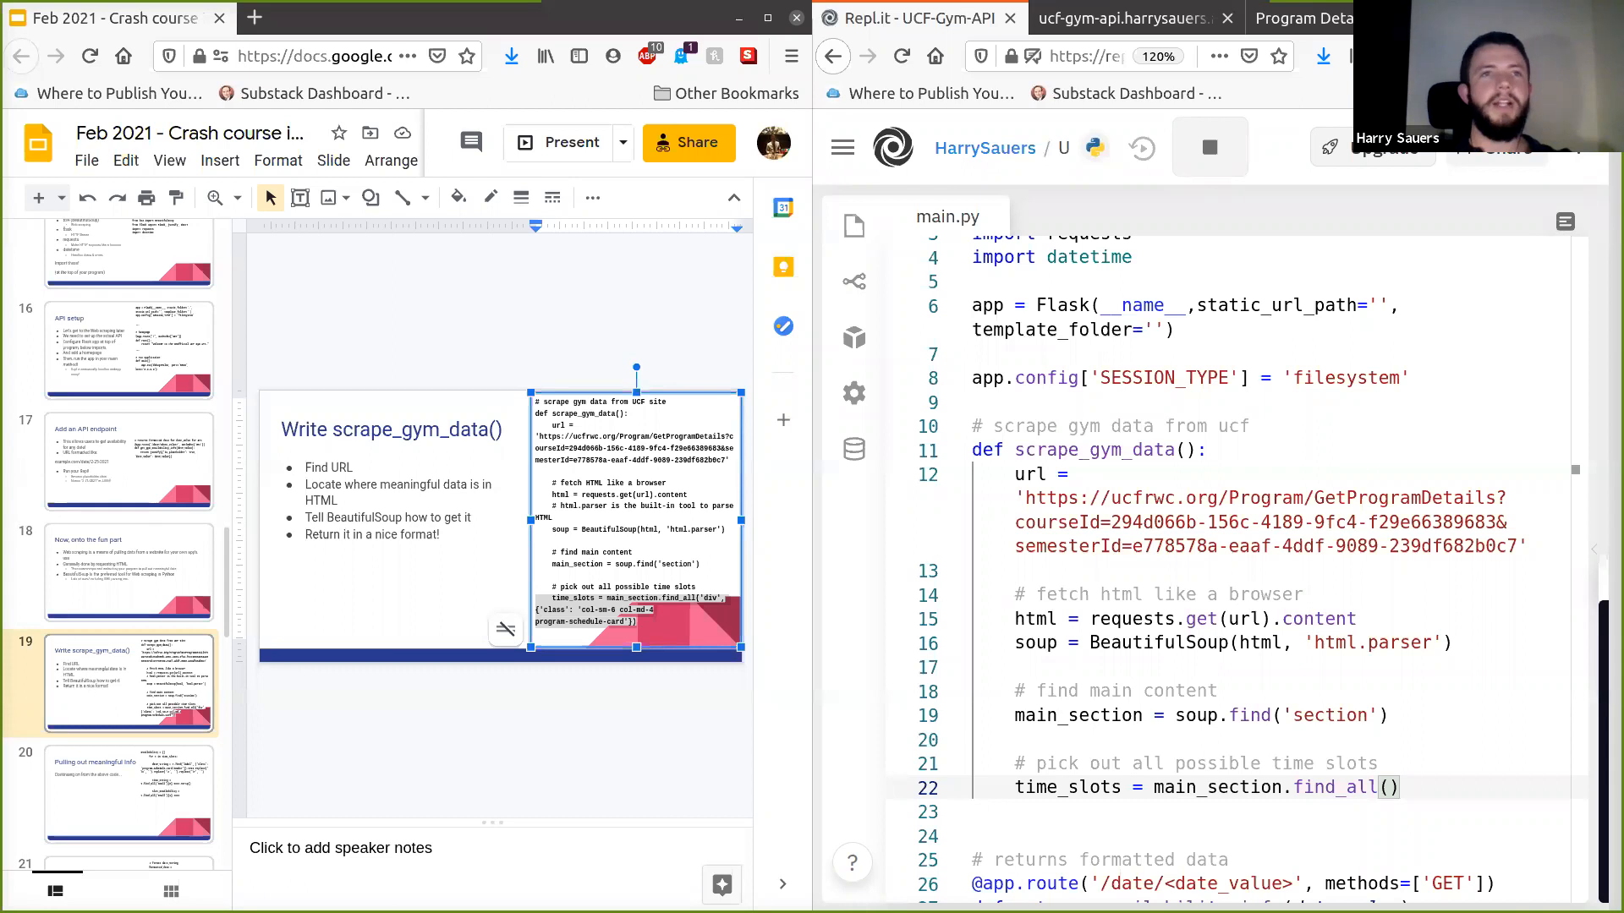
pyautogui.click(466, 734)
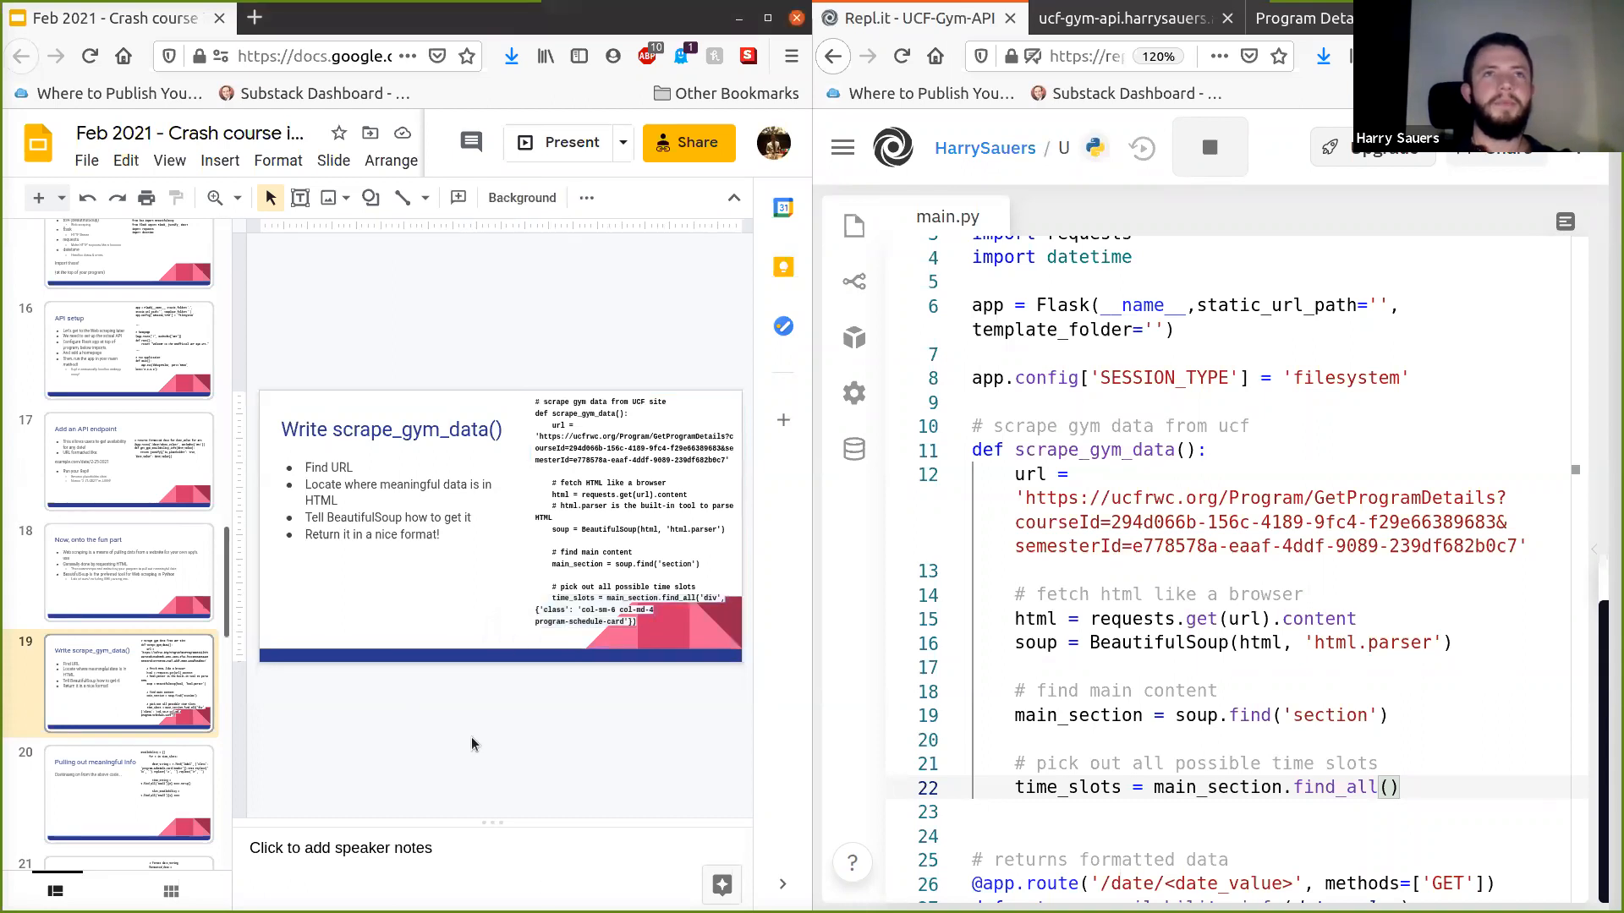
pyautogui.click(559, 142)
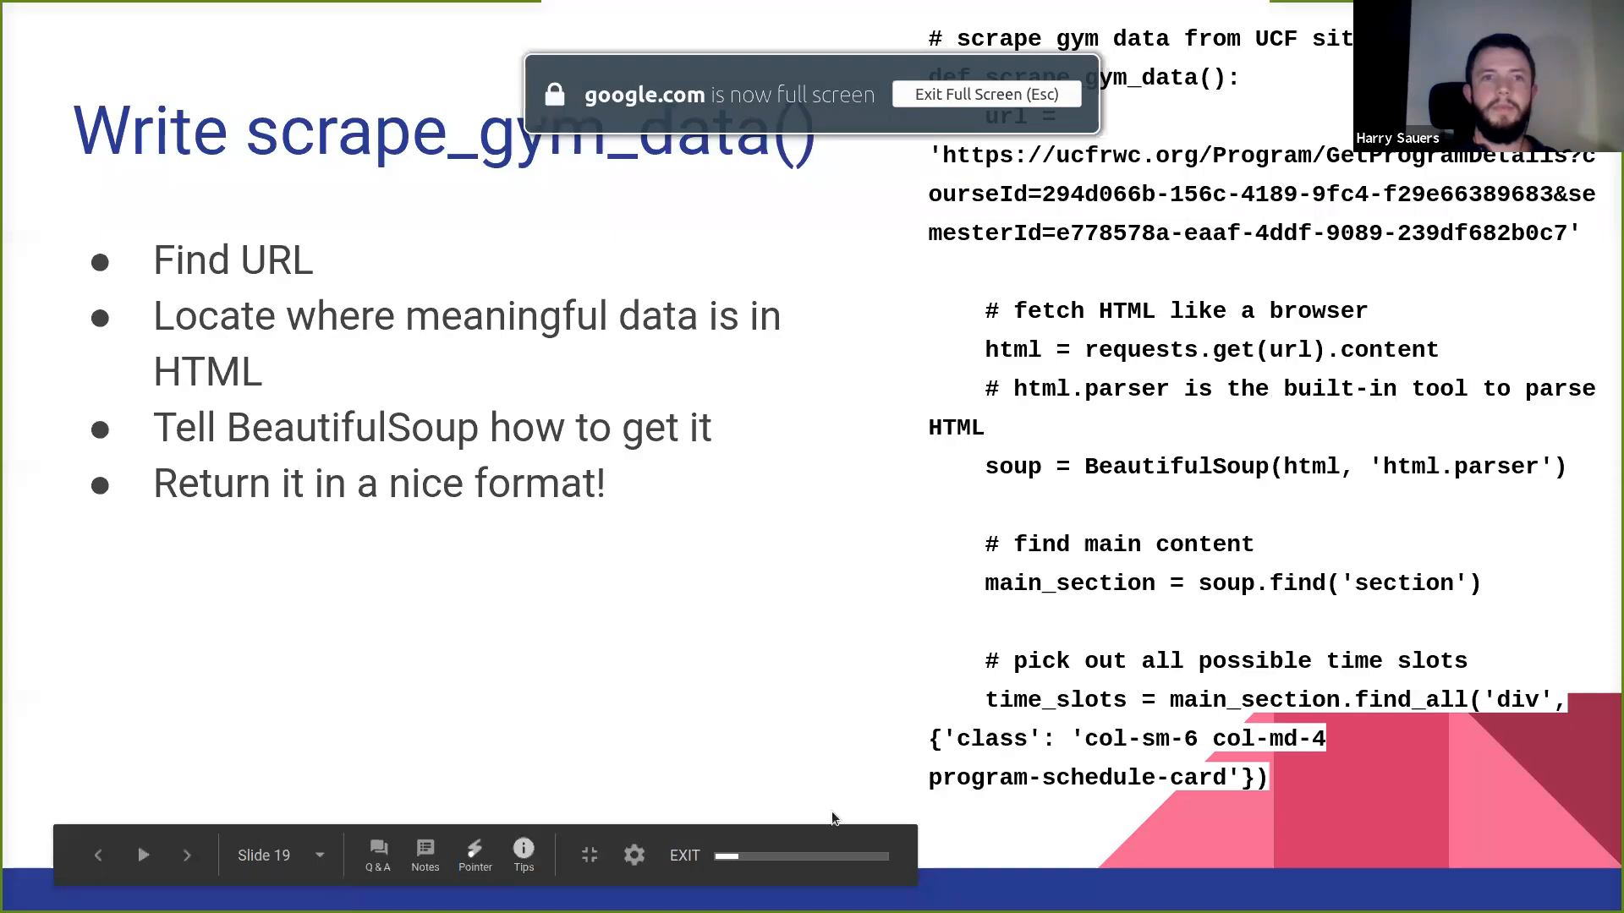
pyautogui.click(984, 94)
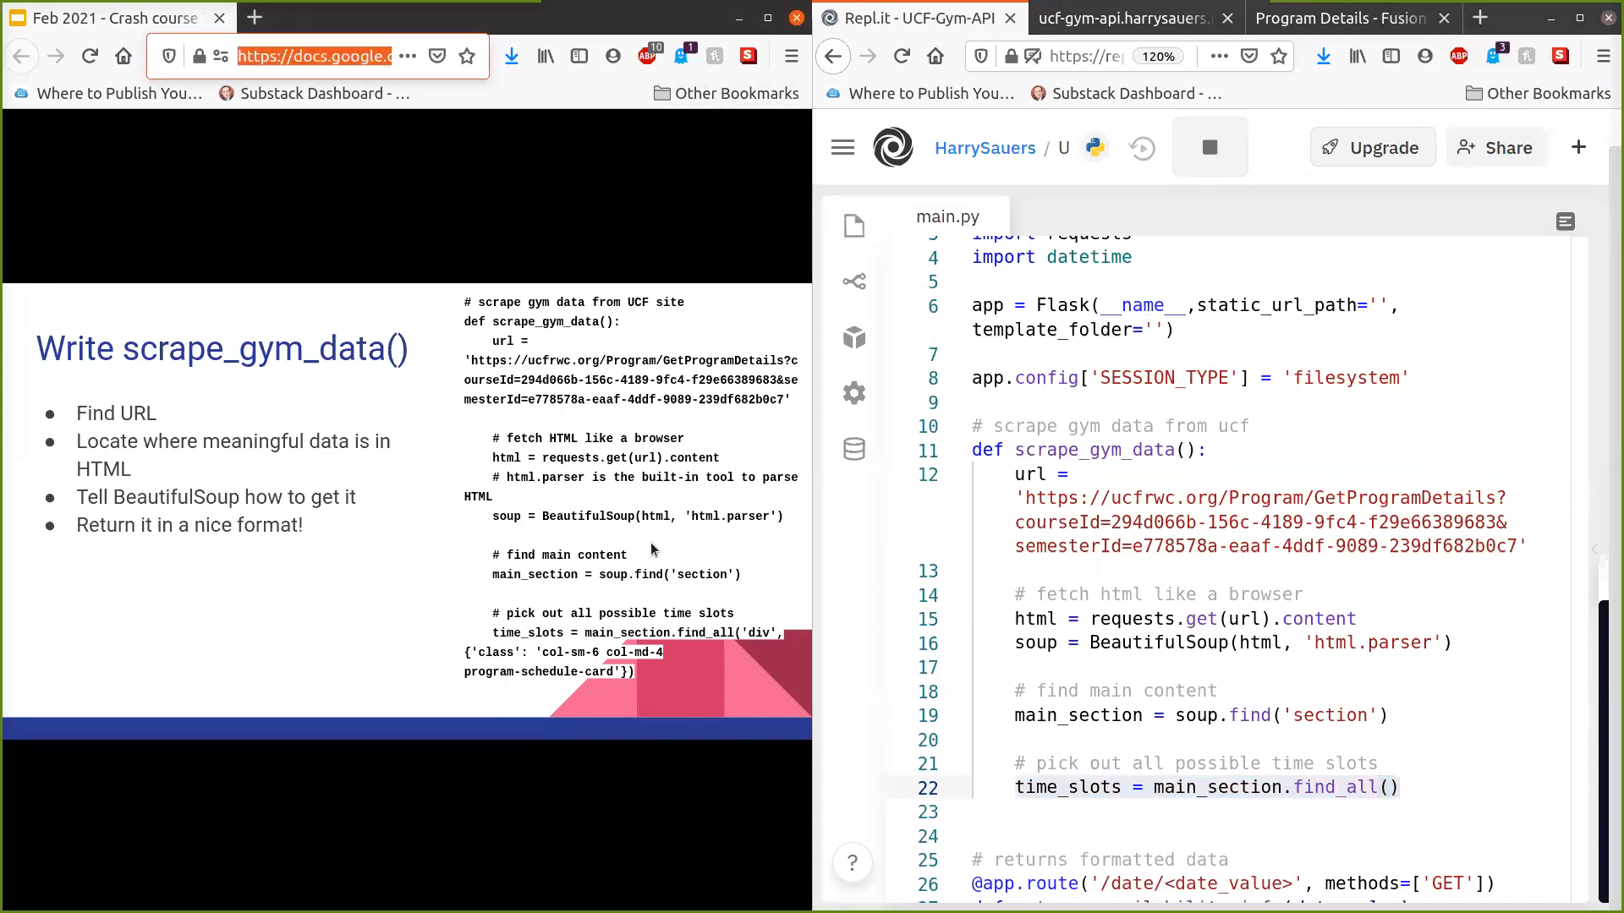
pyautogui.moveTo(688, 873)
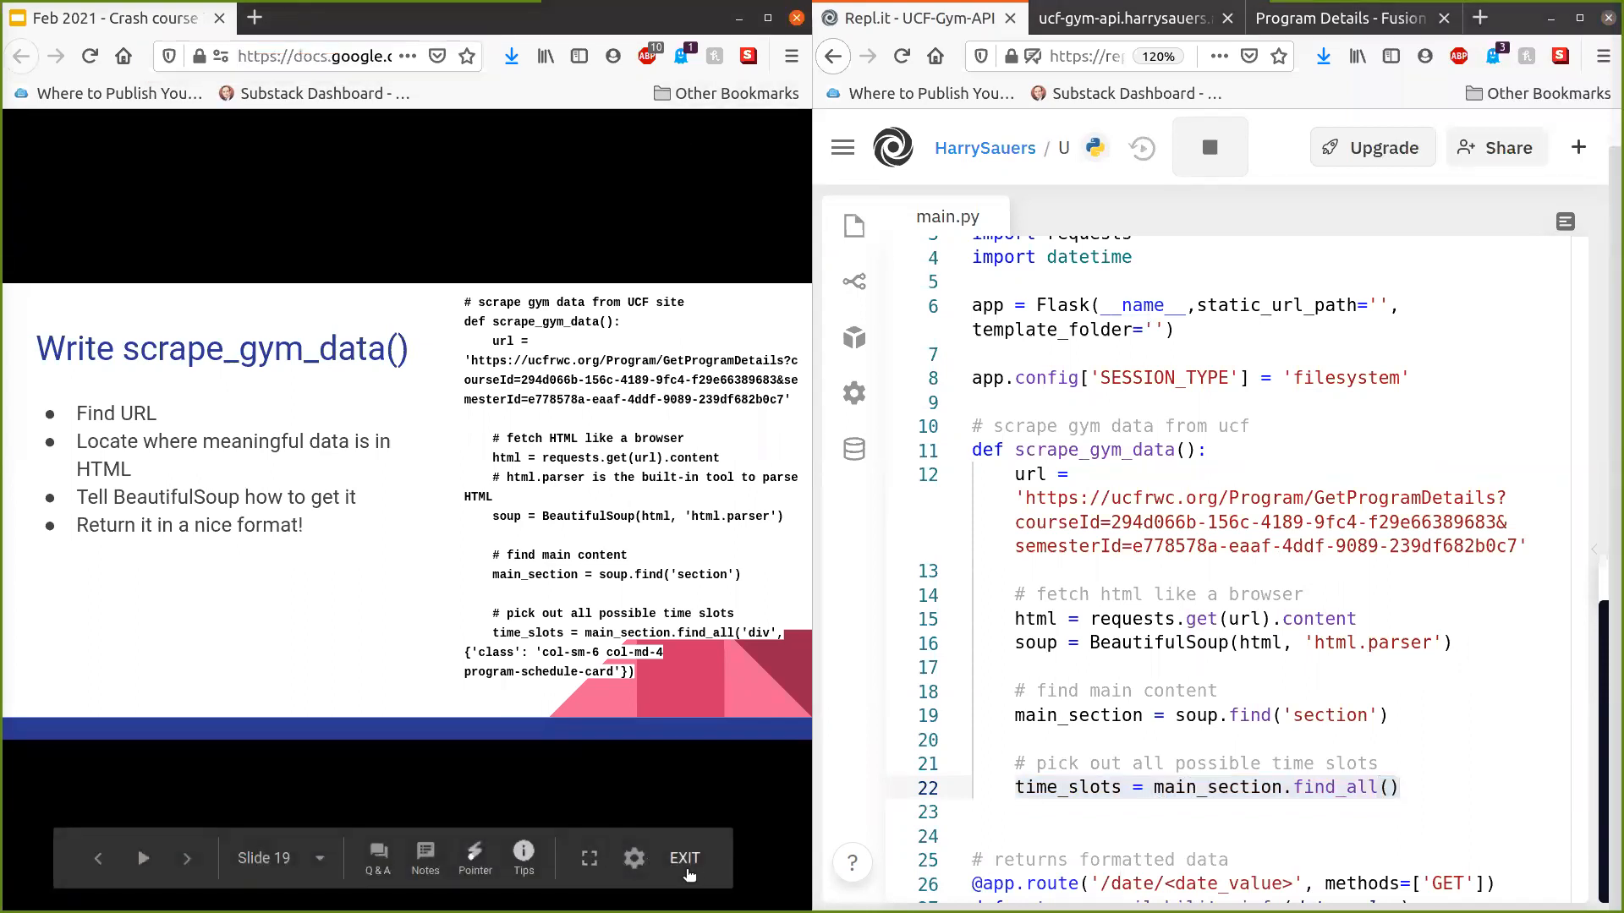
pyautogui.click(684, 857)
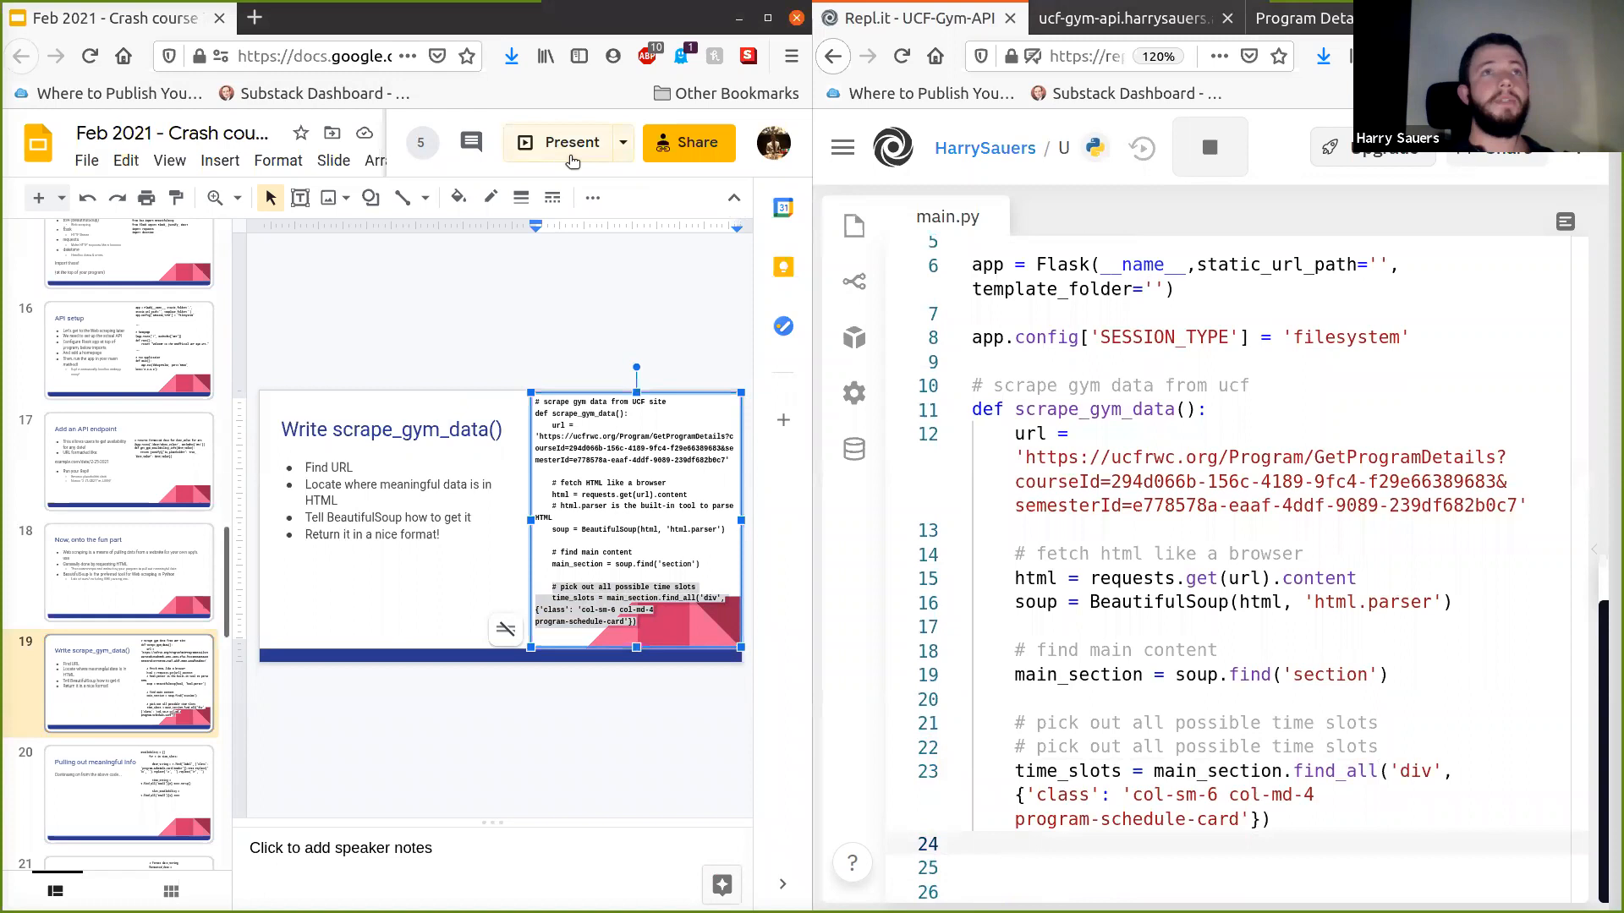
pyautogui.click(559, 142)
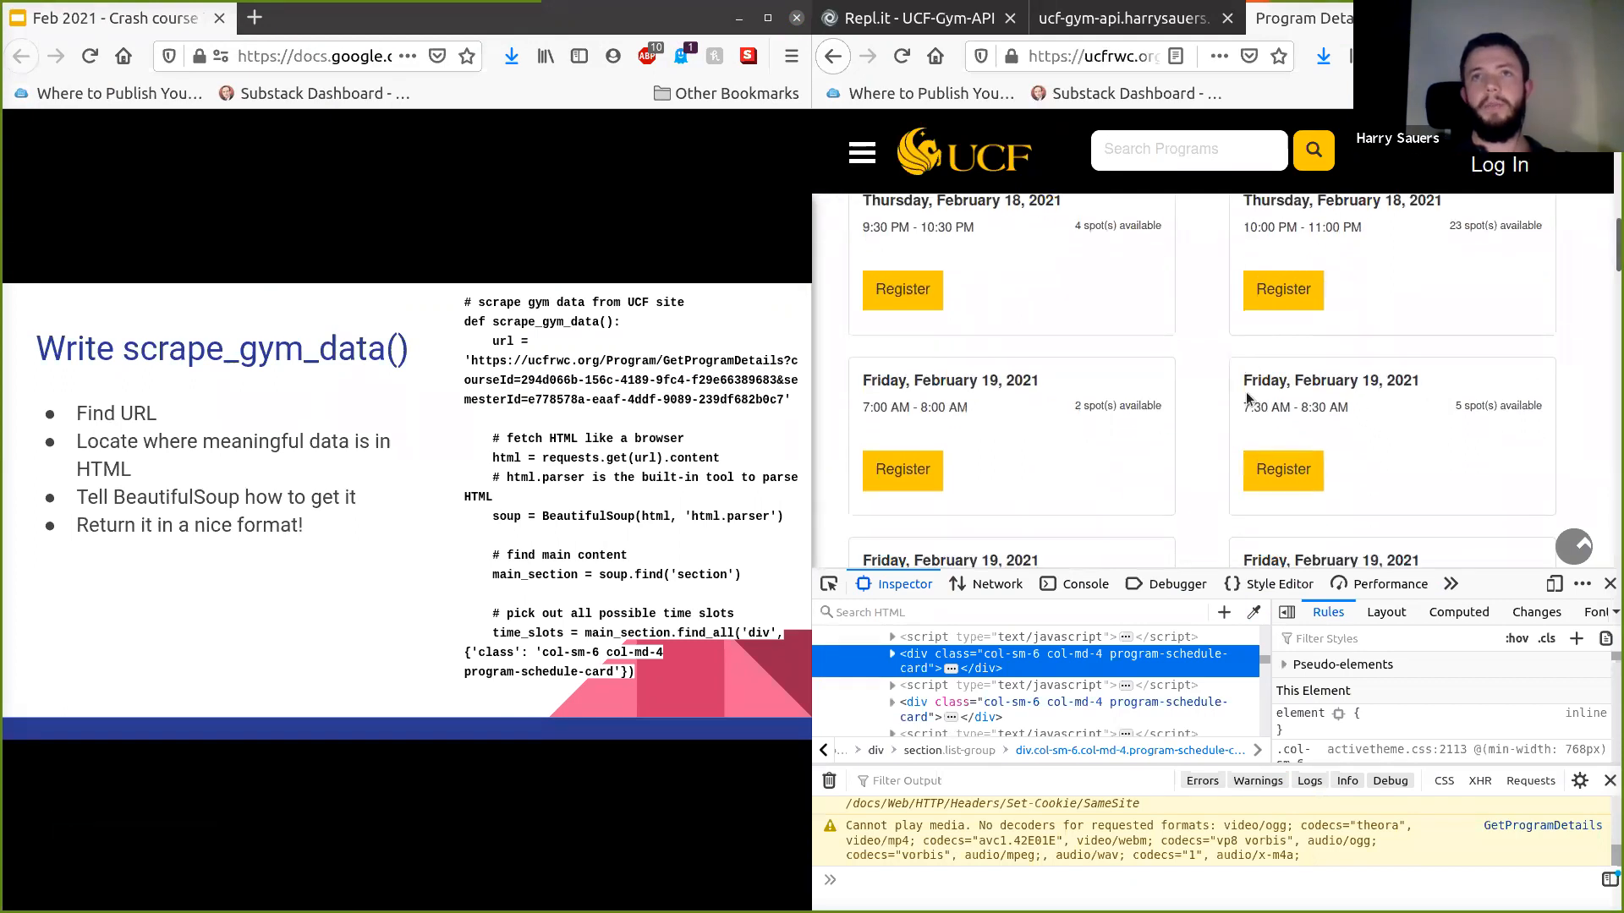
# Bring up the Repl.it code and advance the slideshow to slide 20, 'Pulling out meaningful info'
pyautogui.click(916, 17)
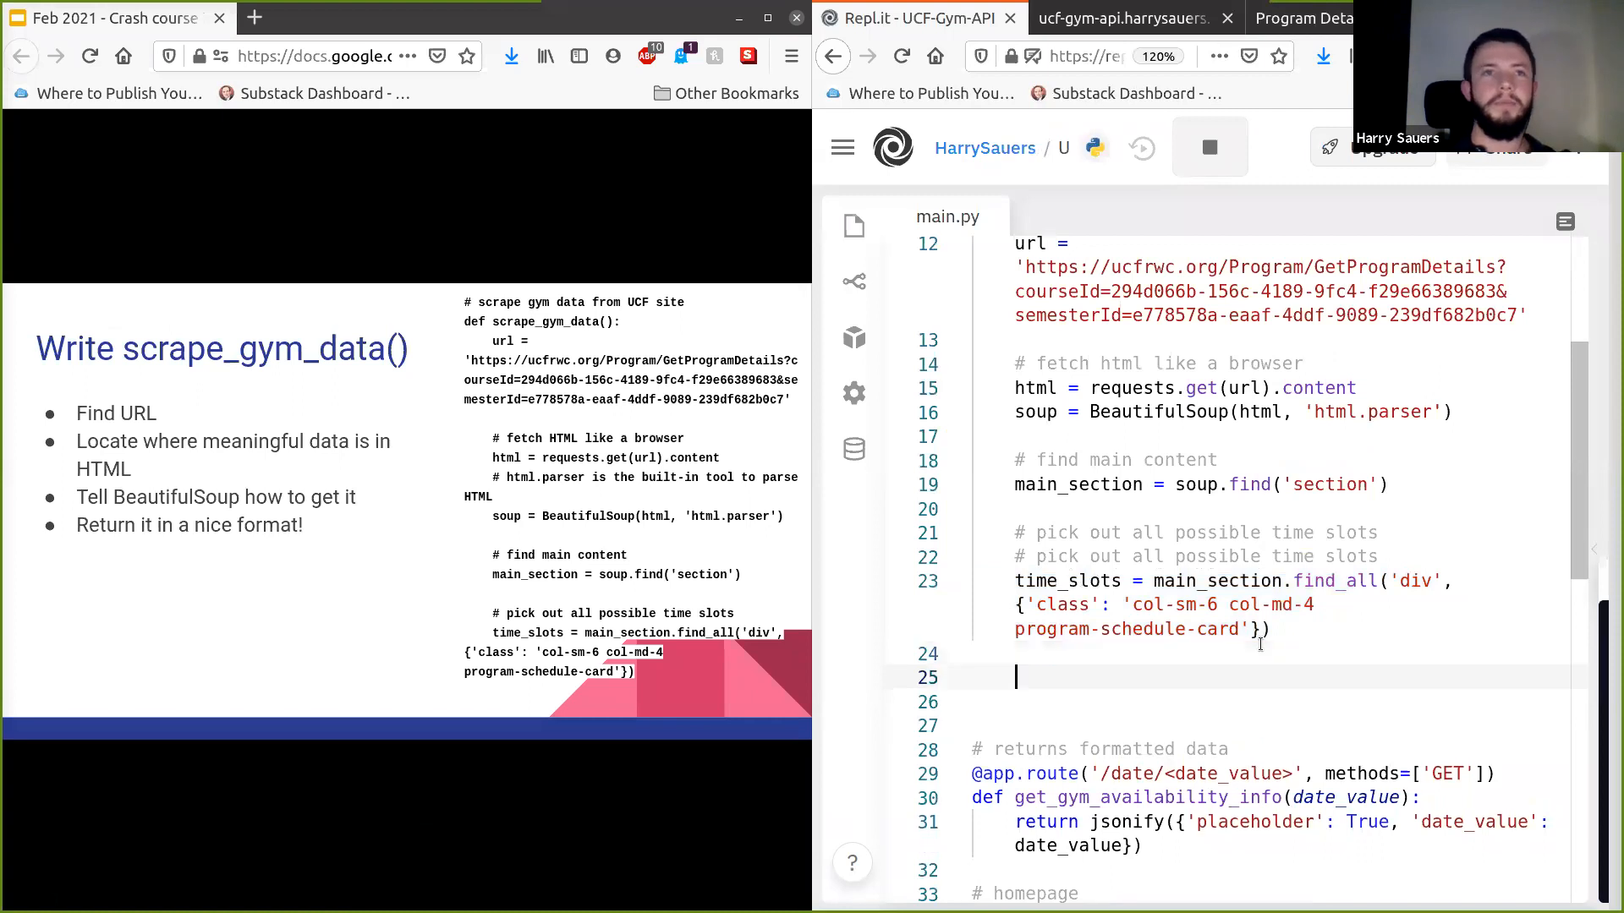
pyautogui.moveTo(518, 608)
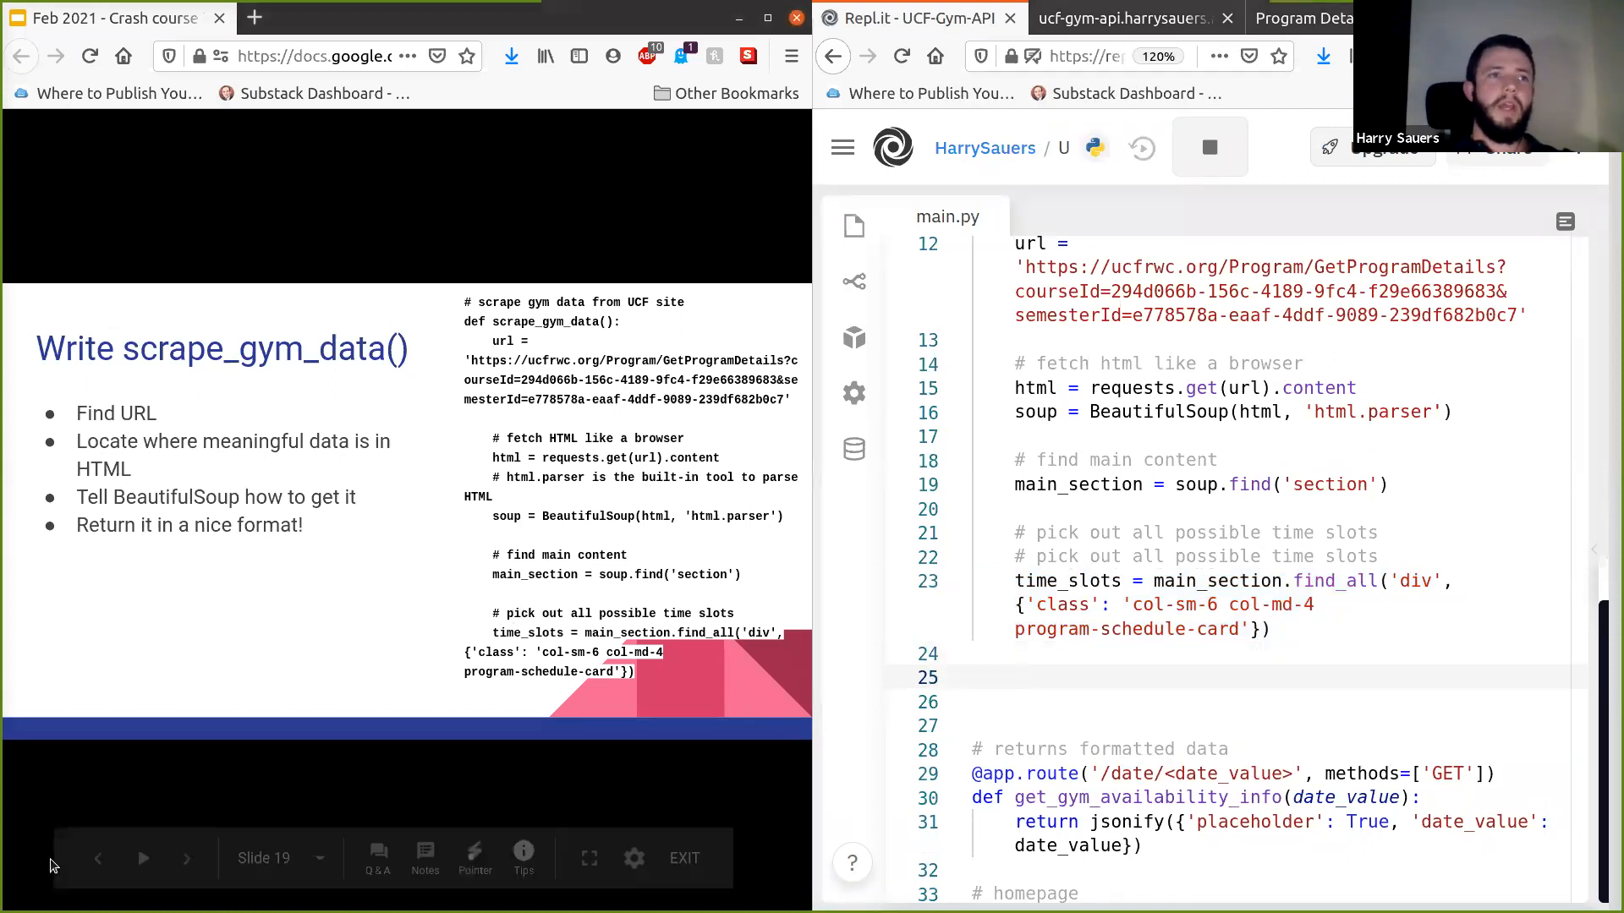
pyautogui.click(97, 858)
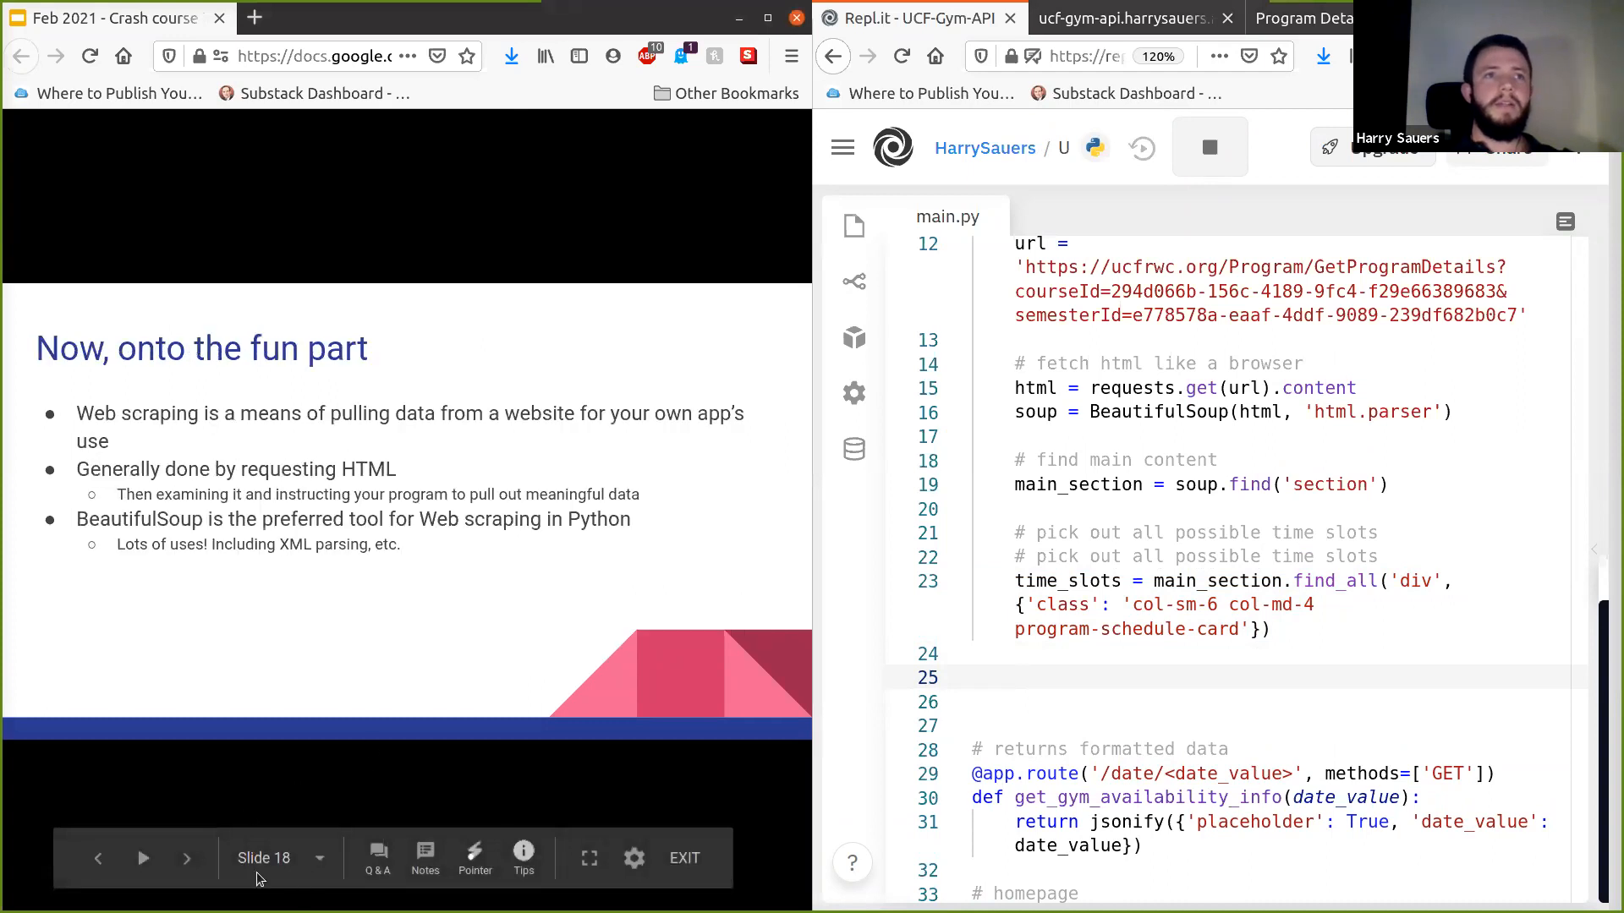
pyautogui.click(185, 858)
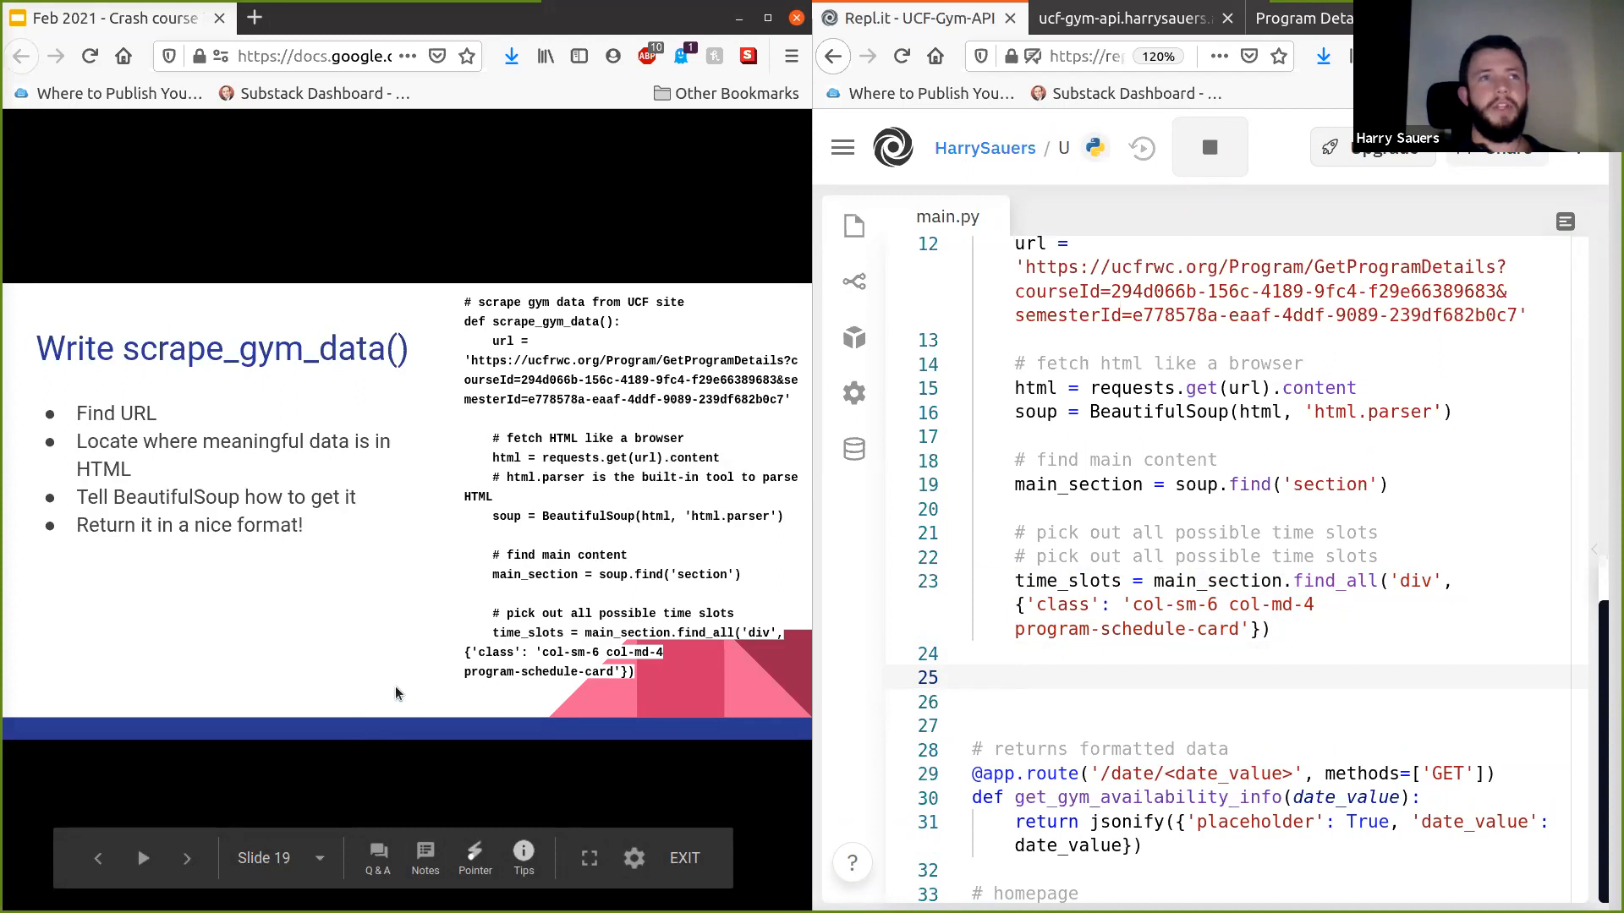
pyautogui.click(185, 858)
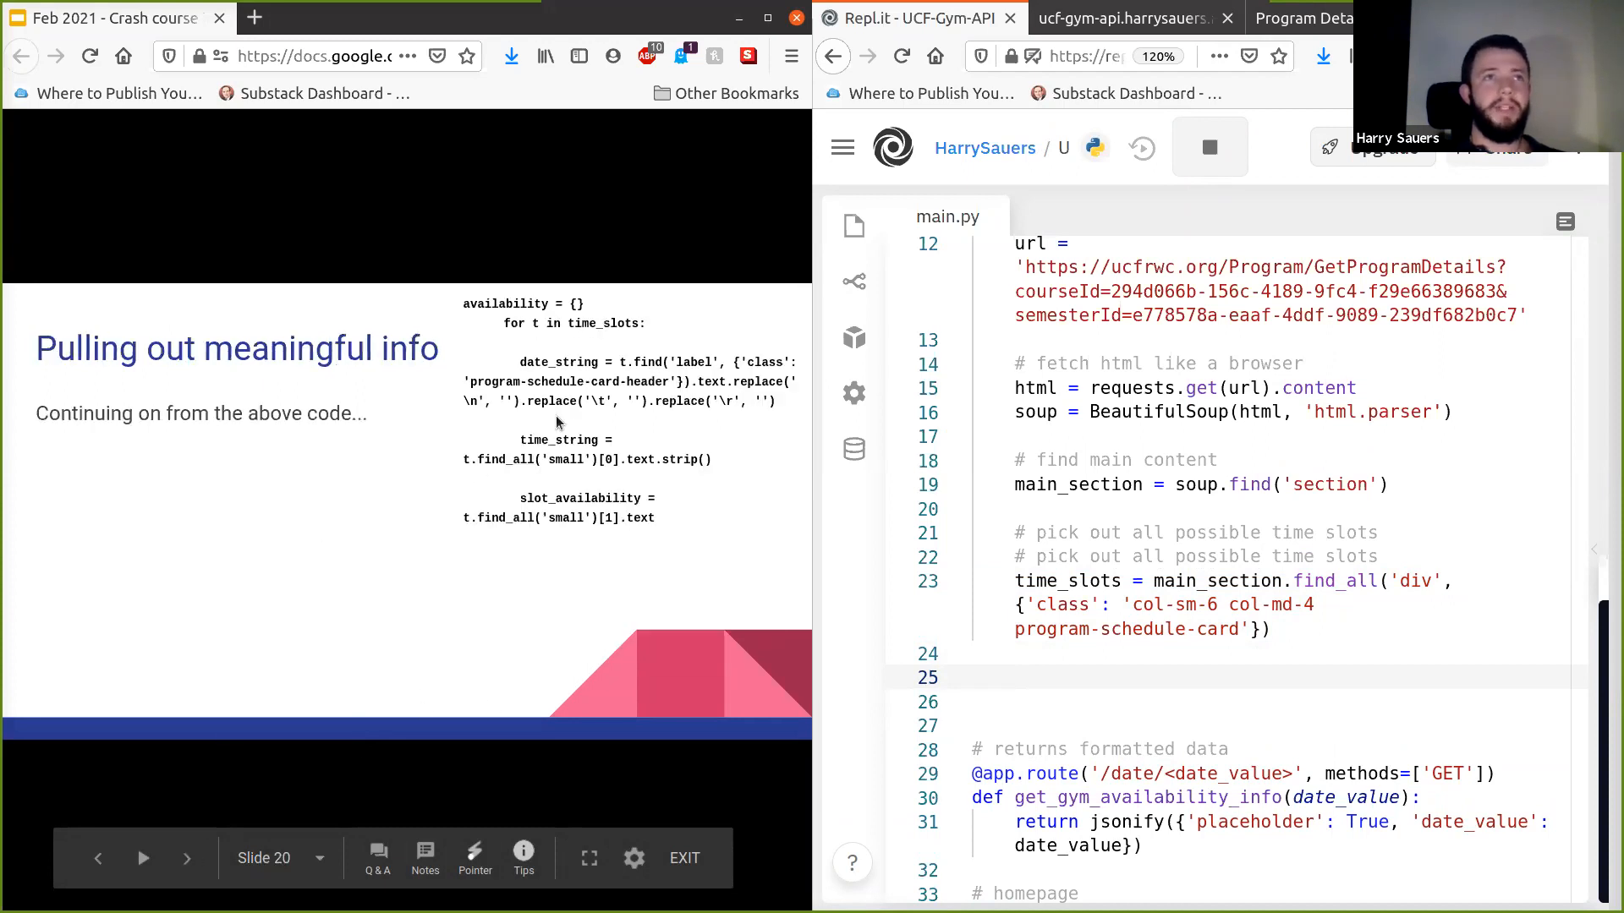
pyautogui.scroll(-3)
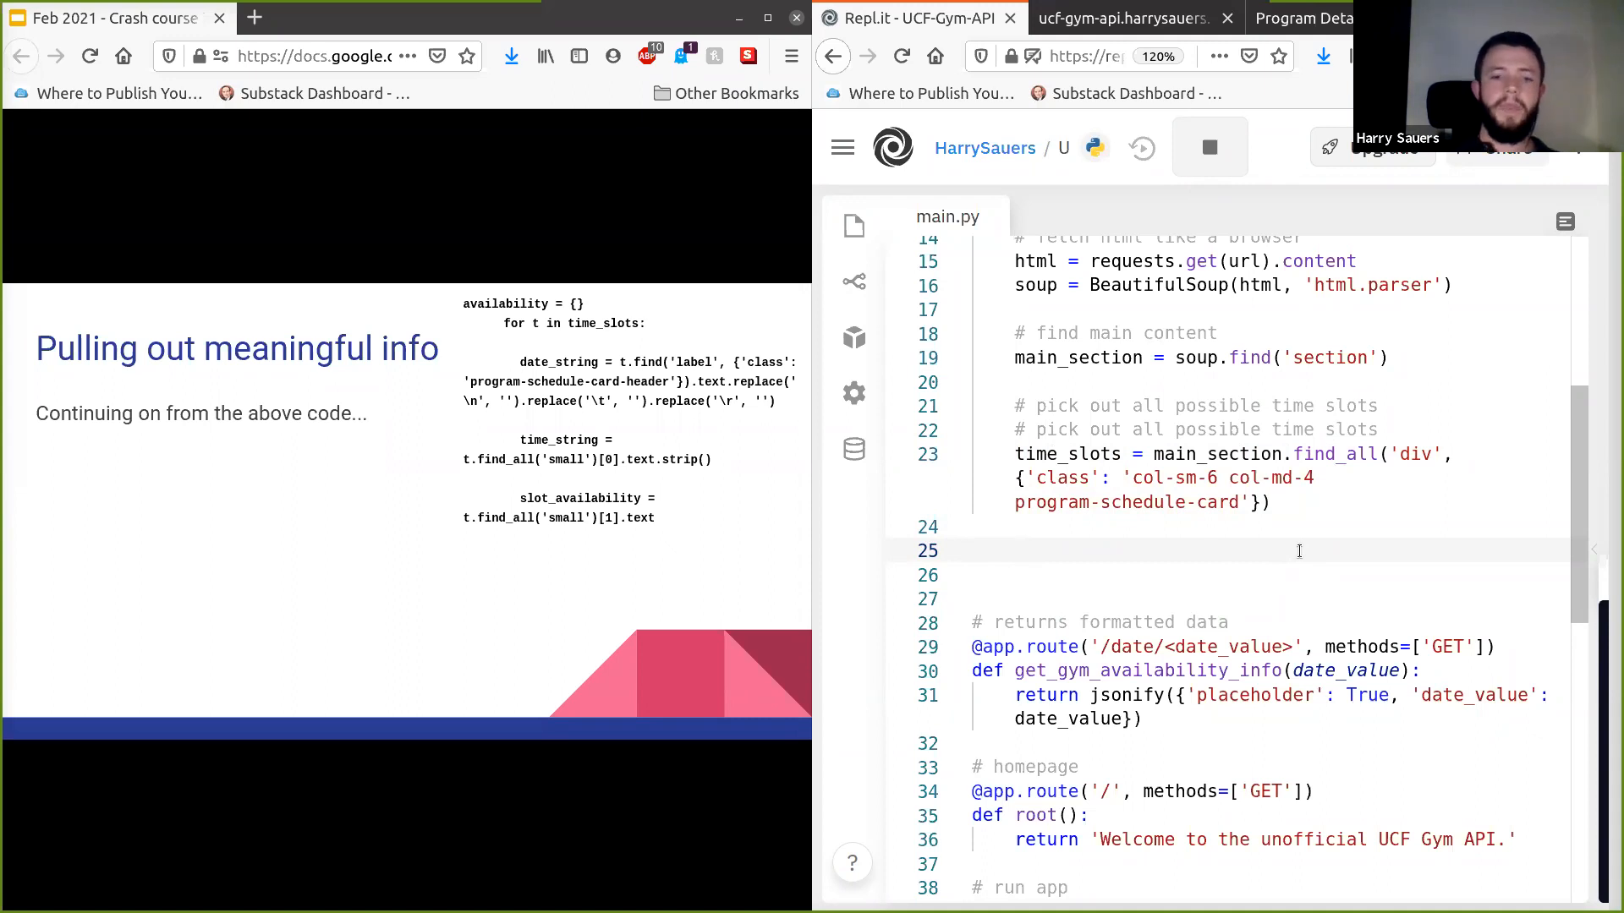
# Add availability = {} and a for t in time_slots: loop
pyautogui.write('availability')
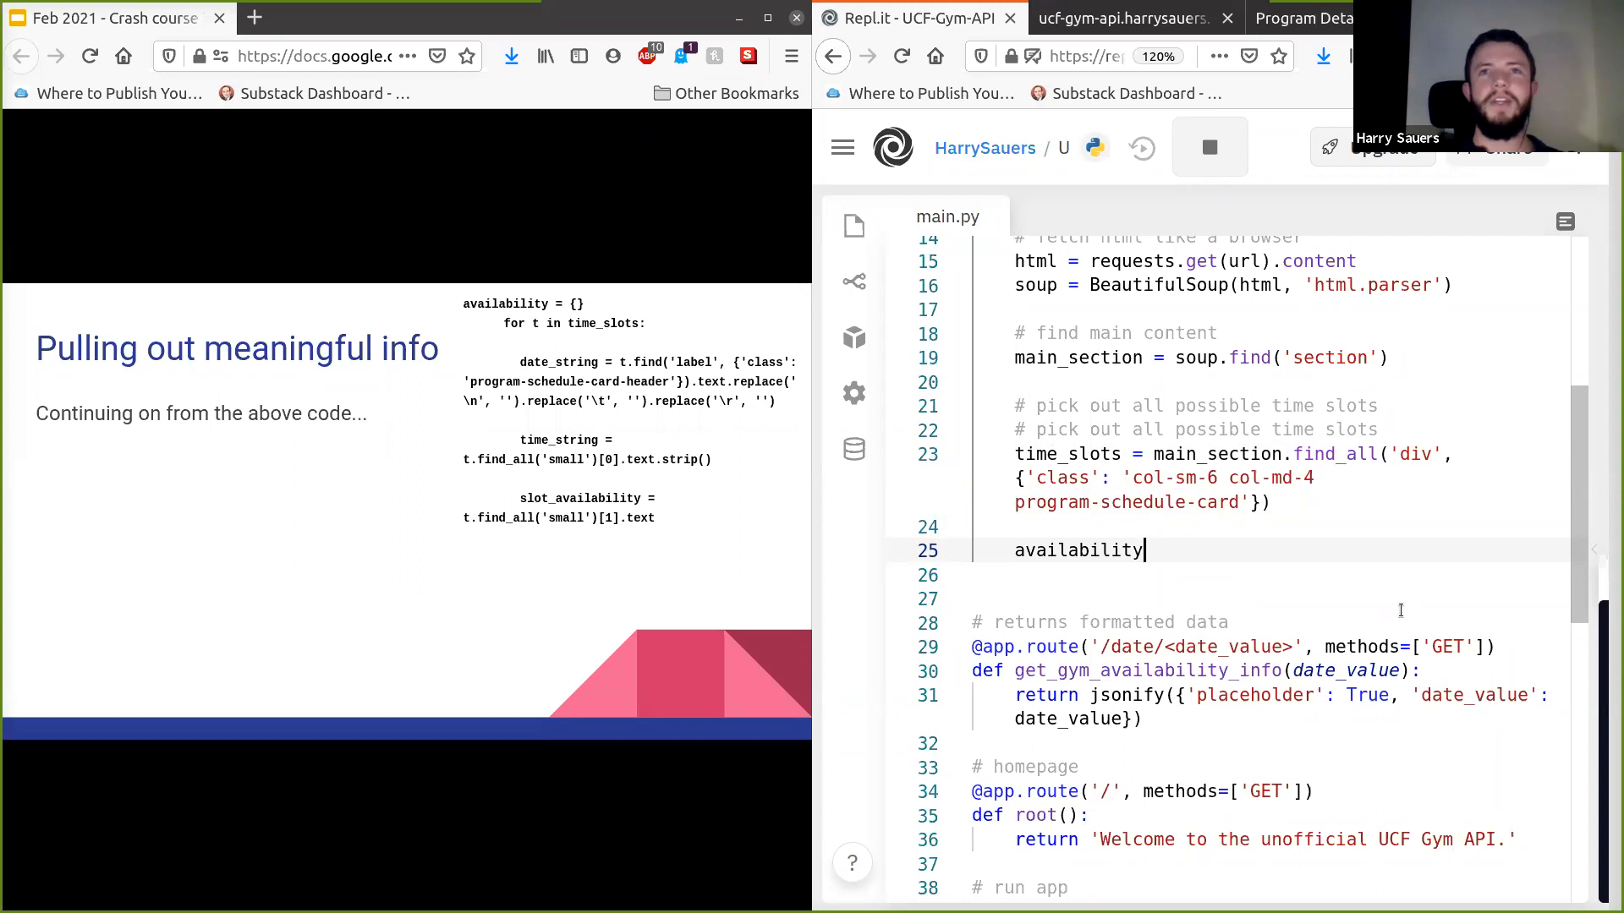
pyautogui.write('= {}')
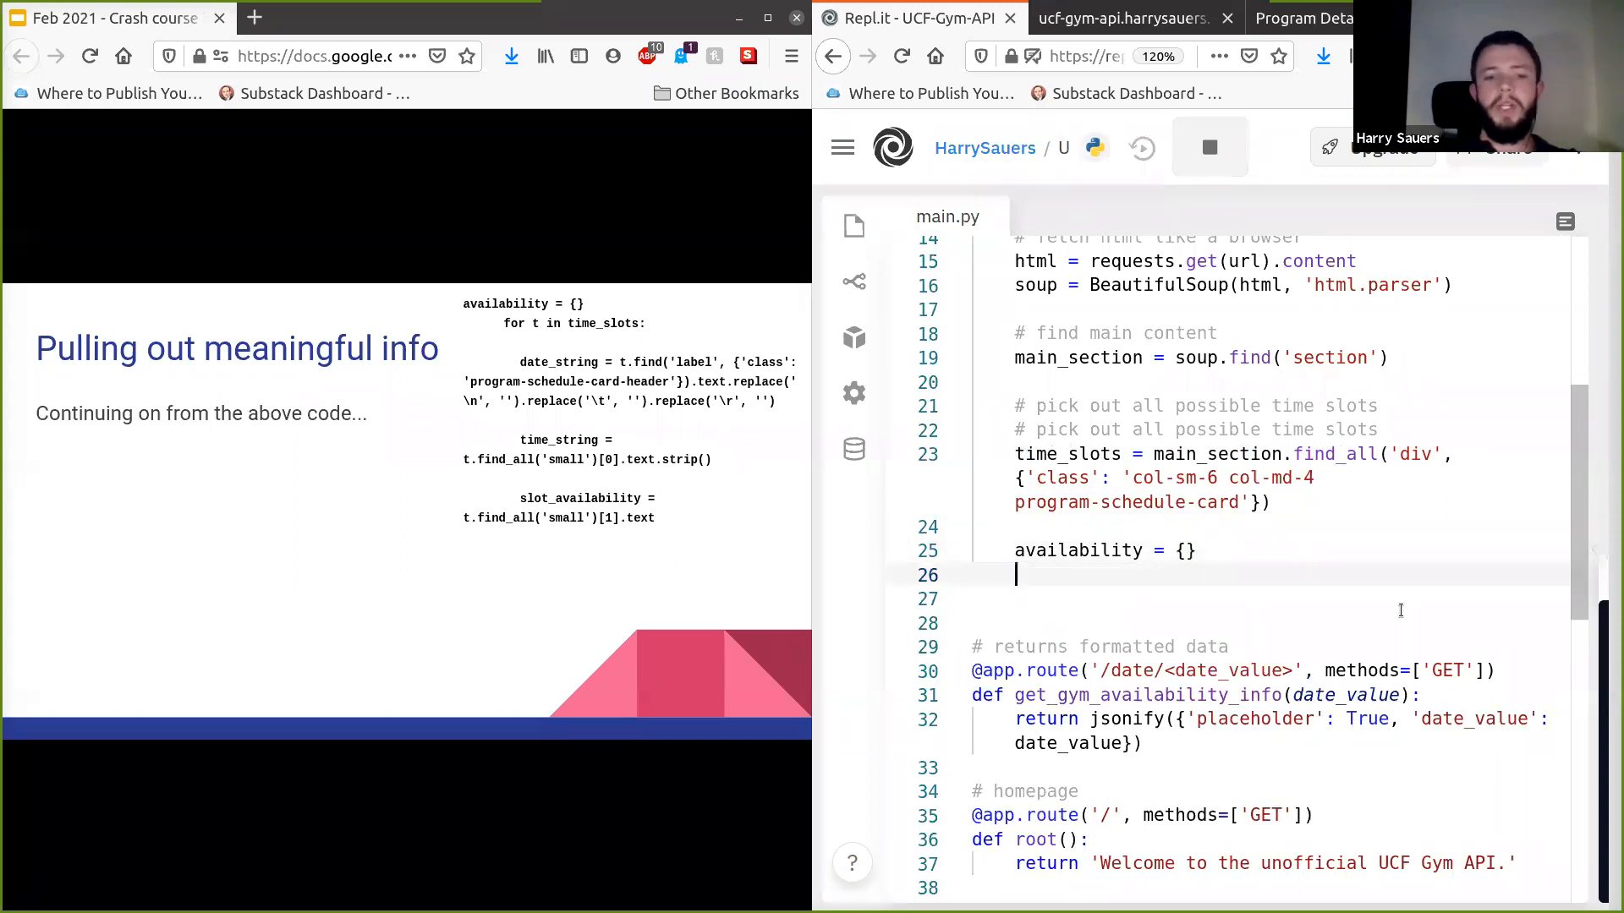
pyautogui.write('for')
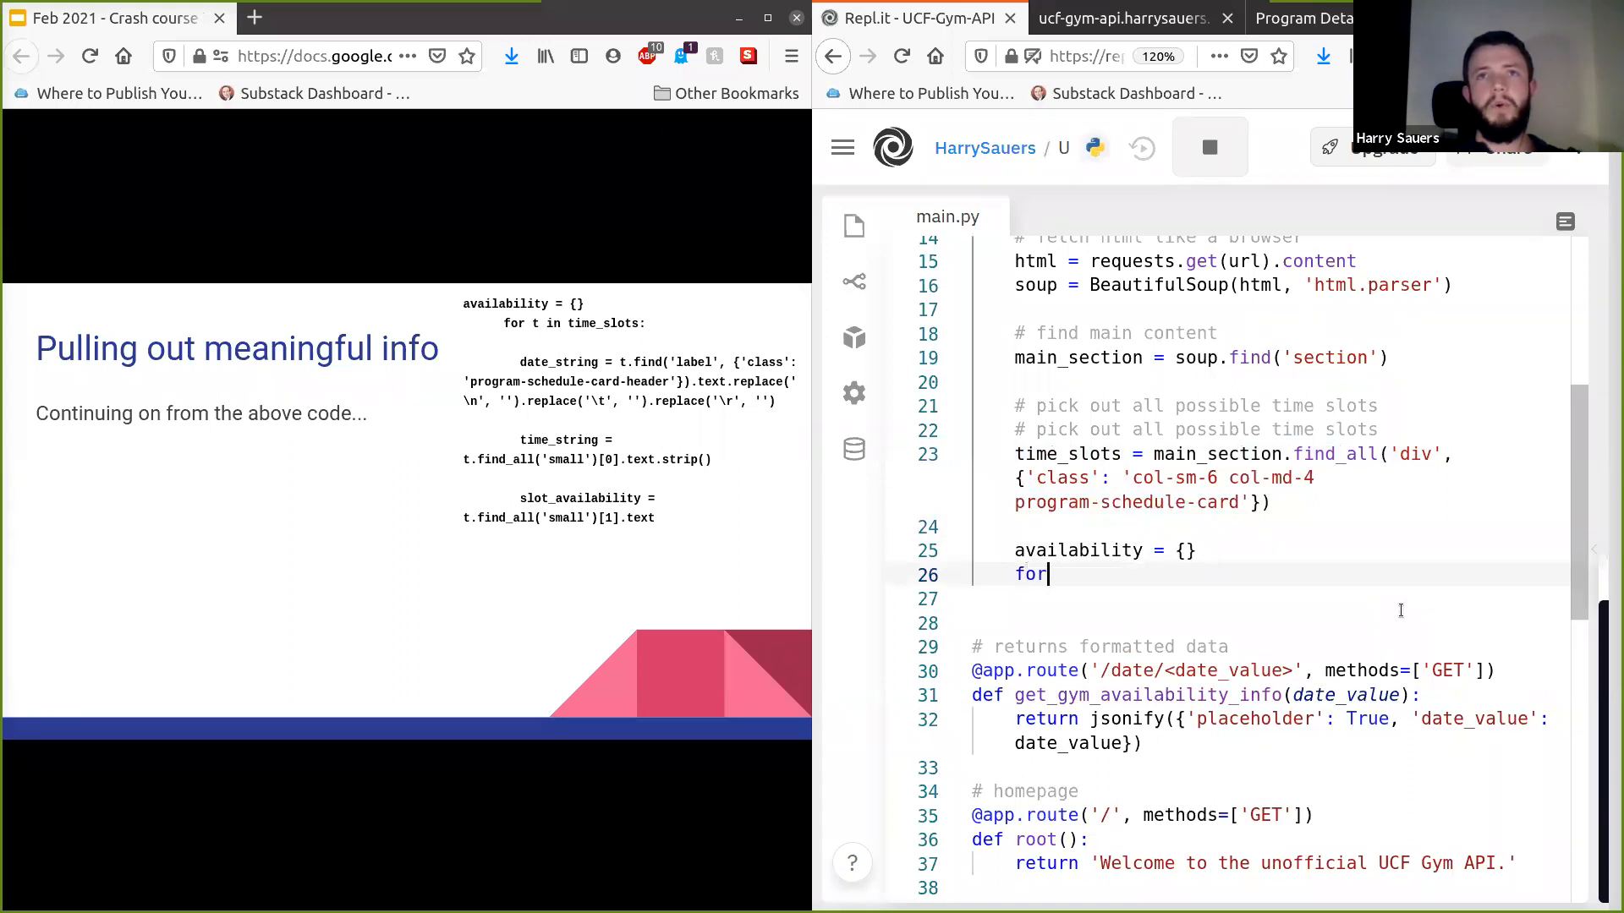
pyautogui.write('t in time_sl')
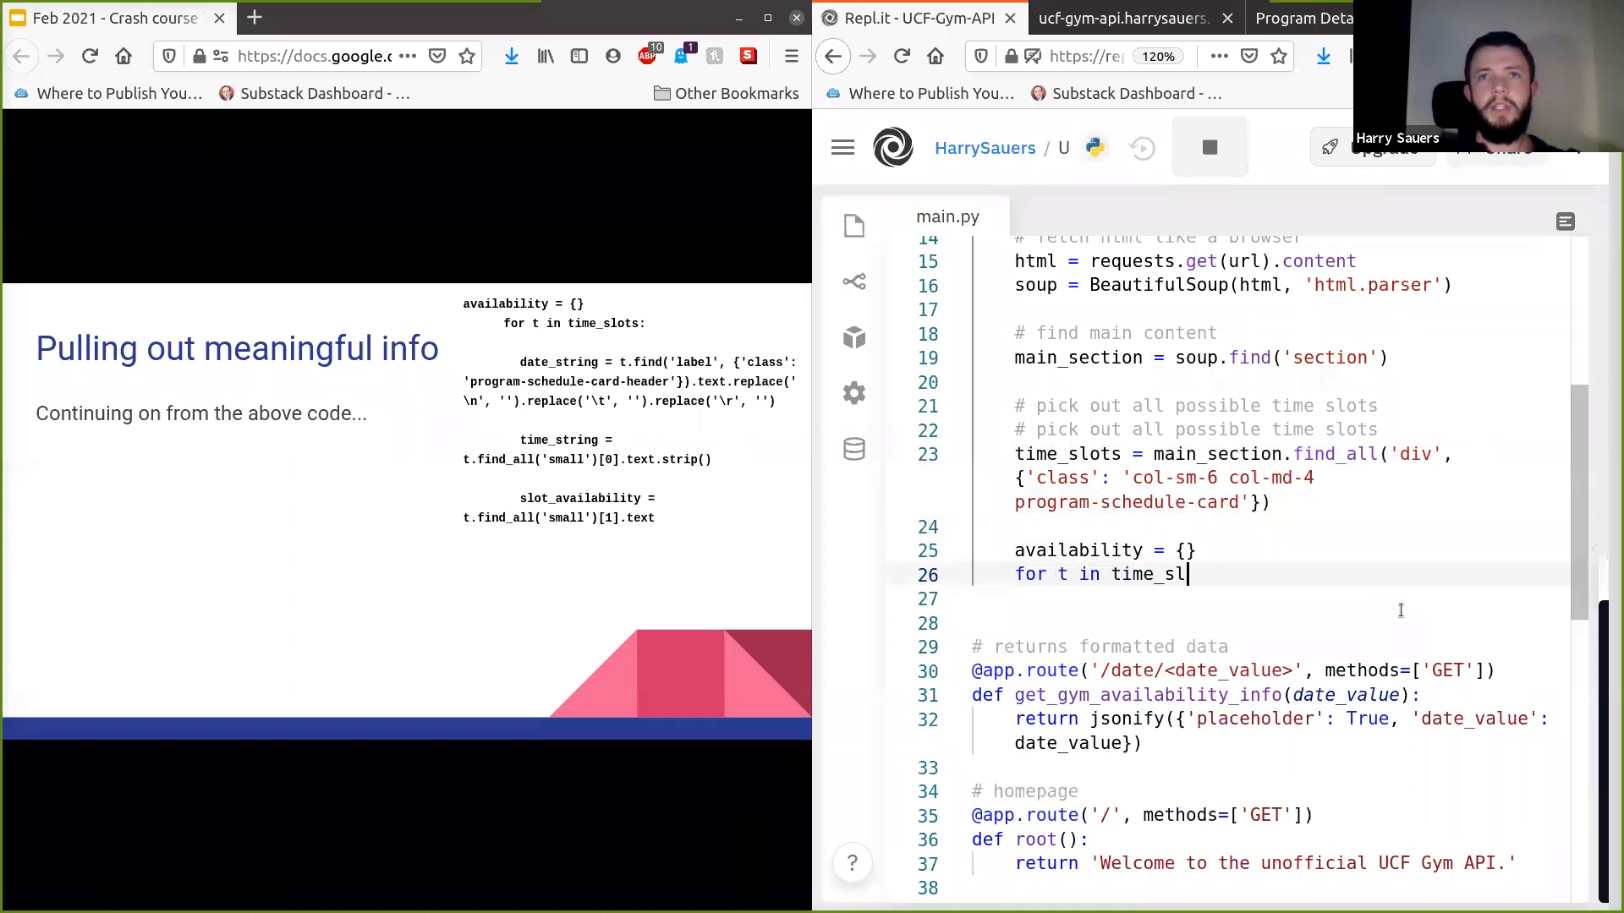
pyautogui.write('ots:')
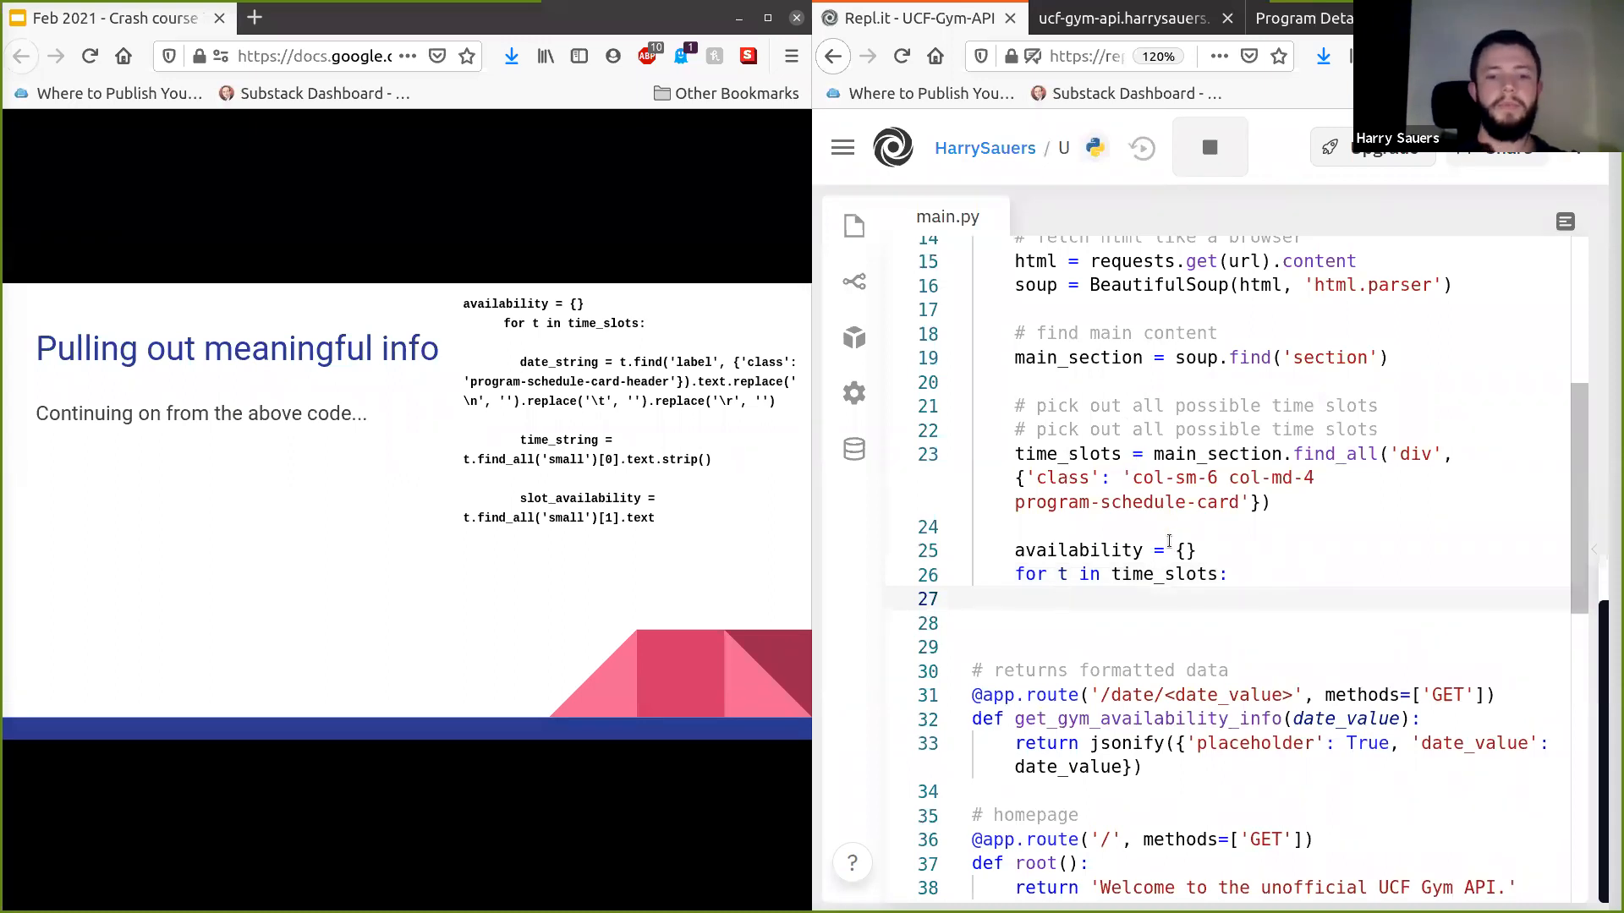
# Begin date_string = t.find('label', {'class': 'progr...'}) inside the loop
pyautogui.write('date_string =')
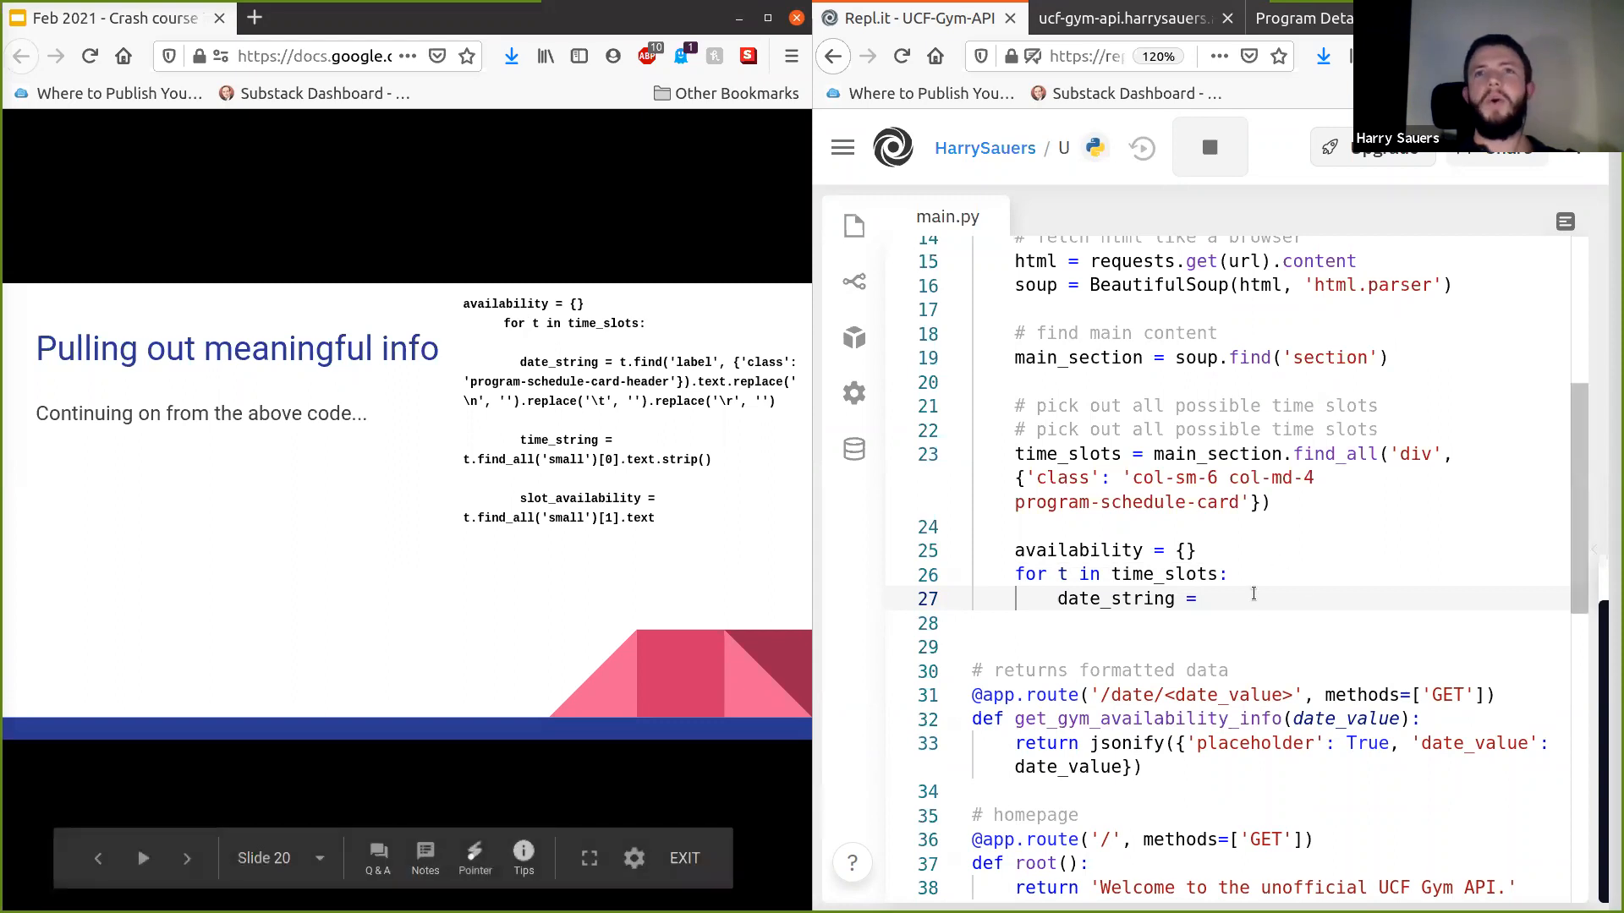
pyautogui.write('t')
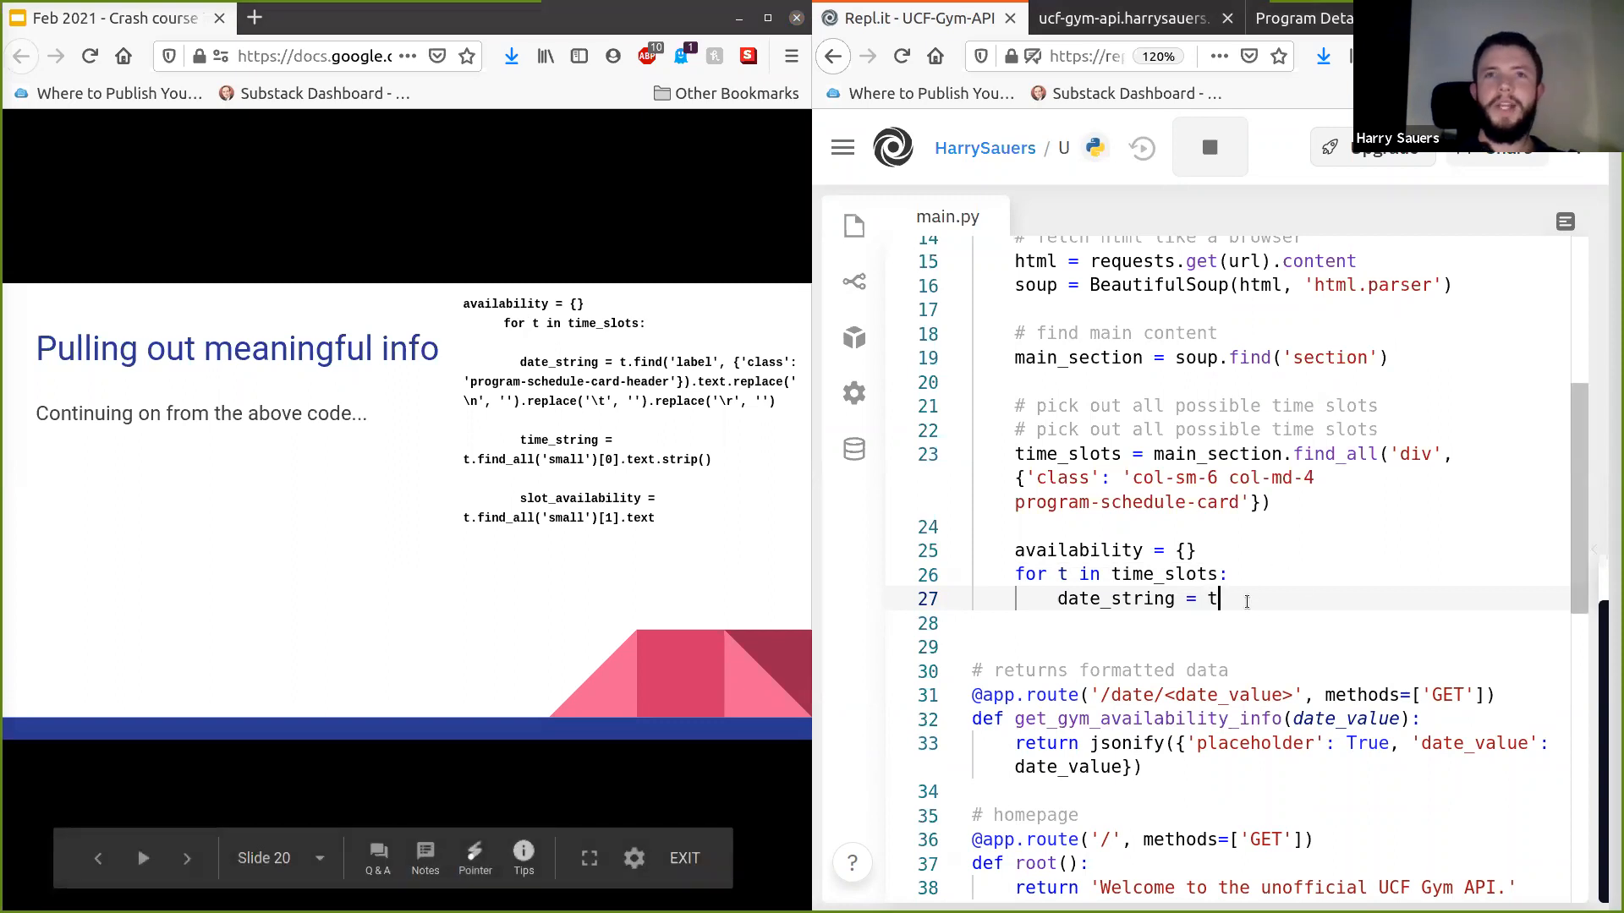
pyautogui.write("find('lab")
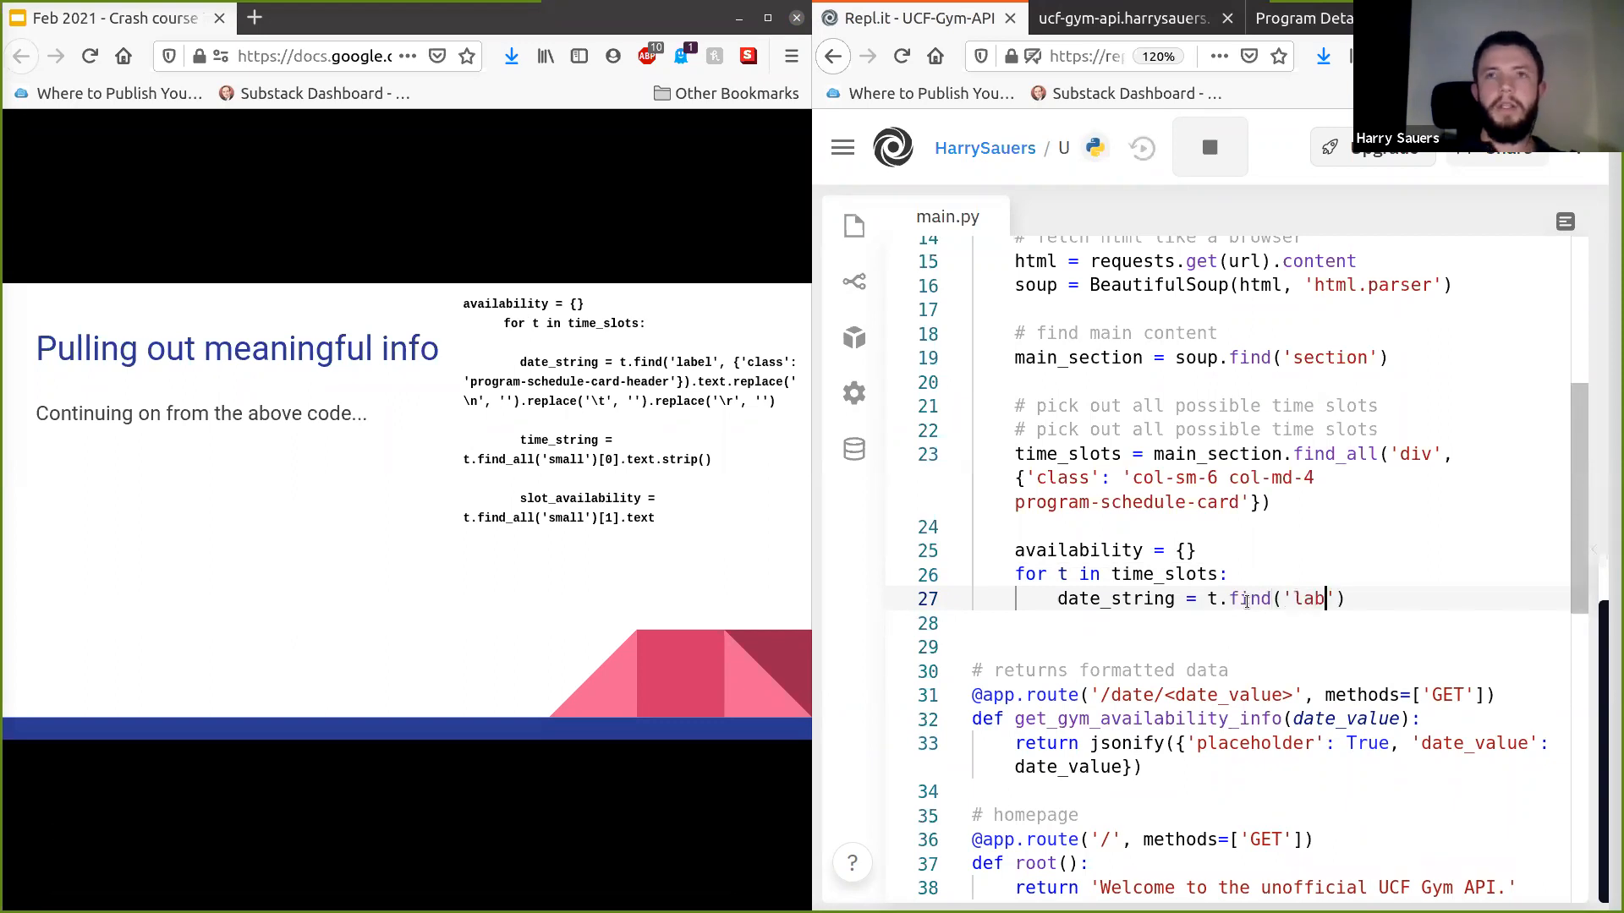
pyautogui.write("el')")
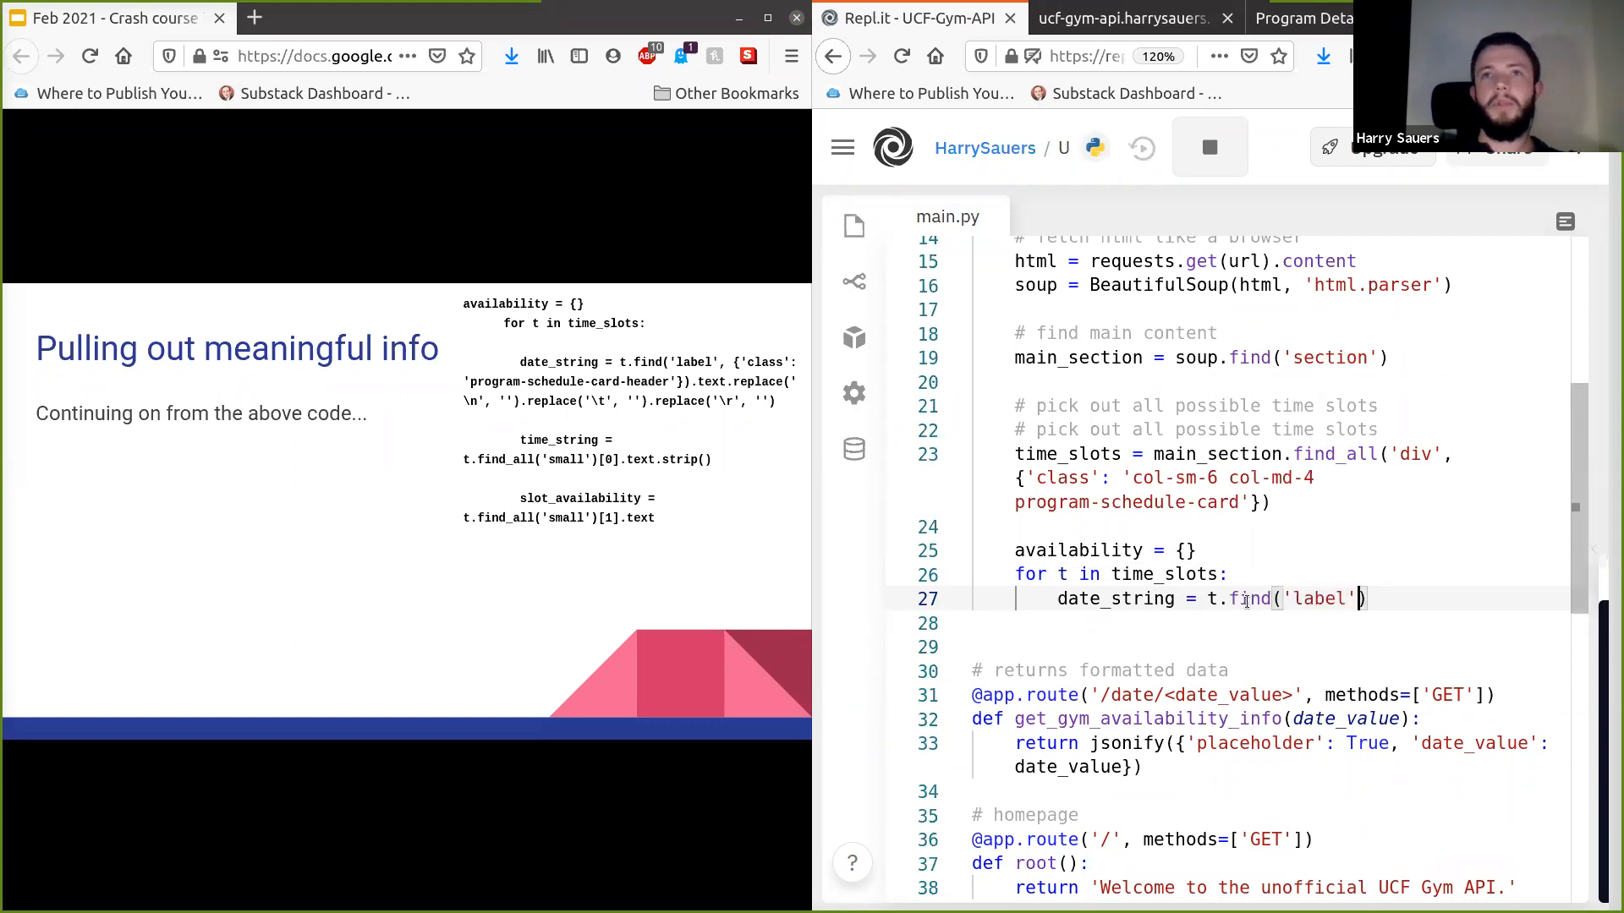
pyautogui.write(', {}')
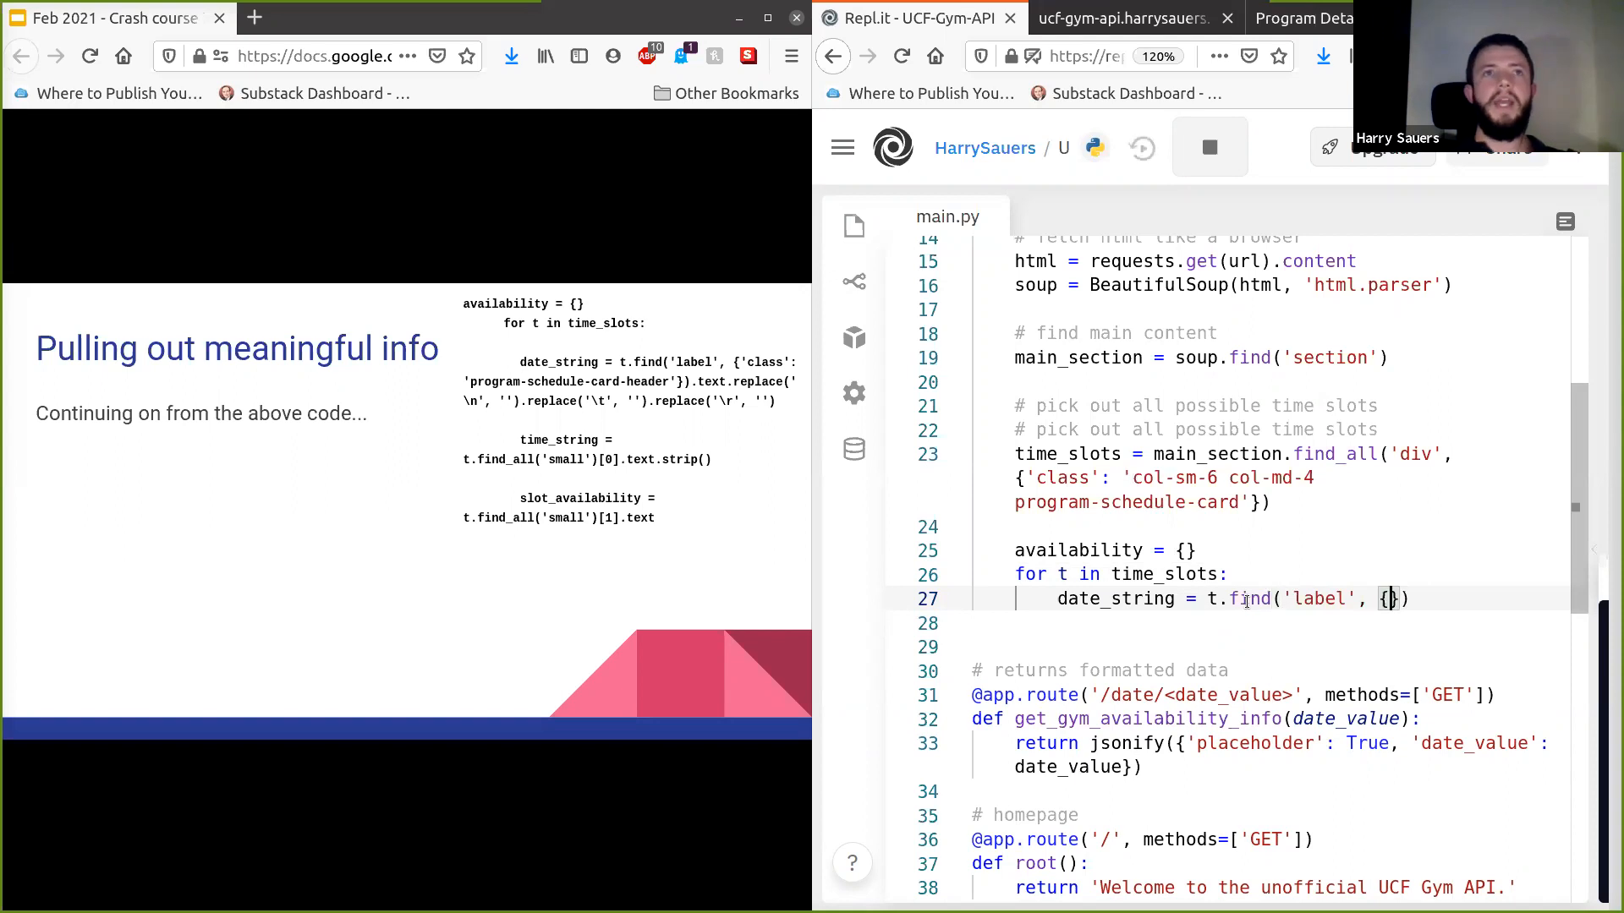
pyautogui.write("'class':")
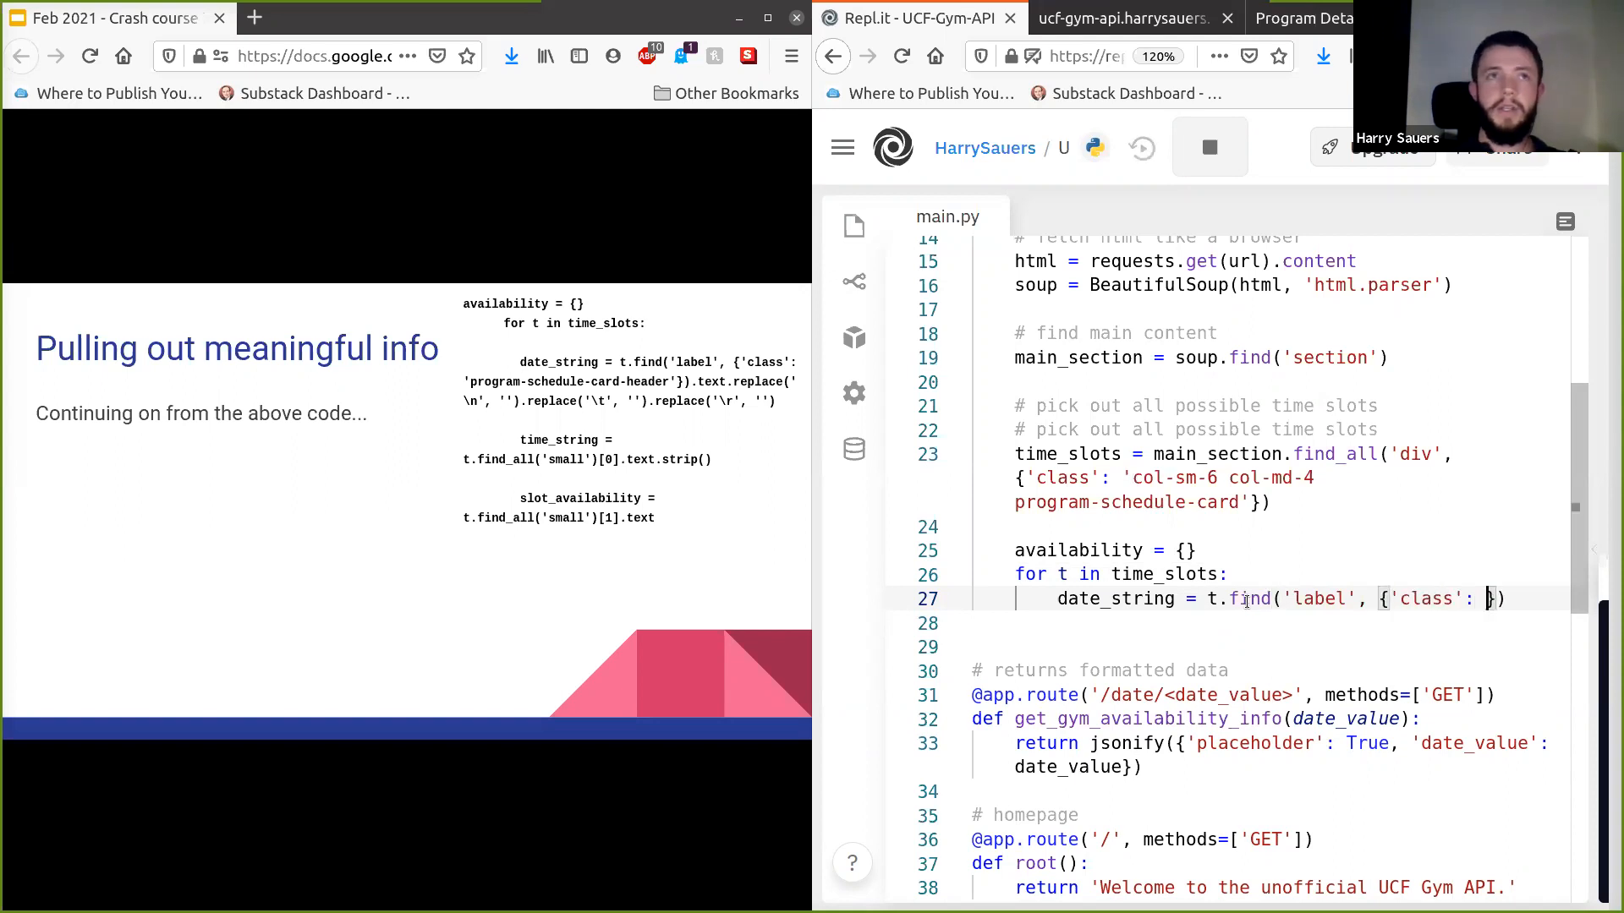
pyautogui.write("'progr'")
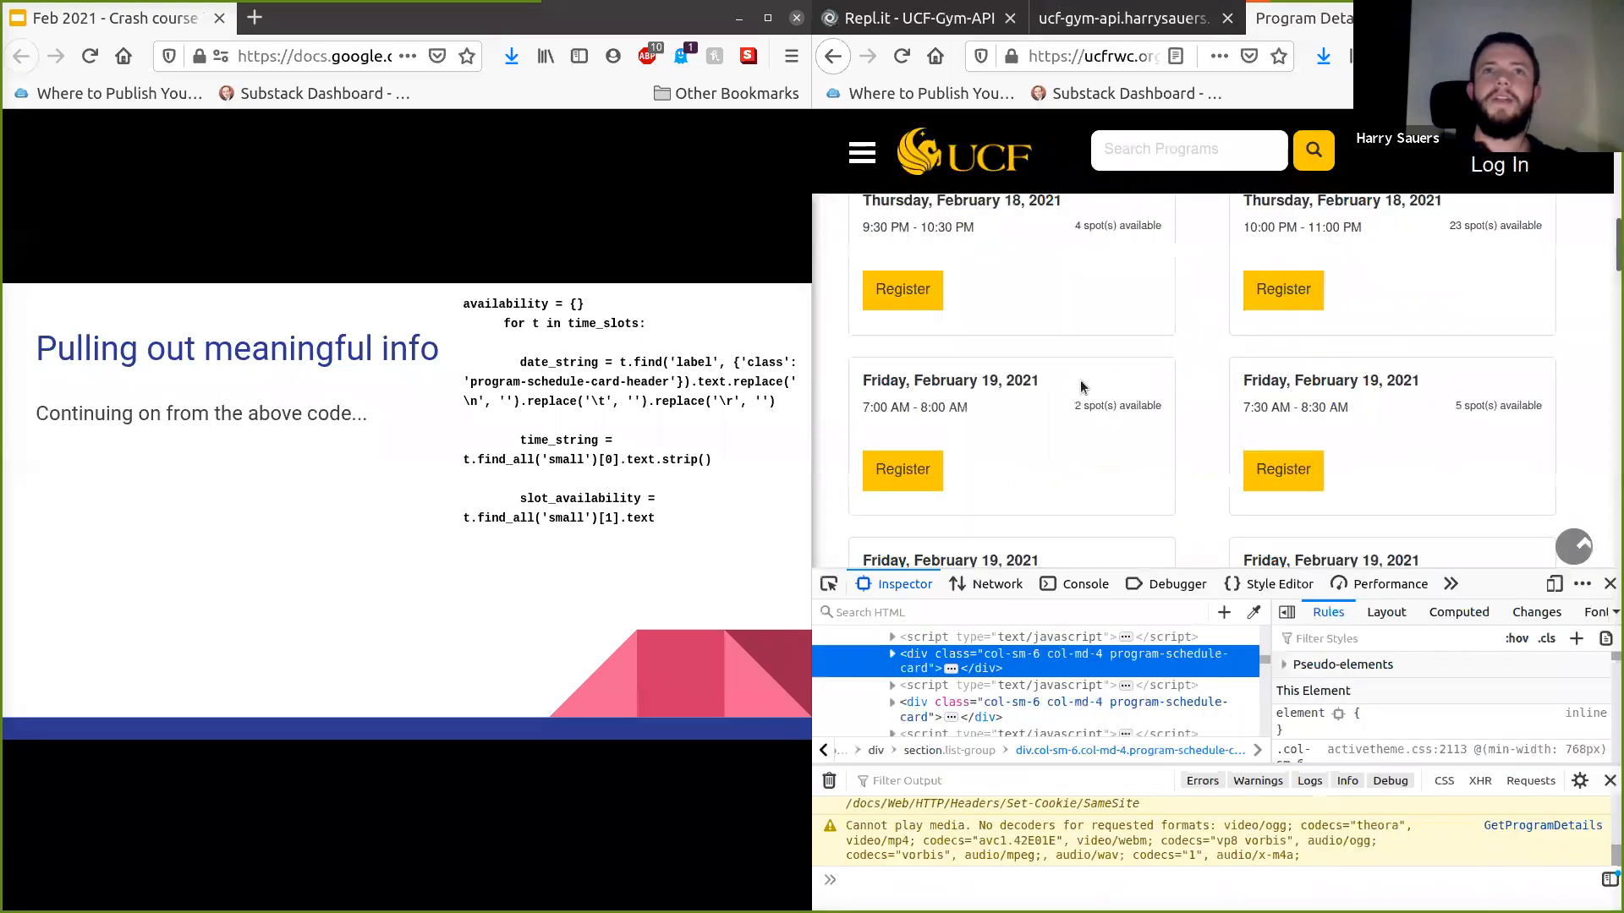
# Inspect a slot's date label and copy its class name, program-schedule-card-header
pyautogui.rightClick(1082, 387)
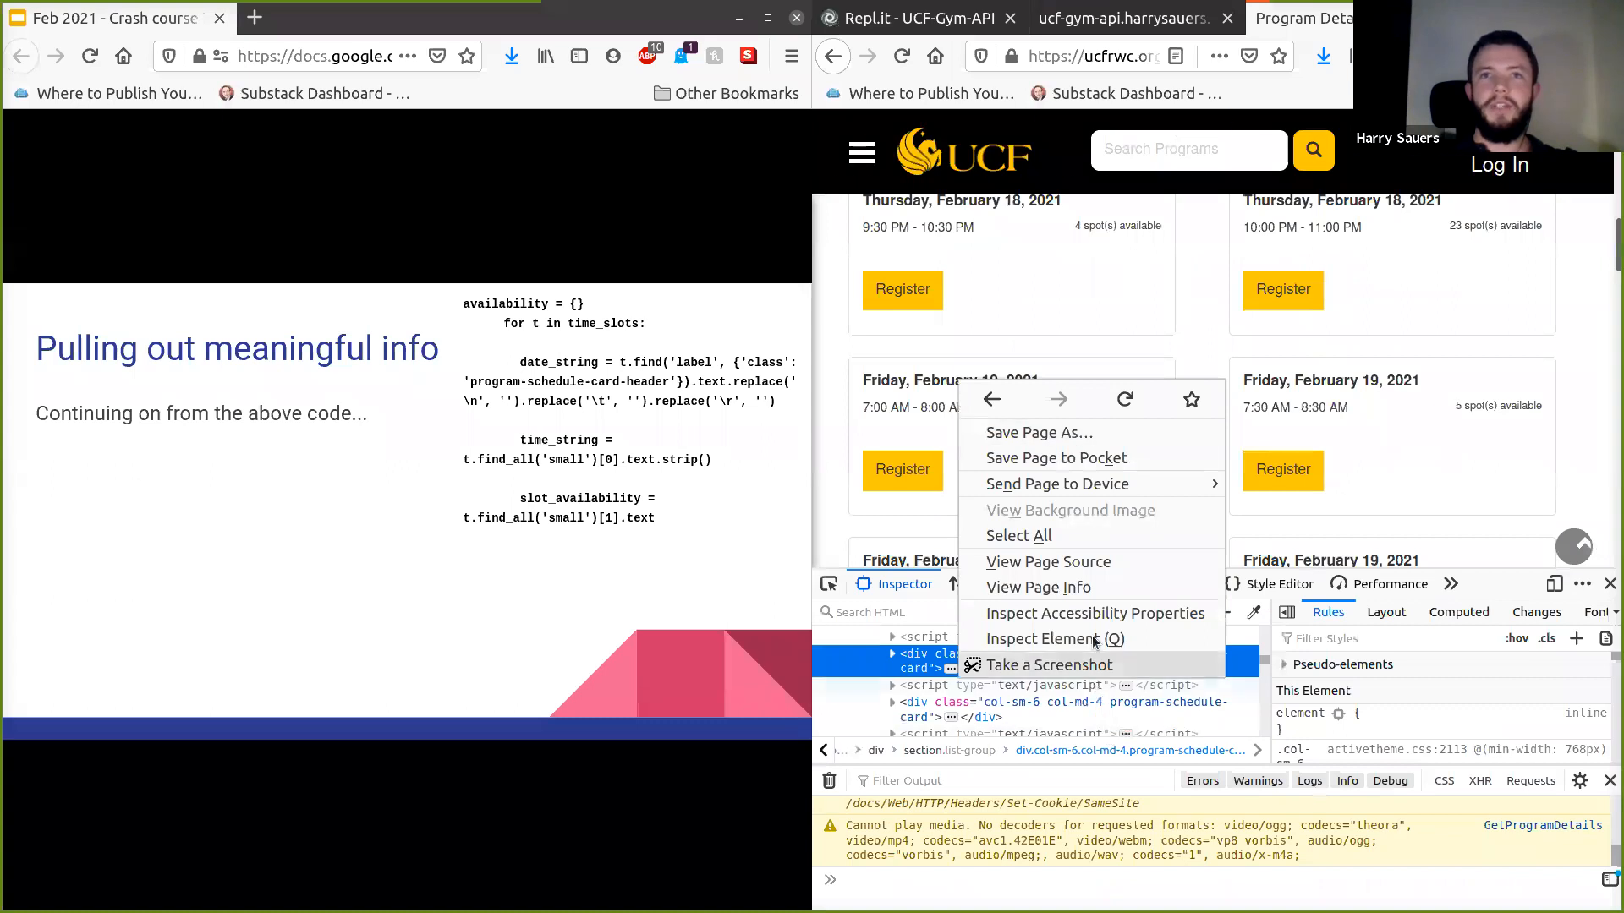
pyautogui.click(1052, 640)
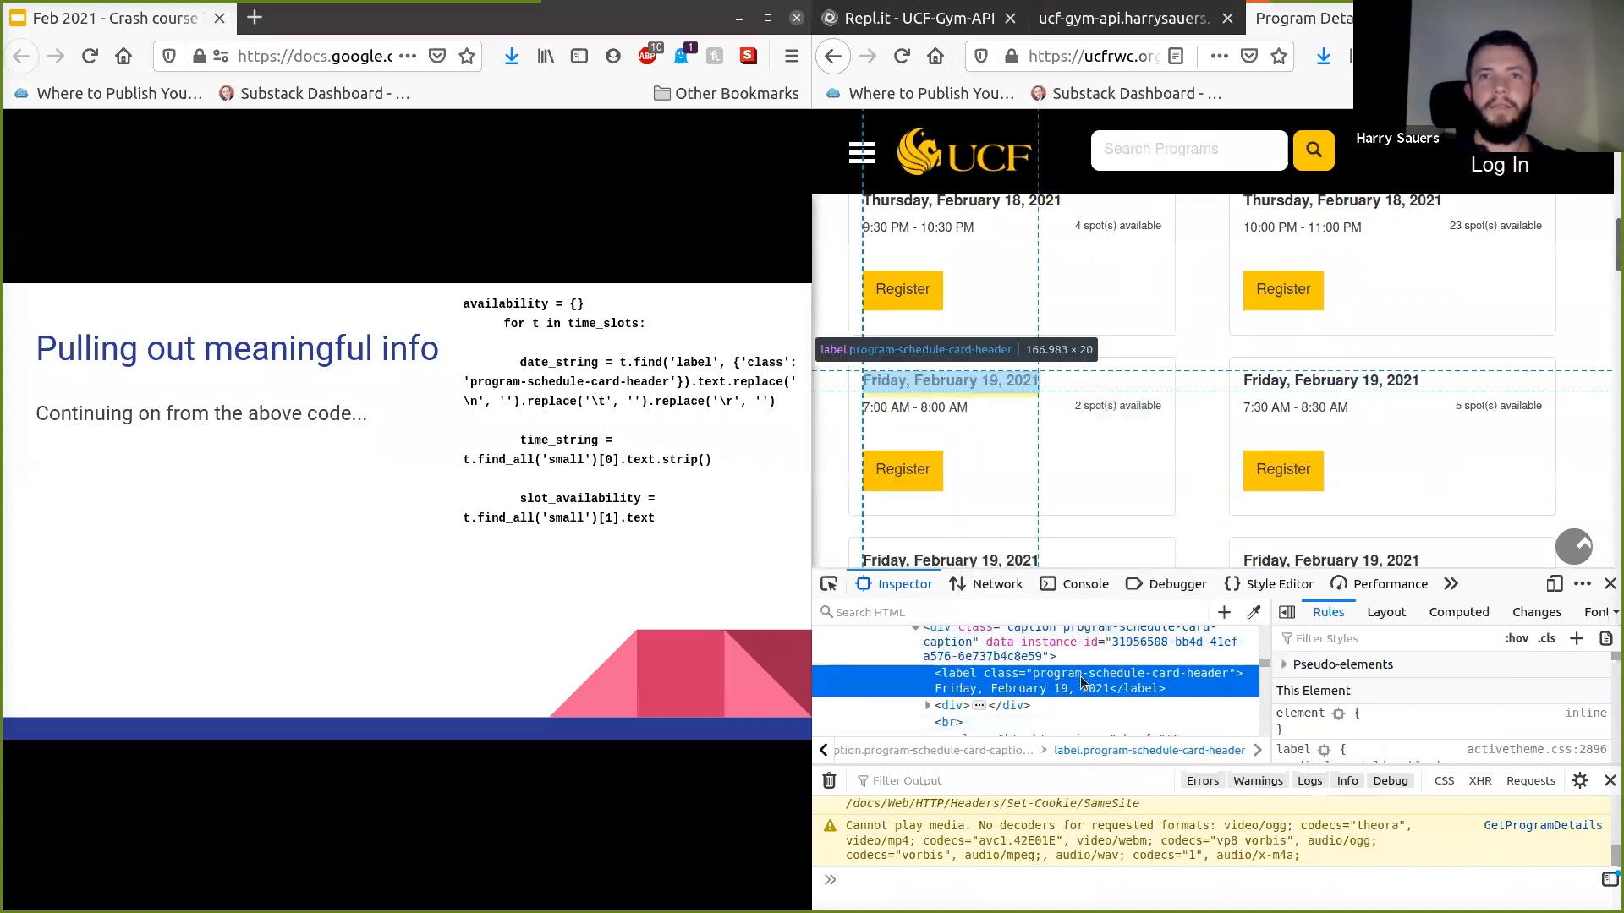
pyautogui.doubleClick(1129, 673)
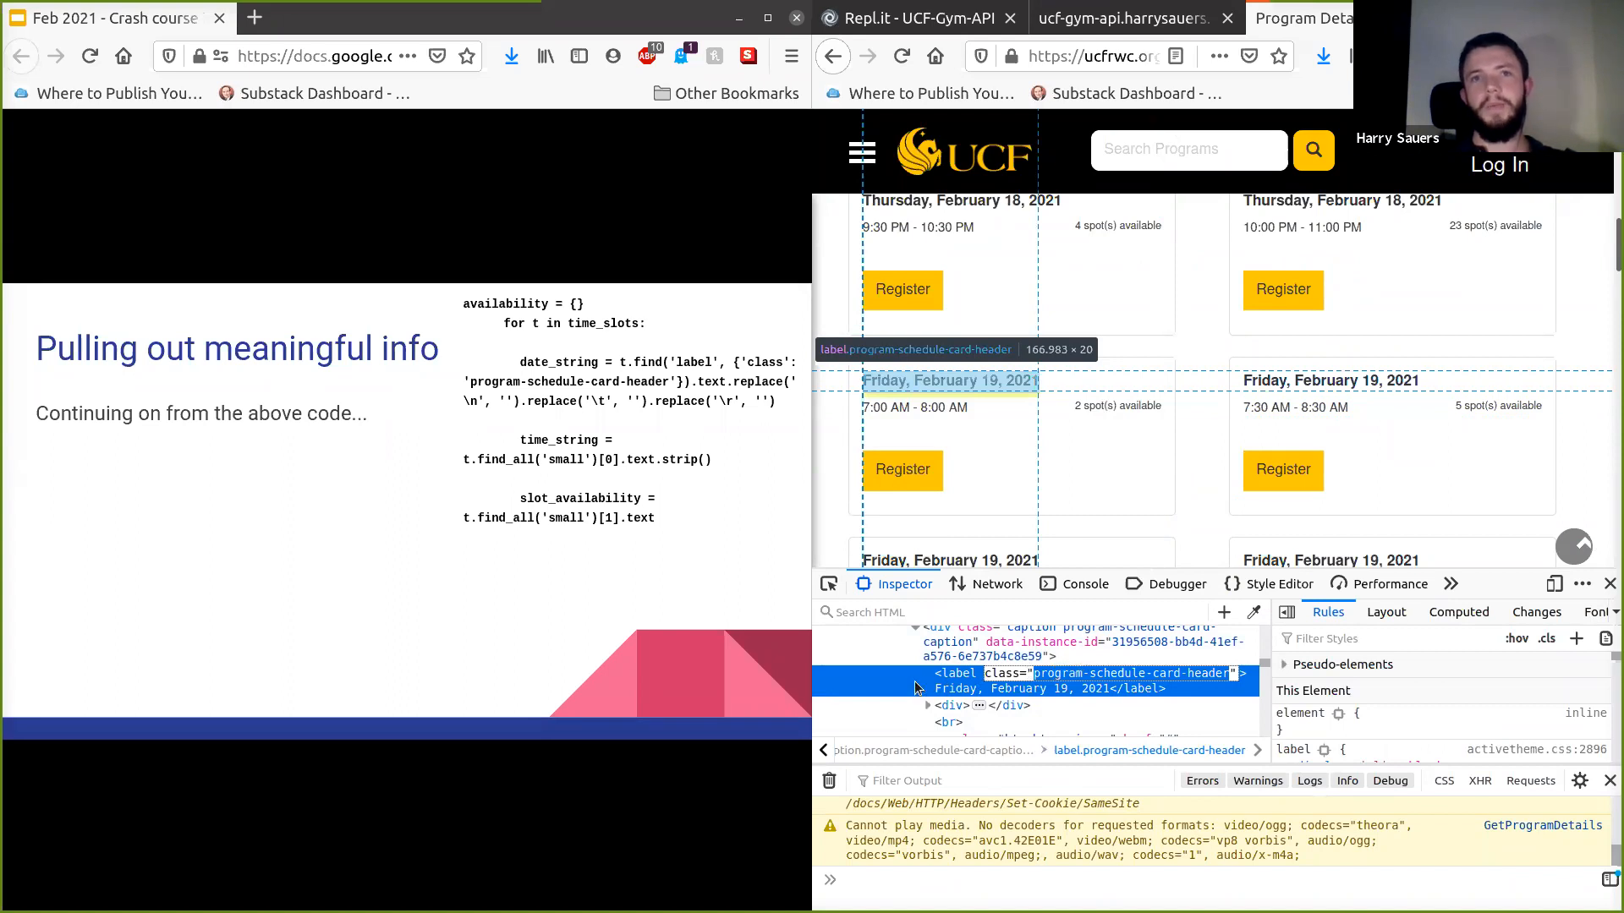
pyautogui.click(930, 689)
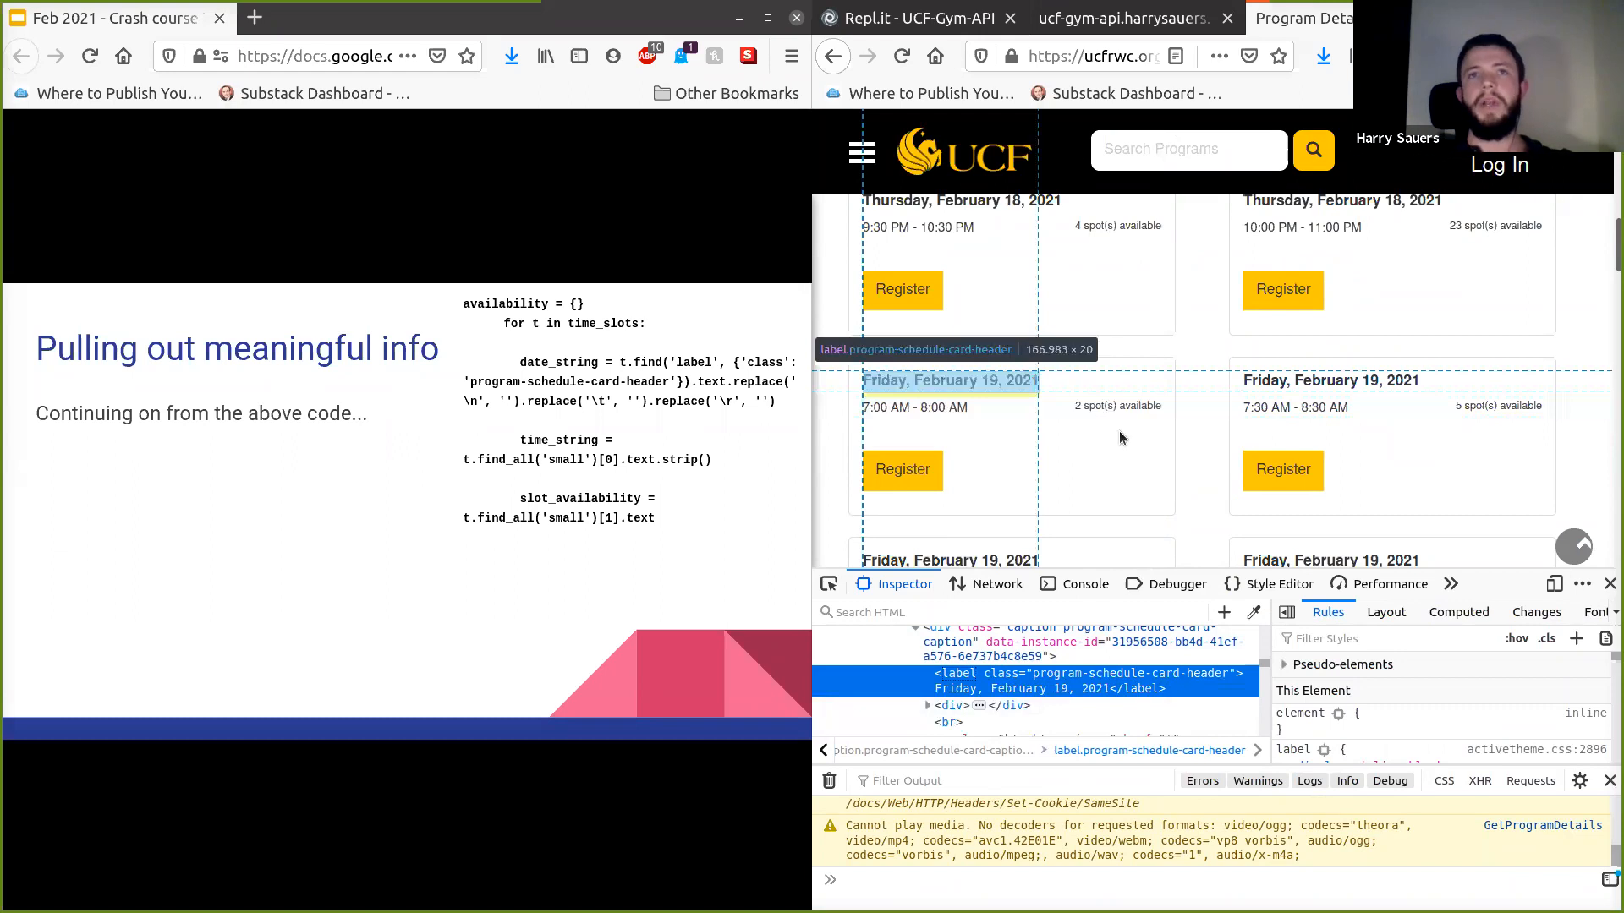
pyautogui.click(912, 17)
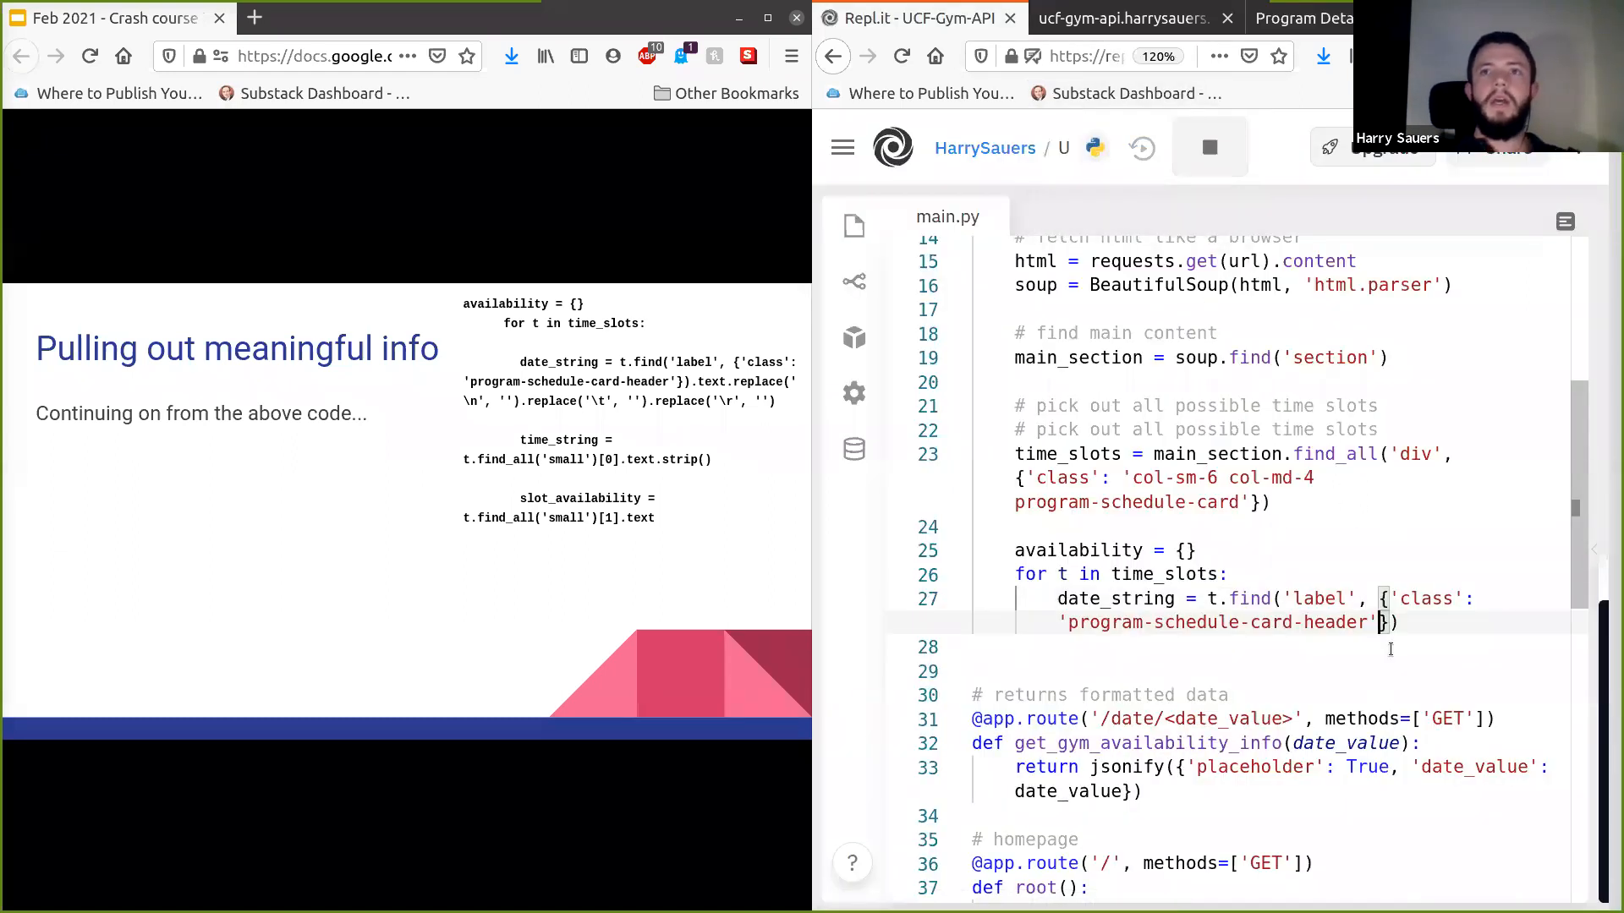
# Chain .replace() calls onto date_string to strip newline, tab and carriage-return characters
pyautogui.write('.tex')
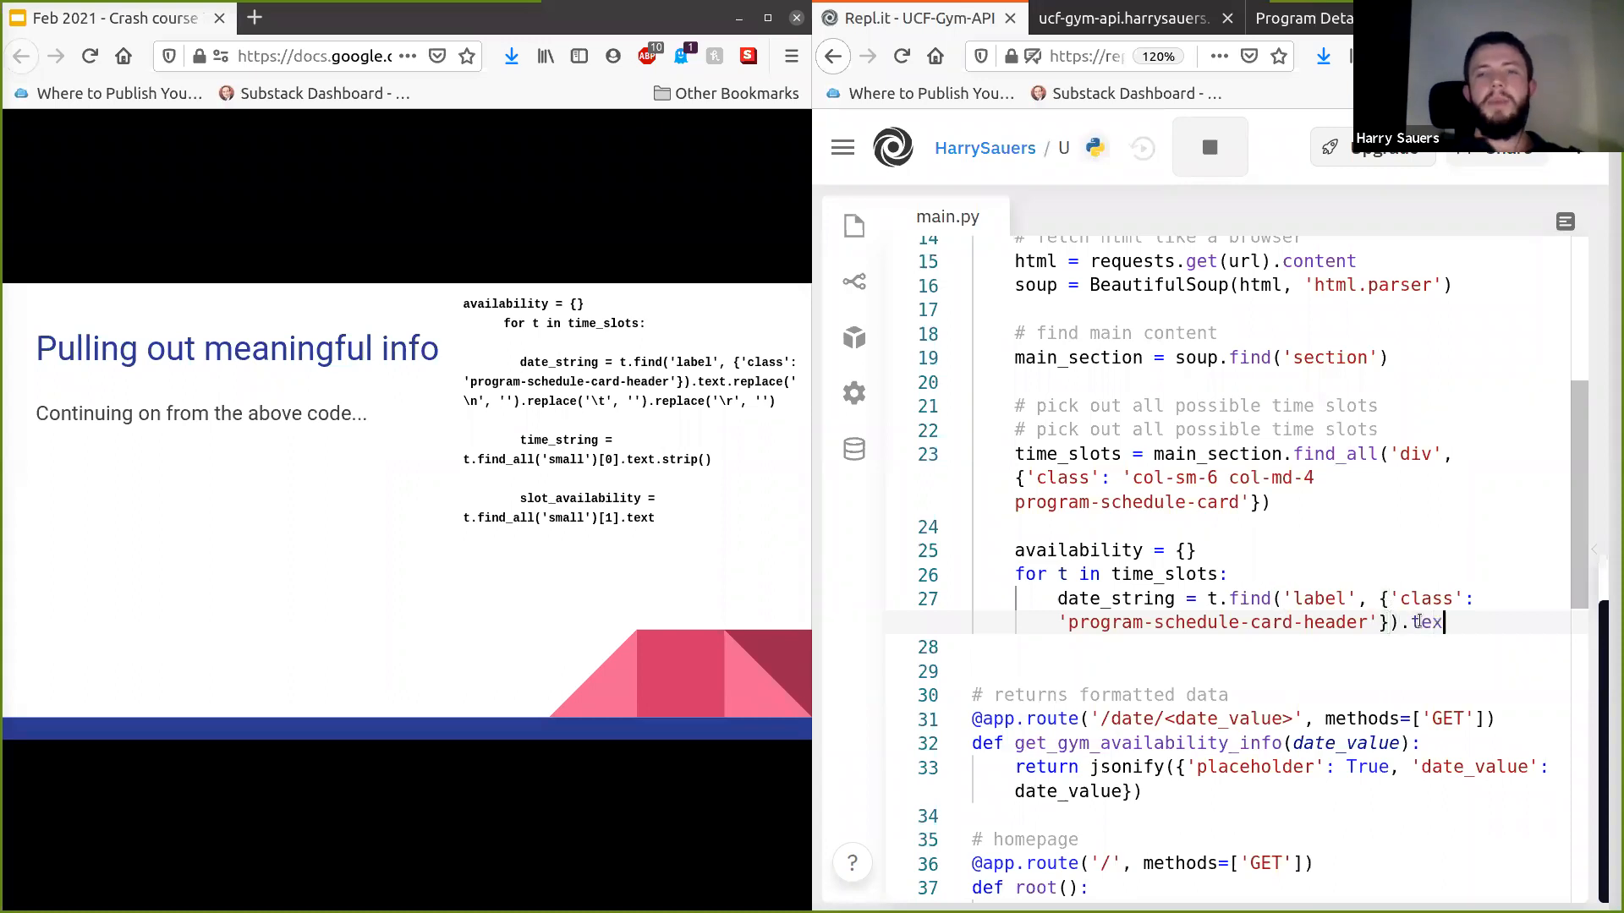
pyautogui.write('t.')
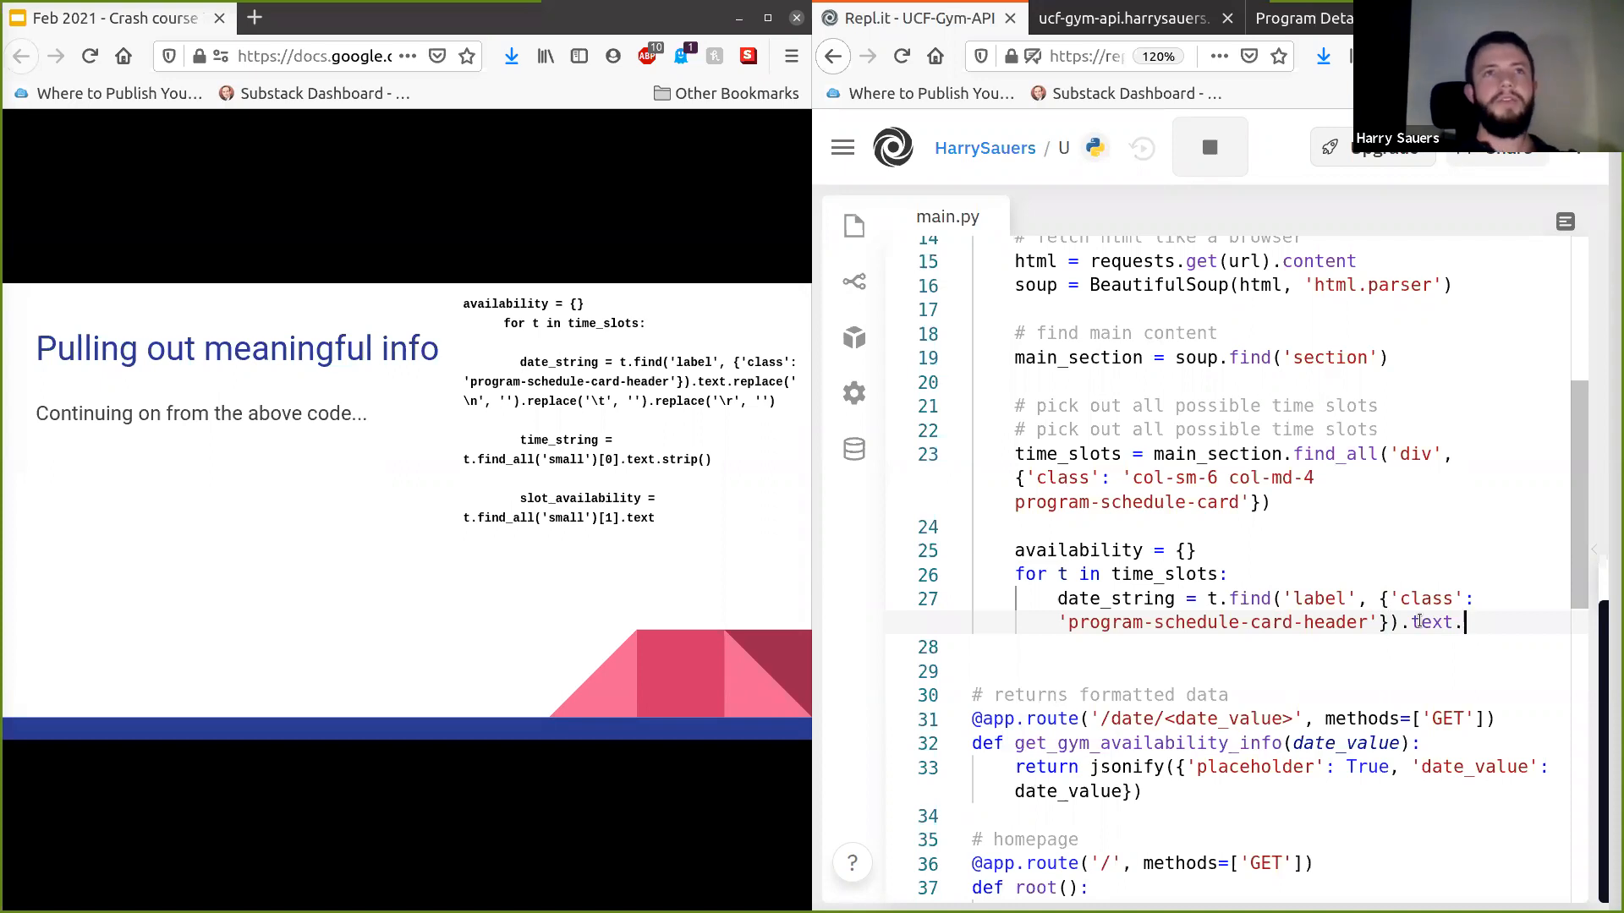
pyautogui.write('reokac')
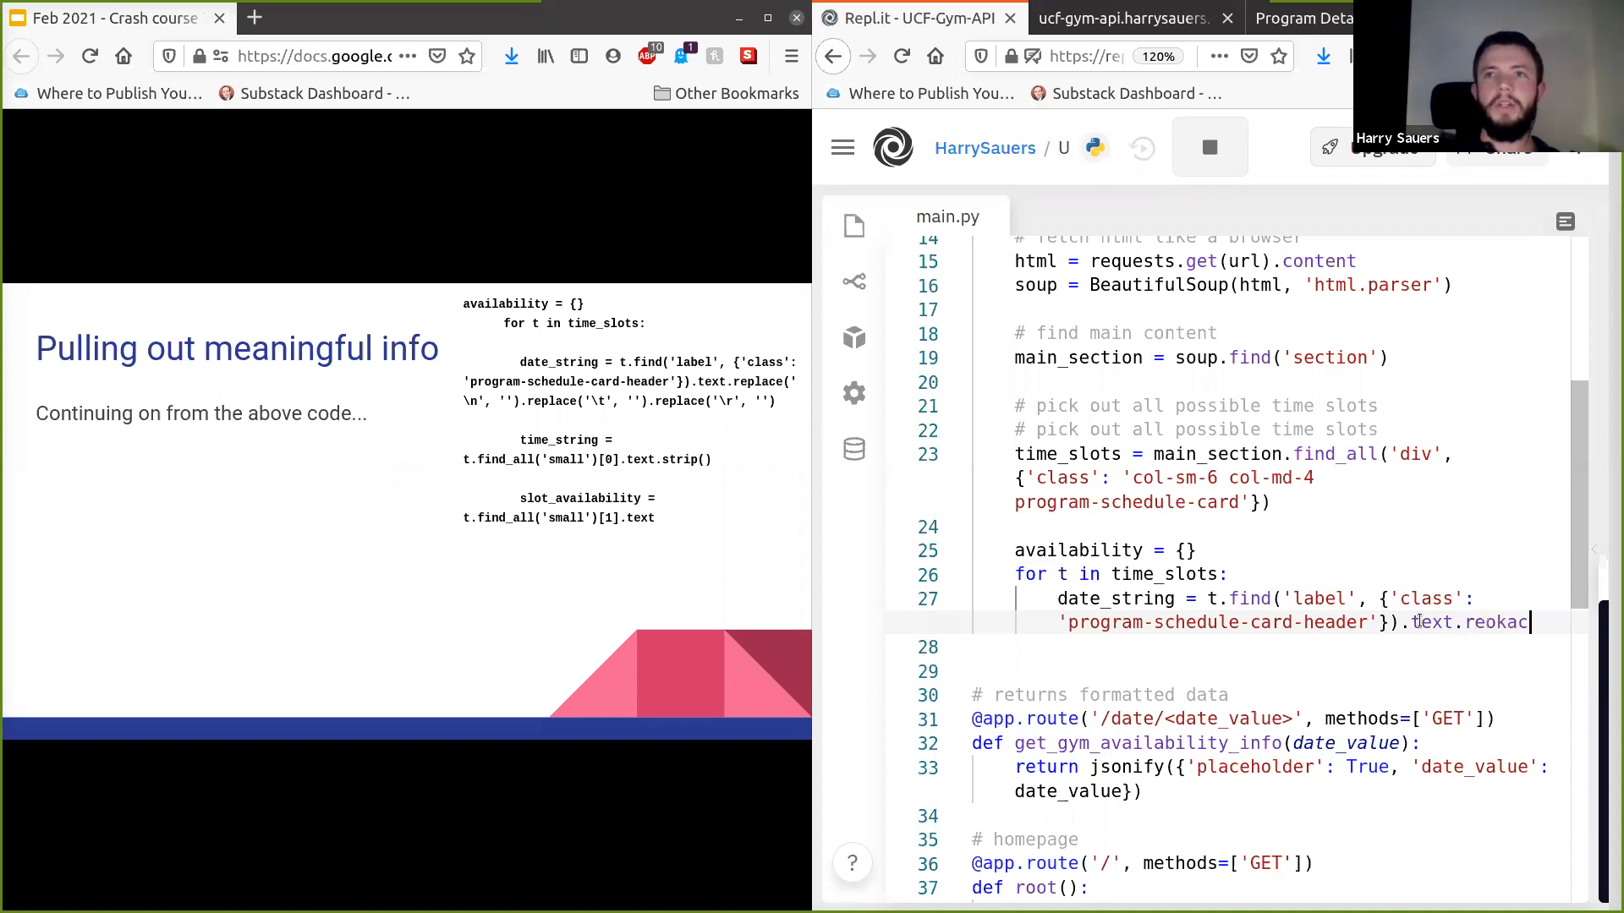
pyautogui.press('BackSpace')
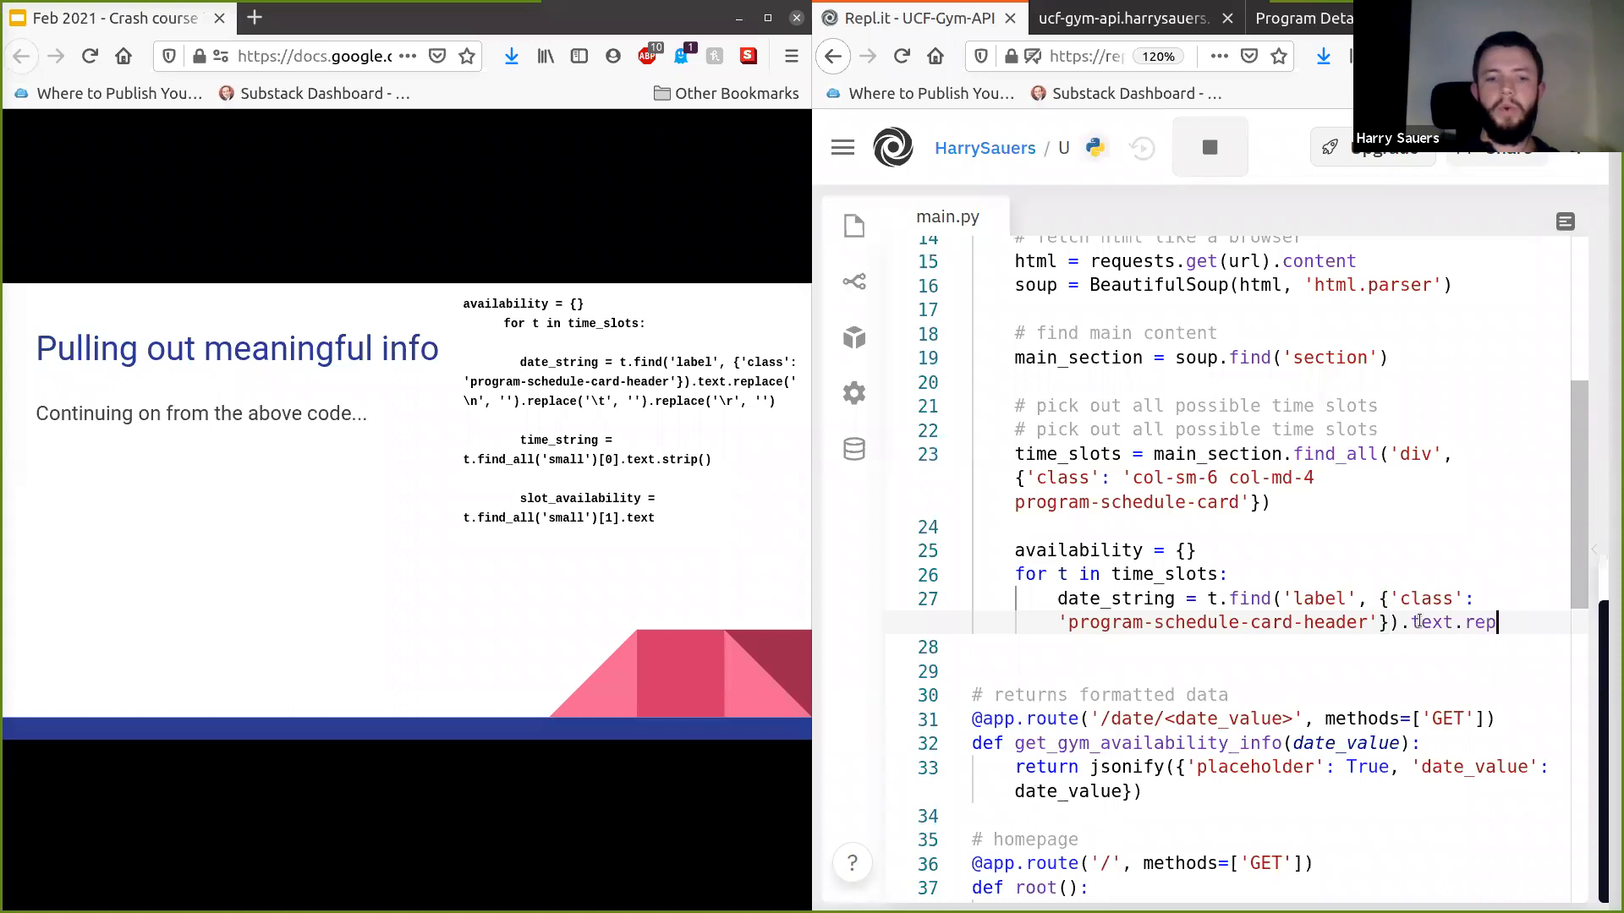
pyautogui.write('lace()')
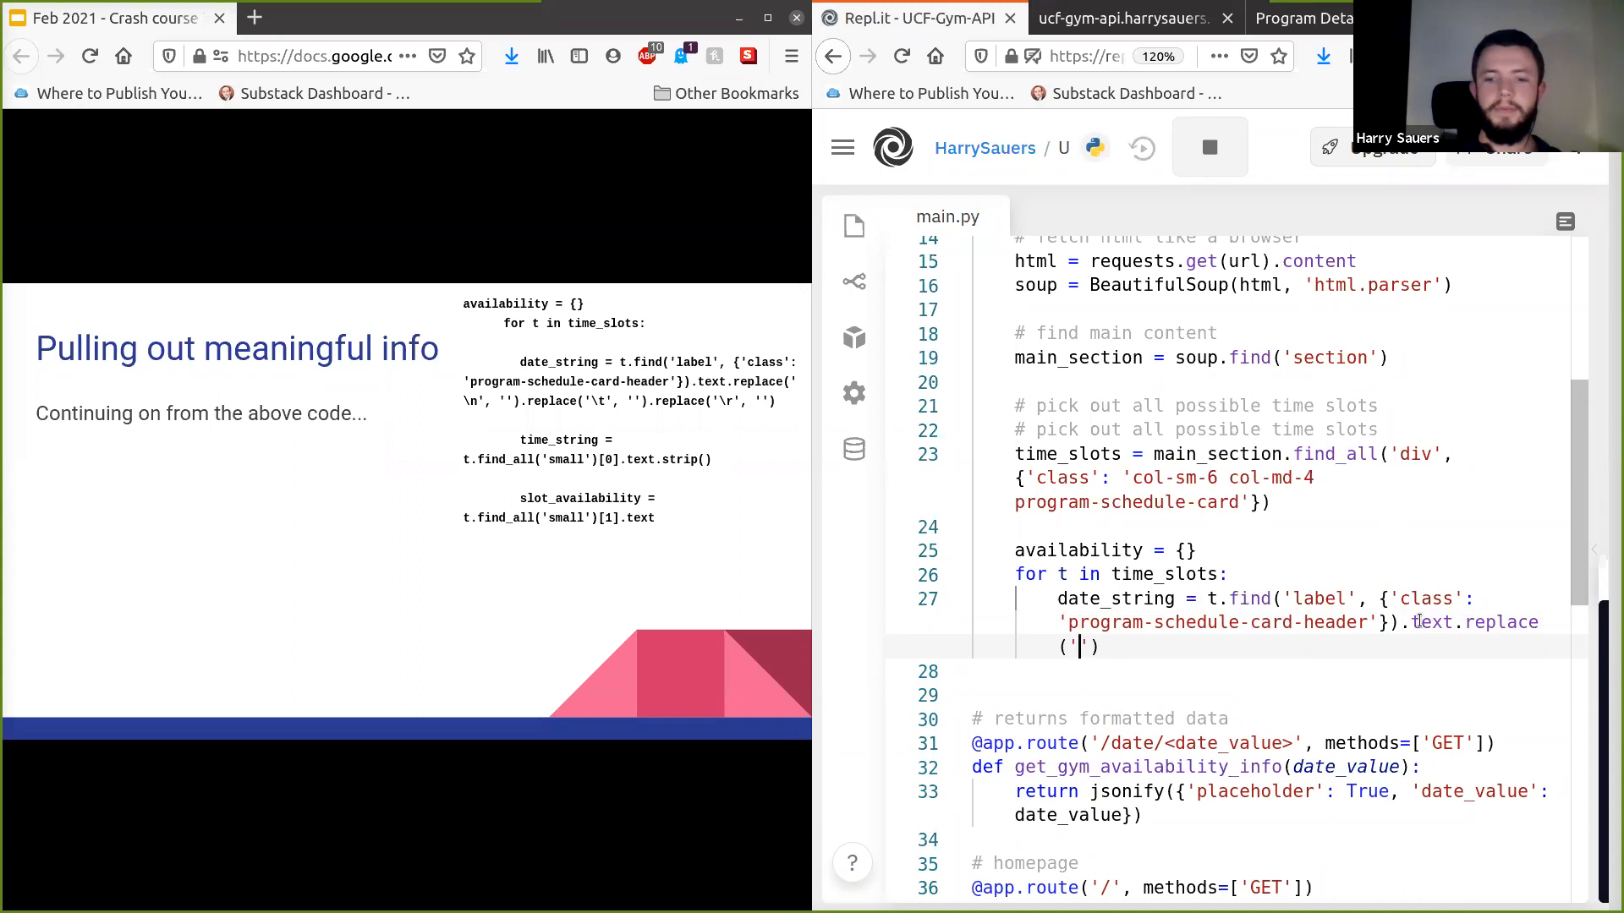
pyautogui.write("\\n', '")
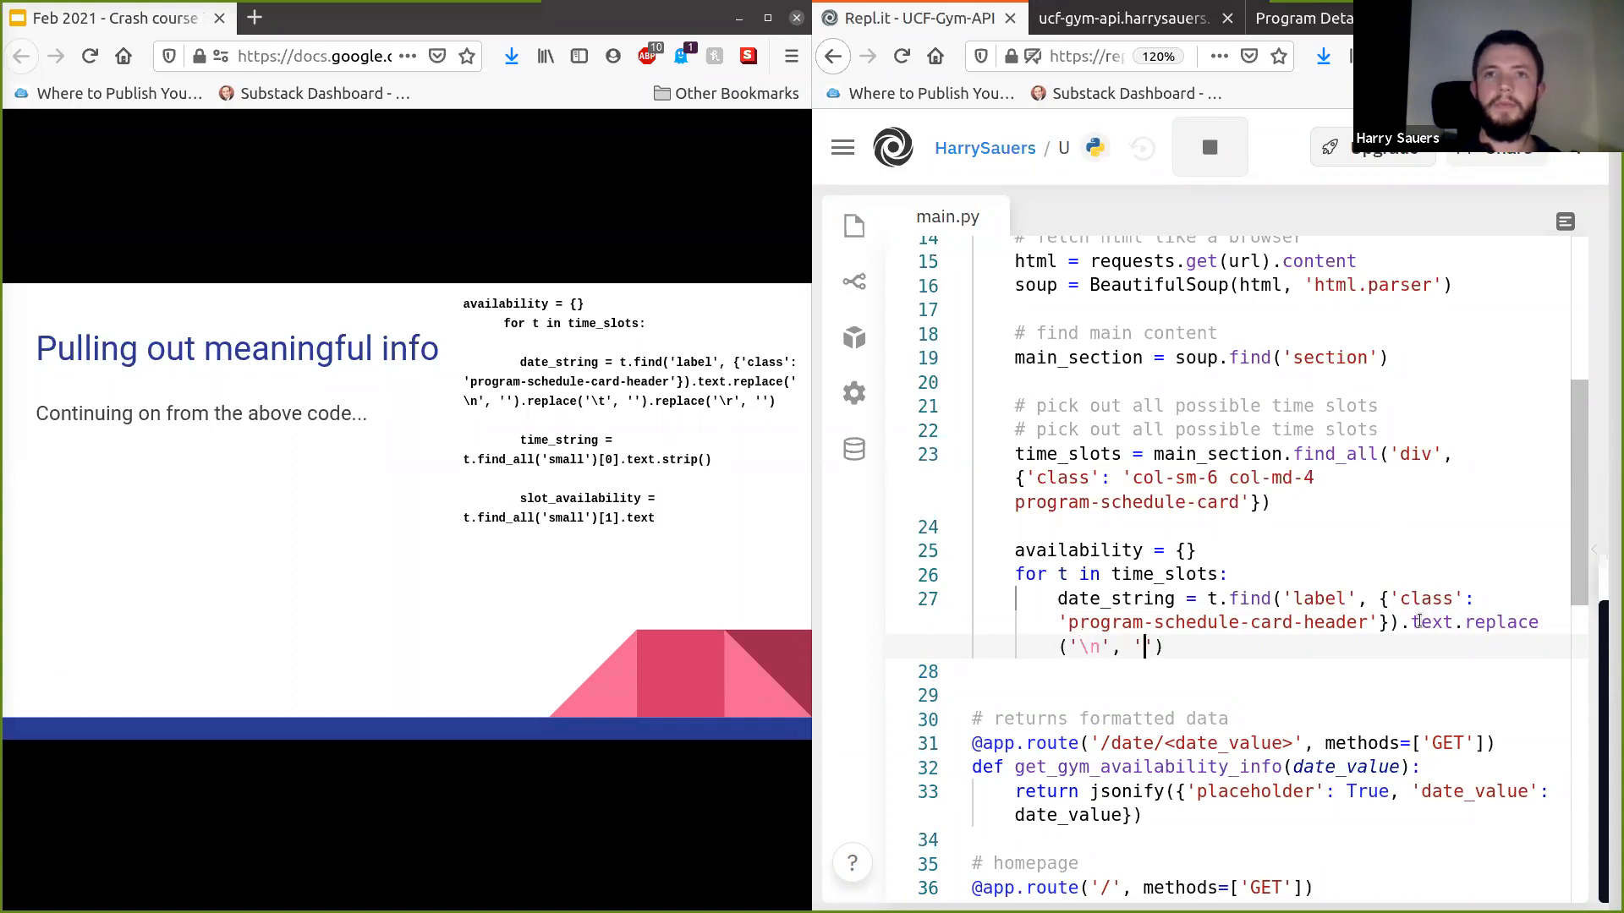
pyautogui.write('.re')
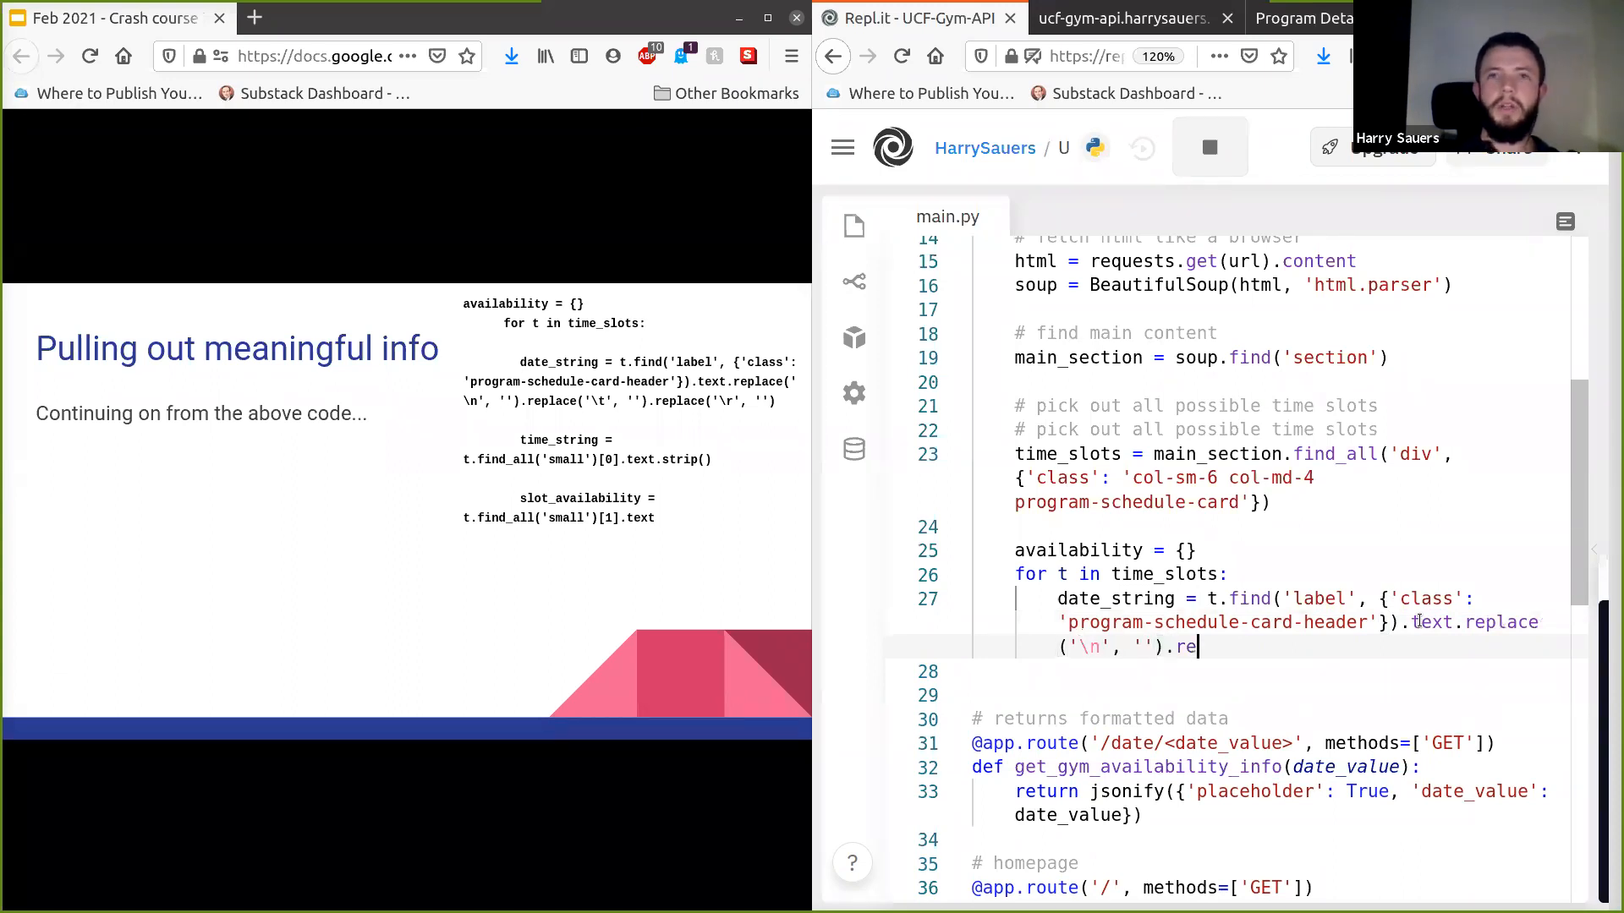
pyautogui.write("place('')")
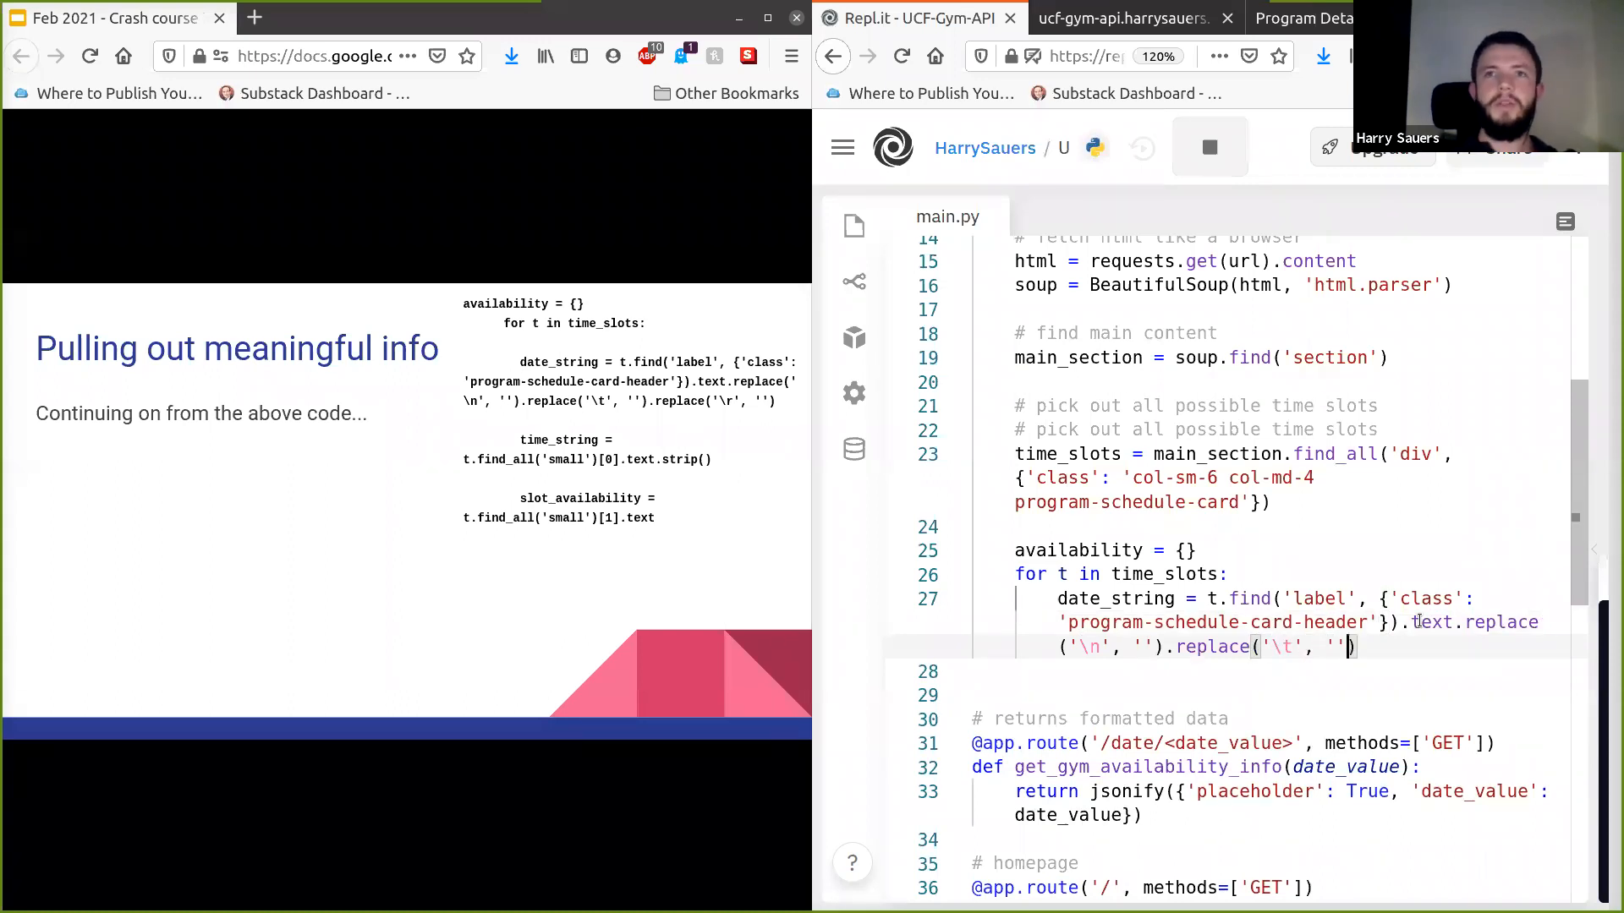
pyautogui.write(".replace('")
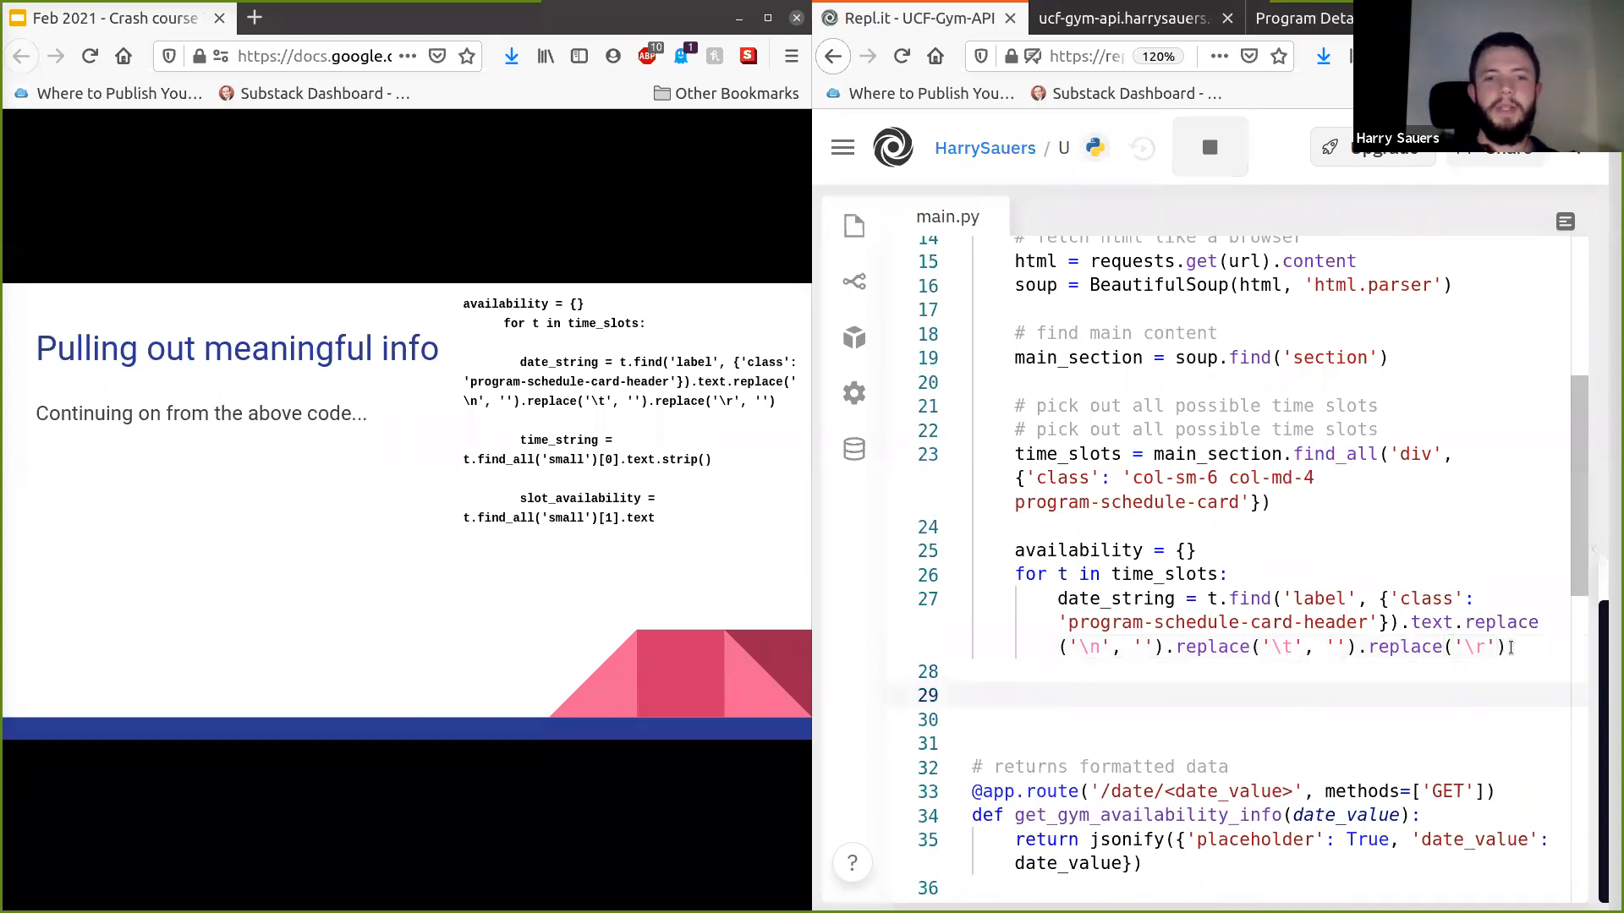
# Add time_string = t.find_all('small')[0].text.strip() on the next line
pyautogui.write('time')
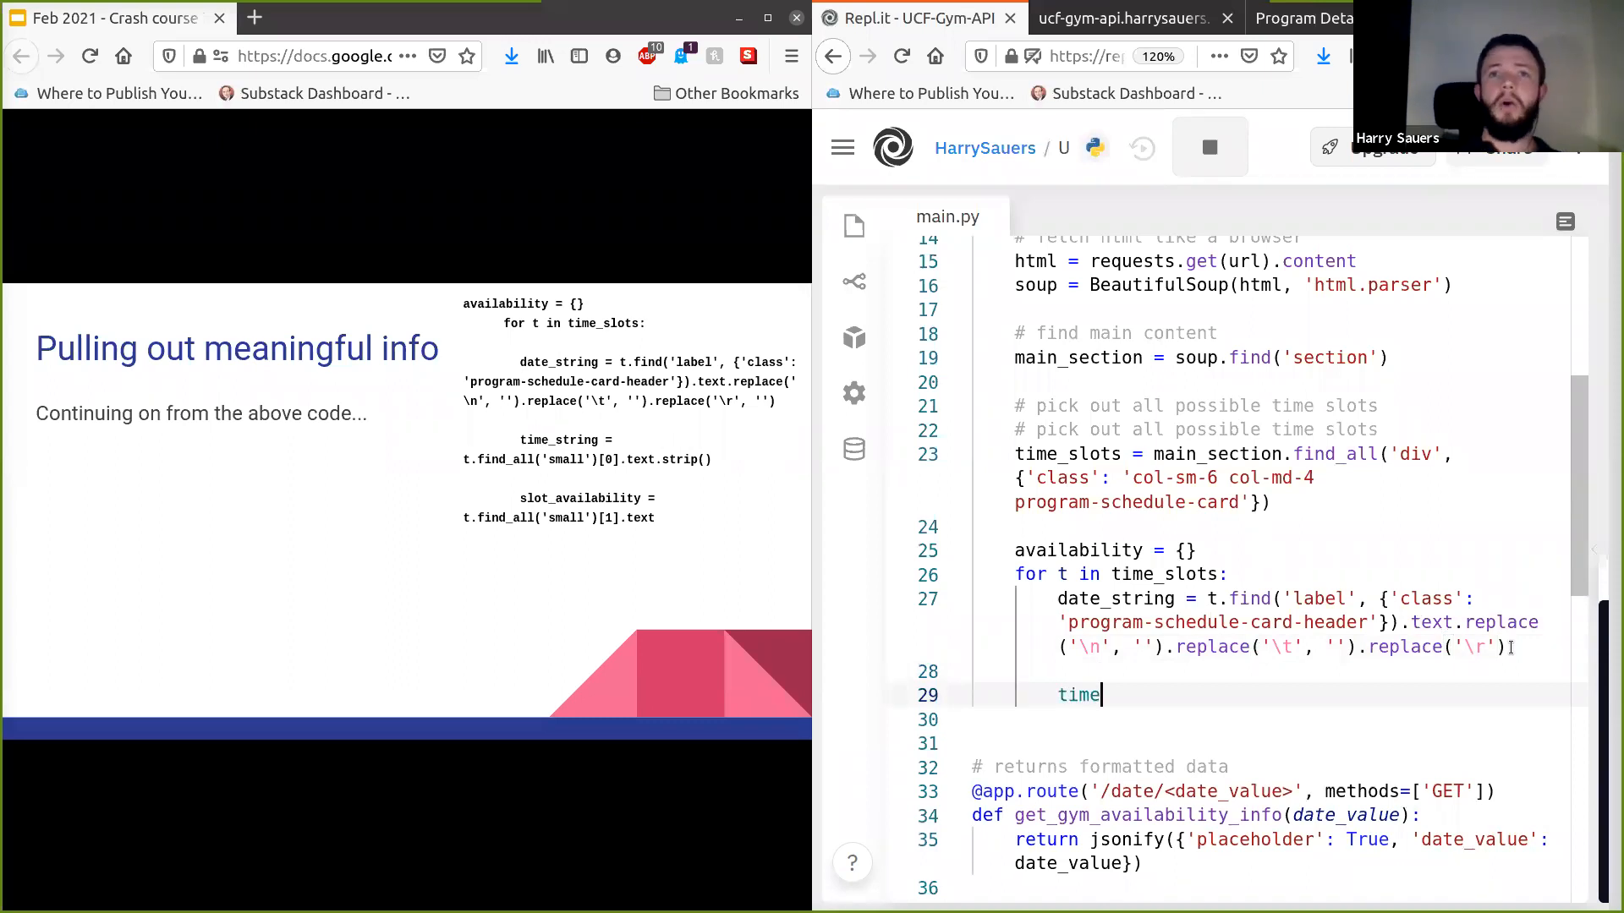
pyautogui.write('_string =')
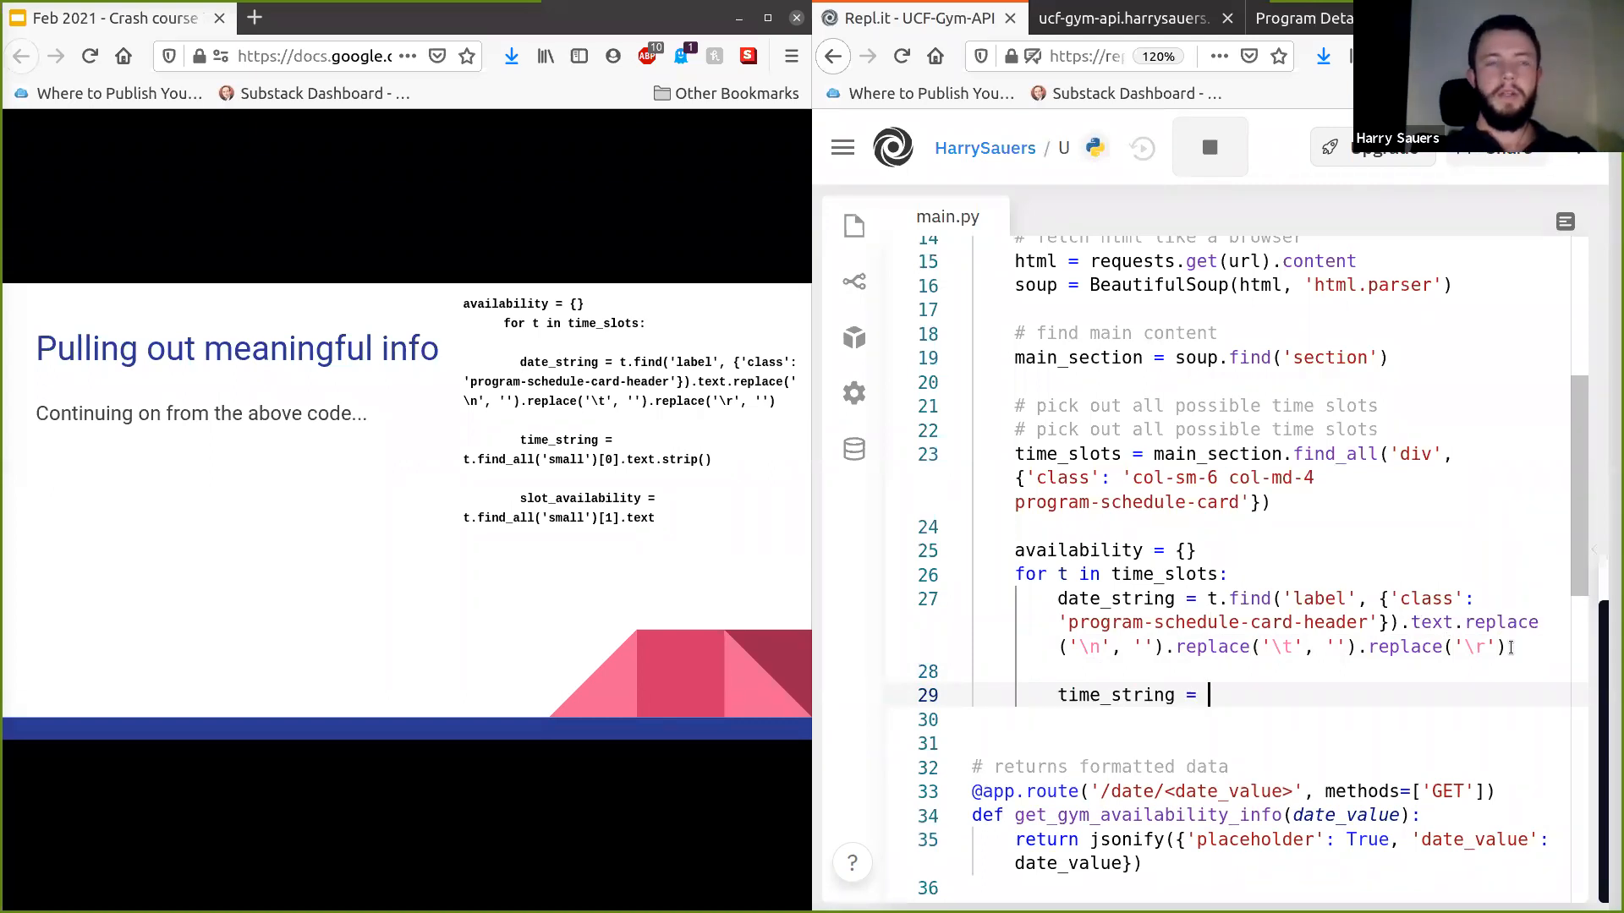
pyautogui.write('t')
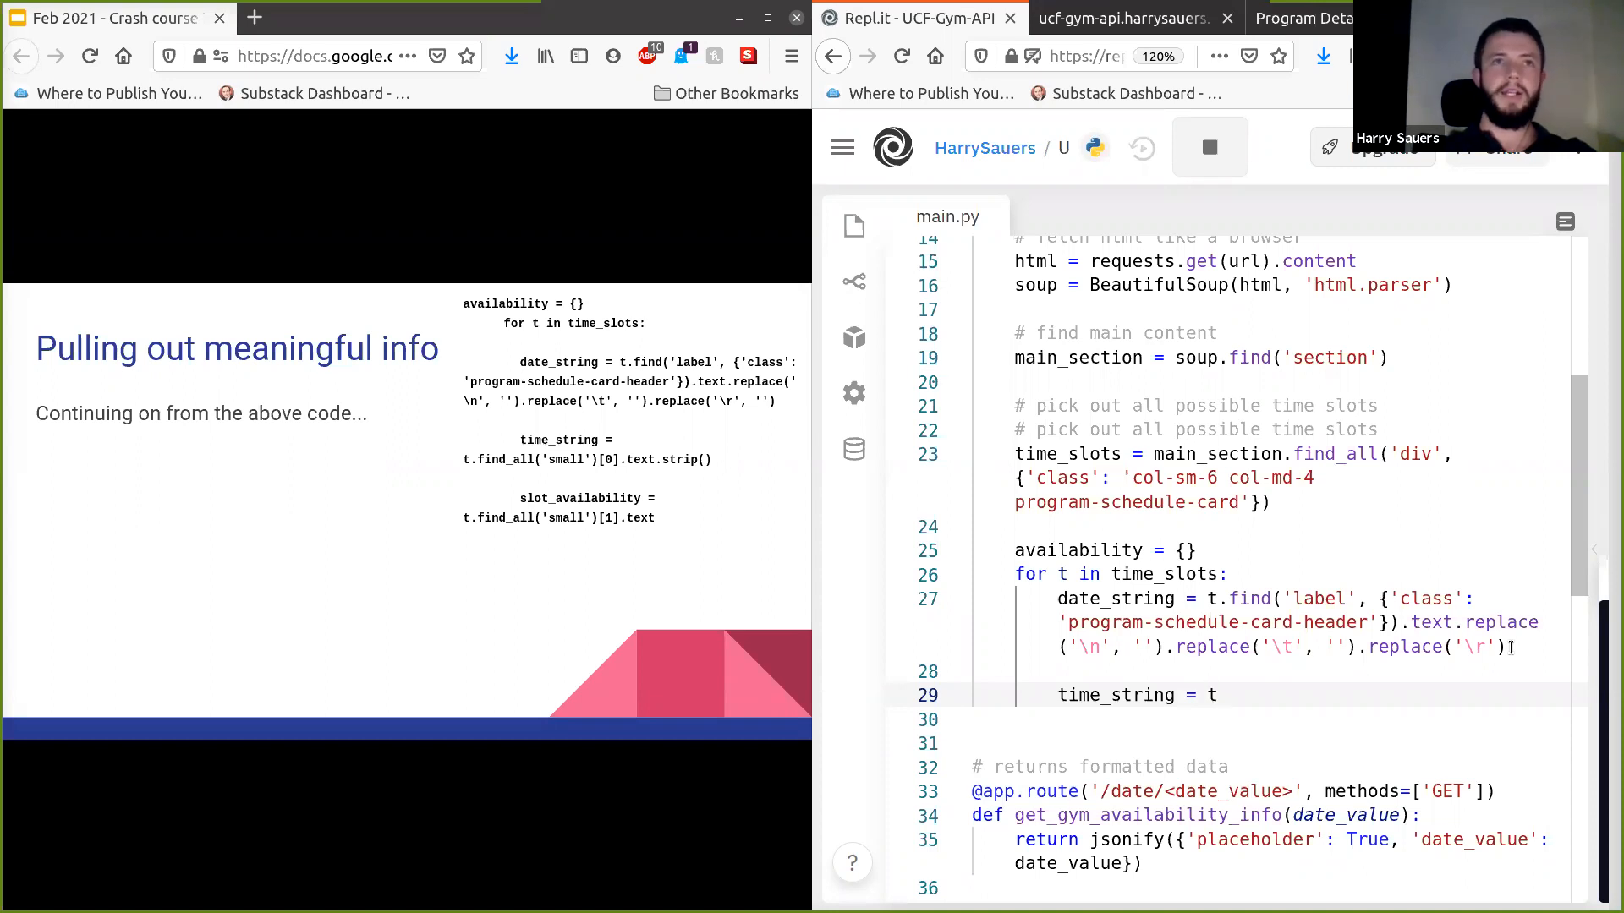
pyautogui.write('.find')
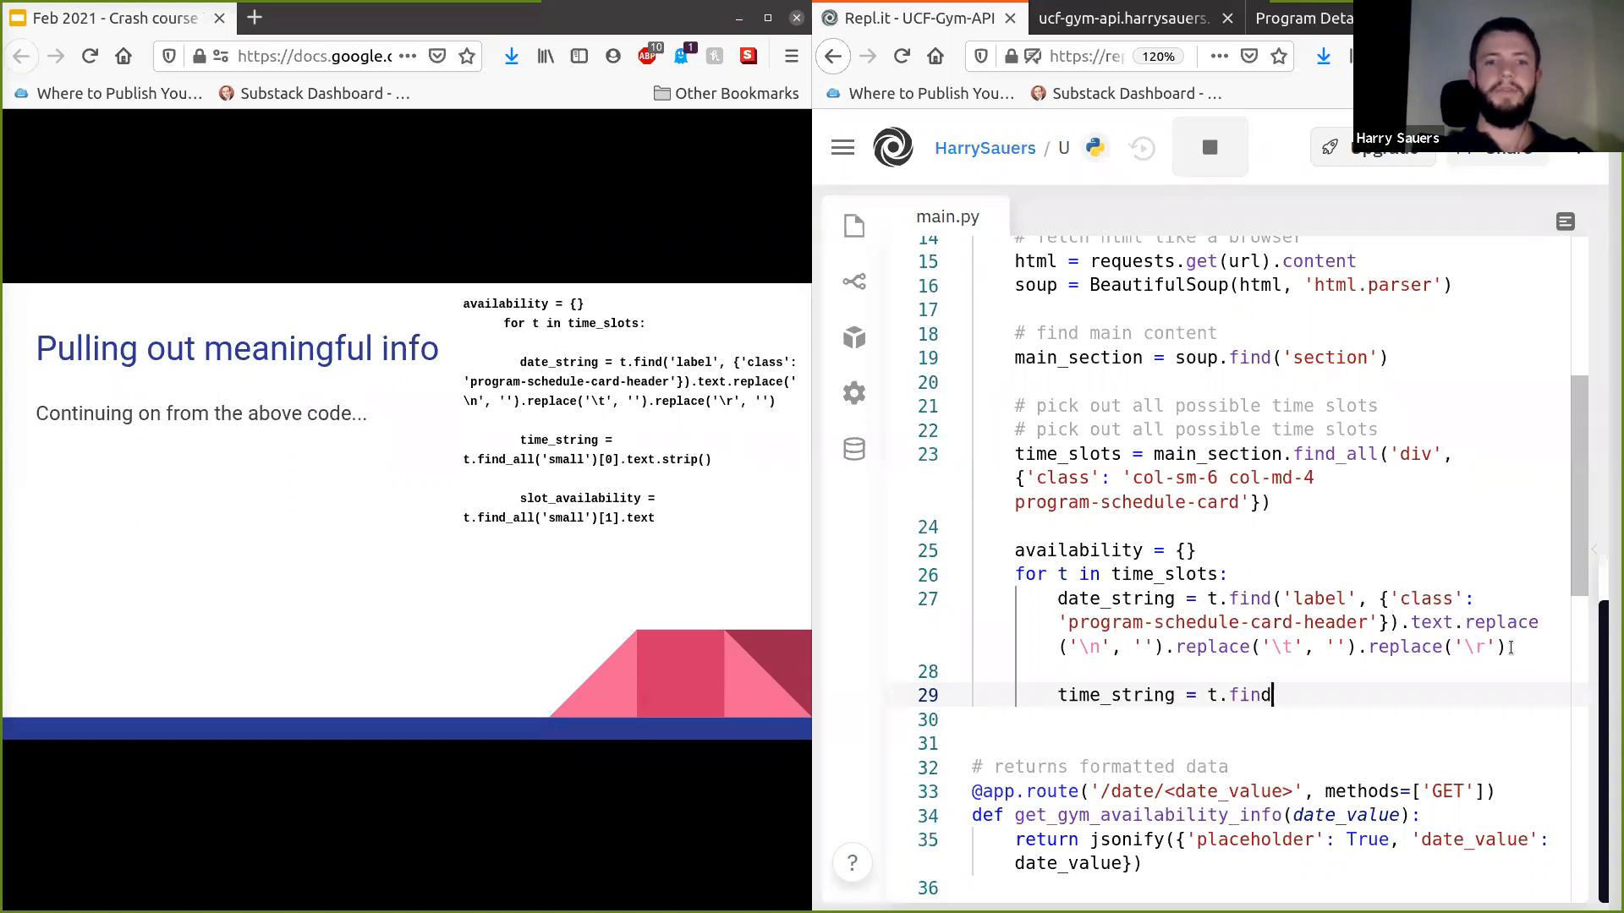
pyautogui.write('_all()')
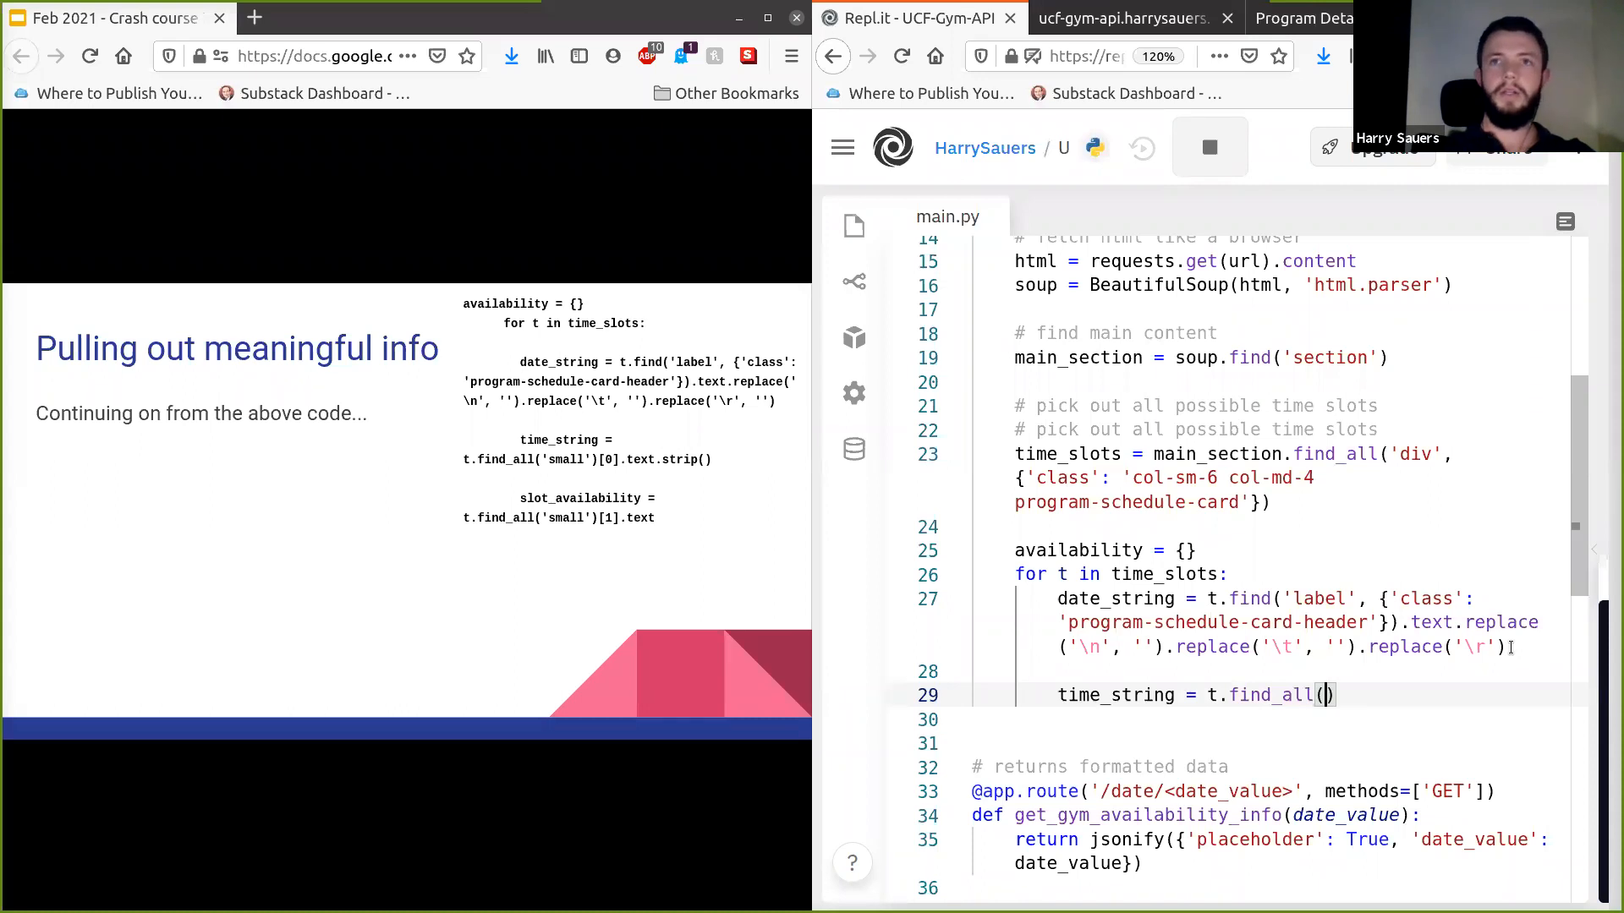
pyautogui.write("'small'")
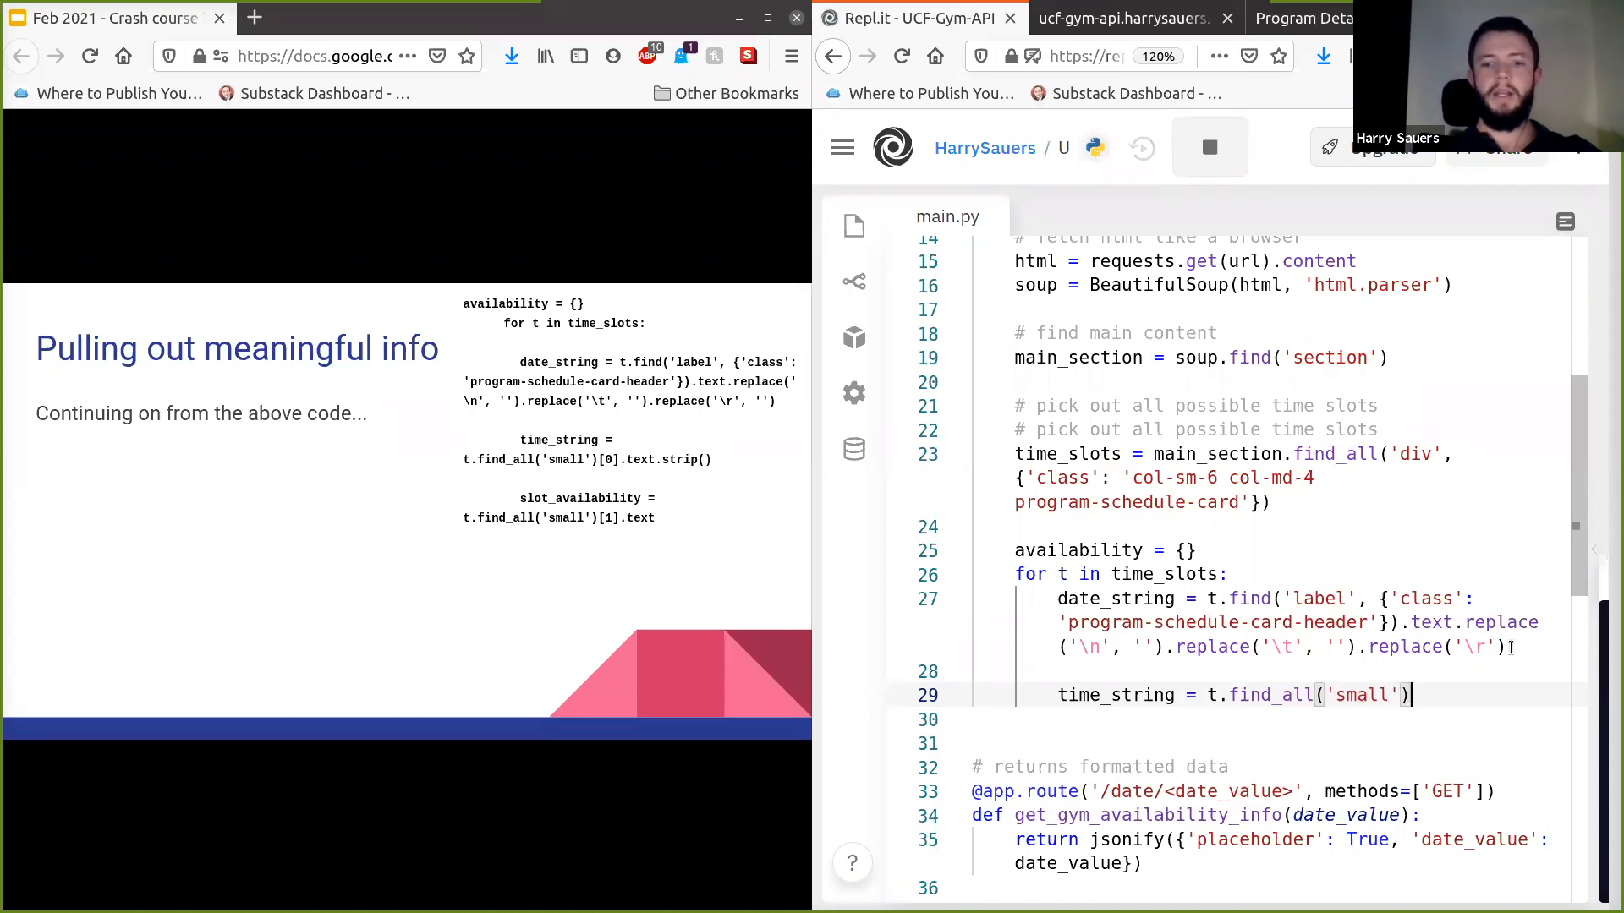
pyautogui.write('[0]')
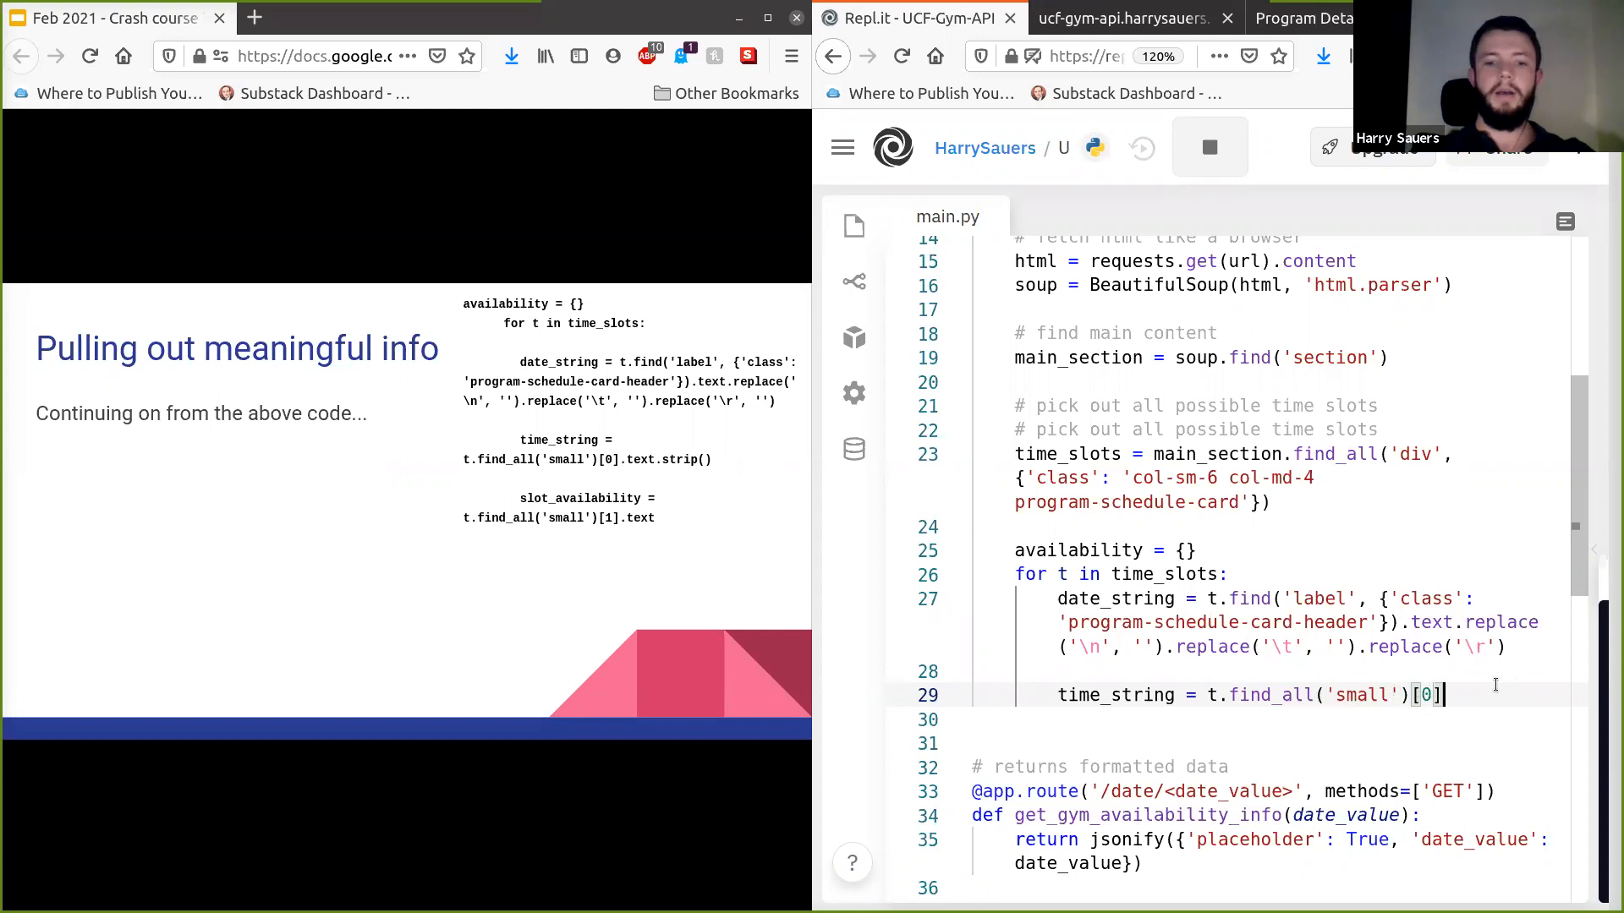
pyautogui.write('.text')
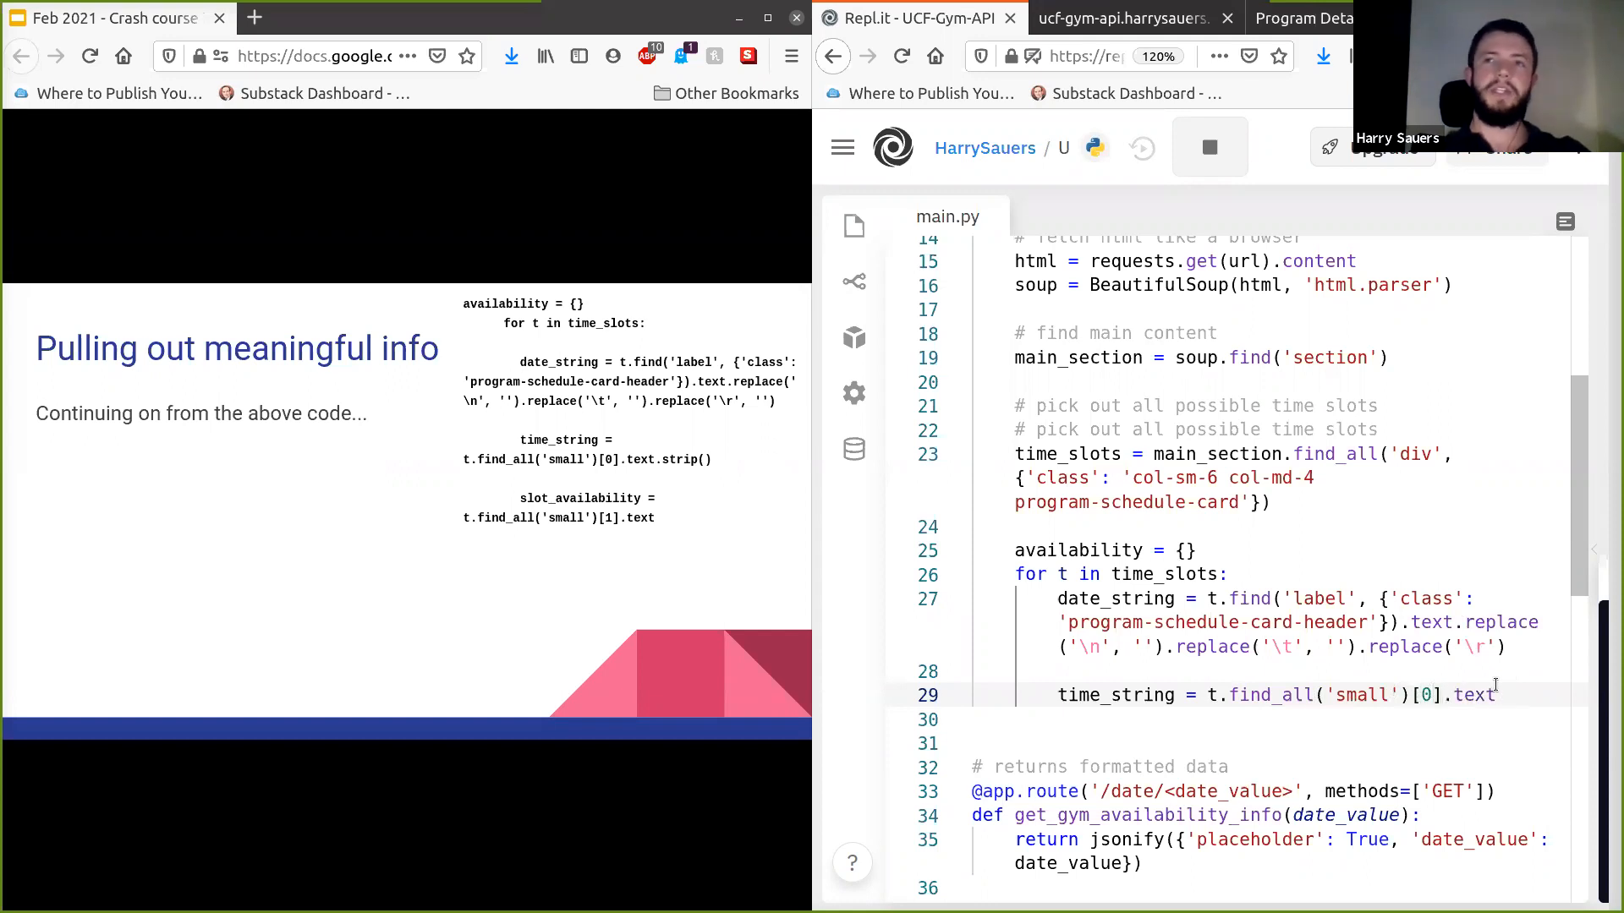
pyautogui.write('stri')
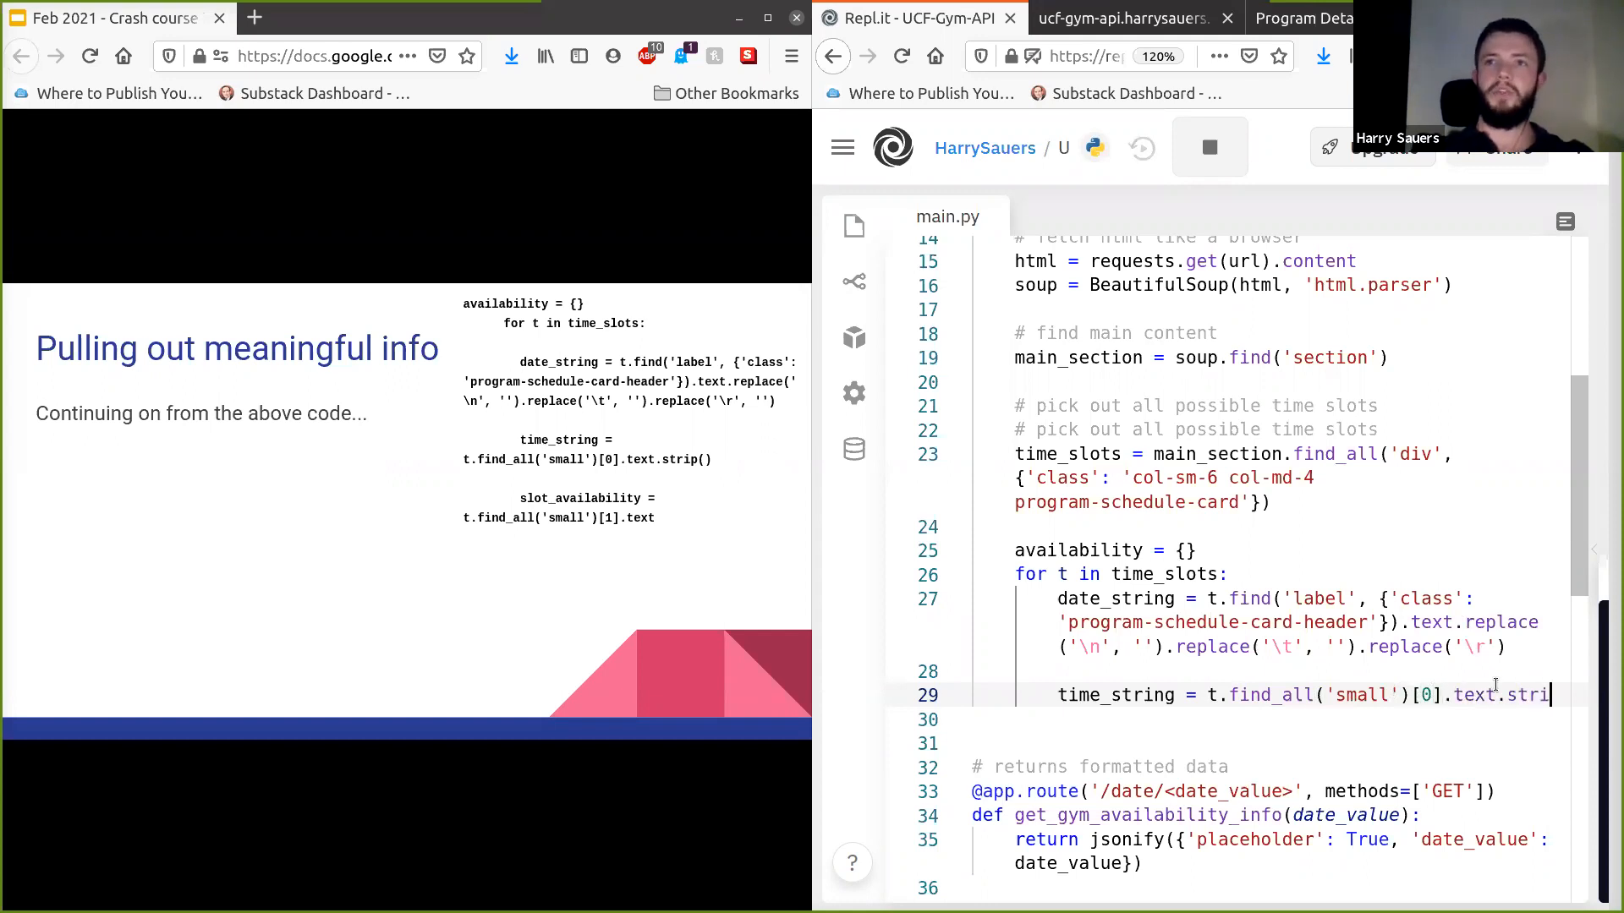
pyautogui.write('p()')
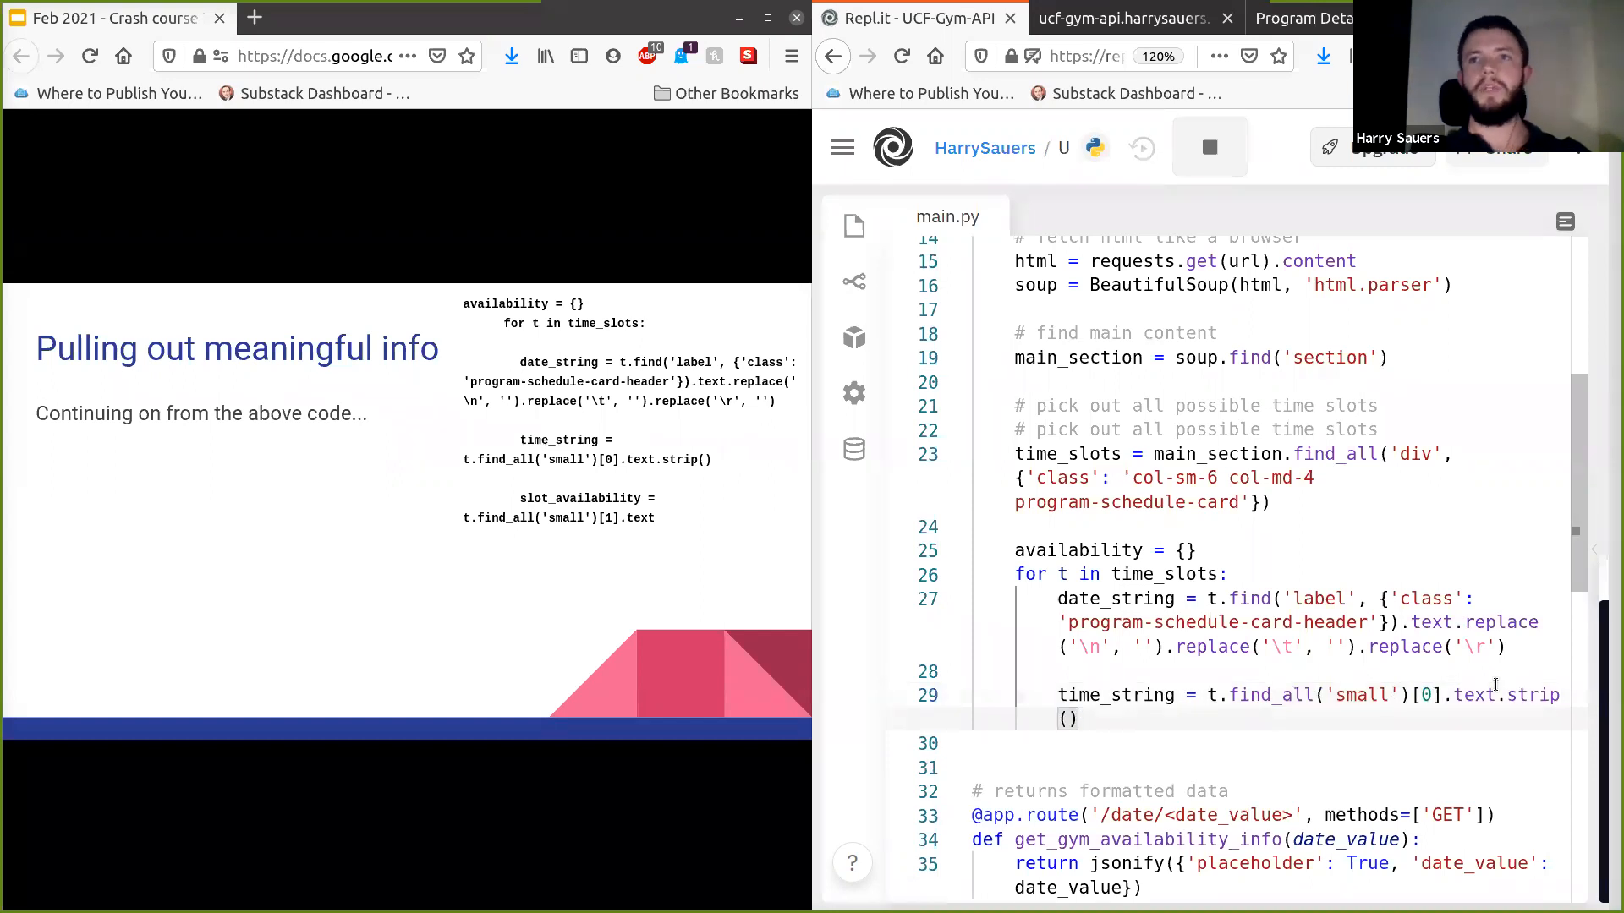
pyautogui.doubleClick(1532, 695)
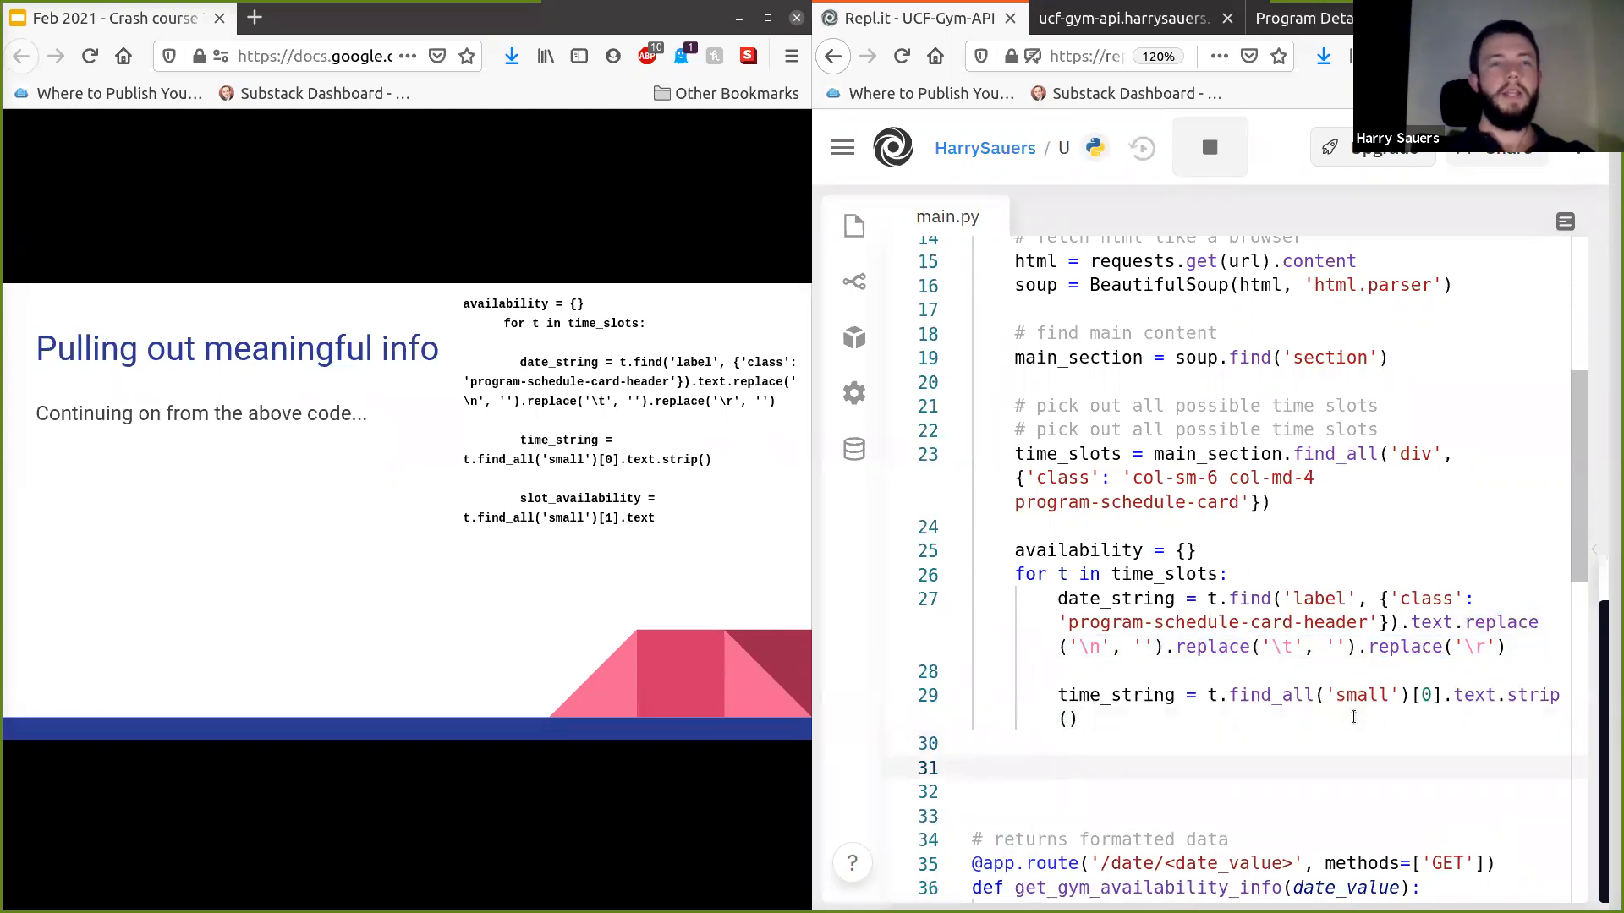
# Type slot_availability = t.find_all('small')[1].text in the for loop
pyautogui.write('slot')
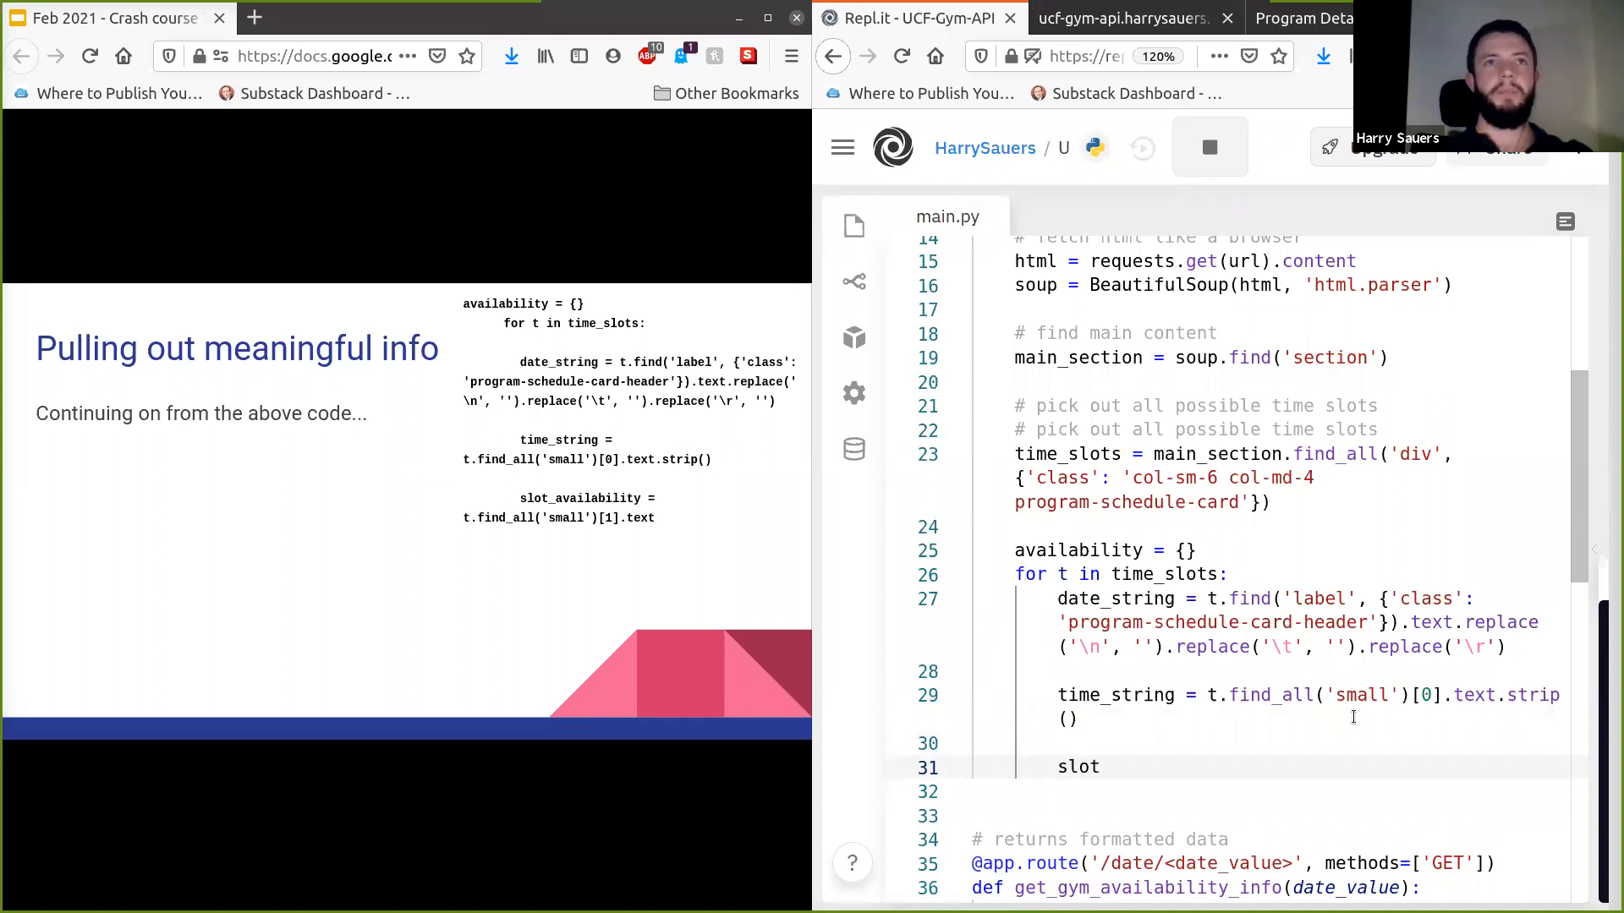
pyautogui.write('_')
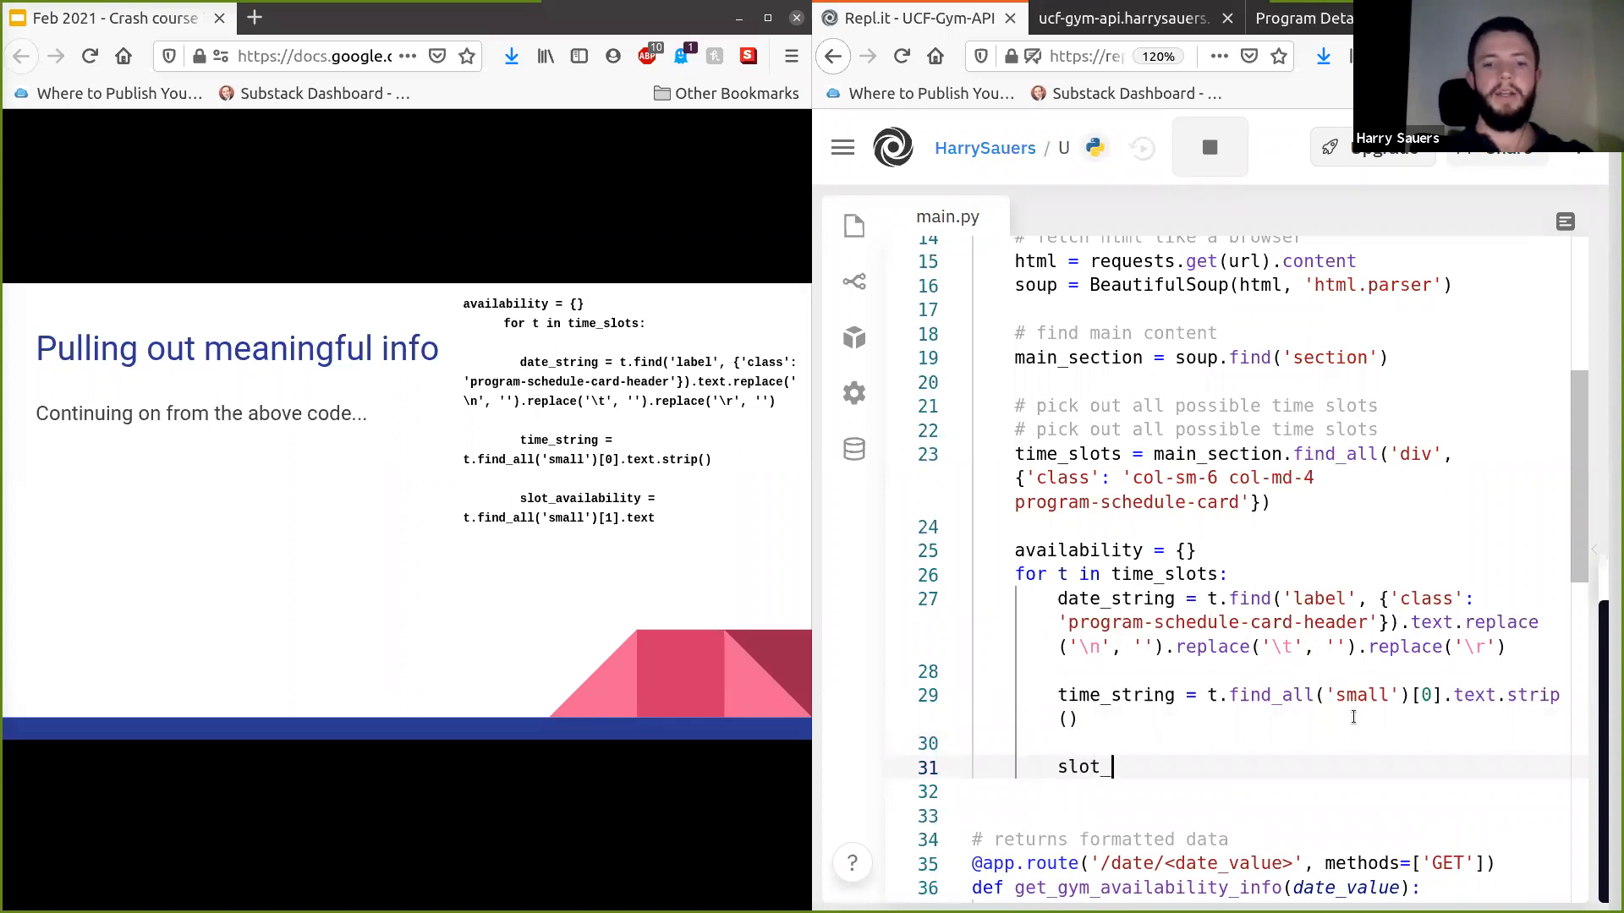
pyautogui.write('availability')
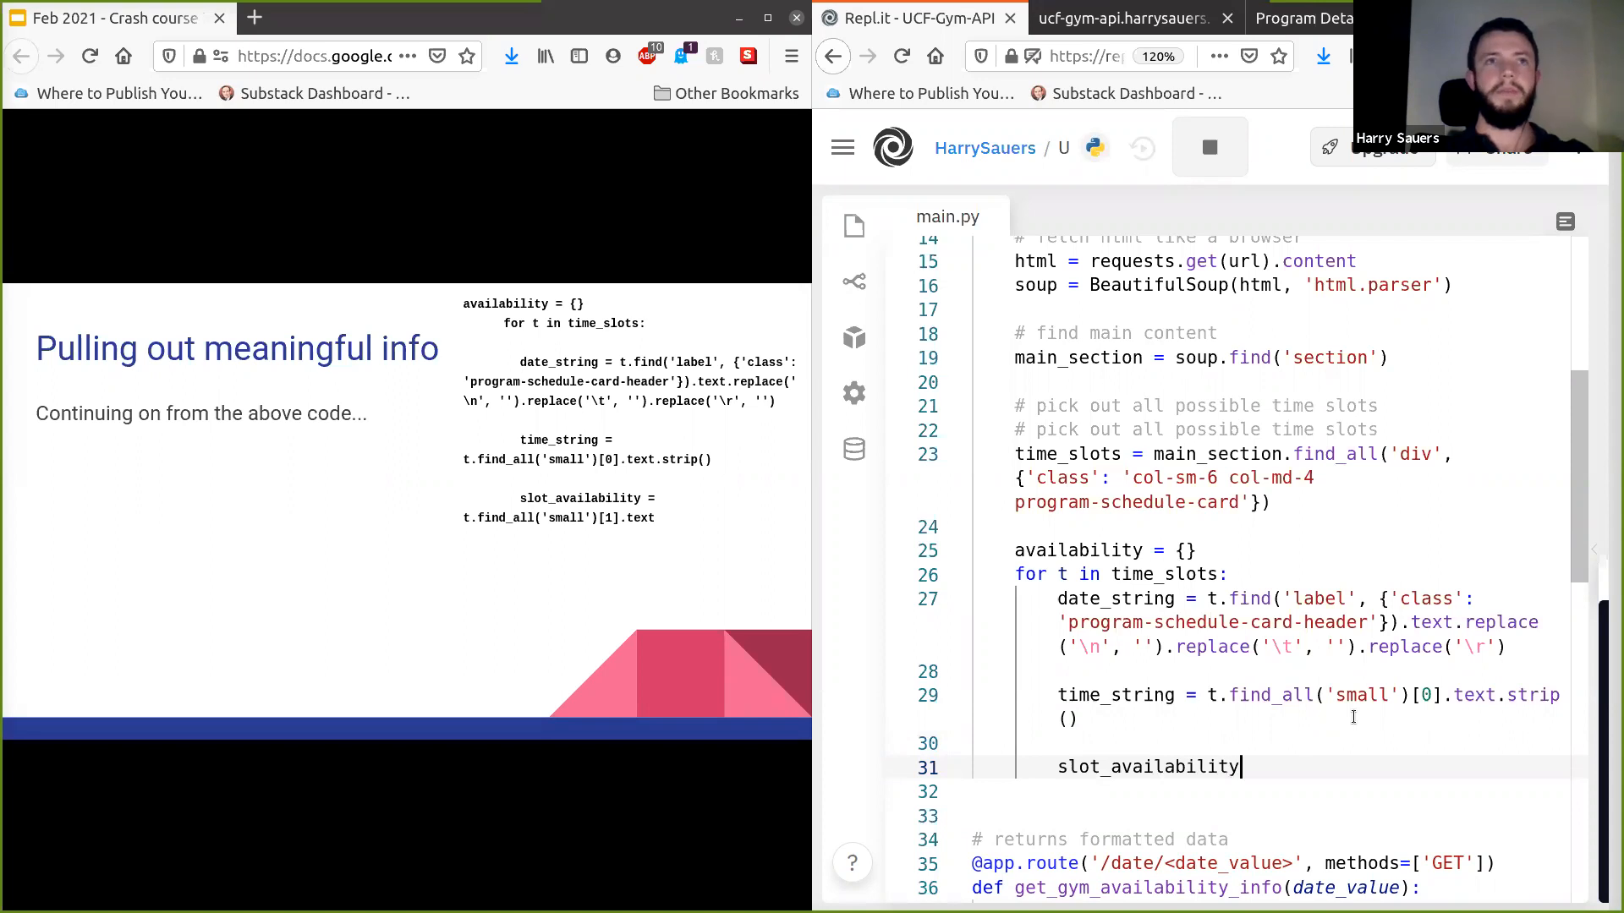
pyautogui.write('= t')
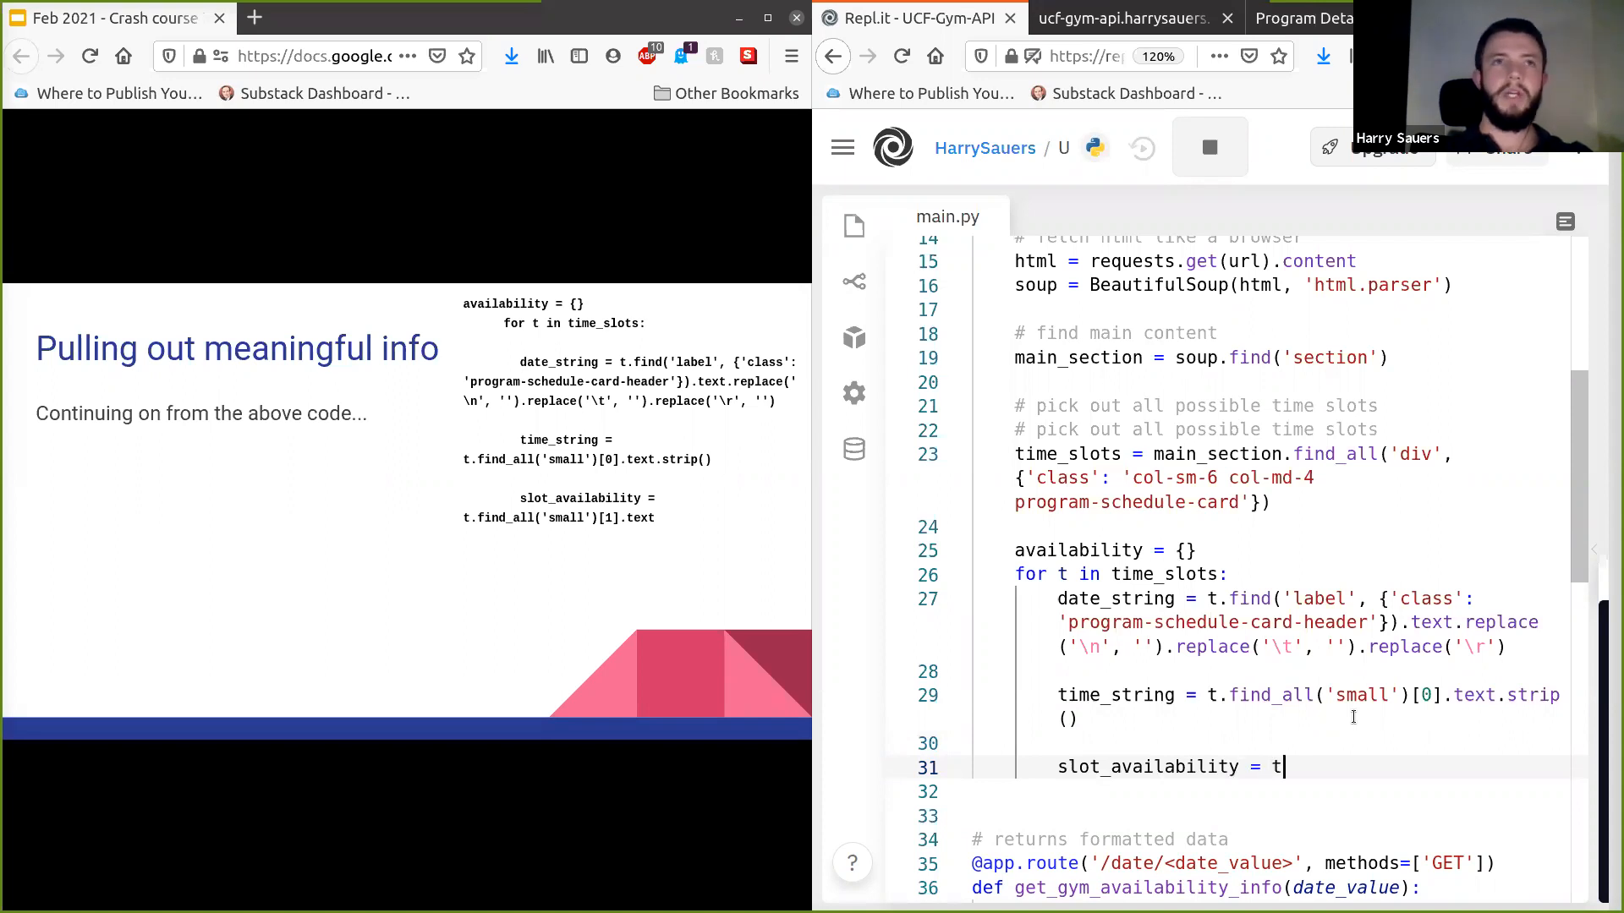
pyautogui.write('find-')
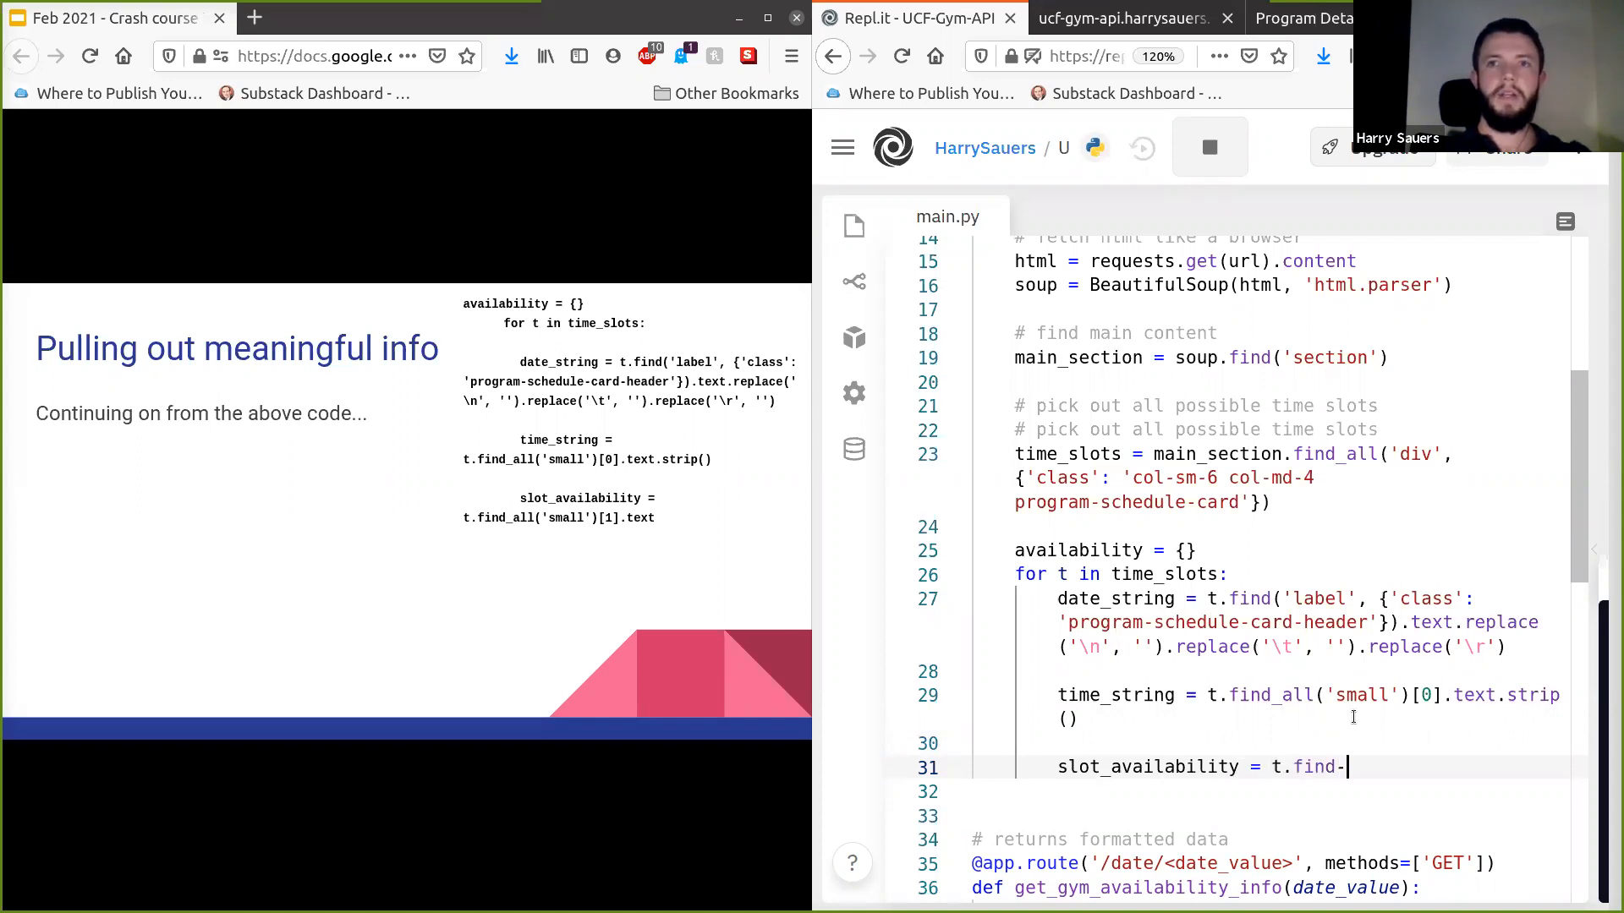
pyautogui.write("_all('sn")
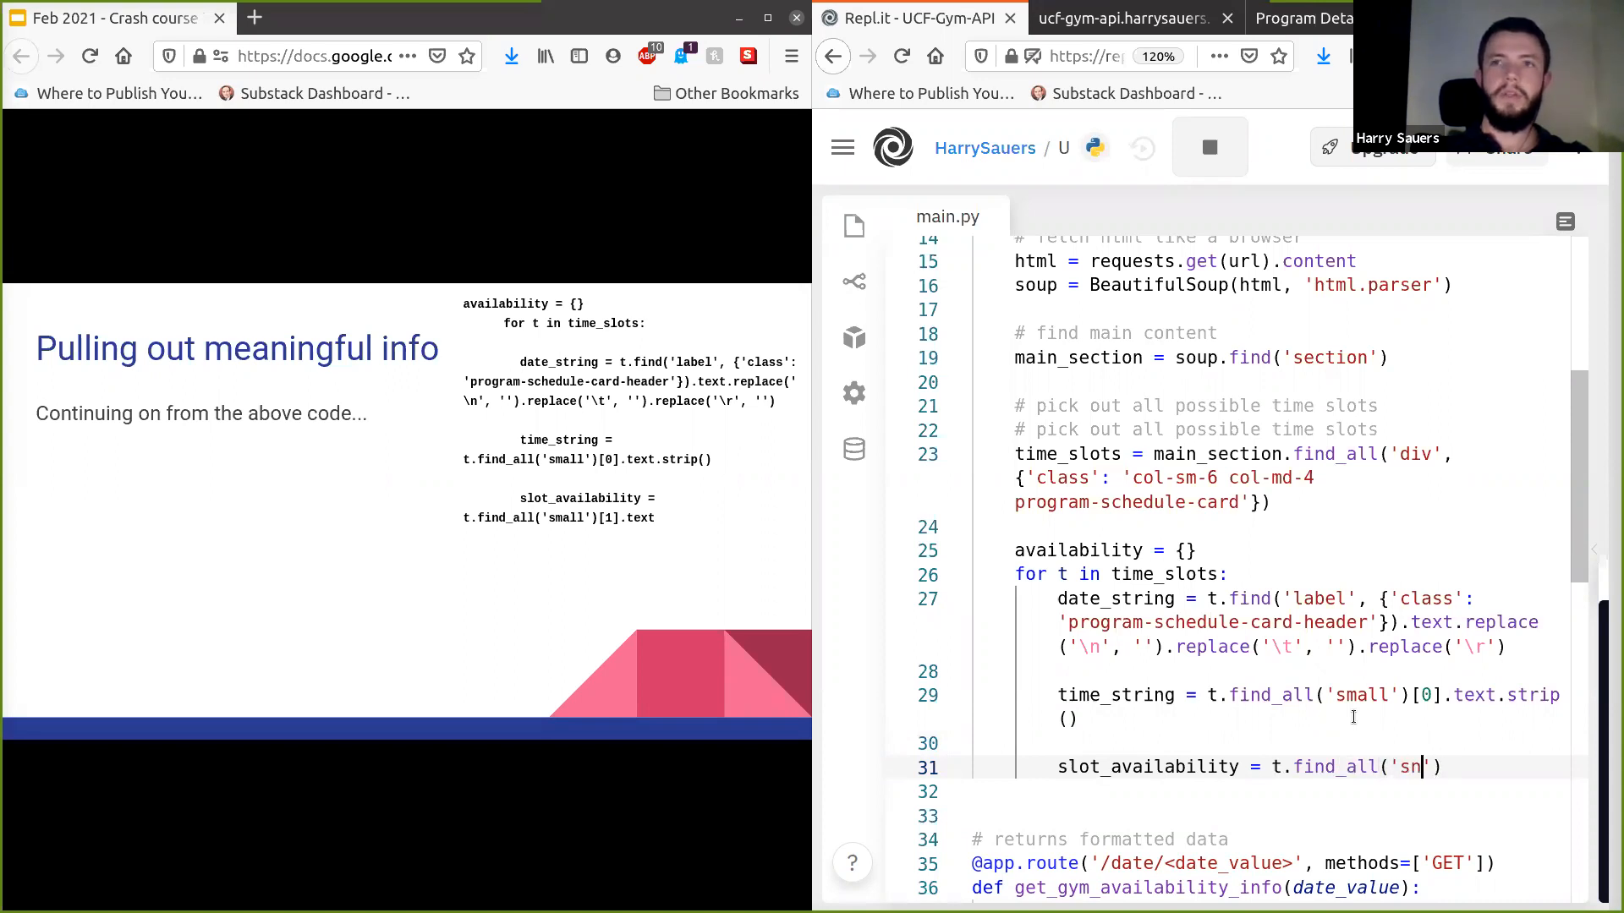
pyautogui.write("mall')")
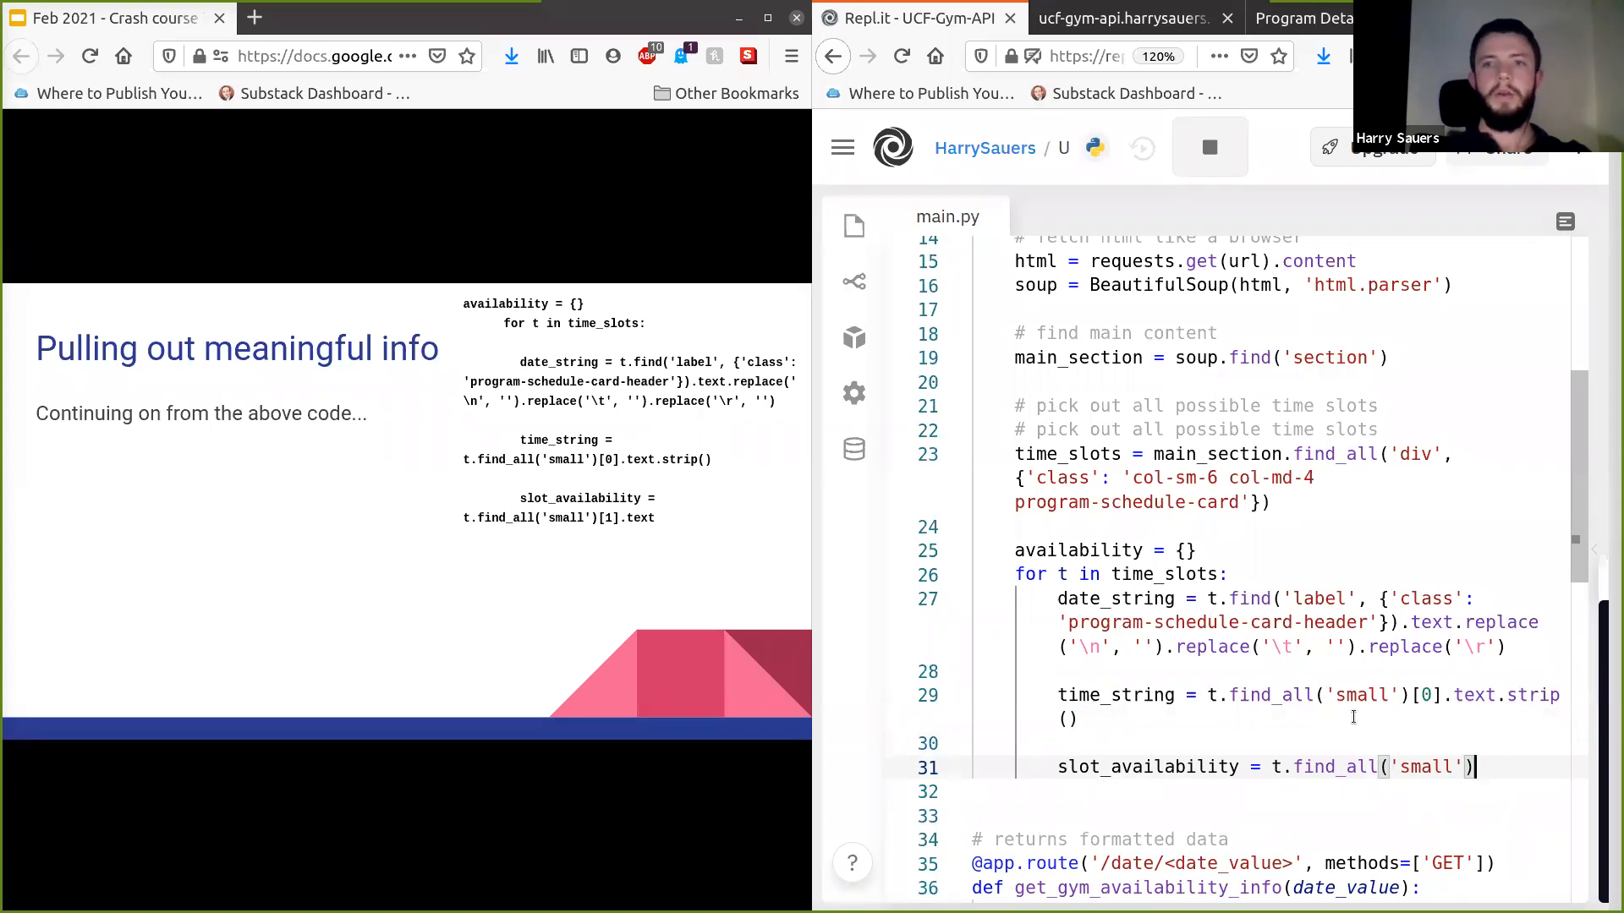
pyautogui.write('[1].text')
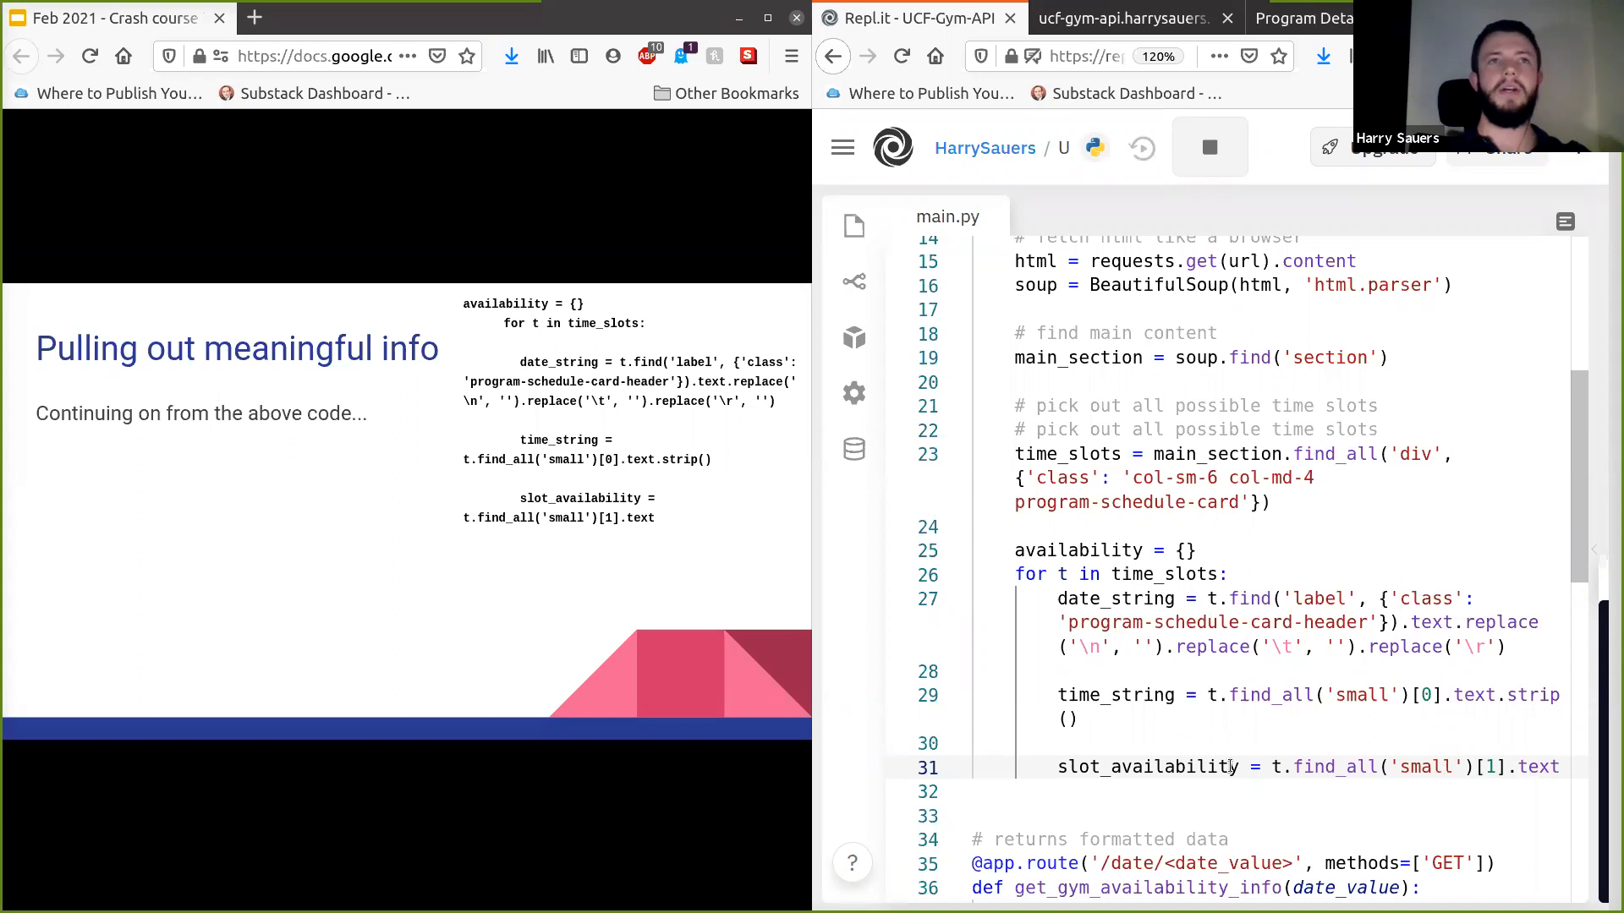
pyautogui.moveTo(865, 610)
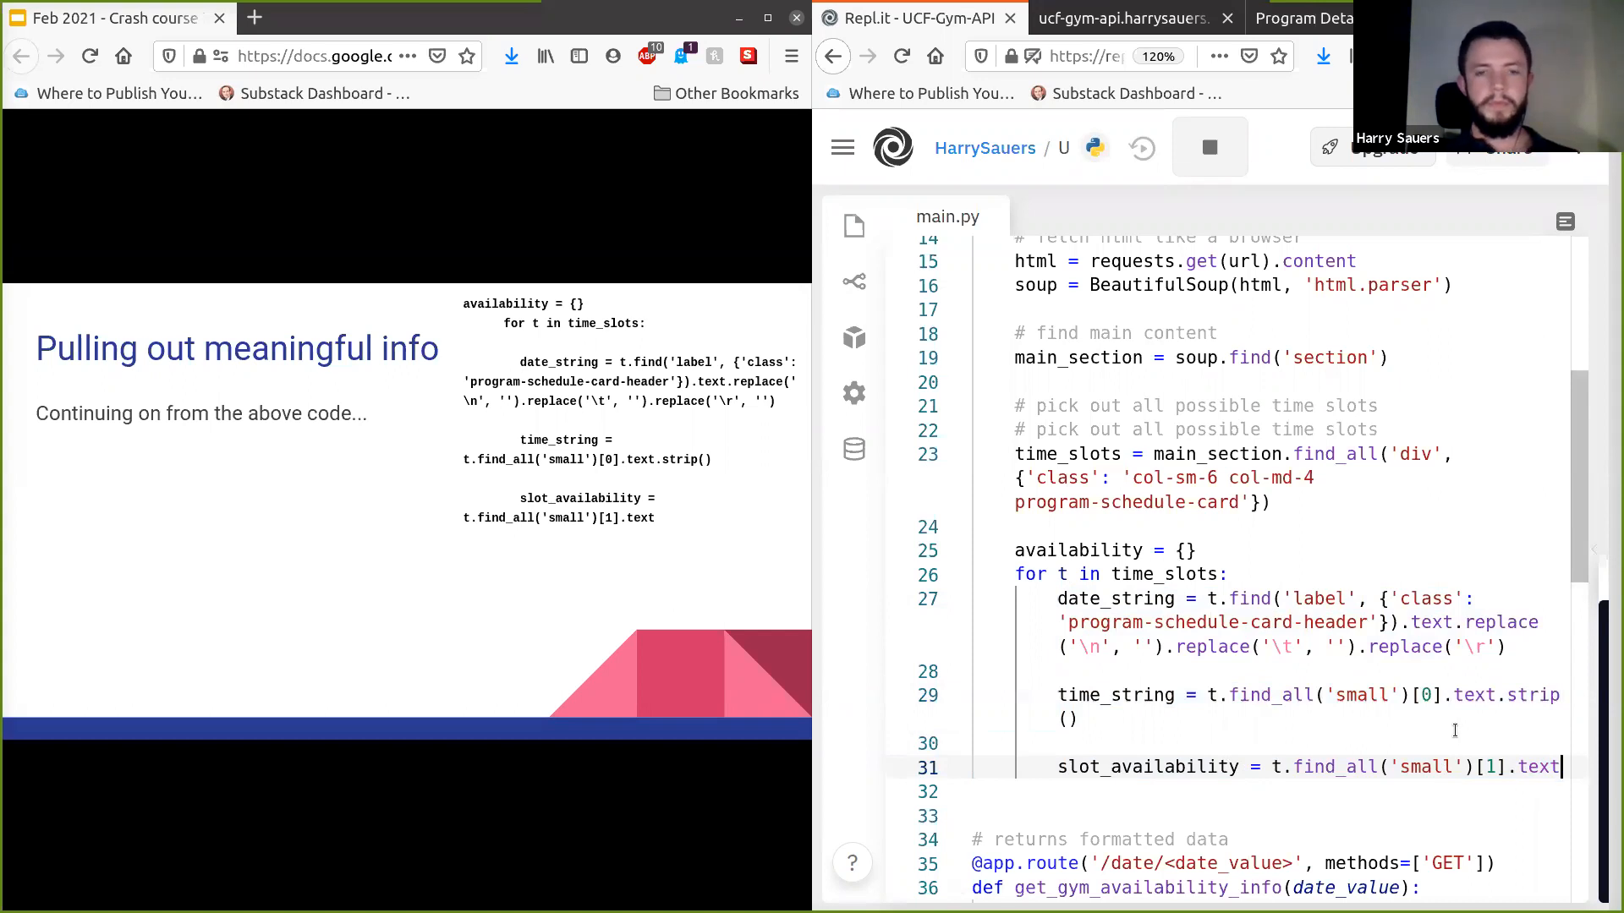
pyautogui.moveTo(447, 825)
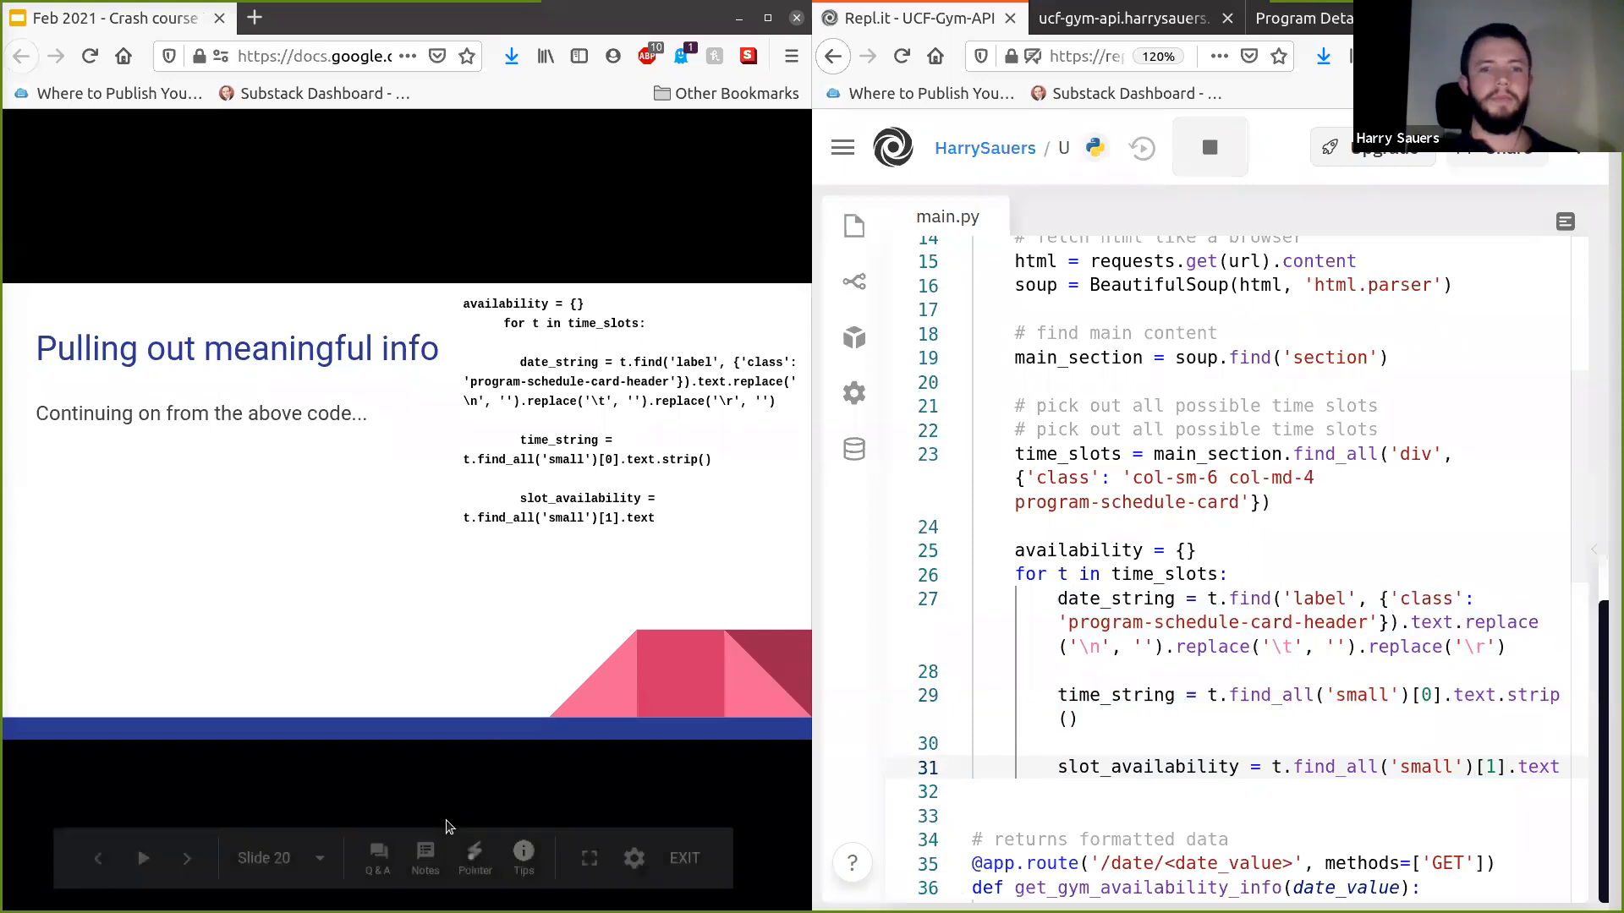
pyautogui.moveTo(190, 857)
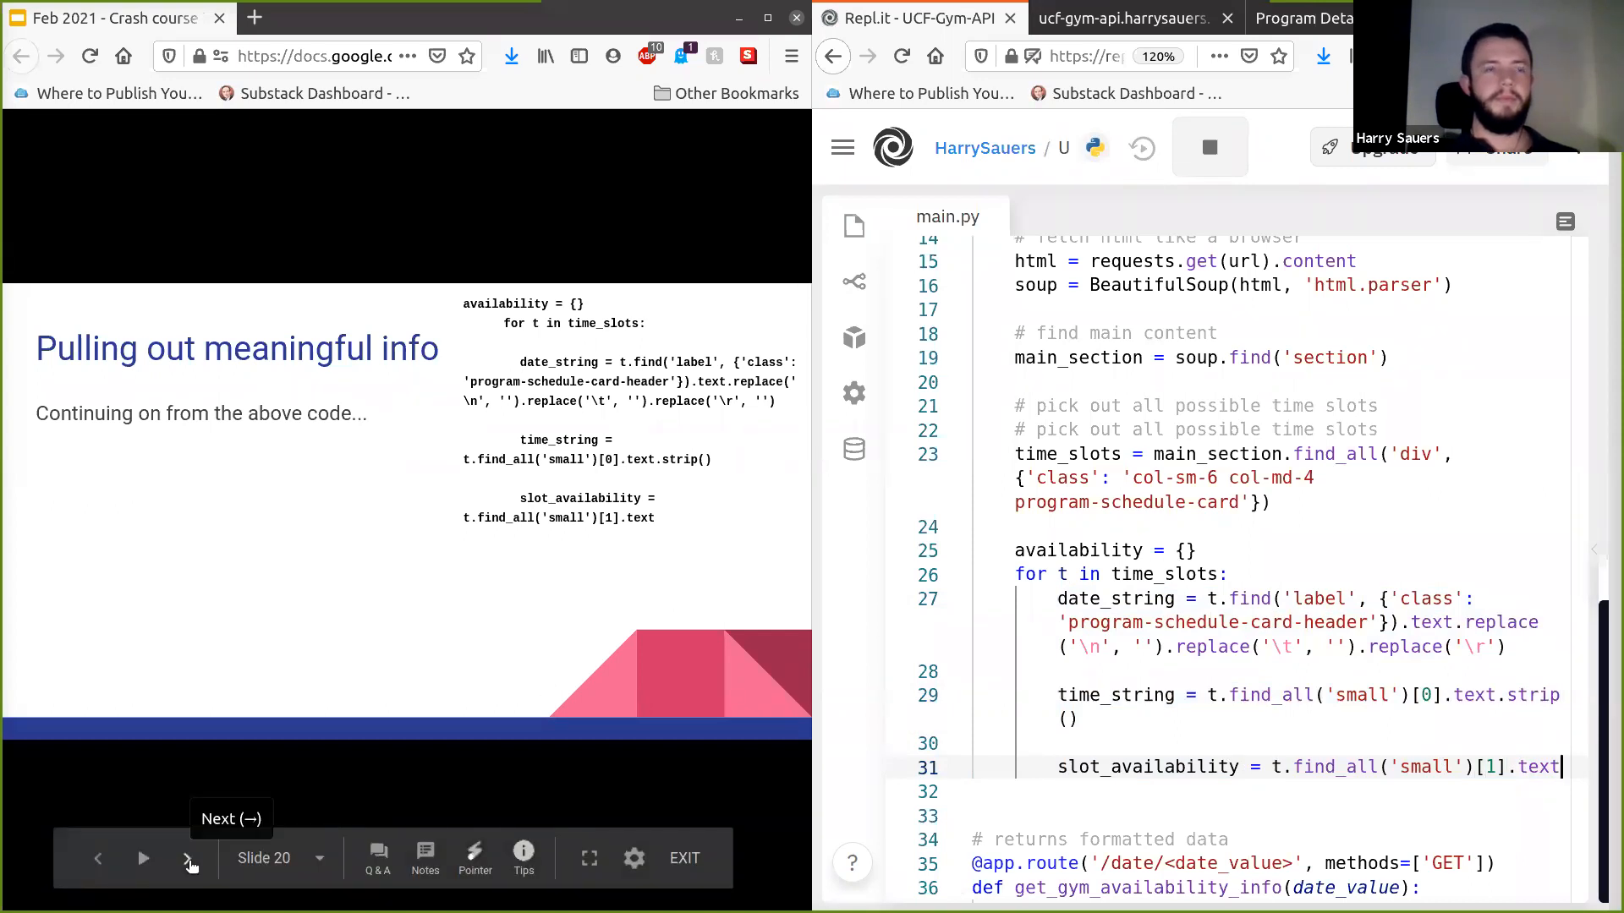
# Add a '# format date_string' comment and formatted_date = datetime.strptime(date_string, '%A, %B, %d')
pyautogui.click(190, 859)
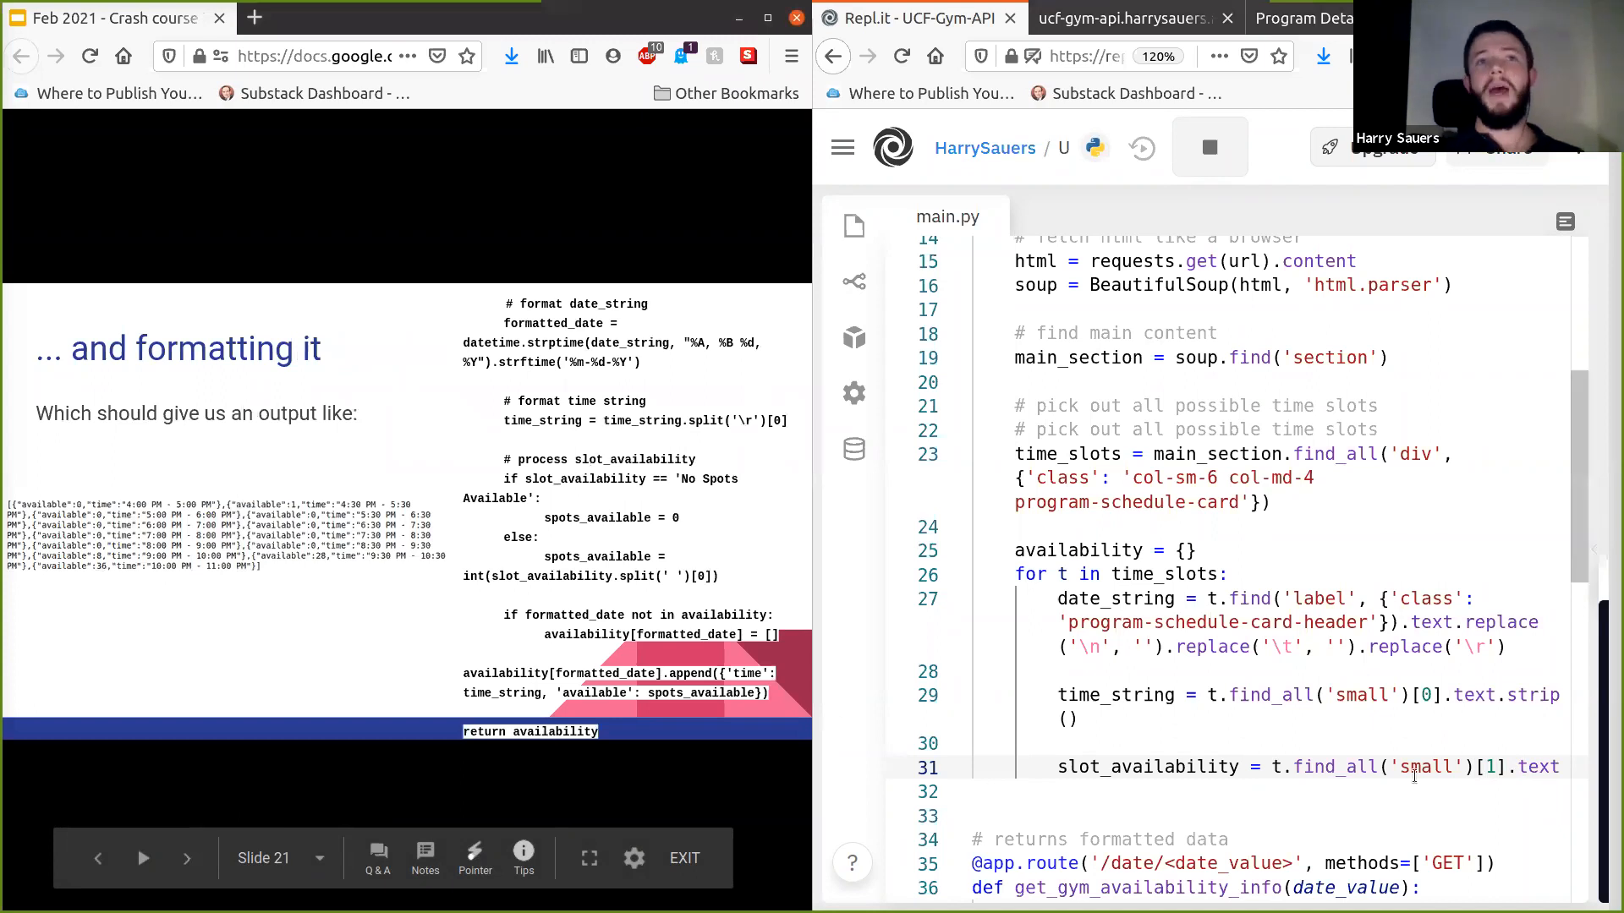
pyautogui.scroll(-3)
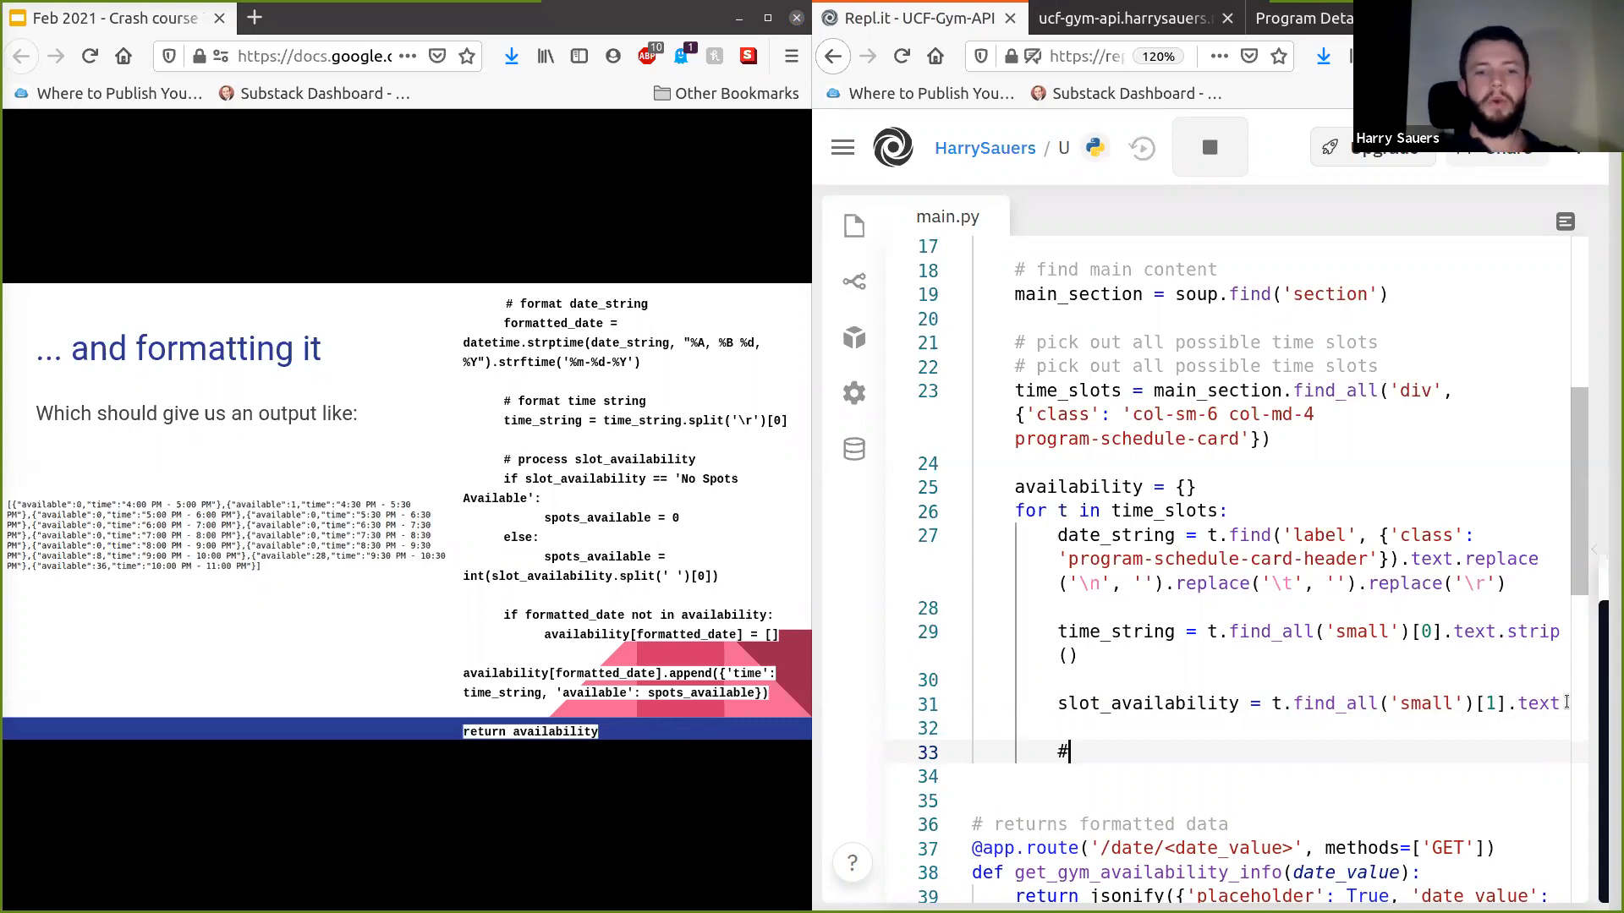
pyautogui.write('format date_string')
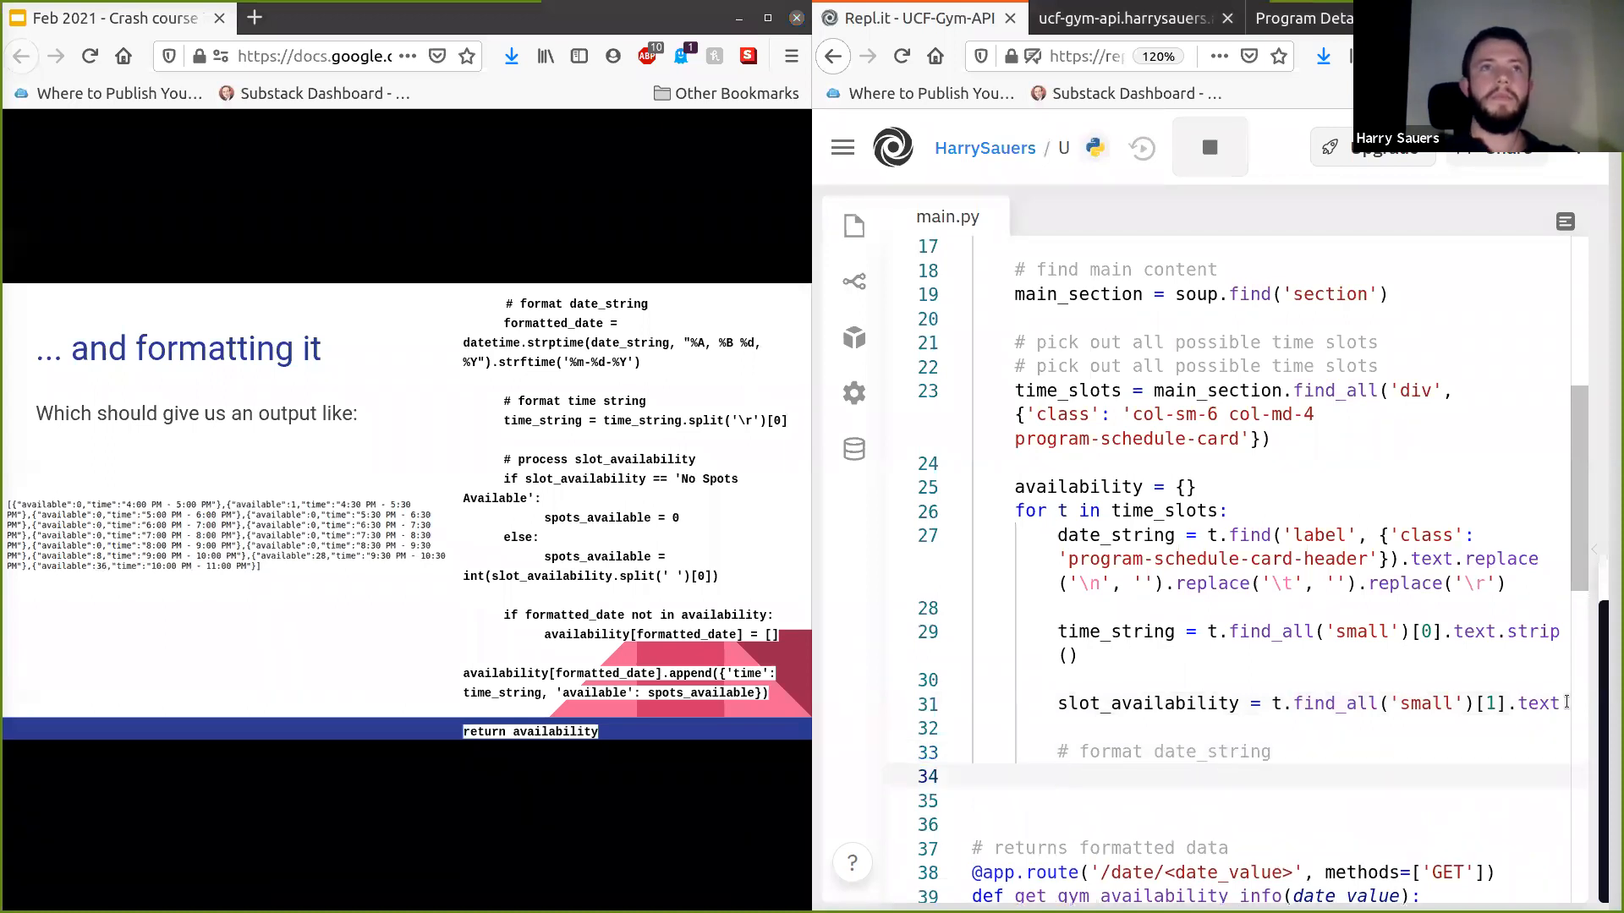
pyautogui.write('formatted_date =')
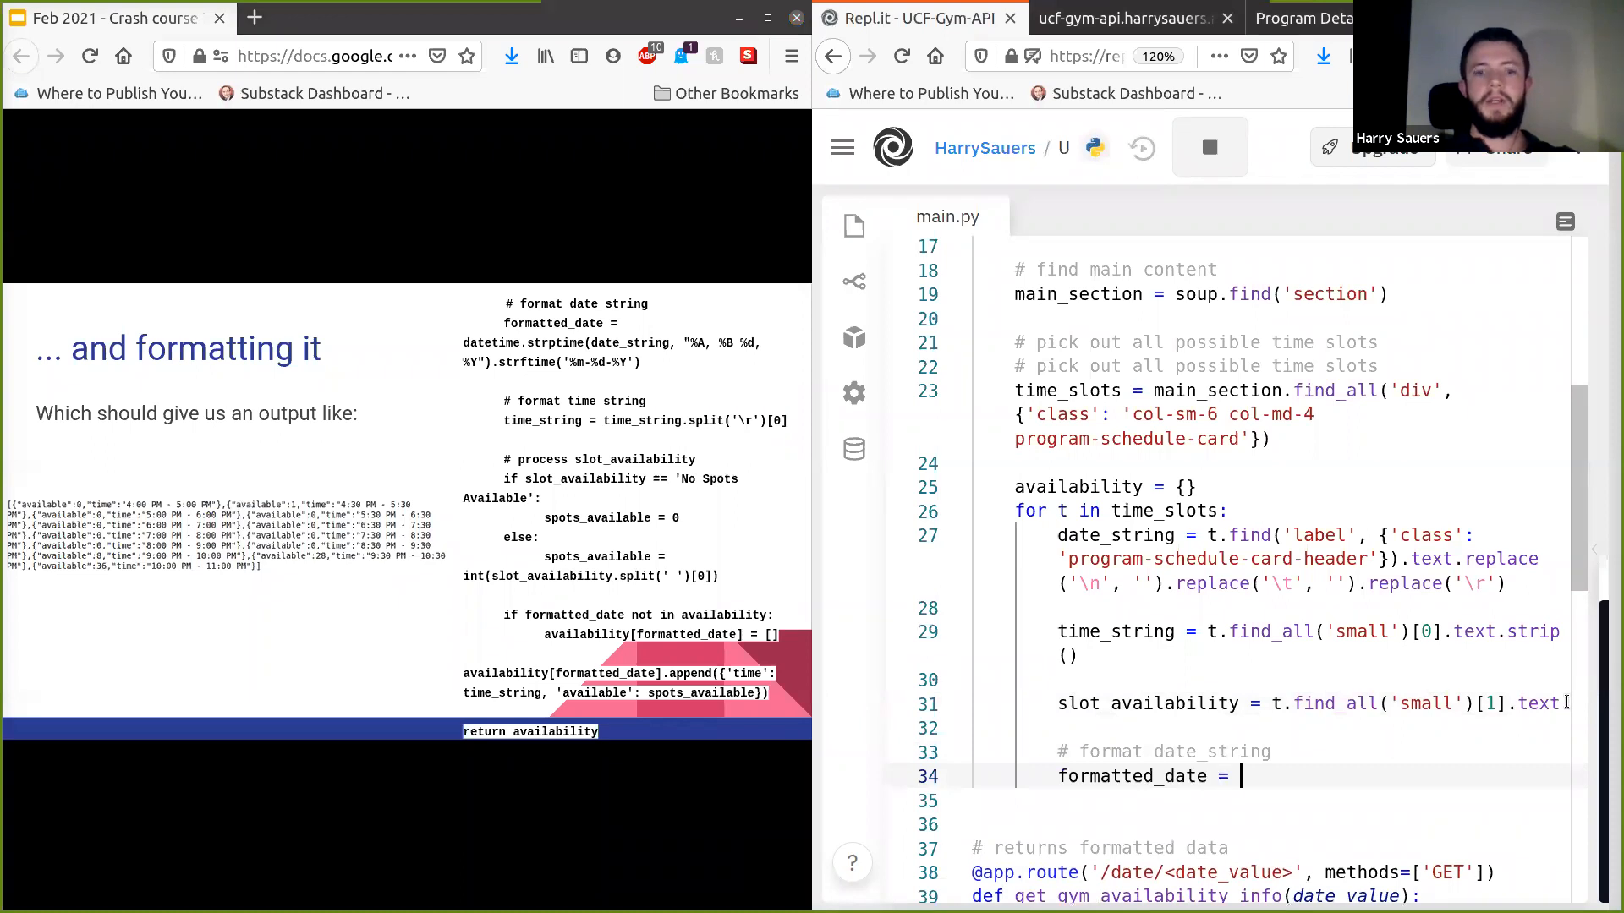
pyautogui.write('datetime.')
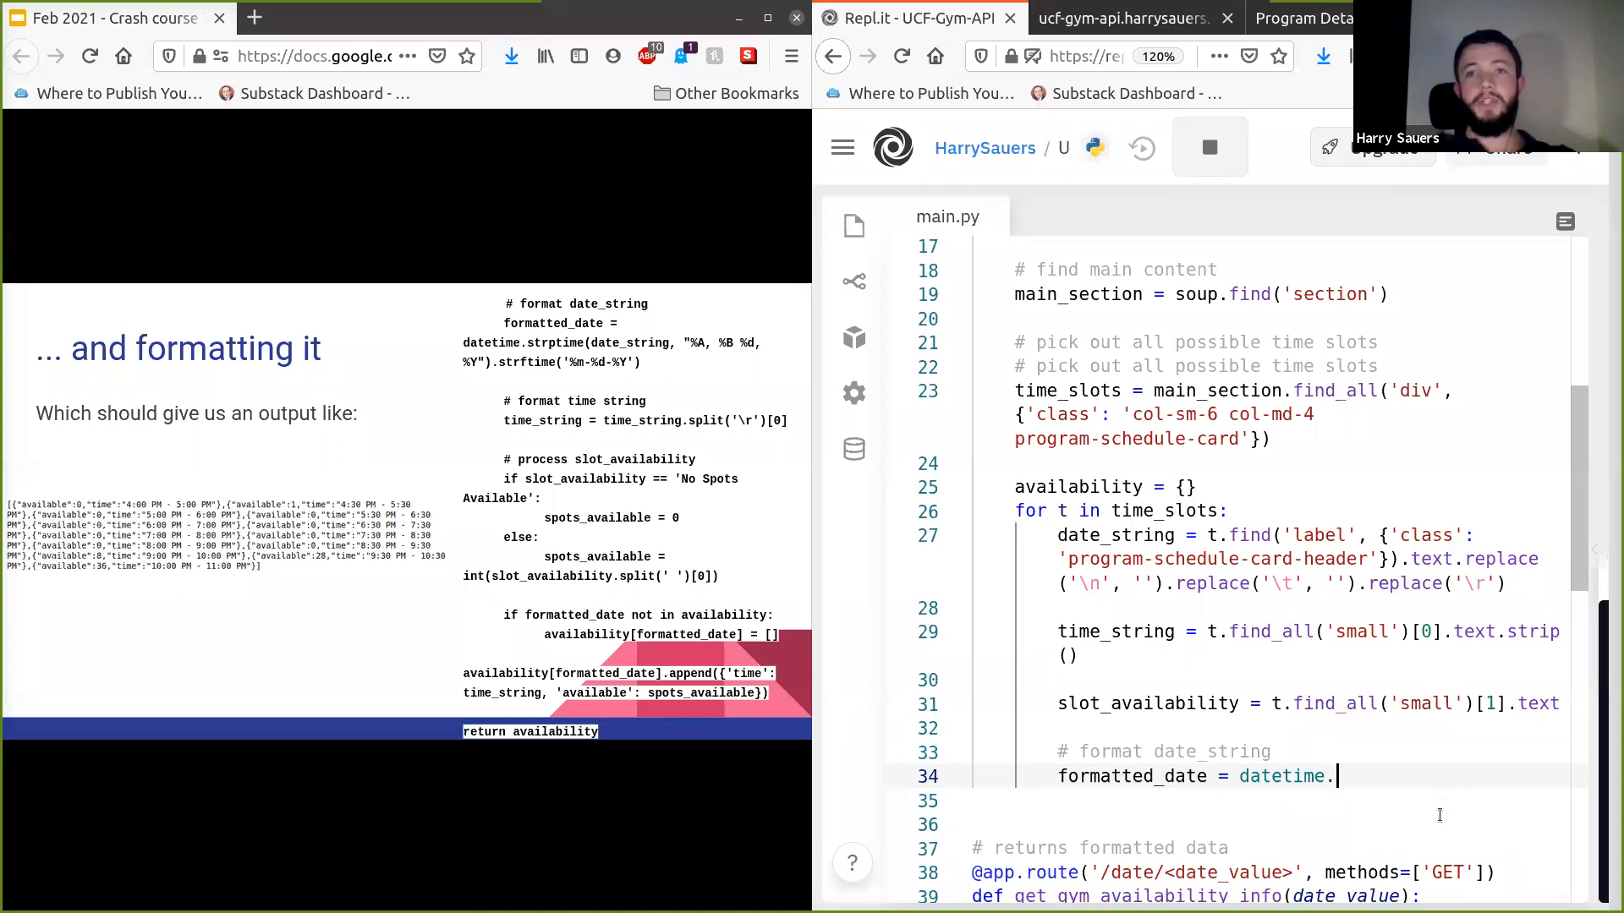
pyautogui.write('str')
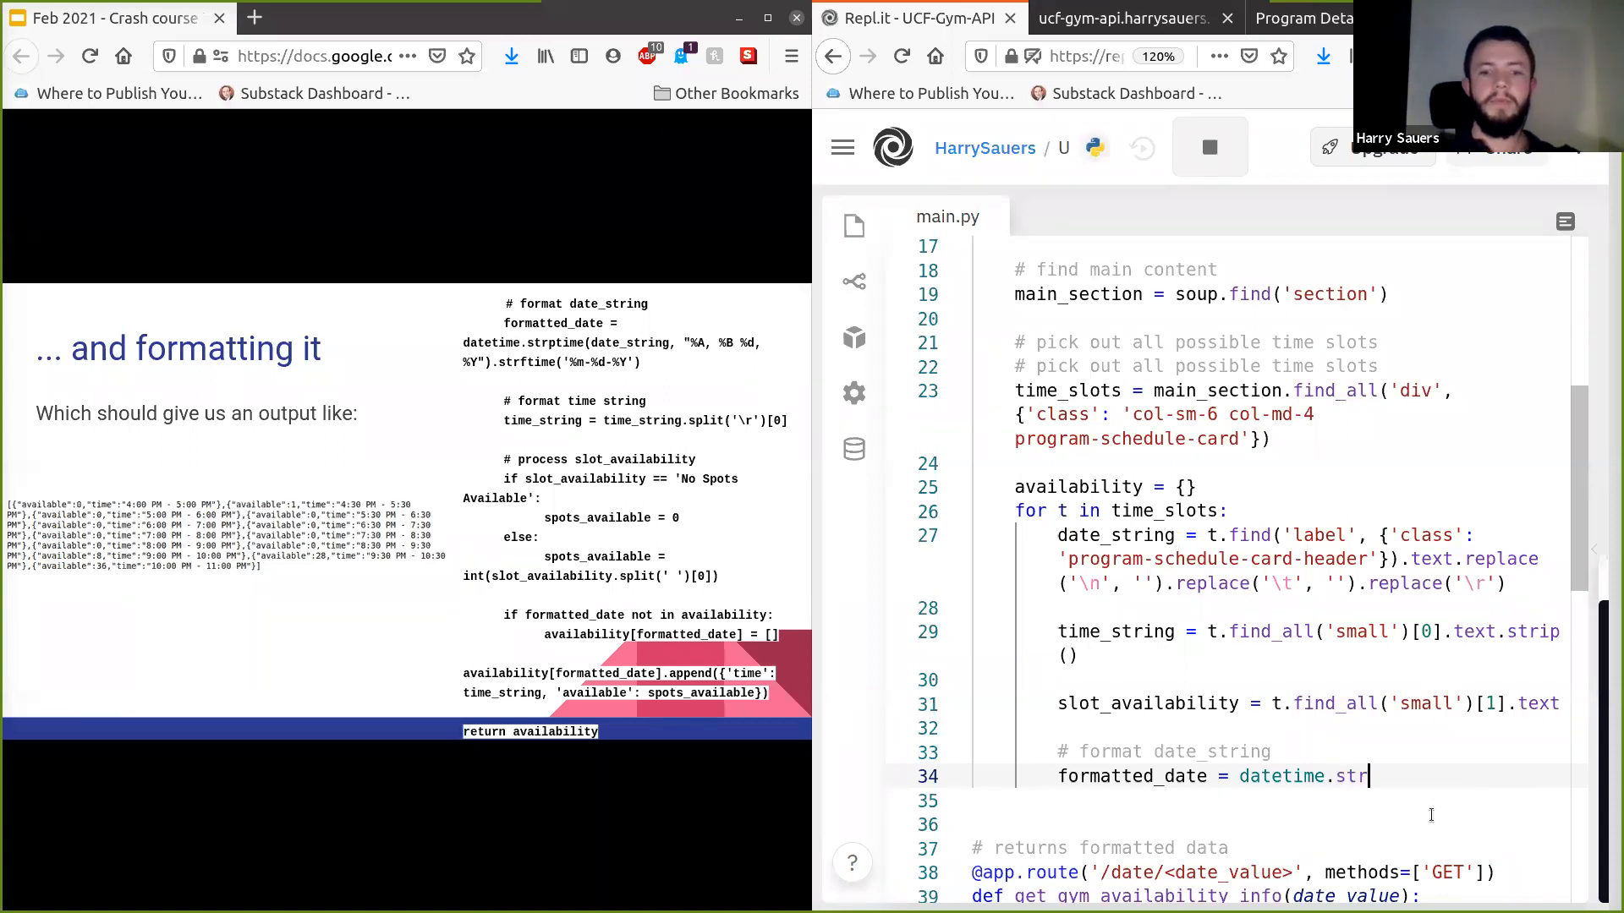
pyautogui.write('ptime()')
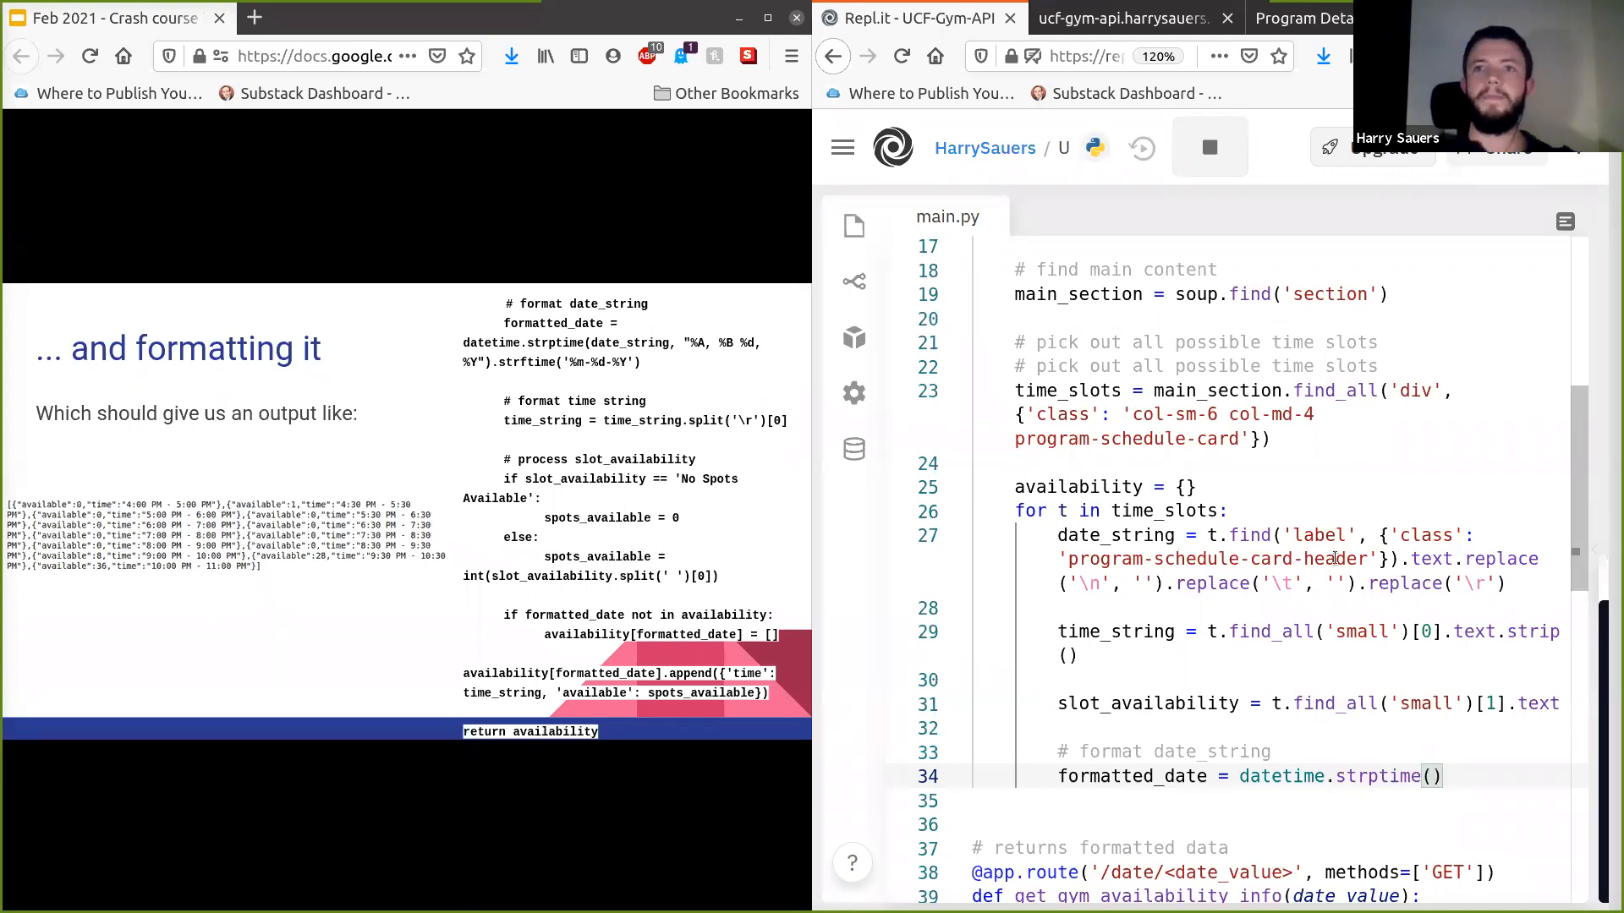
pyautogui.write("date_string, '")
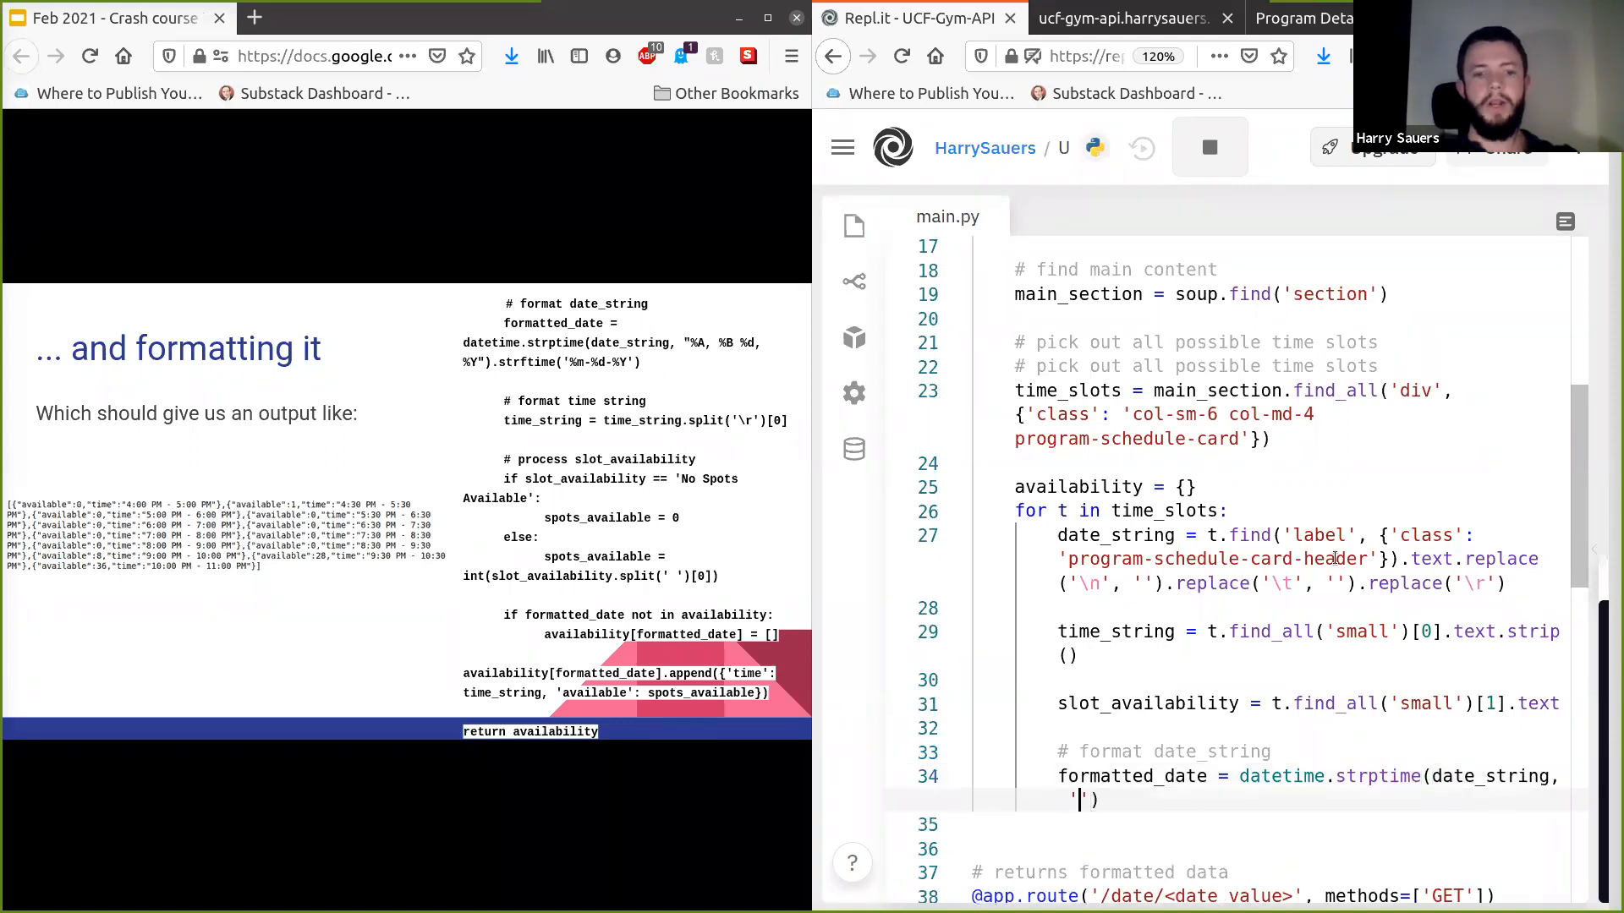
pyautogui.write('%A')
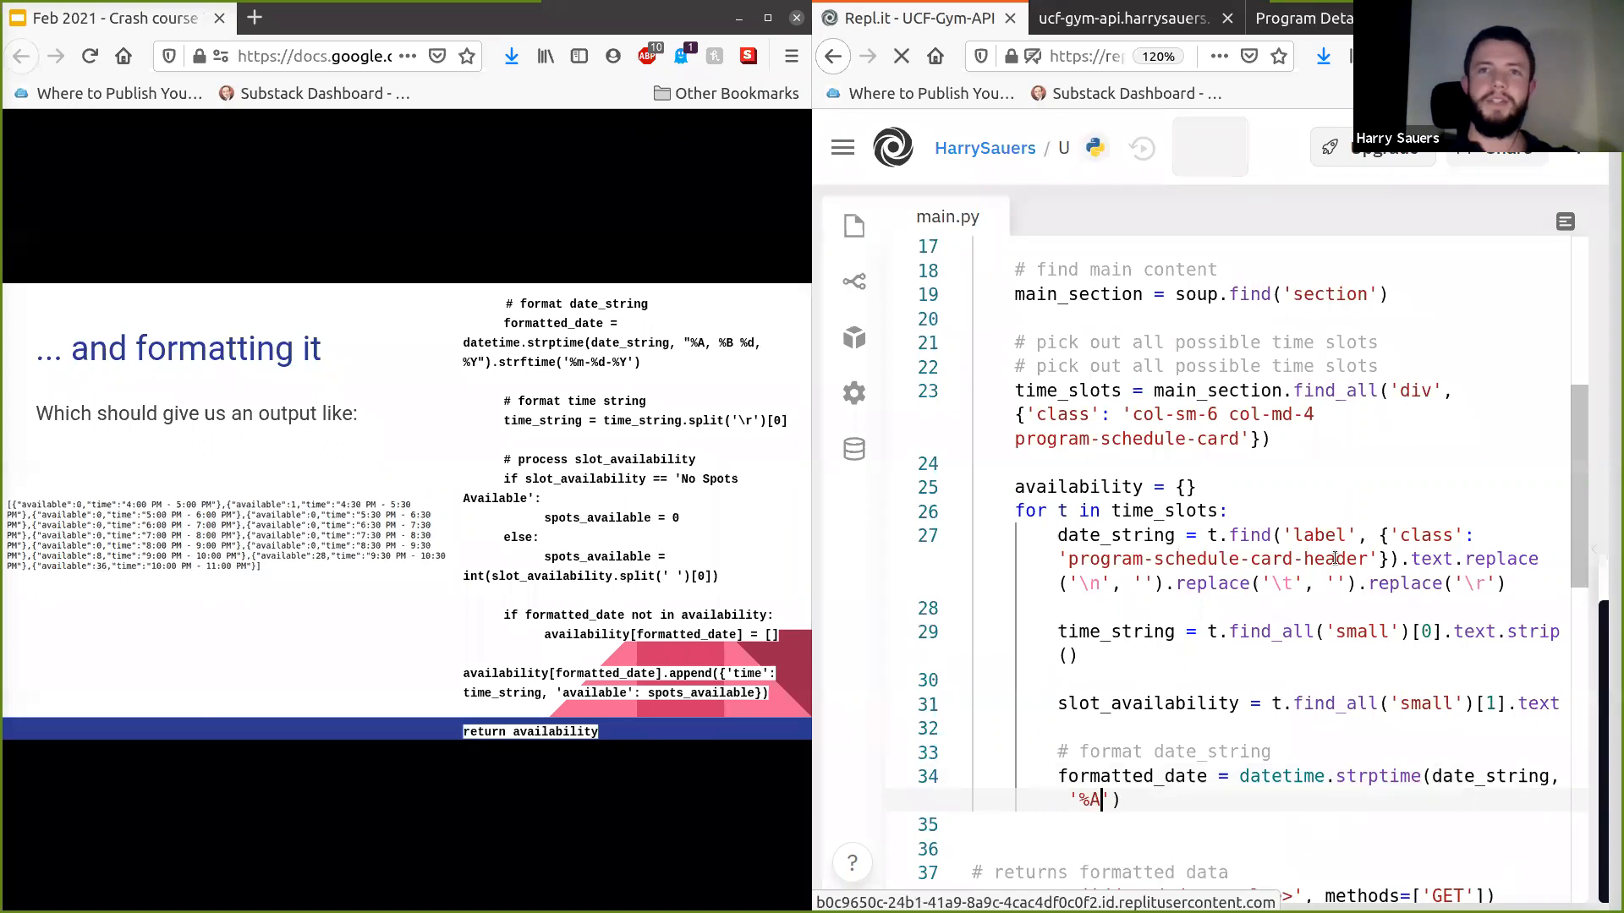
pyautogui.click(1208, 147)
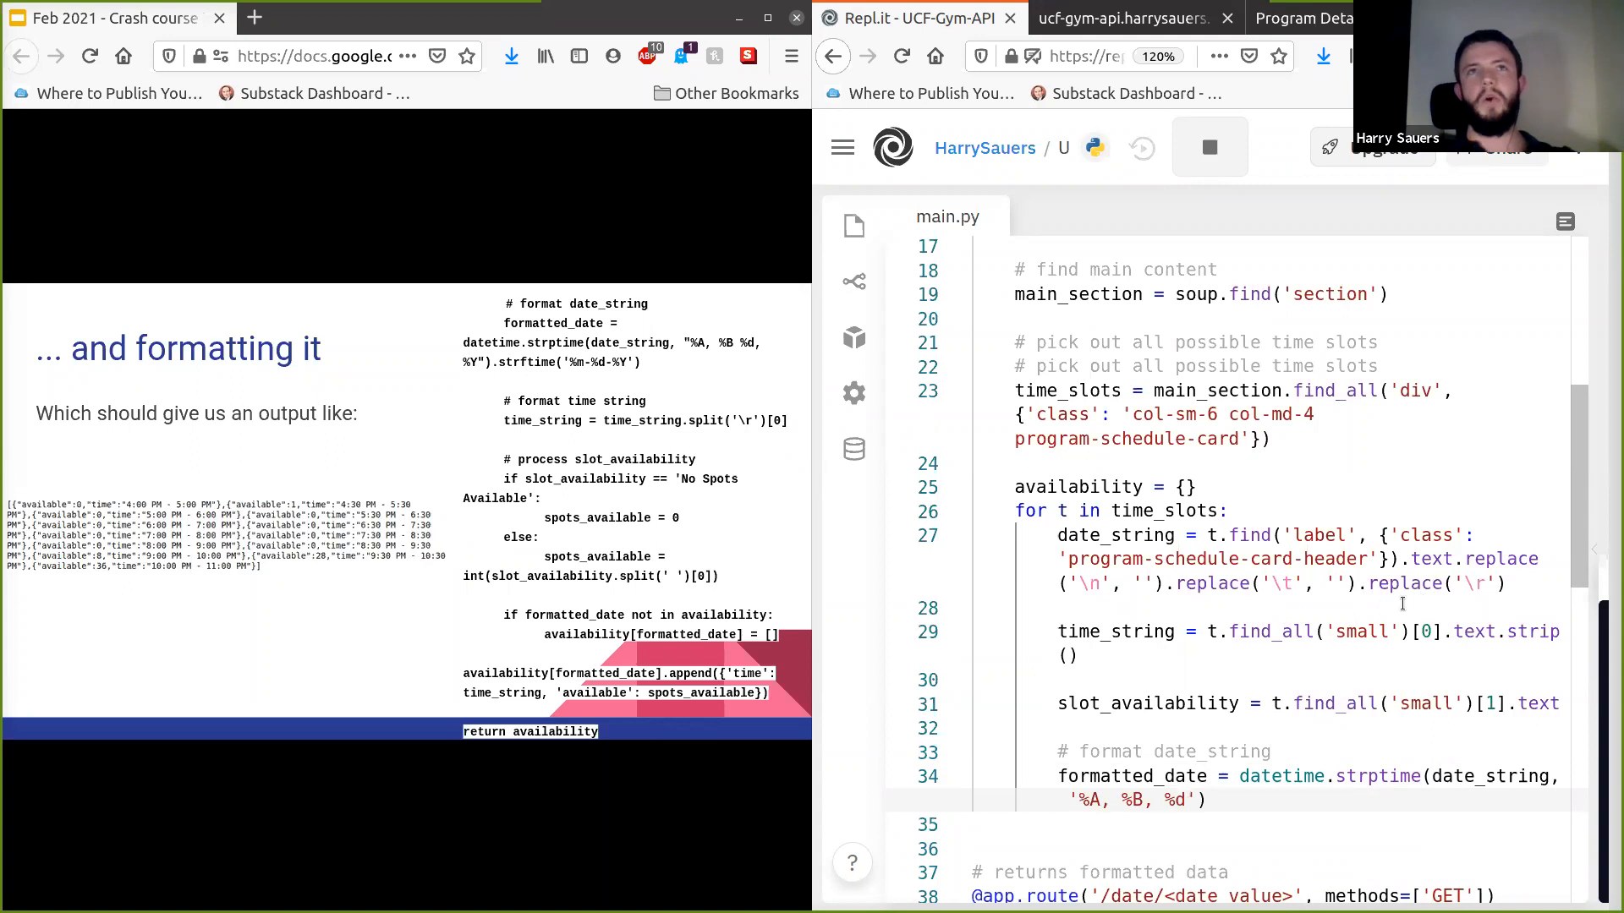
pyautogui.click(1302, 18)
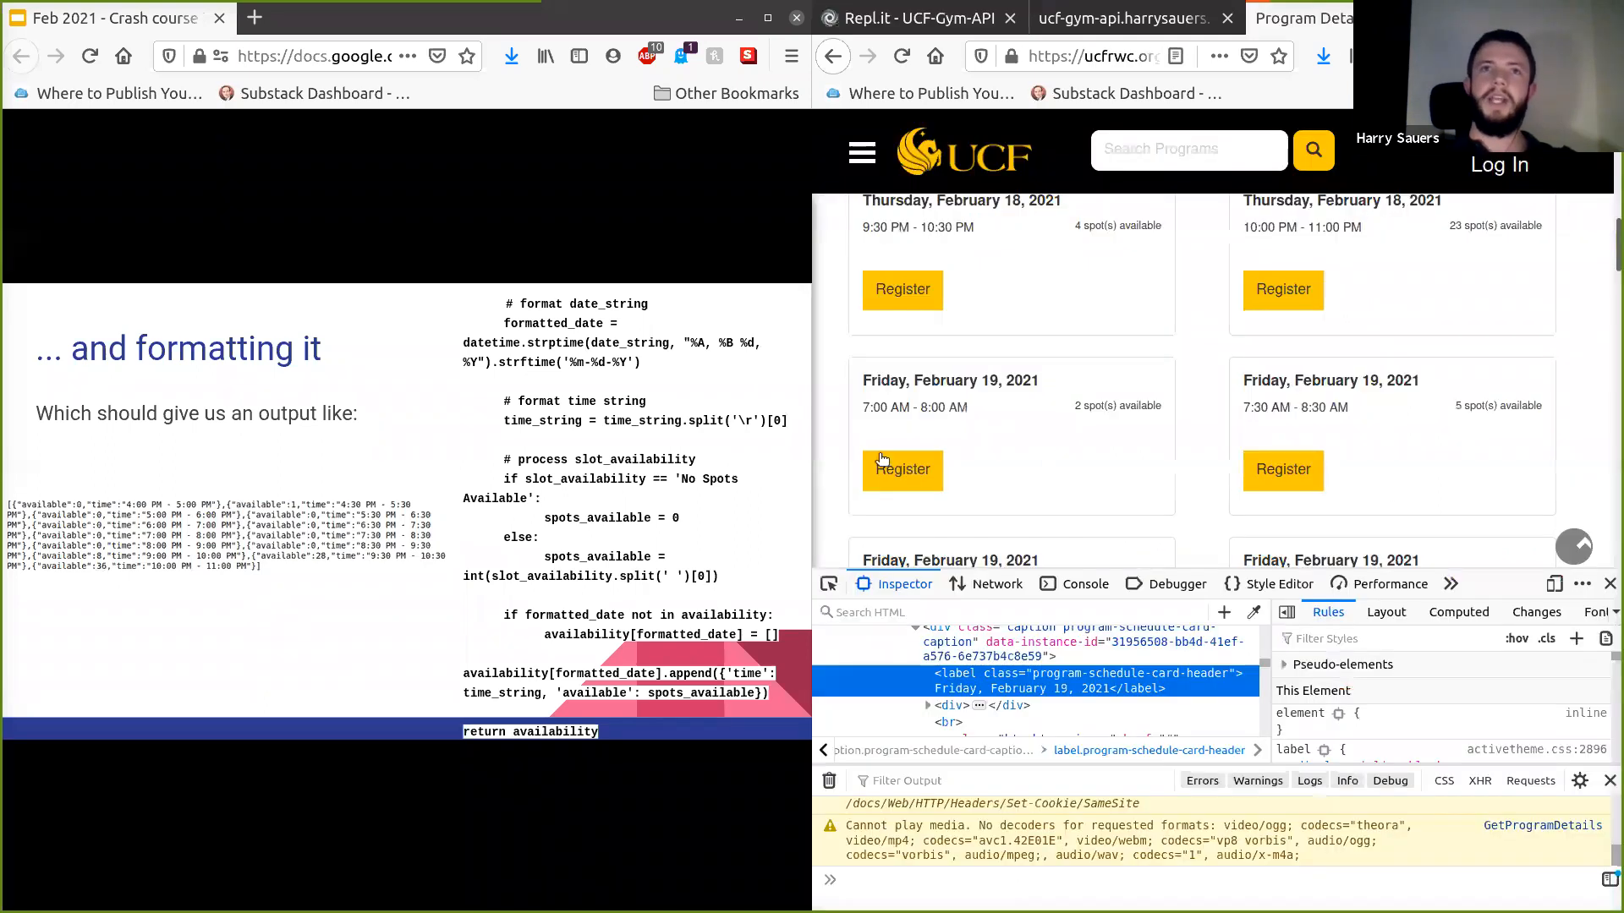
pyautogui.moveTo(1010, 412)
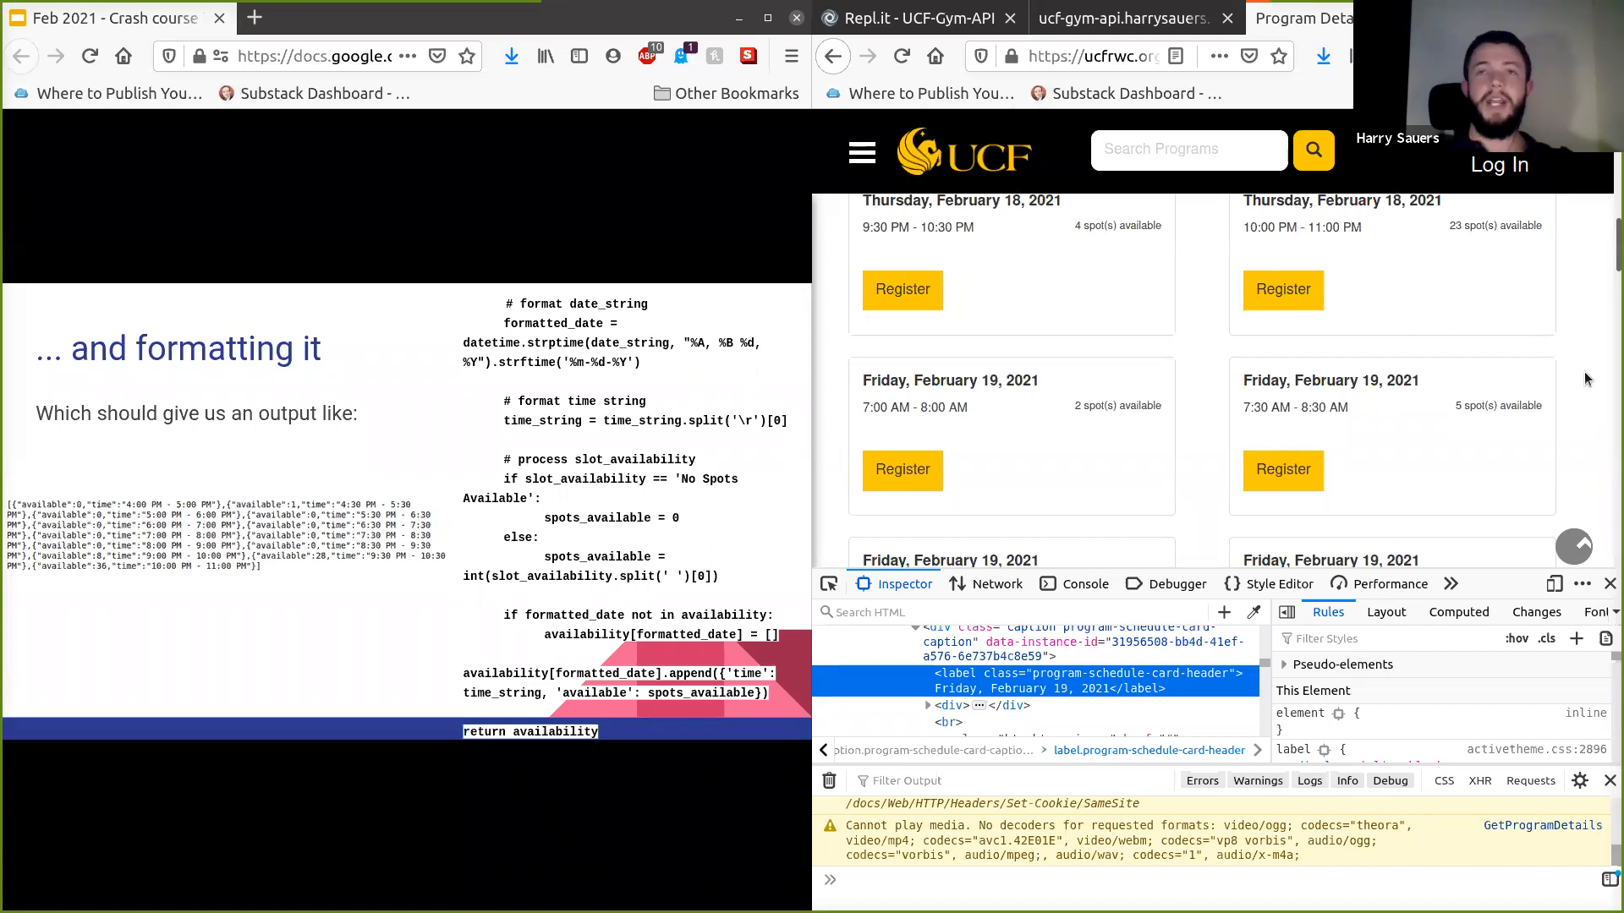
pyautogui.click(917, 18)
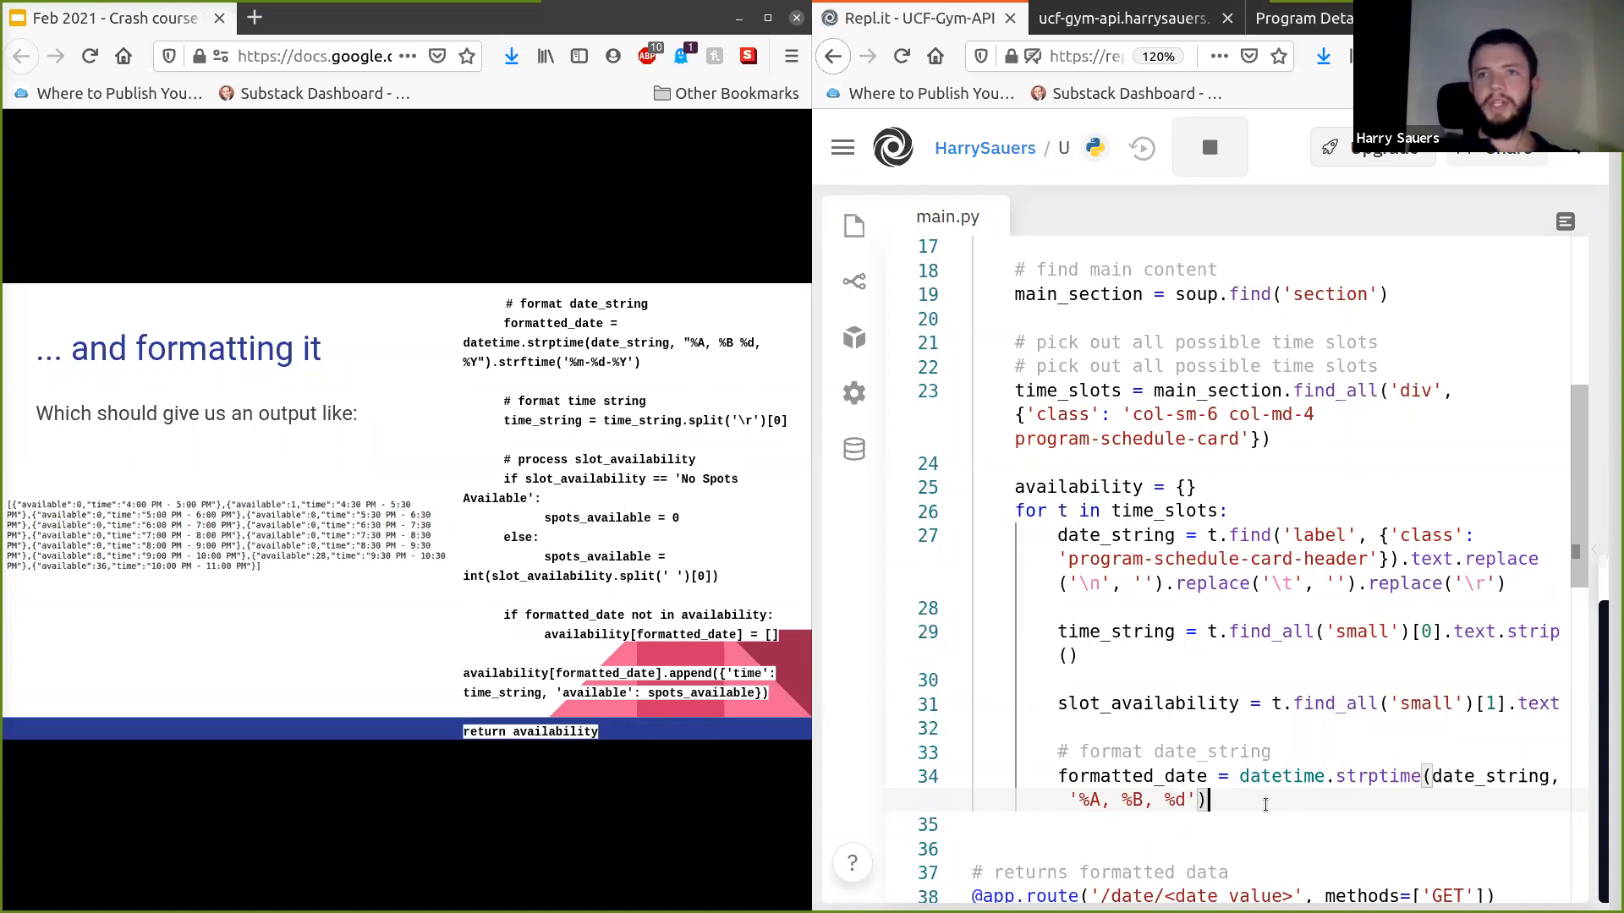
# Chain .strftime('%m-%d-%Y') onto the strptime call in formatted_date
pyautogui.write('.')
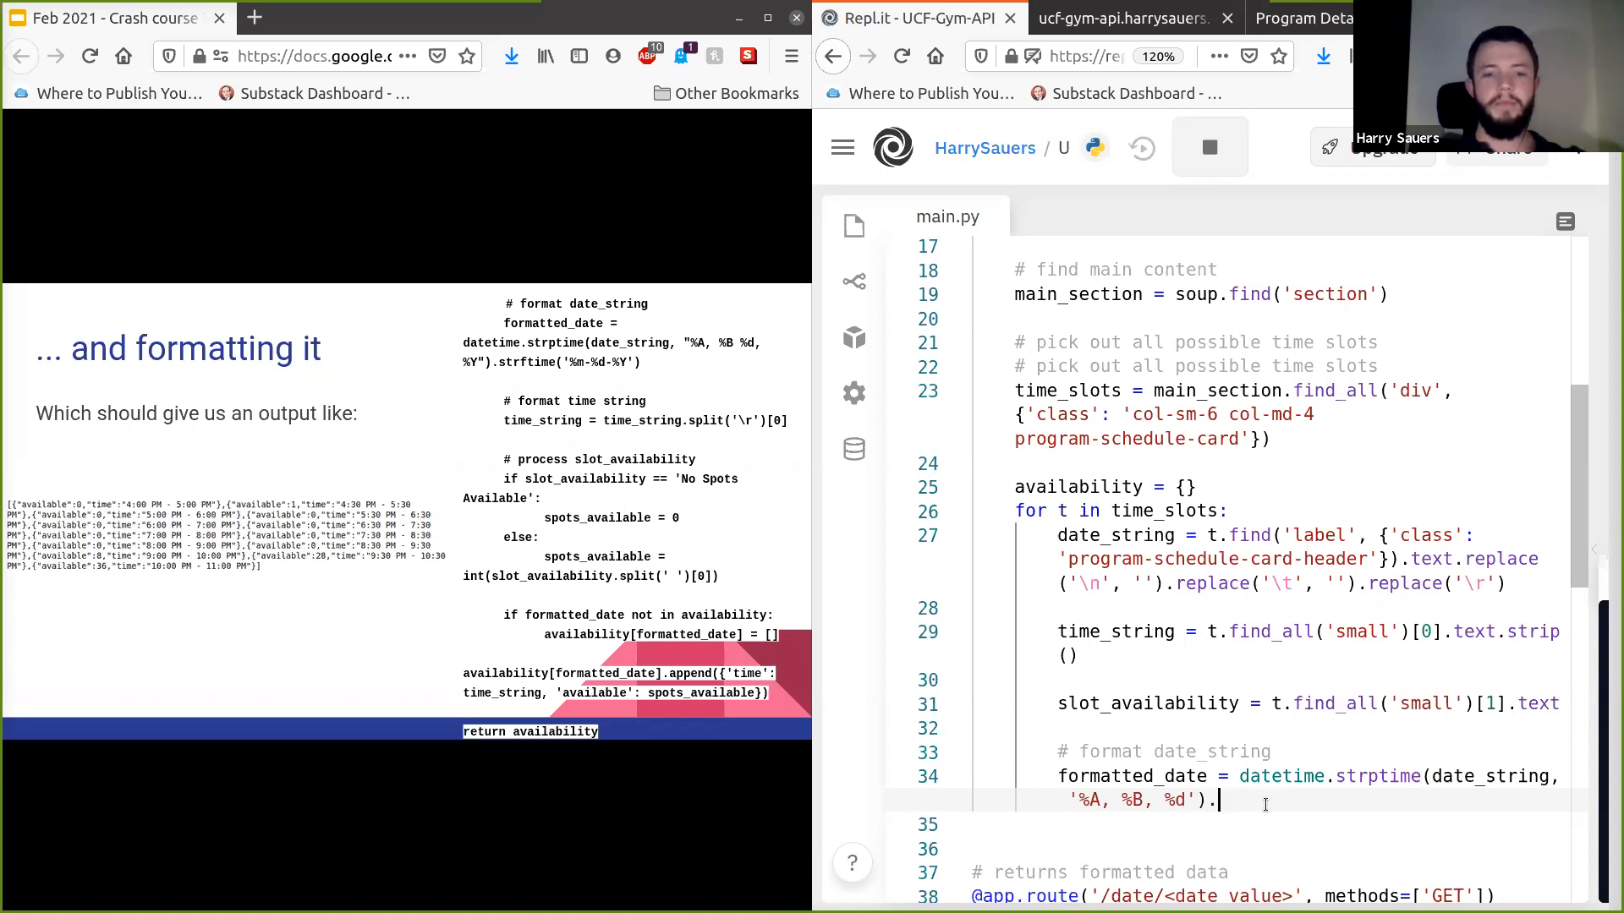
pyautogui.write("strftime('%m-")
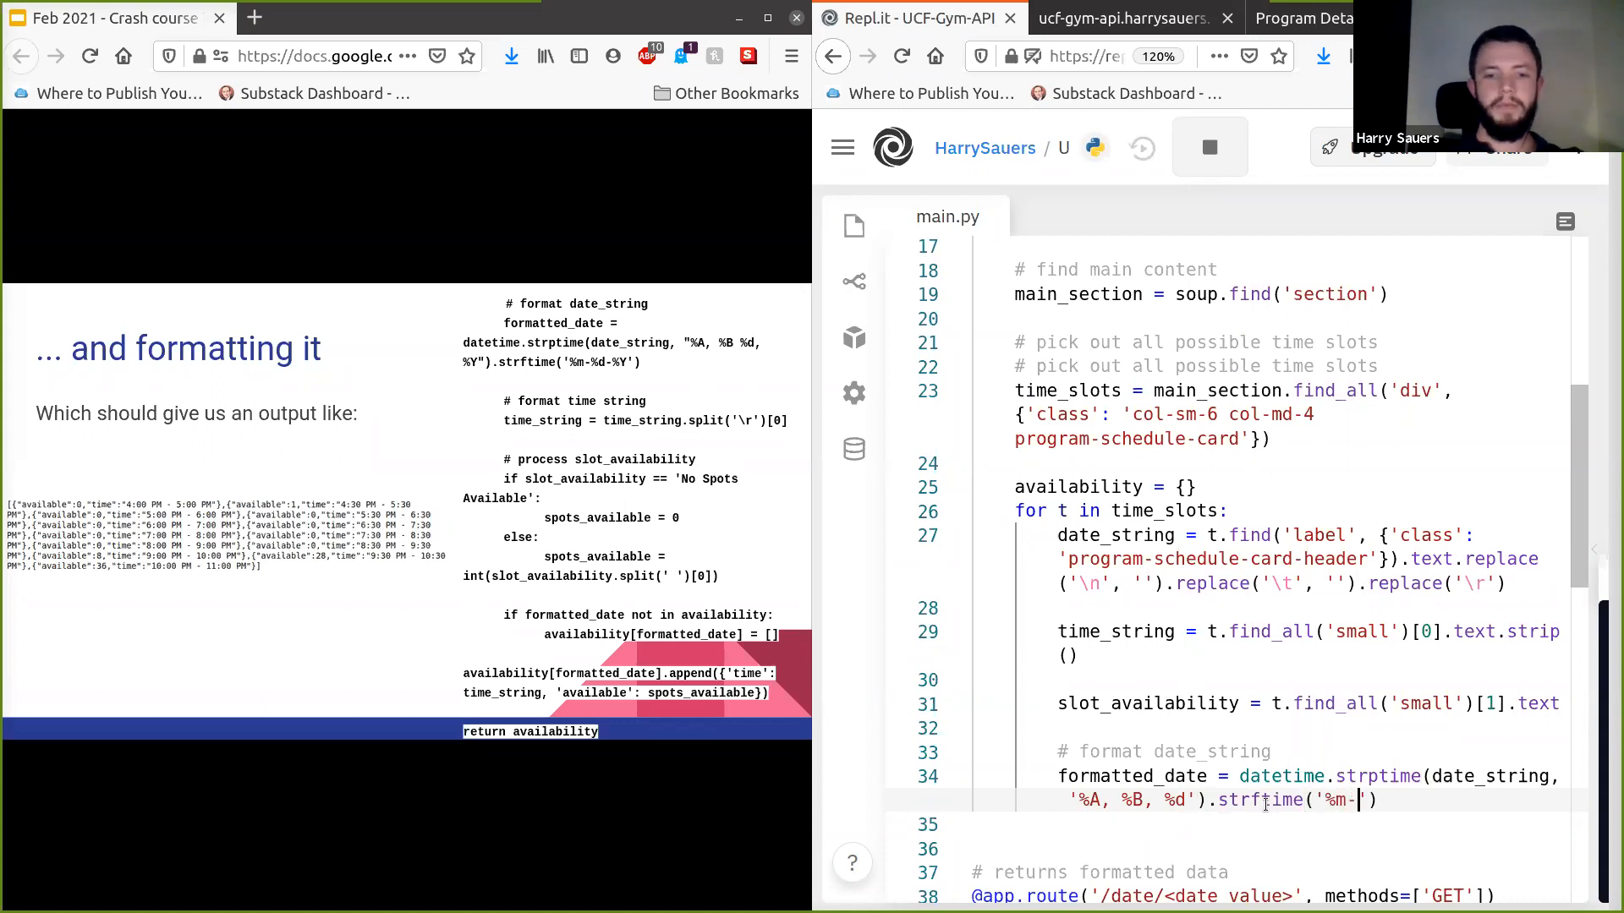
pyautogui.write('%d-')
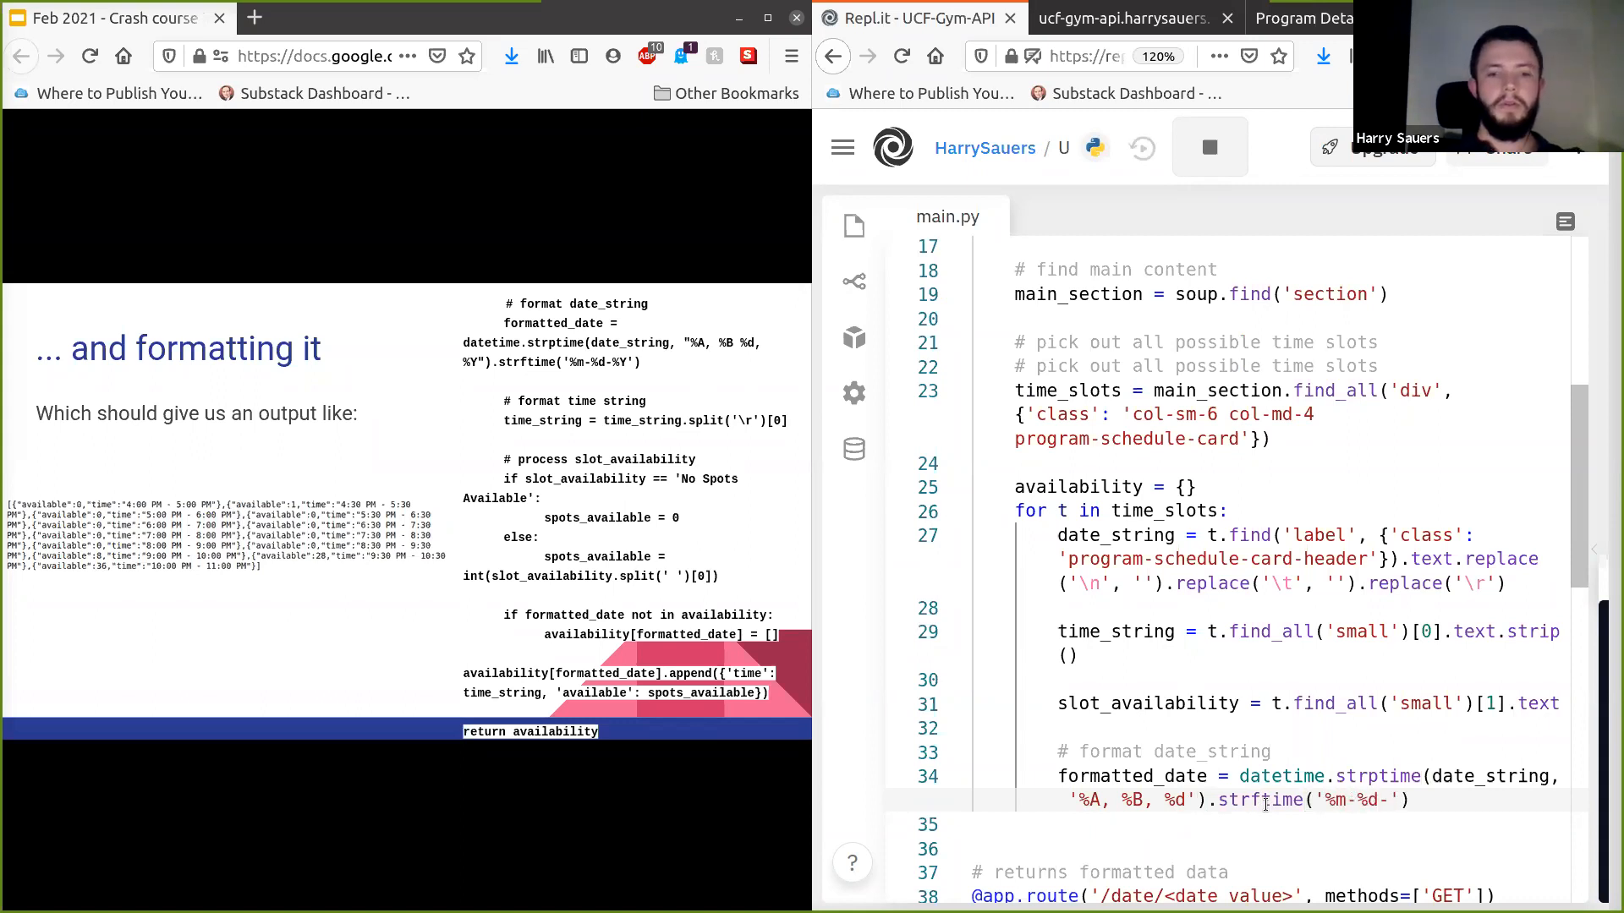
pyautogui.write("%Y')")
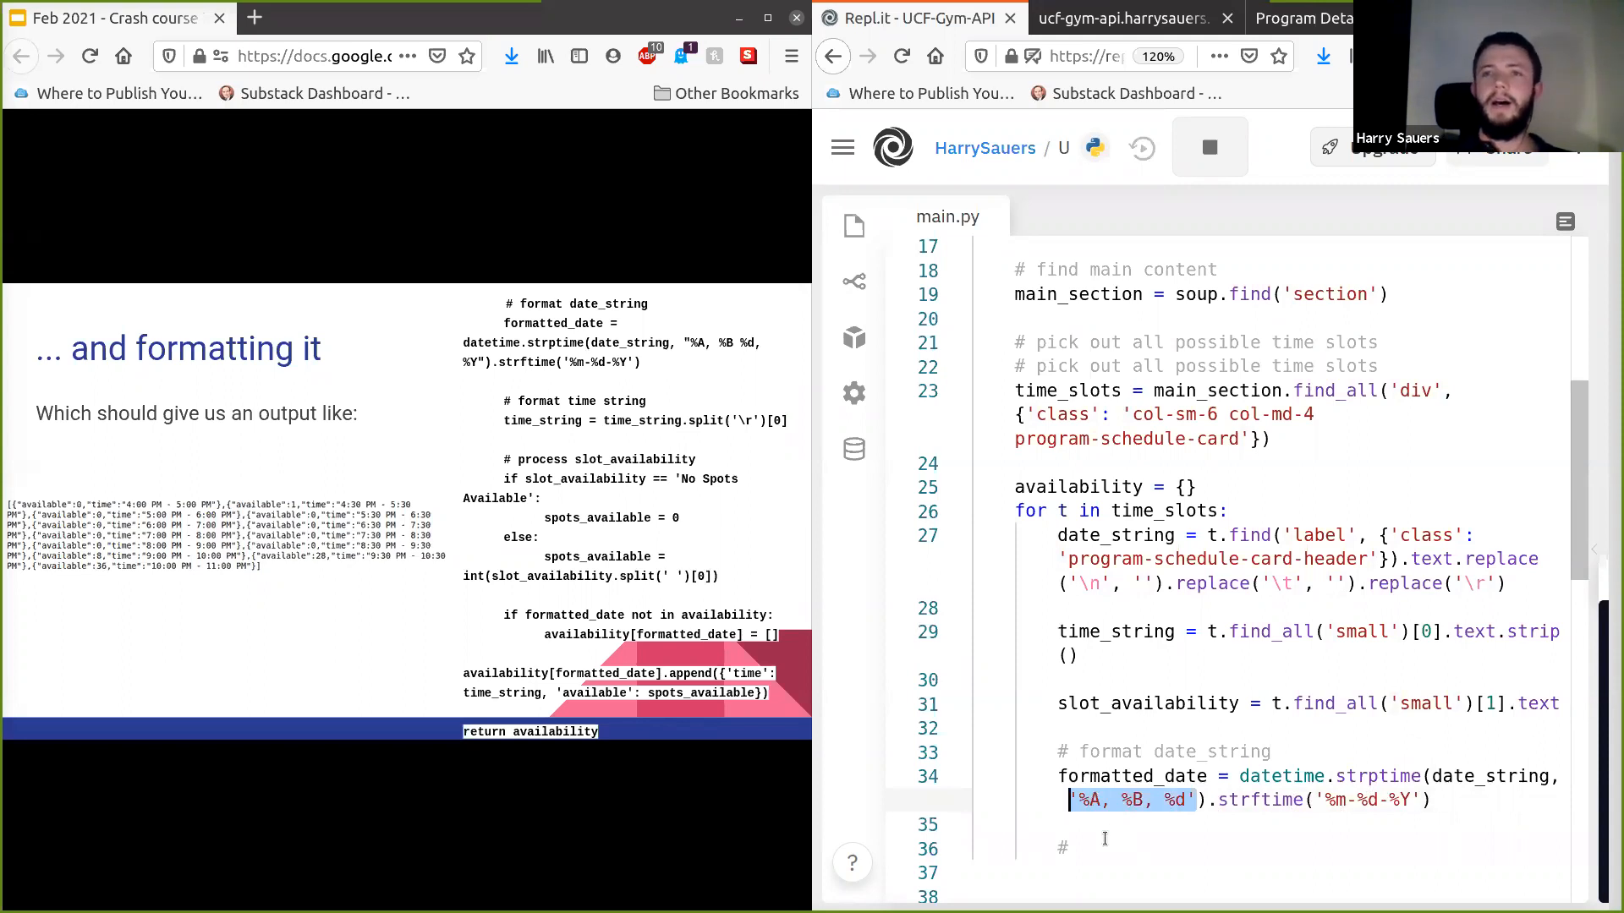
pyautogui.click(1137, 848)
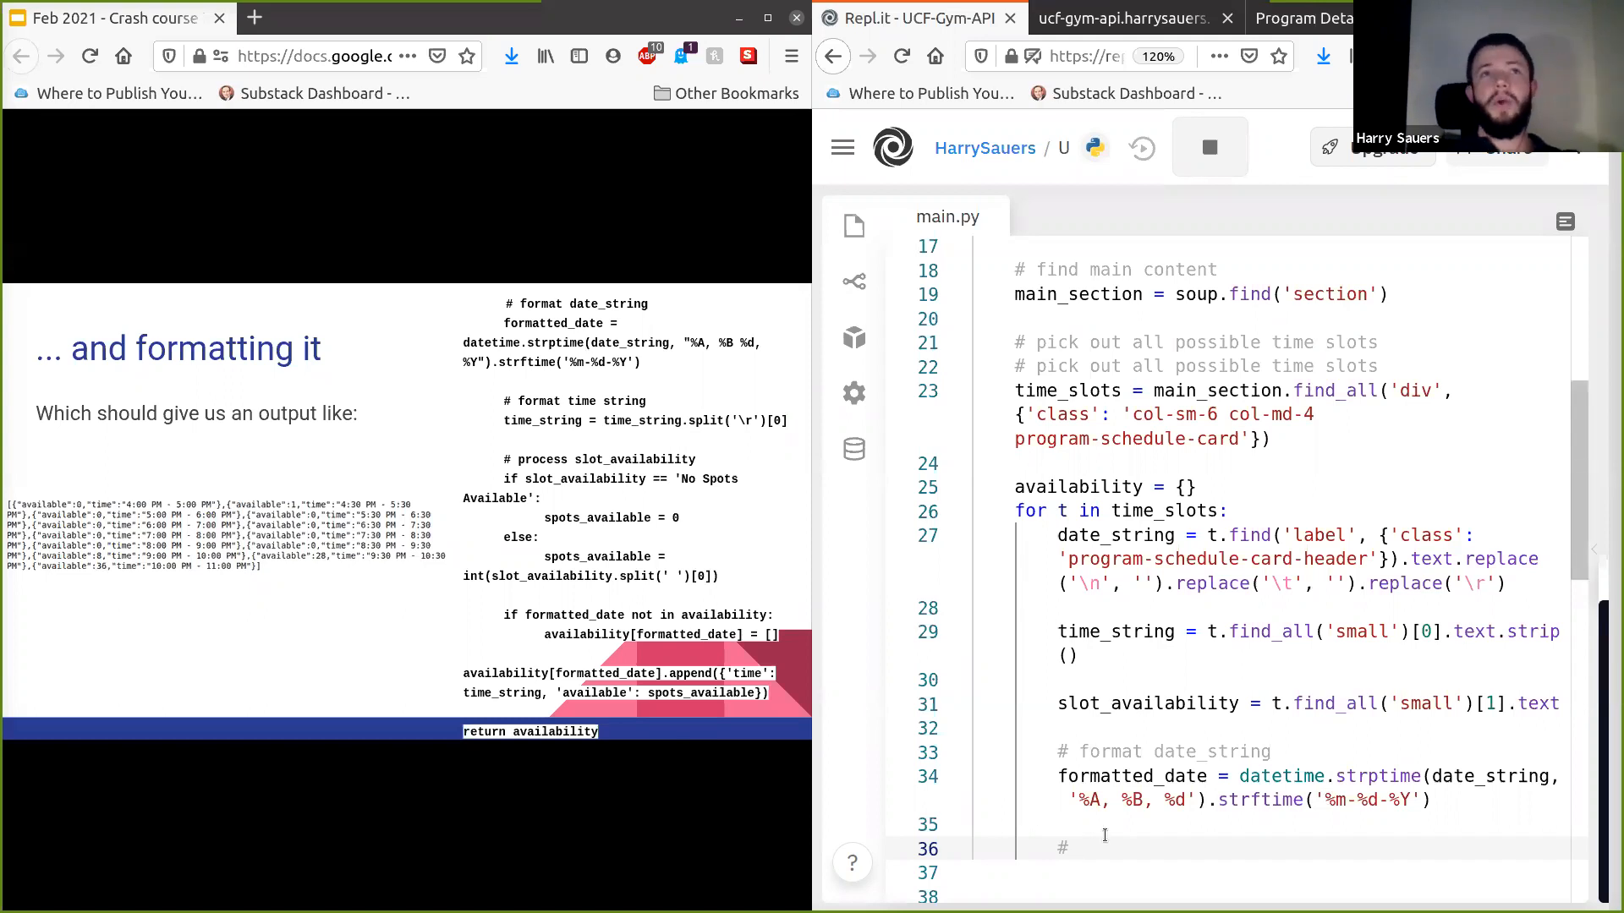
# Add a '# format time string' comment and time_string = time_string.split('\r')[0]
pyautogui.write('format')
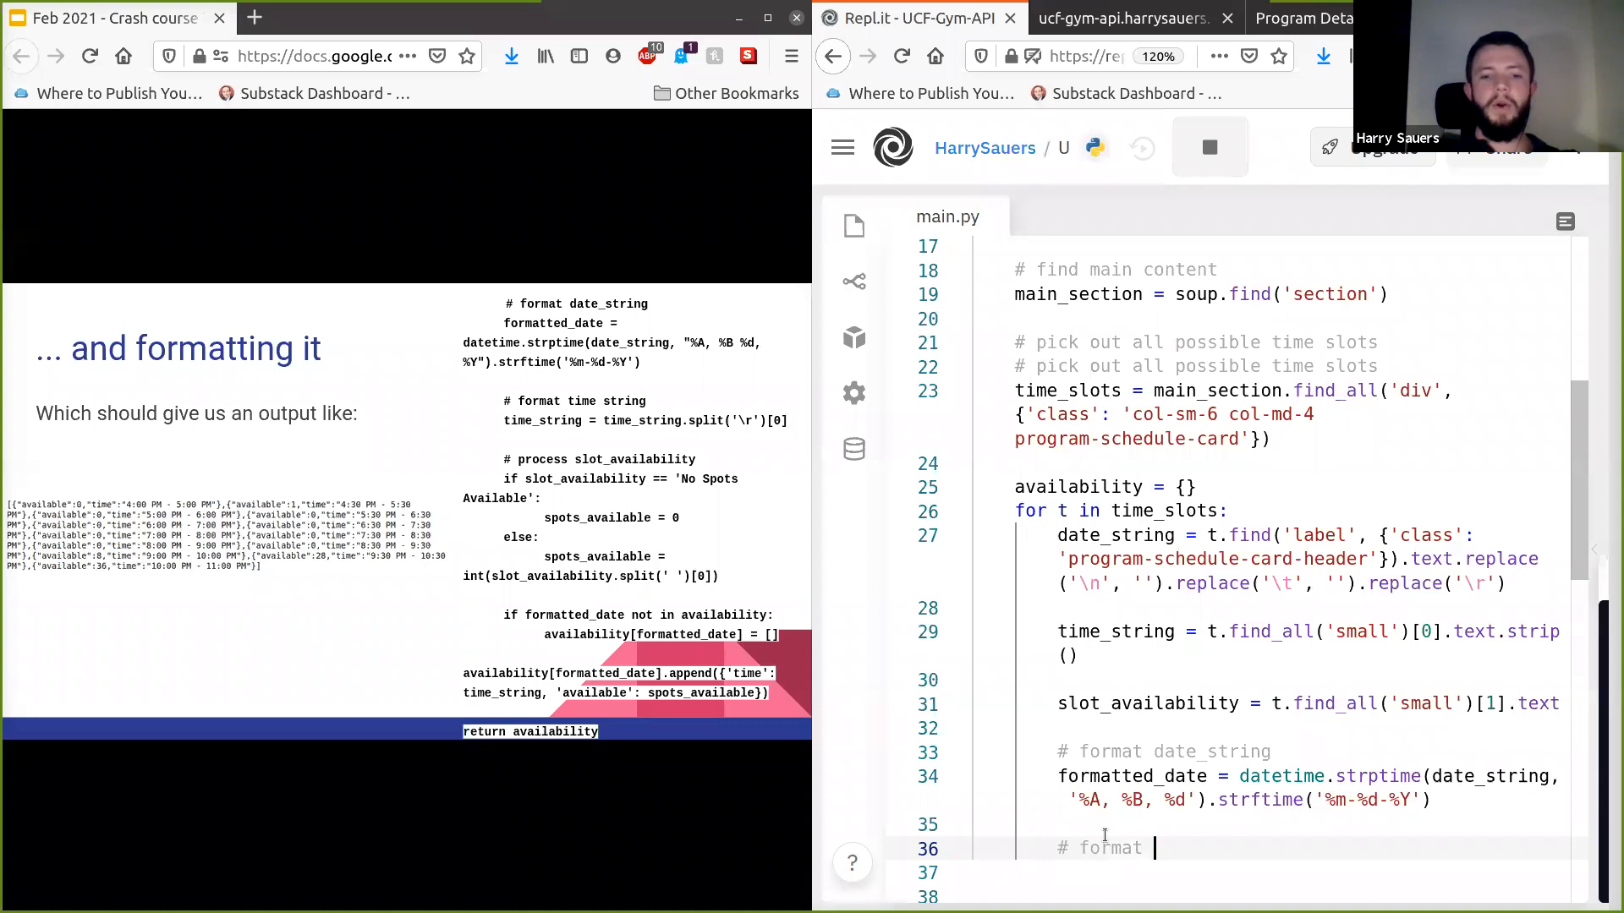
pyautogui.write('time string')
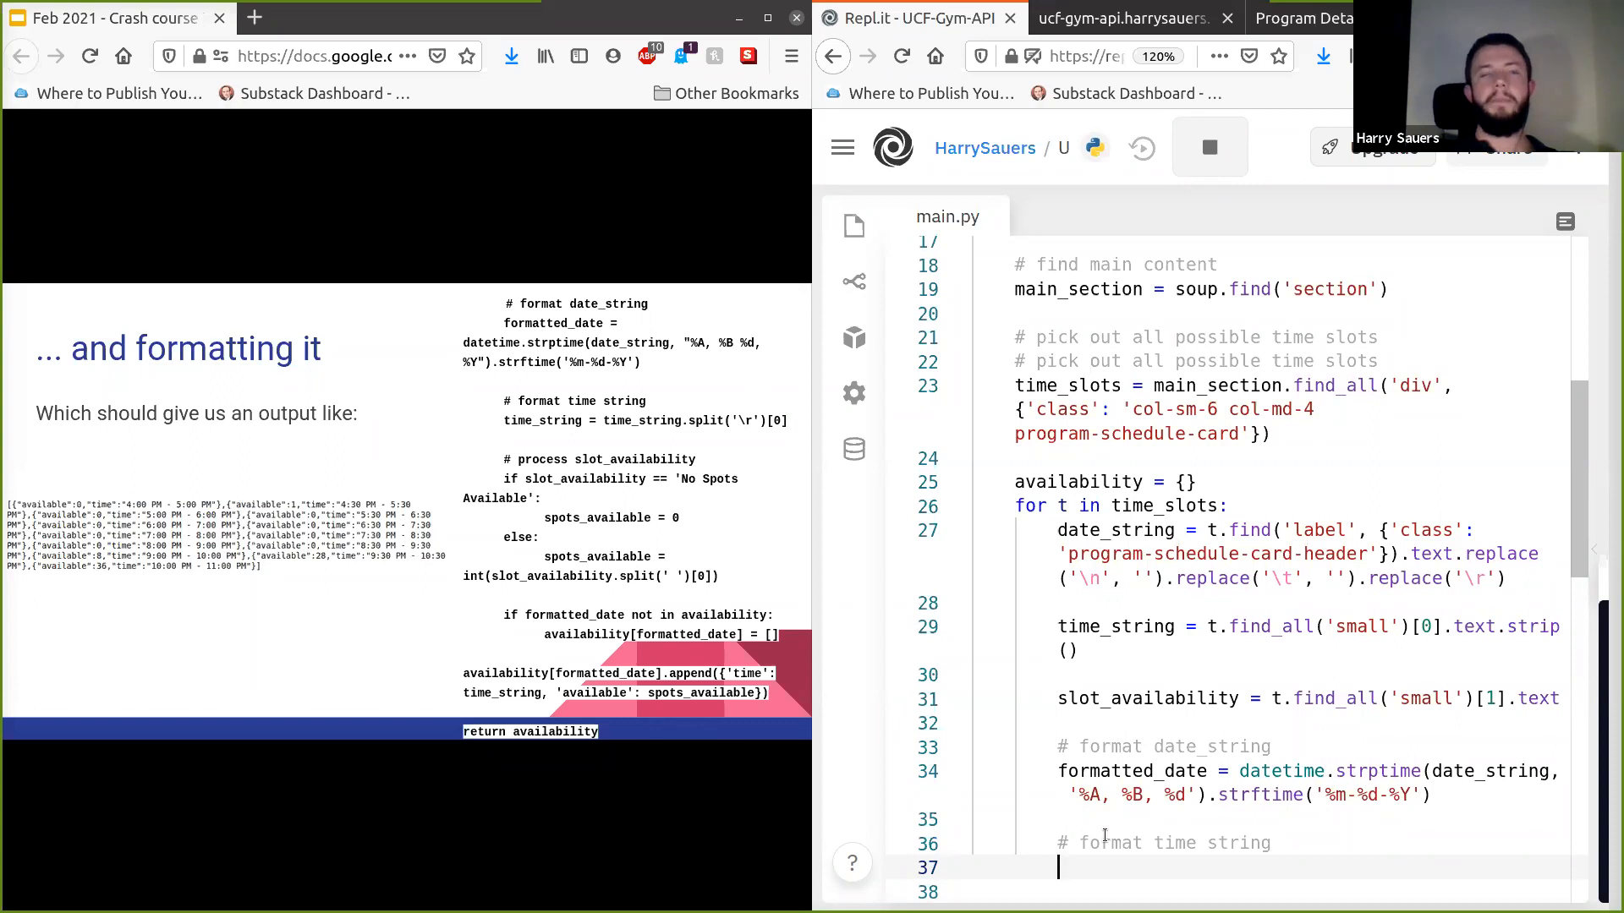
pyautogui.click(1118, 18)
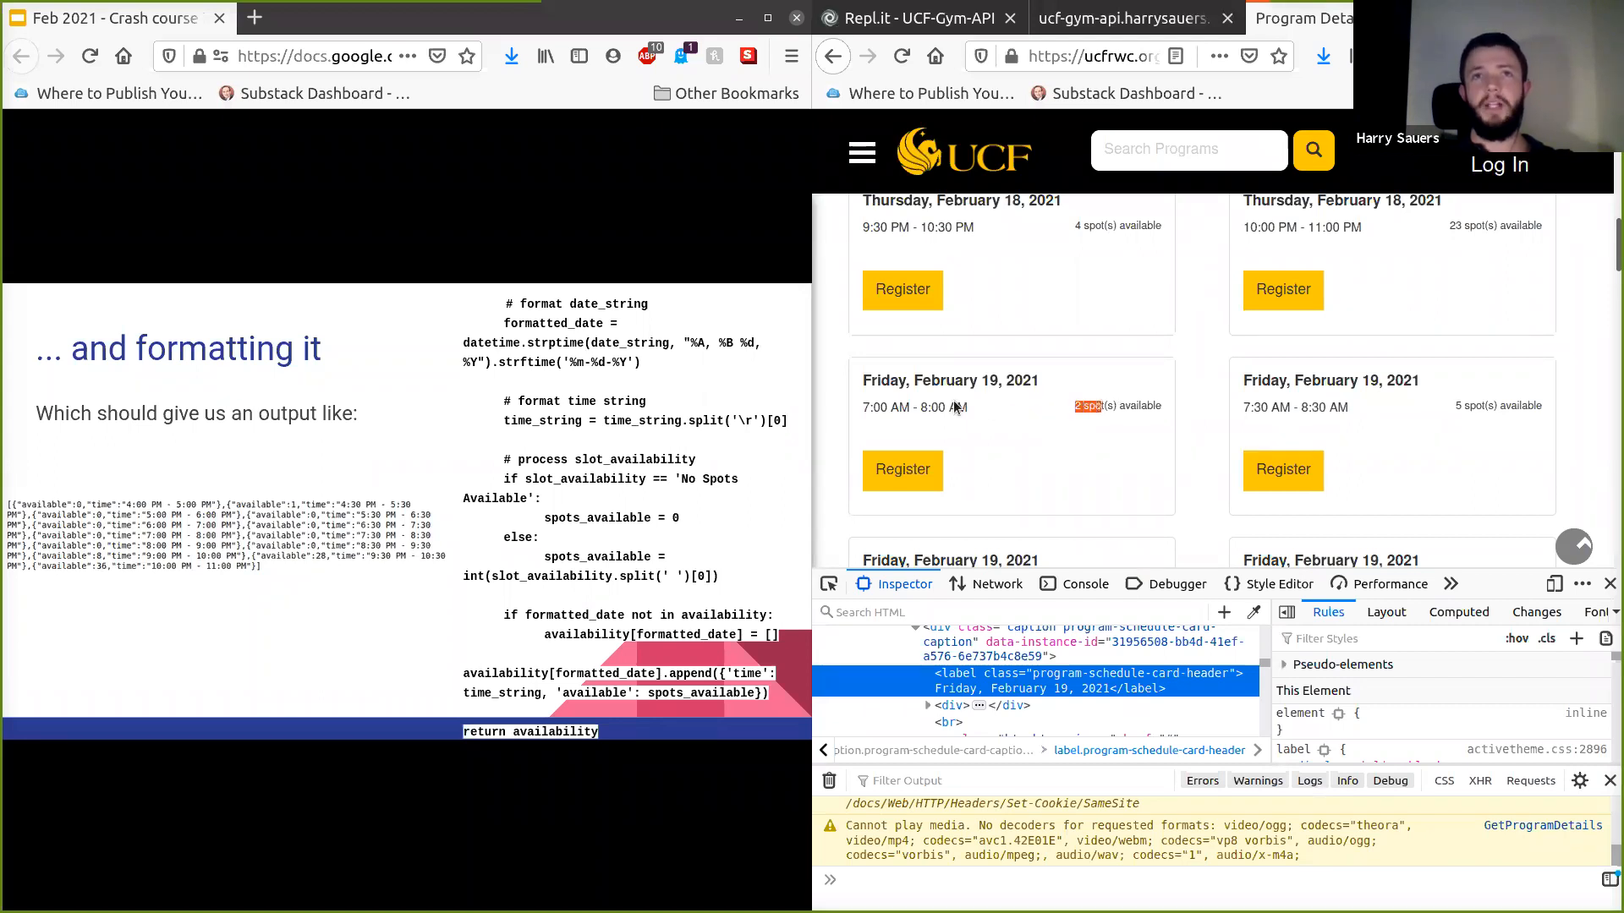
pyautogui.moveTo(1207, 458)
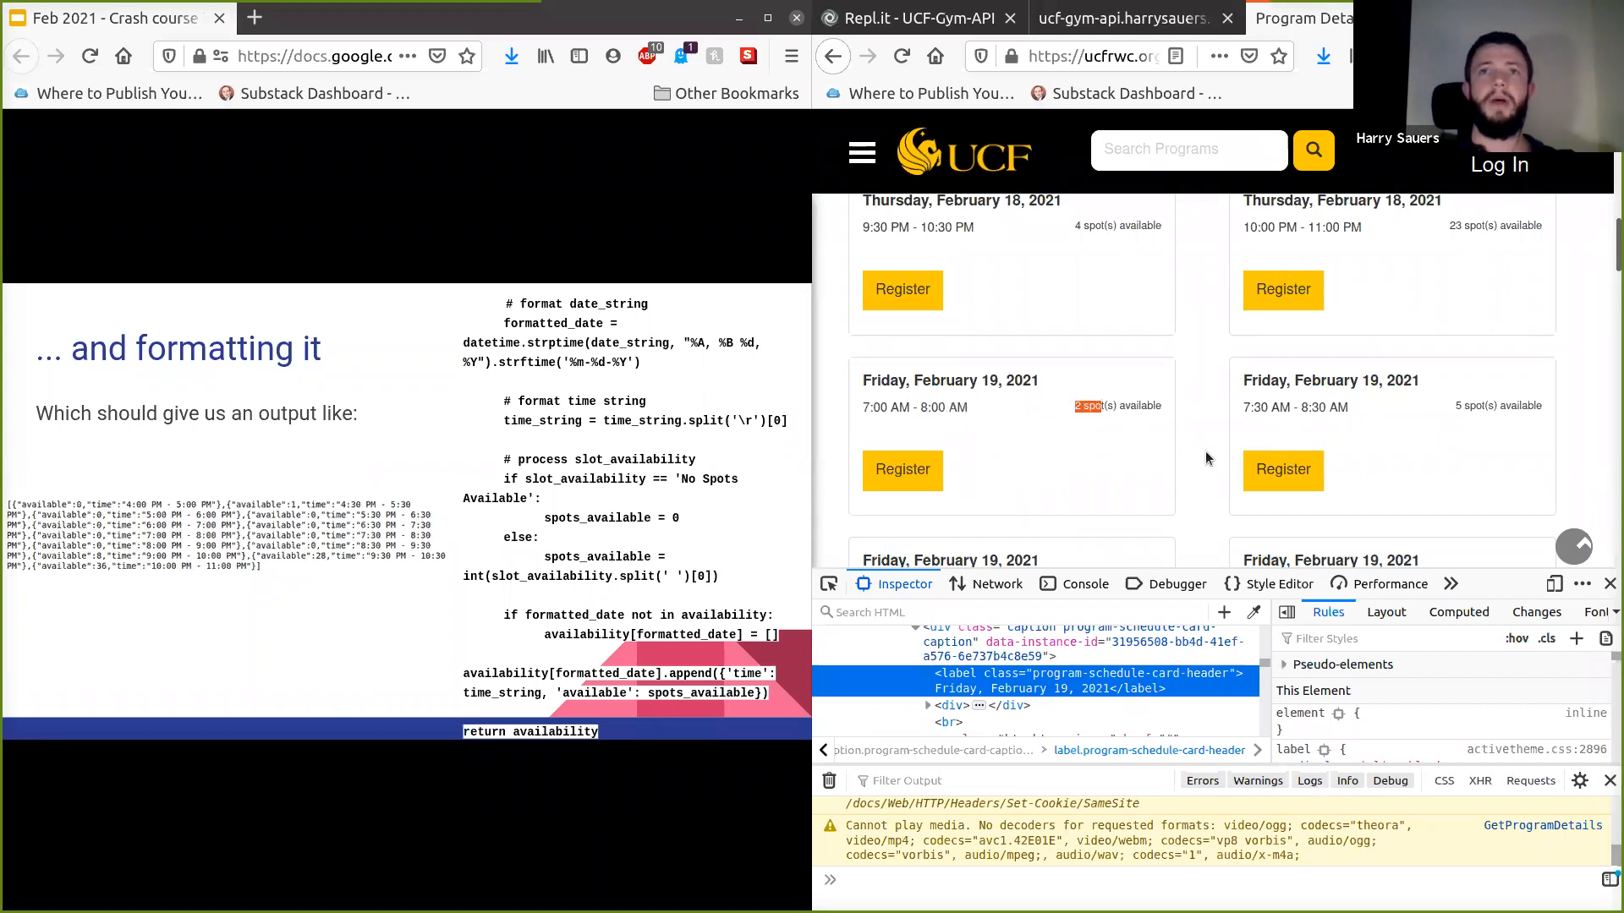
pyautogui.click(911, 17)
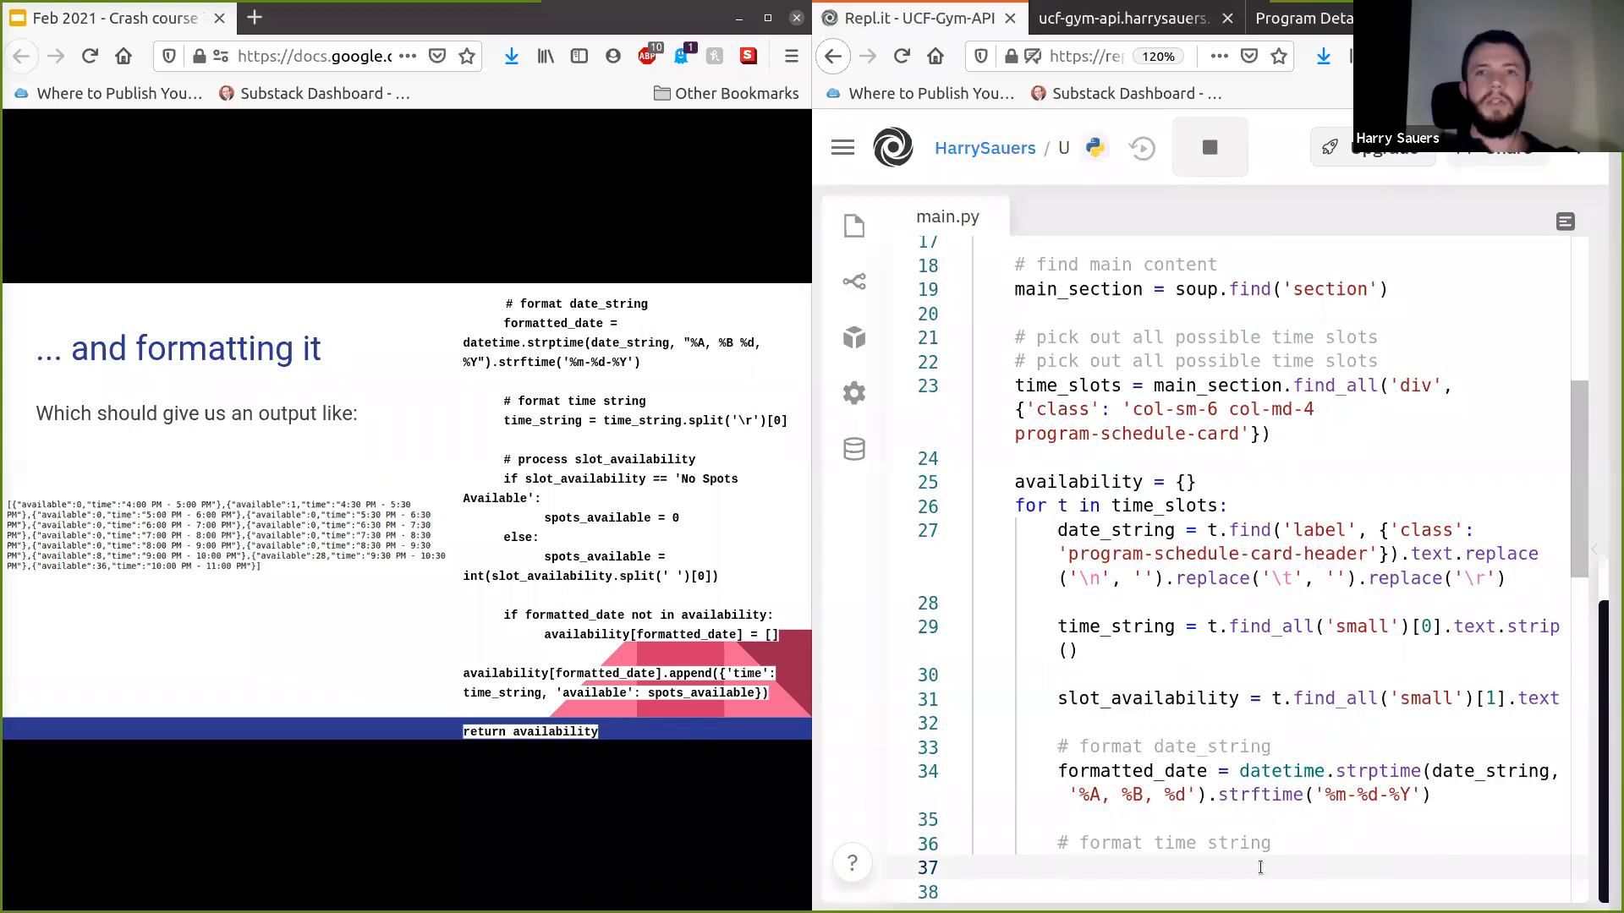
pyautogui.write('time_st')
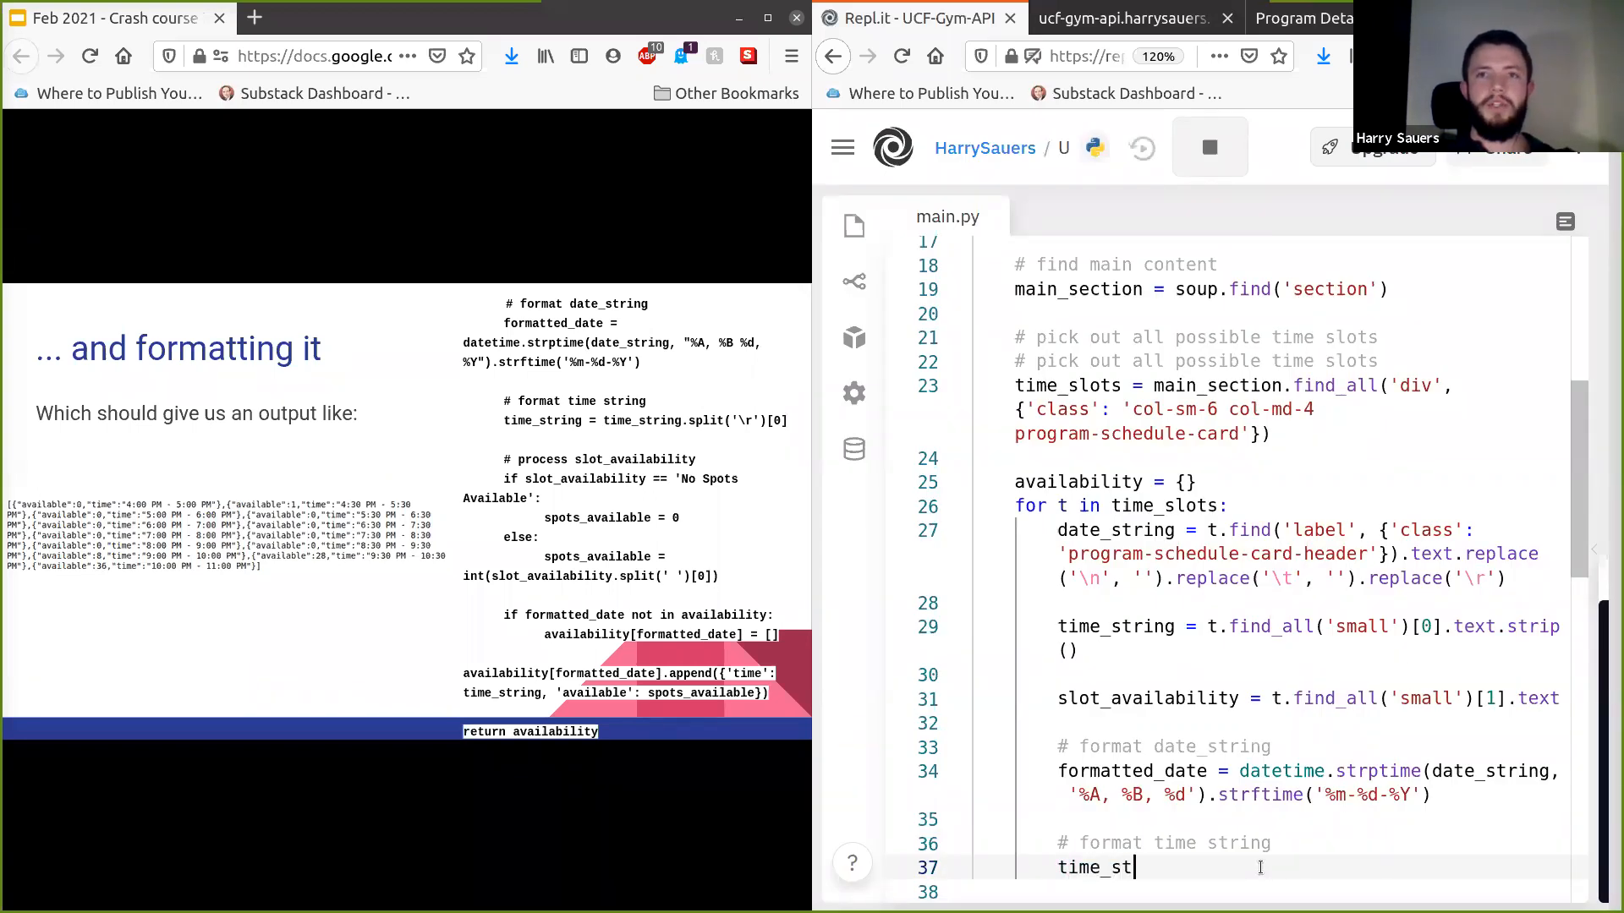
pyautogui.write('ring = ti')
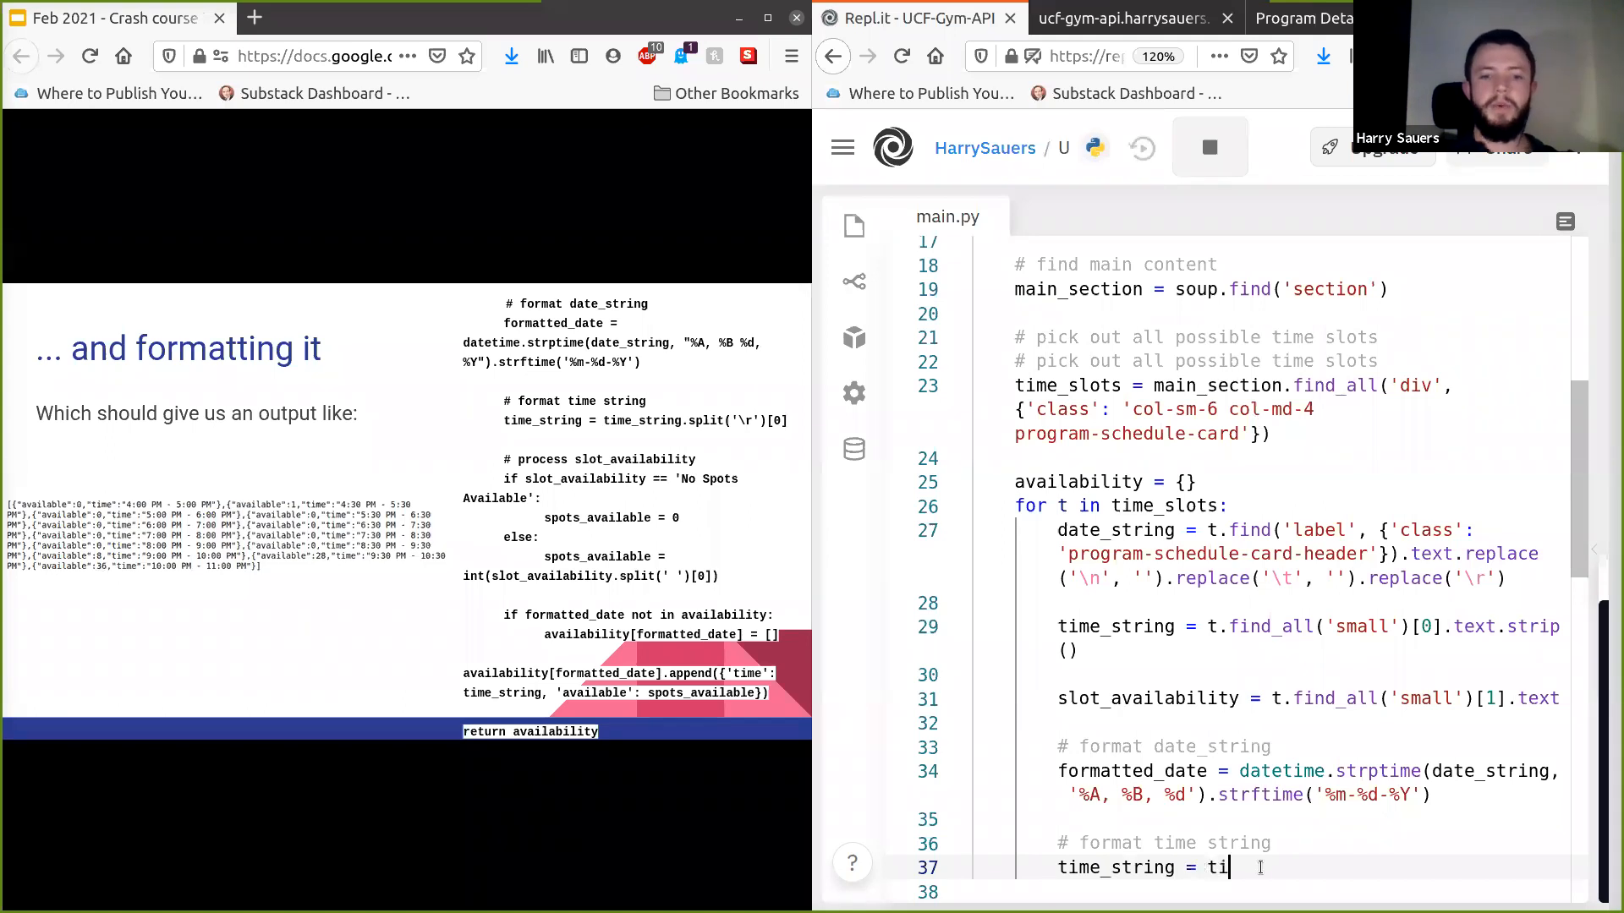
pyautogui.write('me_string.')
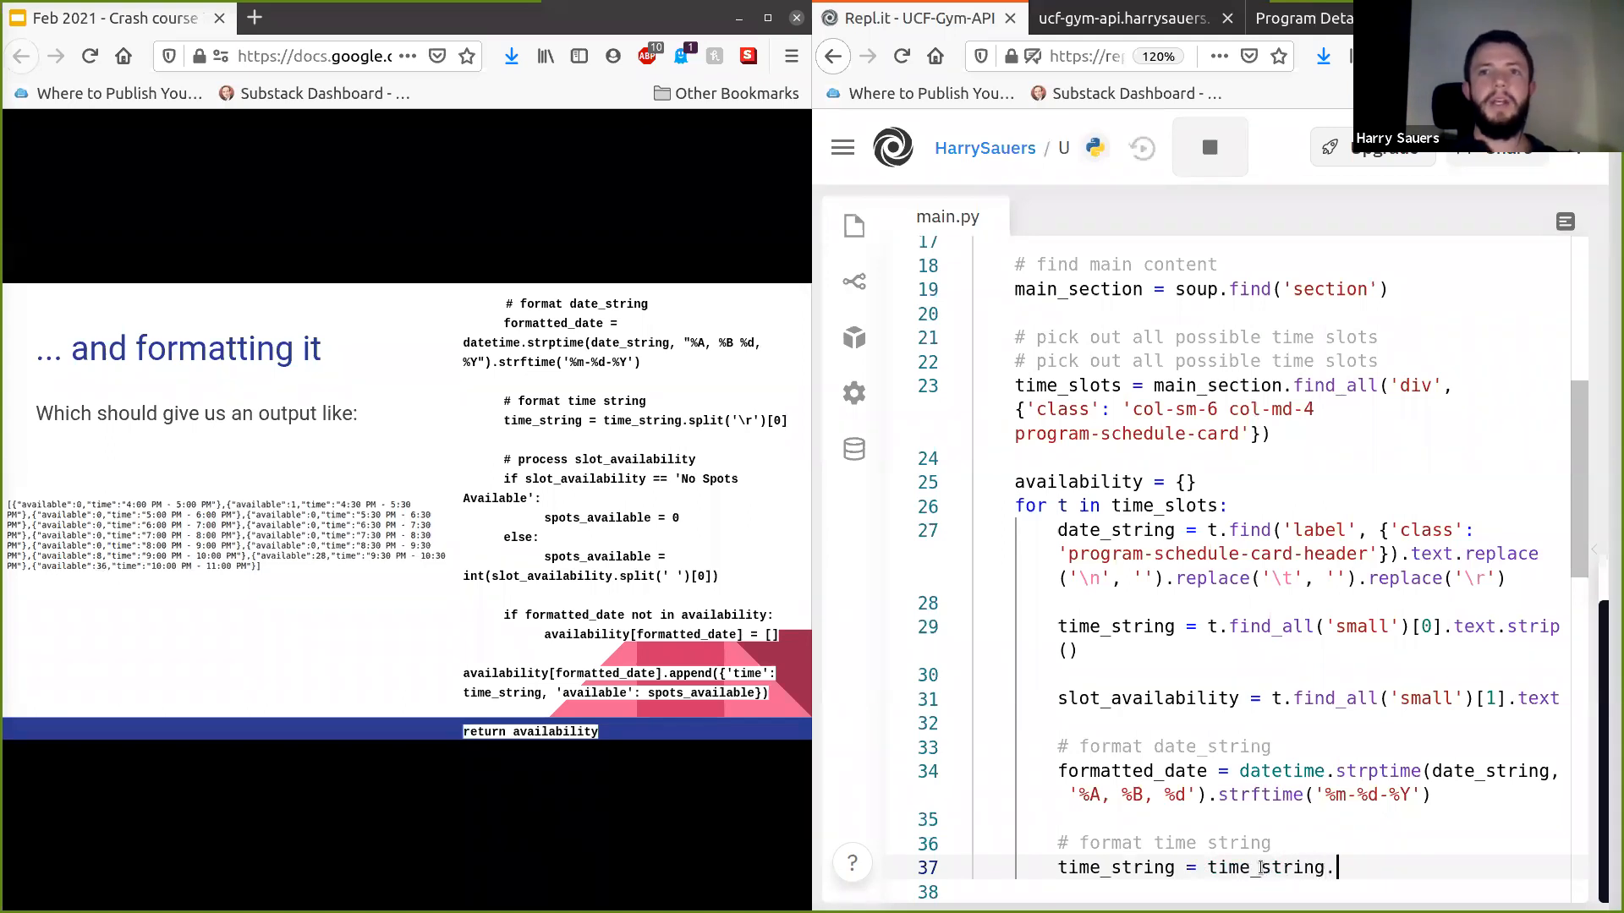
pyautogui.write('split()')
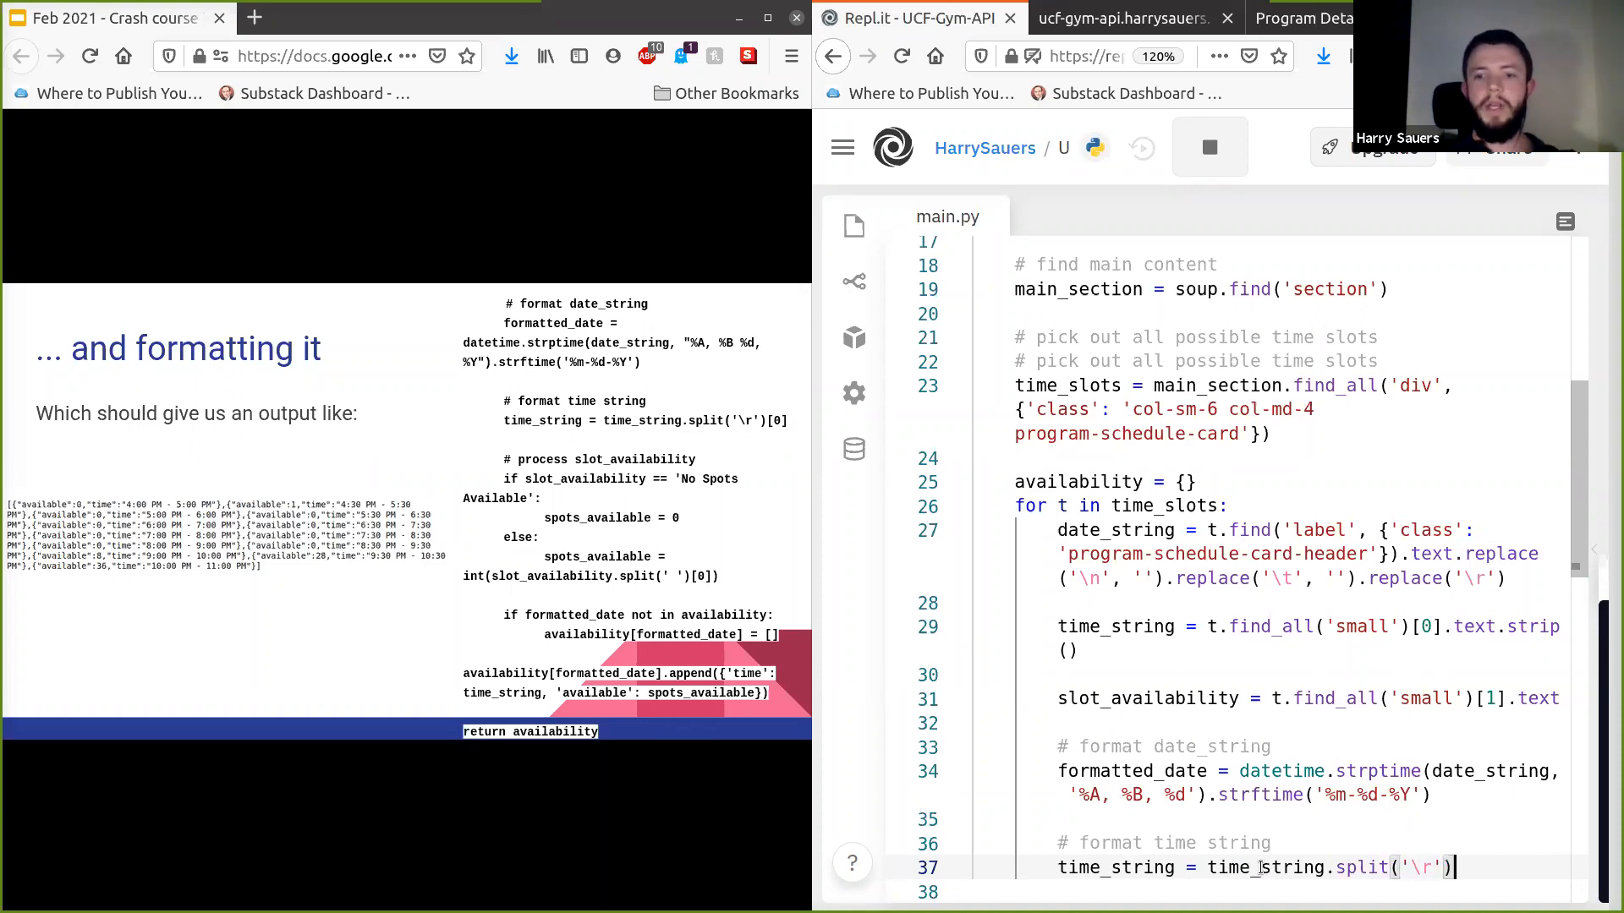
pyautogui.write('[0]')
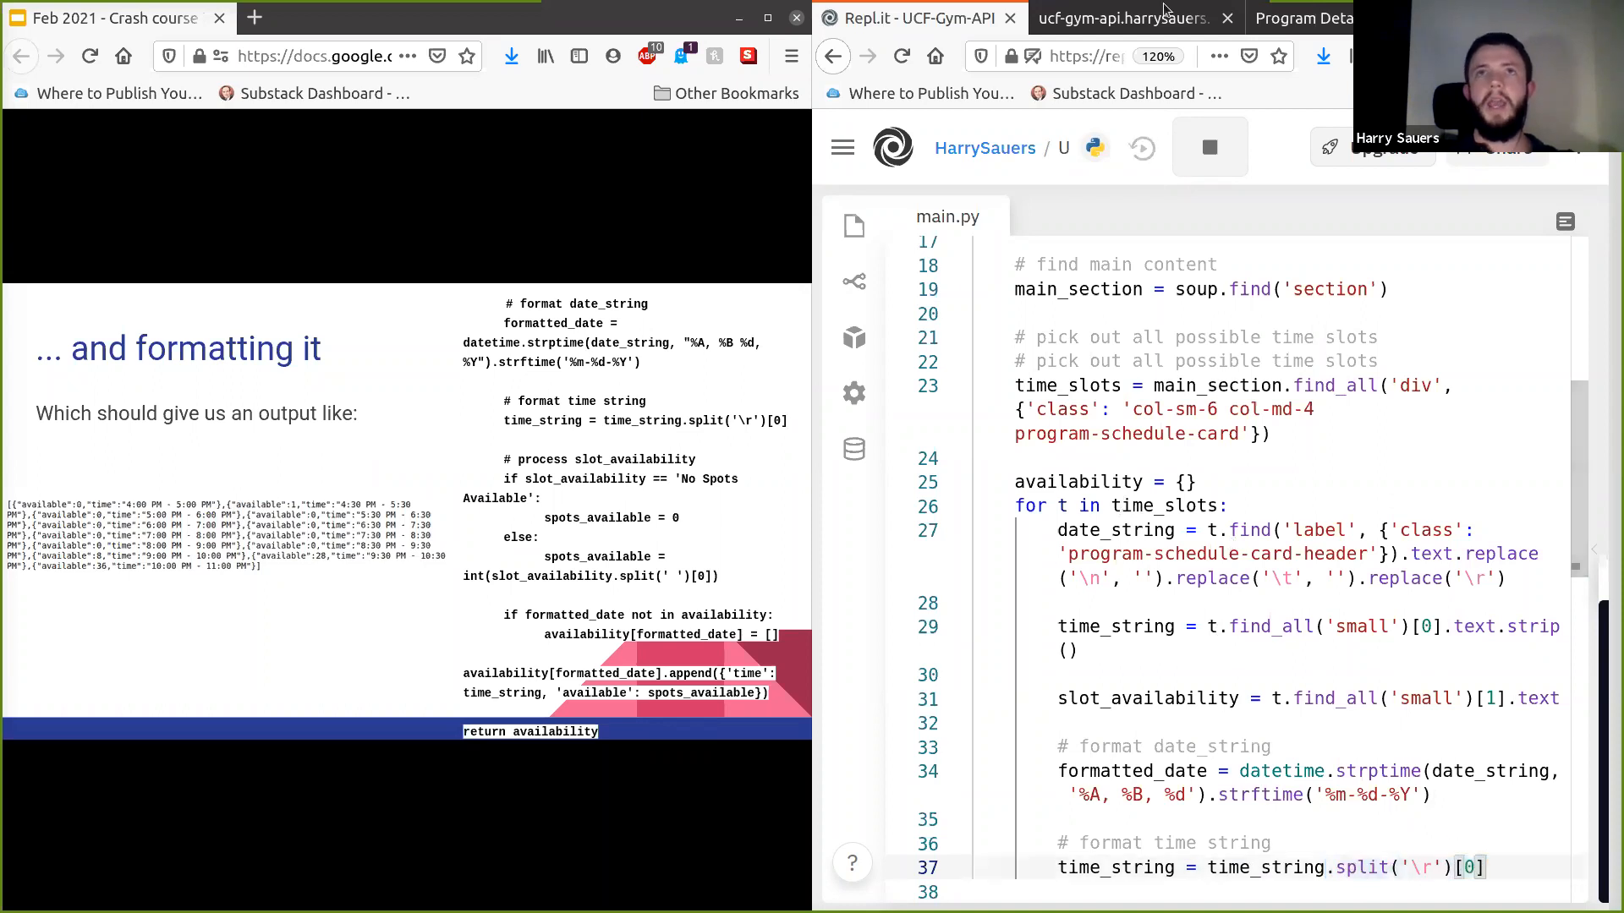
# Compare the code against time slots on the UCF gym schedule page, then return to main.py
pyautogui.click(1302, 17)
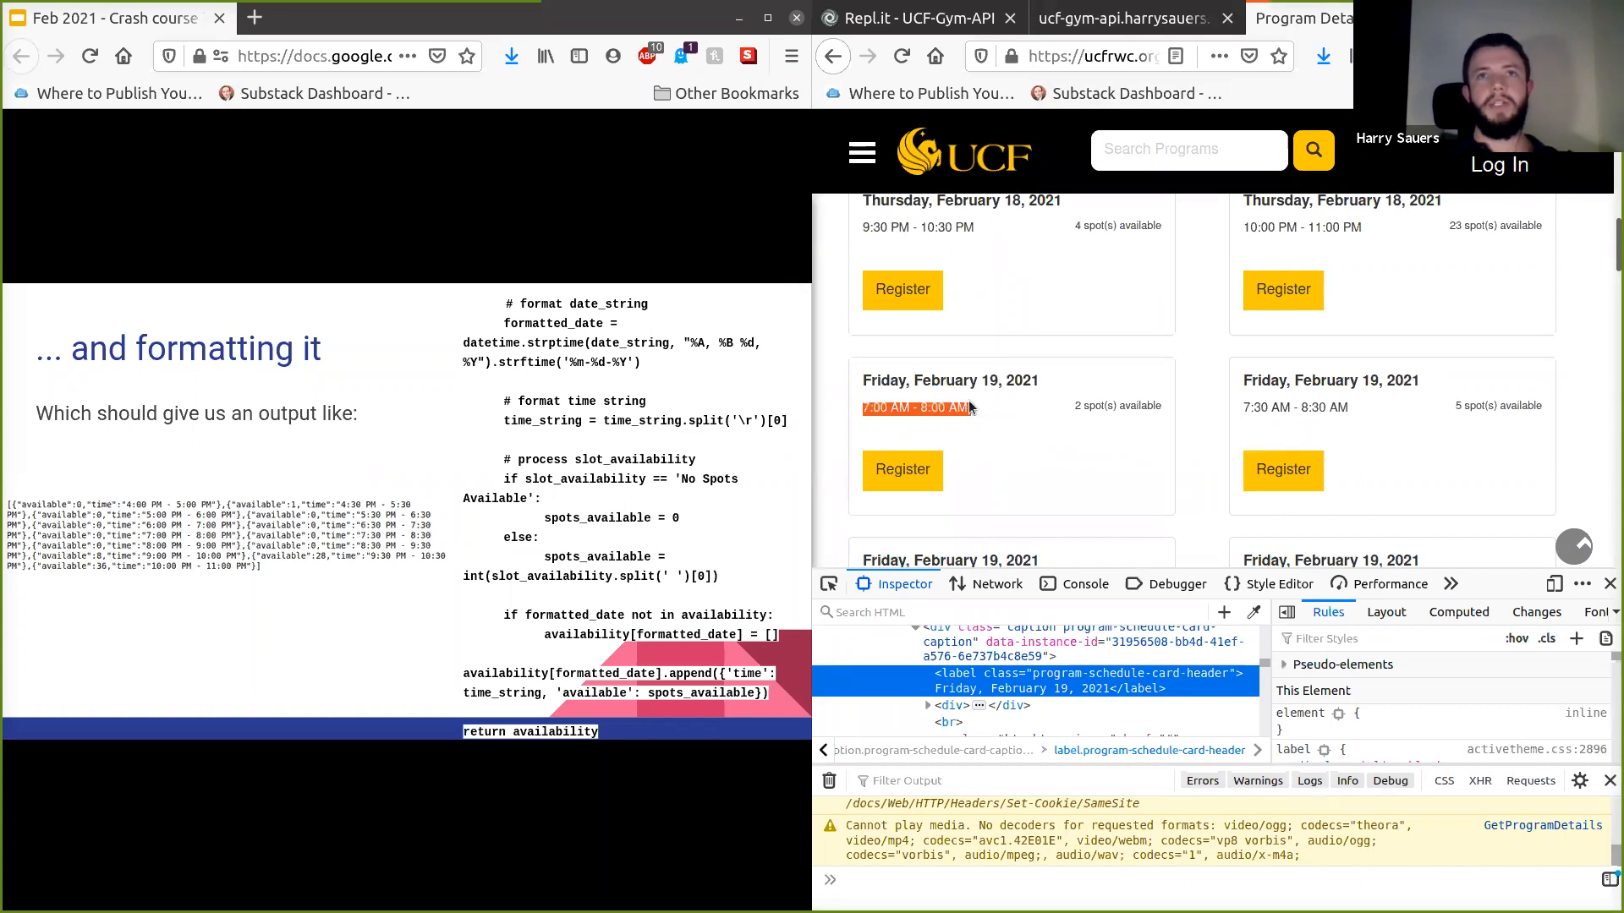
pyautogui.click(915, 19)
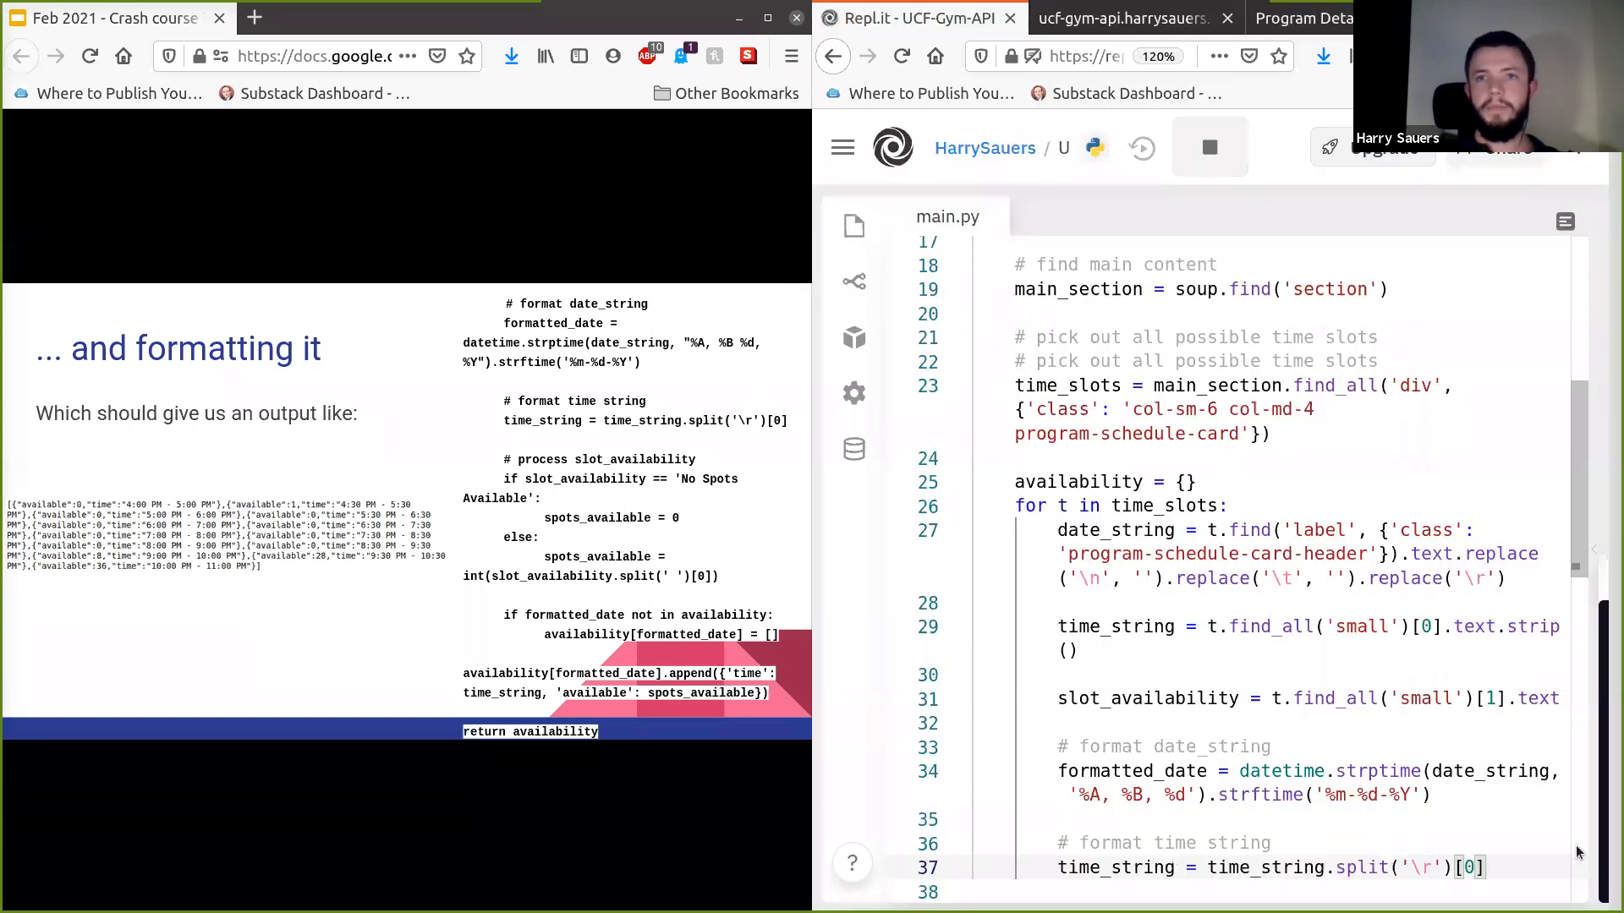
pyautogui.scroll(-3)
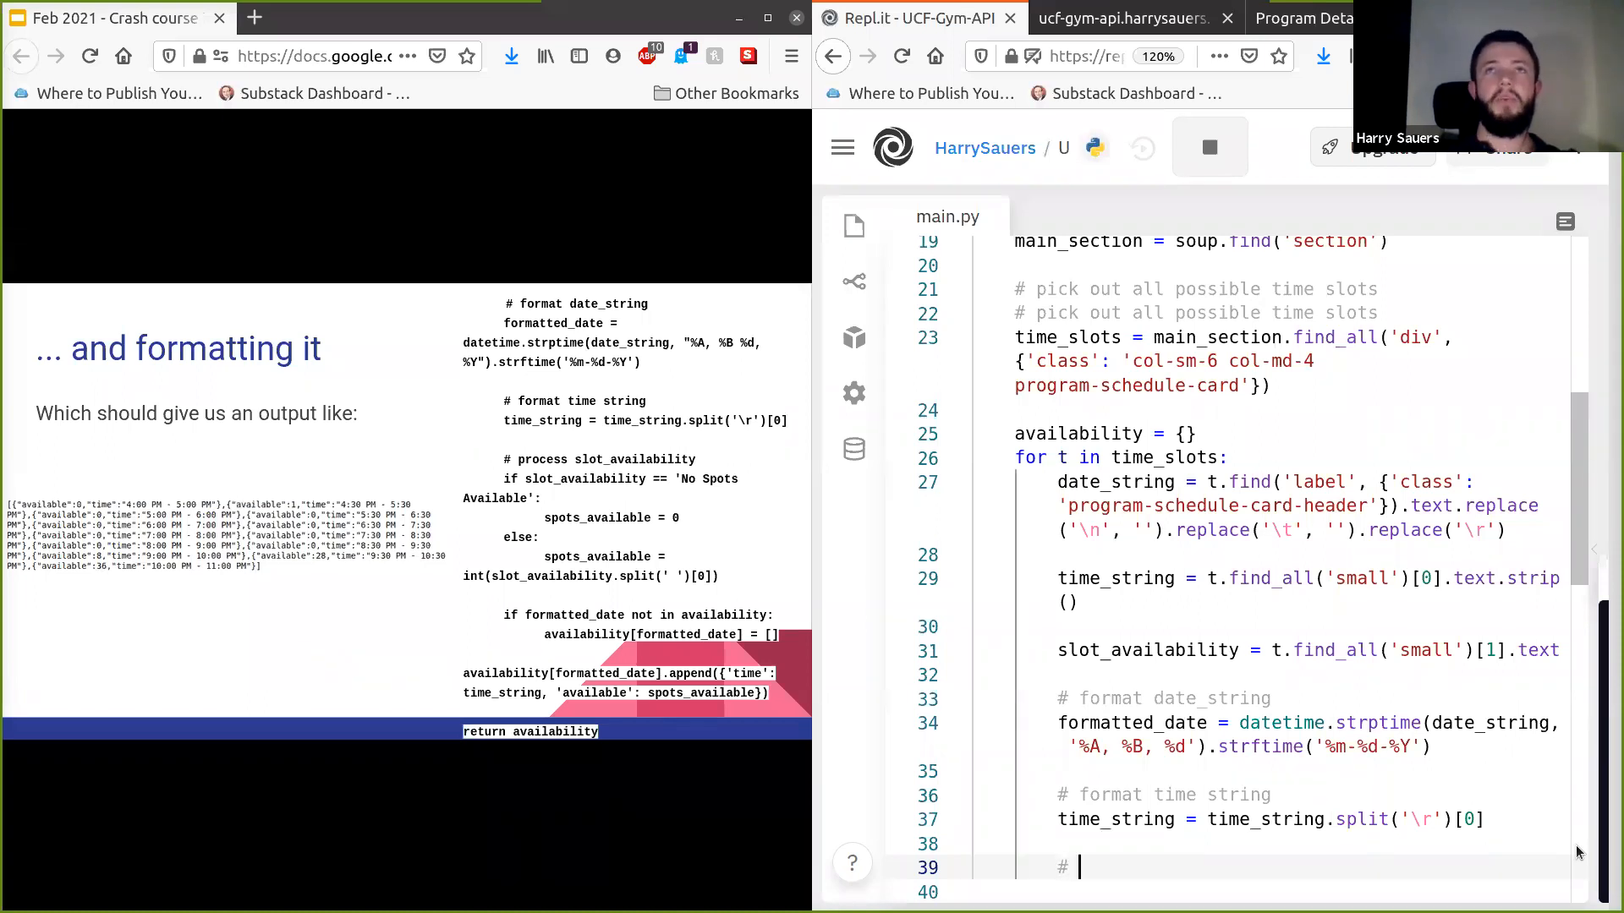
pyautogui.click(1124, 19)
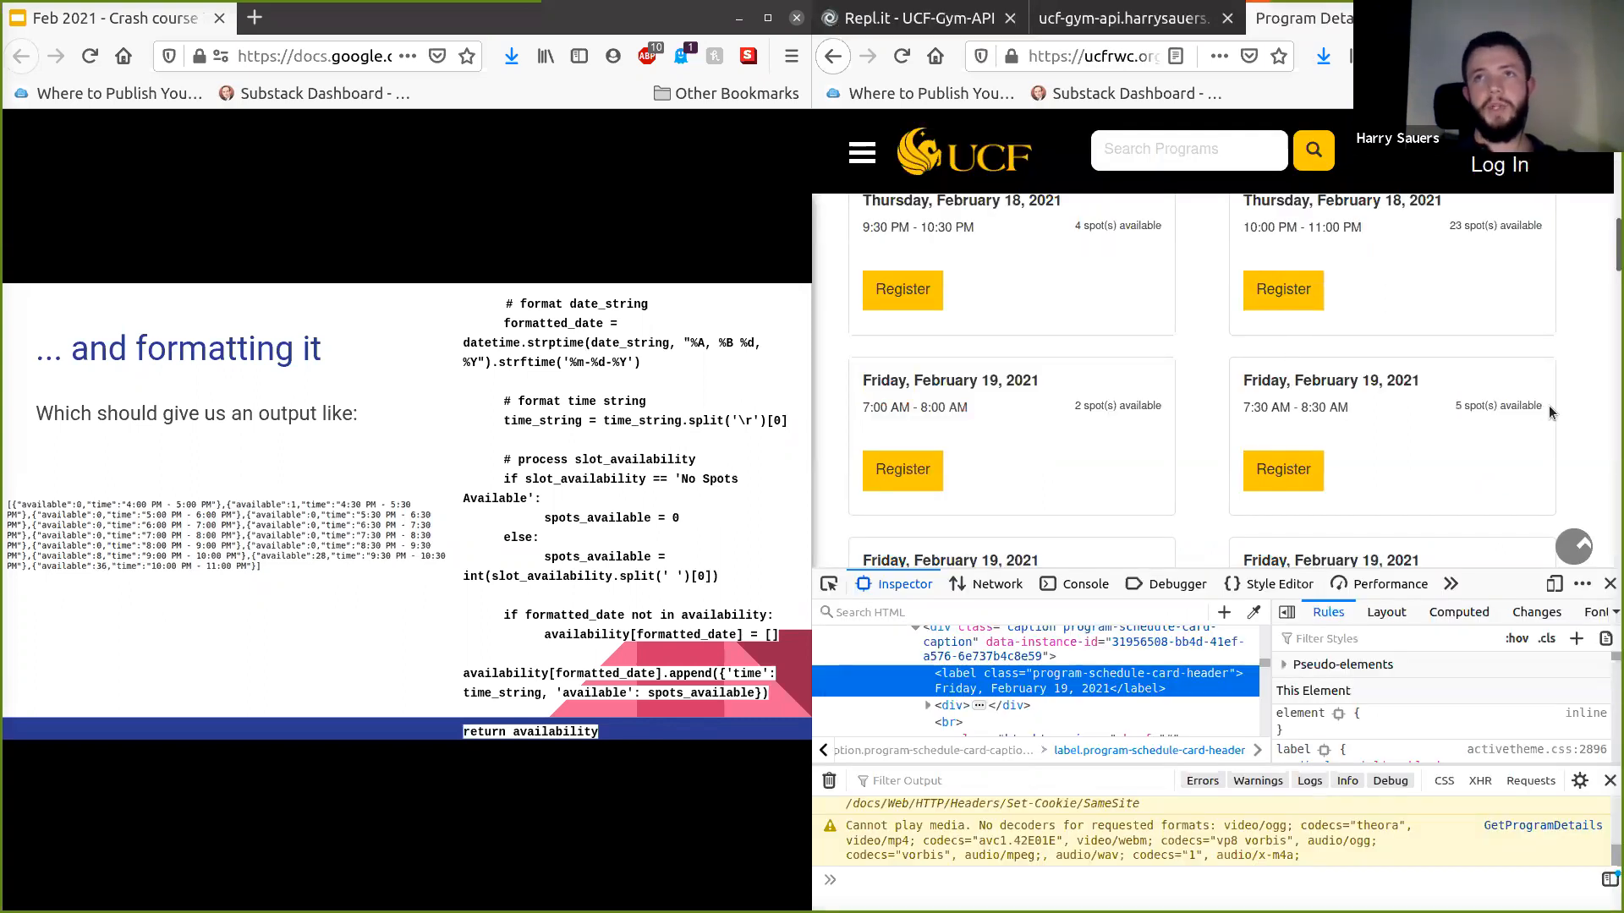
pyautogui.click(915, 18)
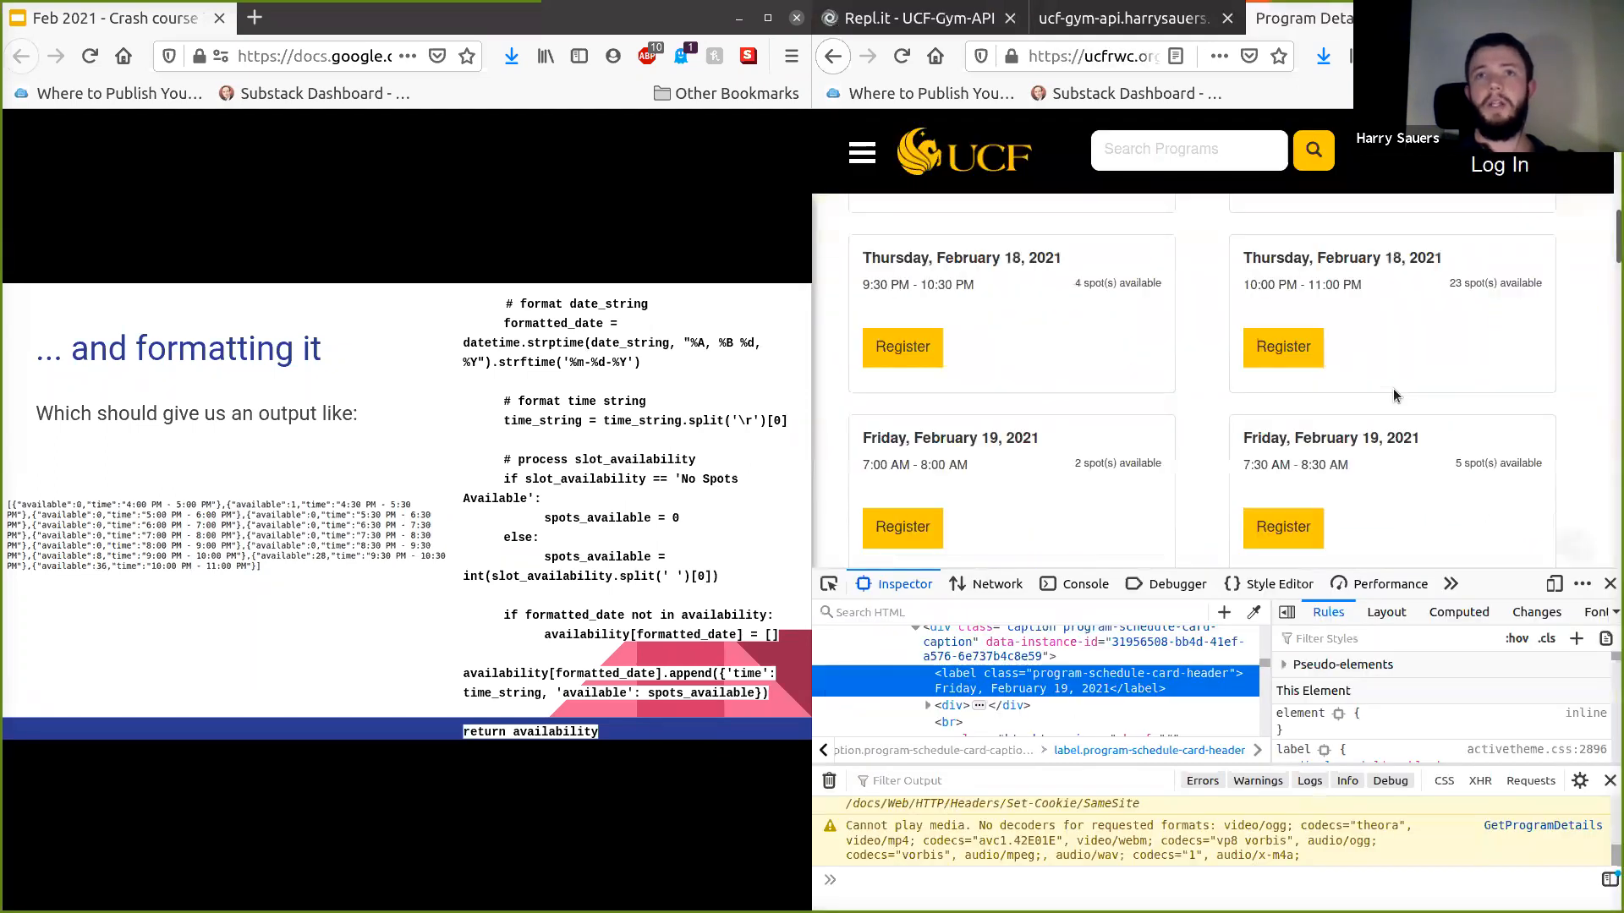
pyautogui.scroll(-3)
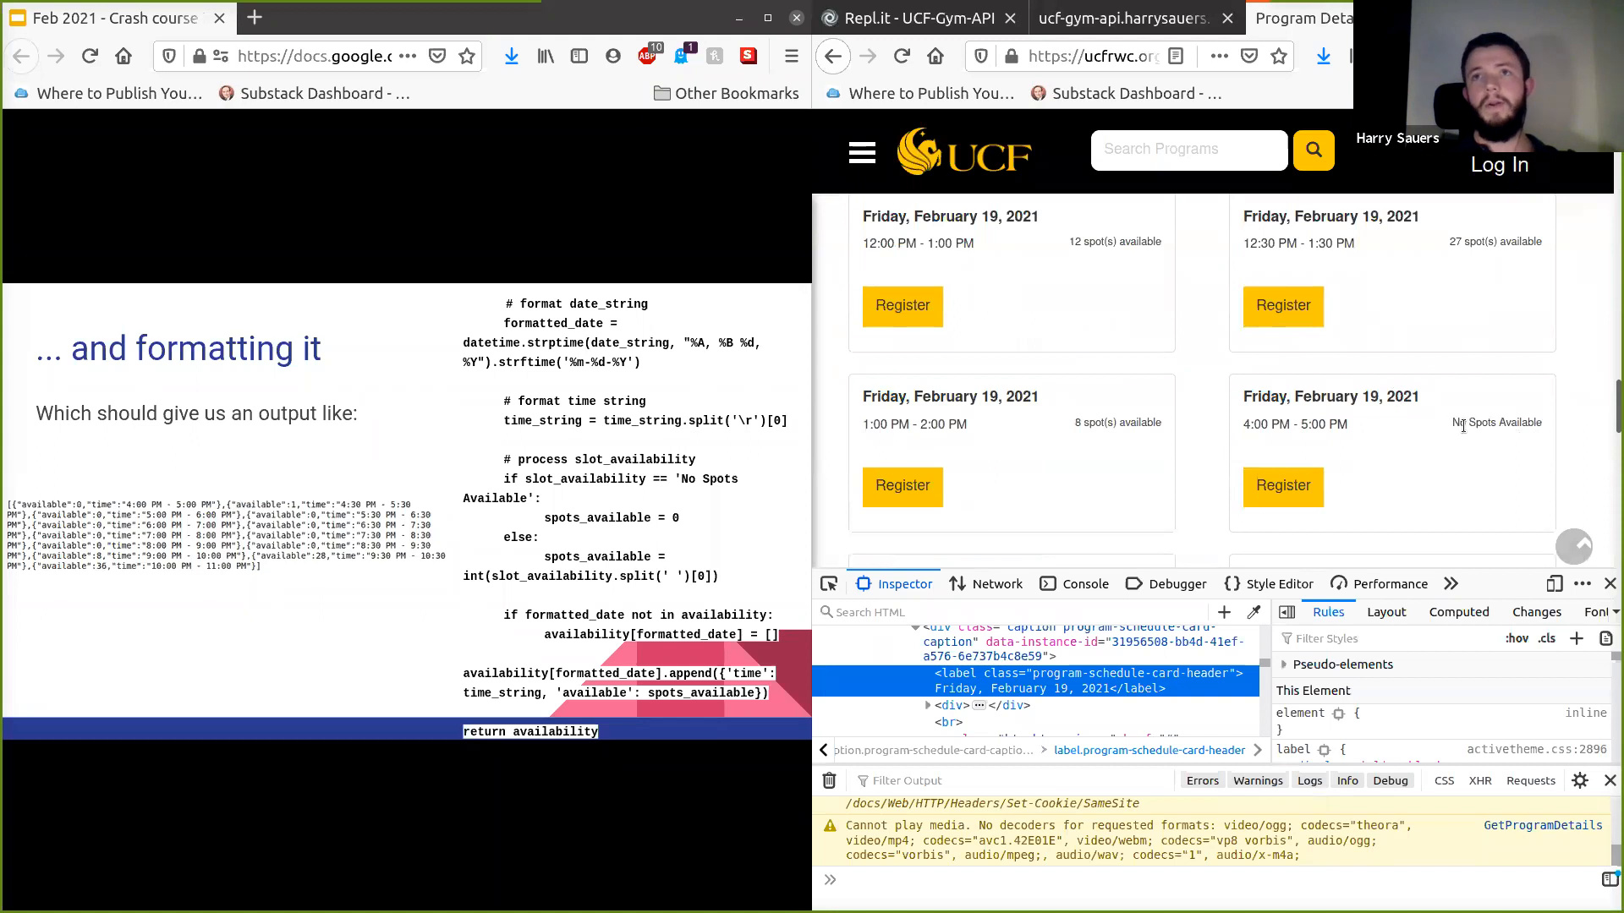
pyautogui.moveTo(1083, 419)
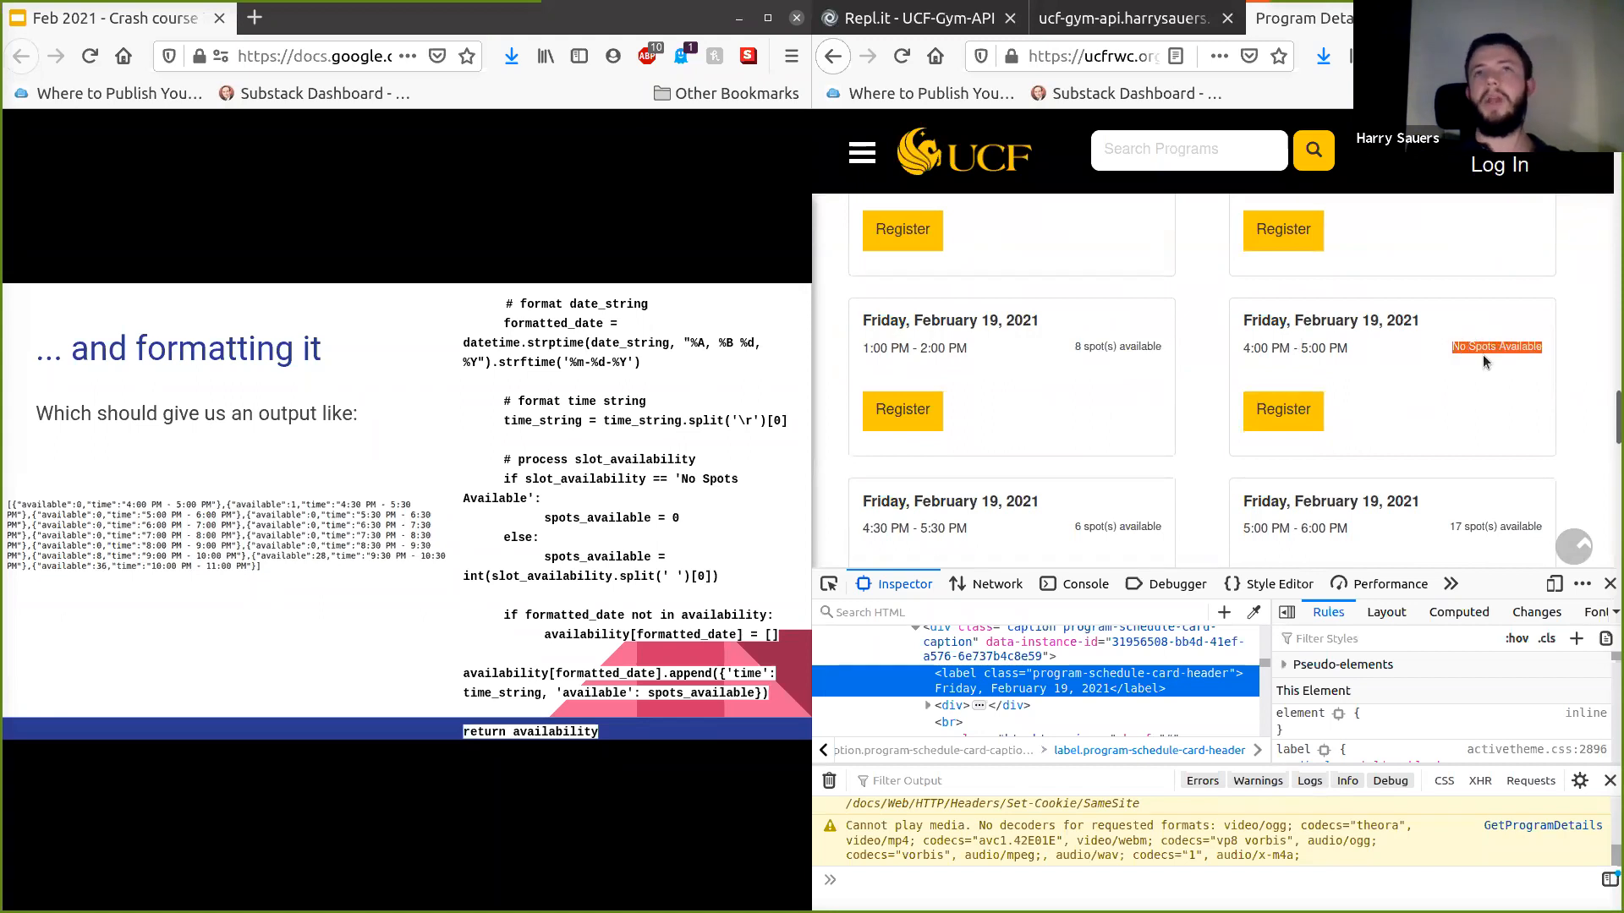
pyautogui.click(912, 18)
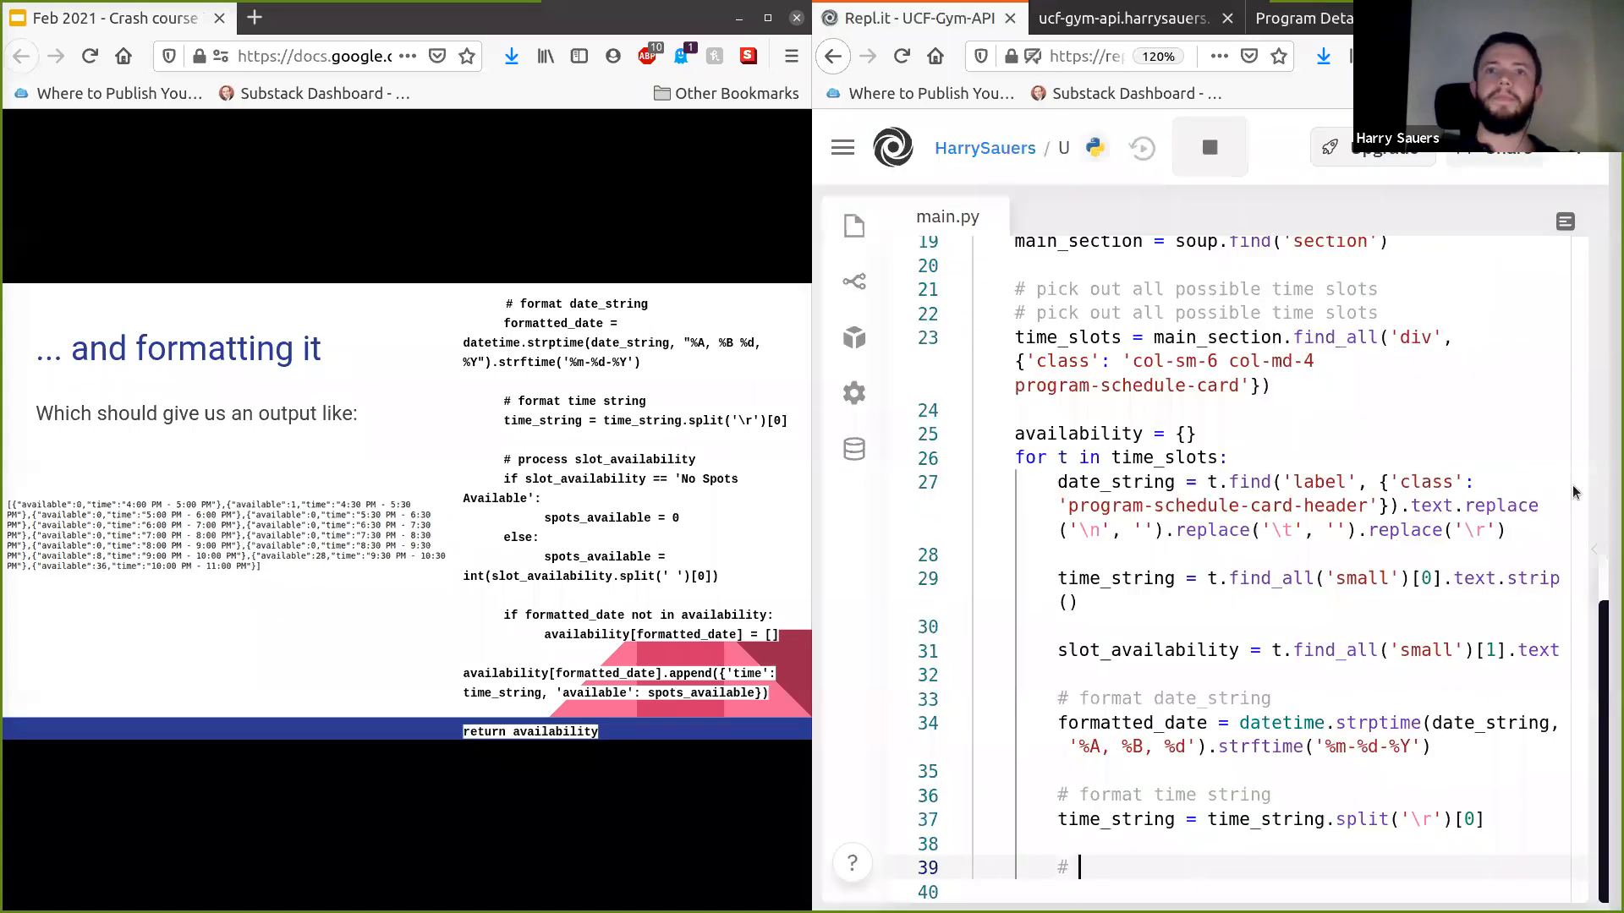
# Add if/else: spots_available = 0 for 'No Spots Available', else int(slot_availability.split(' ')[0])
pyautogui.write('process slot availability')
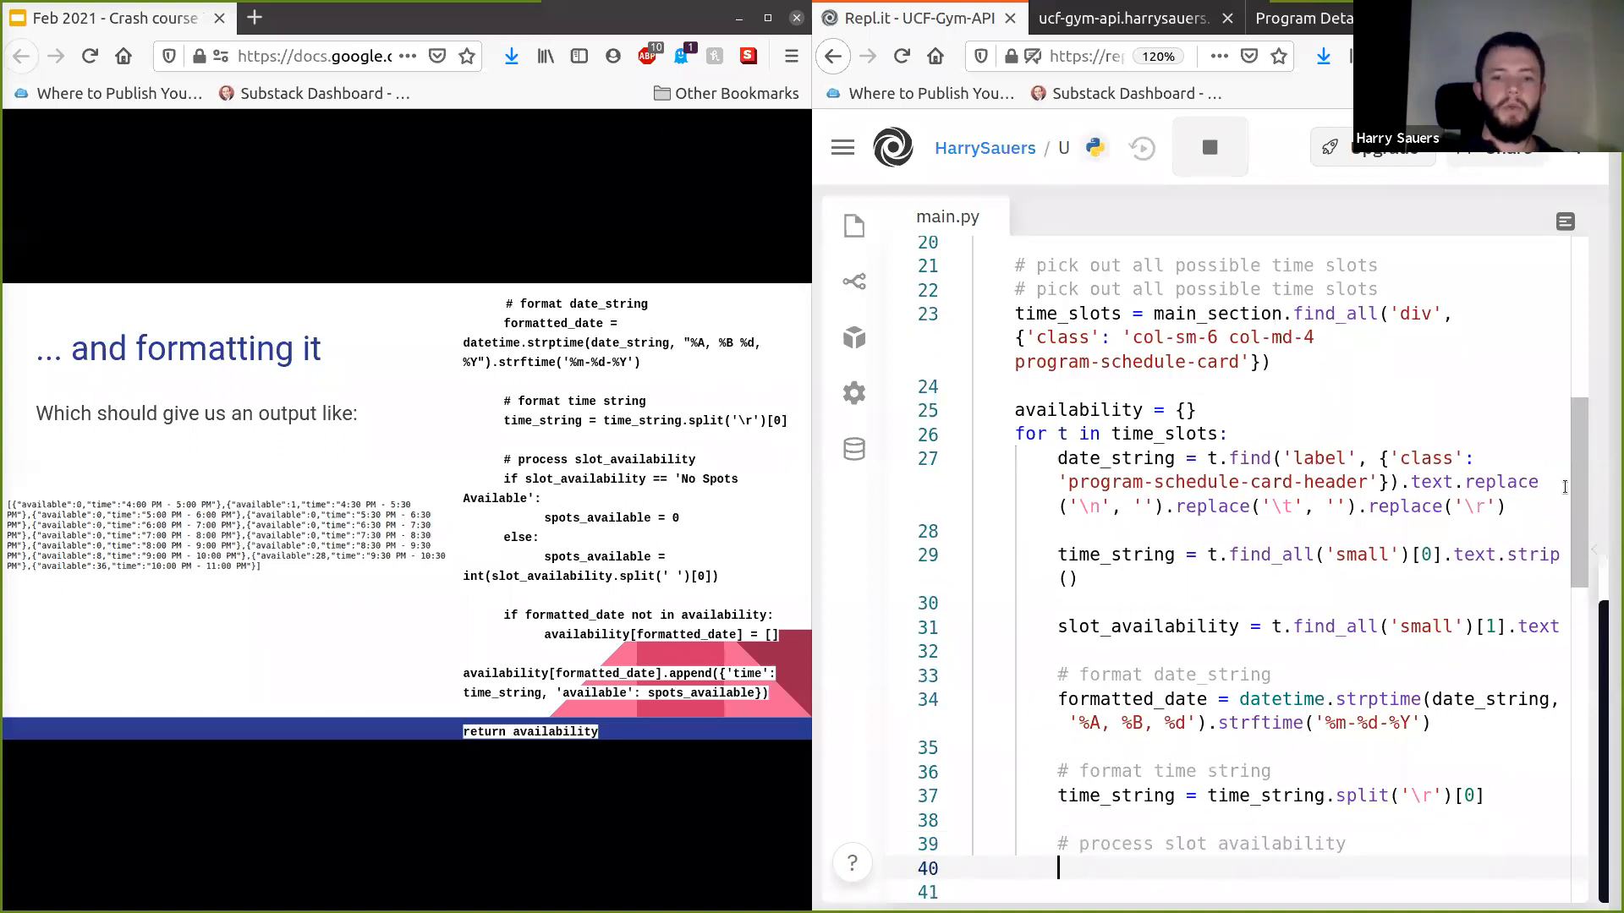
pyautogui.write('if')
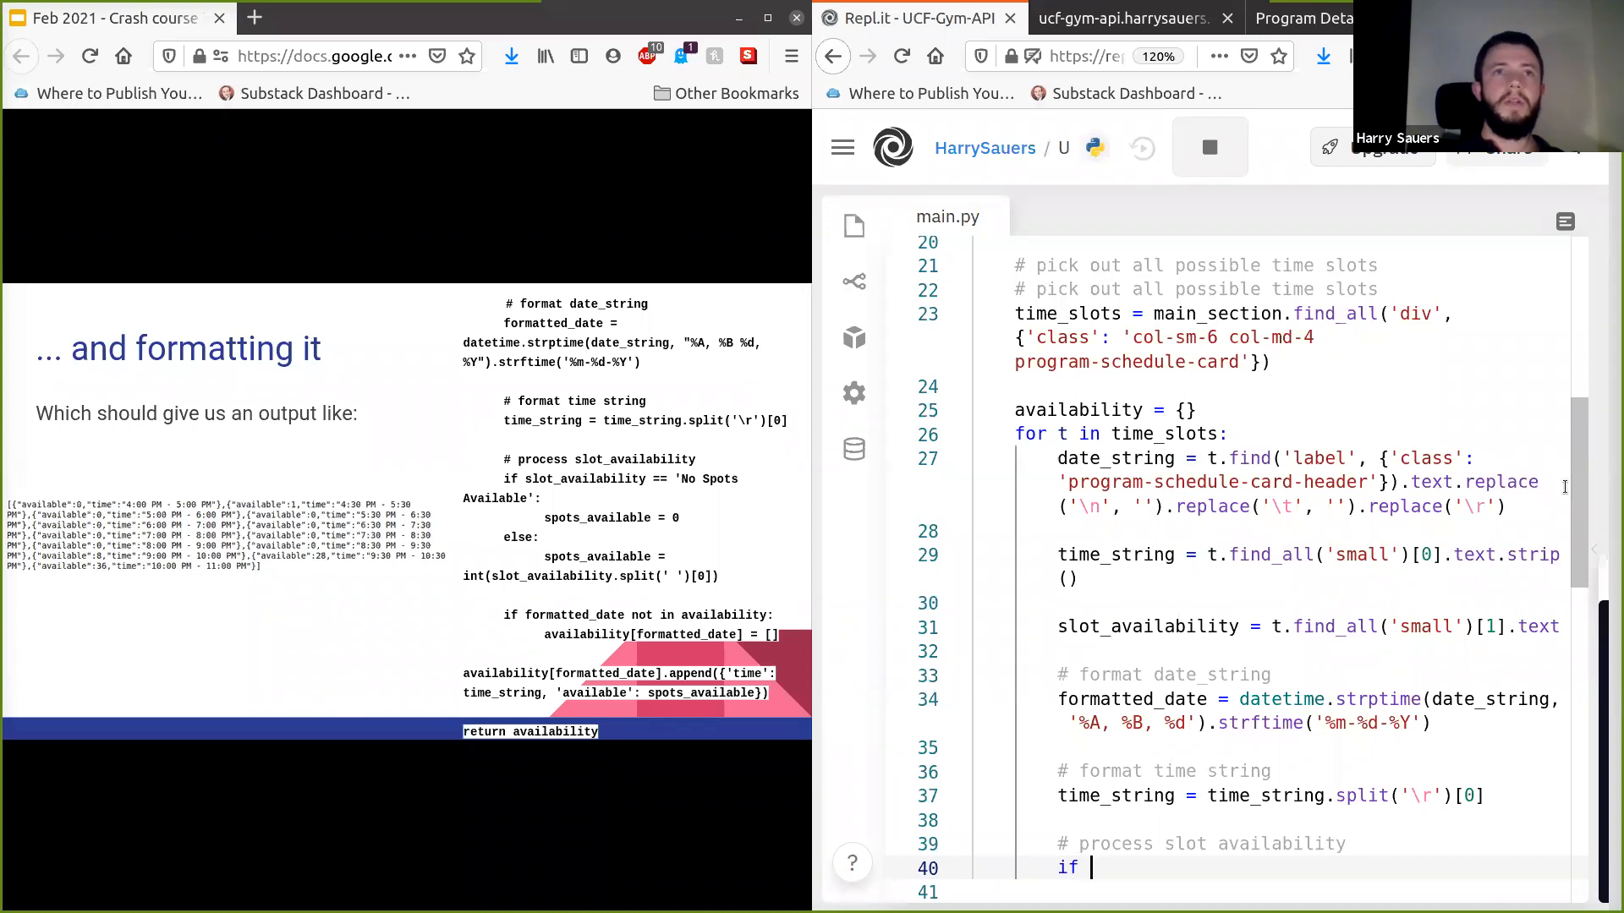
pyautogui.write("slot_availability == '")
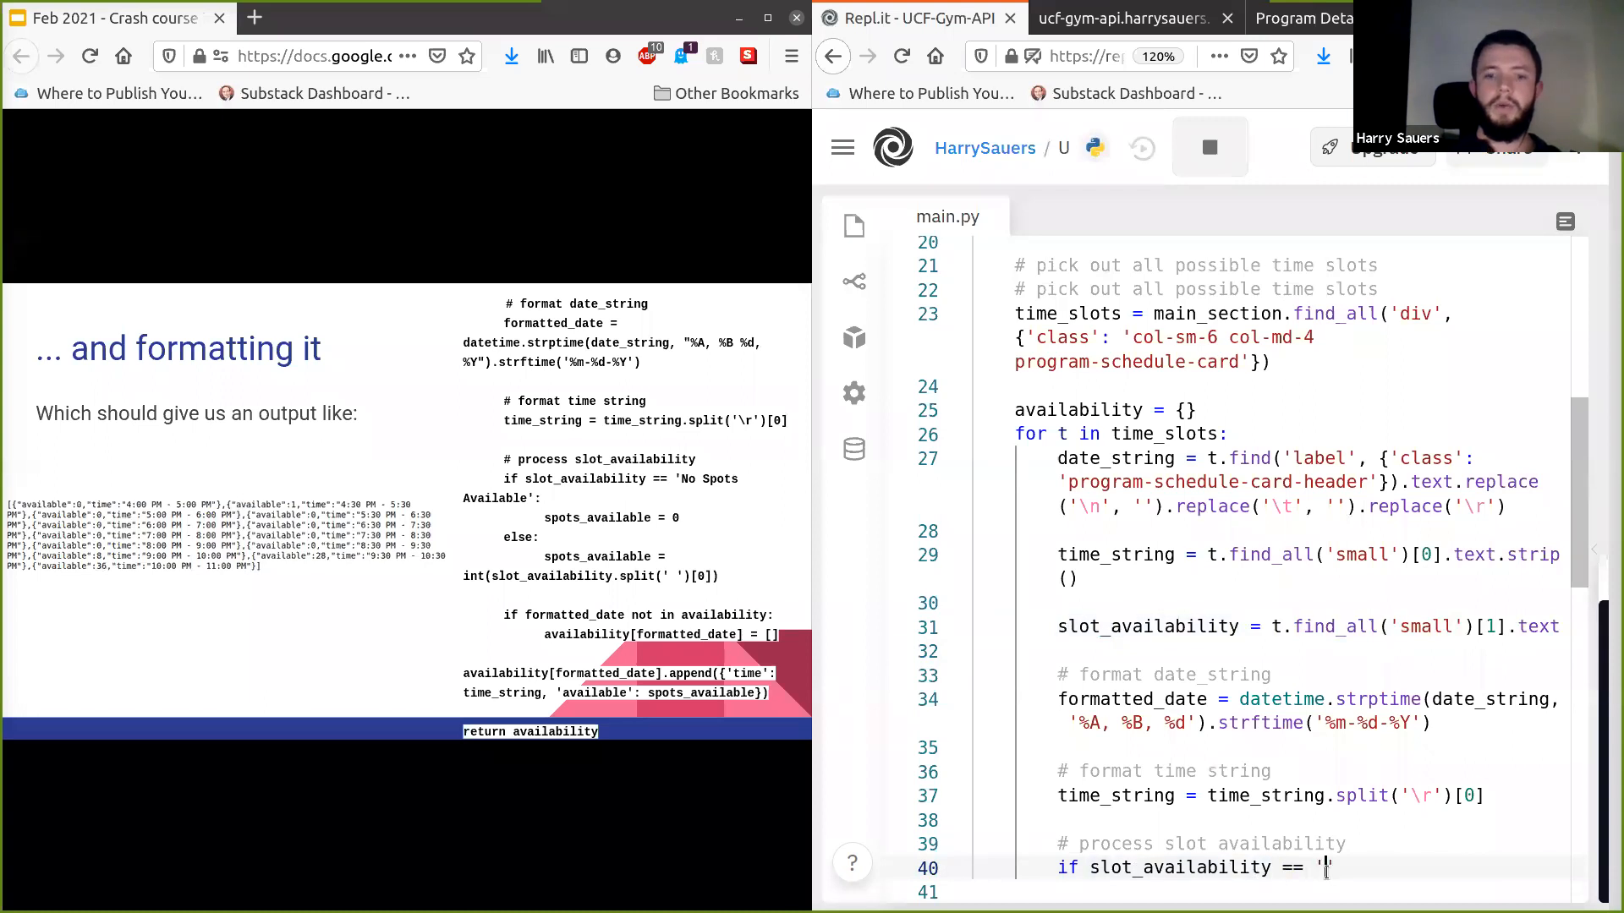
pyautogui.write('No Spots A')
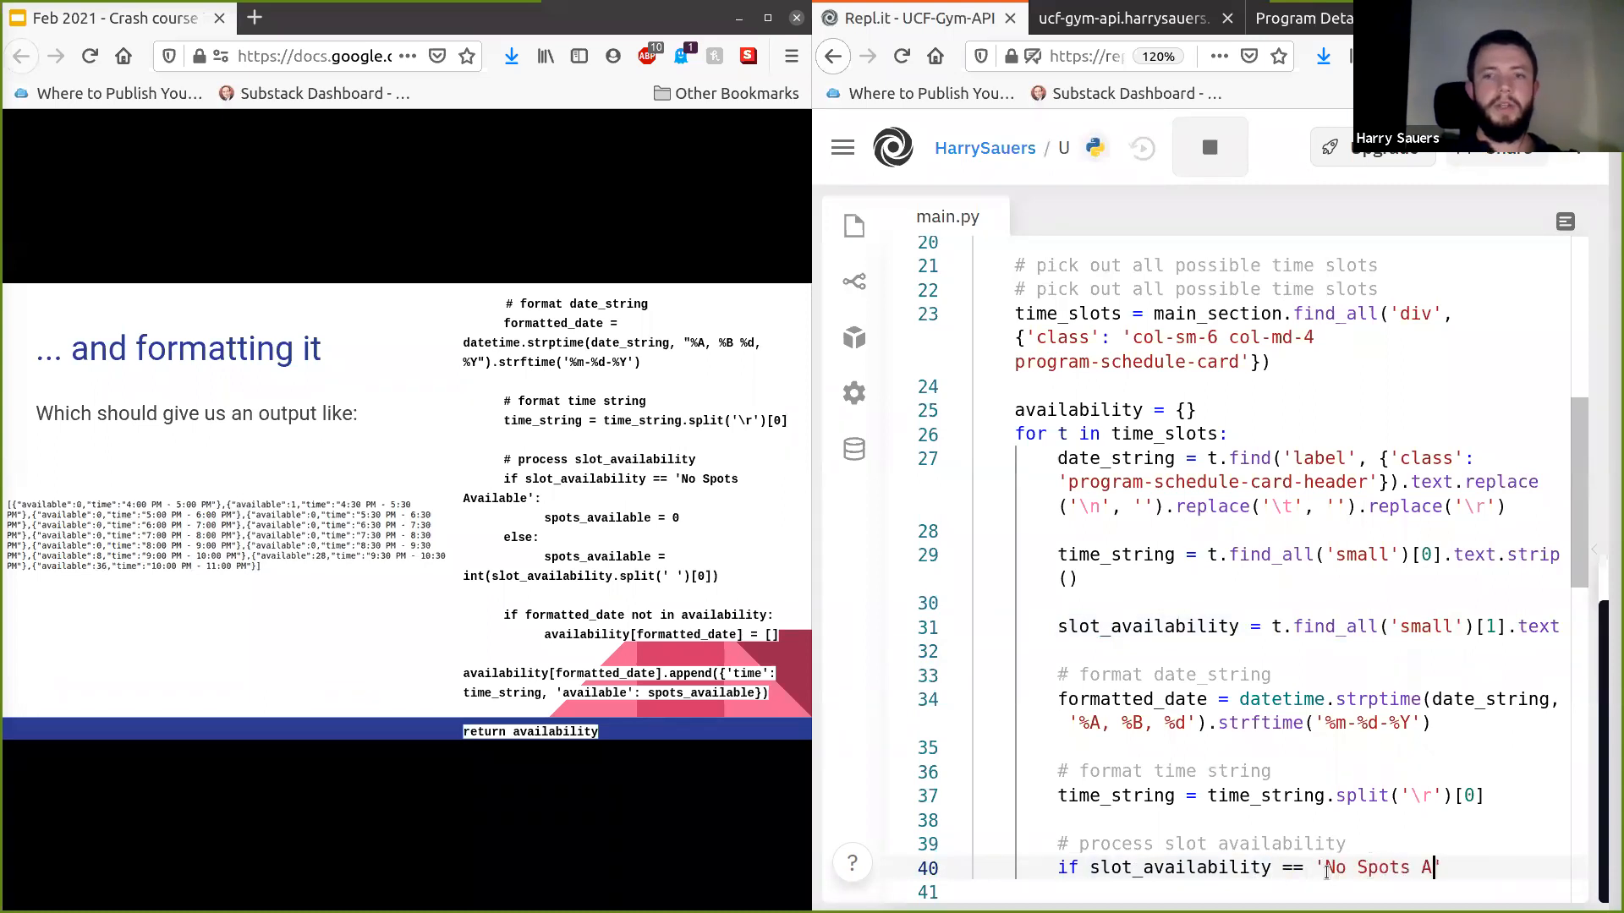
pyautogui.write("vailable':")
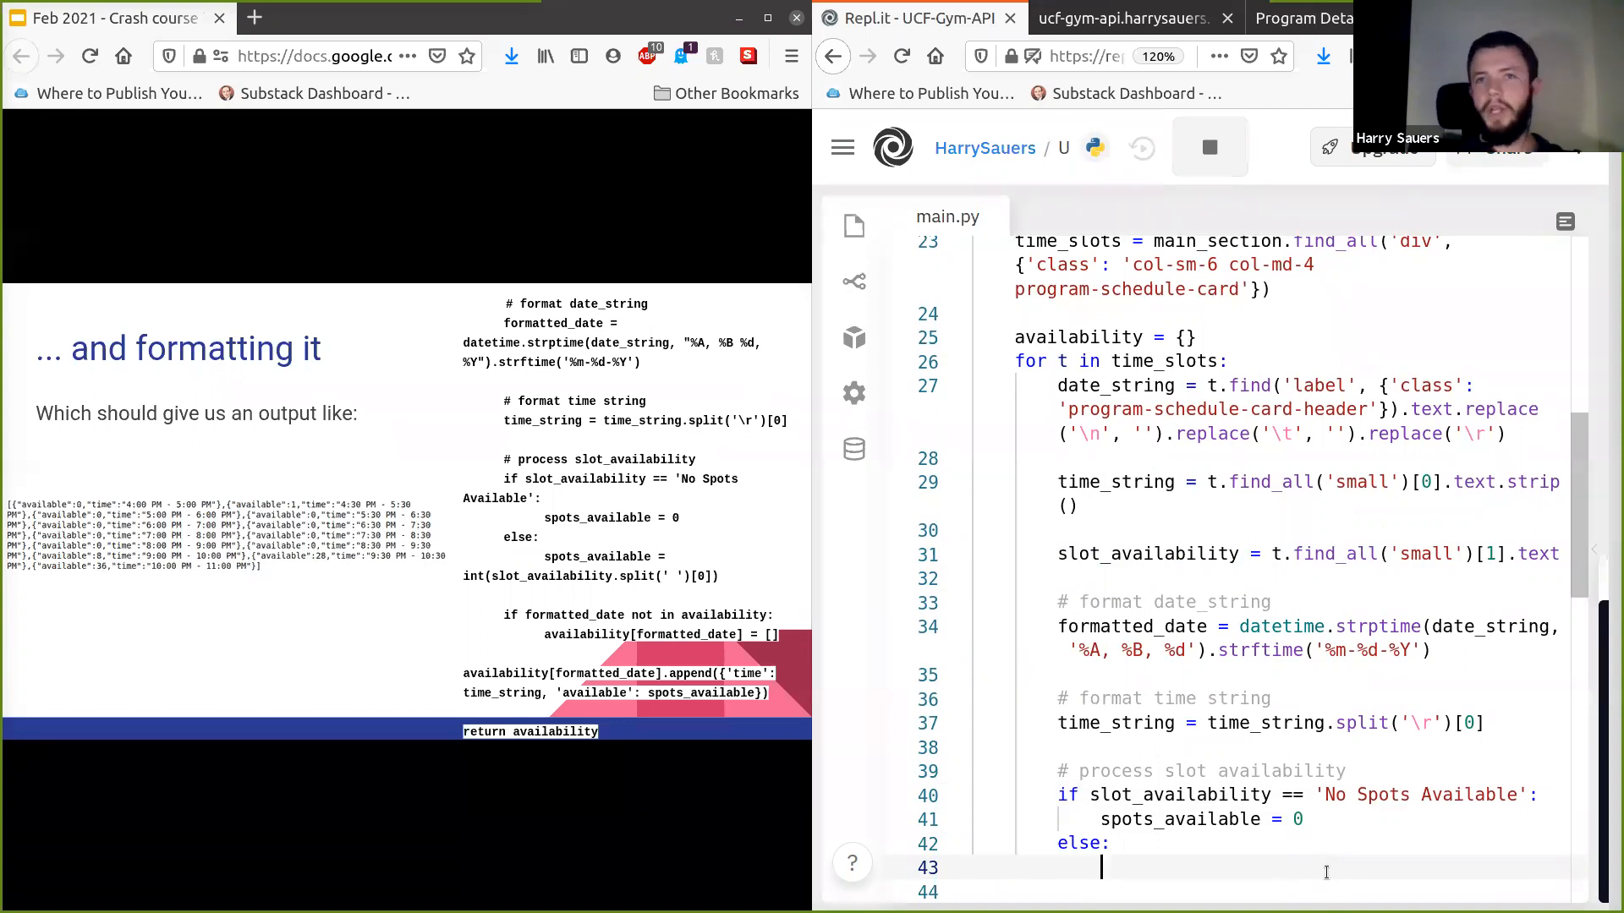
pyautogui.write('int()')
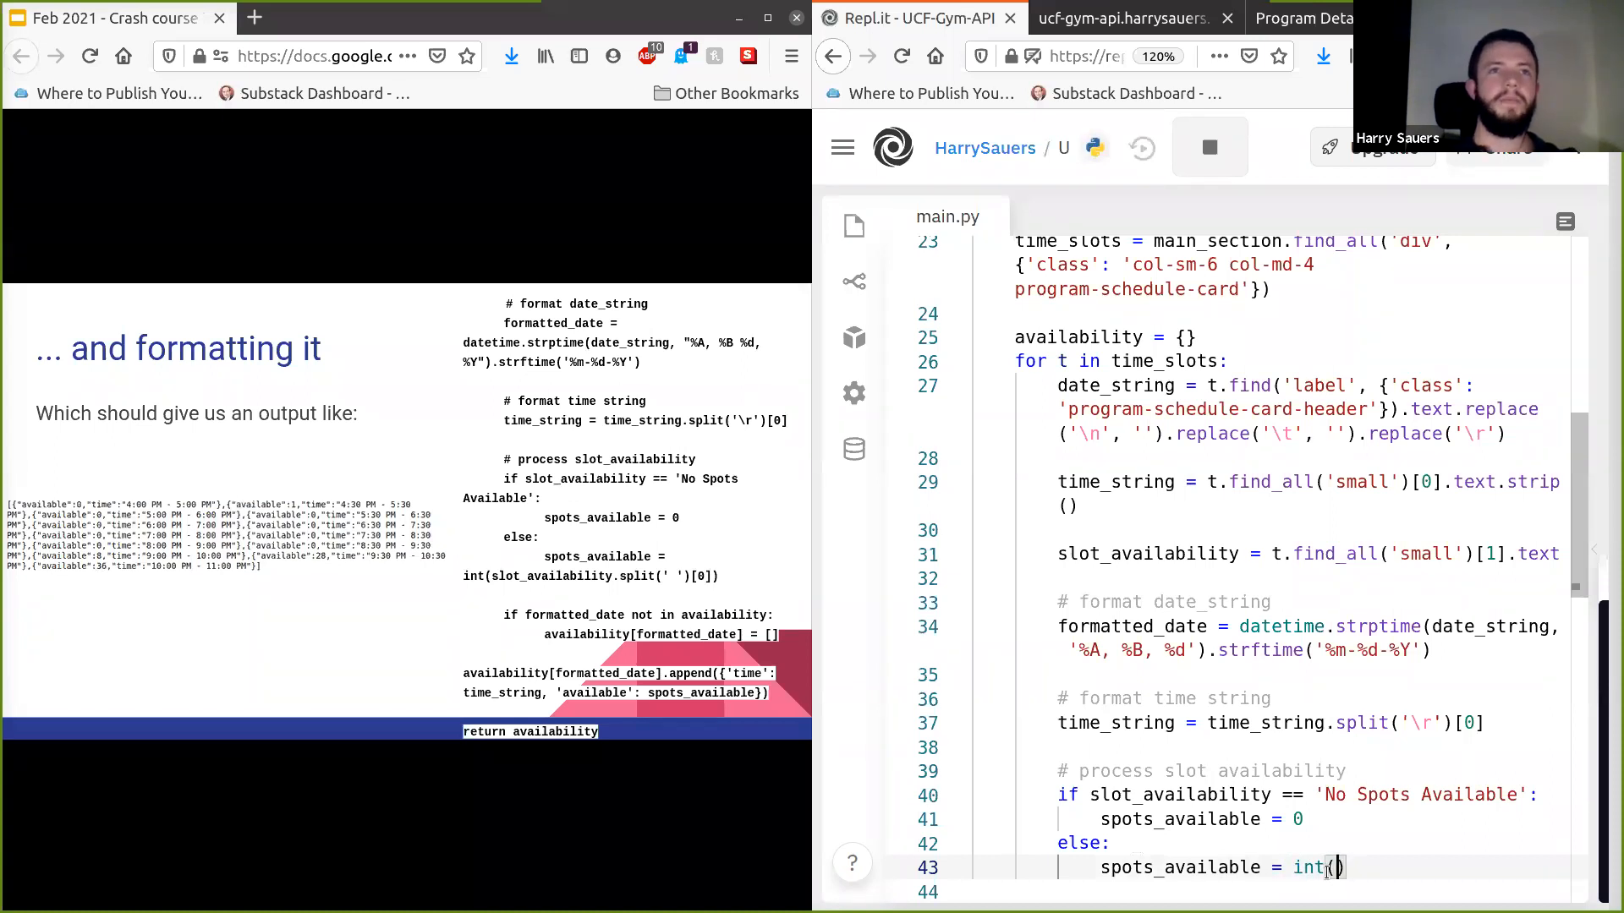
pyautogui.write('slot_a')
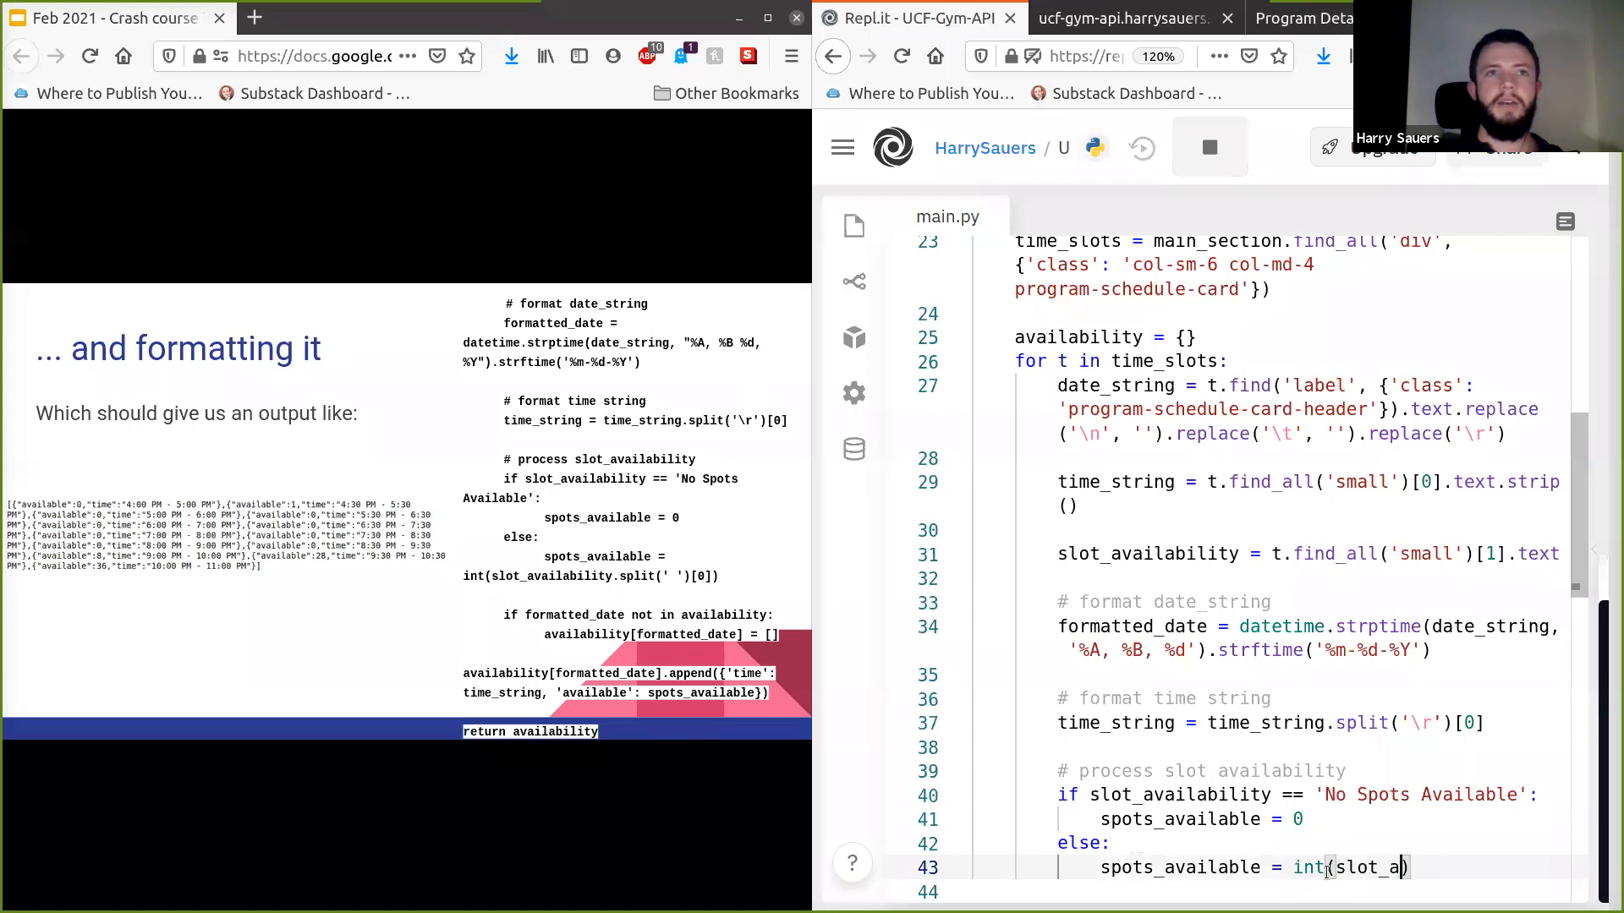
pyautogui.write('vailability')
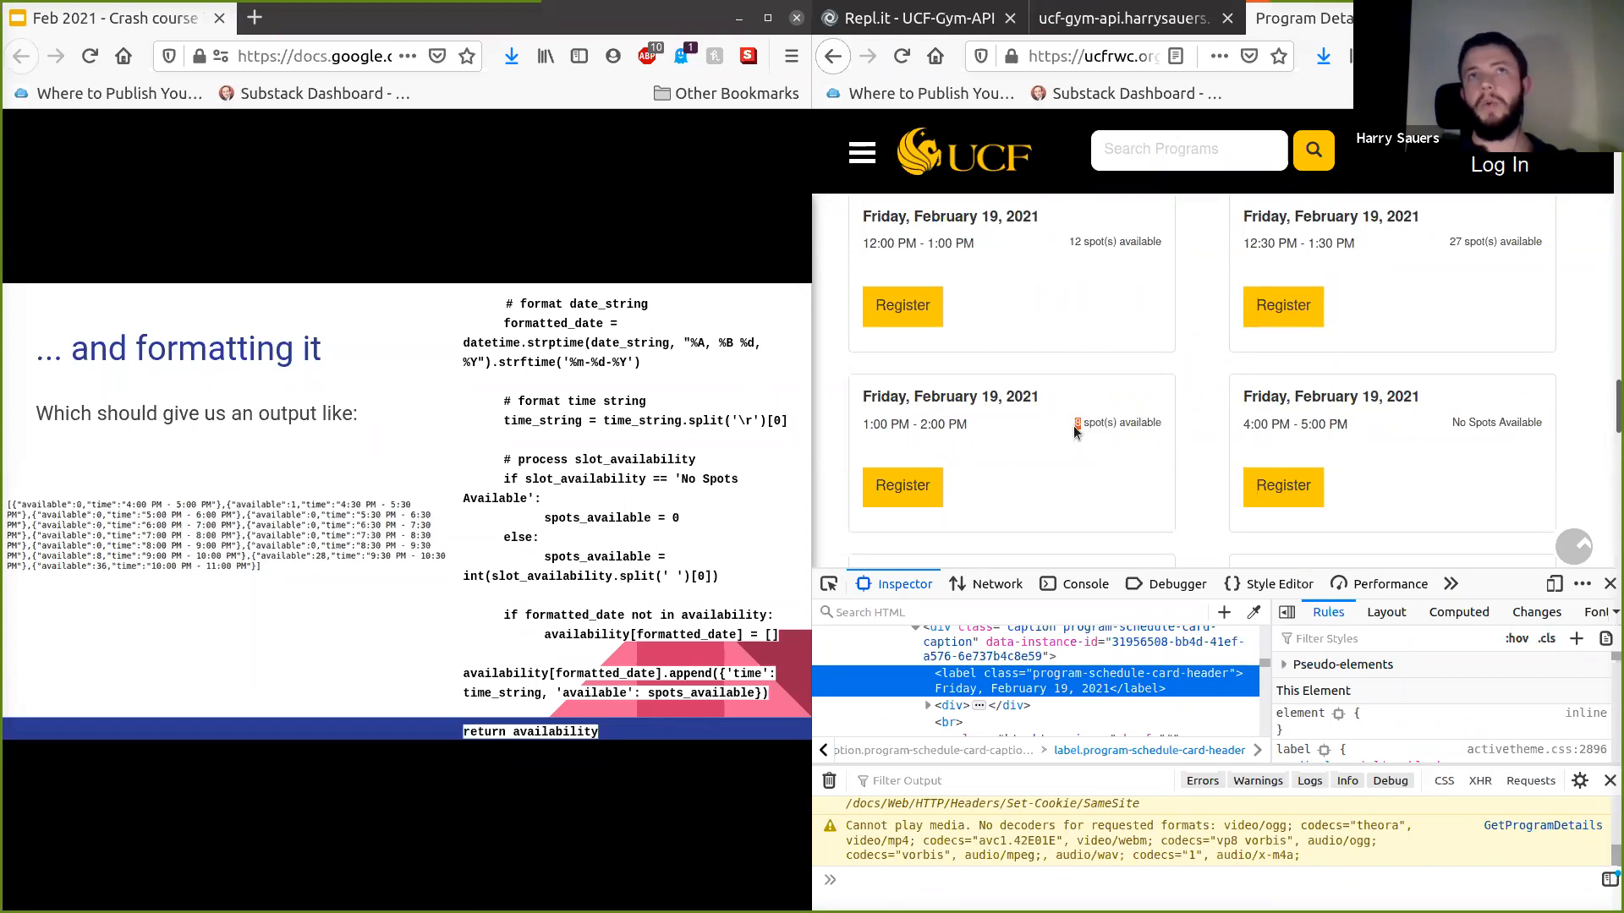
pyautogui.click(912, 18)
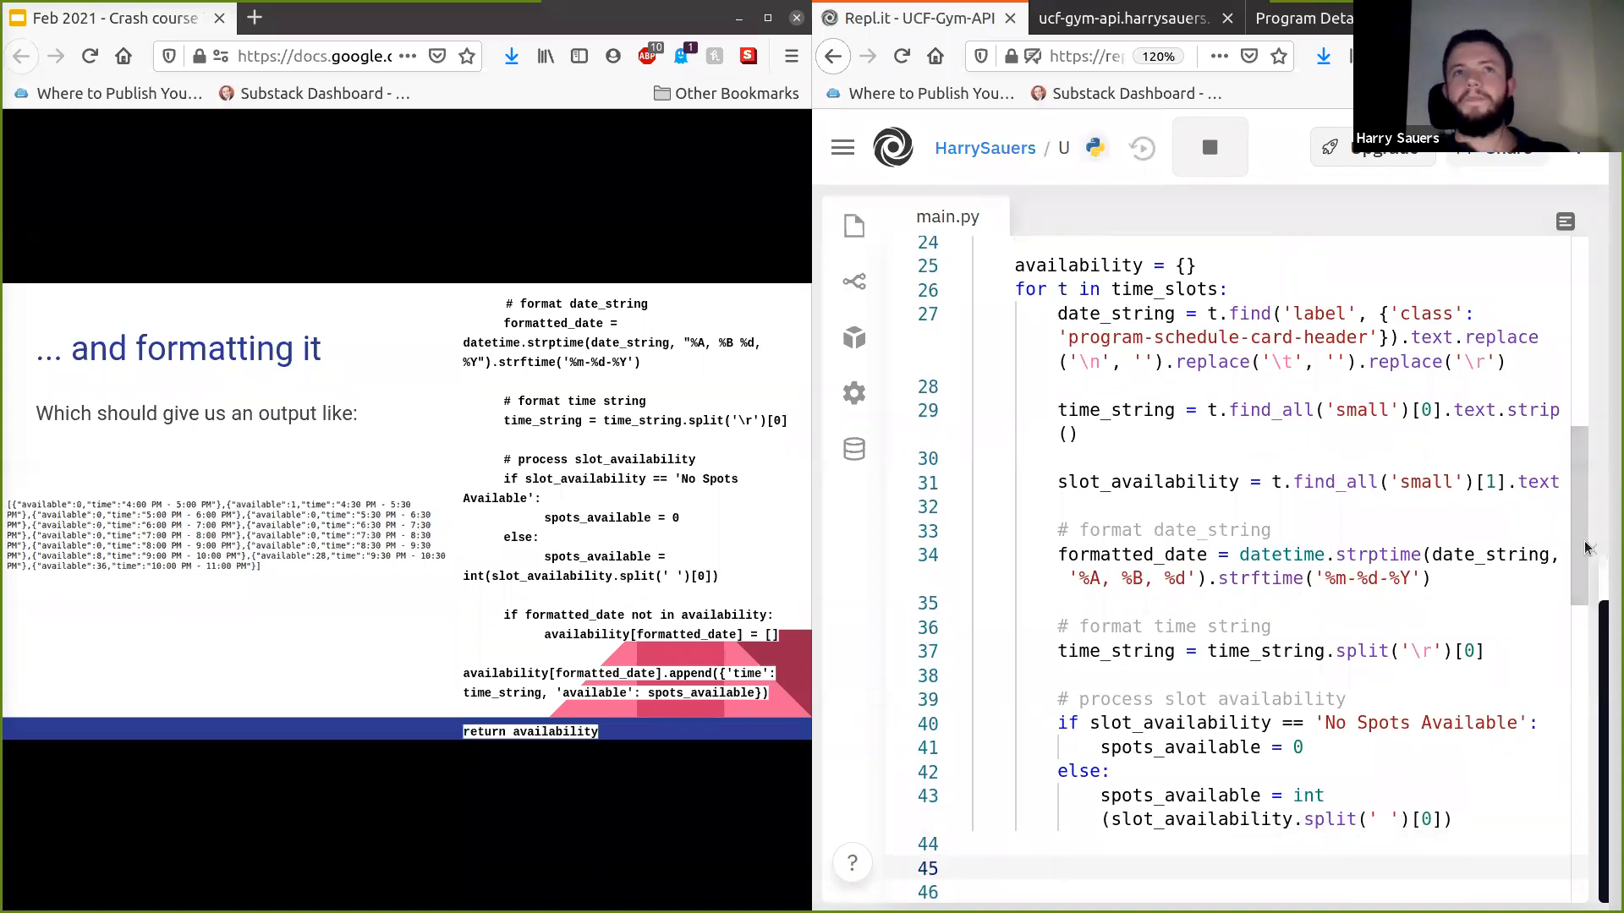
# Add 'if formatted_date not in availability:' setting availability[formatted_date] = []
pyautogui.scroll(3)
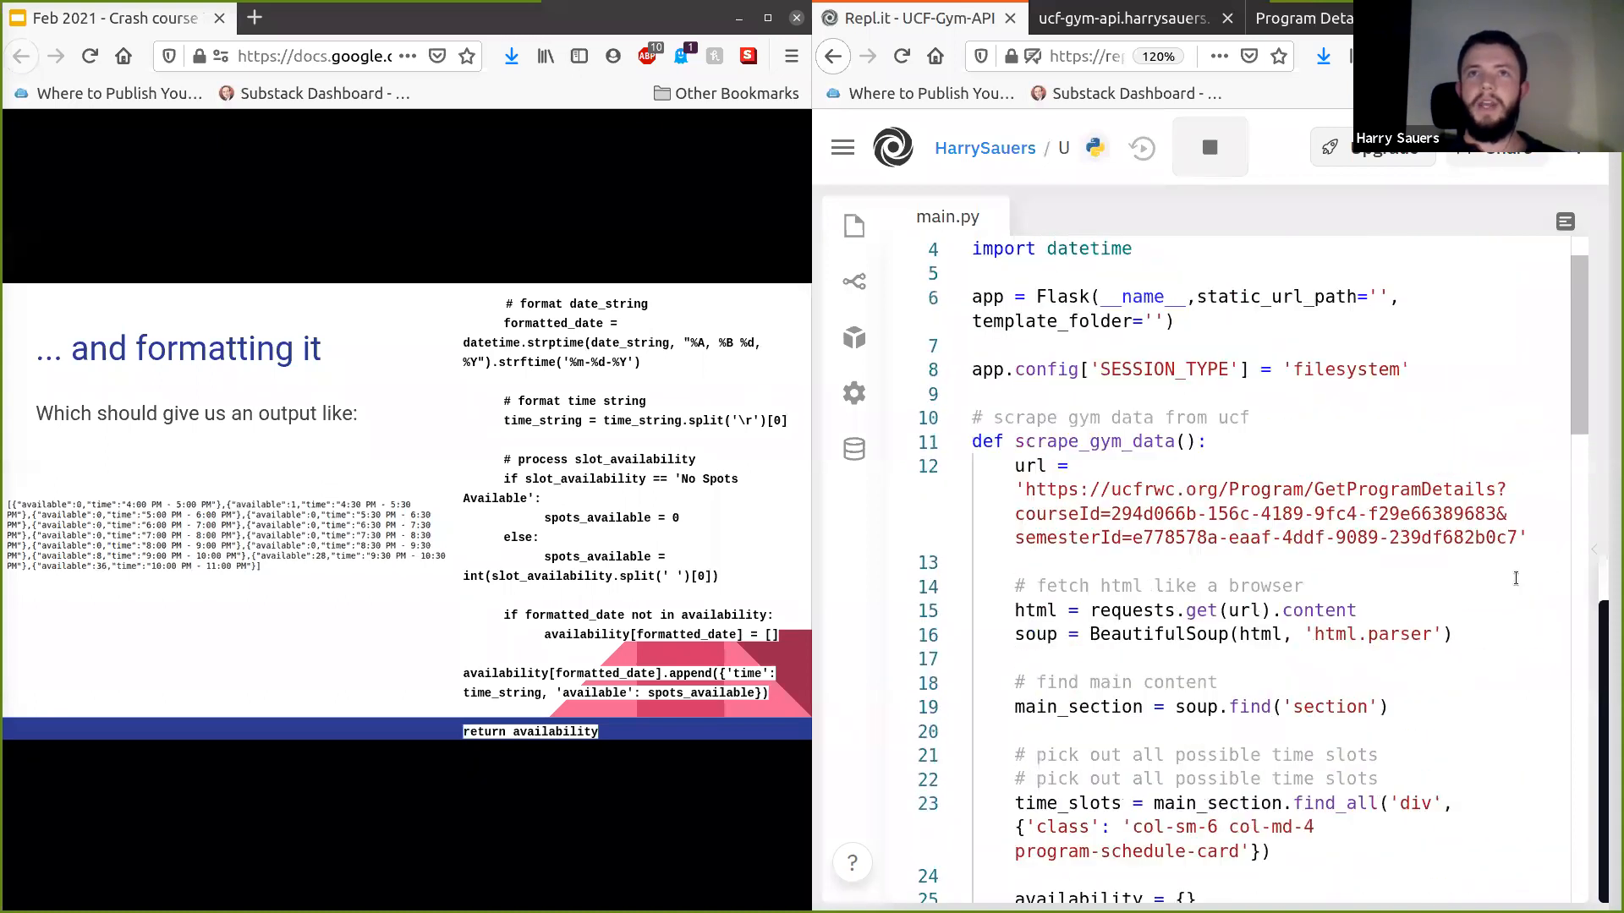
pyautogui.scroll(-3)
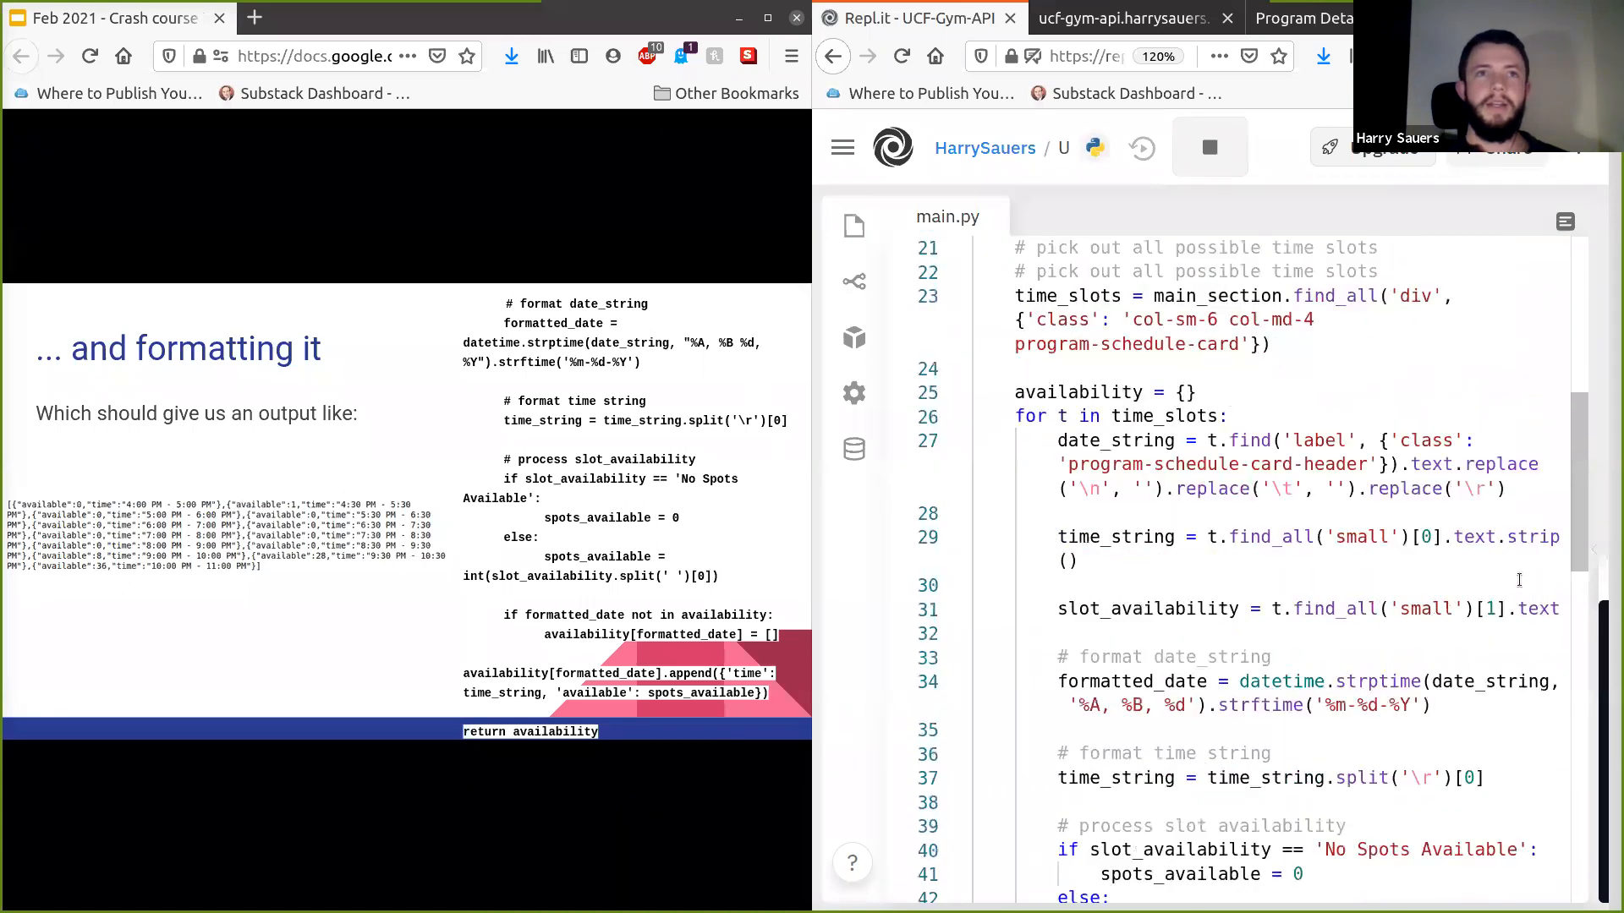
pyautogui.scroll(-3)
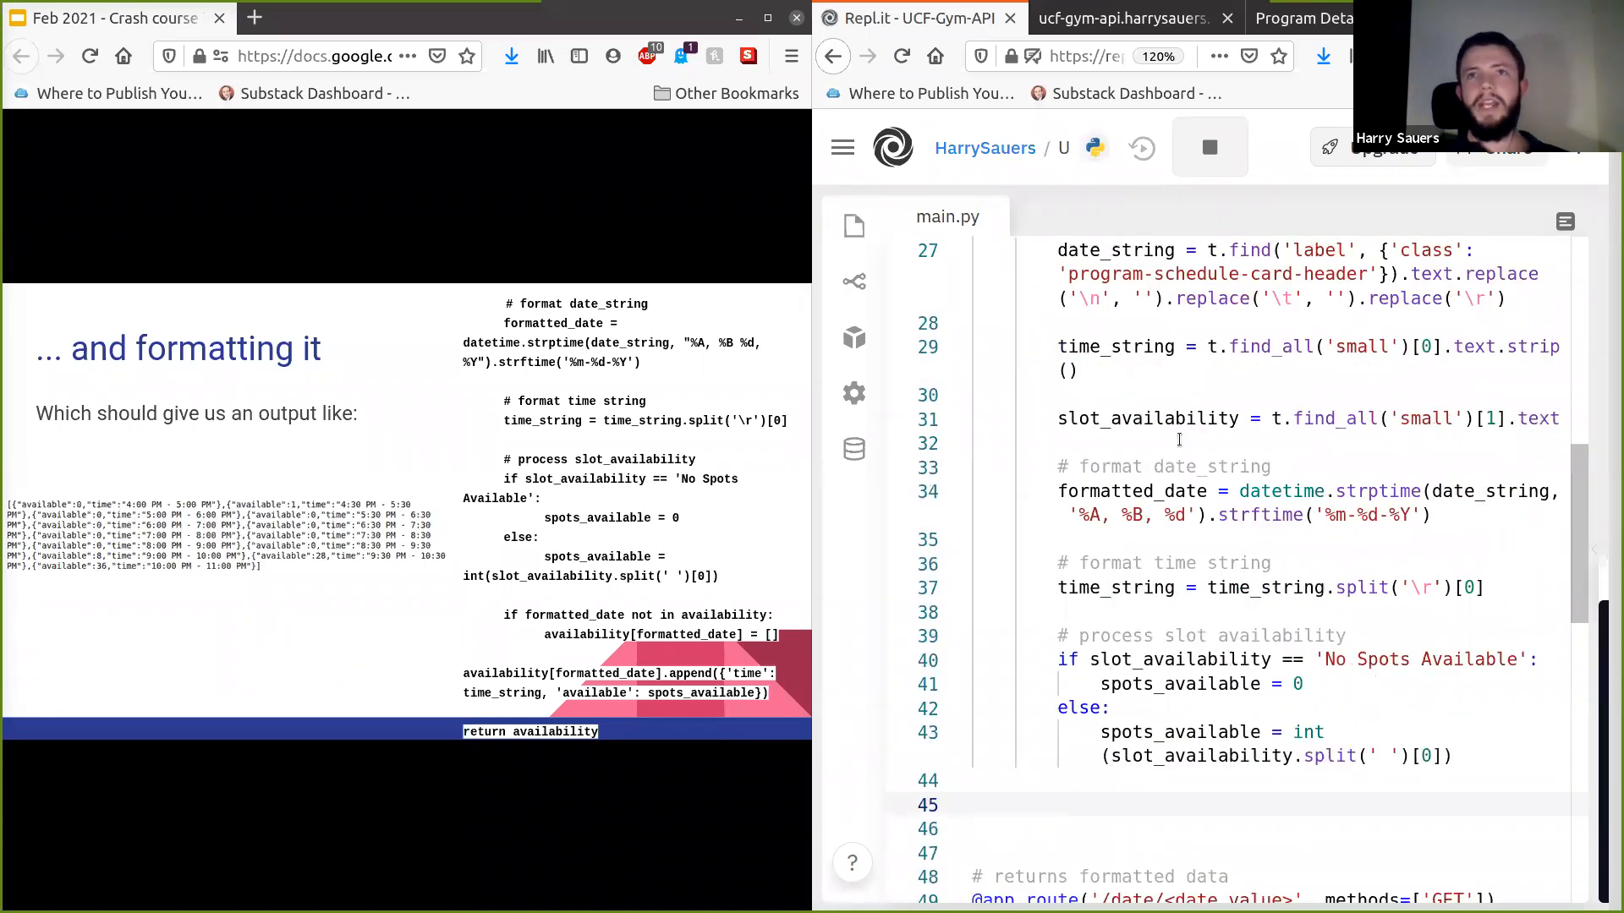
pyautogui.click(1242, 490)
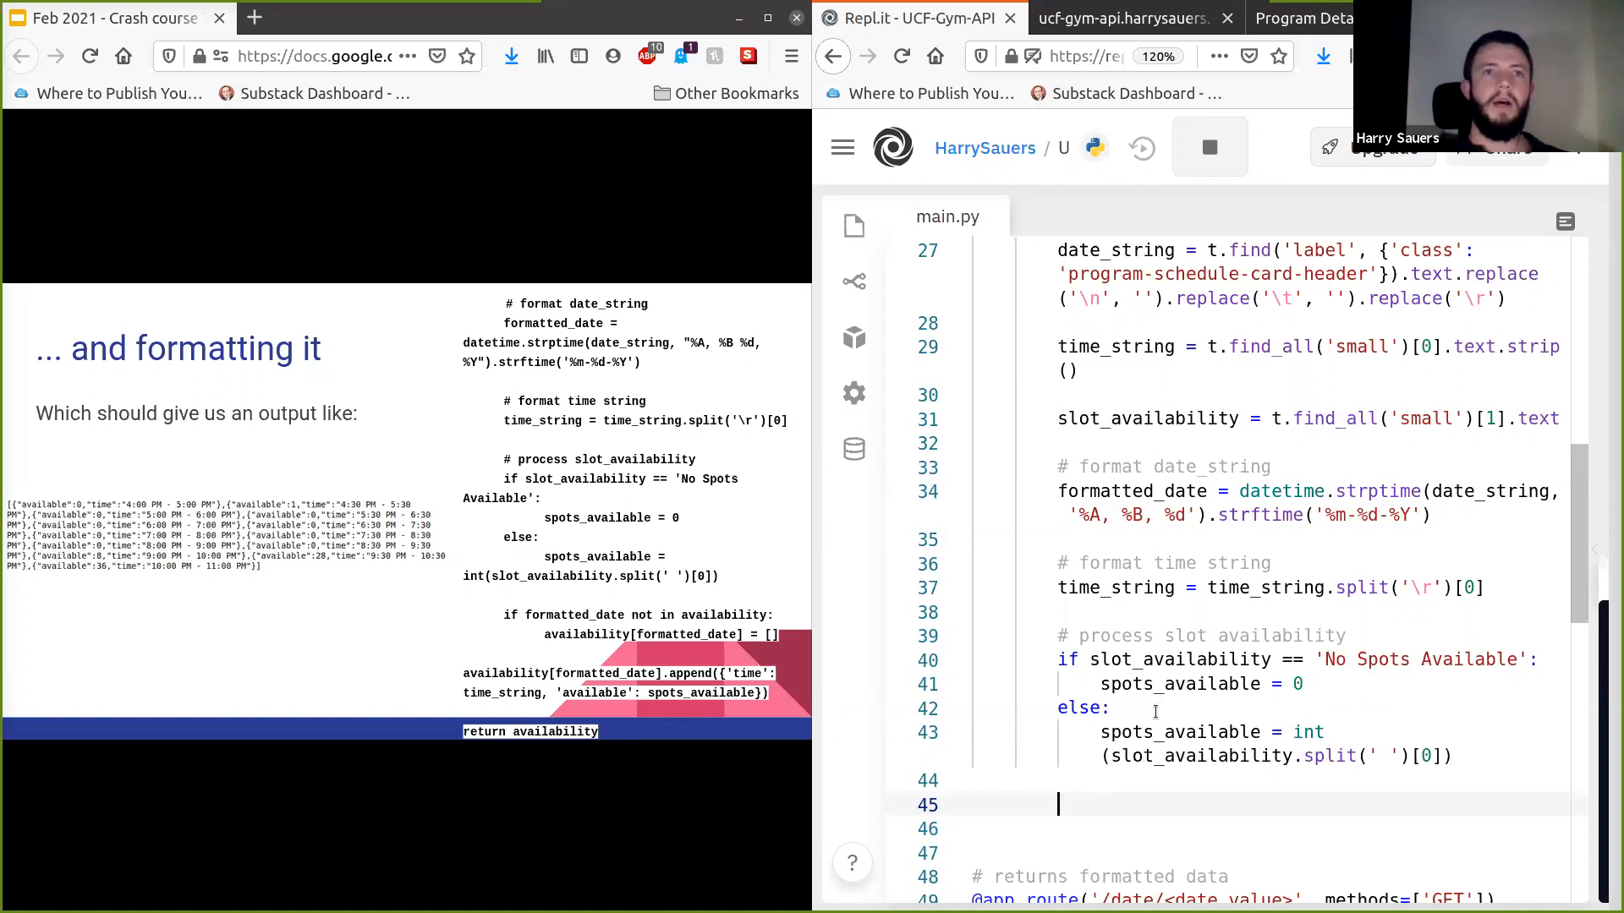
pyautogui.moveTo(585, 644)
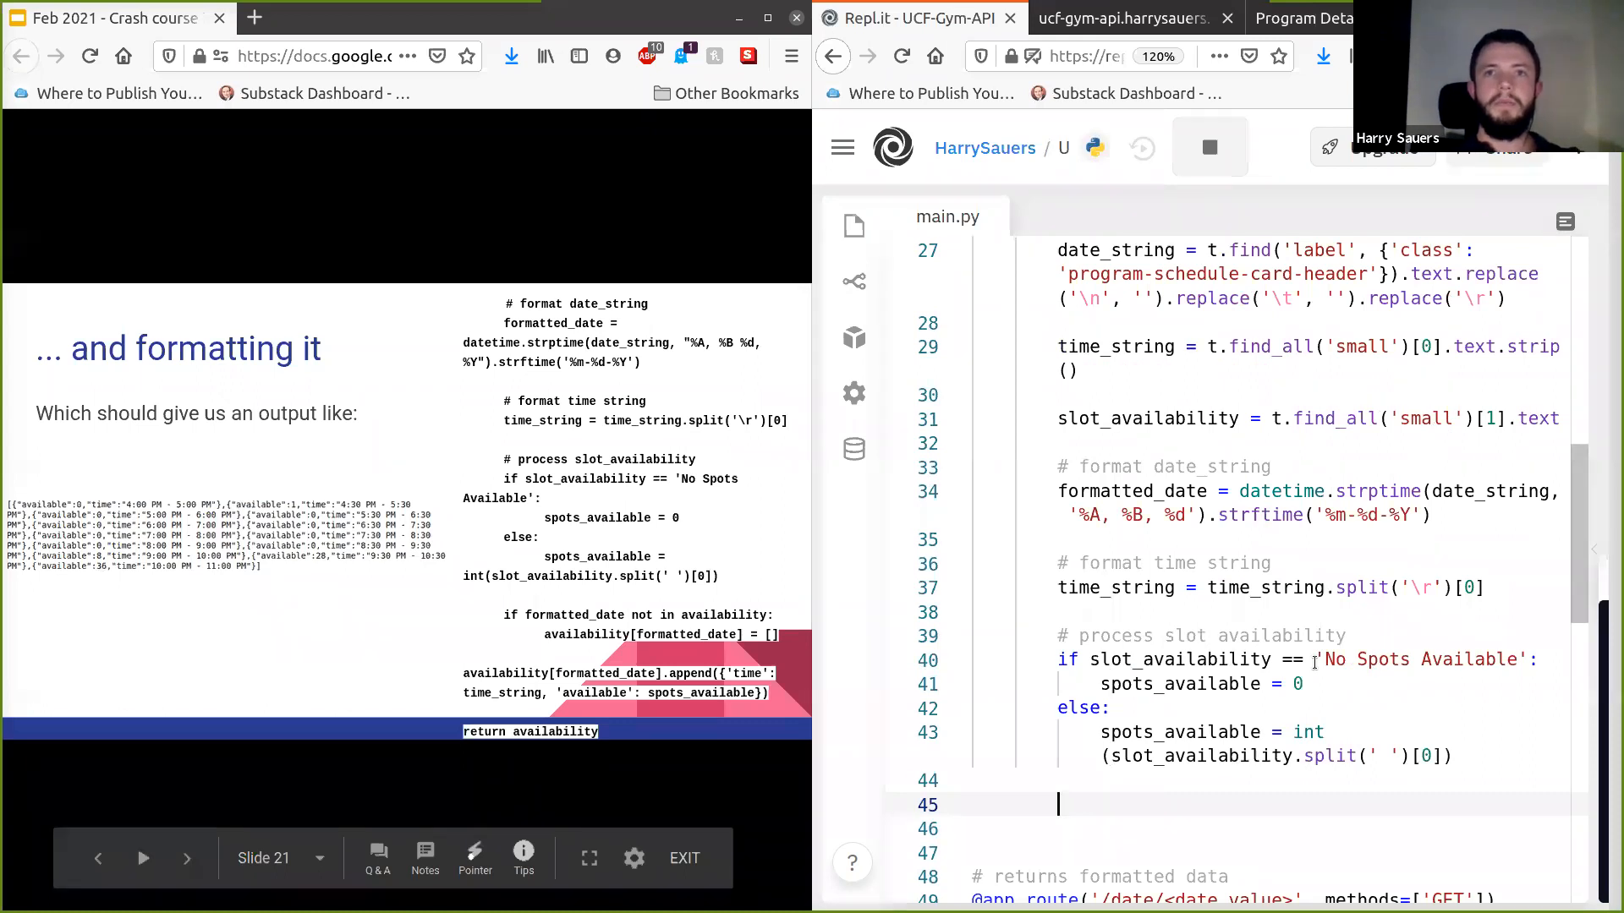
pyautogui.write('if formatted')
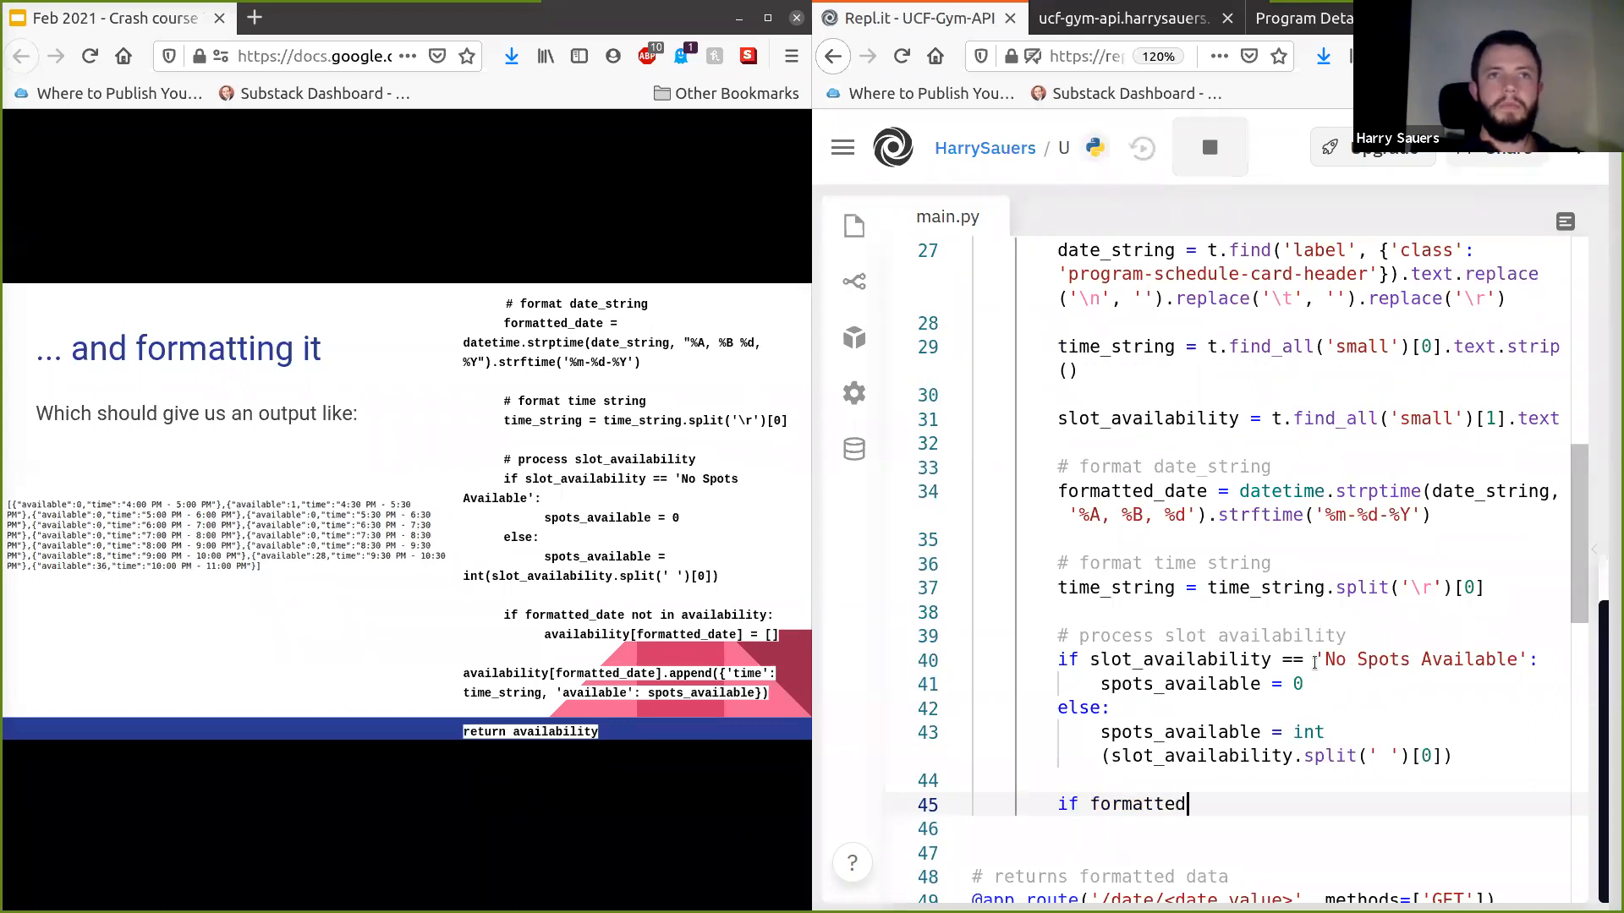
pyautogui.write('_date not')
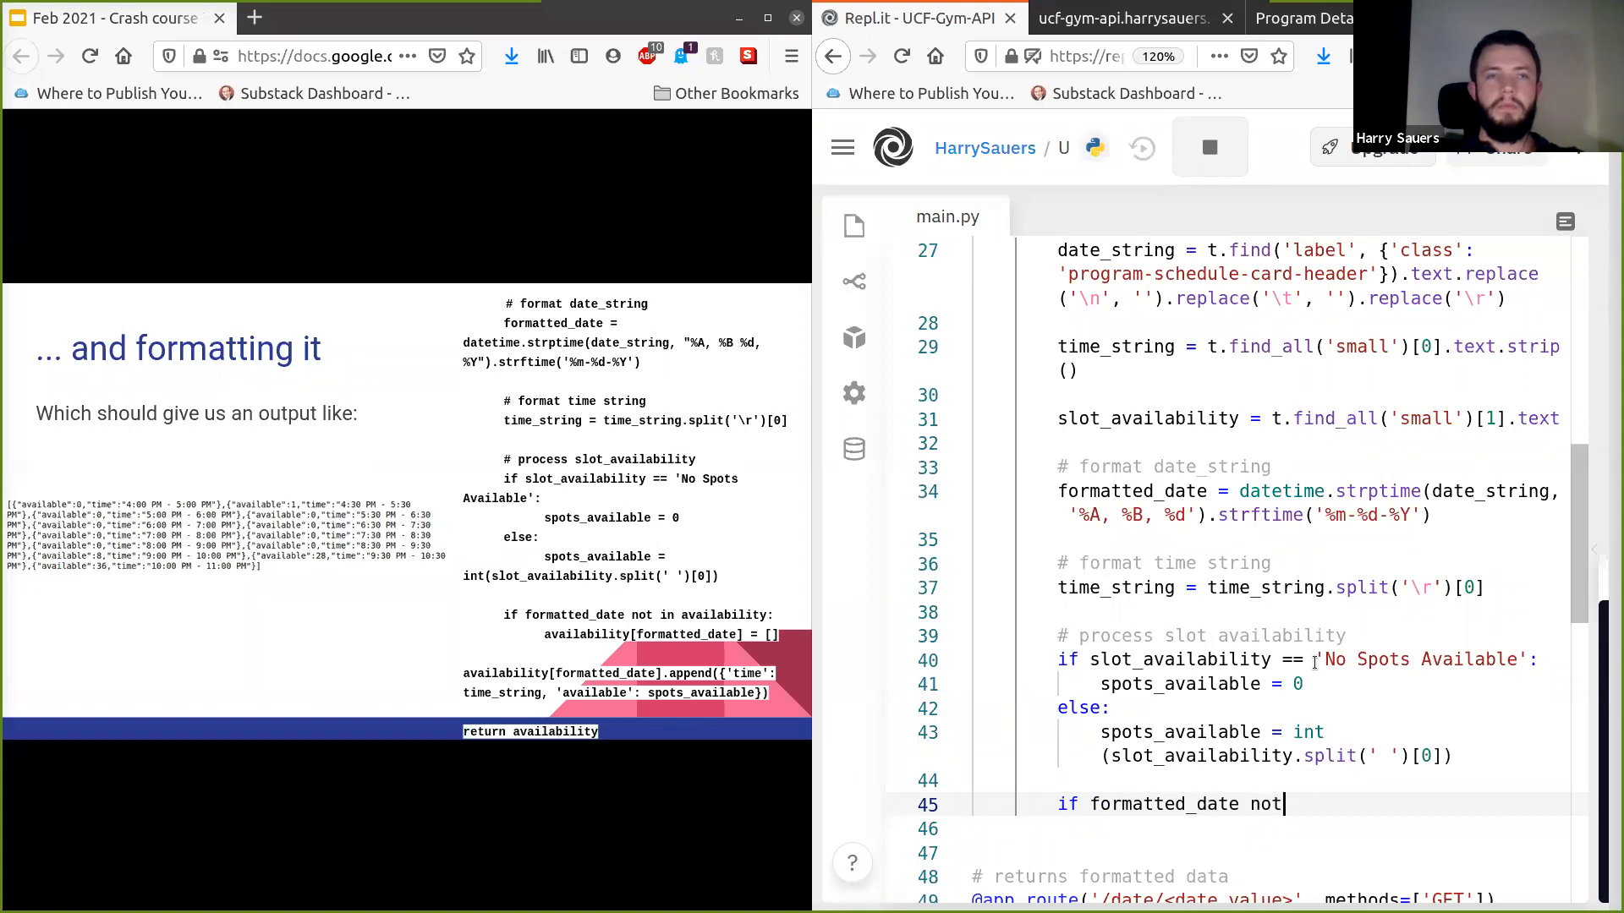
pyautogui.write('in availability:')
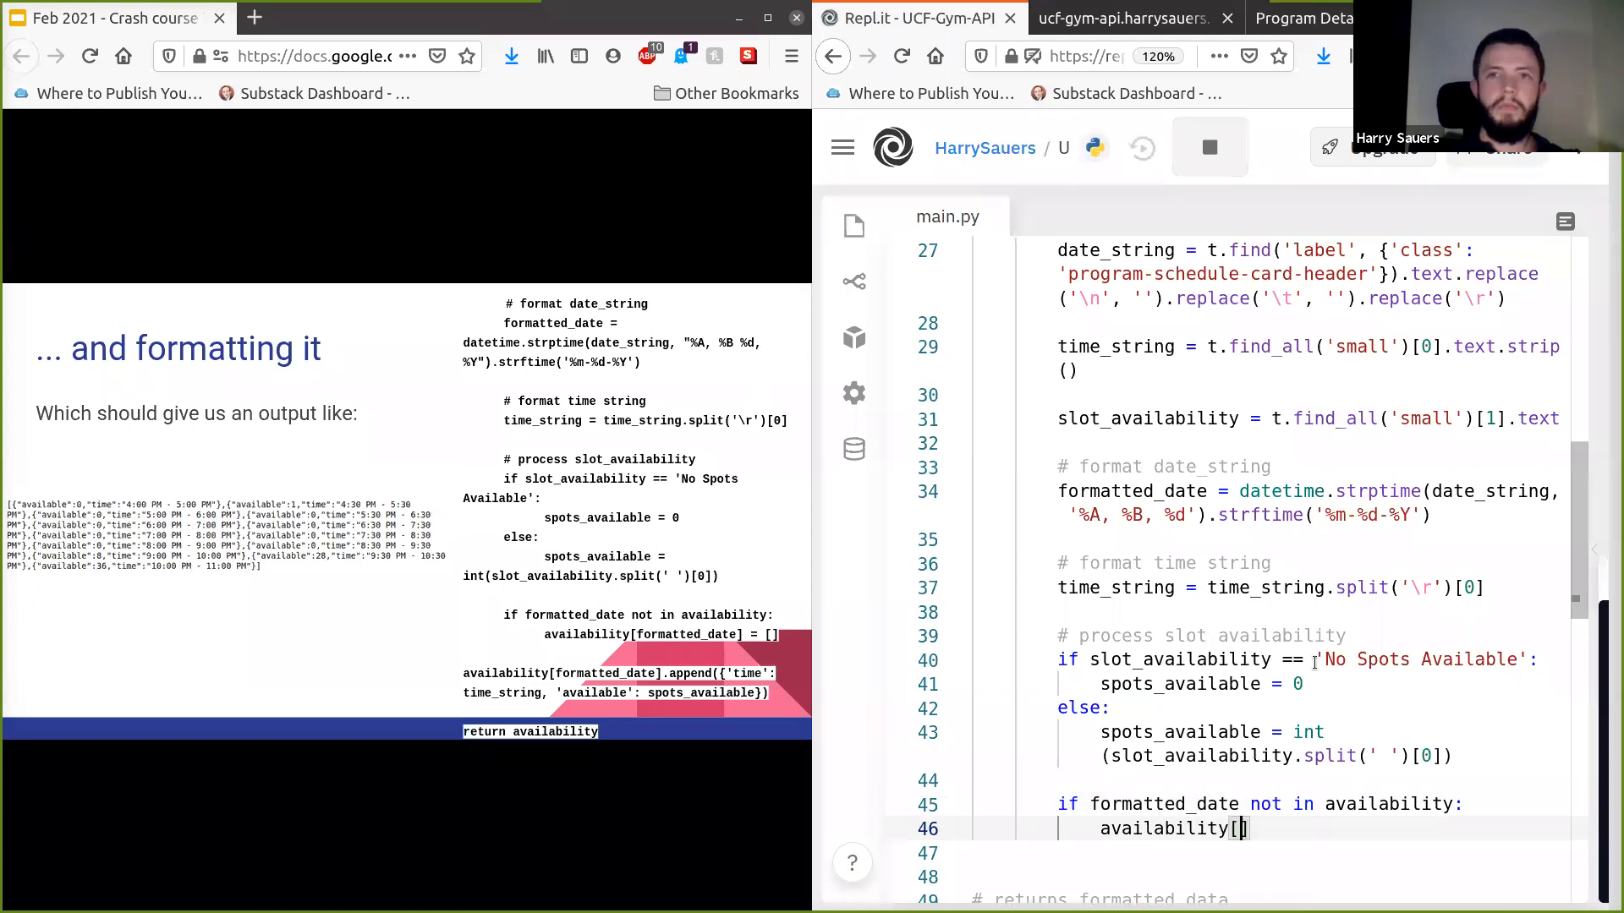
pyautogui.write('formatted_date]')
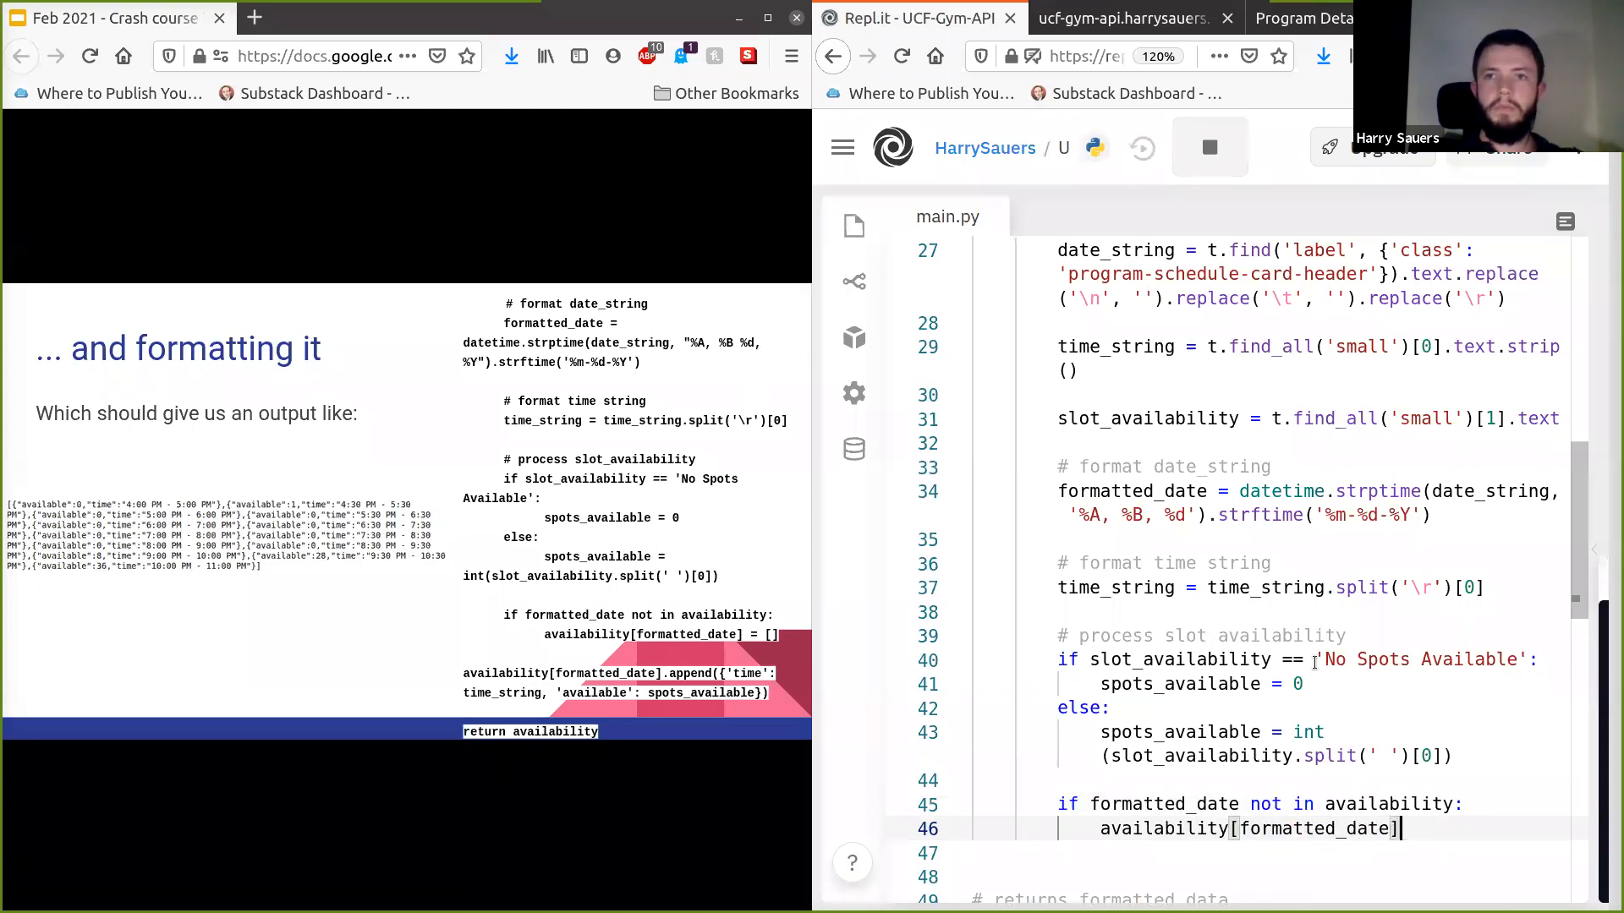
pyautogui.write('=')
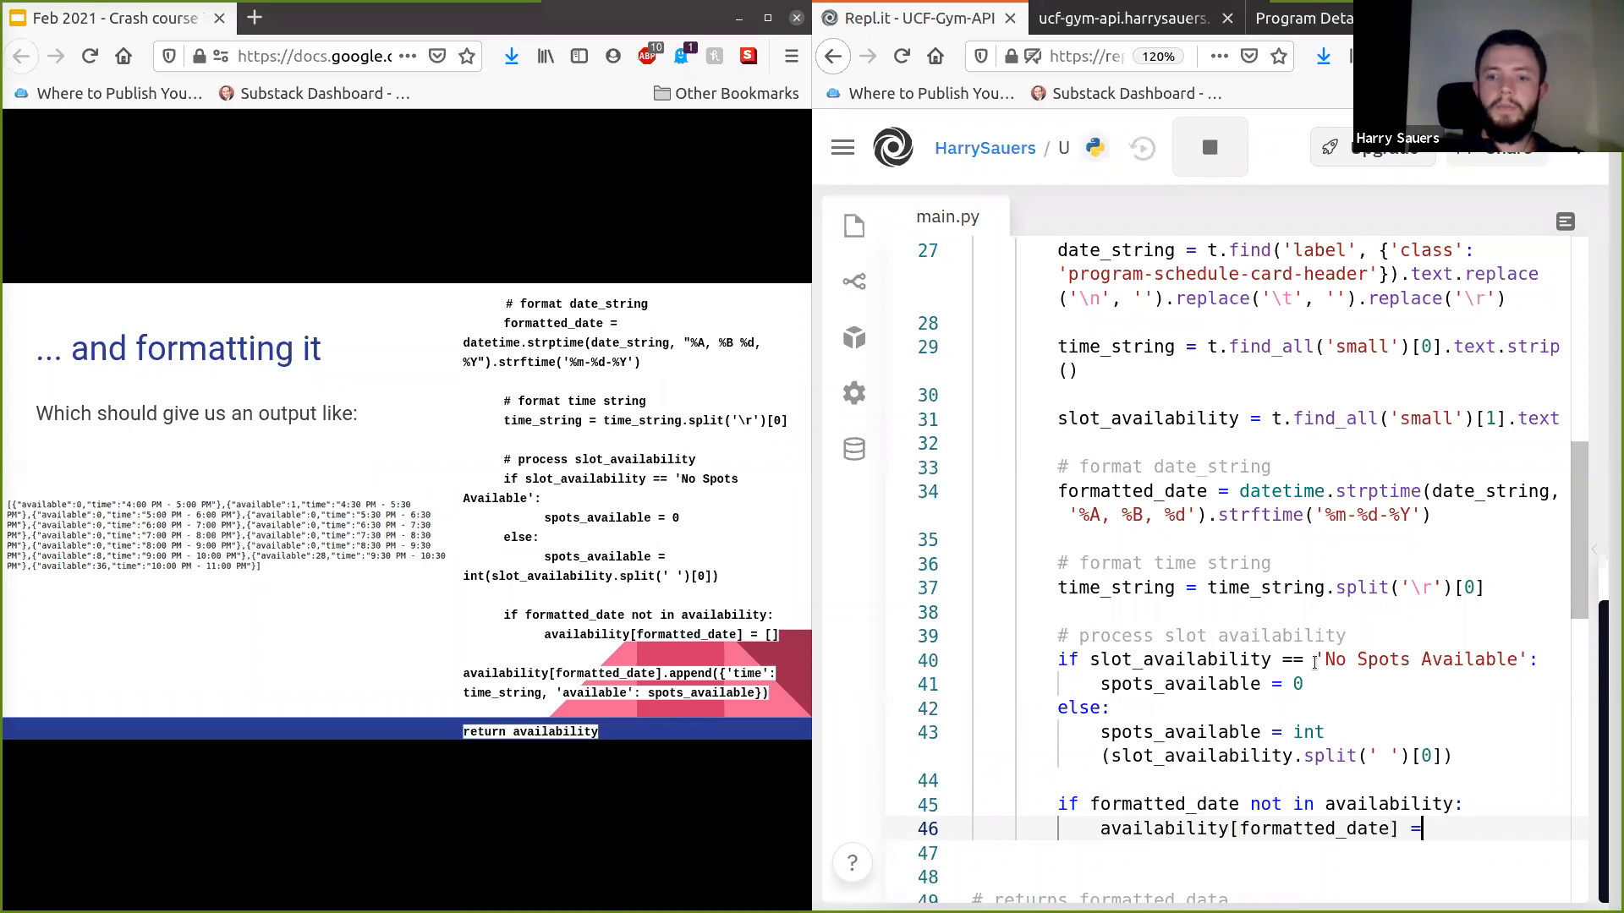
pyautogui.write('[]')
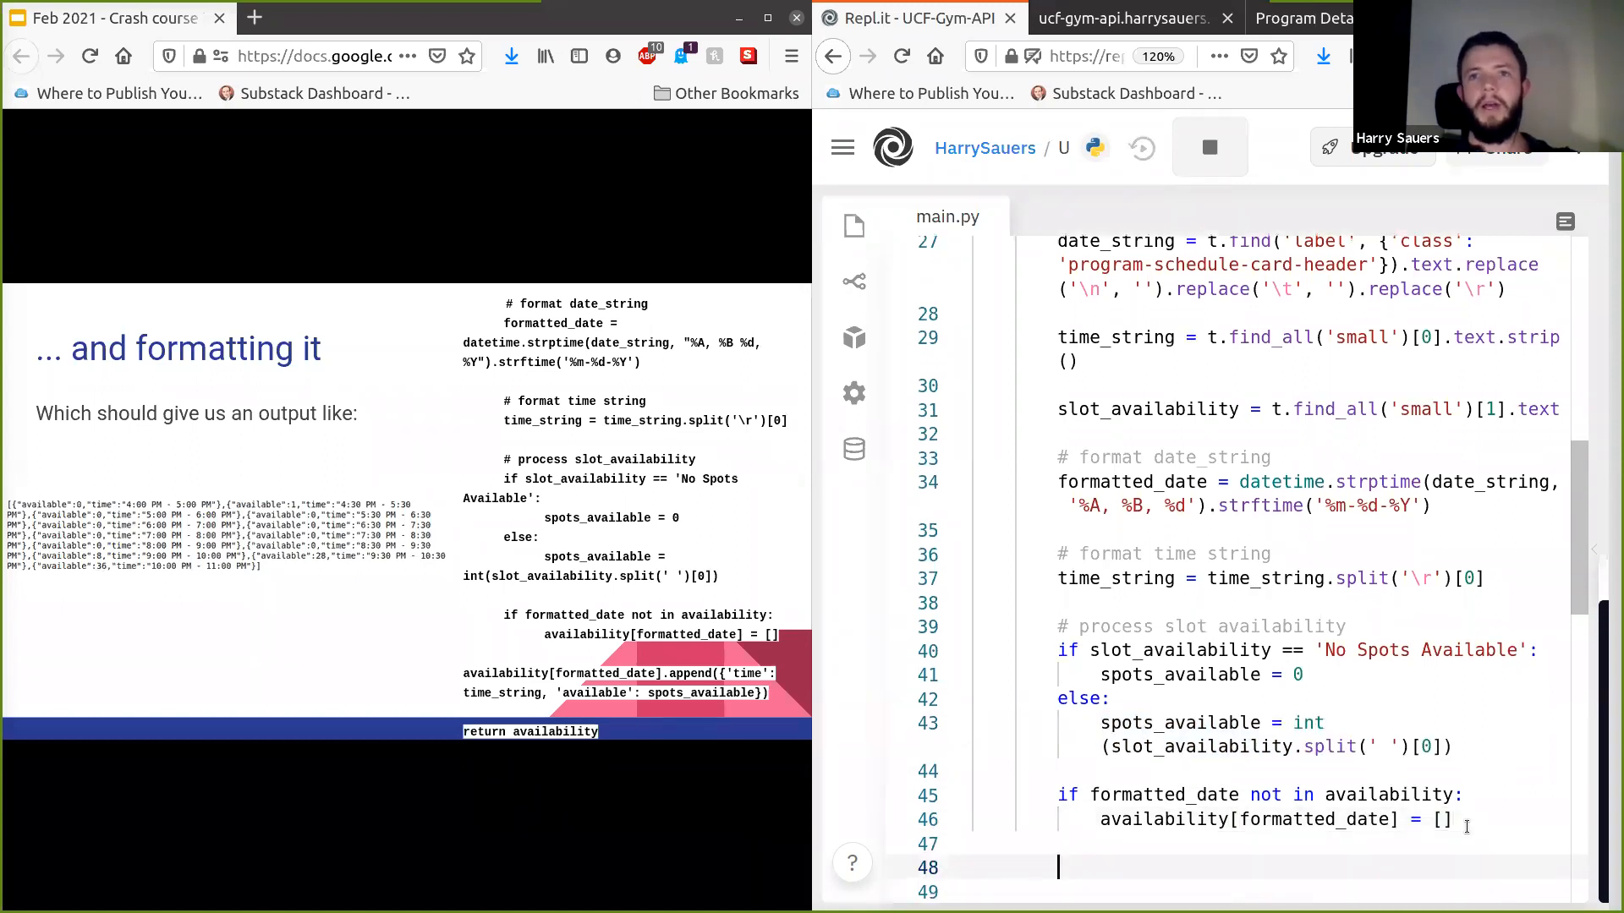
pyautogui.moveTo(1171, 857)
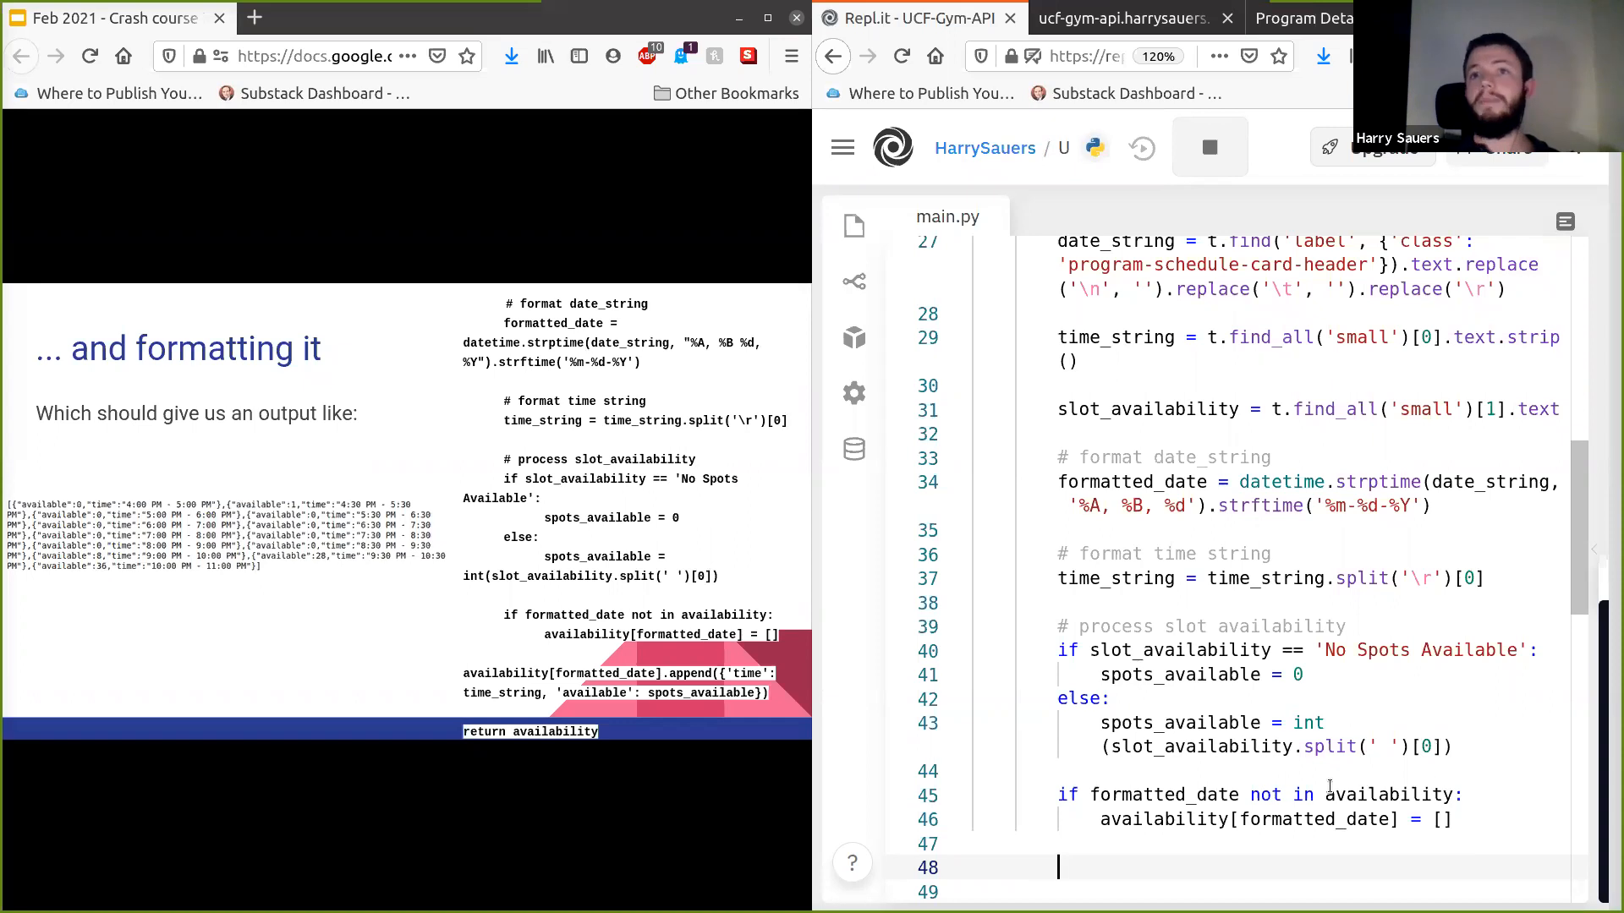
# Append {'time': time_string, 'available': spots_available} to availability[formatted_date]
pyautogui.doubleClick(1313, 819)
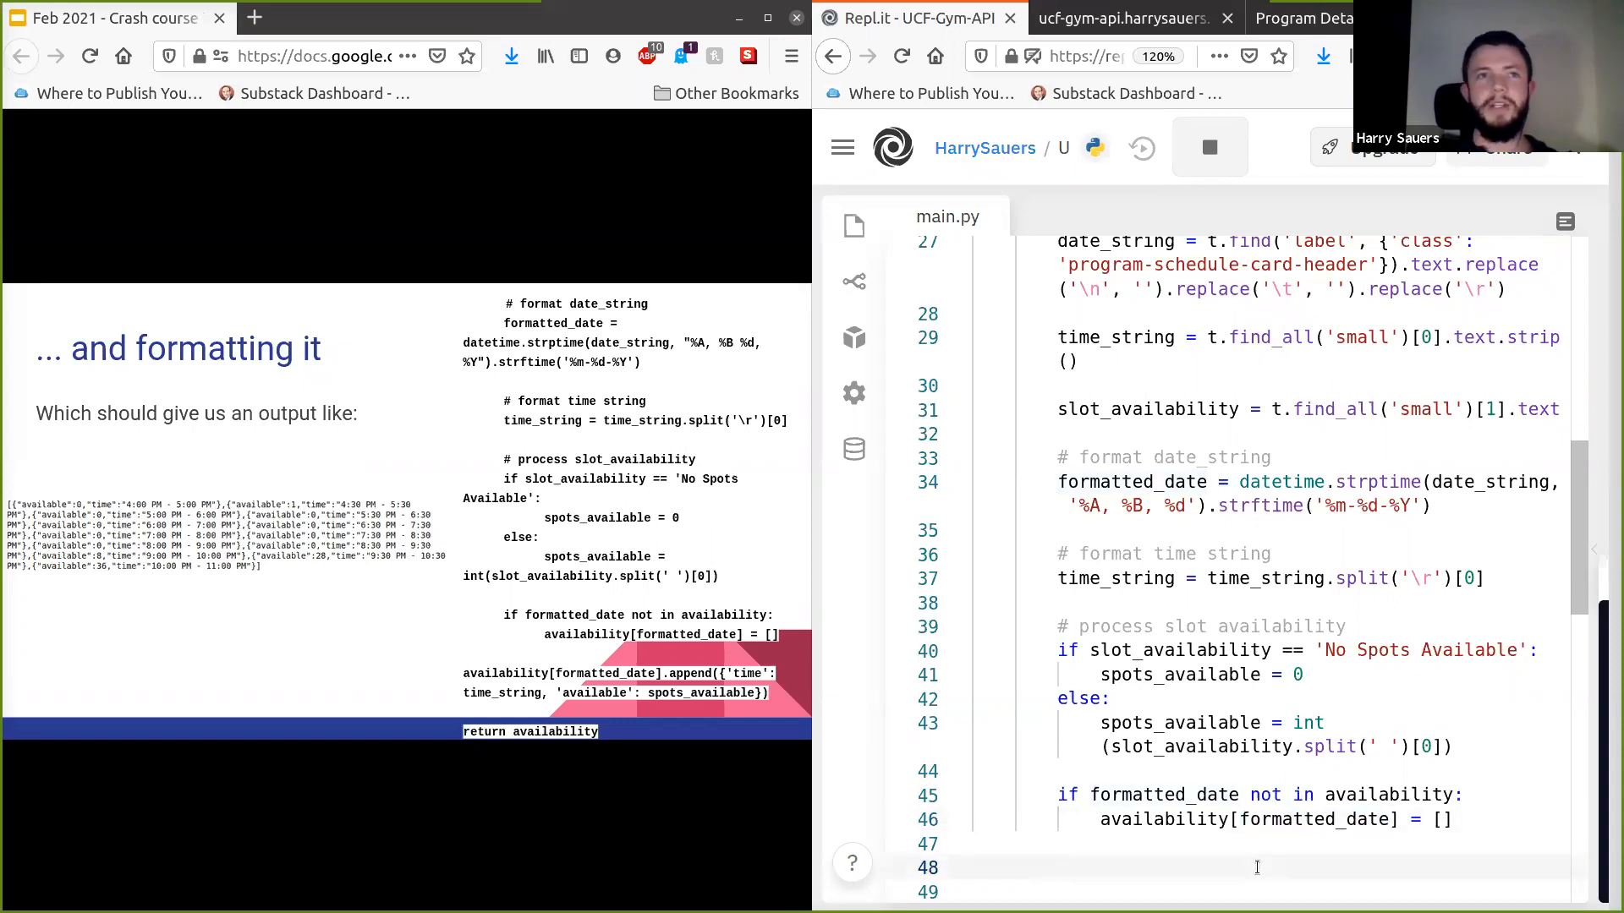
pyautogui.write('avila')
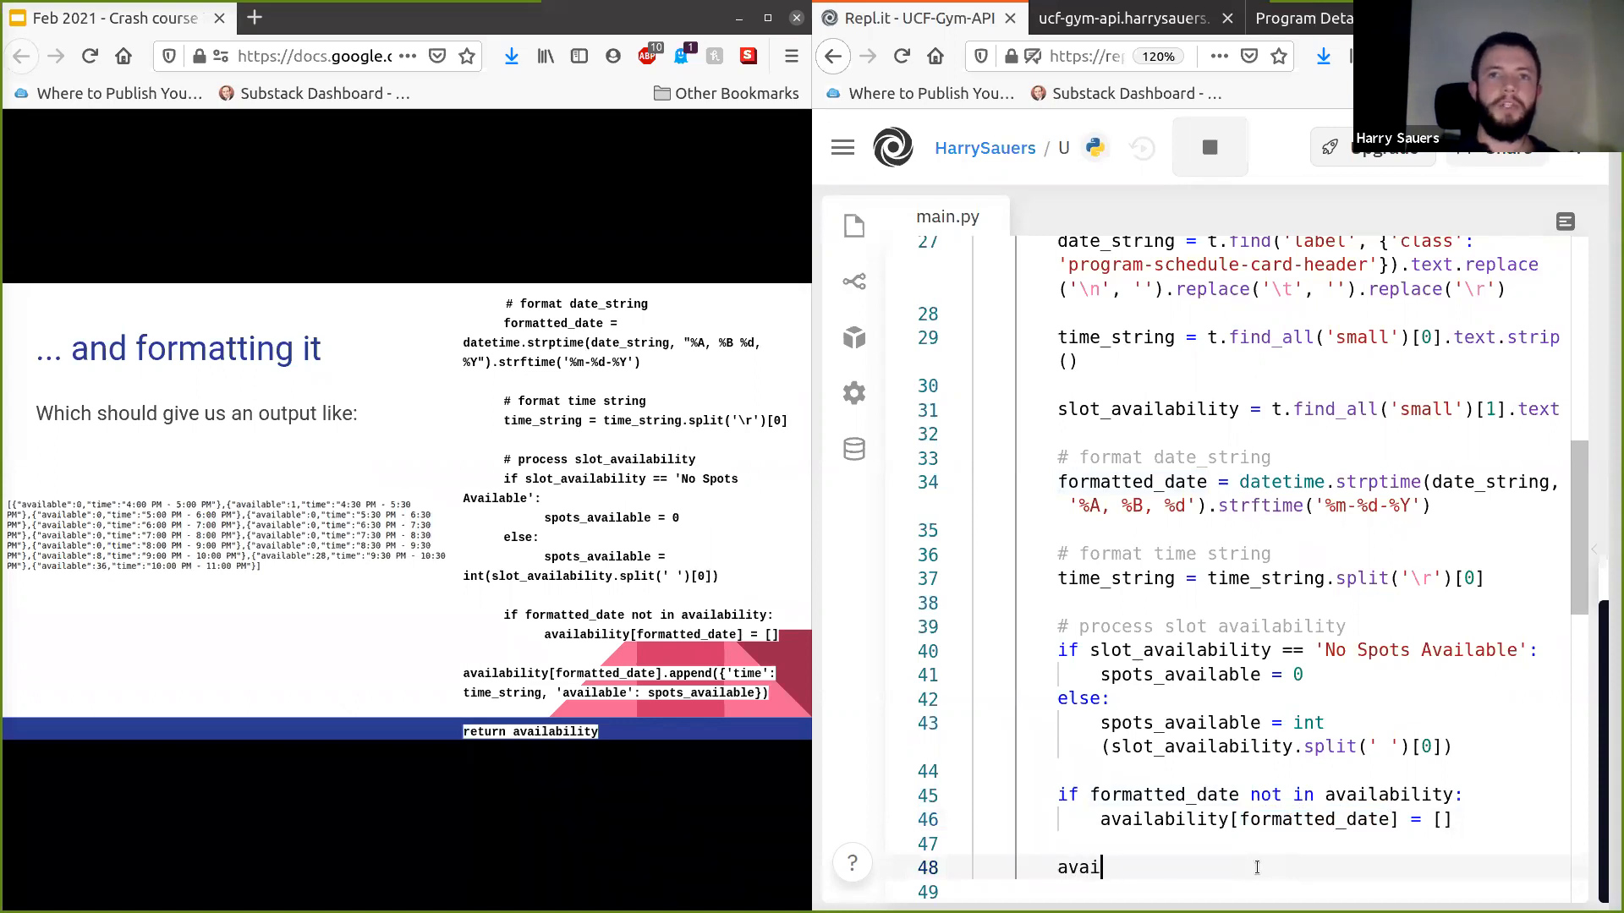
pyautogui.write('lability[formatted)dat')
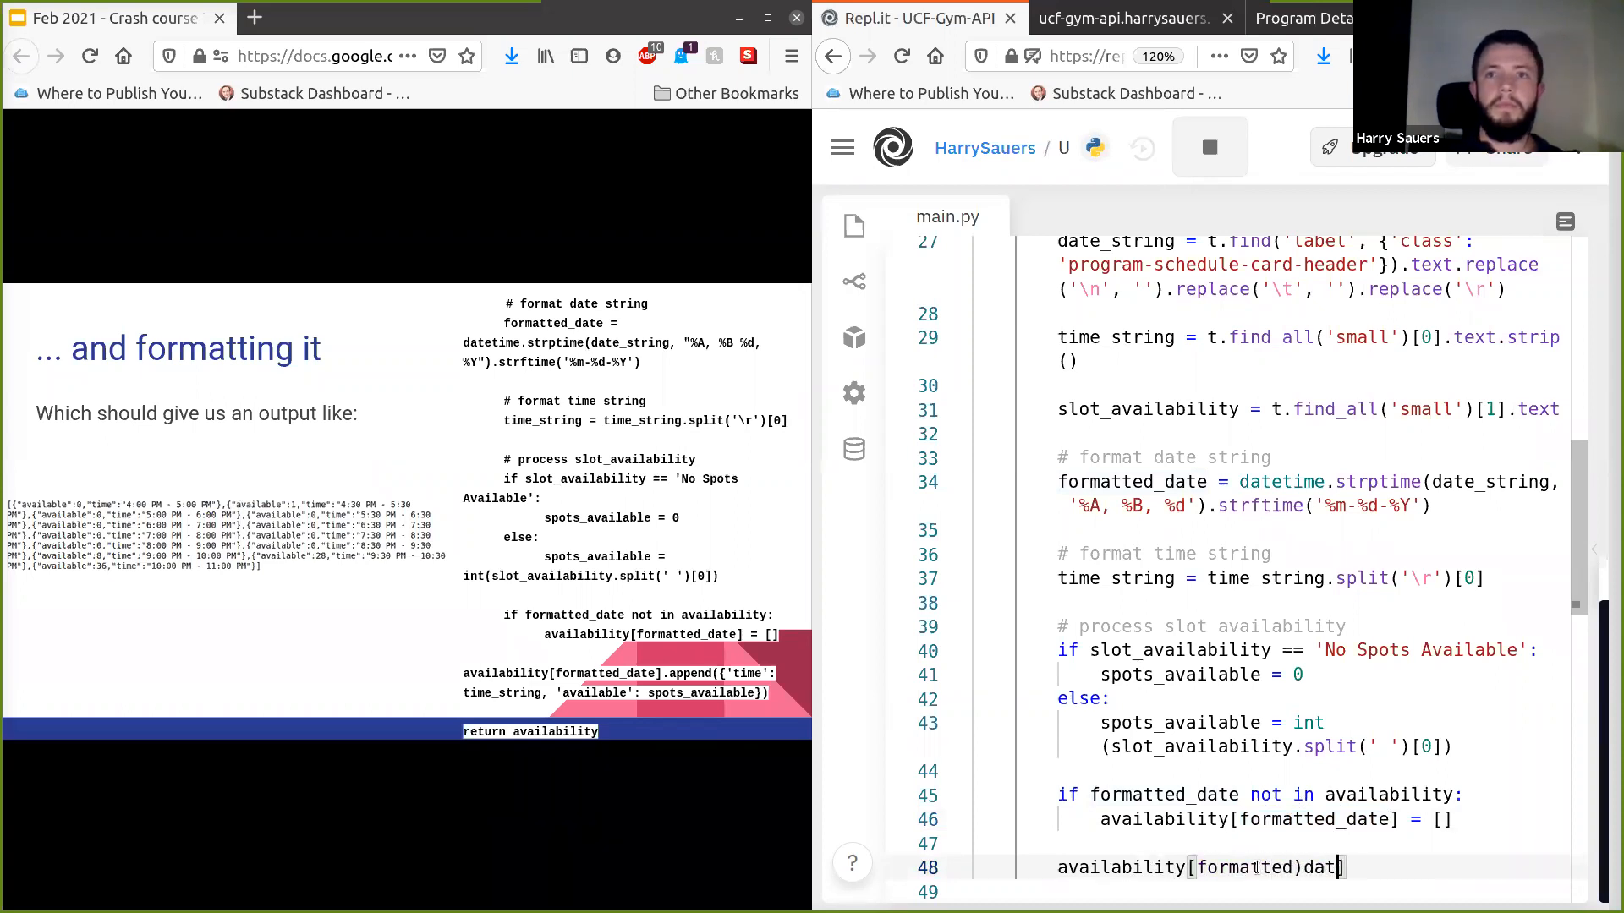
pyautogui.write('e].a')
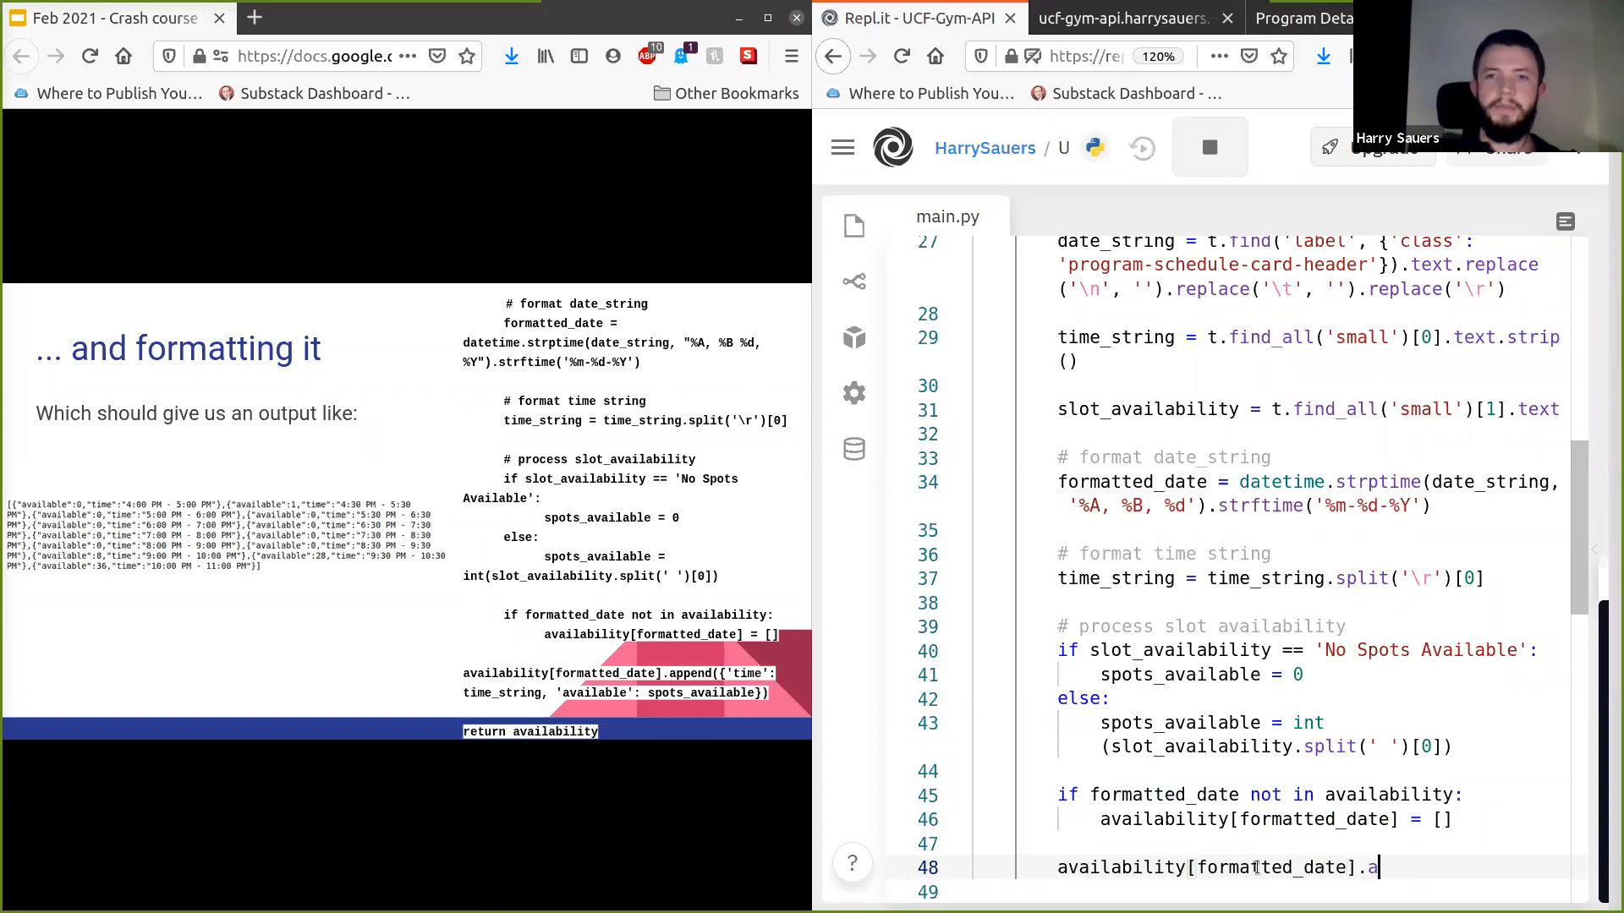
pyautogui.write('ppend()')
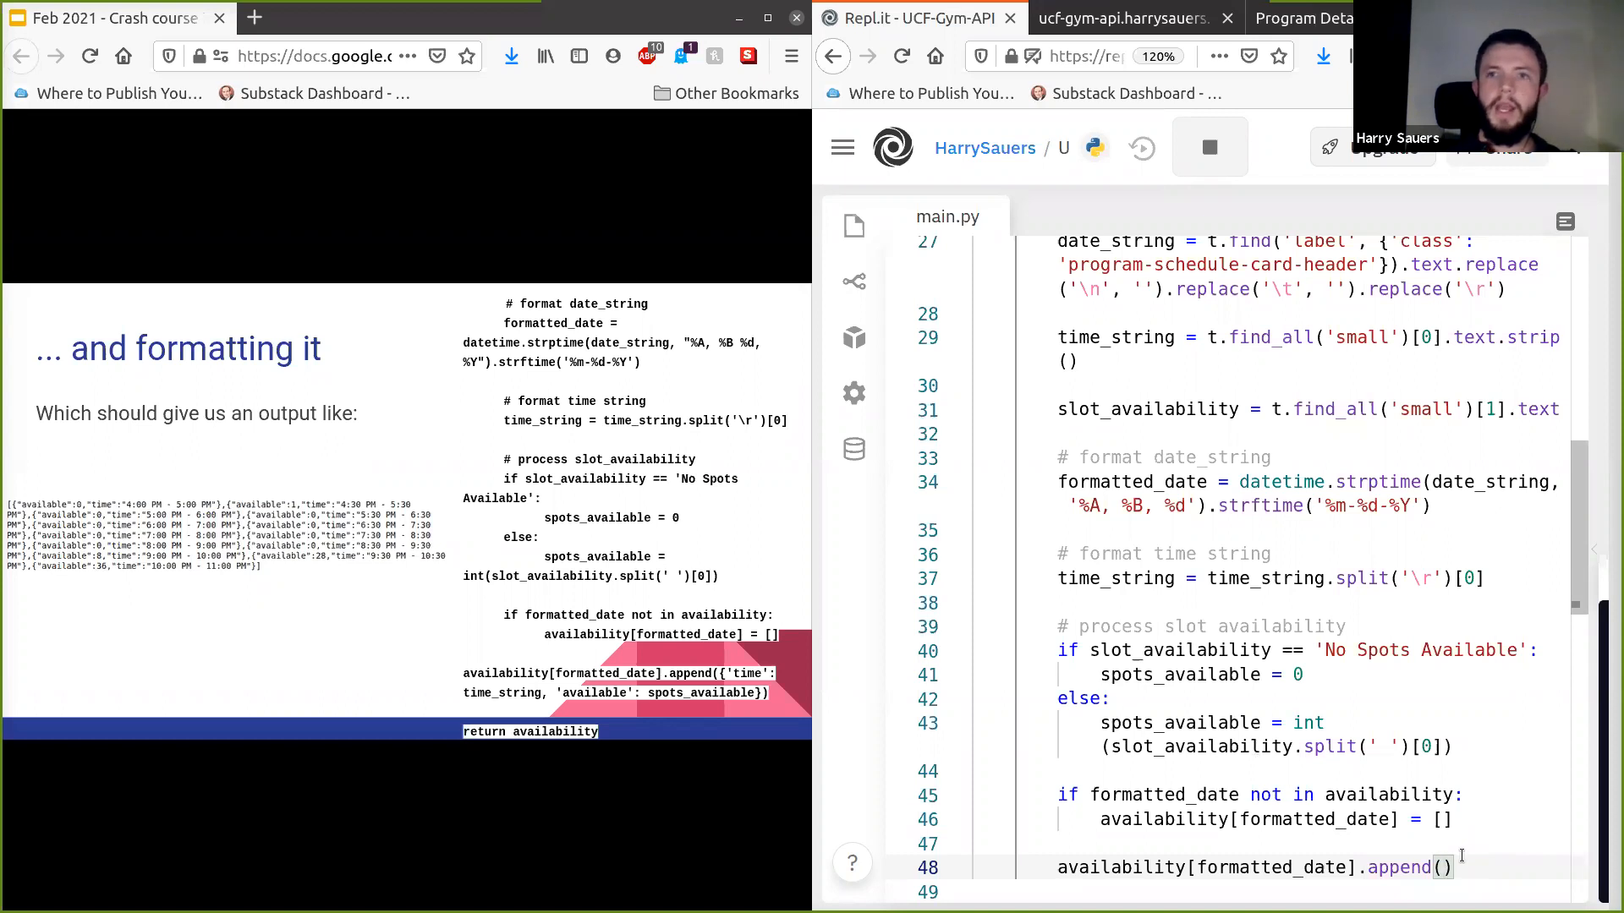
pyautogui.write('{}')
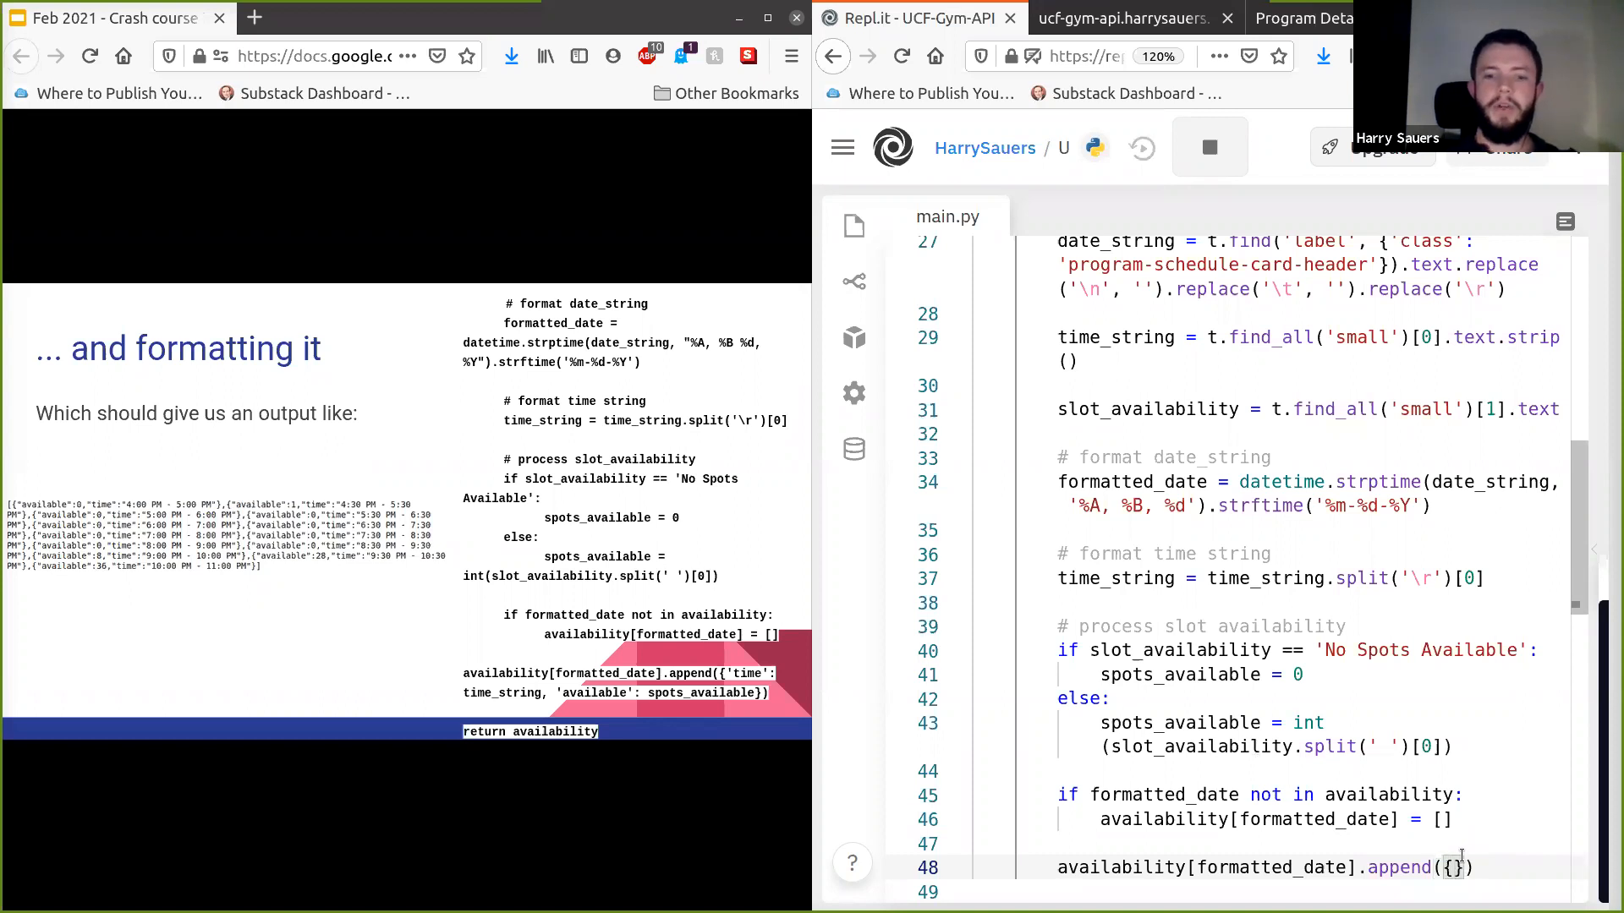
pyautogui.write("'time': time_string, 'available': spo")
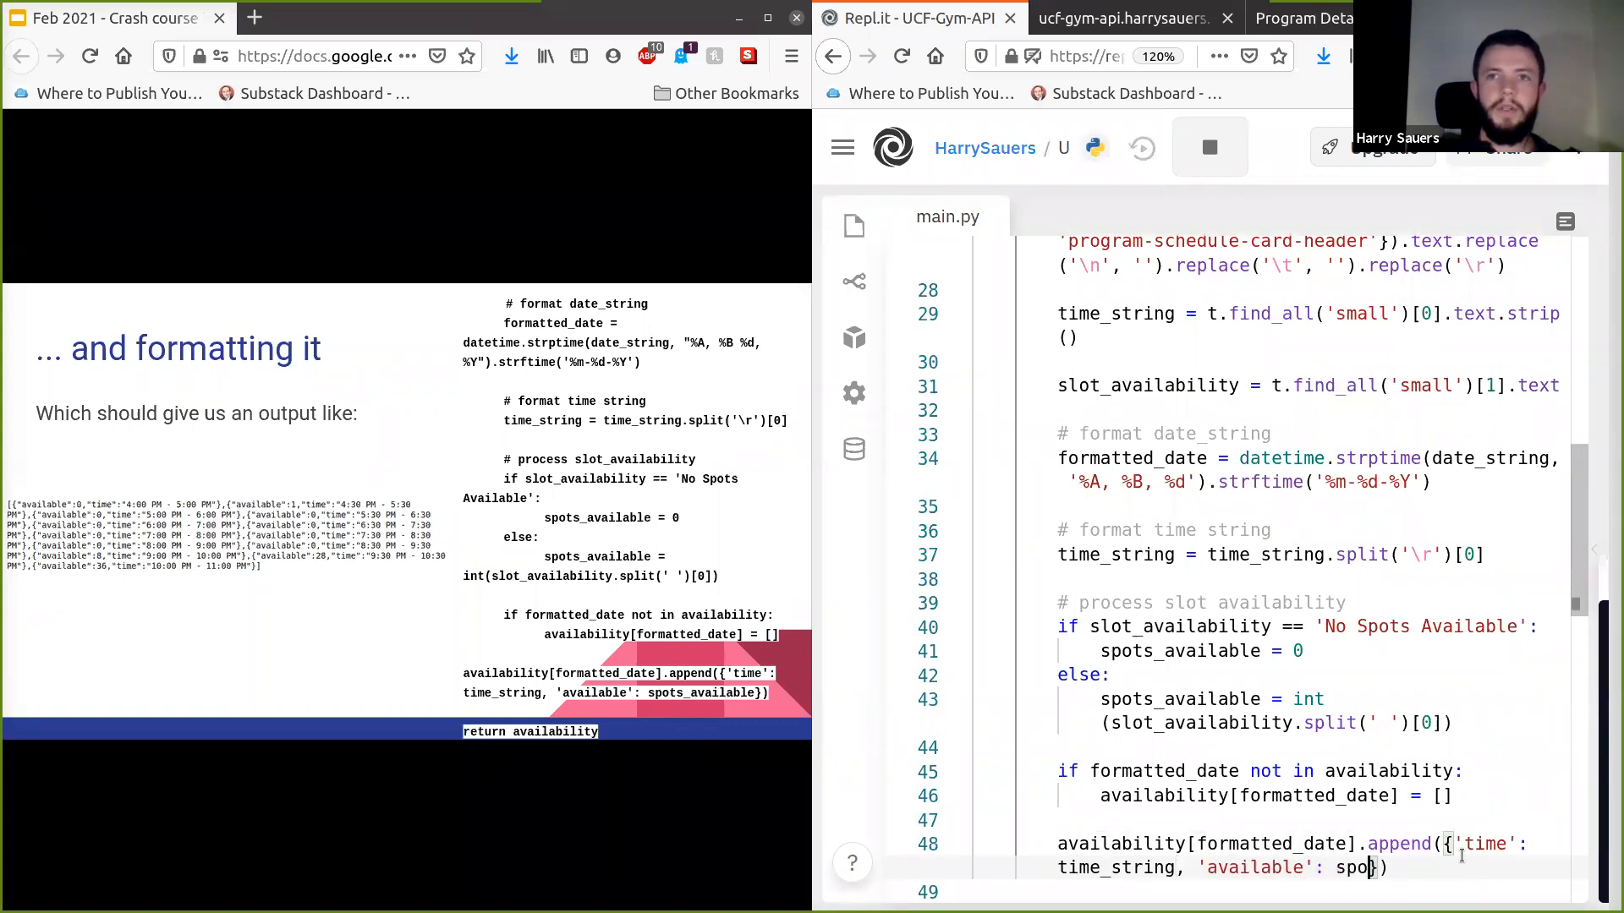
pyautogui.write('ts_spots')
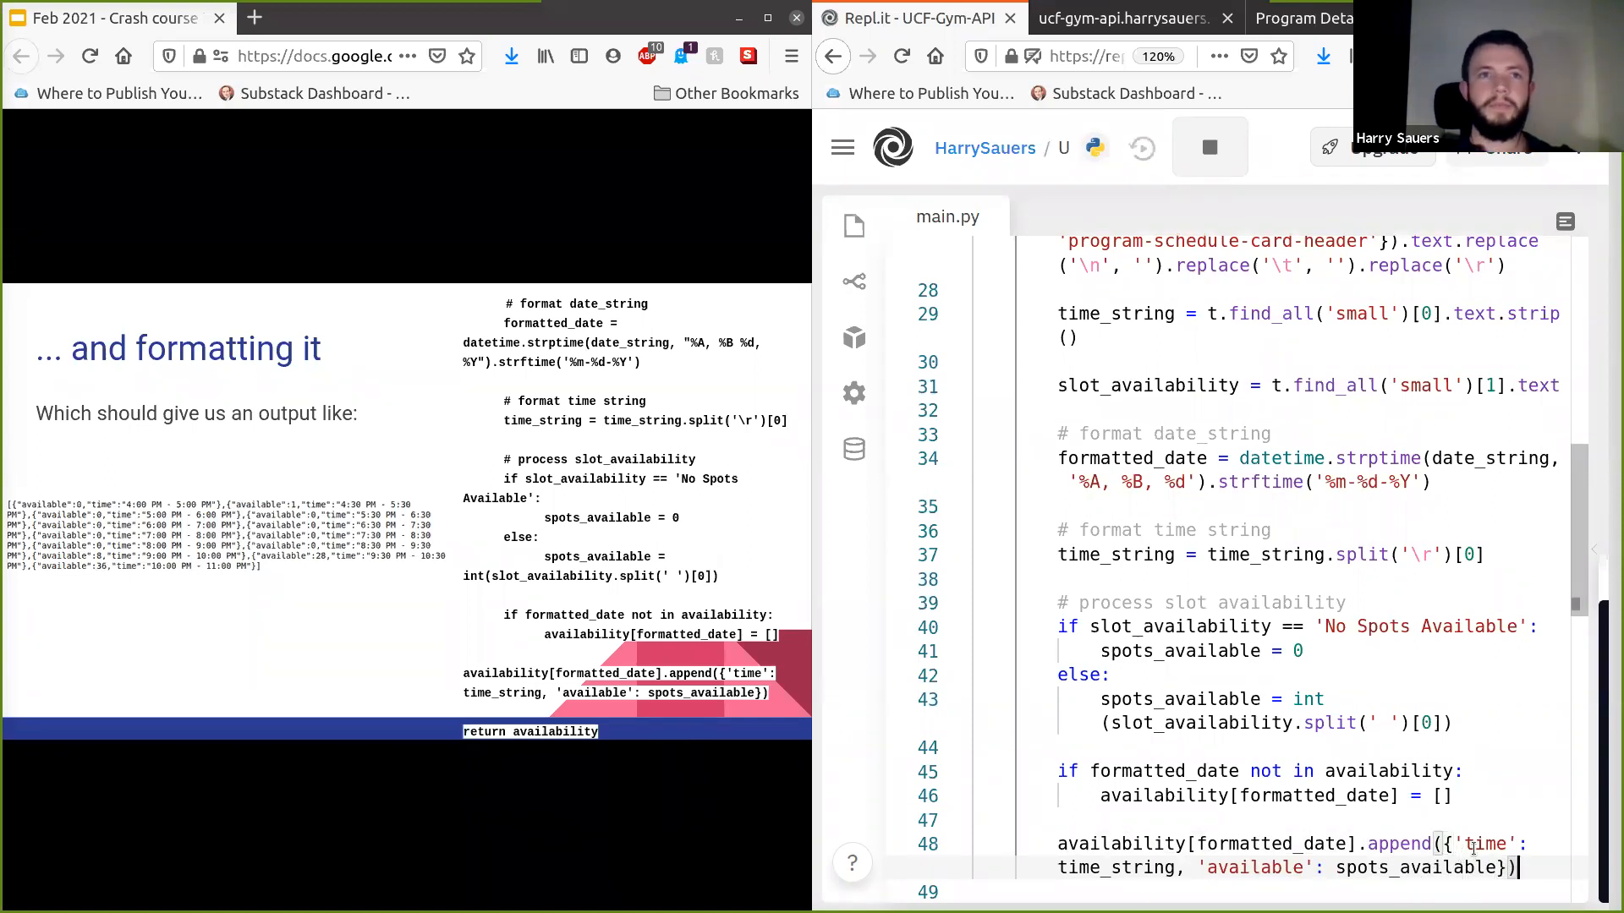
# Add 'return availability' at the end of scrape_gym_data()
pyautogui.scroll(-3)
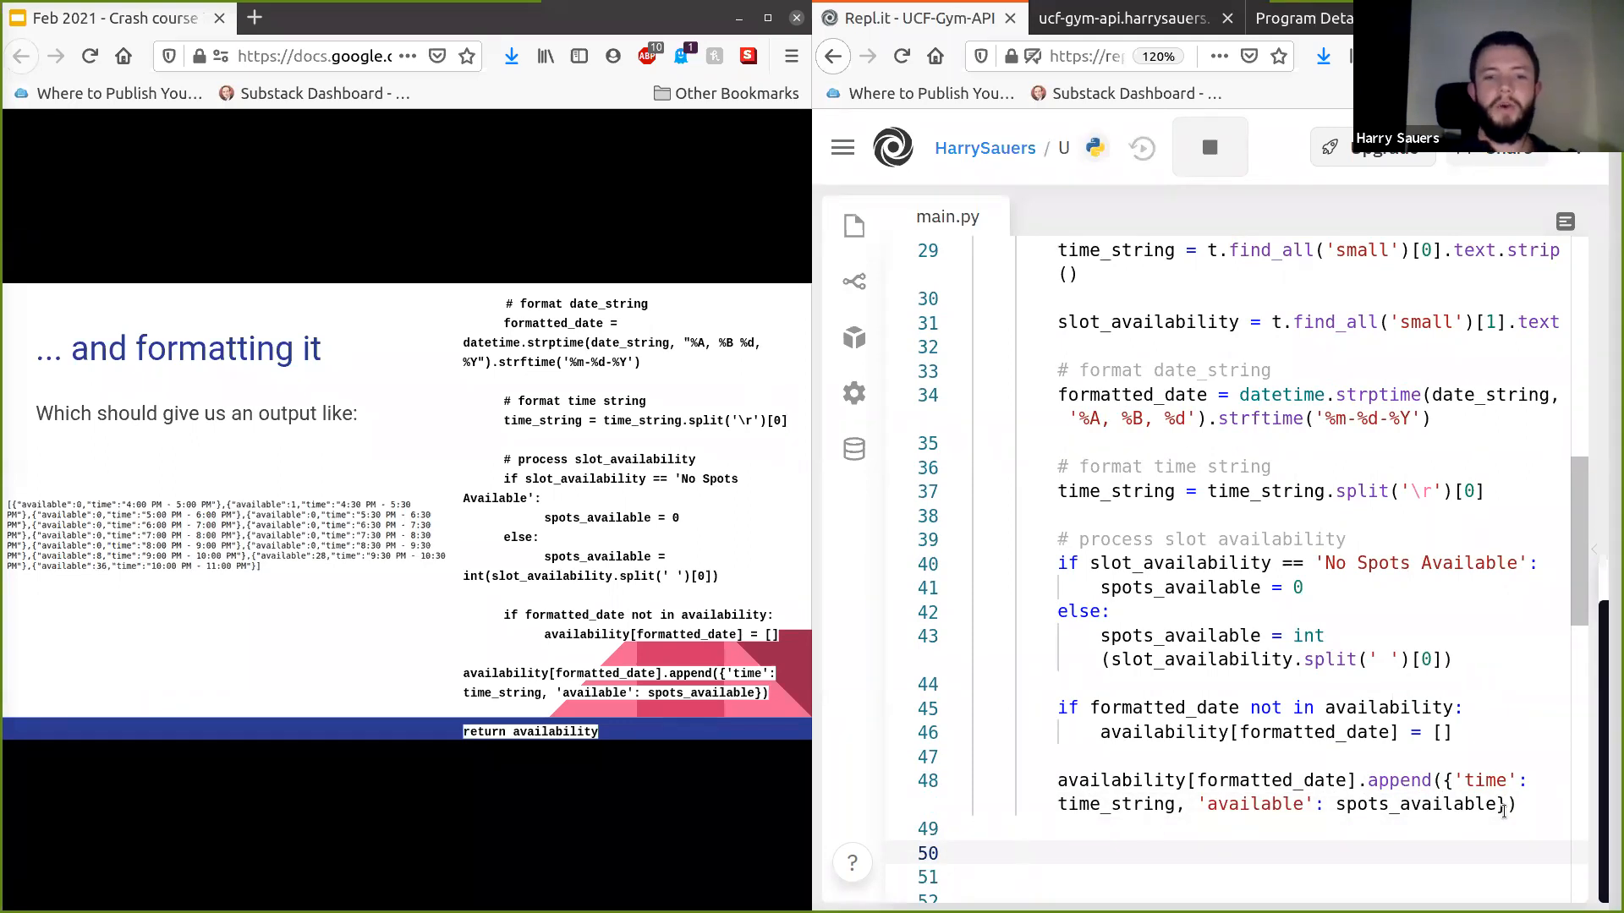
pyautogui.write('return availa')
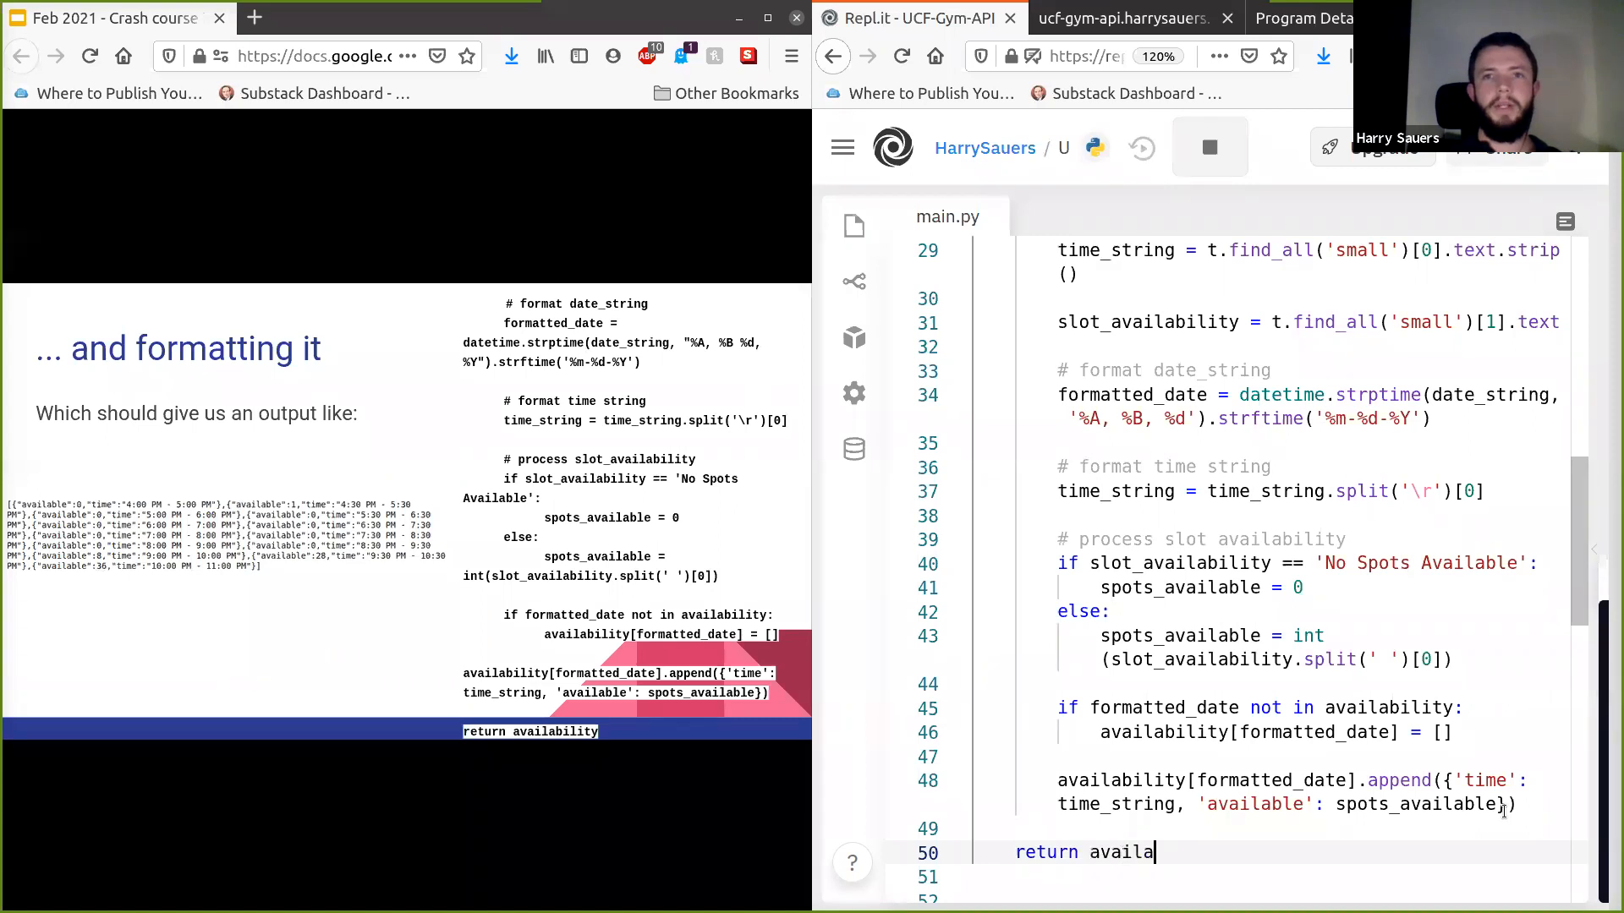
pyautogui.write('bility')
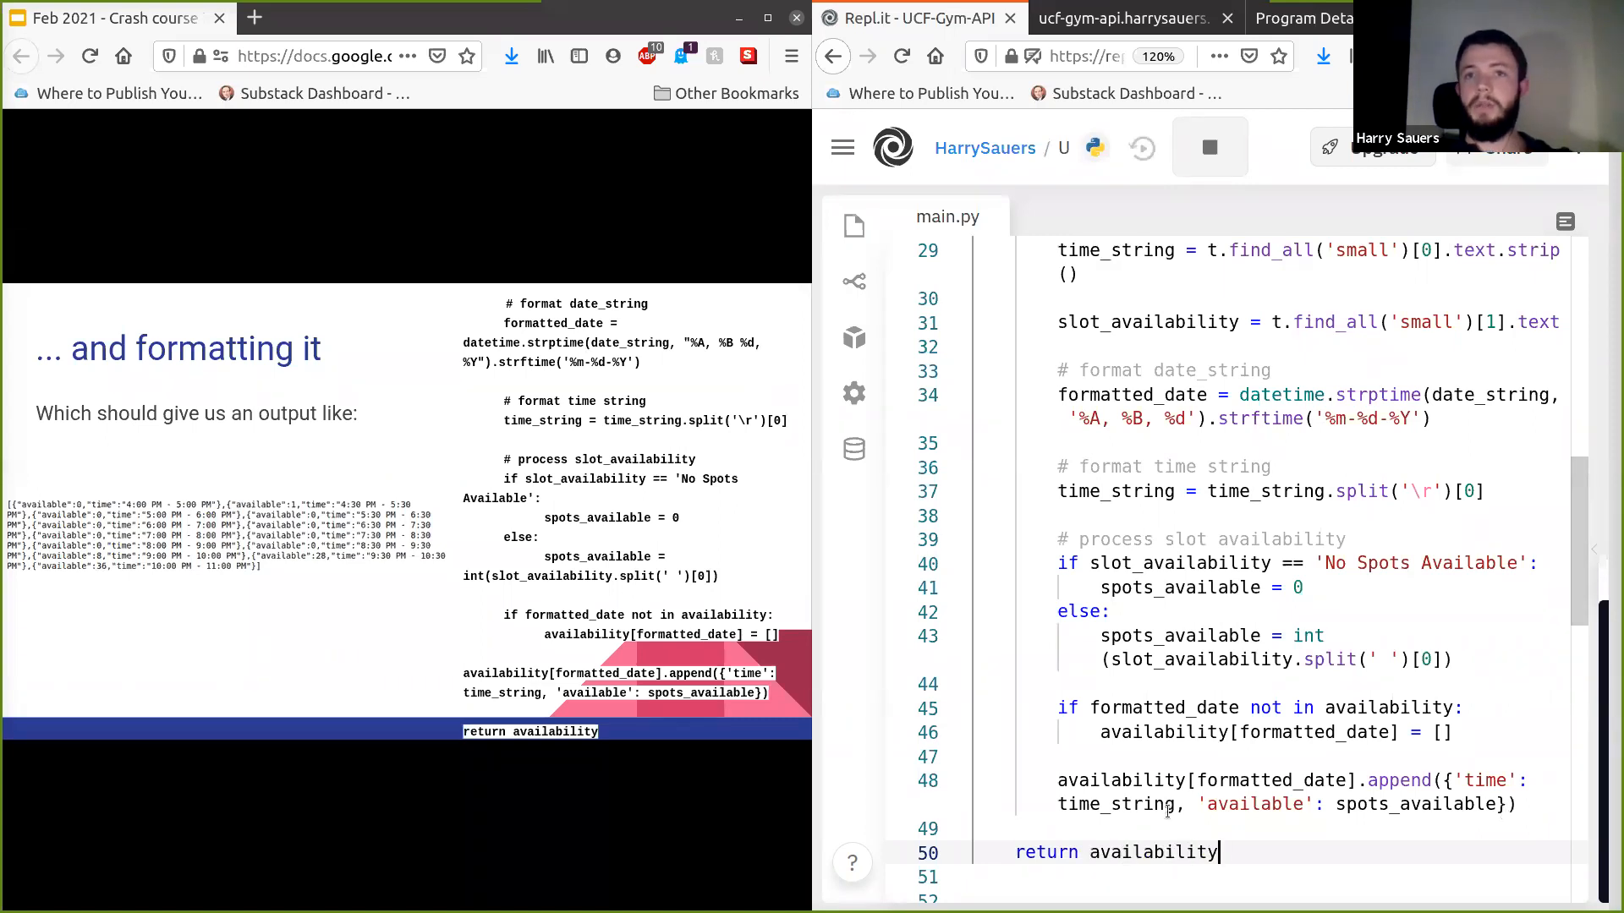
pyautogui.doubleClick(1152, 853)
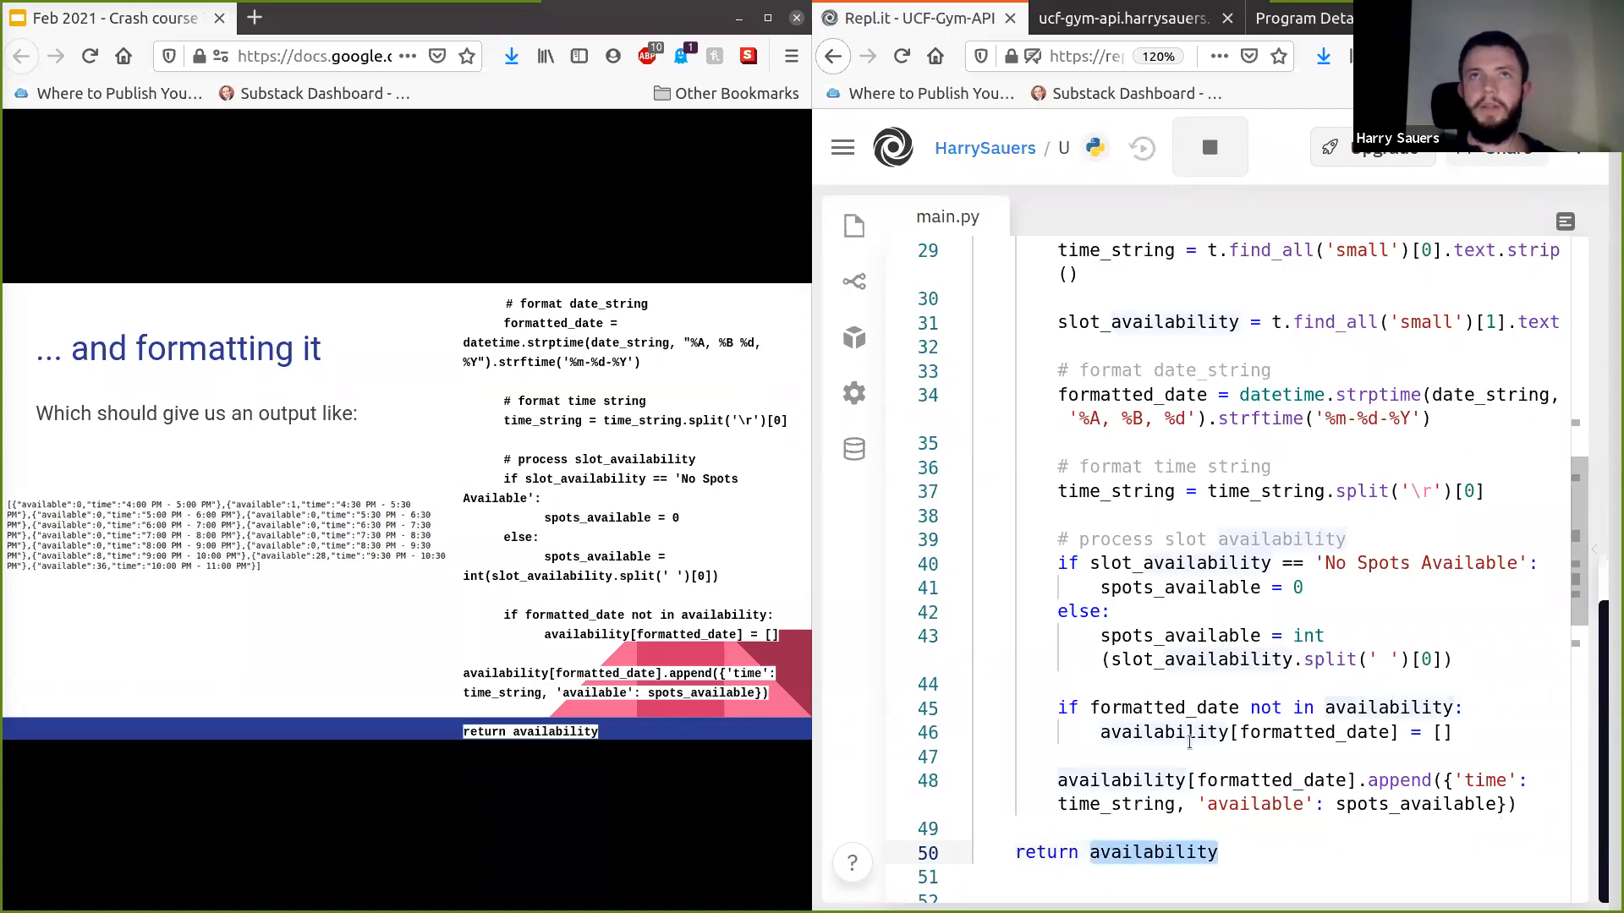
# Review the scraper code against the UCF gym schedule page
pyautogui.click(1305, 18)
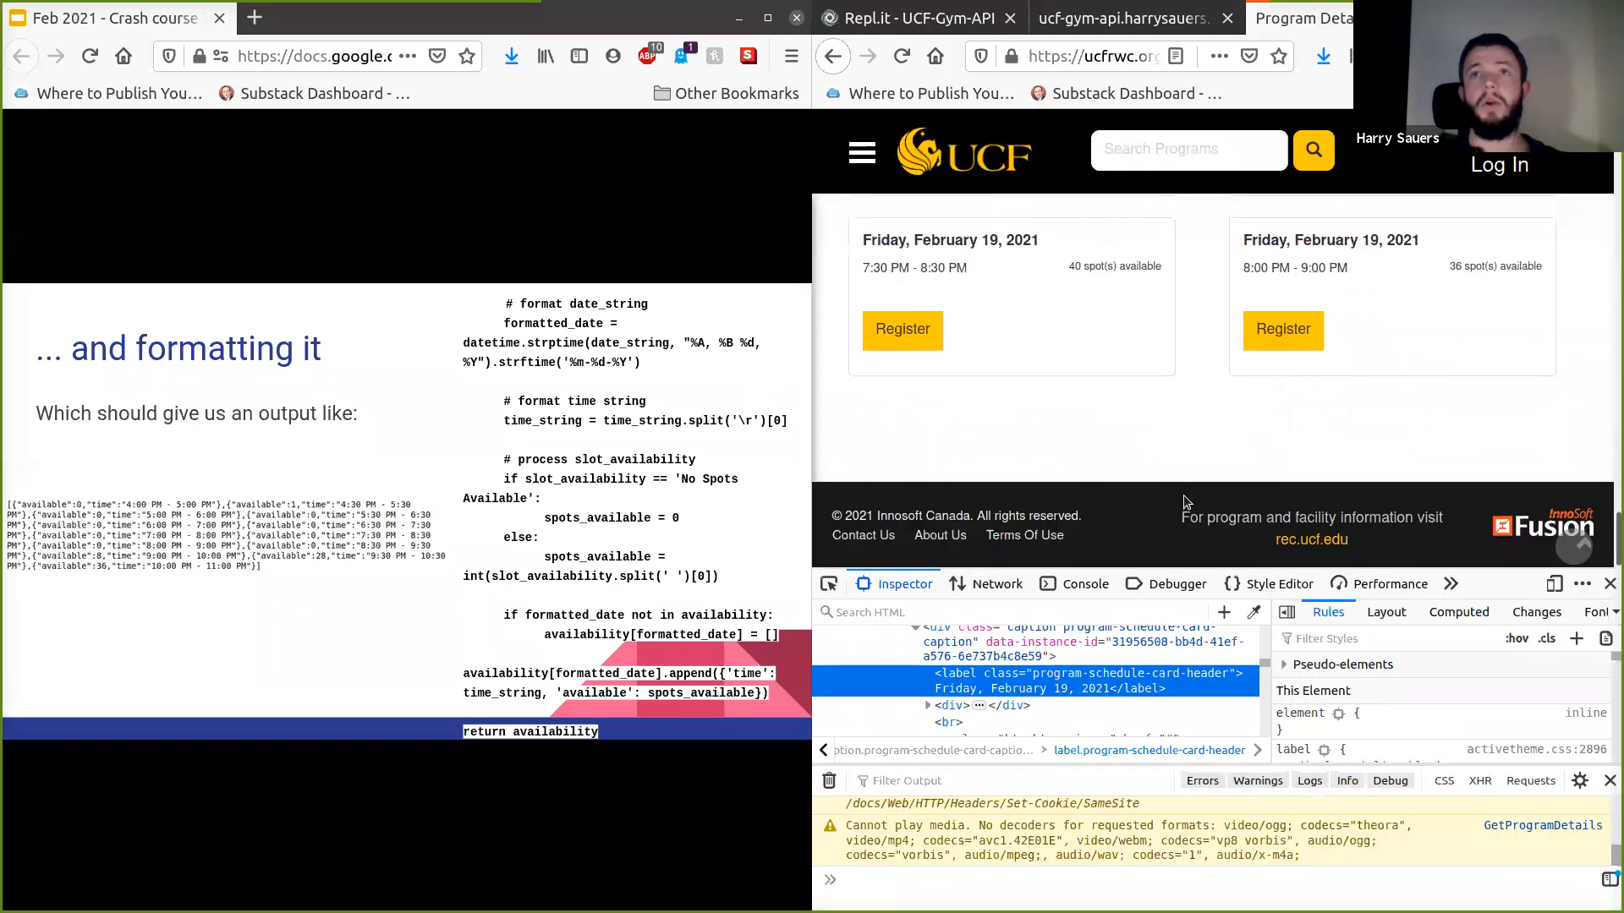
pyautogui.scroll(3)
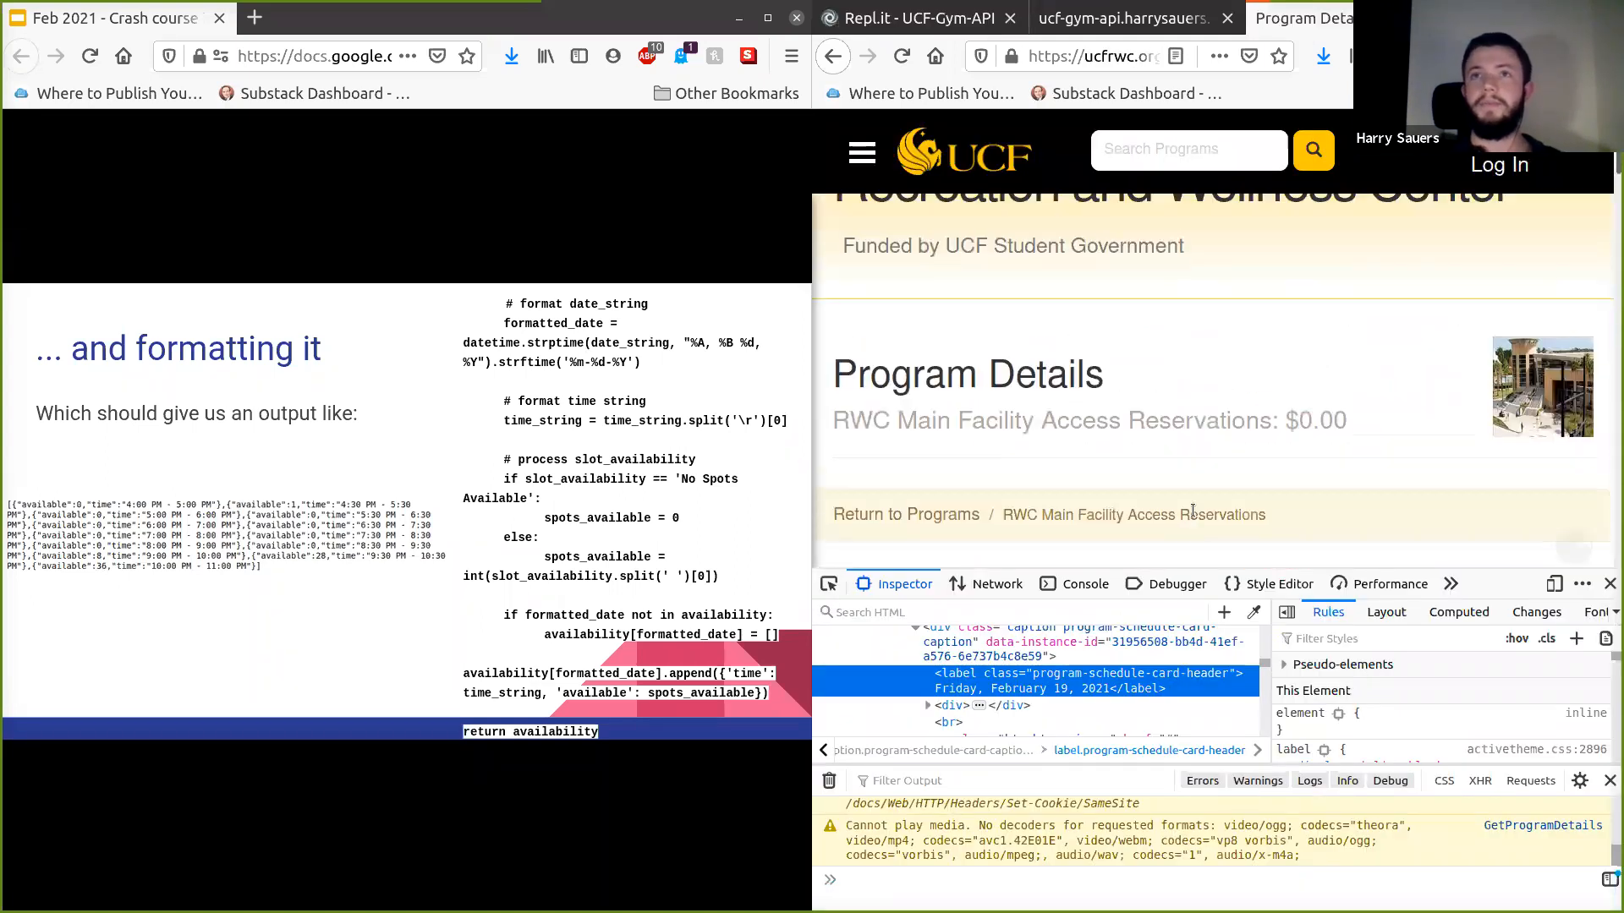
pyautogui.click(912, 18)
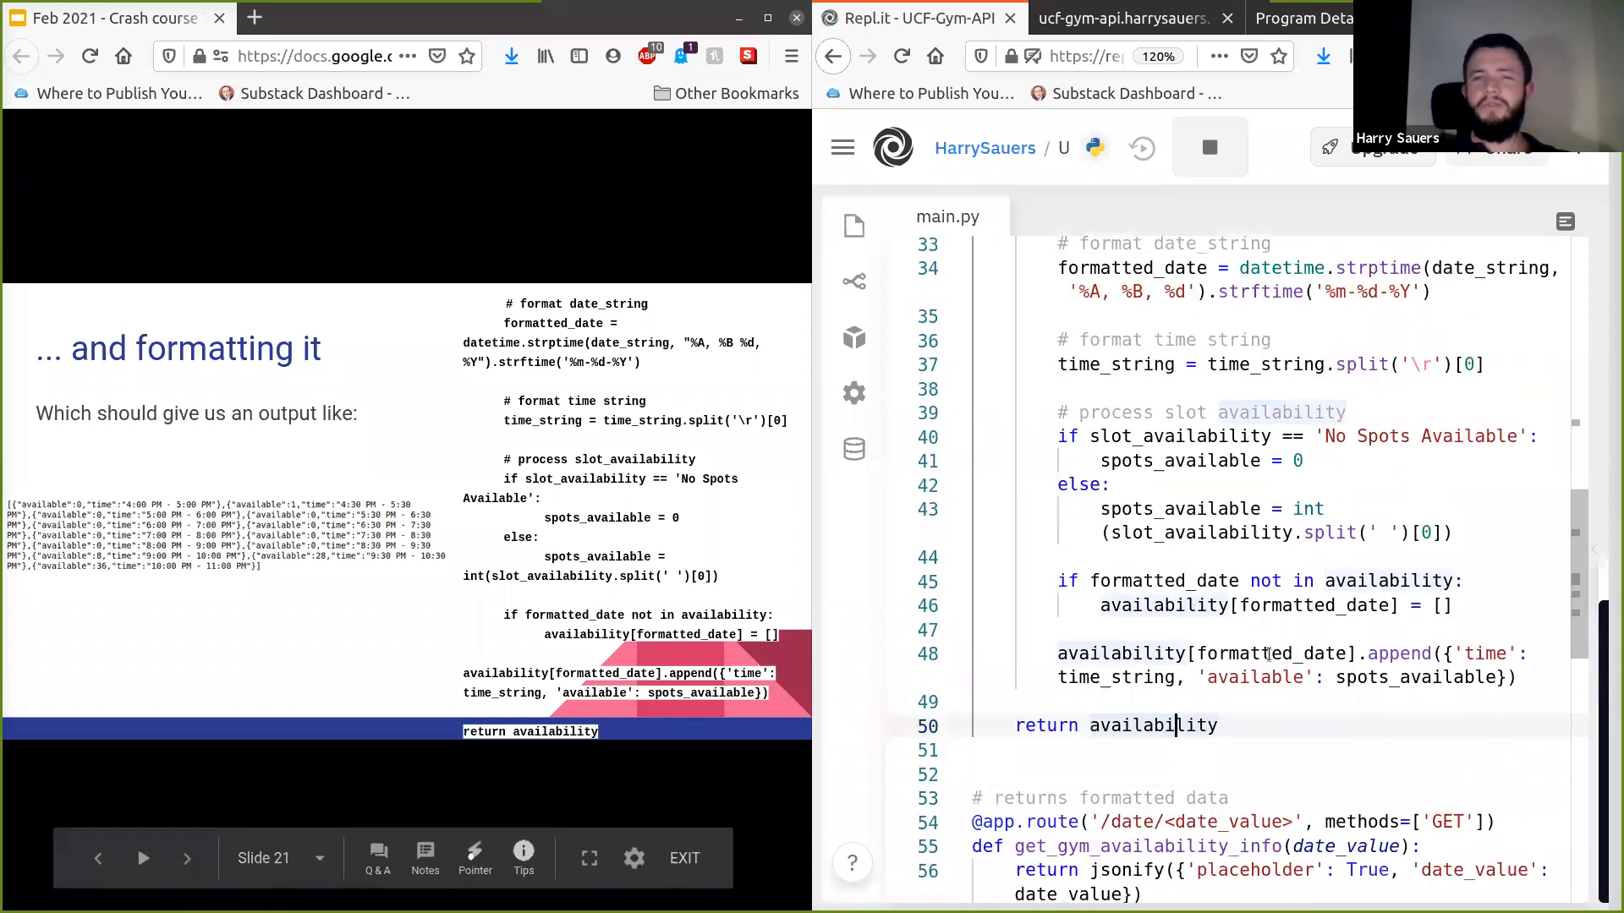
pyautogui.scroll(3)
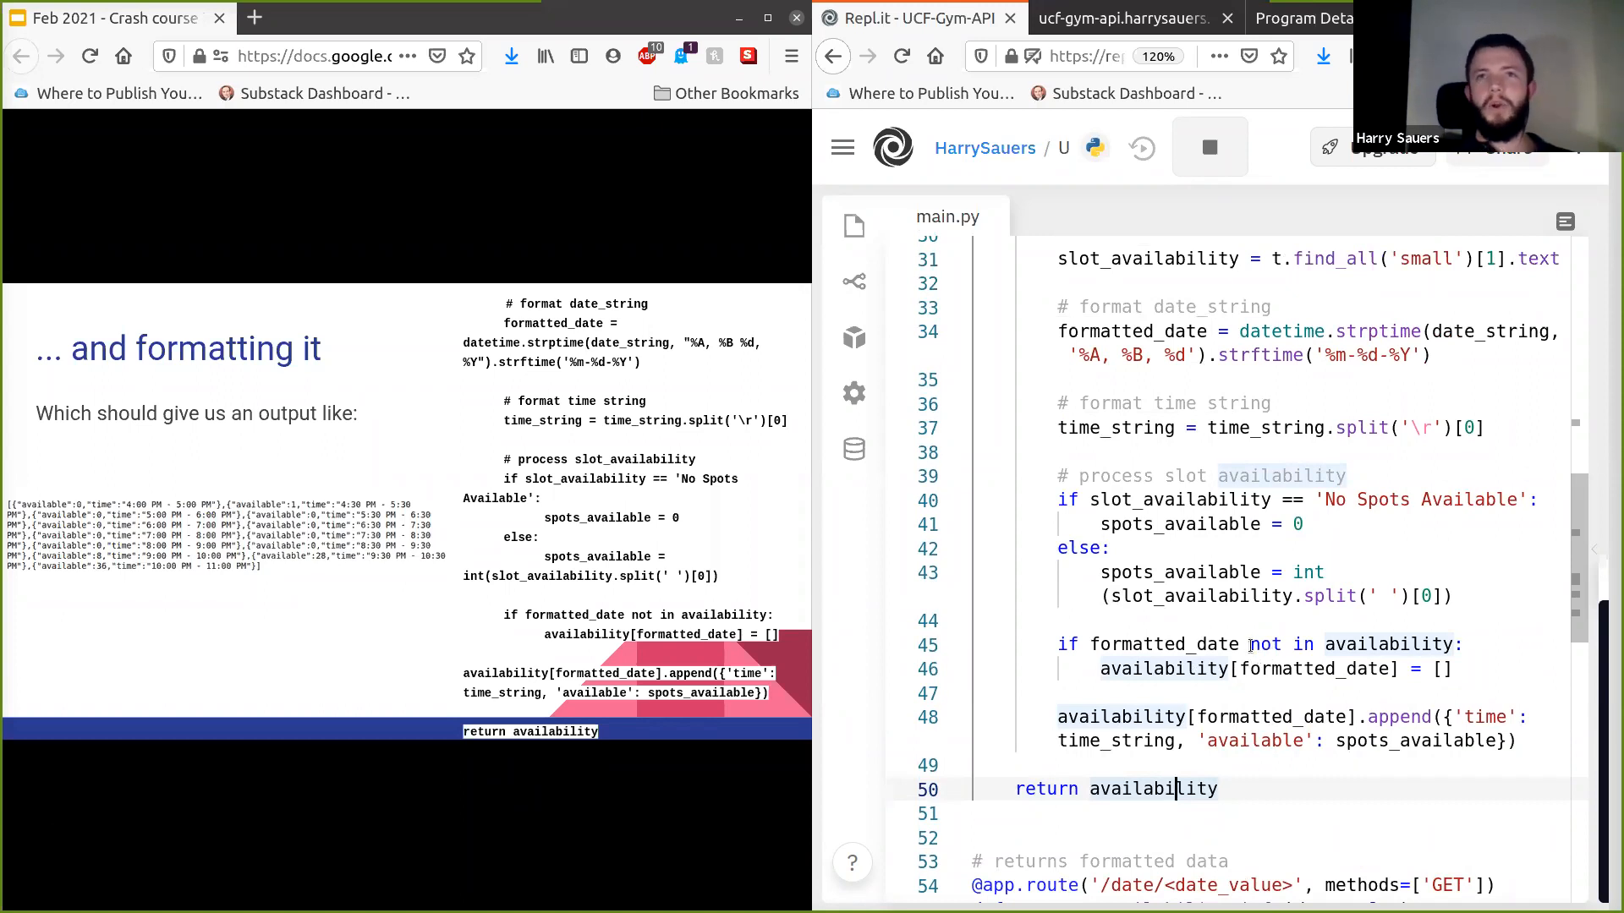
pyautogui.moveTo(1299, 820)
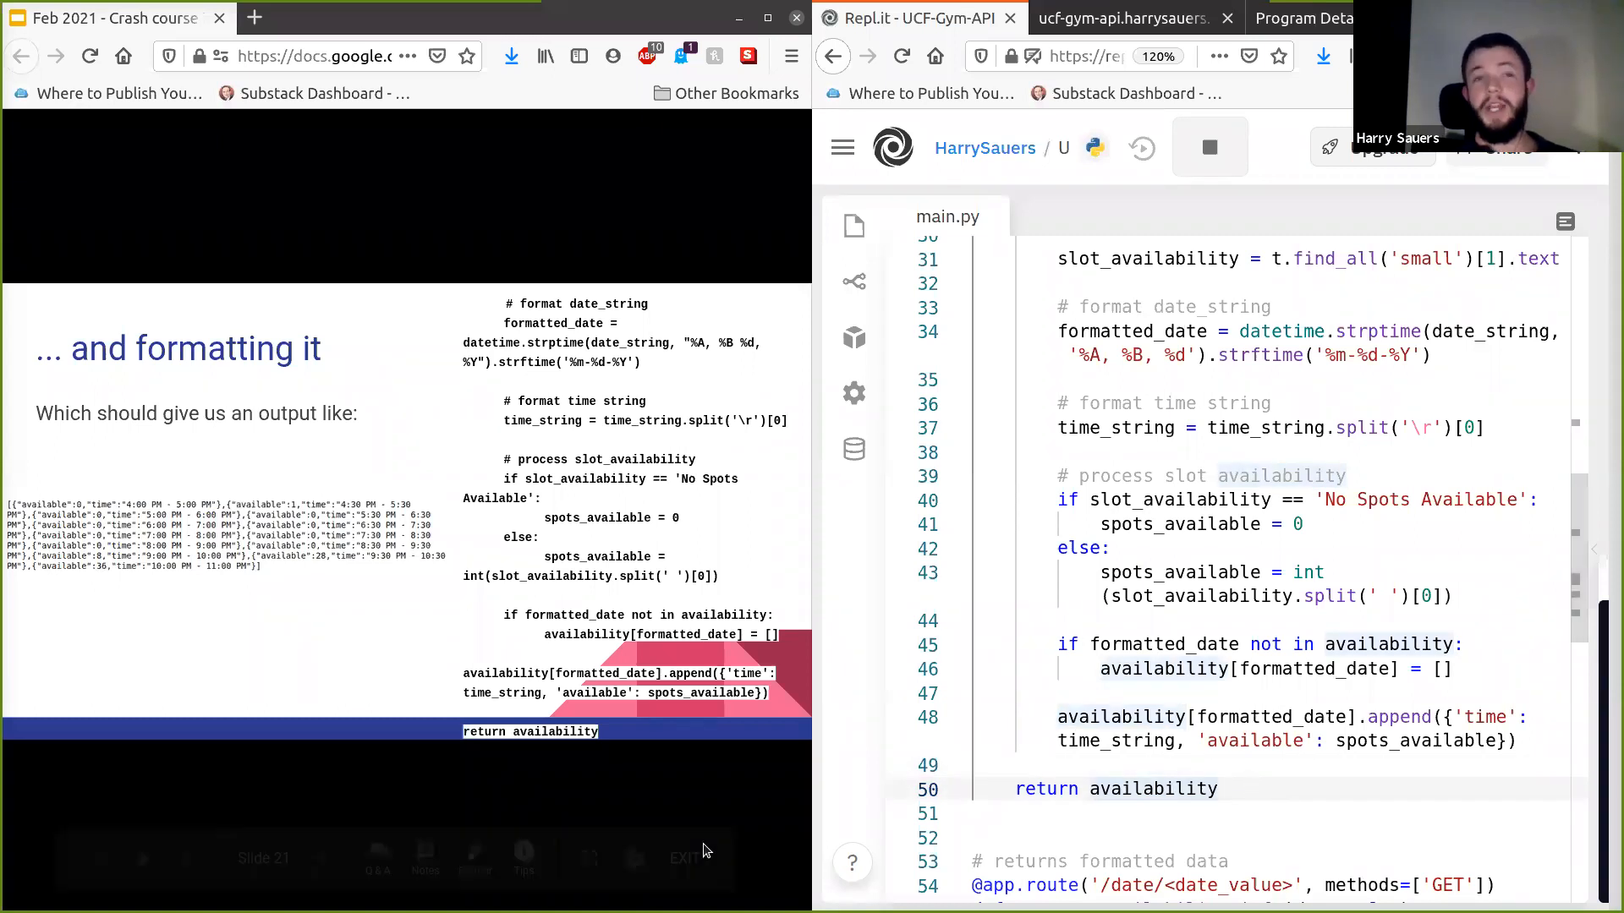
pyautogui.click(1222, 788)
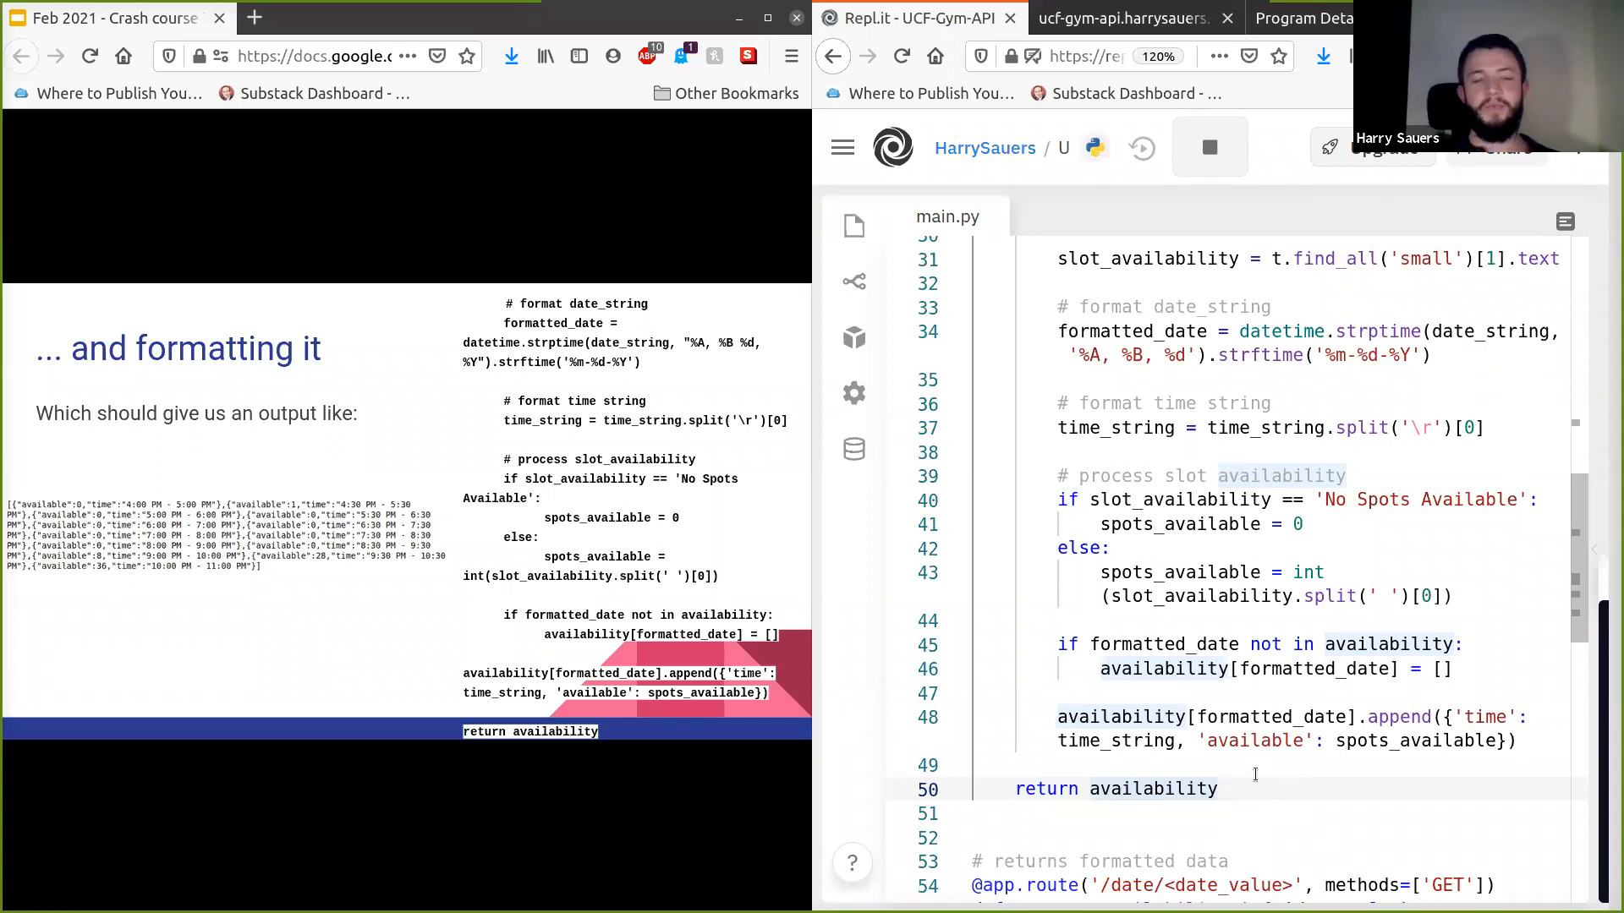
pyautogui.click(1219, 789)
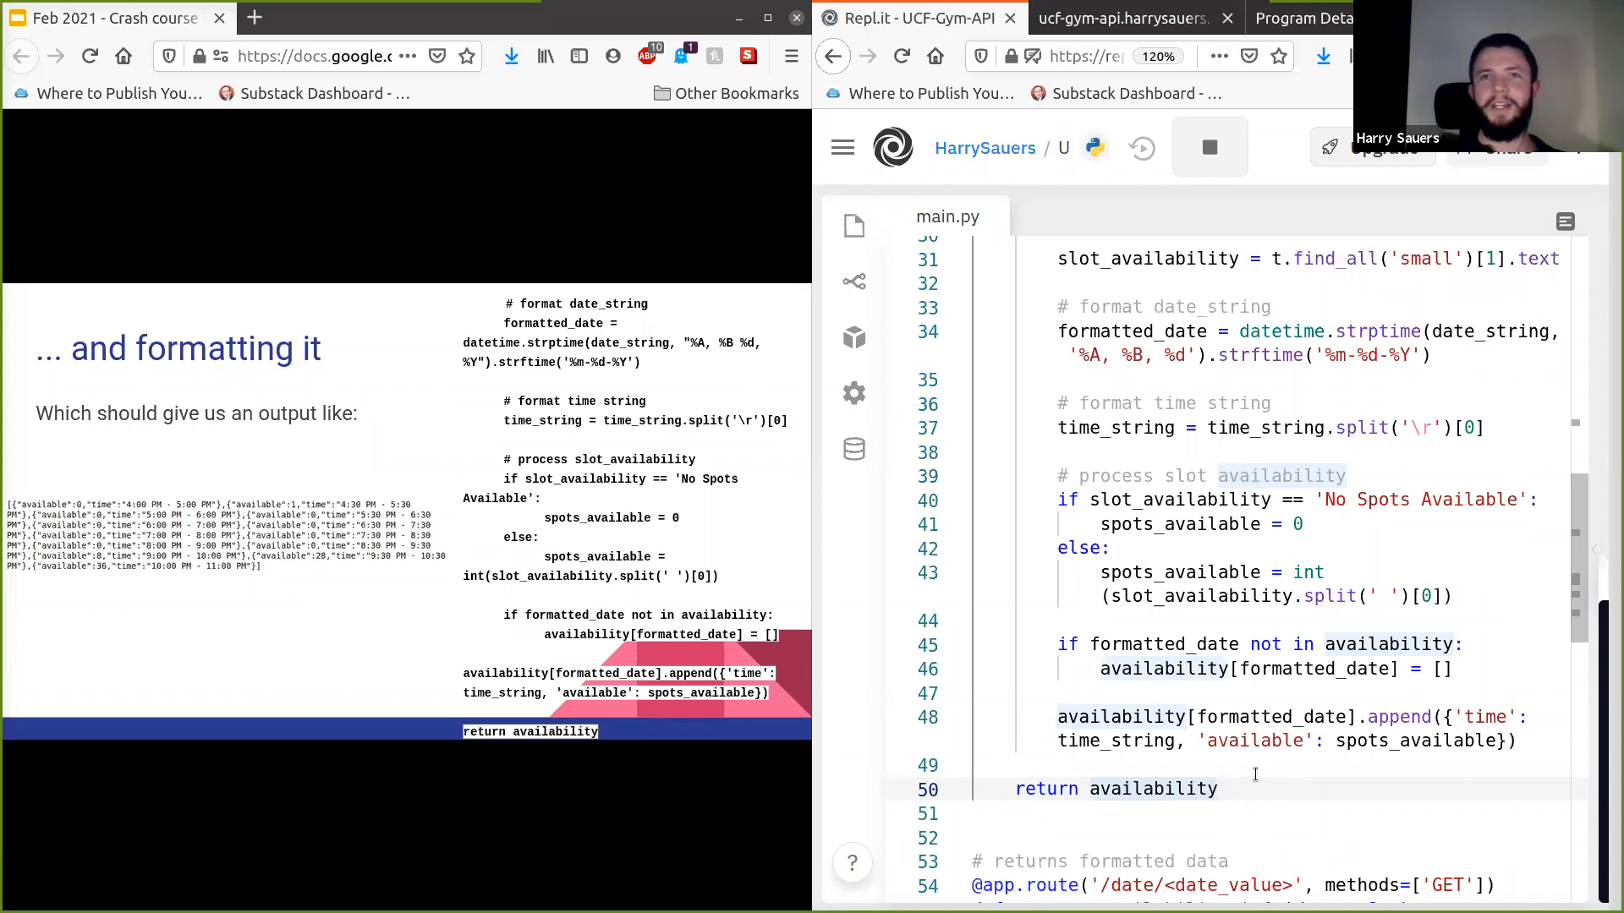
pyautogui.click(1218, 788)
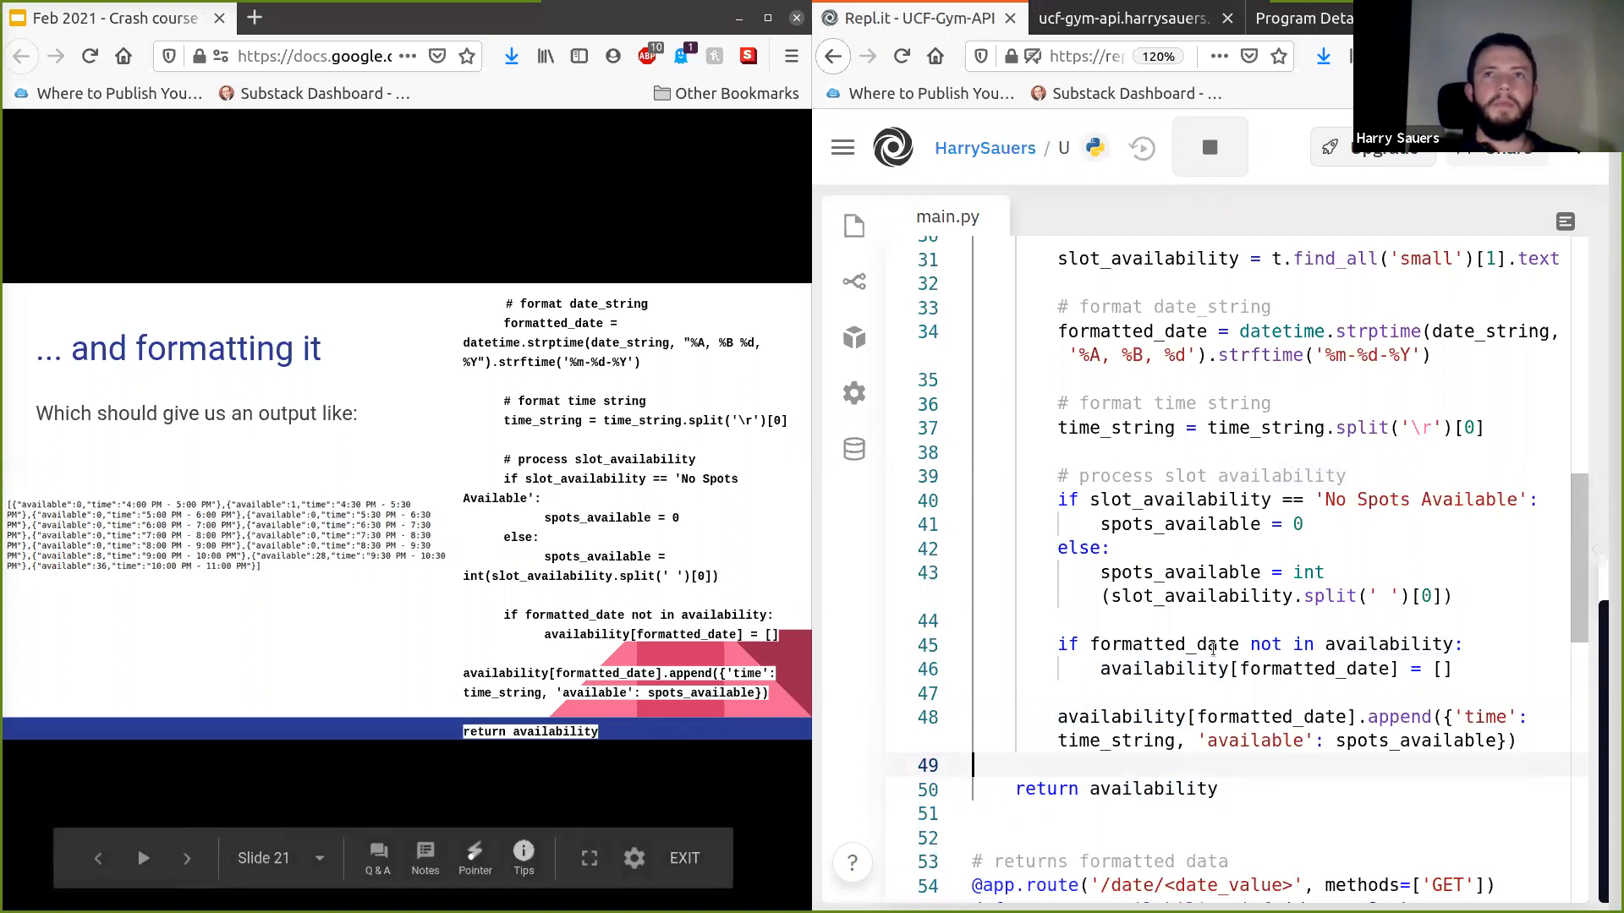
pyautogui.scroll(-3)
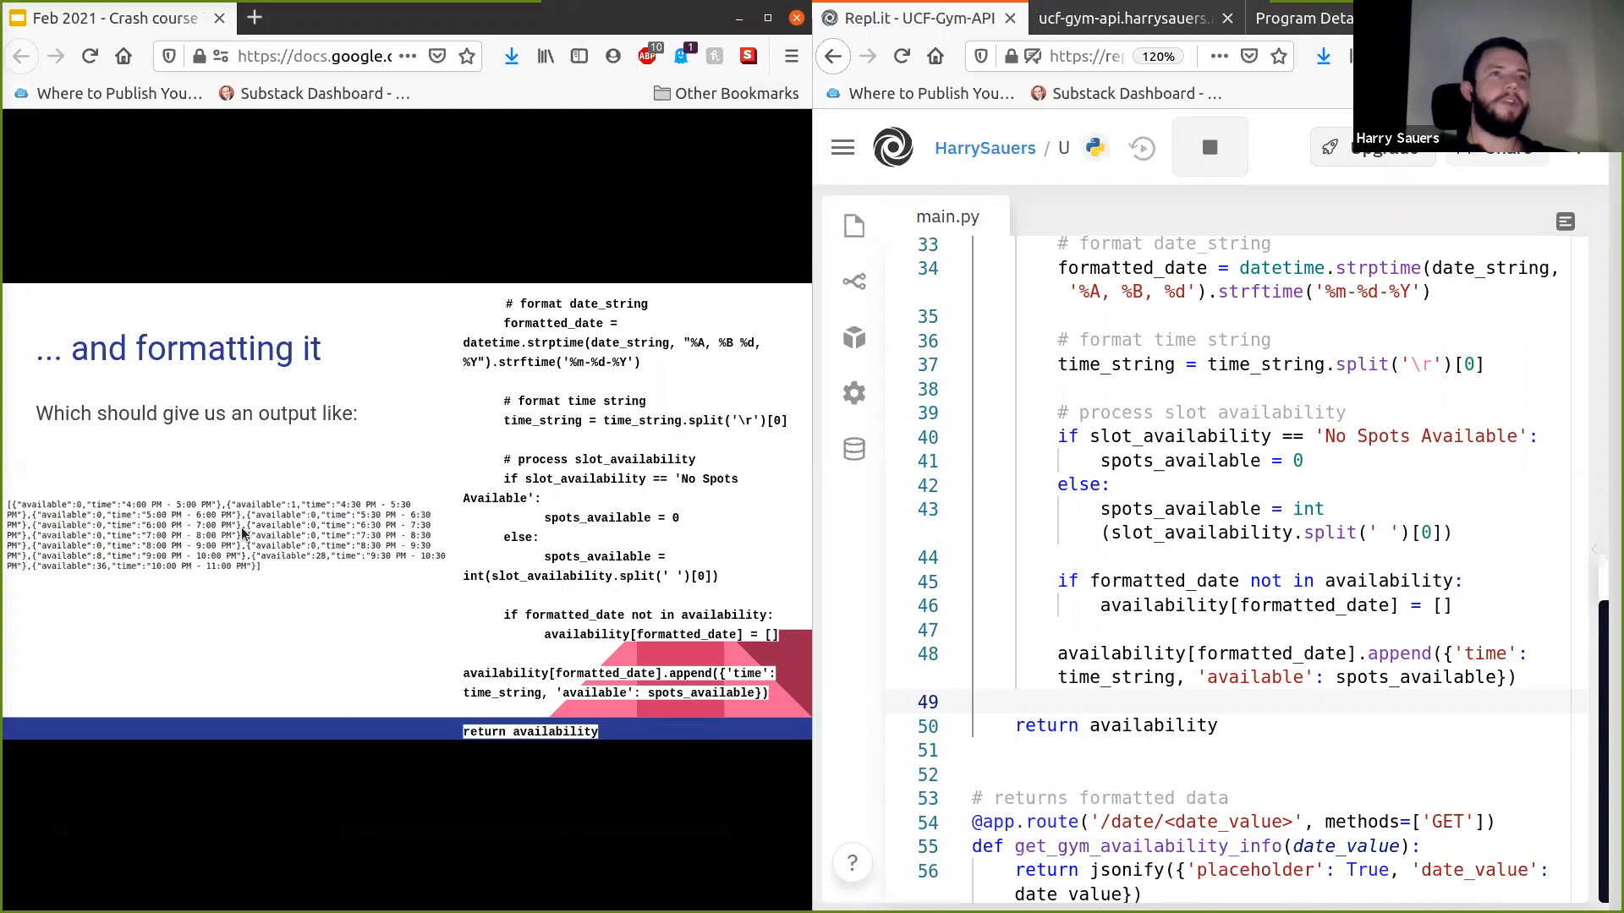
pyautogui.moveTo(26, 509)
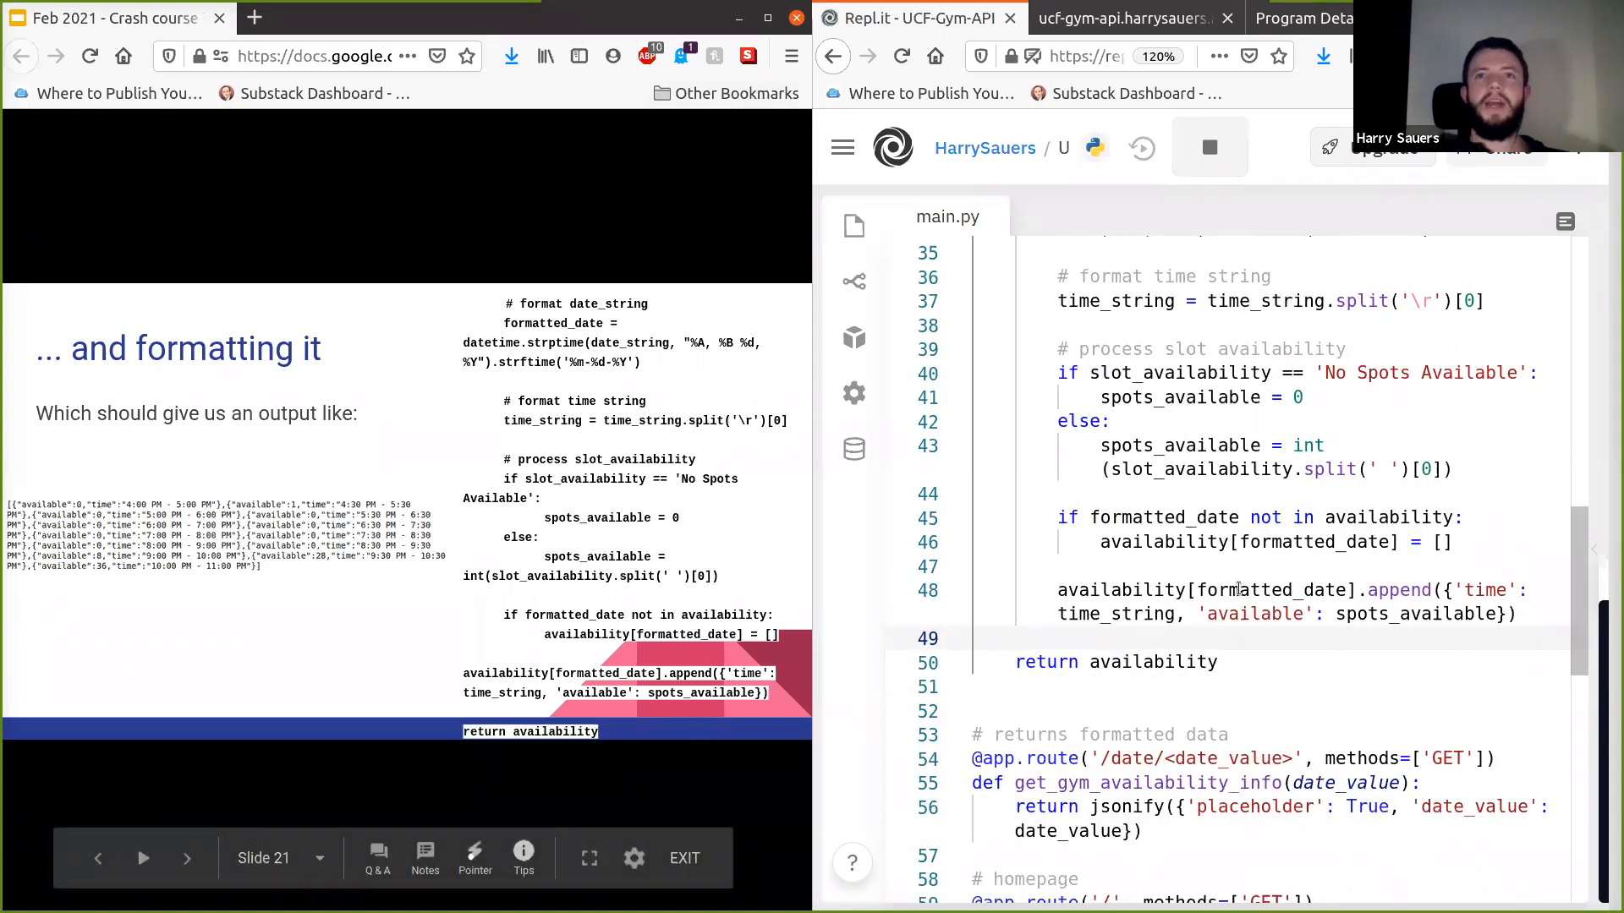
pyautogui.scroll(3)
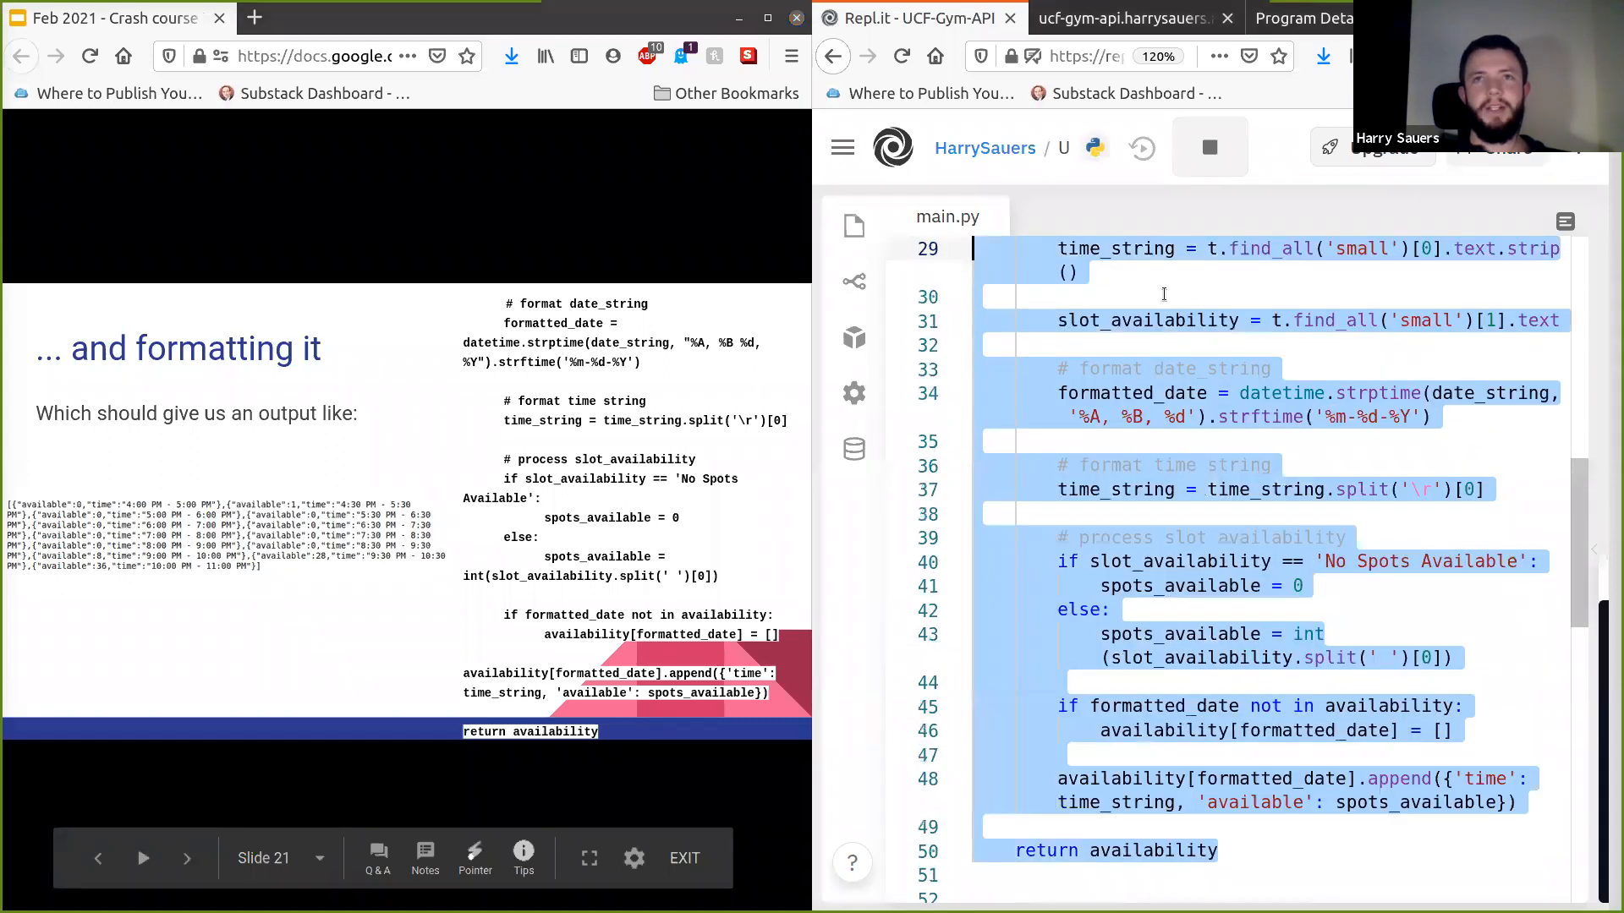
pyautogui.scroll(-3)
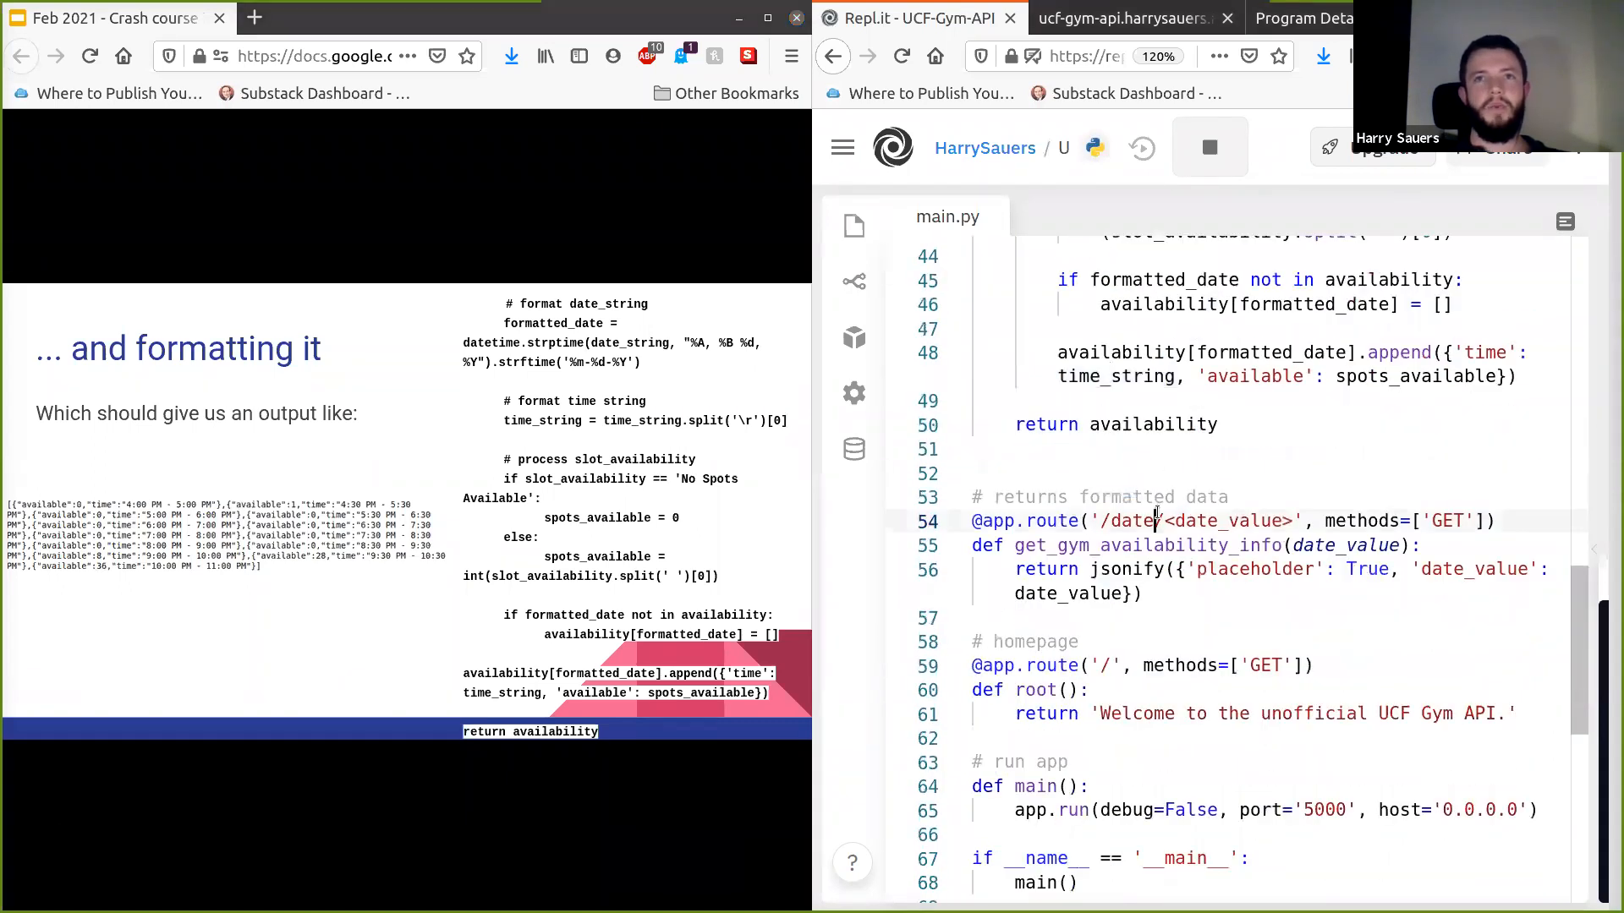
pyautogui.click(190, 859)
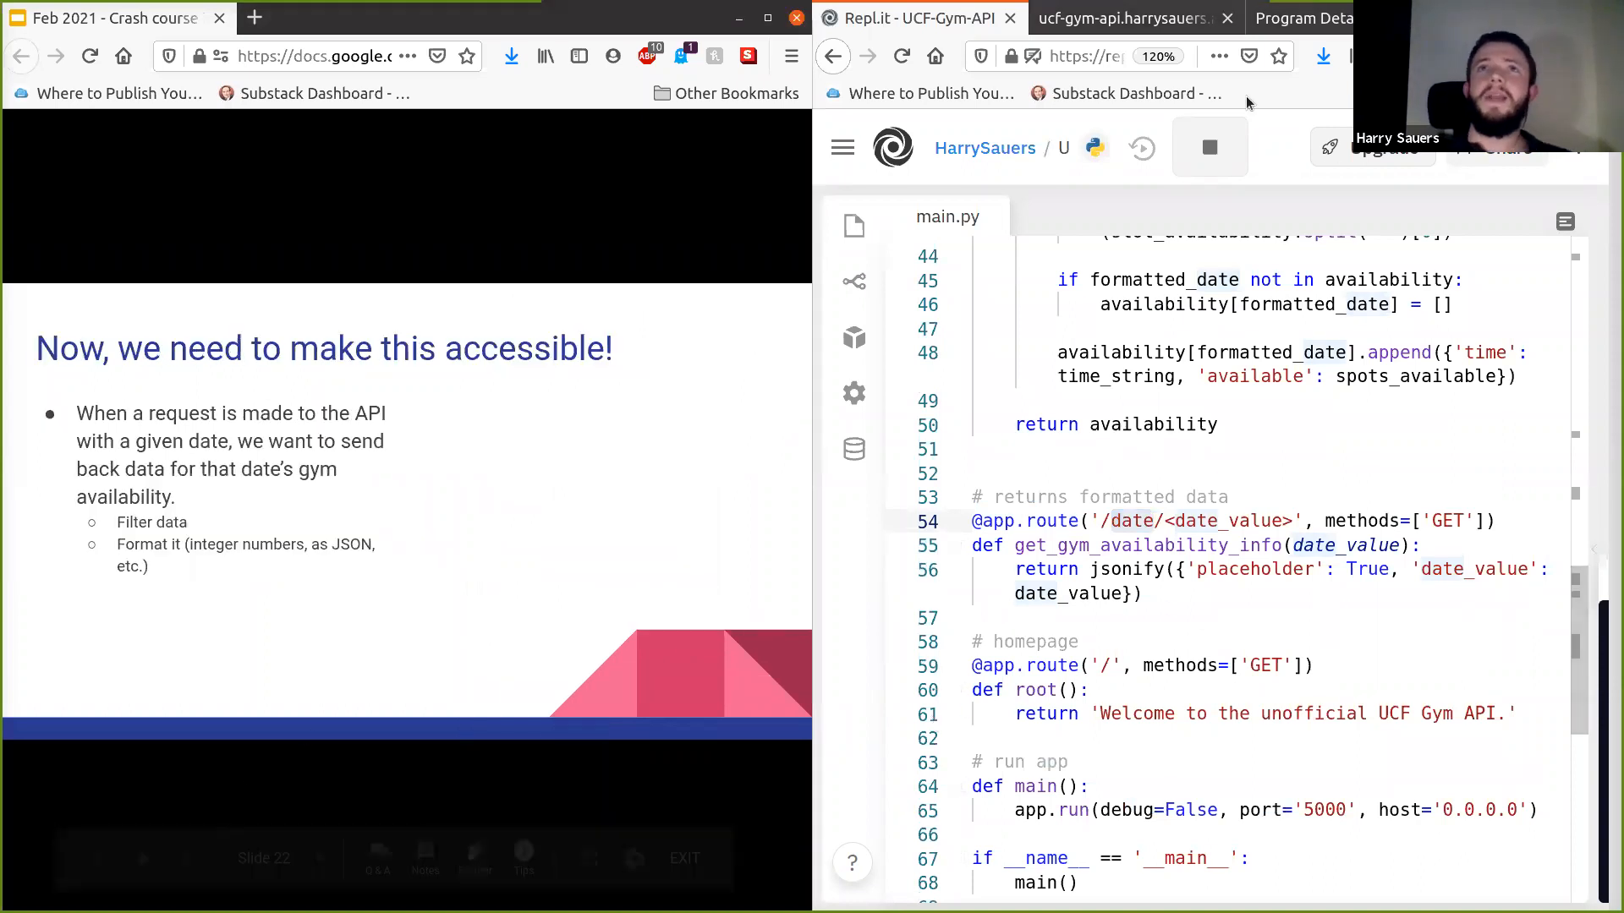
pyautogui.click(1124, 17)
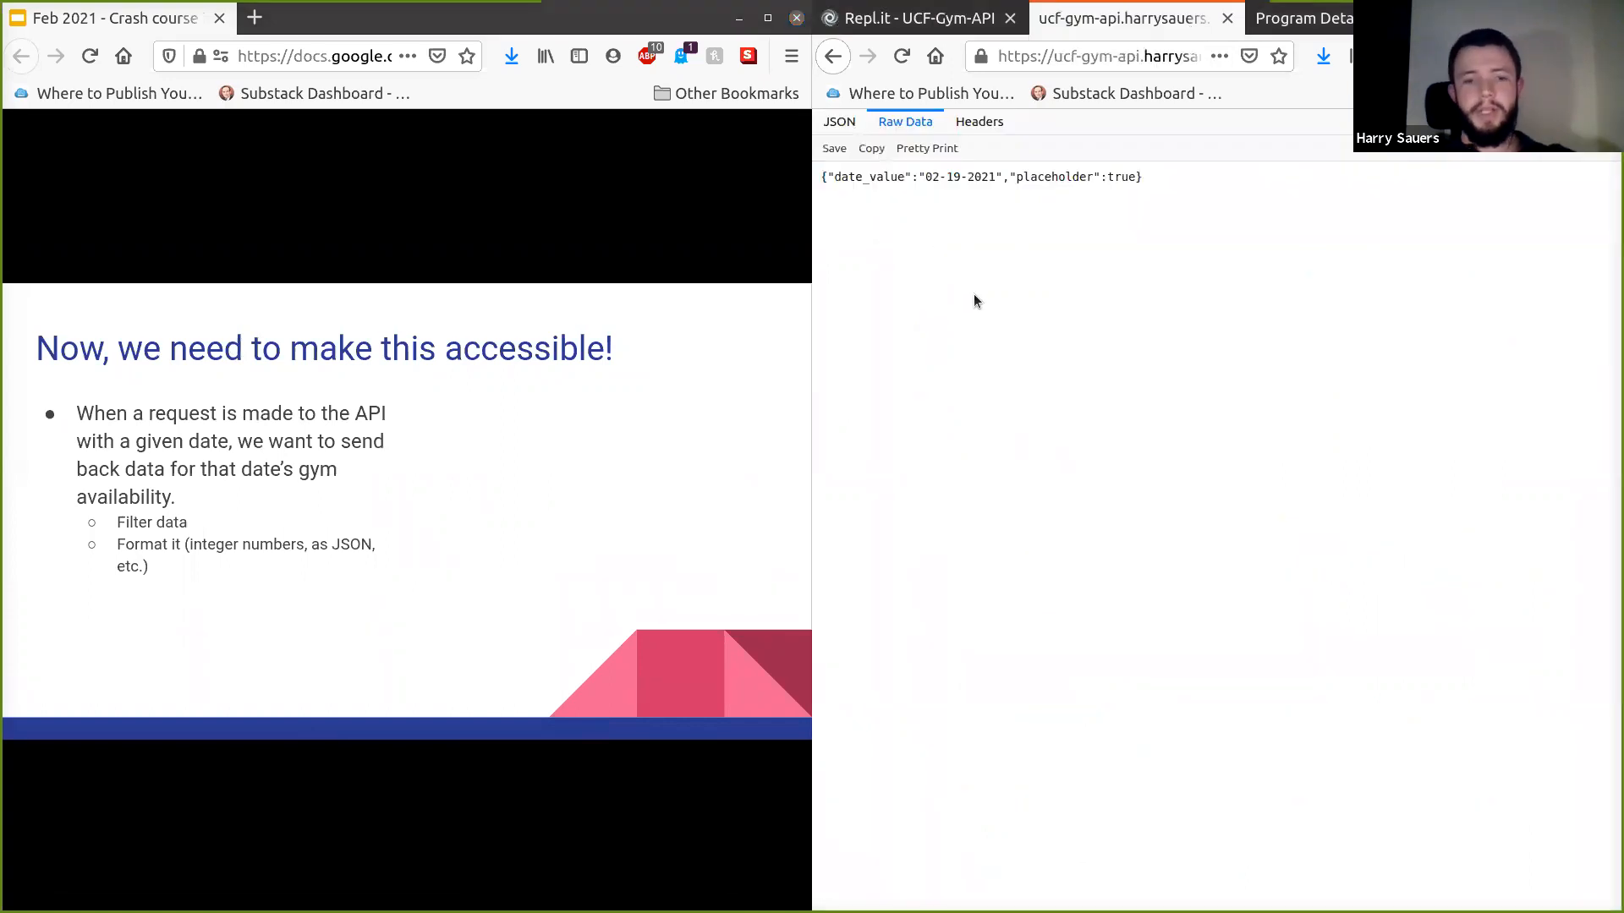
pyautogui.click(839, 121)
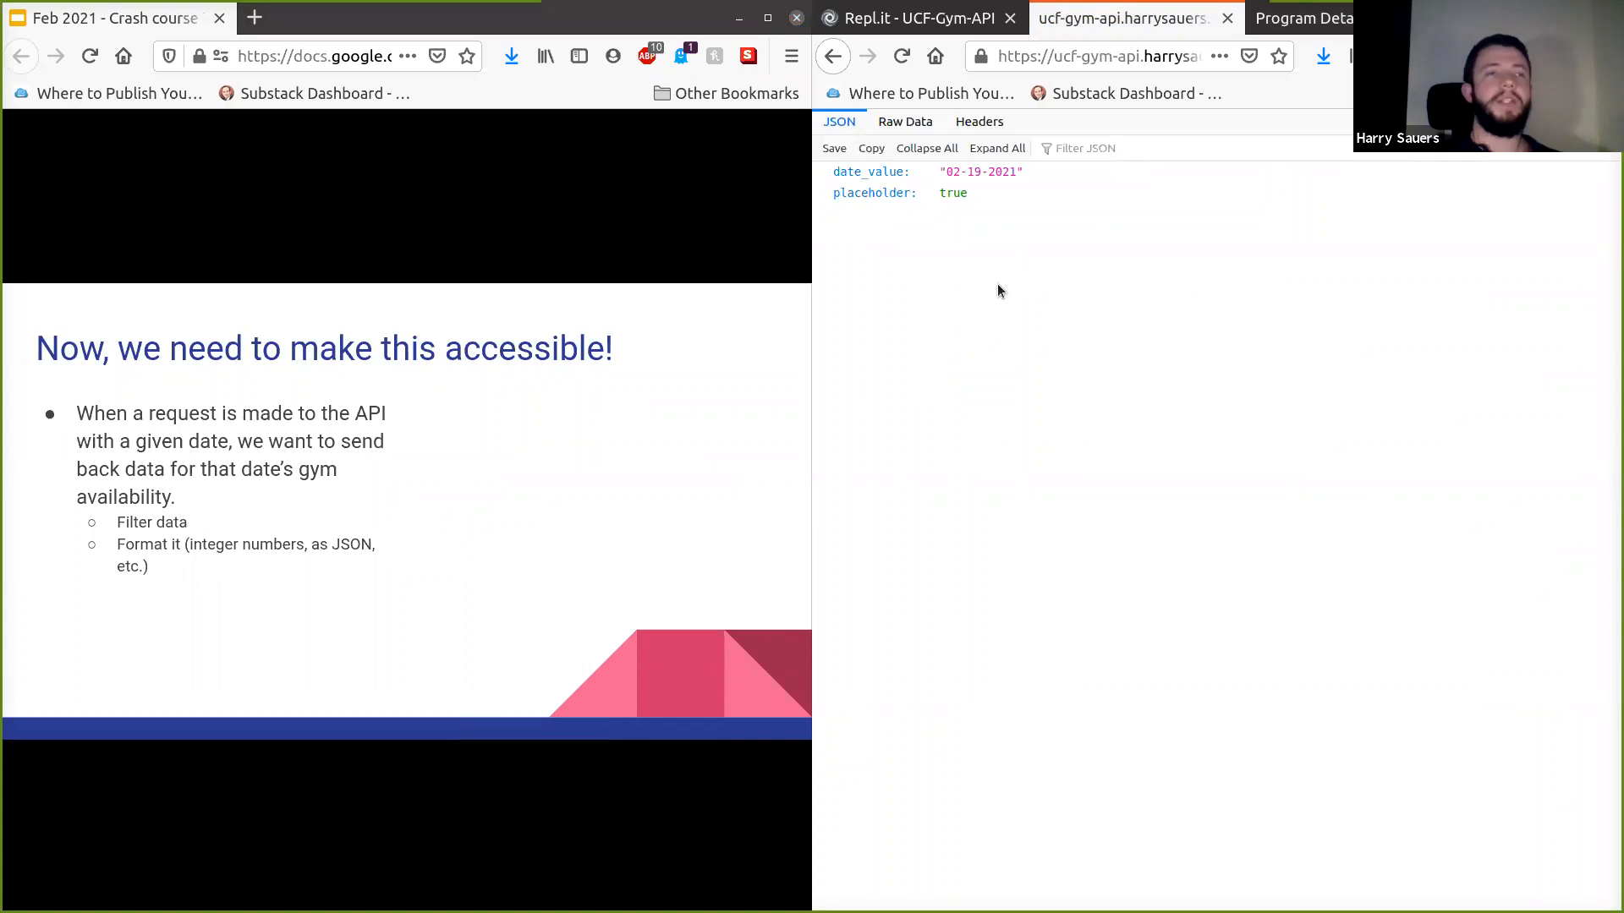
pyautogui.moveTo(1188, 410)
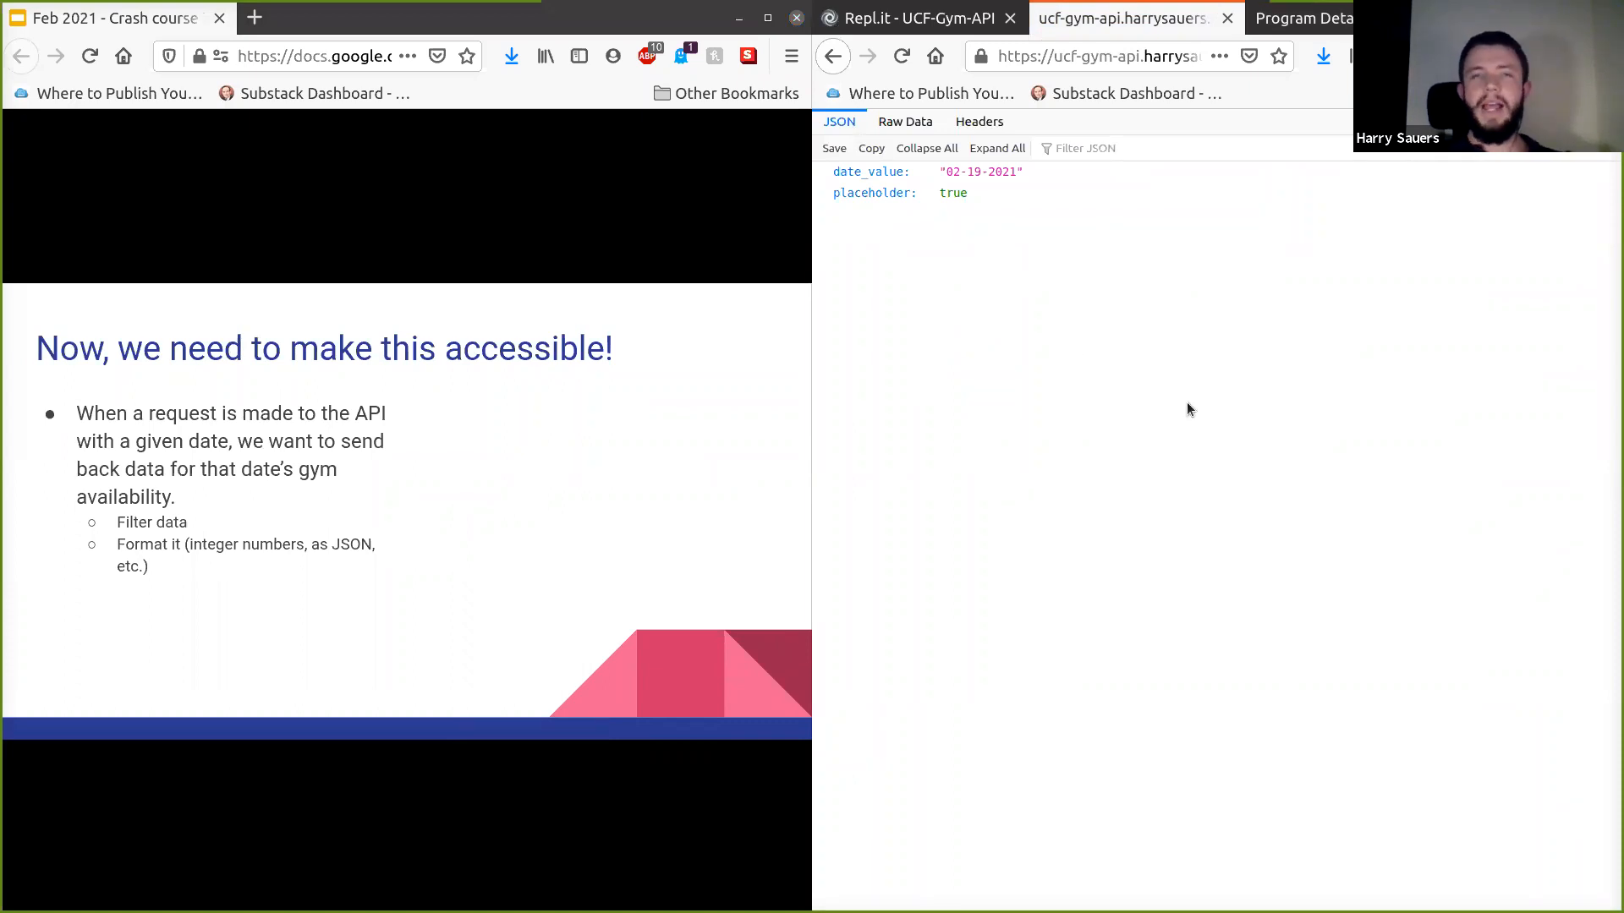
pyautogui.moveTo(1160, 369)
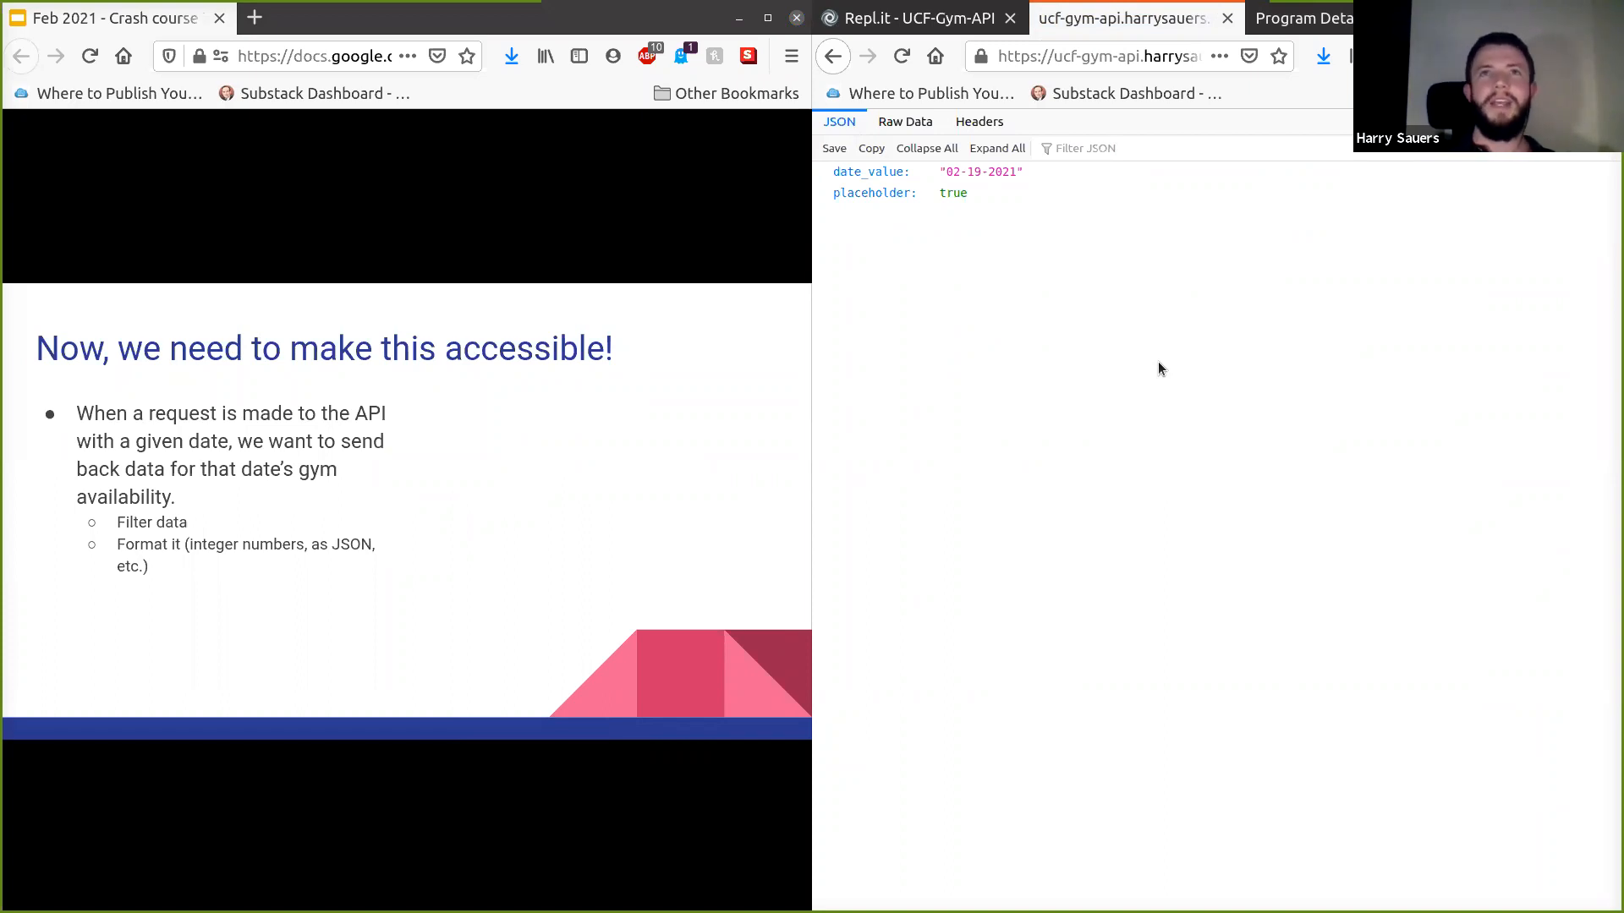
pyautogui.click(912, 19)
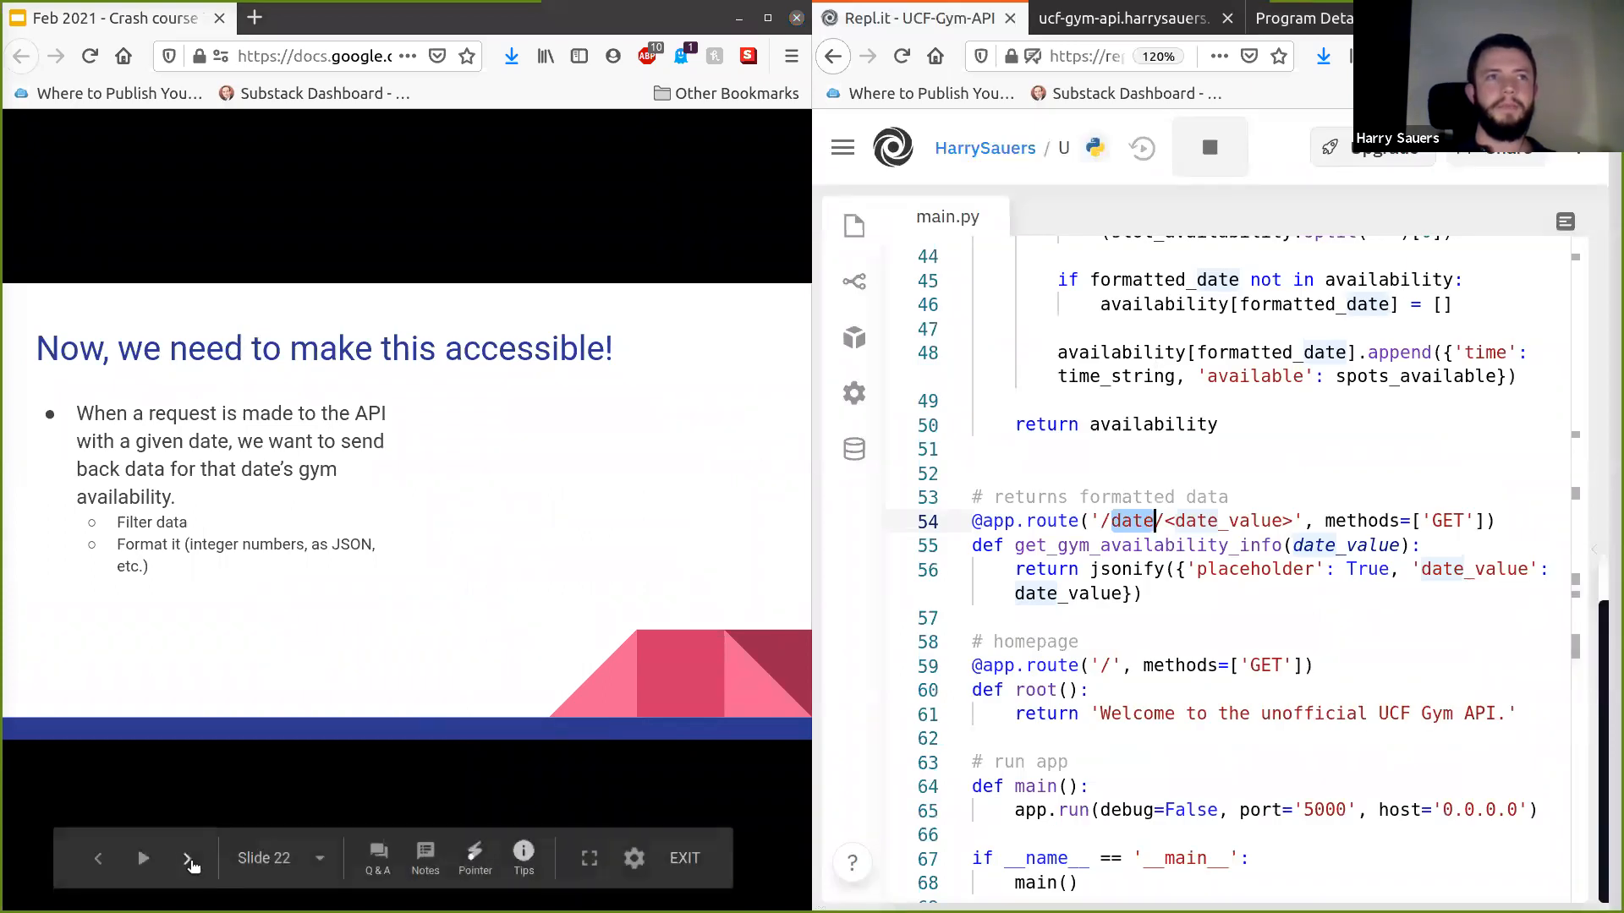
pyautogui.click(191, 858)
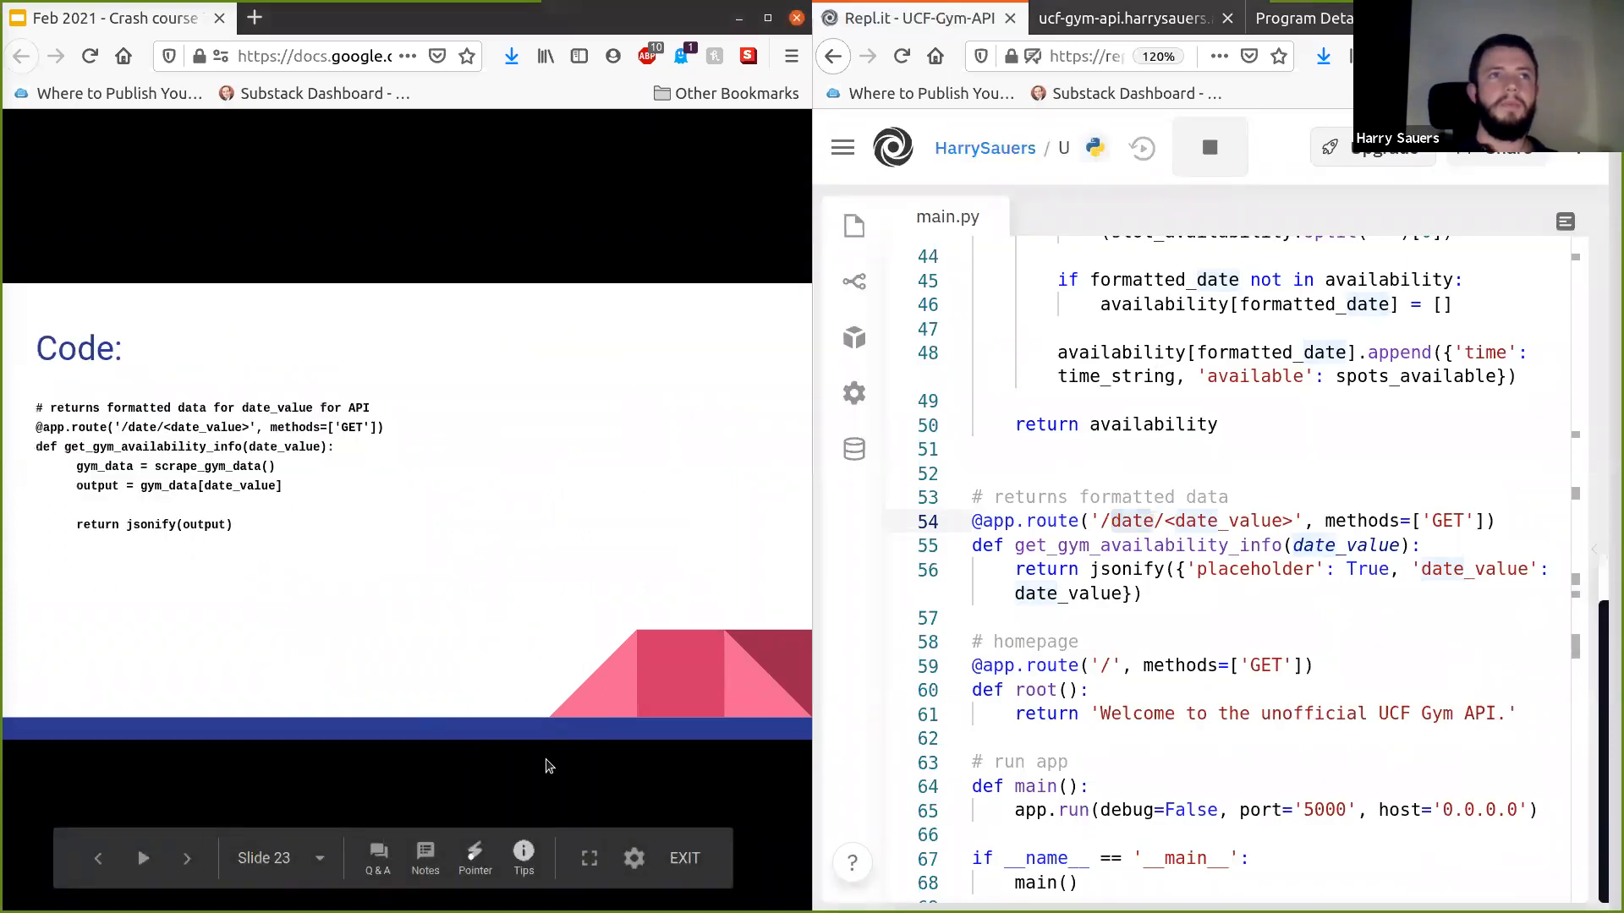
pyautogui.scroll(-3)
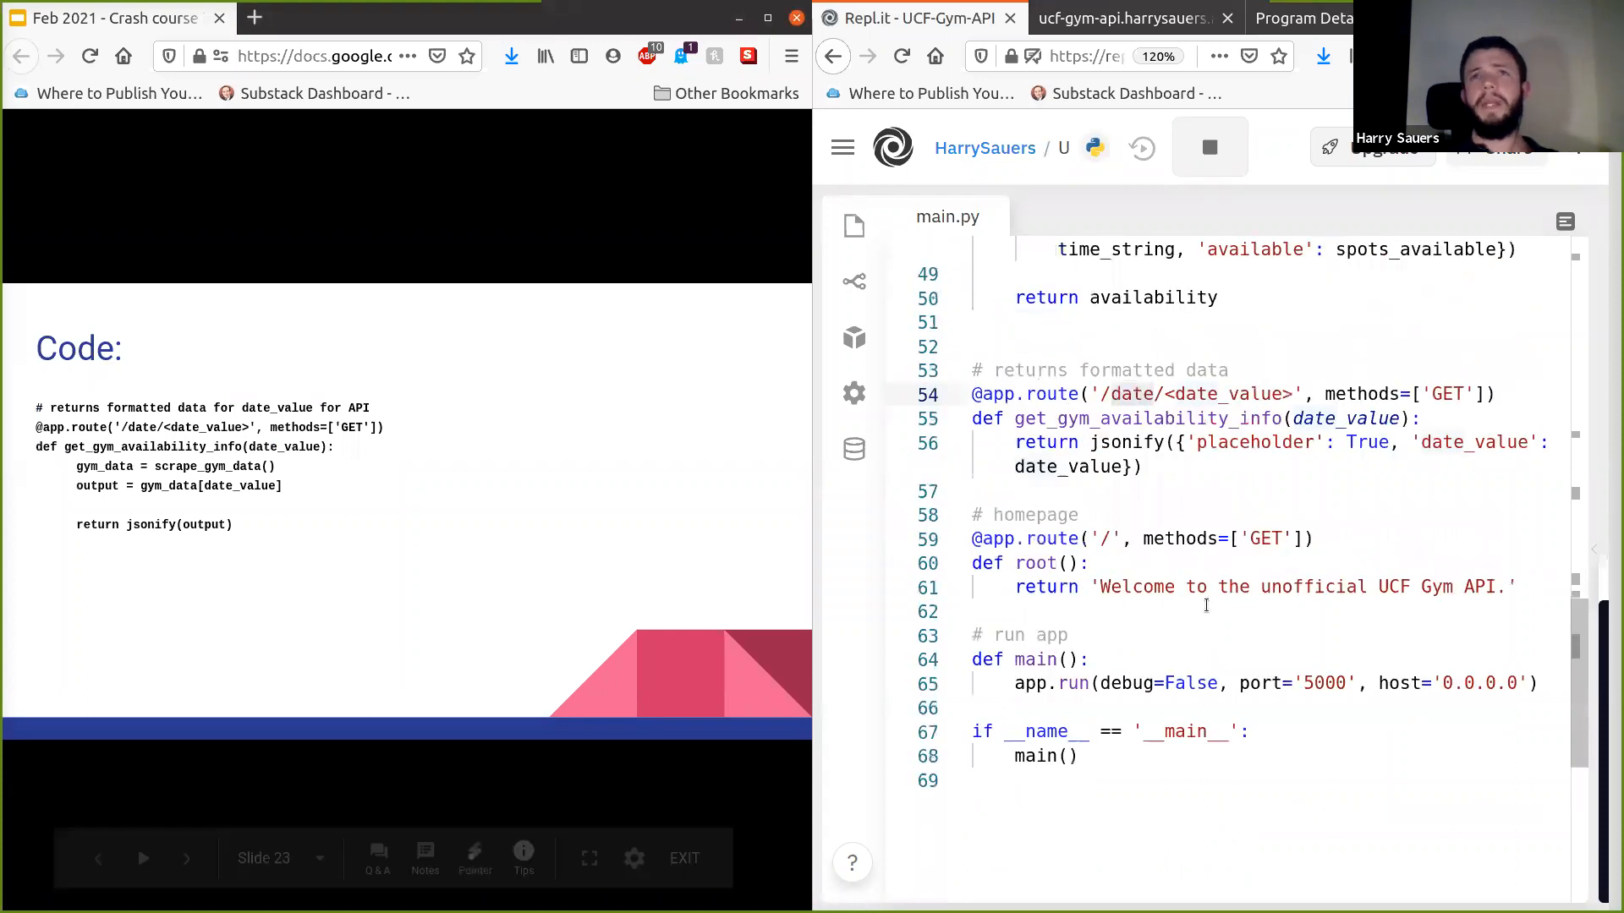
# Replace the placeholder return with gym_data = scrape_gym_data(), output = gym_data[date_value], return jsonify(output)
pyautogui.scroll(3)
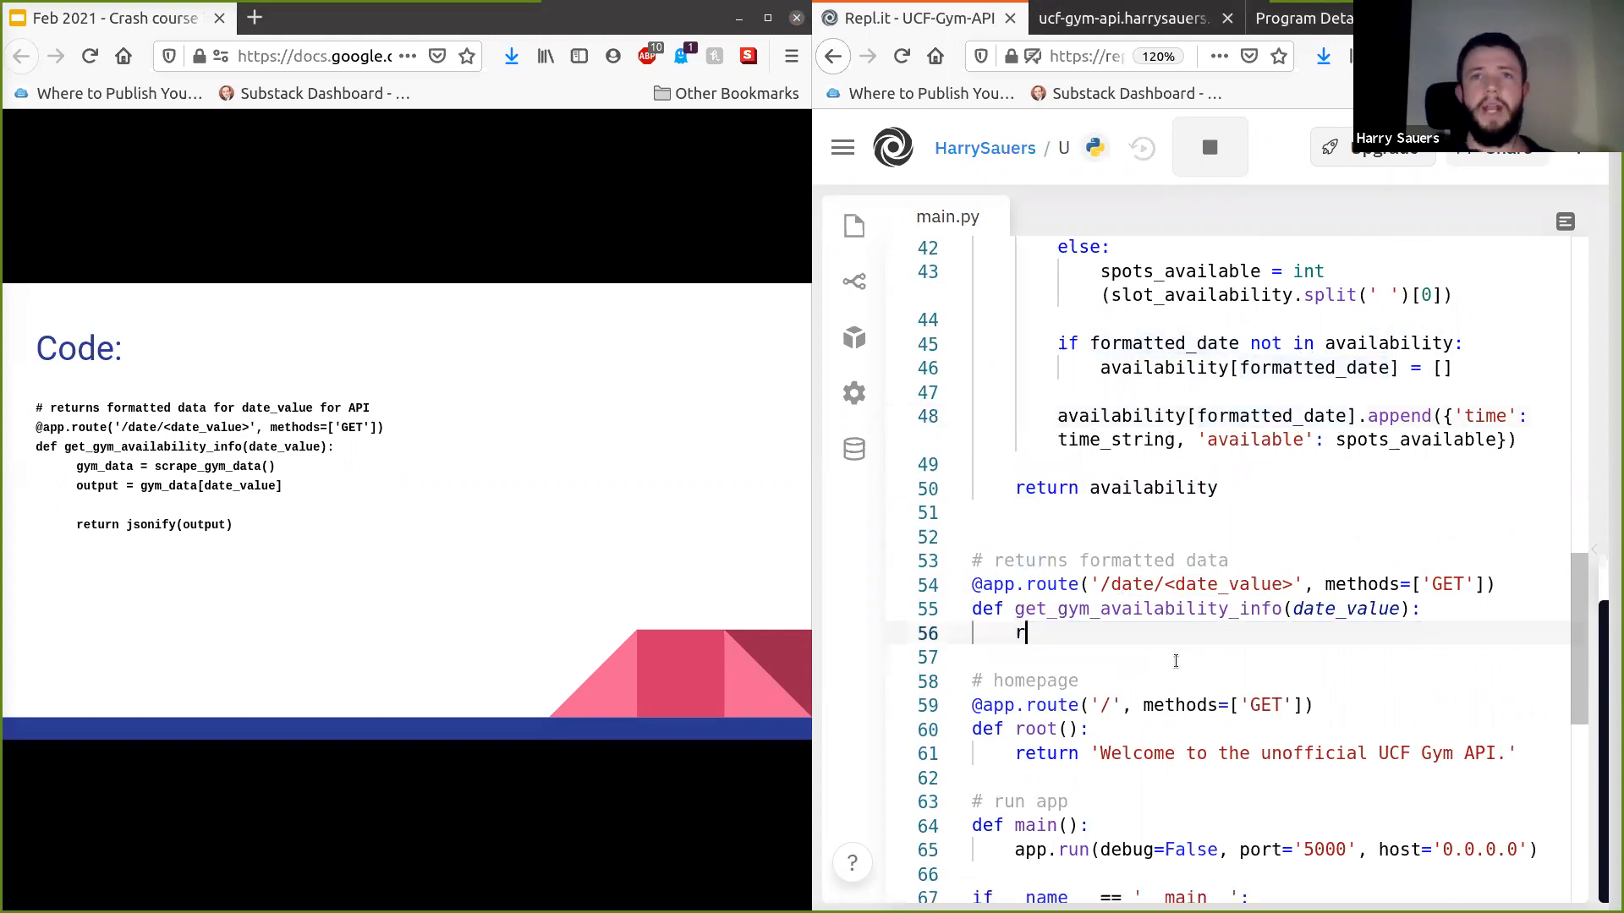
pyautogui.press('BackSpace')
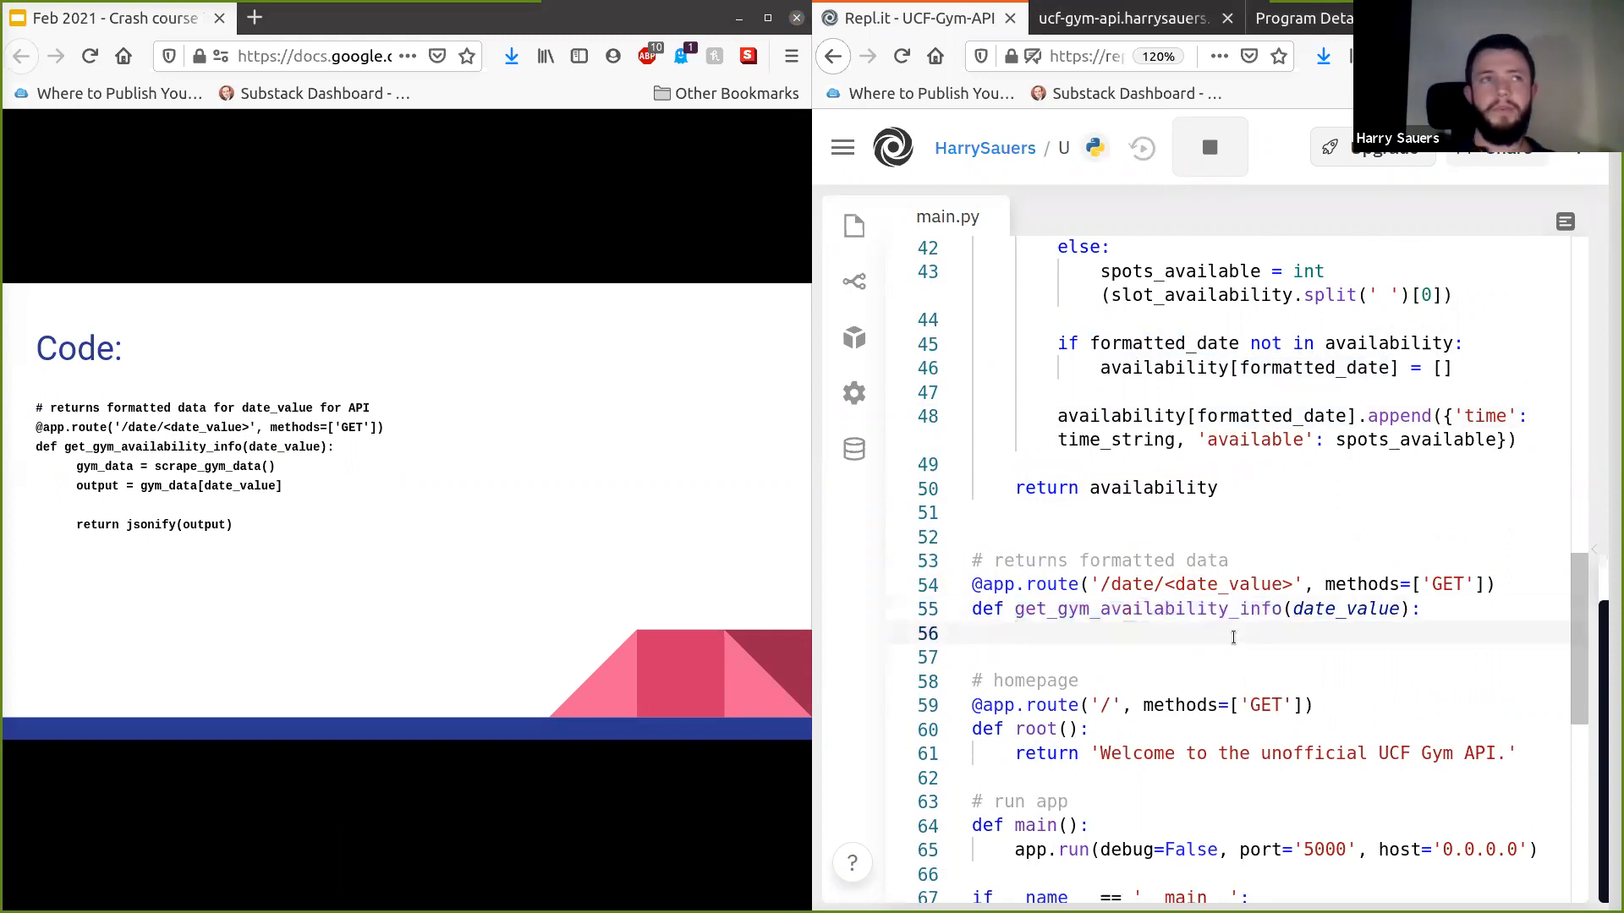
pyautogui.write('gym_data = sc')
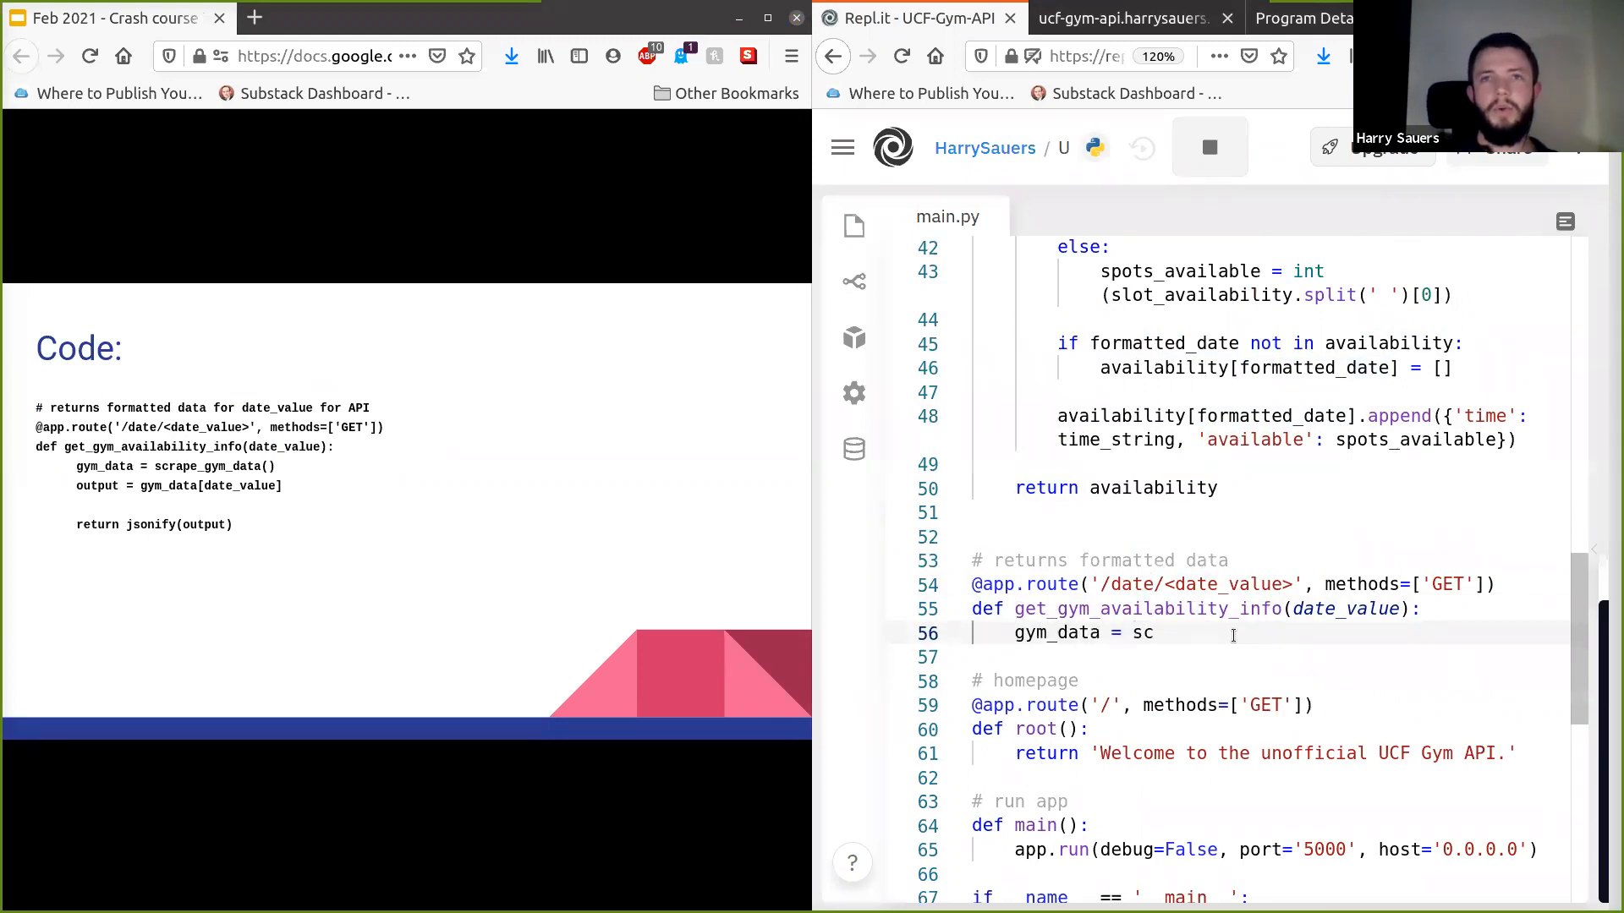
pyautogui.write('rape_')
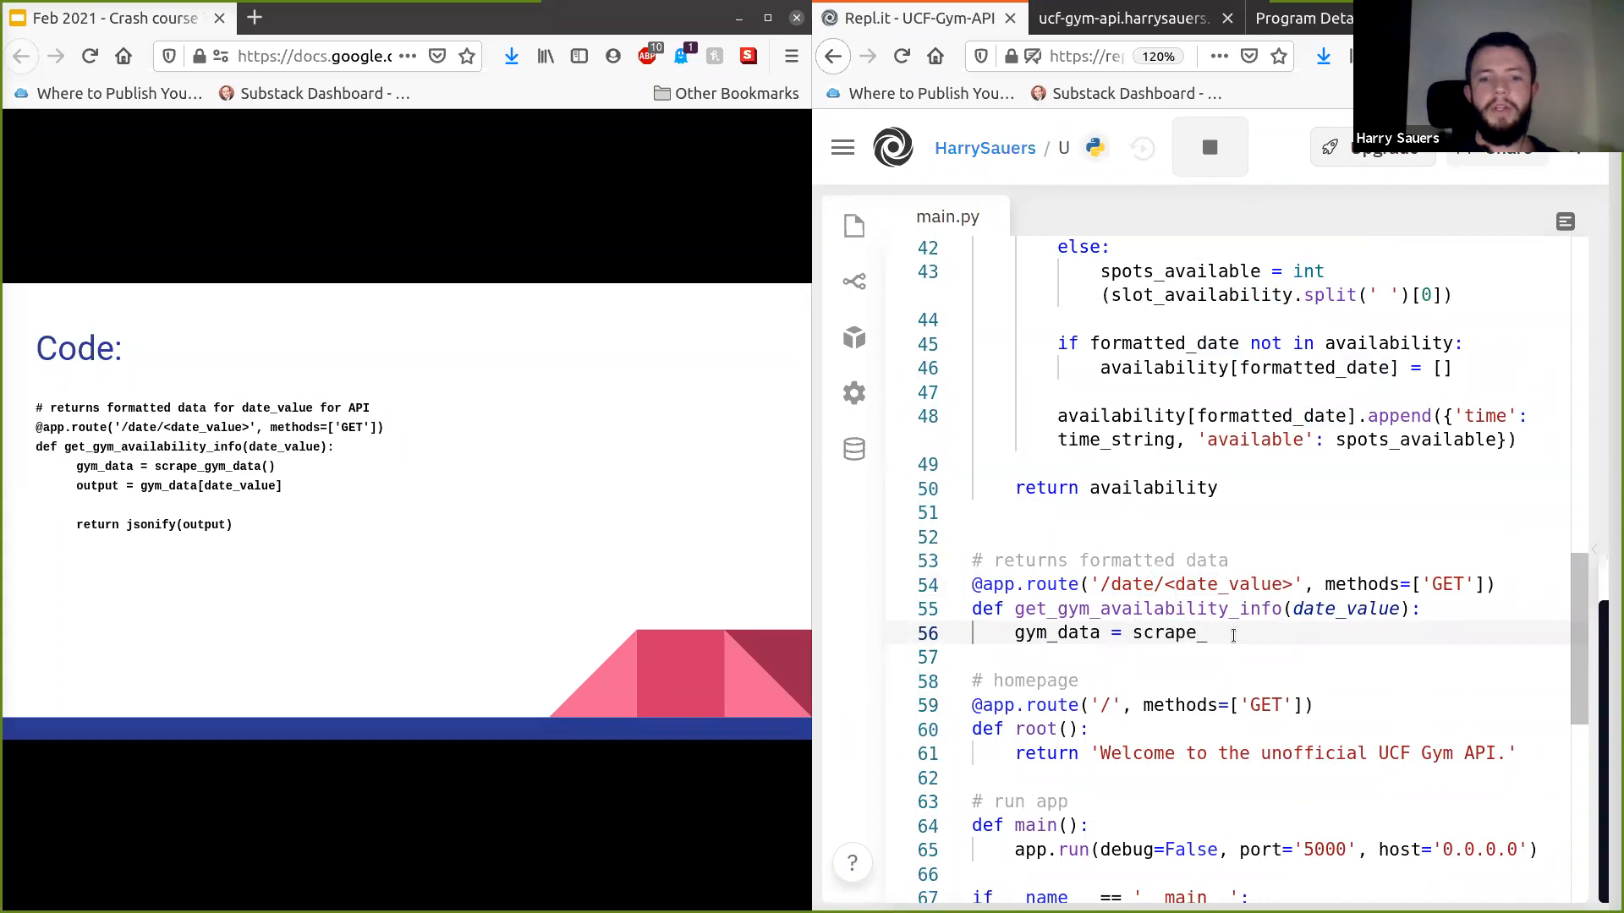
pyautogui.write('gym_data()')
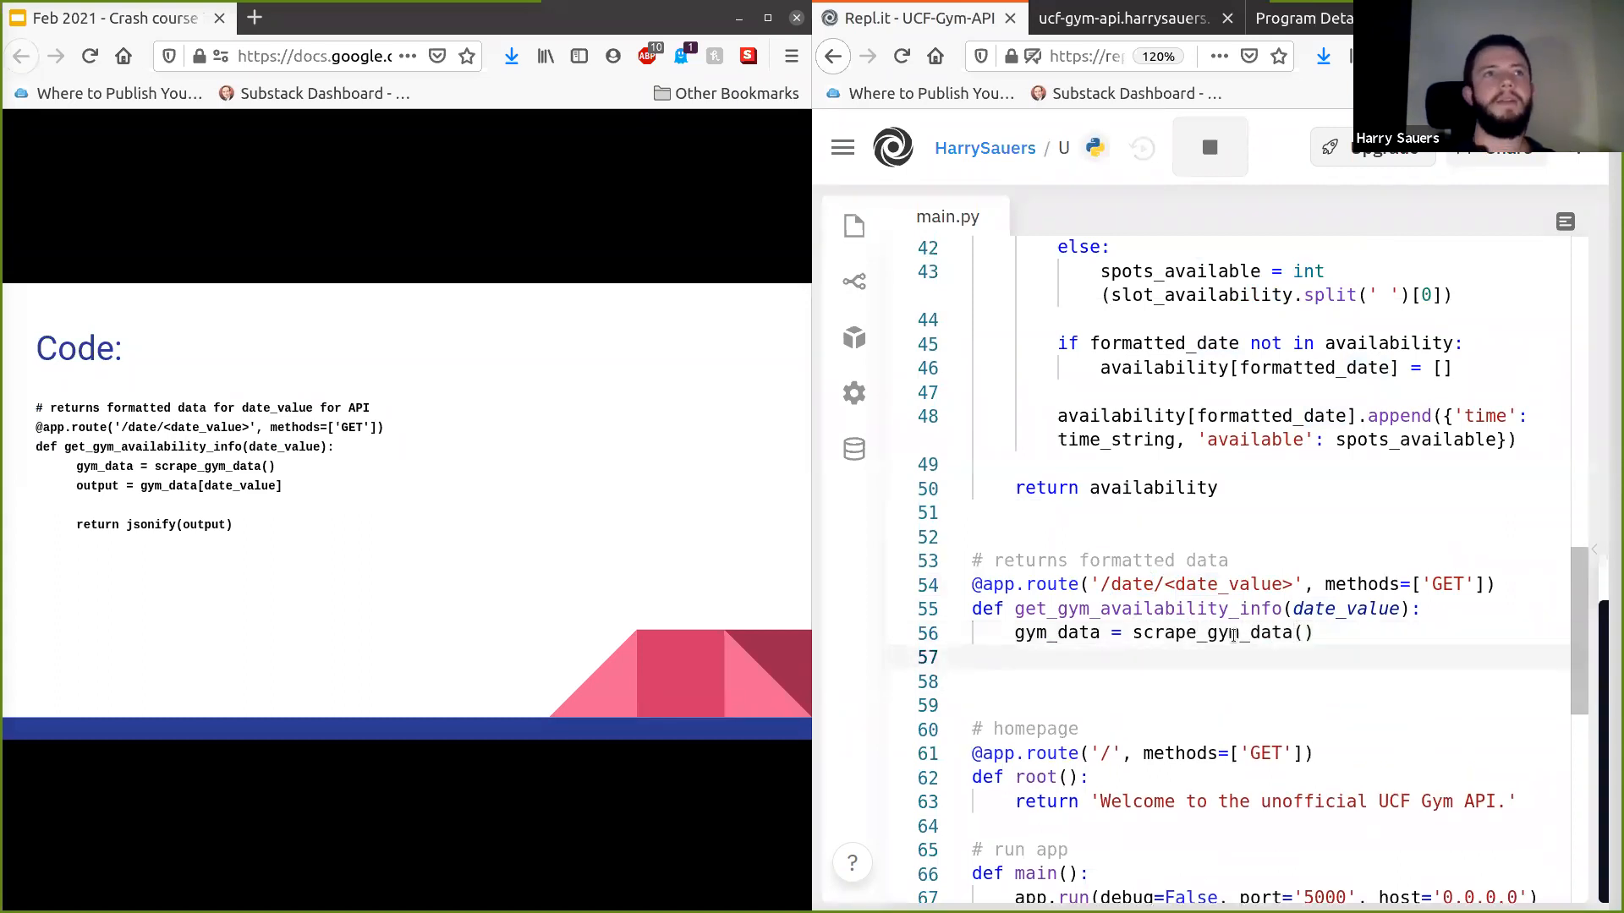
pyautogui.write("output = gym_data['")
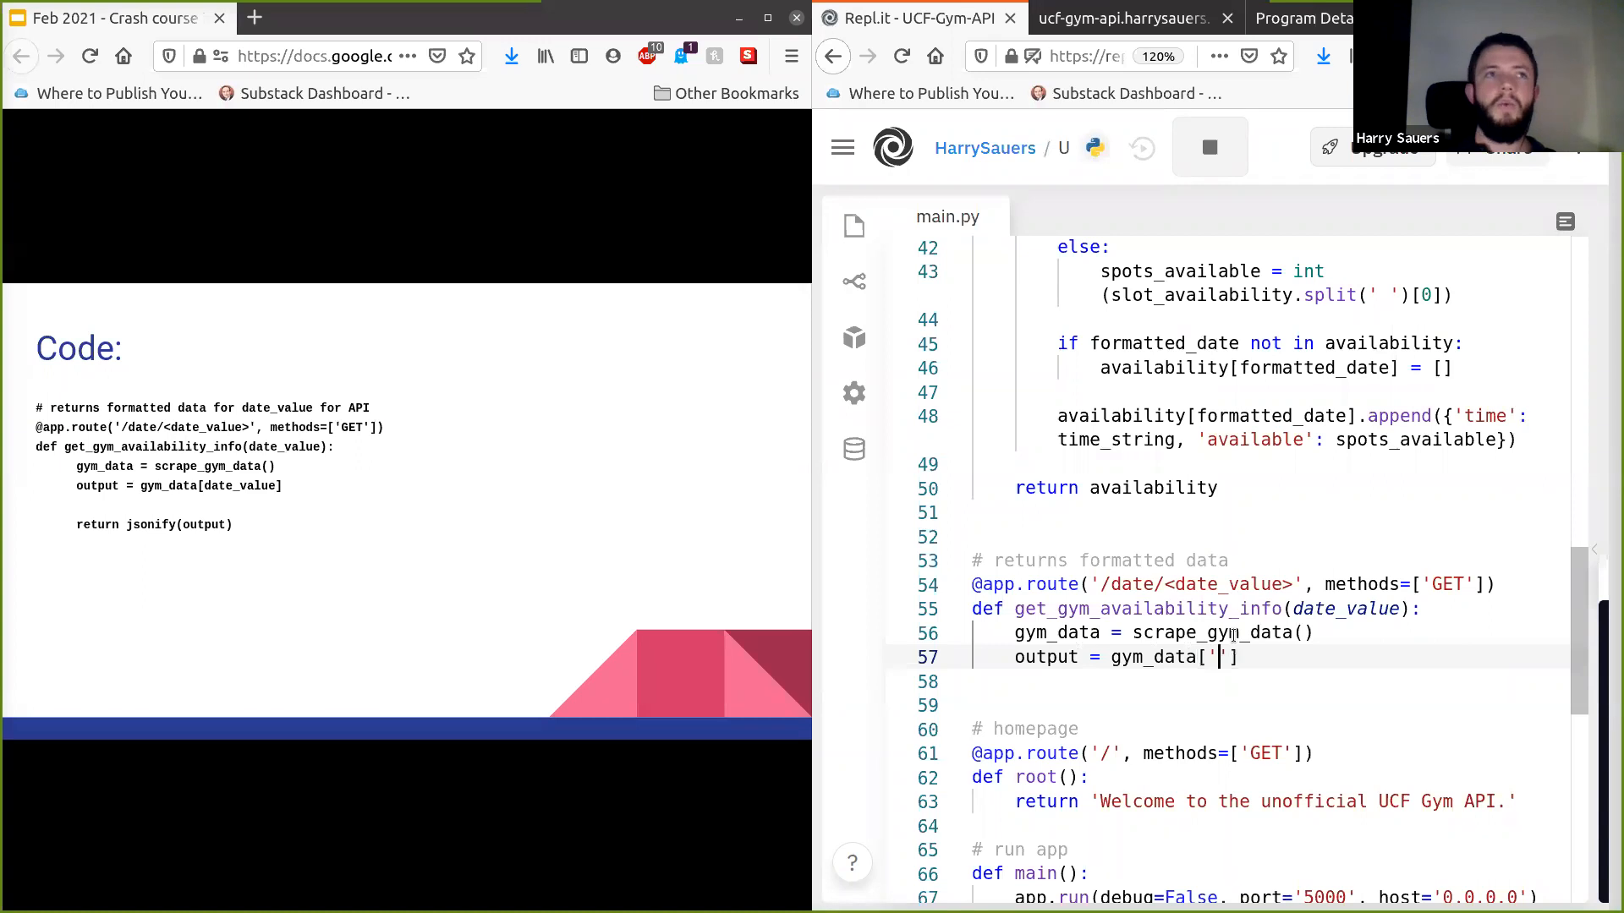
pyautogui.write('date_val')
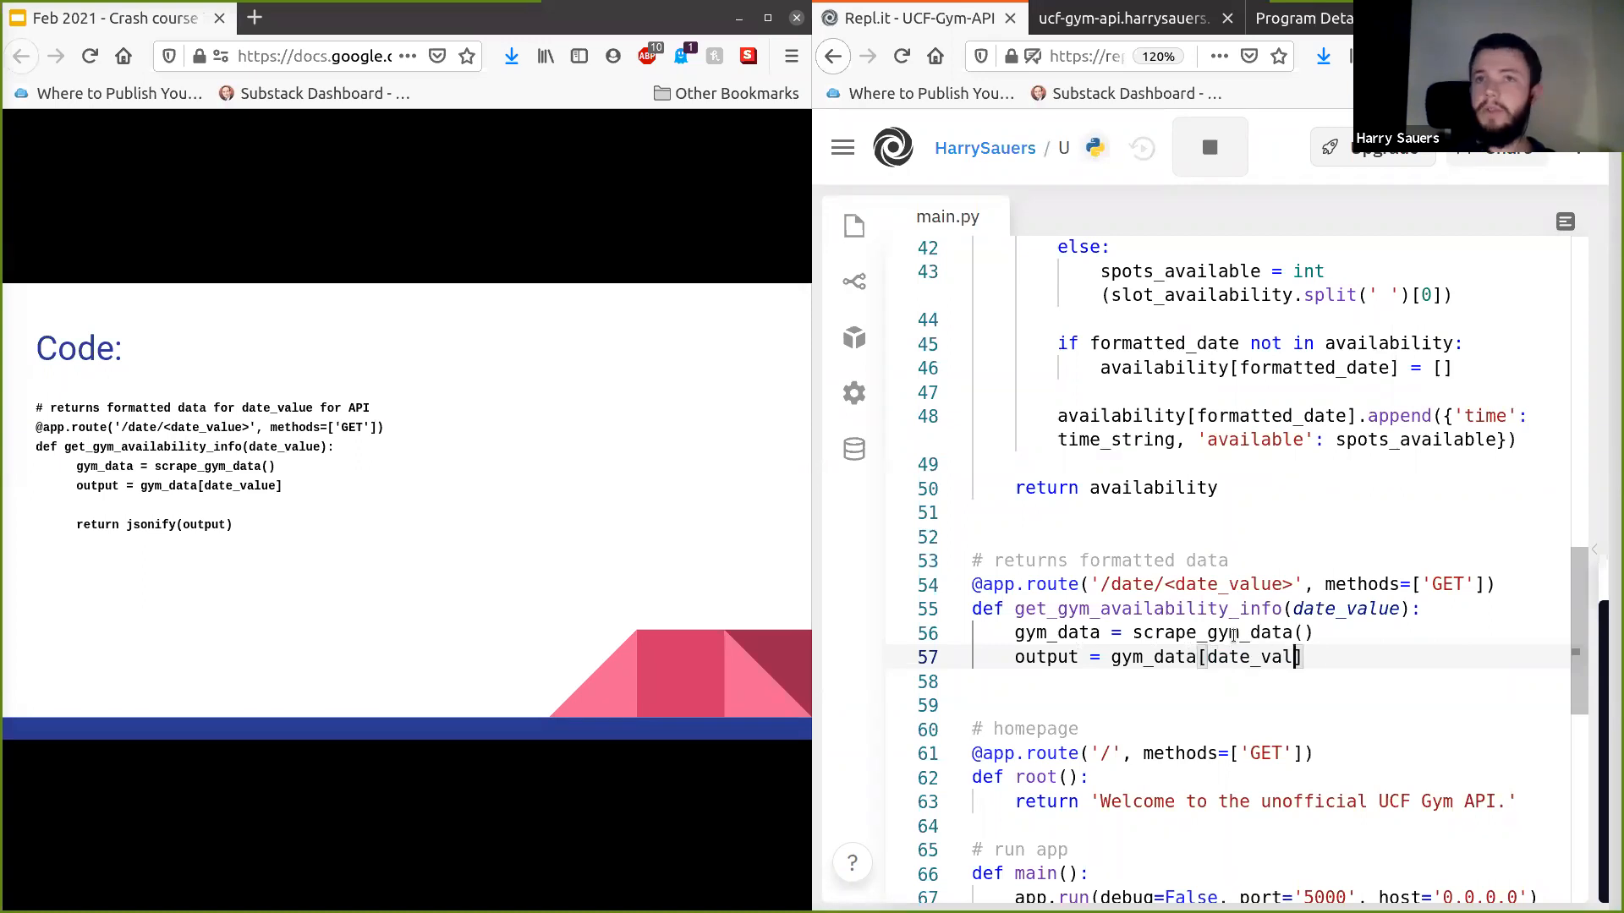
pyautogui.write('return js')
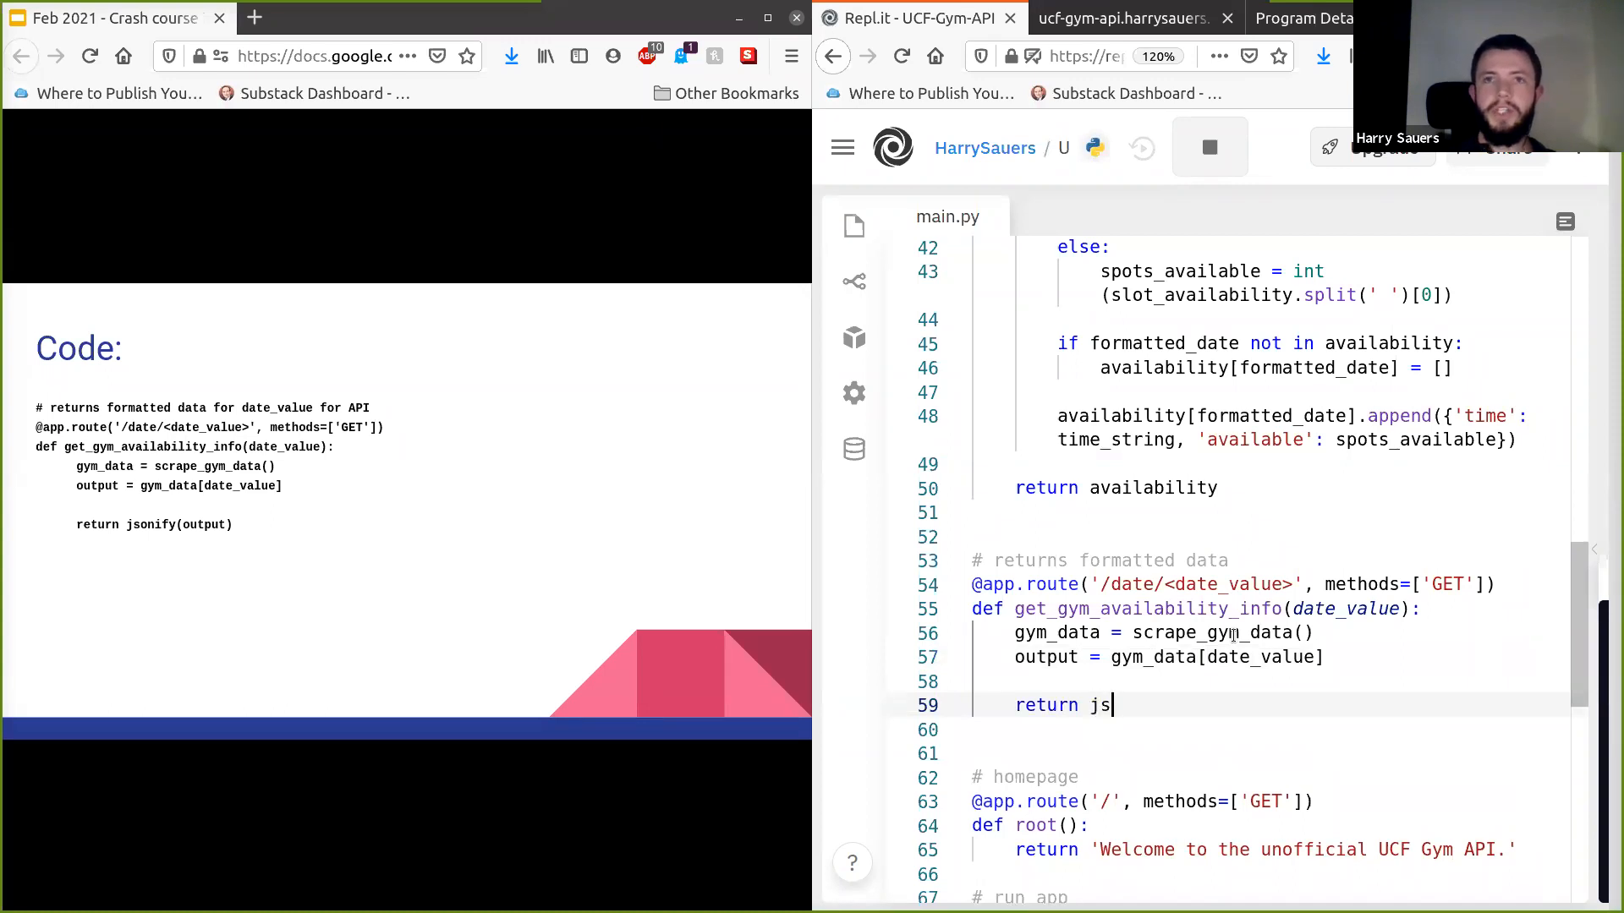
pyautogui.write('onify()')
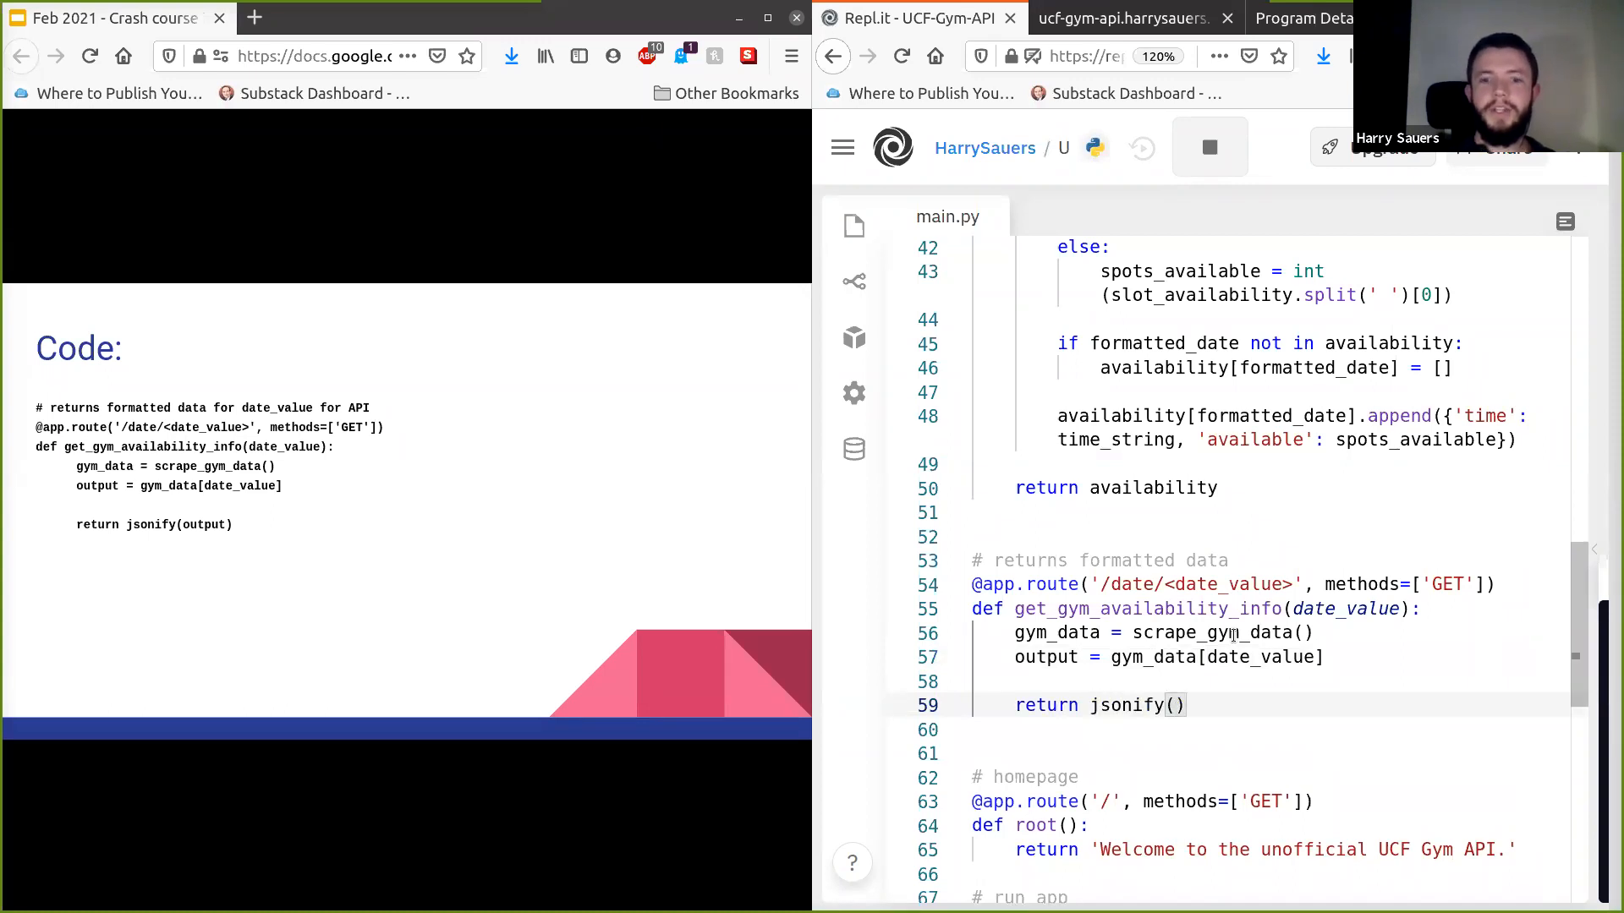
pyautogui.write('output')
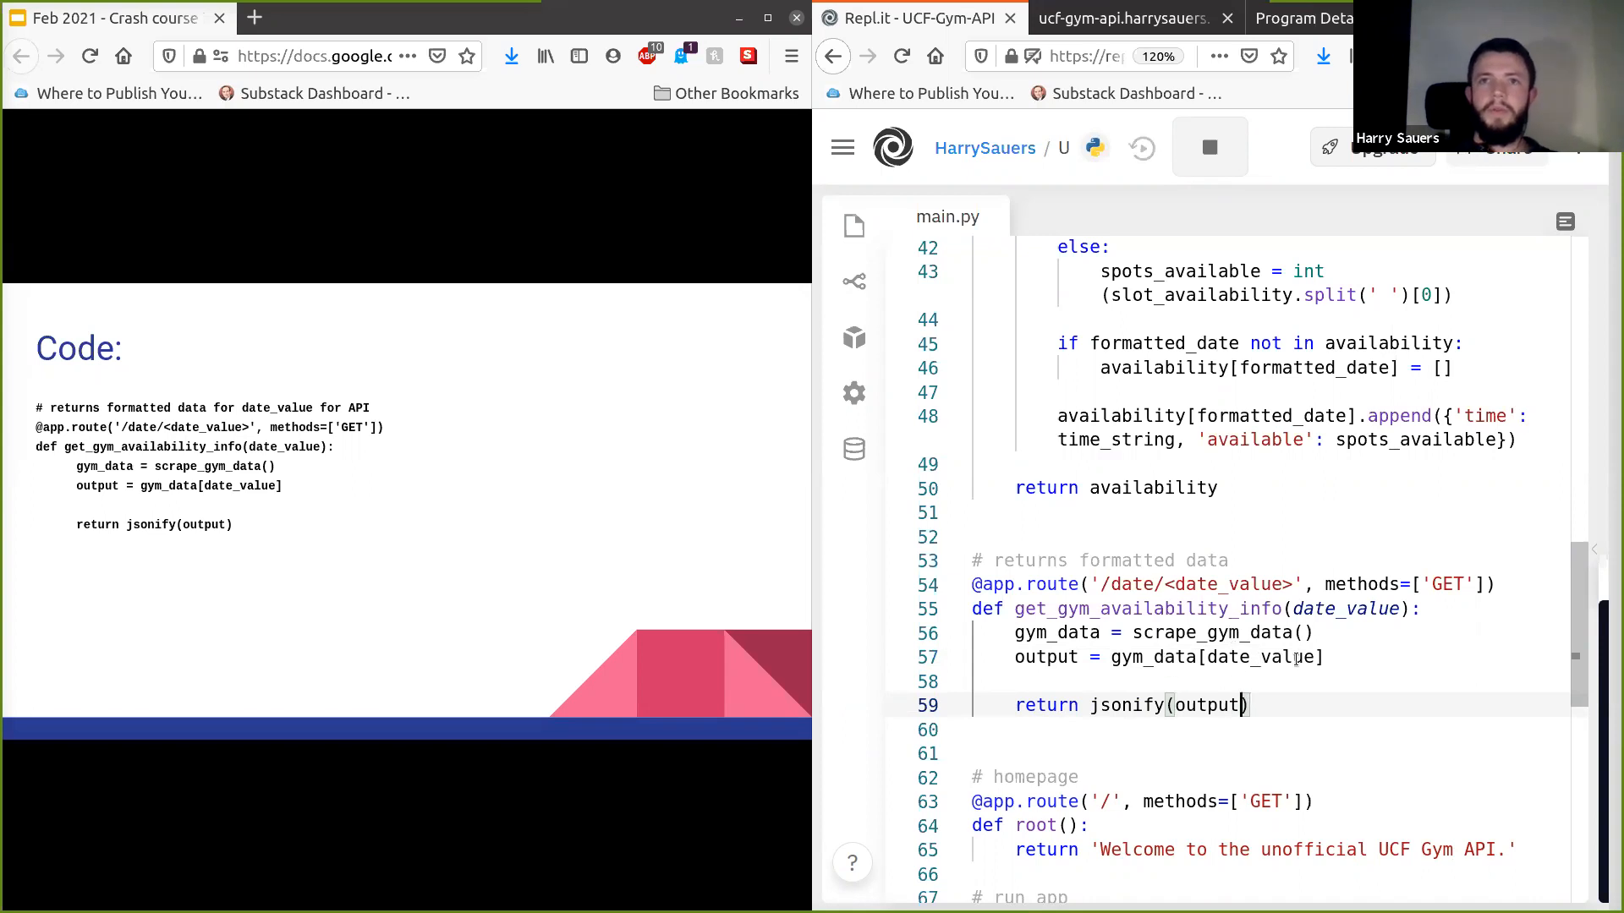
# Highlight date_value, scrape_gym_data and jsonify to explain them, then stop the running app
pyautogui.doubleClick(1260, 657)
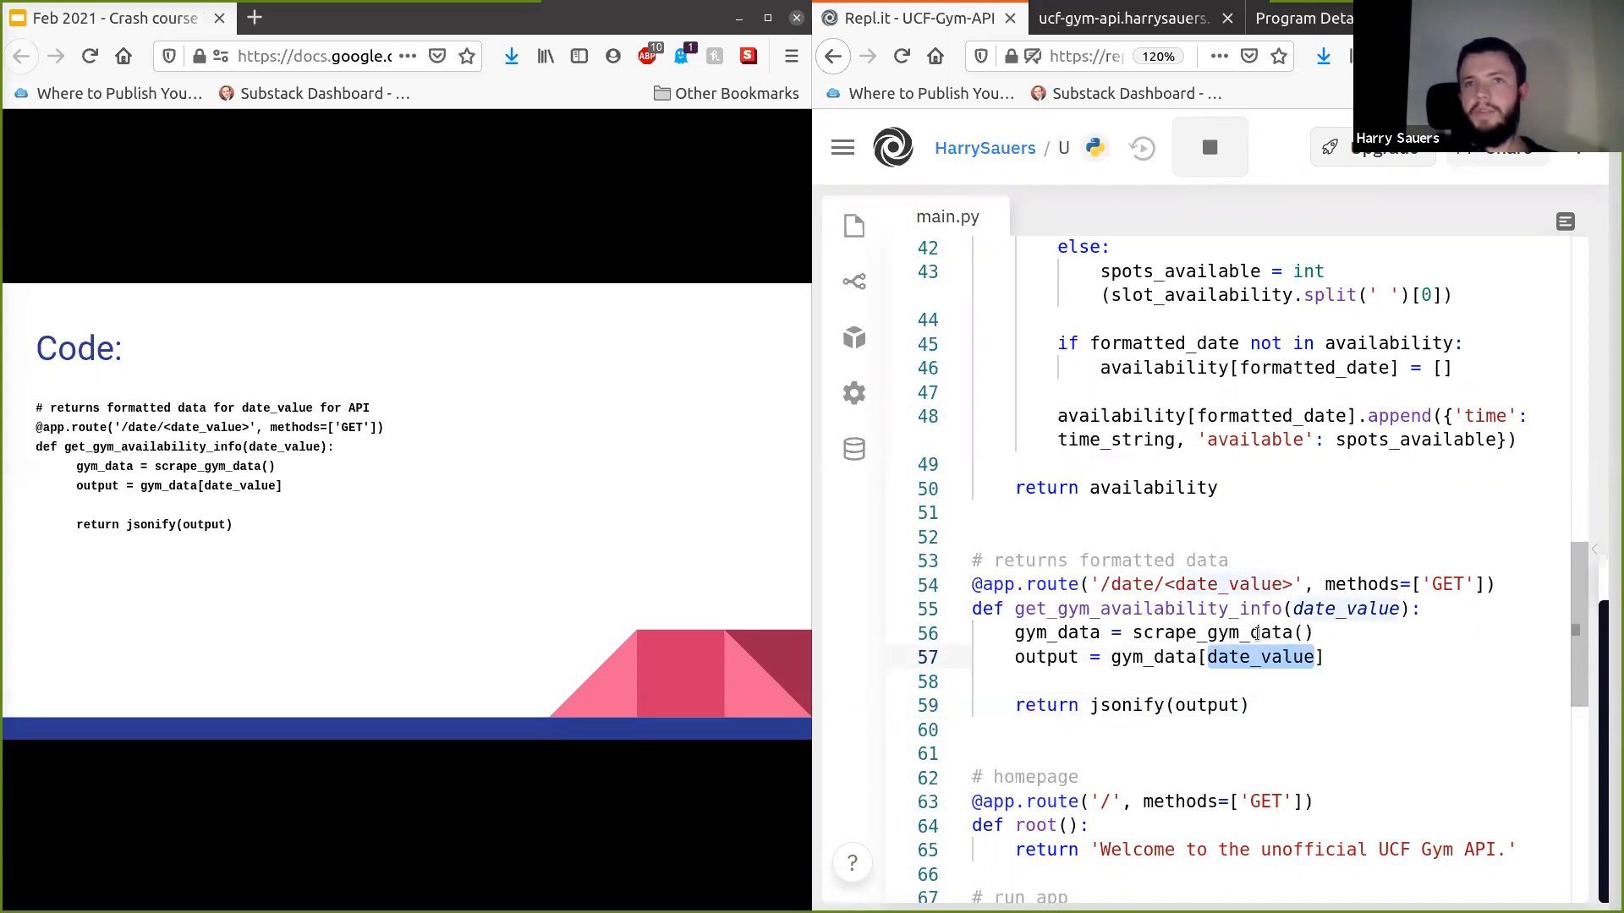
pyautogui.doubleClick(1212, 633)
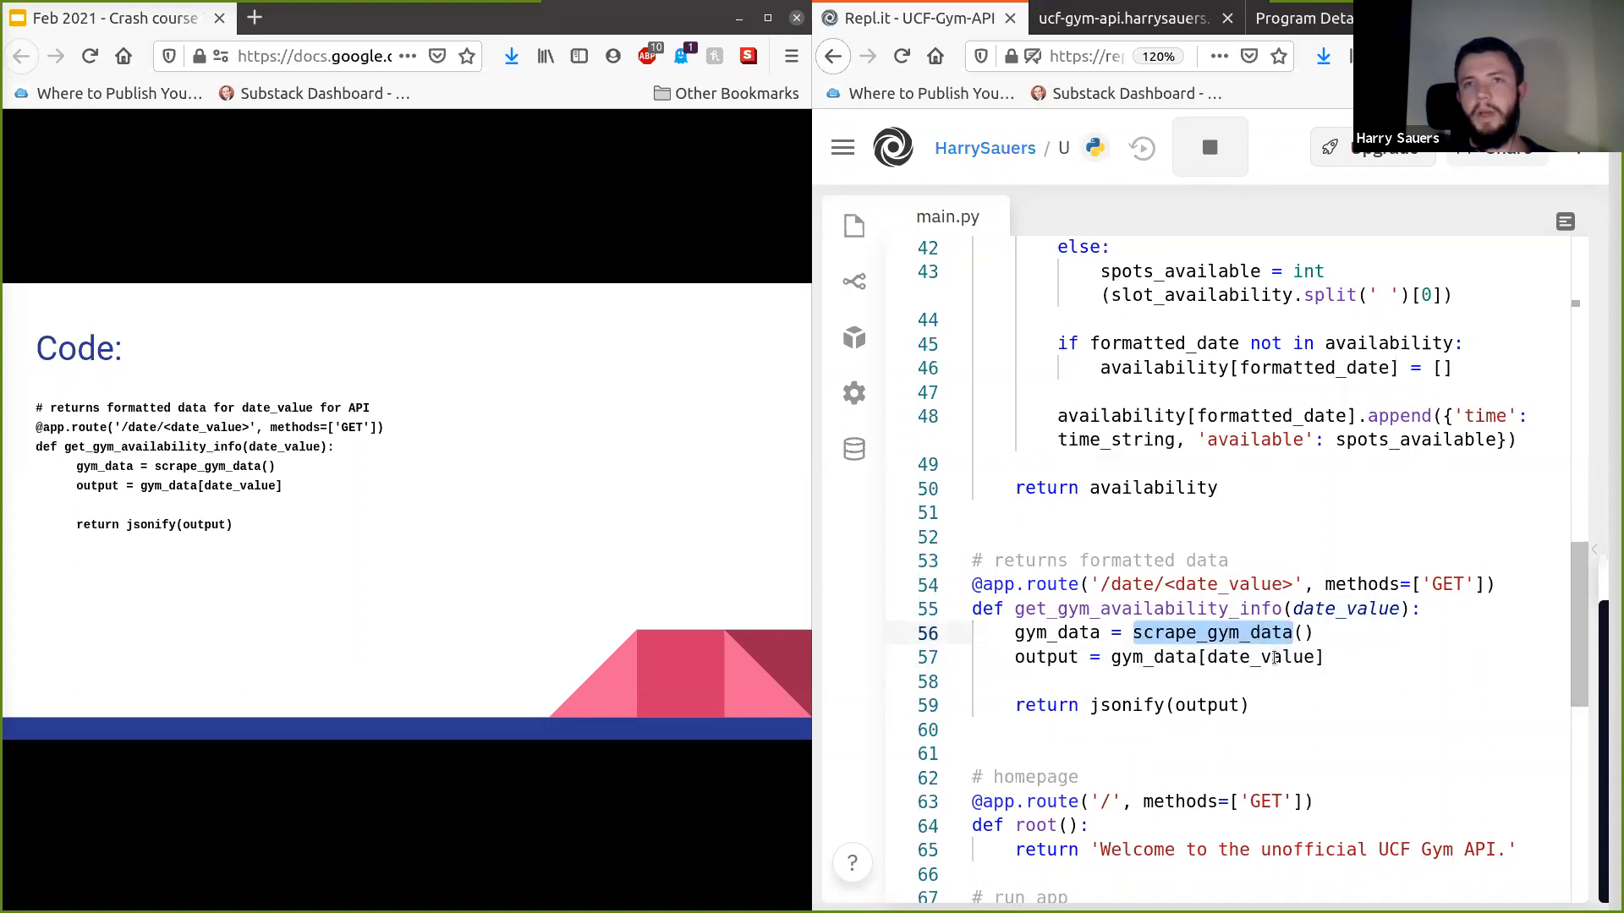
pyautogui.doubleClick(1259, 656)
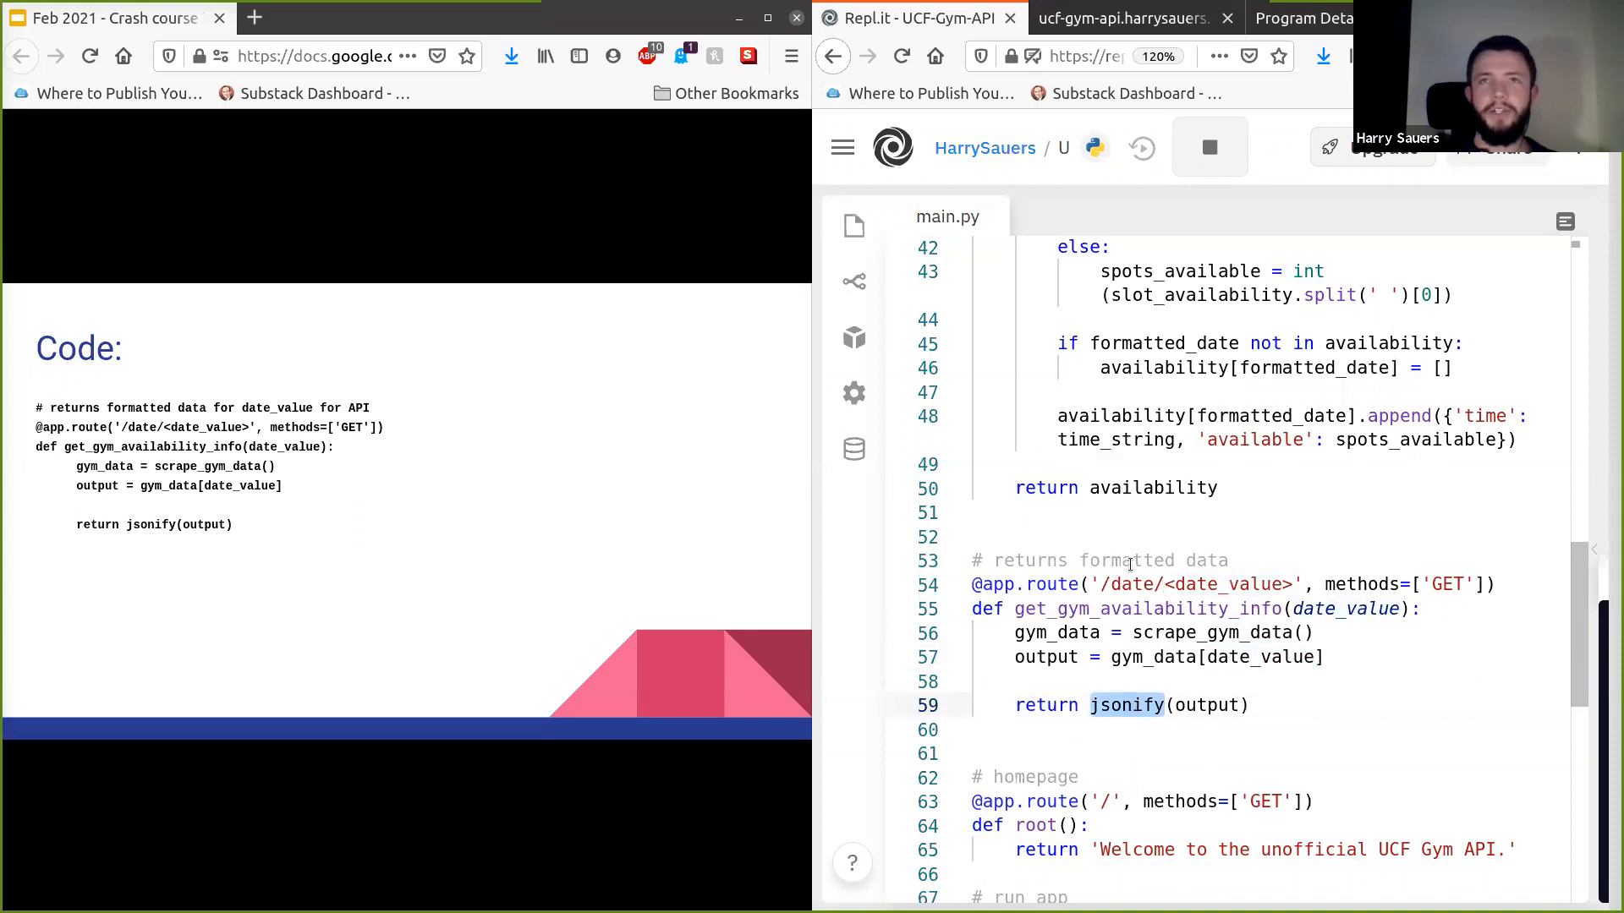
pyautogui.click(1208, 147)
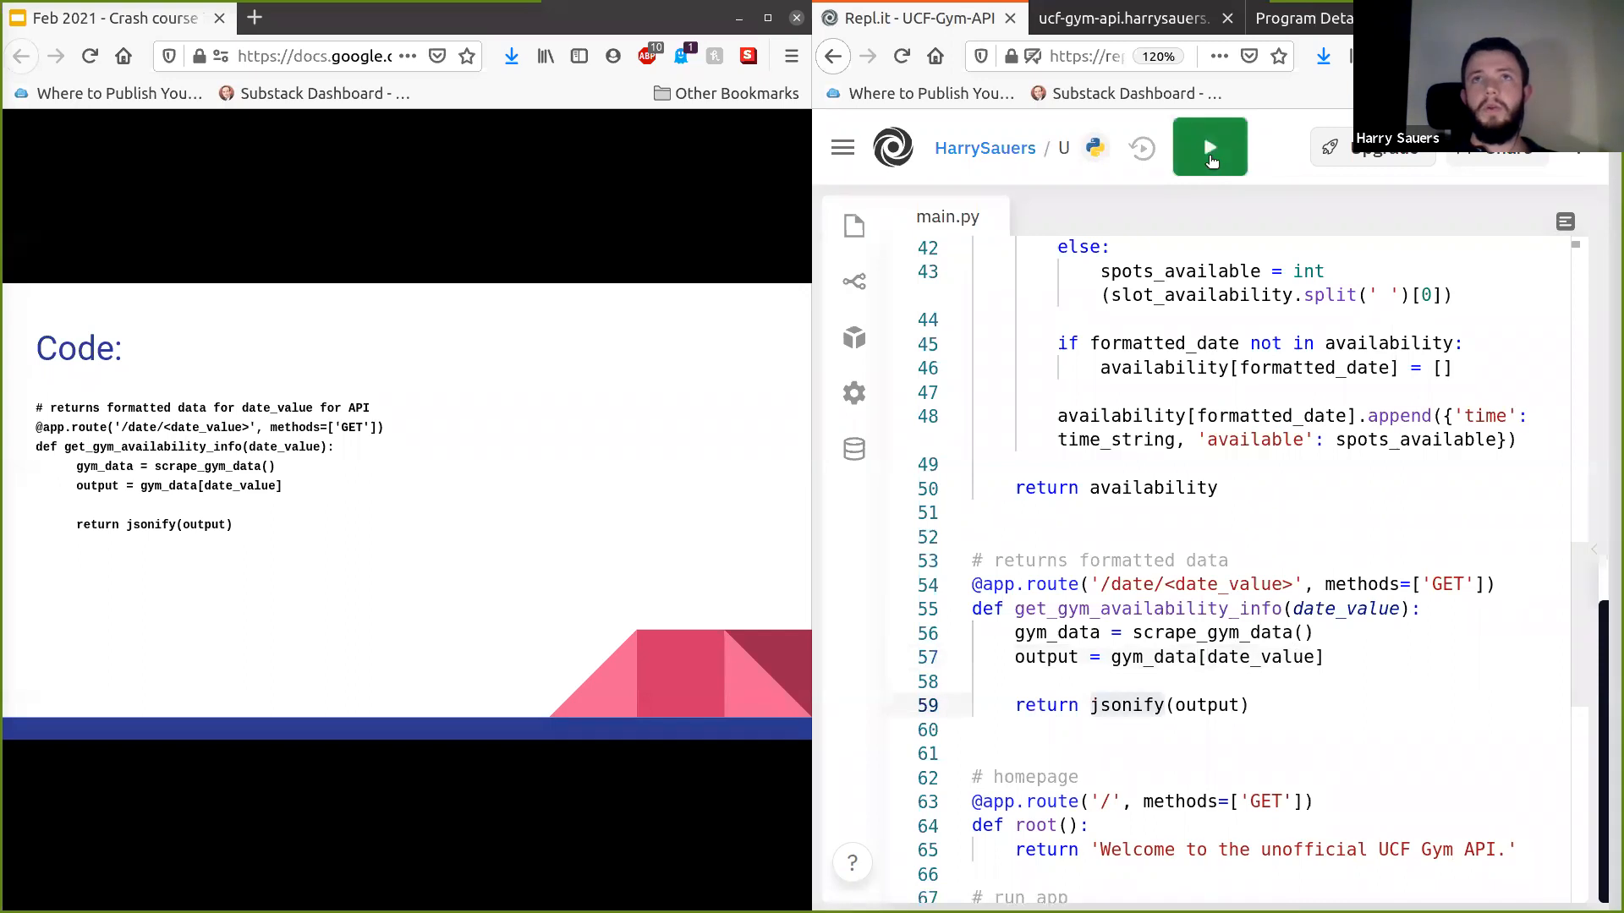
# Rerun the API and reload /date/02-19-2021, then check the console's replace TypeError
pyautogui.click(1208, 148)
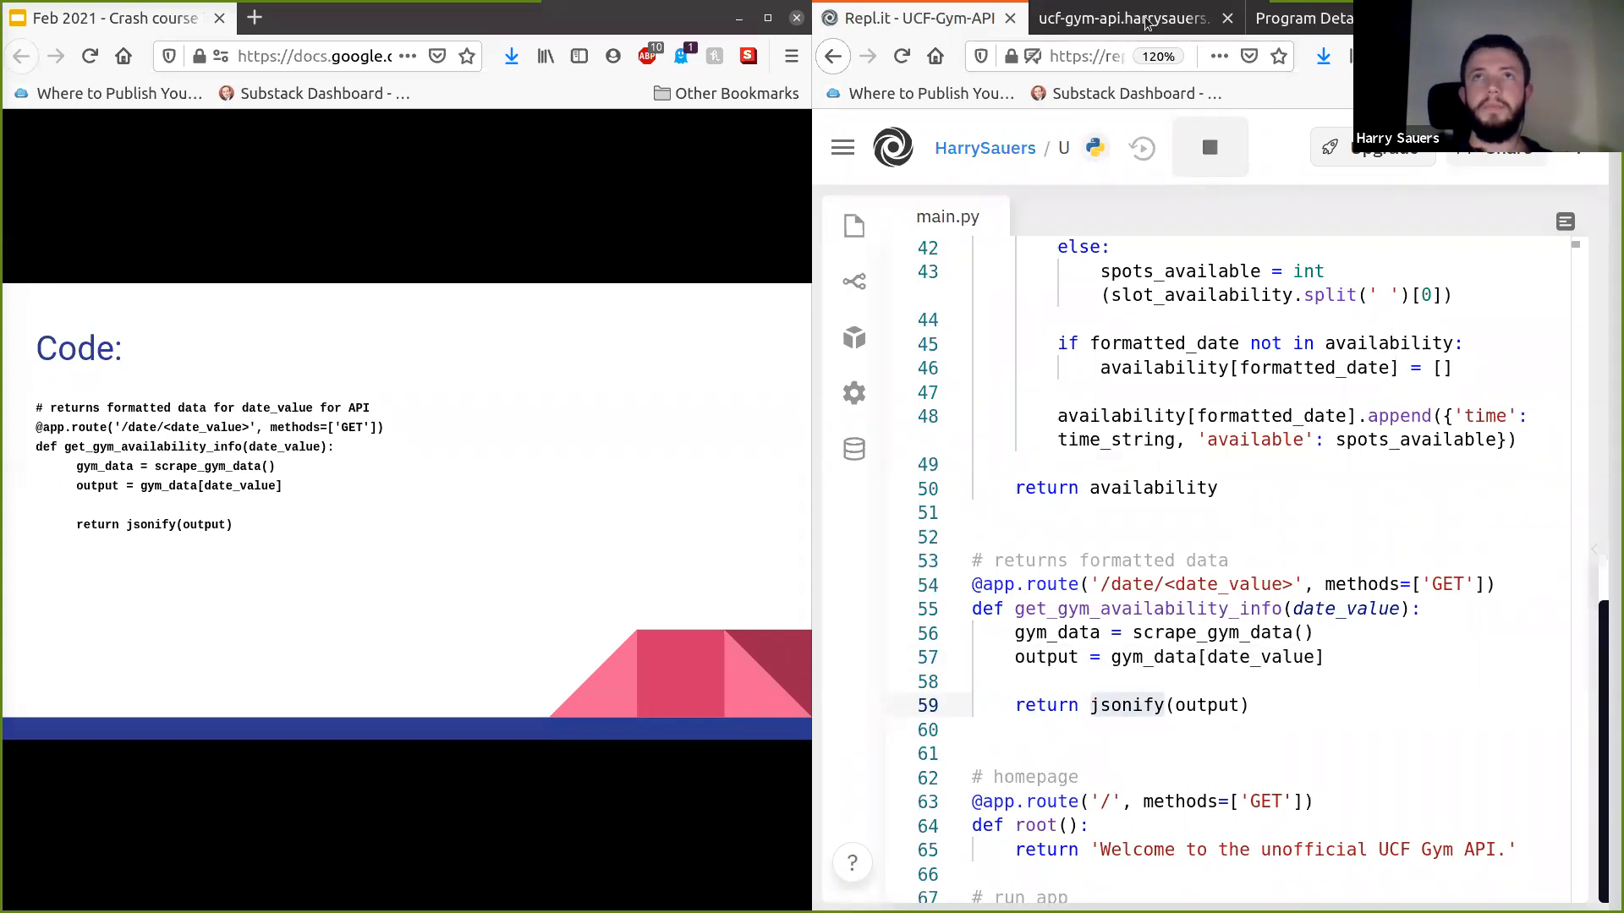
pyautogui.click(1124, 19)
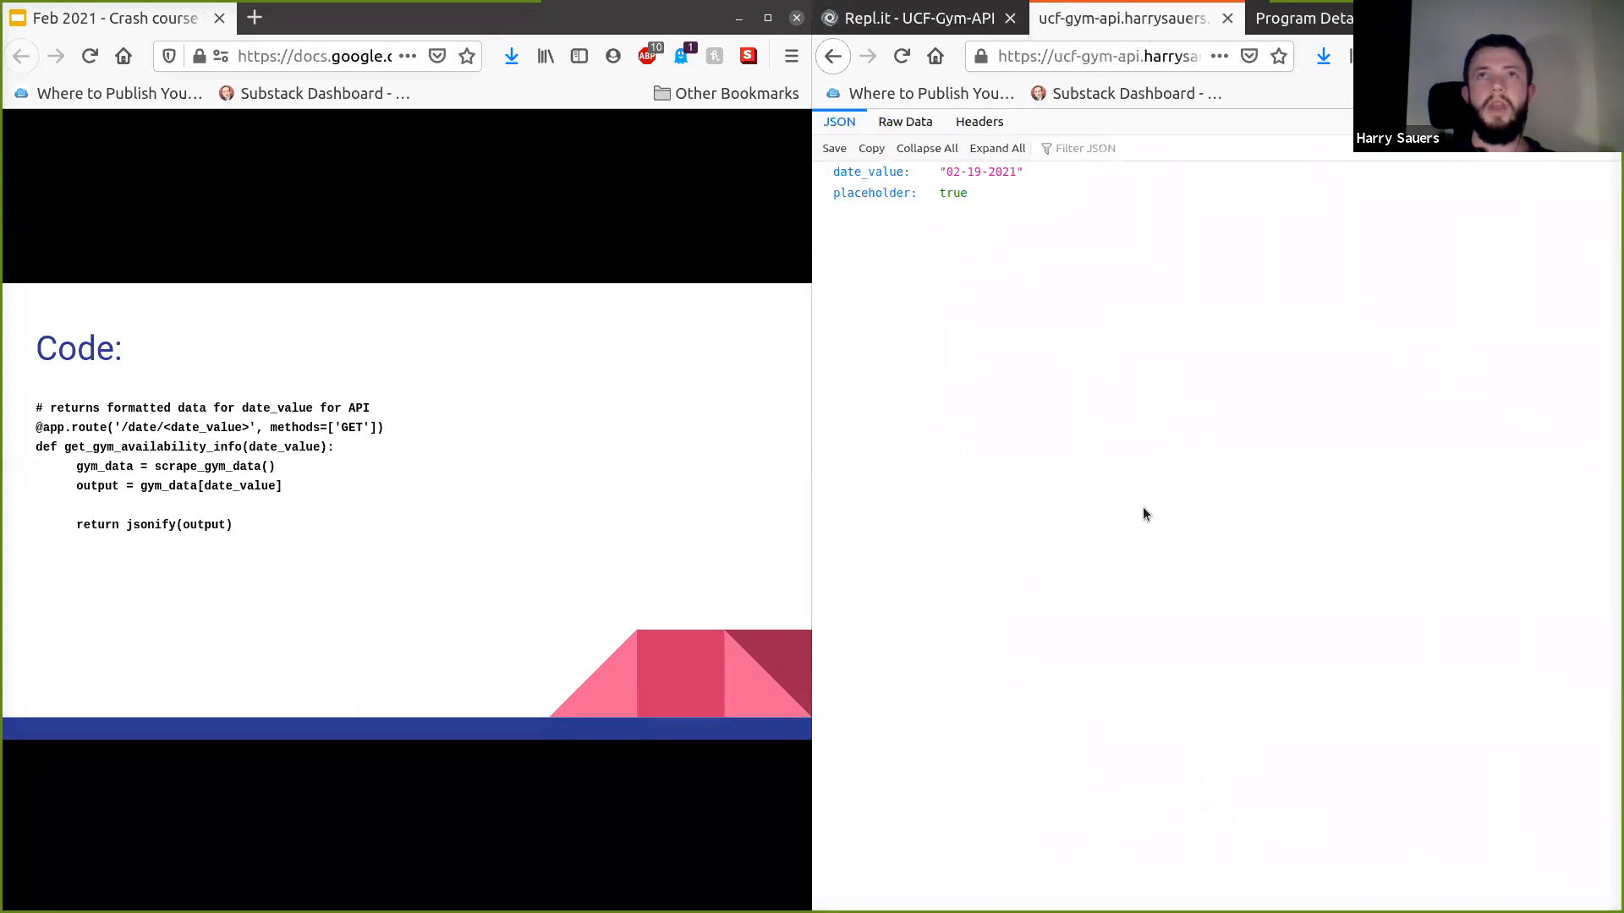
pyautogui.click(901, 56)
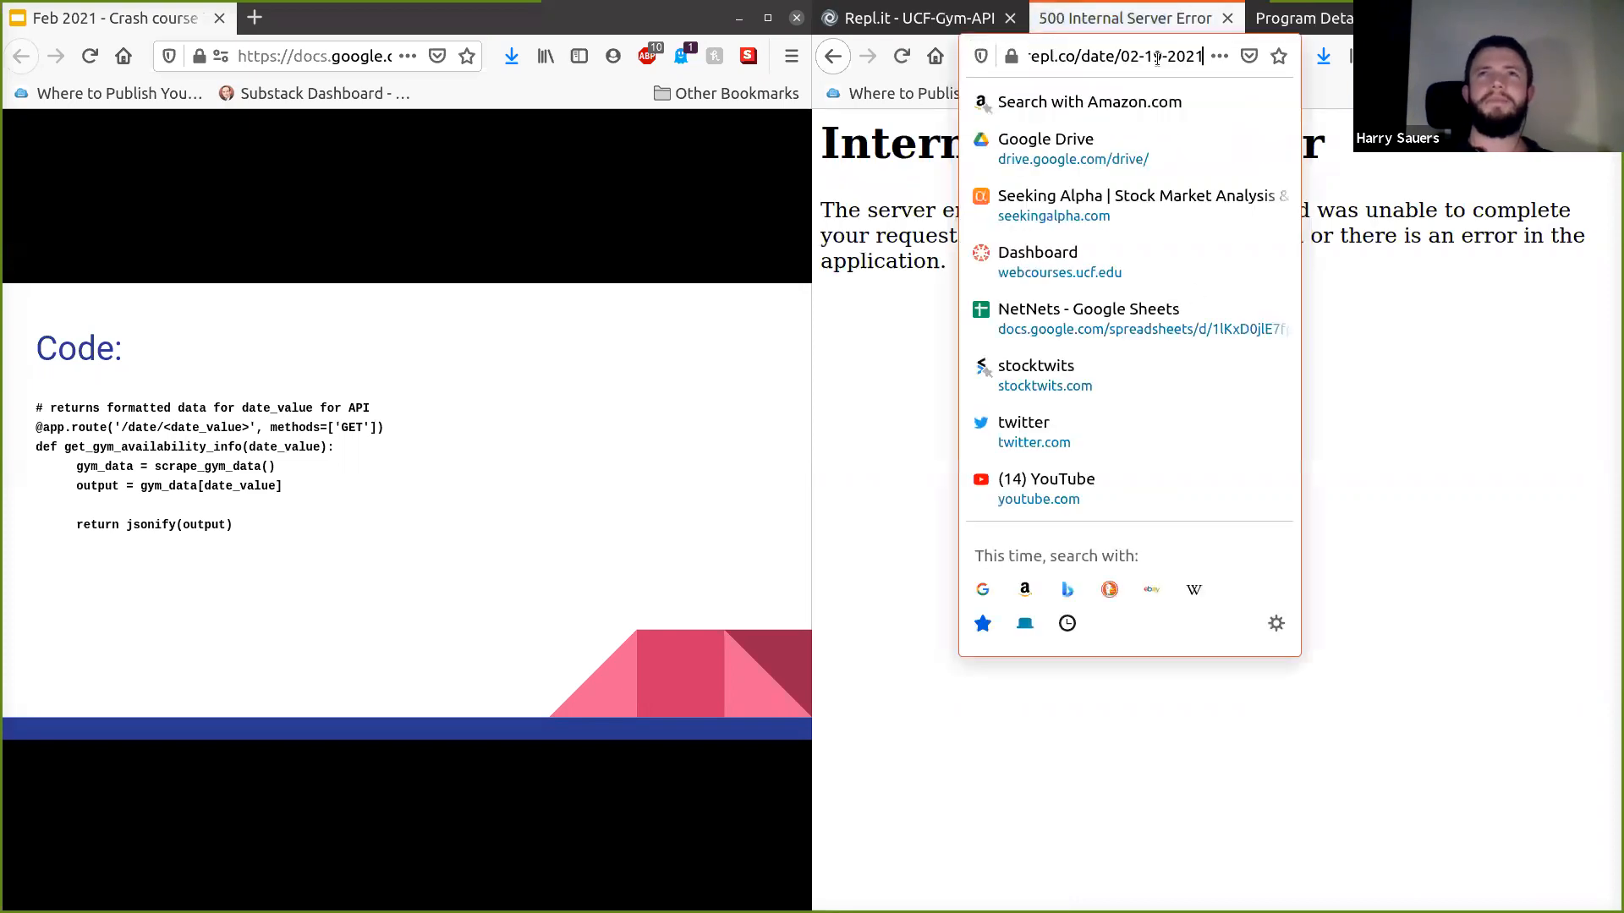
pyautogui.click(911, 18)
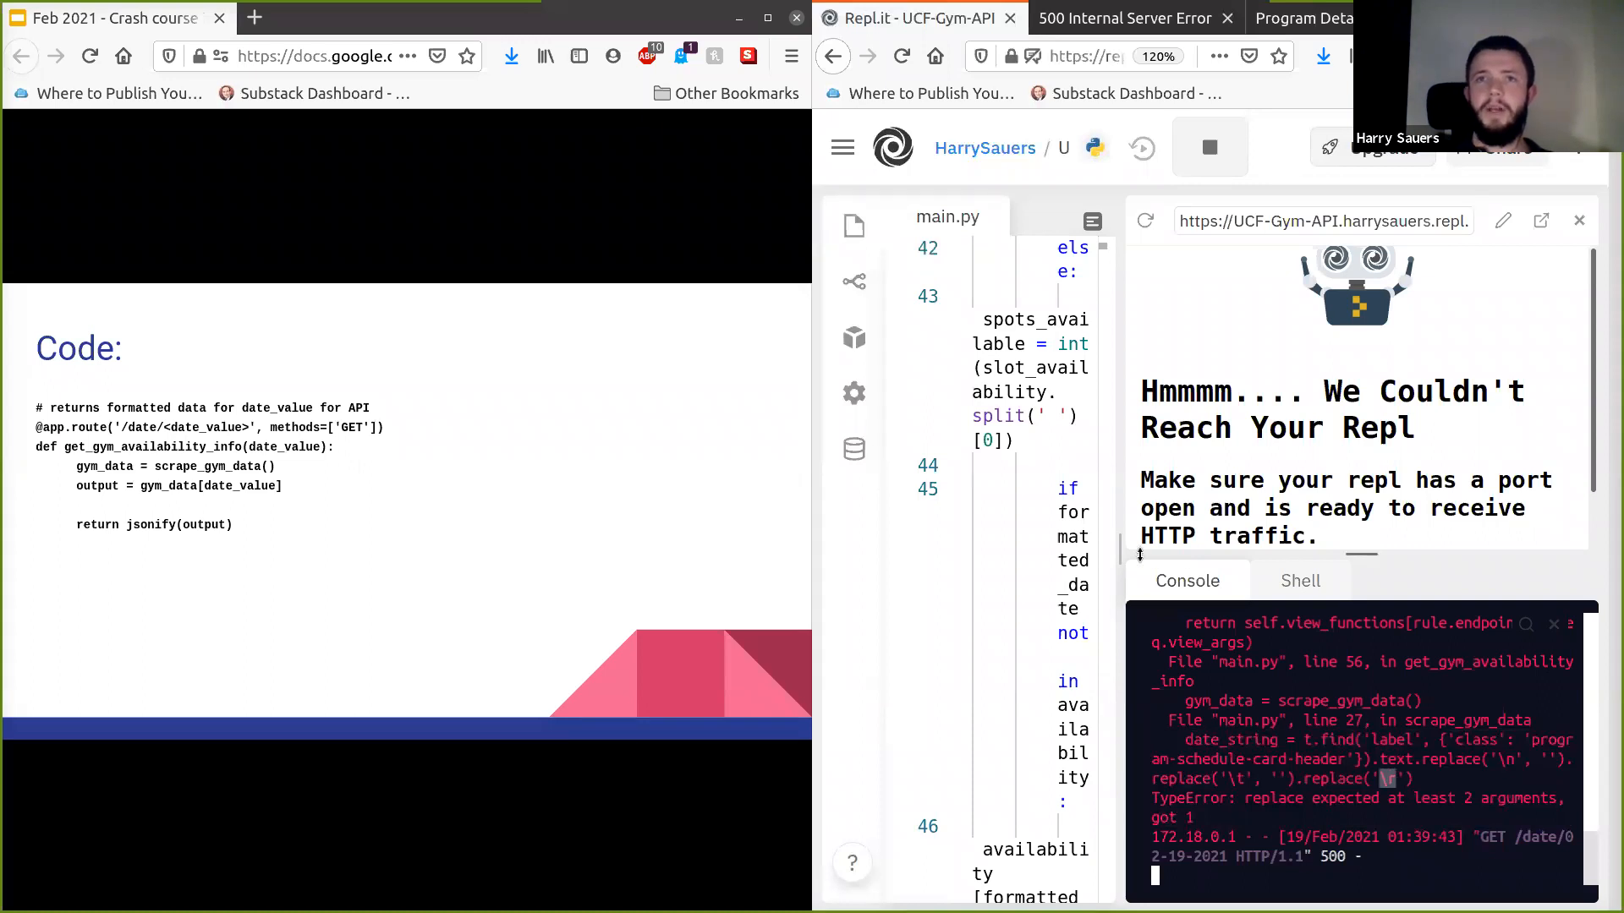
# Add the missing '' argument so line 27 ends with .replace('\r', '')
pyautogui.click(1577, 221)
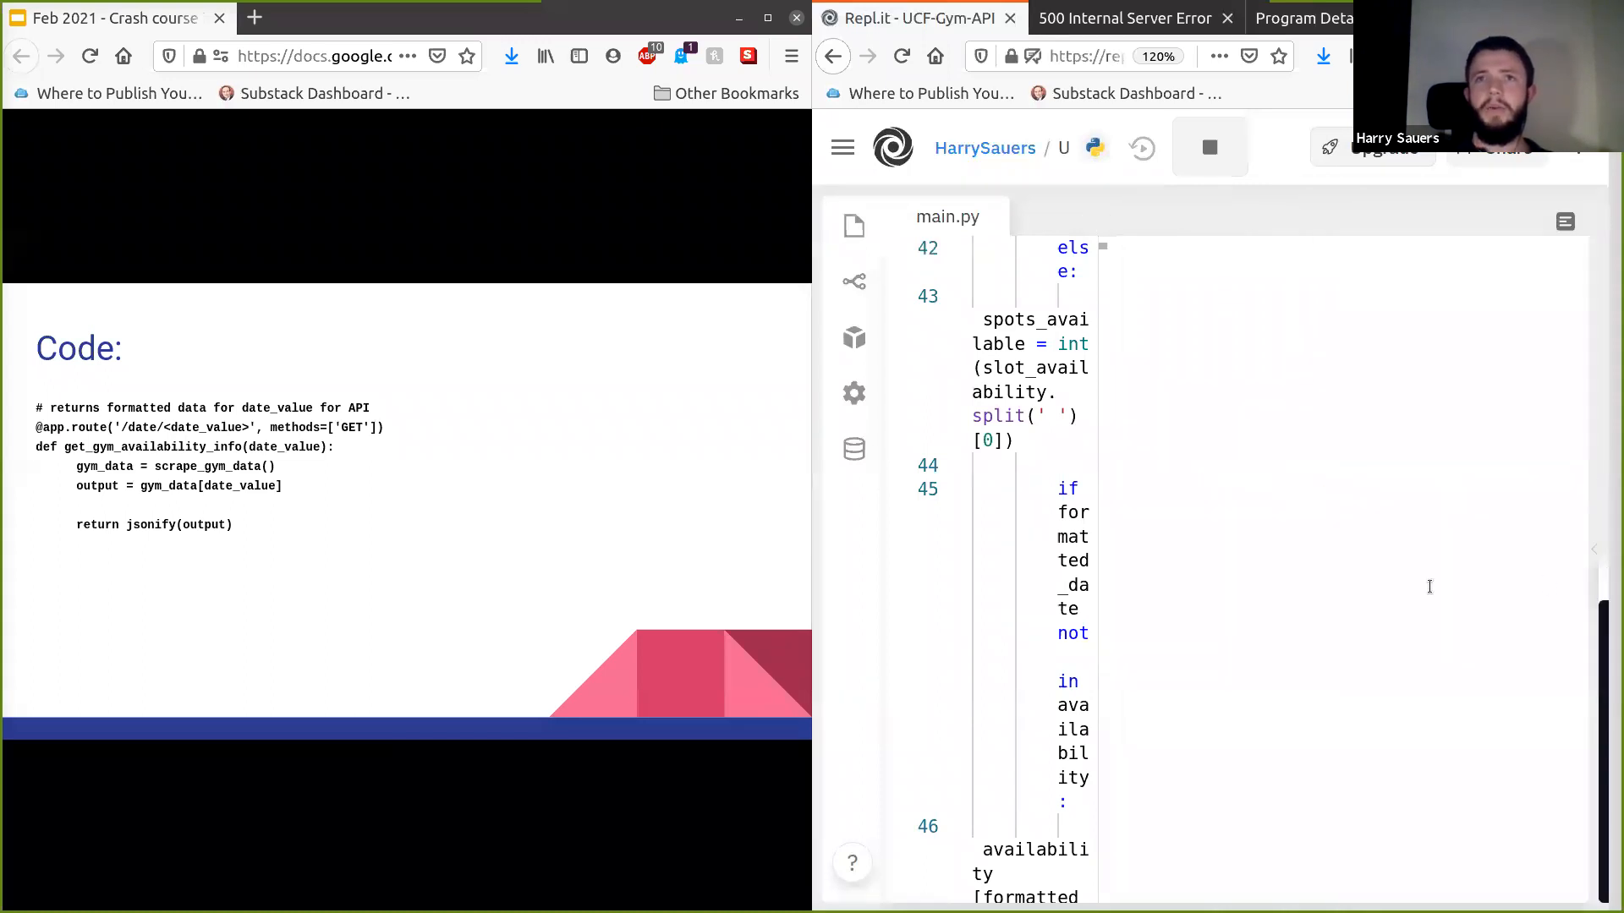
pyautogui.scroll(3)
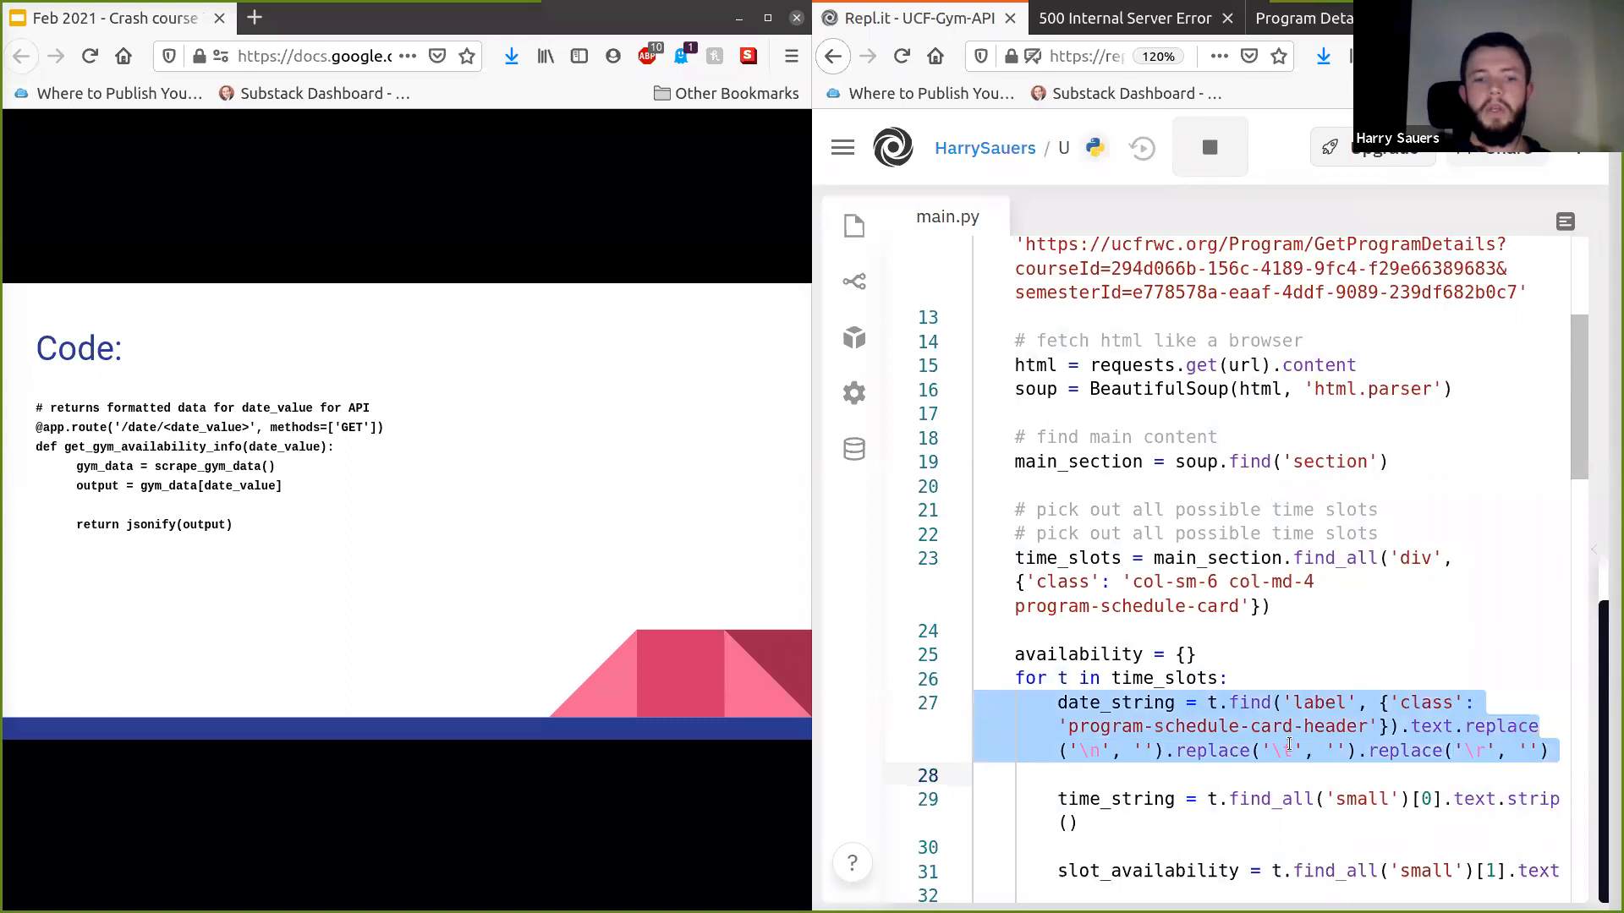
pyautogui.click(1289, 751)
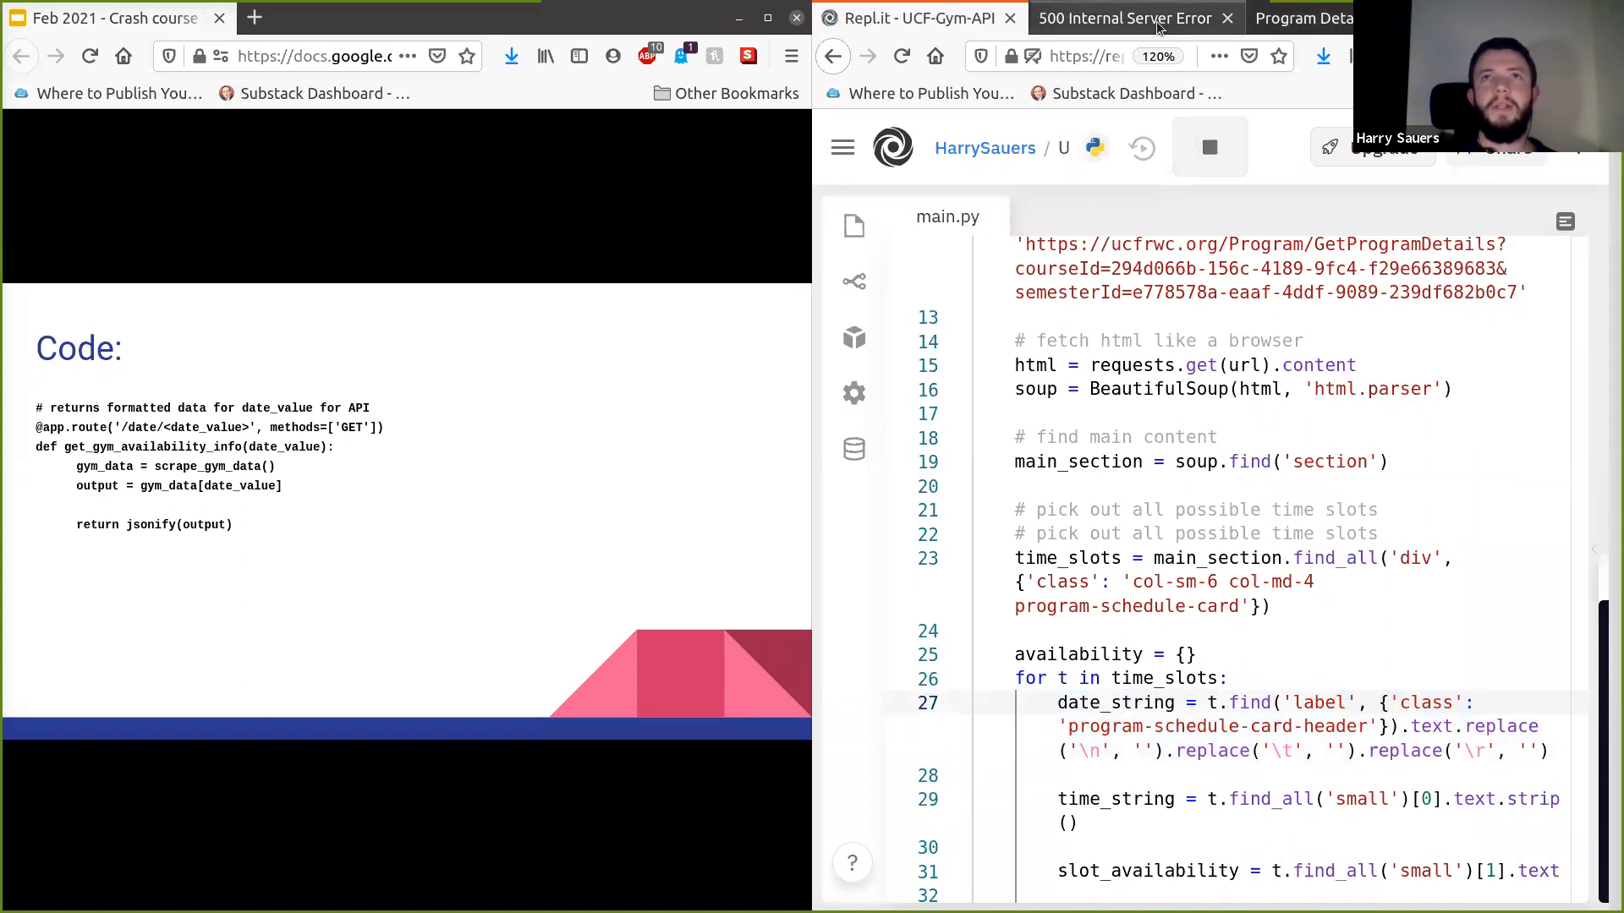
# Reload the /date request, still a 500 error, and check Repl.it's new strptime error
pyautogui.click(1107, 56)
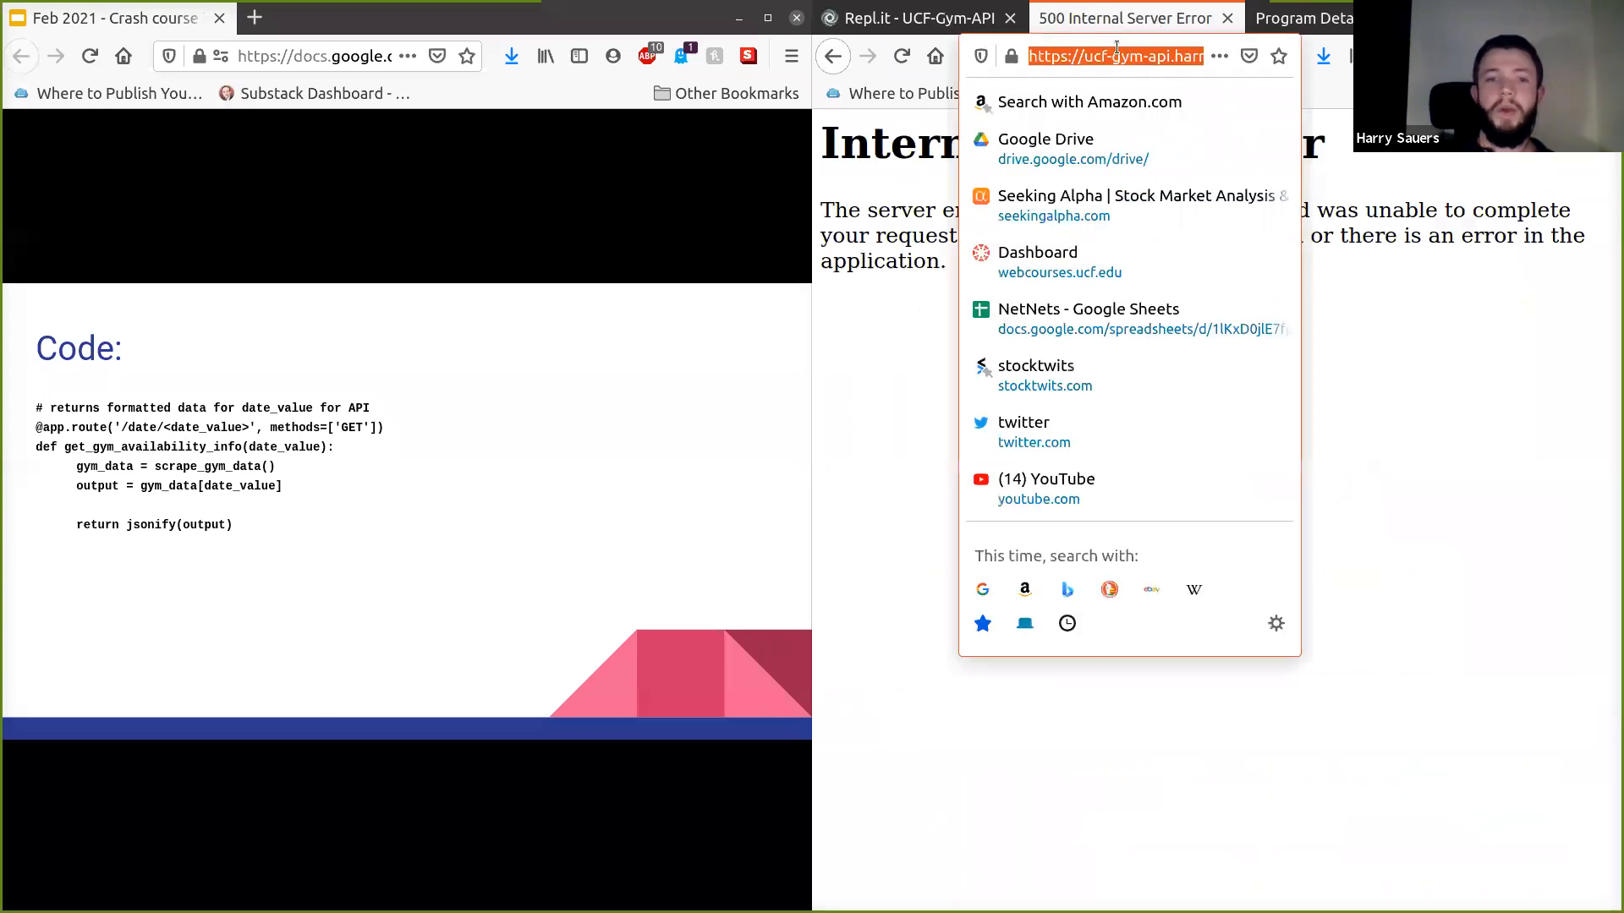
pyautogui.press('Return')
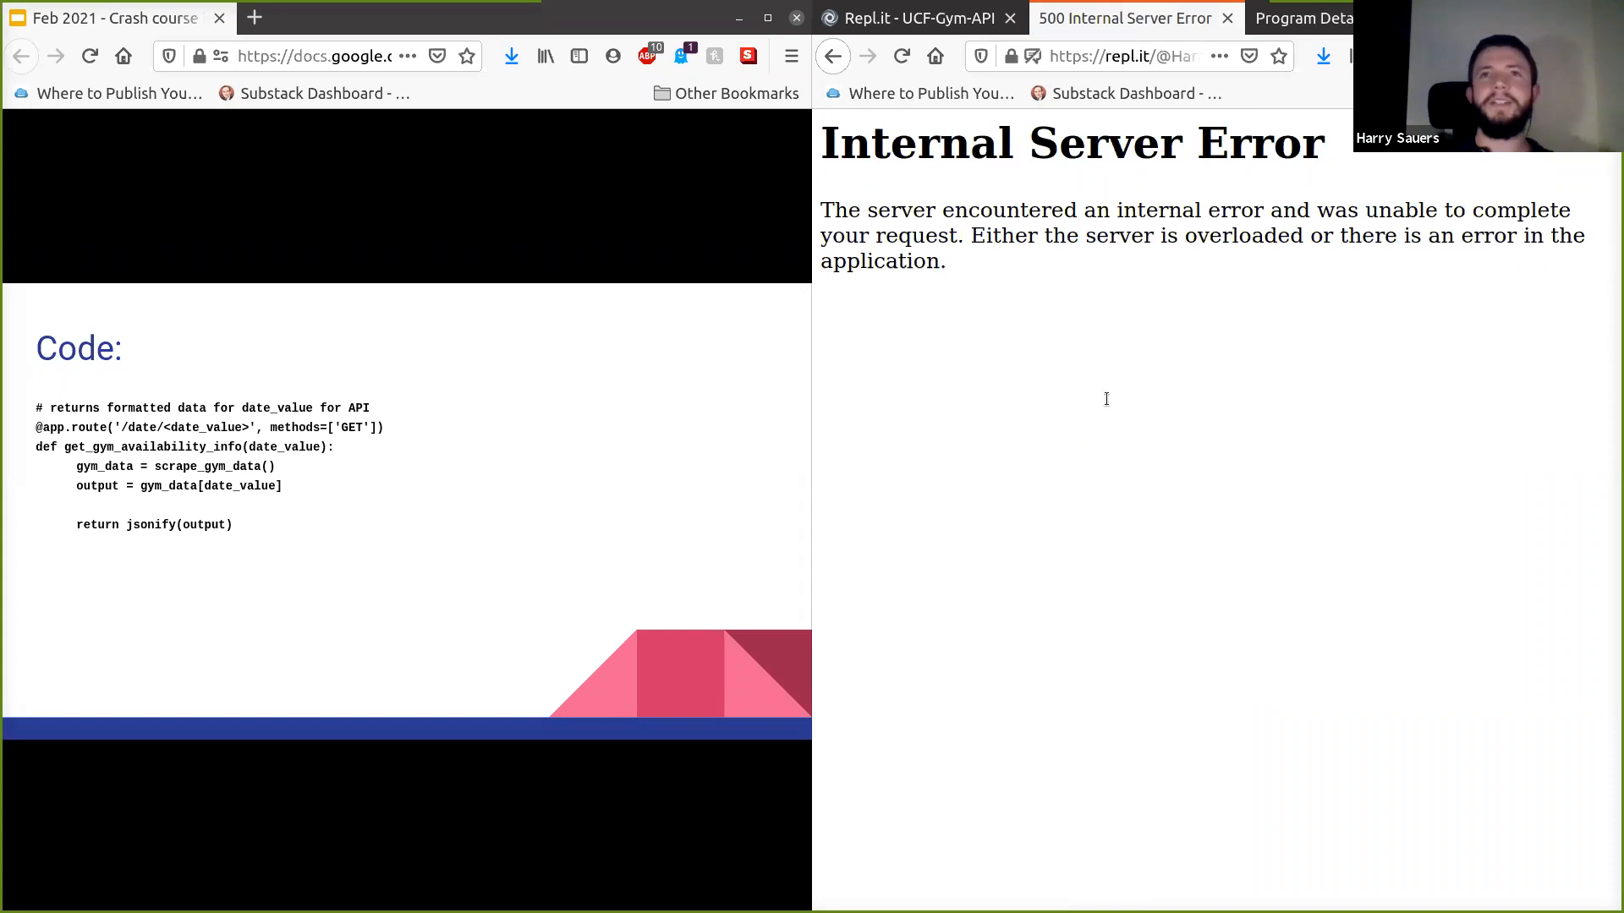
pyautogui.click(912, 18)
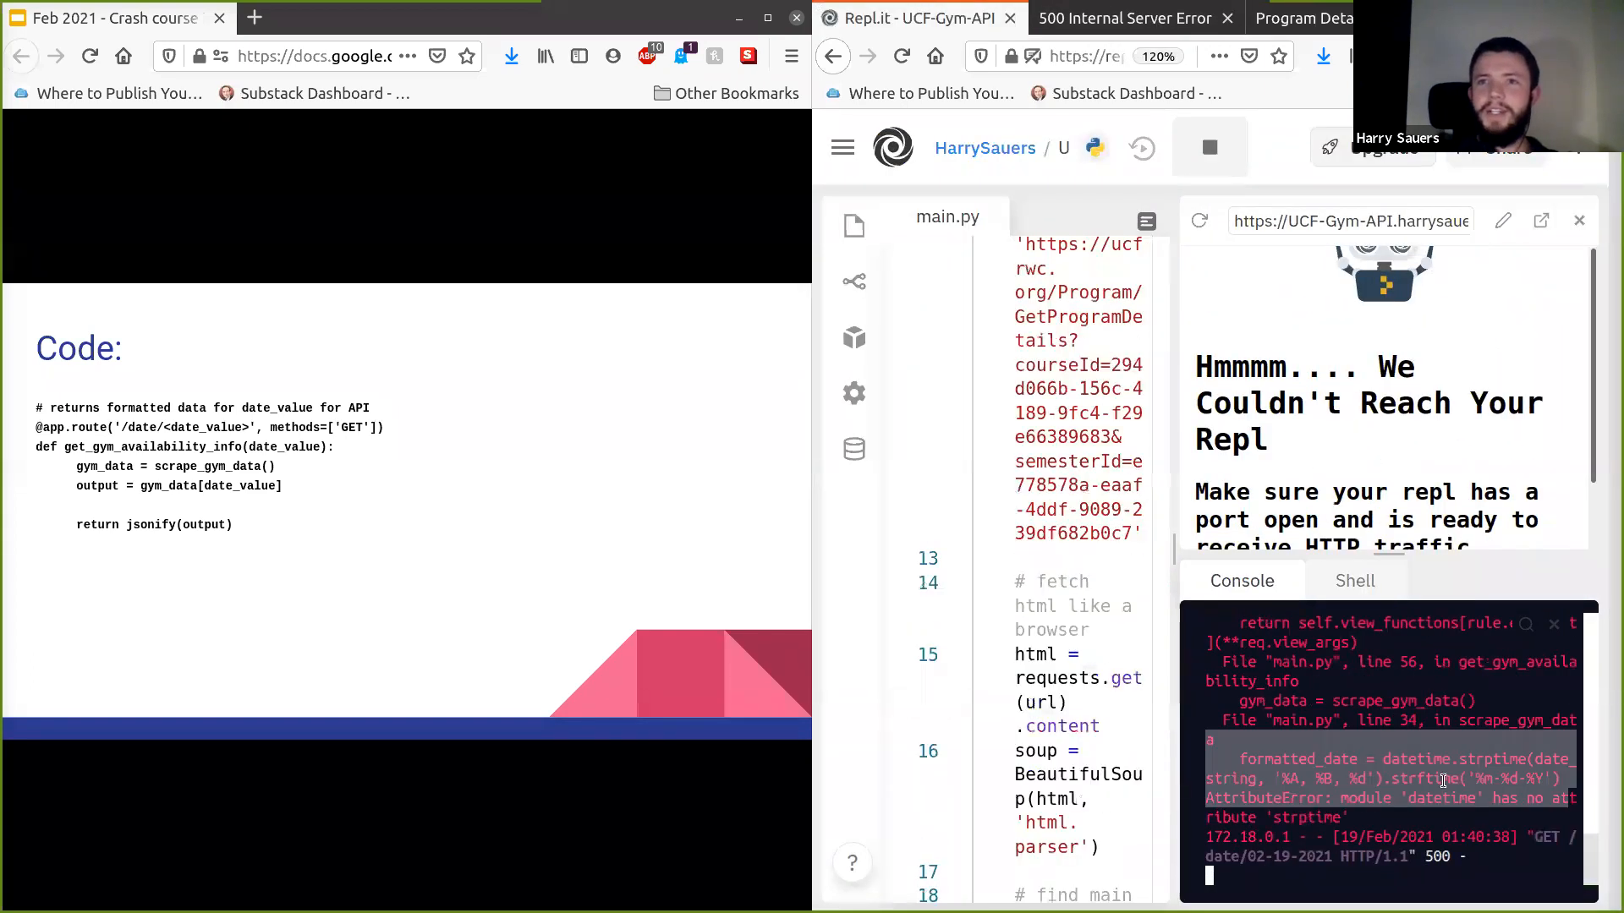
# Select the AttributeError and search for "datetime' has no attribute 'strptime'"
pyautogui.doubleClick(1307, 817)
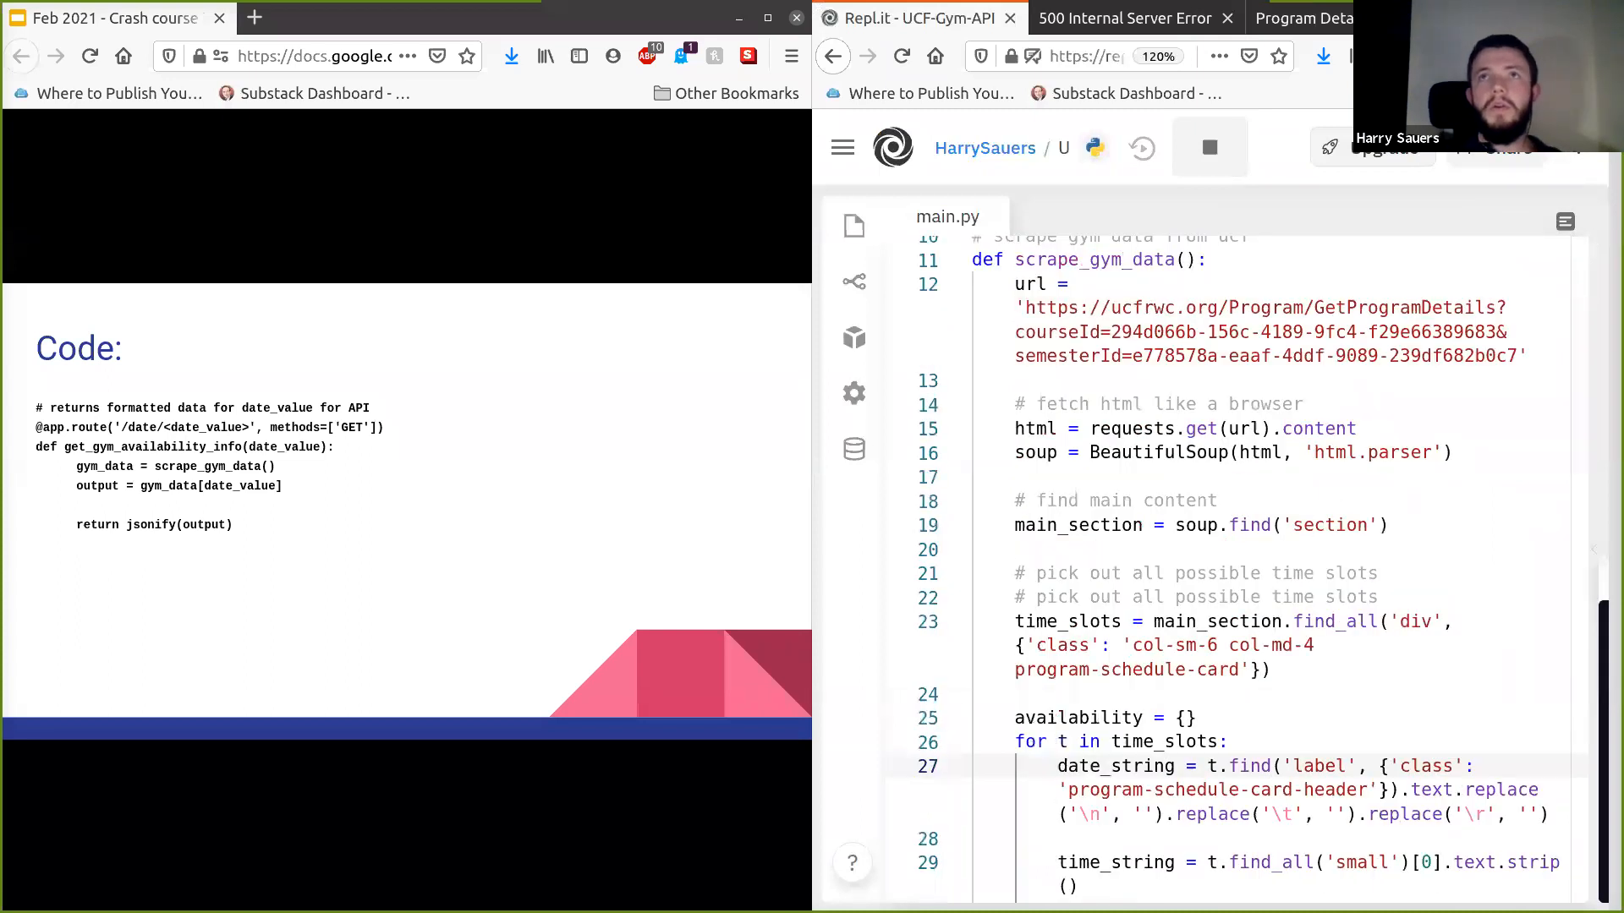
pyautogui.write("datetime' has no attribute 'strptime'")
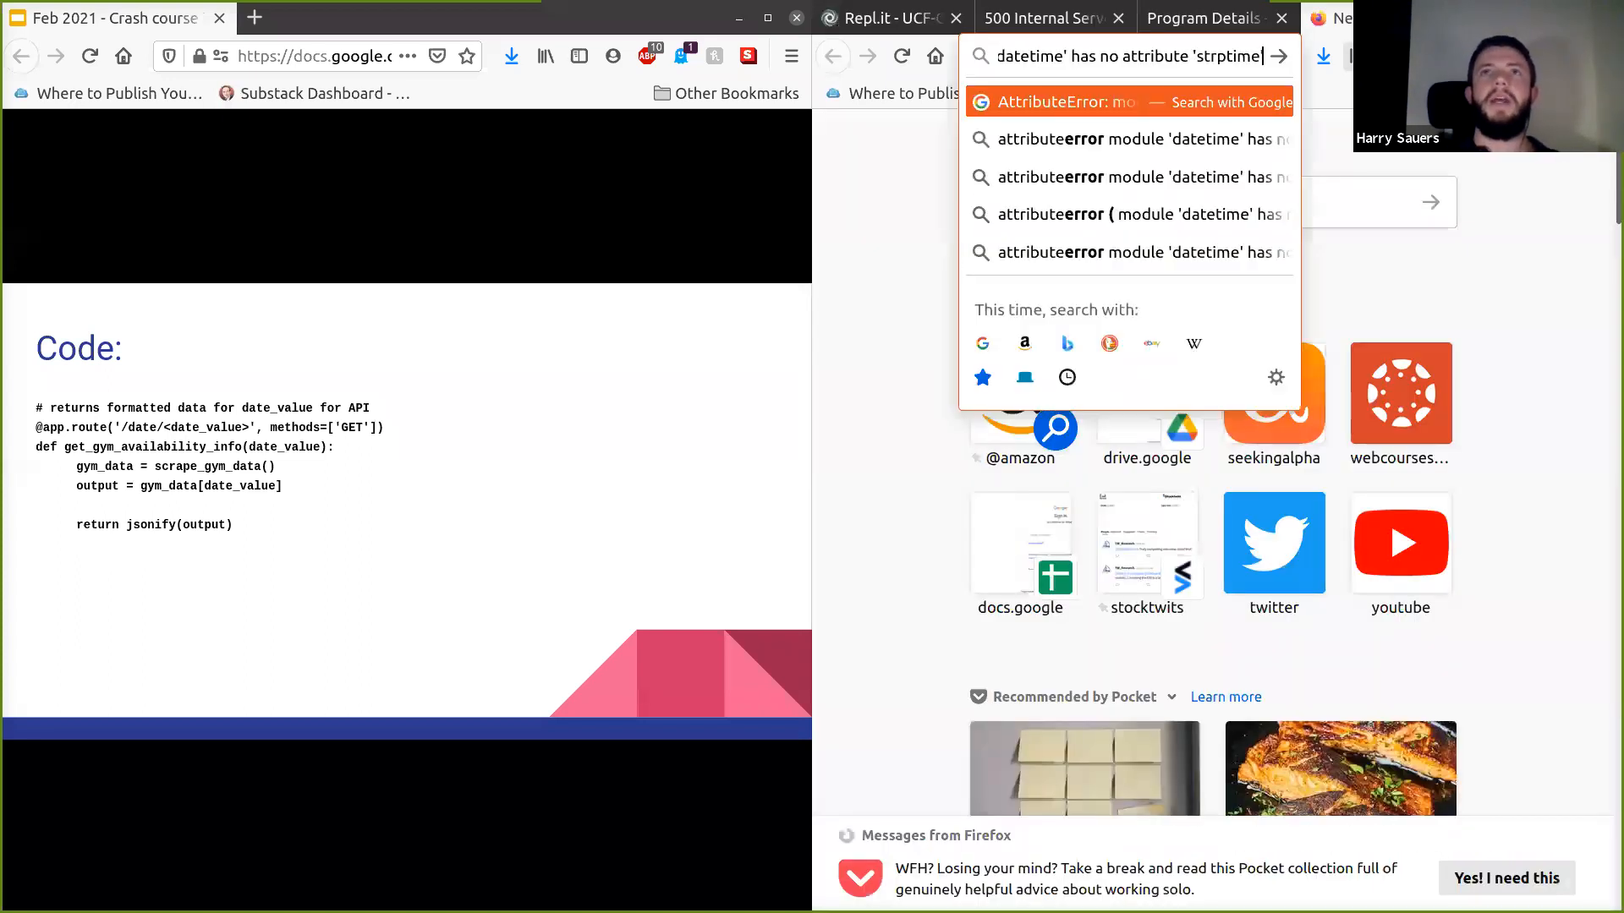
# Run the search, find the 'from datetime import datetime' answer, and return to main.py
pyautogui.press('Return')
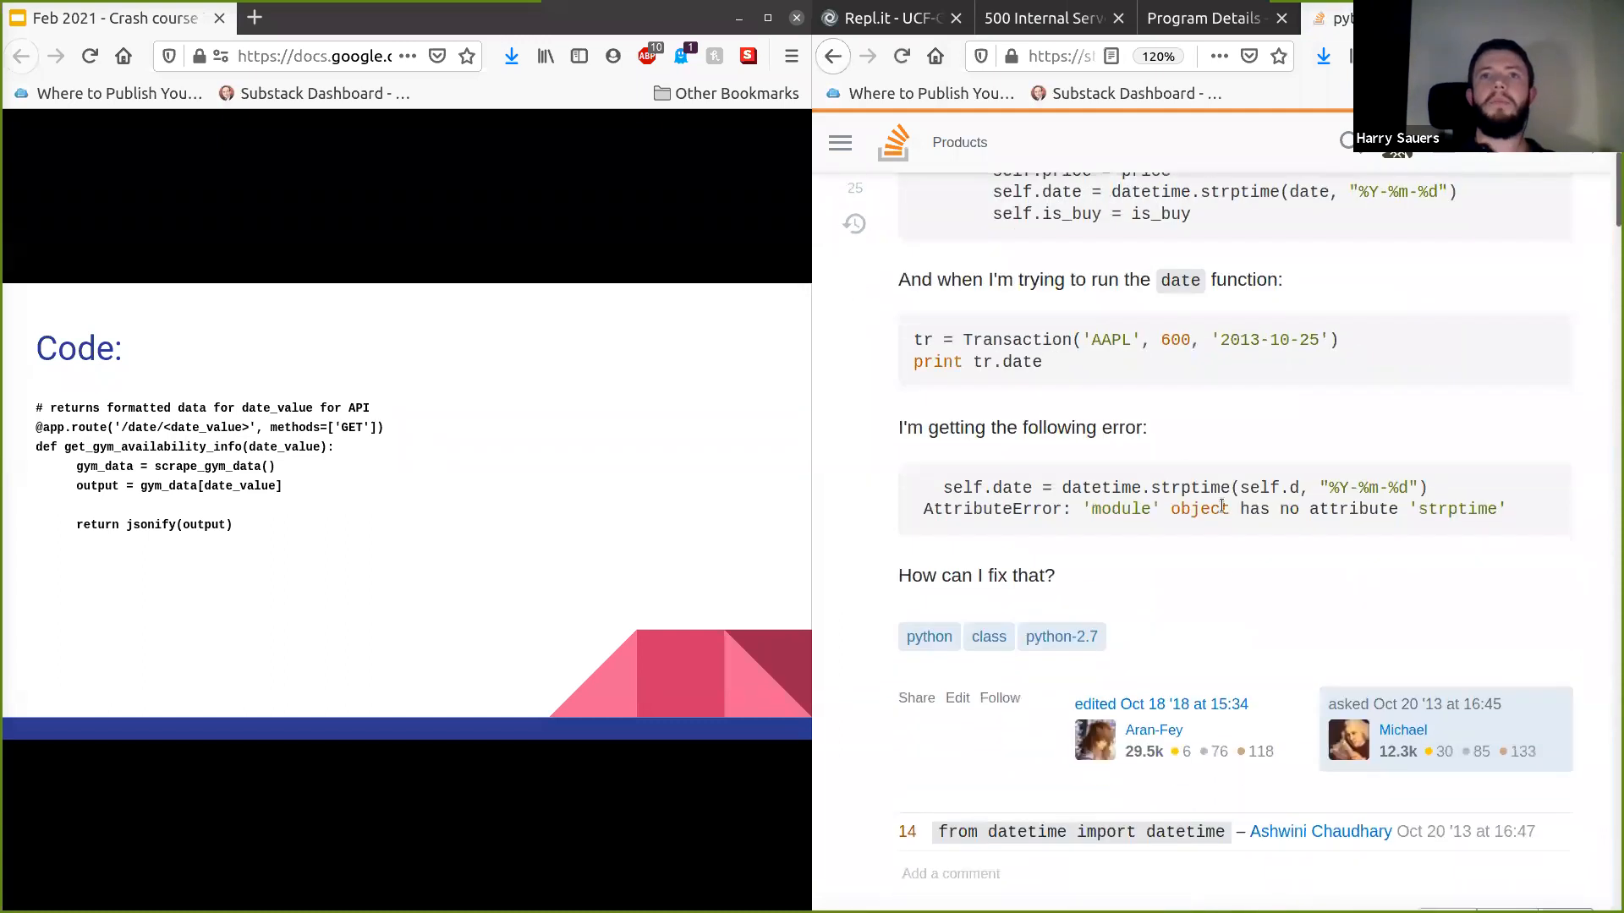
pyautogui.click(883, 18)
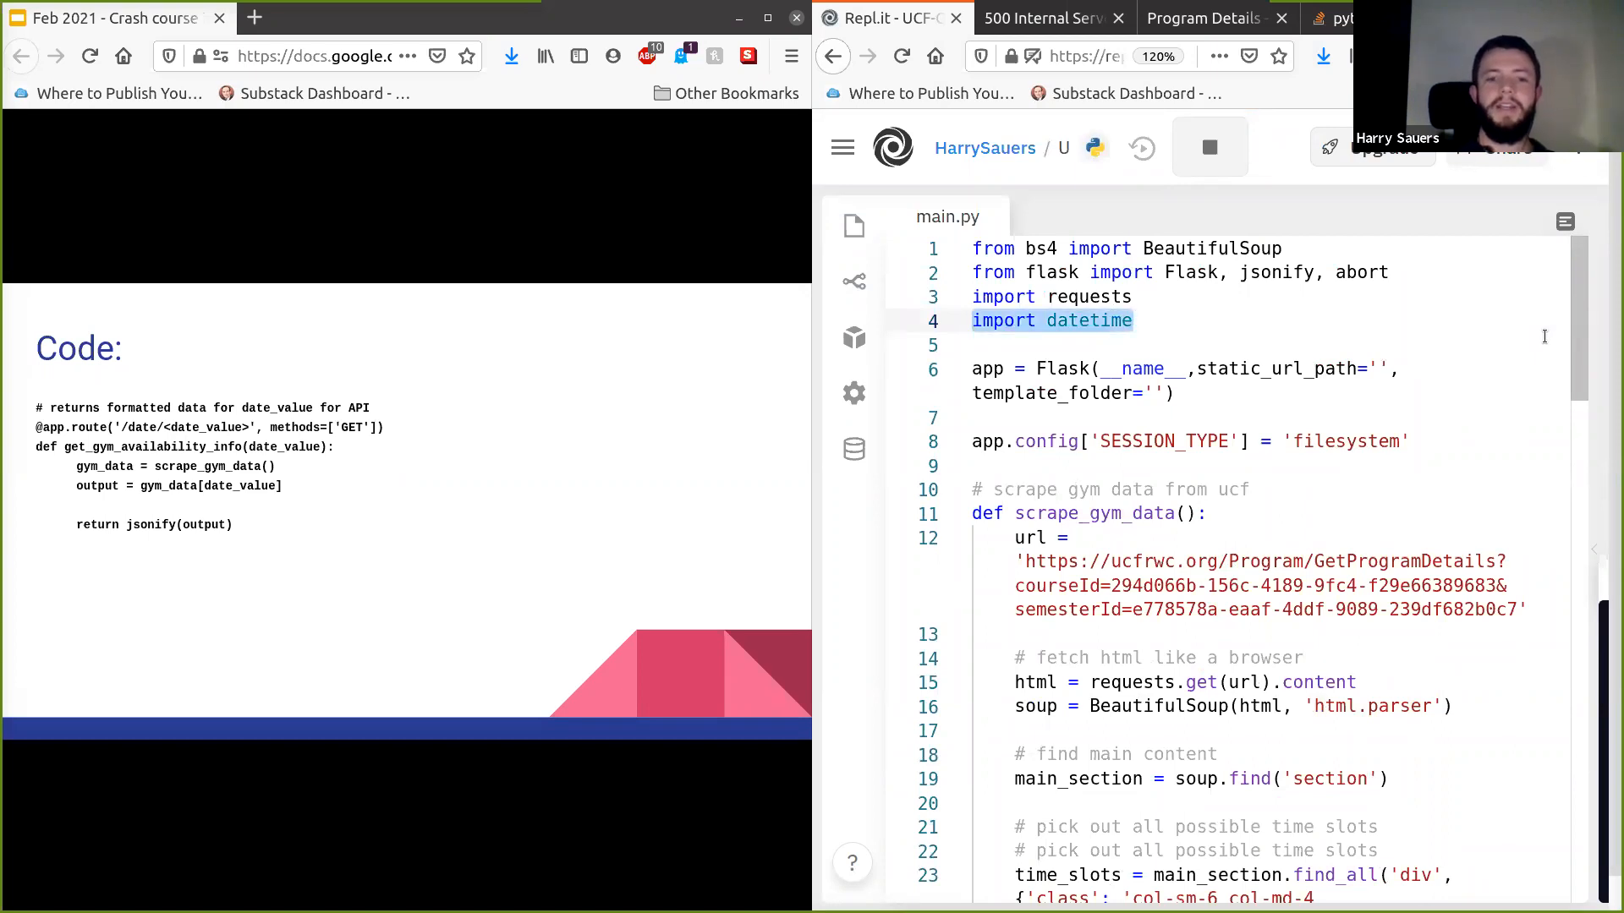
# Rewrite line 4 as 'from datetime import datetime' and bring up the 500 error tab
pyautogui.write('from')
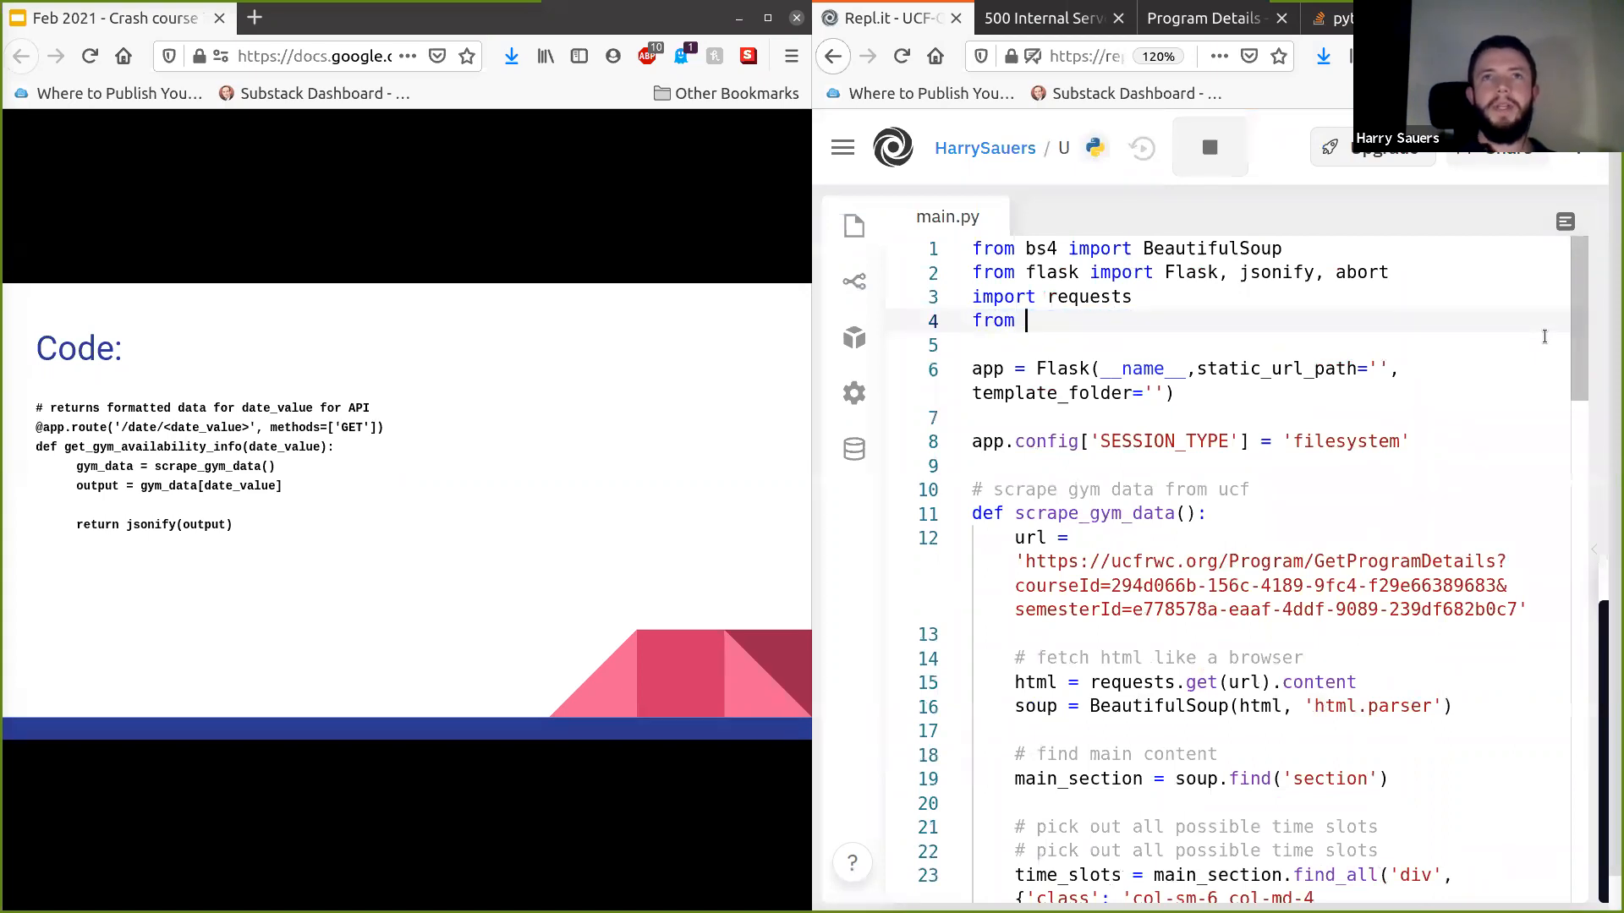
pyautogui.write('datetime import d')
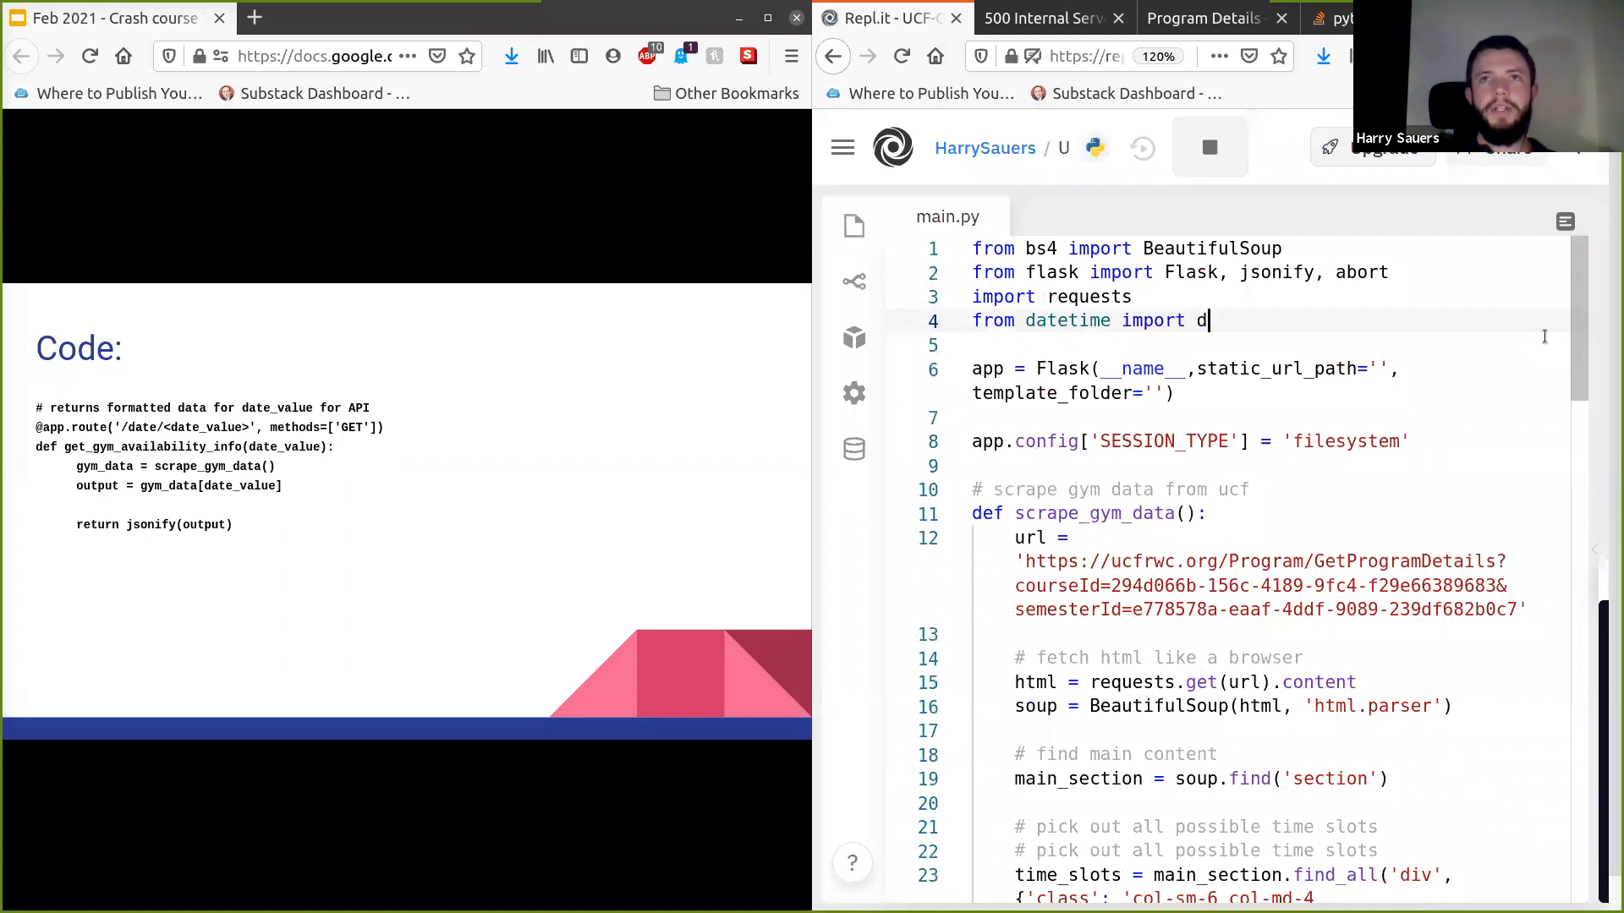
pyautogui.write('atetime')
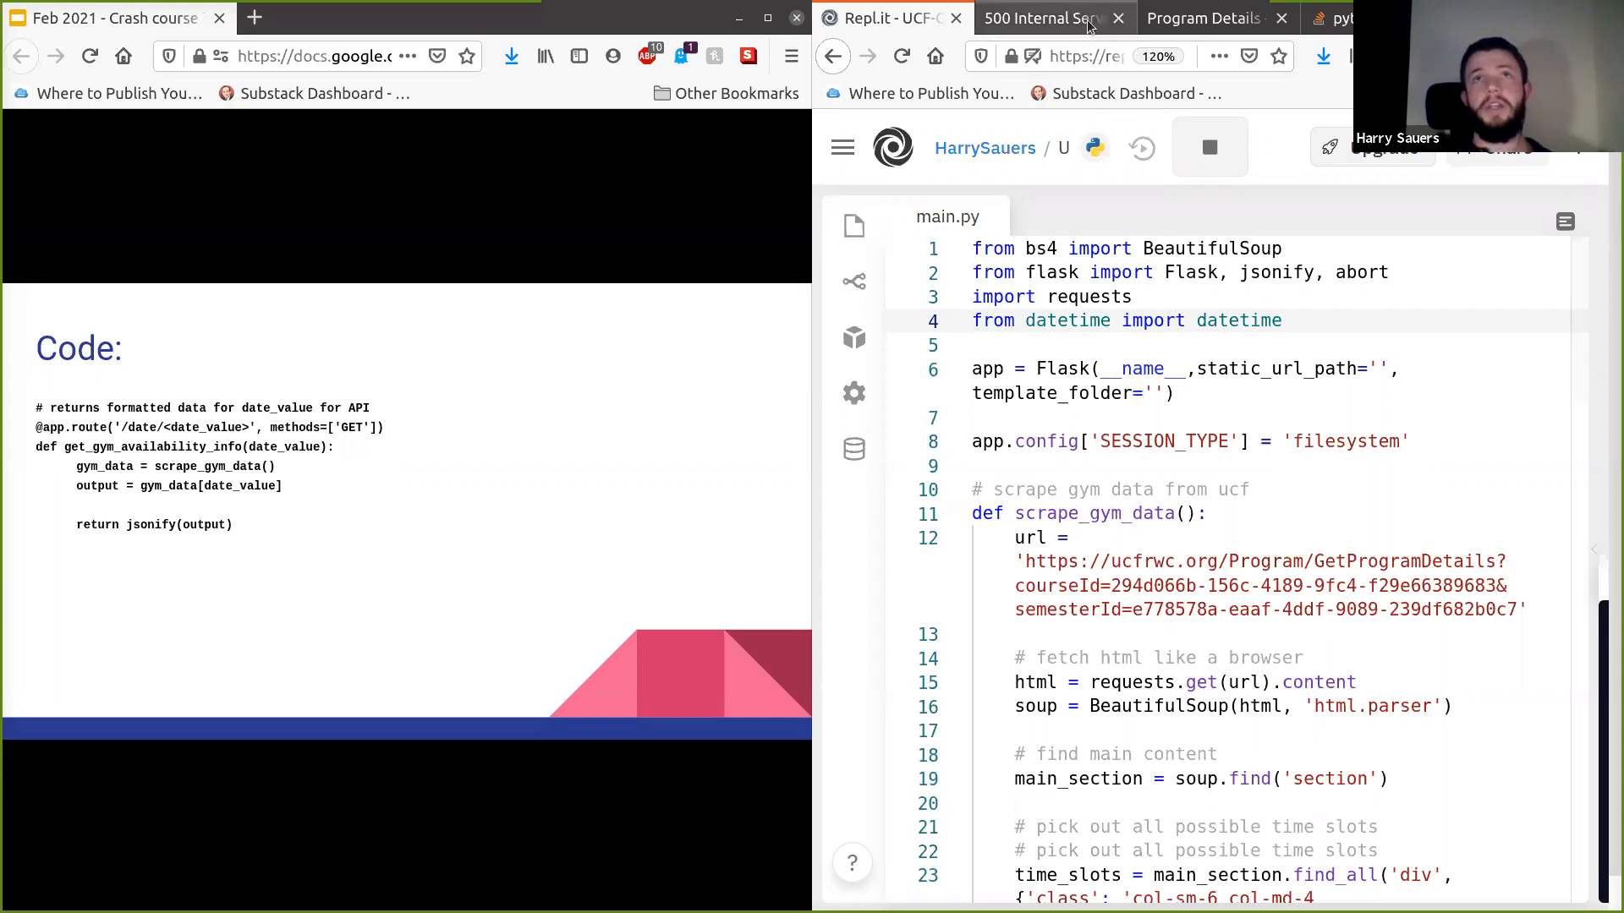
pyautogui.click(1051, 19)
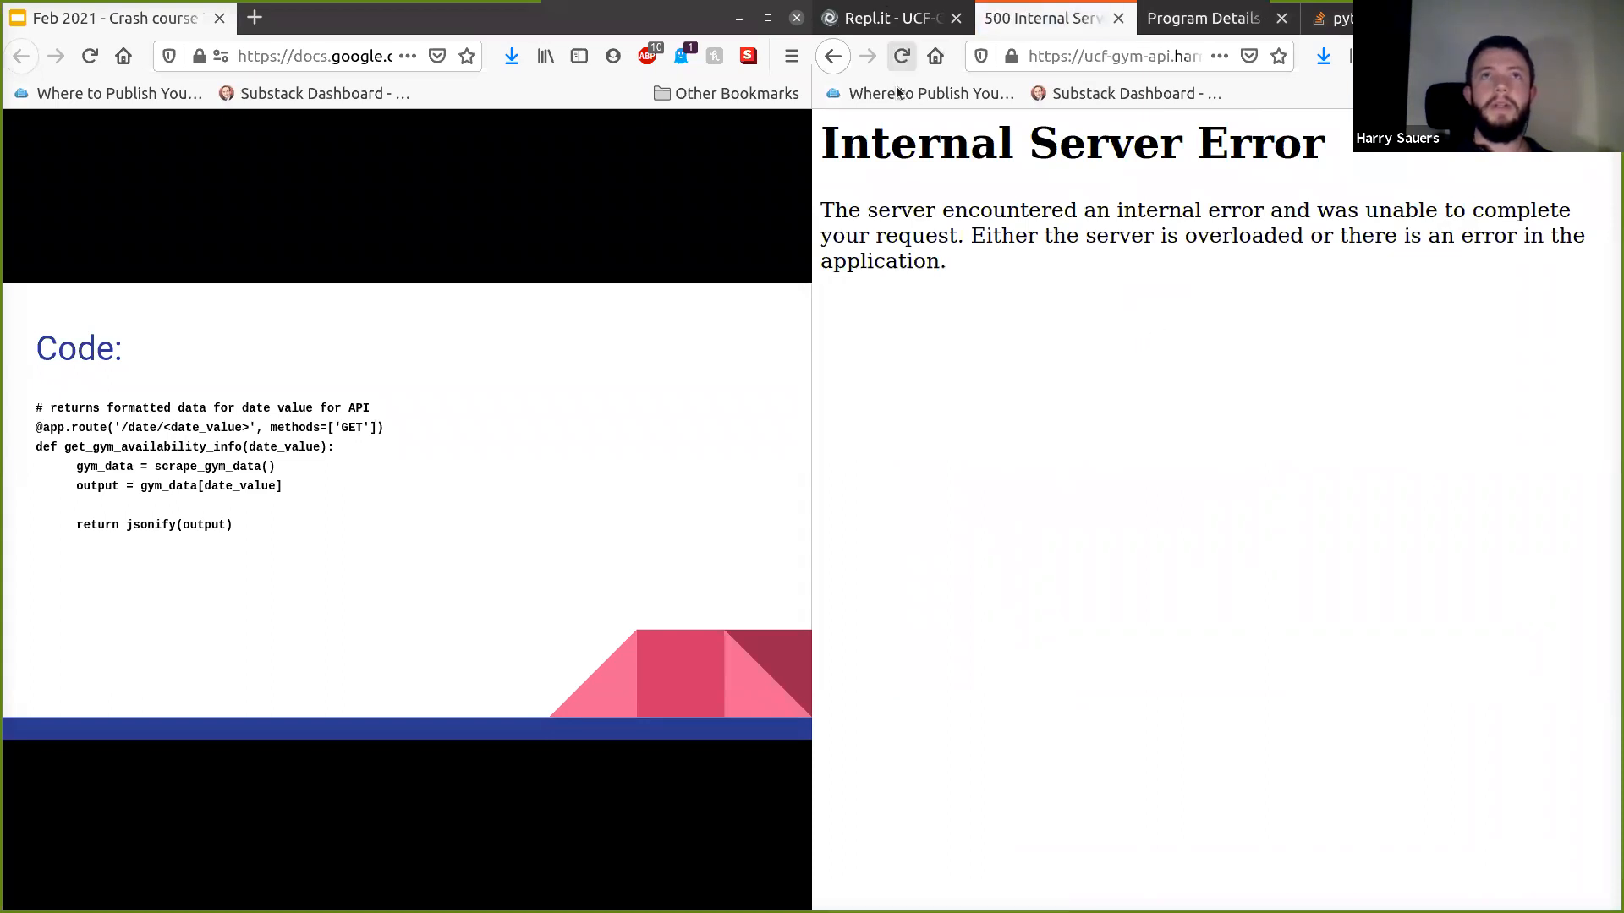
# Restart the Flask app with the corrected import; /date still returns a 500 error
pyautogui.click(885, 17)
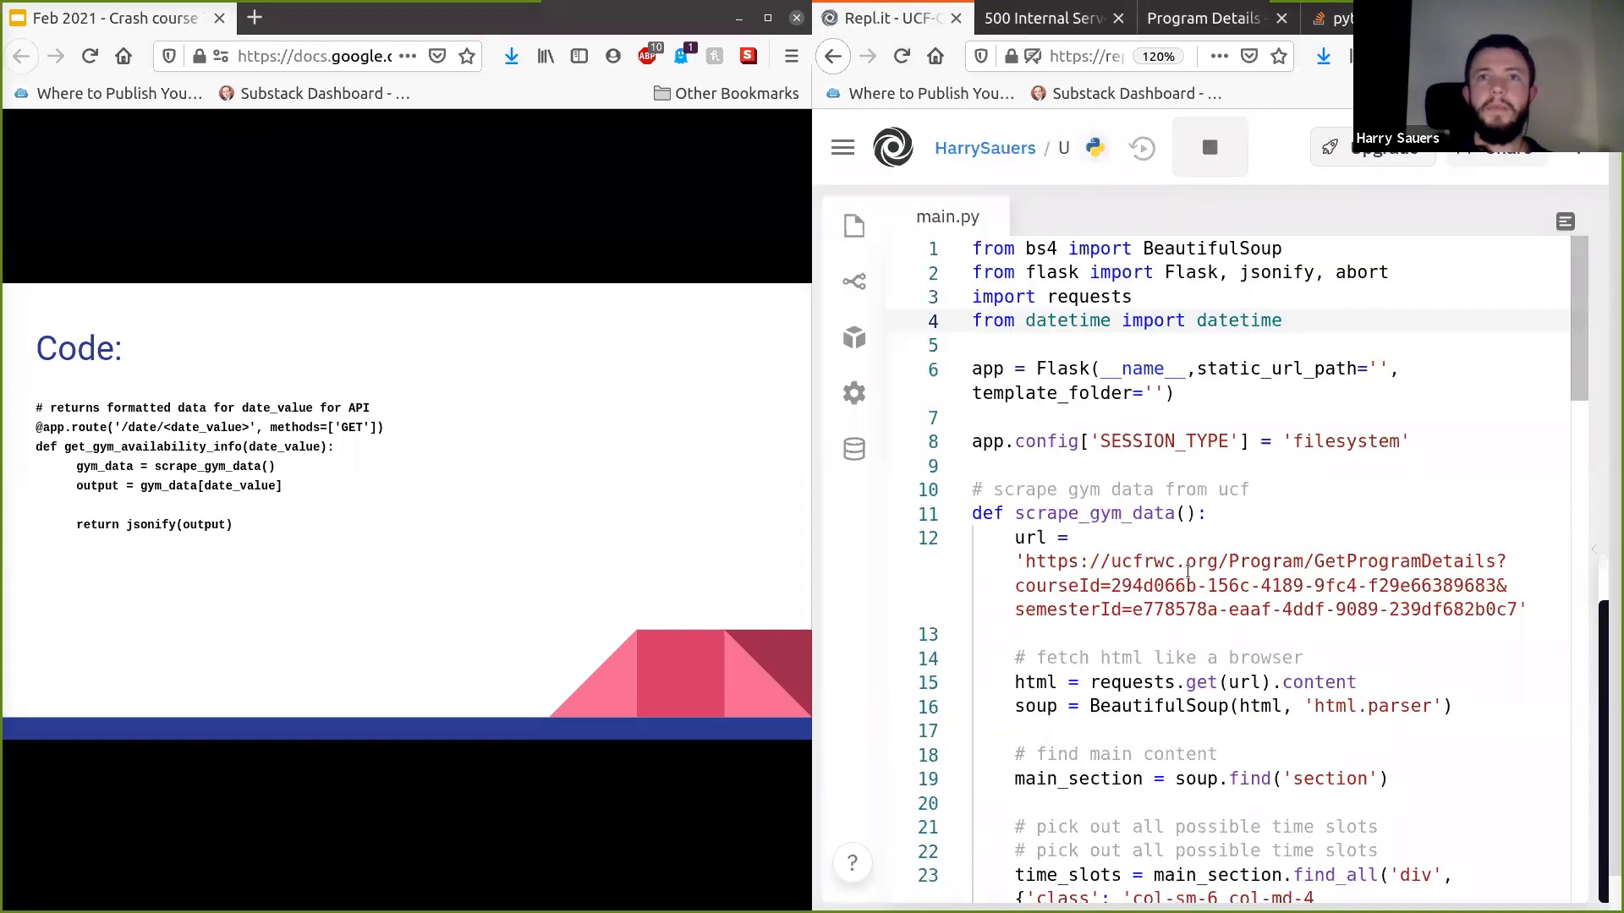
pyautogui.scroll(-3)
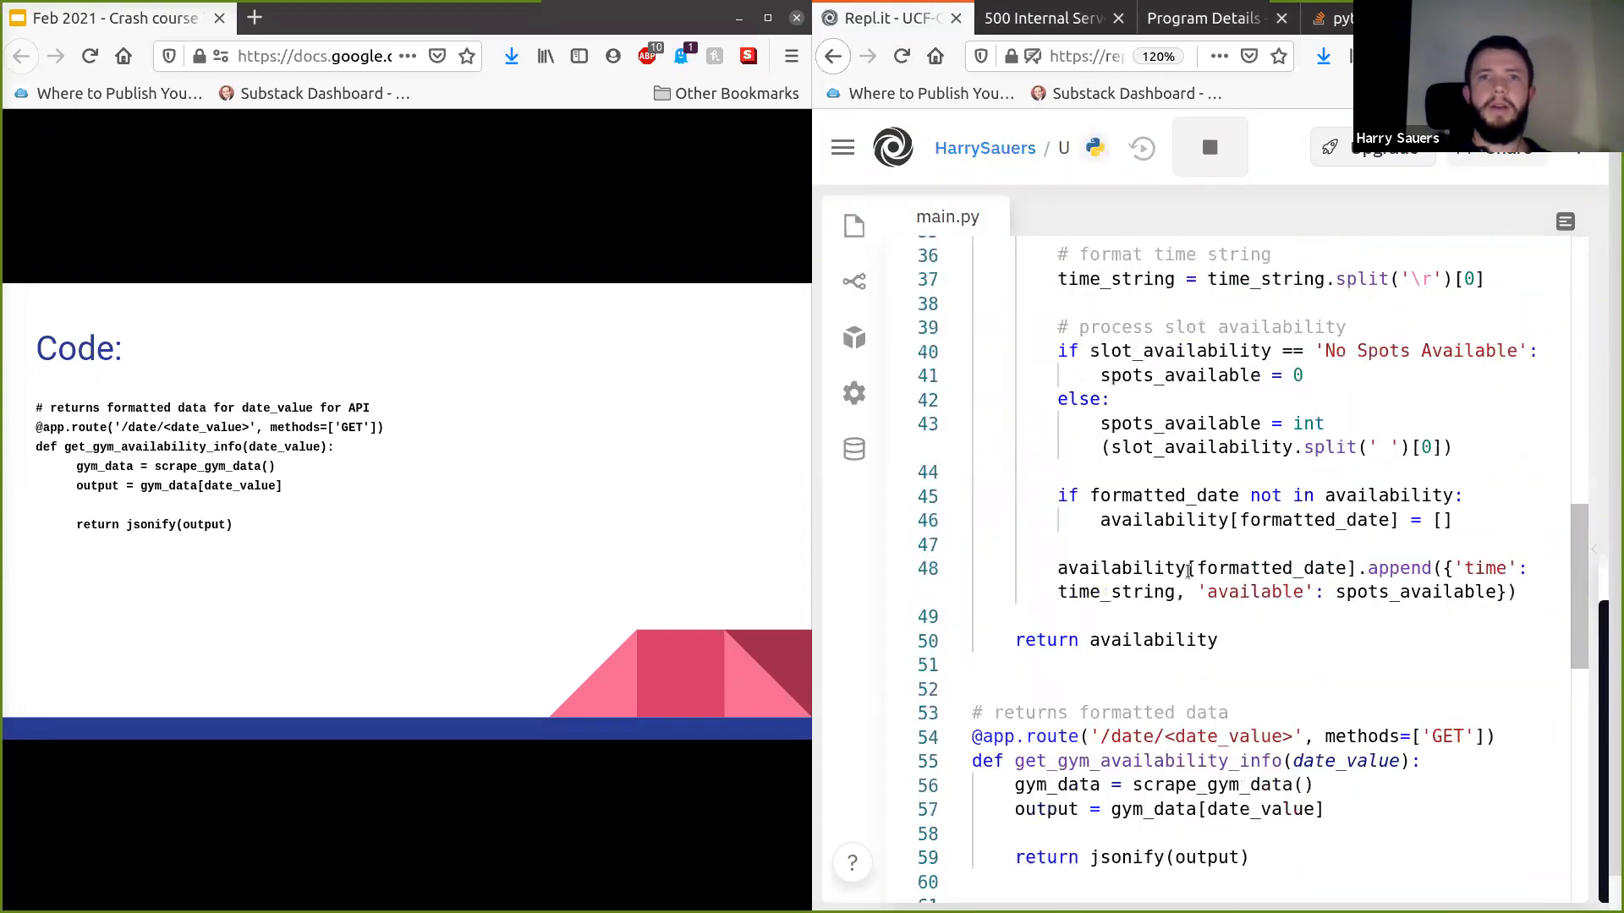
pyautogui.scroll(-3)
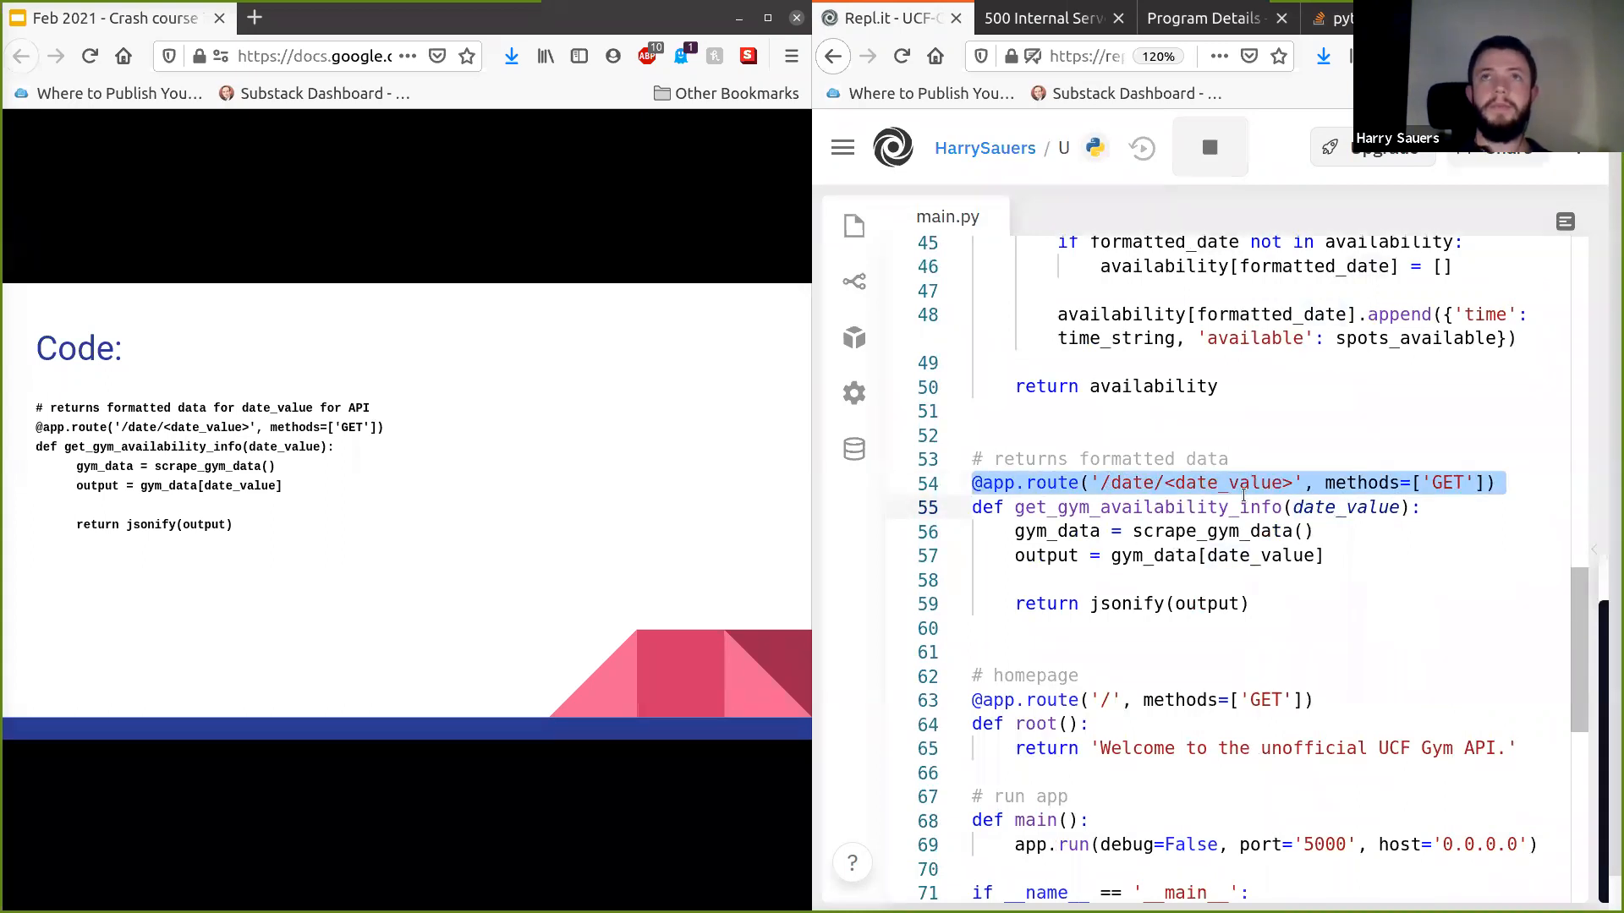
pyautogui.click(1208, 147)
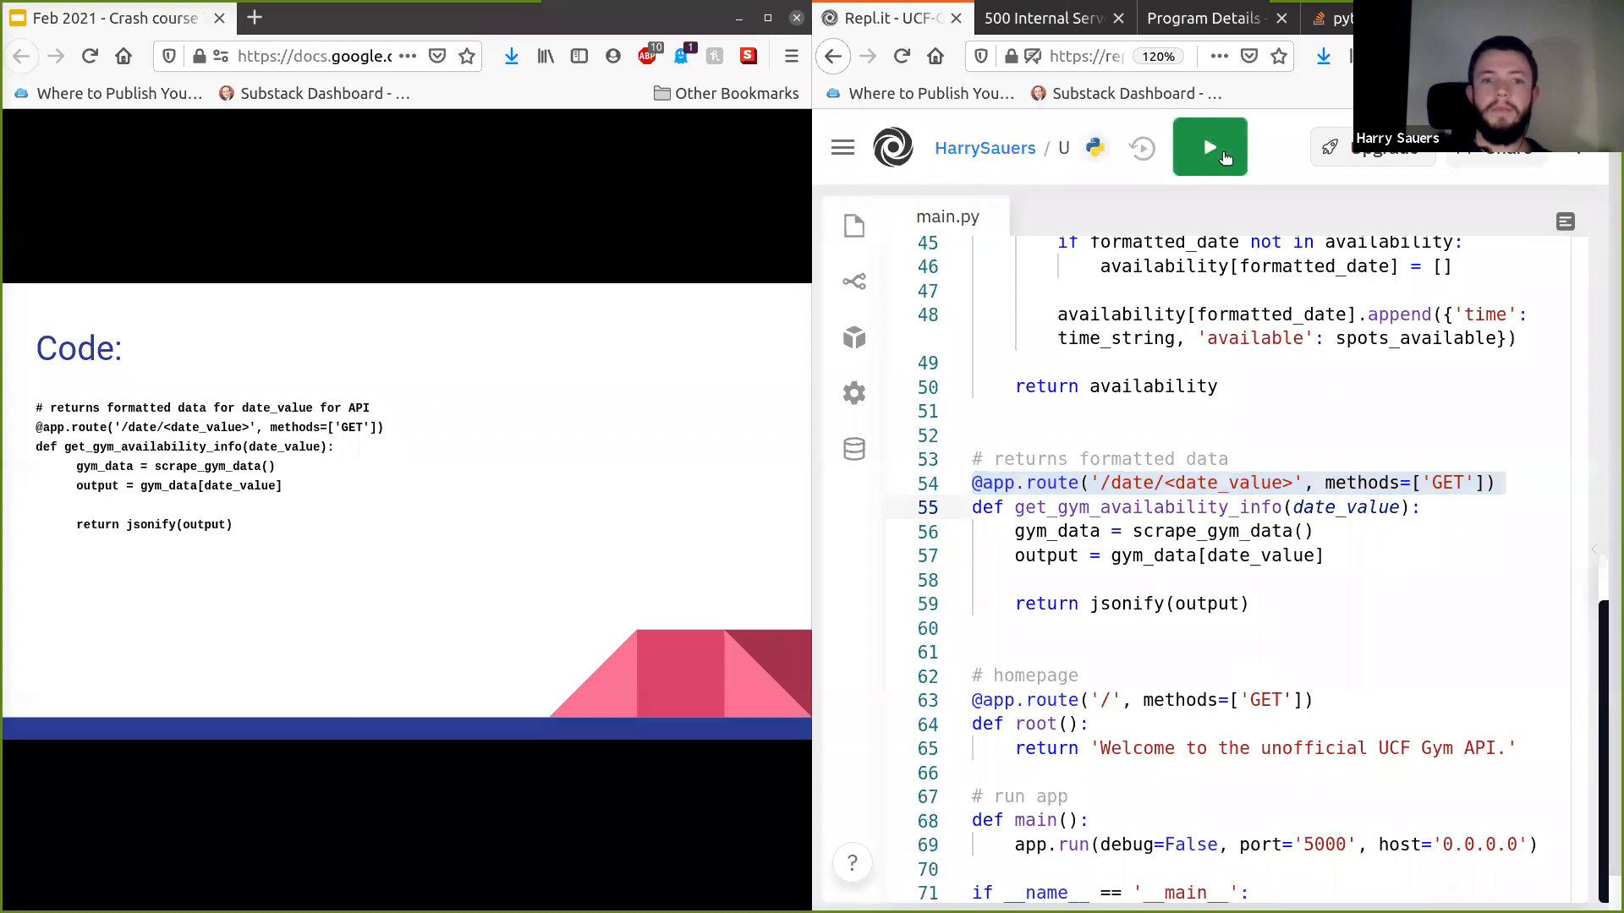
pyautogui.click(1208, 146)
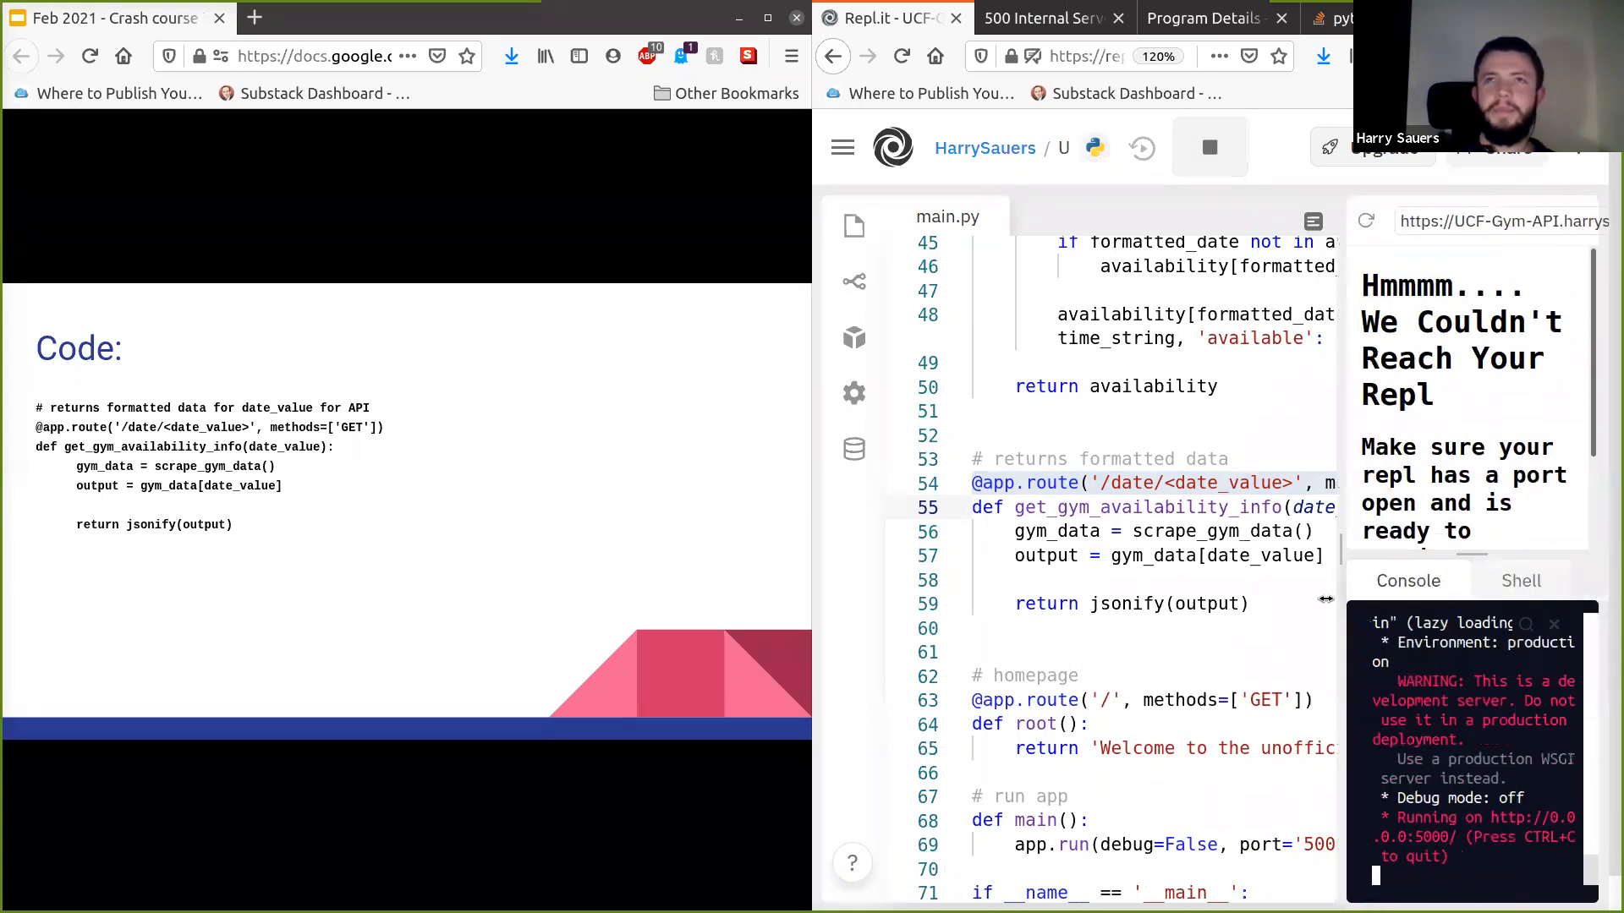
pyautogui.click(1044, 19)
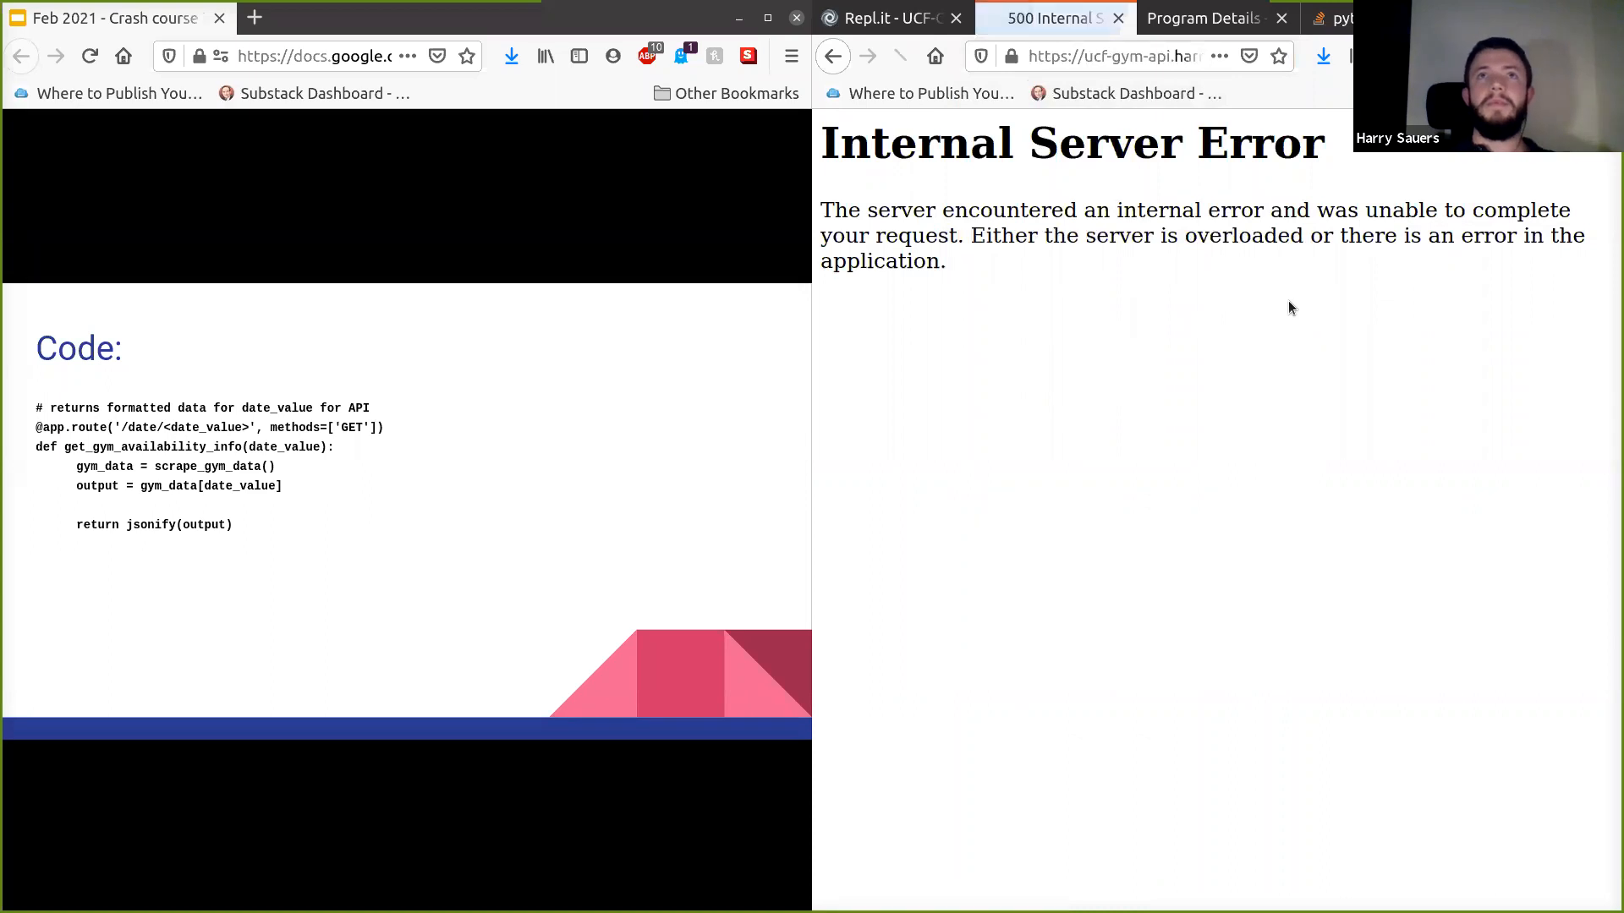
pyautogui.click(880, 18)
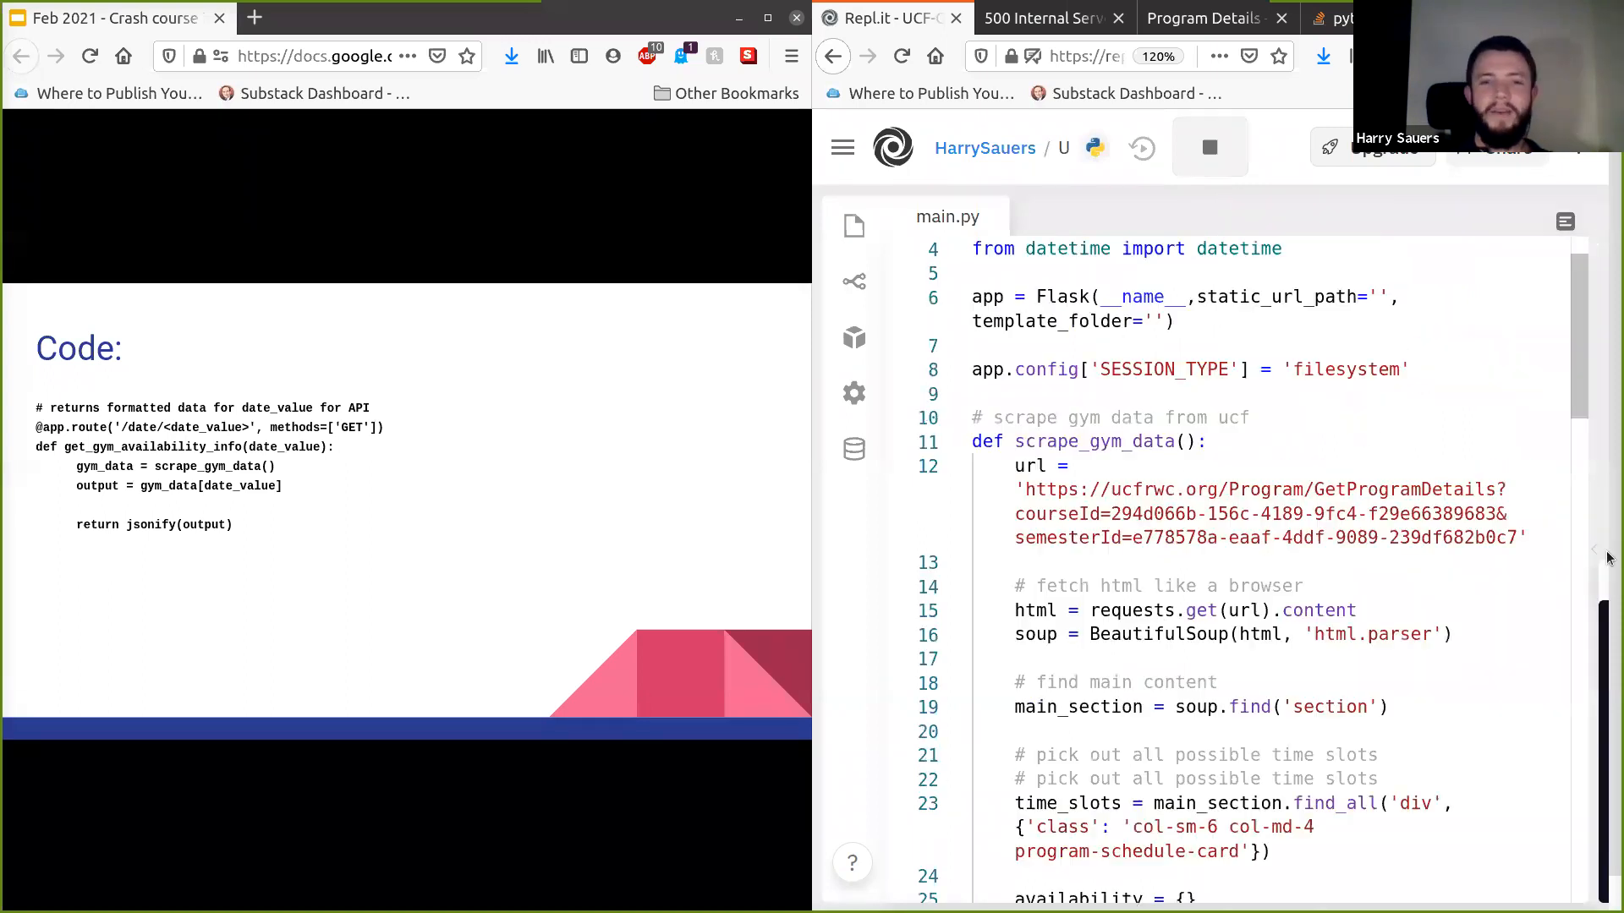
# Compare the gym page's date labels and set the strptime format to '%A, %B %d, %Y'
pyautogui.scroll(-3)
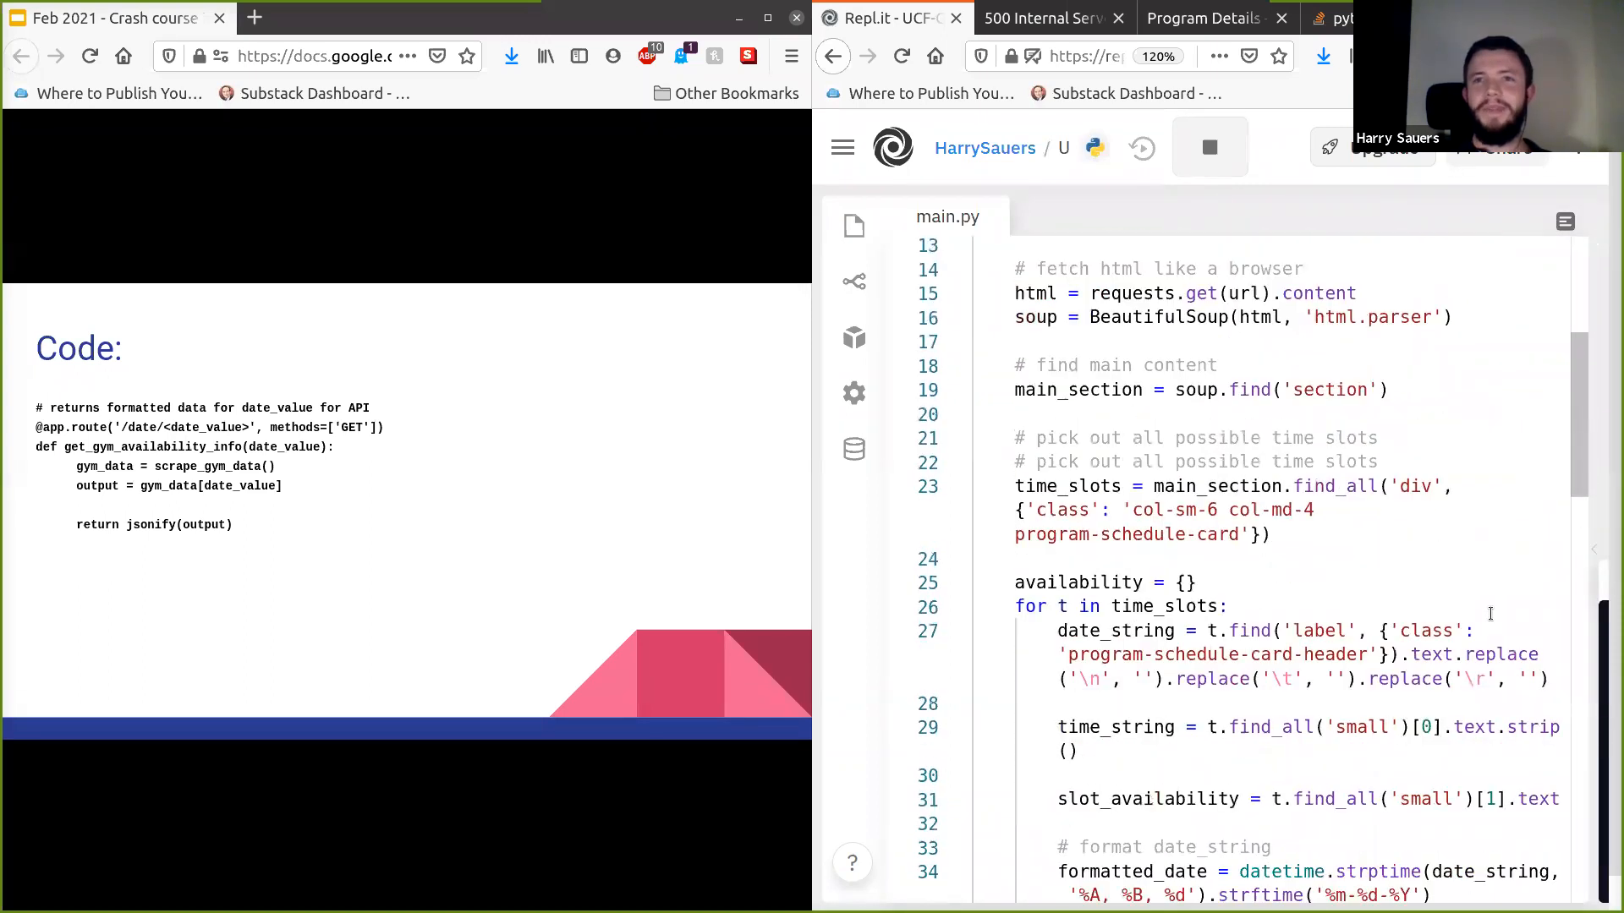
pyautogui.scroll(-3)
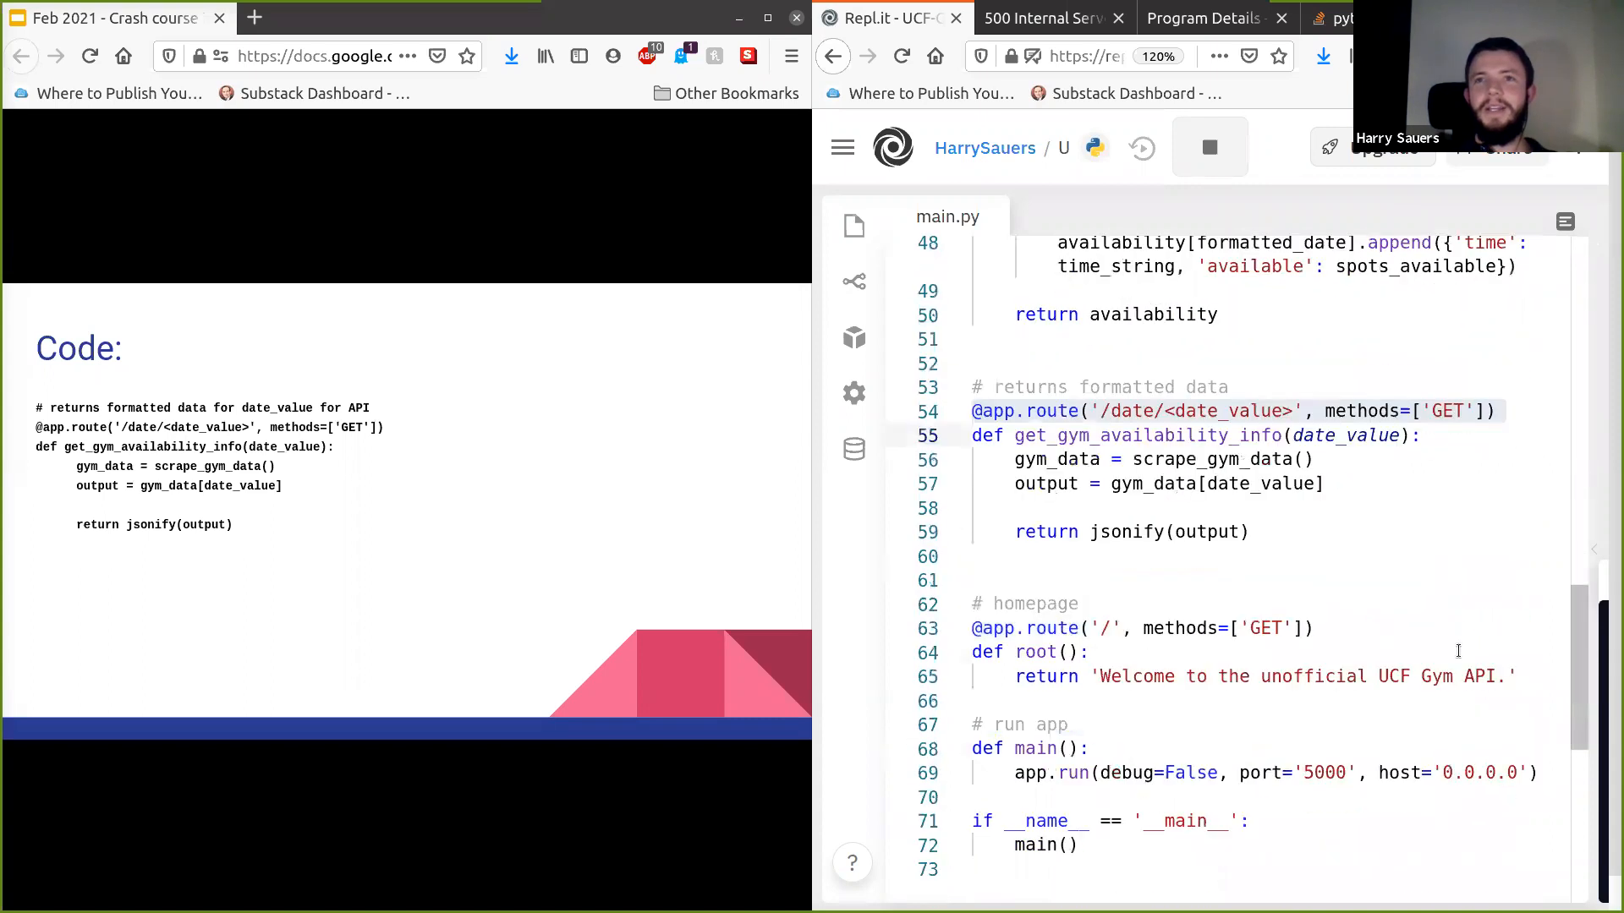
pyautogui.scroll(3)
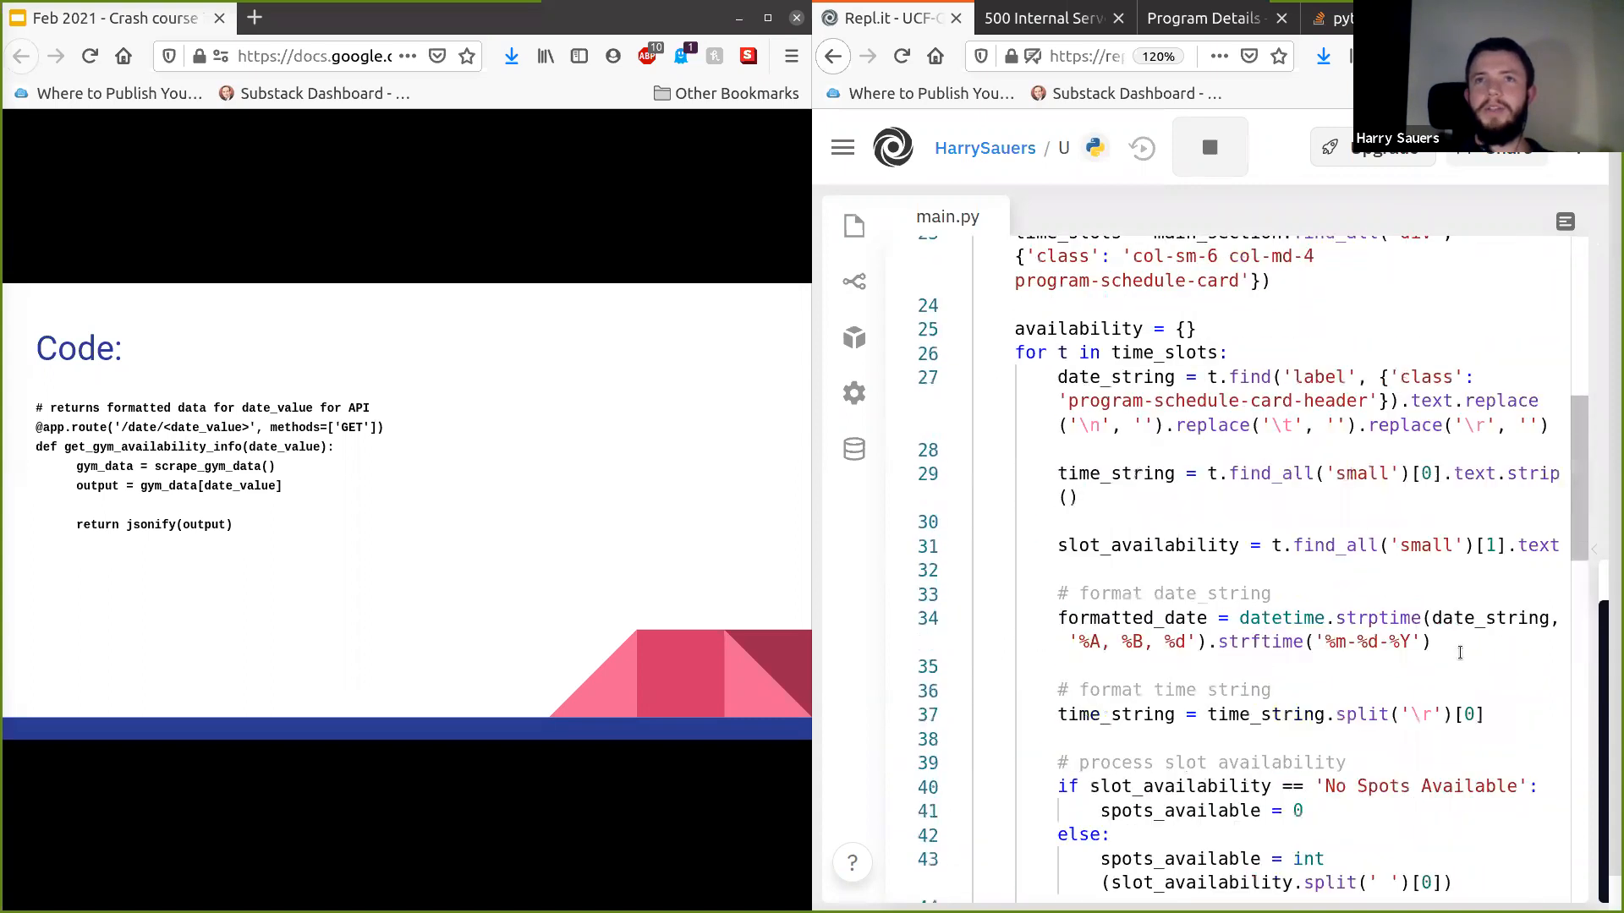
pyautogui.scroll(-3)
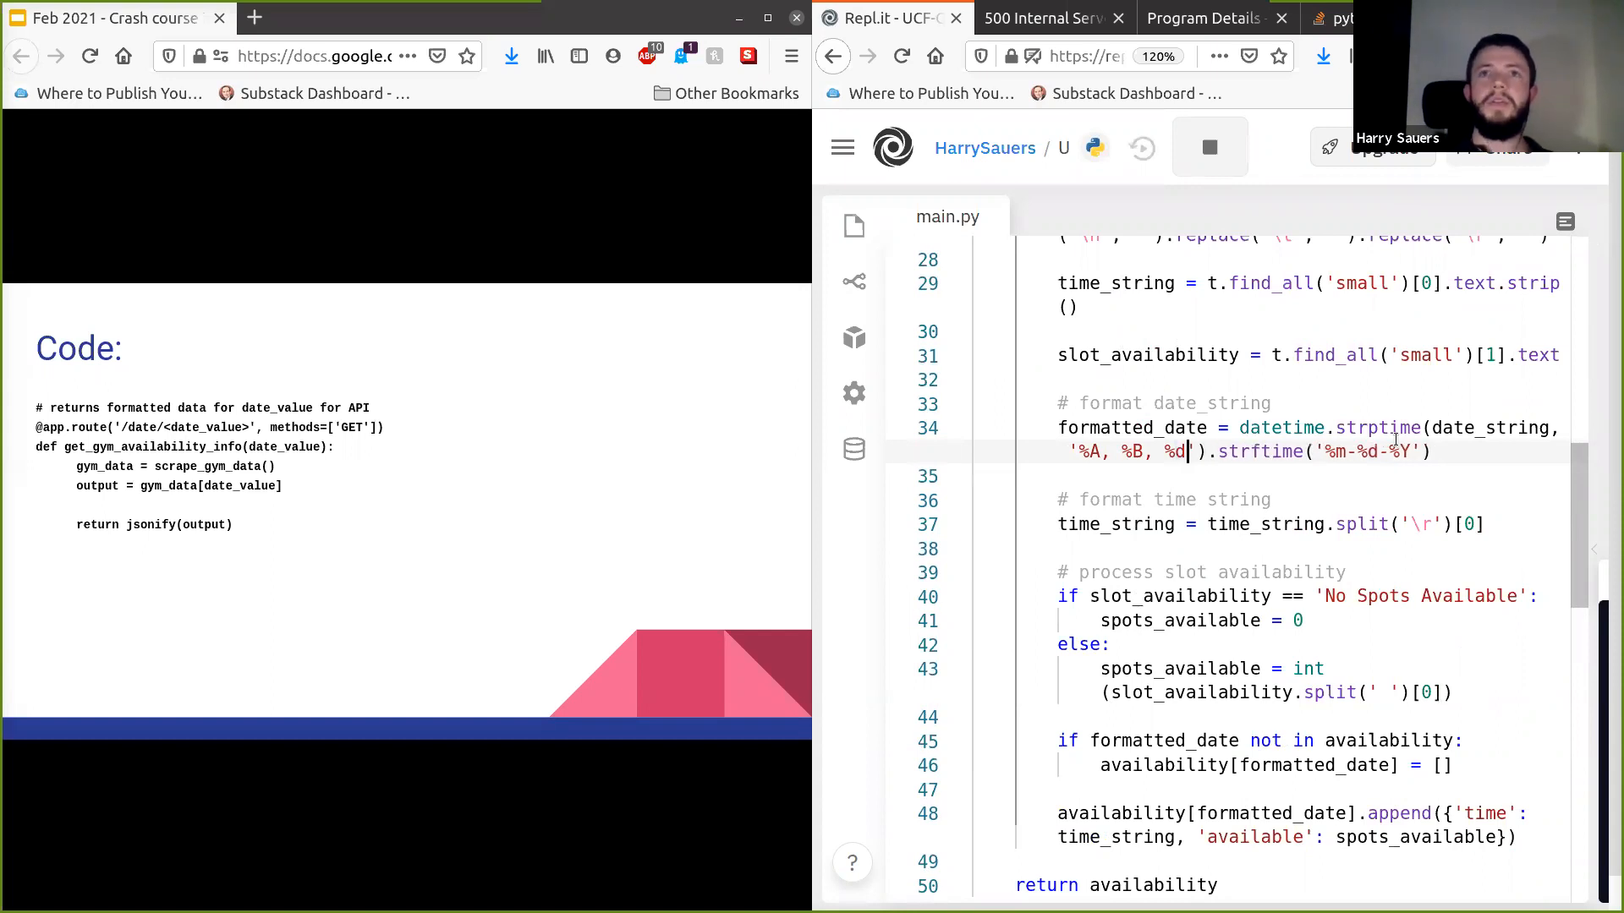
pyautogui.click(1206, 19)
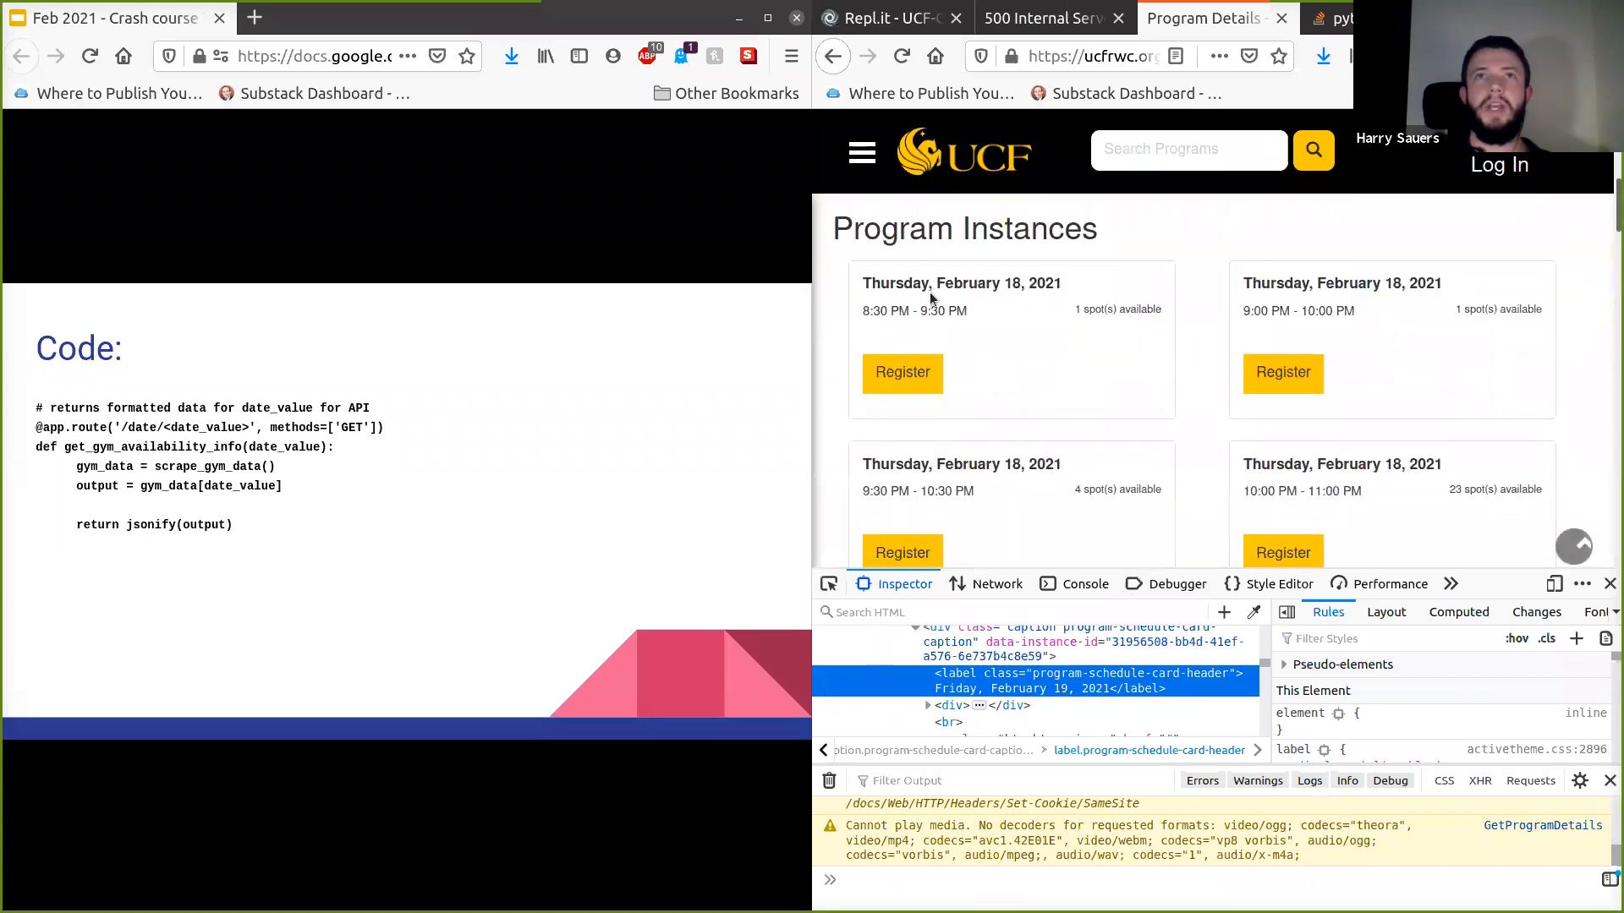
pyautogui.click(880, 18)
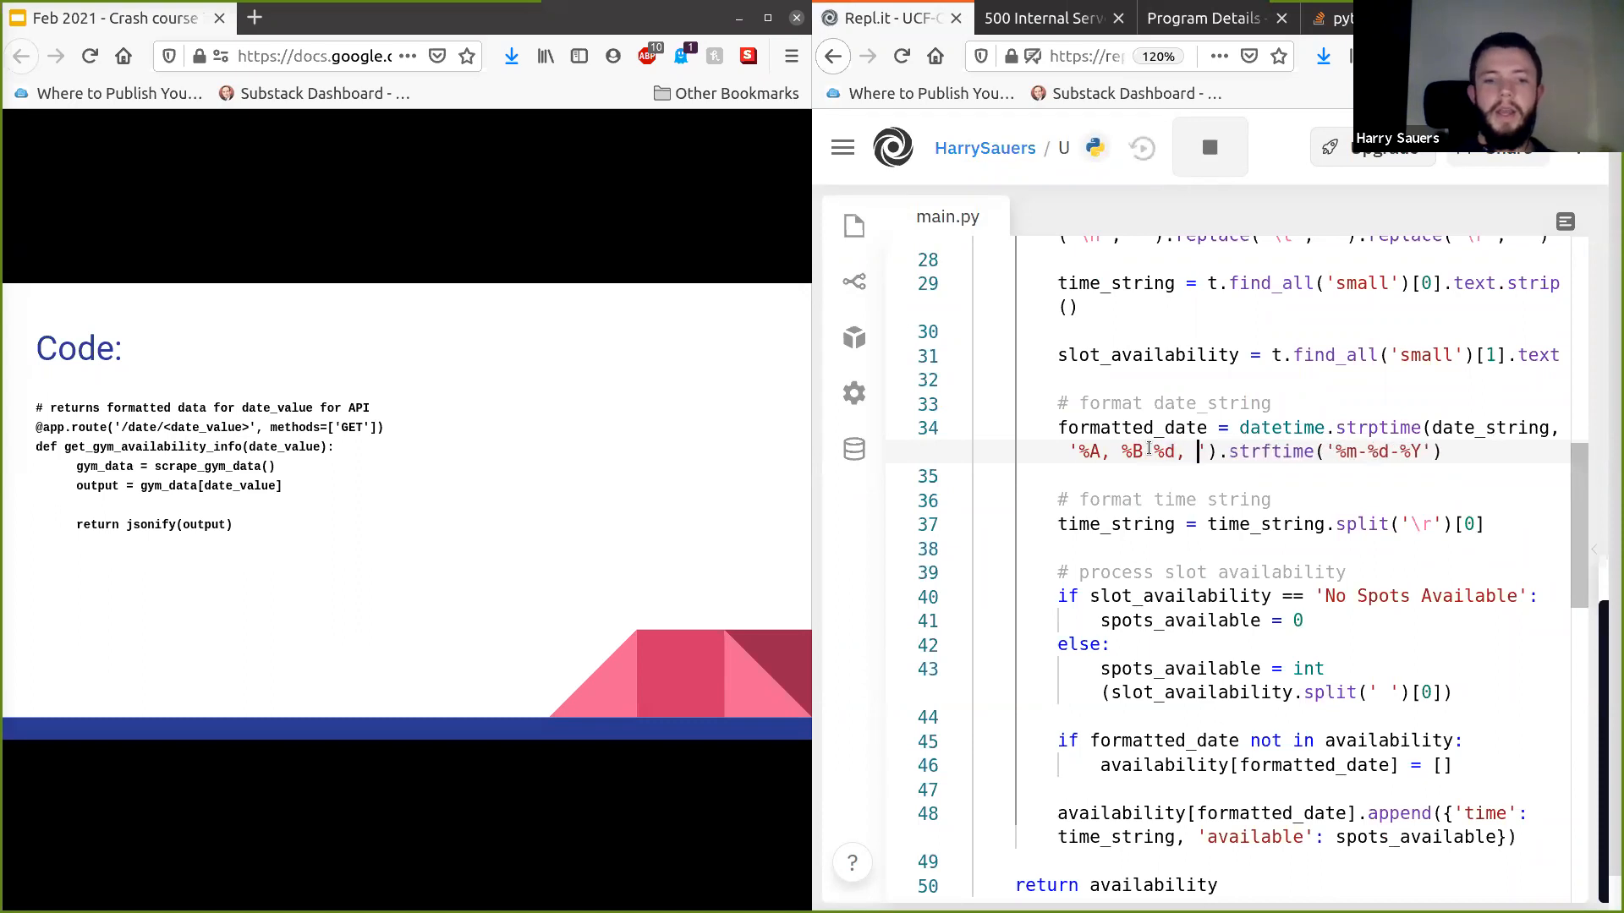
pyautogui.write('%Y')
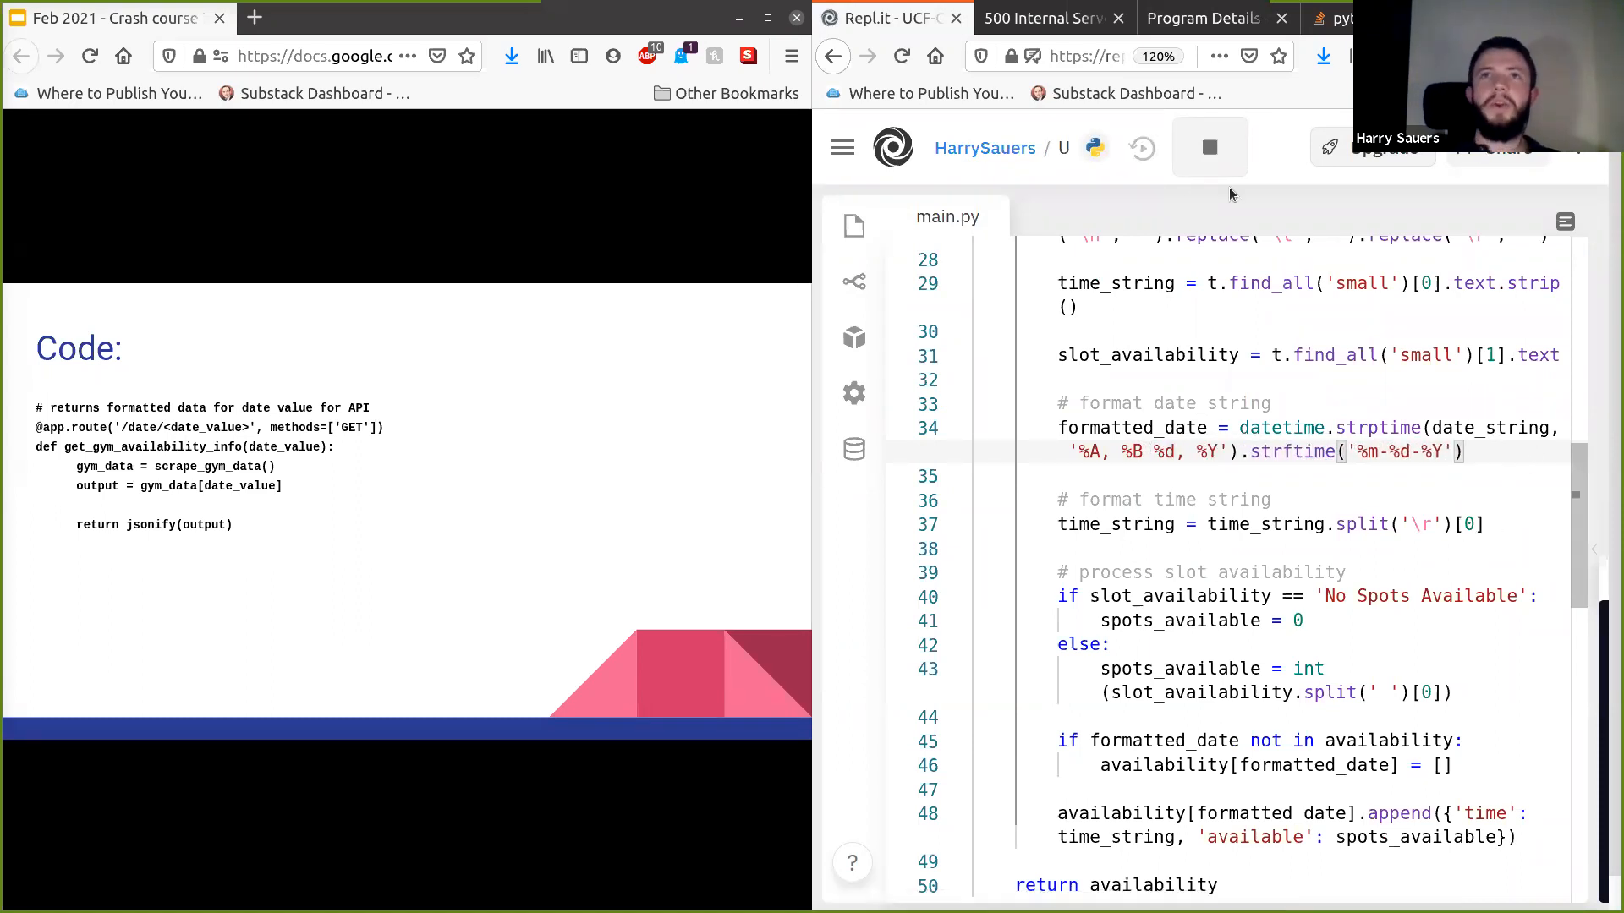
pyautogui.moveTo(1208, 147)
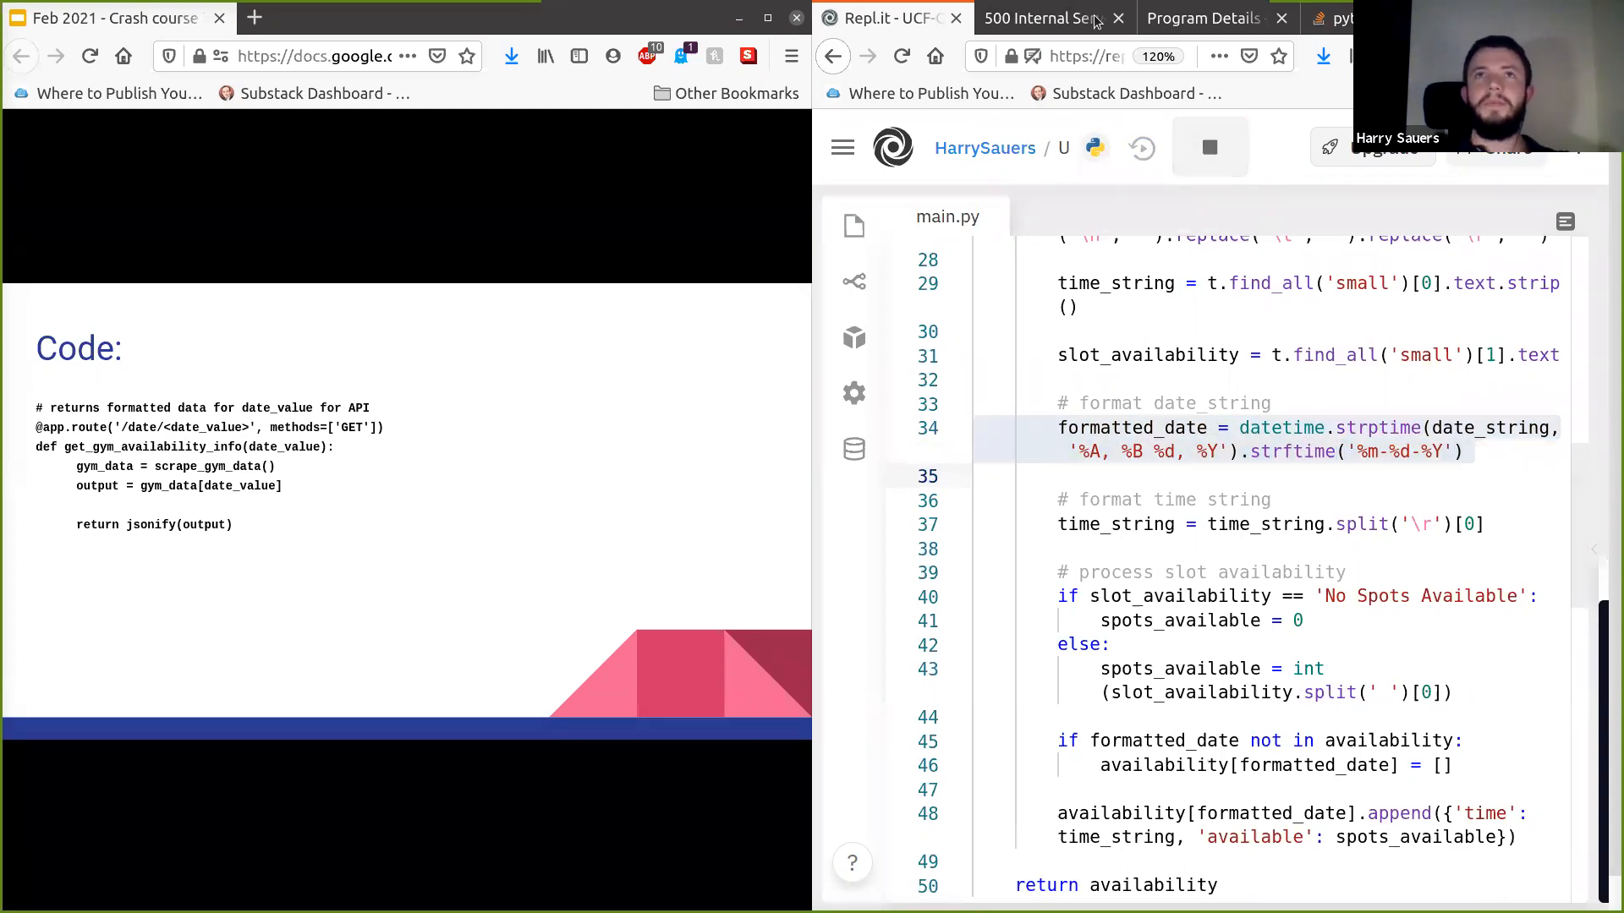
# Reload /date/02-19-2021 and browse the returned time-slot availability JSON
pyautogui.click(1041, 18)
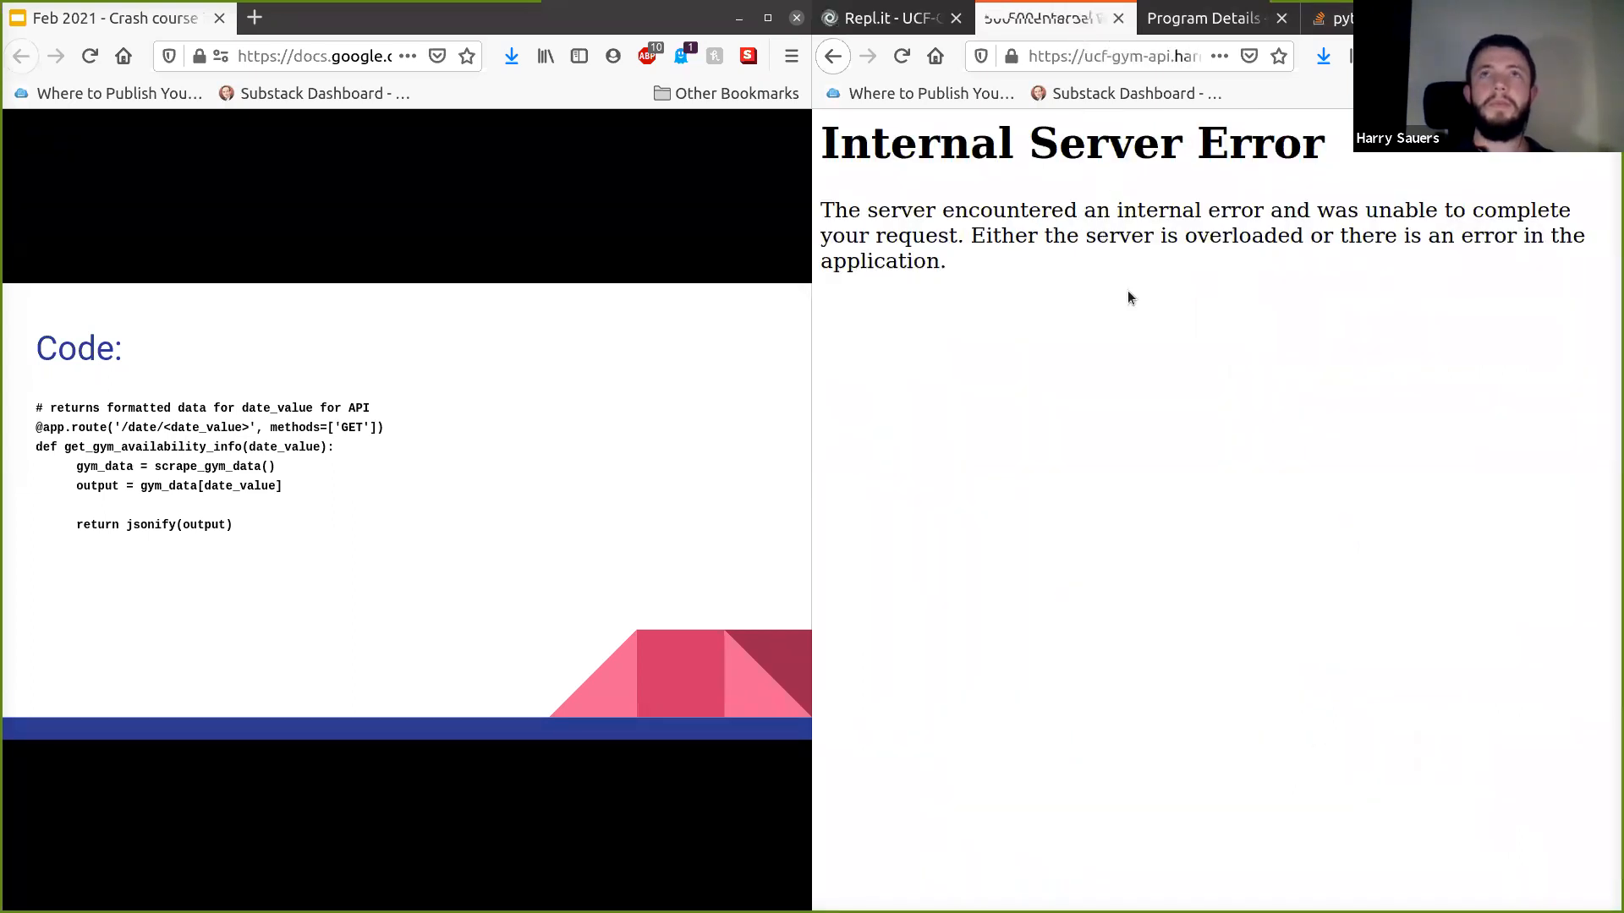
pyautogui.click(899, 55)
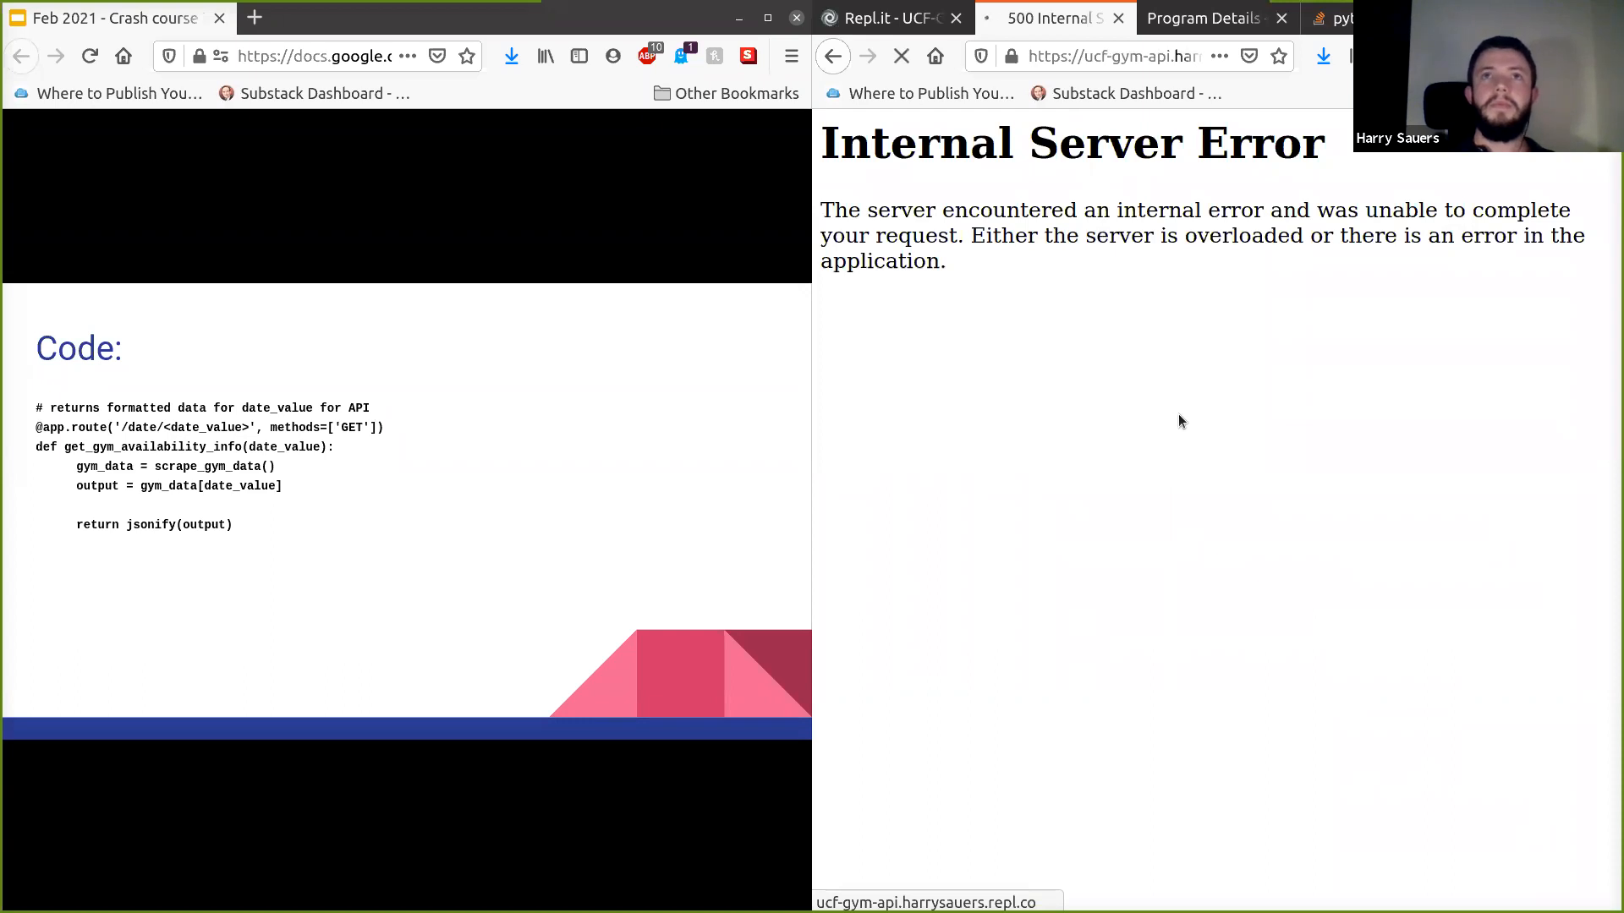
pyautogui.moveTo(1170, 416)
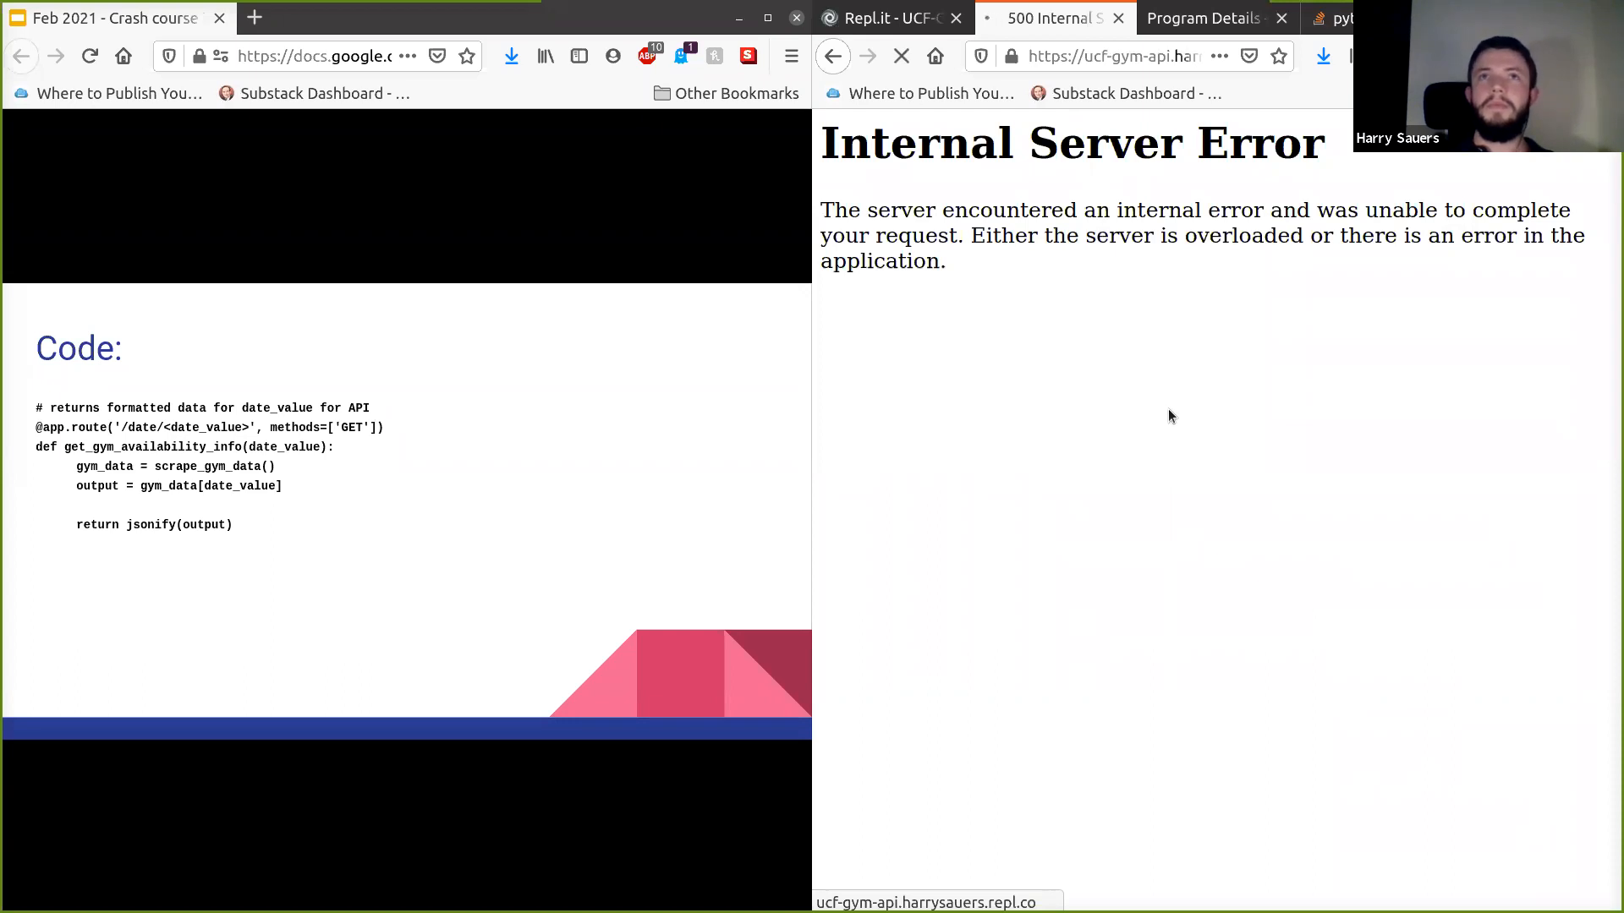
pyautogui.click(899, 56)
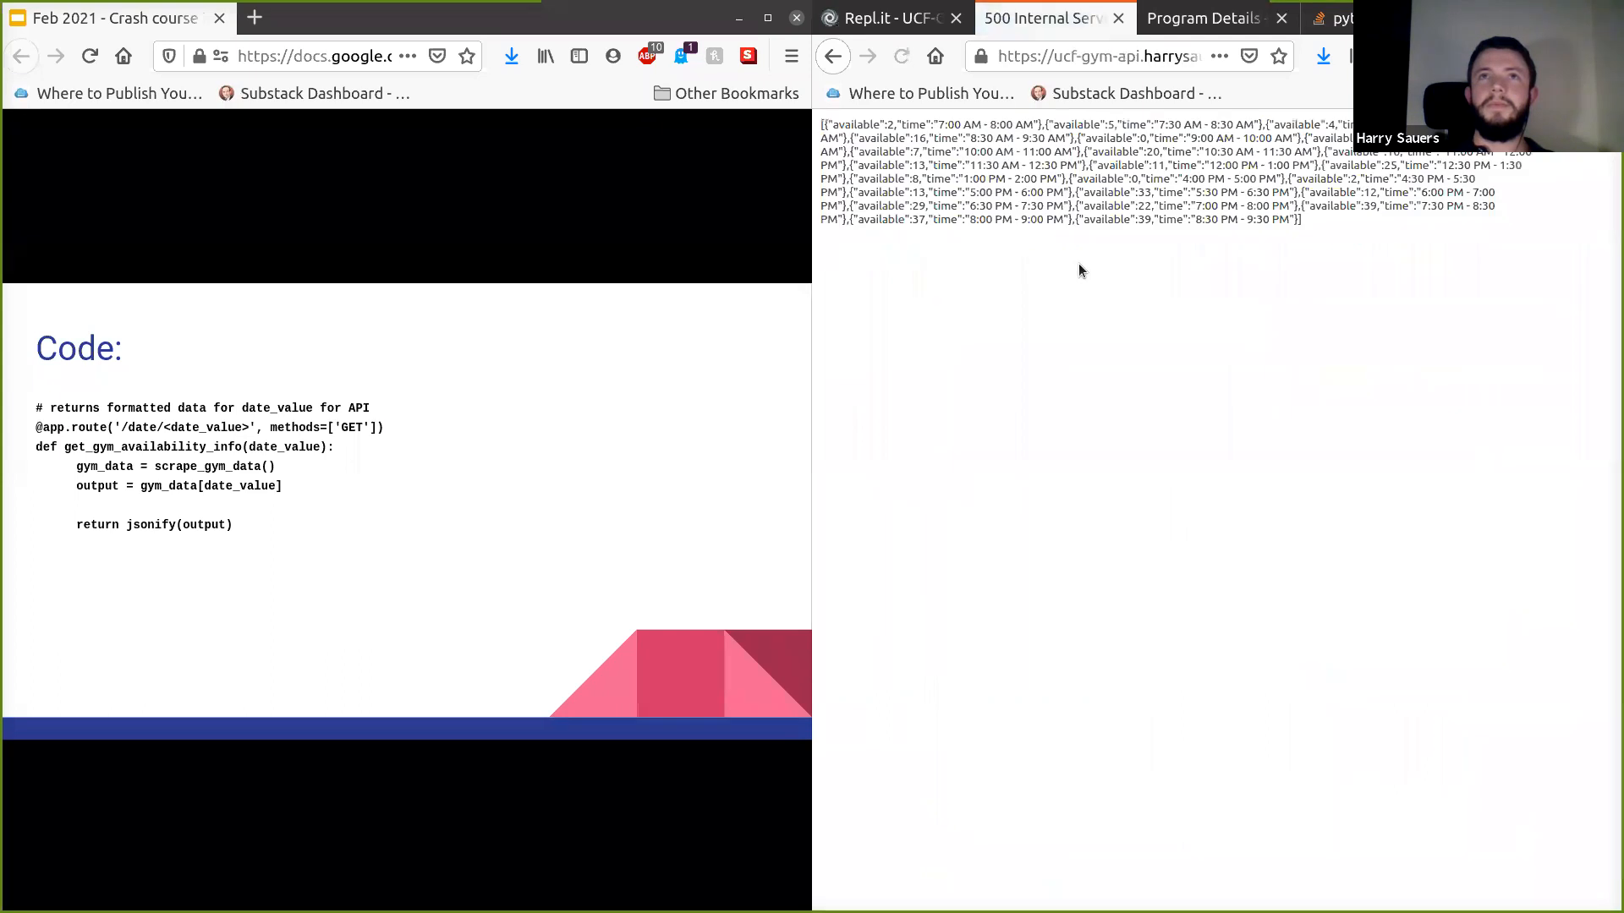
pyautogui.click(839, 121)
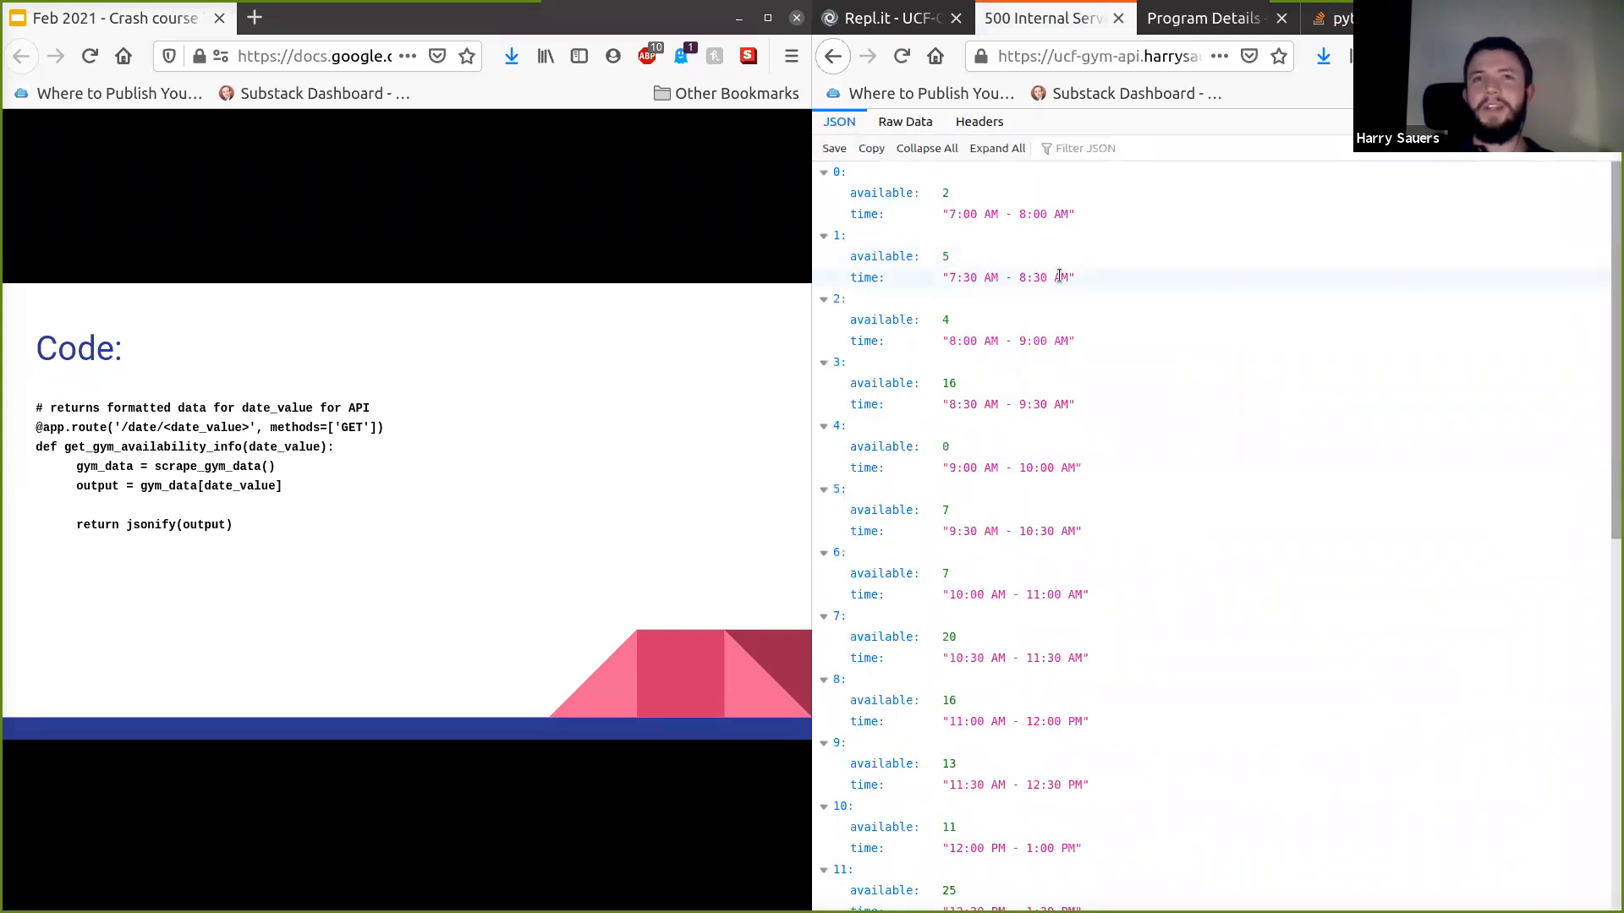
pyautogui.scroll(-3)
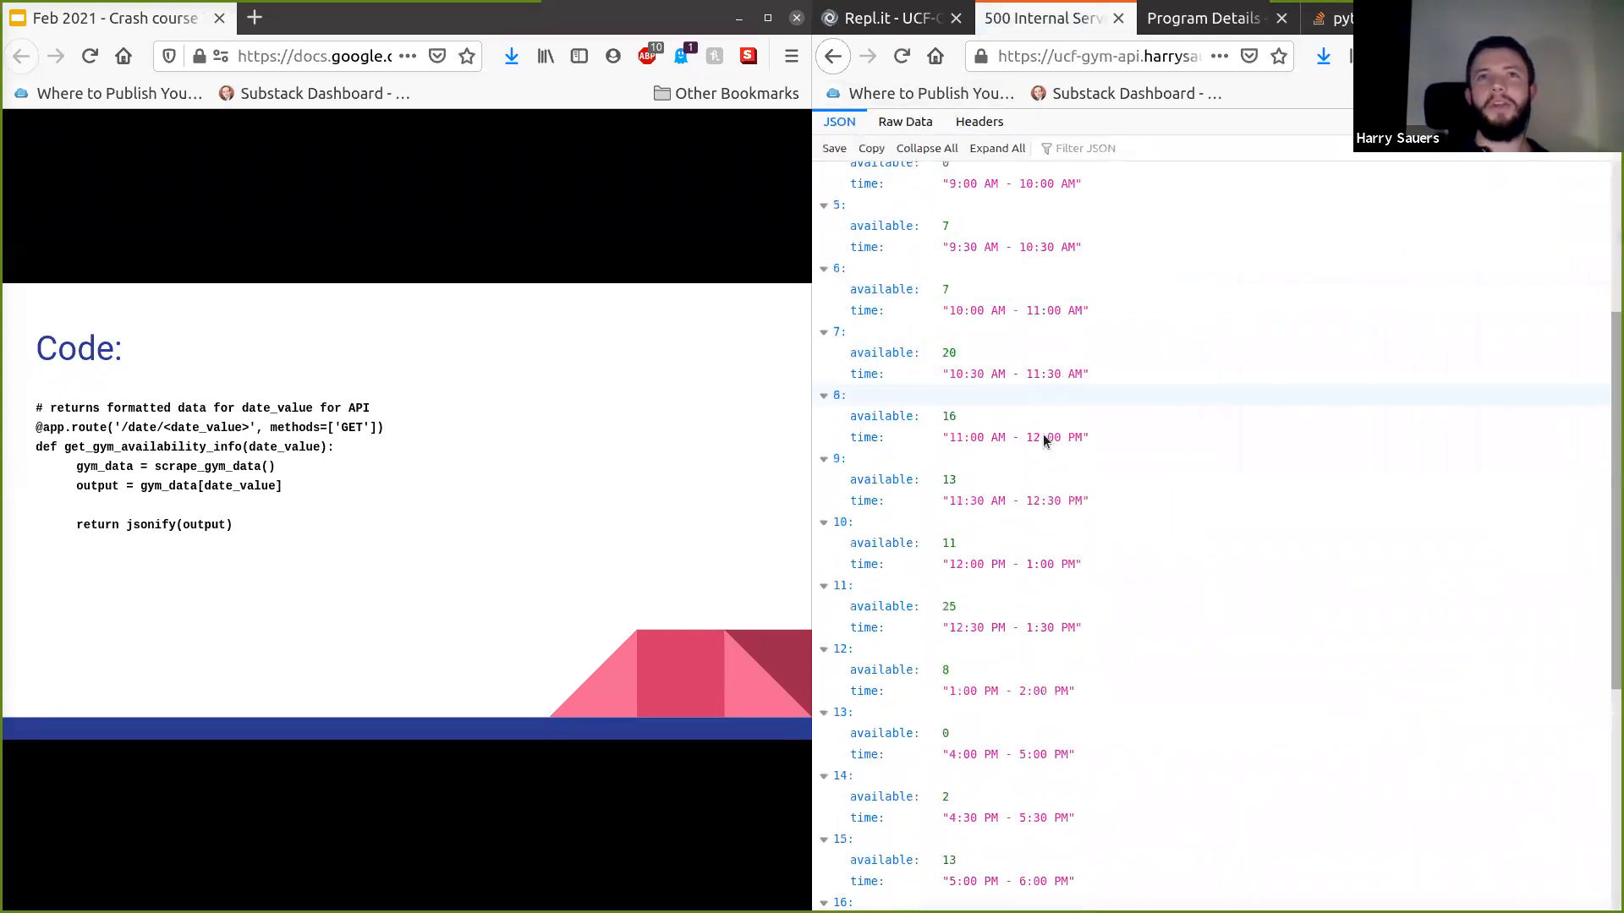
pyautogui.scroll(-3)
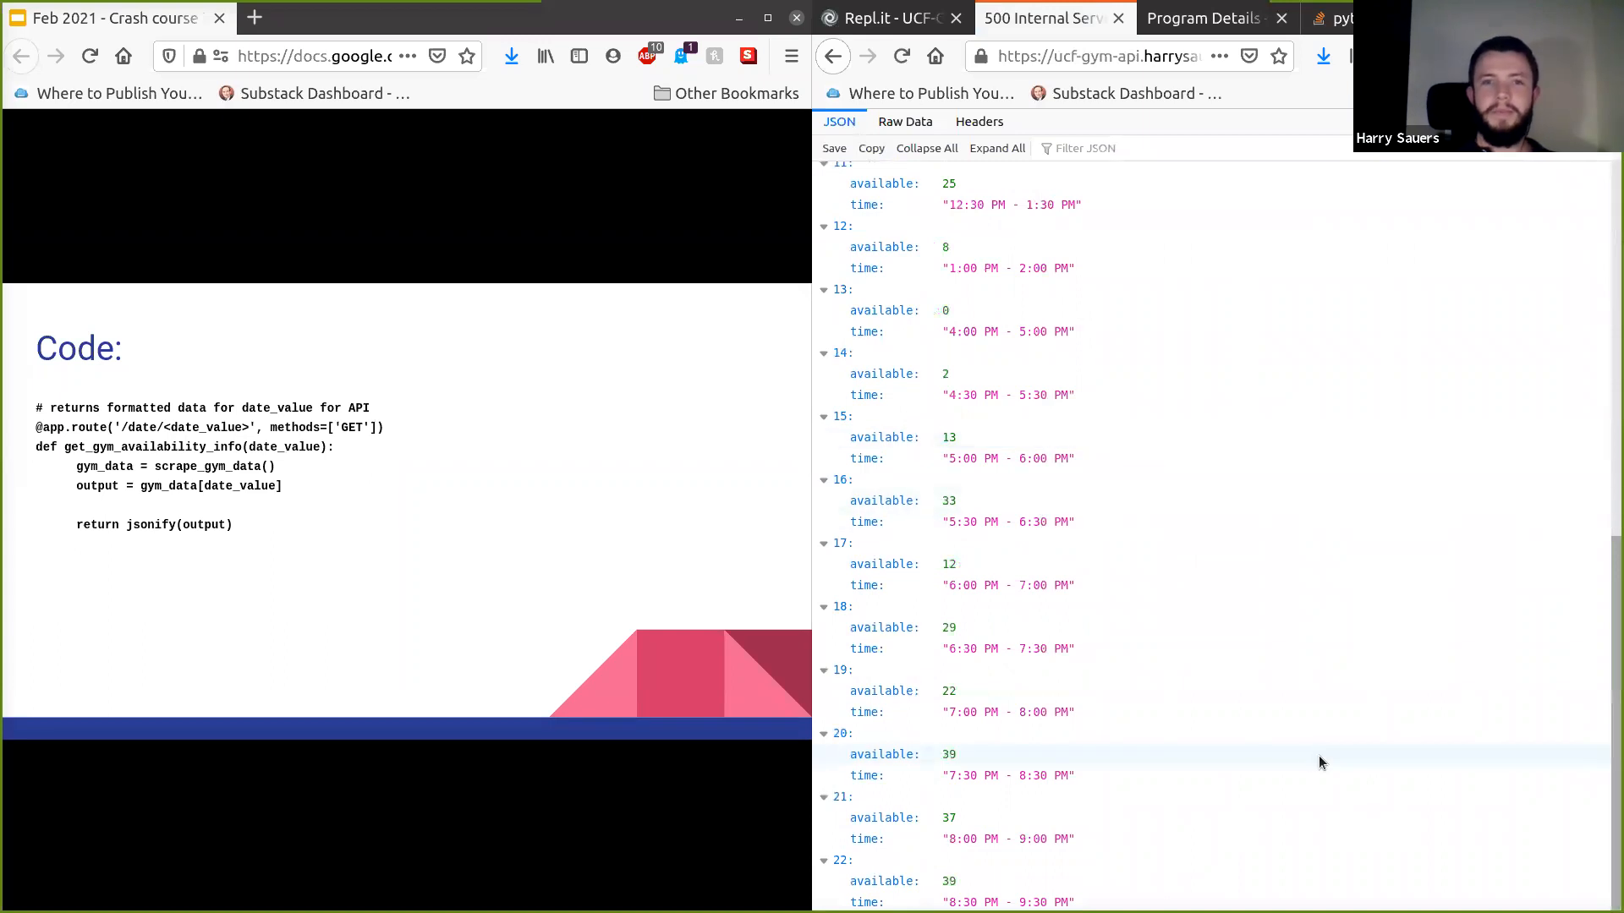
pyautogui.scroll(3)
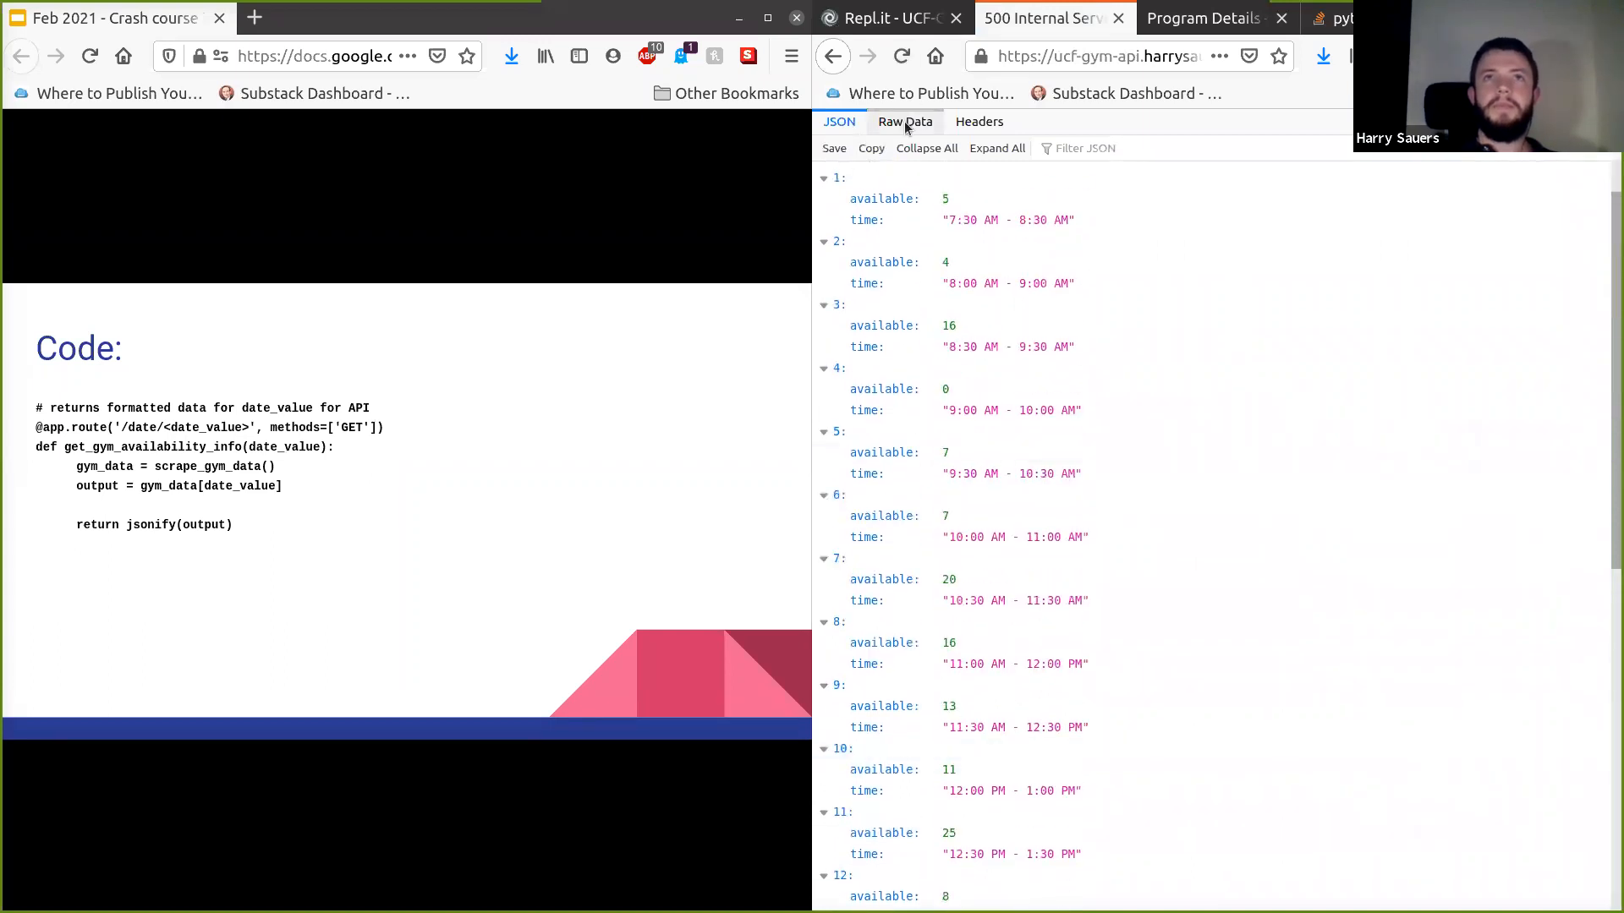
# View the response as Raw Data, reload once more, and return to the JSON view
pyautogui.click(904, 121)
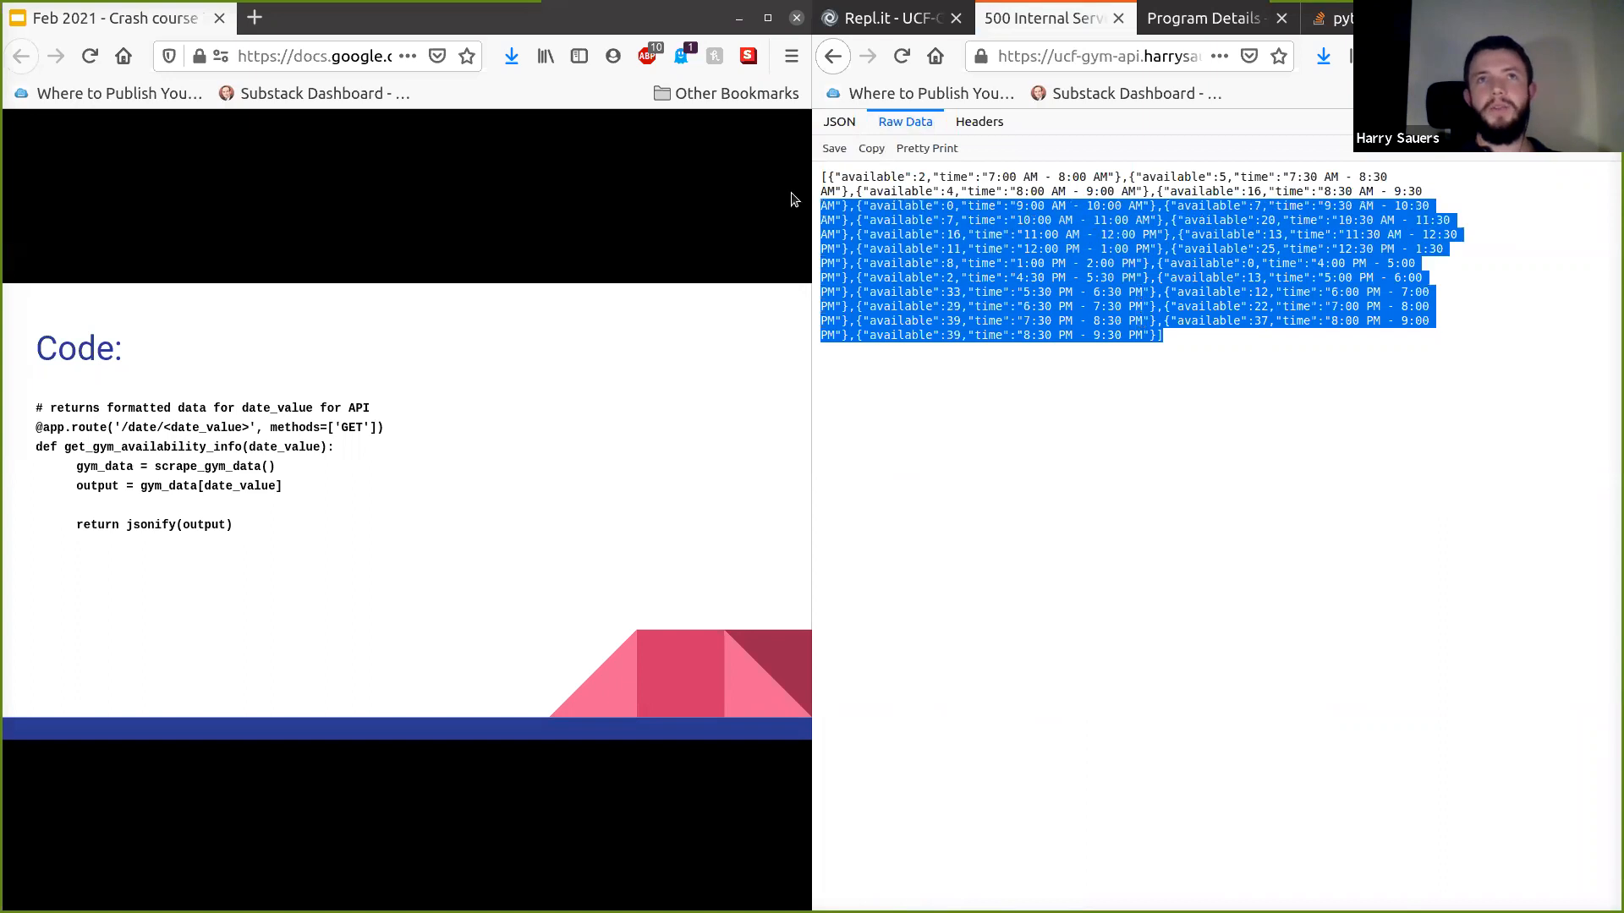
pyautogui.click(1356, 398)
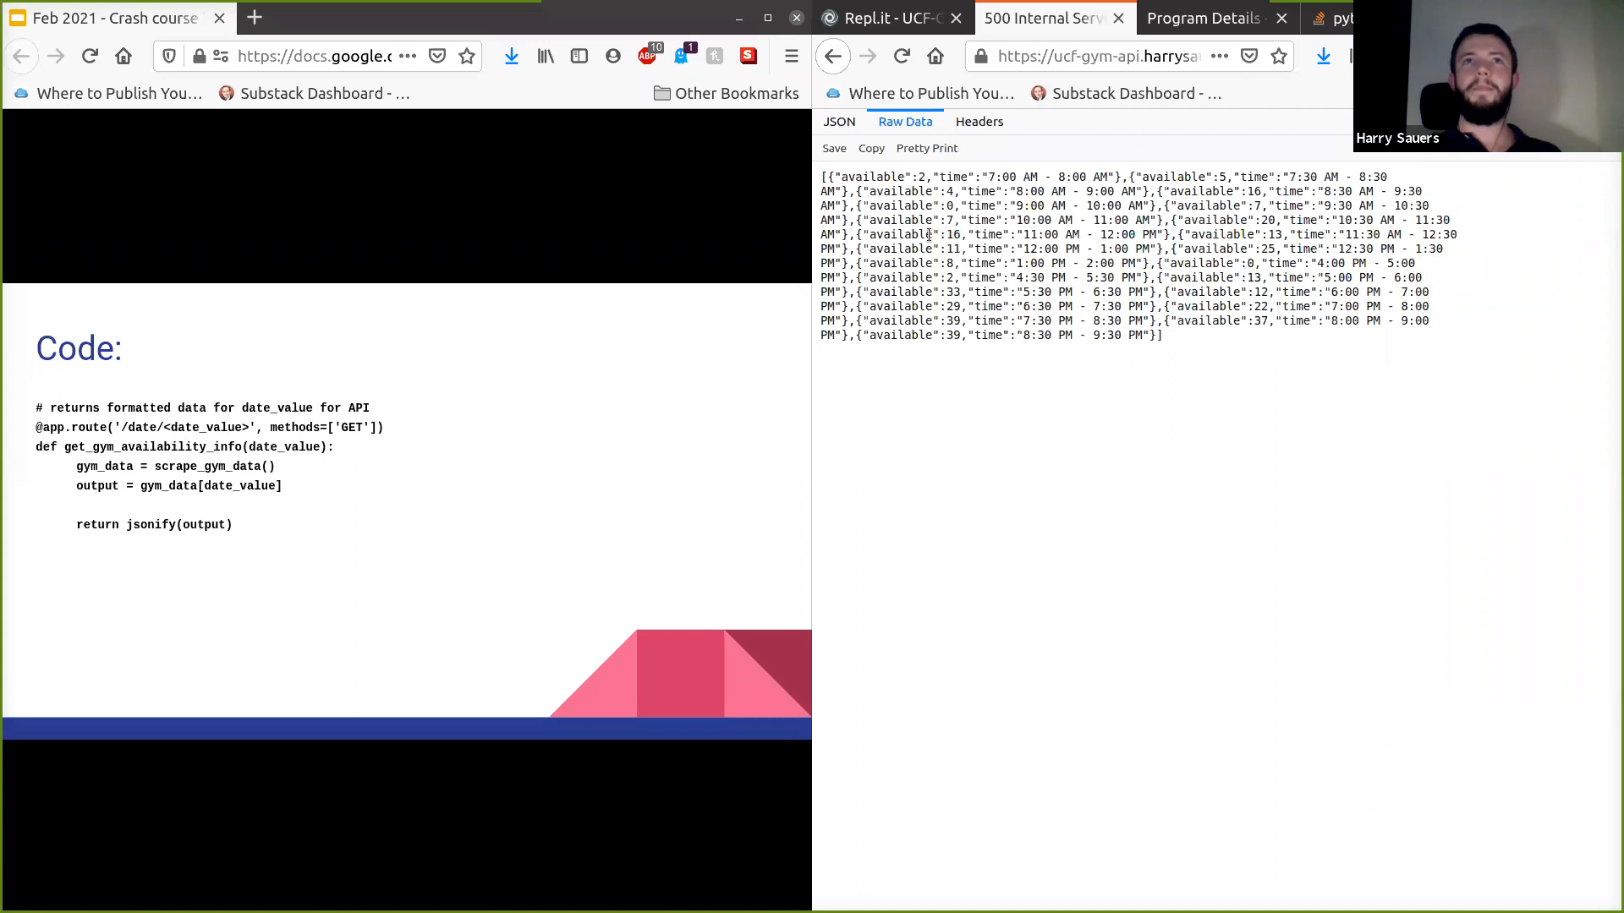
pyautogui.moveTo(1251, 166)
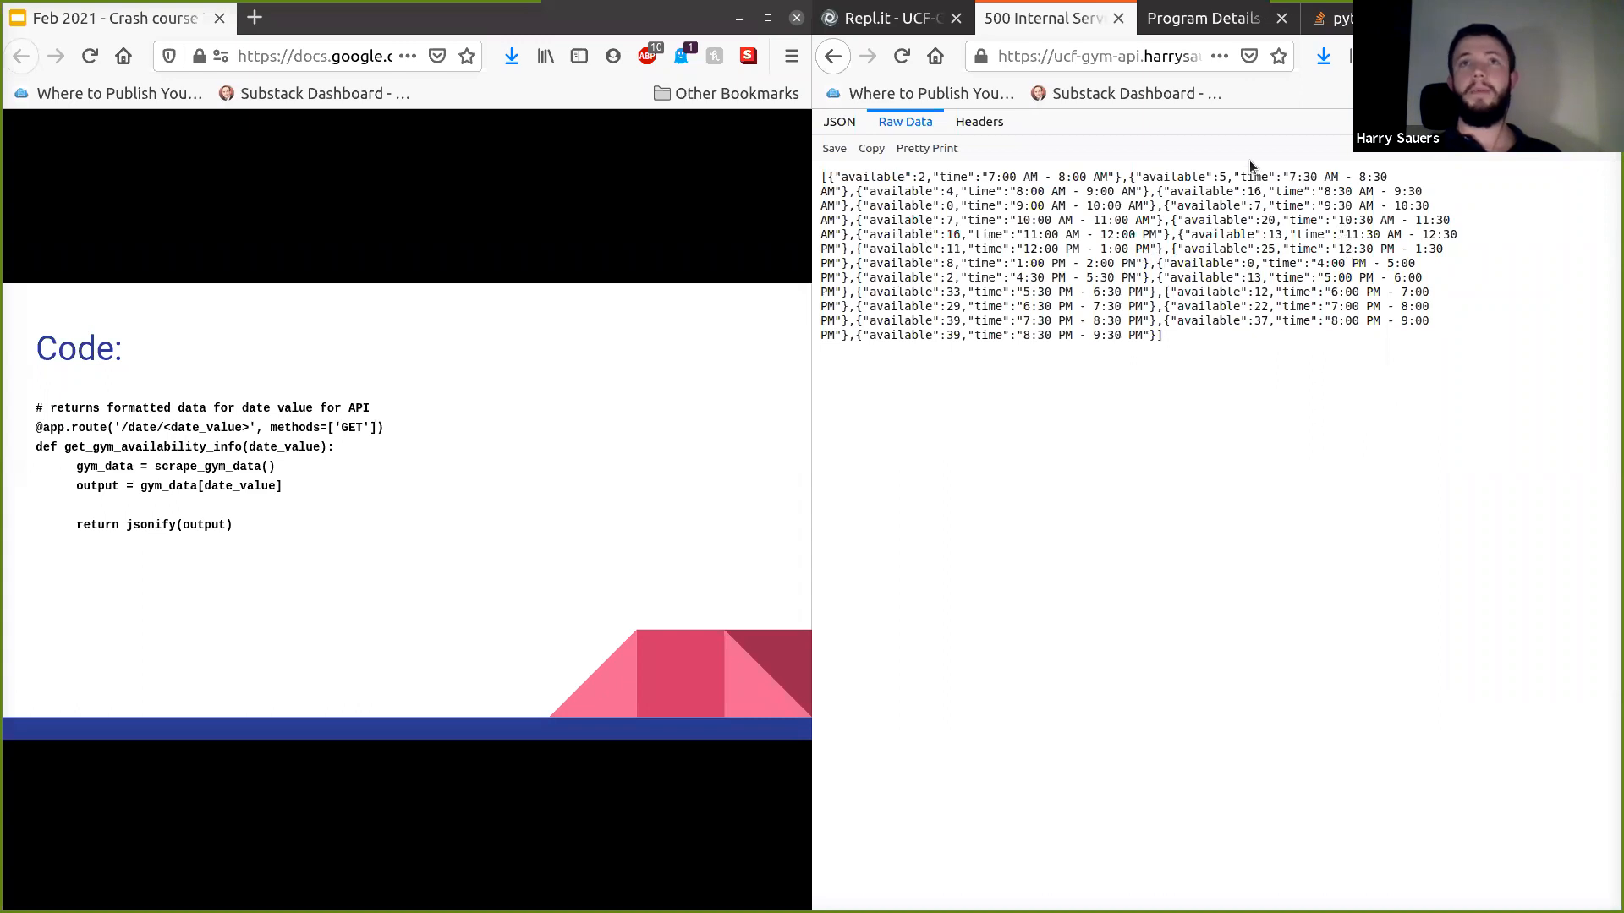
pyautogui.moveTo(1186, 272)
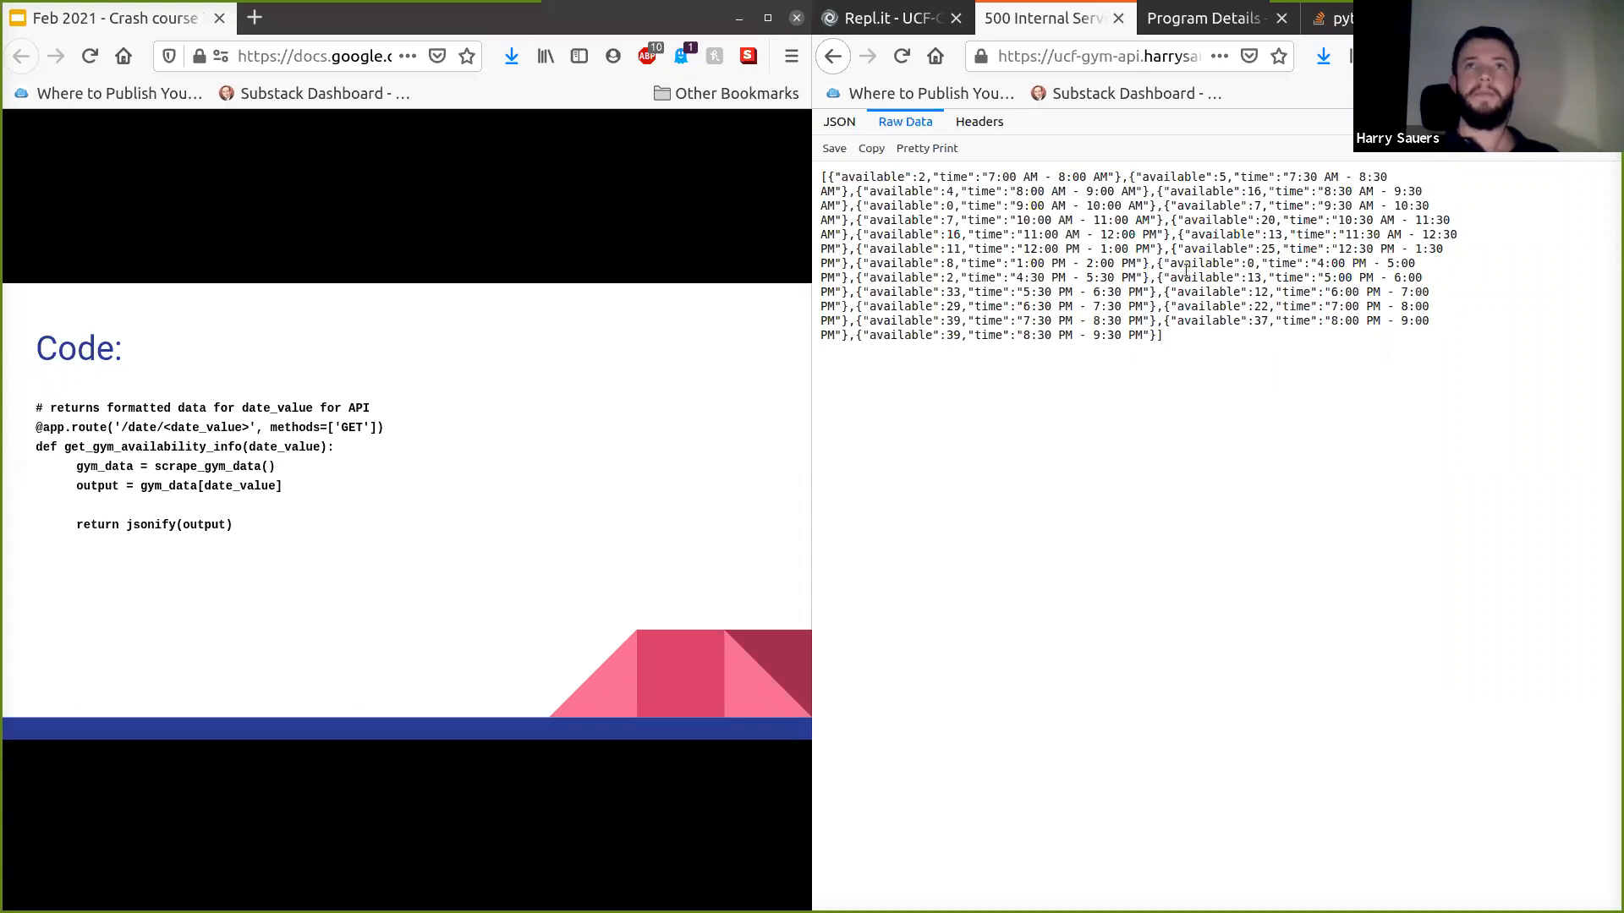
pyautogui.click(1093, 56)
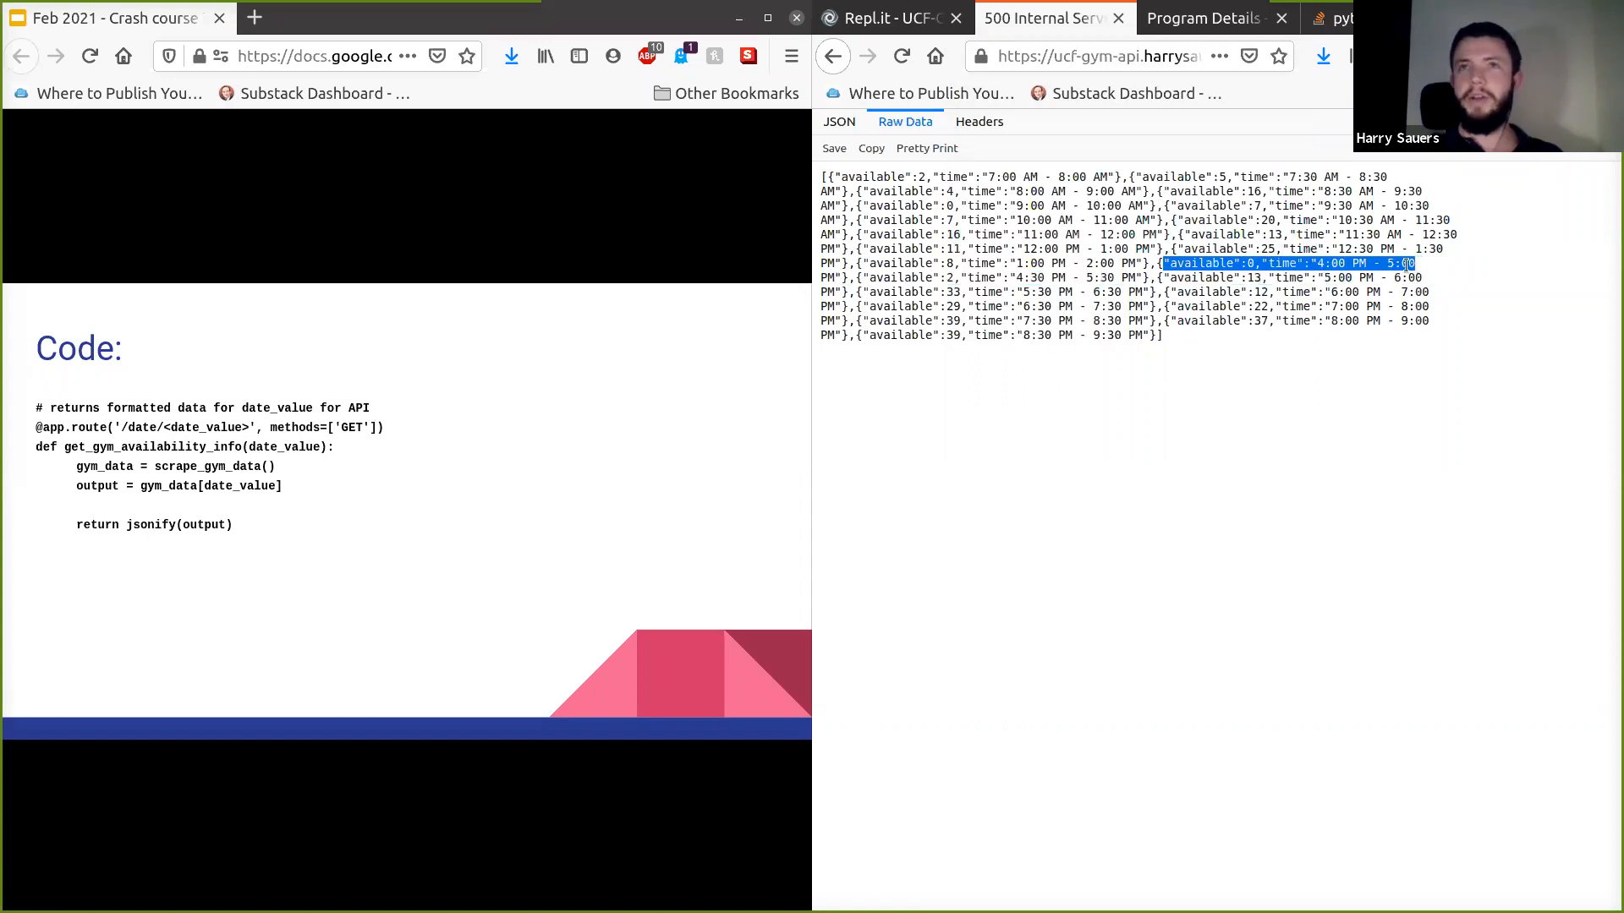
pyautogui.click(1328, 364)
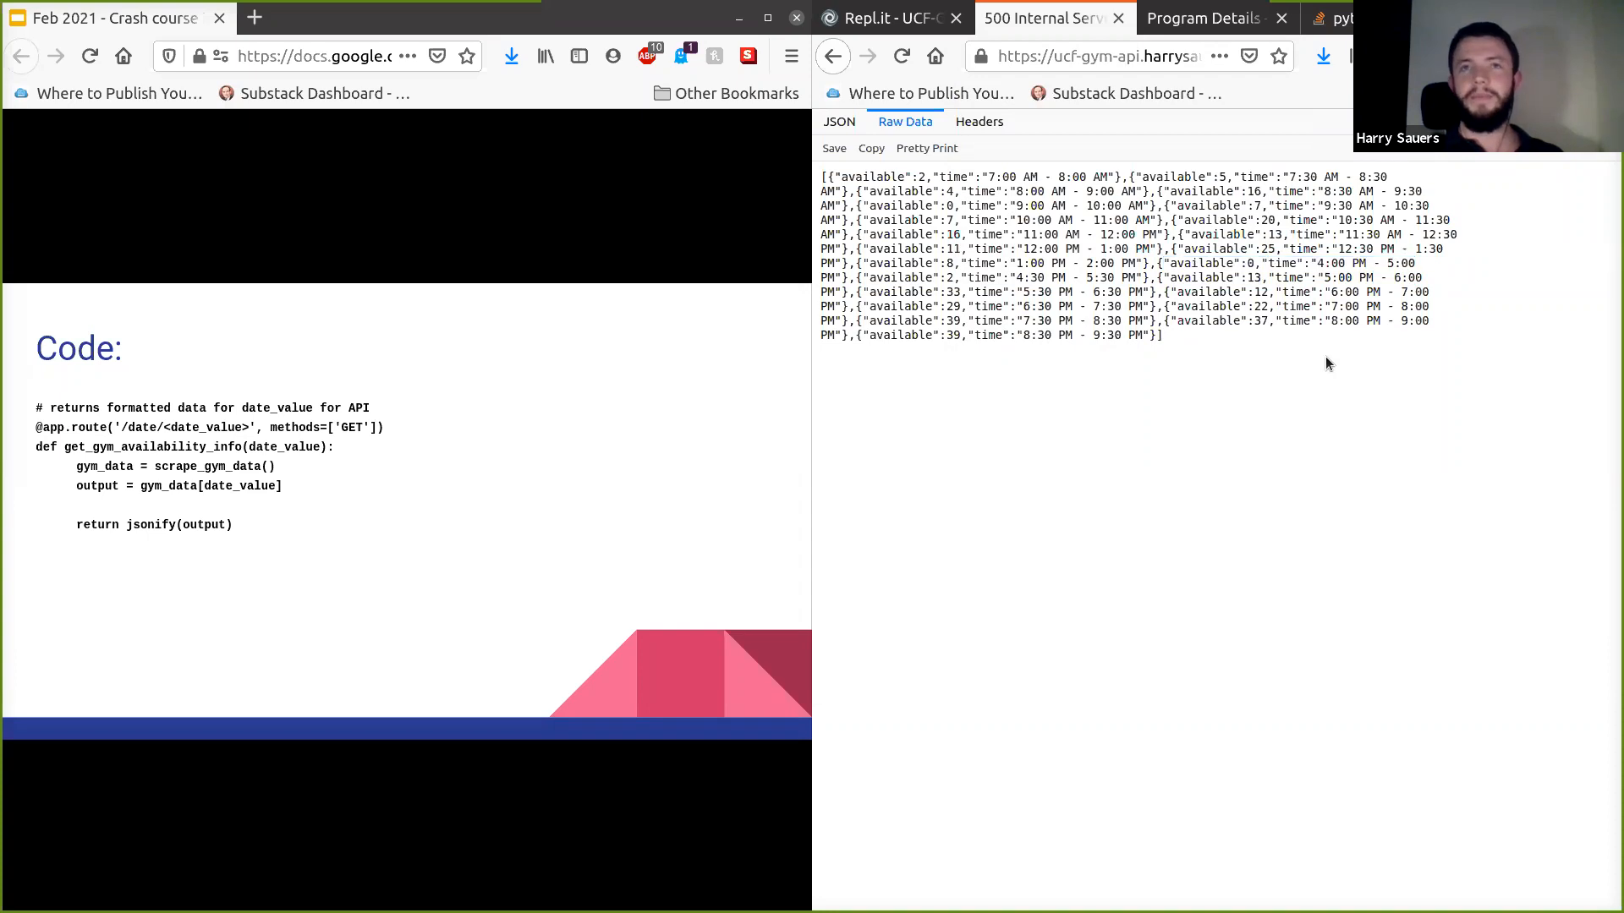
pyautogui.click(838, 121)
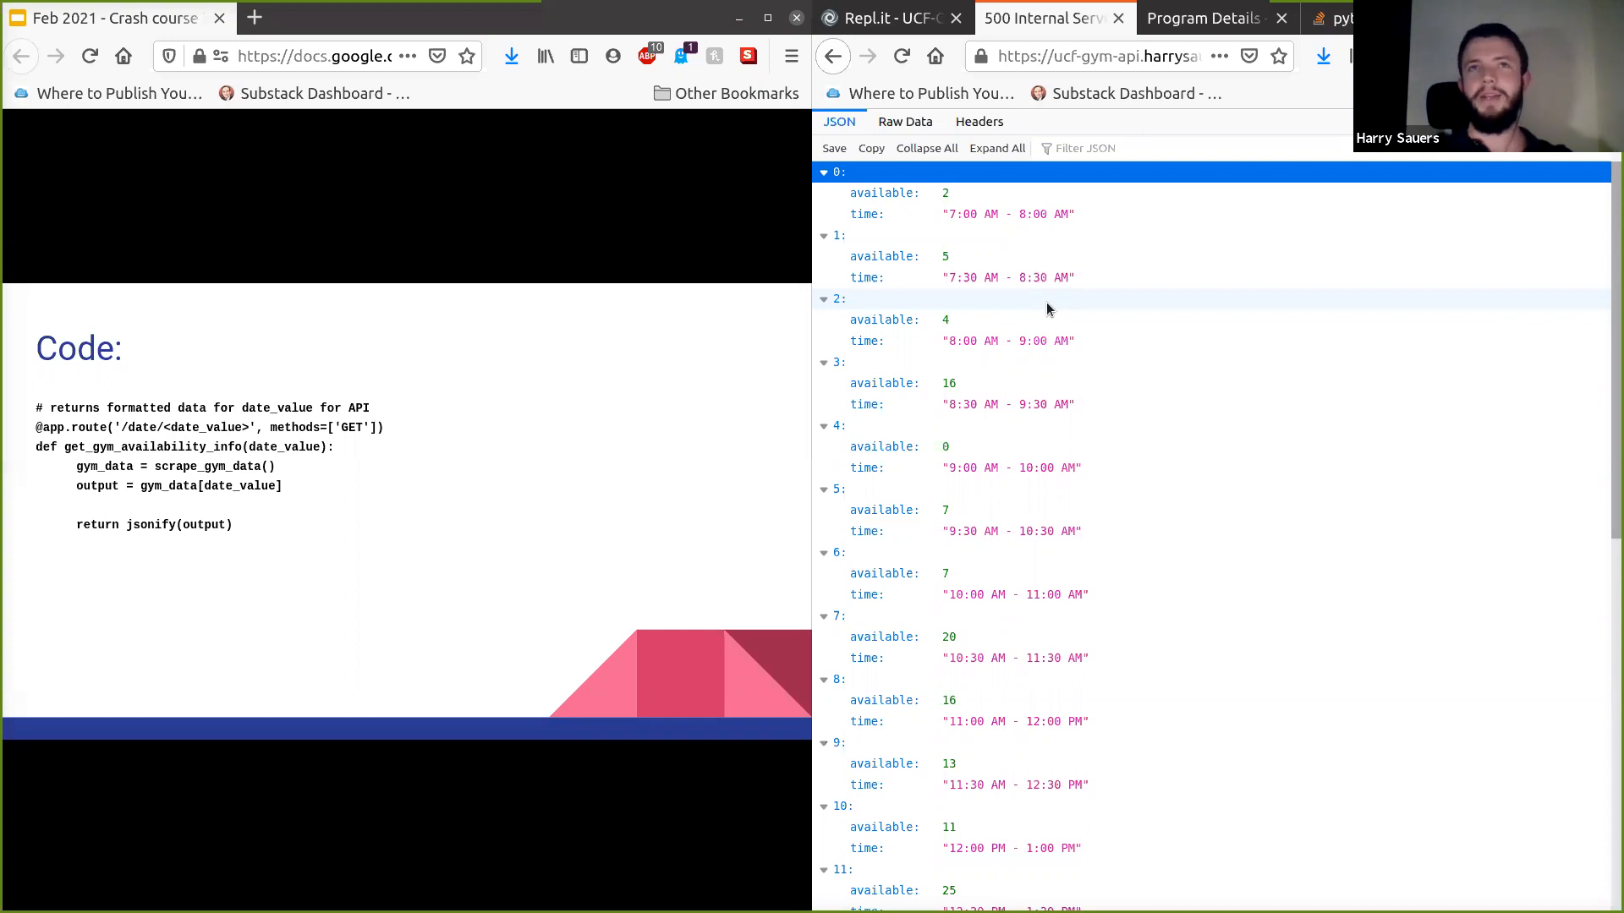
pyautogui.moveTo(1071, 383)
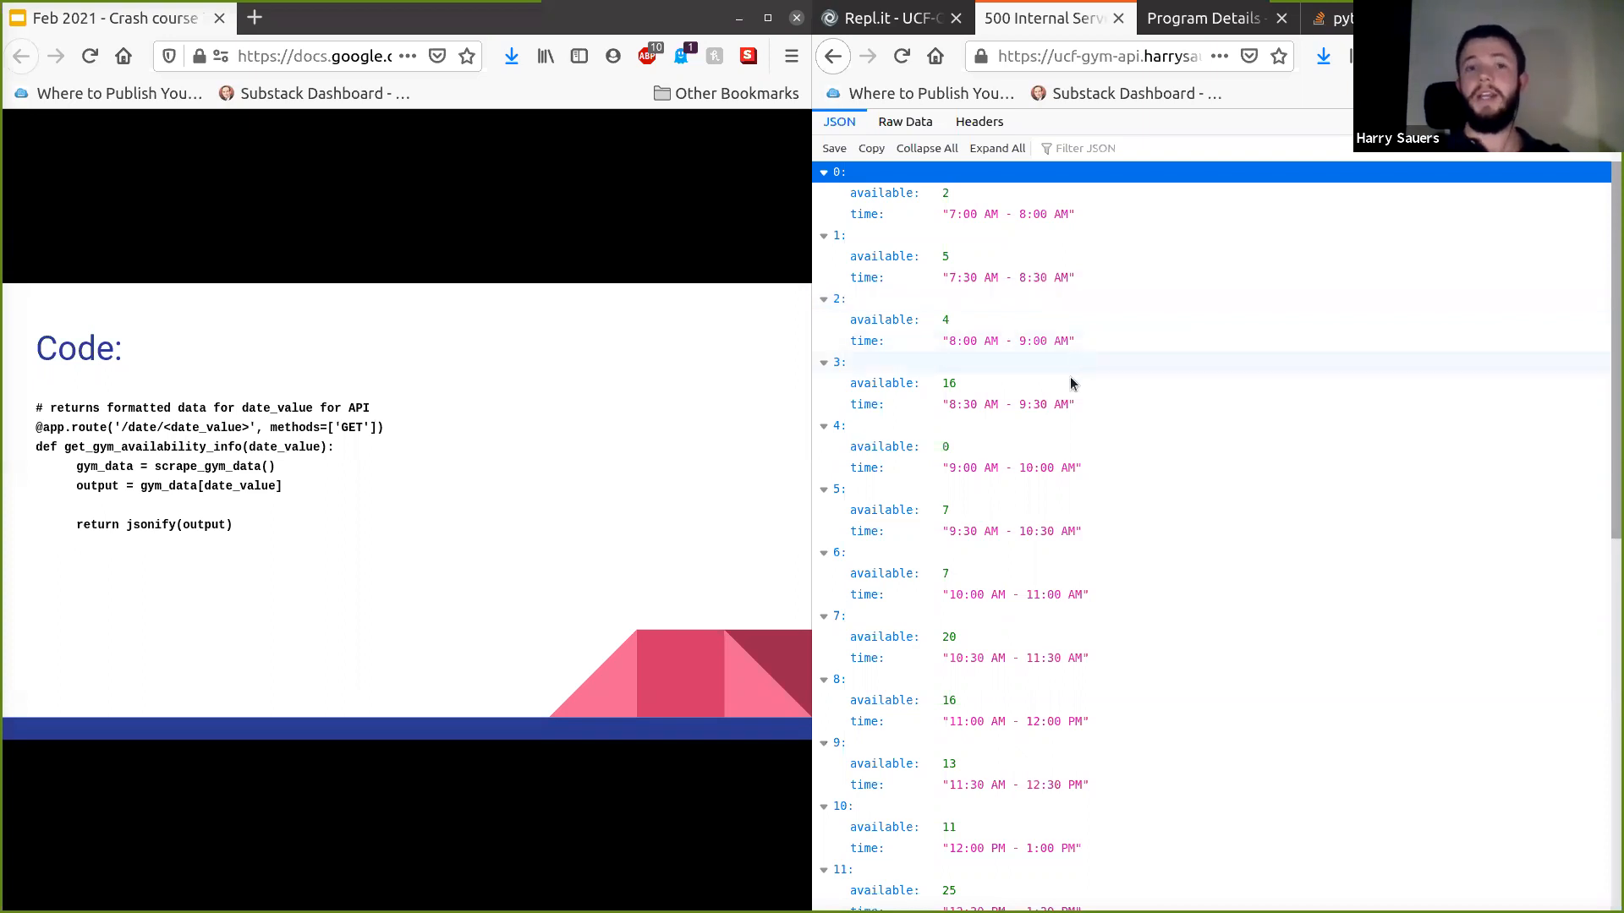